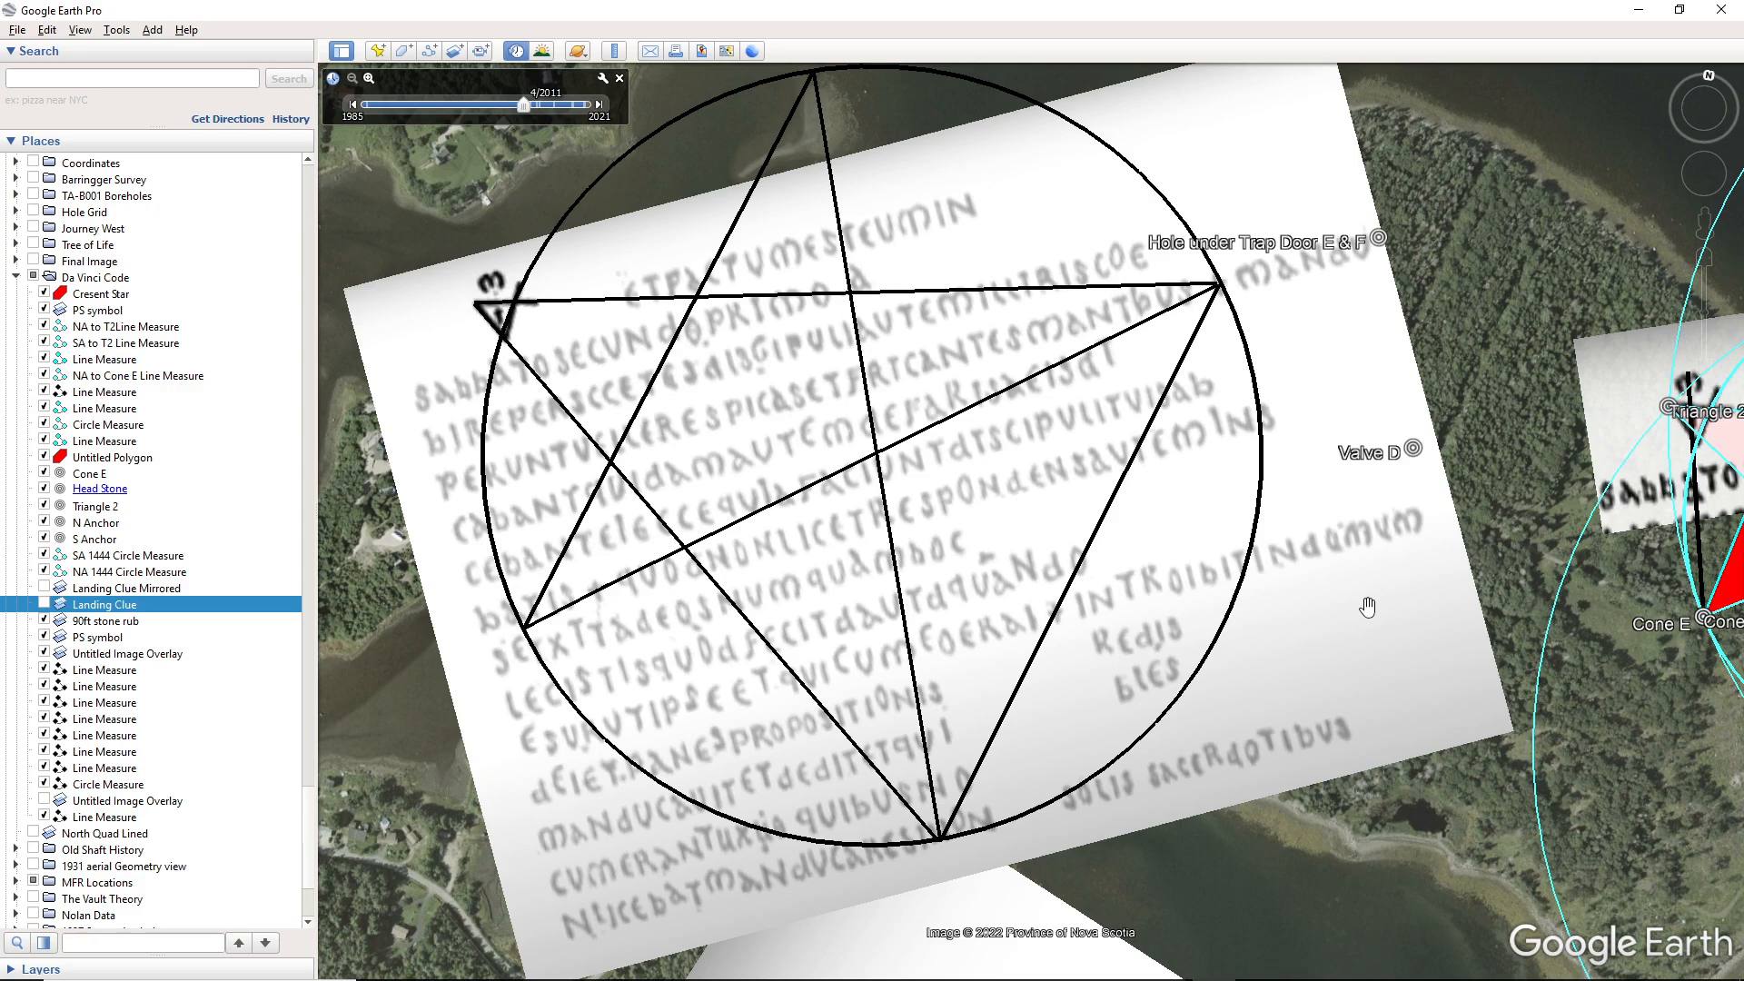
{"action": "mouse_move", "coordinate": [1362, 607]}
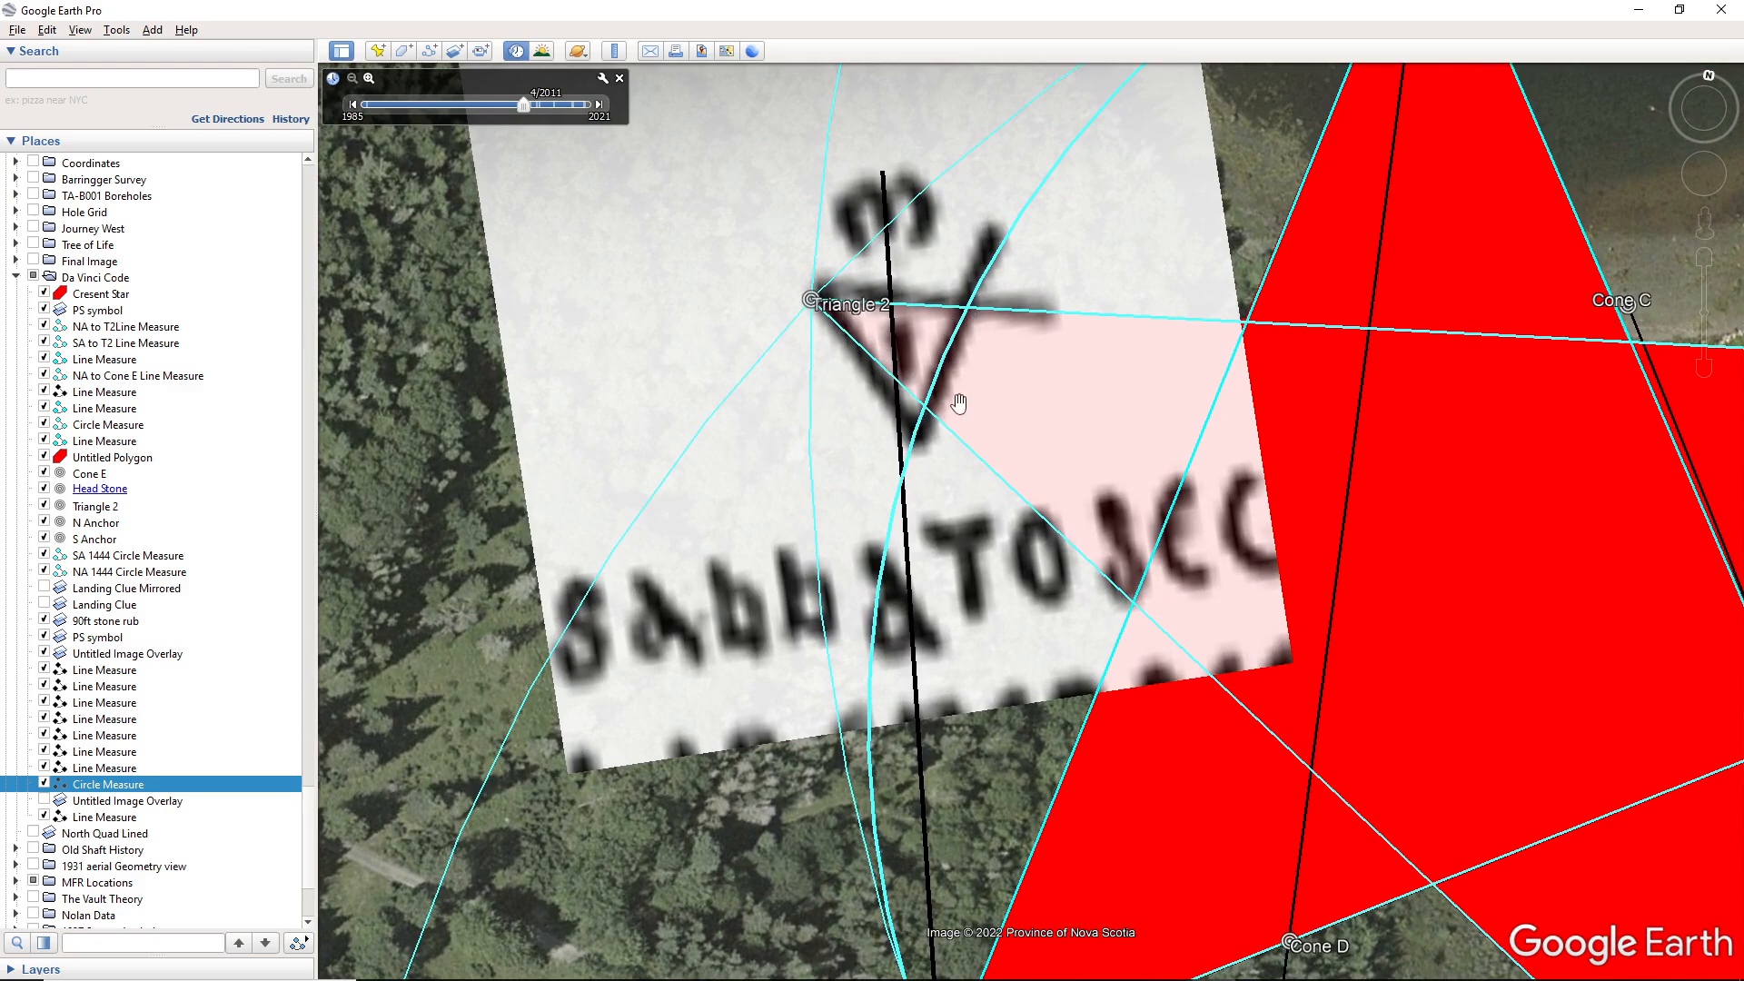
Zoom out until the whole island, red star, cyan circles and cipher overlays are in view
{"action": "scroll", "scroll_direction": "down", "scroll_amount": 3}
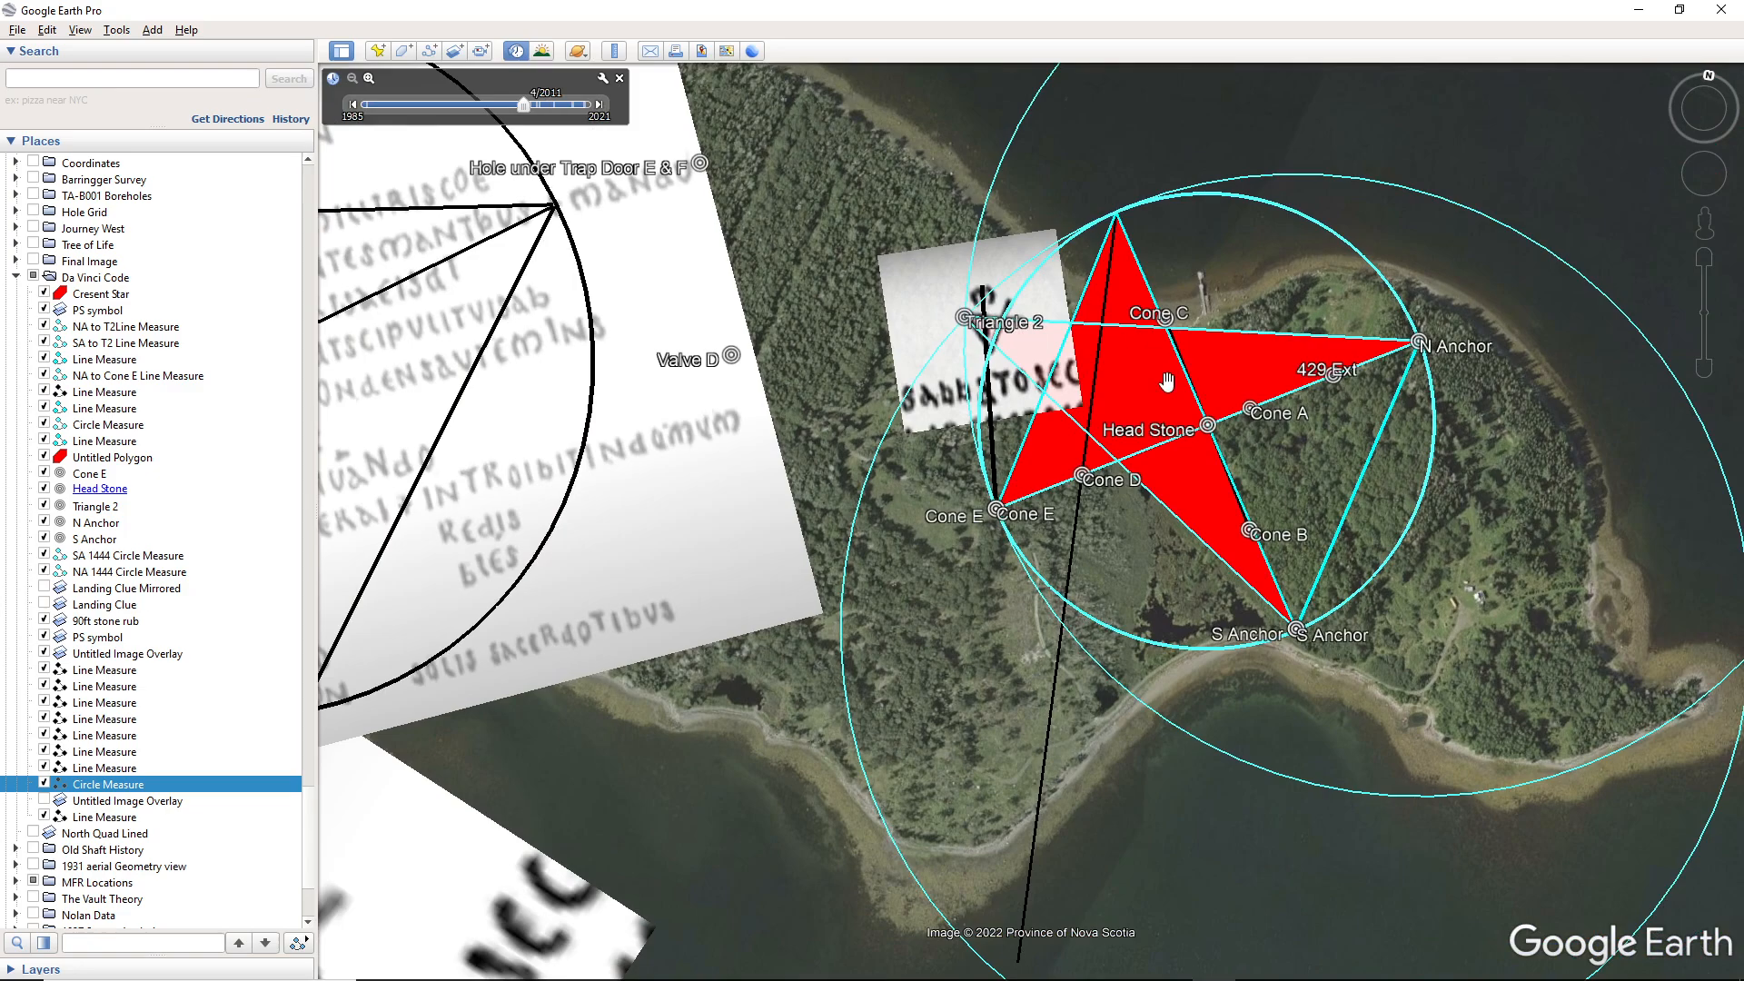
{"action": "mouse_move", "coordinate": [911, 438]}
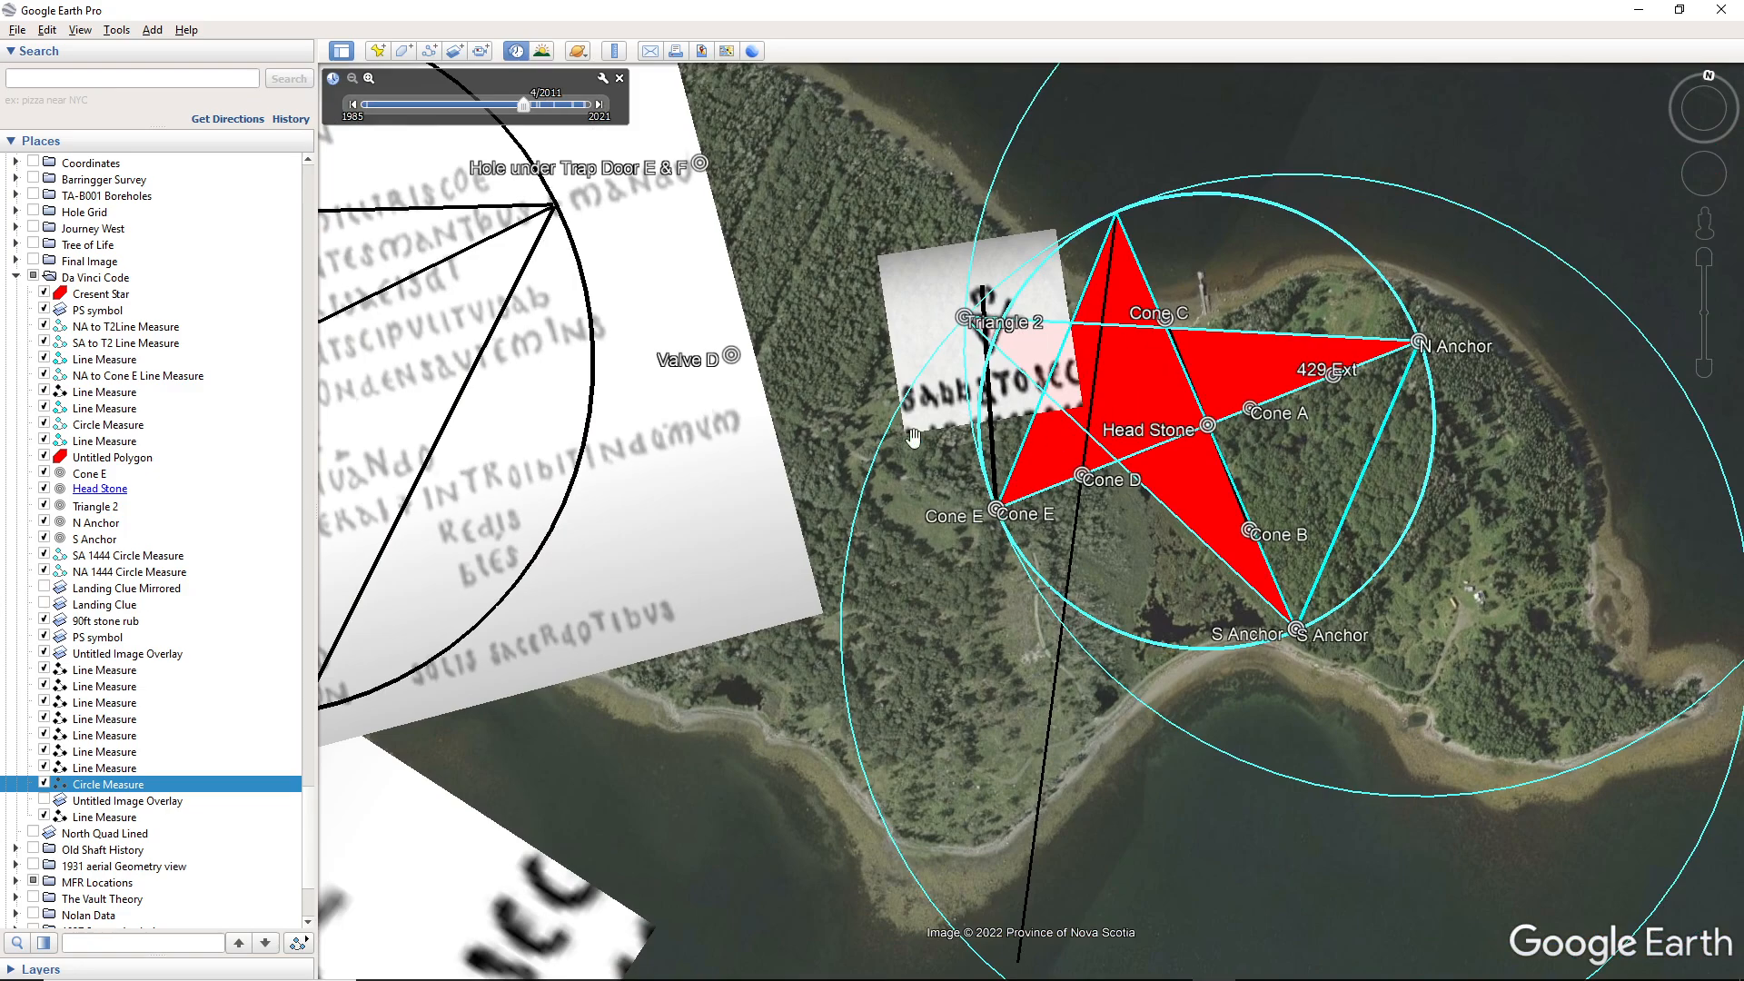
{"action": "scroll", "scroll_direction": "down", "scroll_amount": 3}
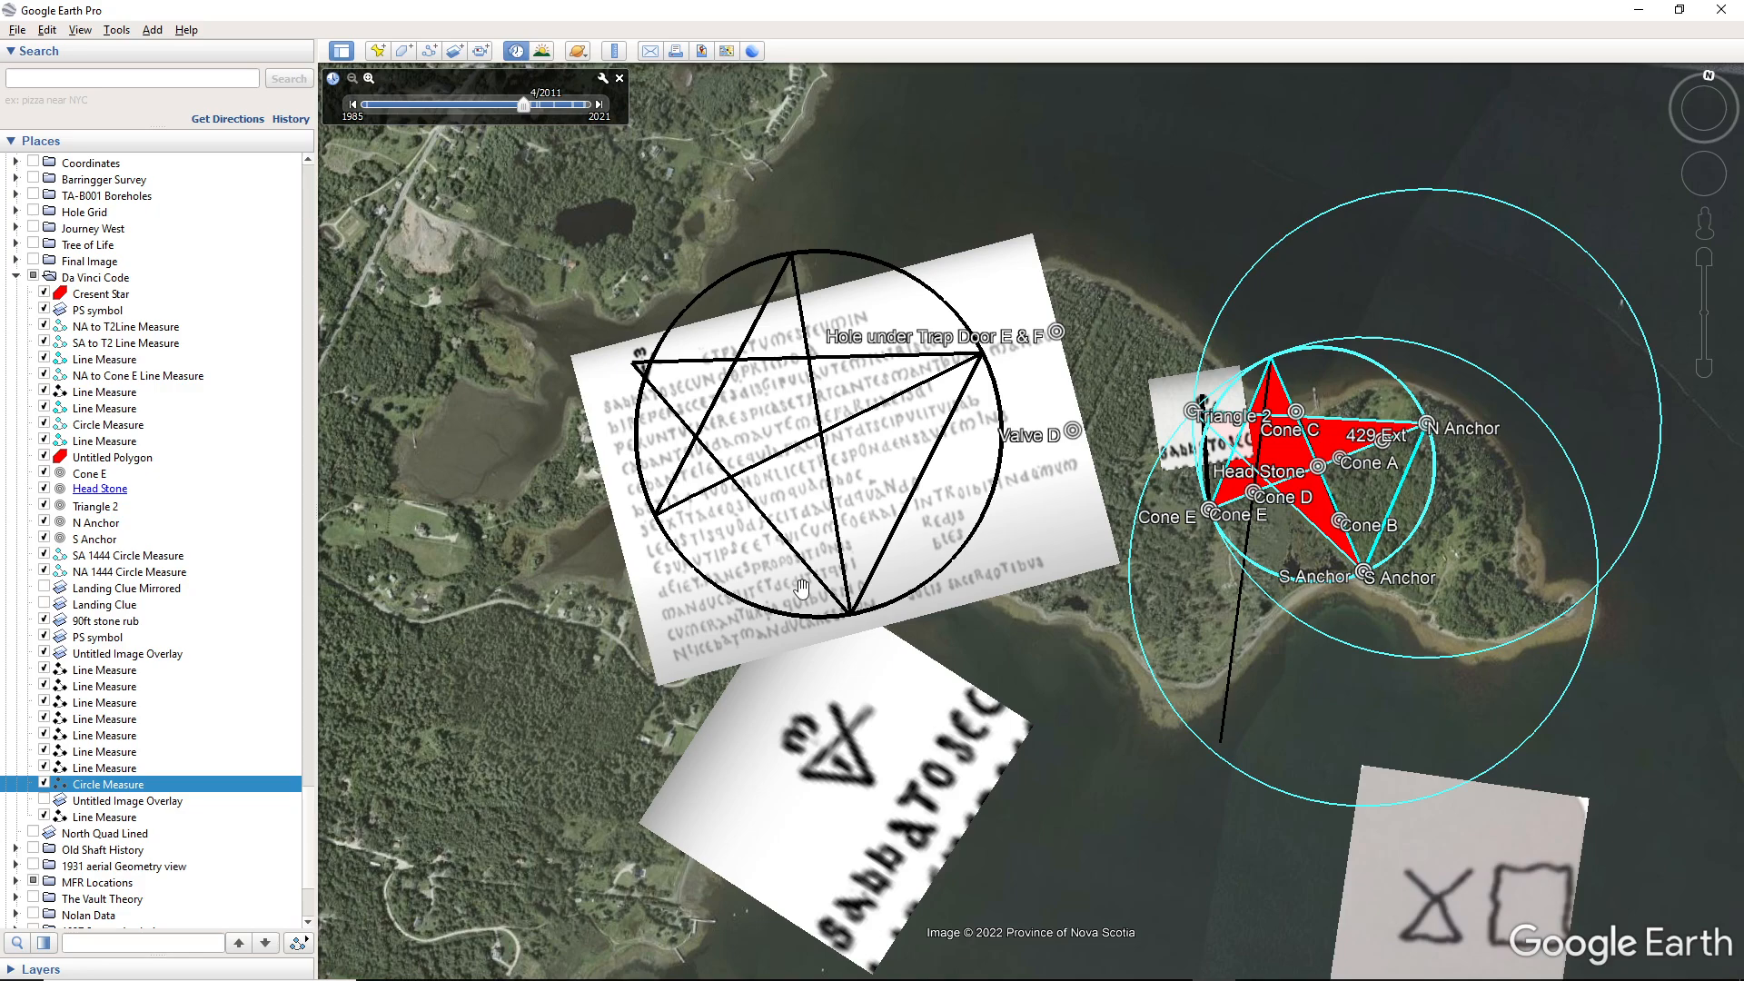
{"action": "mouse_move", "coordinate": [1032, 805]}
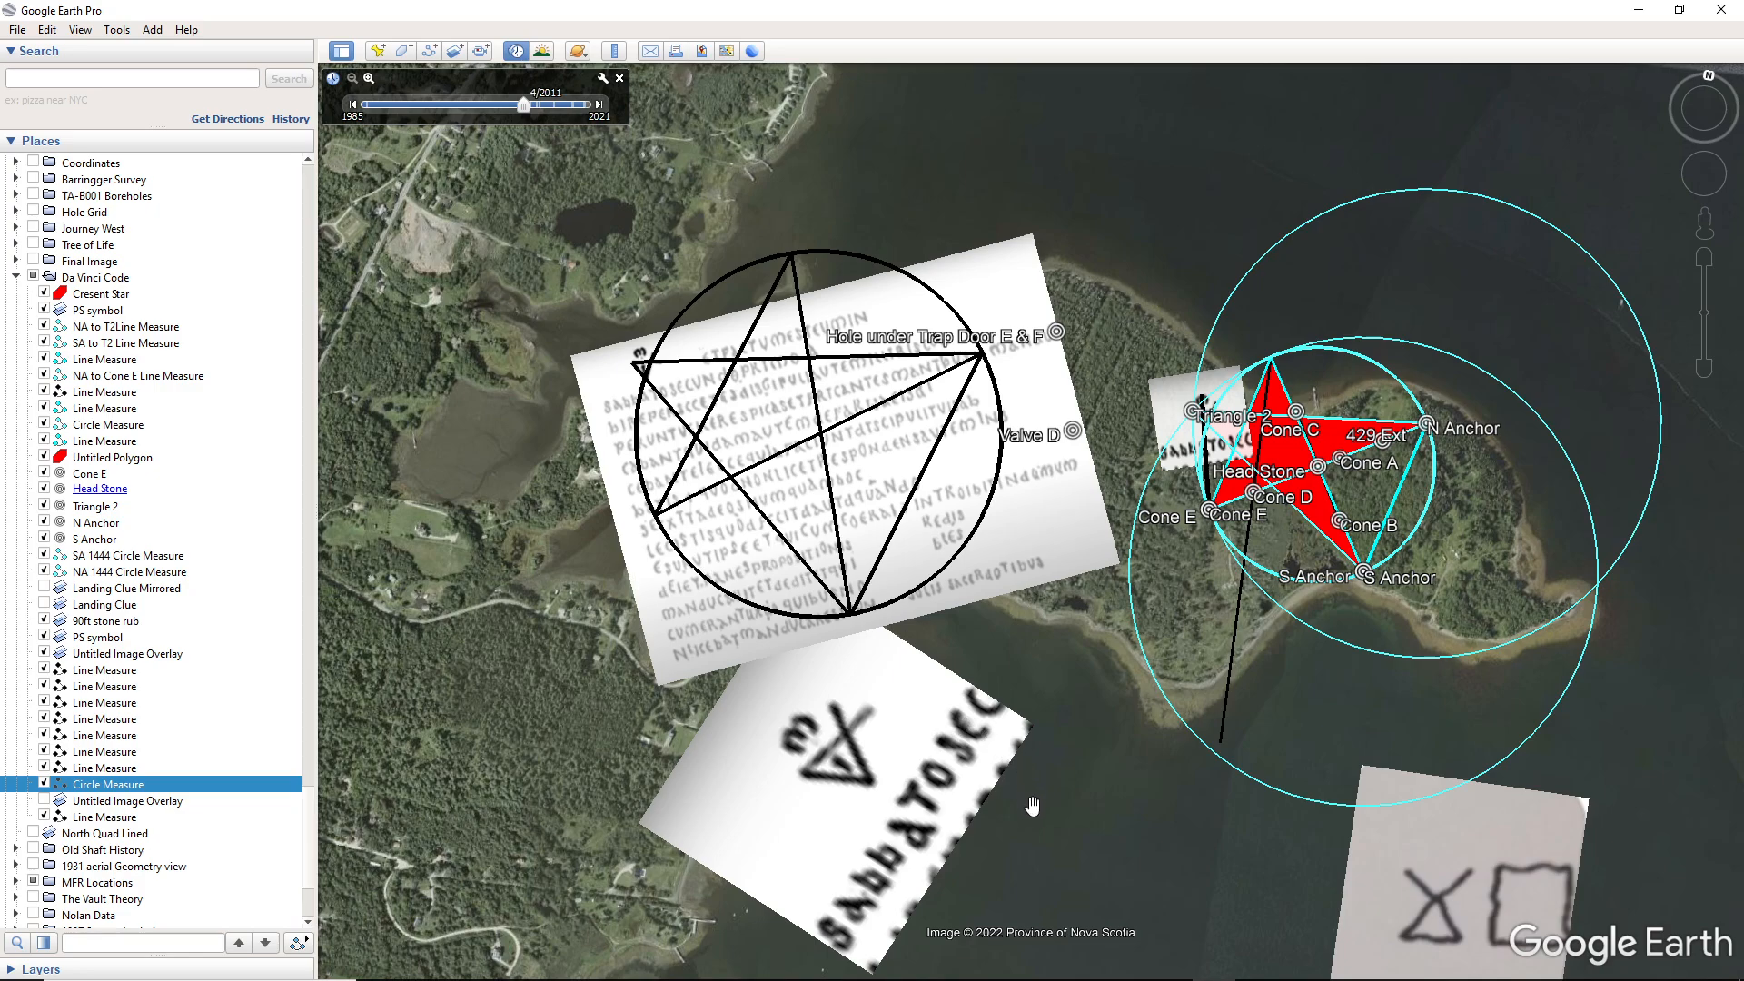
{"action": "mouse_move", "coordinate": [1043, 814]}
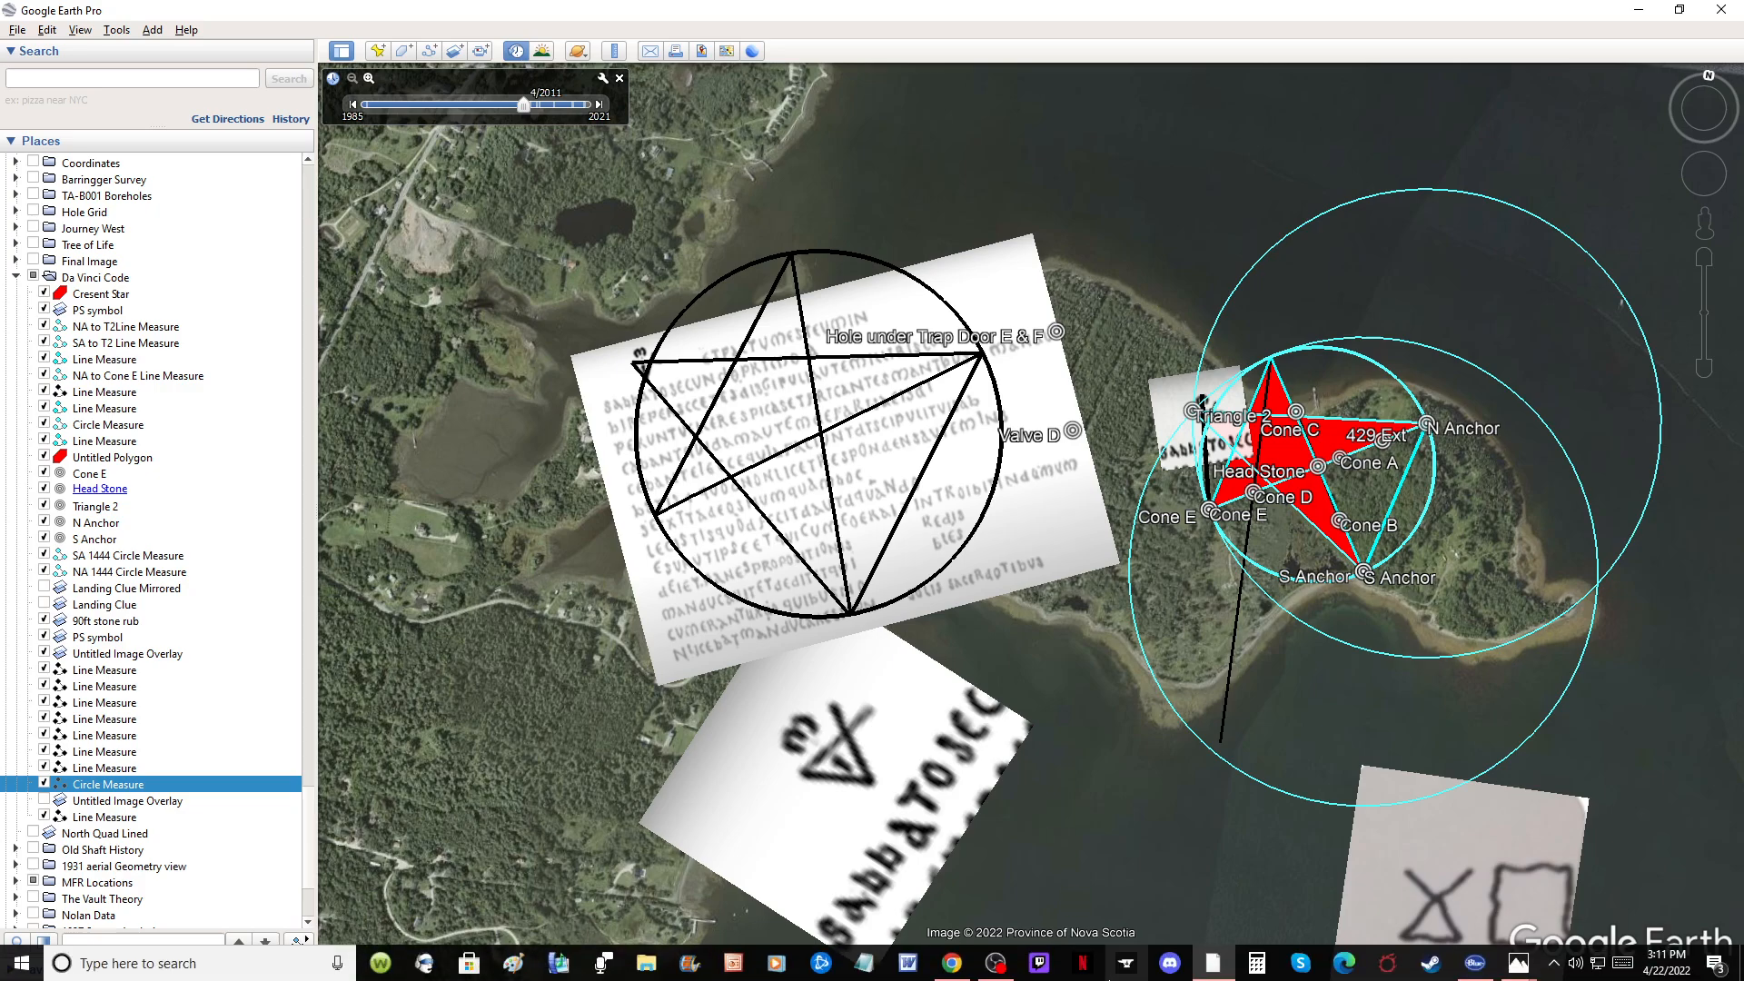
{"action": "mouse_move", "coordinate": [950, 963]}
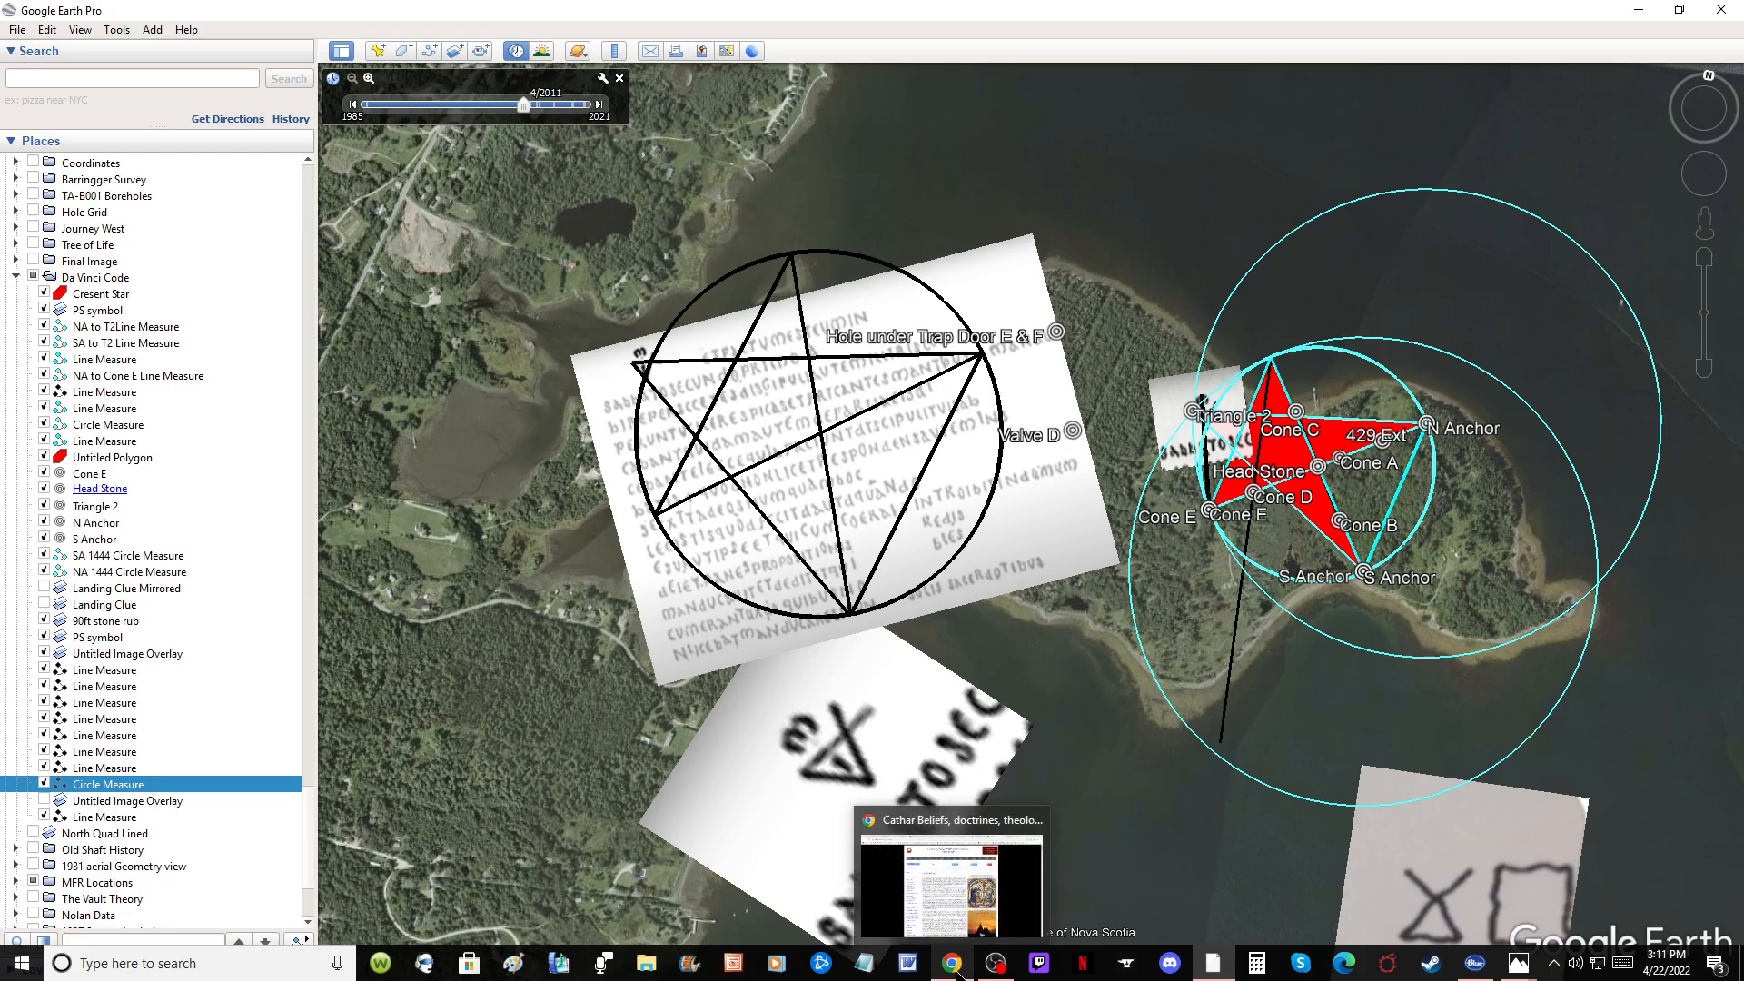
Bring Chrome forward with the cathar.info Cathar Beliefs page showing
{"action": "left_click", "coordinate": [950, 962]}
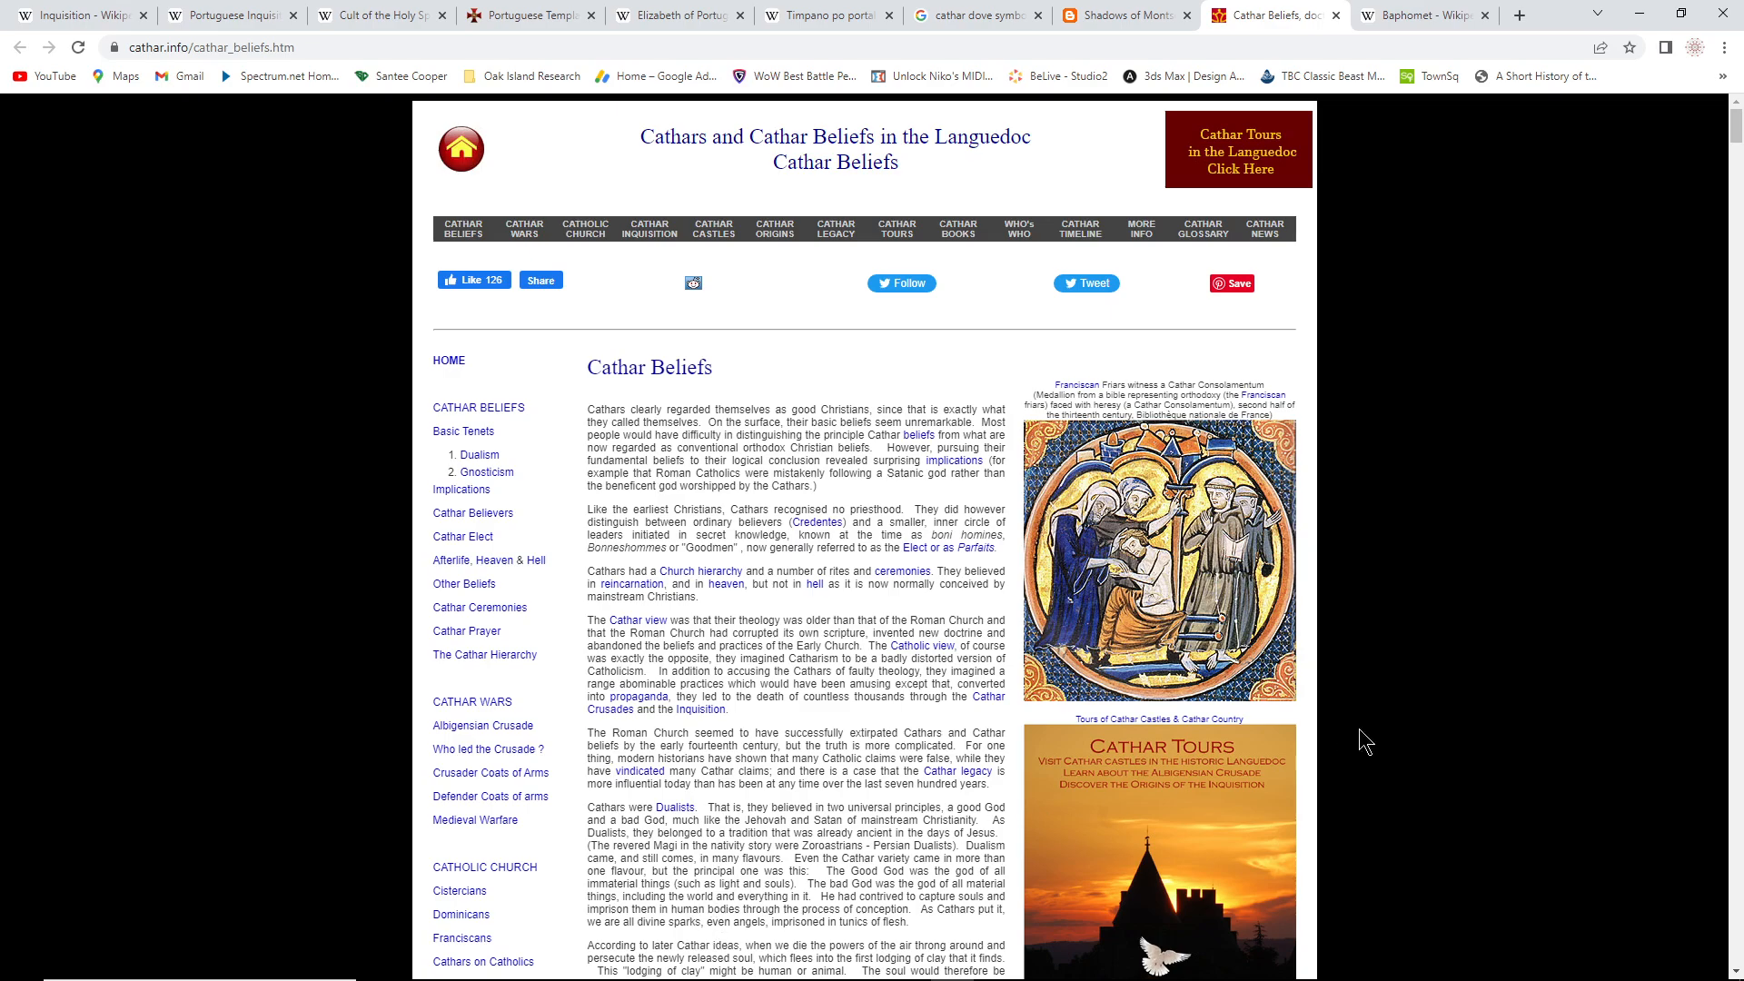
{"action": "mouse_move", "coordinate": [1357, 603]}
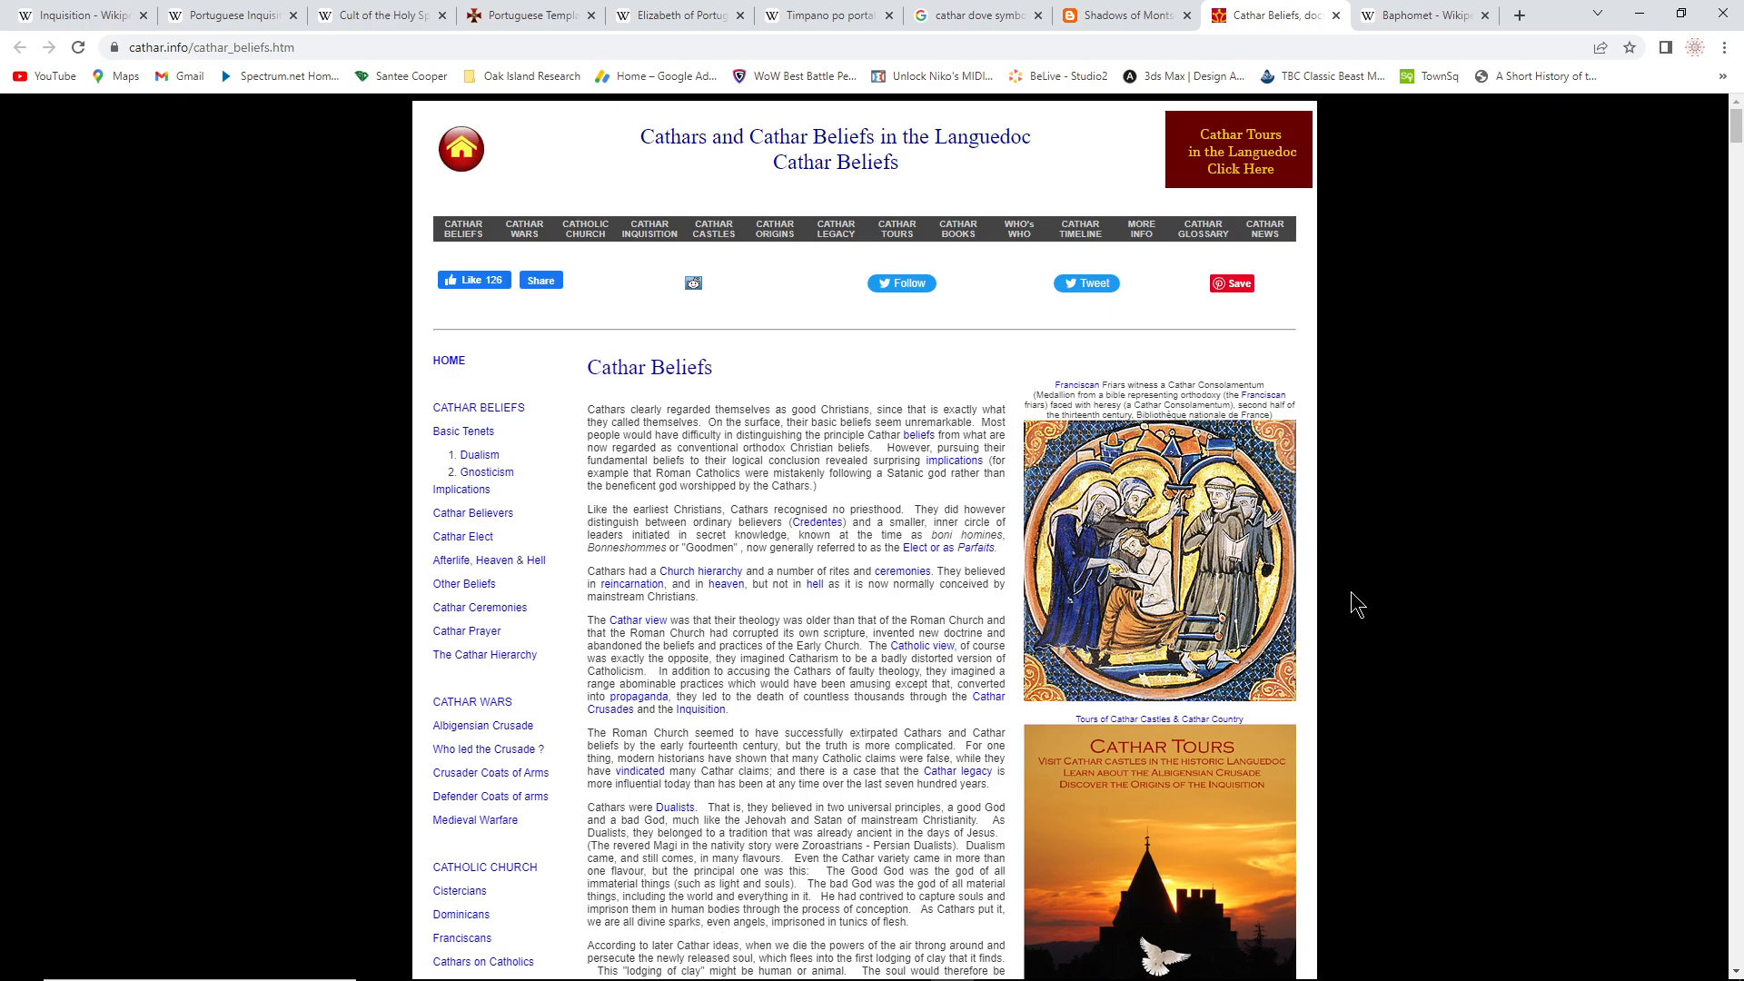
{"action": "mouse_move", "coordinate": [1379, 602]}
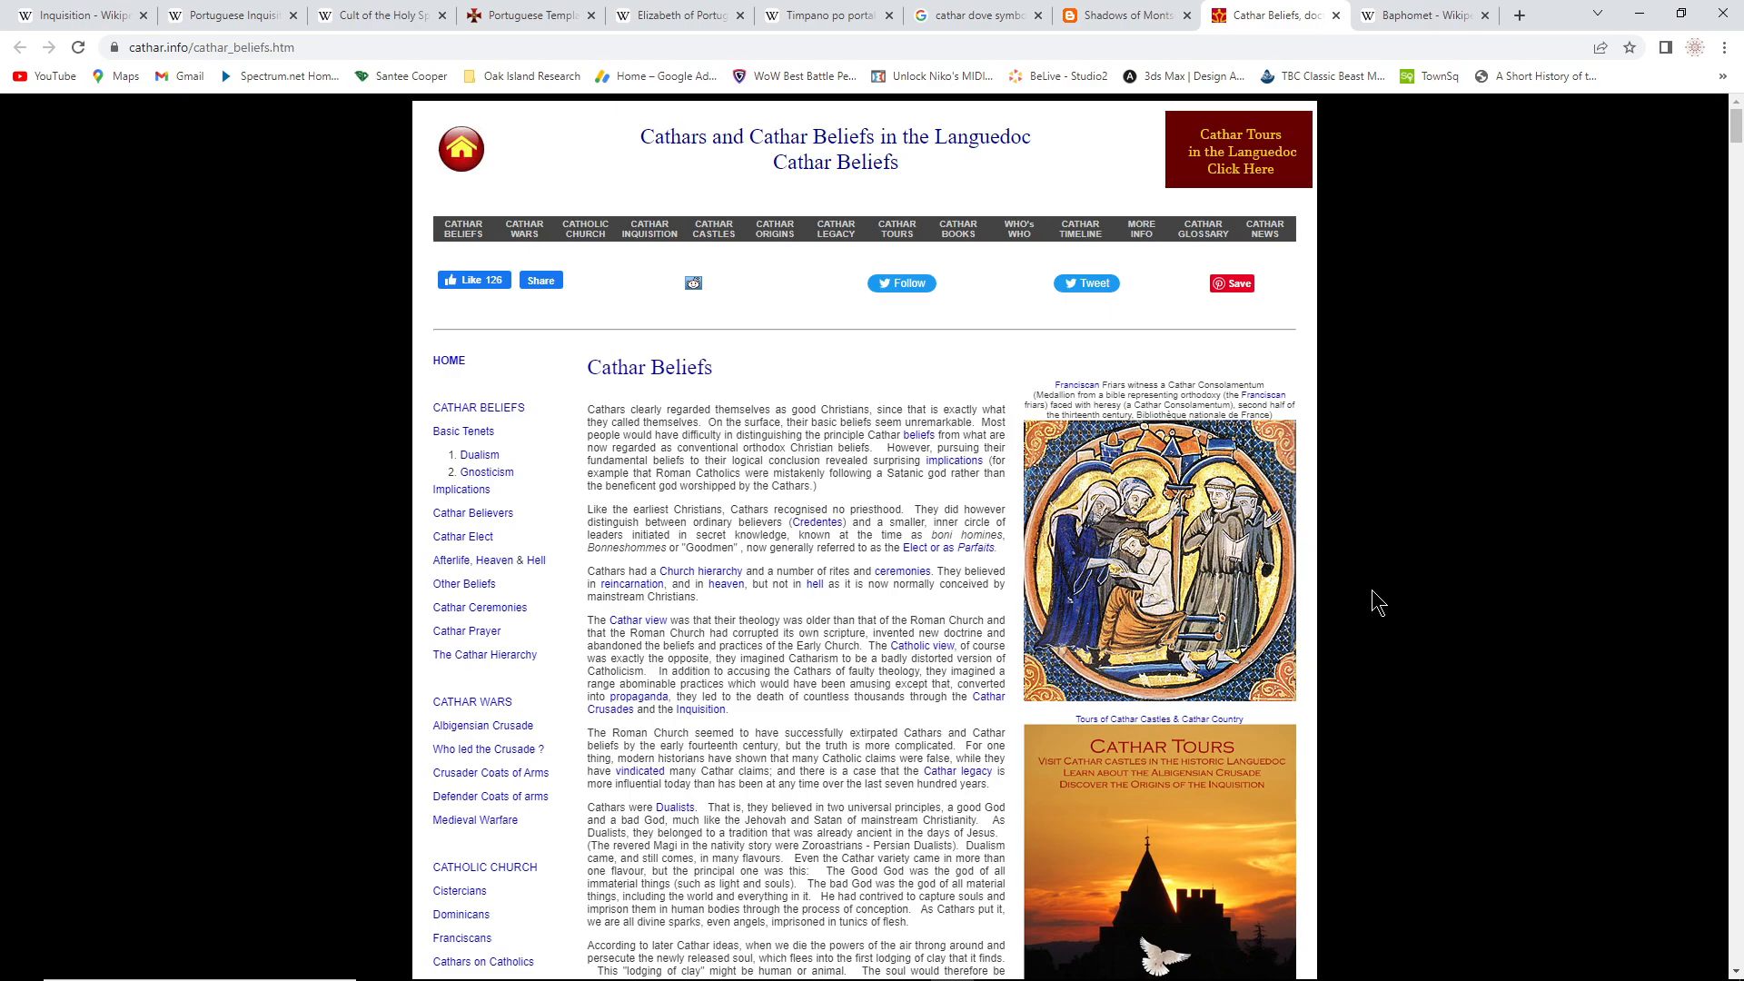
{"action": "mouse_move", "coordinate": [1166, 73]}
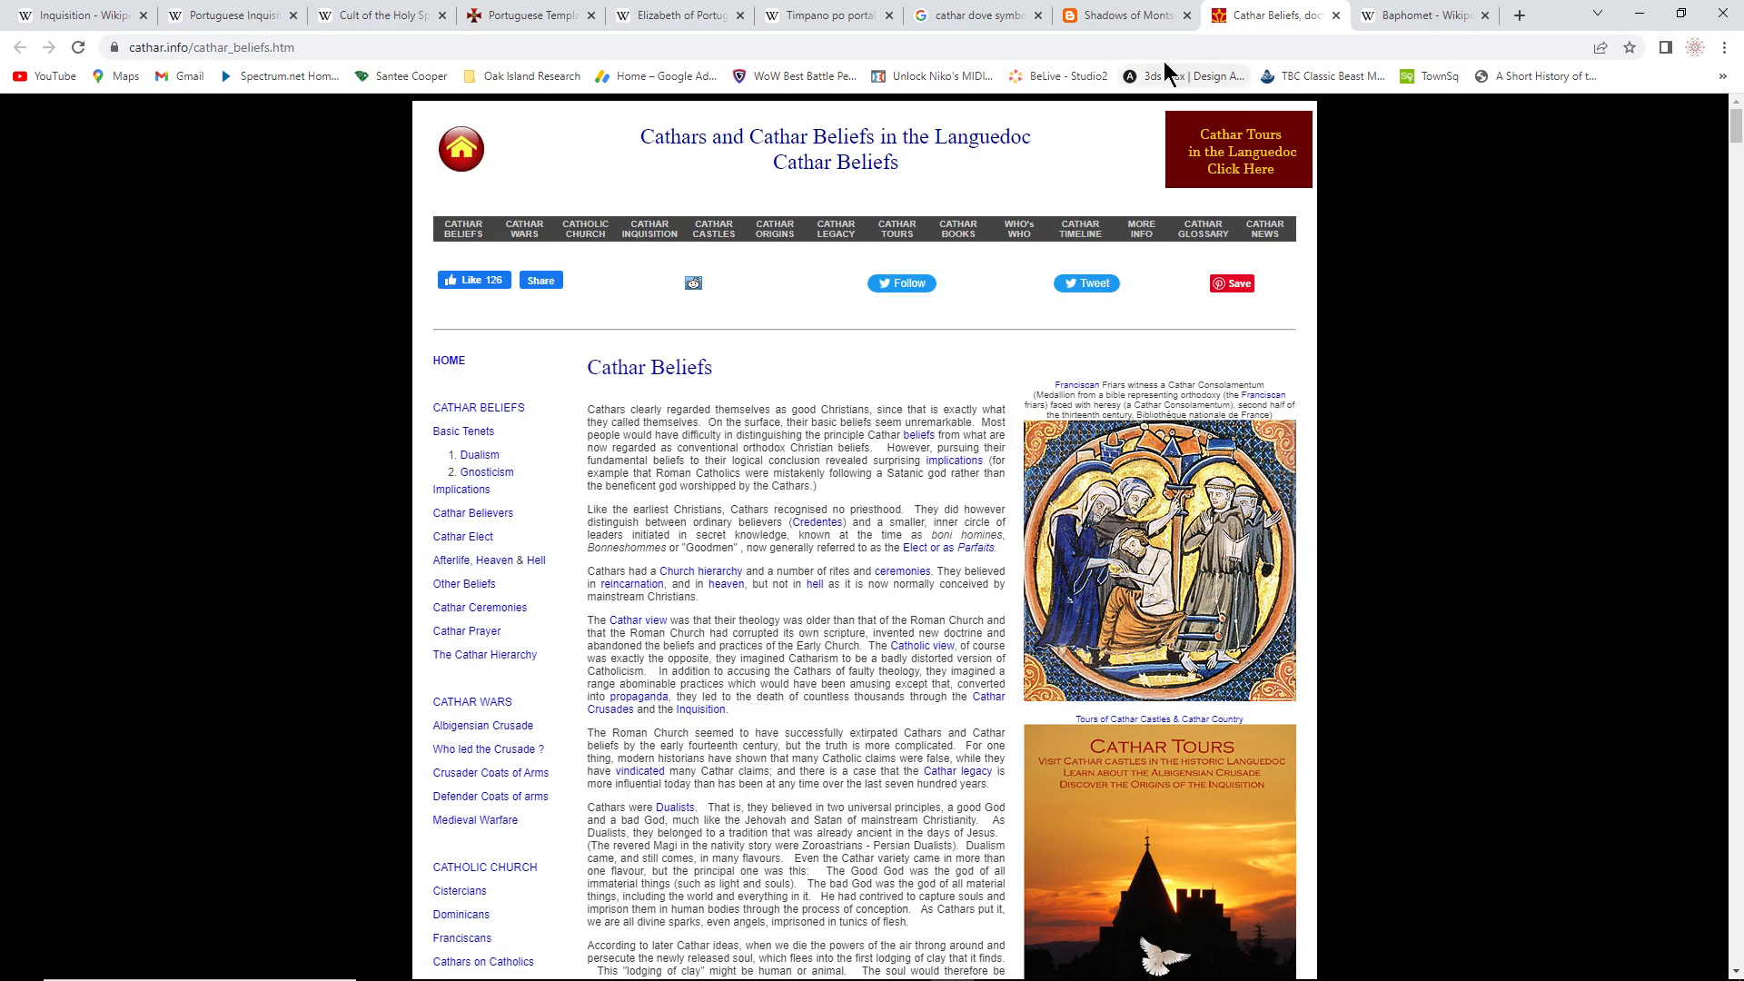
{"action": "mouse_move", "coordinate": [978, 16]}
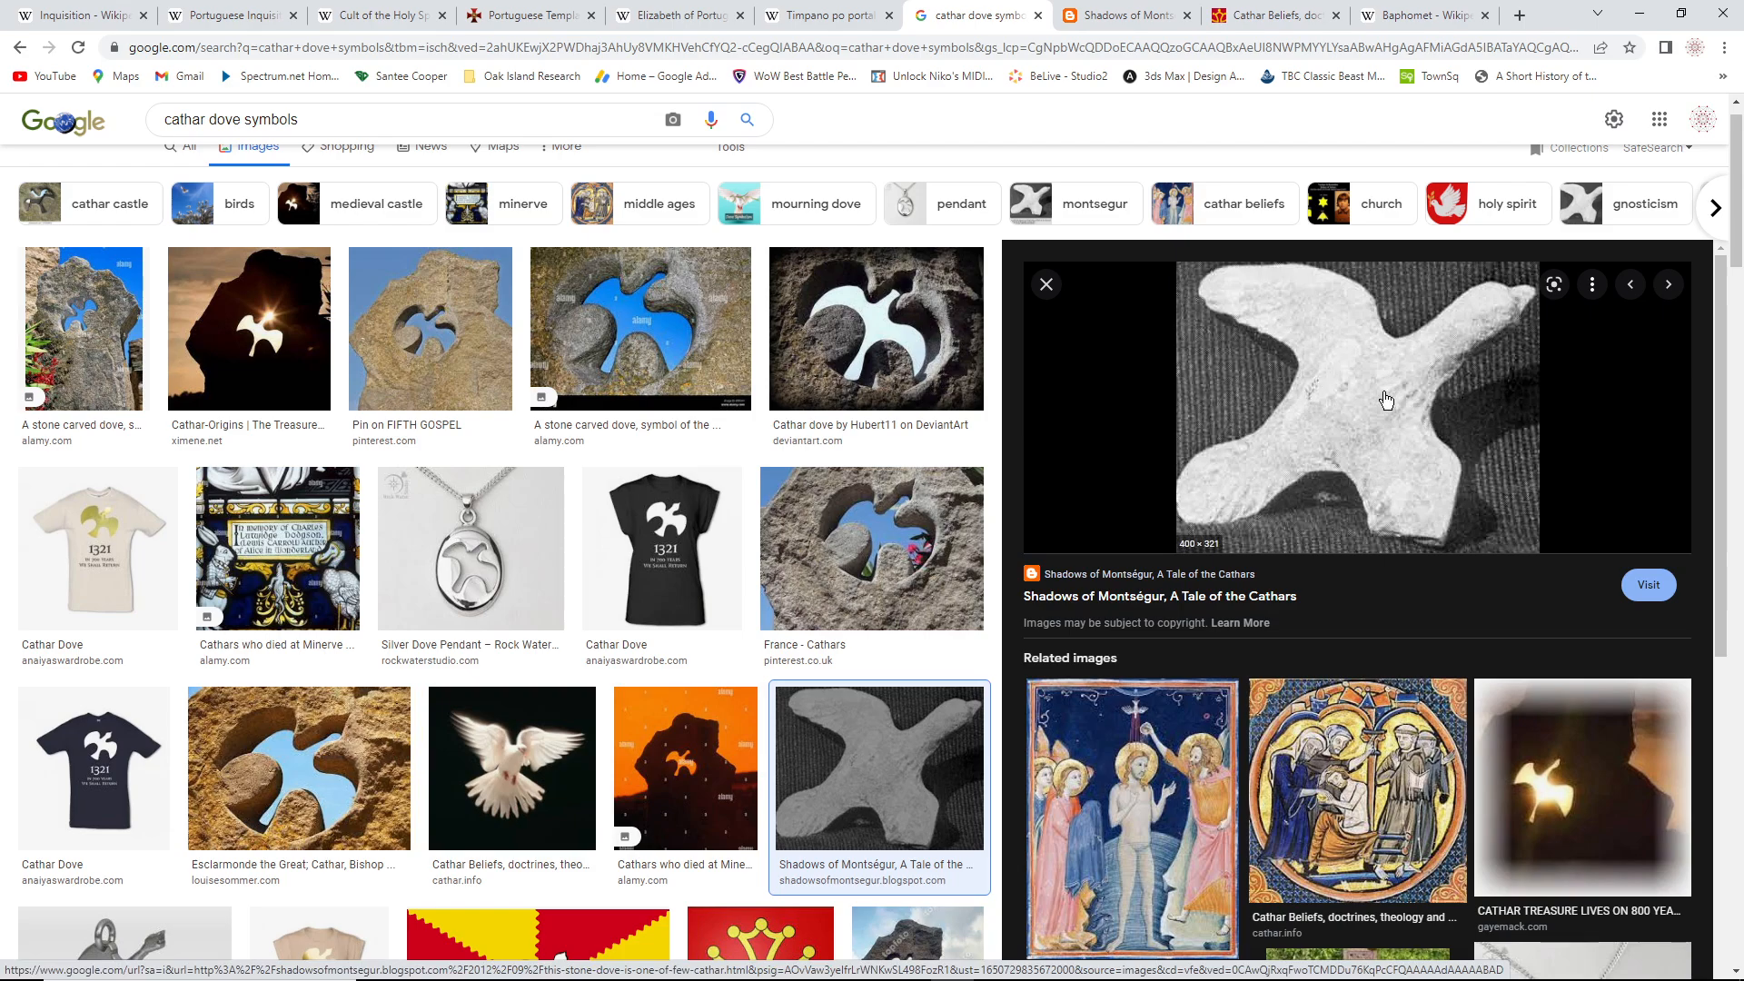
{"action": "mouse_move", "coordinate": [1317, 376]}
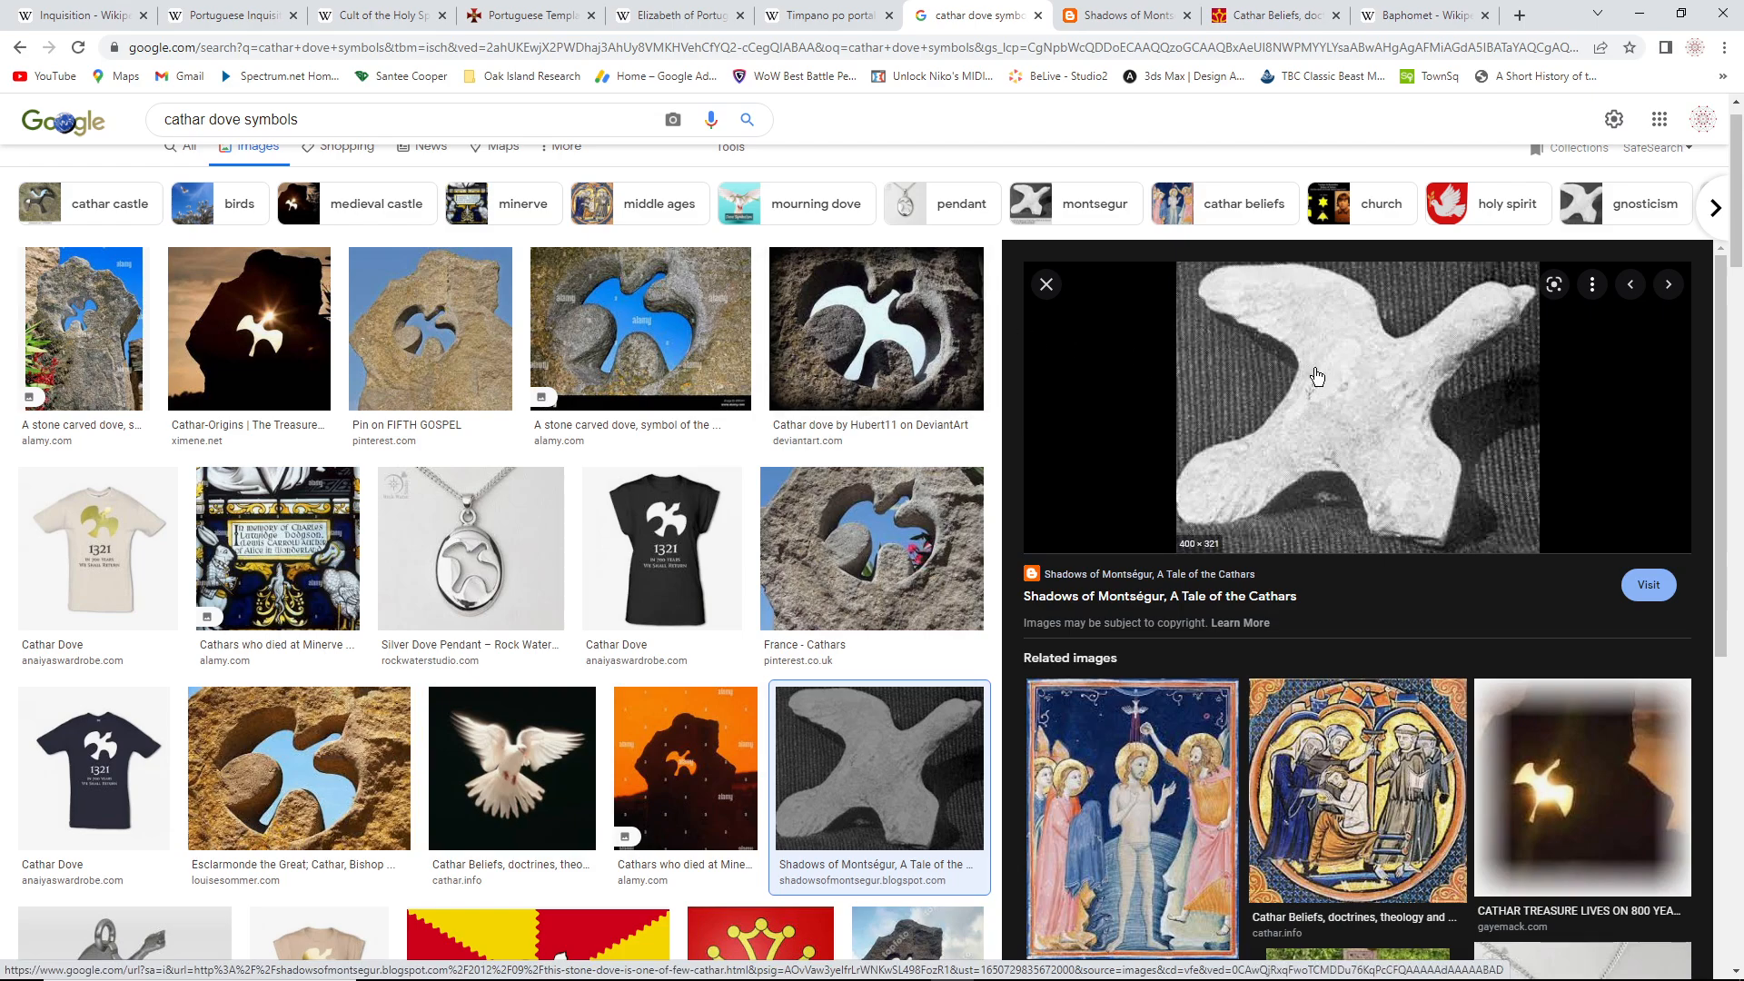
{"action": "mouse_move", "coordinate": [1173, 558]}
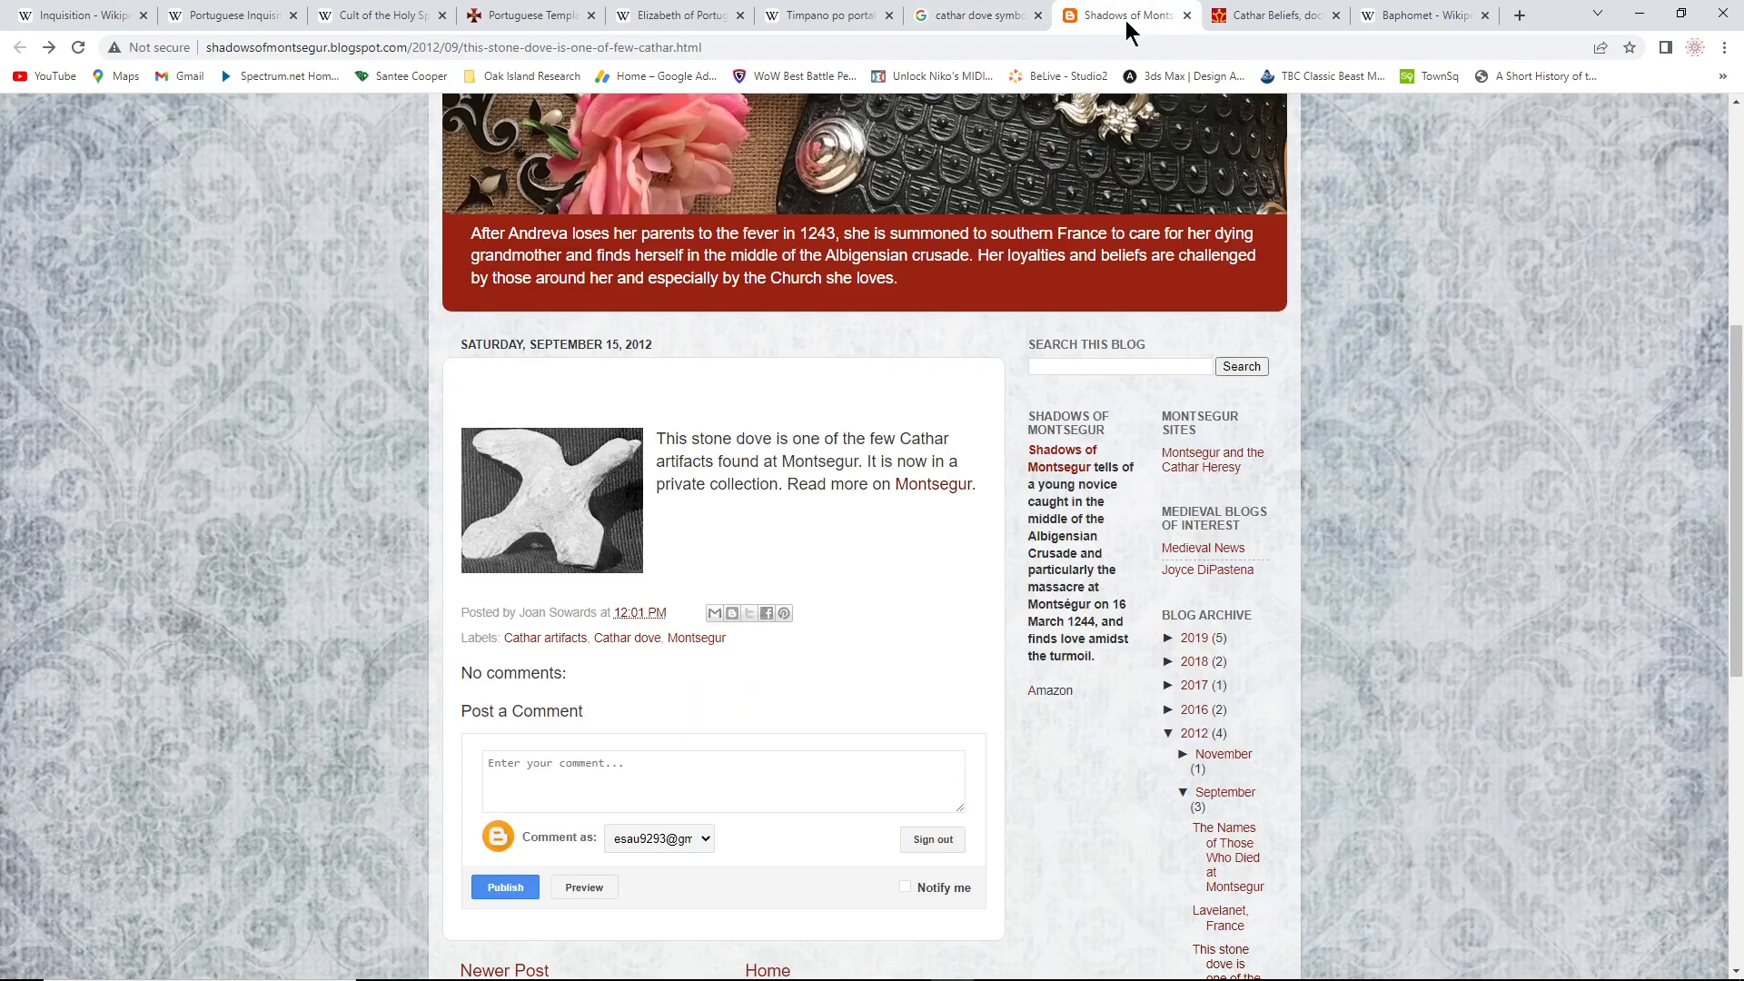
{"action": "mouse_move", "coordinate": [572, 512]}
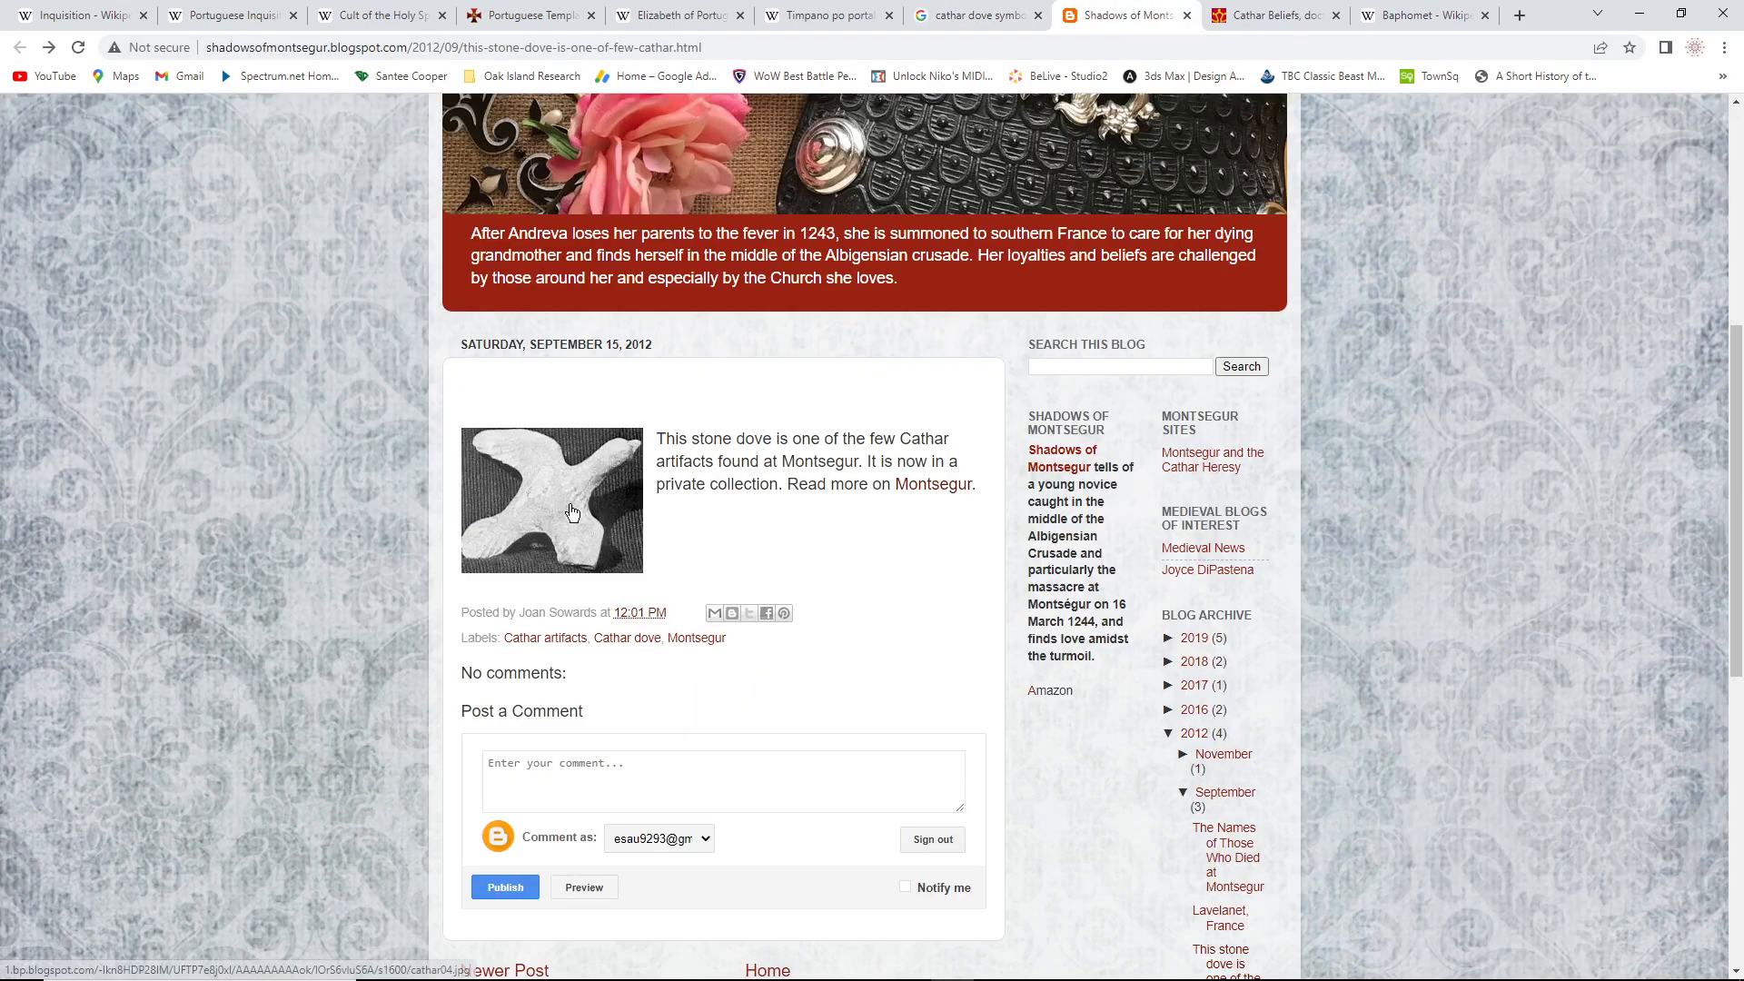
{"action": "mouse_move", "coordinate": [727, 525]}
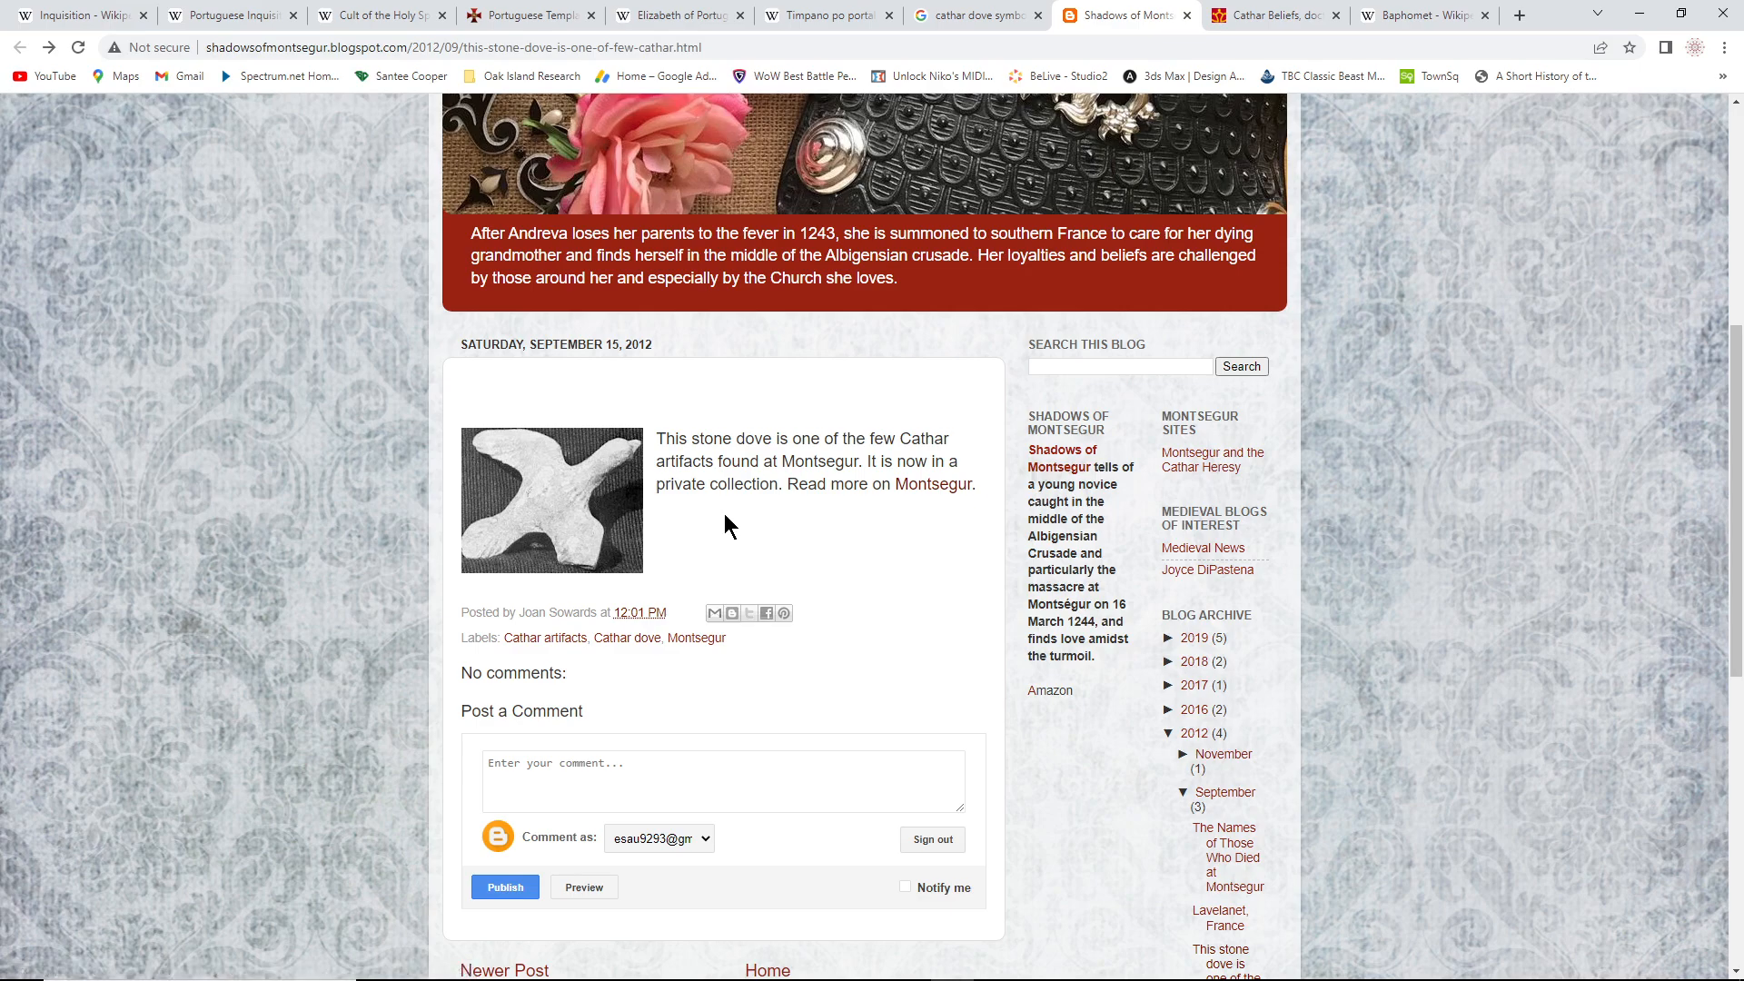
{"action": "mouse_move", "coordinate": [848, 509]}
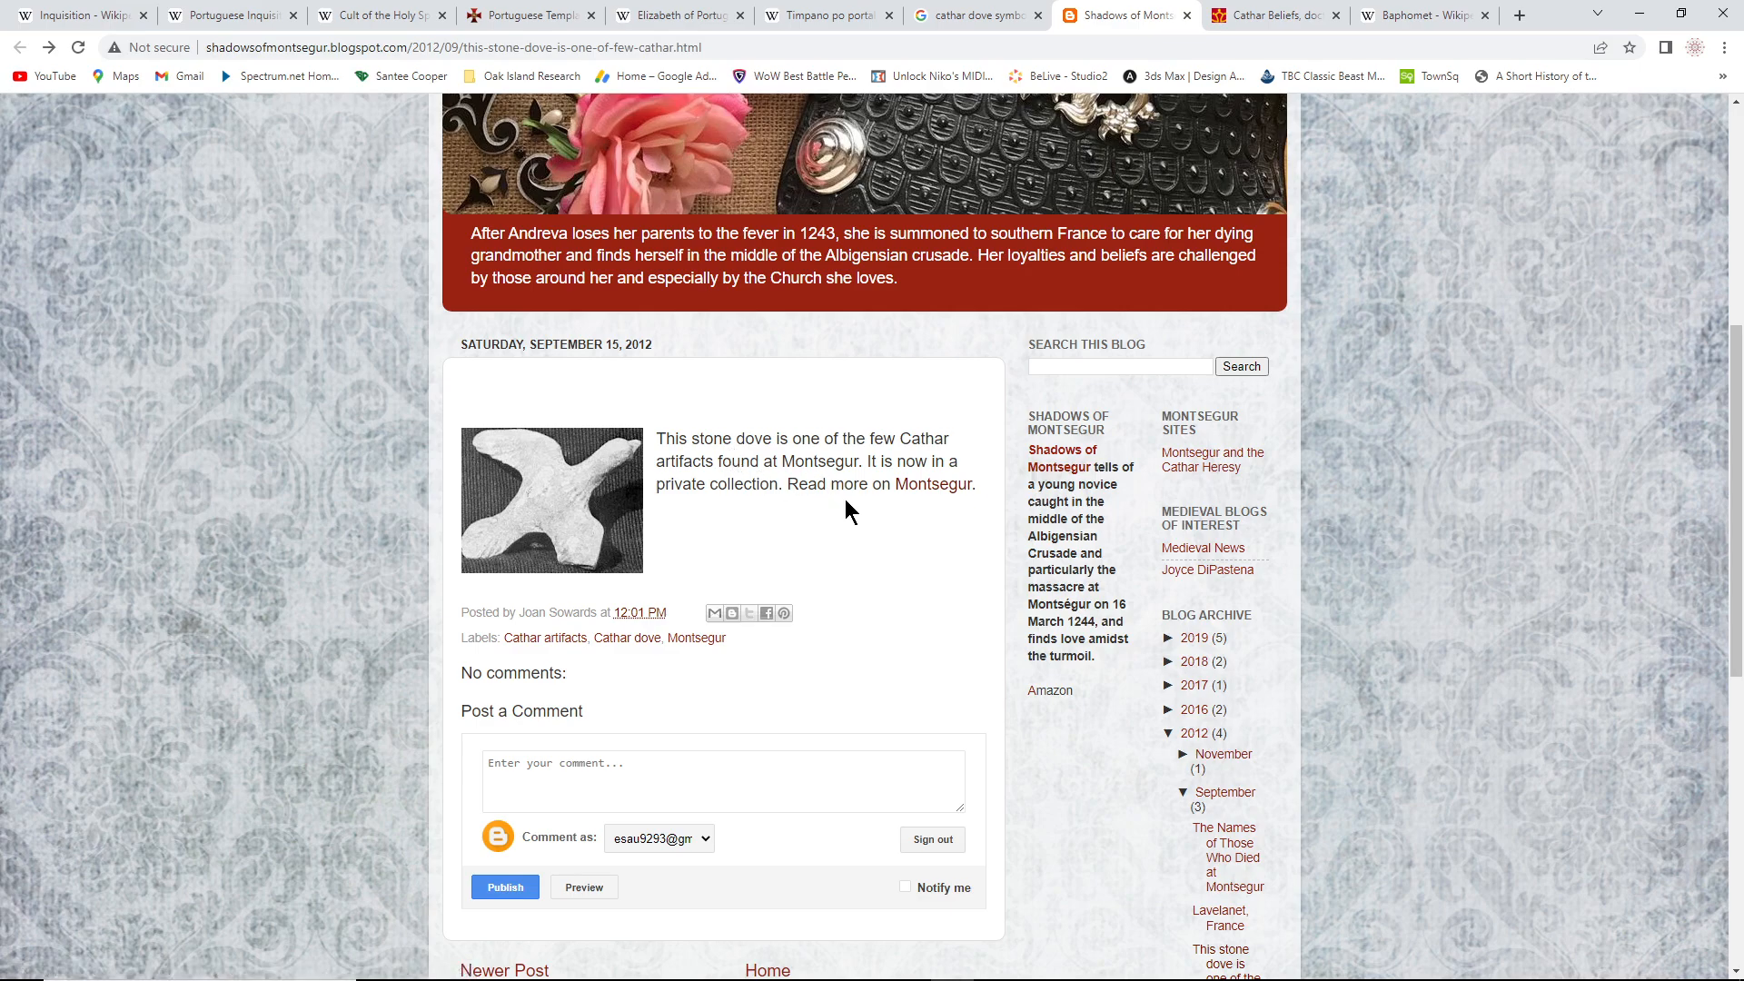
{"action": "mouse_move", "coordinate": [679, 514]}
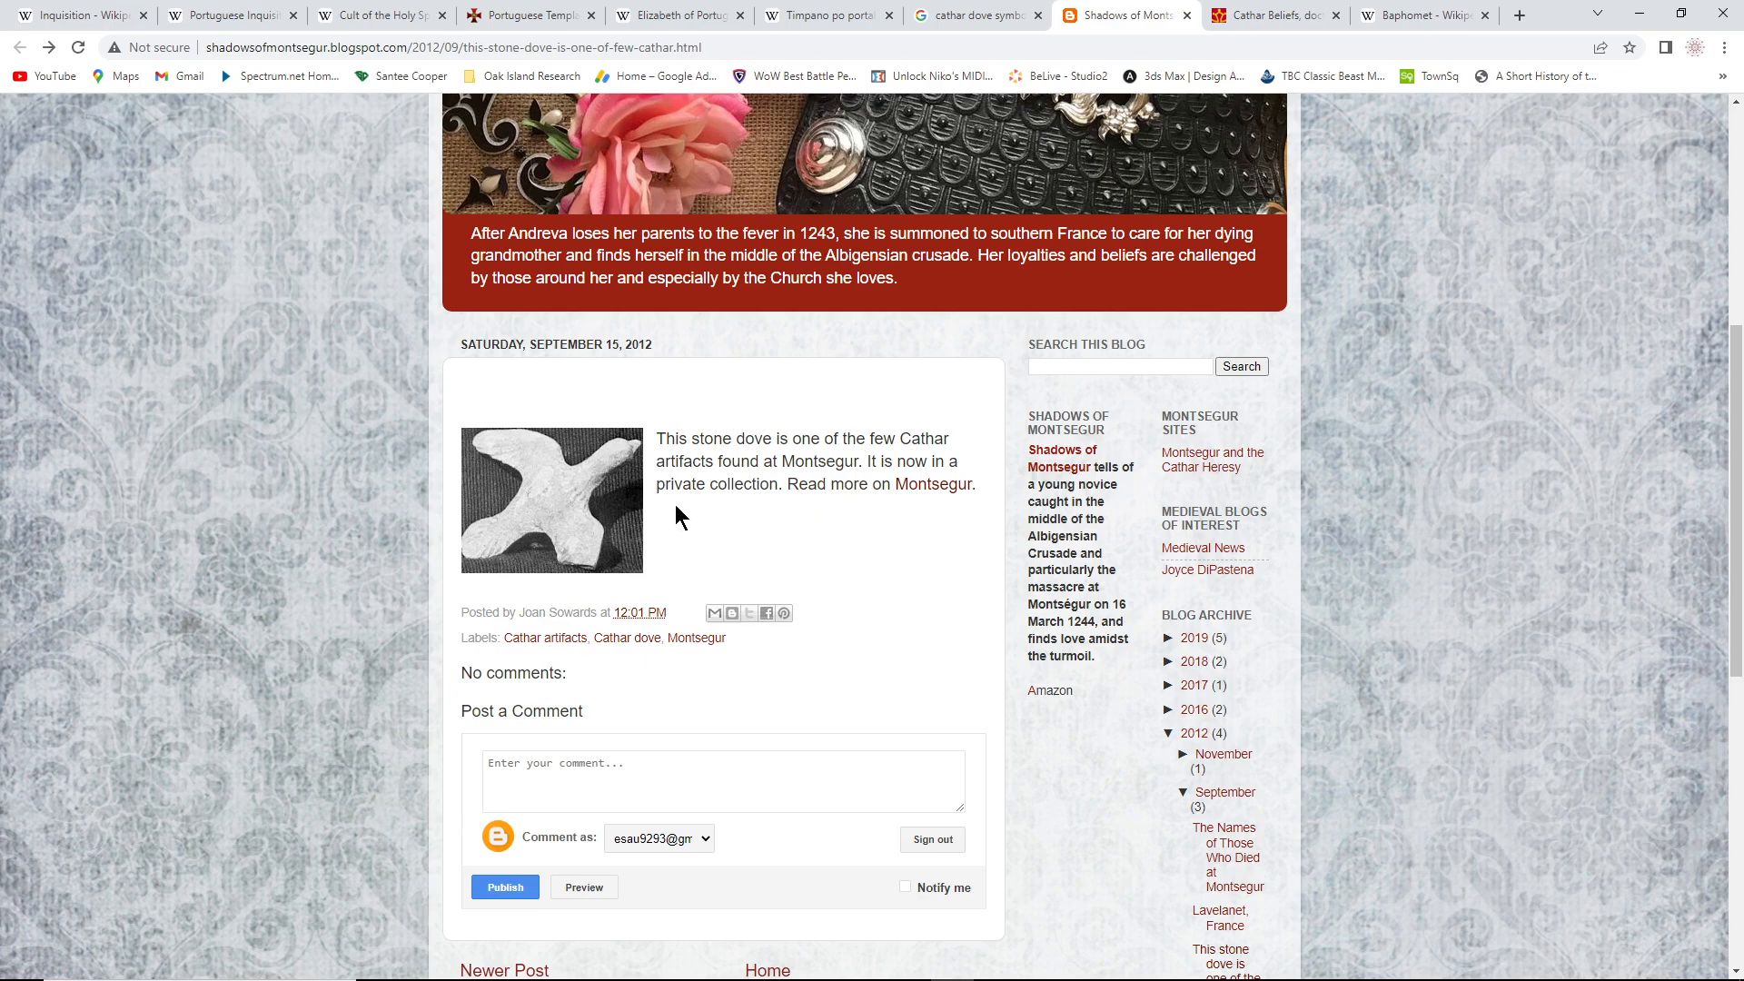
{"action": "mouse_move", "coordinate": [612, 532]}
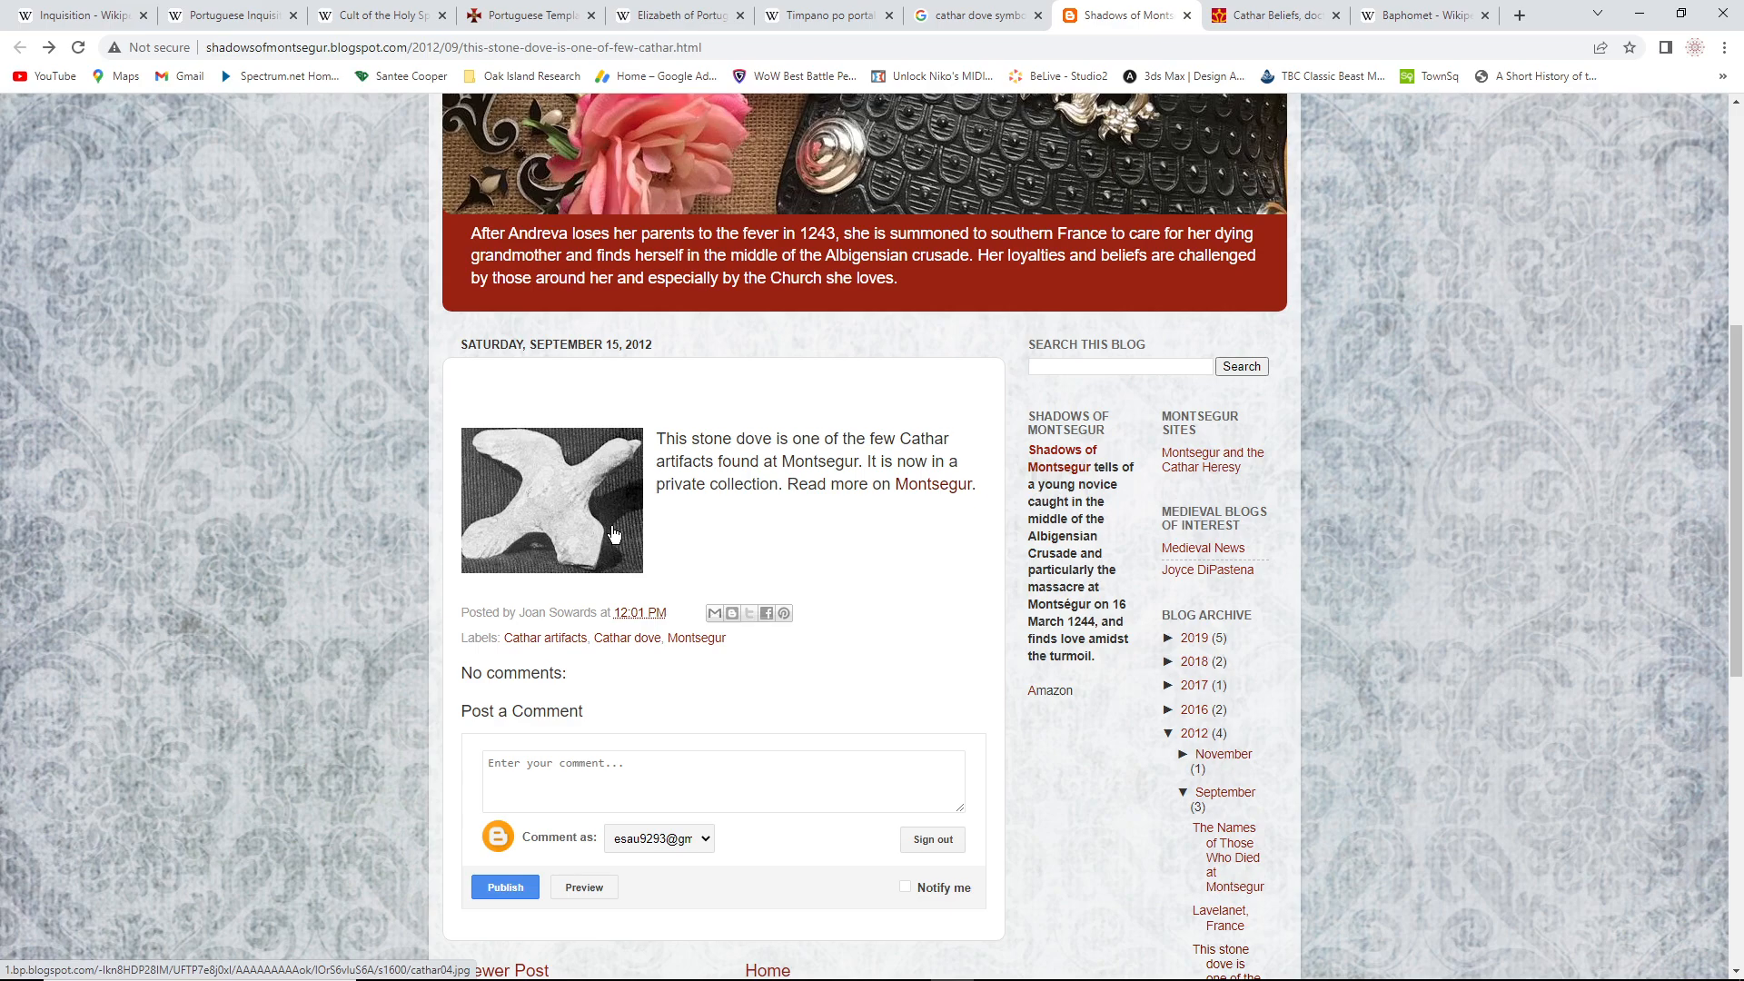
{"action": "mouse_move", "coordinate": [505, 529]}
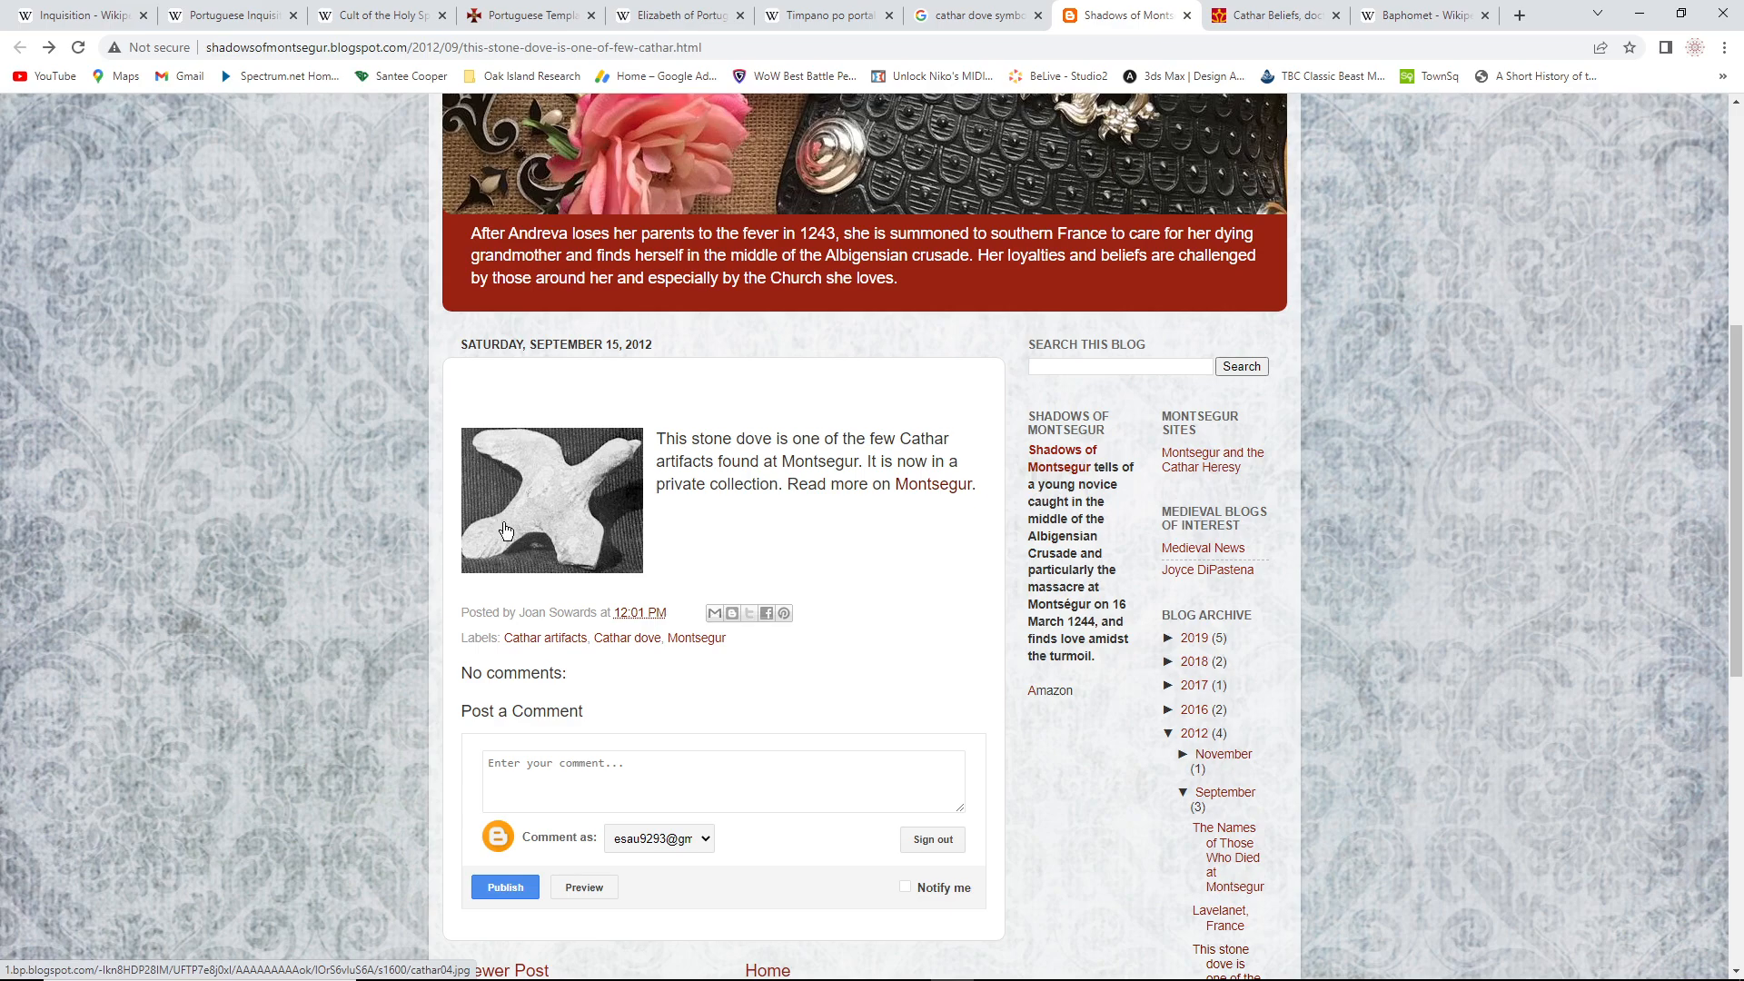
{"action": "mouse_move", "coordinate": [545, 540]}
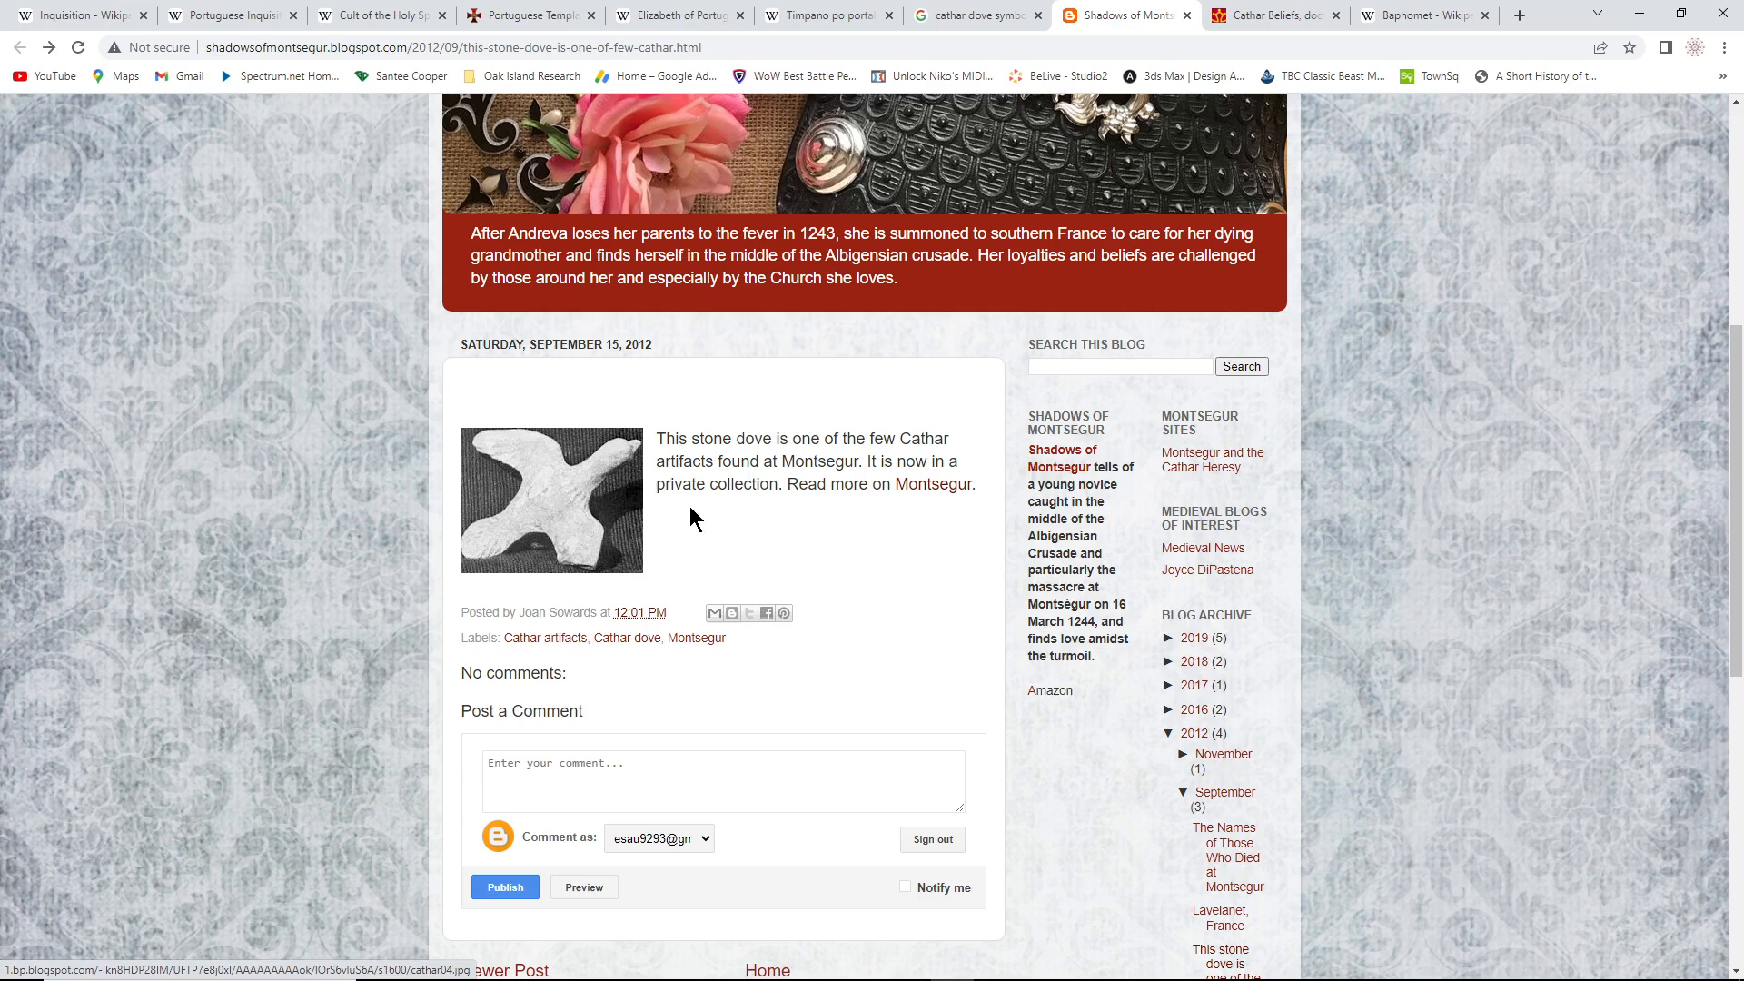
{"action": "mouse_move", "coordinate": [843, 534]}
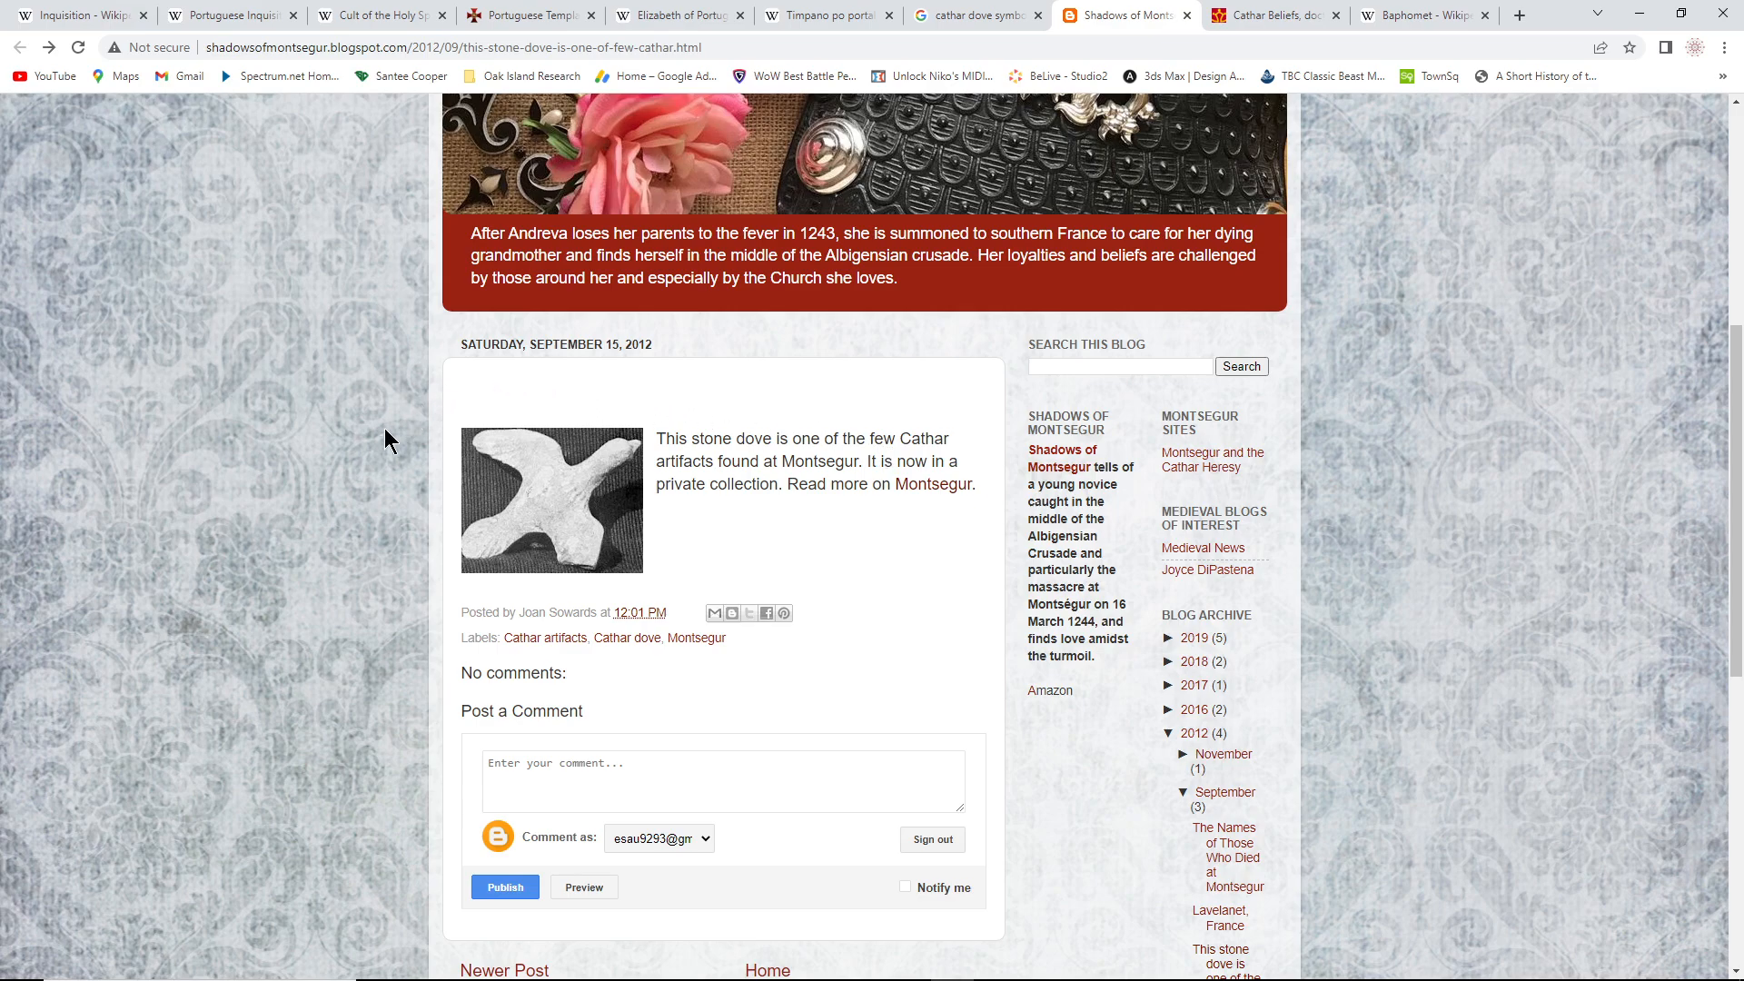
{"action": "mouse_move", "coordinate": [383, 445]}
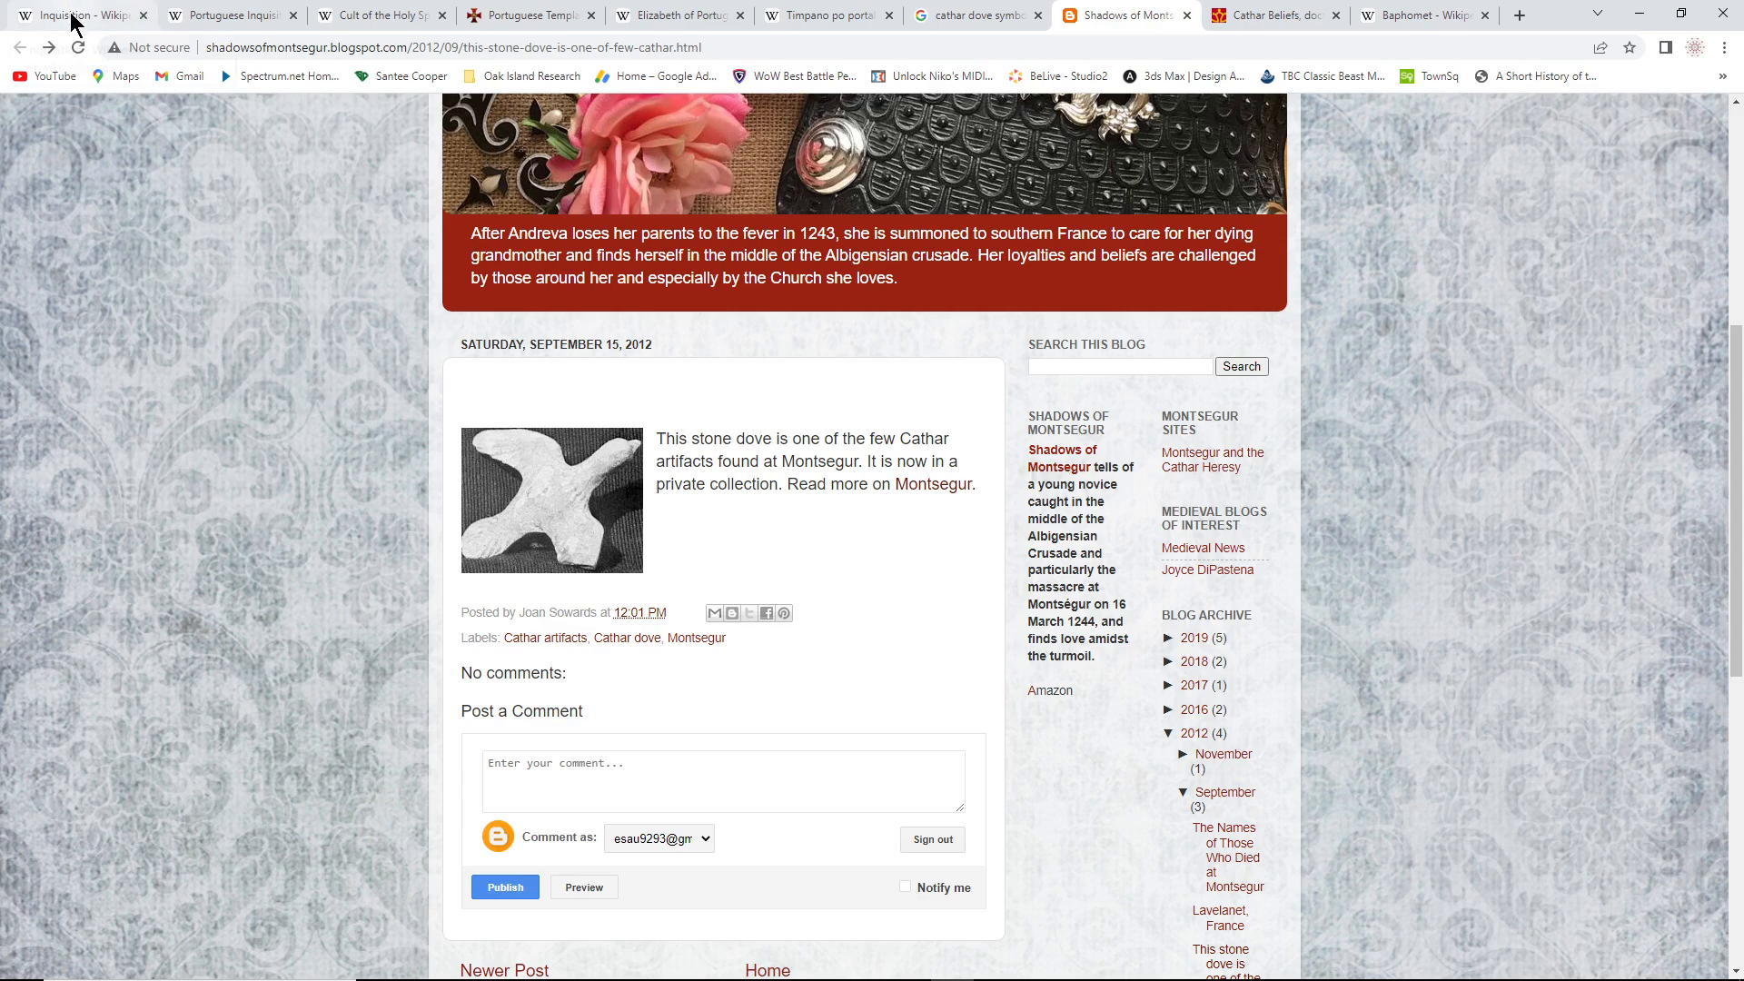
{"action": "left_click", "coordinate": [73, 15]}
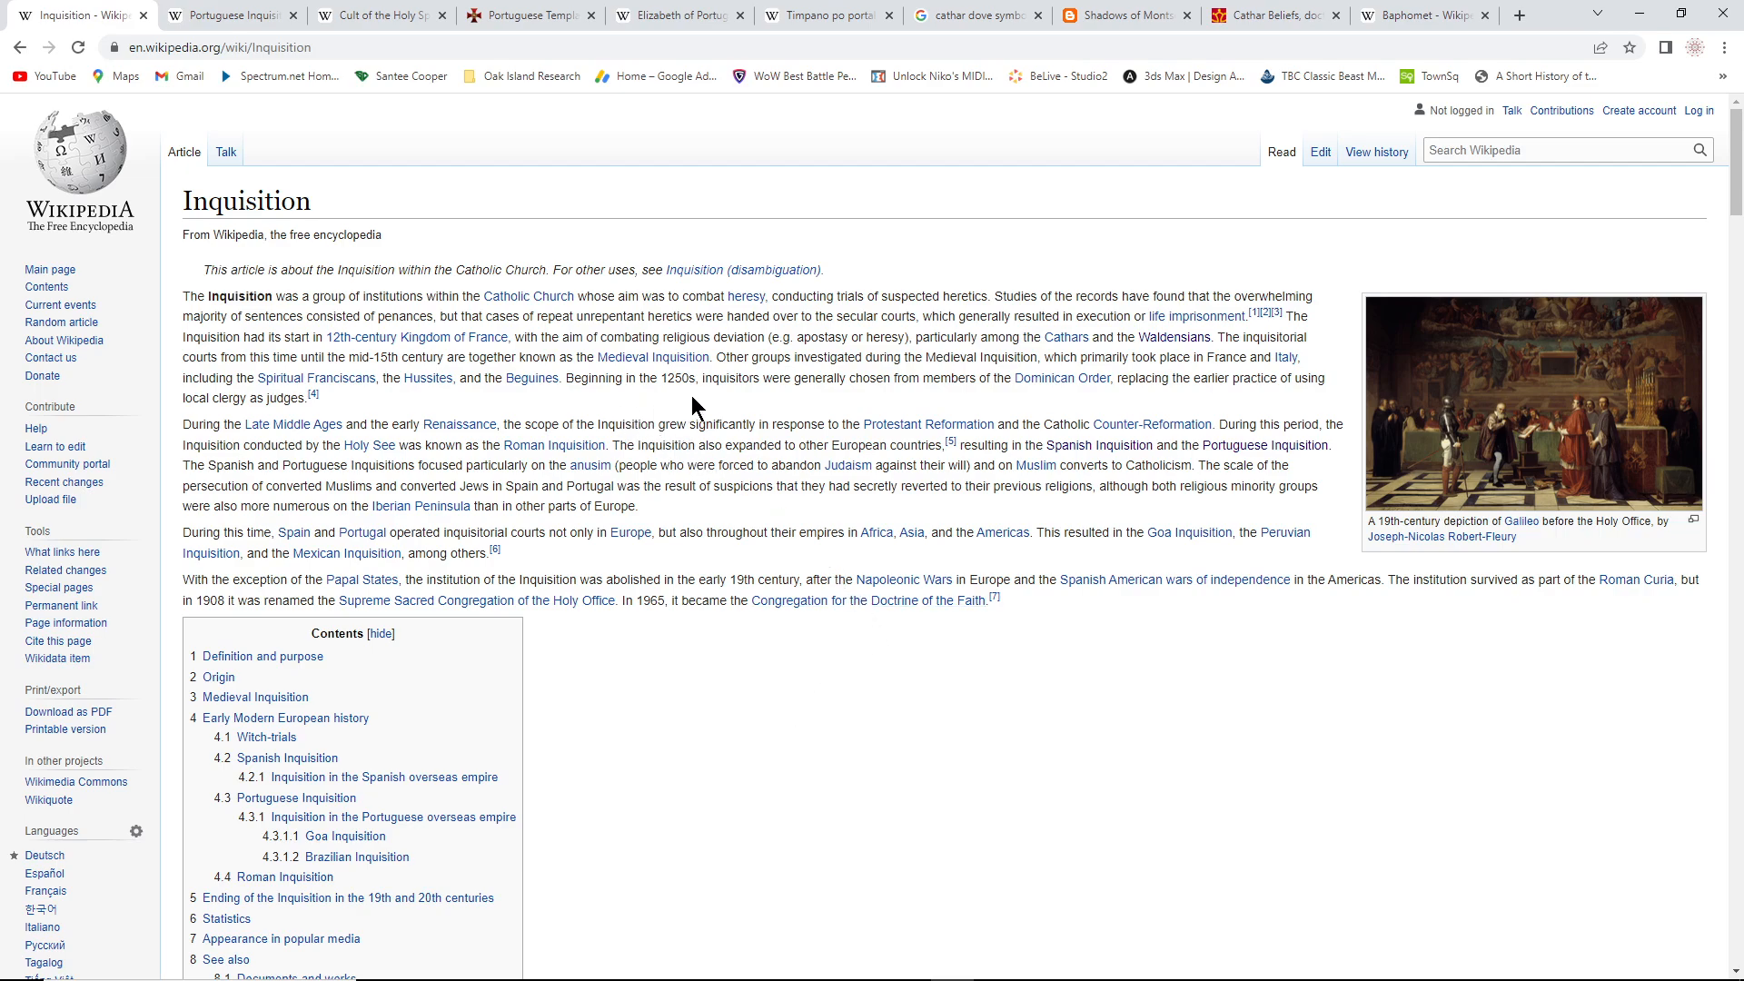
{"action": "mouse_move", "coordinate": [681, 400]}
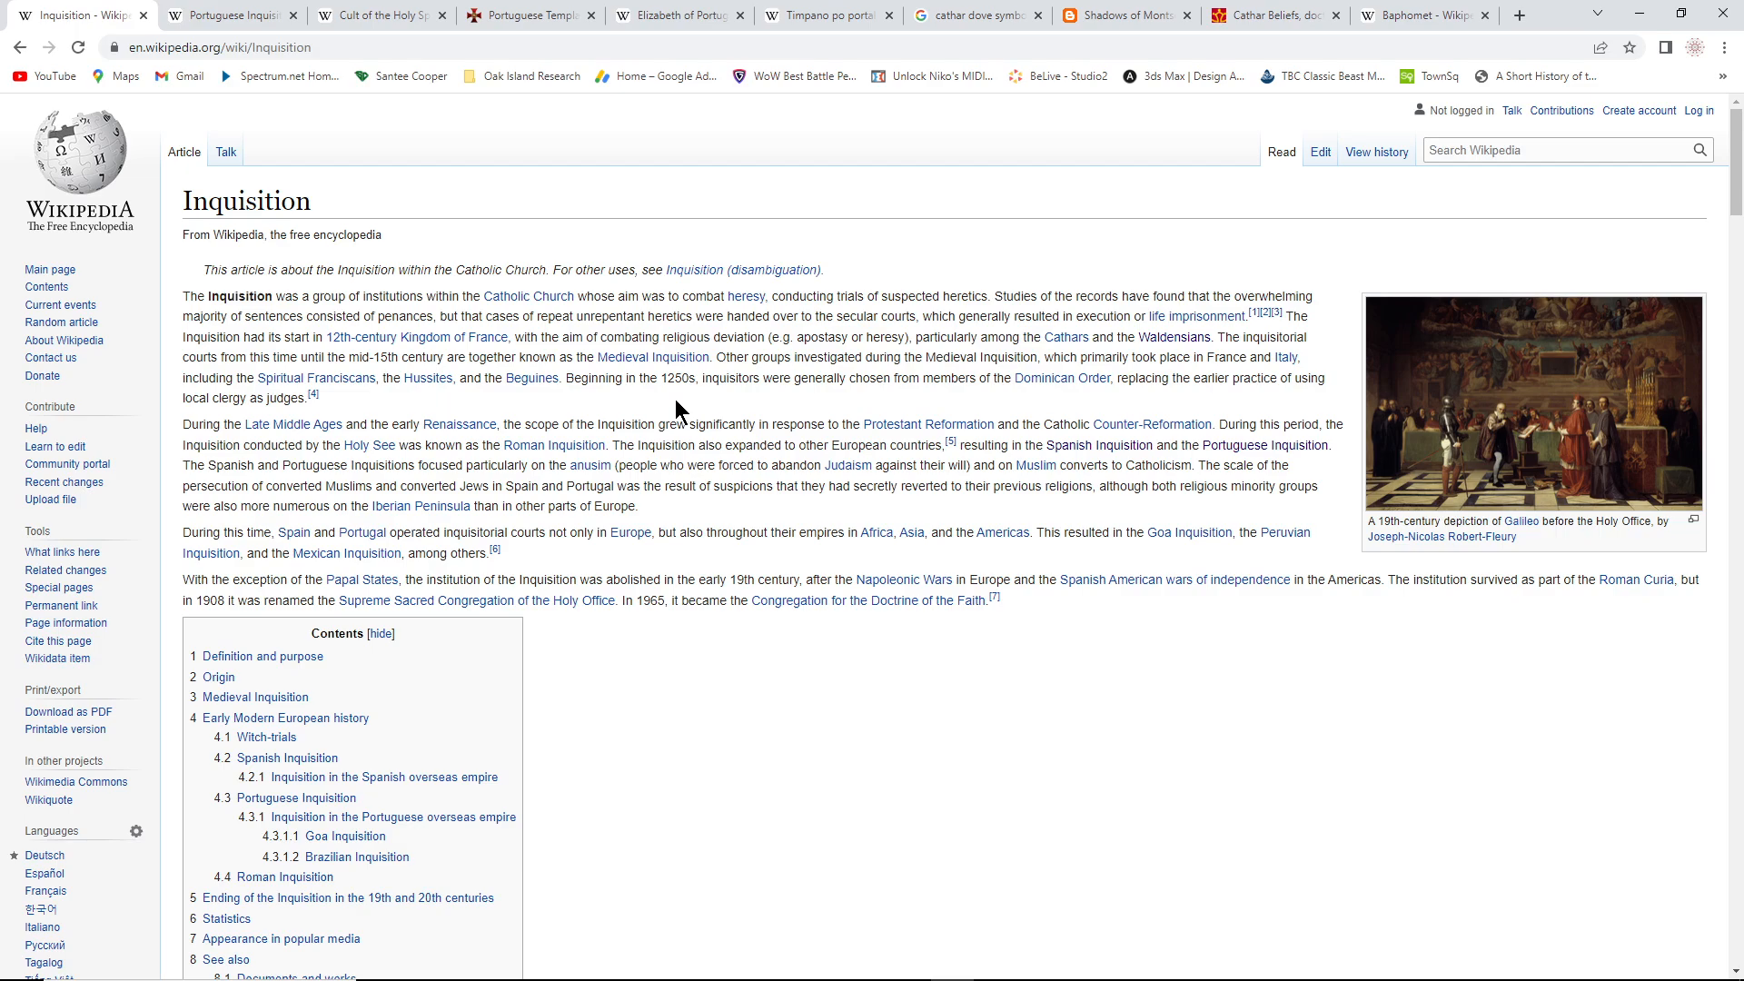
{"action": "mouse_move", "coordinate": [545, 417]}
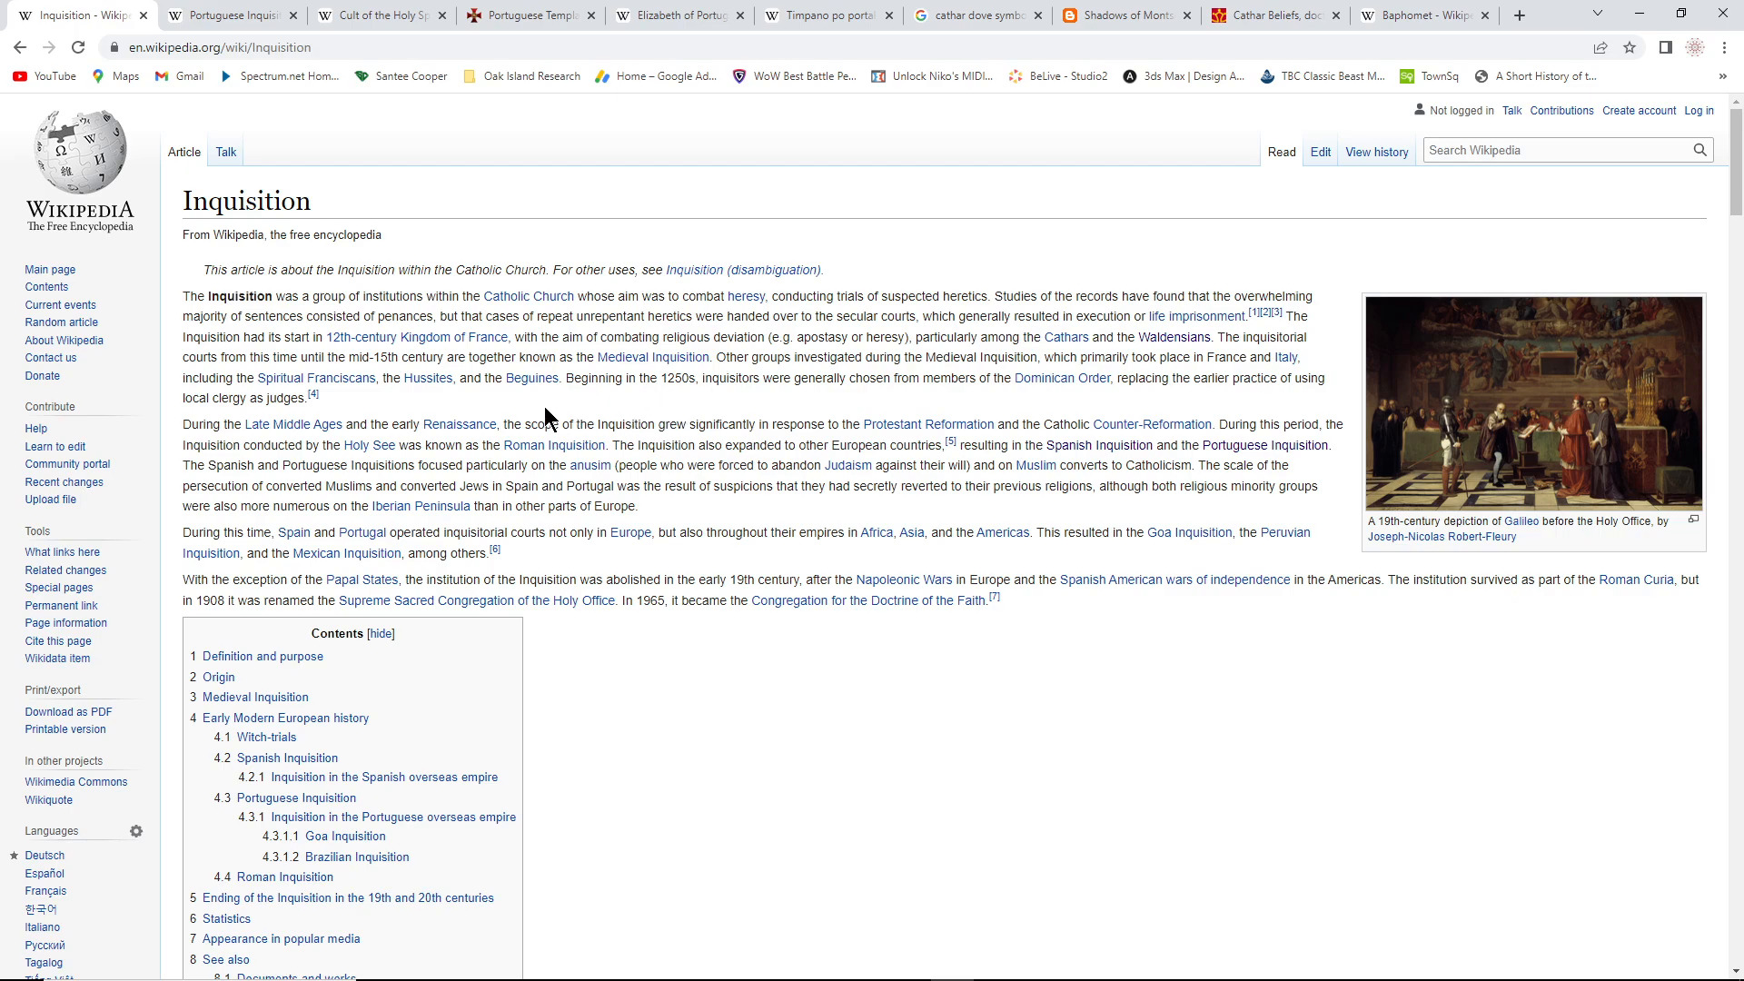
{"action": "mouse_move", "coordinate": [565, 409]}
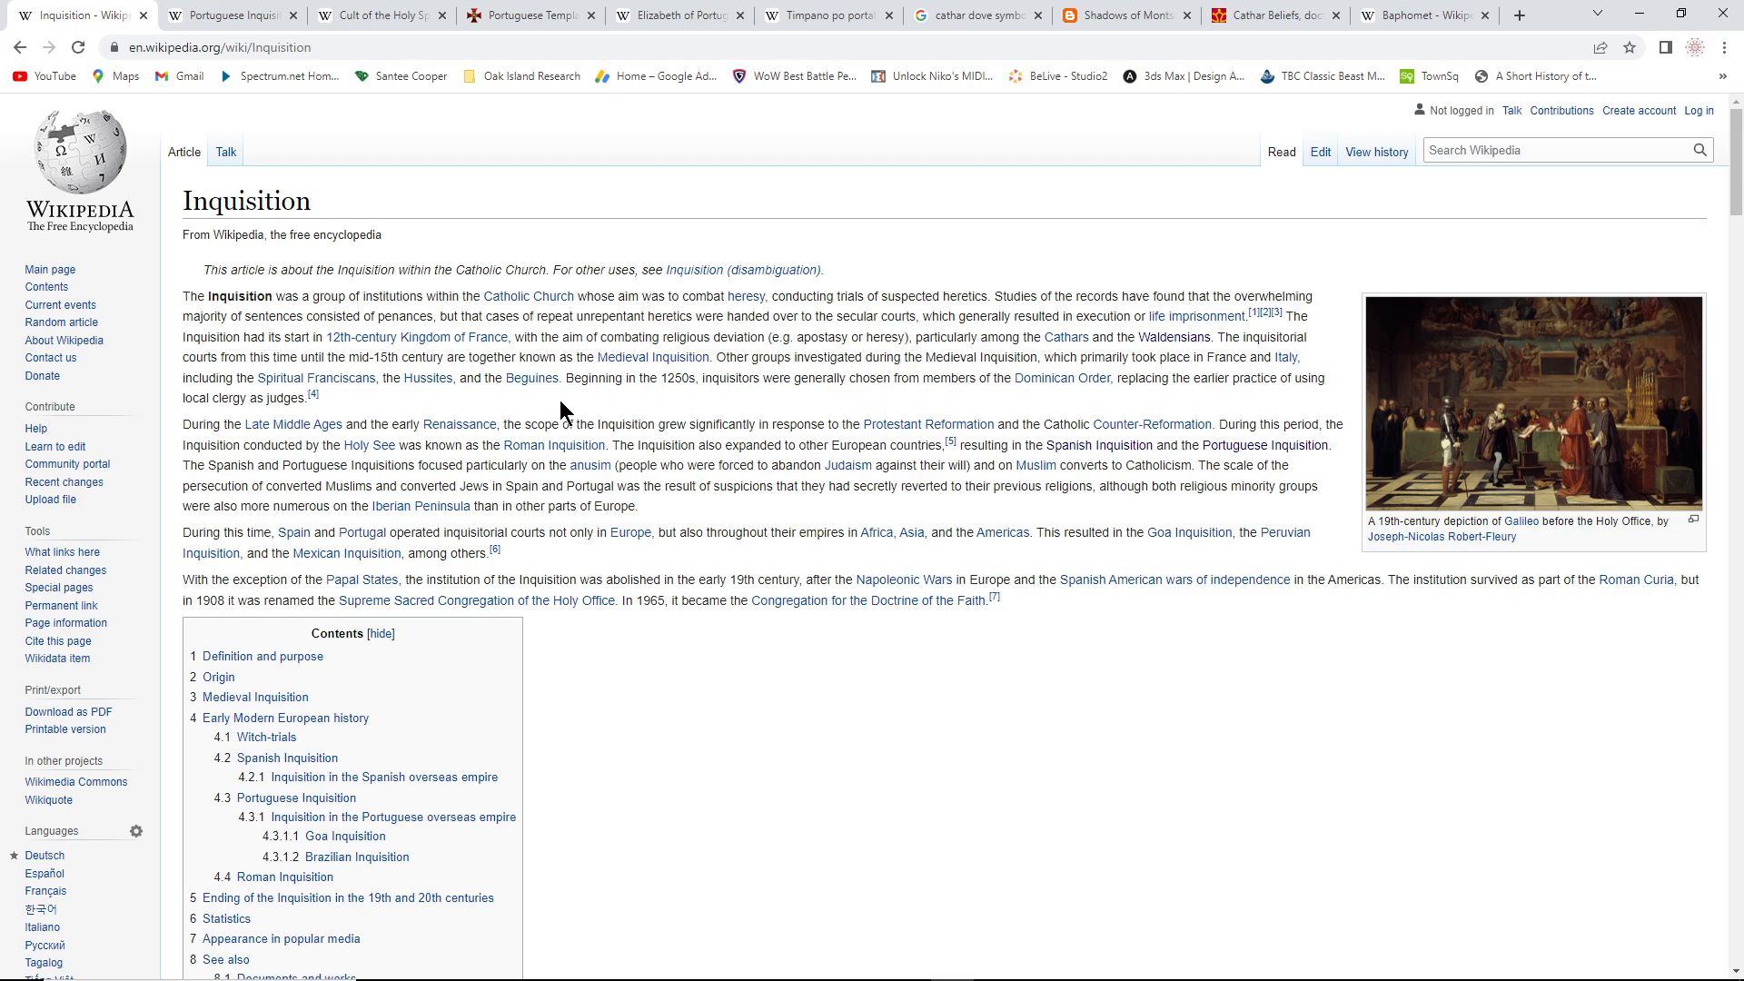
{"action": "mouse_move", "coordinate": [822, 310]}
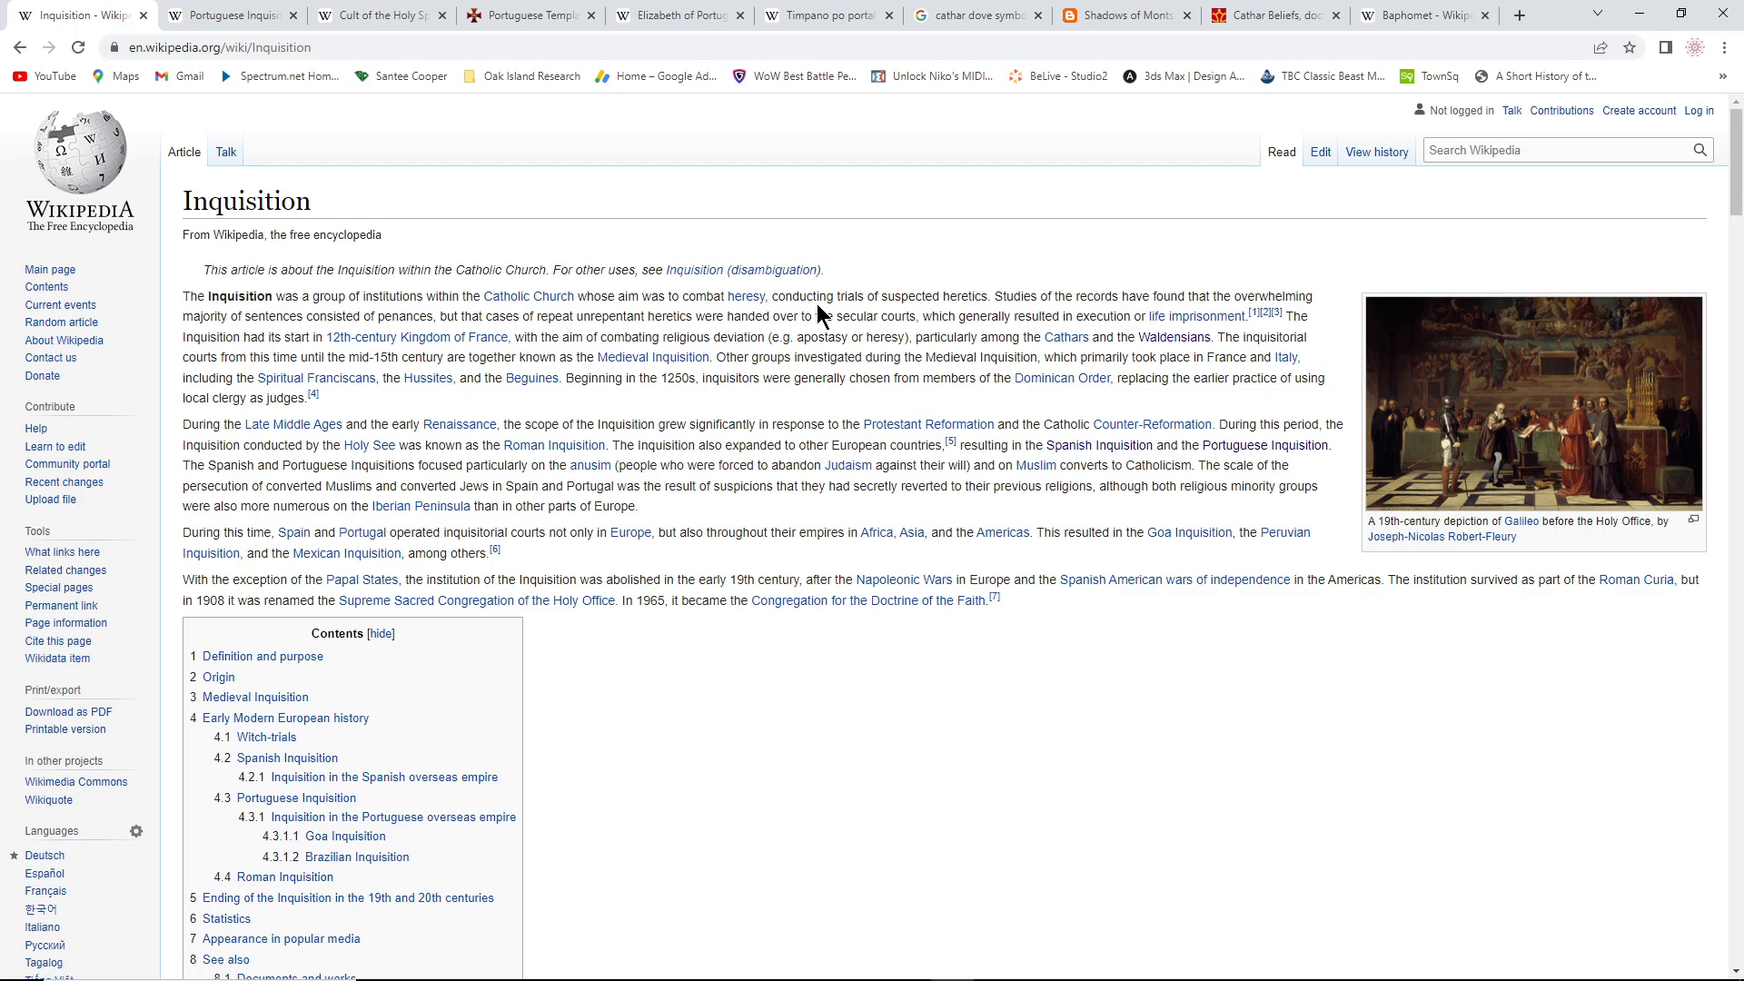
{"action": "mouse_move", "coordinate": [859, 409]}
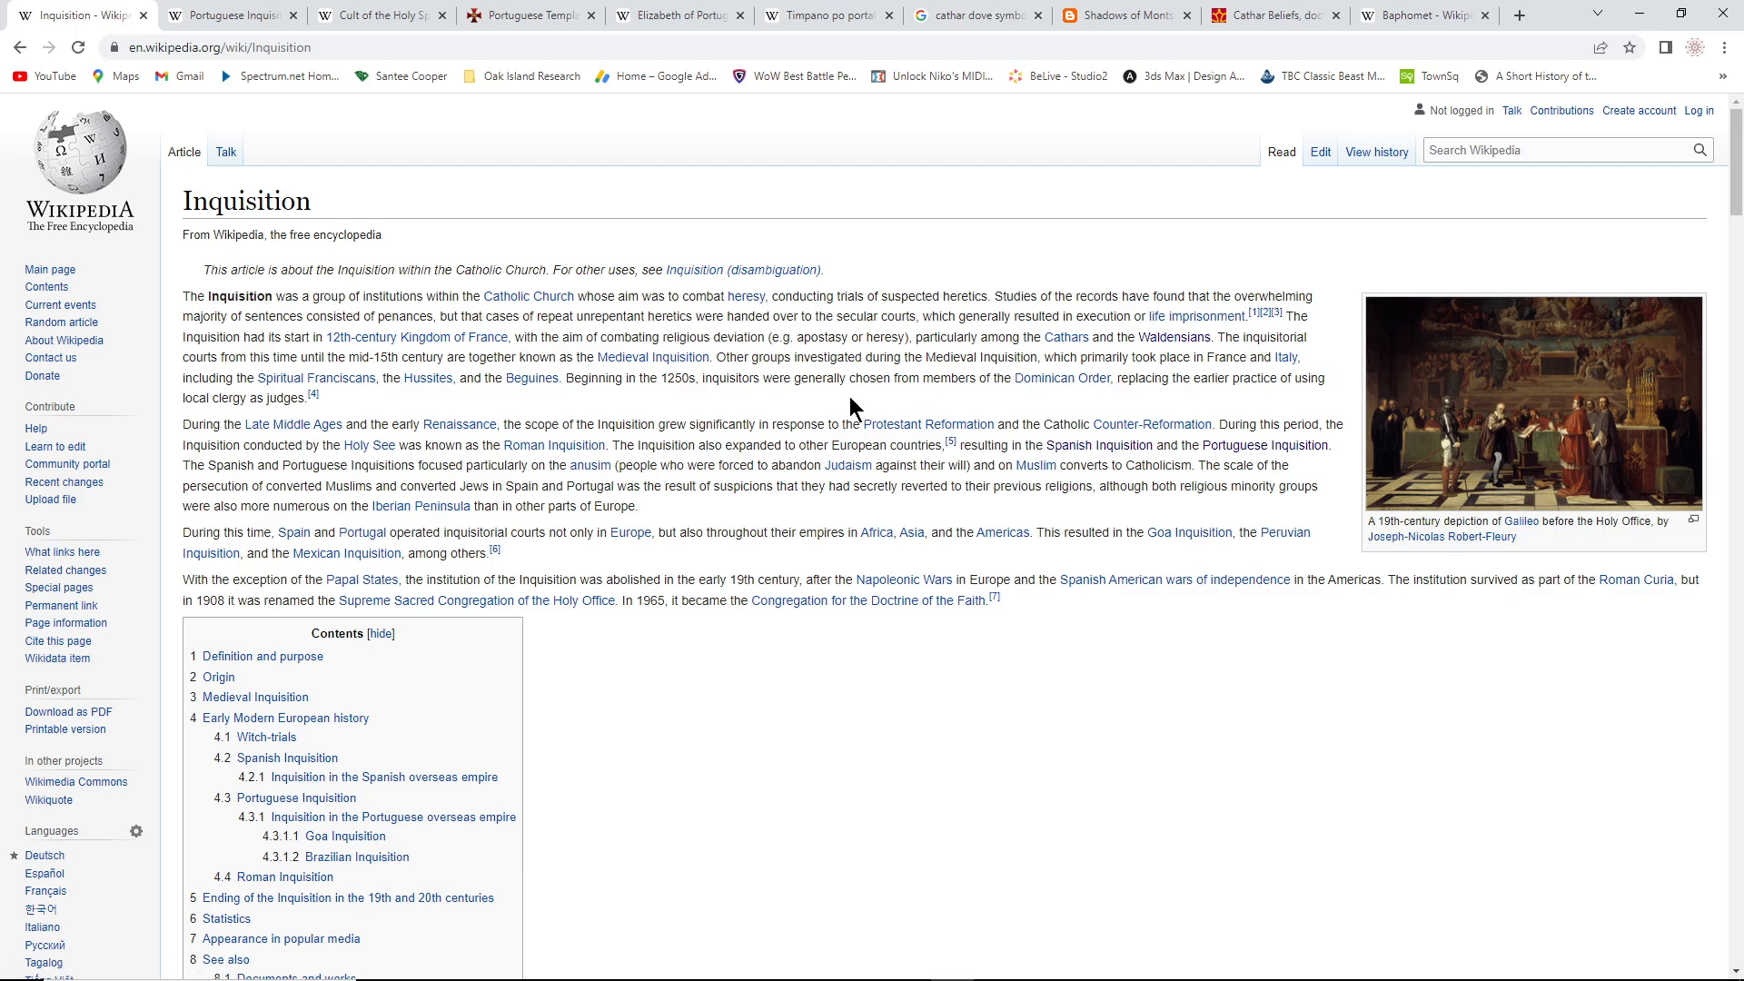
{"action": "mouse_move", "coordinate": [825, 411]}
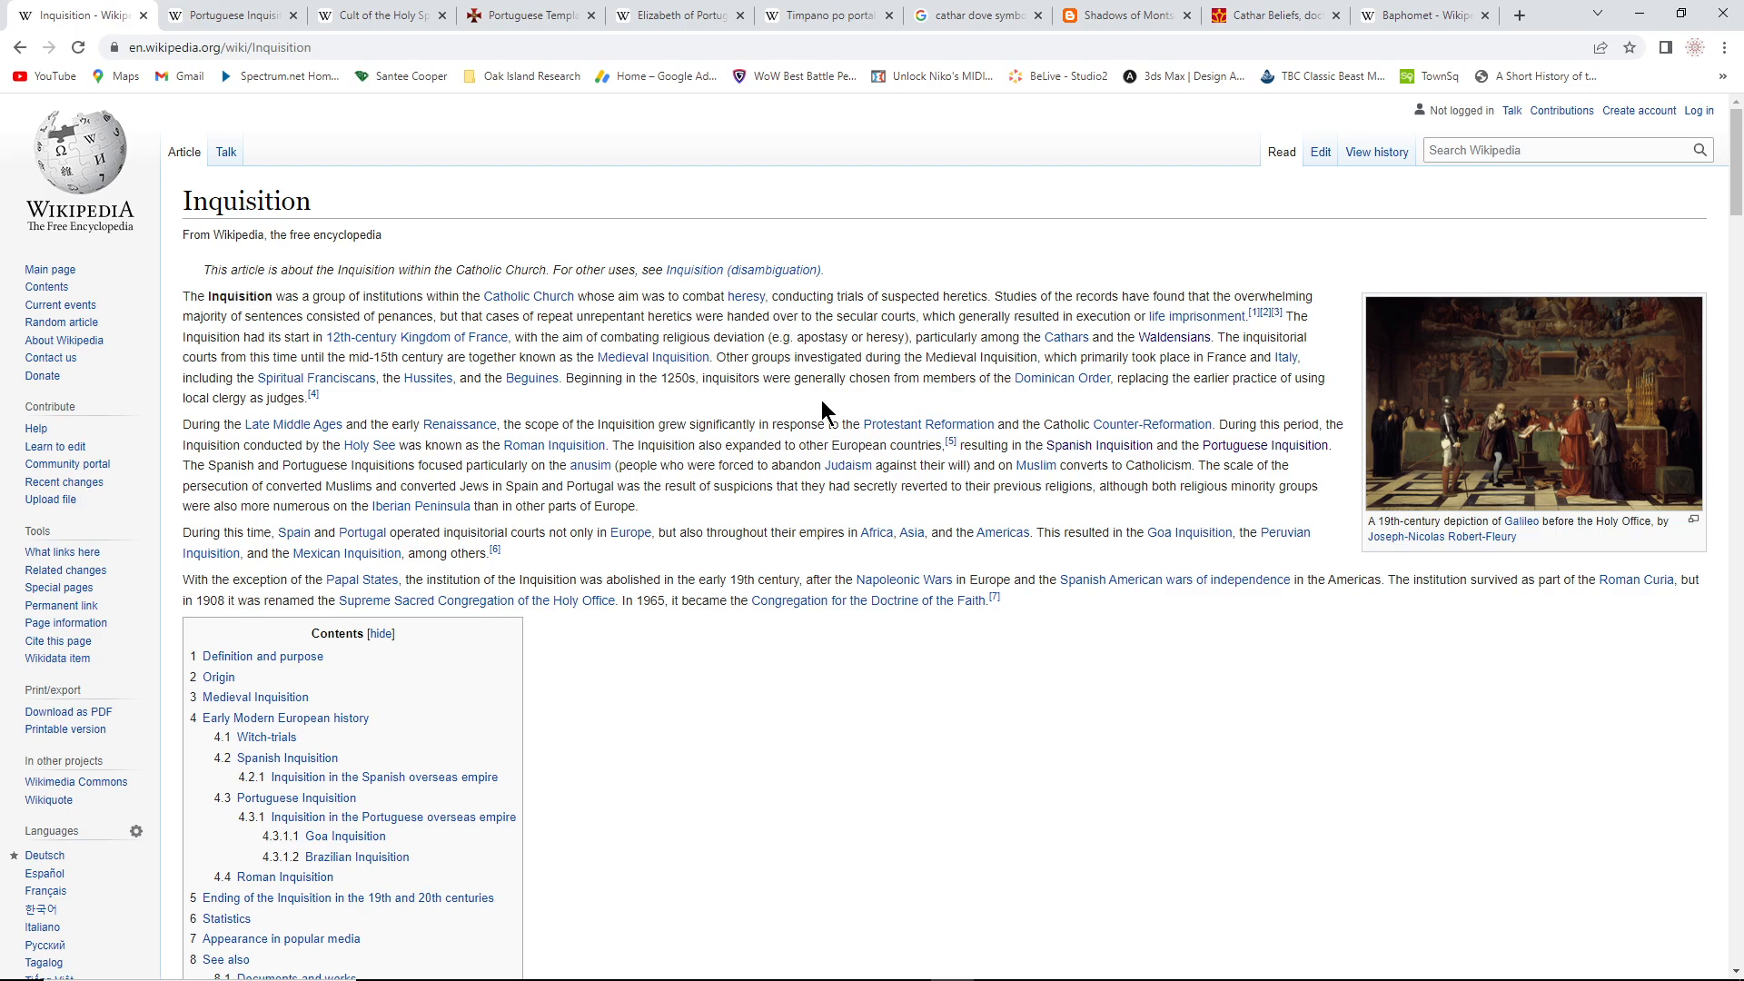
{"action": "mouse_move", "coordinate": [330, 378]}
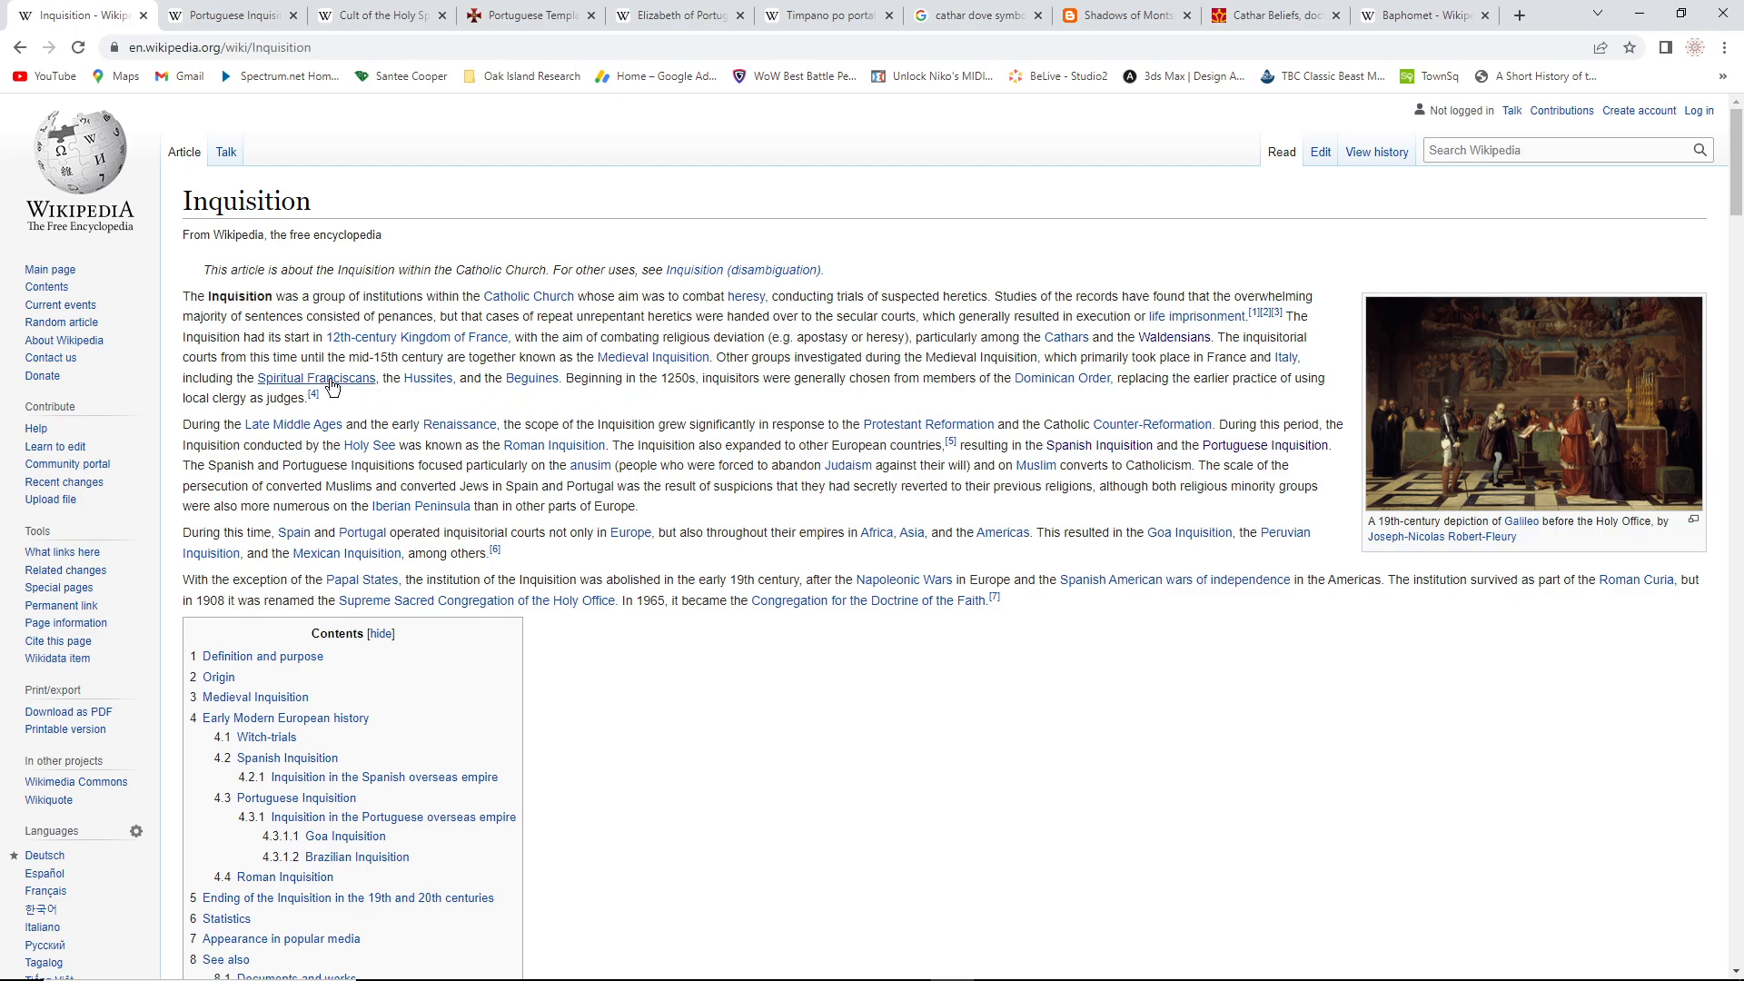
{"action": "mouse_move", "coordinate": [316, 377]}
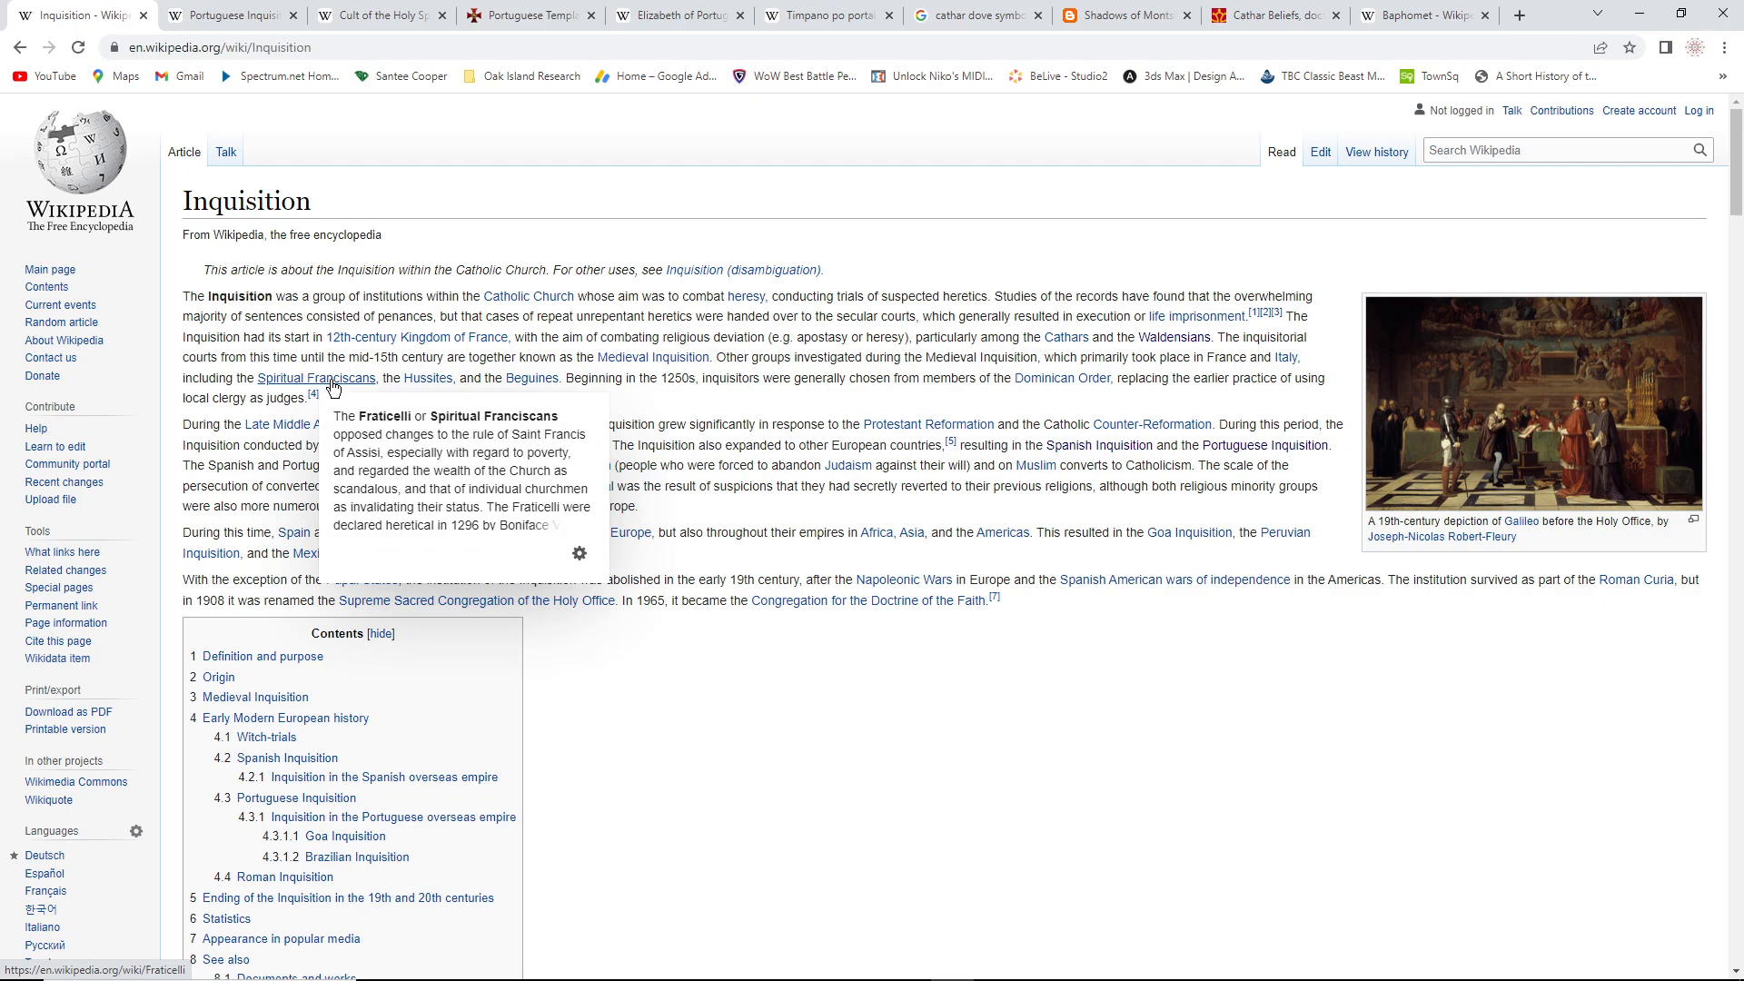
{"action": "mouse_move", "coordinate": [686, 417]}
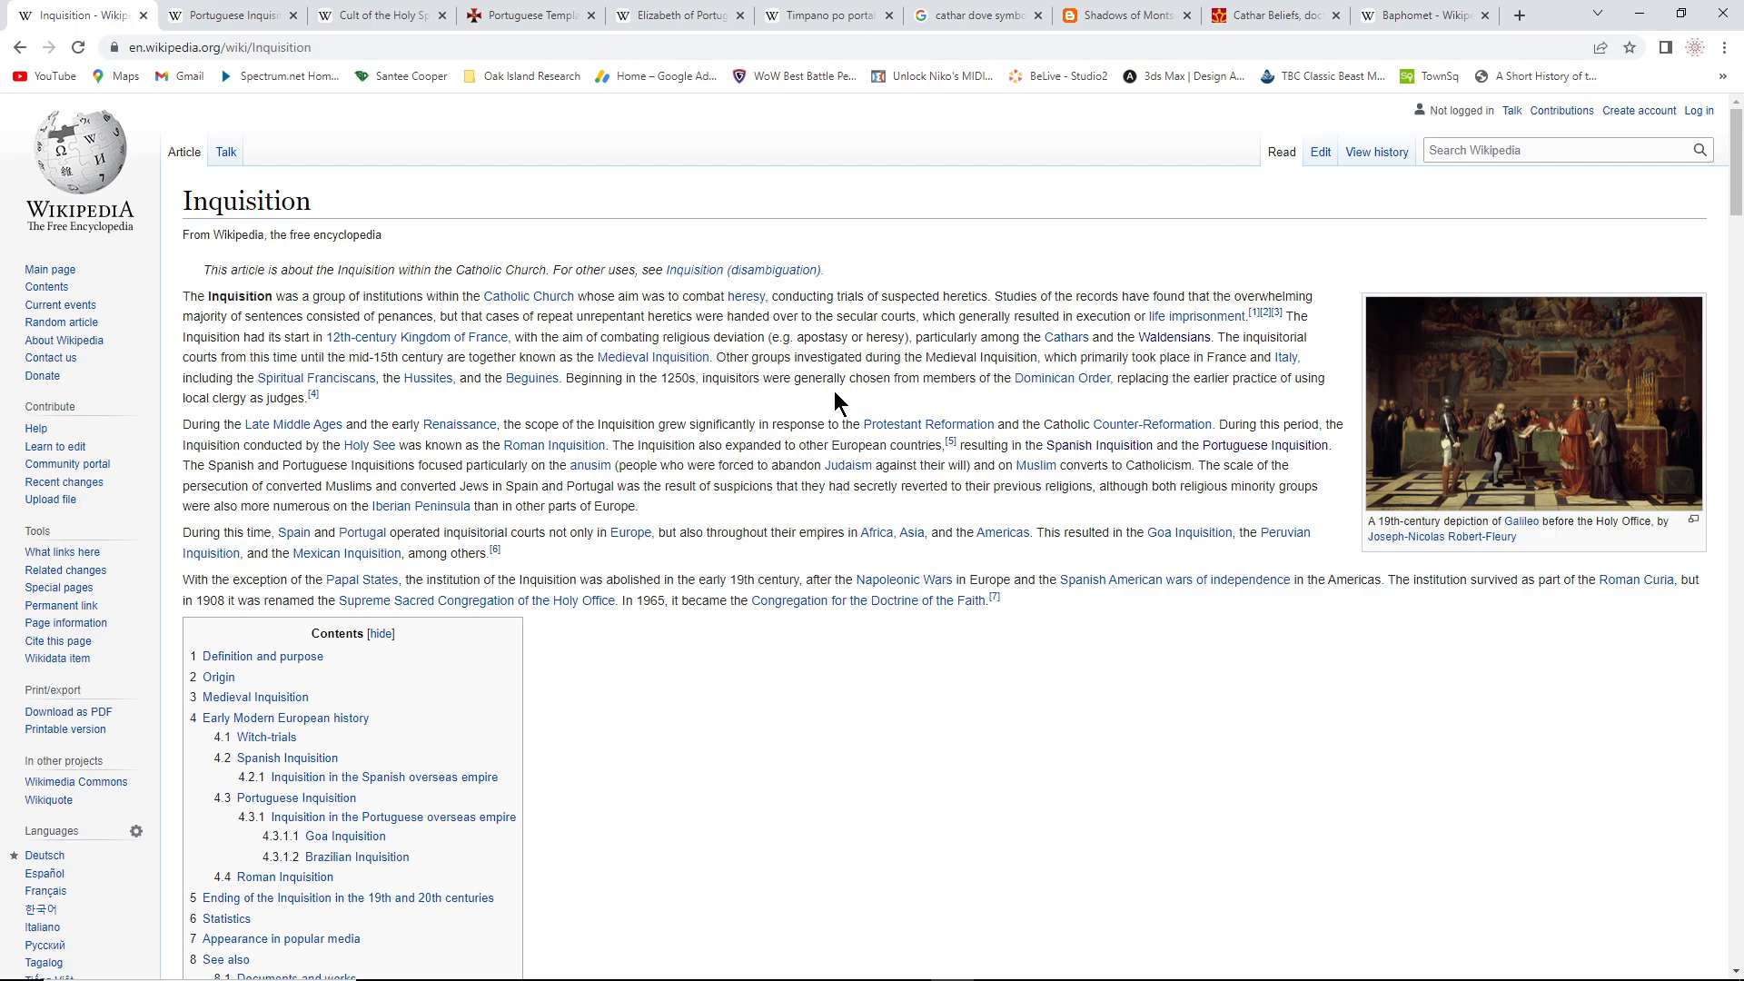
{"action": "mouse_move", "coordinate": [434, 409]}
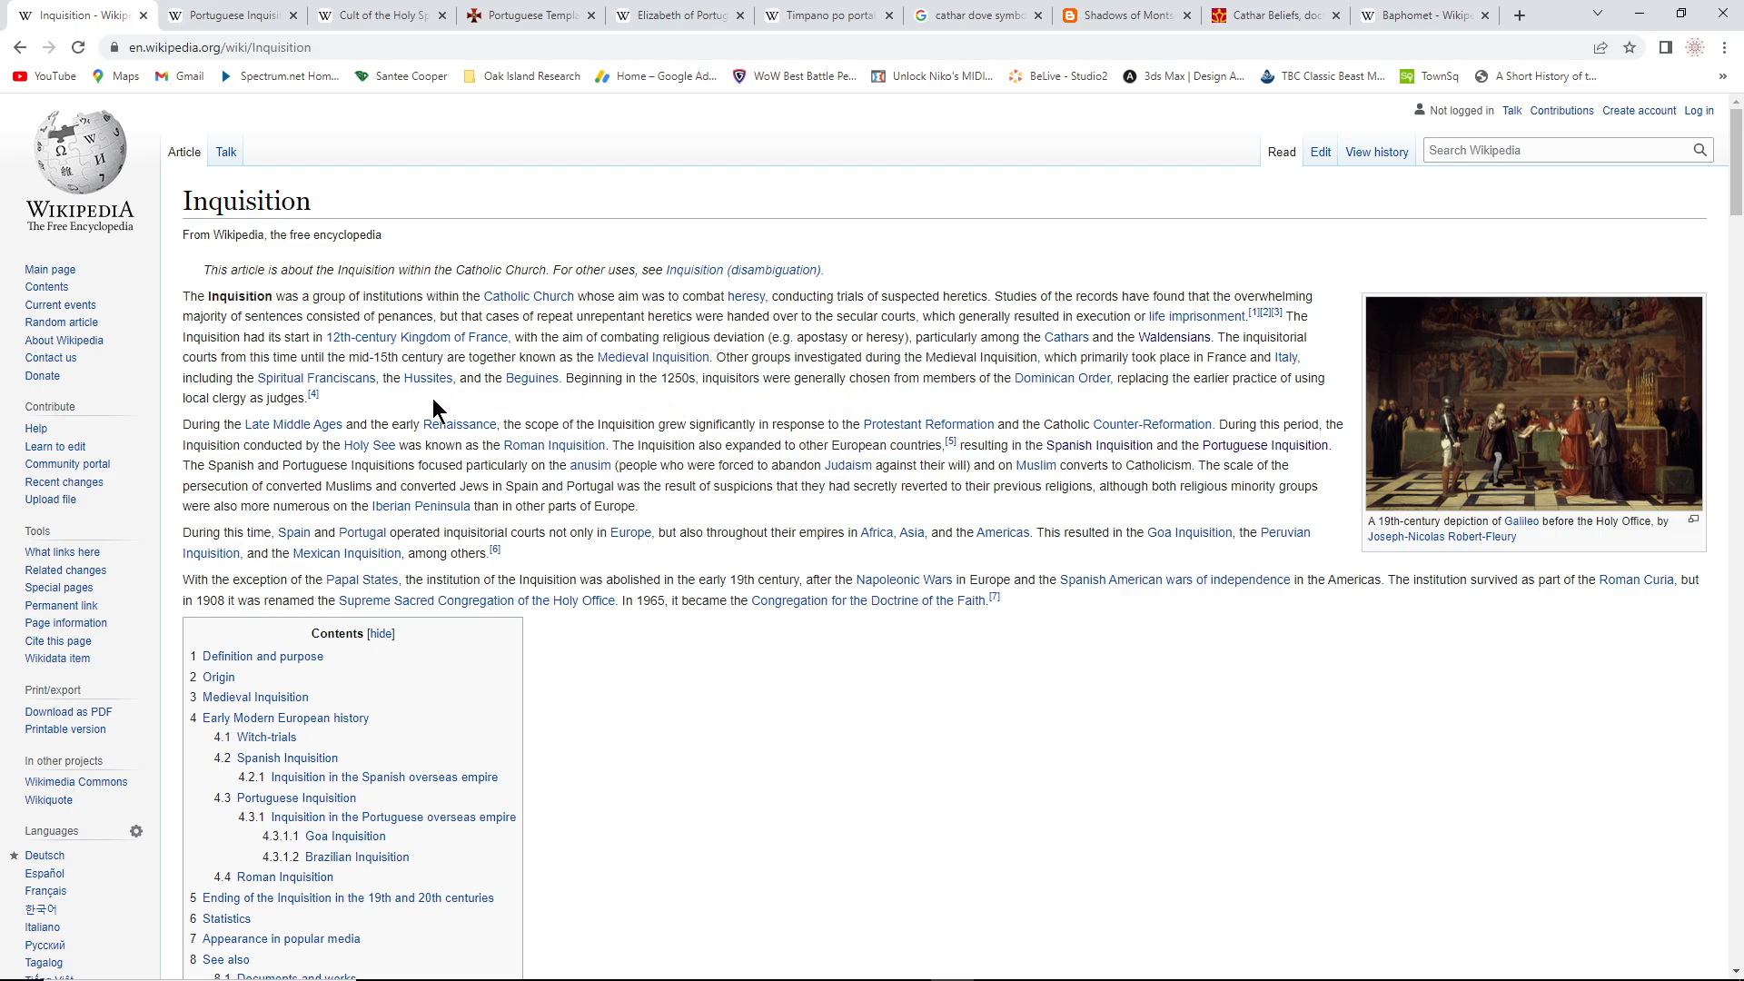
{"action": "mouse_move", "coordinate": [620, 420]}
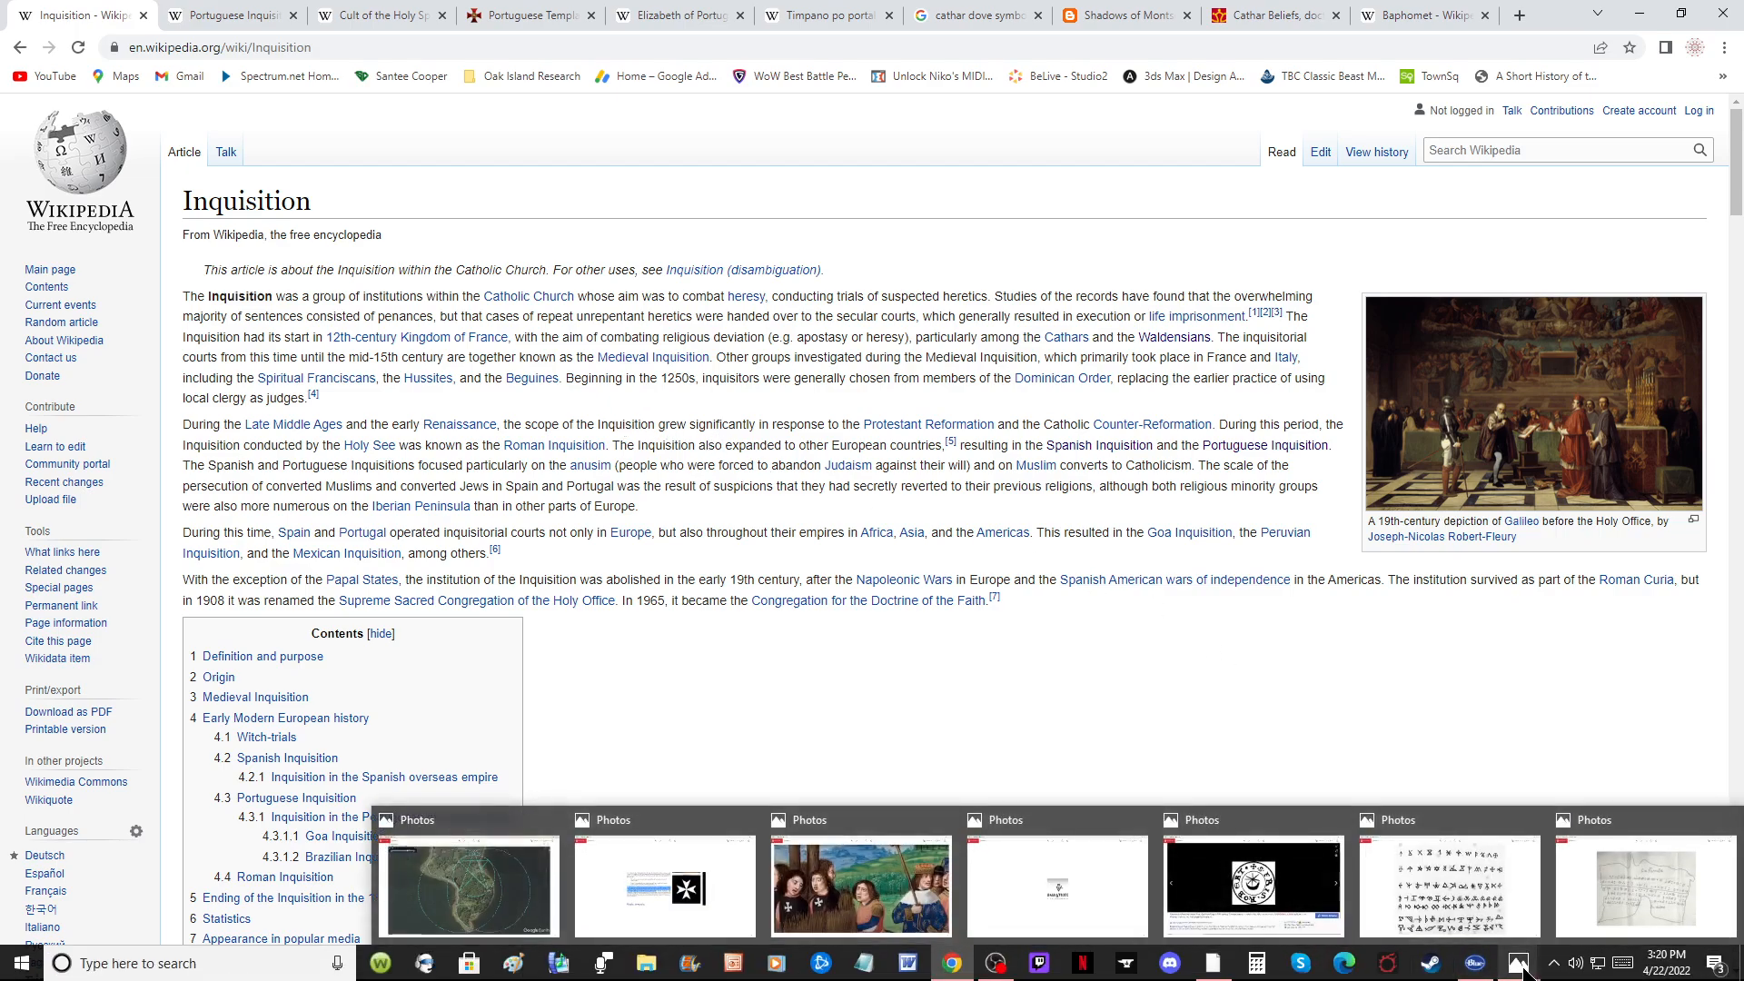
Bring forward the Photos window with the painting of Templars bound at stakes
{"action": "left_click", "coordinate": [860, 885]}
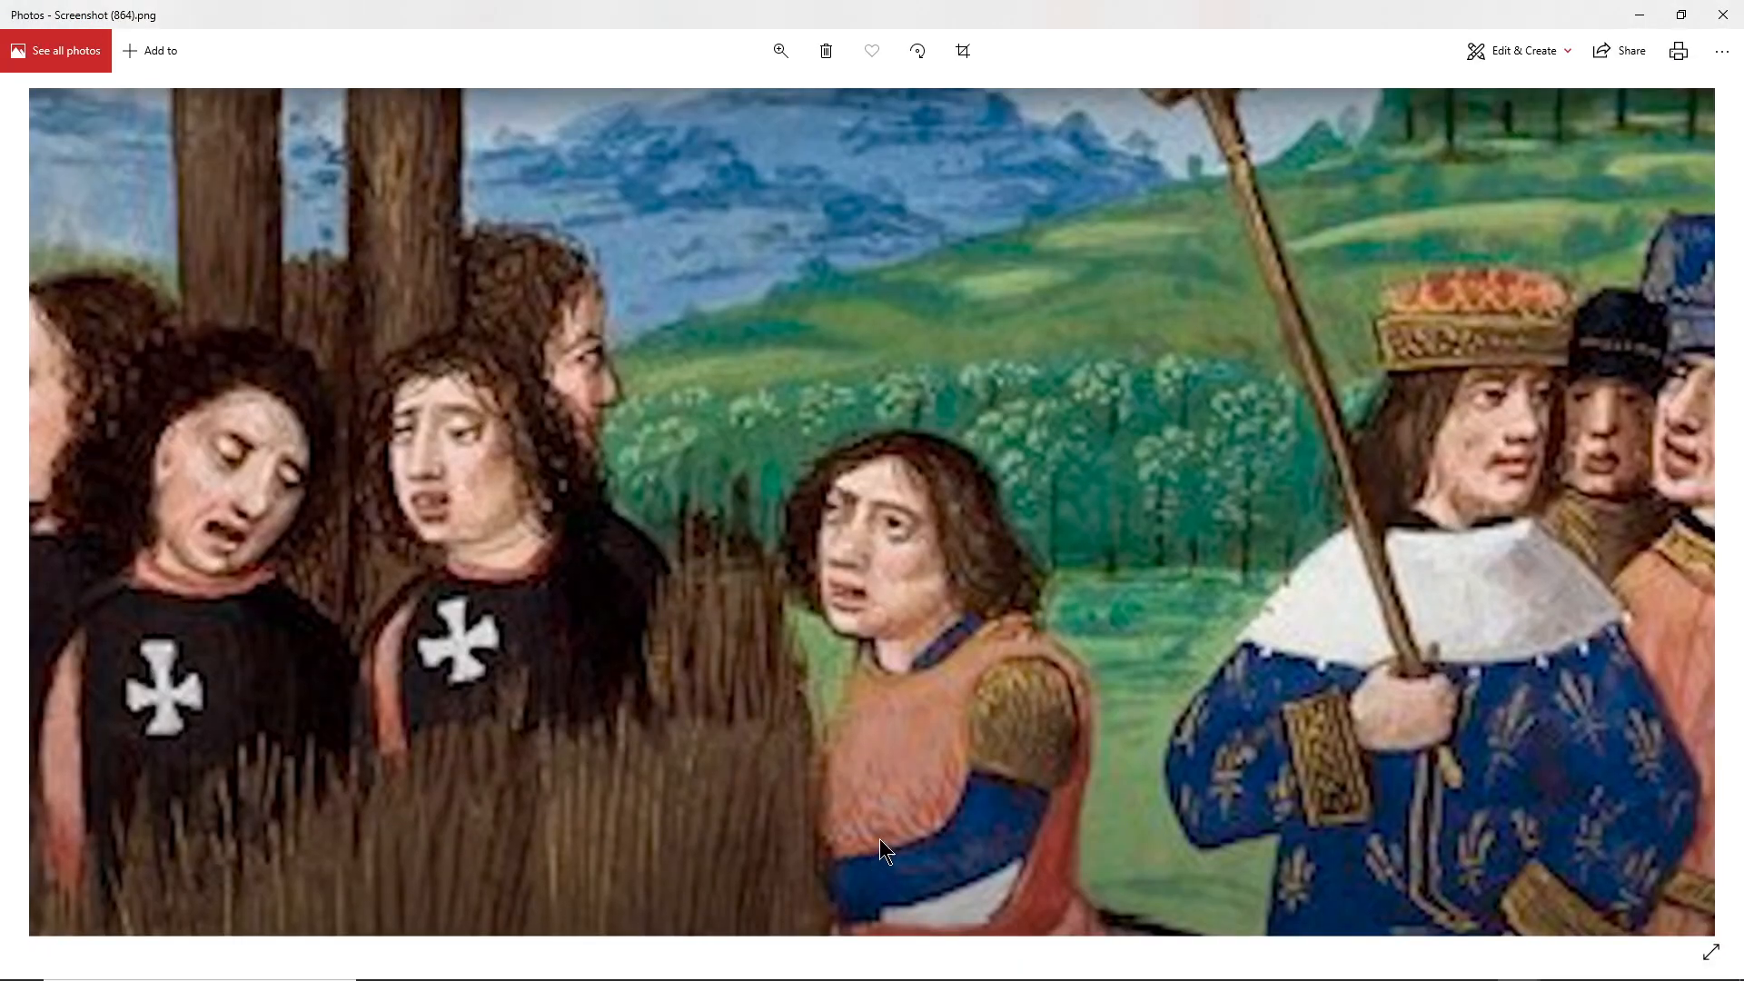
{"action": "mouse_move", "coordinate": [171, 739]}
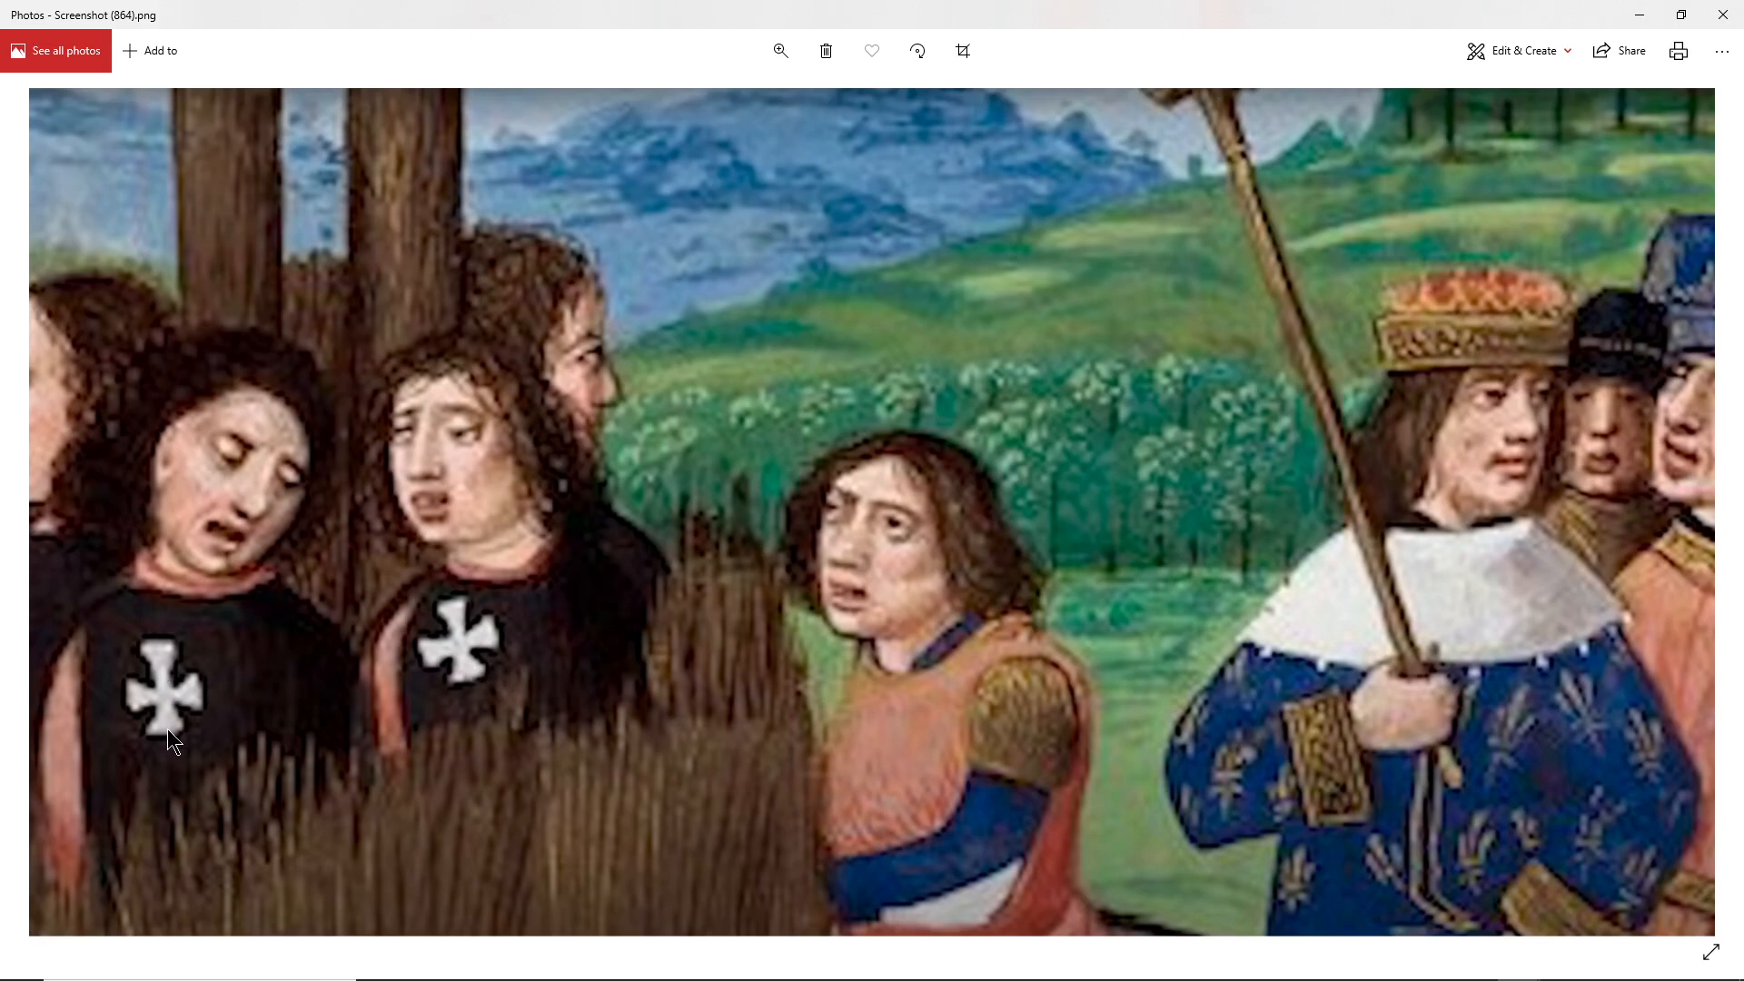
{"action": "mouse_move", "coordinate": [666, 812]}
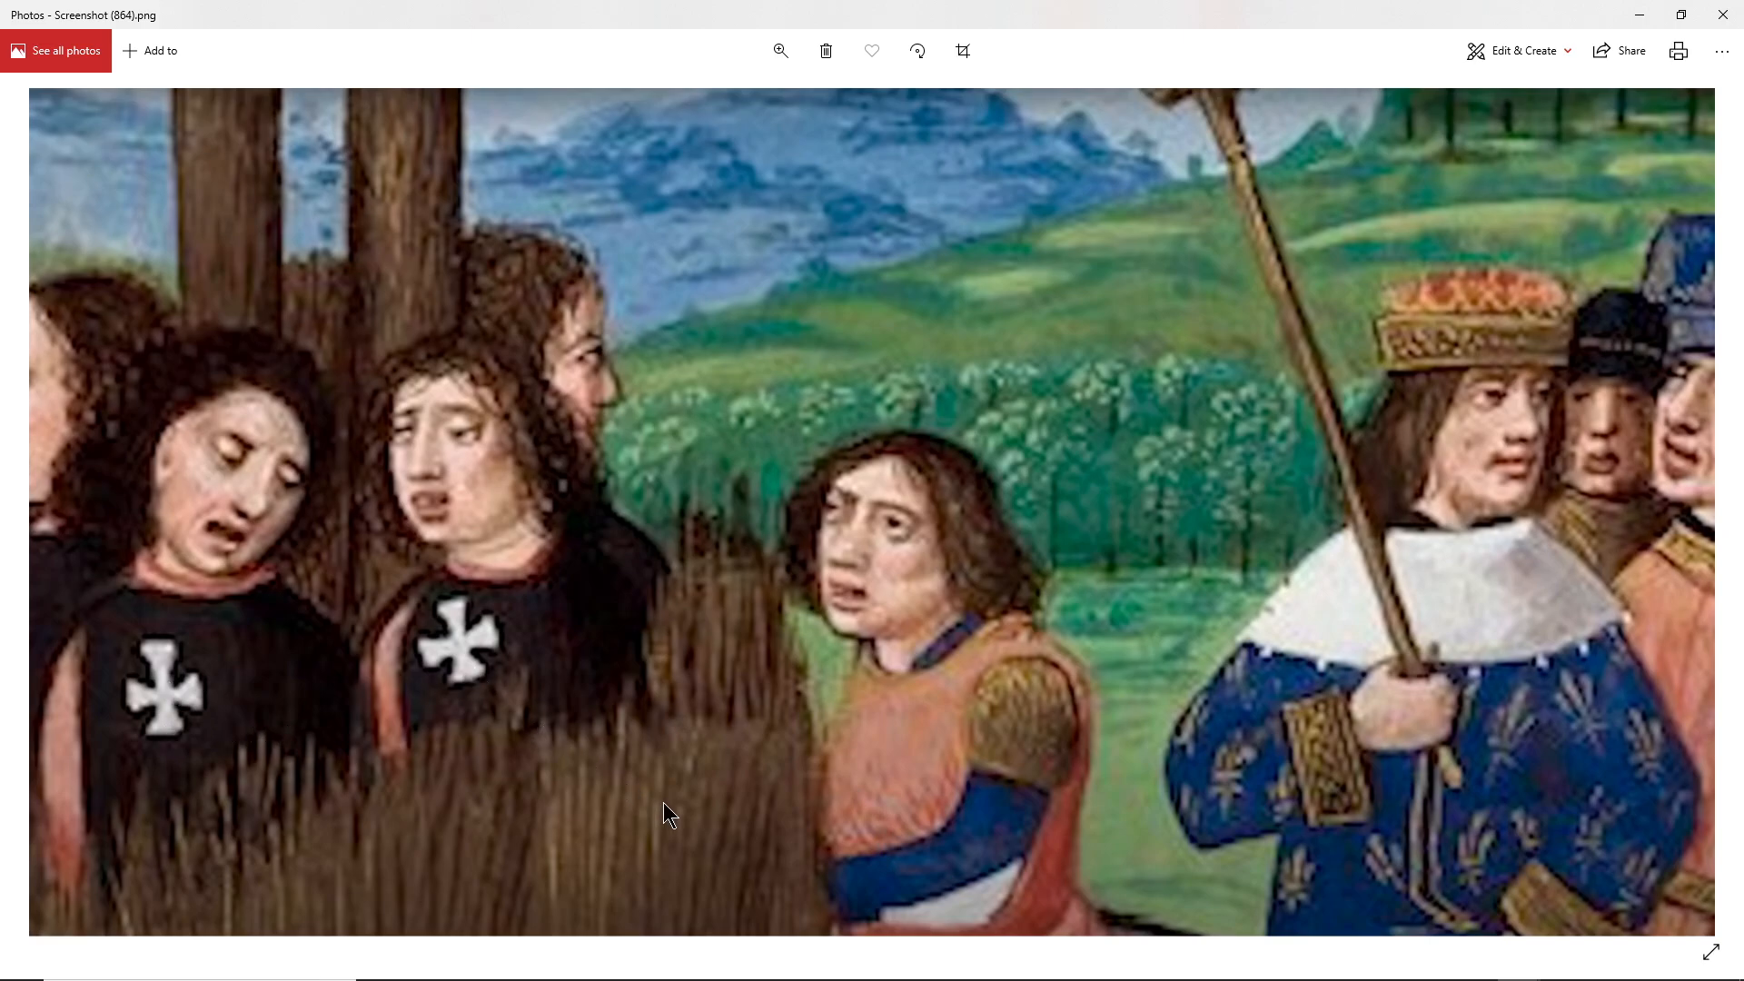
{"action": "mouse_move", "coordinate": [679, 794]}
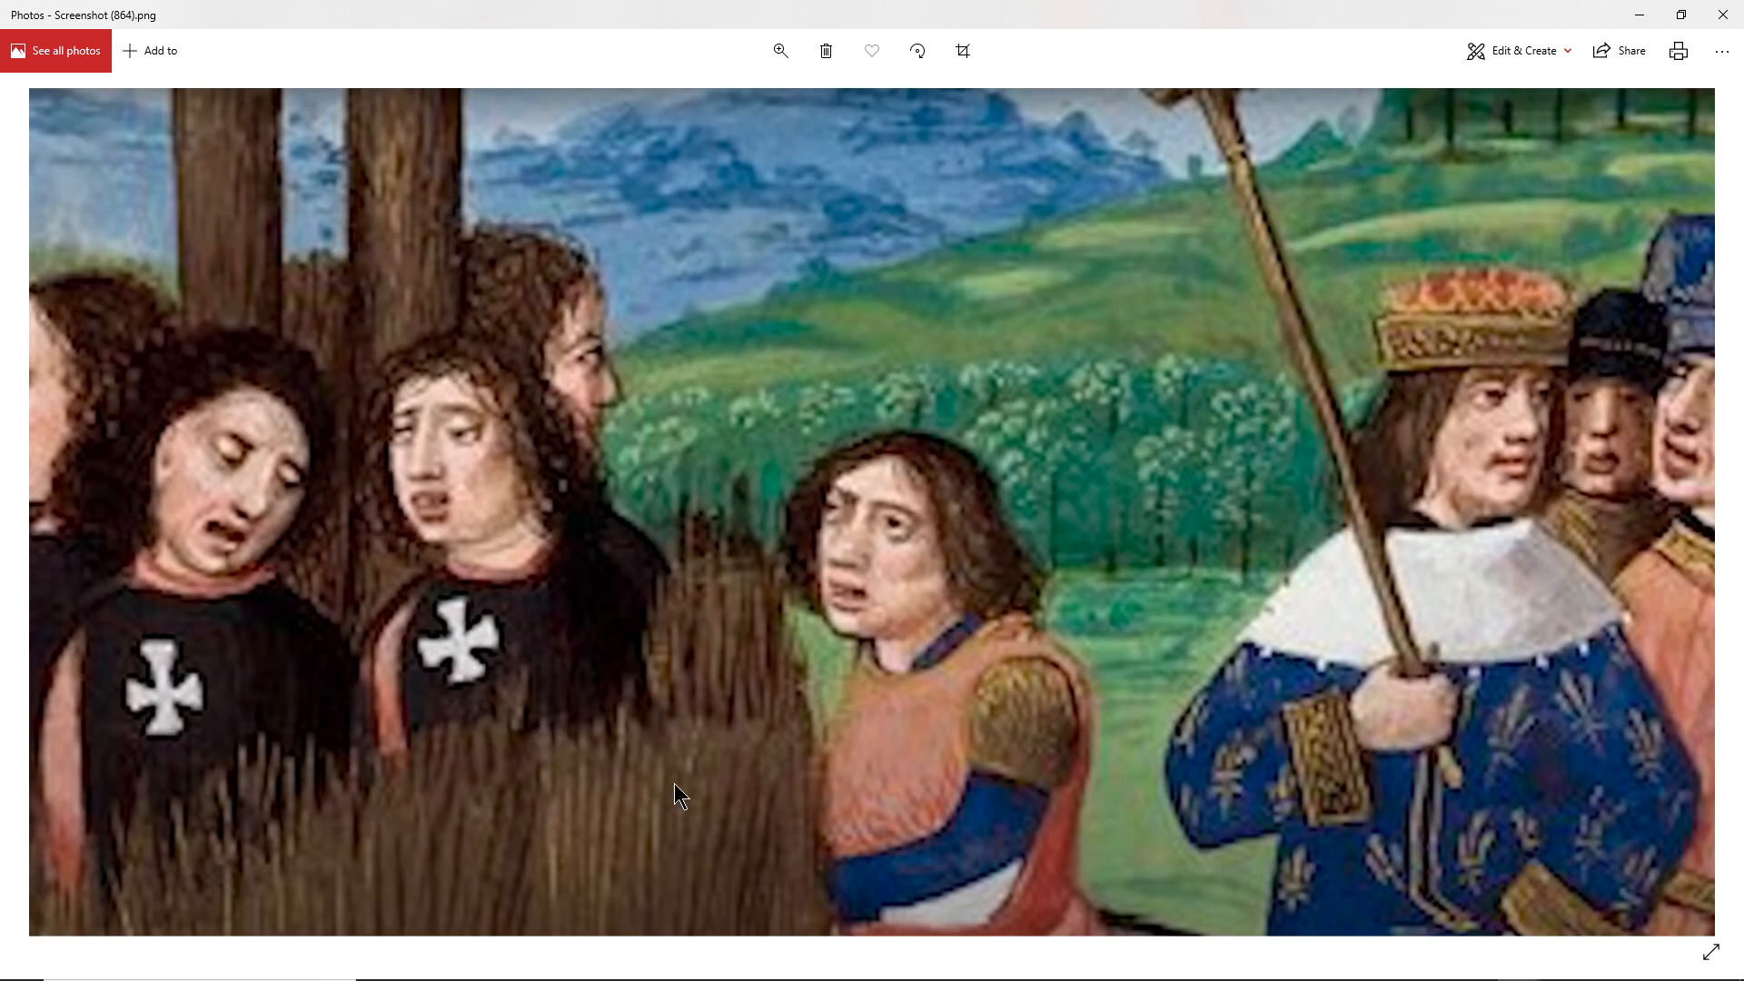
{"action": "mouse_move", "coordinate": [160, 735]}
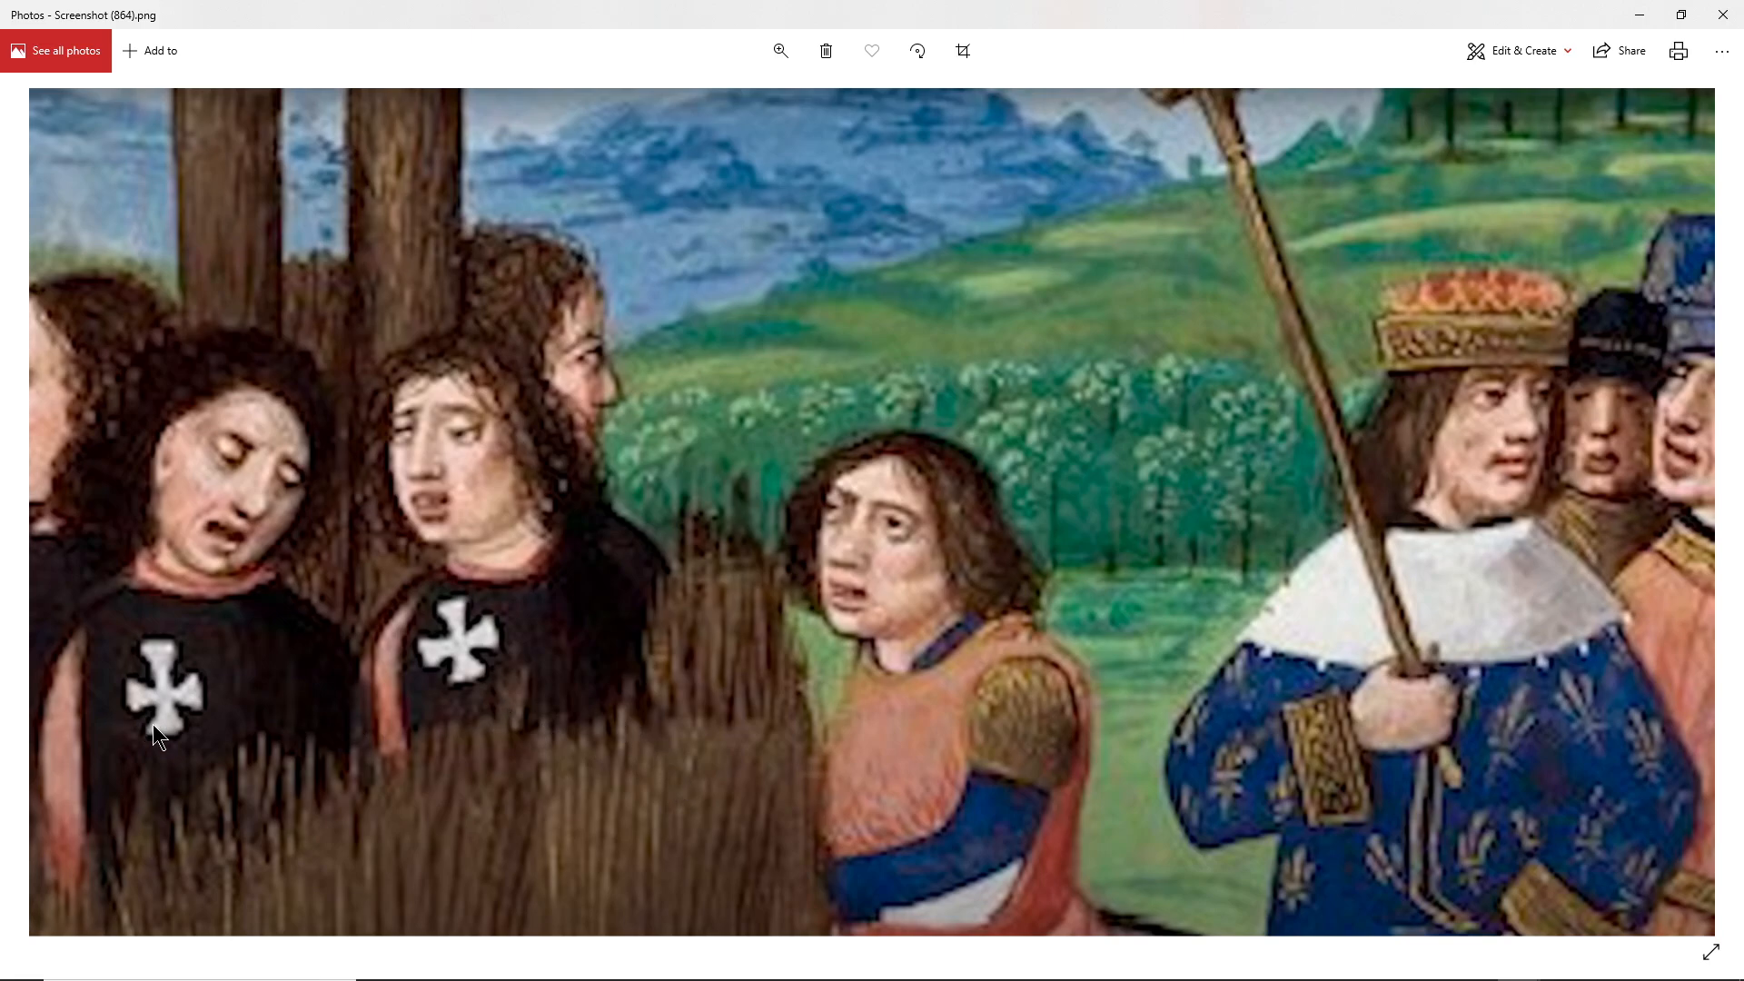
{"action": "mouse_move", "coordinate": [453, 696]}
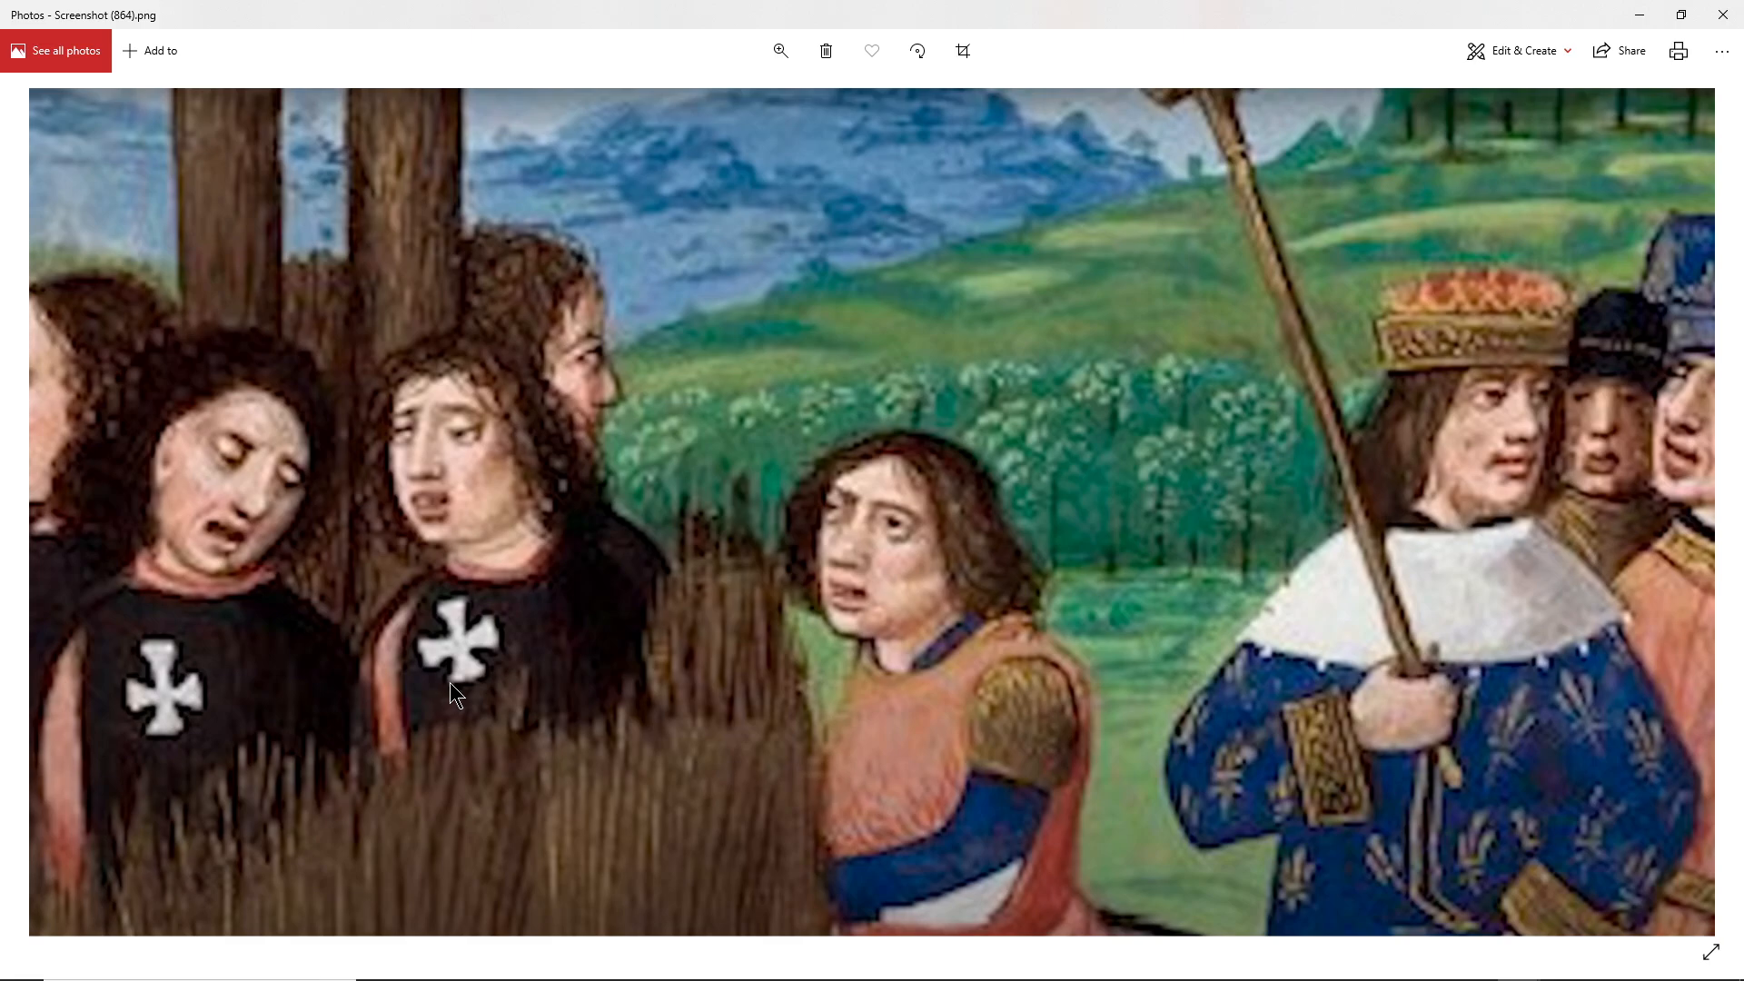
{"action": "mouse_move", "coordinate": [928, 854]}
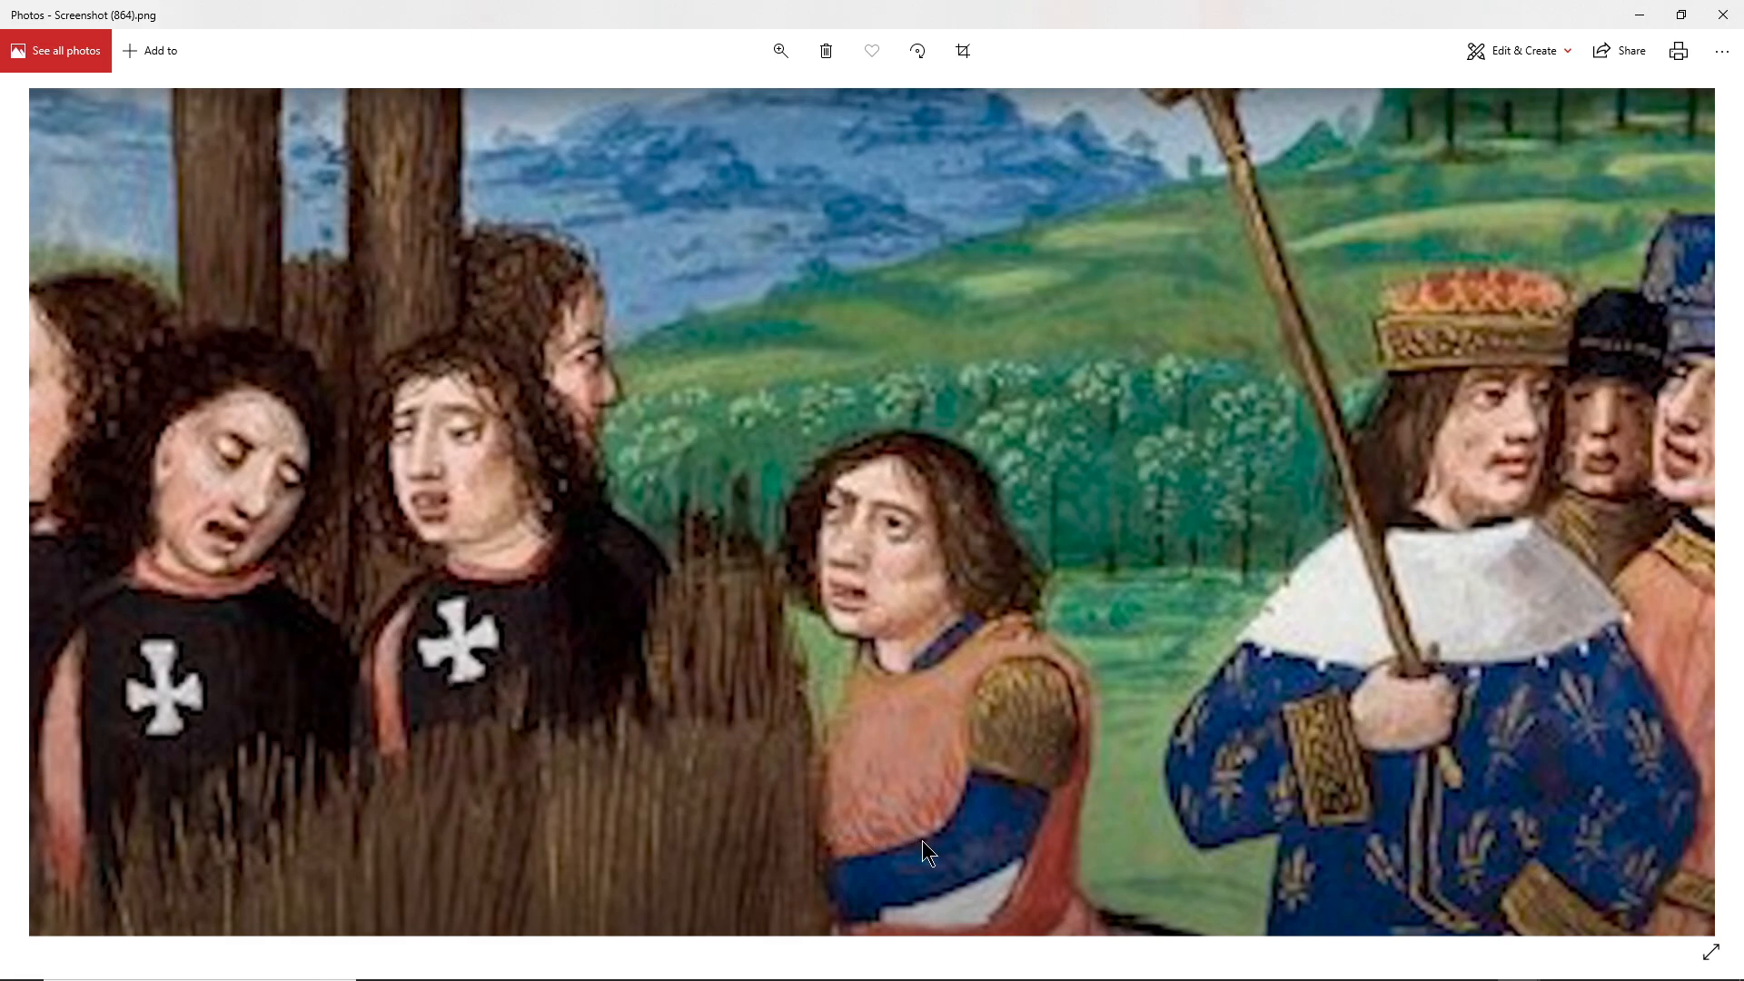
{"action": "mouse_move", "coordinate": [215, 716]}
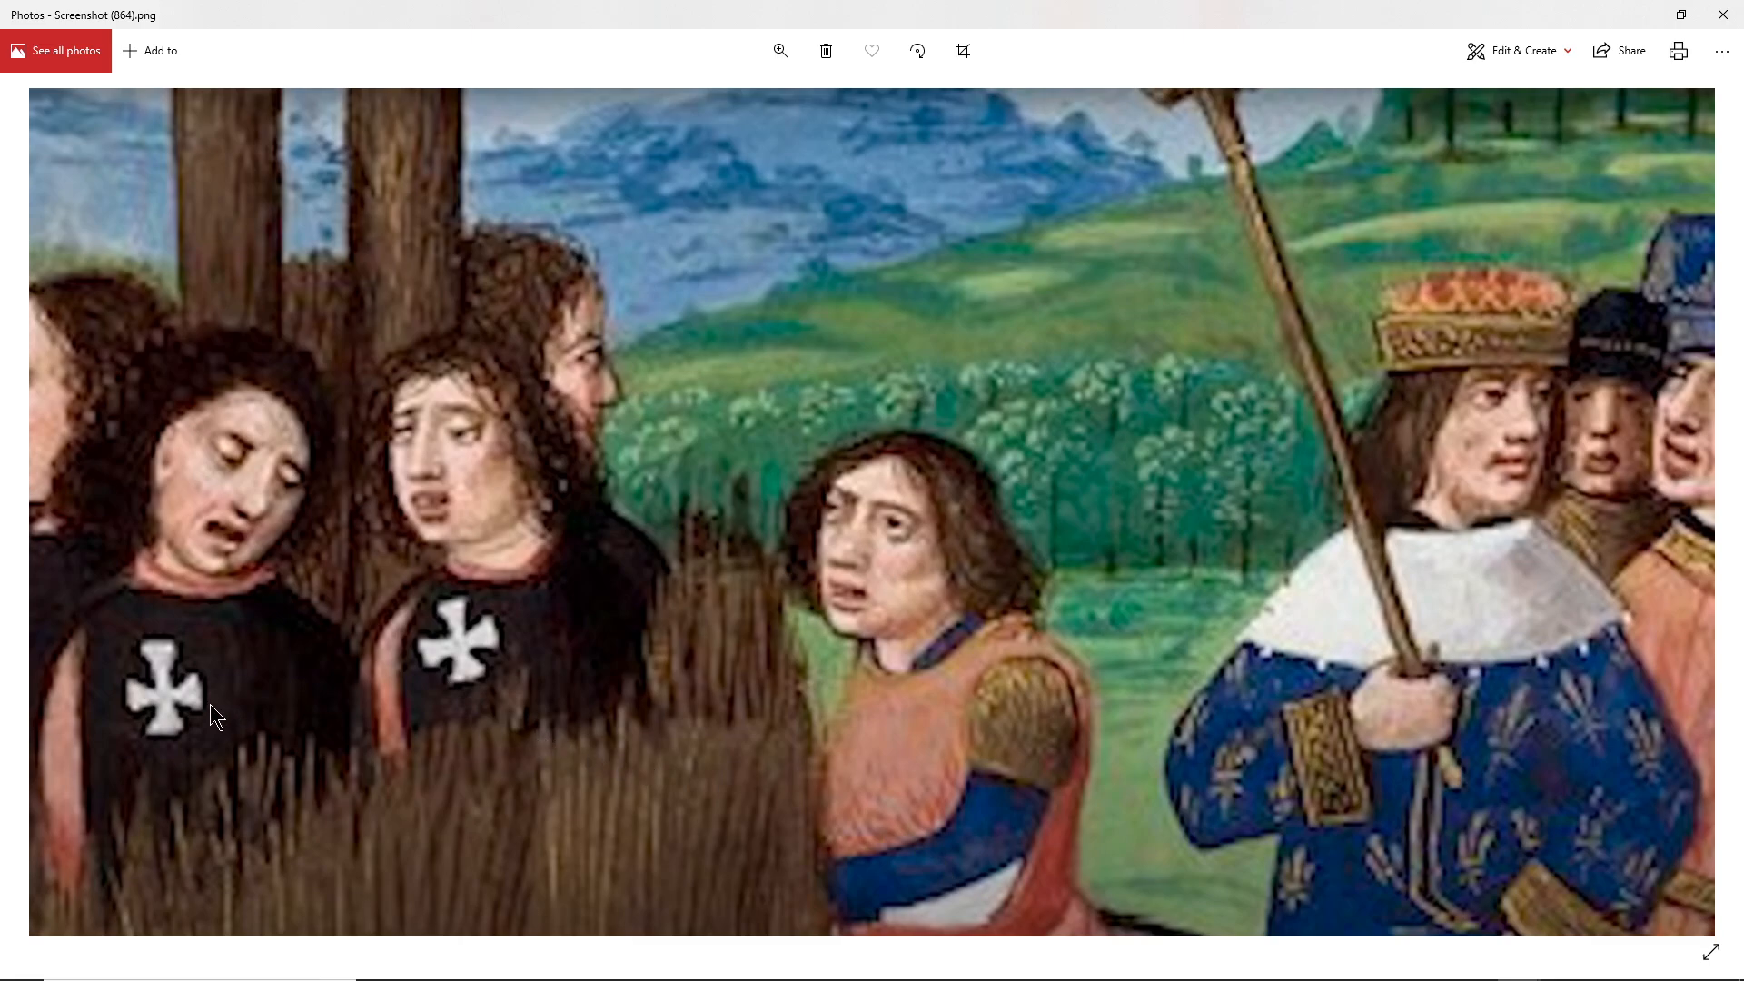
{"action": "mouse_move", "coordinate": [711, 799]}
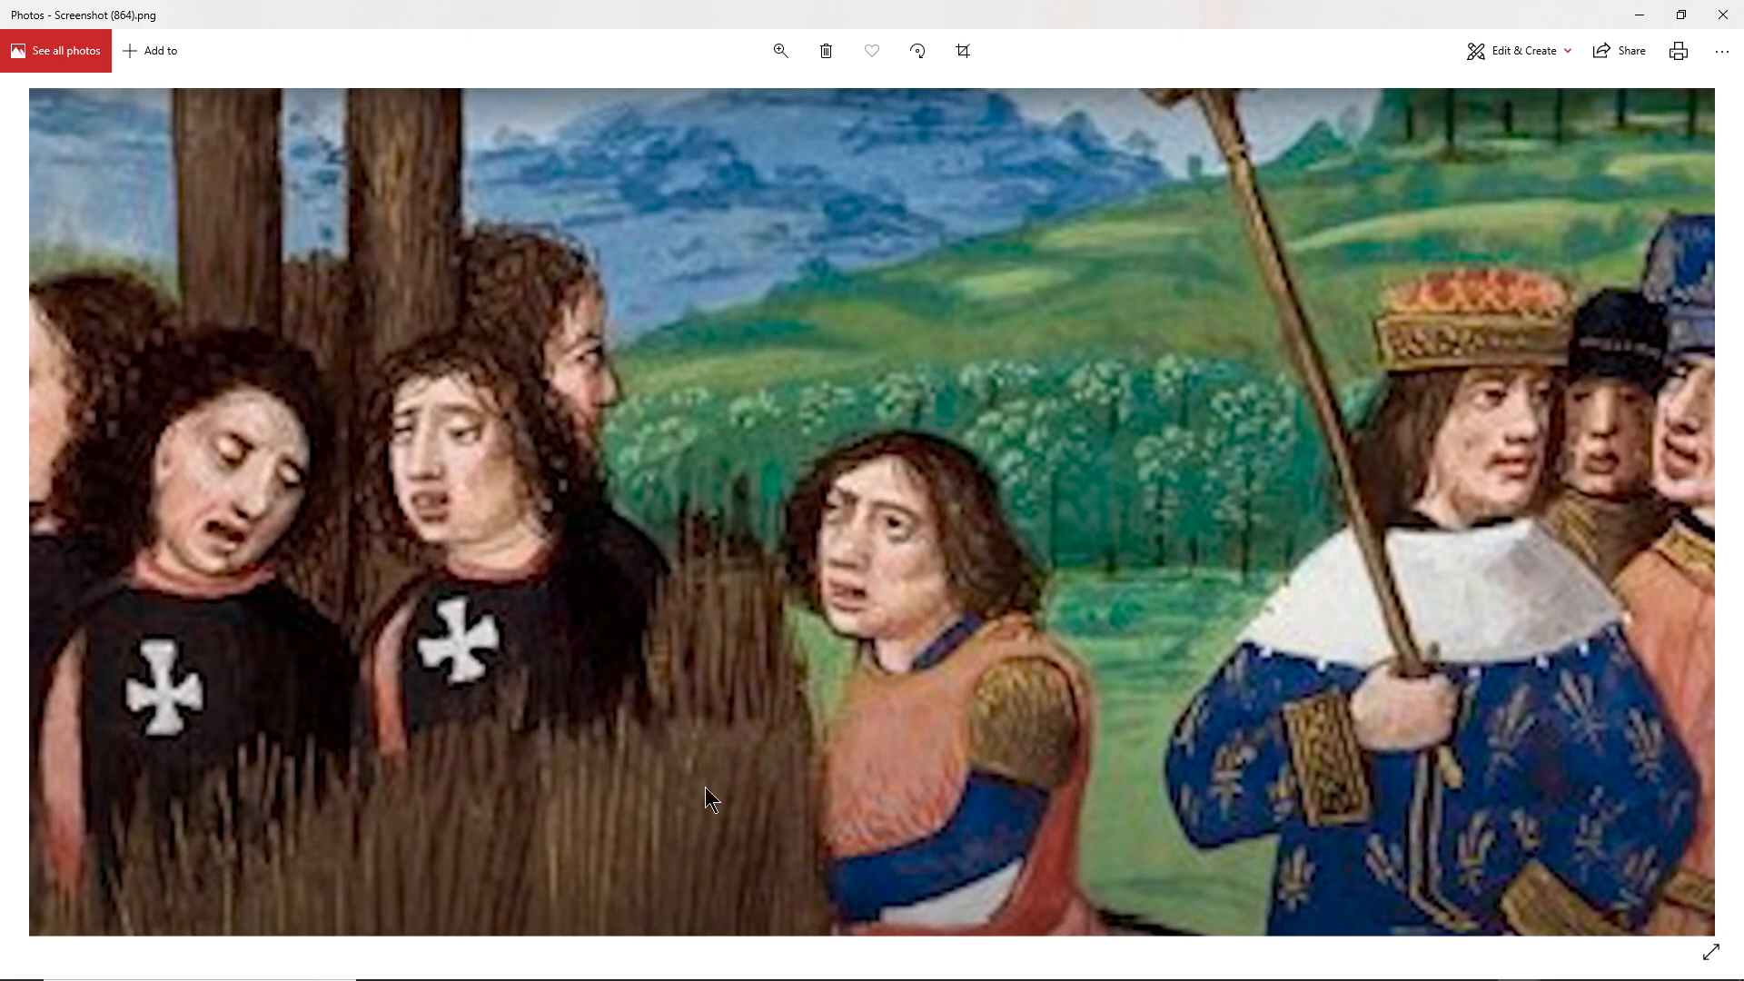
{"action": "mouse_move", "coordinate": [882, 845]}
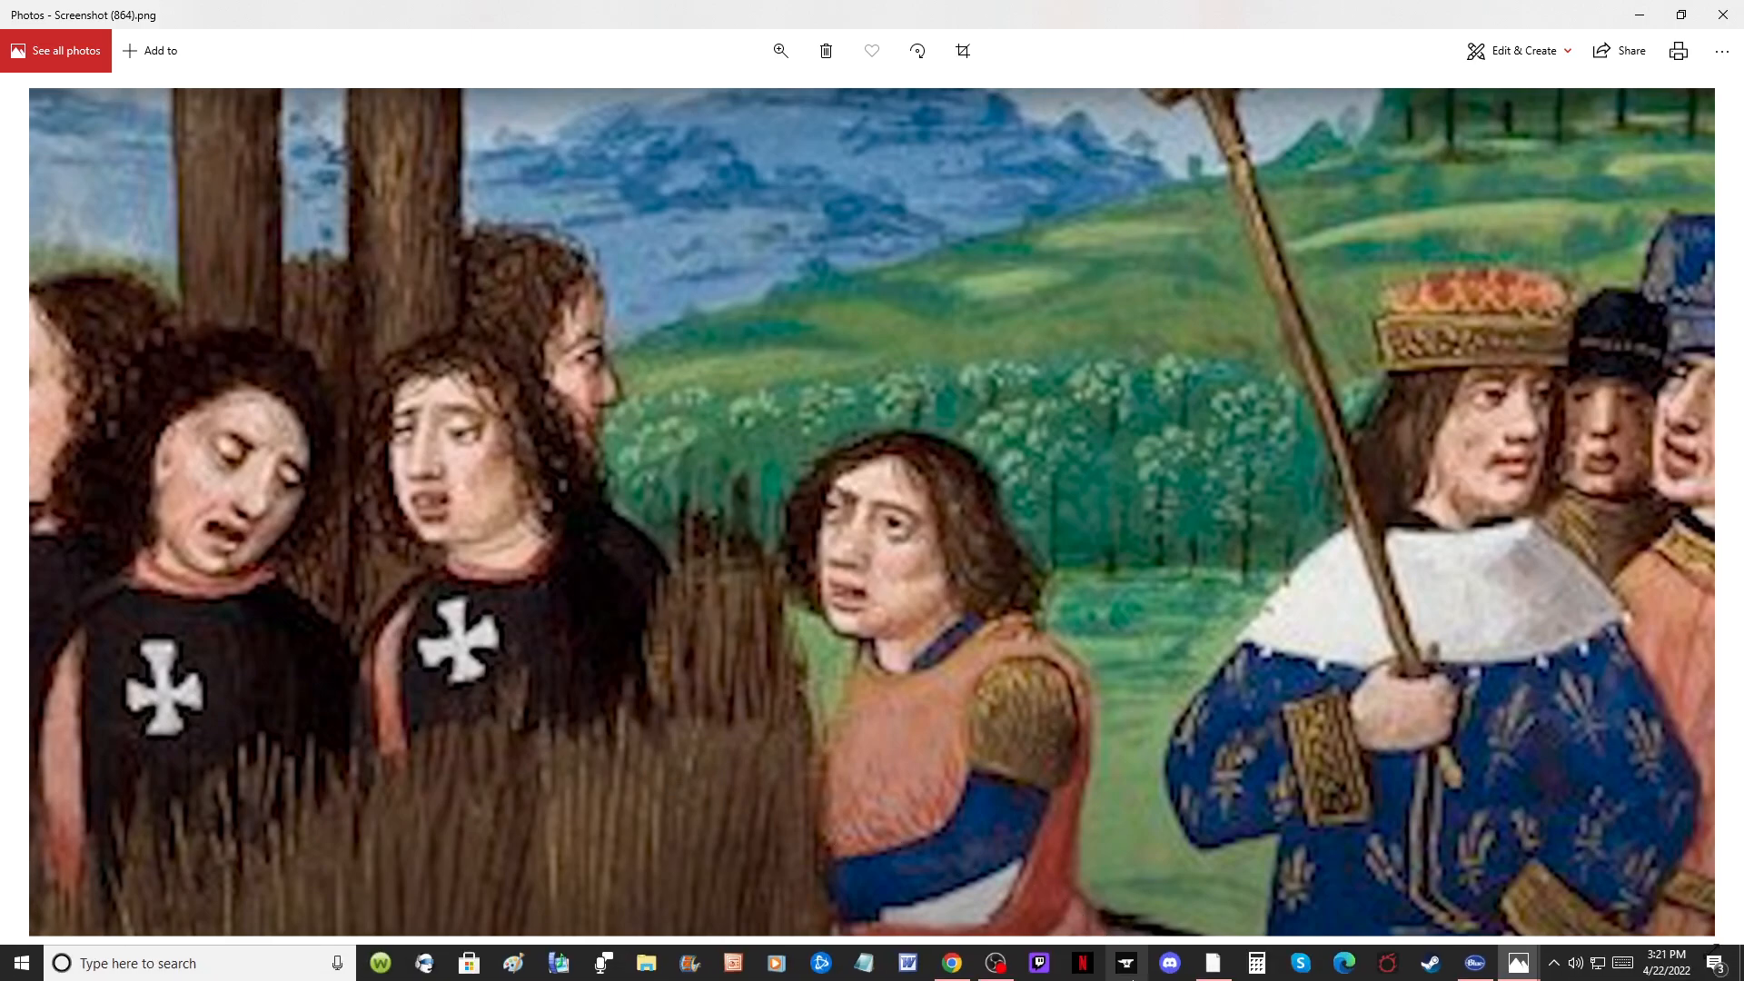
{"action": "mouse_move", "coordinate": [1514, 963]}
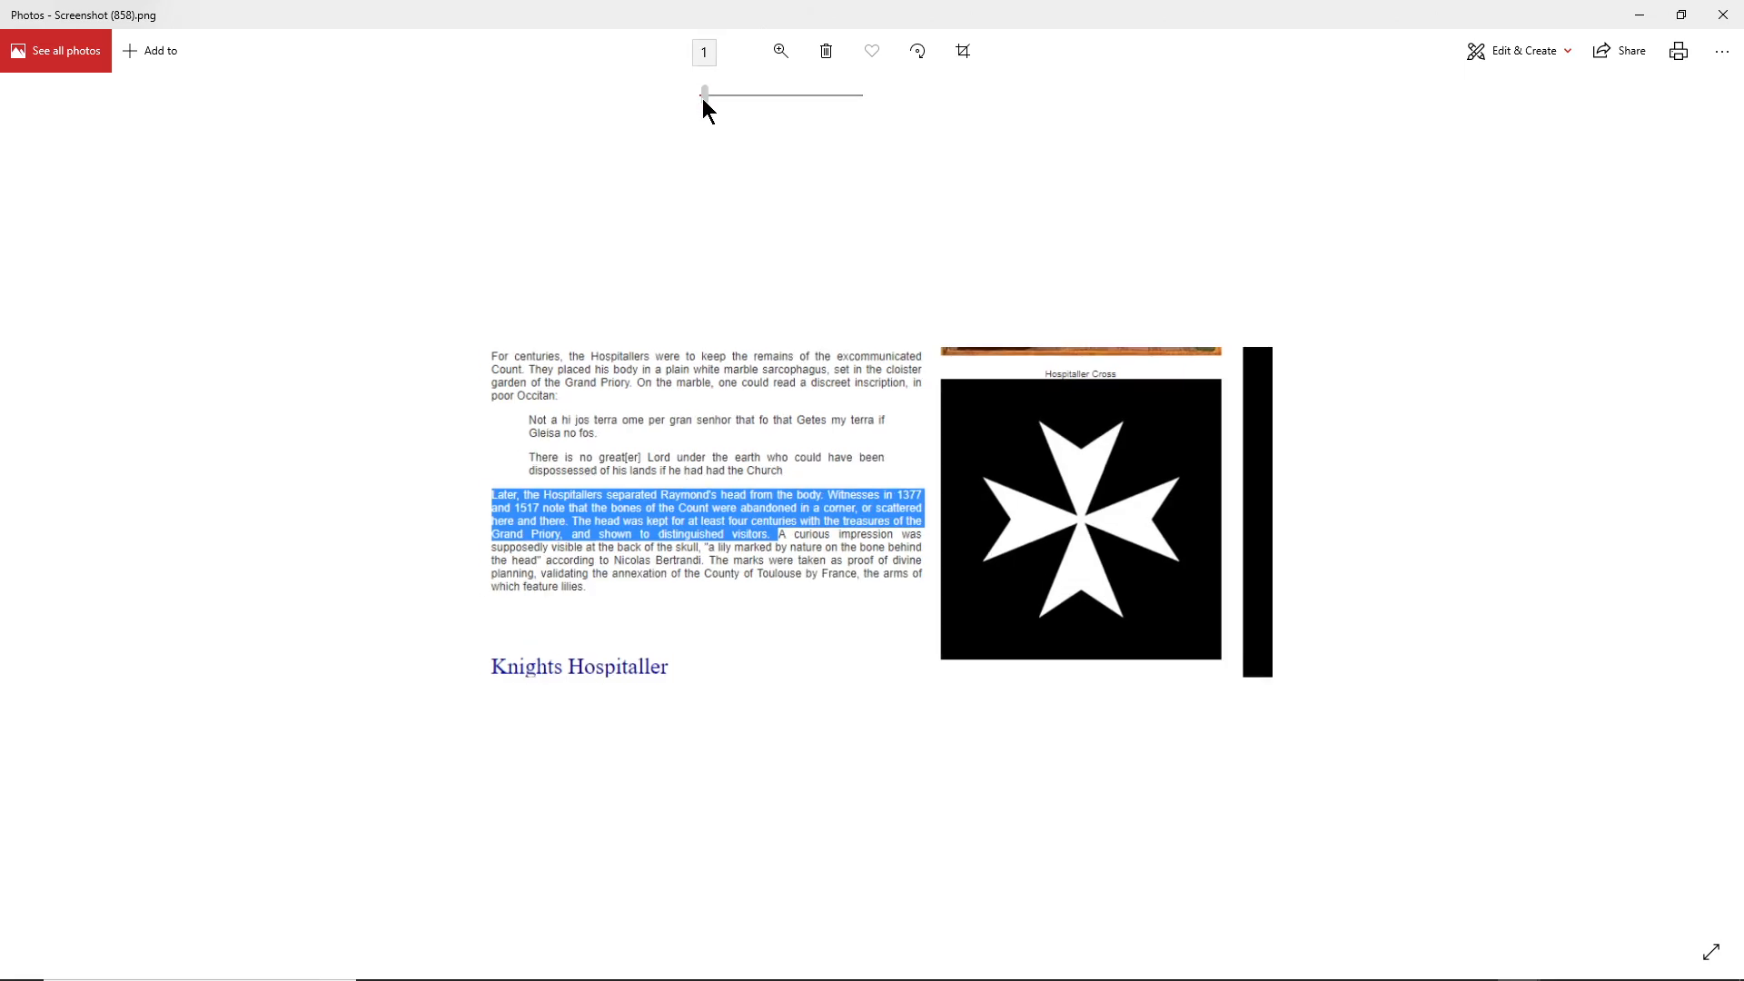
Enlarge the Screenshot (858) Hospitaller Cross image so its text is readable
{"action": "left_click_drag", "start_coordinate": [703, 93], "coordinate": [754, 93]}
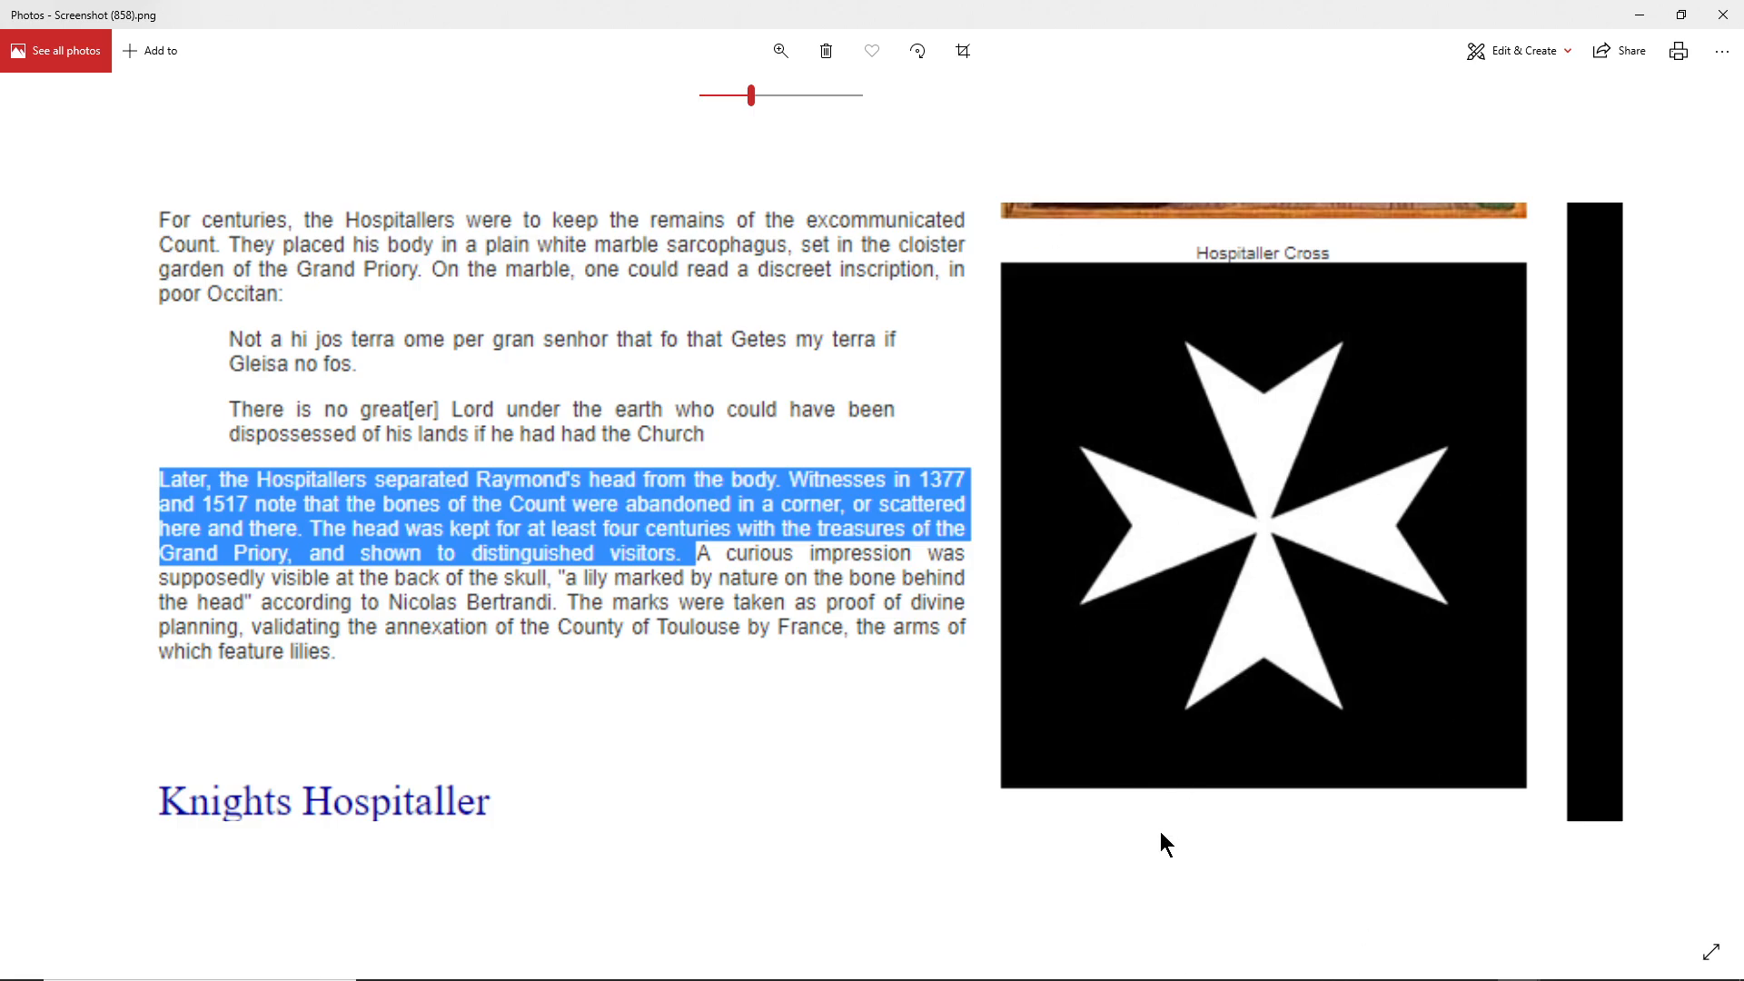
{"action": "mouse_move", "coordinate": [1134, 747]}
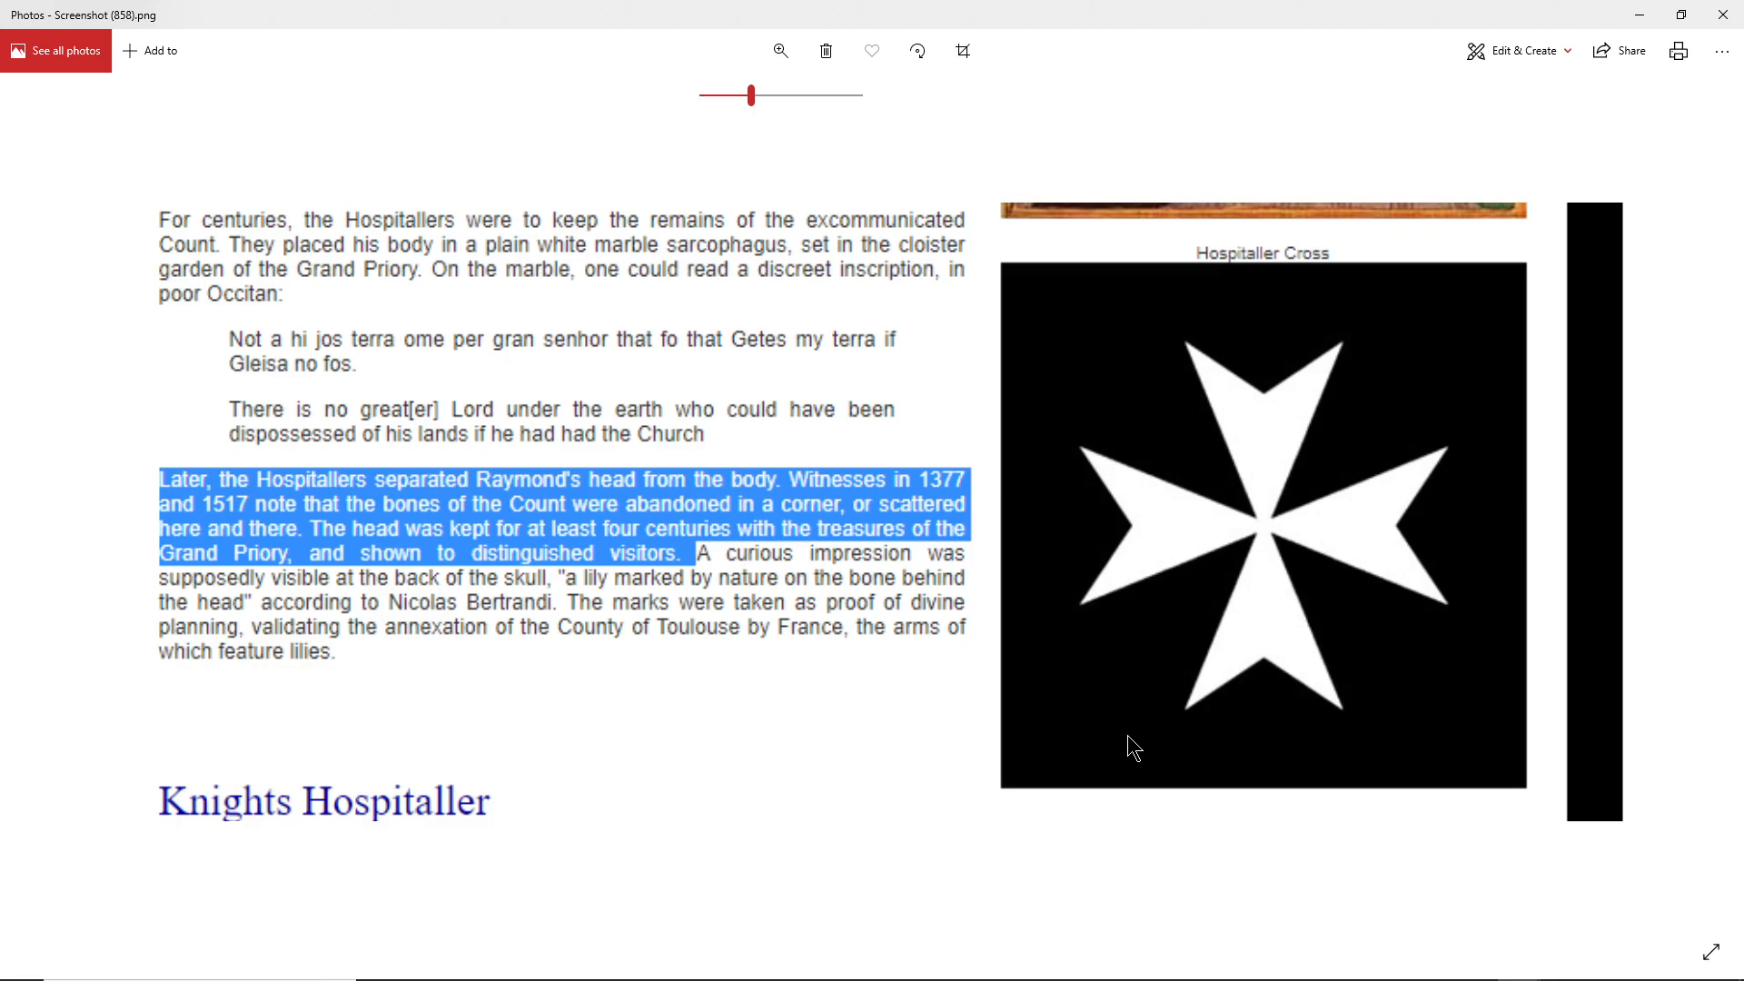
{"action": "mouse_move", "coordinate": [116, 690]}
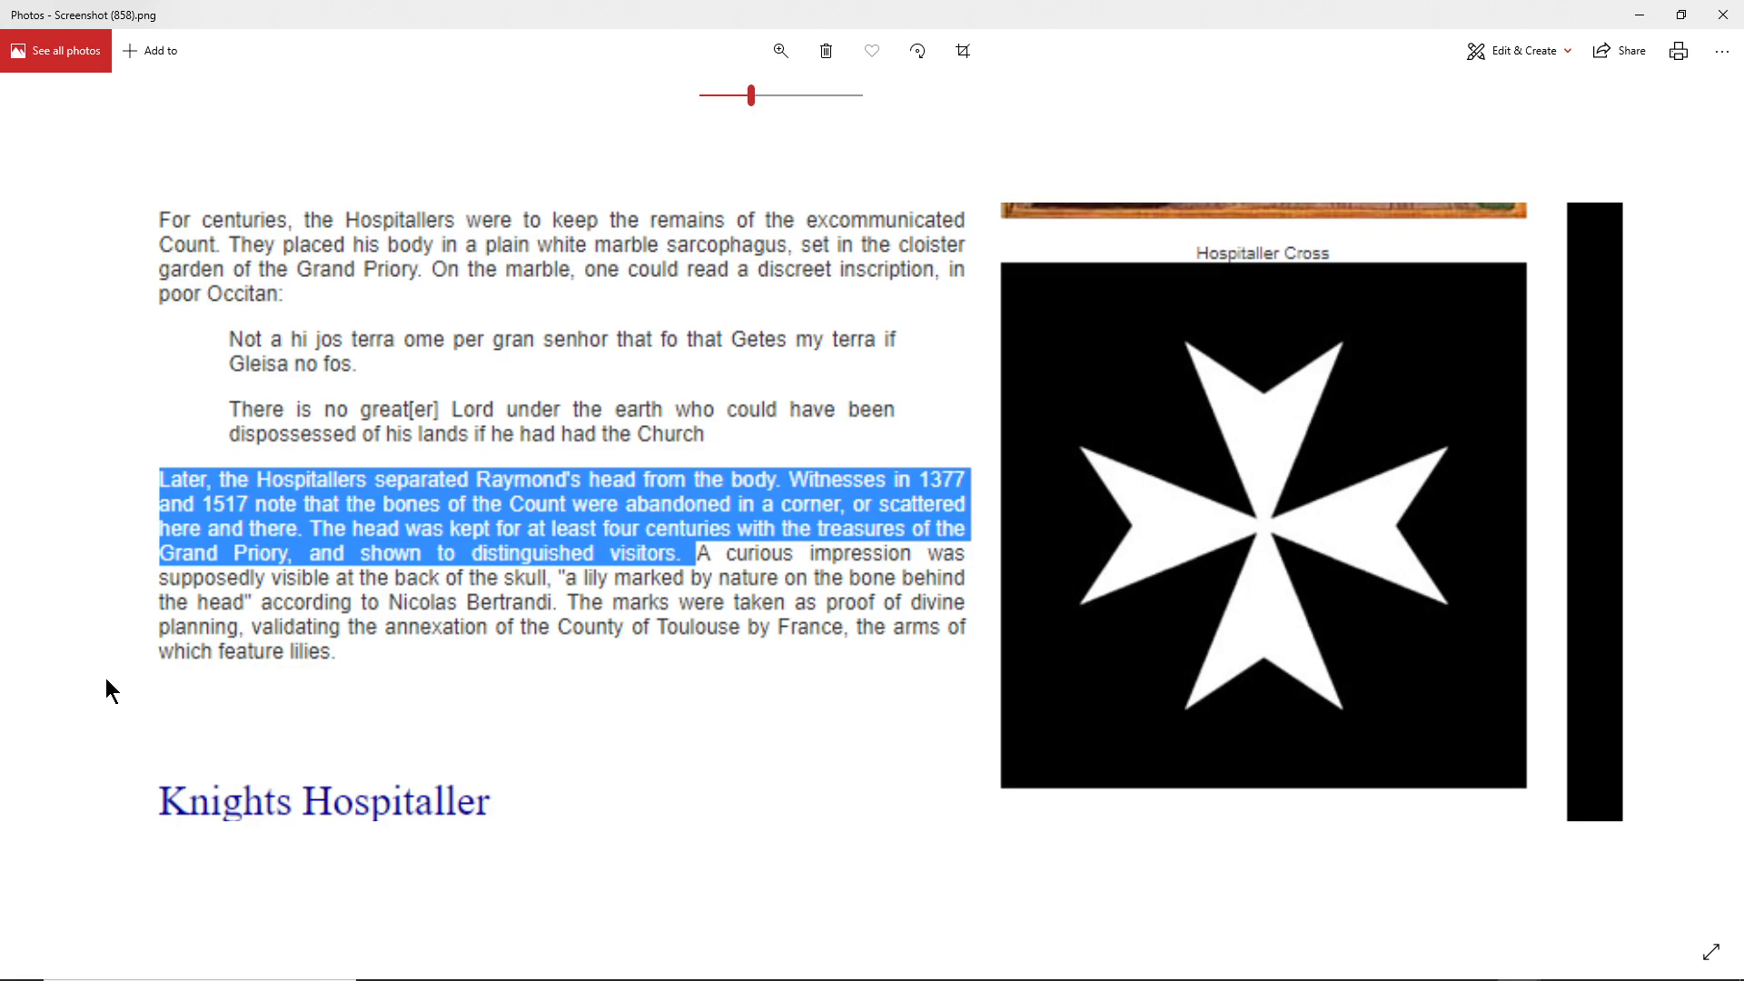
{"action": "mouse_move", "coordinate": [198, 698]}
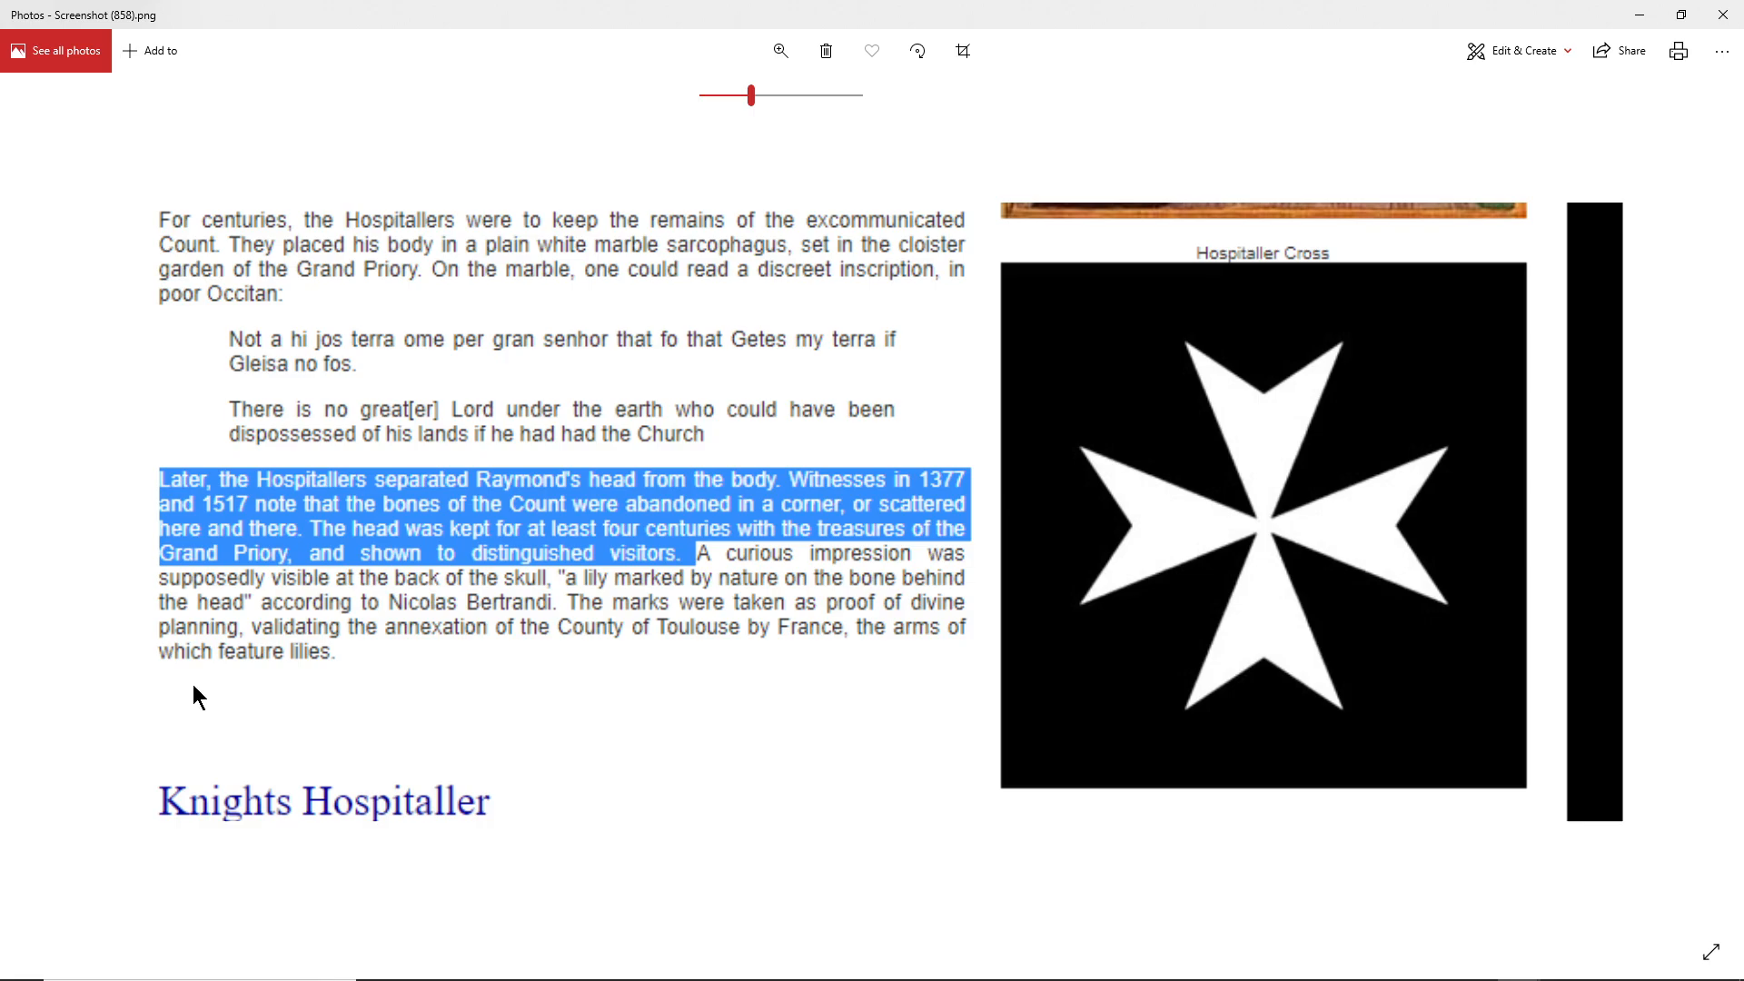
{"action": "mouse_move", "coordinate": [562, 631]}
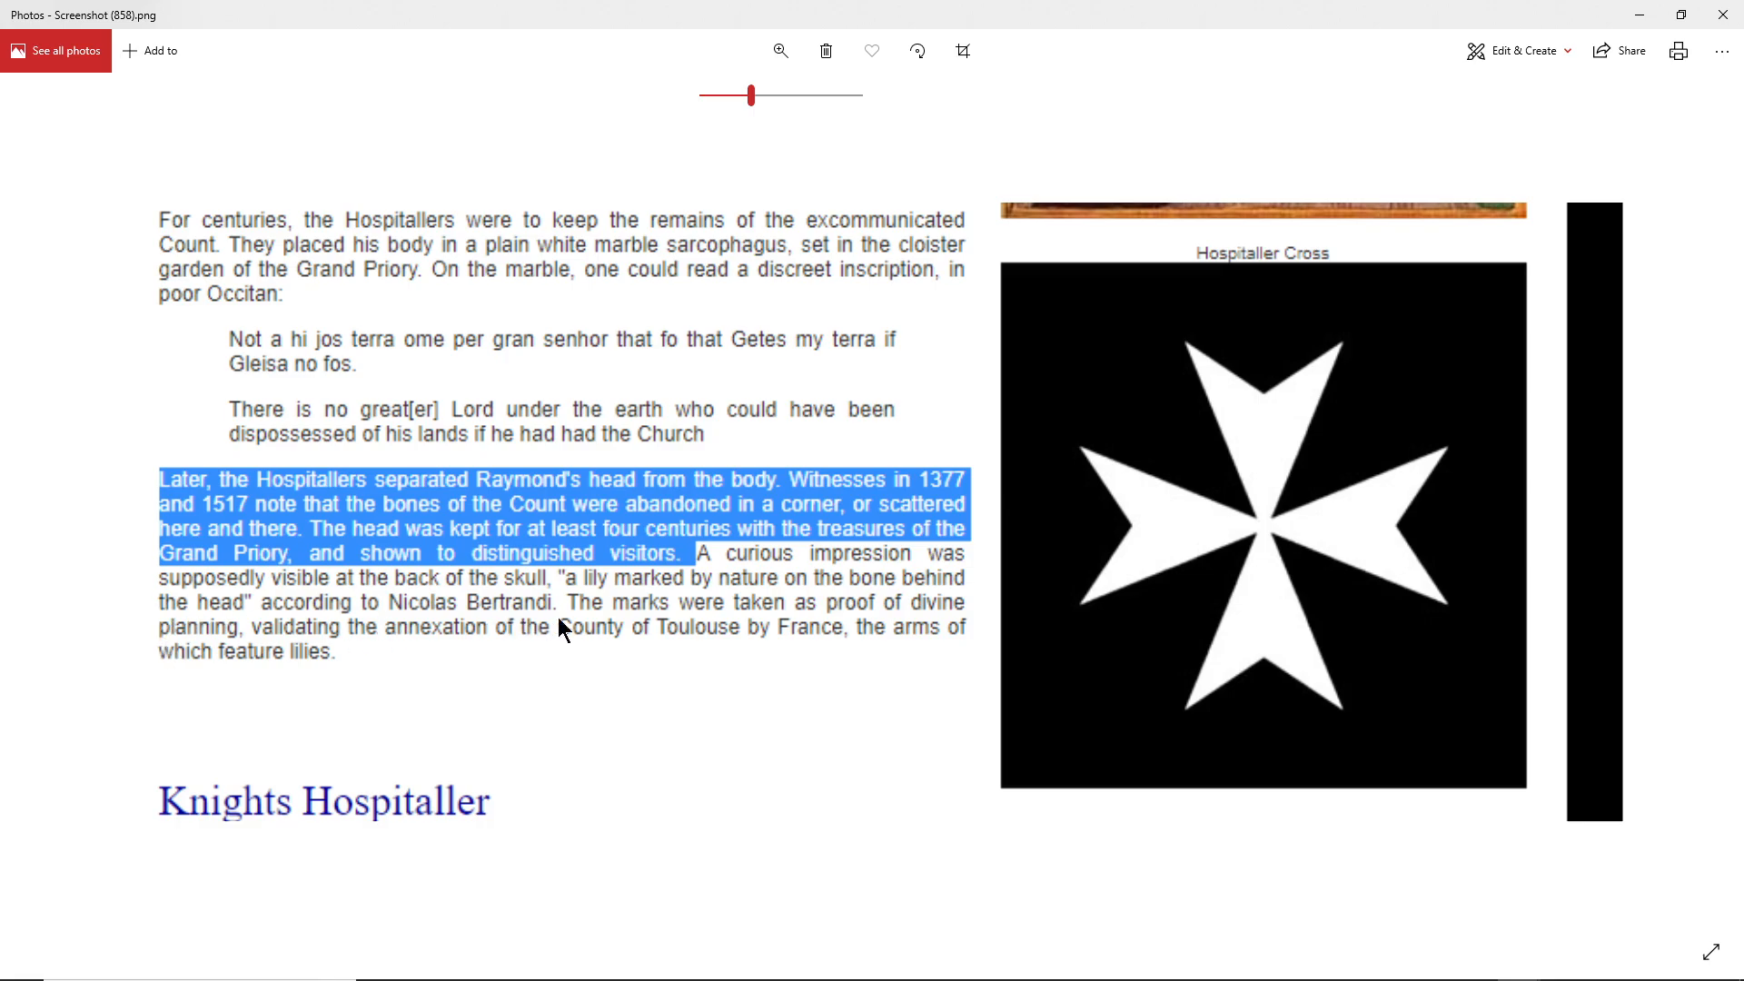
{"action": "mouse_move", "coordinate": [729, 612]}
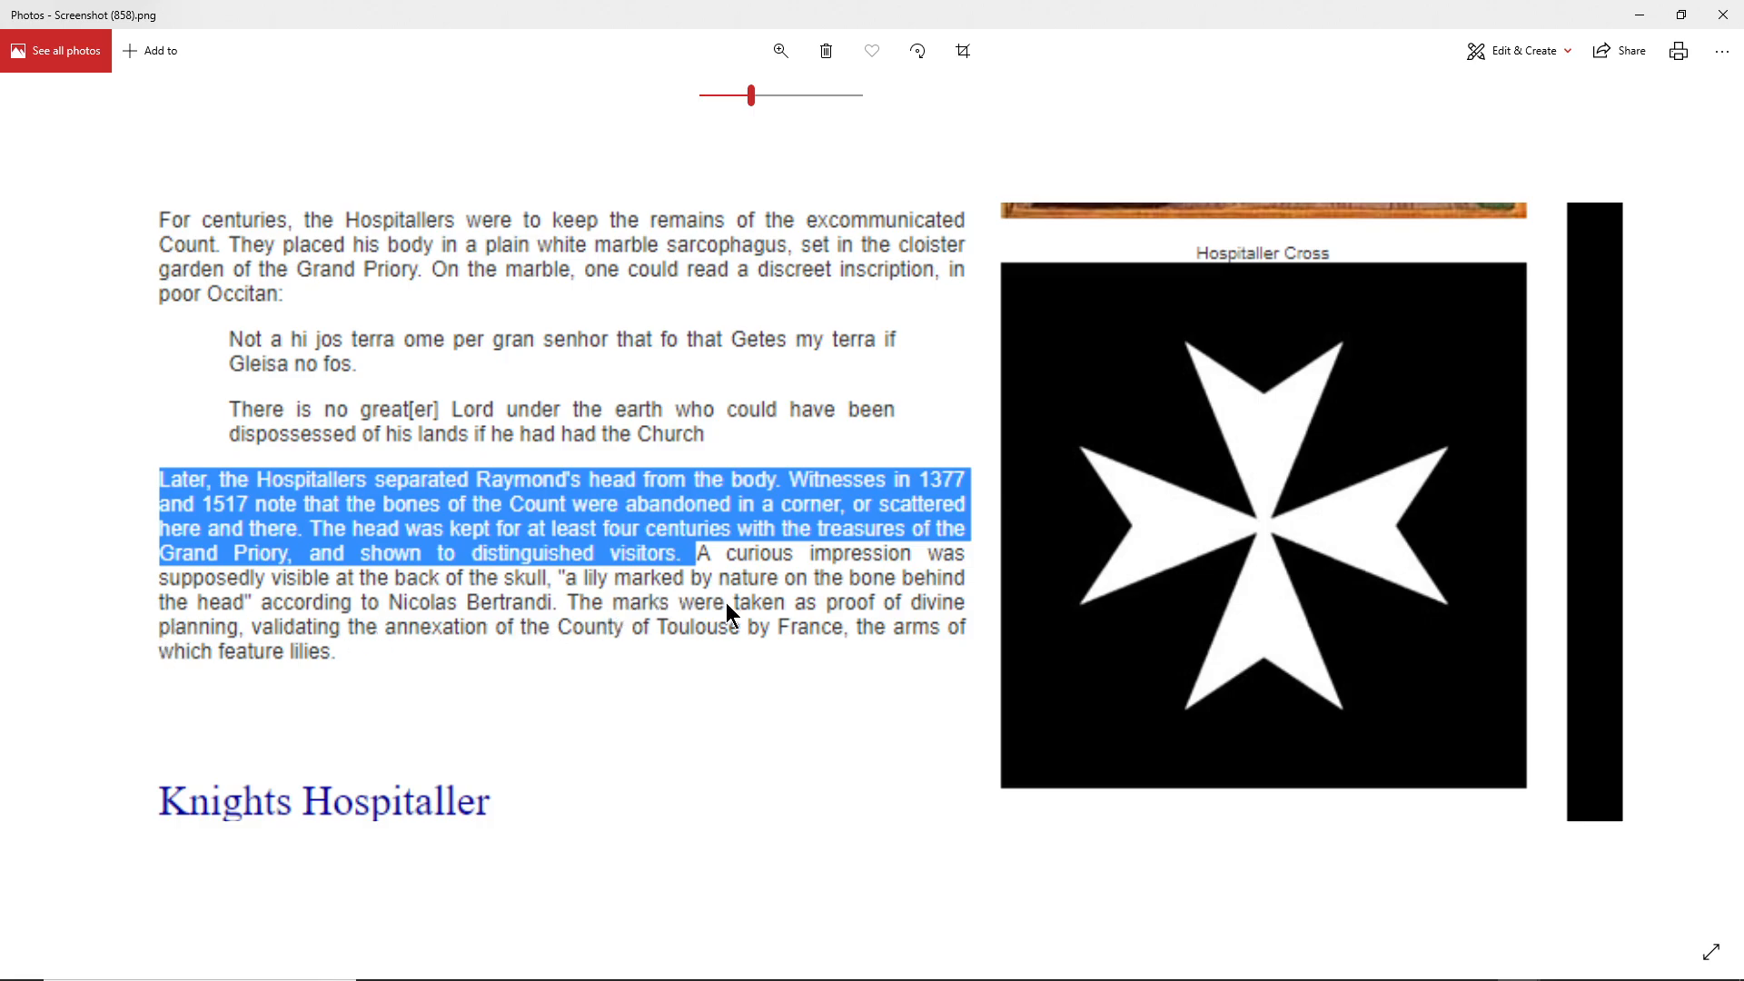
{"action": "mouse_move", "coordinate": [790, 603]}
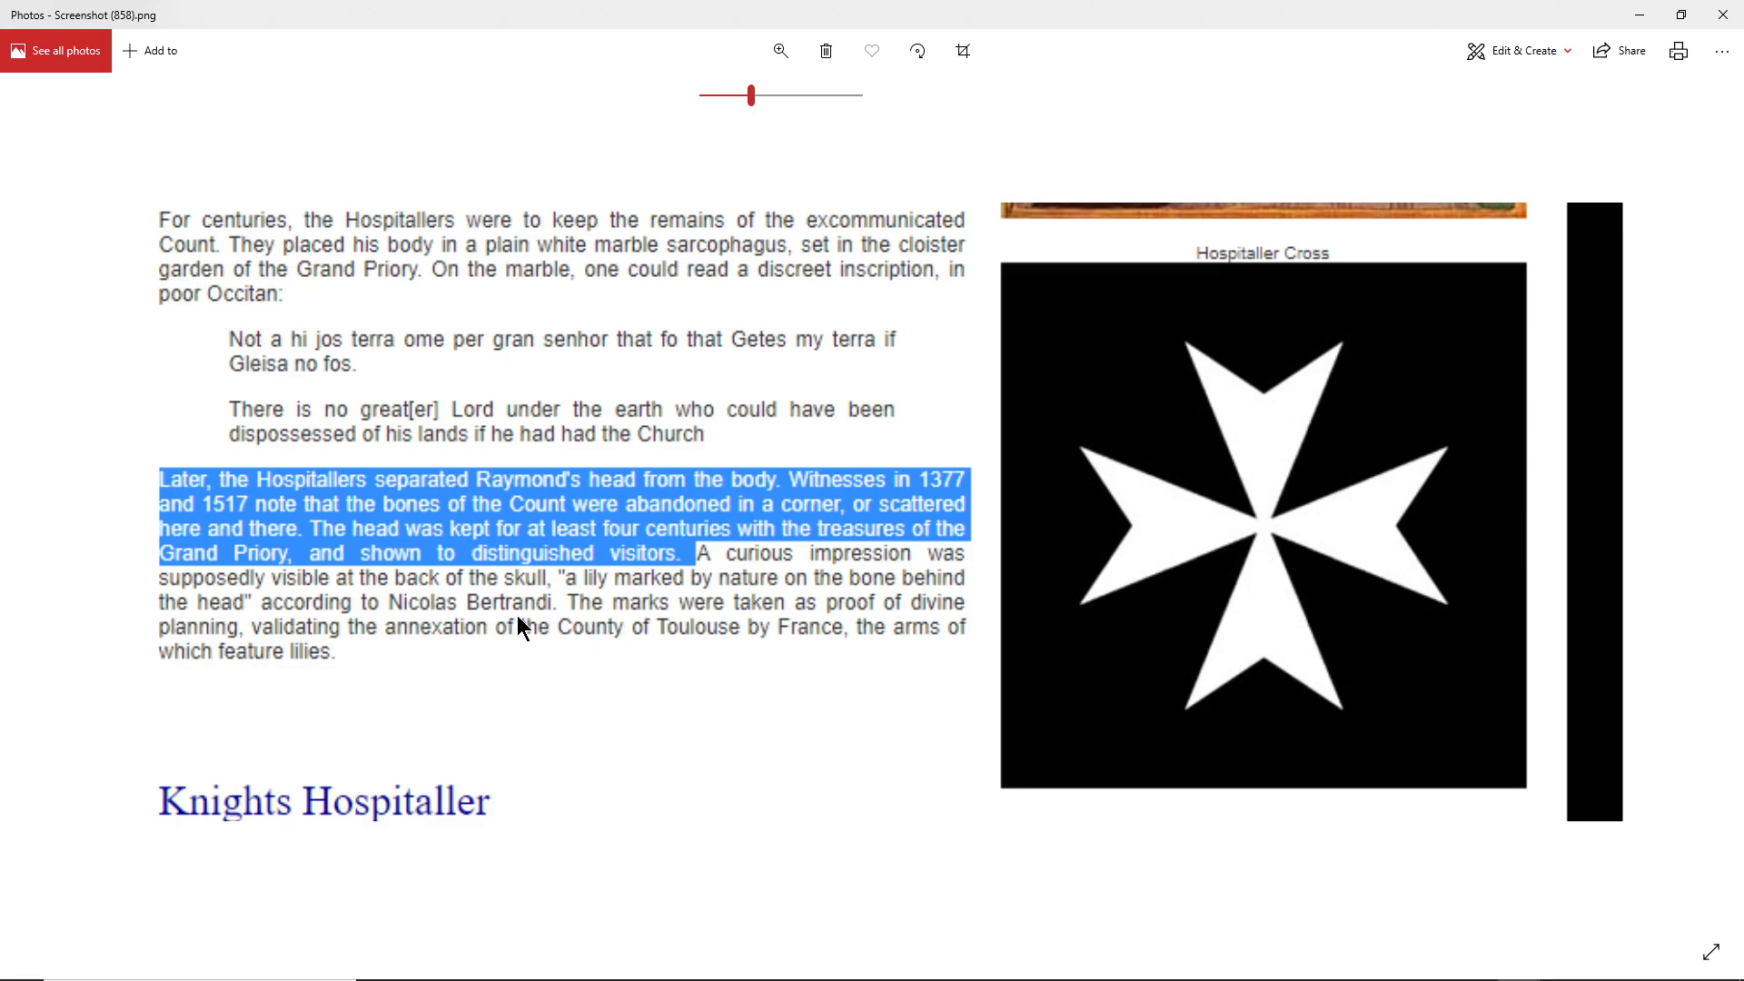
{"action": "mouse_move", "coordinate": [483, 679]}
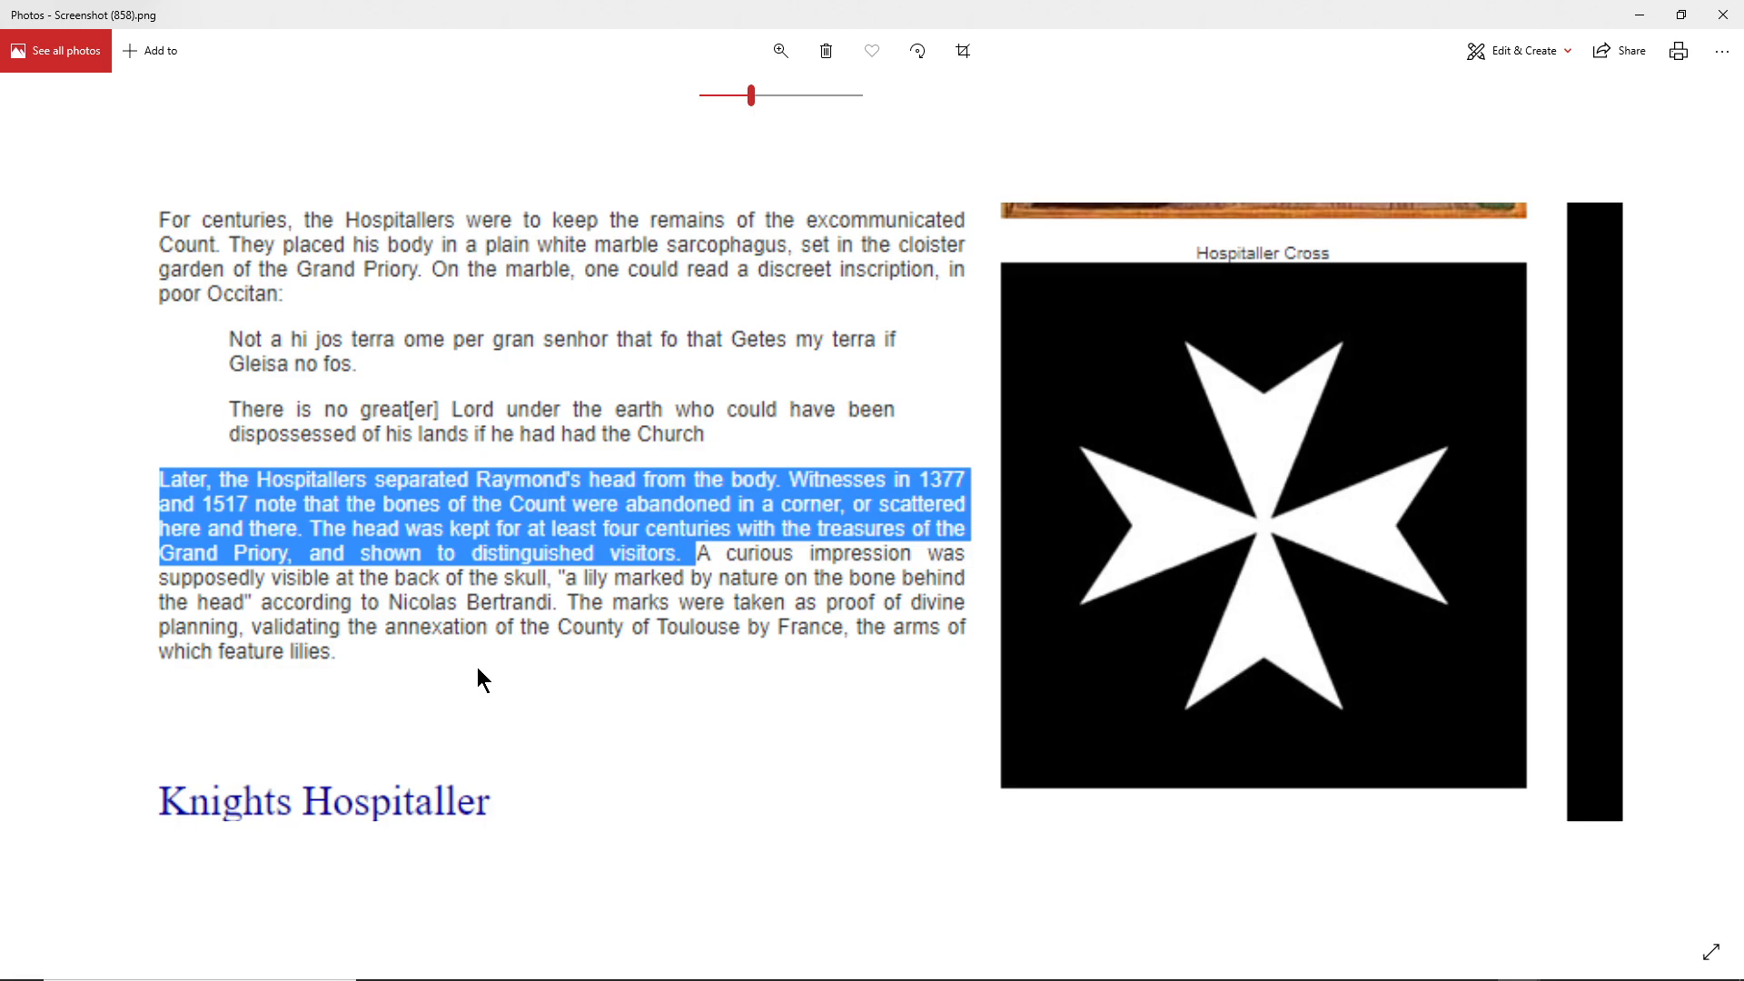
{"action": "mouse_move", "coordinate": [306, 616]}
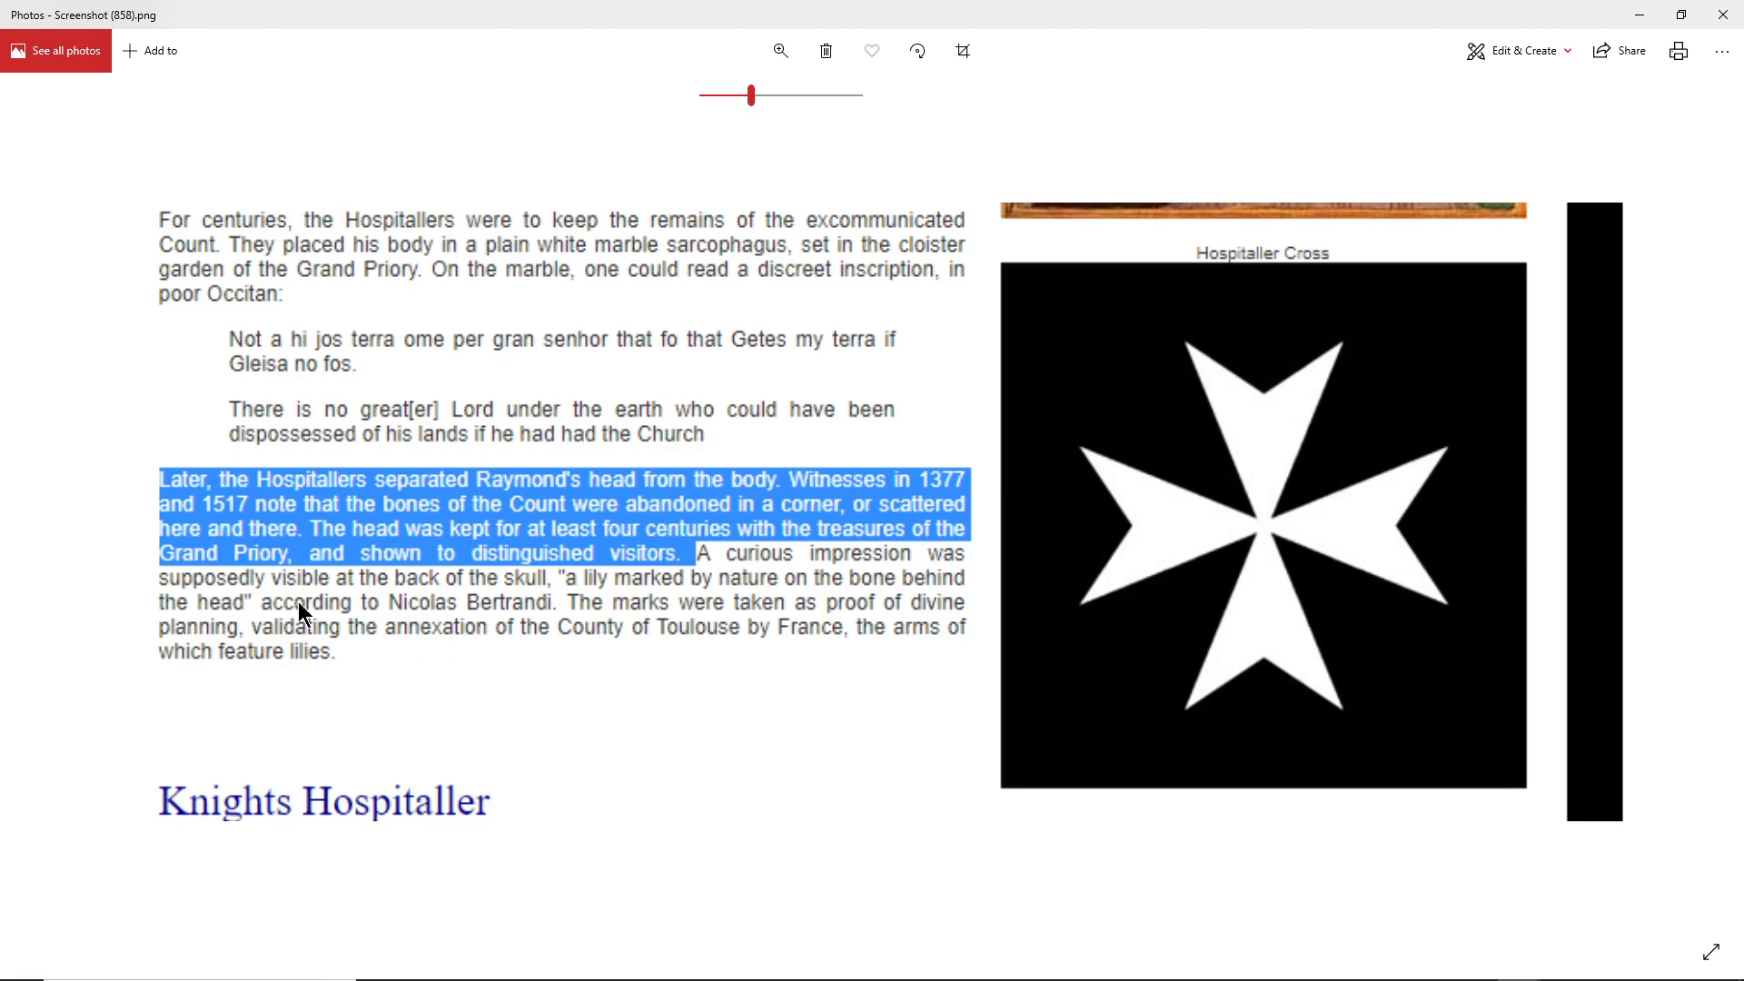
{"action": "mouse_move", "coordinate": [612, 635]}
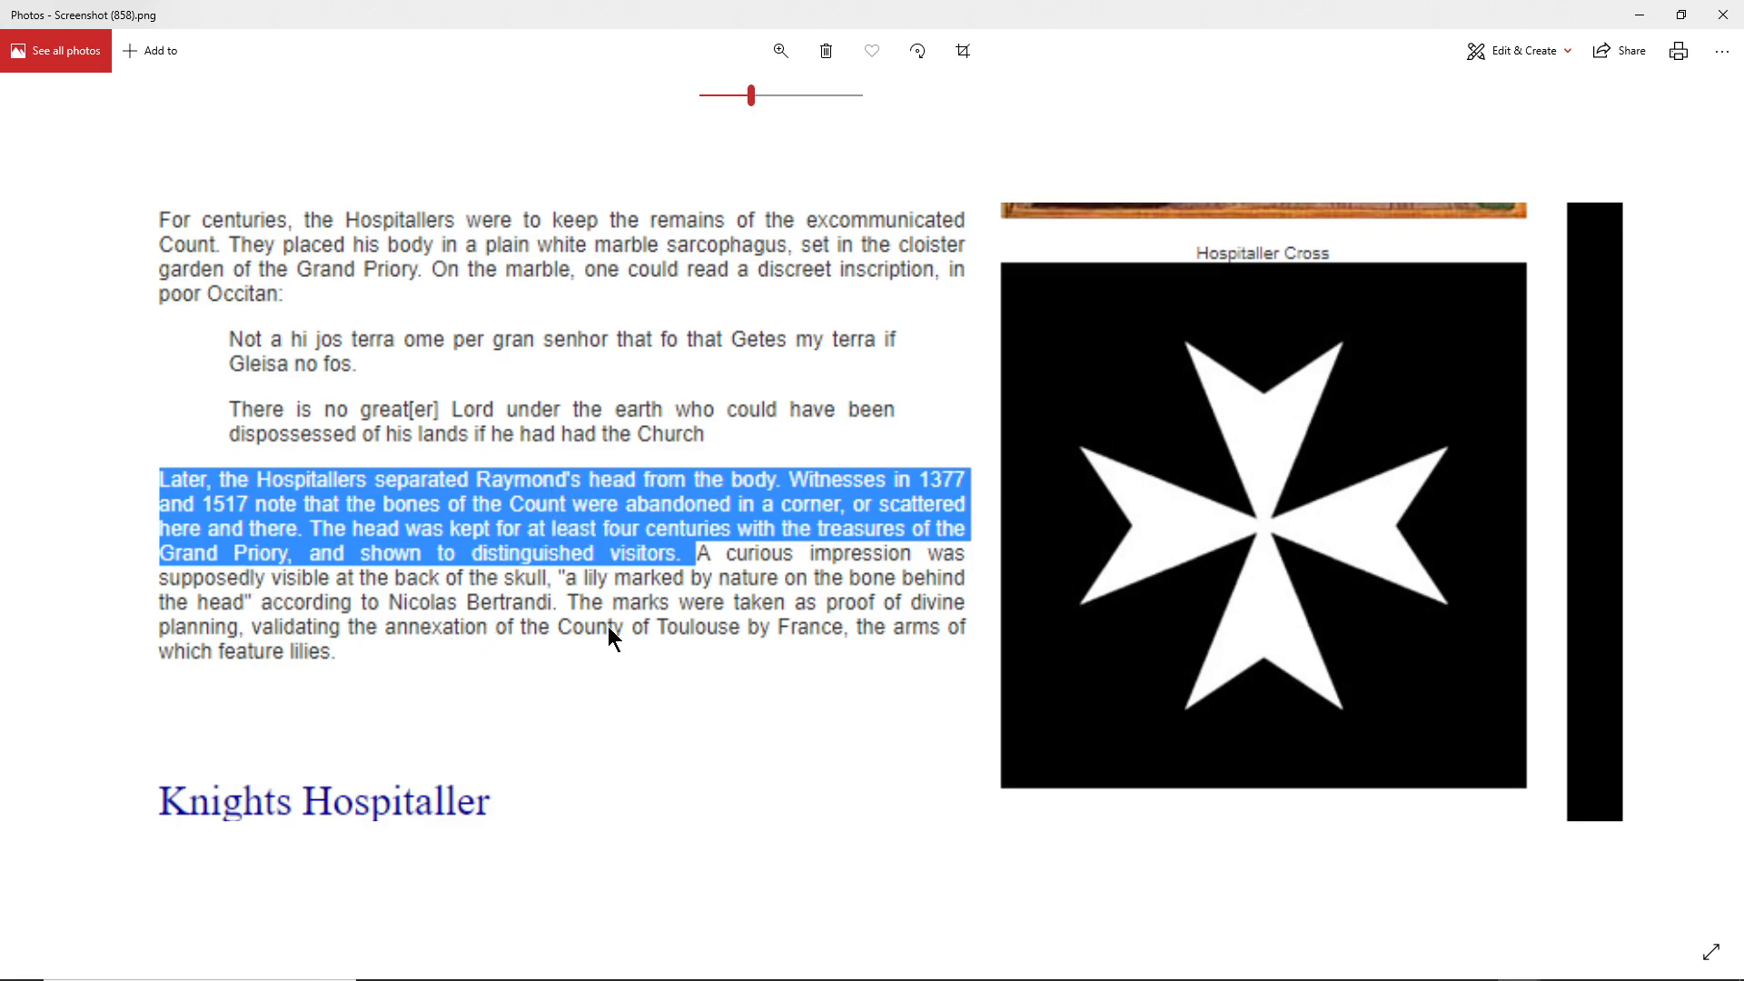
{"action": "mouse_move", "coordinate": [651, 779]}
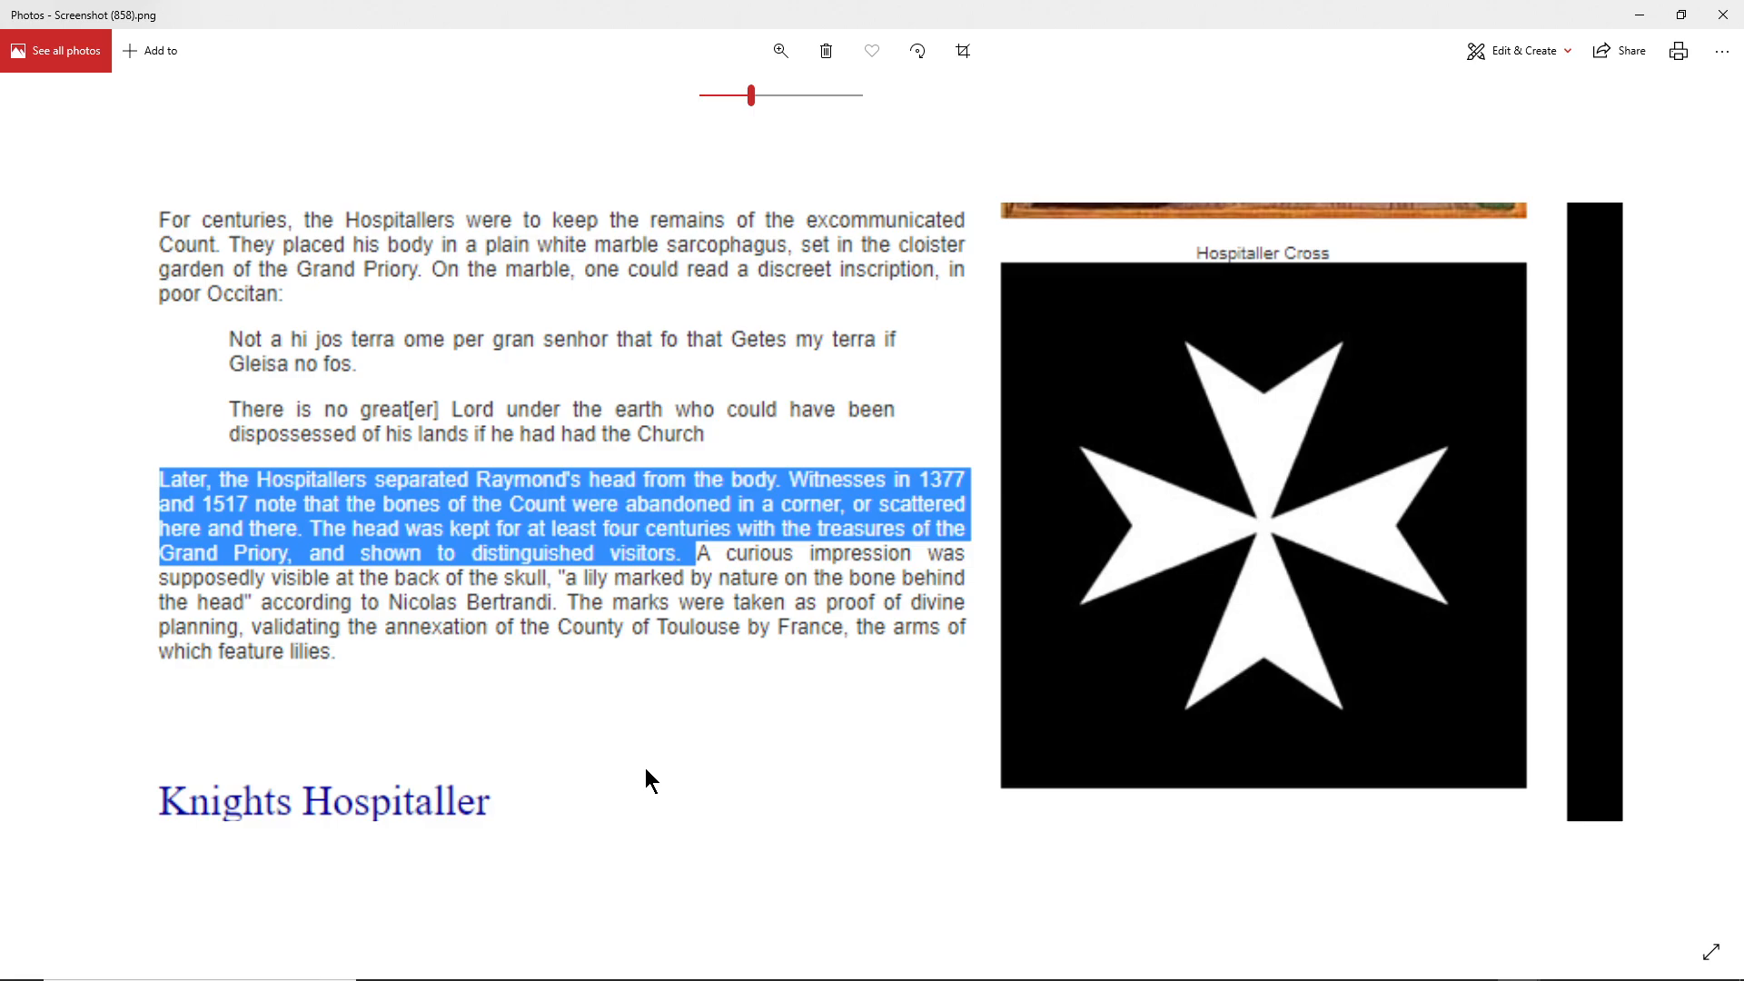
{"action": "mouse_move", "coordinate": [529, 534]}
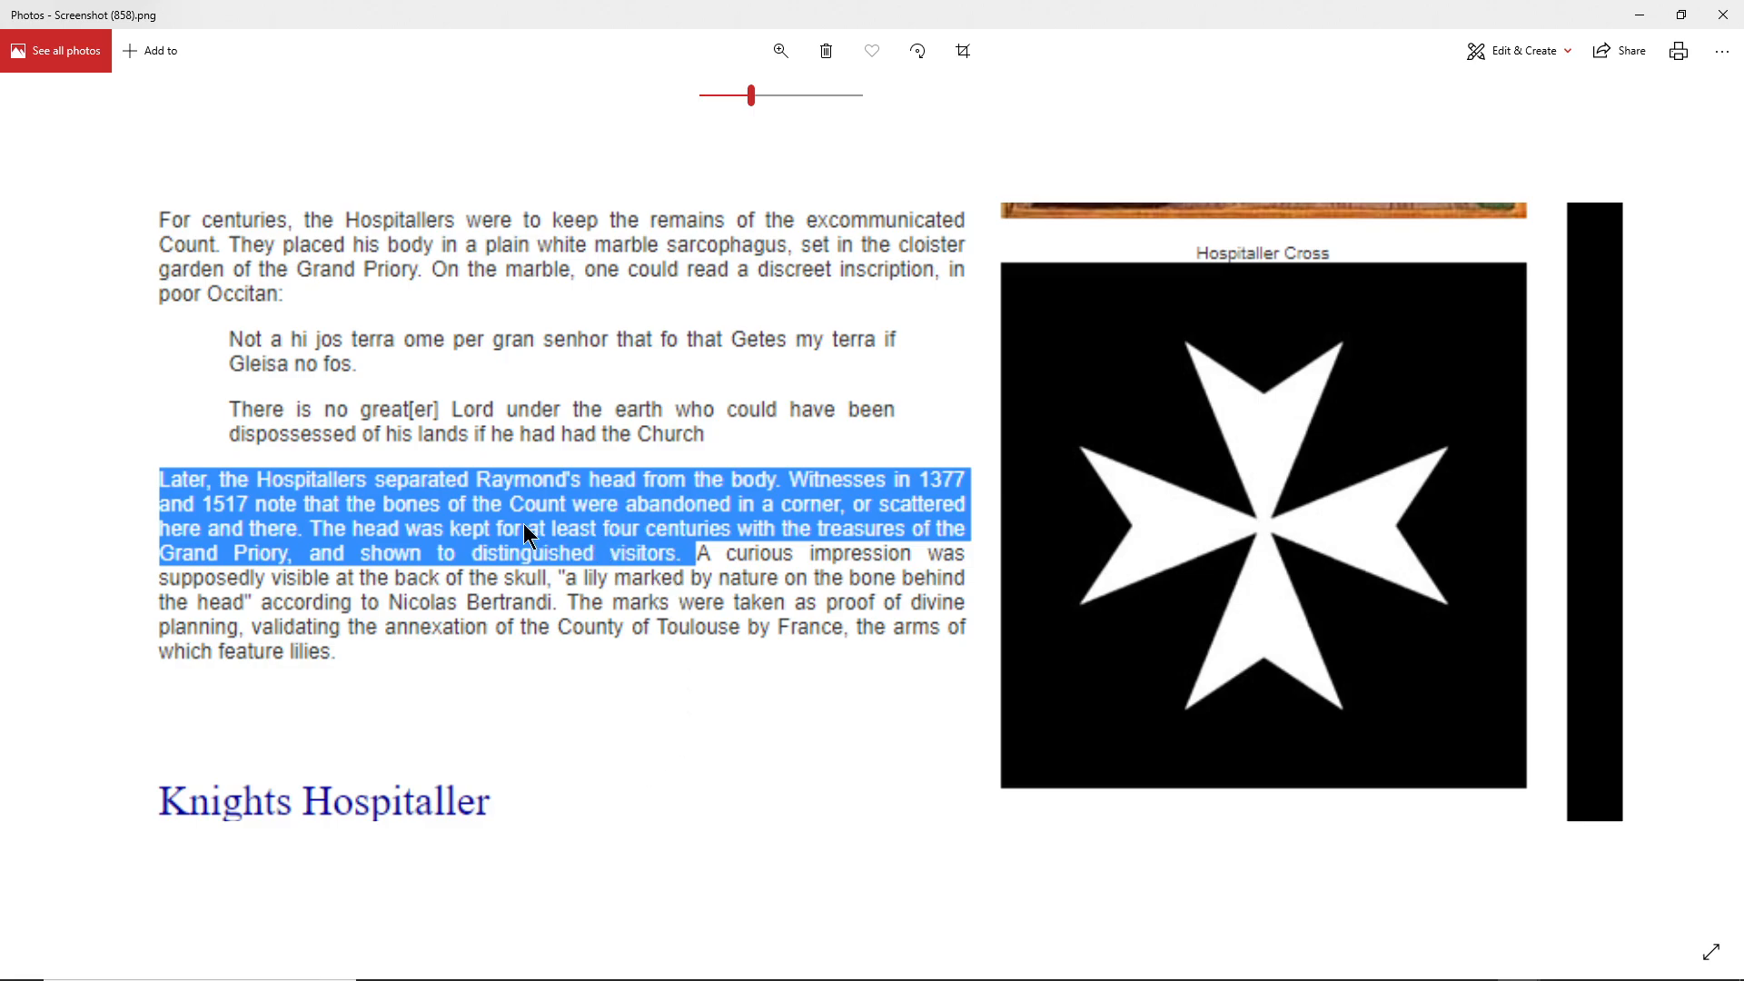
{"action": "mouse_move", "coordinate": [752, 717]}
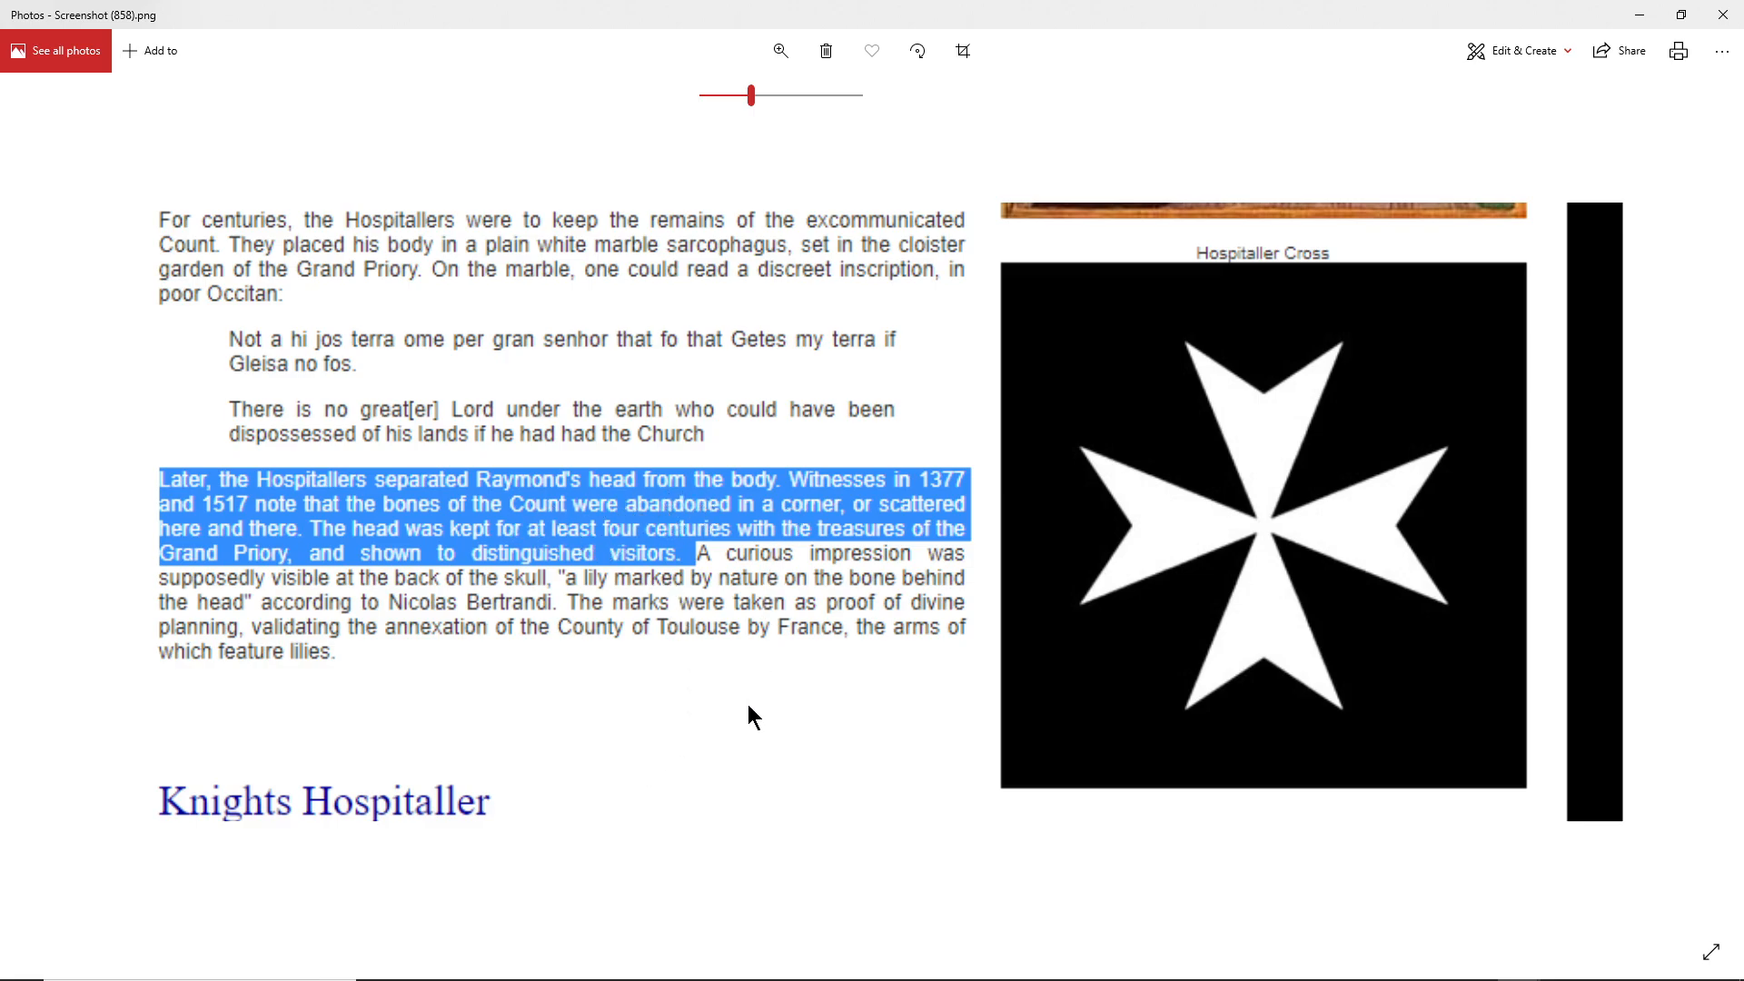
{"action": "mouse_move", "coordinate": [712, 827]}
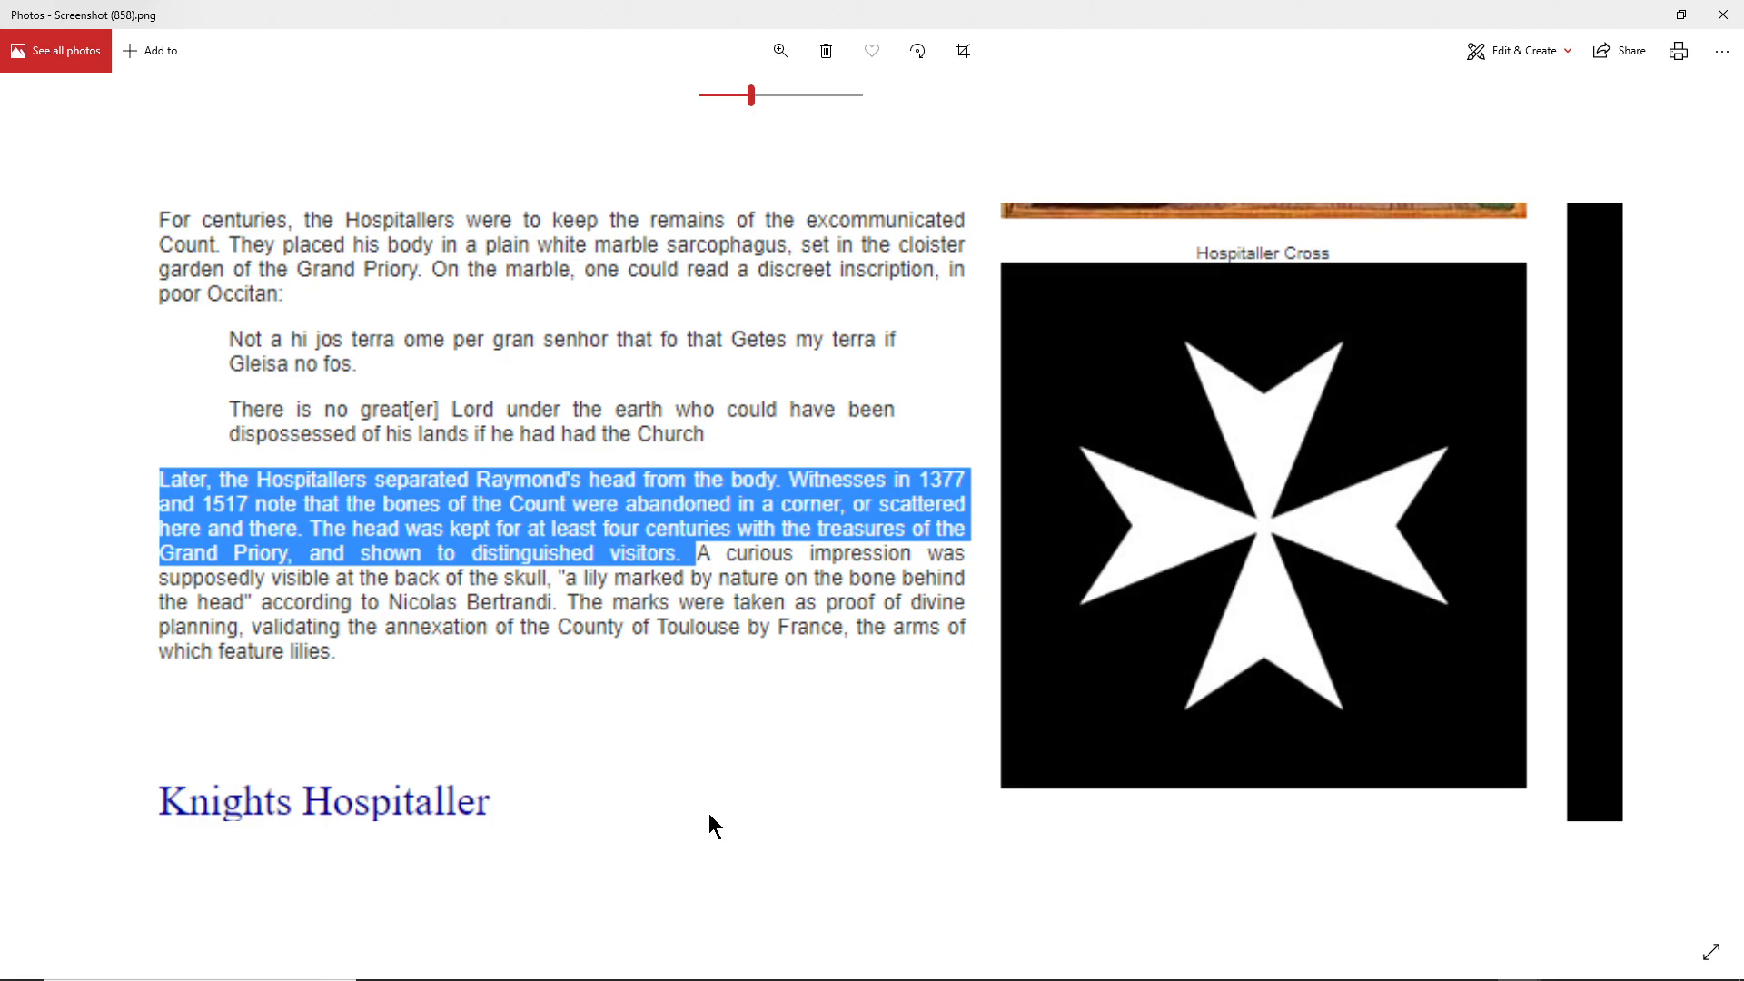
{"action": "mouse_move", "coordinate": [463, 496]}
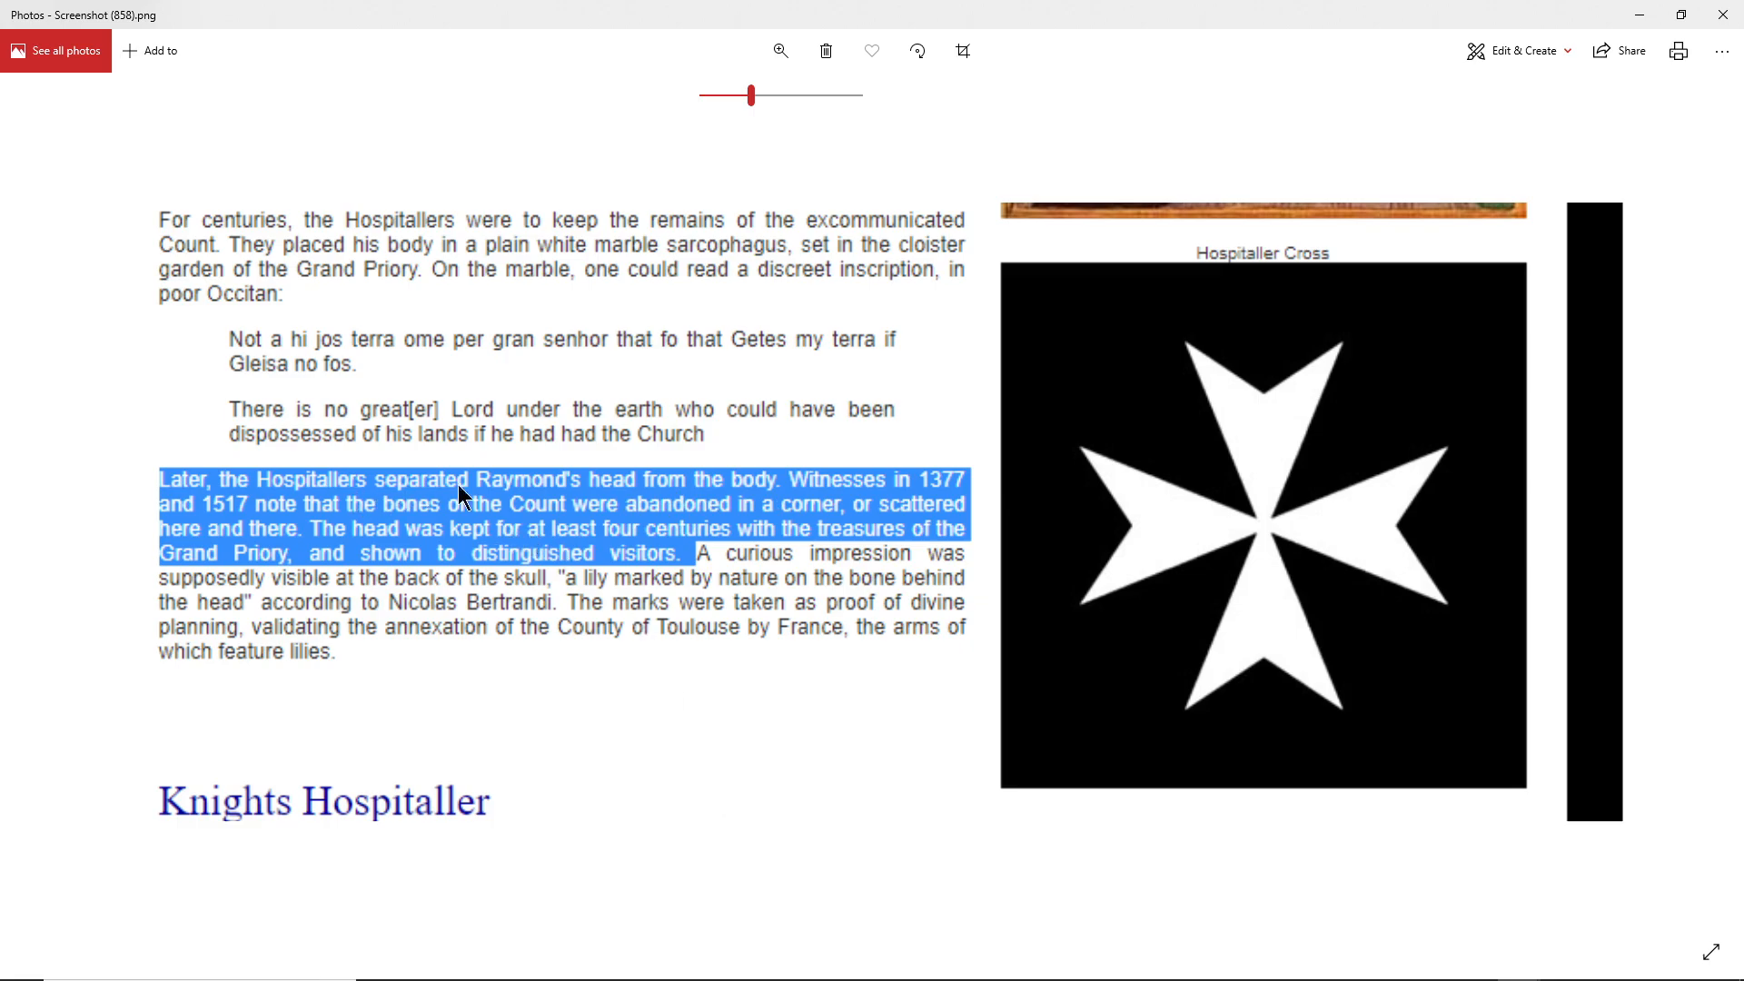
{"action": "mouse_move", "coordinate": [682, 719]}
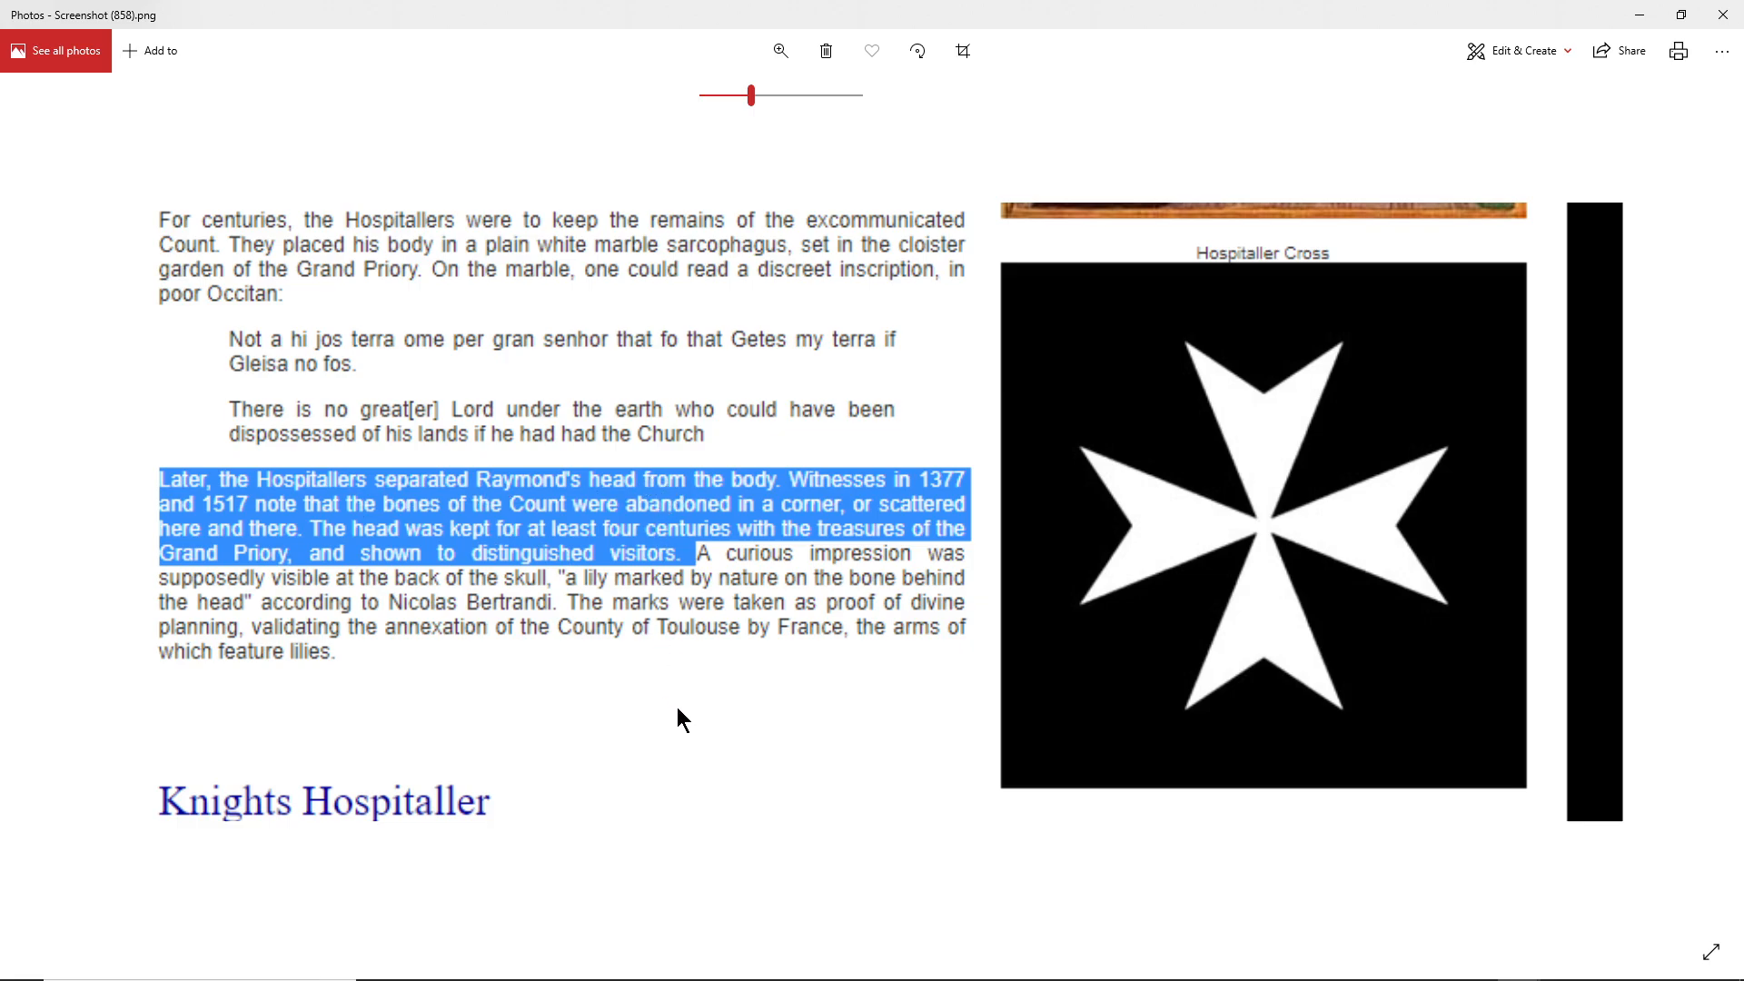
{"action": "mouse_move", "coordinate": [713, 775]}
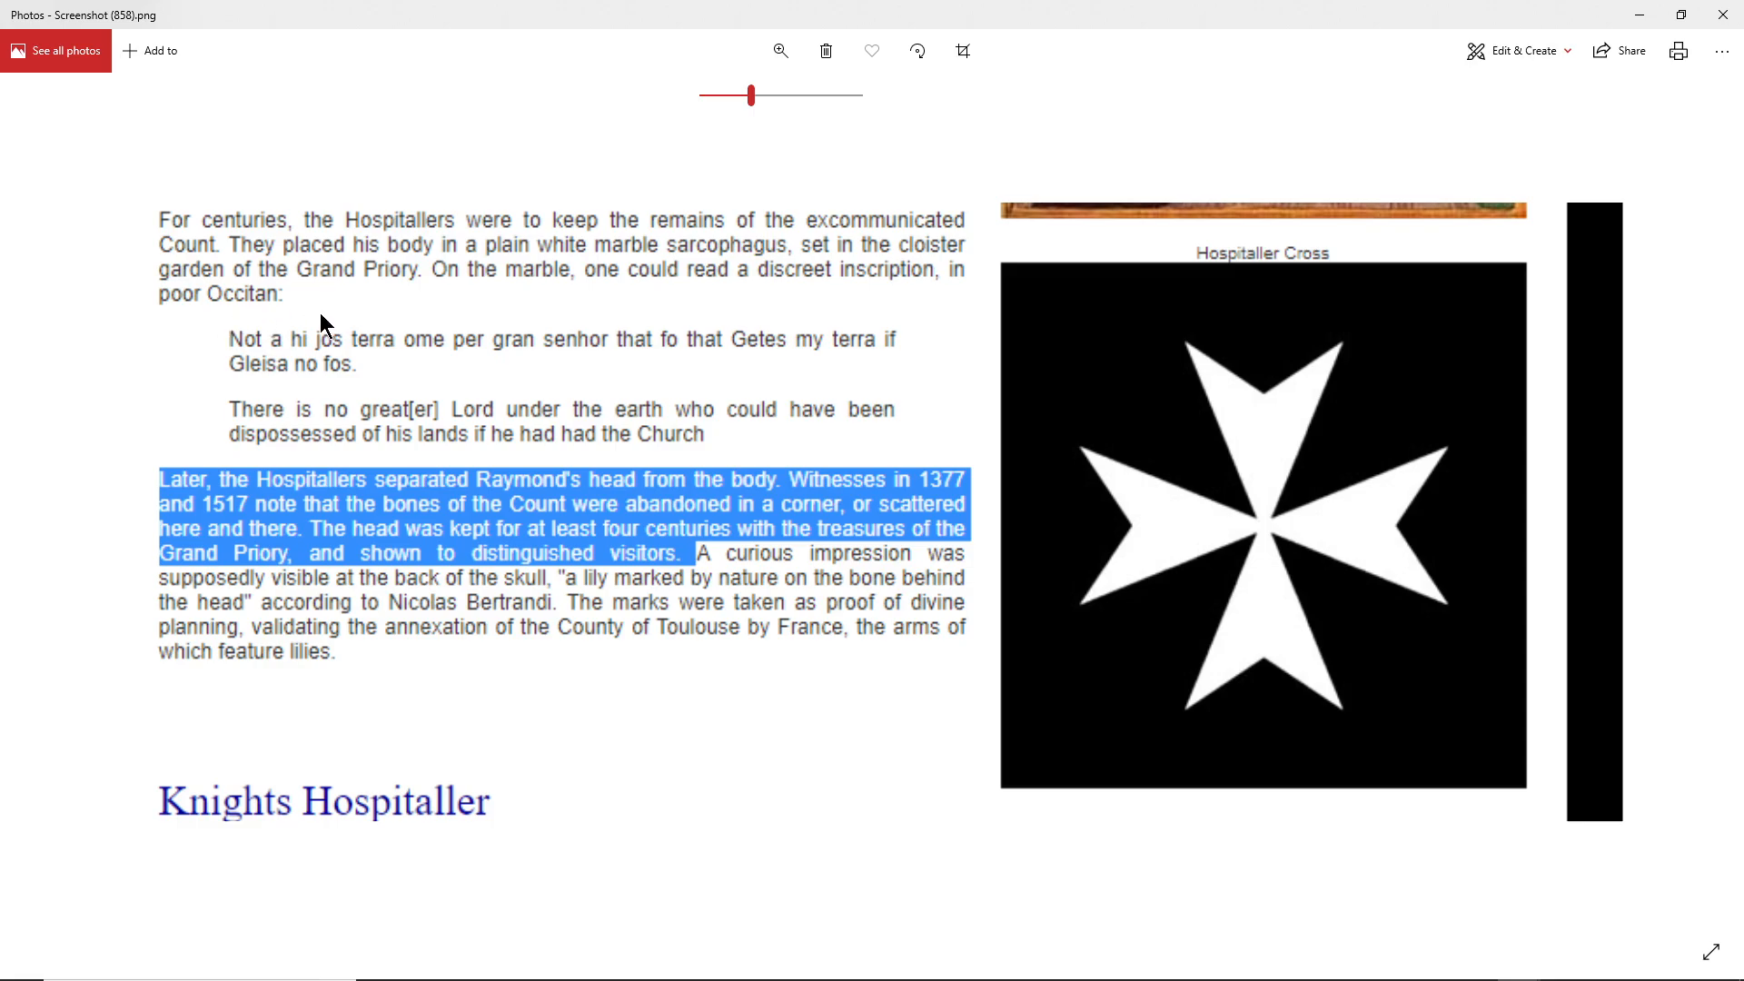
{"action": "mouse_move", "coordinate": [271, 317]}
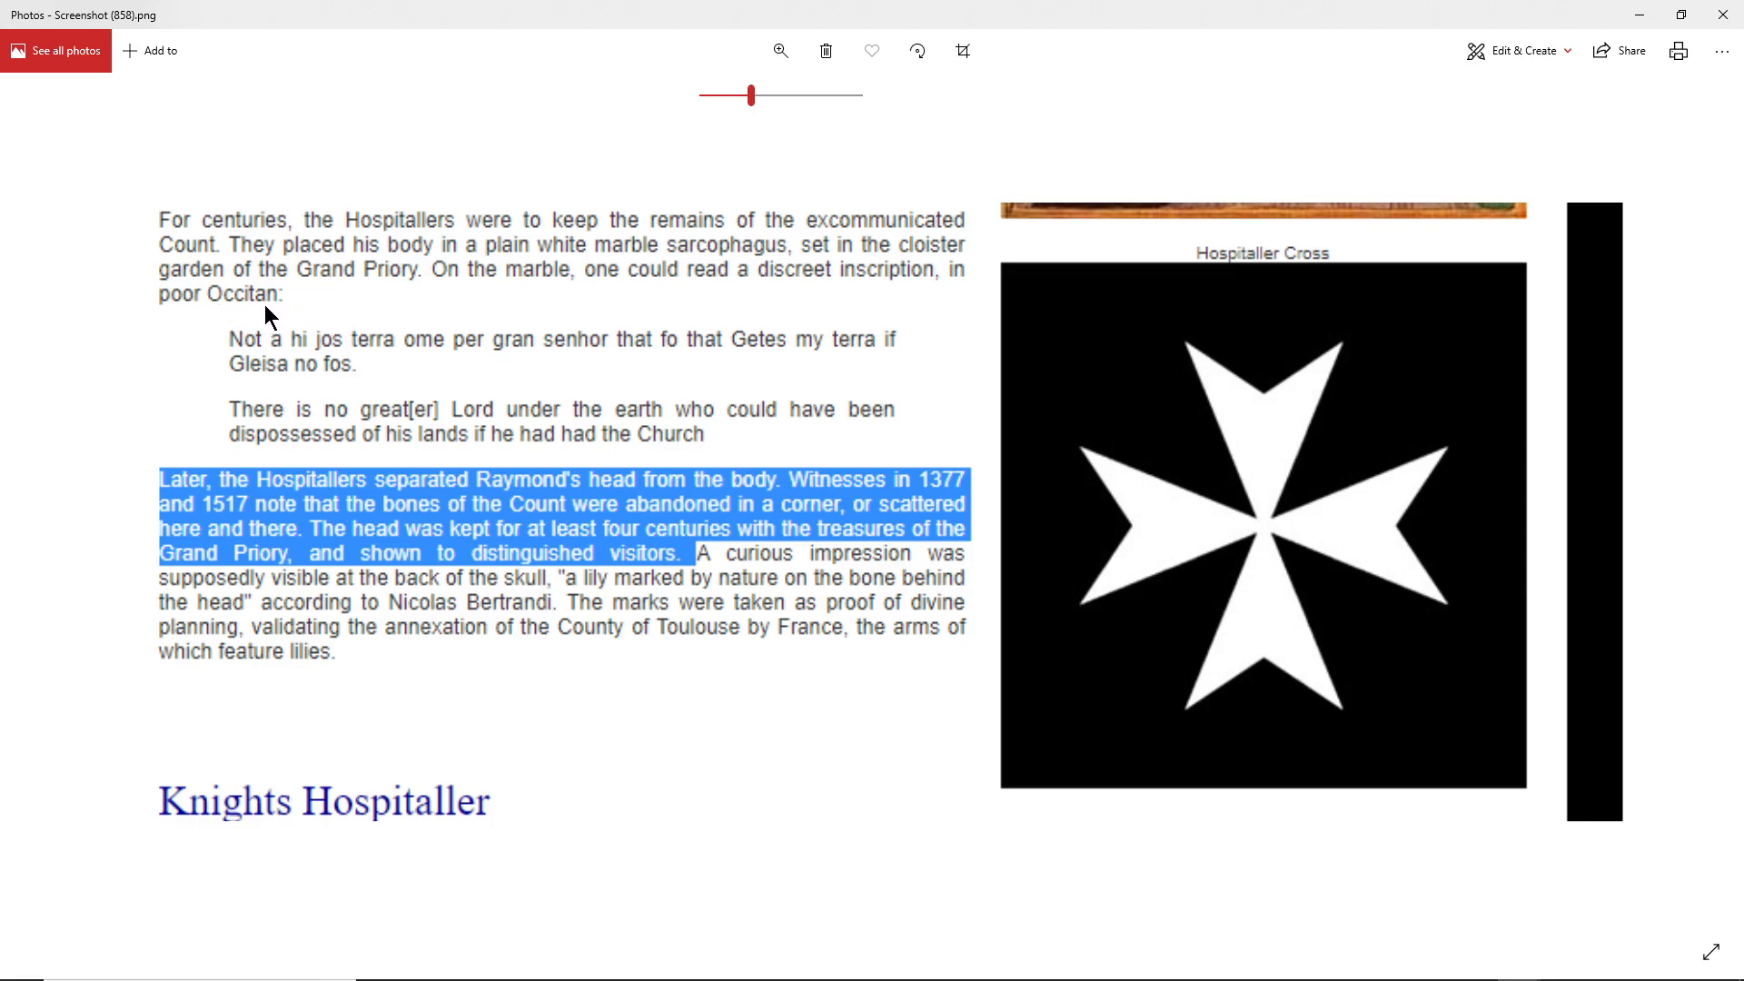
{"action": "mouse_move", "coordinate": [235, 323]}
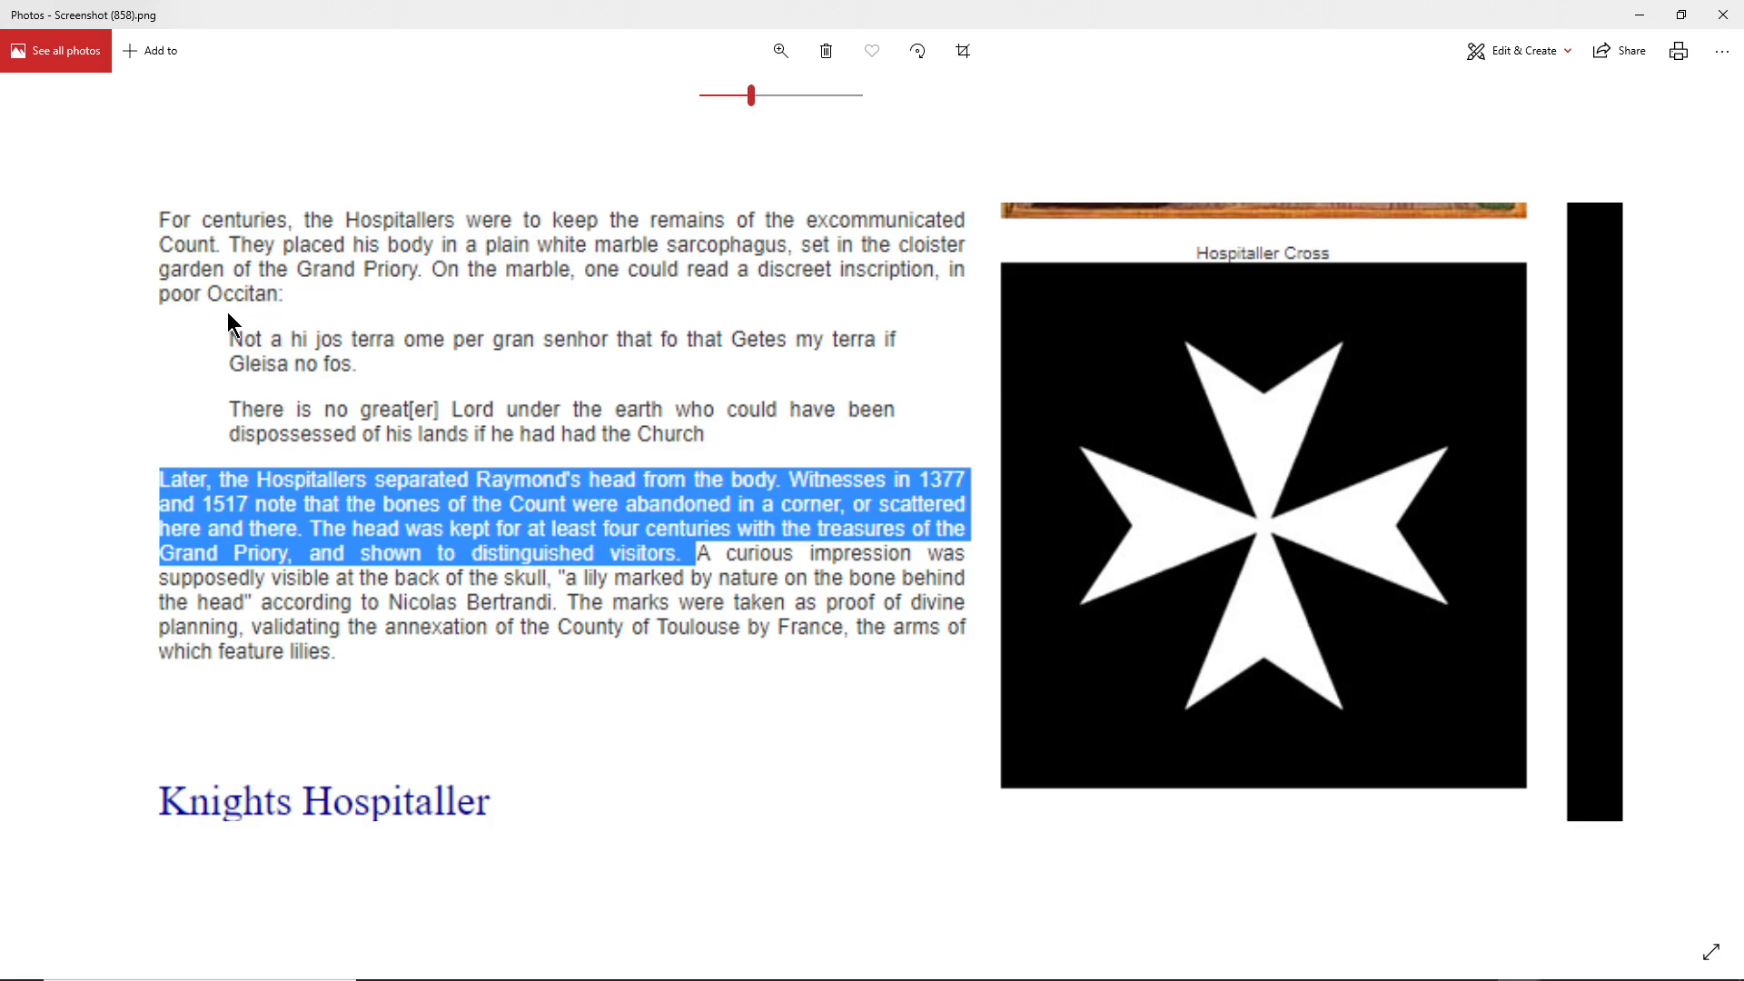
{"action": "mouse_move", "coordinate": [730, 320]}
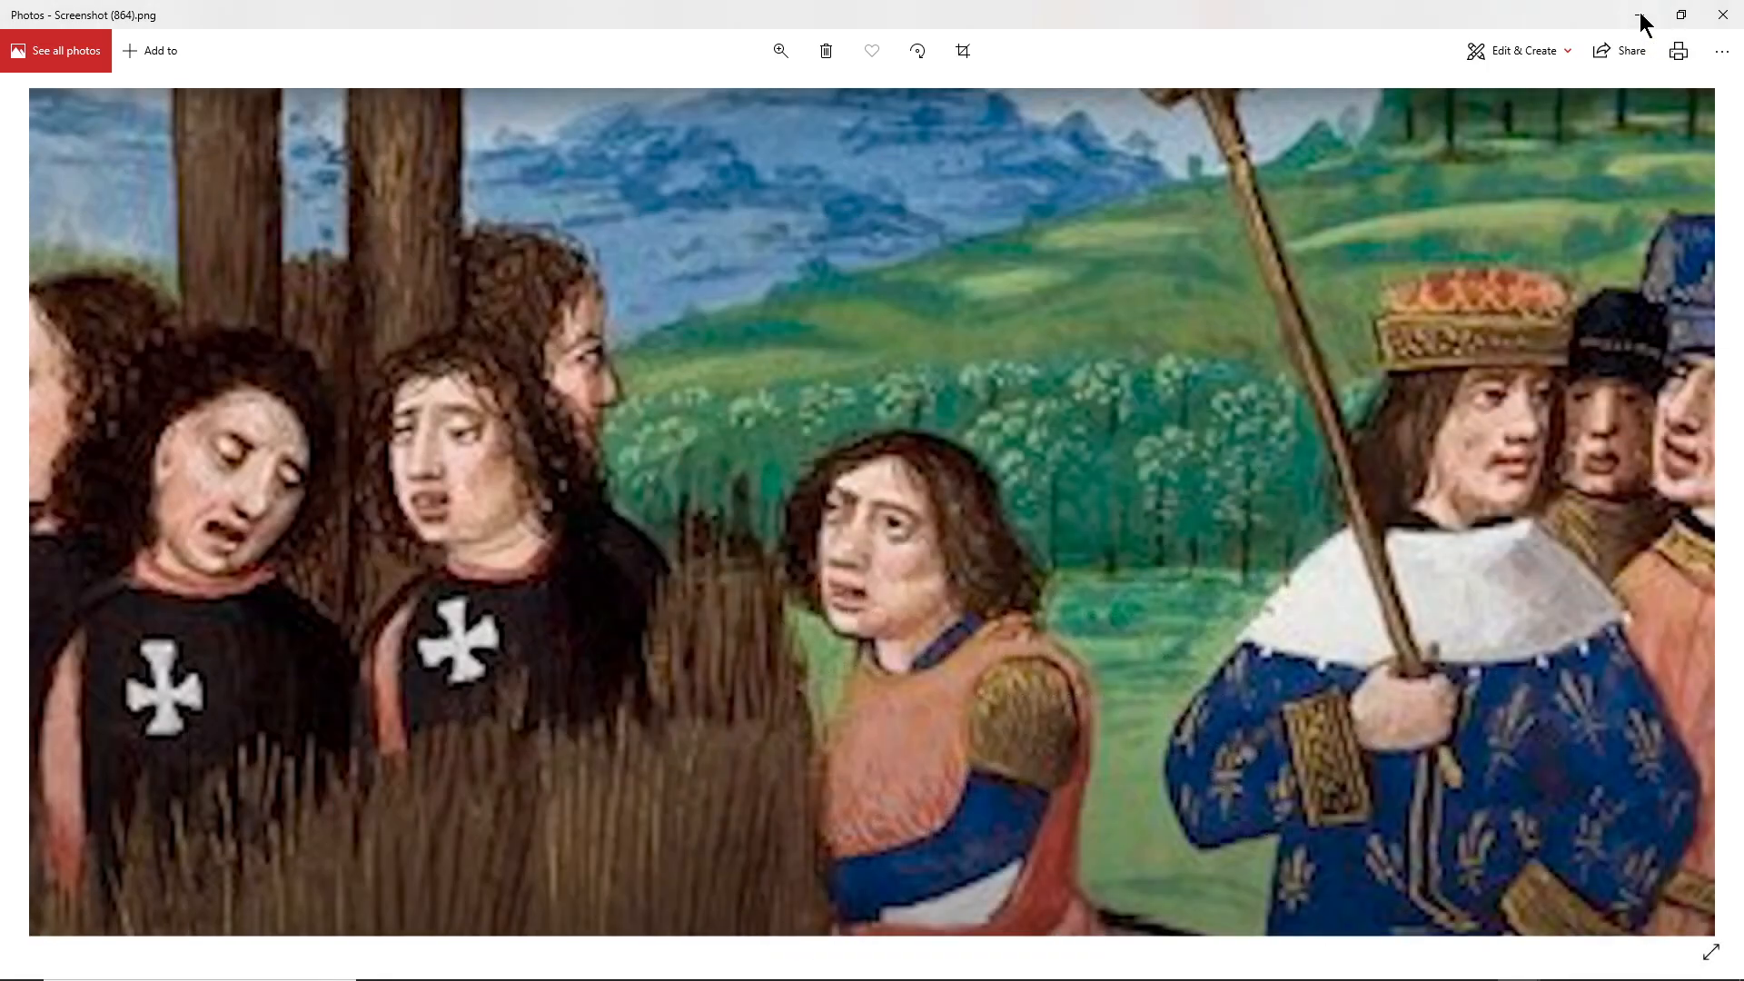
{"action": "mouse_move", "coordinate": [269, 761]}
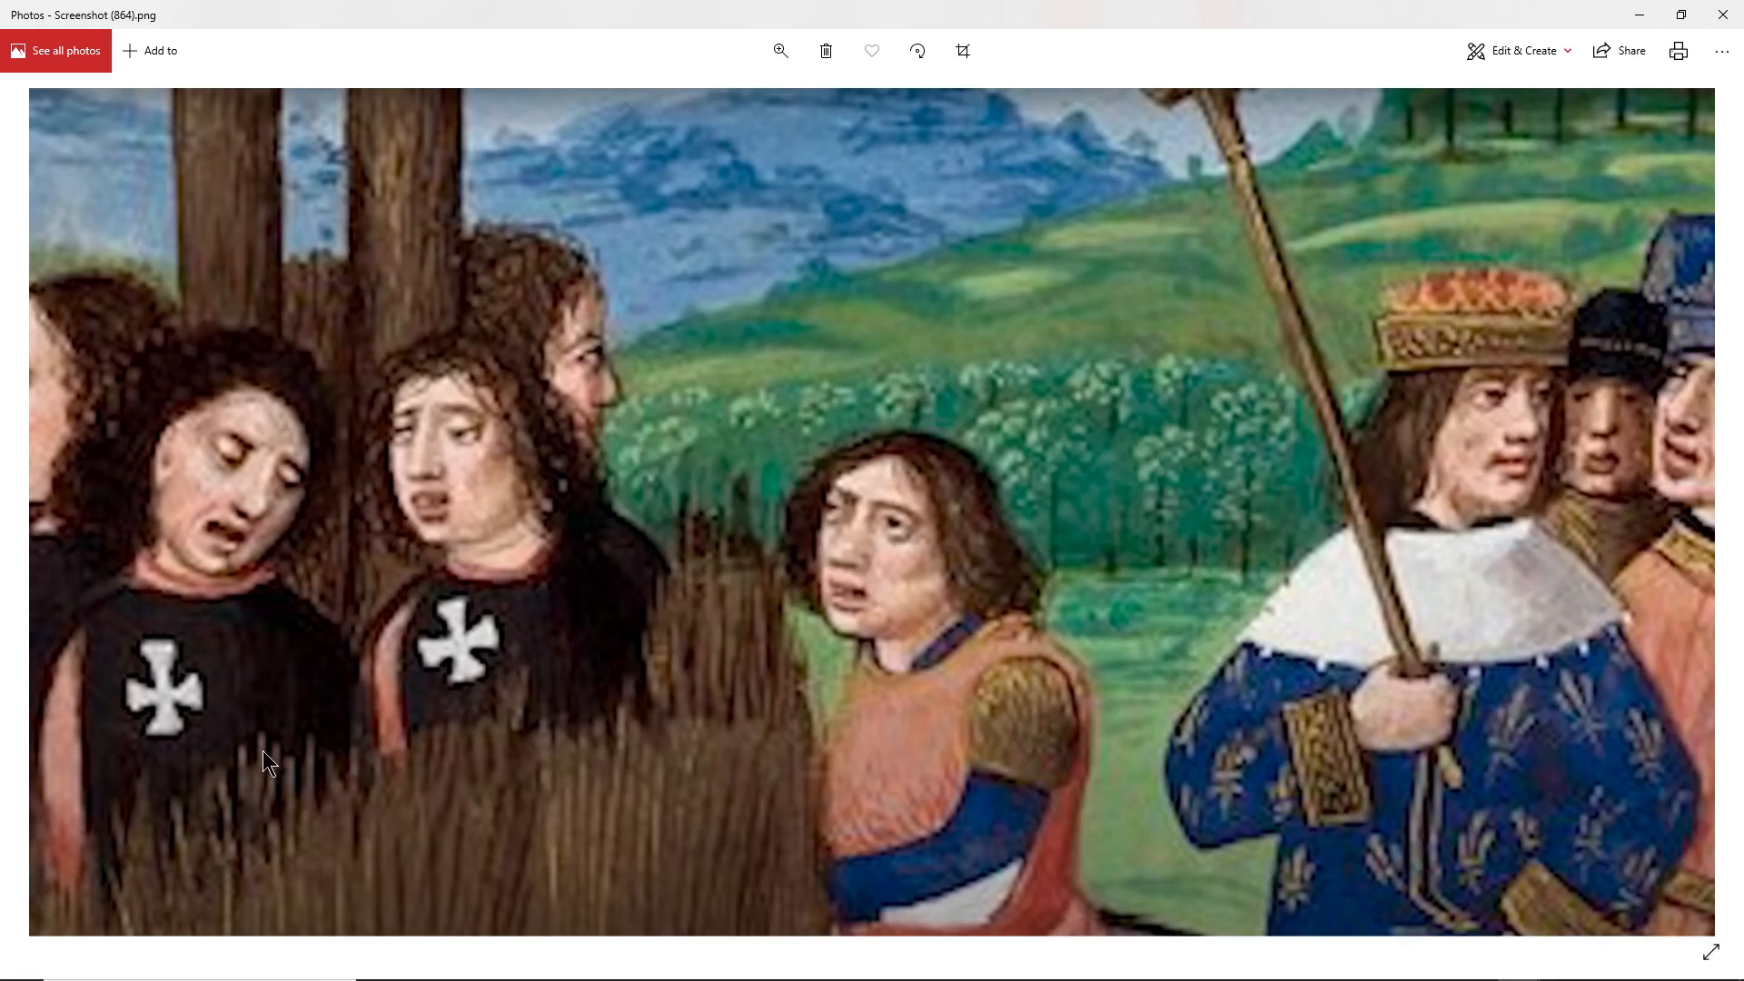
{"action": "mouse_move", "coordinate": [440, 631]}
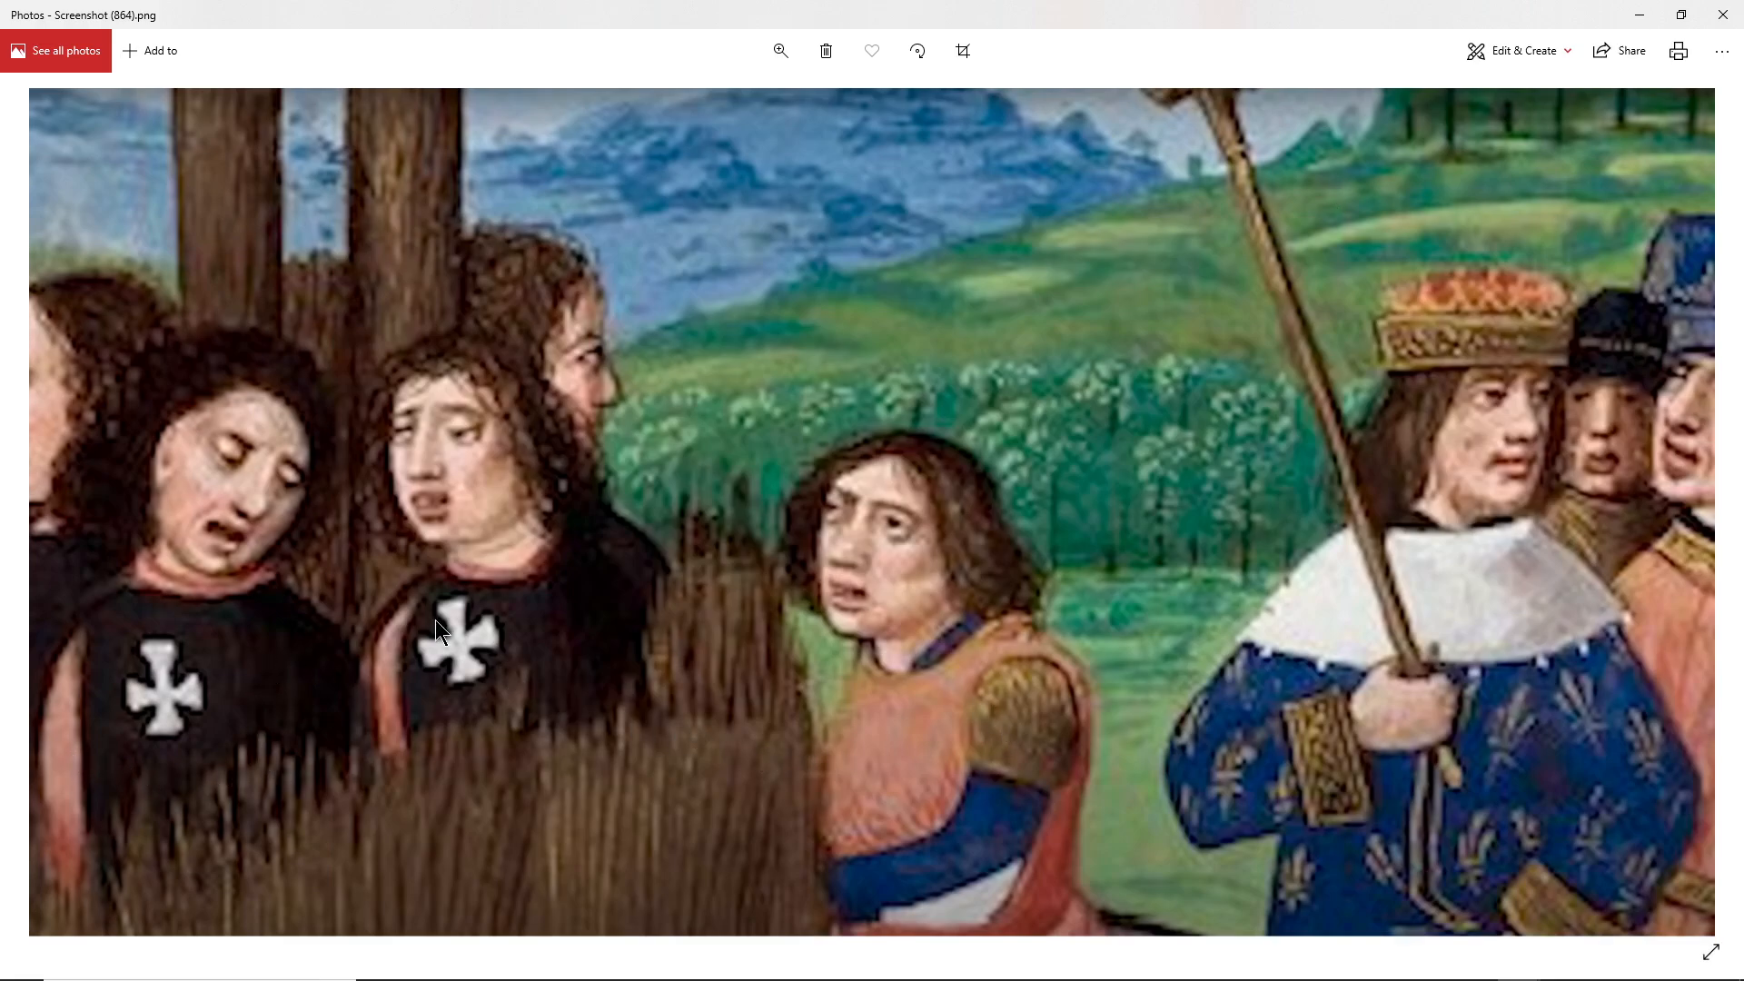
{"action": "mouse_move", "coordinate": [547, 716]}
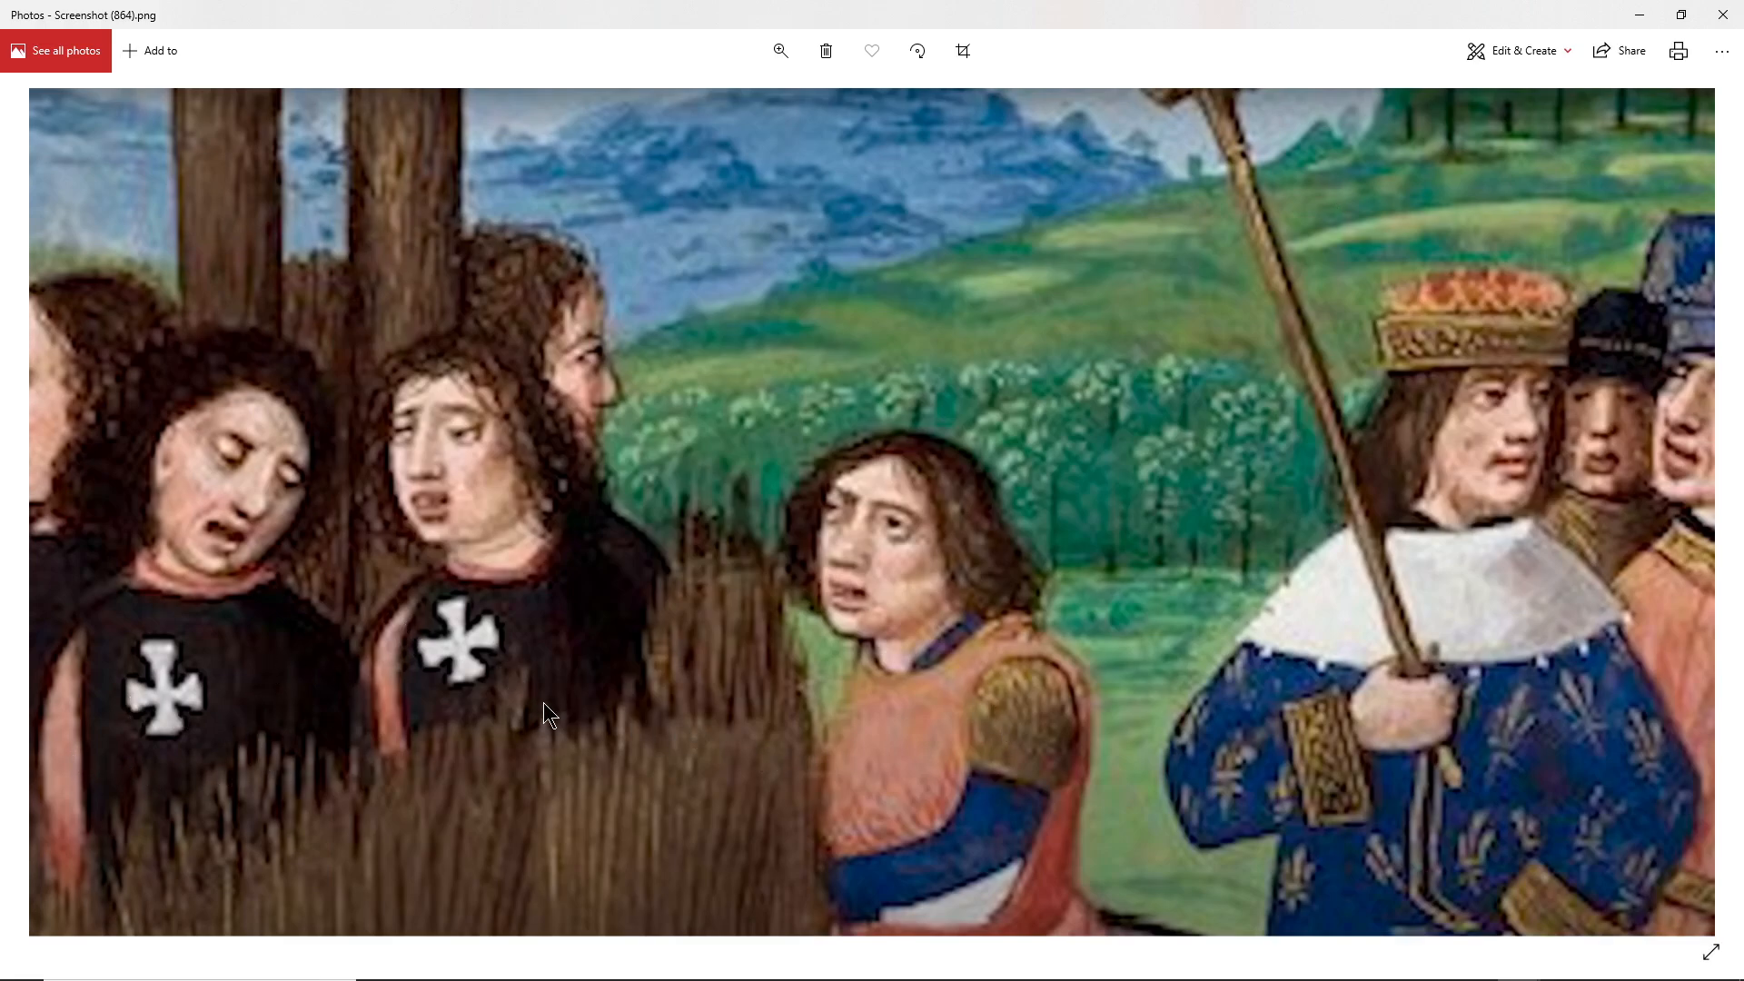
{"action": "mouse_move", "coordinate": [548, 805]}
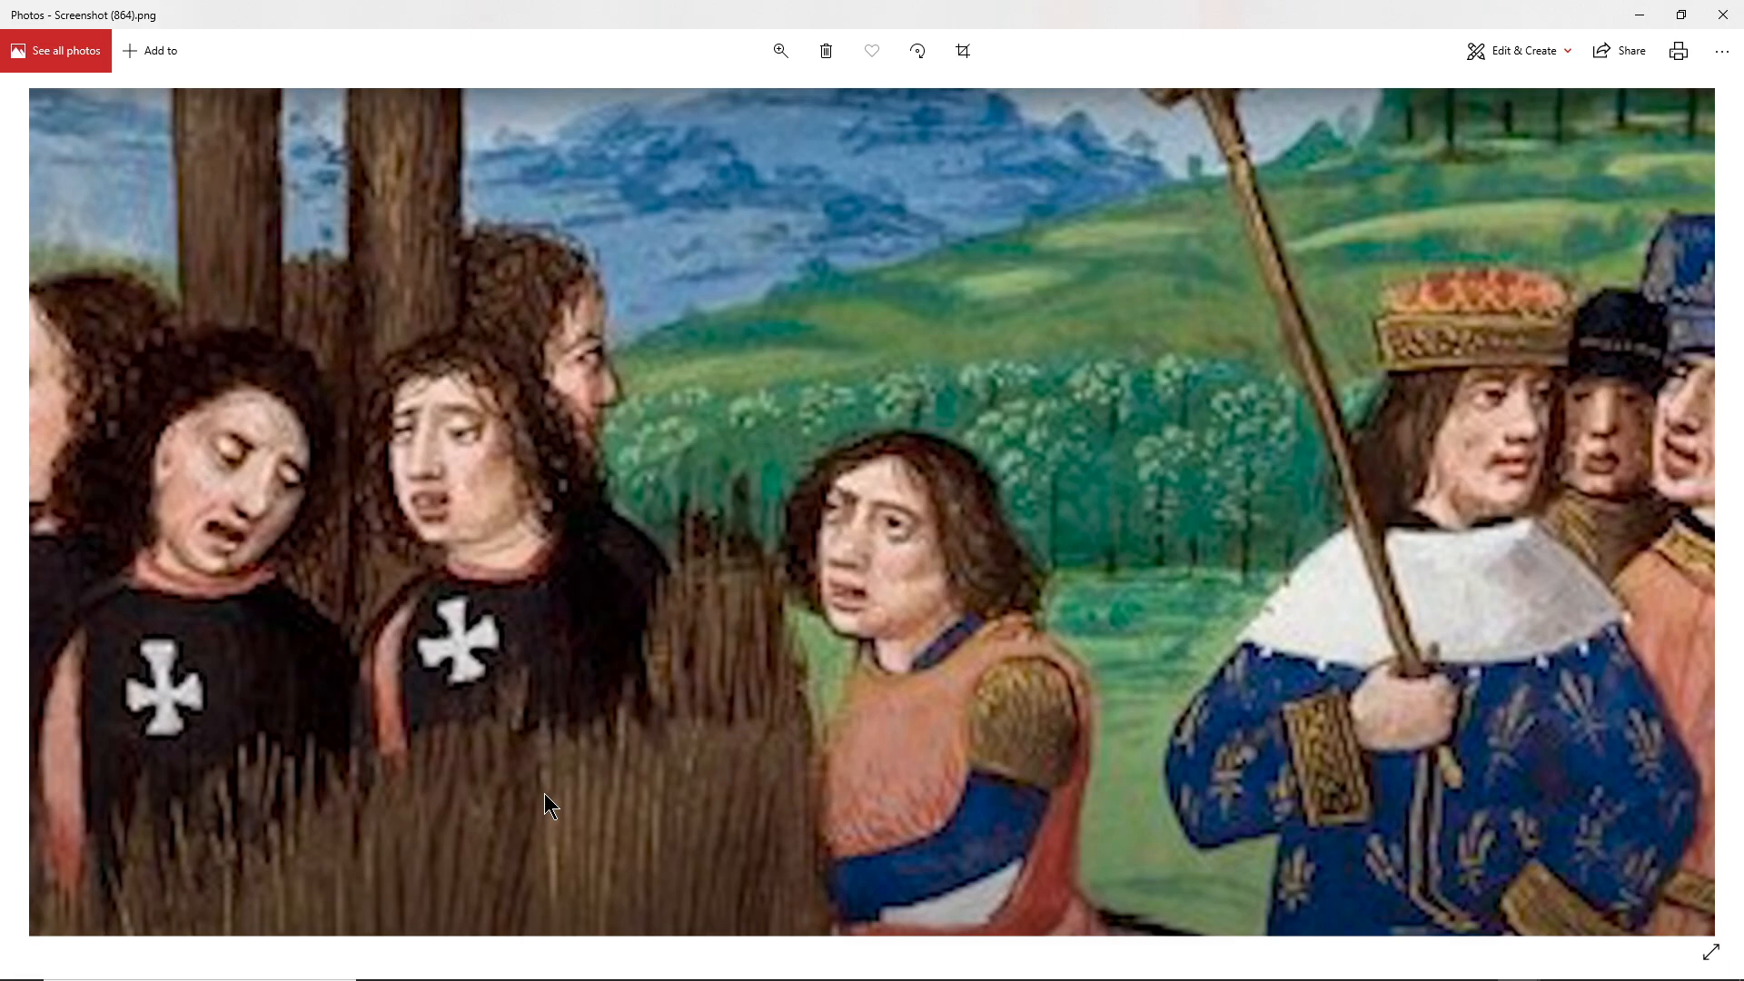
{"action": "mouse_move", "coordinate": [214, 762]}
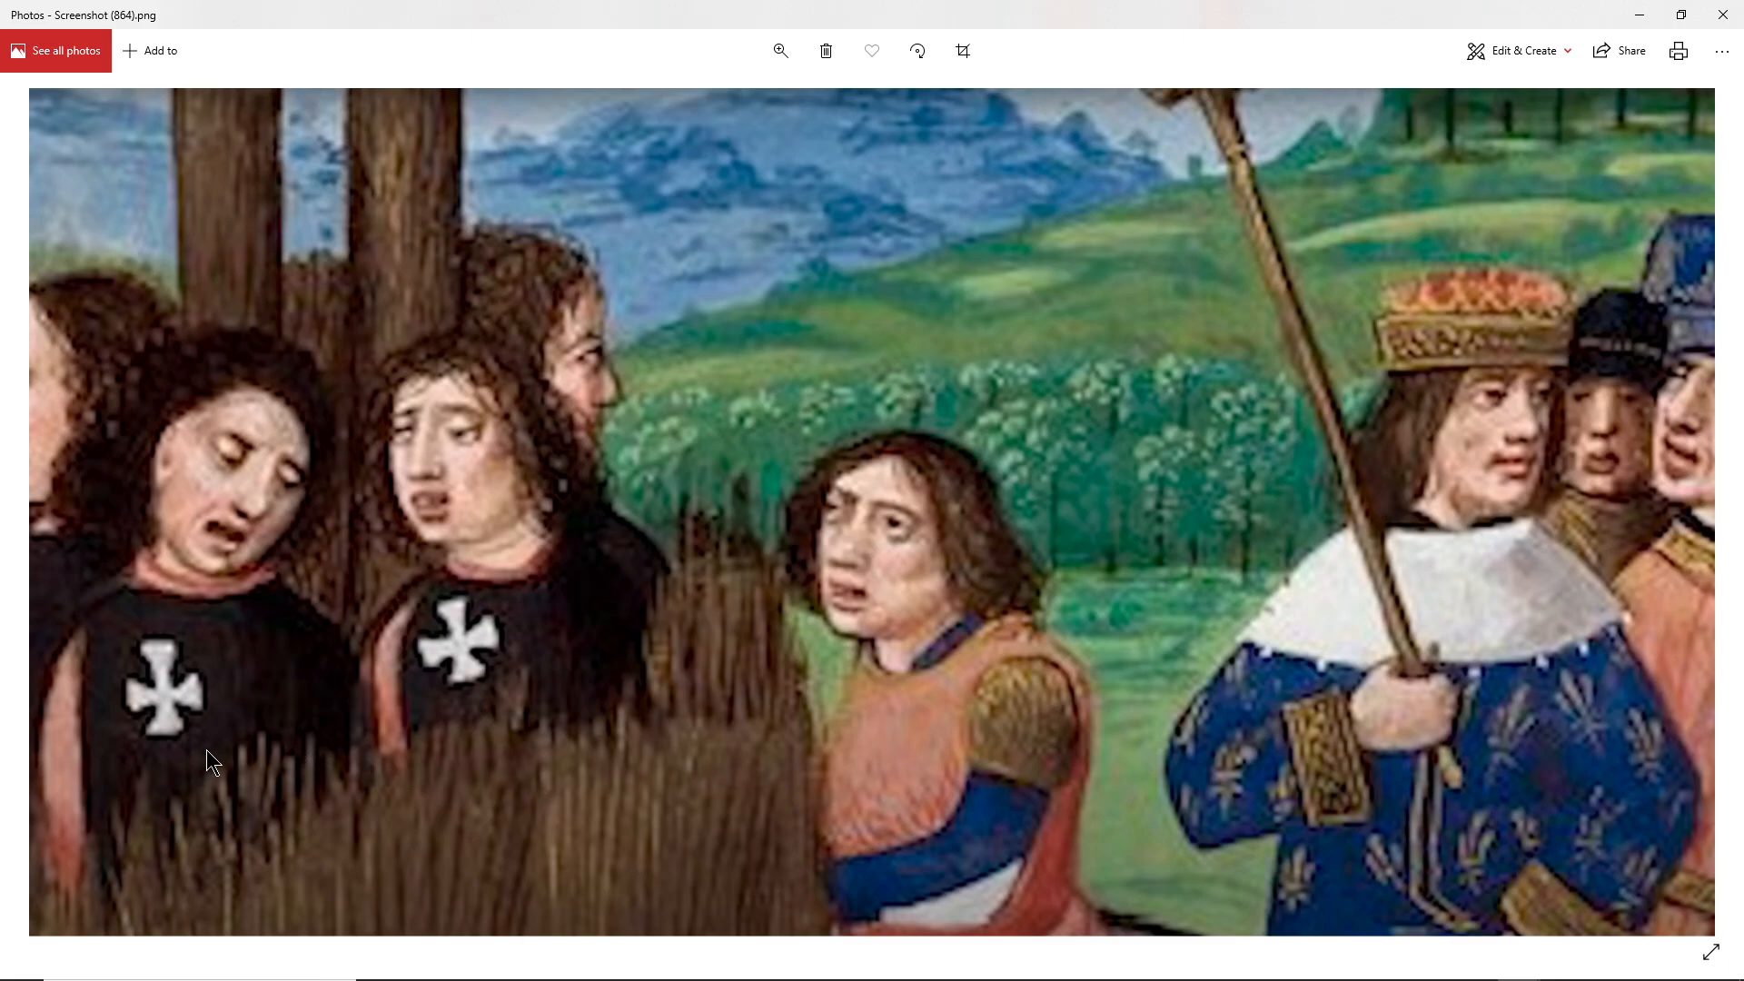
{"action": "mouse_move", "coordinate": [381, 784]}
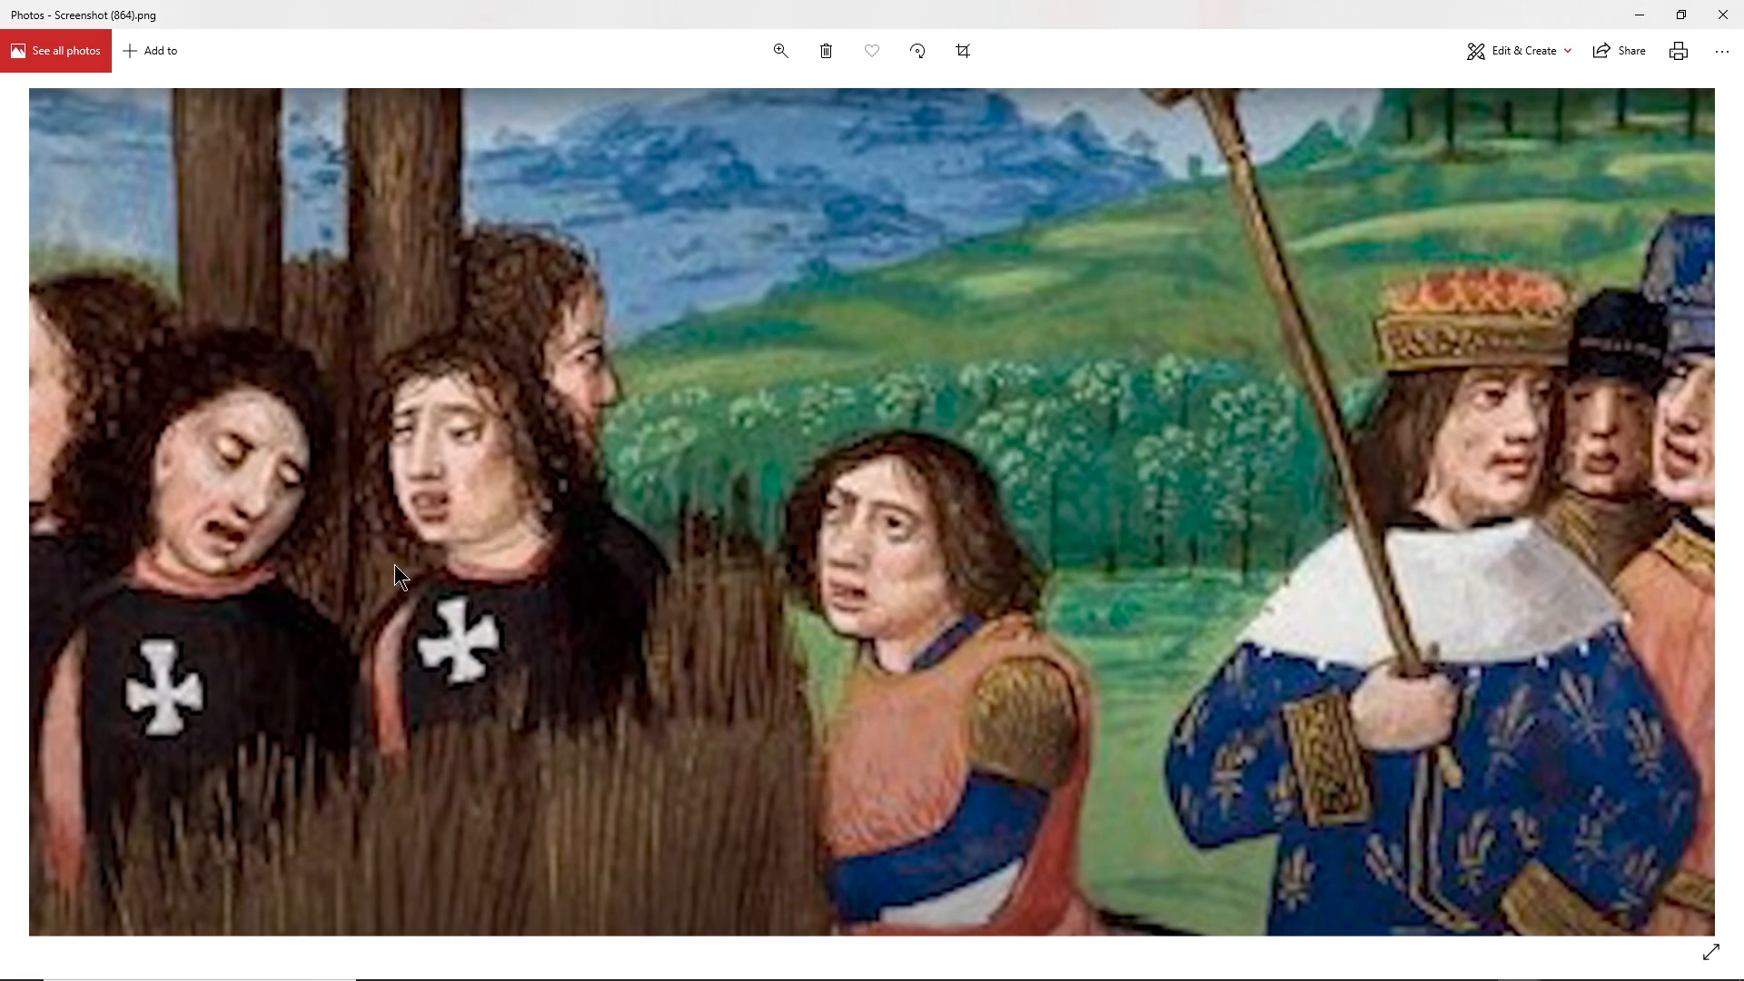
{"action": "mouse_move", "coordinate": [465, 774]}
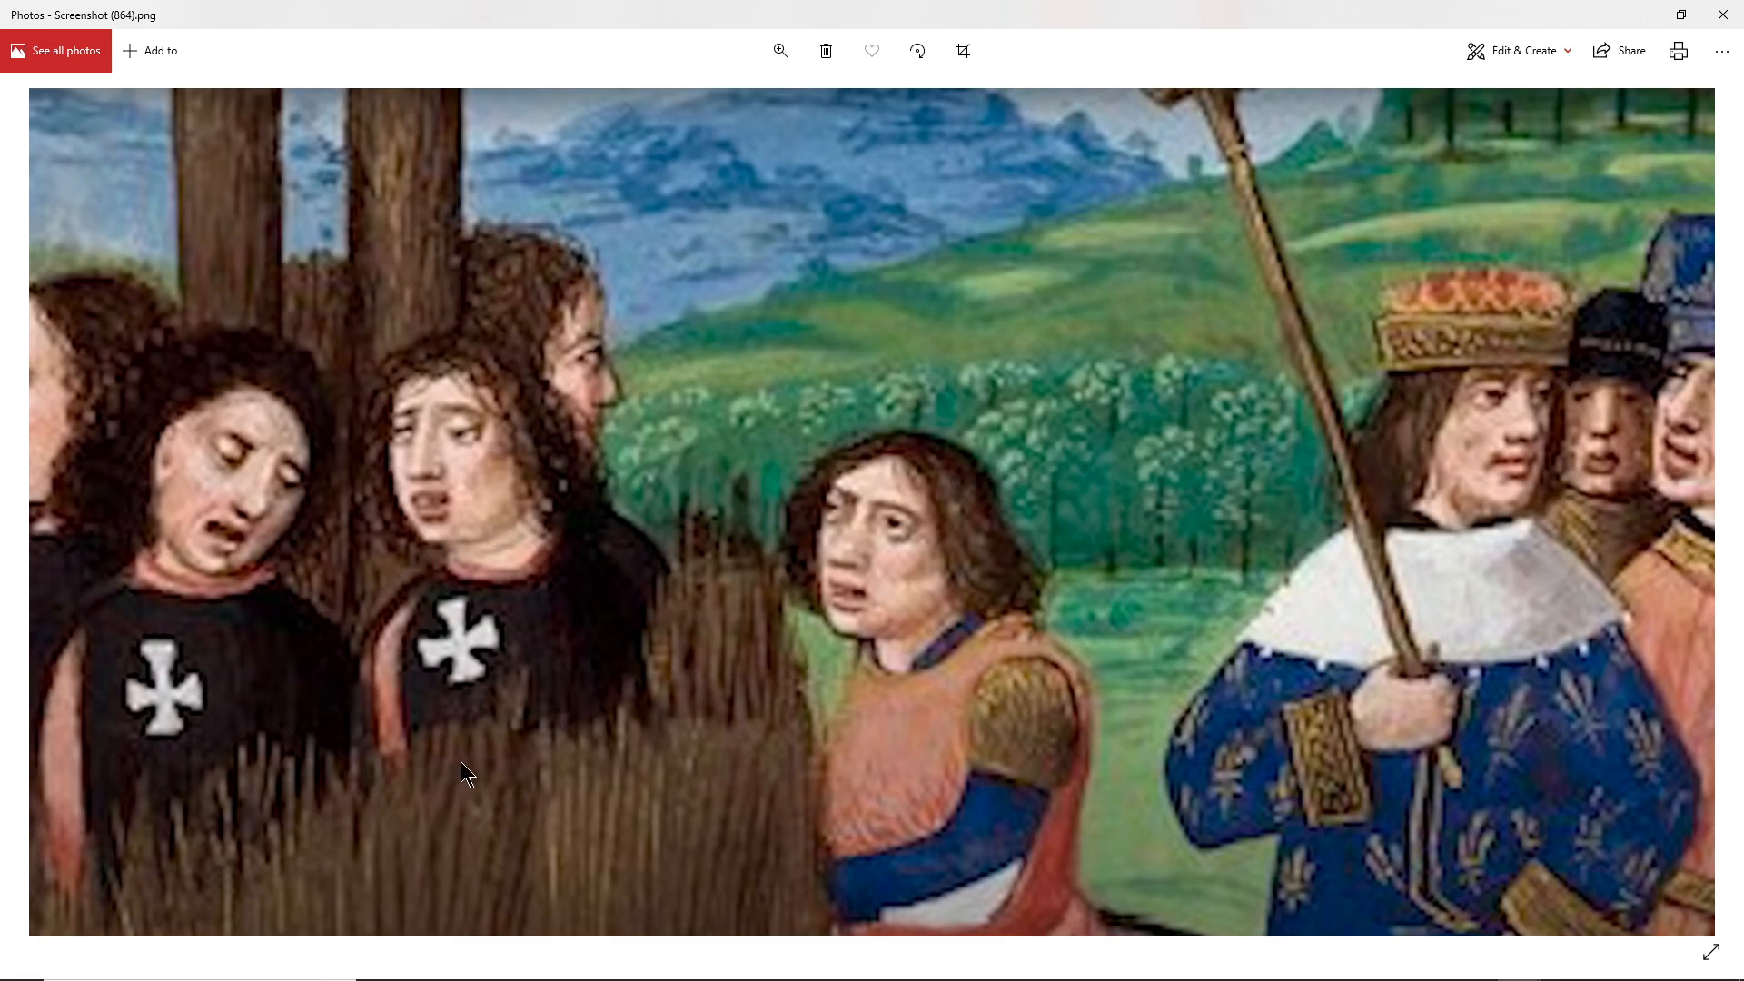
{"action": "mouse_move", "coordinate": [545, 745]}
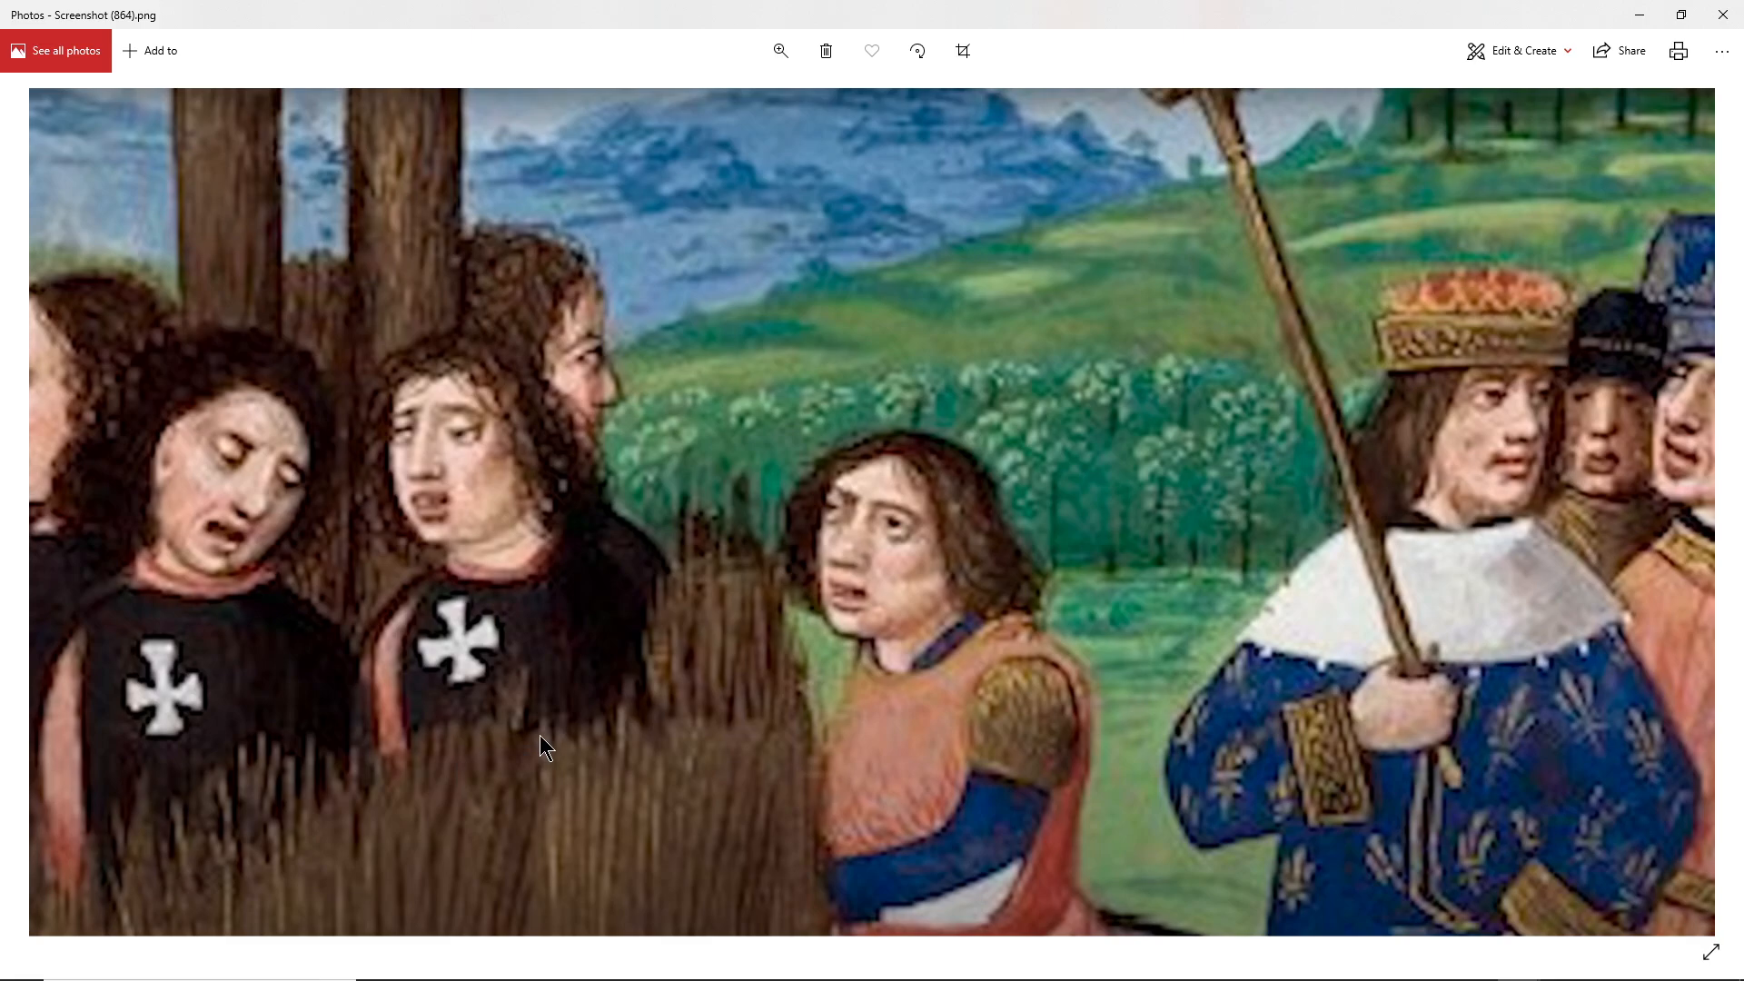
{"action": "mouse_move", "coordinate": [1644, 23]}
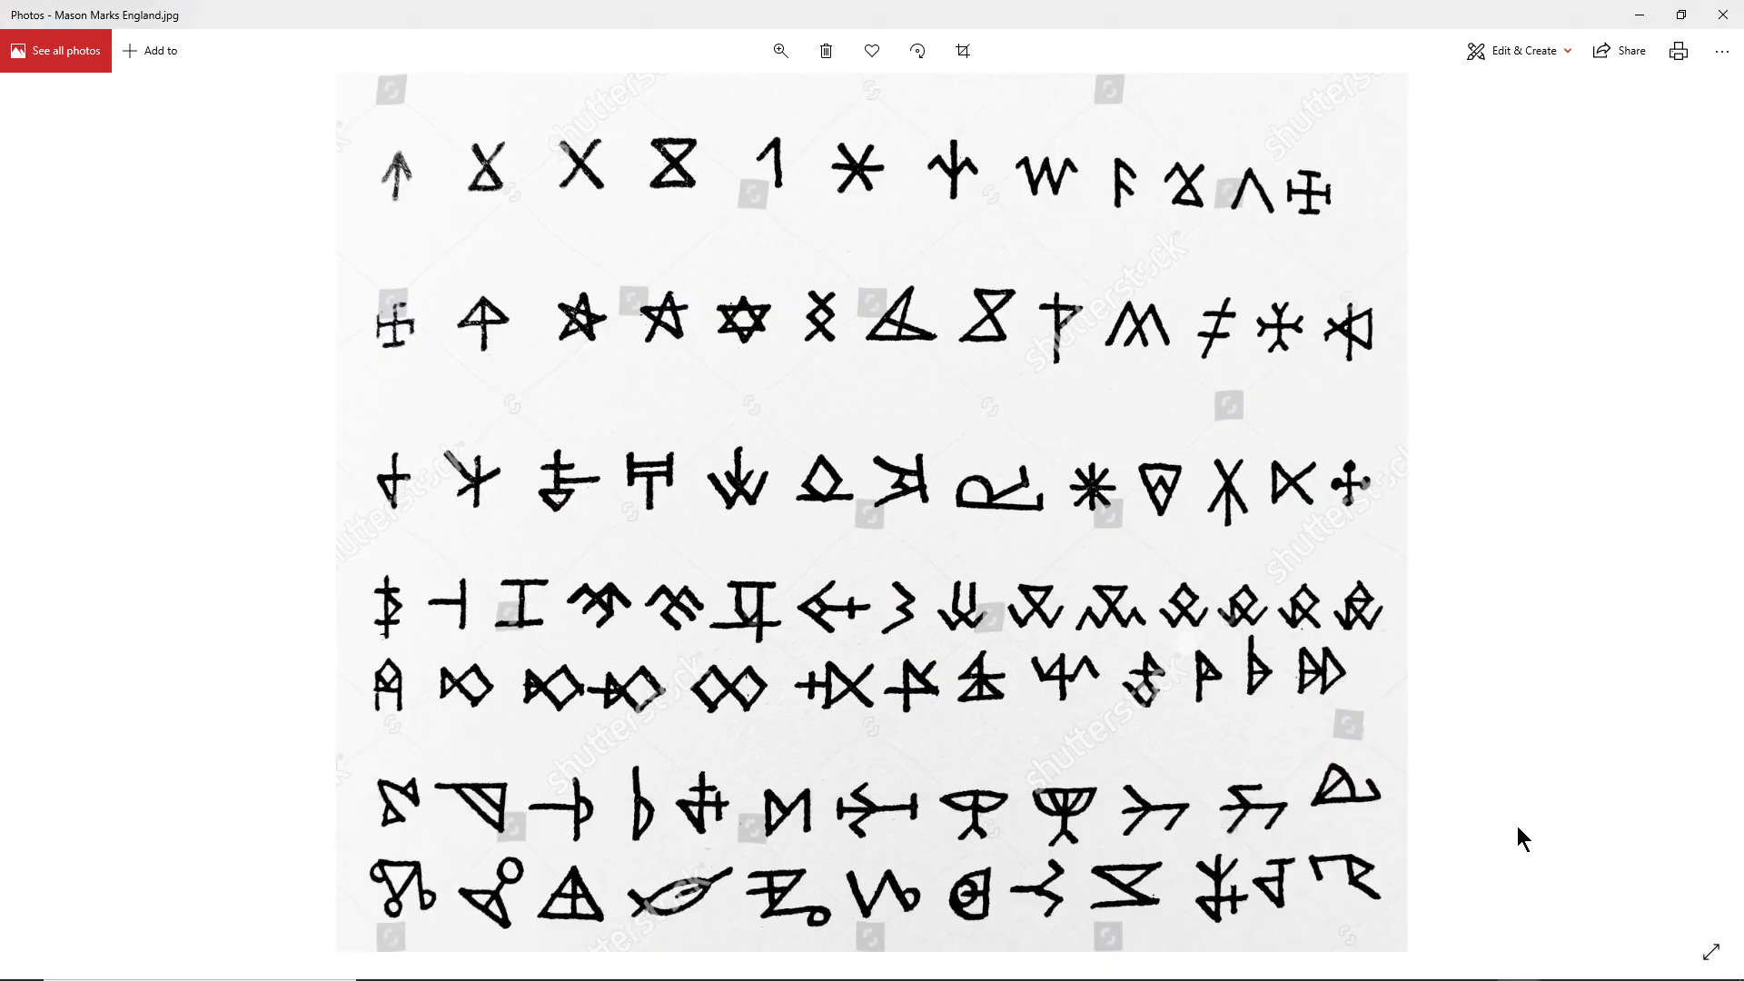
{"action": "mouse_move", "coordinate": [514, 200]}
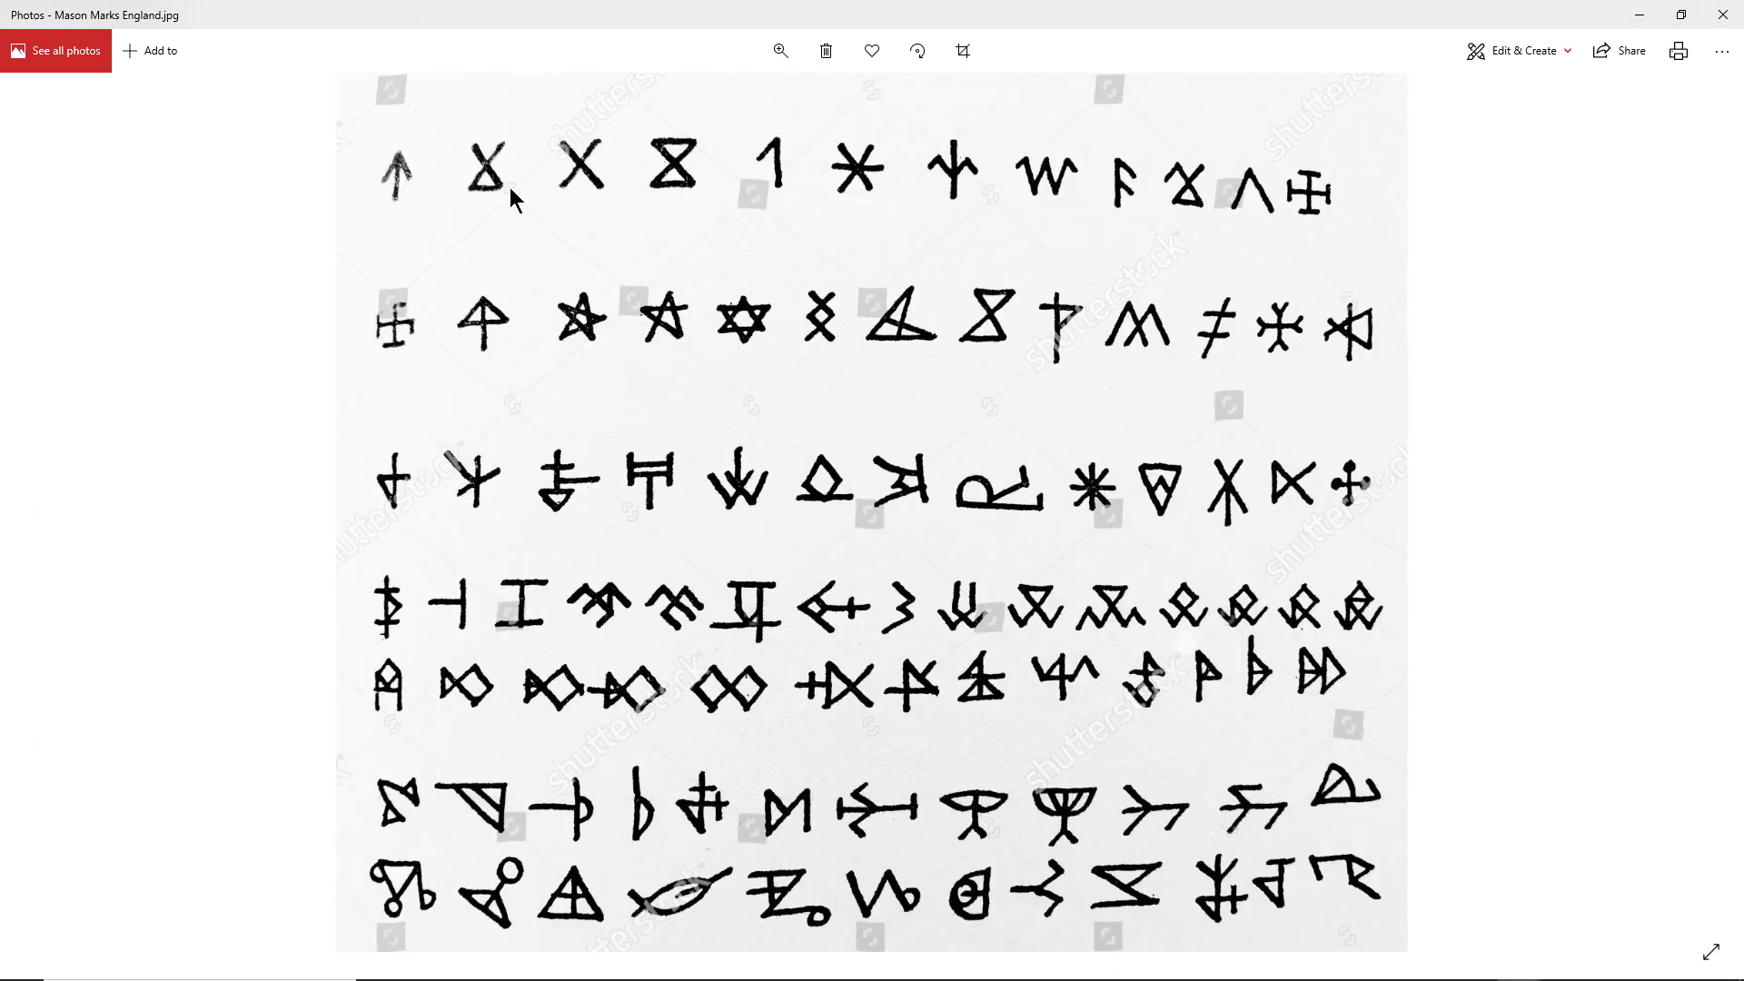
{"action": "mouse_move", "coordinate": [1657, 785]}
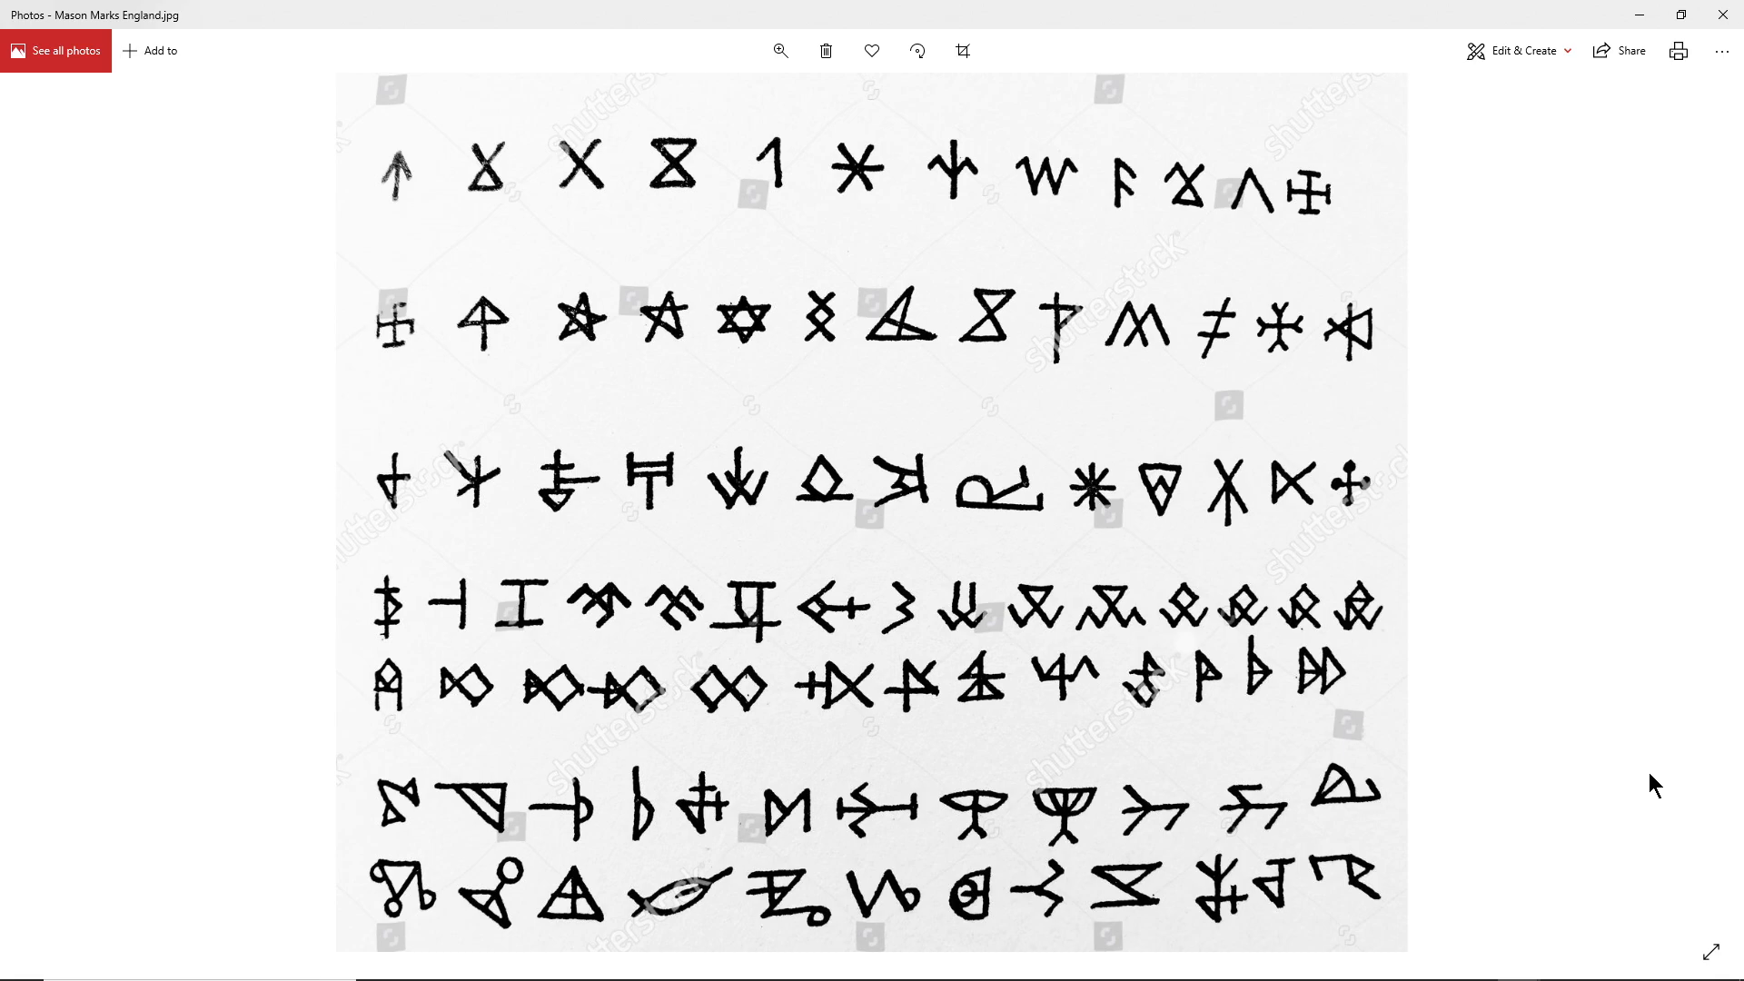
{"action": "mouse_move", "coordinate": [1232, 303]}
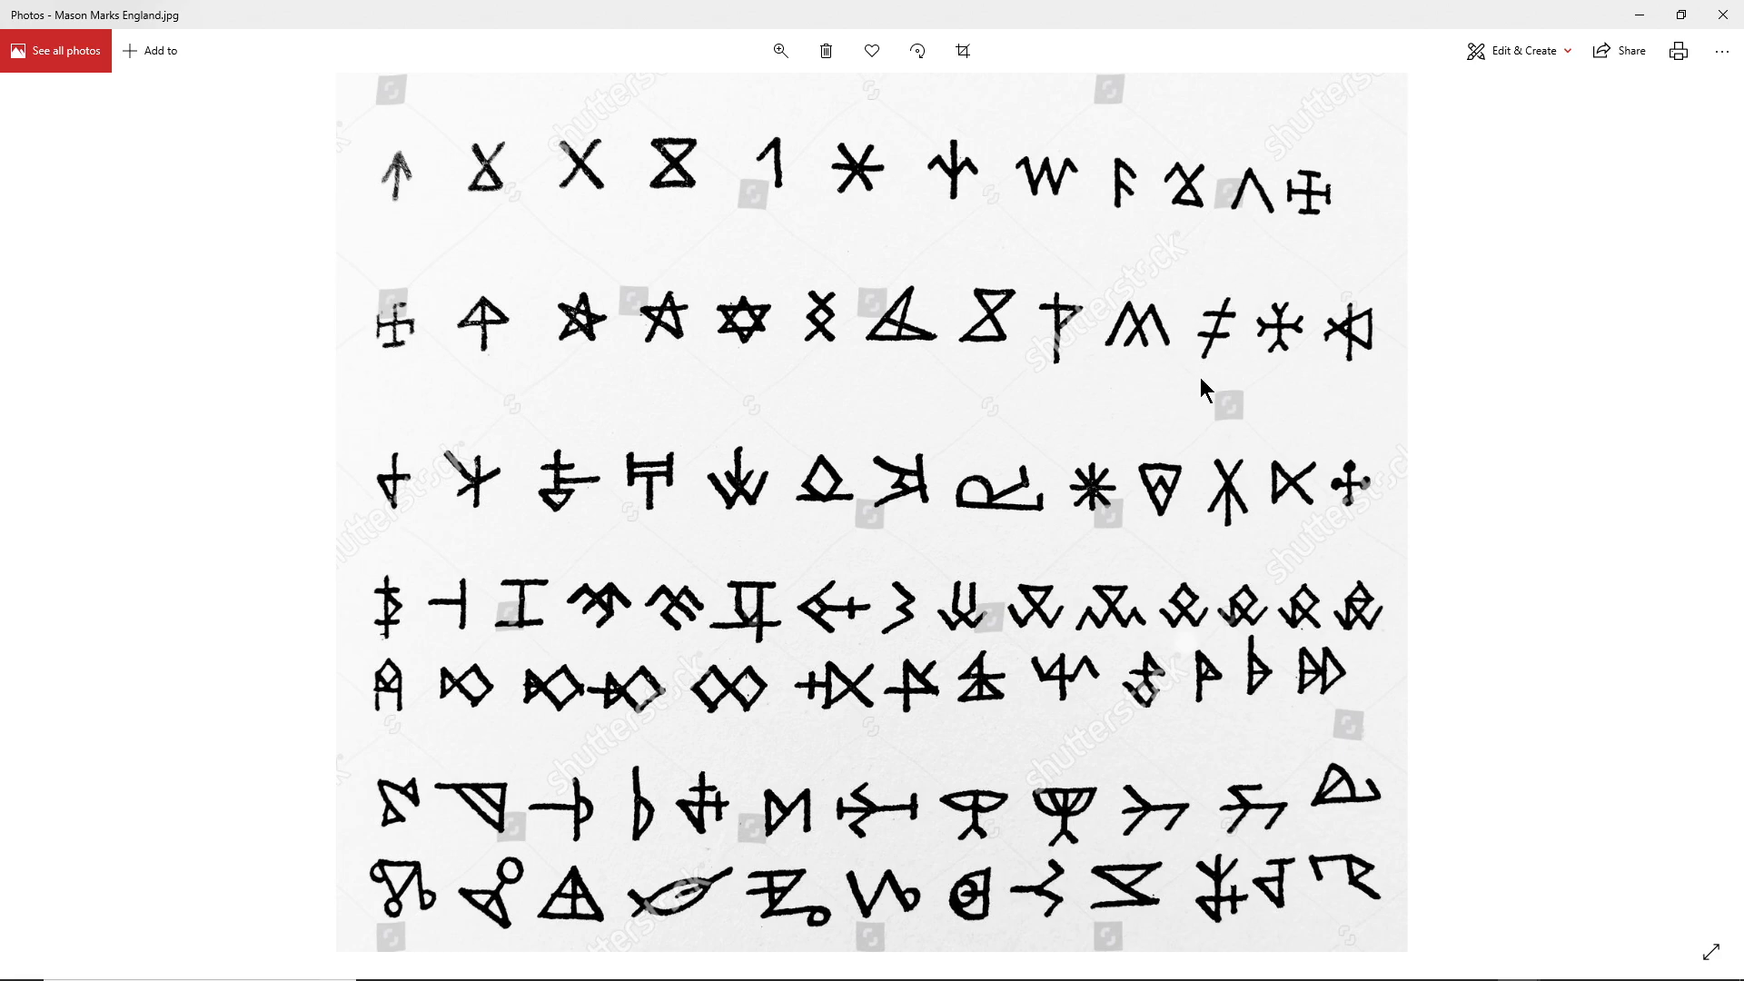
{"action": "mouse_move", "coordinate": [1586, 468]}
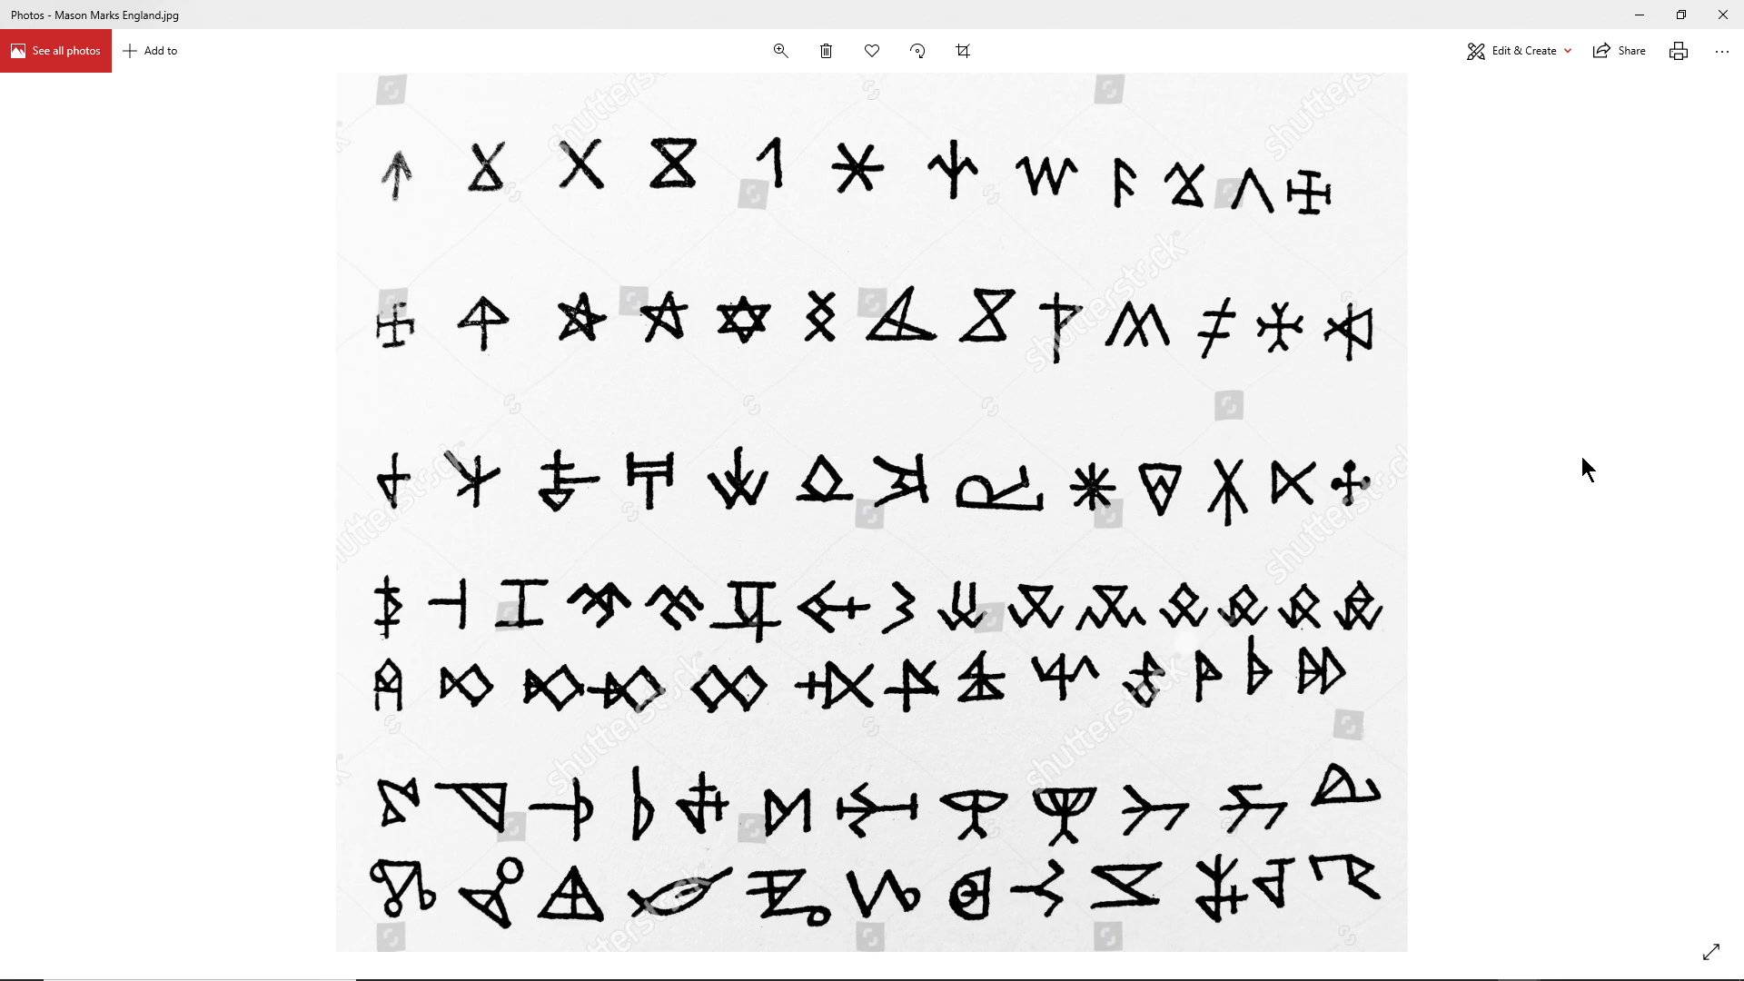
{"action": "mouse_move", "coordinate": [1334, 262]}
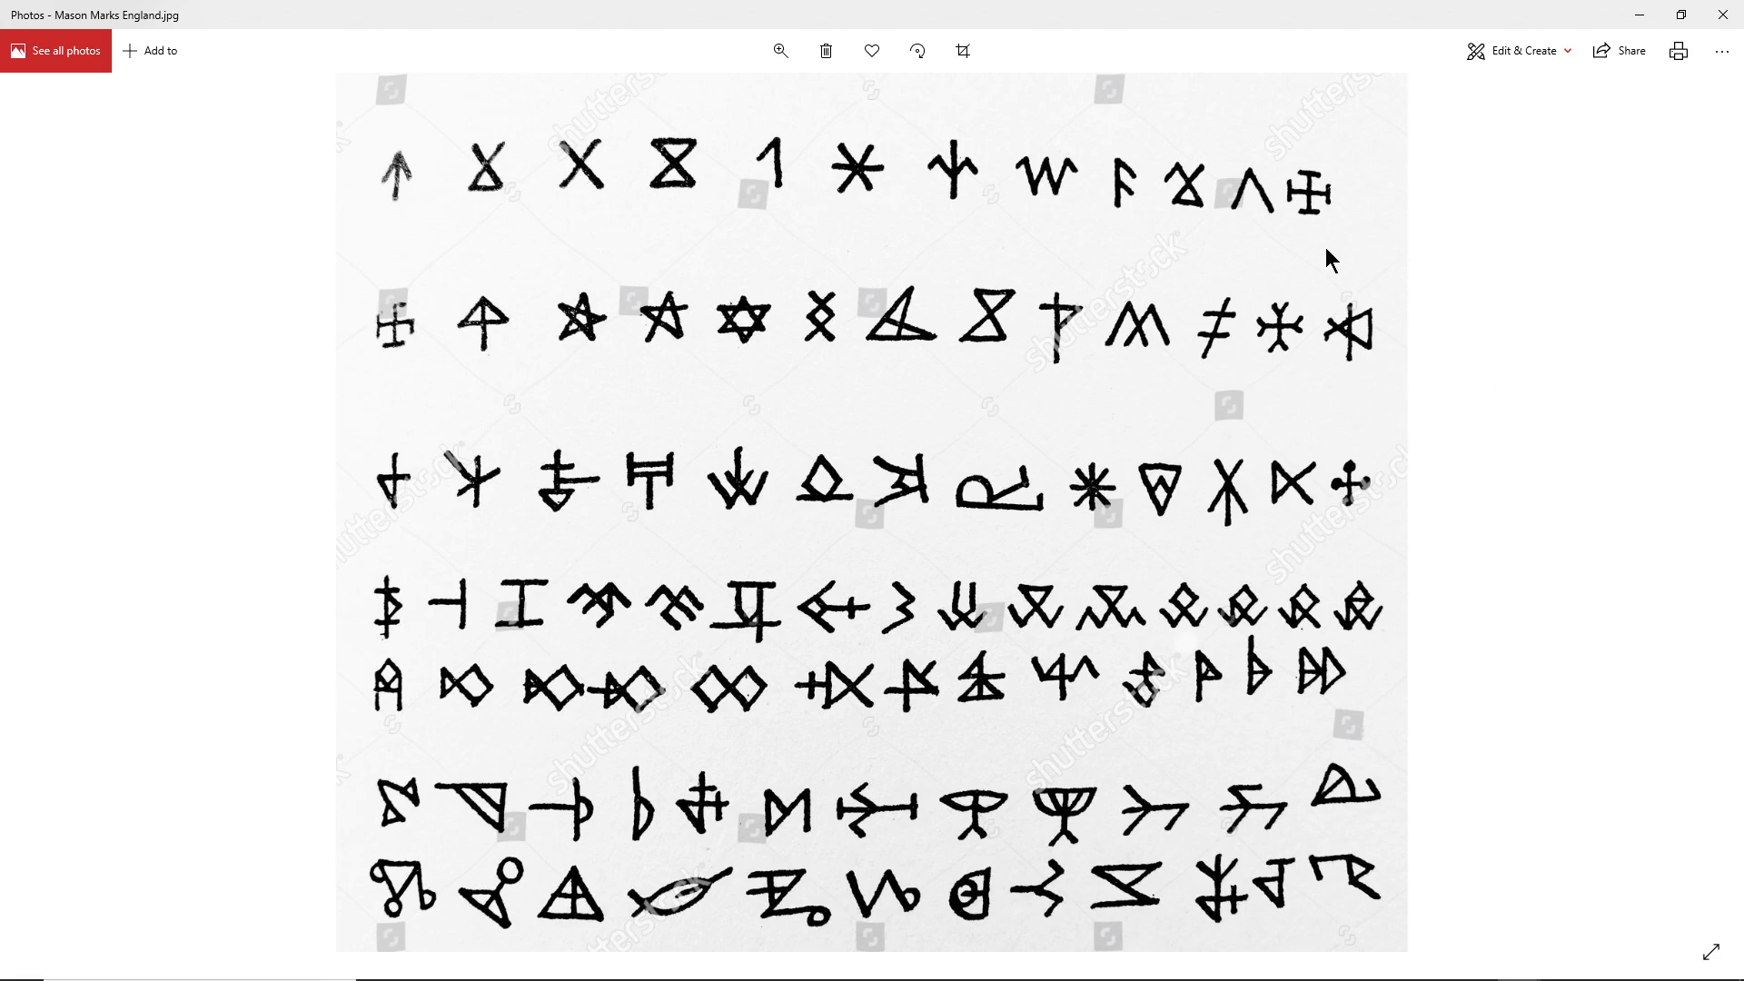
{"action": "mouse_move", "coordinate": [1192, 386]}
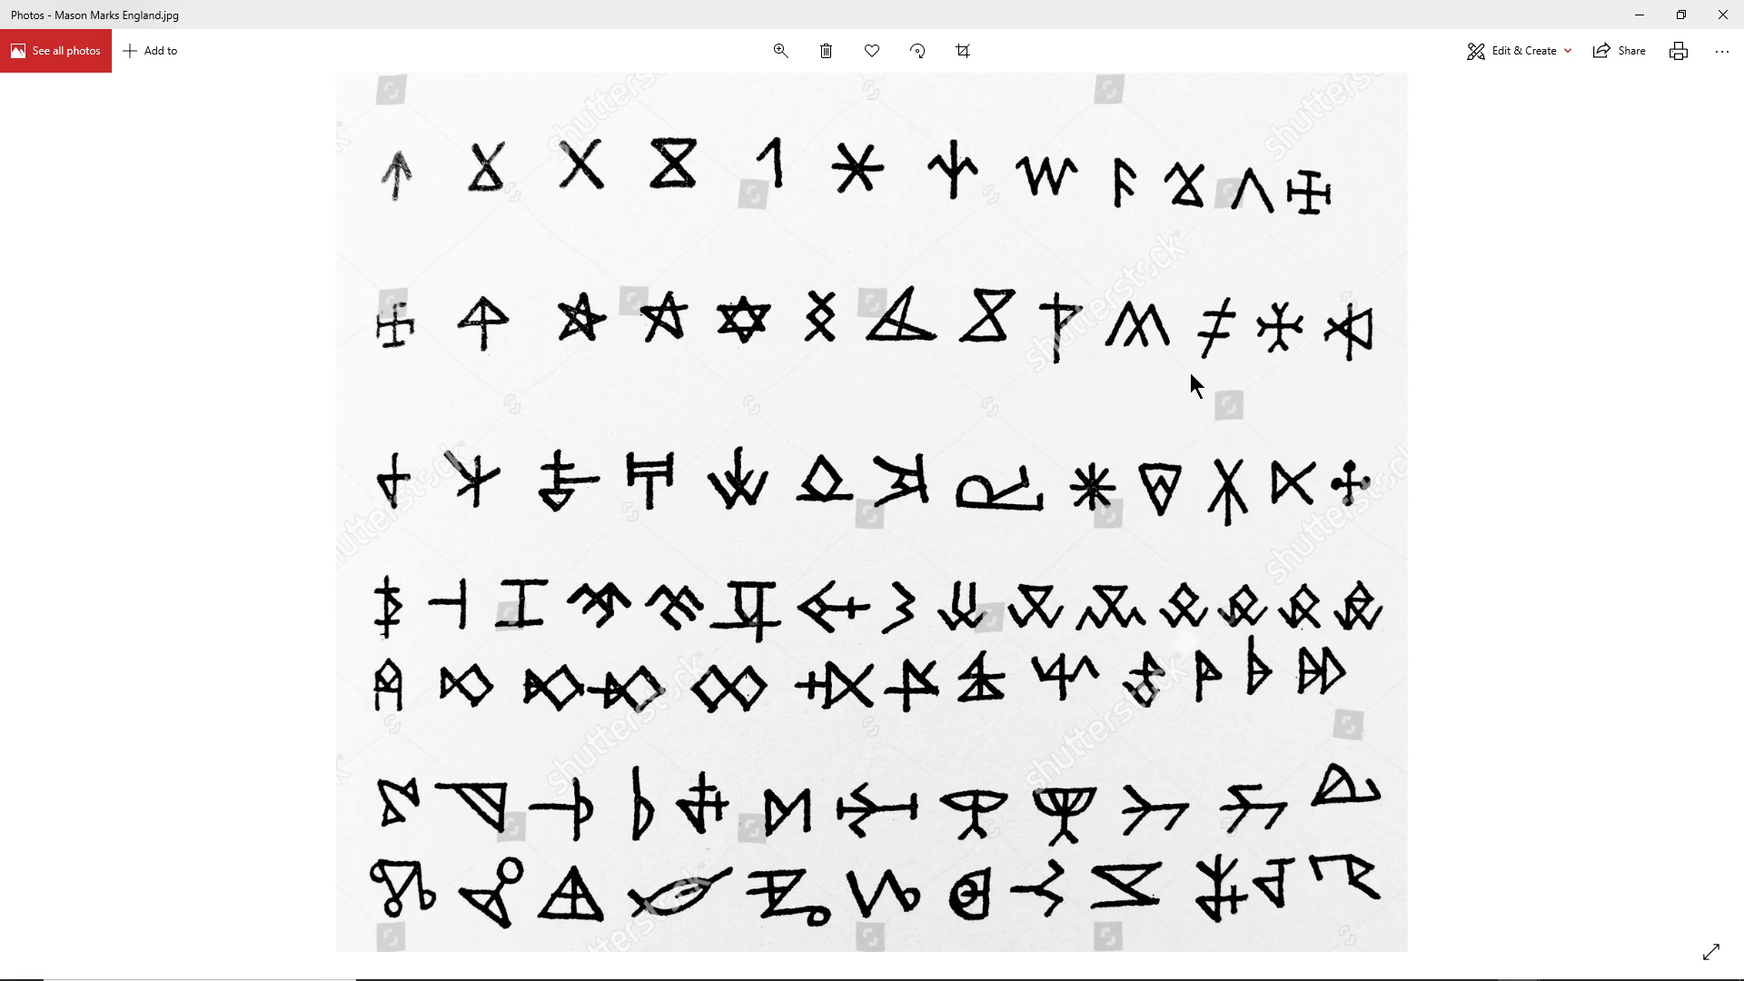
{"action": "mouse_move", "coordinate": [1242, 382]}
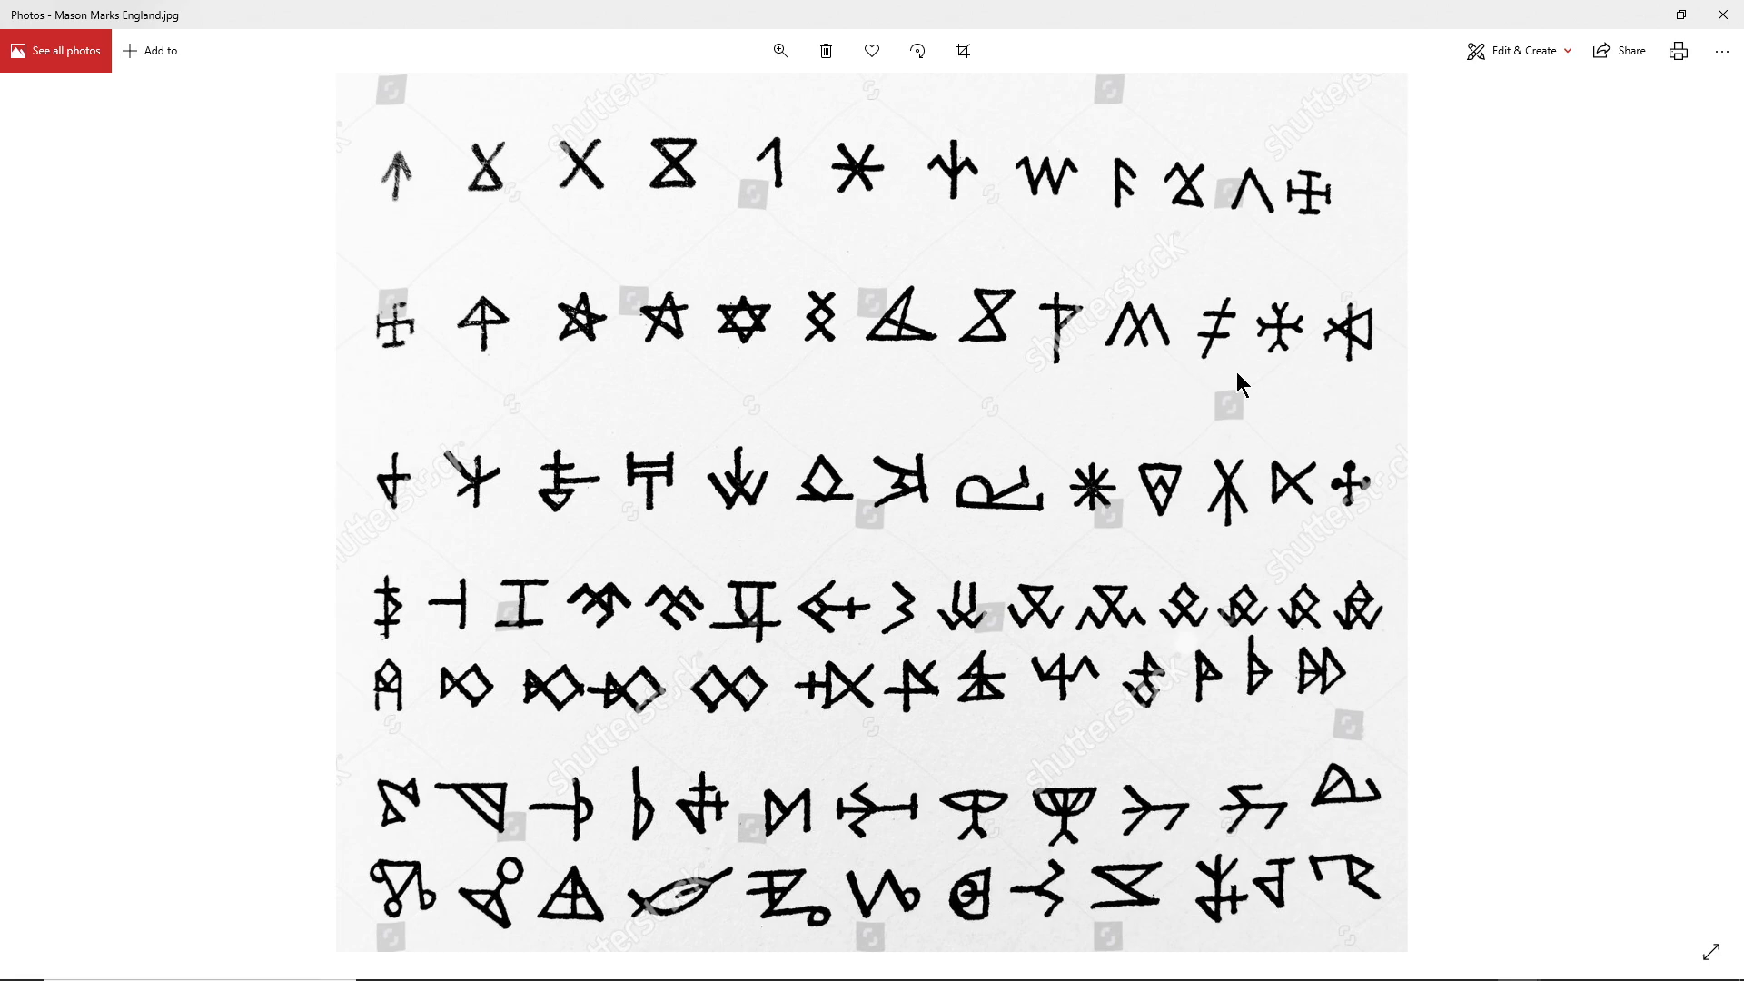
{"action": "mouse_move", "coordinate": [1246, 373]}
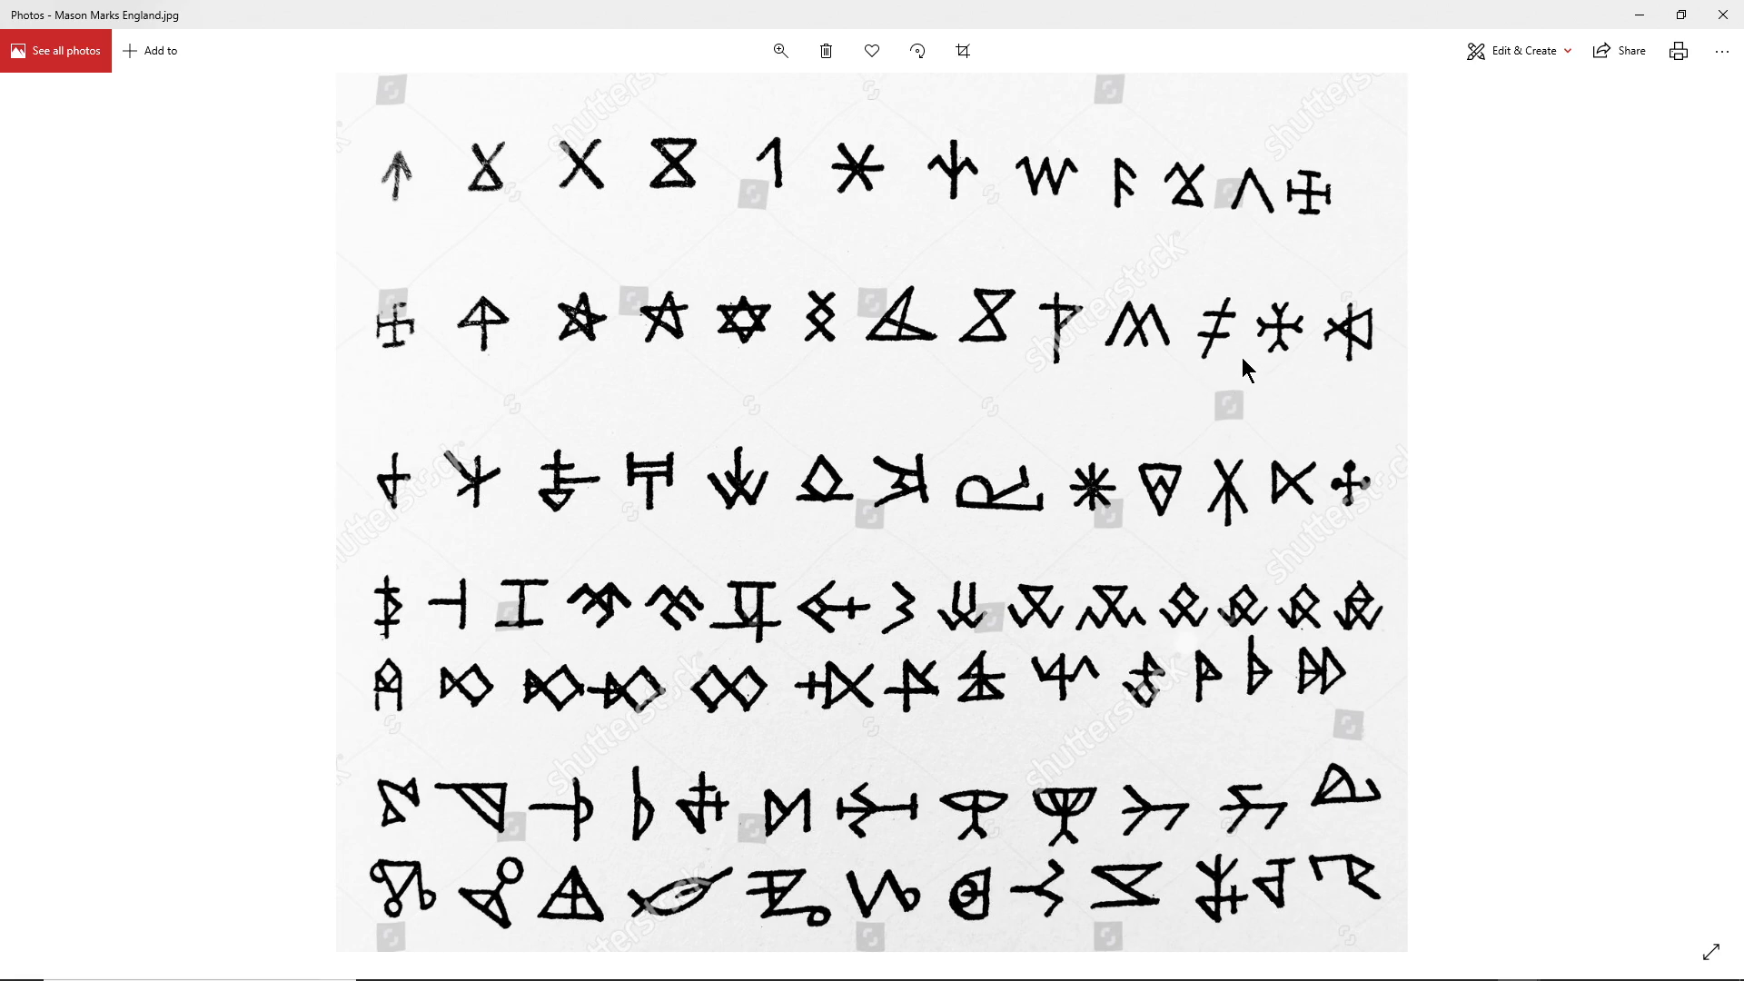
{"action": "mouse_move", "coordinate": [1222, 382]}
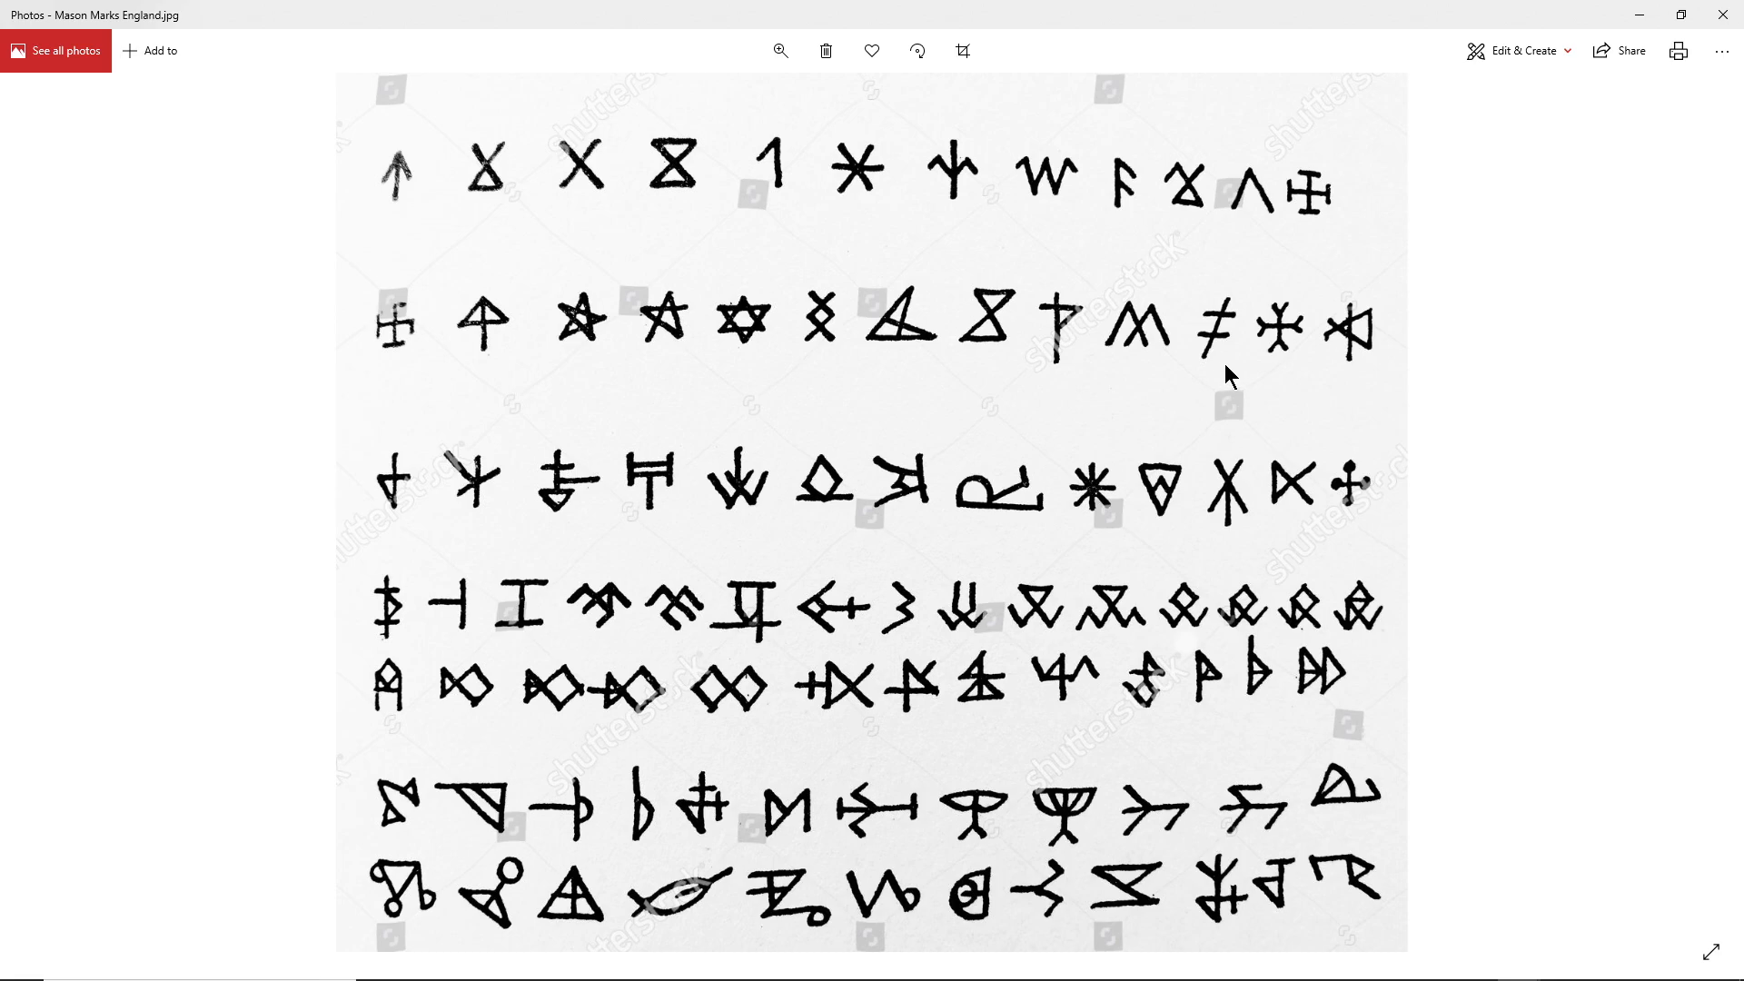
{"action": "mouse_move", "coordinate": [1188, 389]}
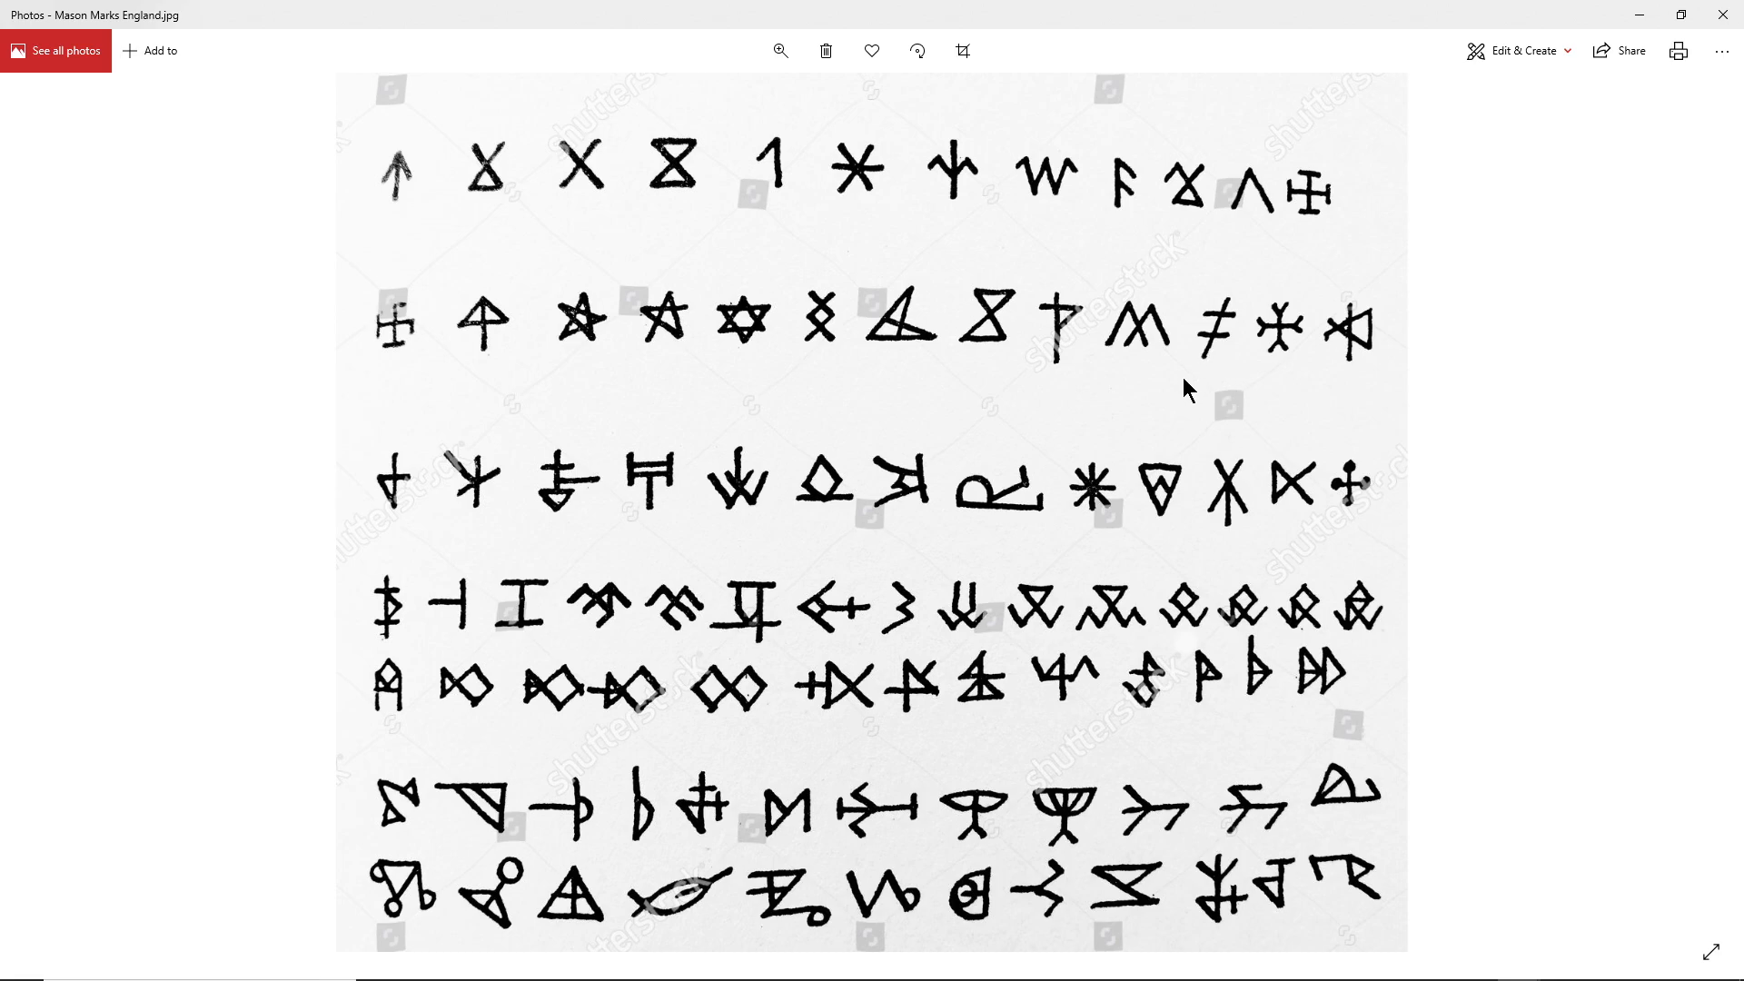
{"action": "mouse_move", "coordinate": [1232, 339]}
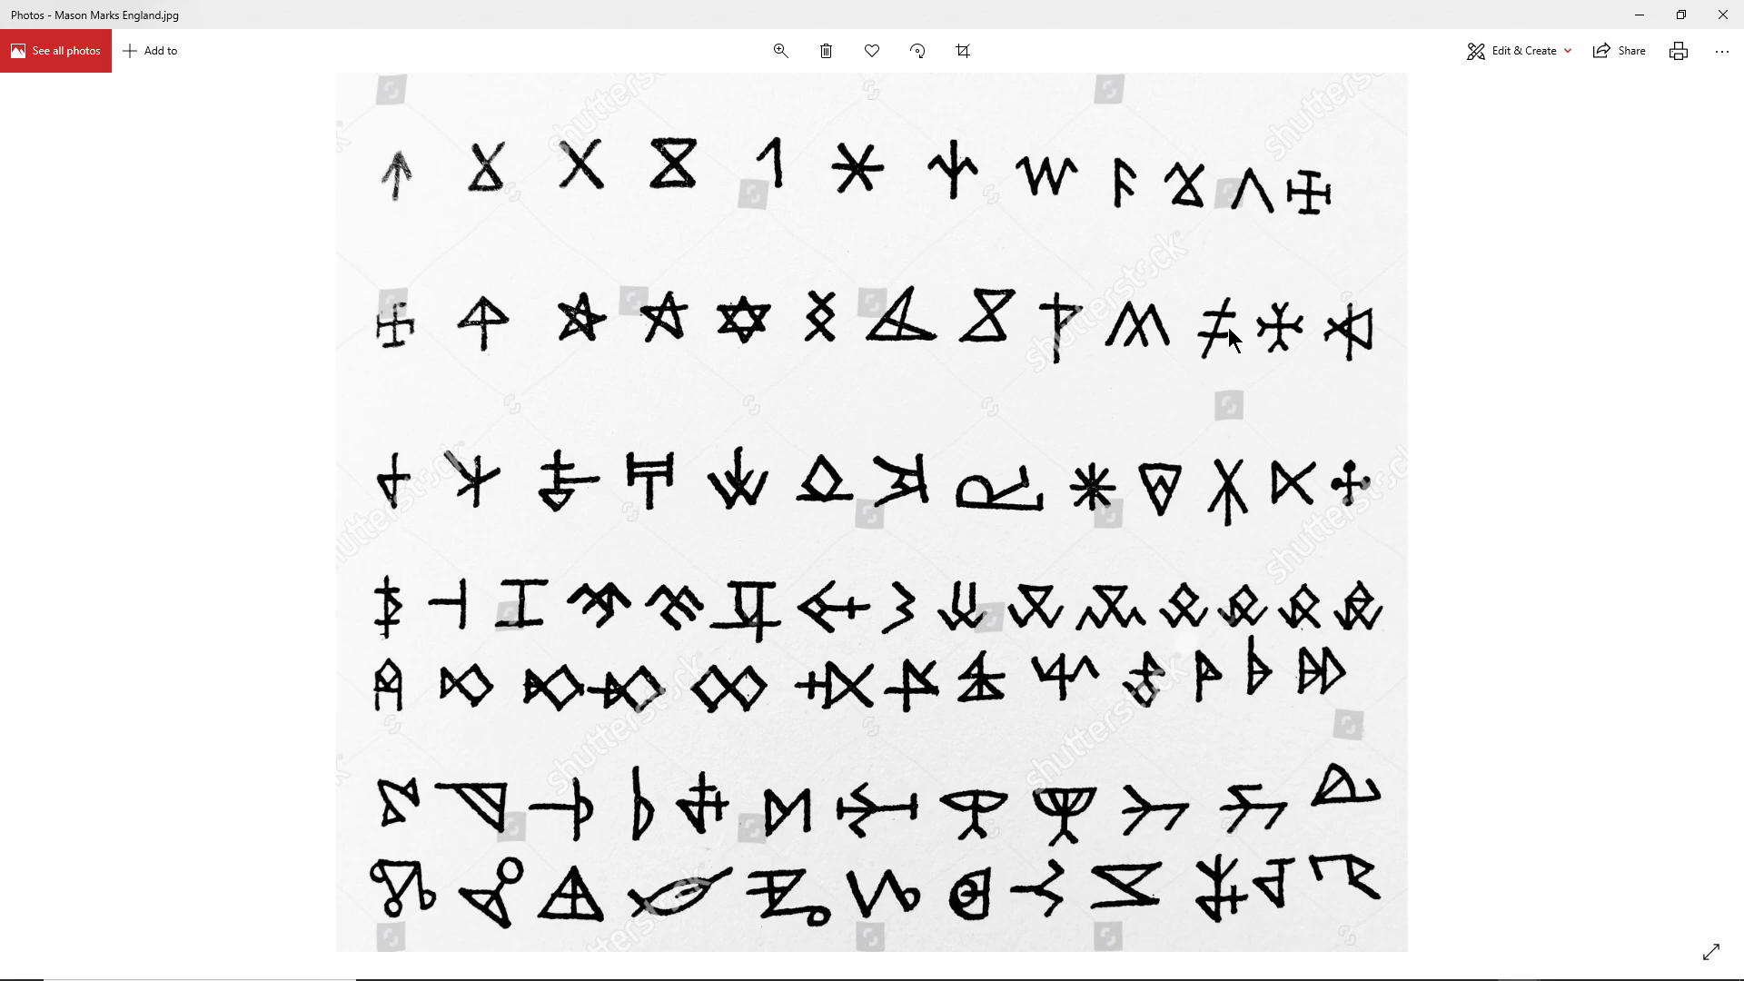
{"action": "mouse_move", "coordinate": [509, 168]}
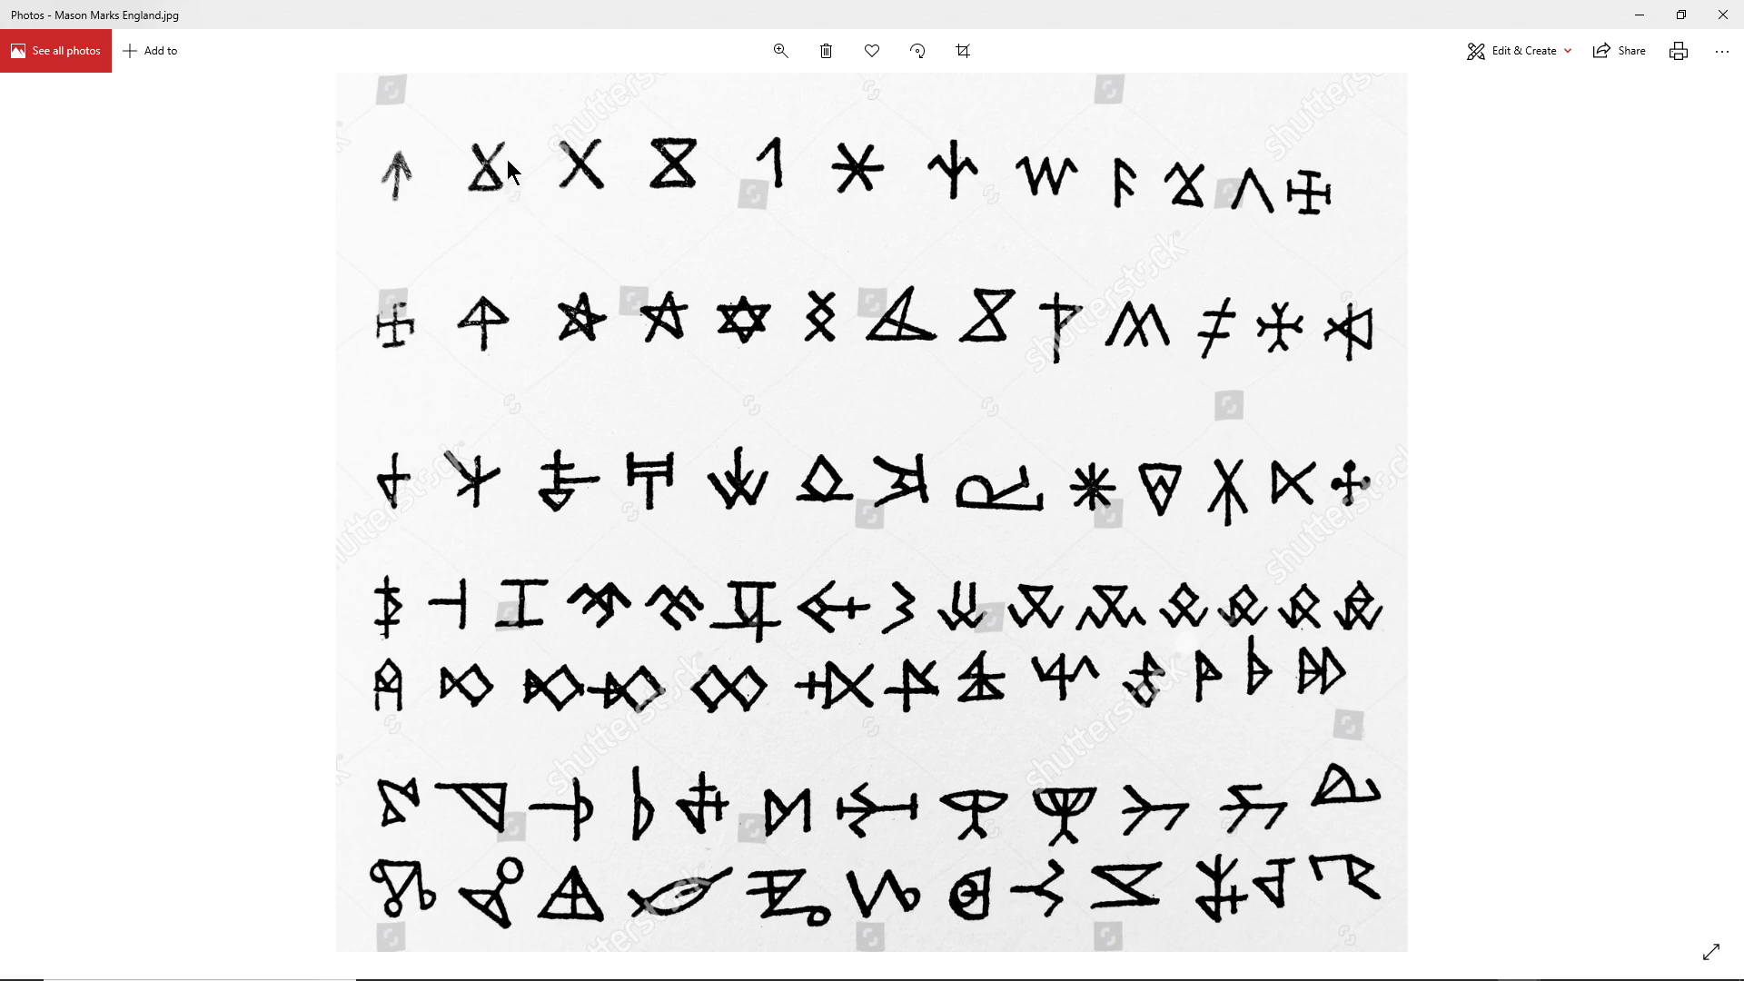
{"action": "mouse_move", "coordinate": [467, 187]}
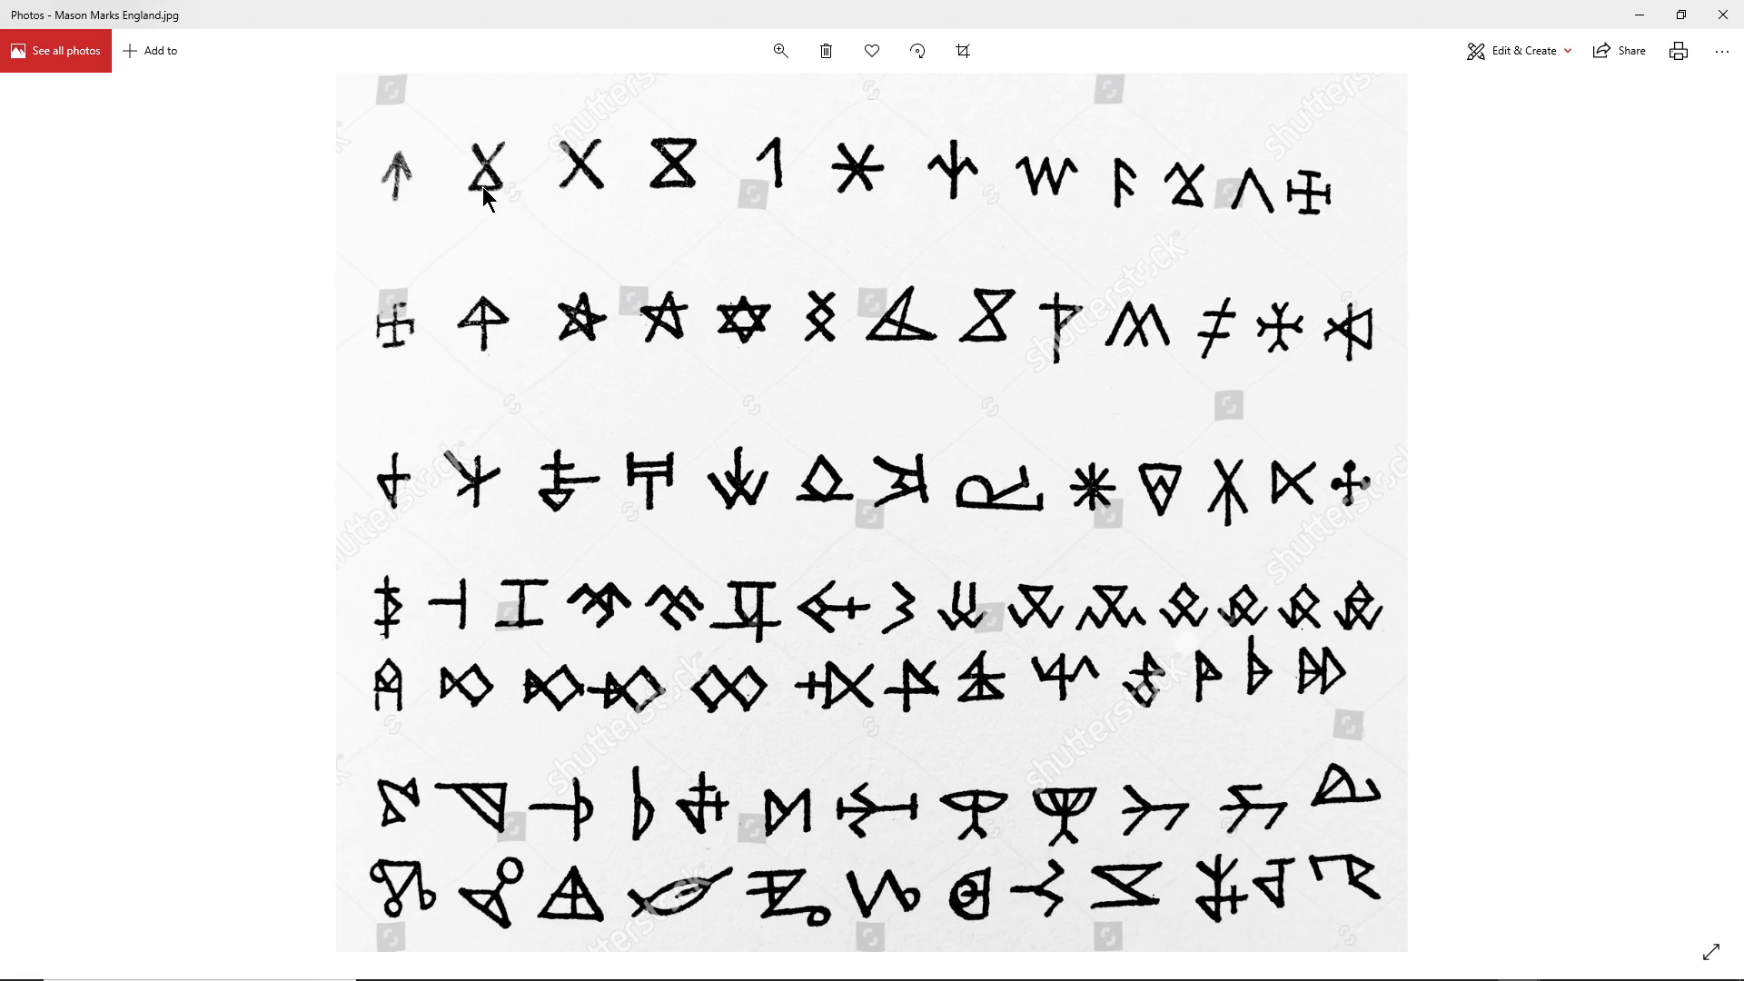
{"action": "mouse_move", "coordinate": [639, 234]}
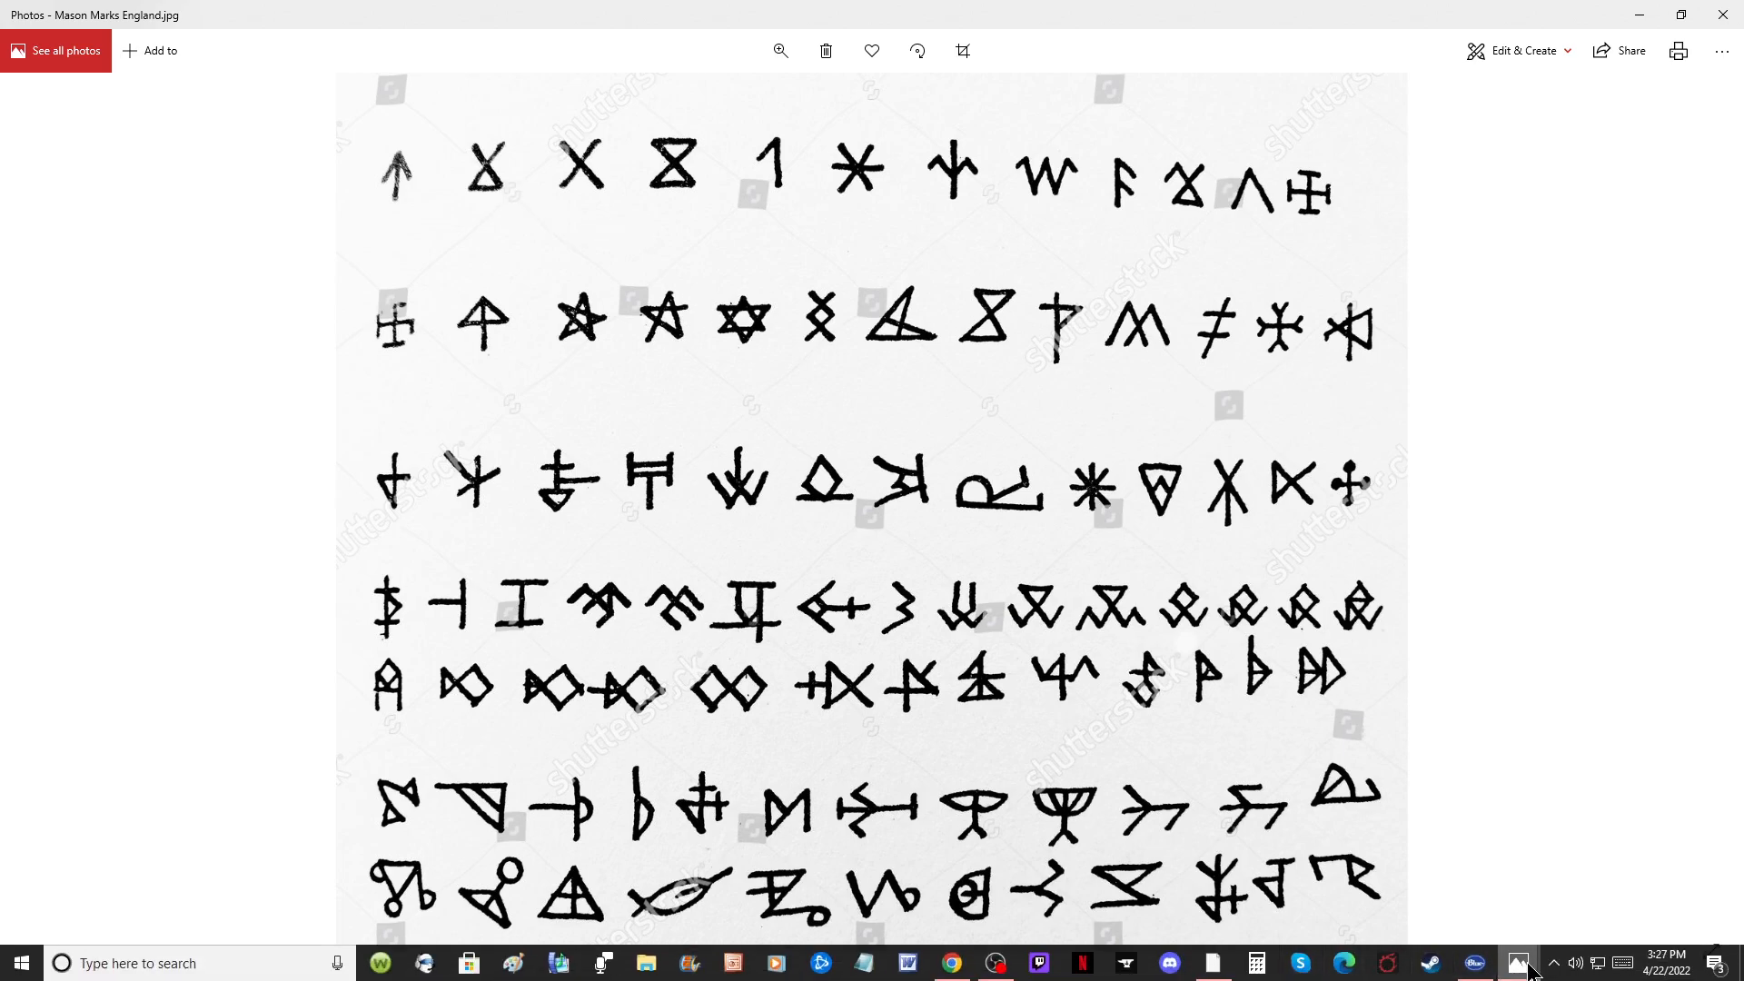
{"action": "mouse_move", "coordinate": [1517, 962]}
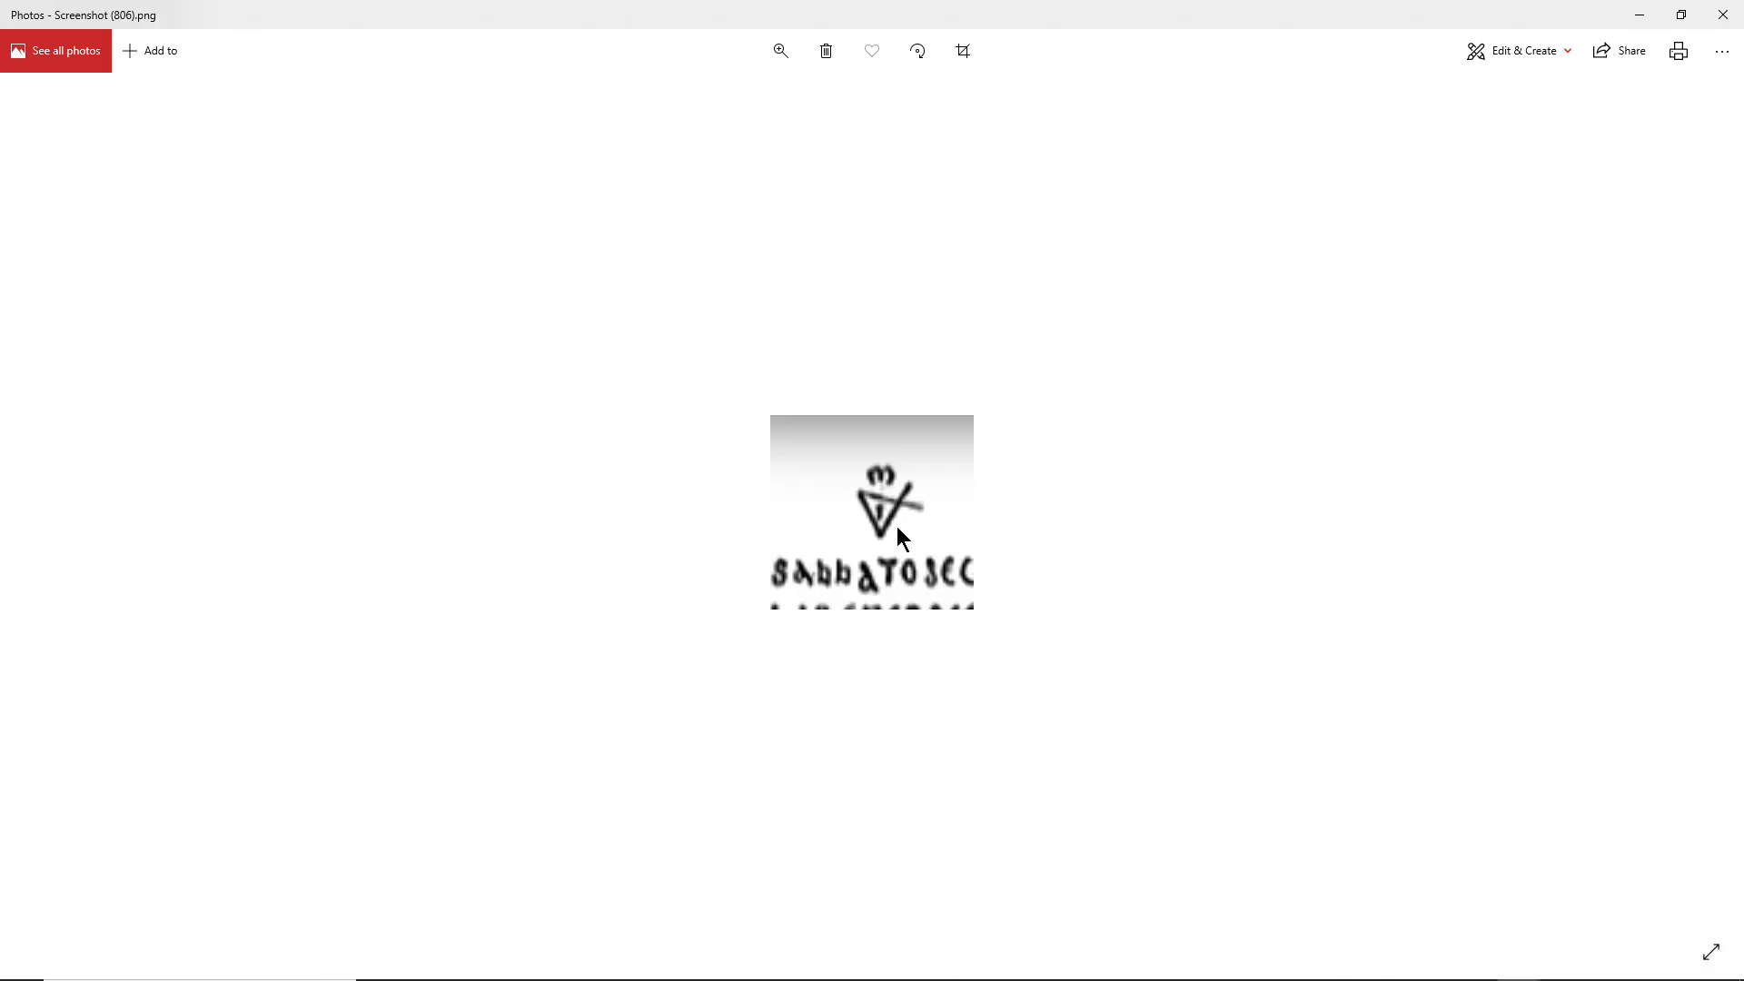
{"action": "mouse_move", "coordinate": [893, 545]}
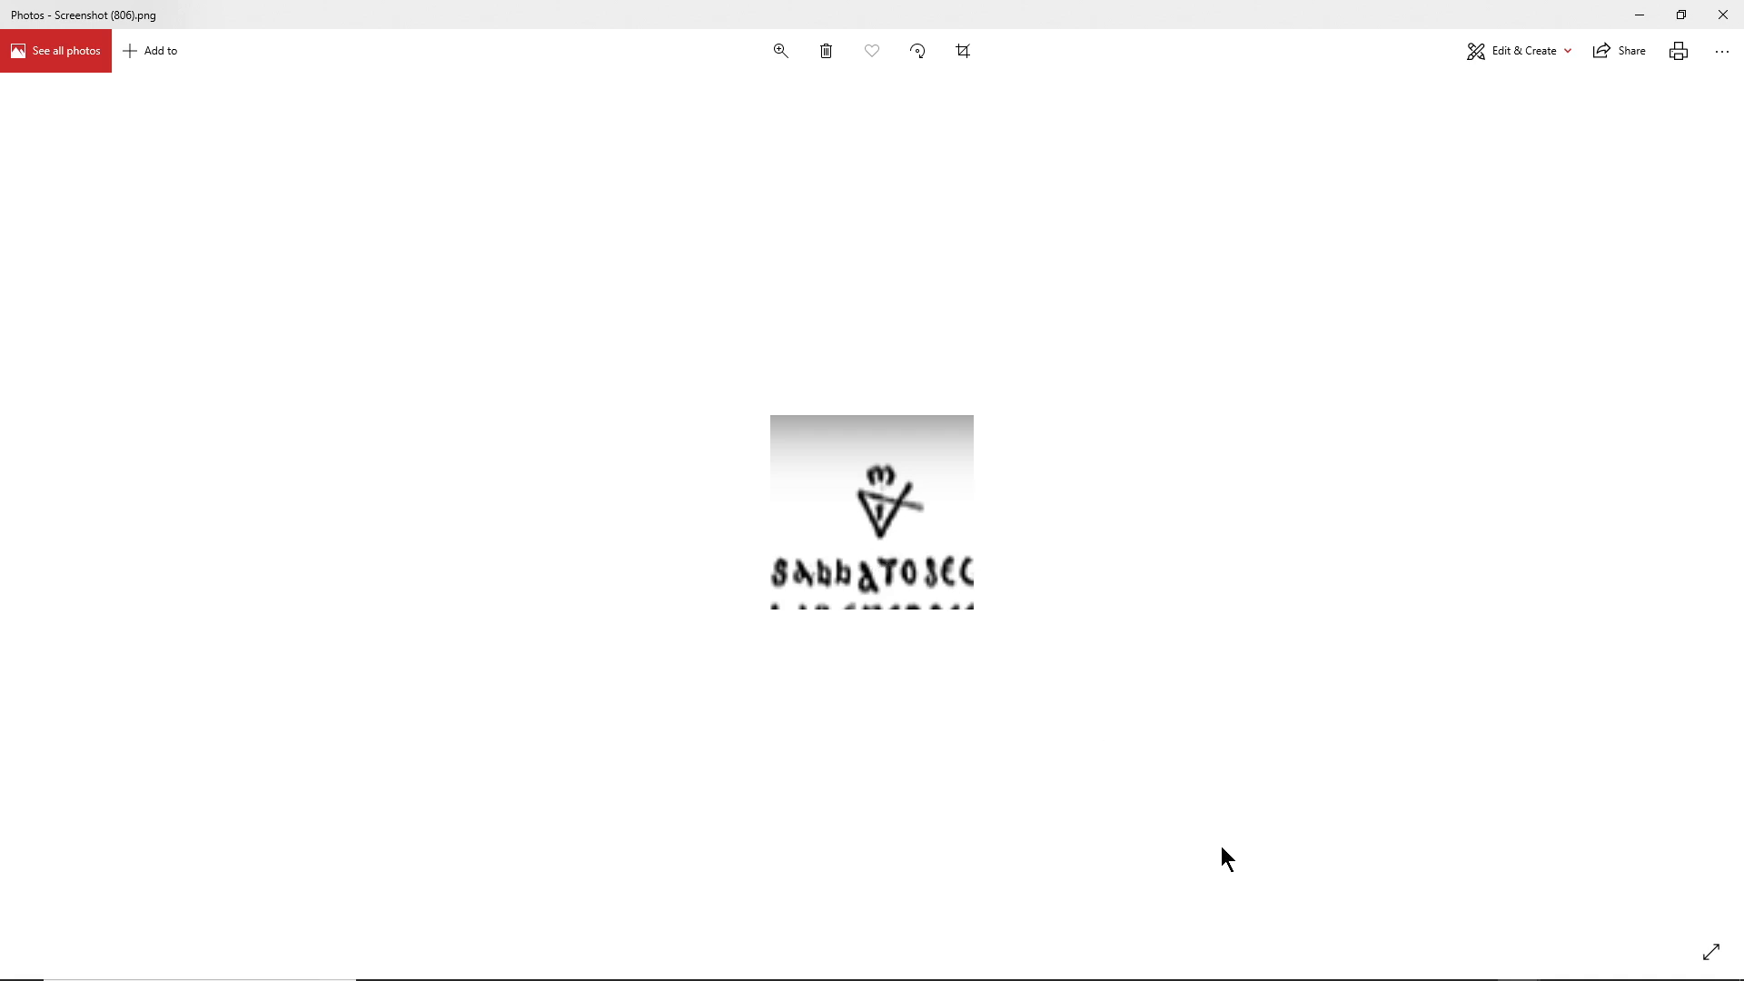
{"action": "mouse_move", "coordinate": [1211, 963]}
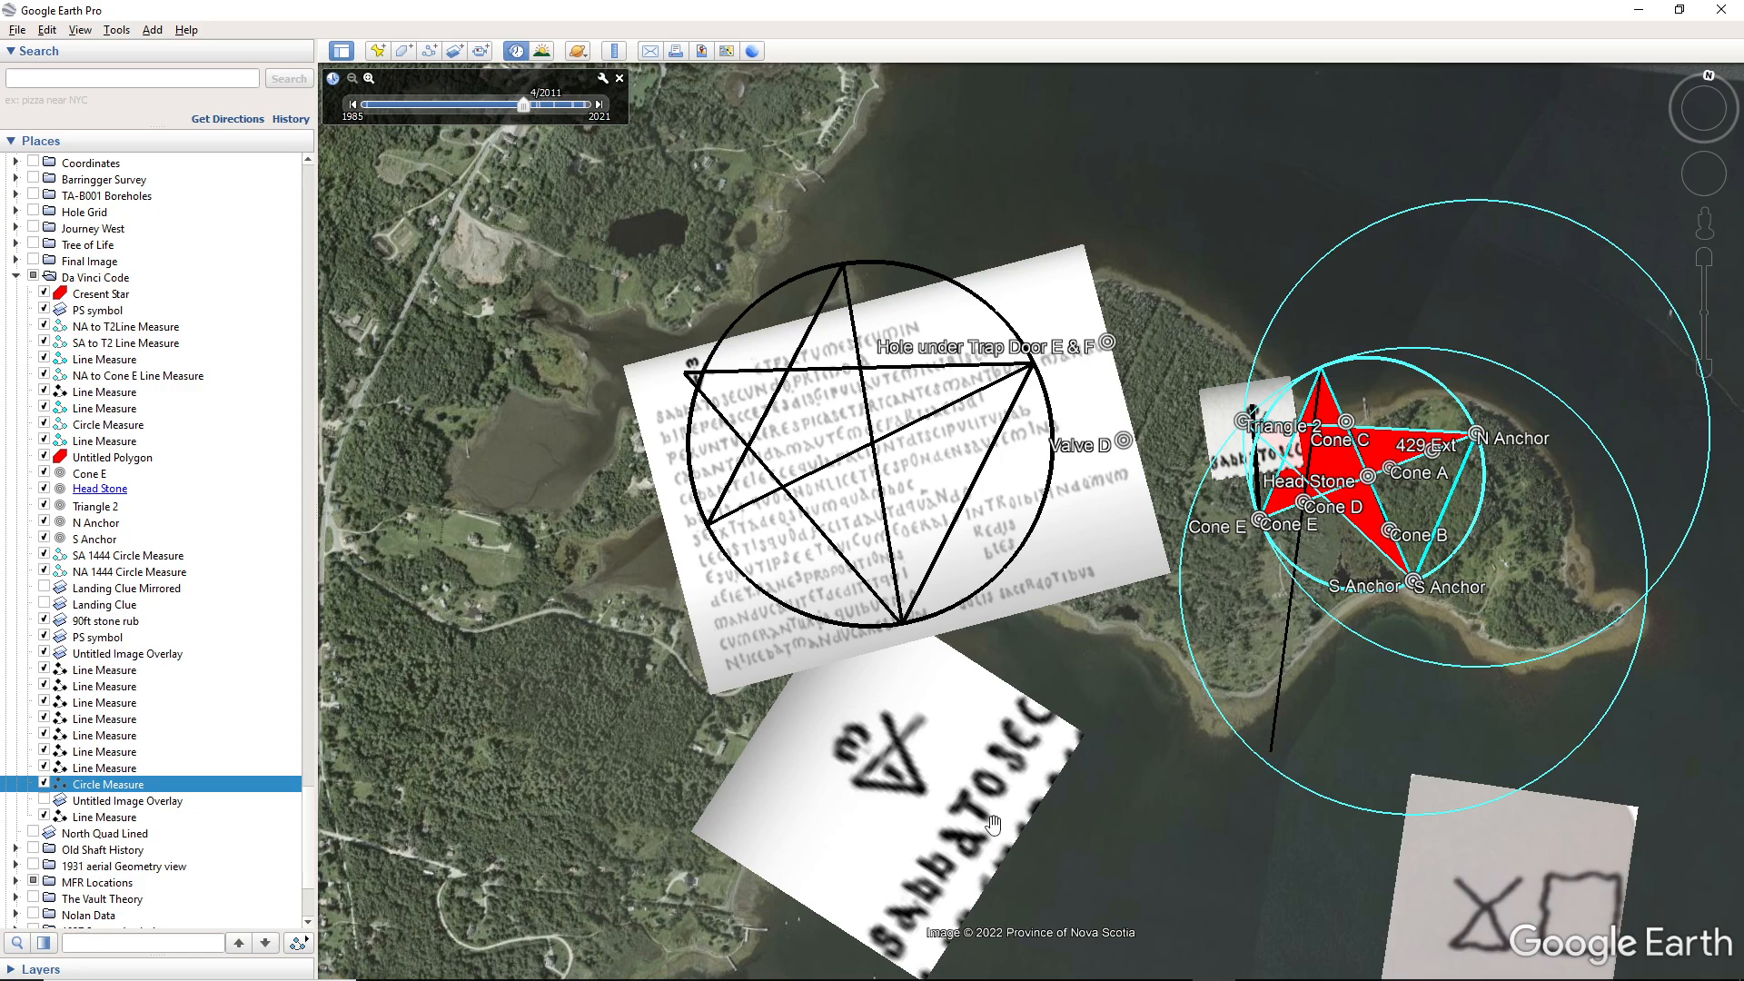
{"action": "mouse_move", "coordinate": [1066, 801]}
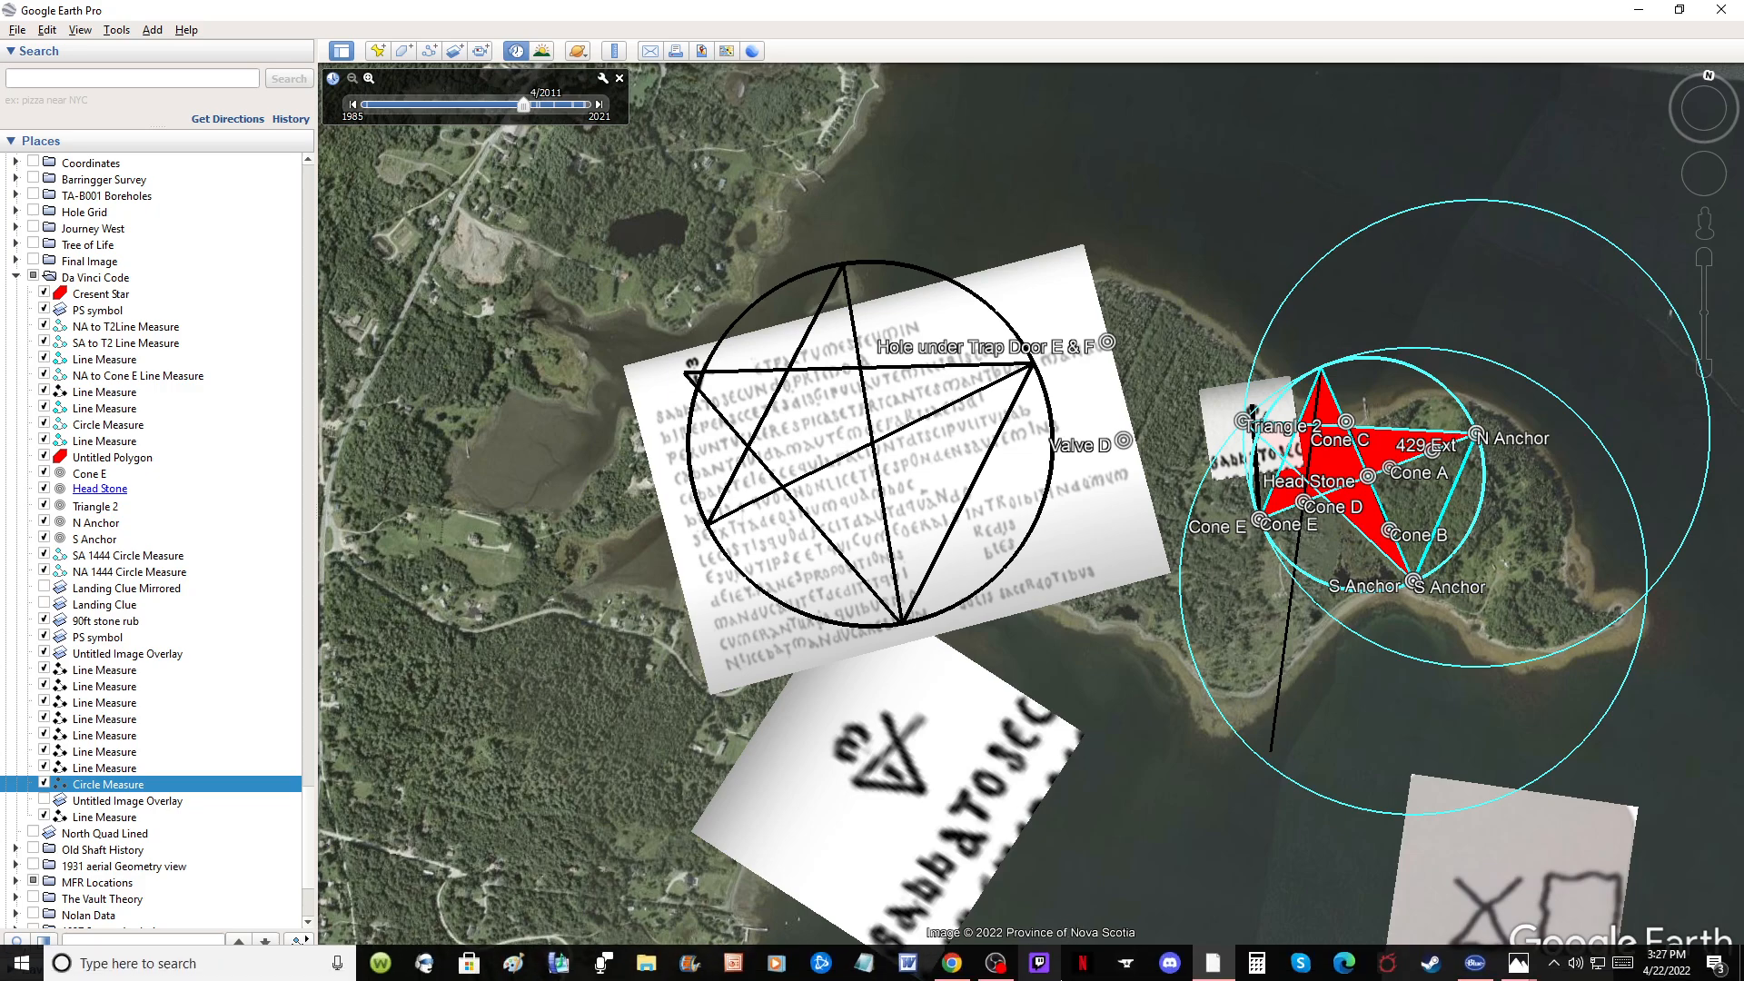
{"action": "mouse_move", "coordinate": [1212, 963]}
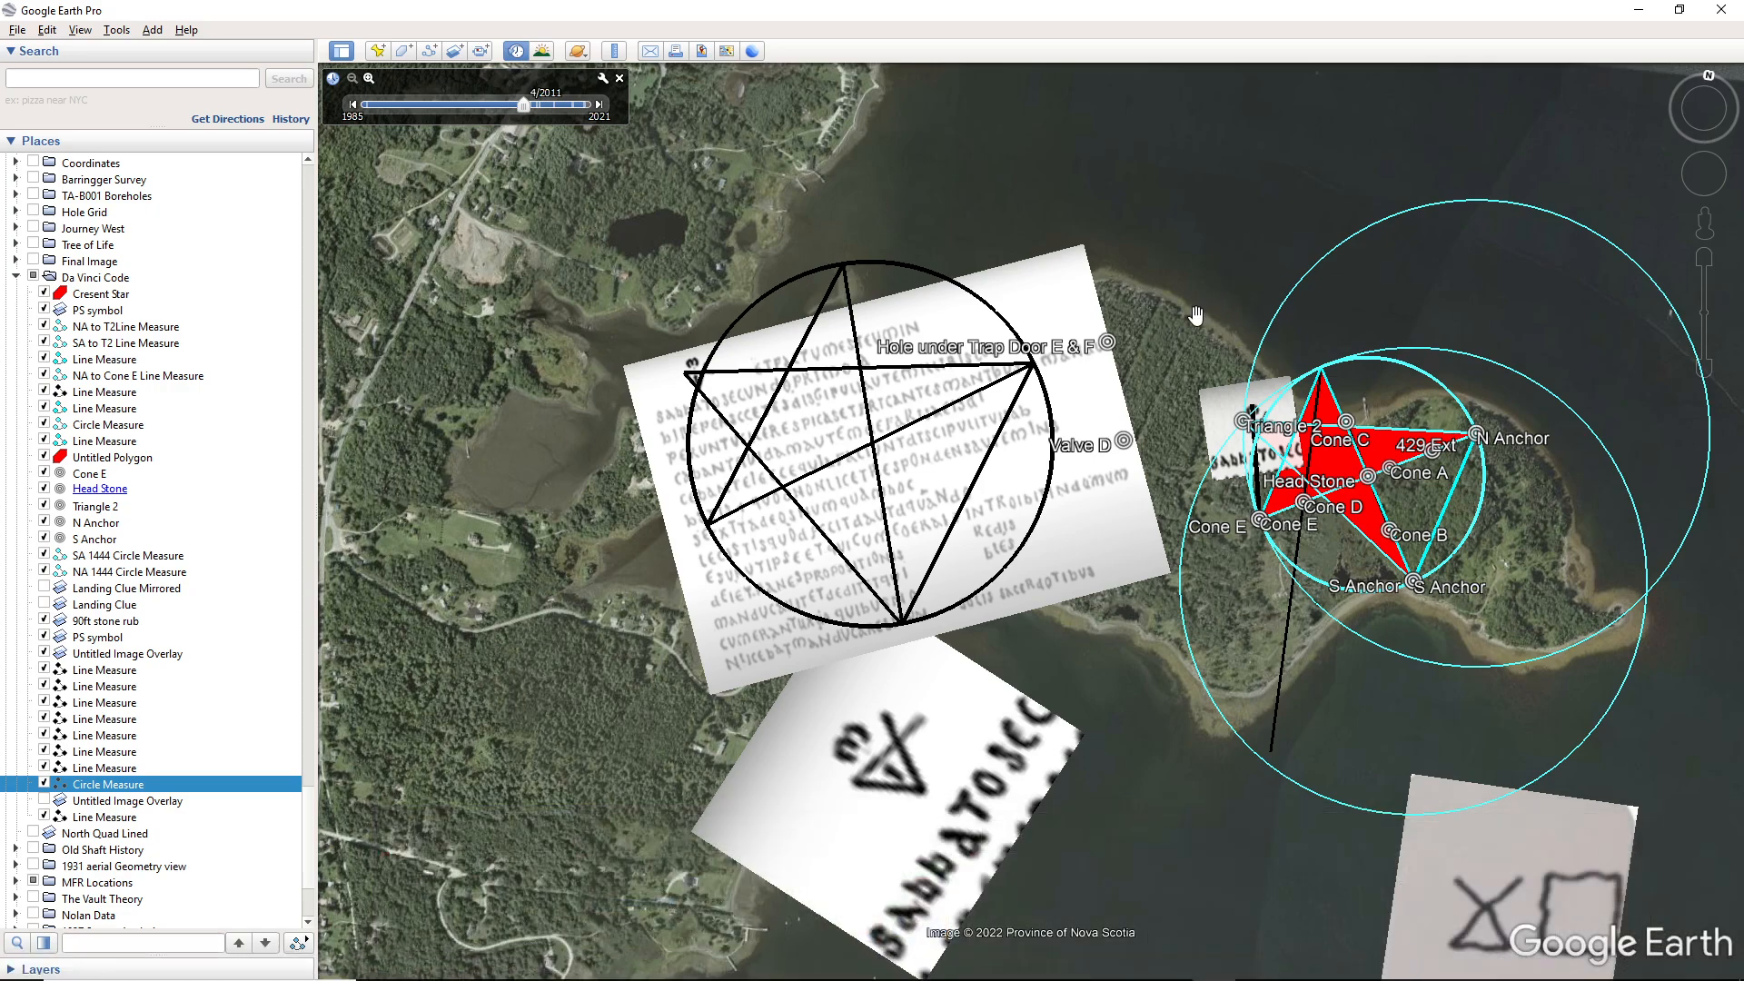
{"action": "mouse_move", "coordinate": [1190, 321]}
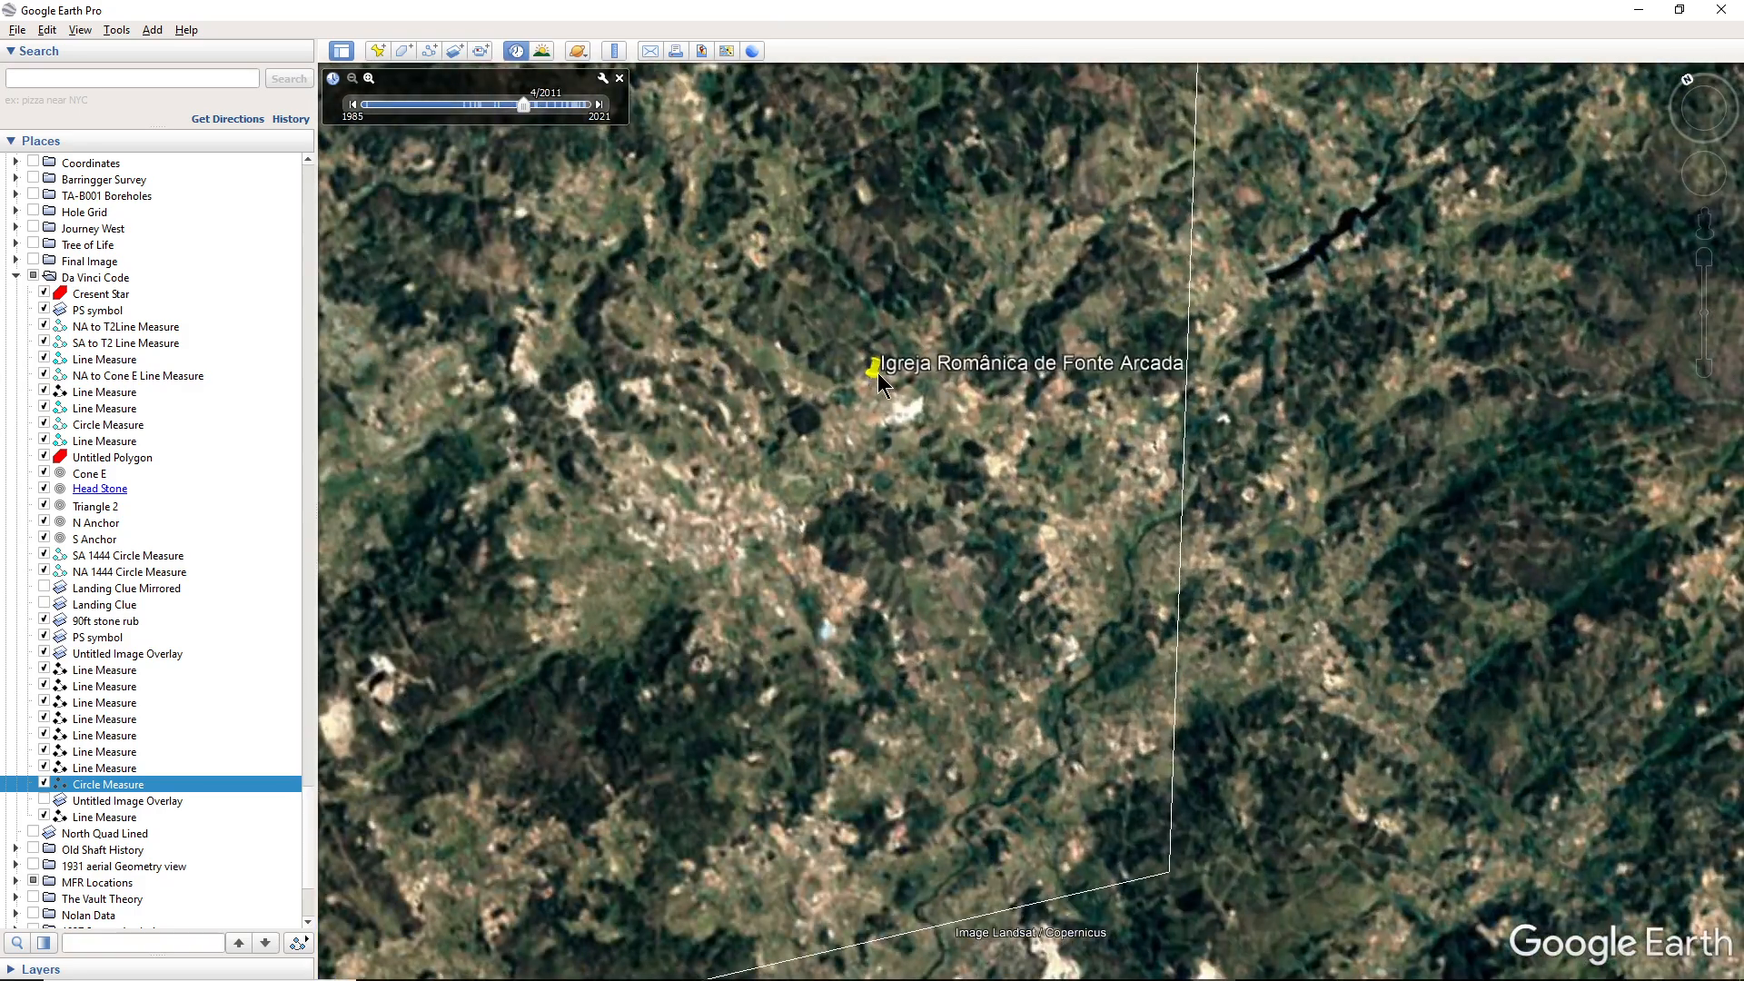
View the Fonte Arcada church placemark, then follow the line past Castle Talmont to Saint-Père-en-Retz
{"action": "left_click", "coordinate": [872, 372]}
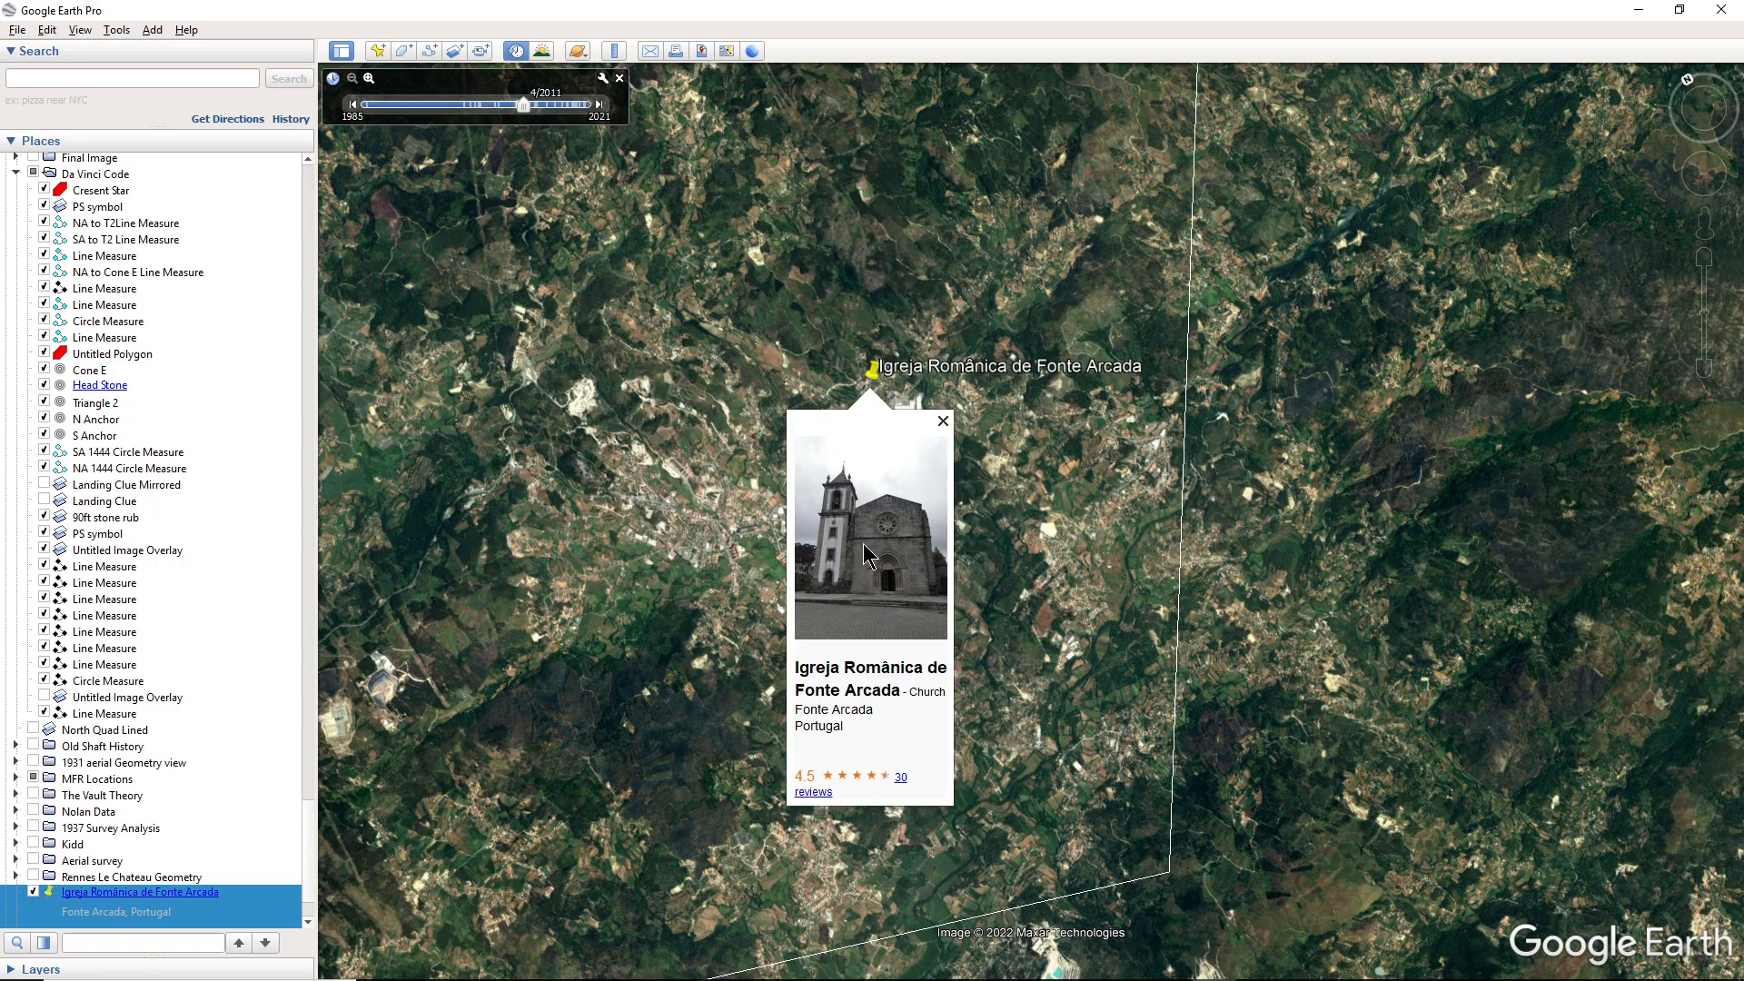
{"action": "mouse_move", "coordinate": [879, 594]}
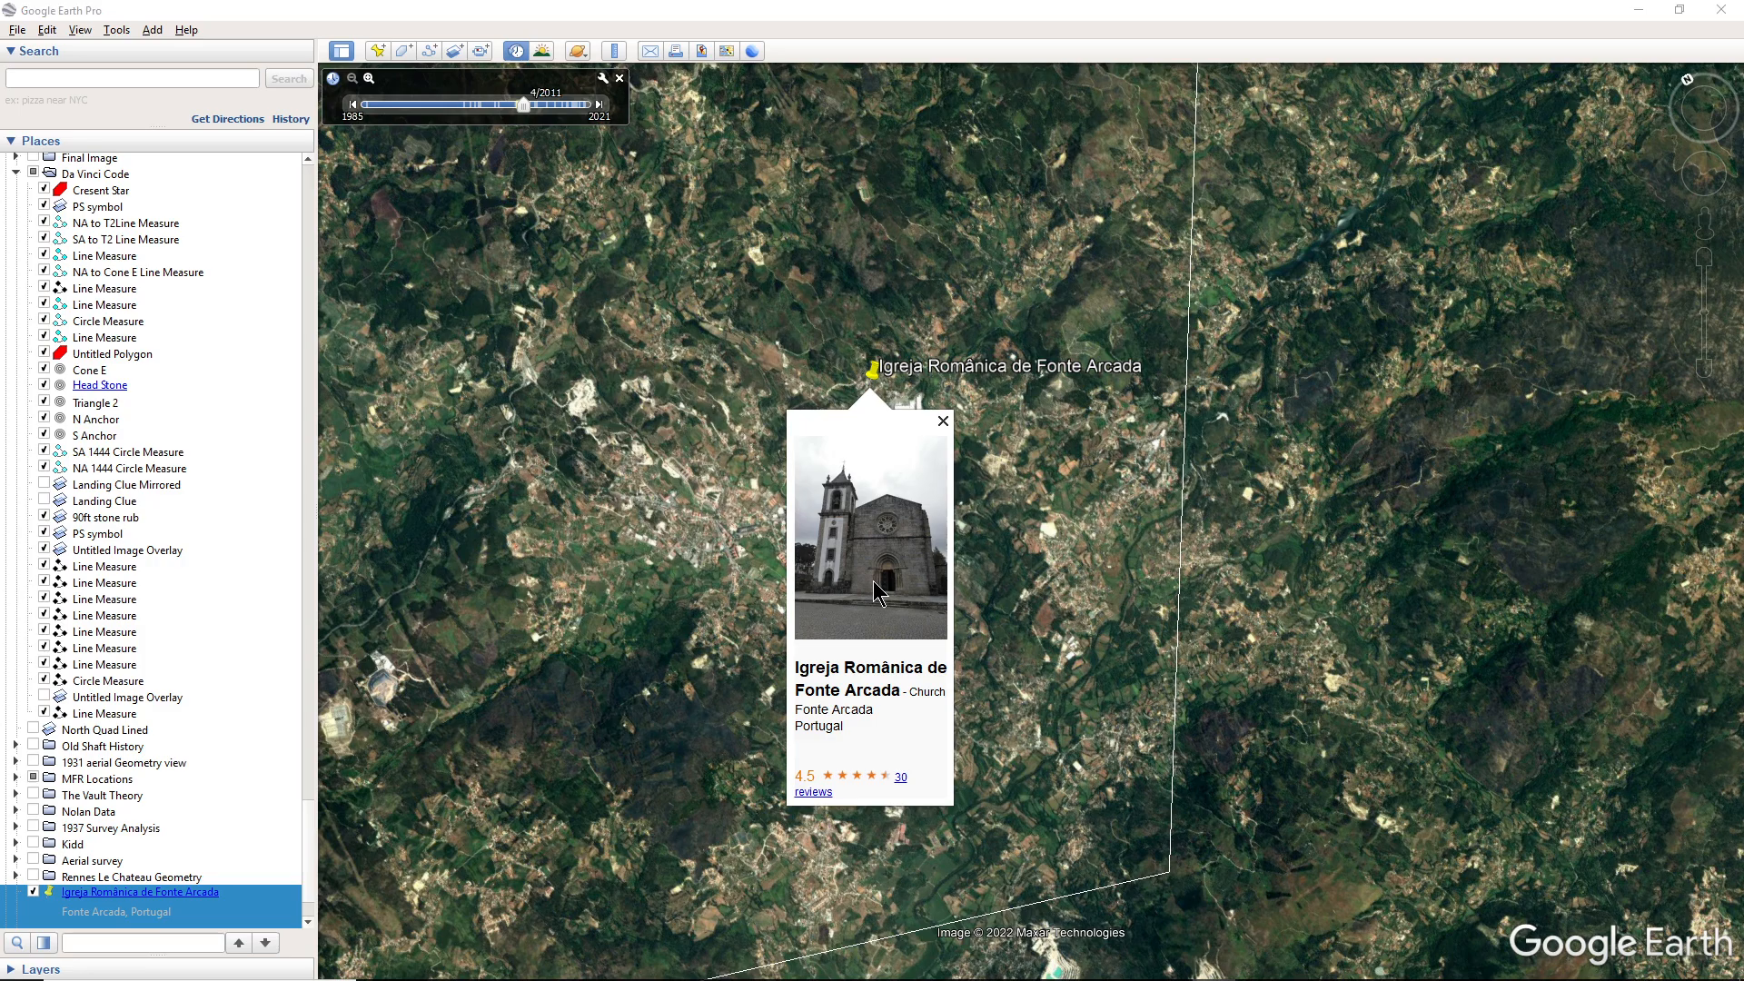
{"action": "mouse_move", "coordinate": [899, 587]}
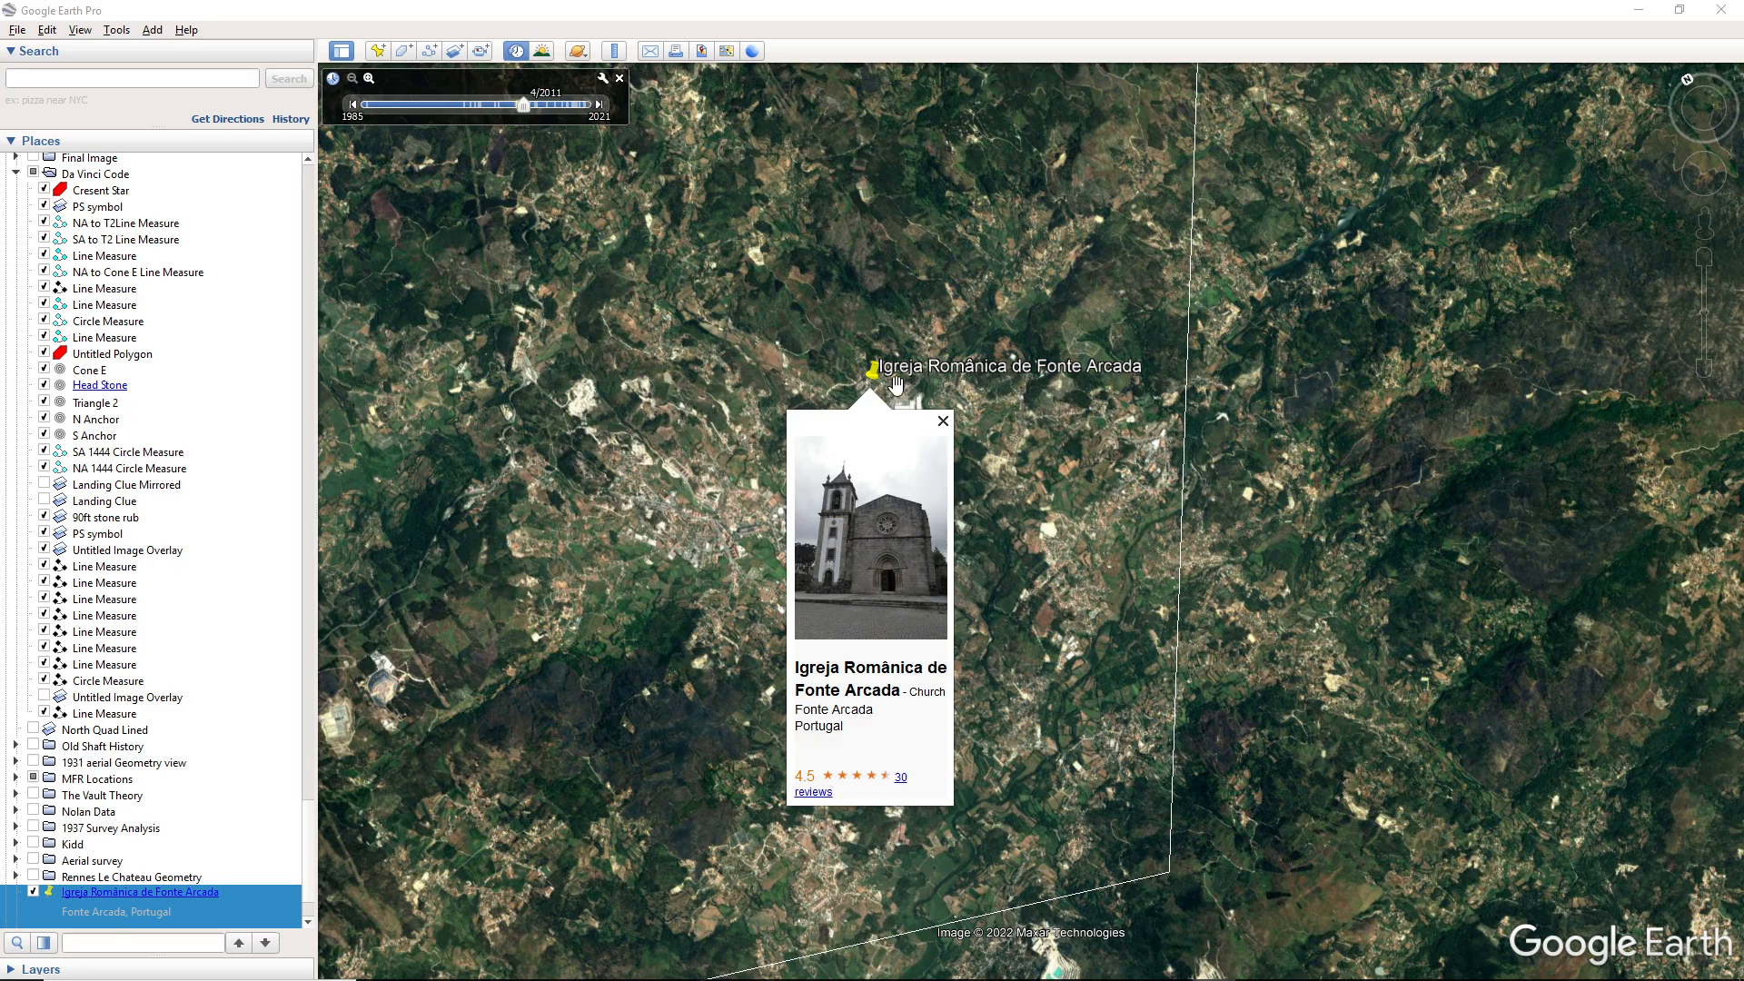
{"action": "mouse_move", "coordinate": [914, 385]}
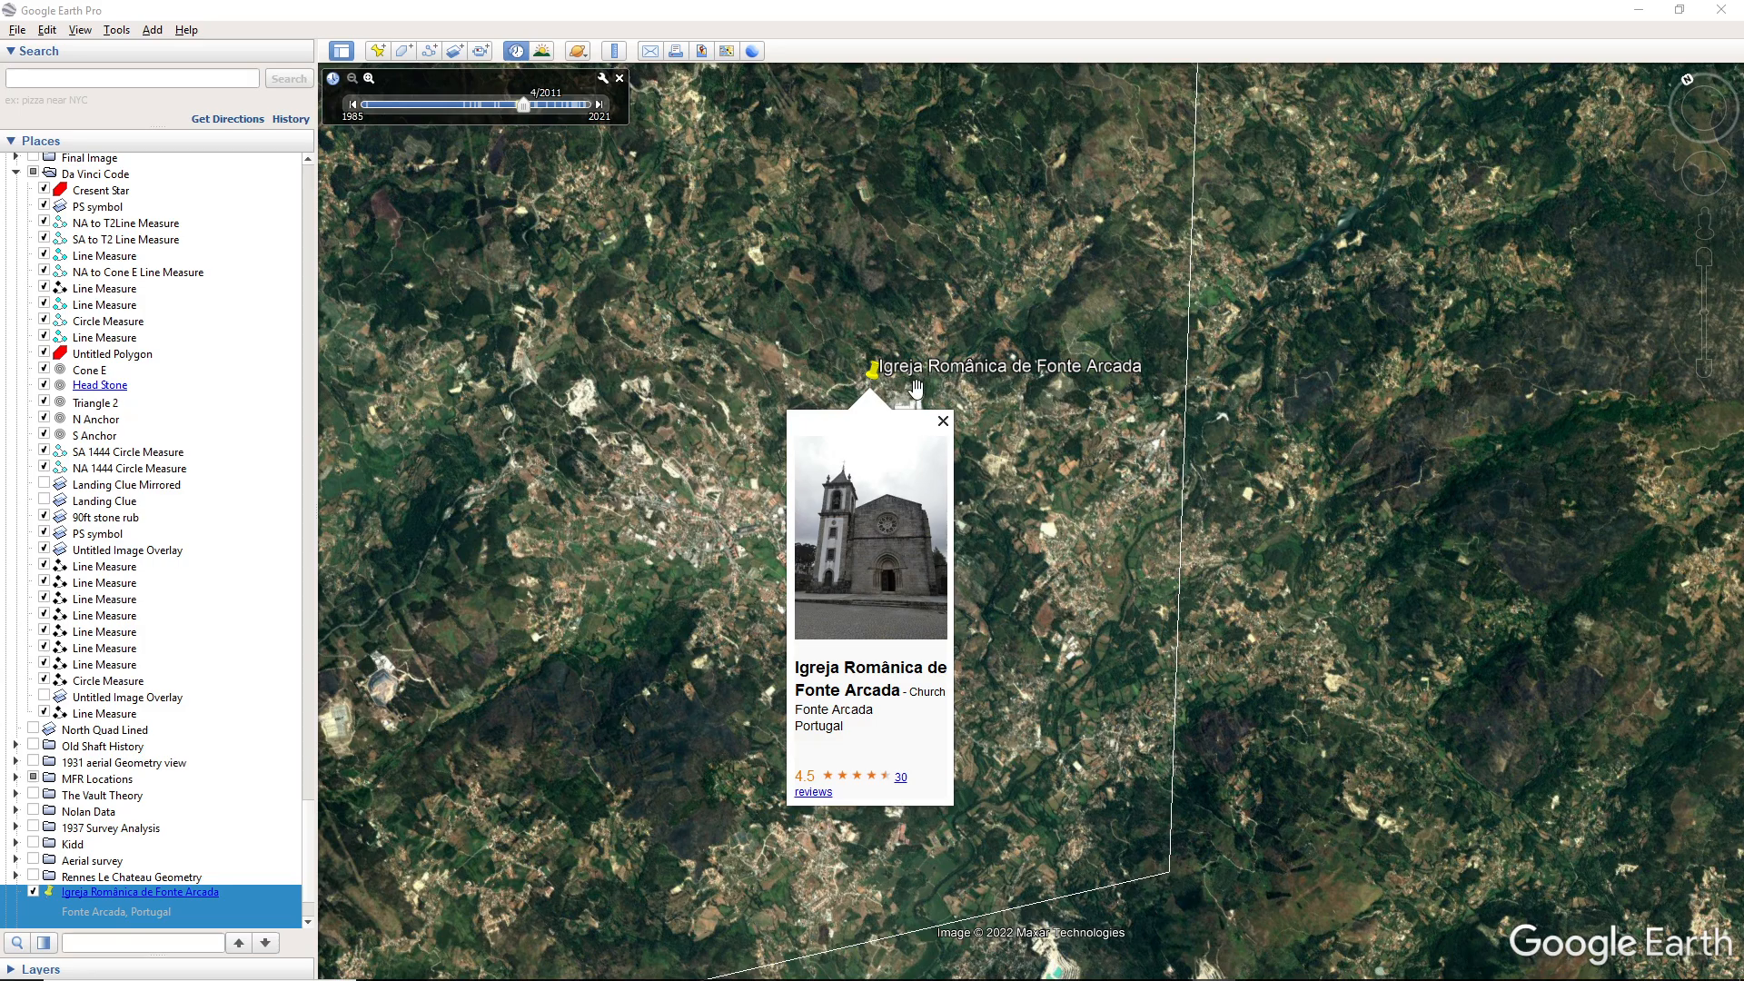
{"action": "mouse_move", "coordinate": [1013, 393]}
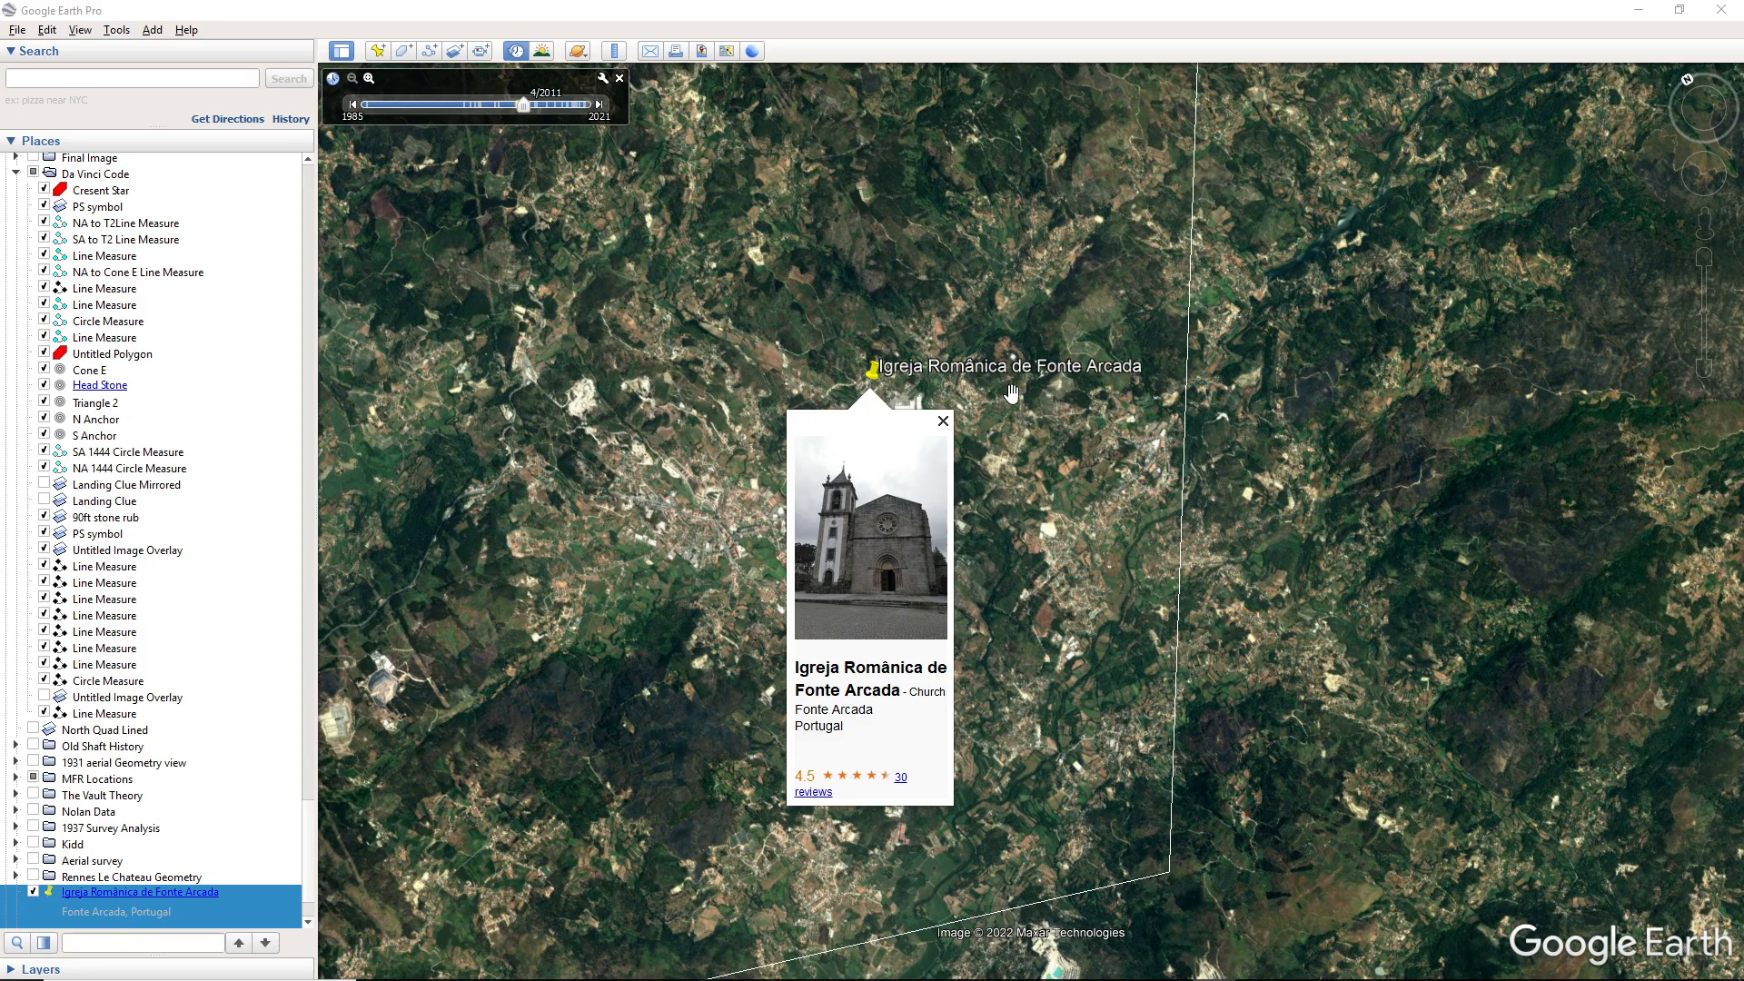
{"action": "mouse_move", "coordinate": [1058, 397]}
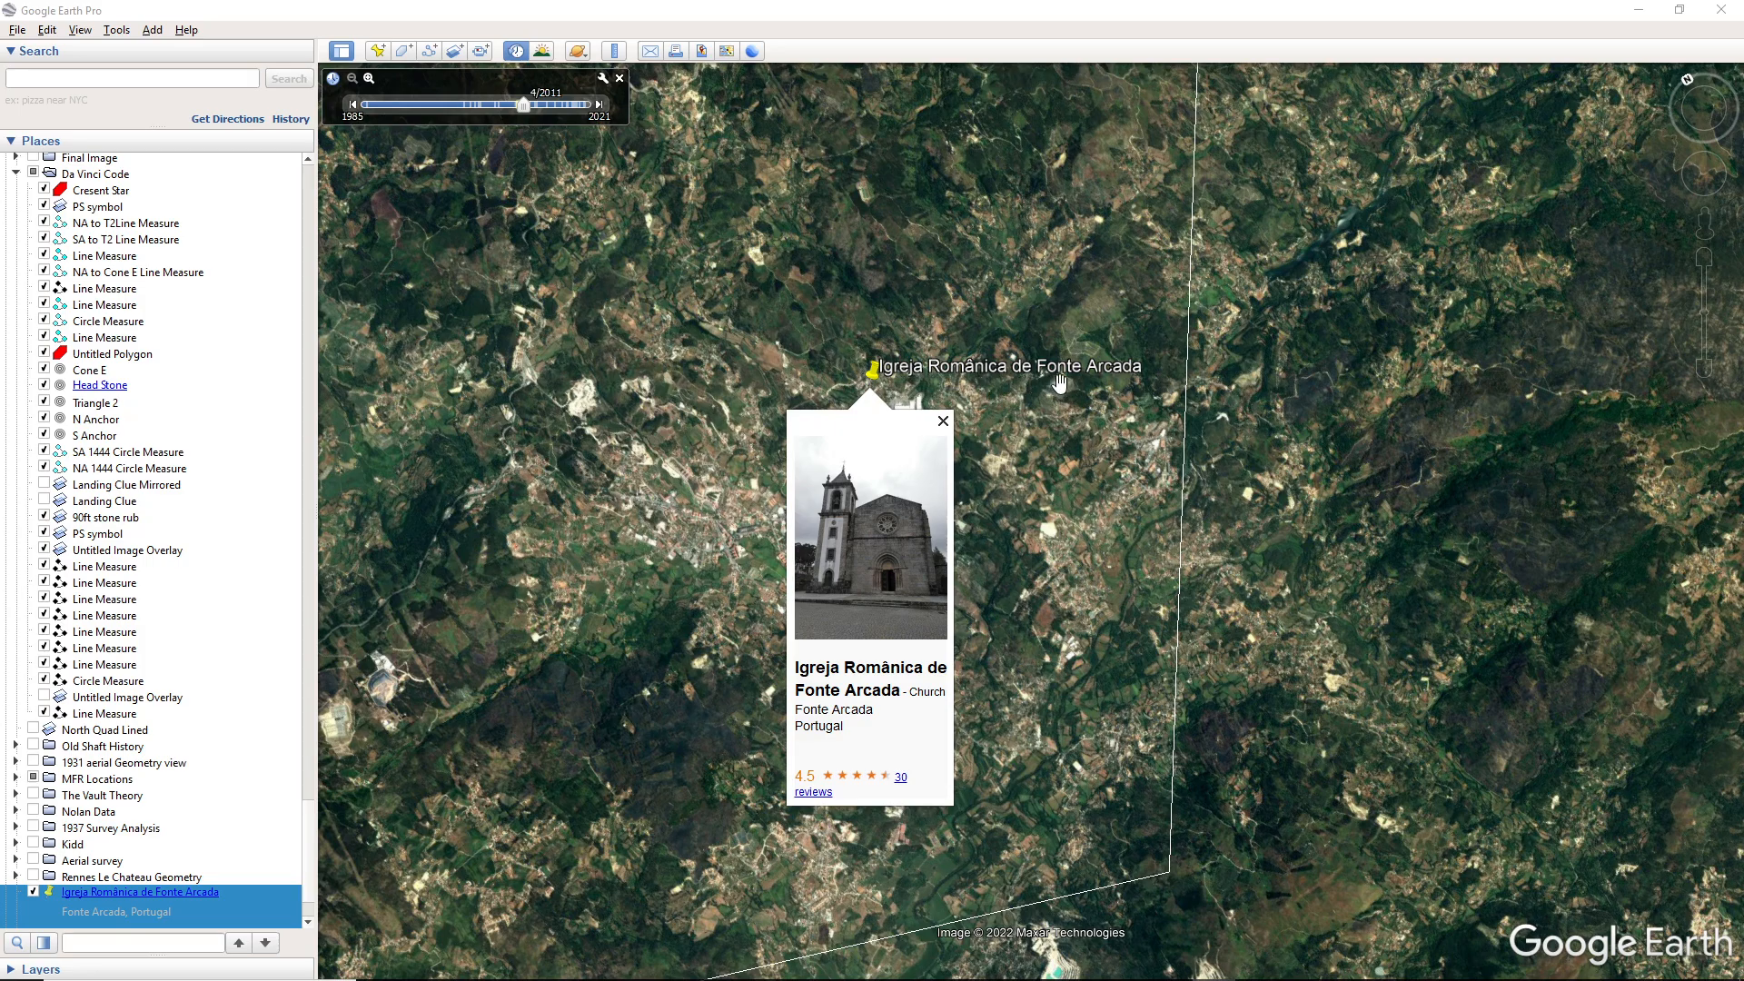
{"action": "mouse_move", "coordinate": [1053, 381]}
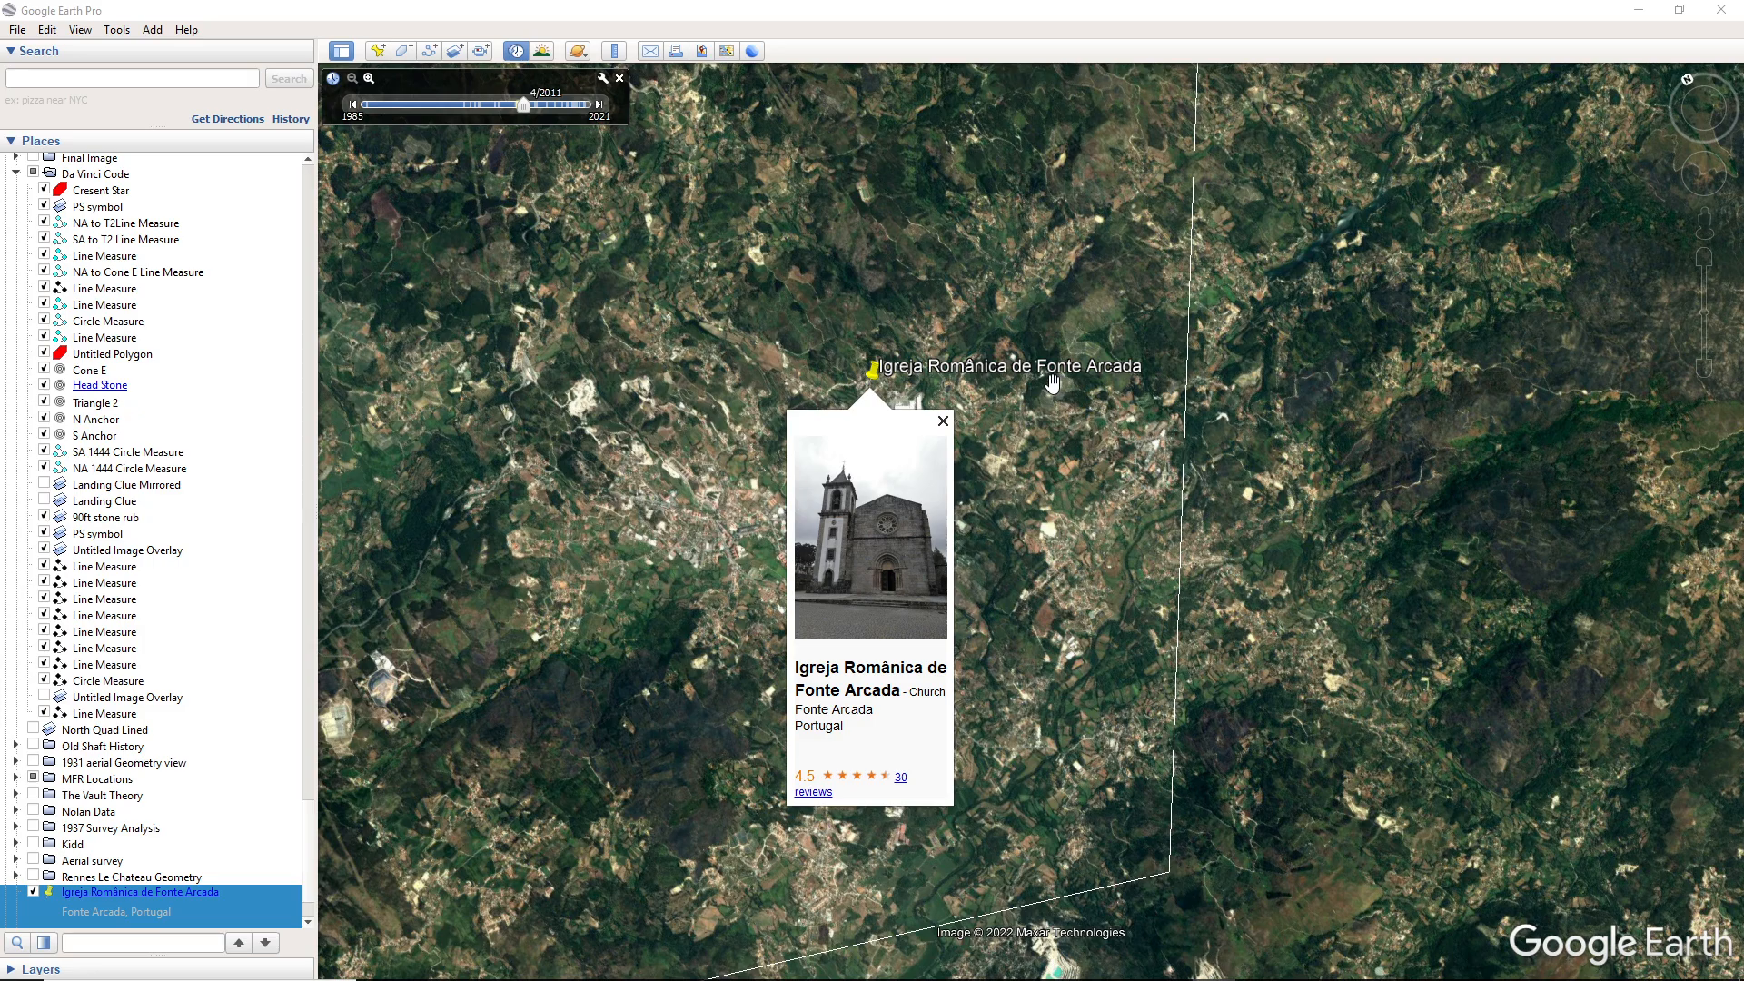
{"action": "mouse_move", "coordinate": [1076, 388]}
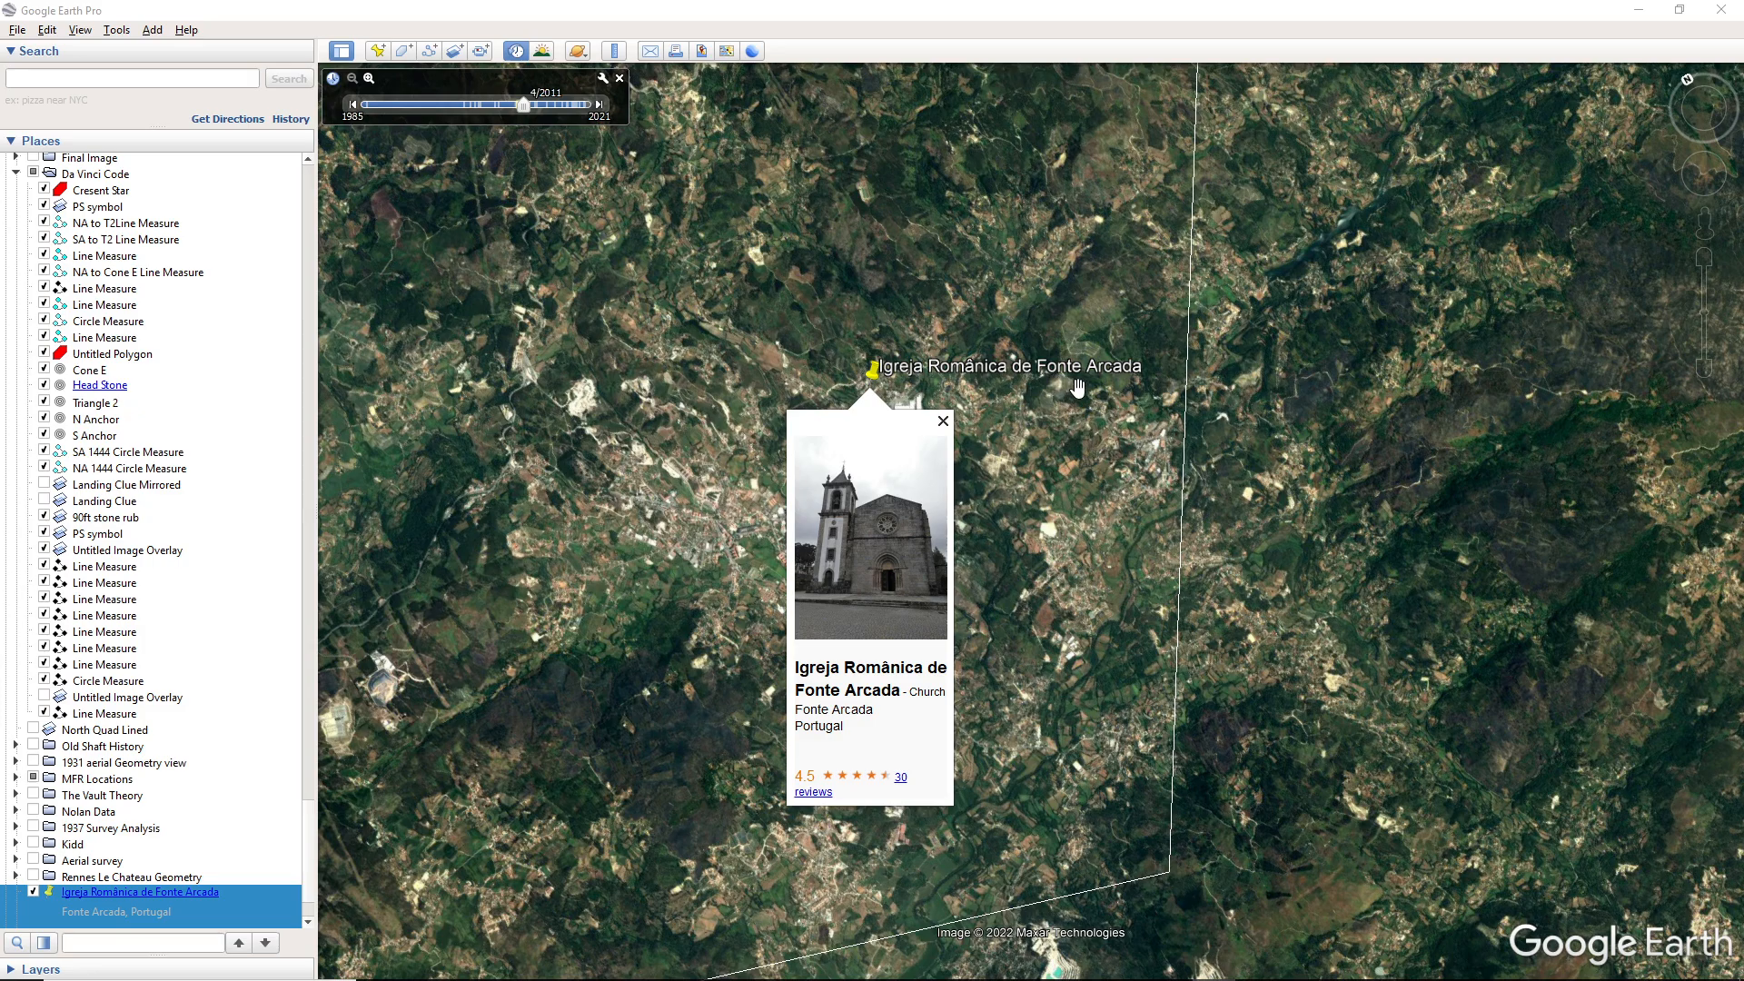
{"action": "mouse_move", "coordinate": [1132, 388]}
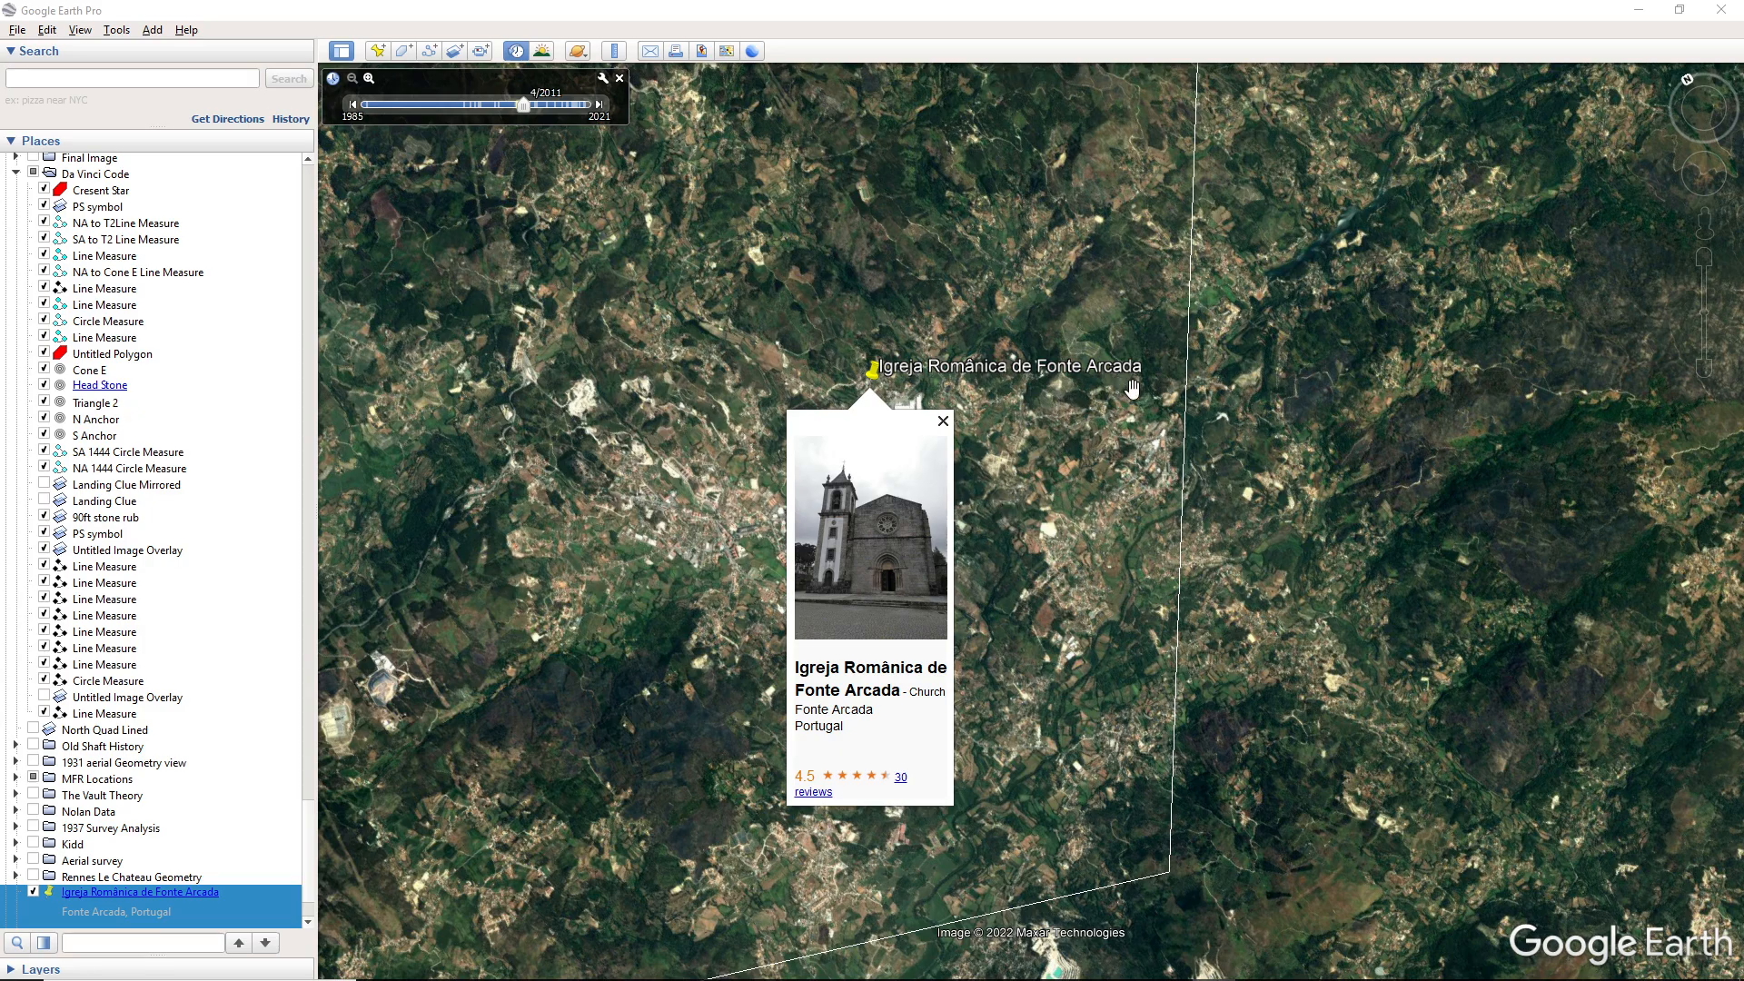
{"action": "mouse_move", "coordinate": [1073, 383]}
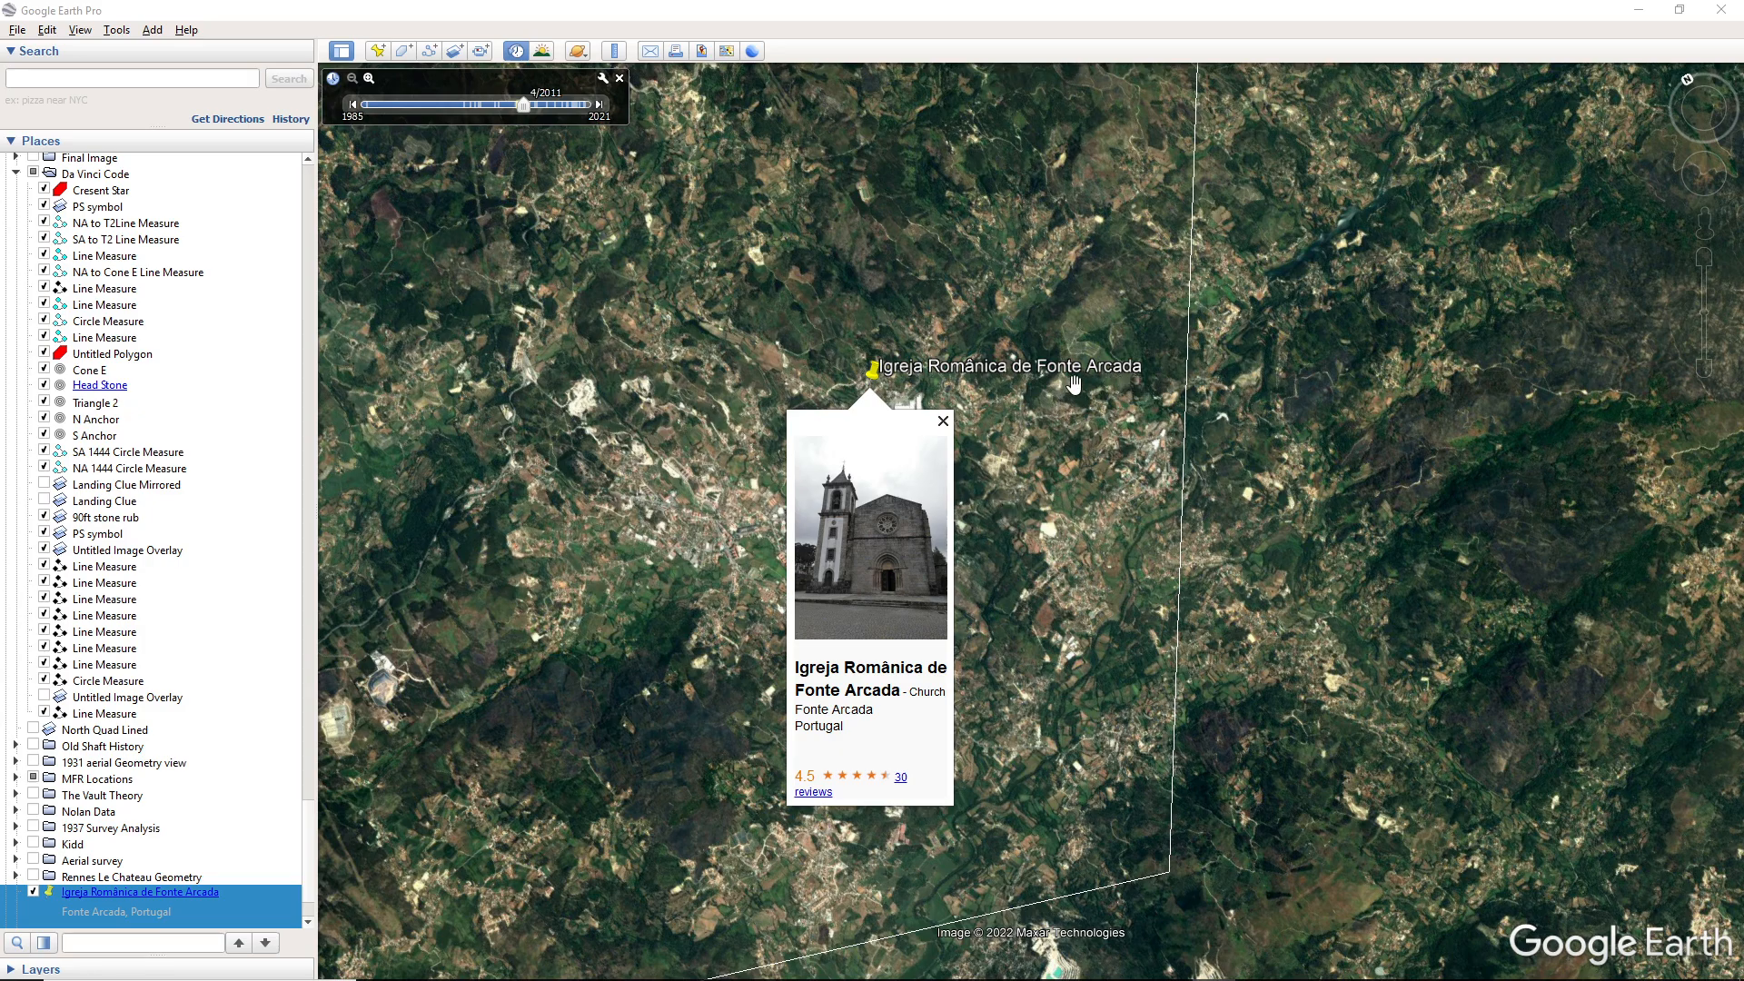
{"action": "mouse_move", "coordinate": [1093, 391]}
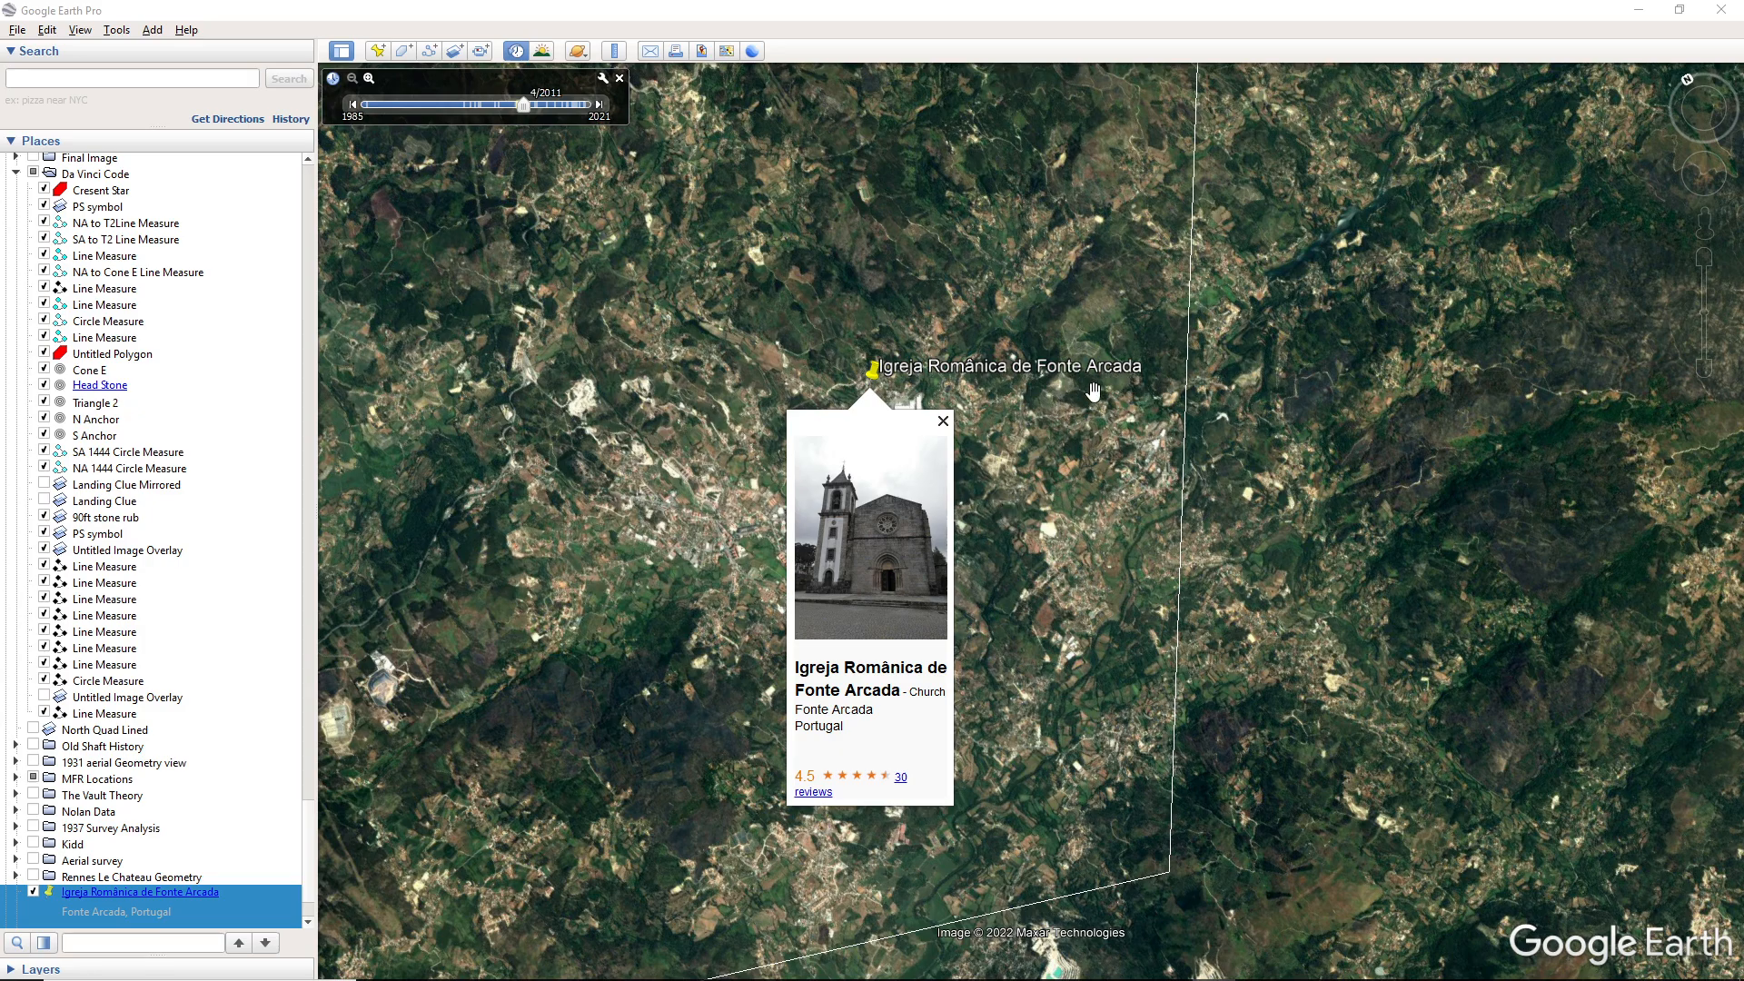
{"action": "mouse_move", "coordinate": [999, 694]}
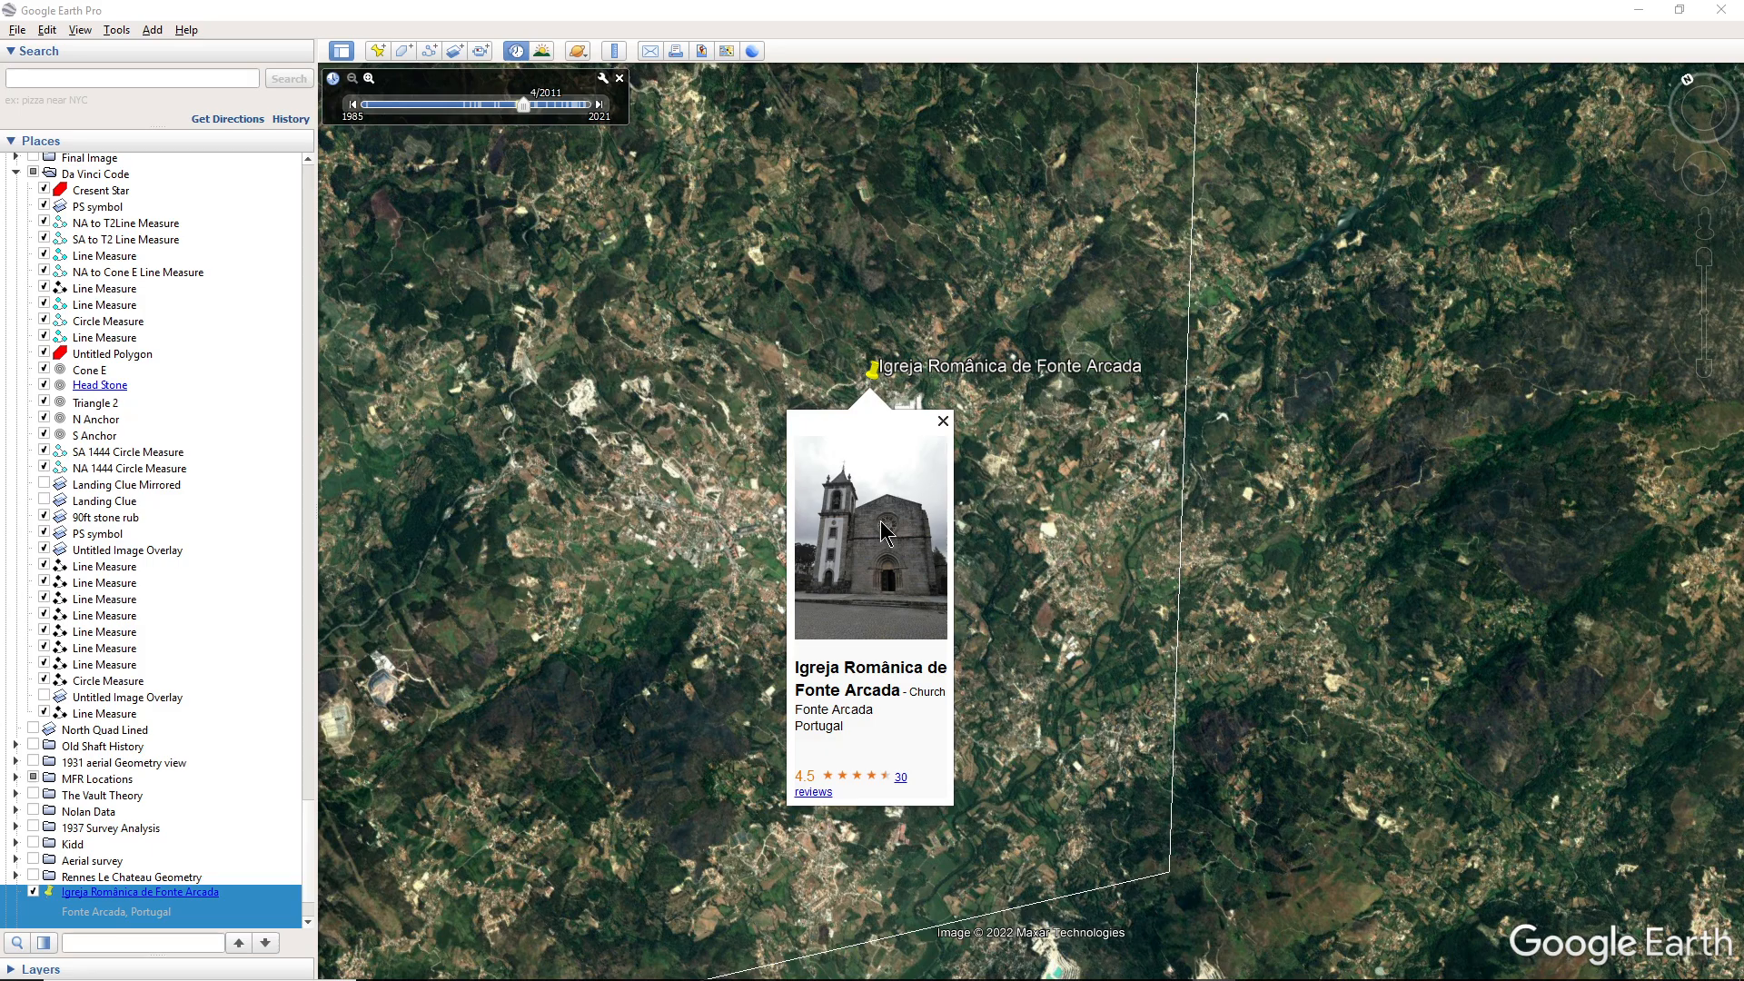
{"action": "mouse_move", "coordinate": [1064, 521]}
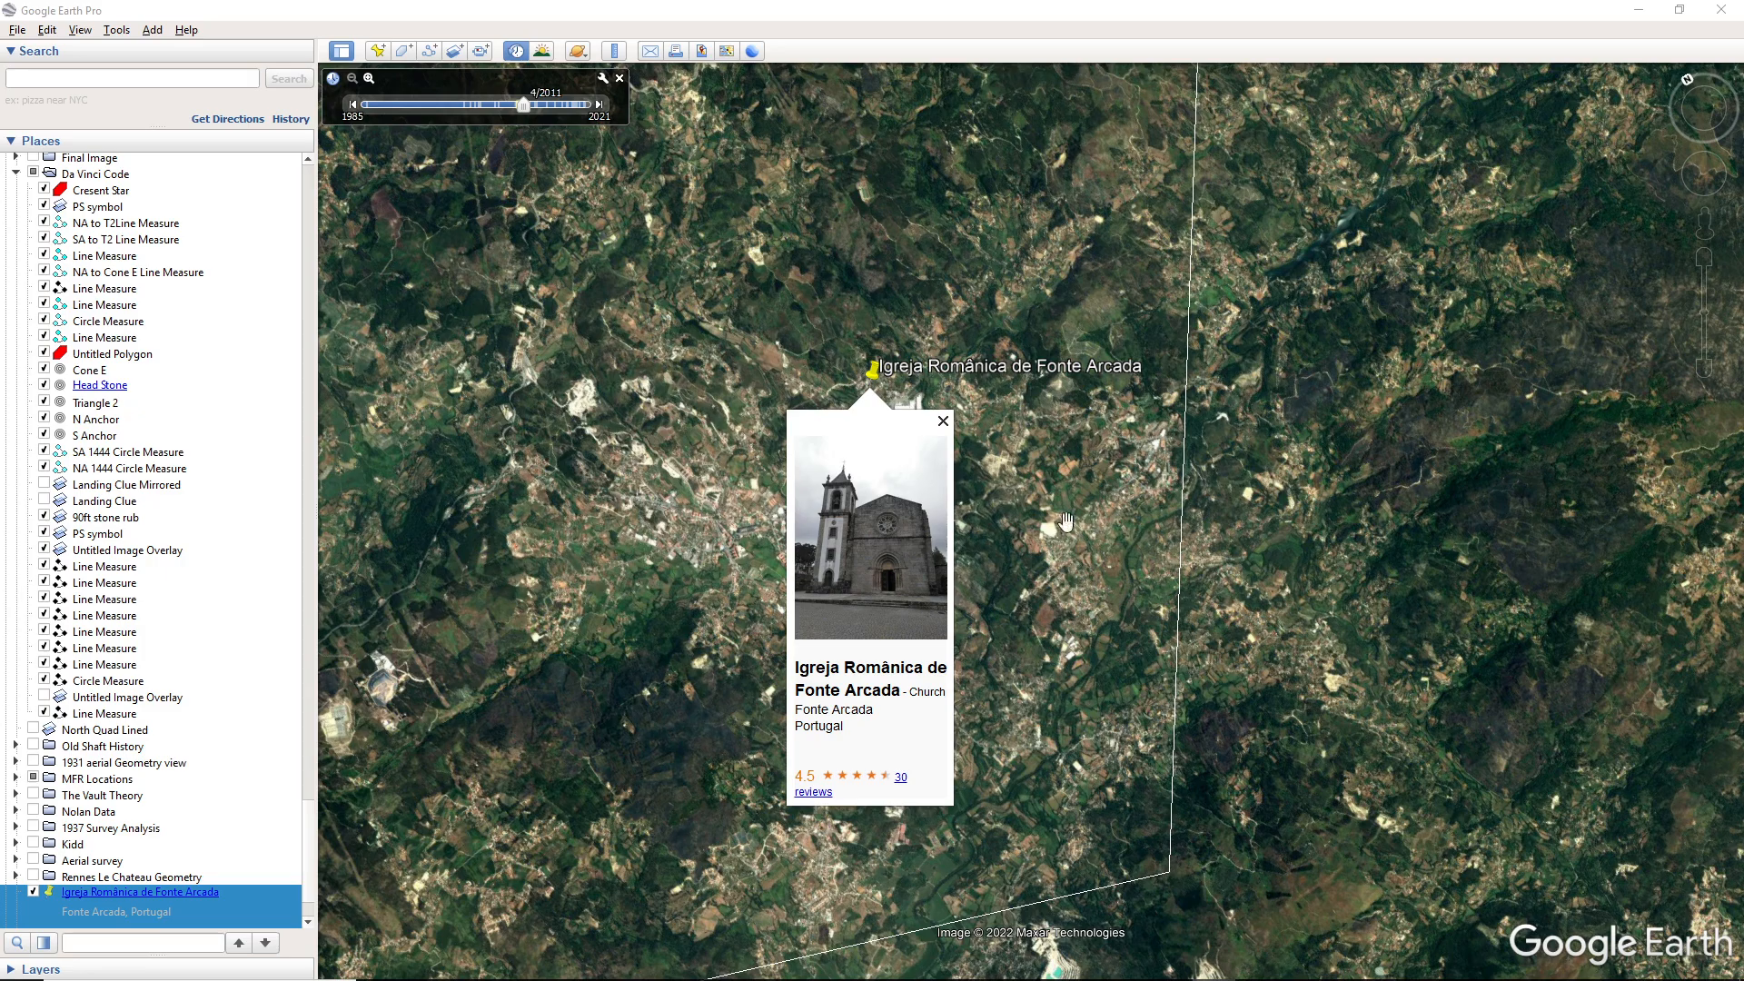
{"action": "mouse_move", "coordinate": [1101, 523]}
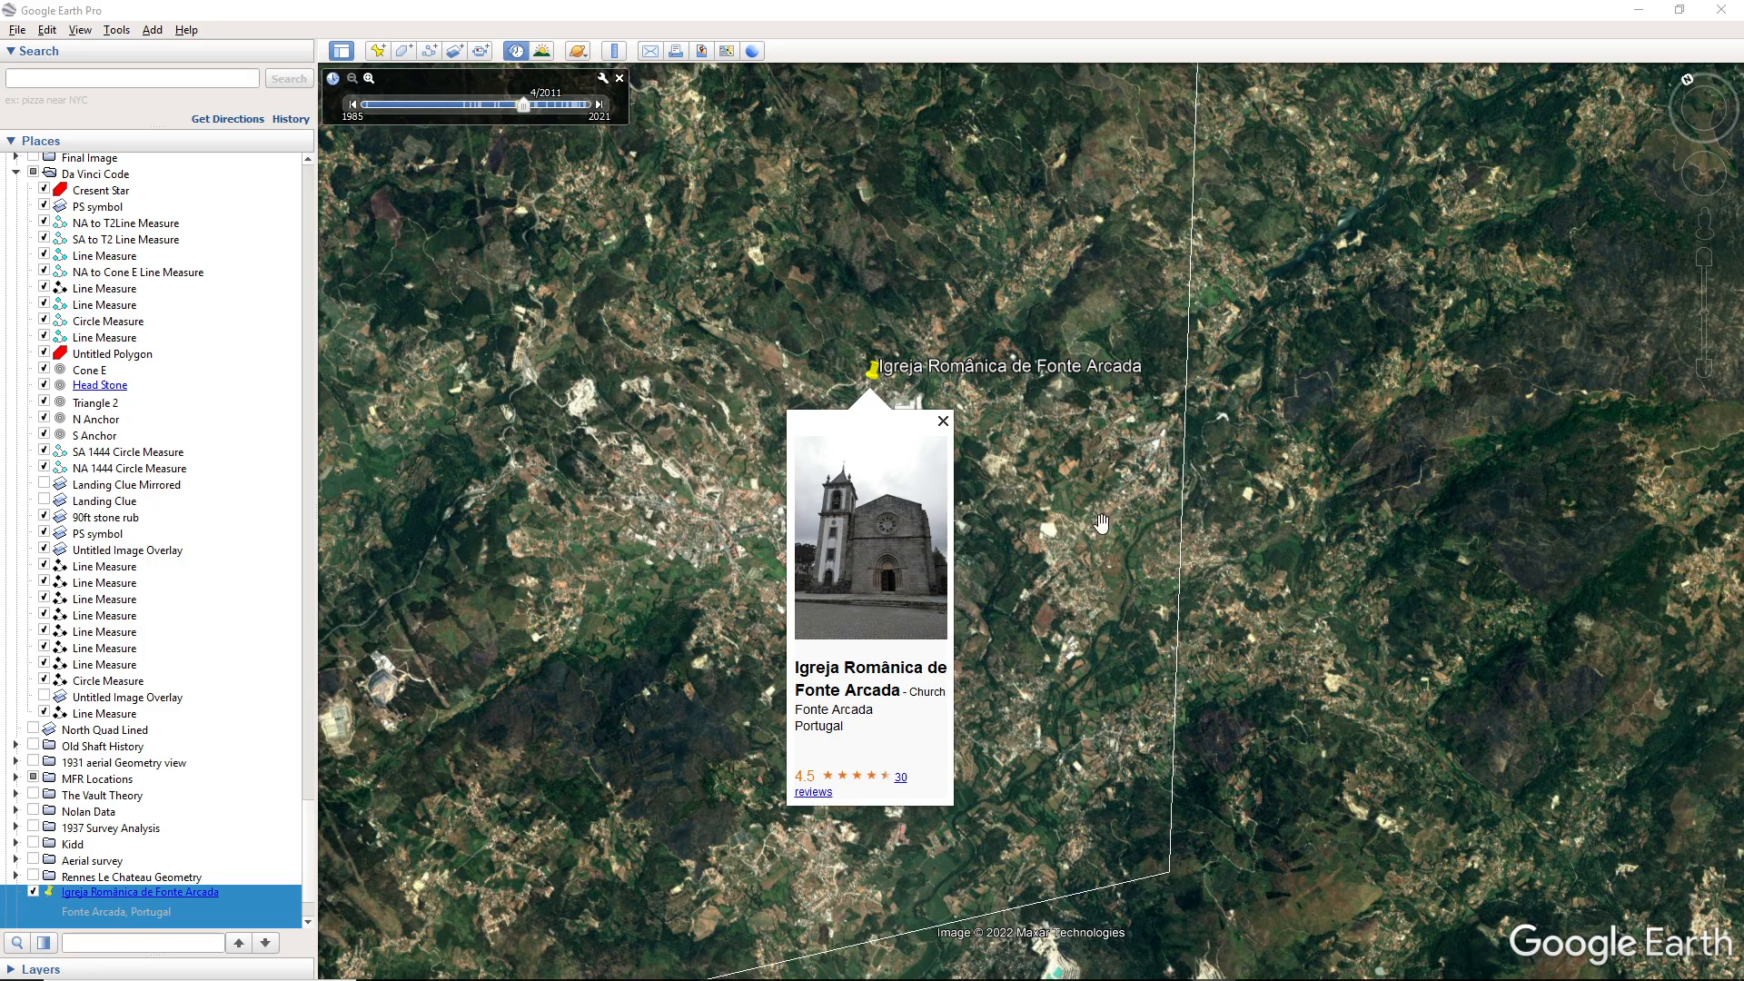
{"action": "mouse_move", "coordinate": [892, 398]}
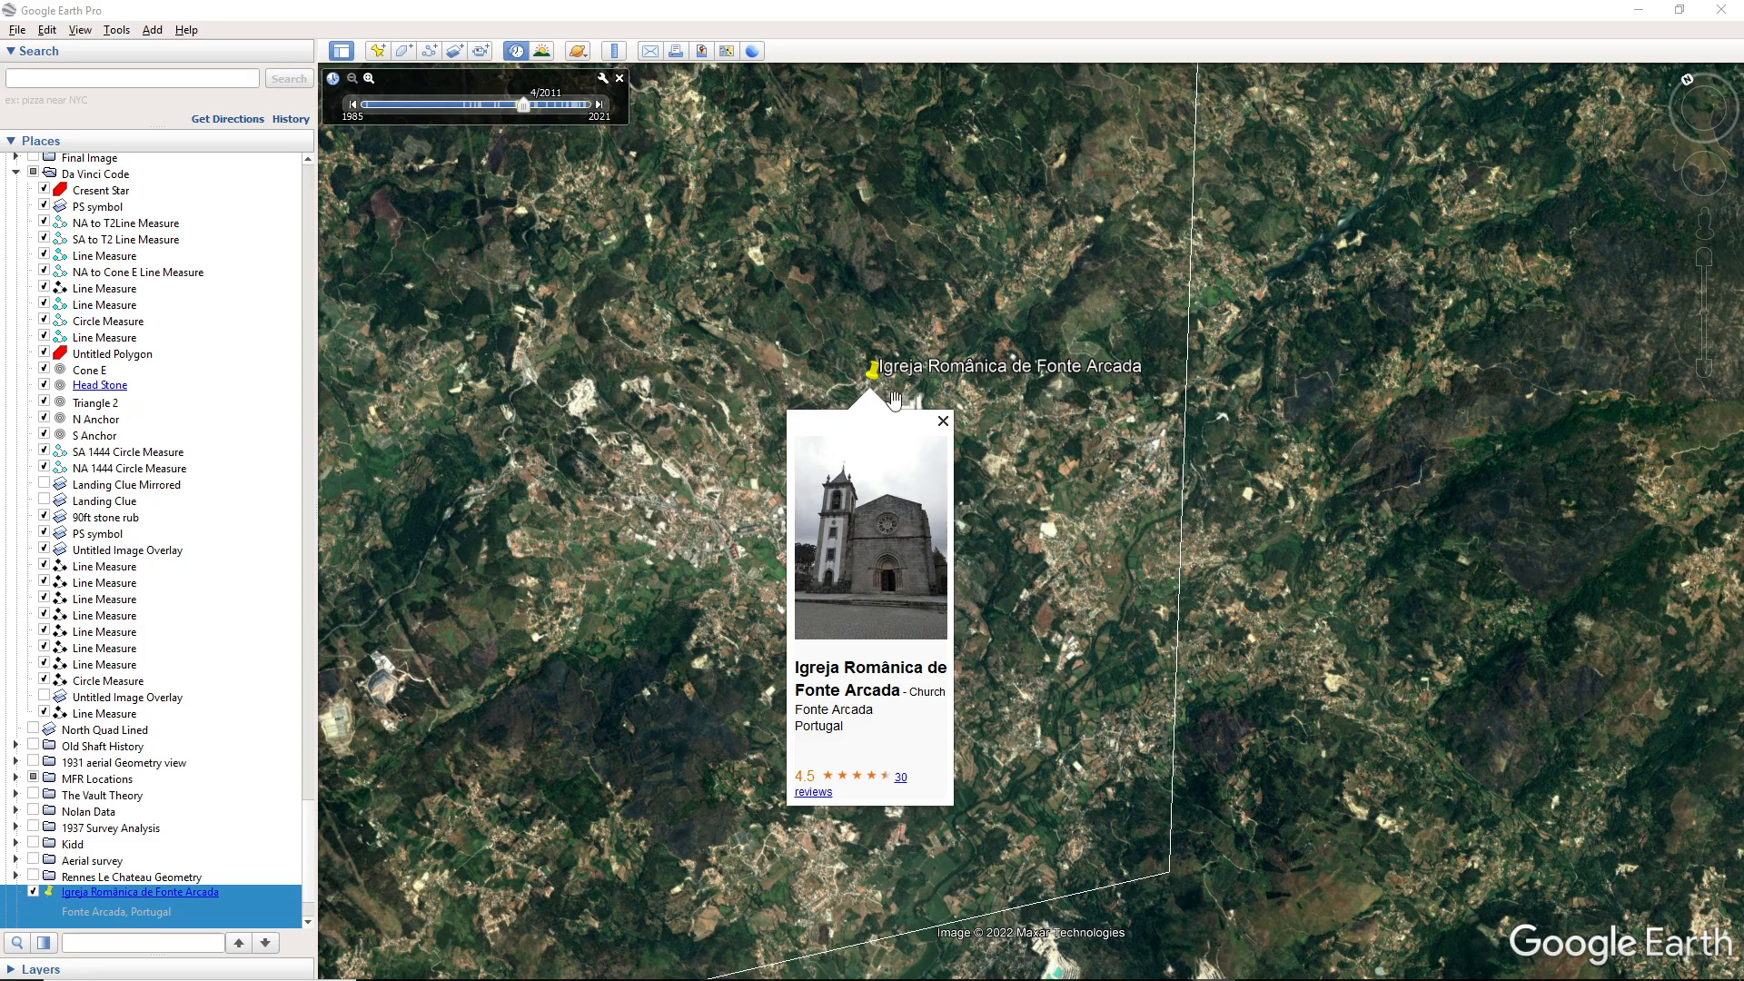
{"action": "mouse_move", "coordinate": [1079, 381]}
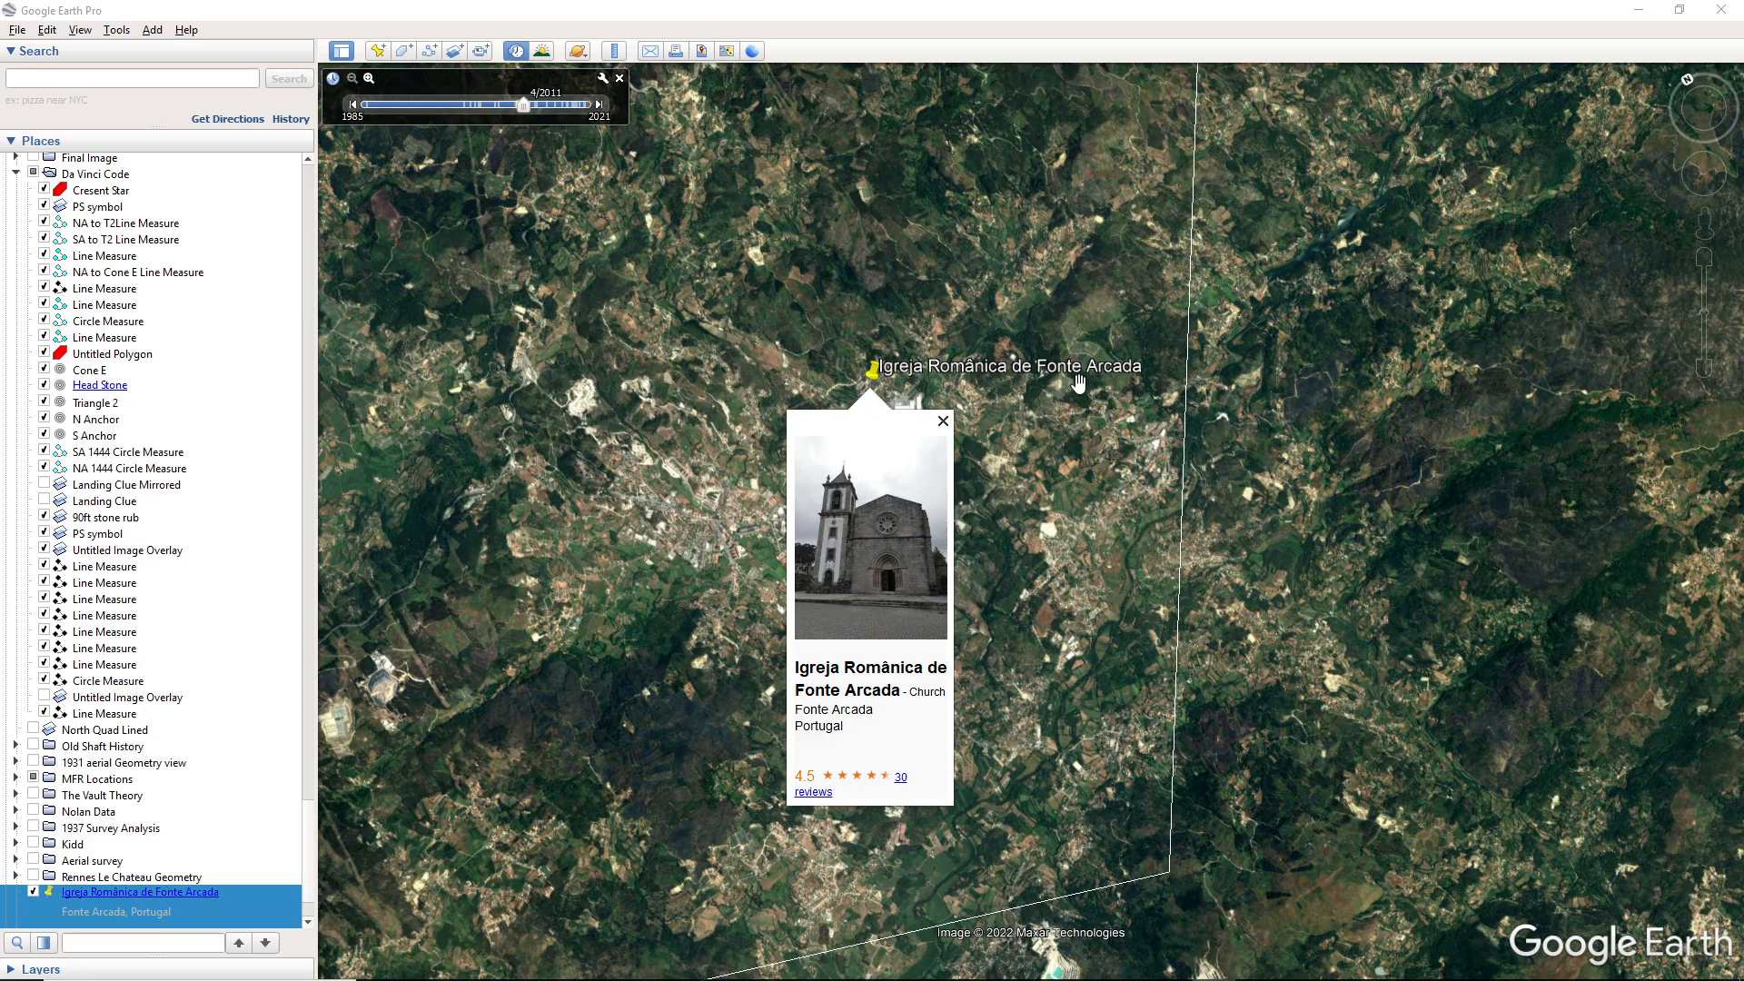
{"action": "mouse_move", "coordinate": [1108, 378]}
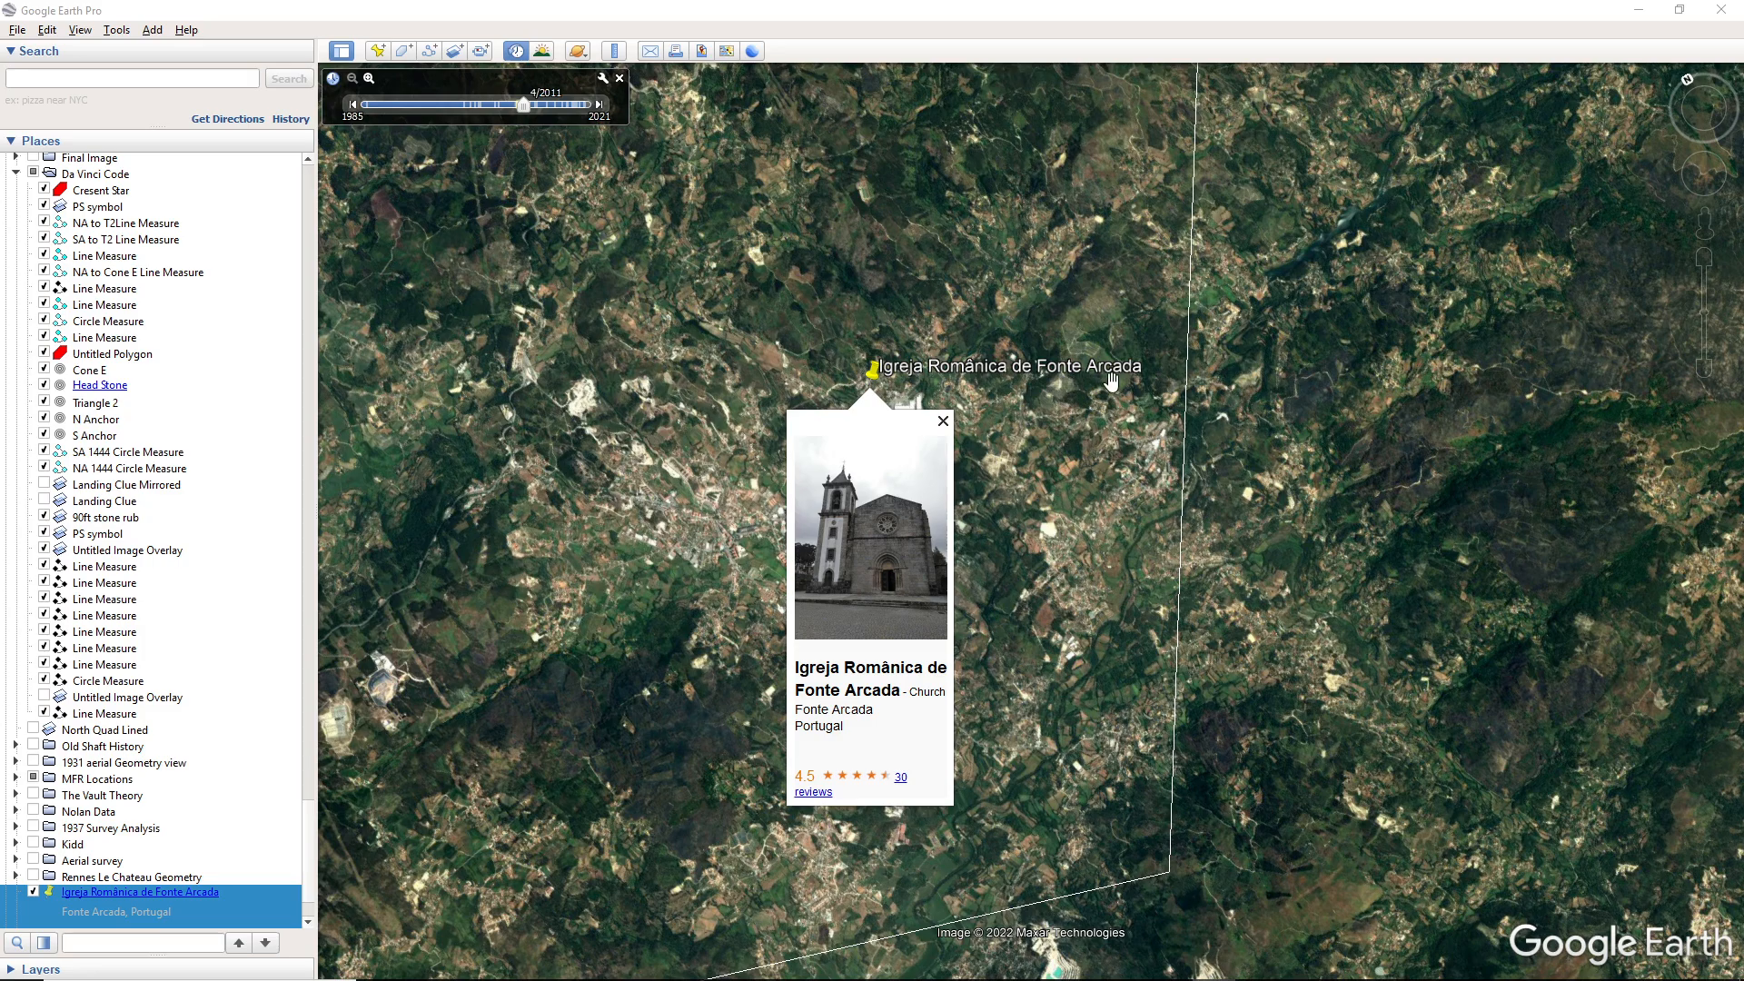
{"action": "mouse_move", "coordinate": [1012, 488]}
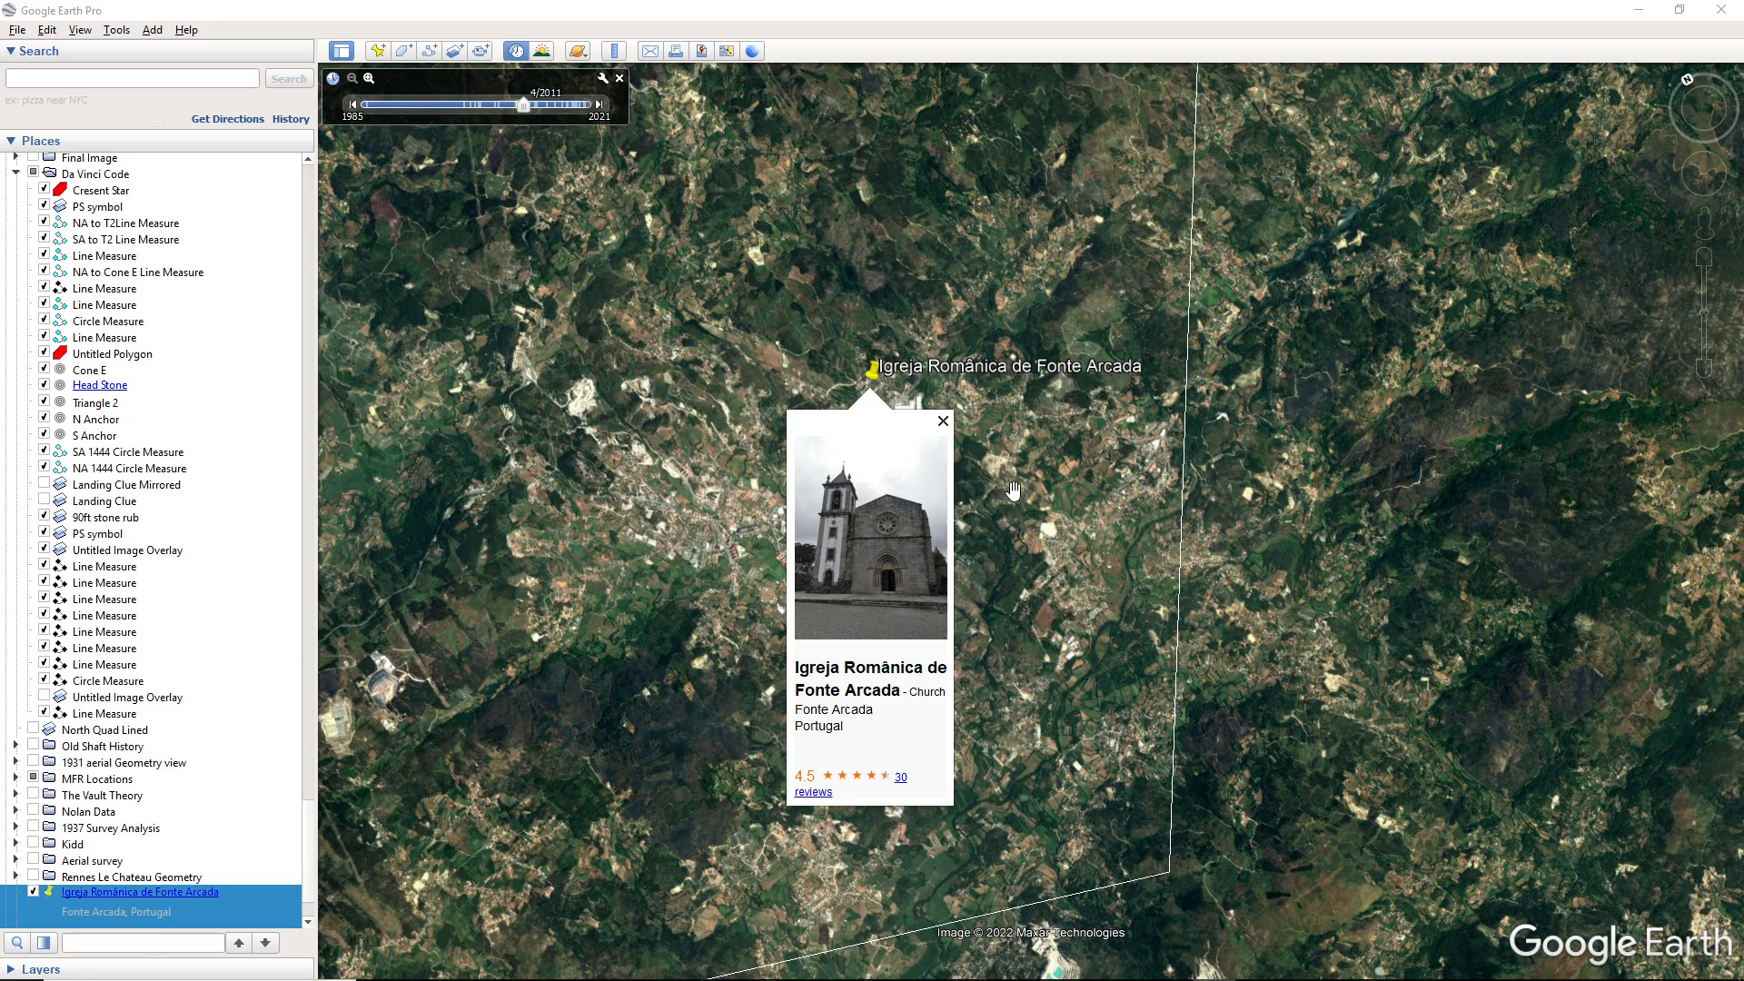
{"action": "mouse_move", "coordinate": [1137, 404]}
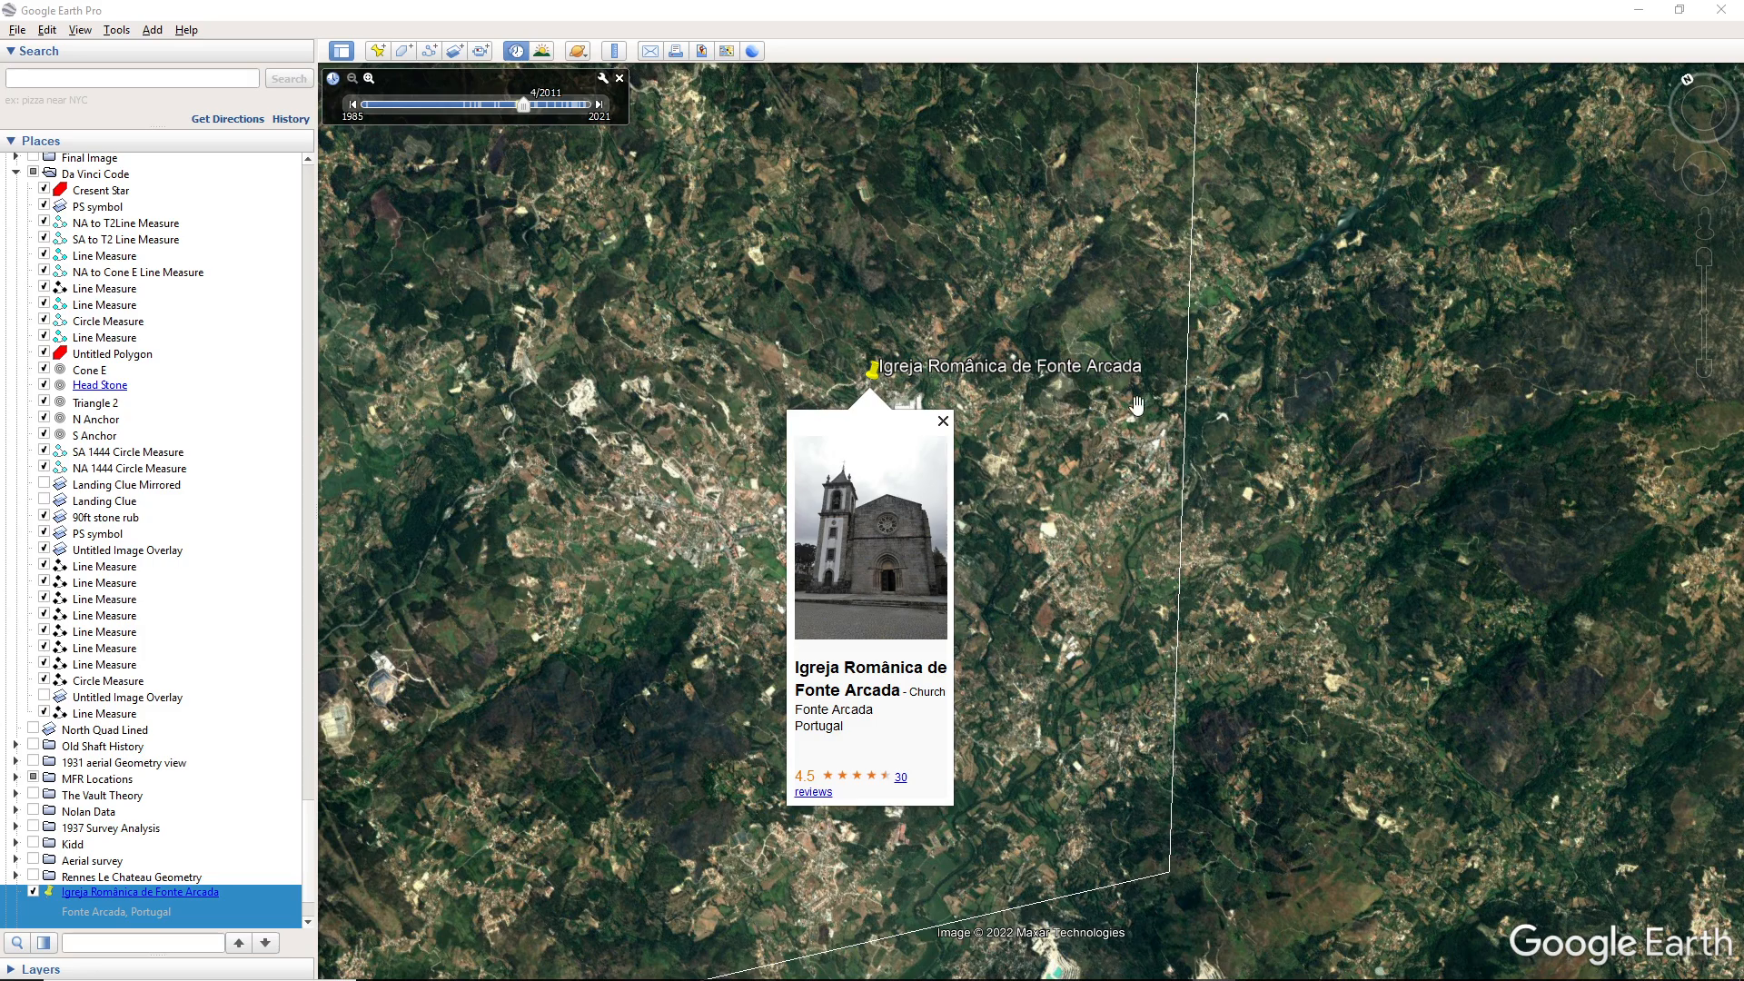
{"action": "mouse_move", "coordinate": [1088, 329]}
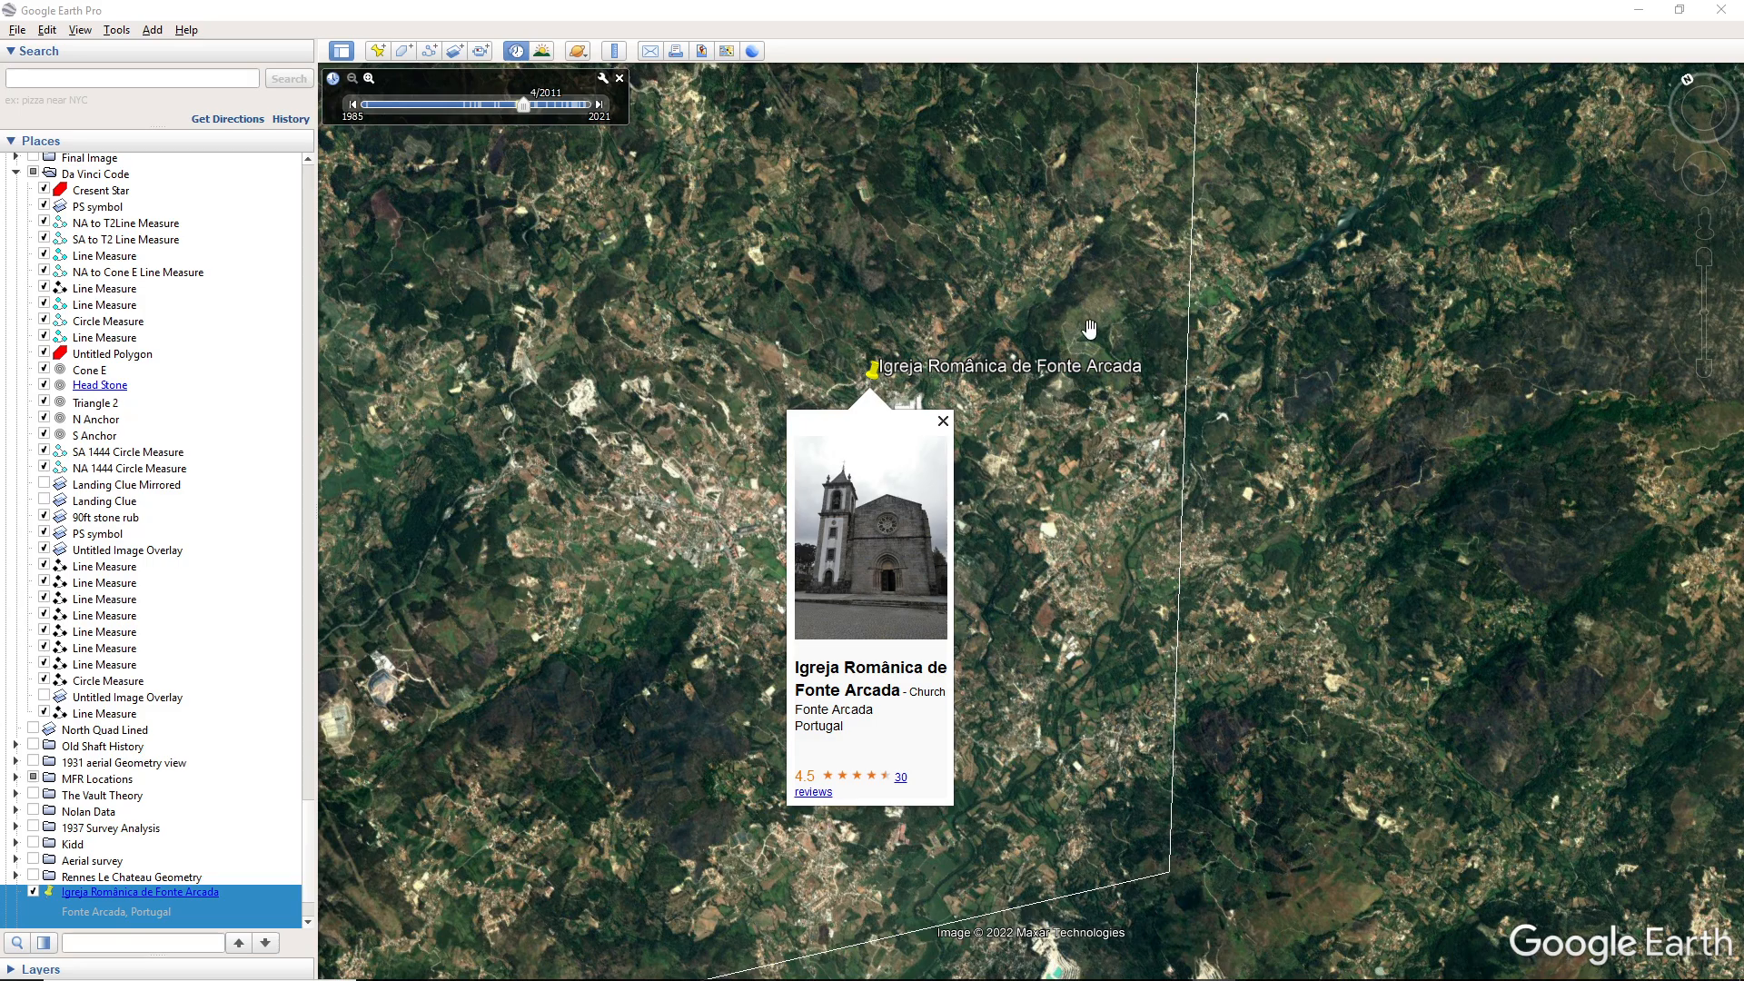
{"action": "mouse_move", "coordinate": [1099, 323]}
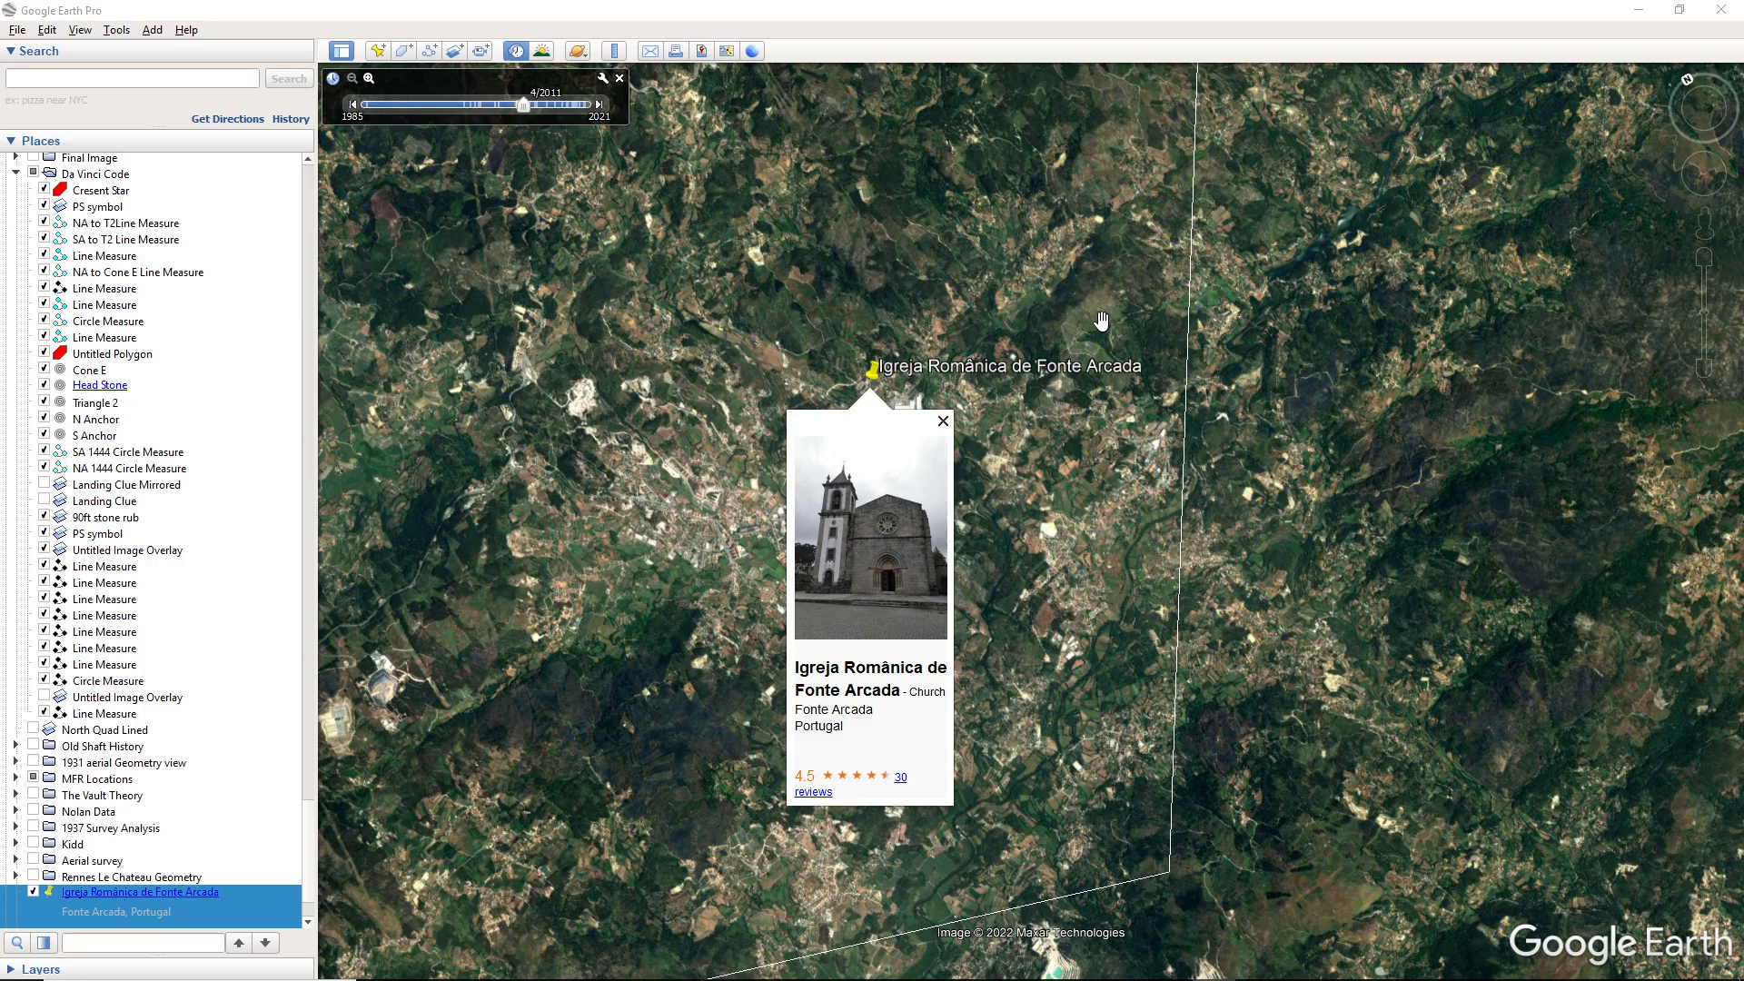
{"action": "mouse_move", "coordinate": [1123, 387]}
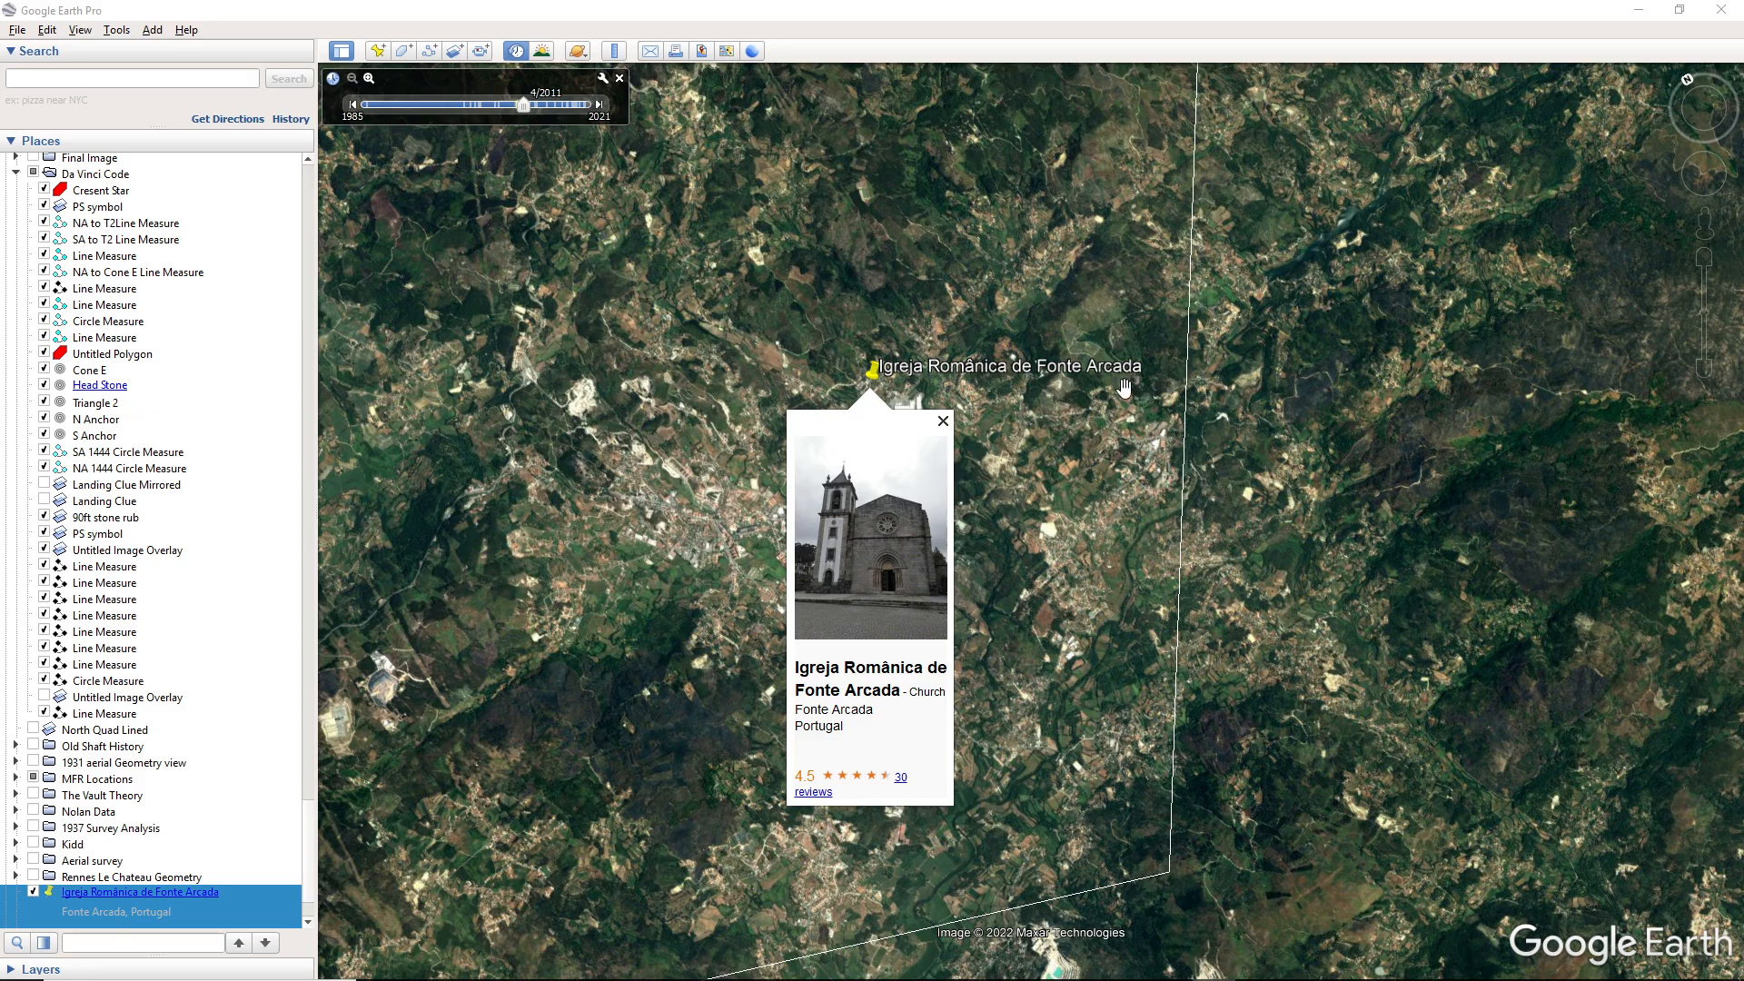
{"action": "mouse_move", "coordinate": [1100, 420]}
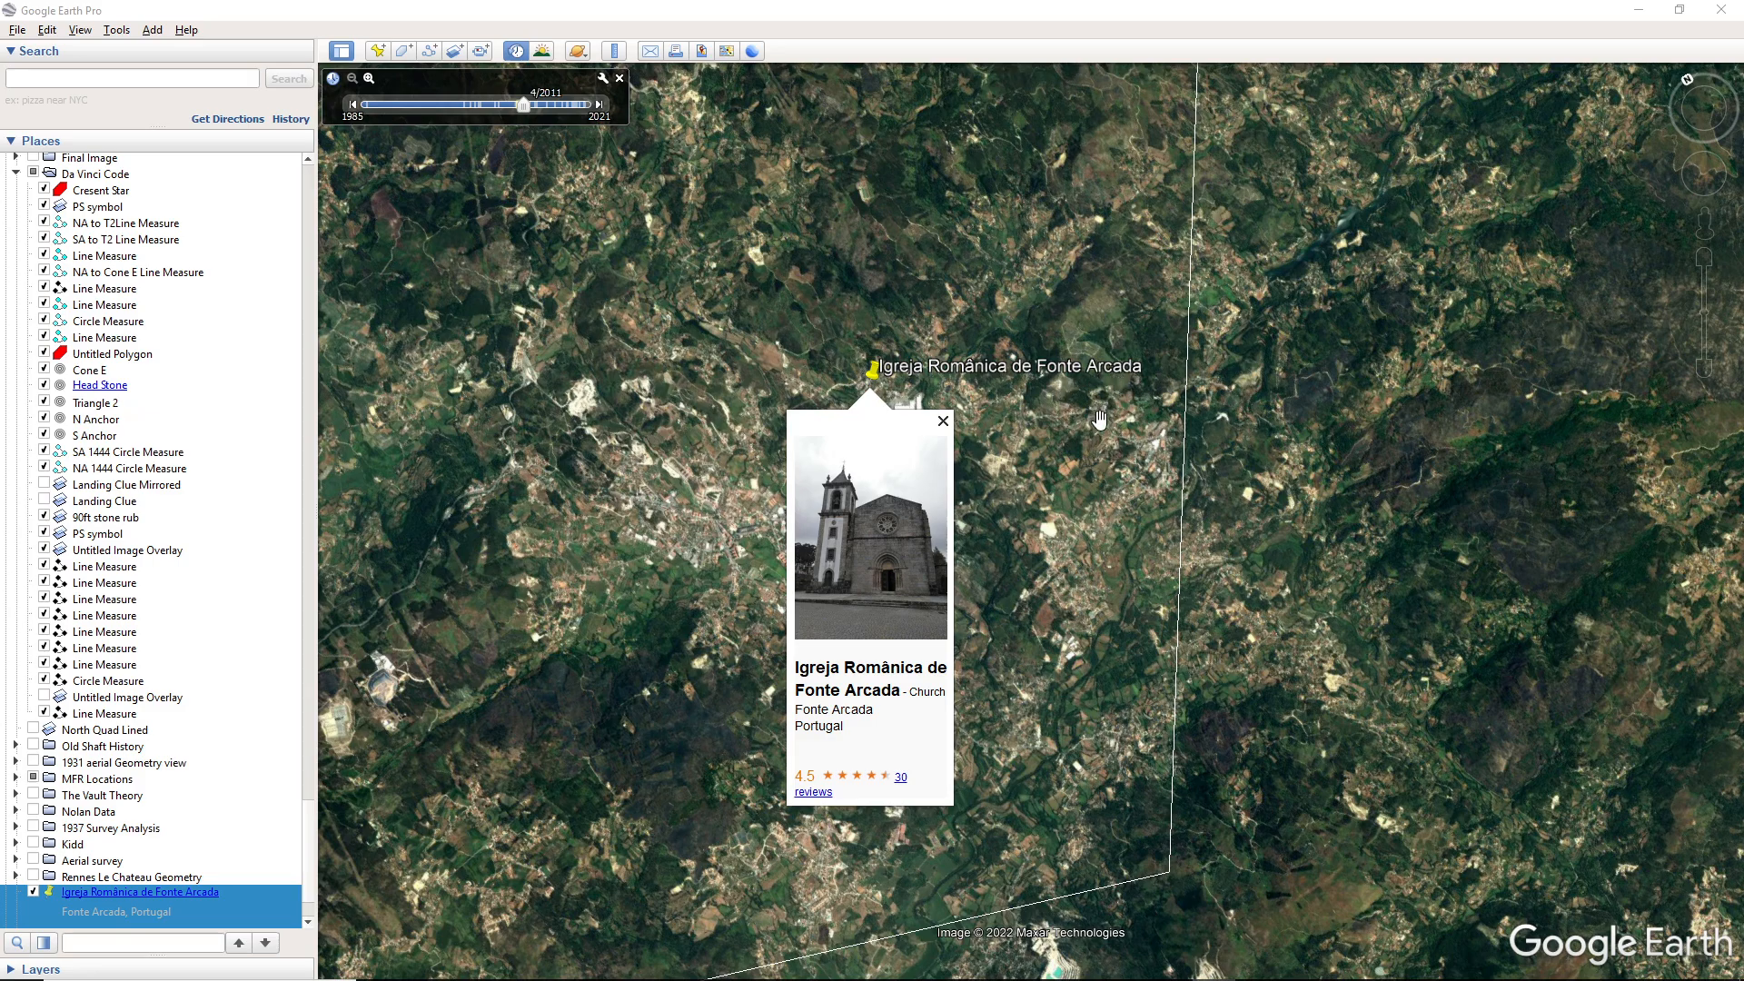
{"action": "mouse_move", "coordinate": [1096, 423]}
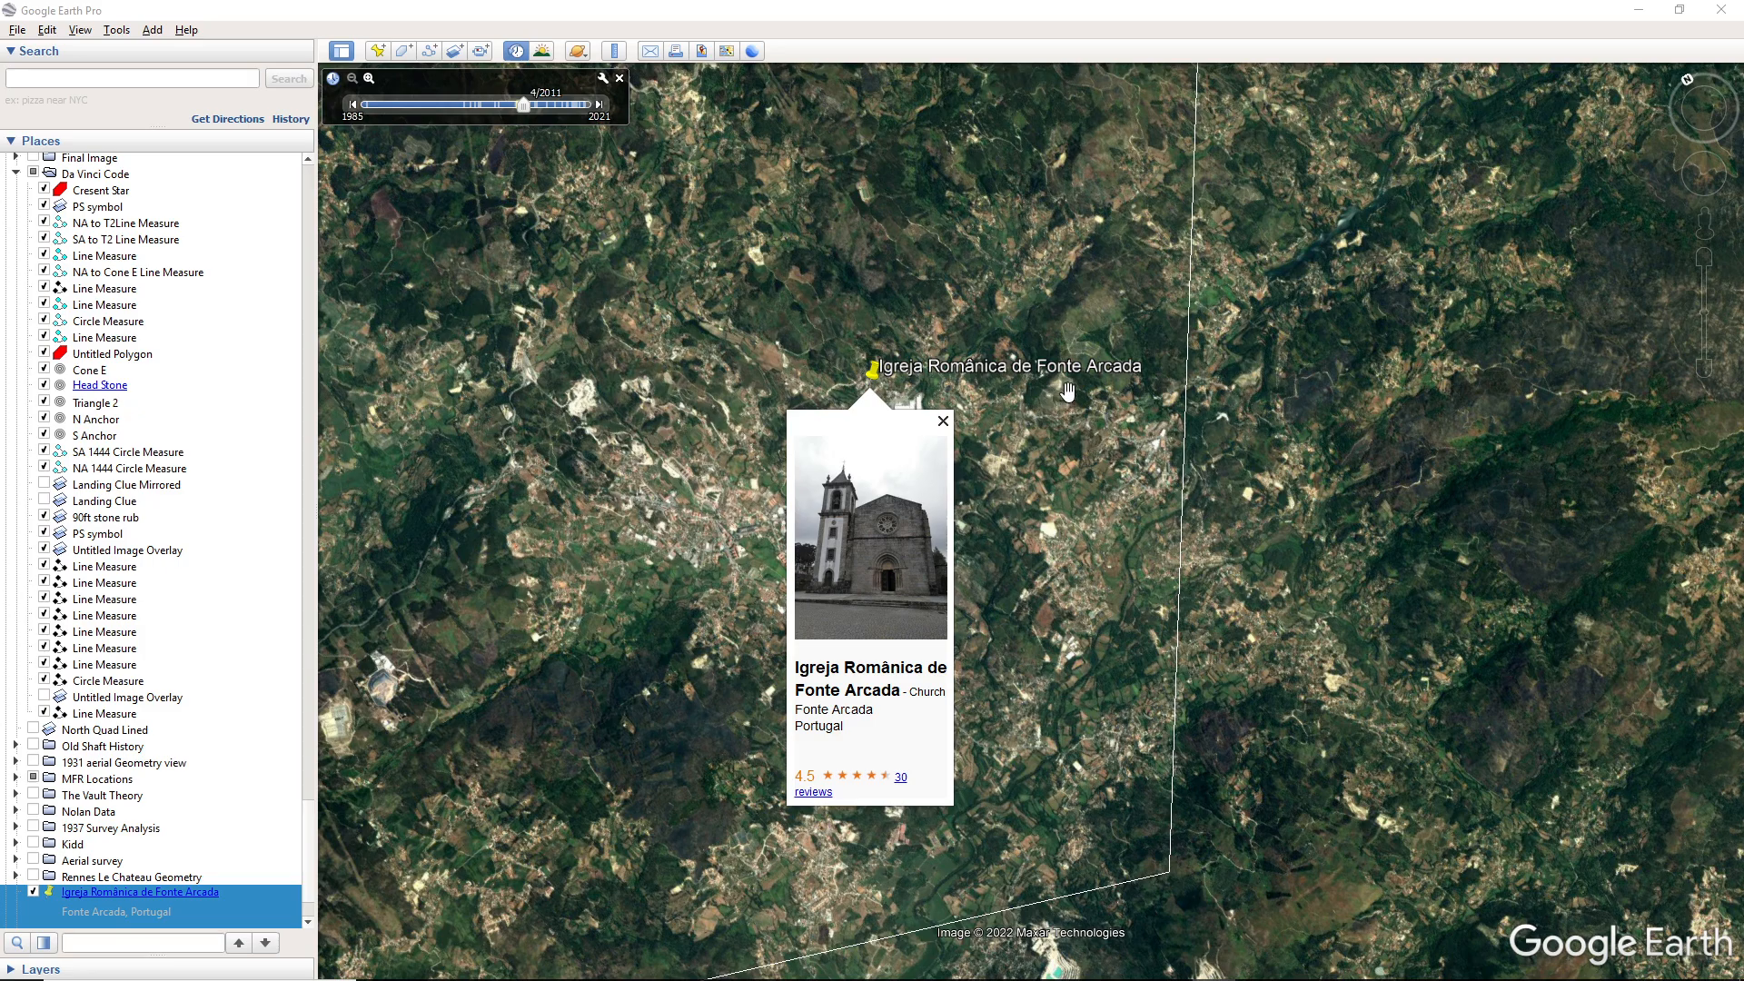
{"action": "mouse_move", "coordinate": [879, 565]}
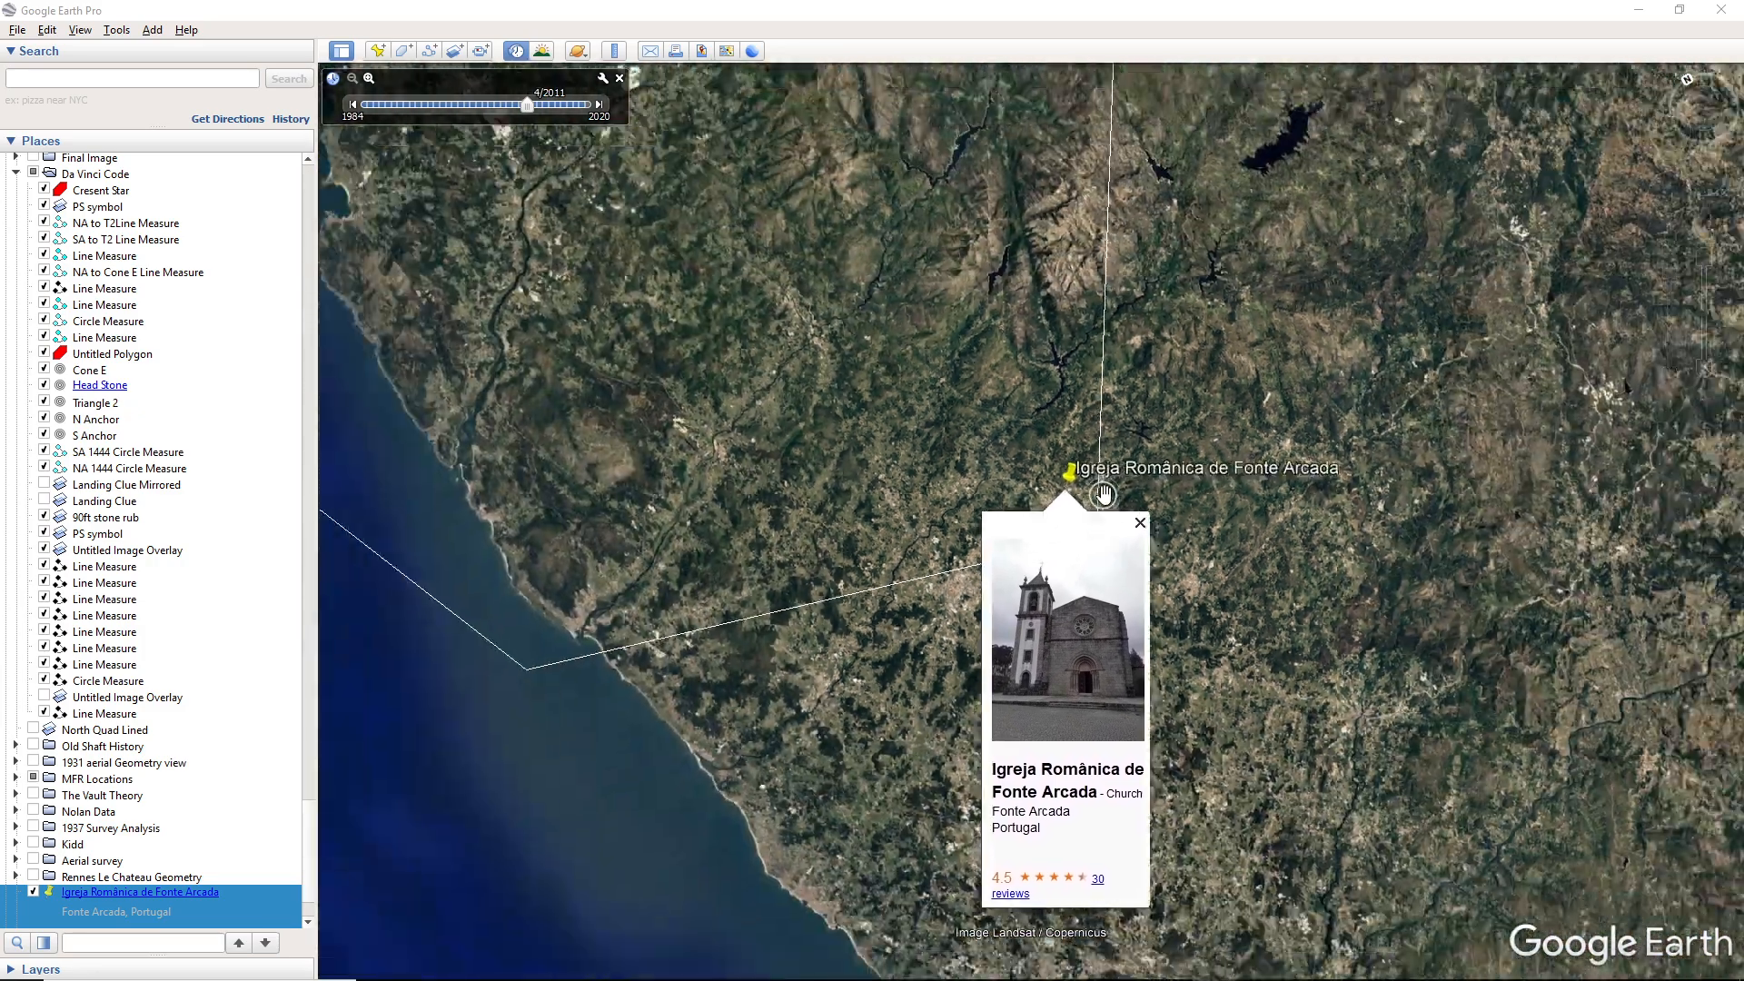
{"action": "left_click", "coordinate": [1139, 523]}
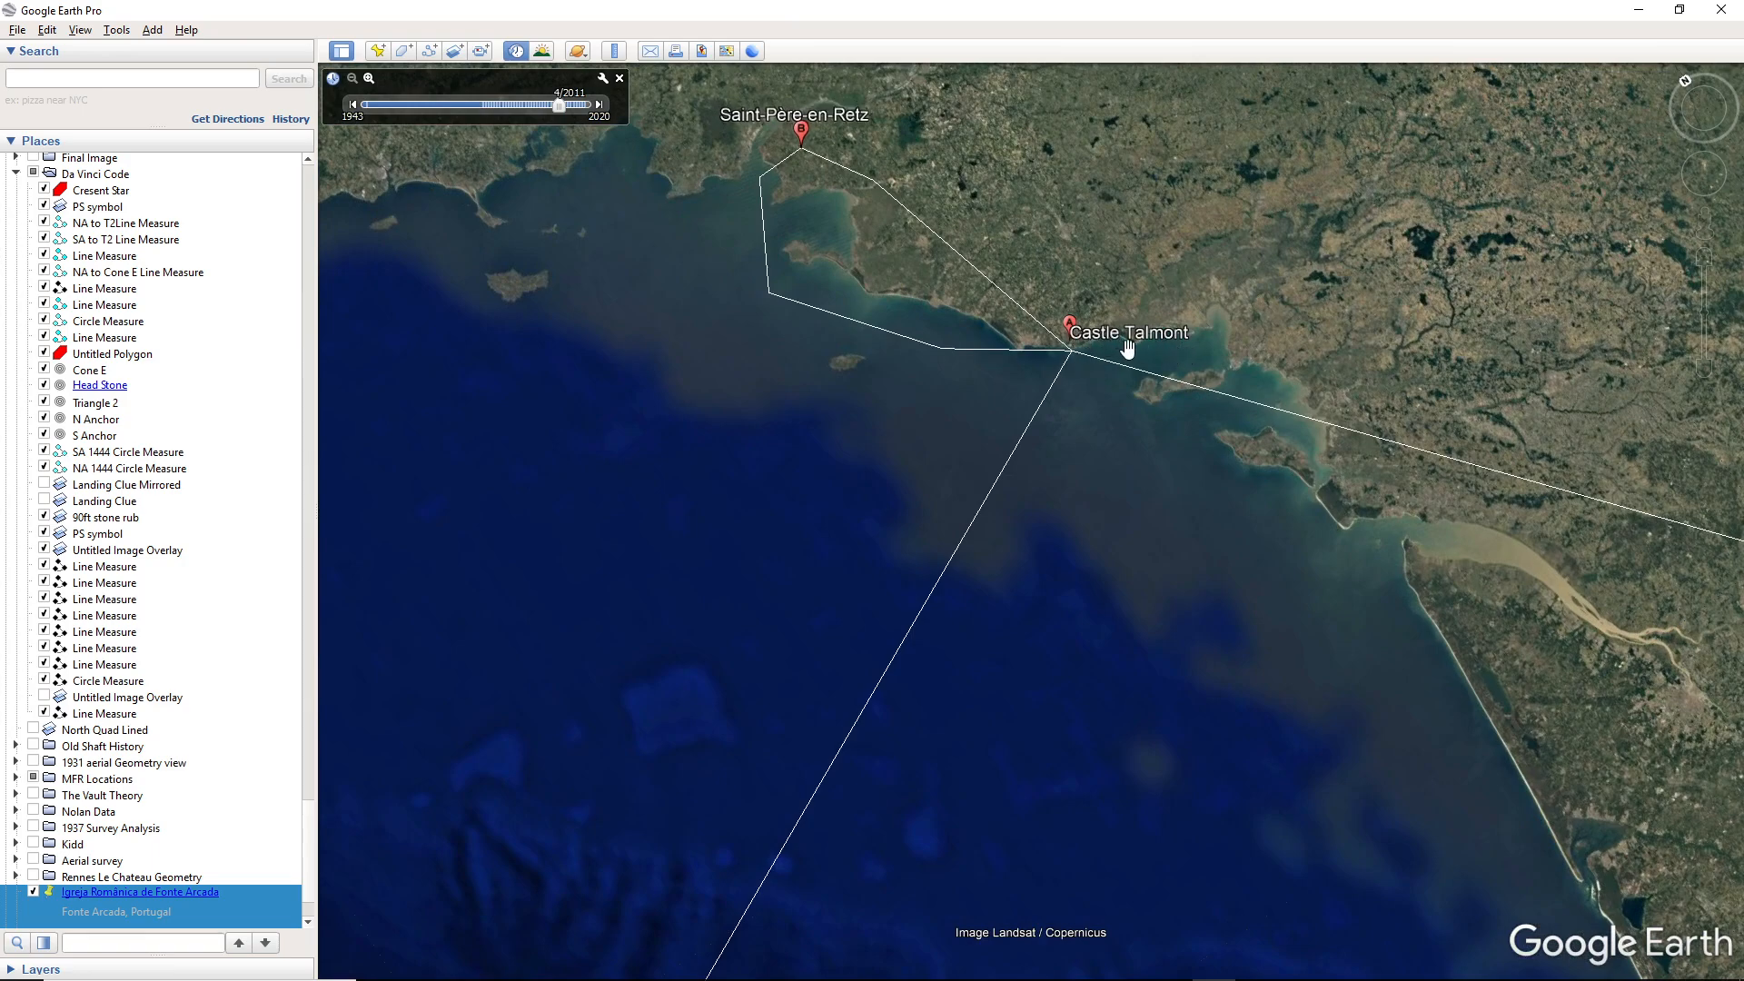
{"action": "mouse_move", "coordinate": [1163, 355]}
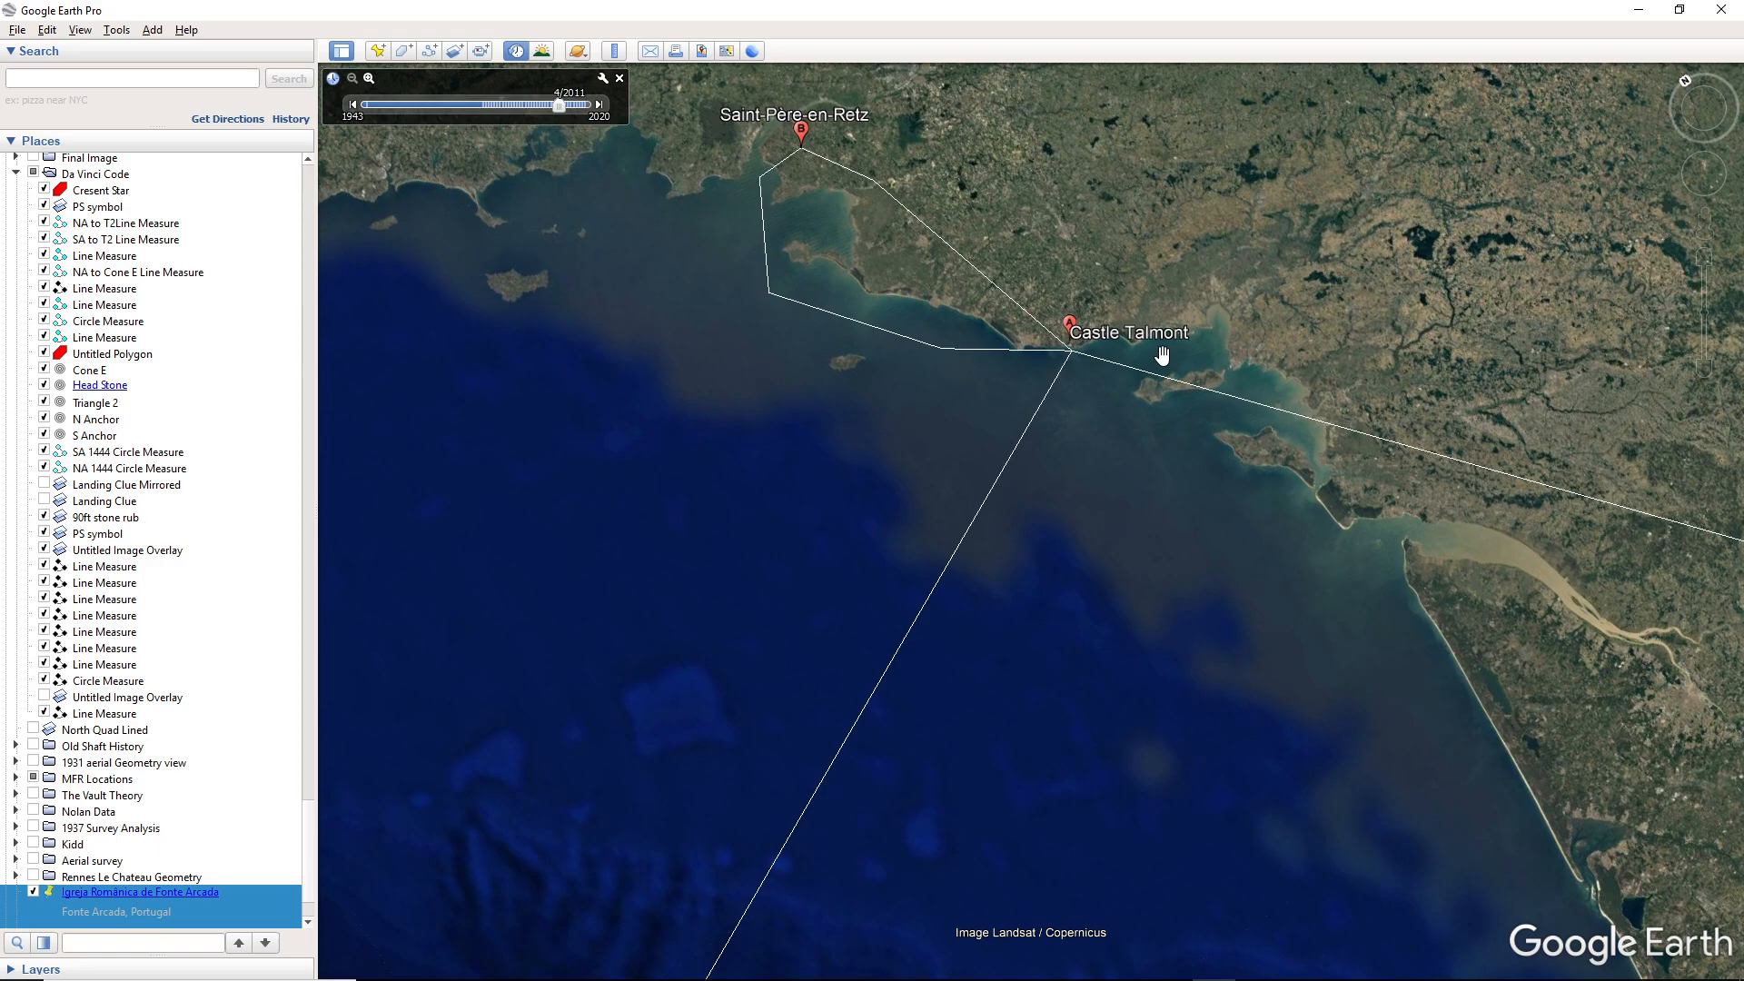
{"action": "mouse_move", "coordinate": [1126, 352]}
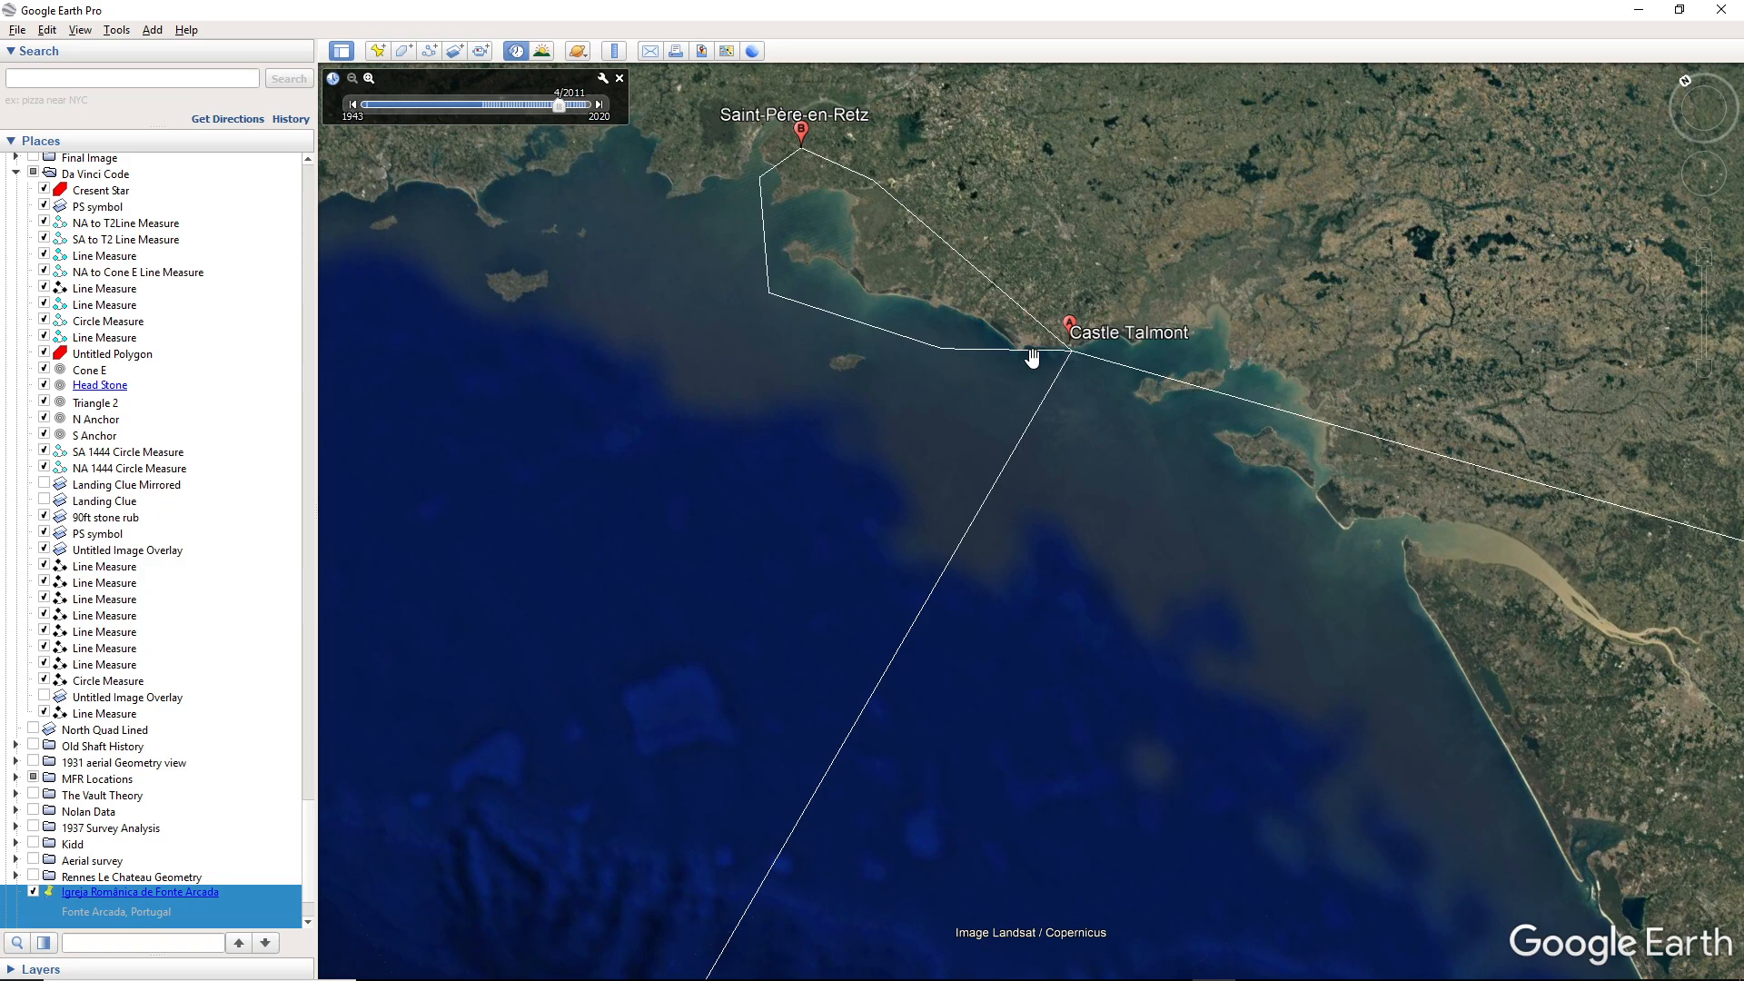
{"action": "mouse_move", "coordinate": [1033, 356]}
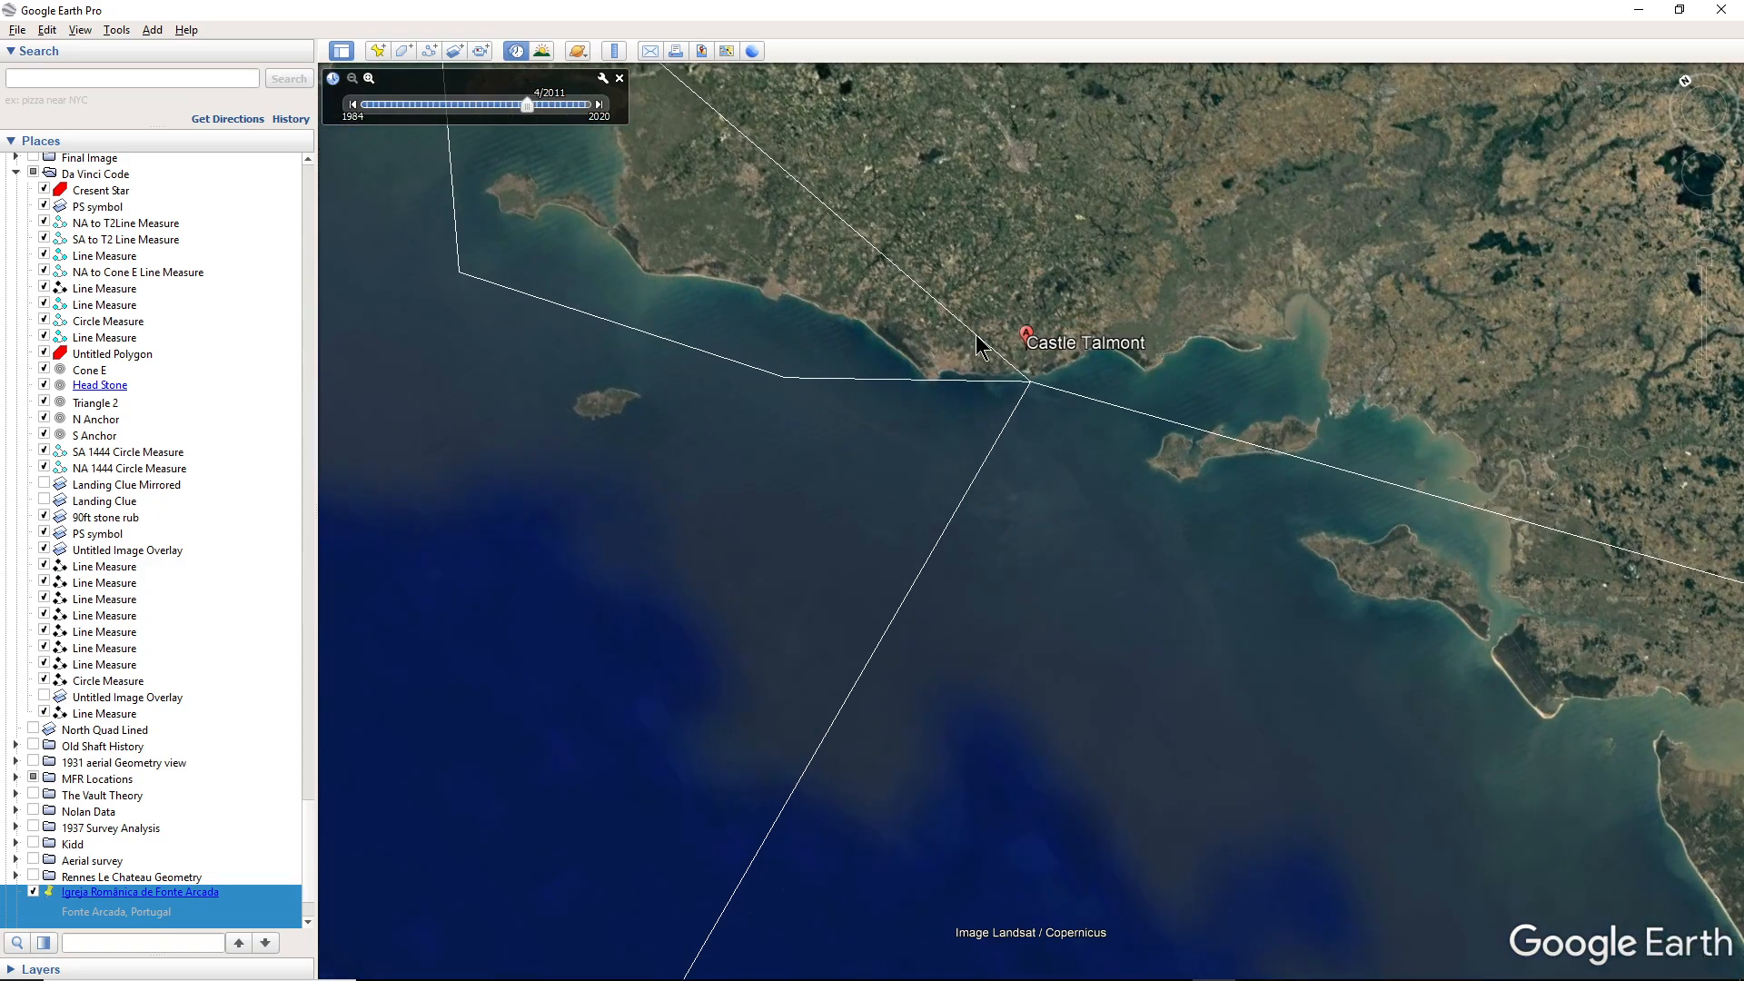
{"action": "mouse_move", "coordinate": [1074, 371]}
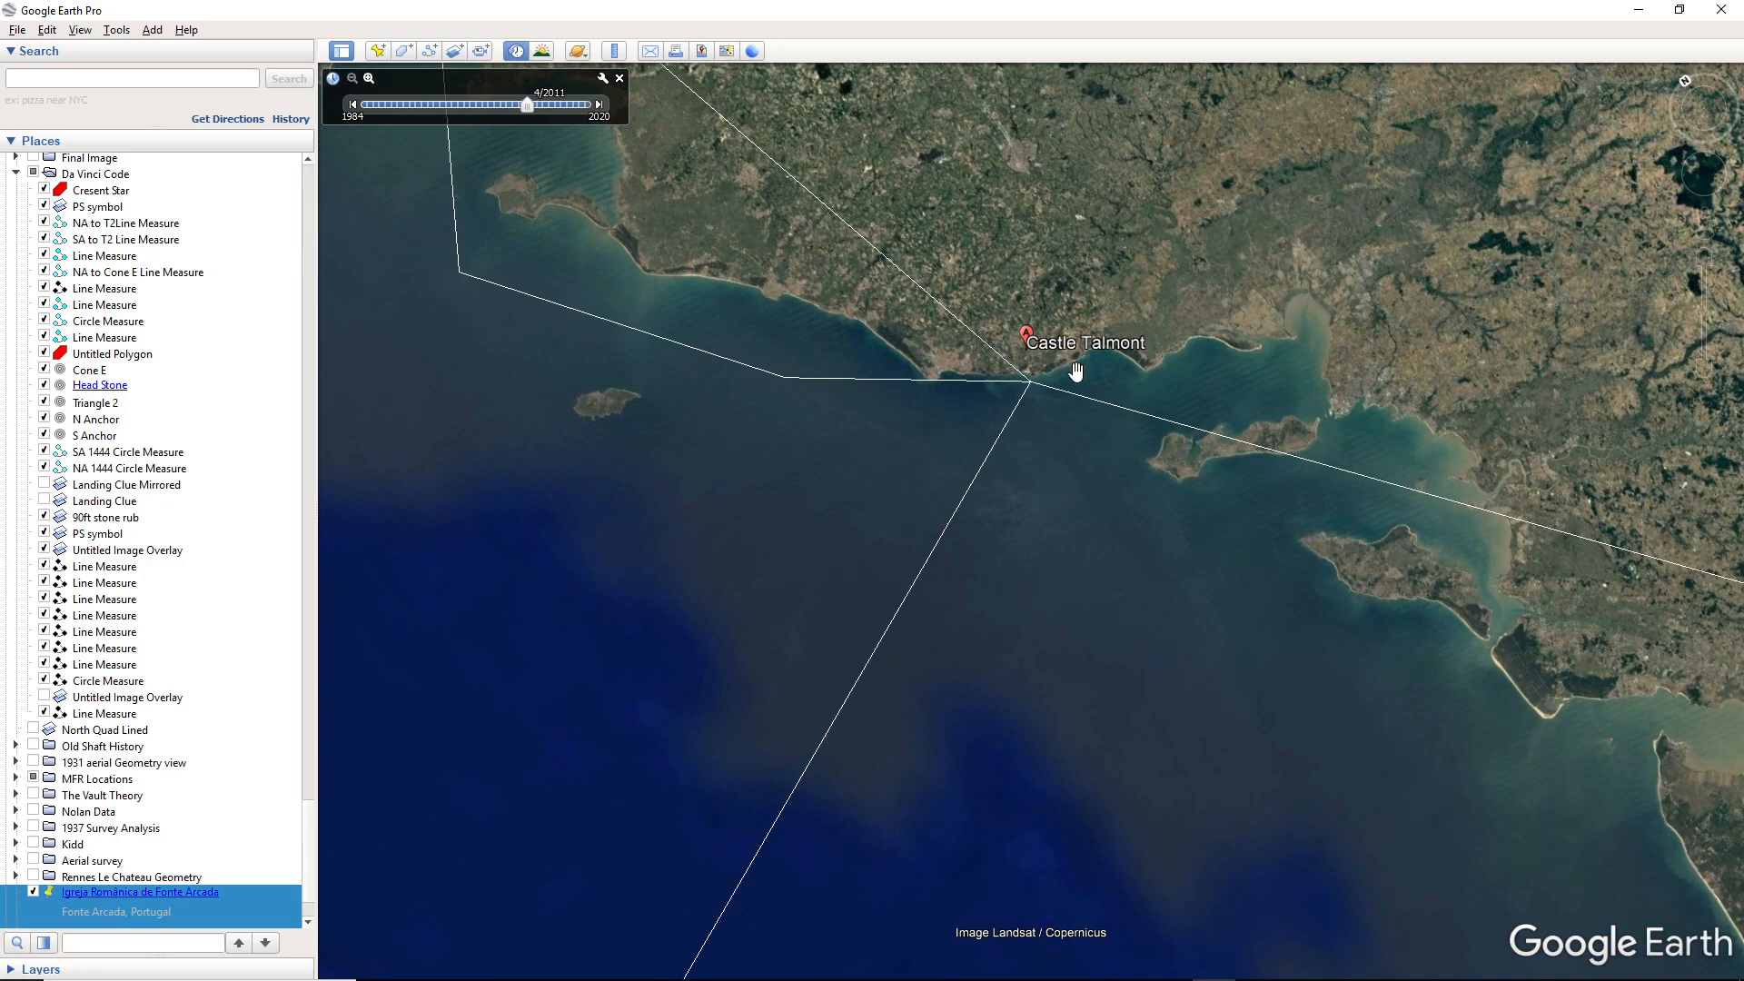
{"action": "left_click_drag", "start_coordinate": [1073, 371], "coordinate": [1004, 309]}
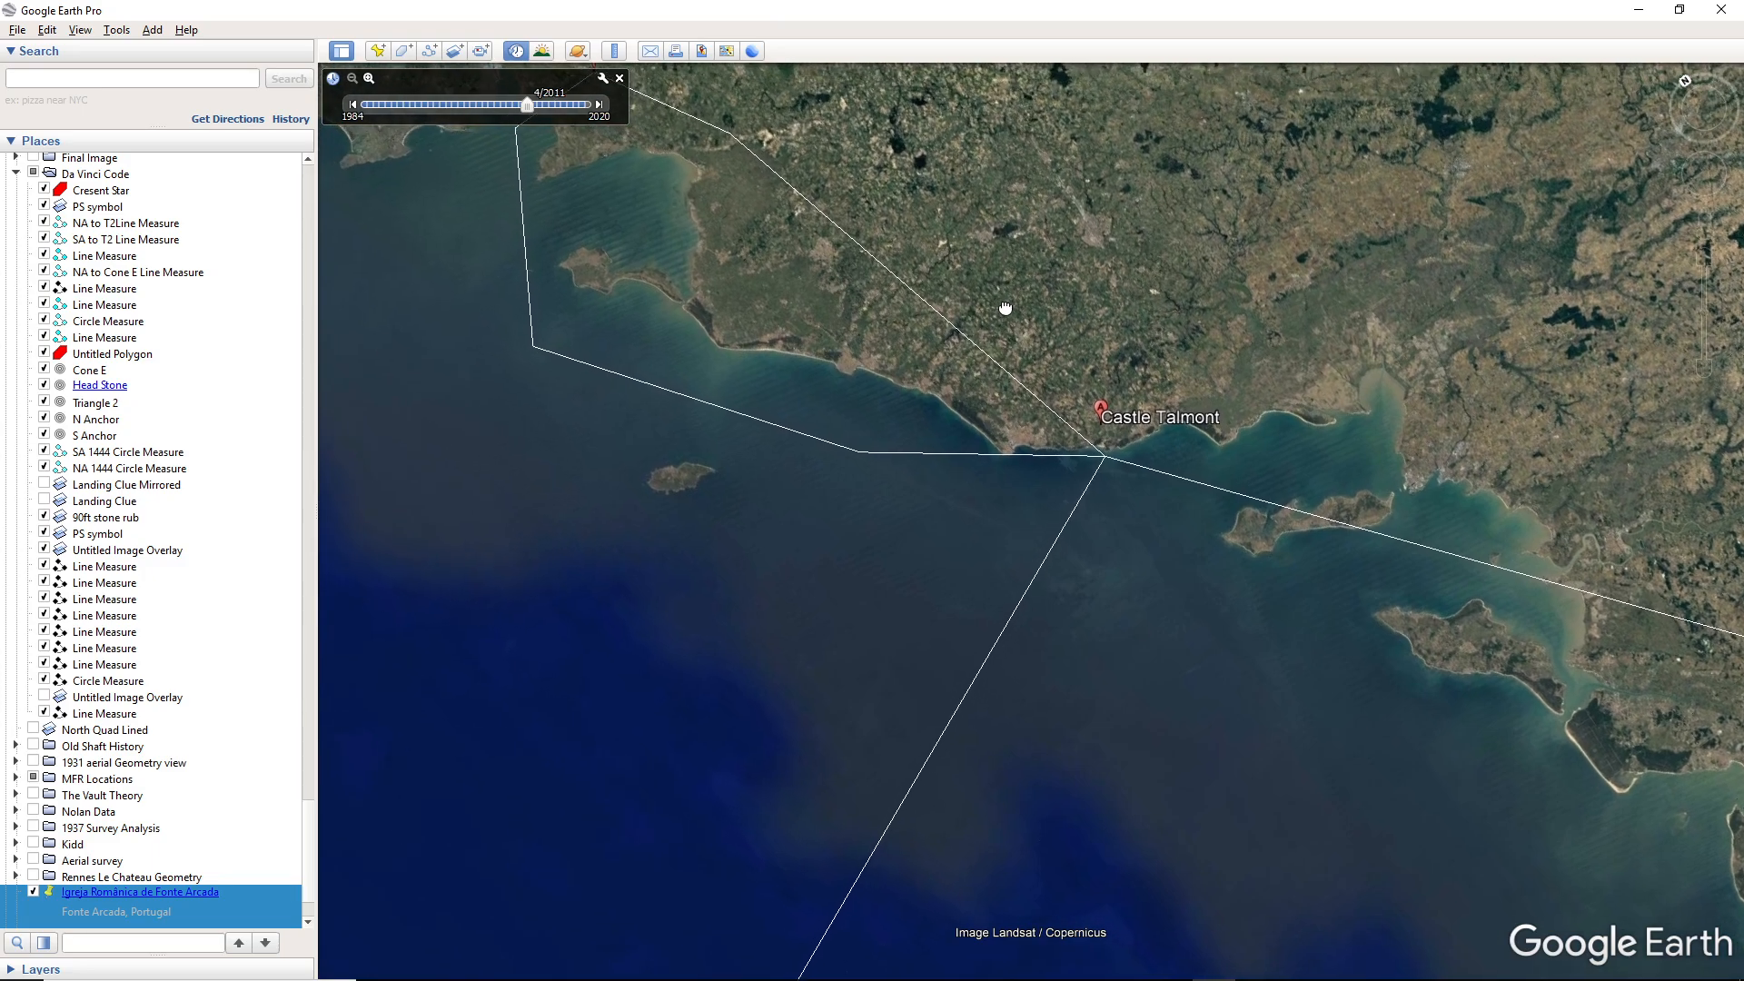
{"action": "left_click_drag", "start_coordinate": [1003, 309], "coordinate": [1090, 384]}
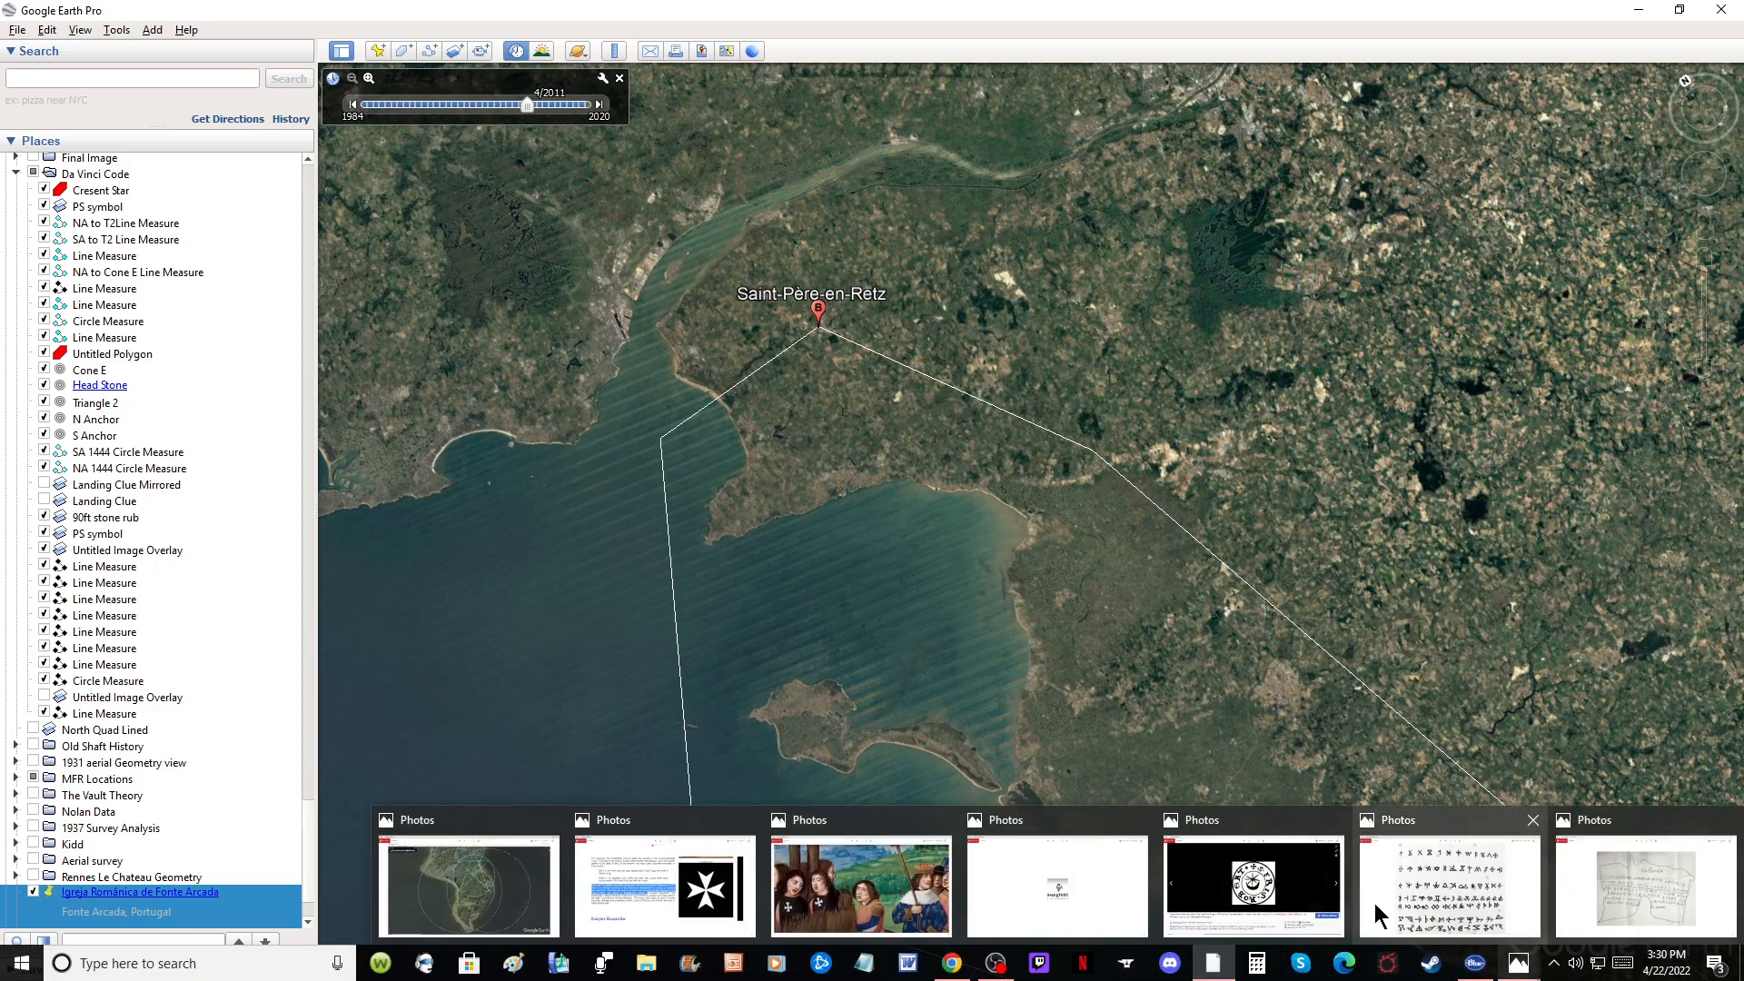
Bring forward the Photos window with the Frater Robert Templar seal screenshot
{"action": "left_click", "coordinate": [1252, 885]}
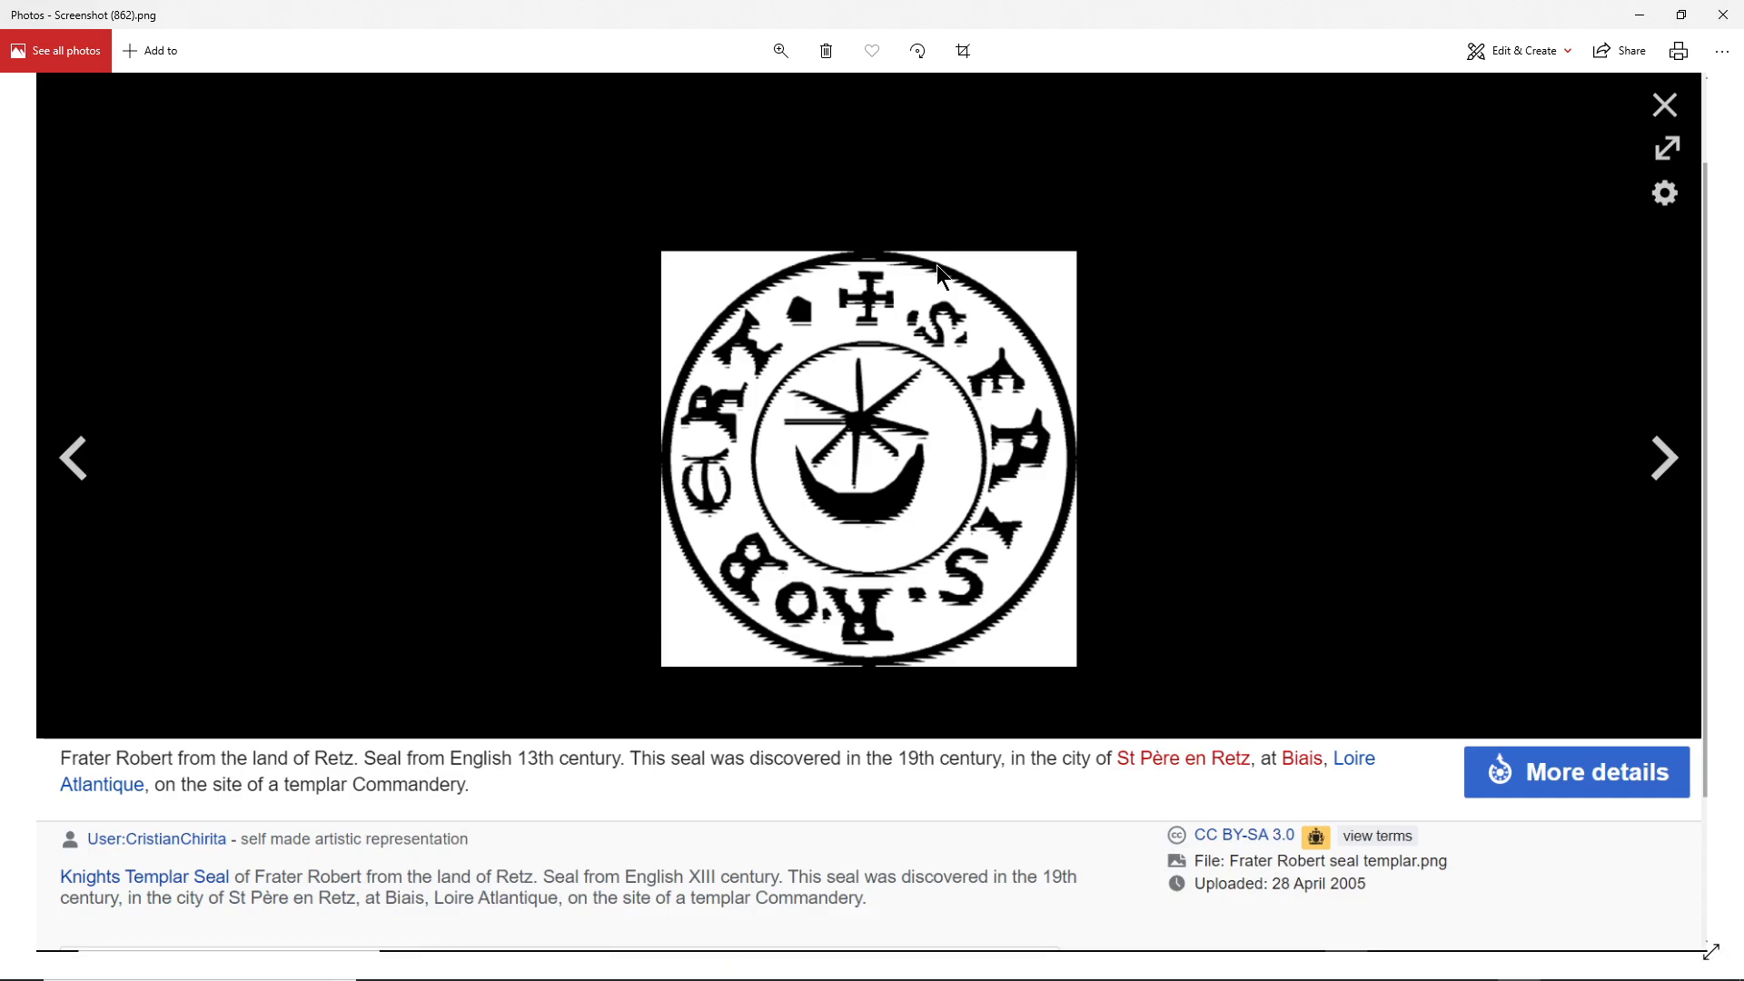
{"action": "mouse_move", "coordinate": [803, 498]}
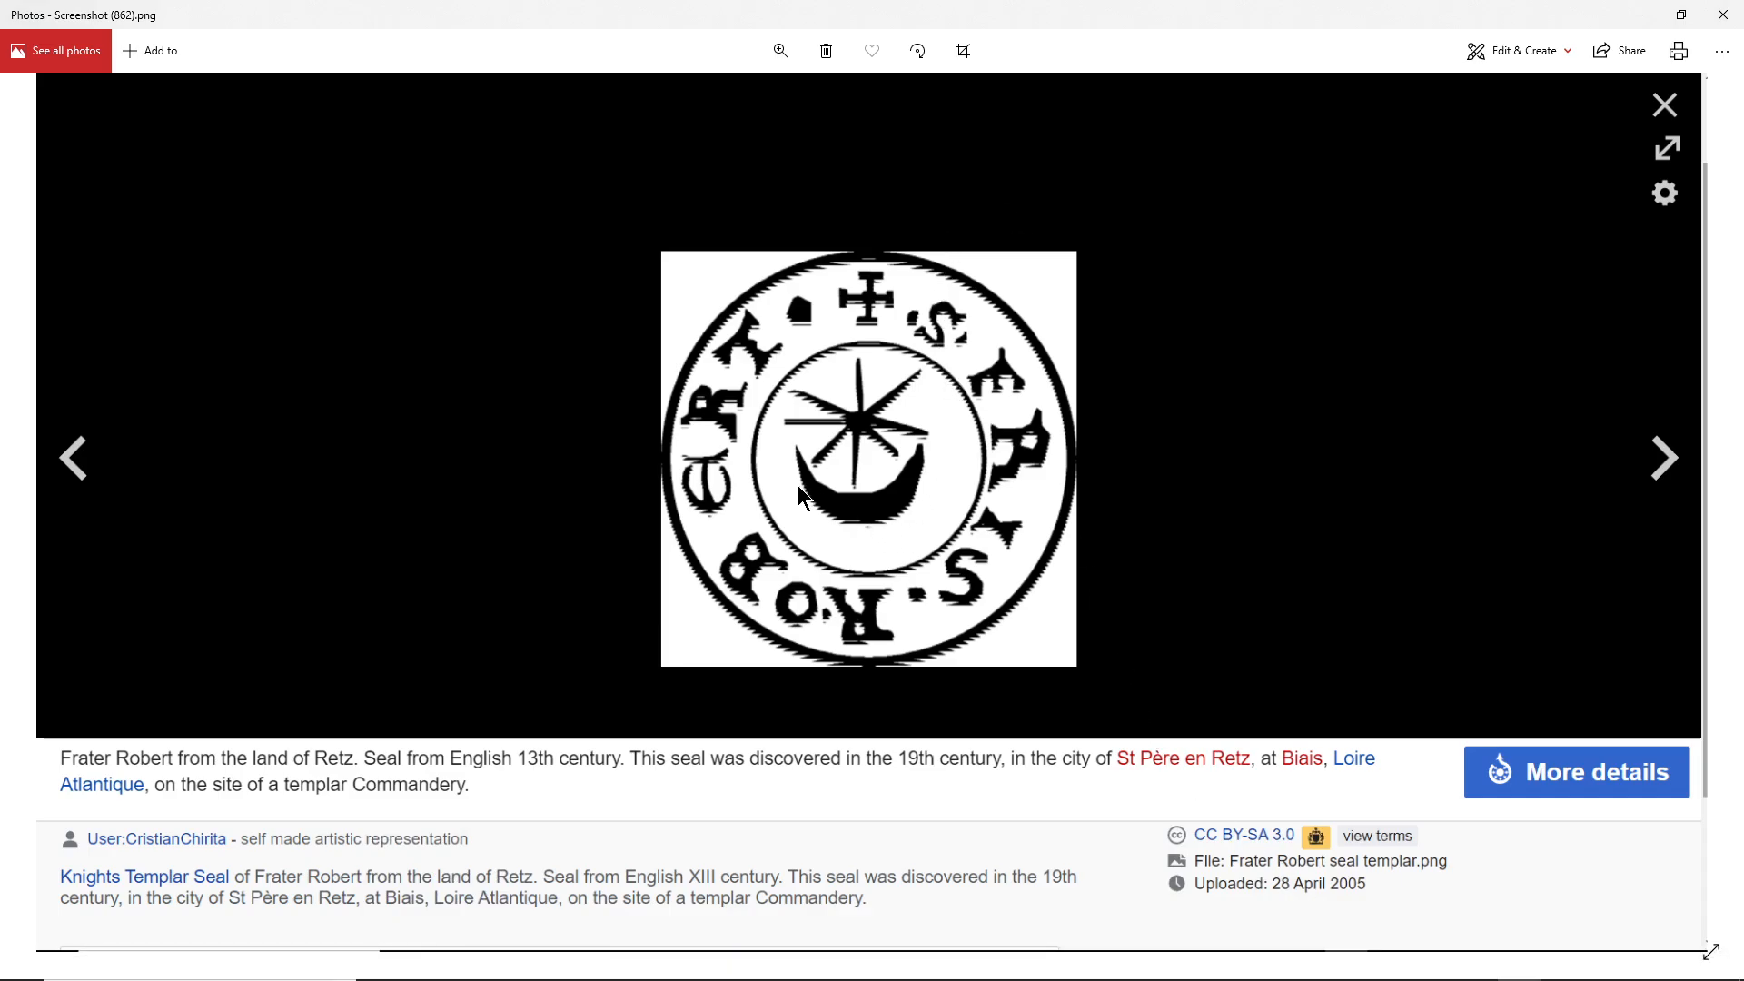
{"action": "mouse_move", "coordinate": [589, 828]}
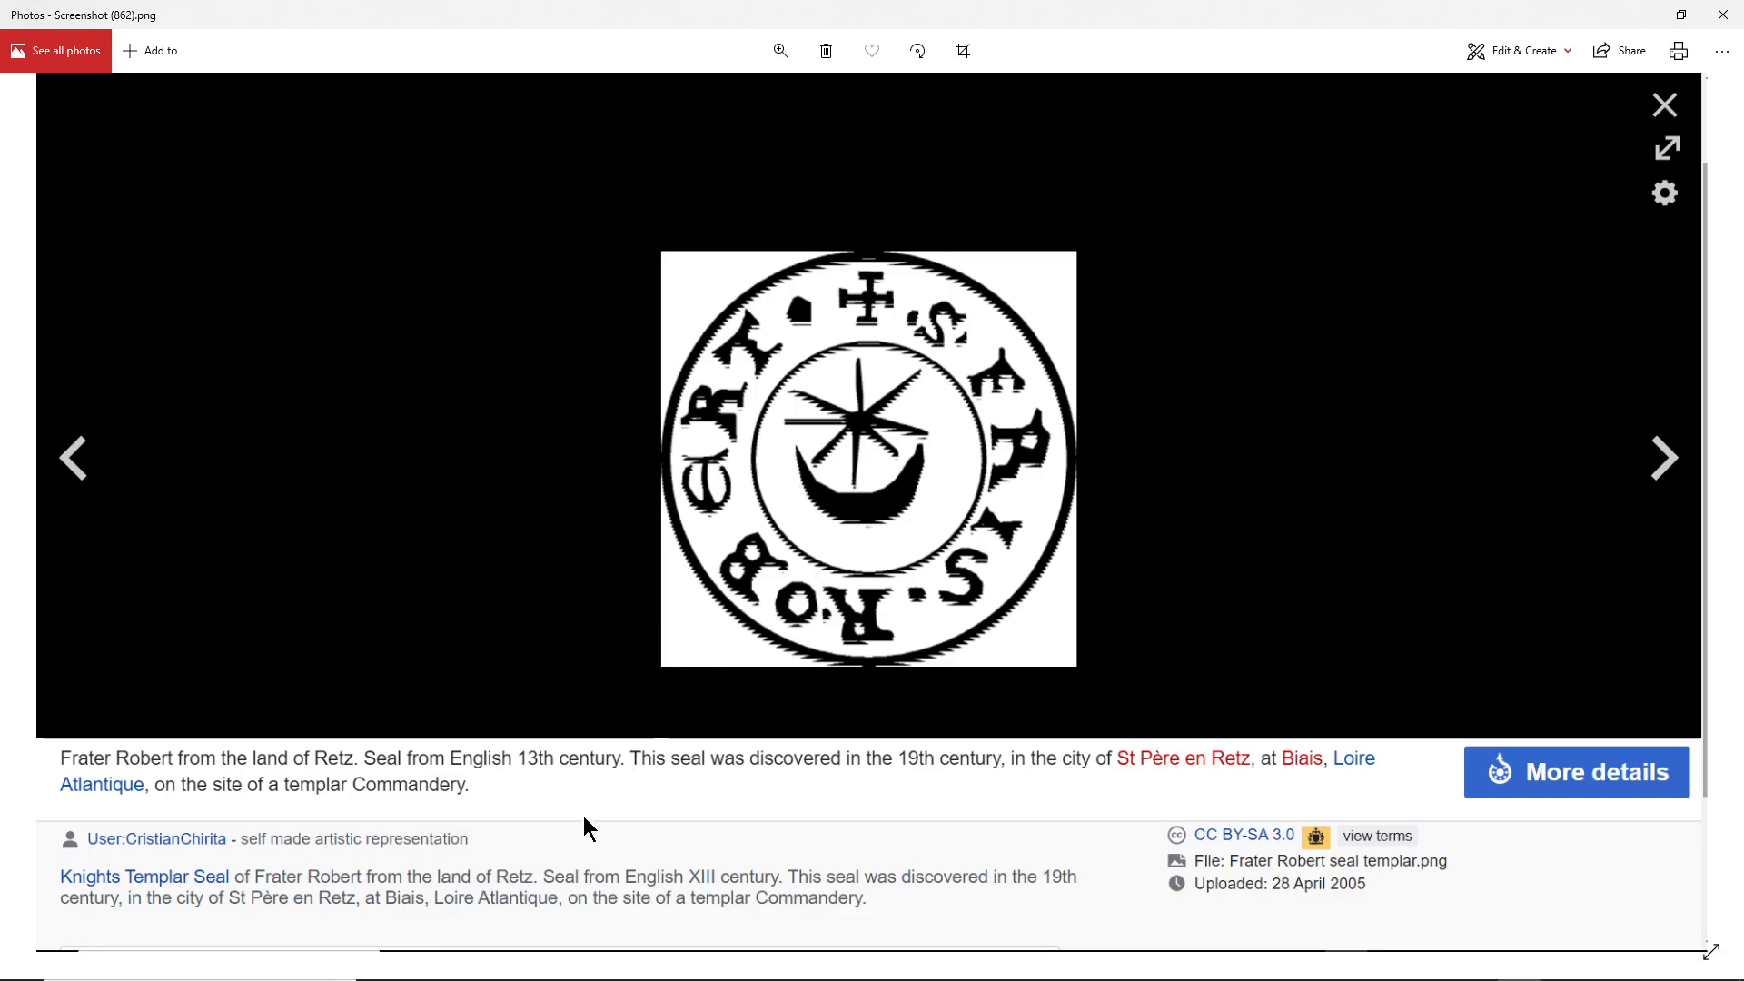
{"action": "mouse_move", "coordinate": [1211, 796]}
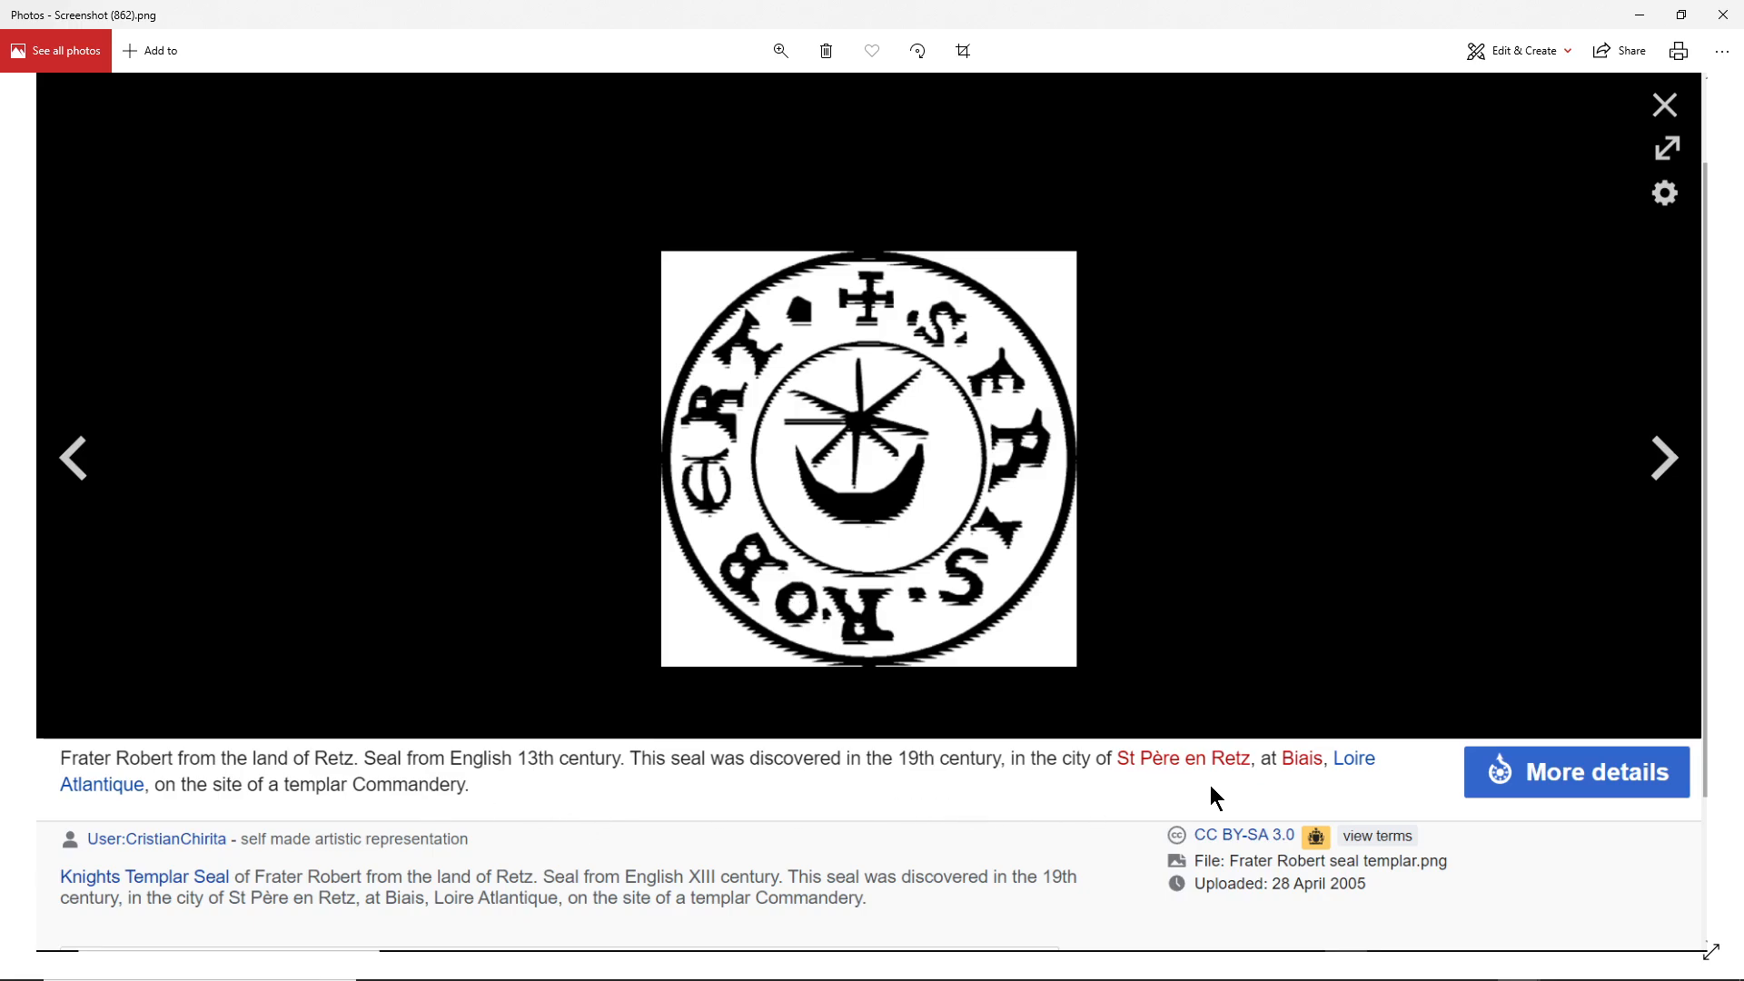
{"action": "mouse_move", "coordinate": [834, 610]}
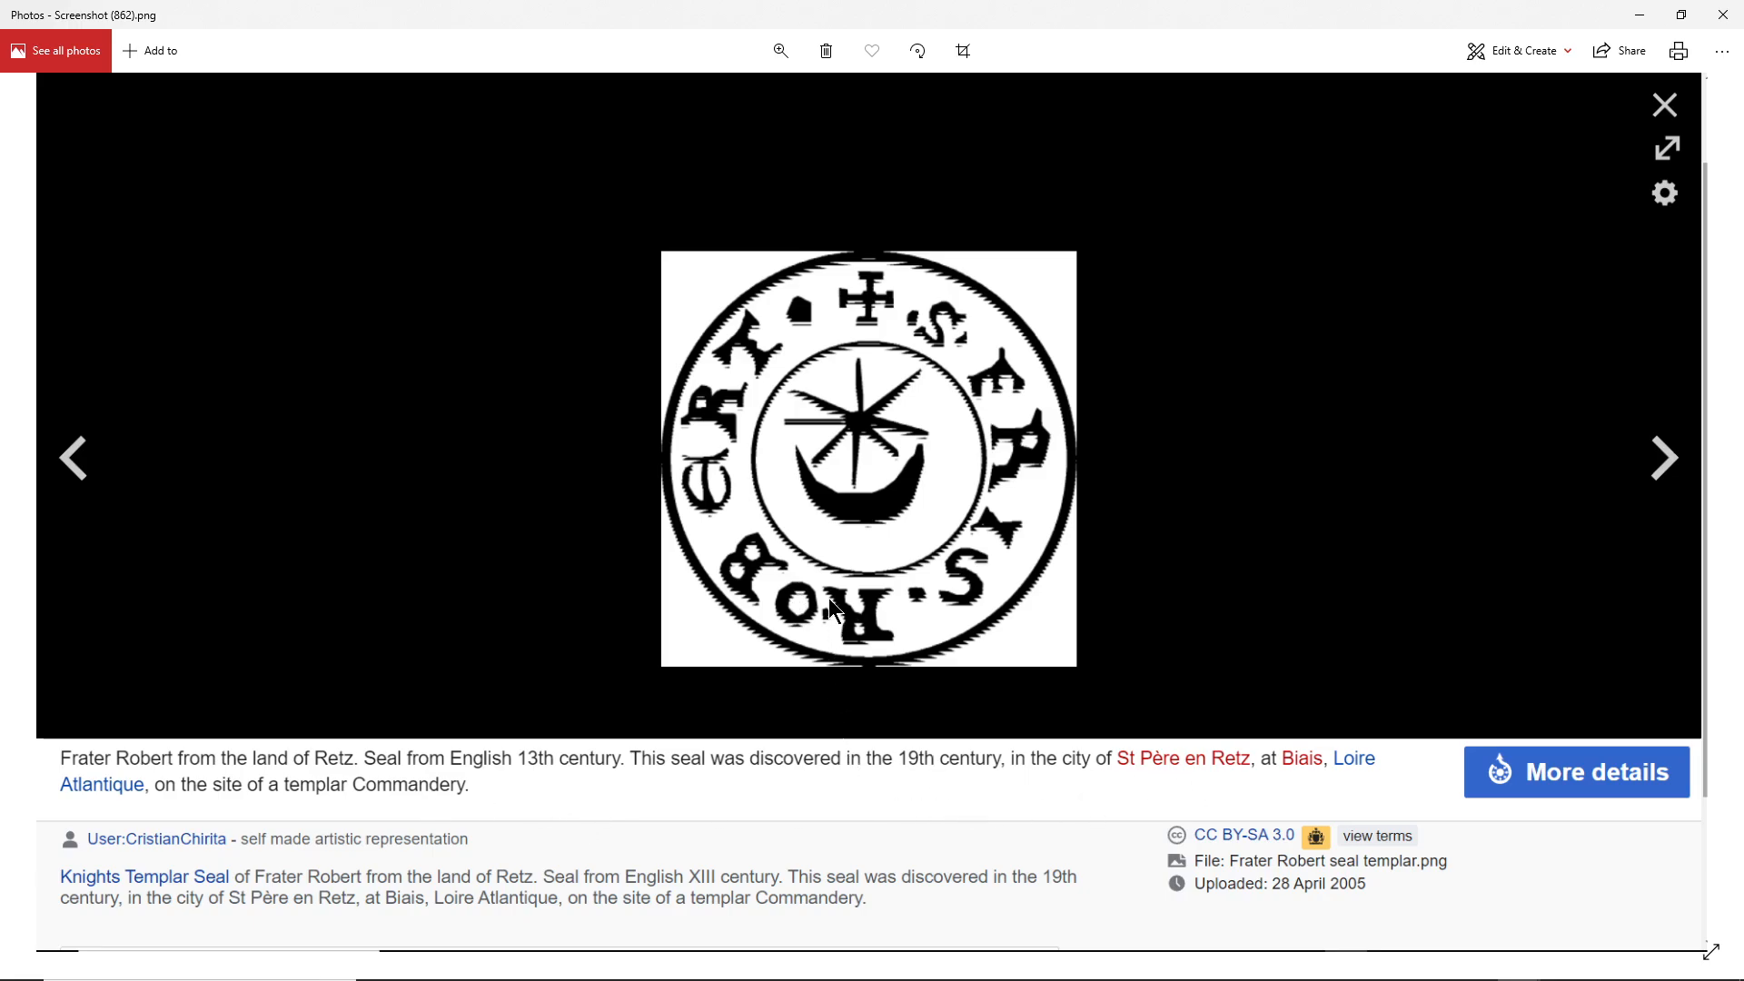
{"action": "mouse_move", "coordinate": [838, 513]}
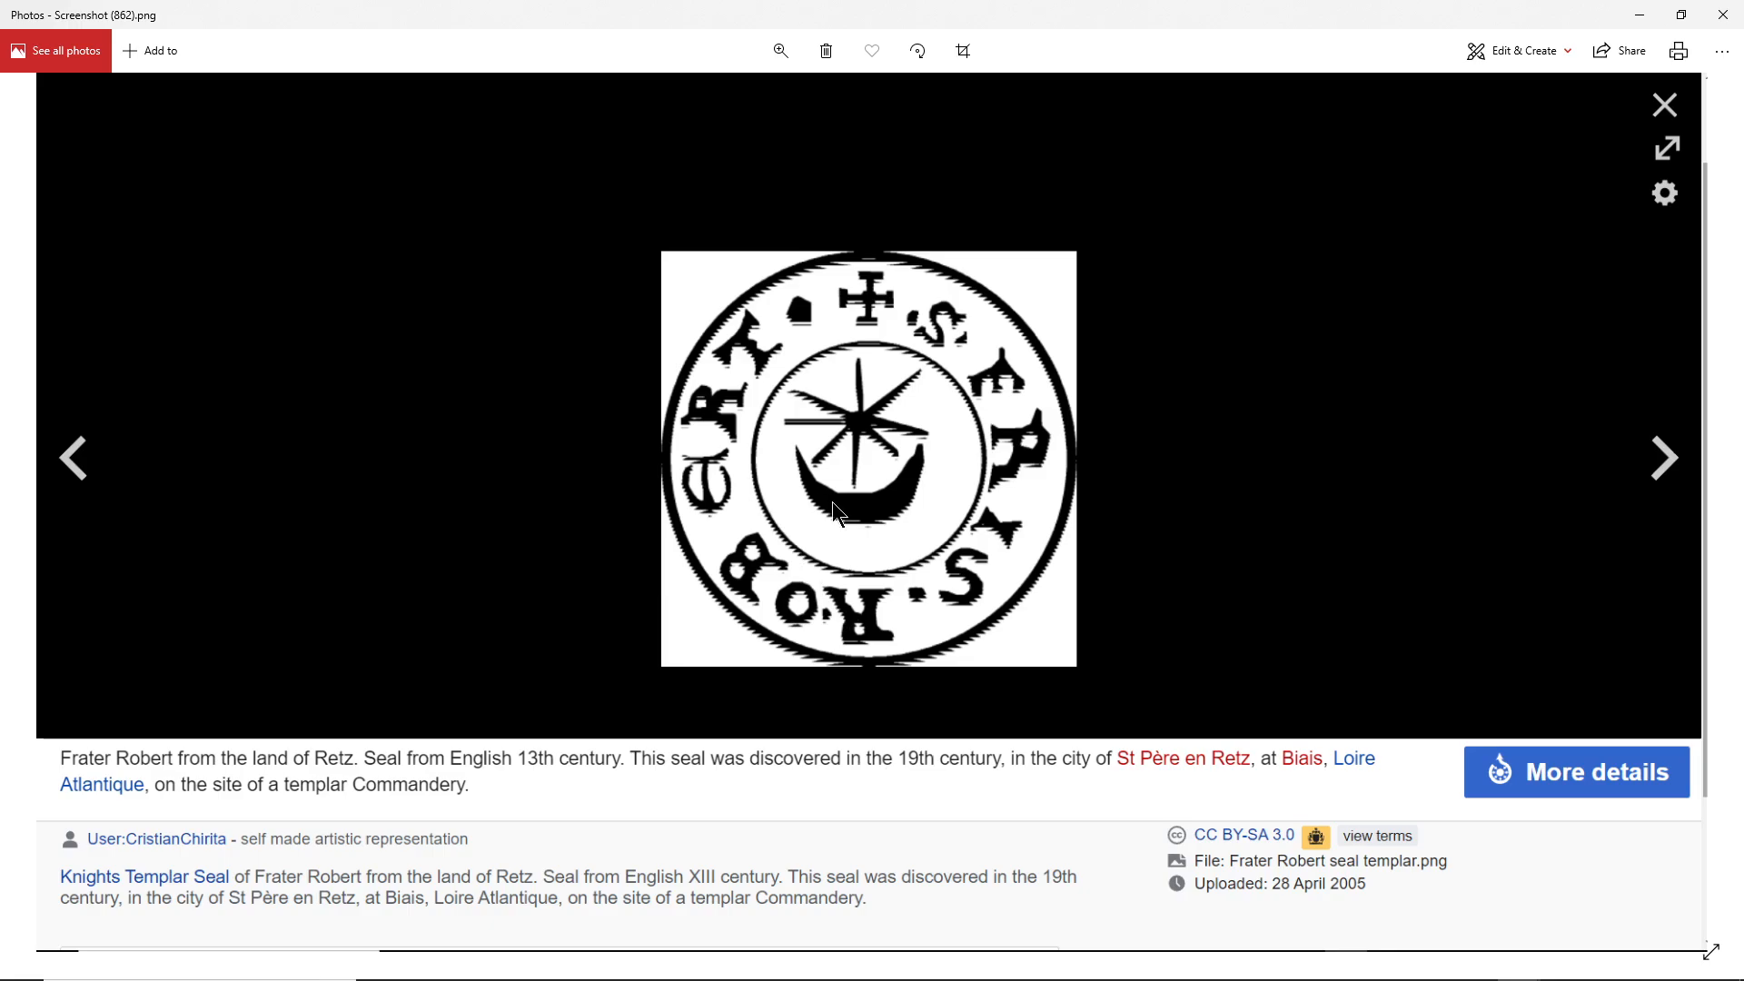
{"action": "mouse_move", "coordinate": [809, 492]}
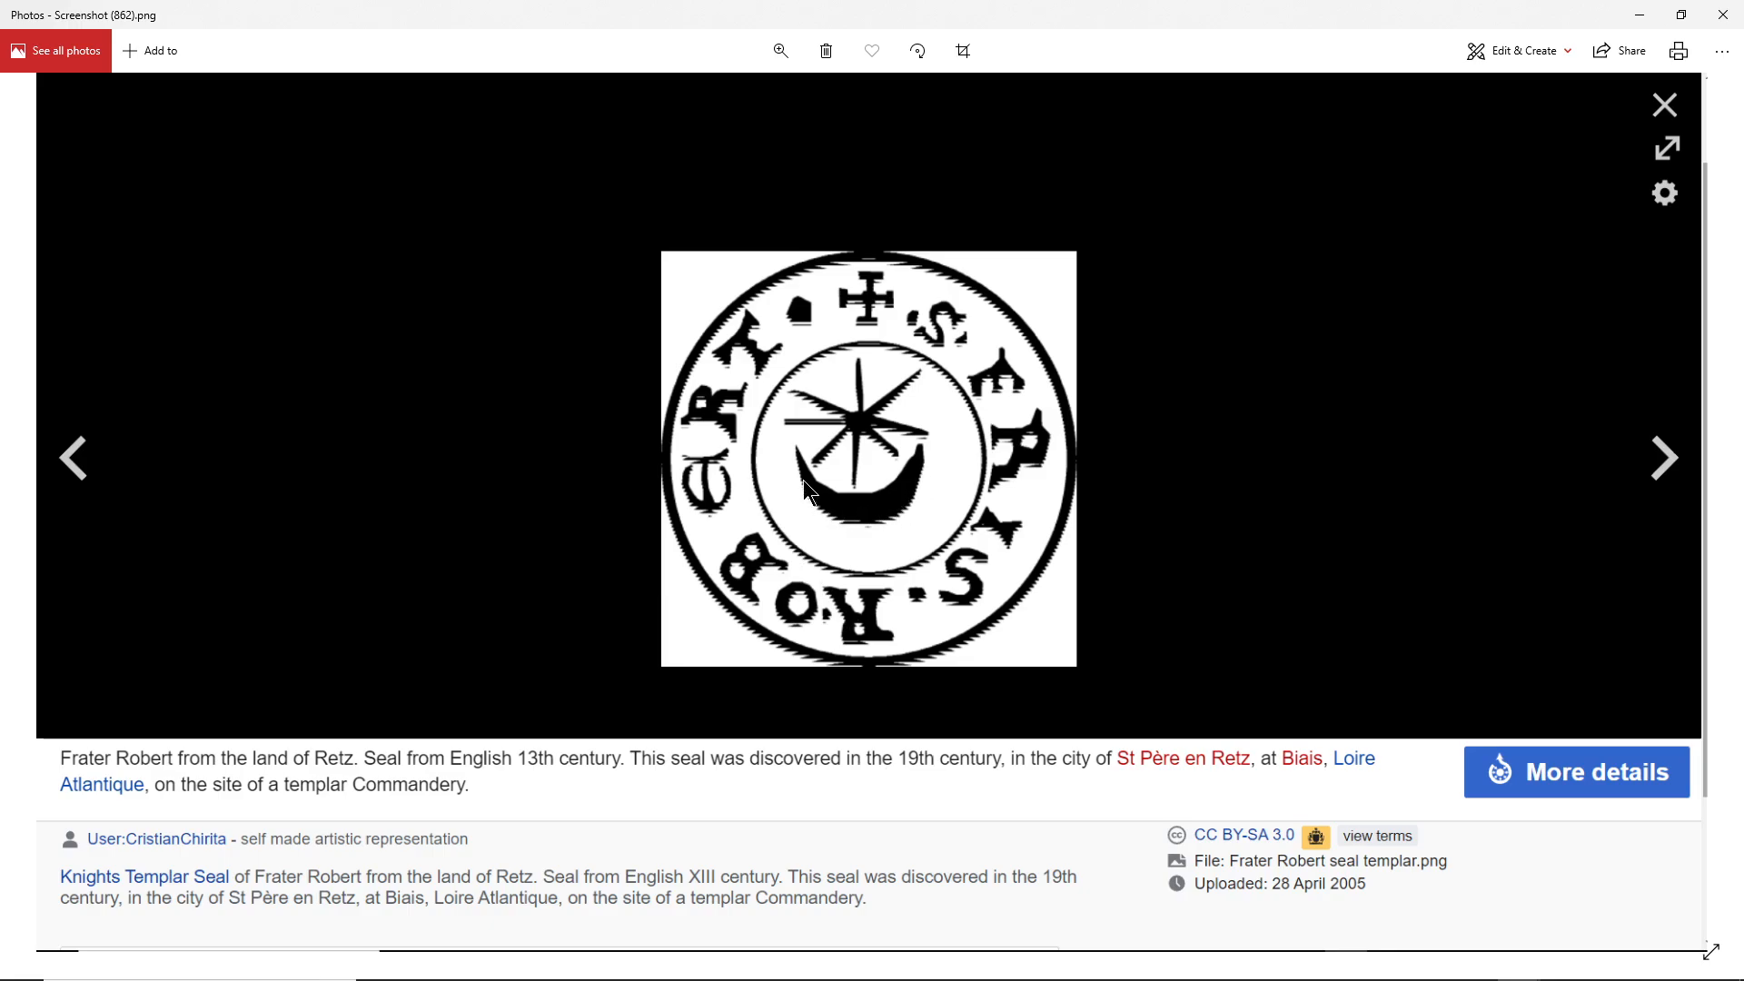
{"action": "mouse_move", "coordinate": [905, 405]}
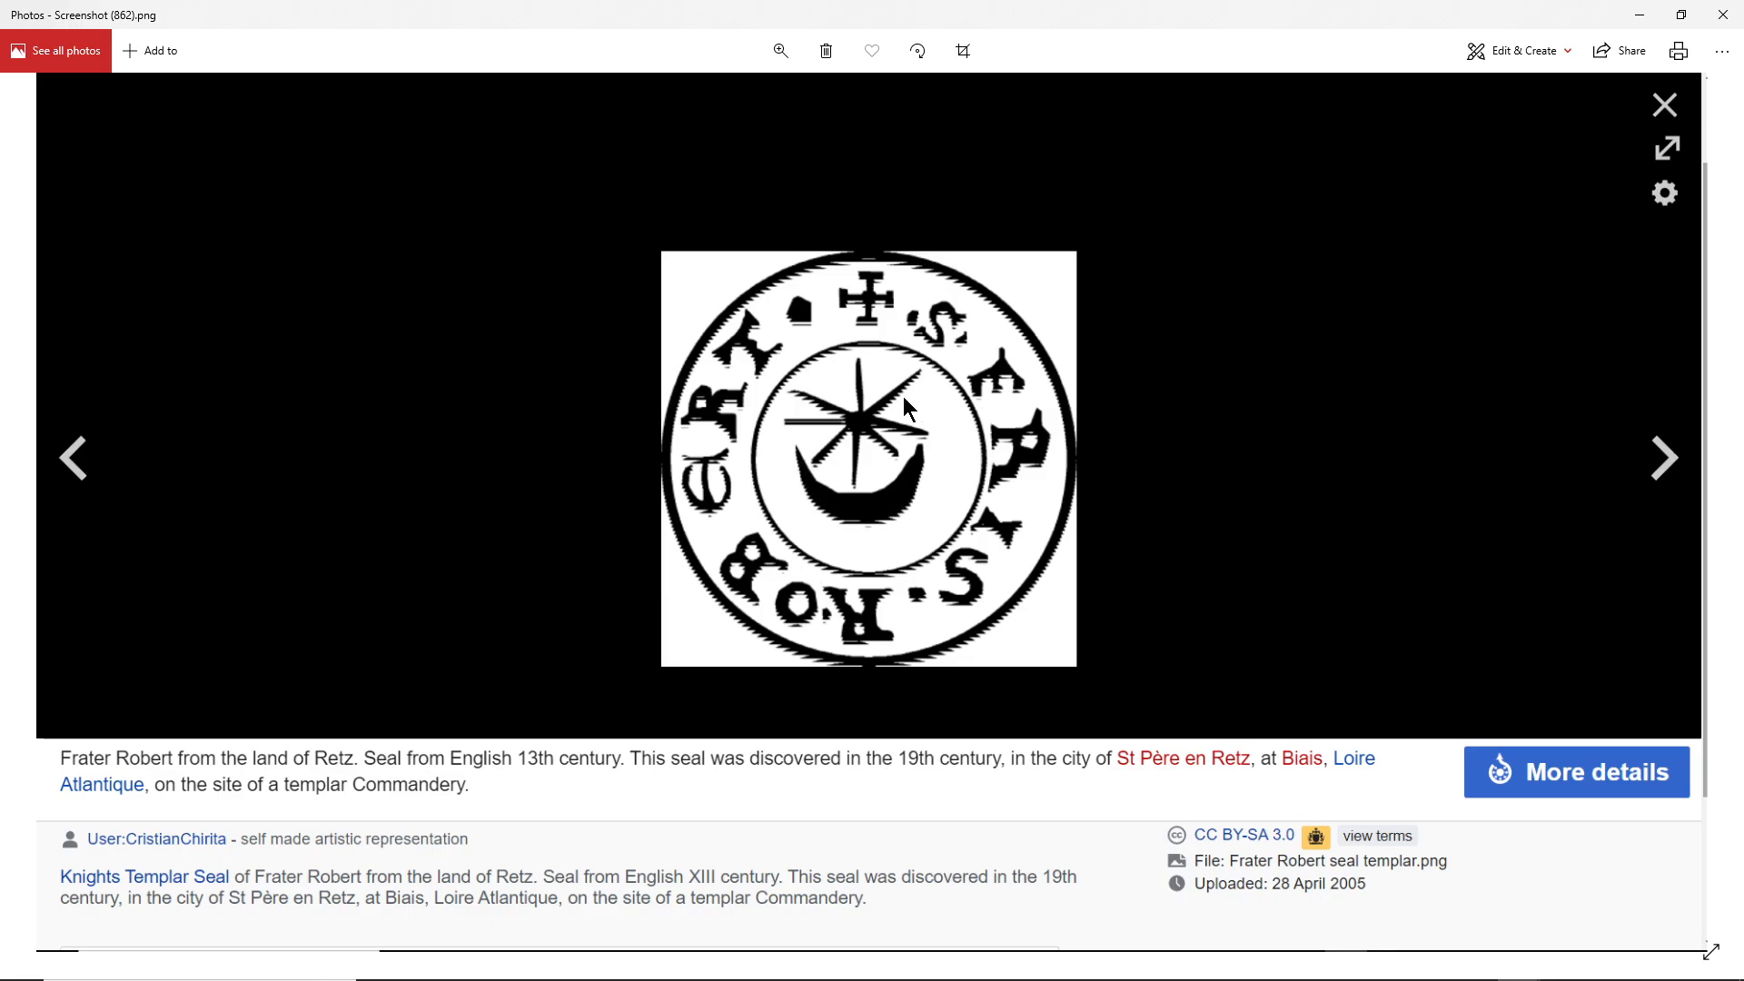
{"action": "mouse_move", "coordinate": [874, 449]}
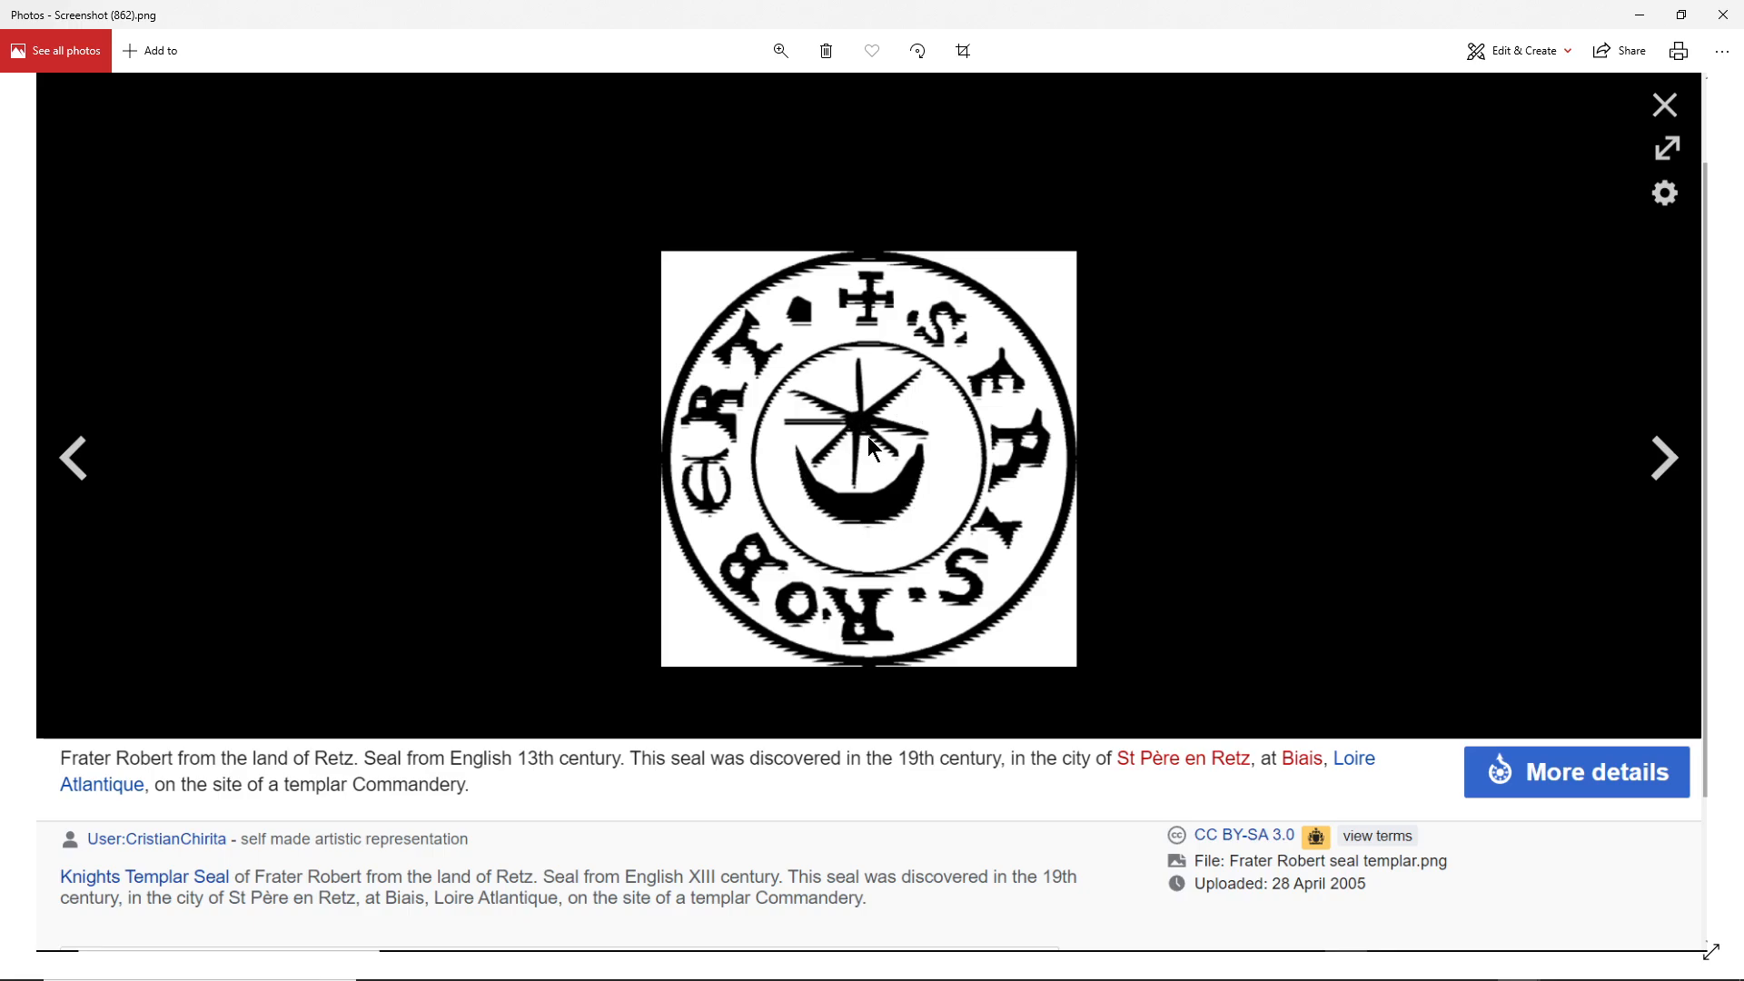
{"action": "mouse_move", "coordinate": [885, 456]}
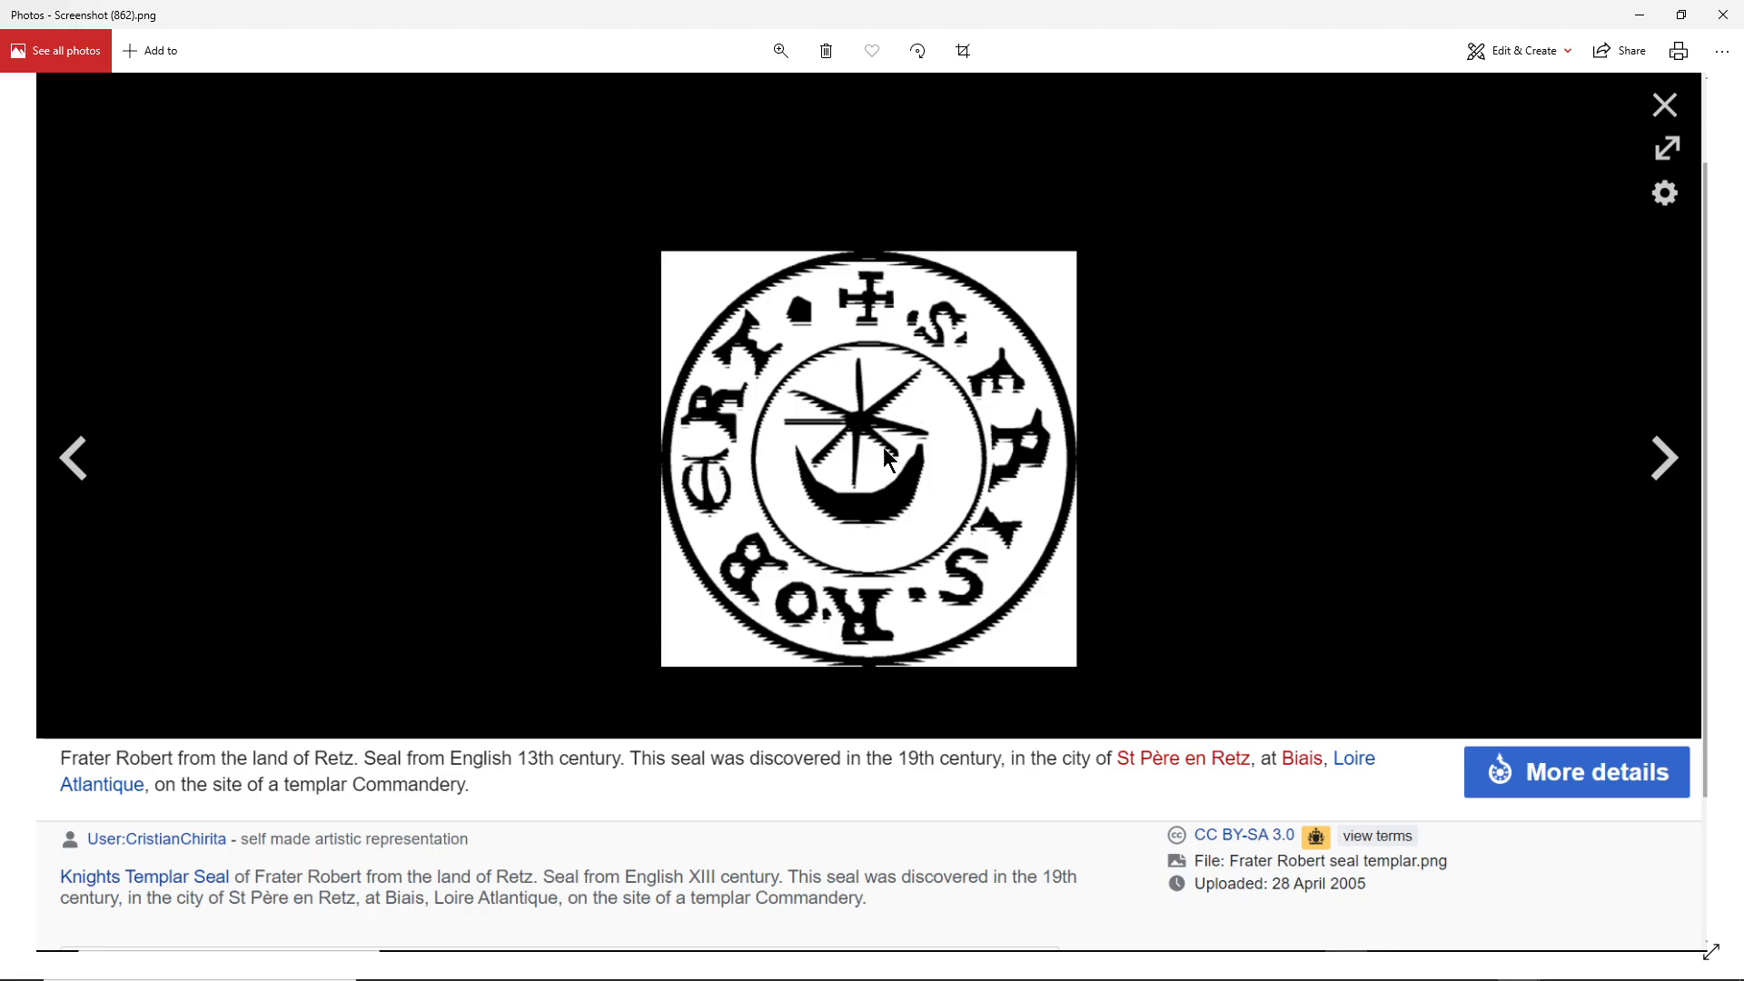
{"action": "mouse_move", "coordinate": [1188, 950]}
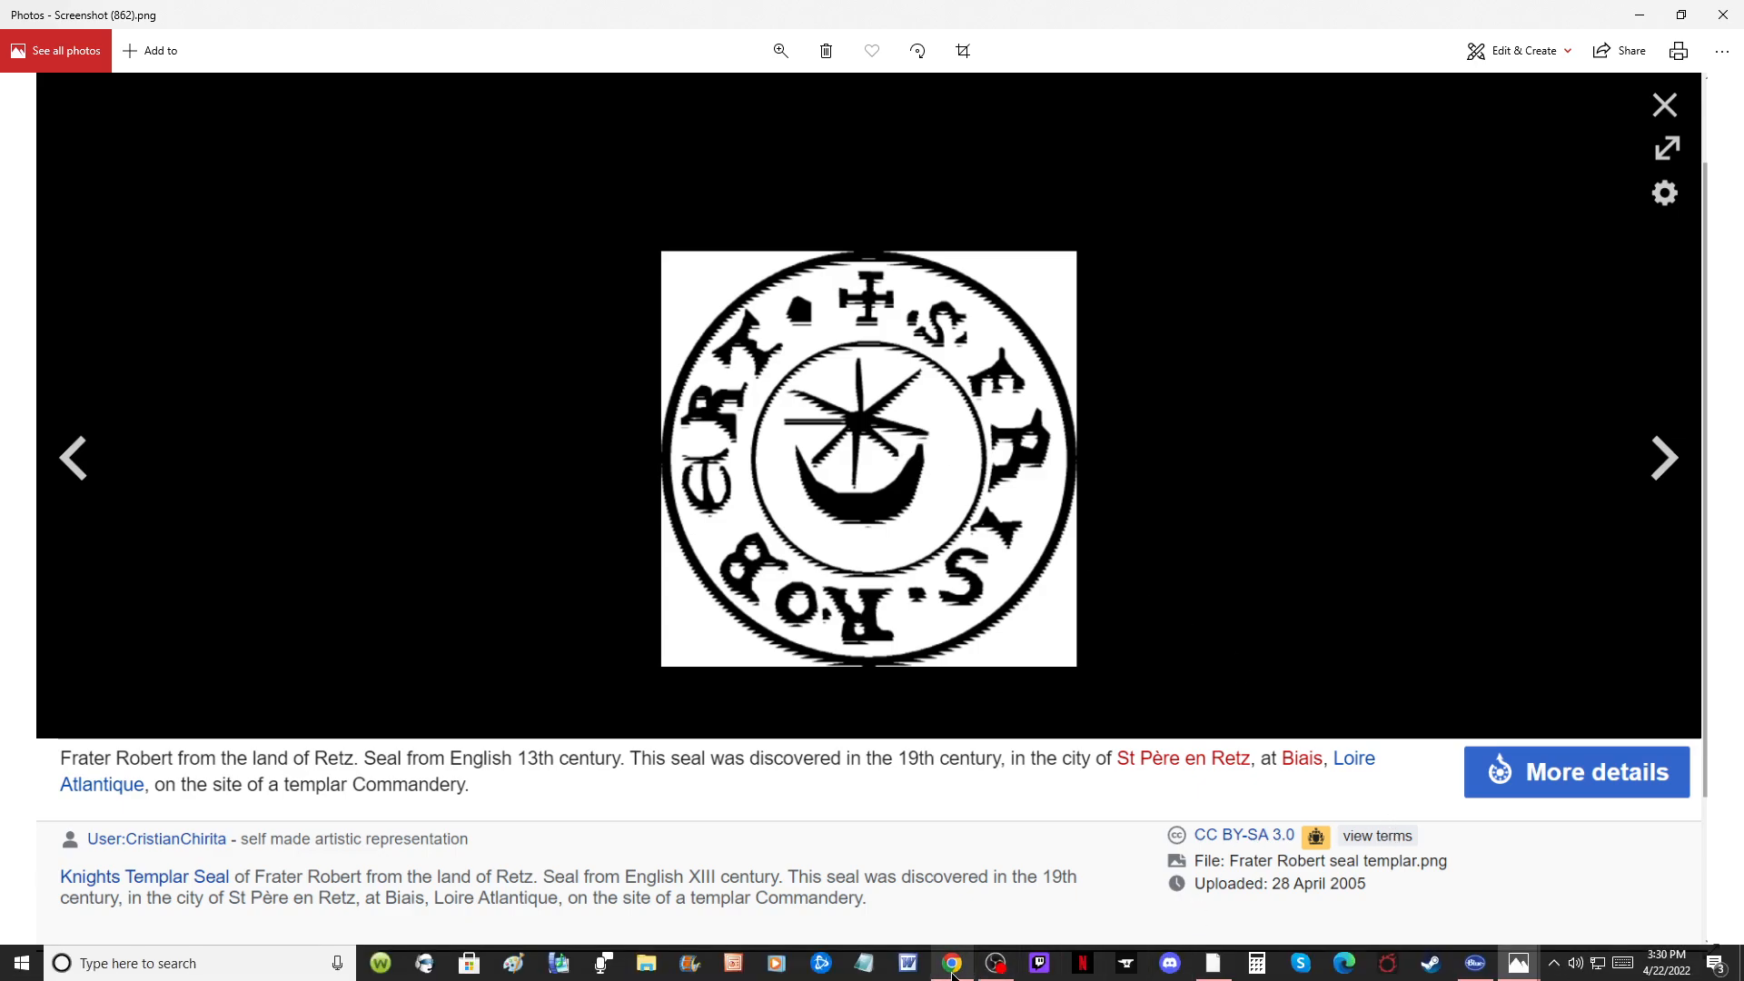
View the Fontarcada tympanum photo in Chrome, then return to the Google Earth map
{"action": "left_click", "coordinate": [948, 963]}
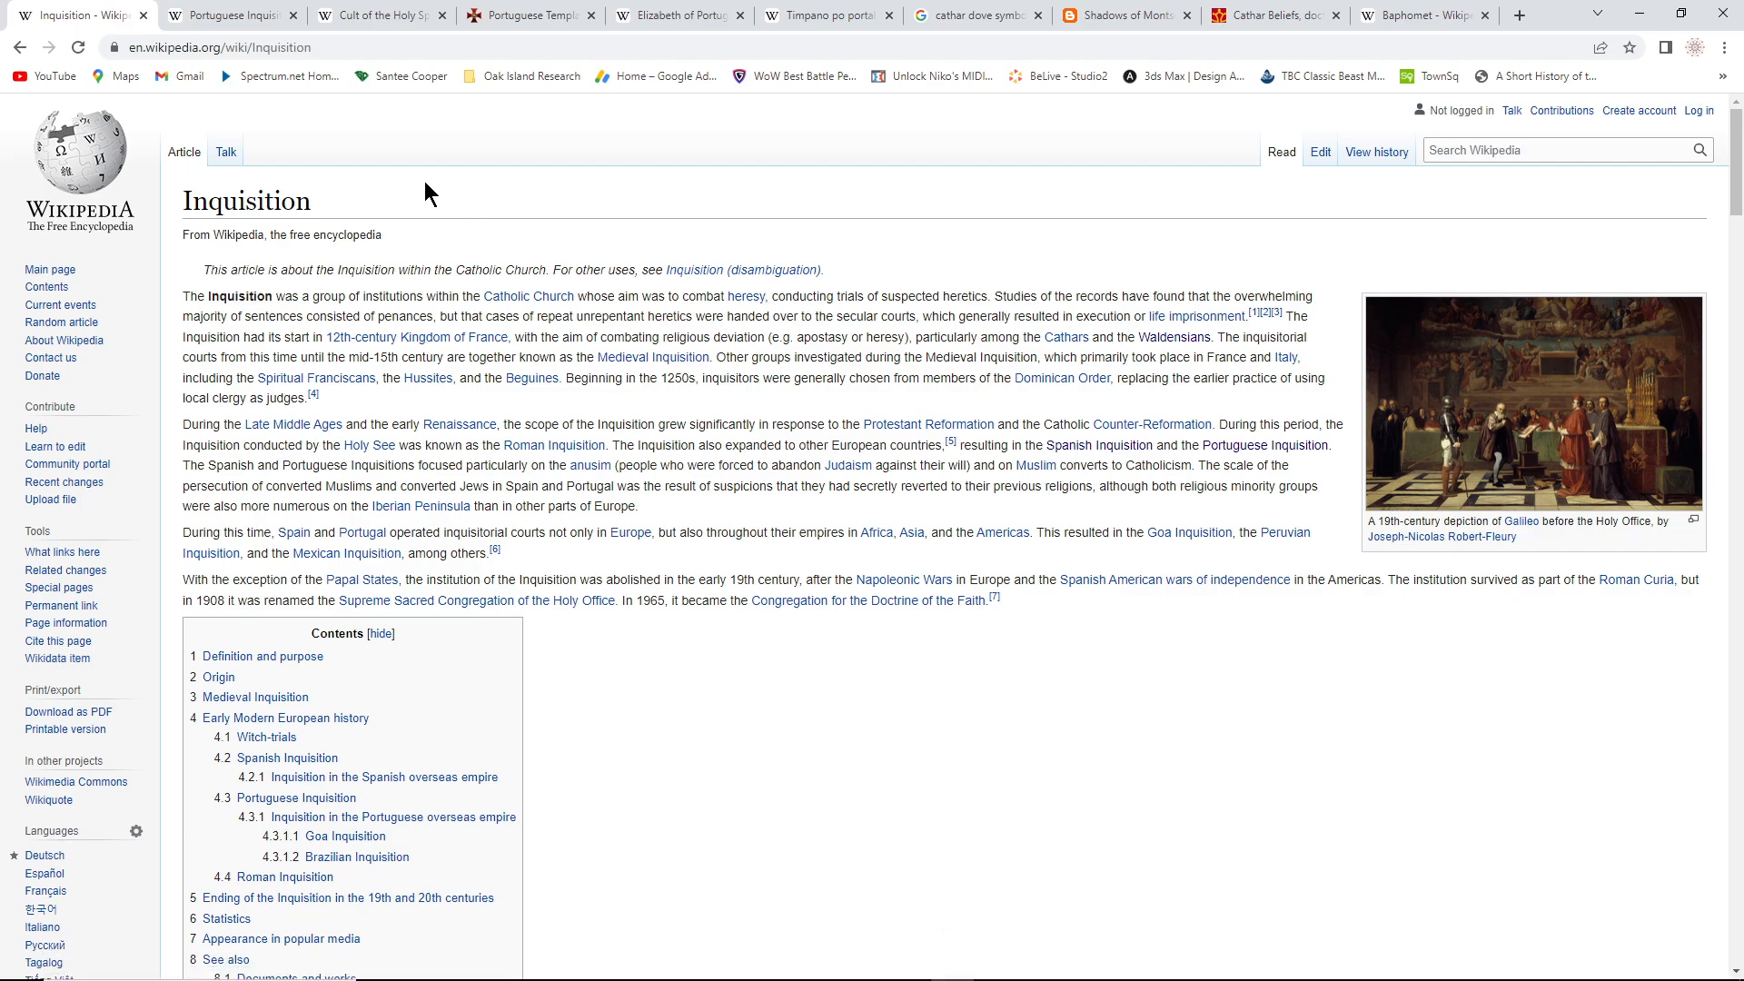
{"action": "mouse_move", "coordinate": [448, 179]}
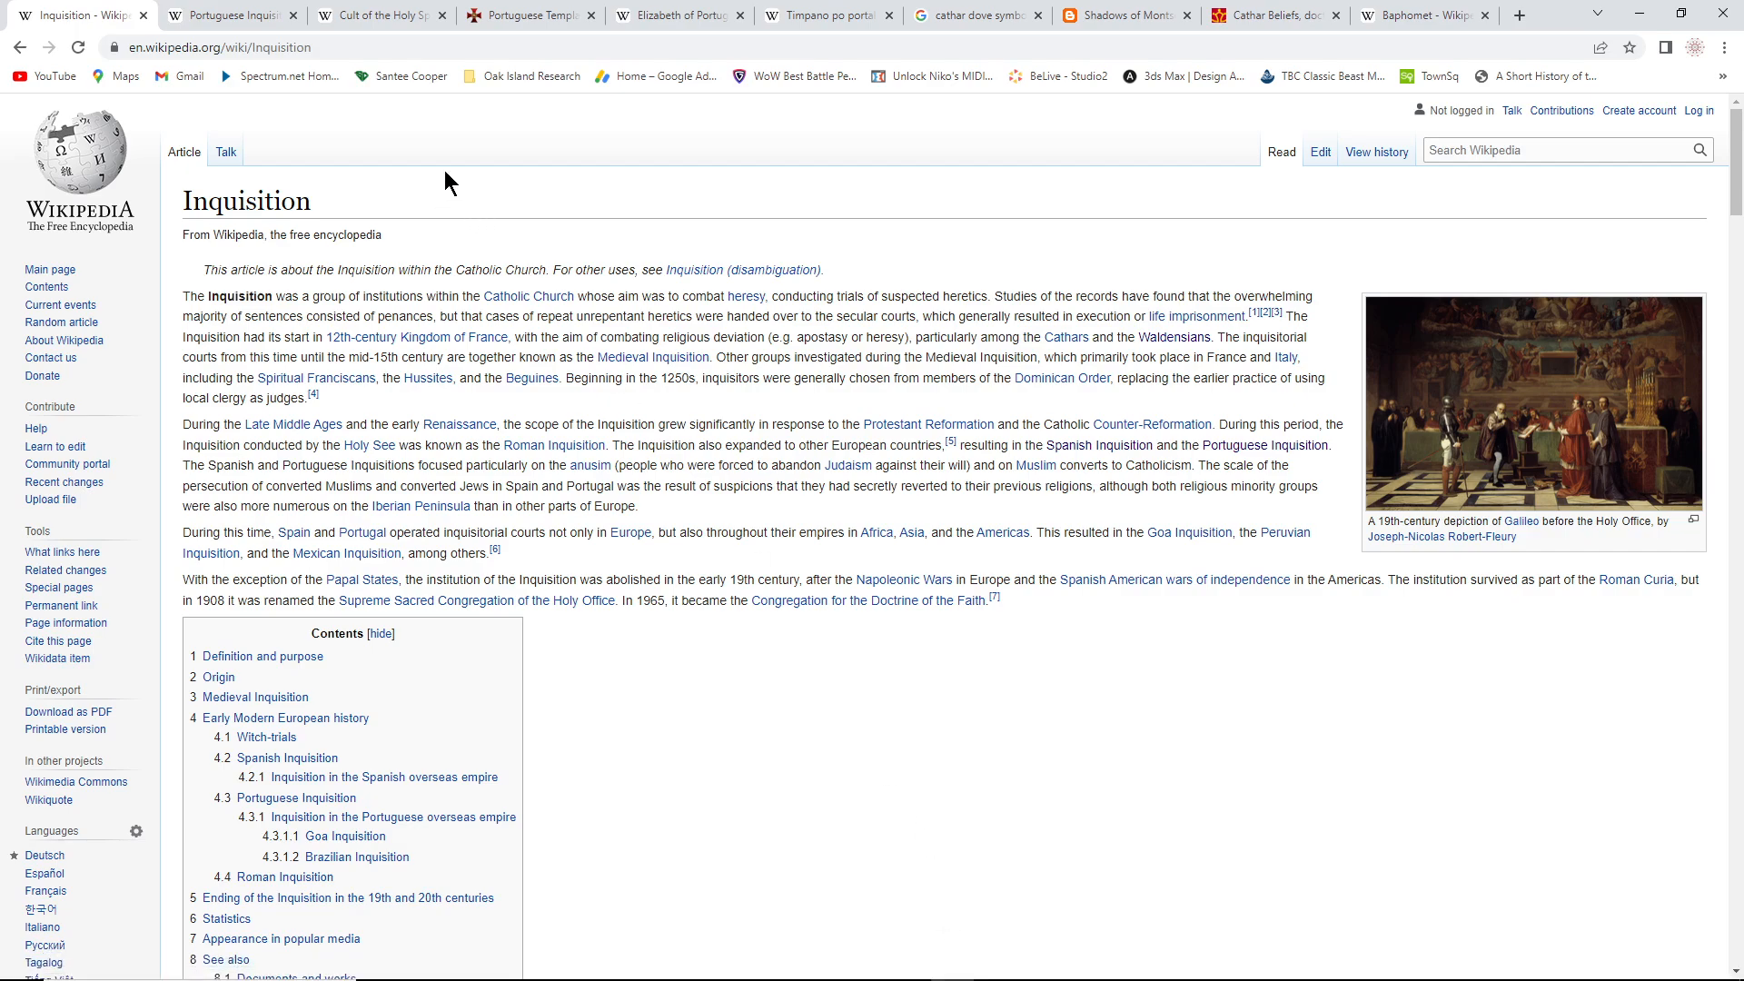
{"action": "left_click", "coordinate": [828, 15]}
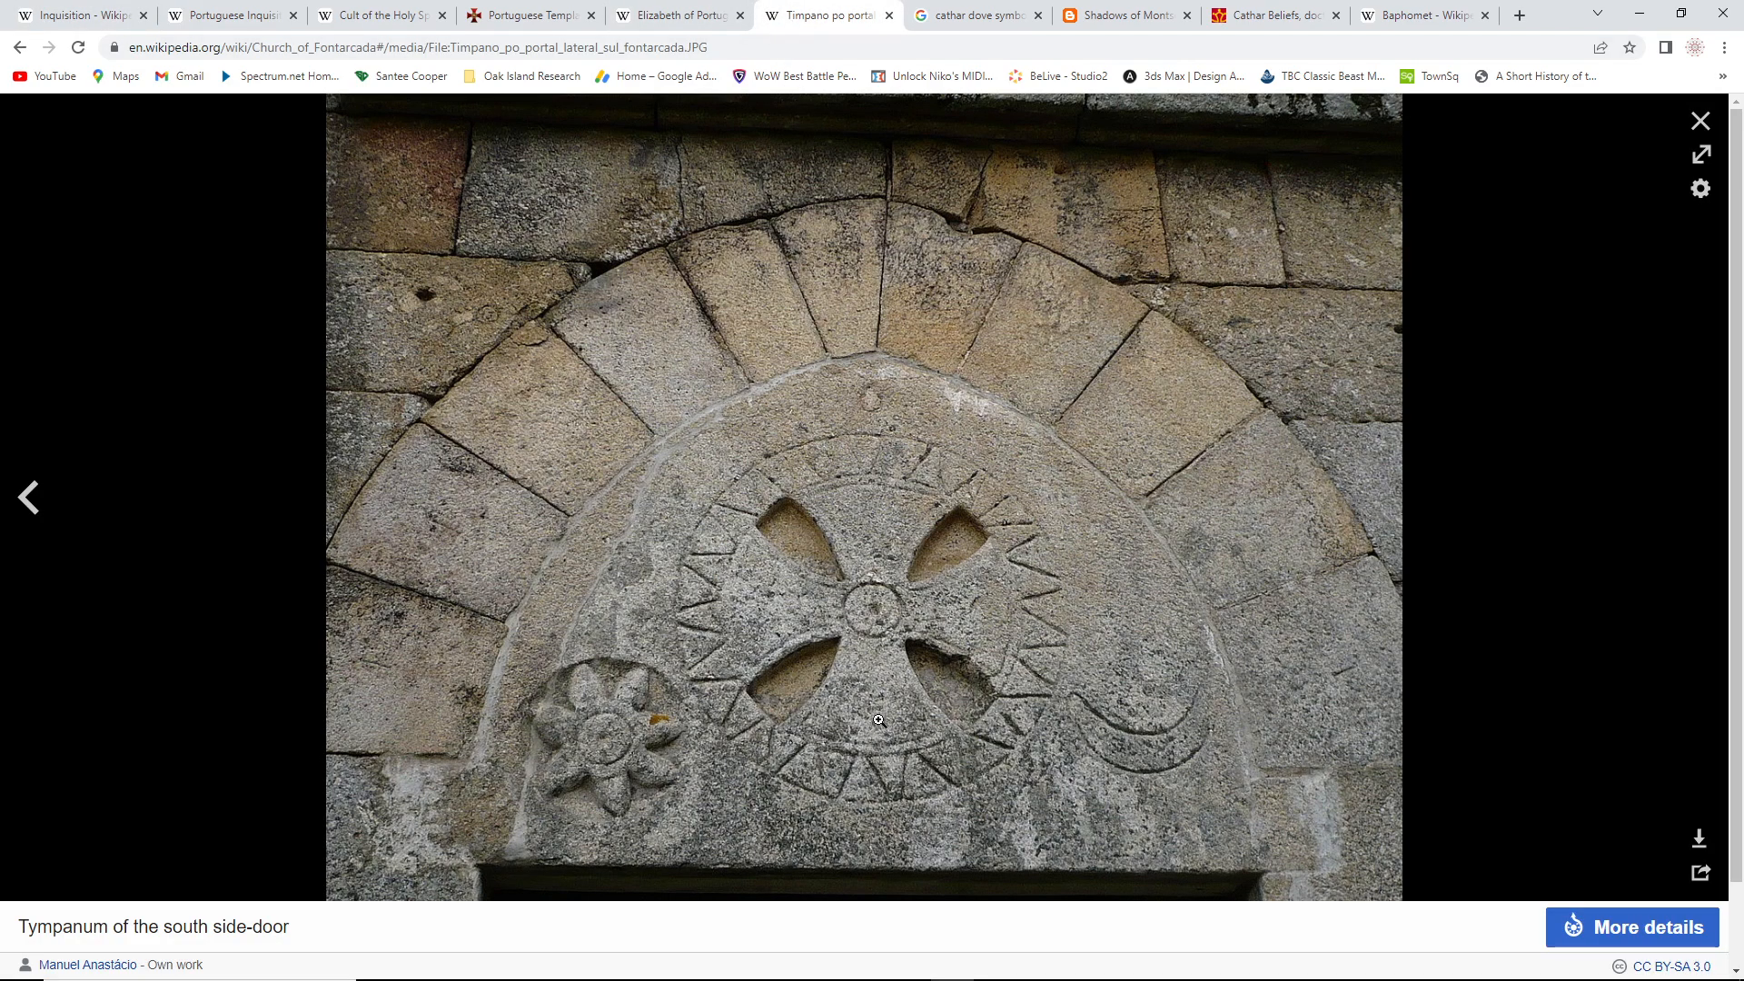
{"action": "mouse_move", "coordinate": [598, 503]}
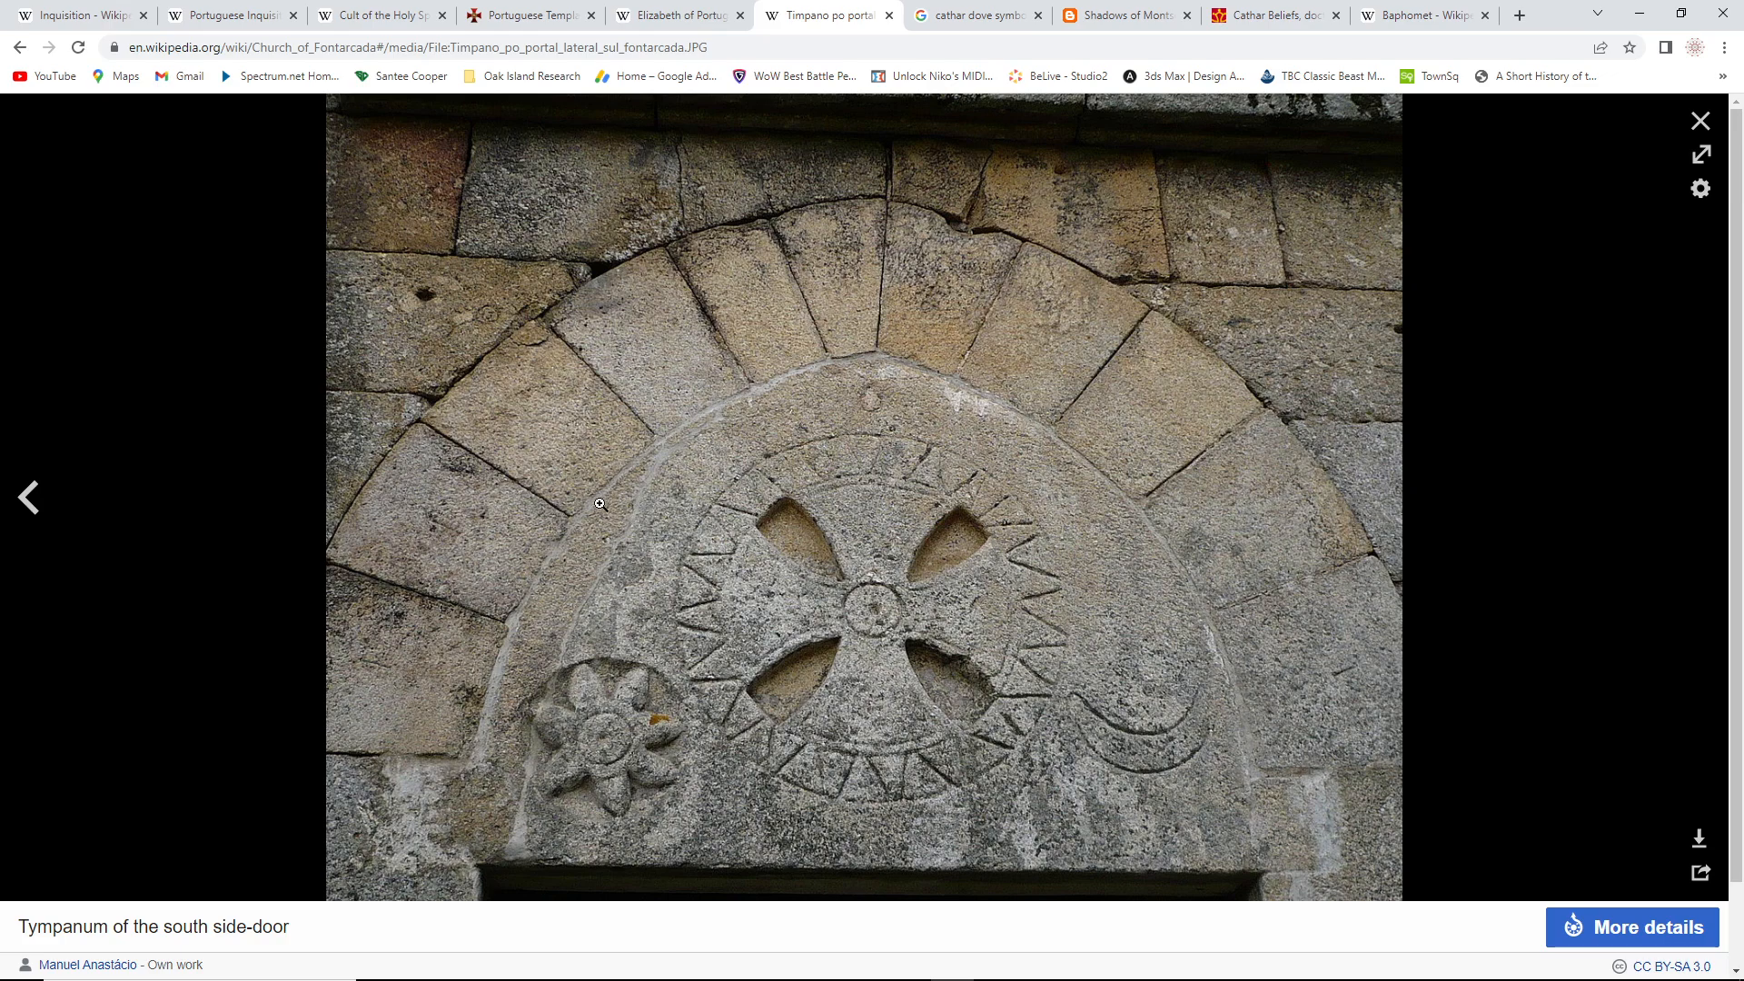
{"action": "mouse_move", "coordinate": [1131, 819]}
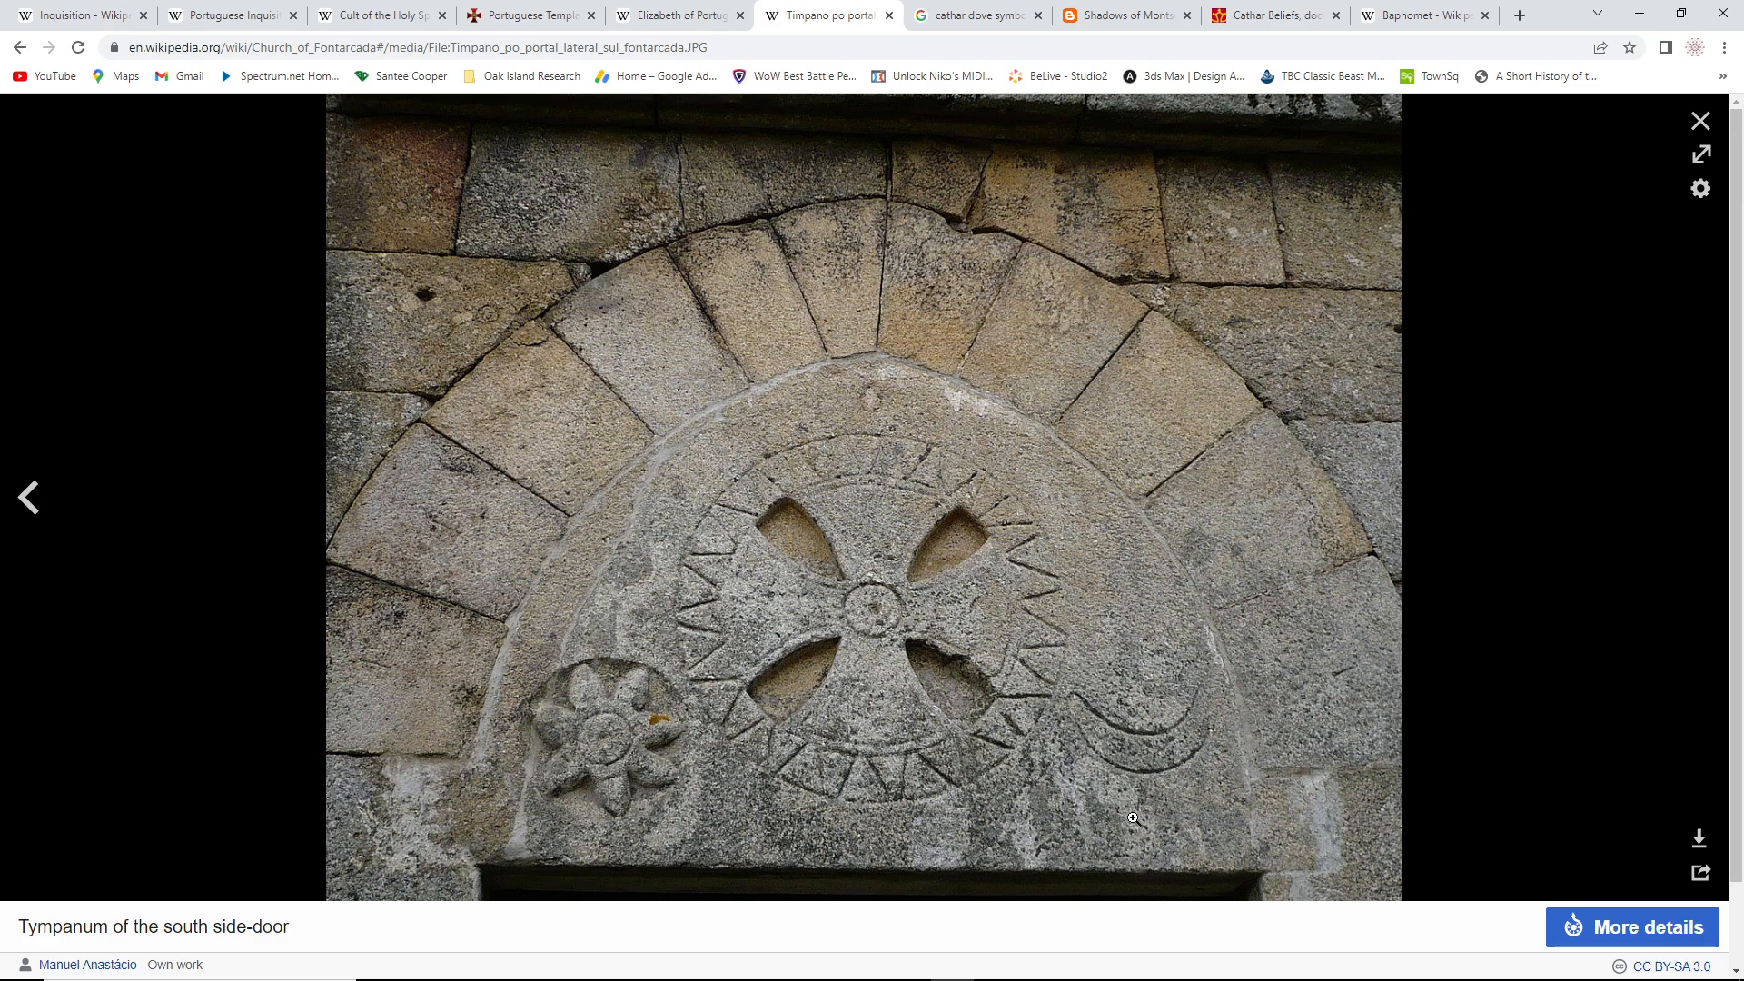
{"action": "mouse_move", "coordinate": [948, 366]}
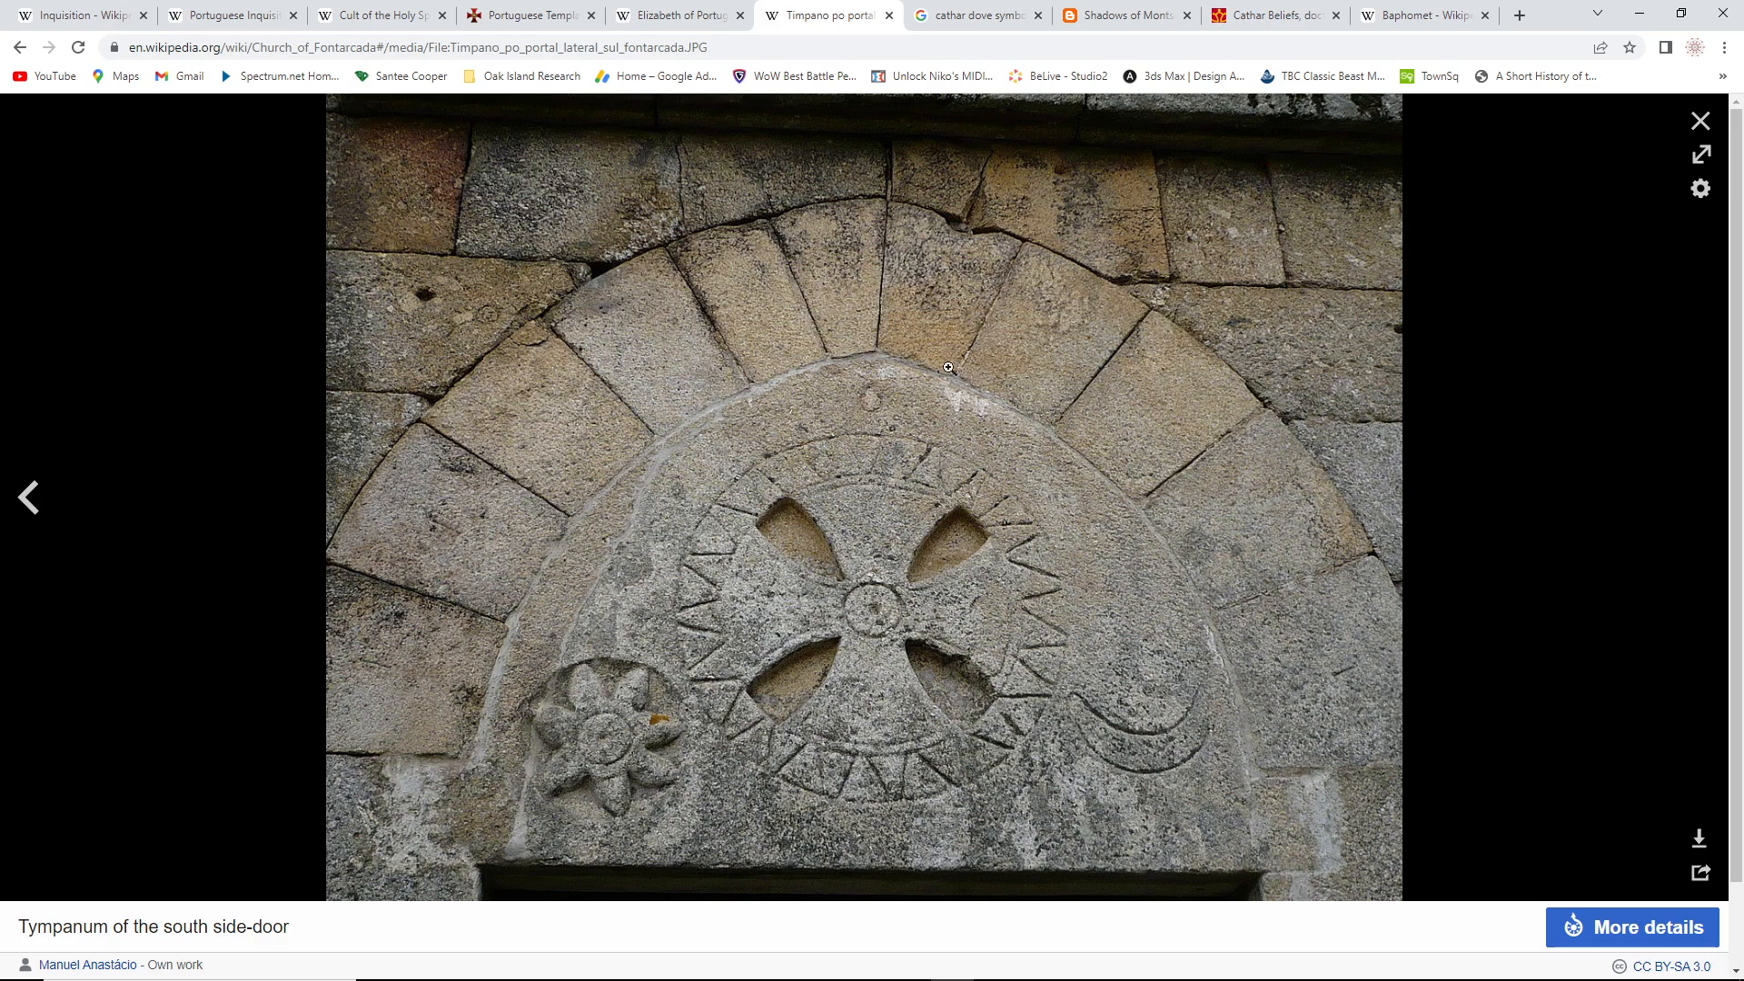
{"action": "mouse_move", "coordinate": [1079, 236]}
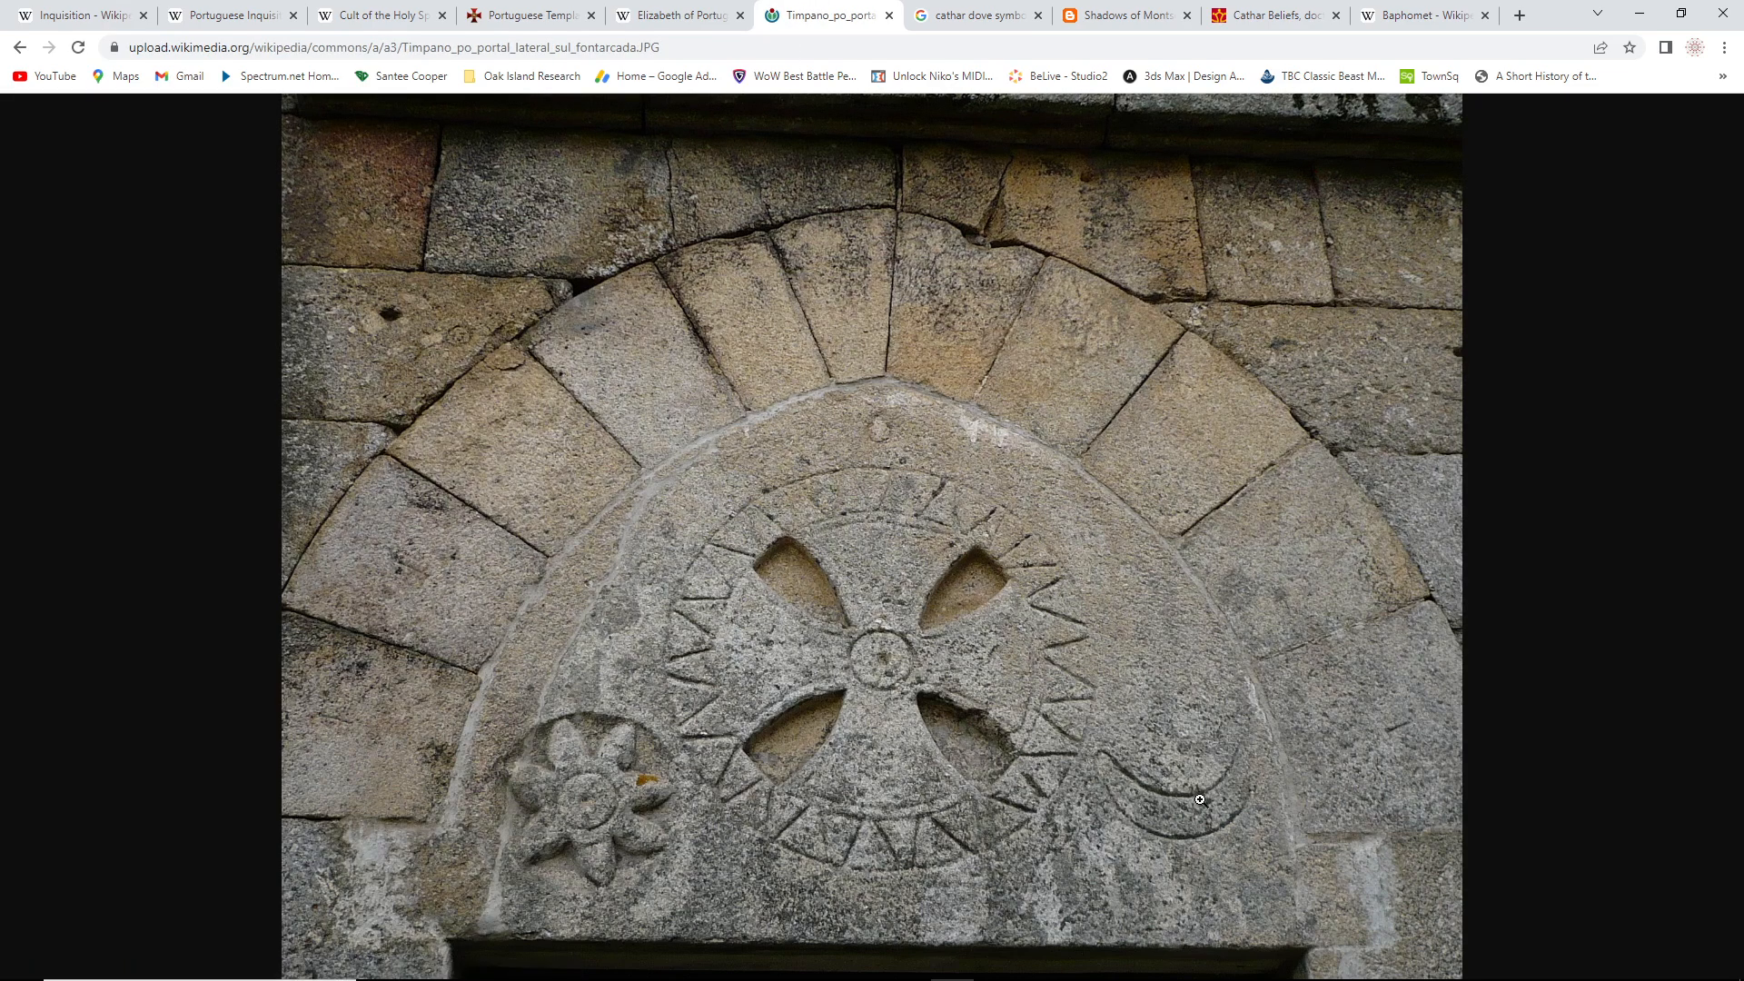
{"action": "mouse_move", "coordinate": [1271, 752]}
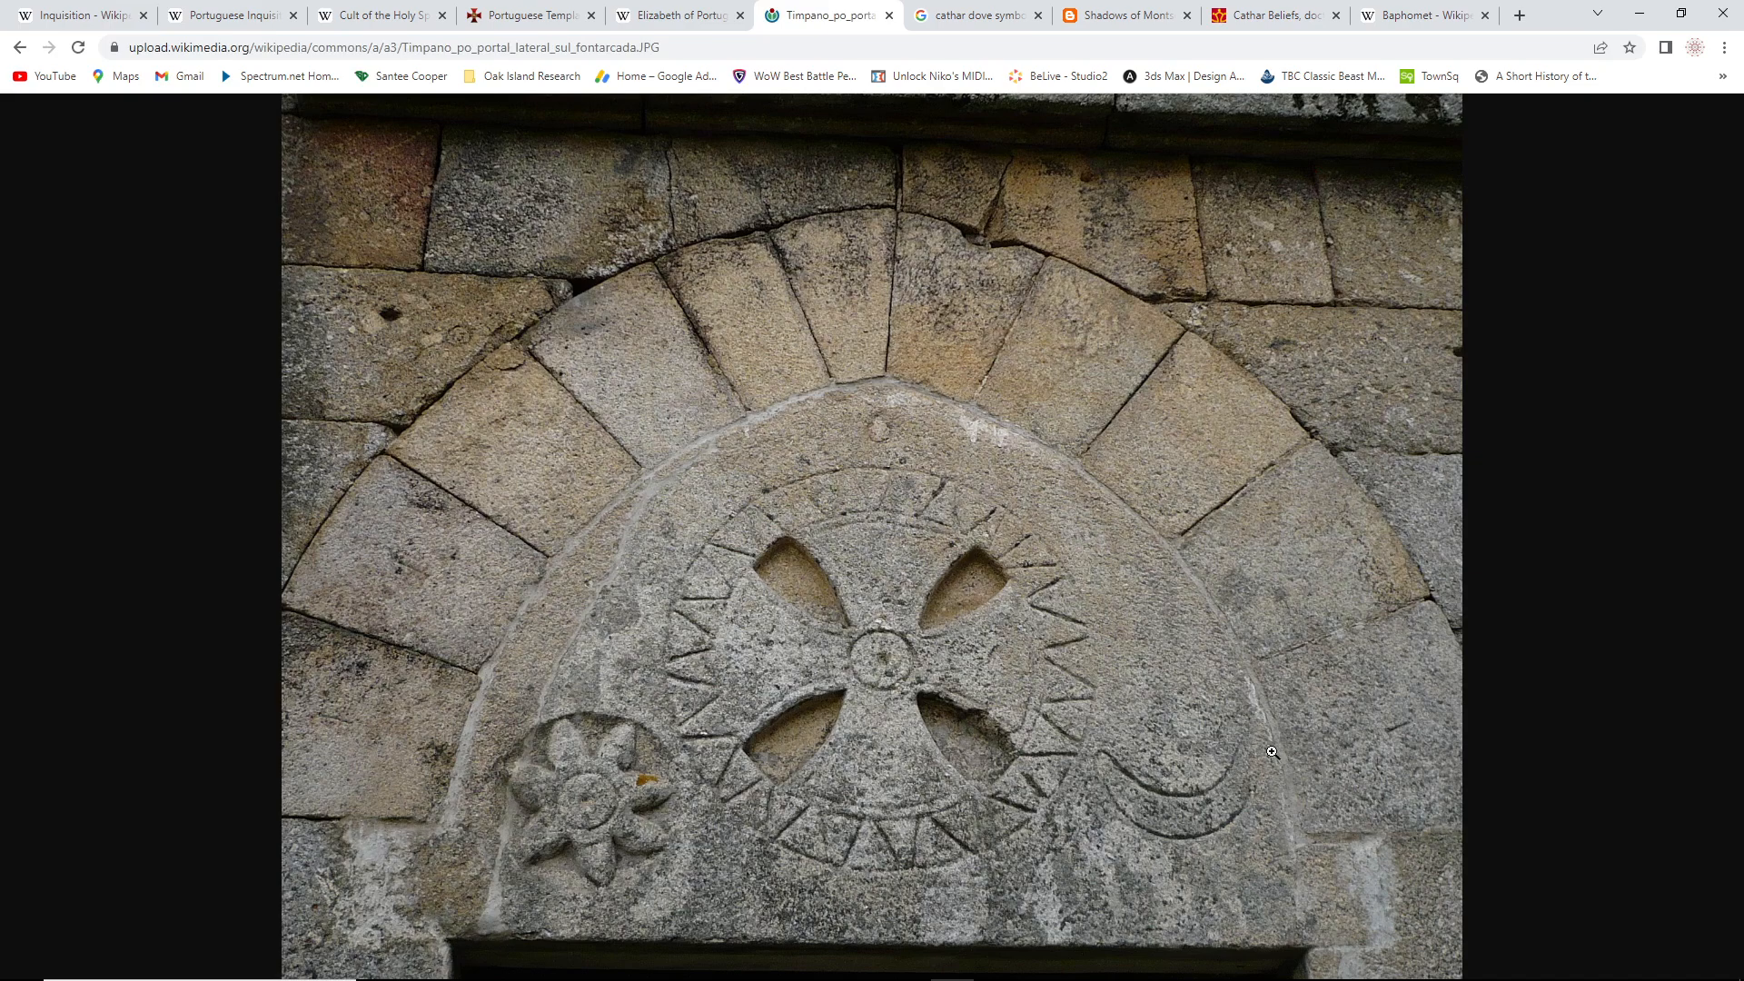
{"action": "mouse_move", "coordinate": [547, 738]}
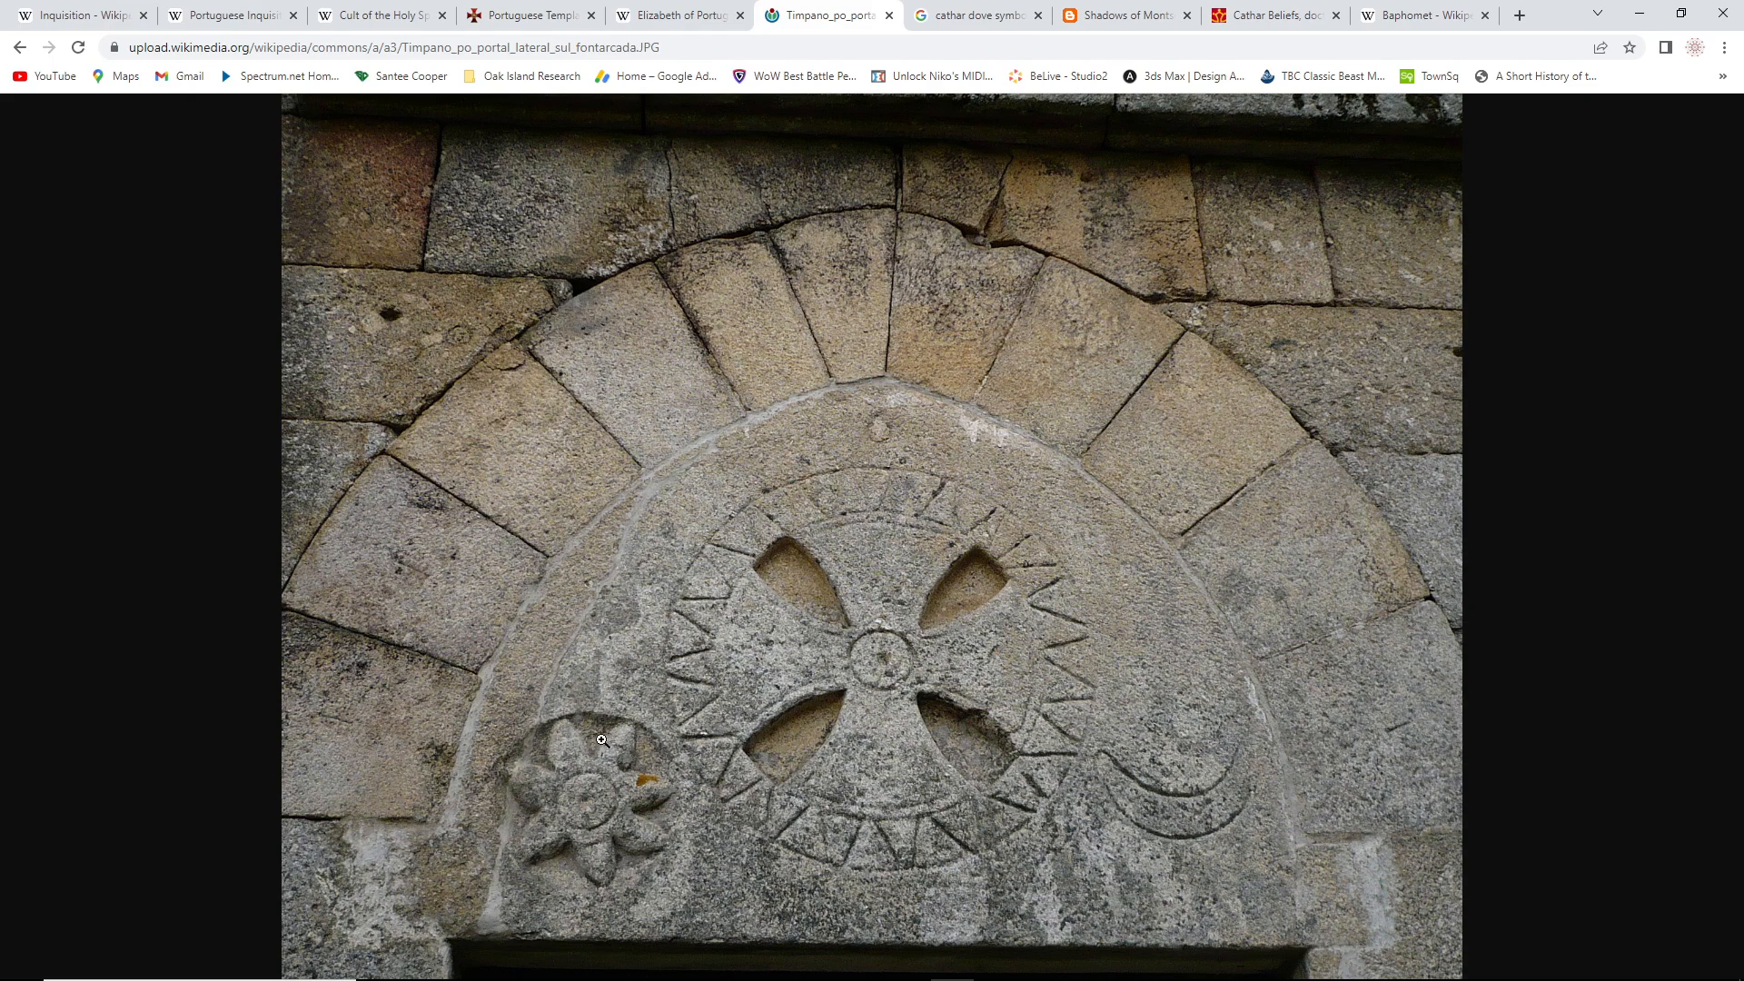
{"action": "mouse_move", "coordinate": [578, 854]}
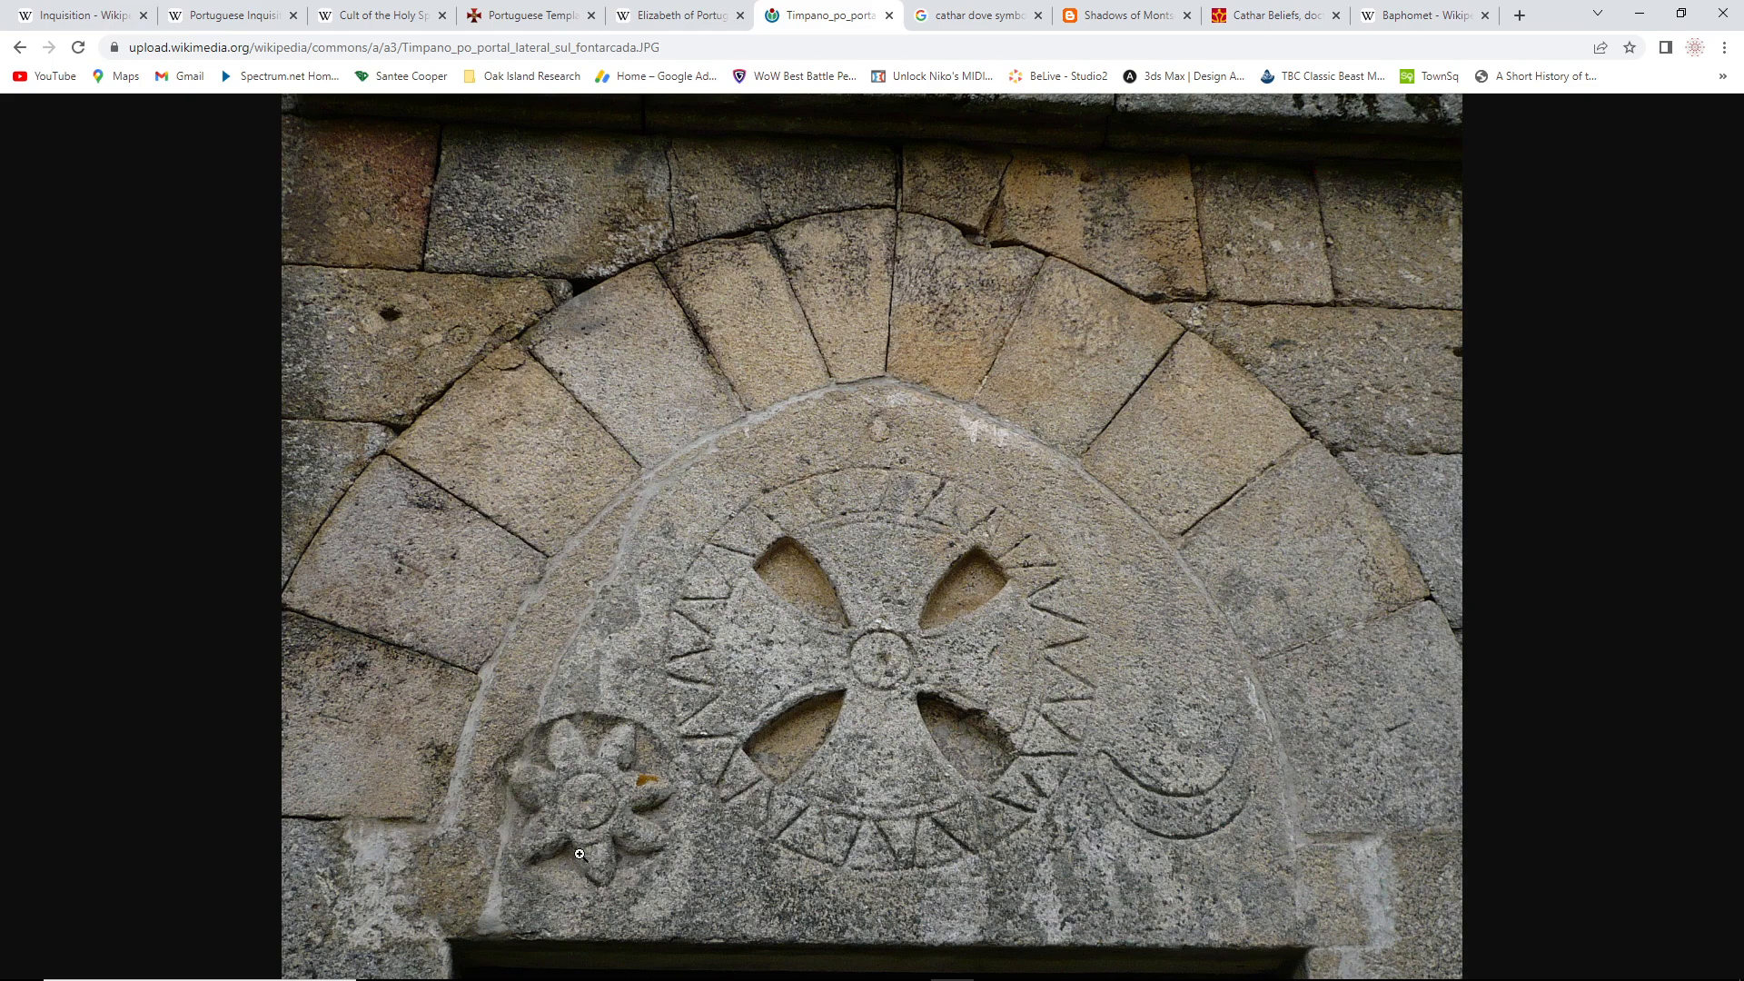
{"action": "mouse_move", "coordinate": [532, 845]}
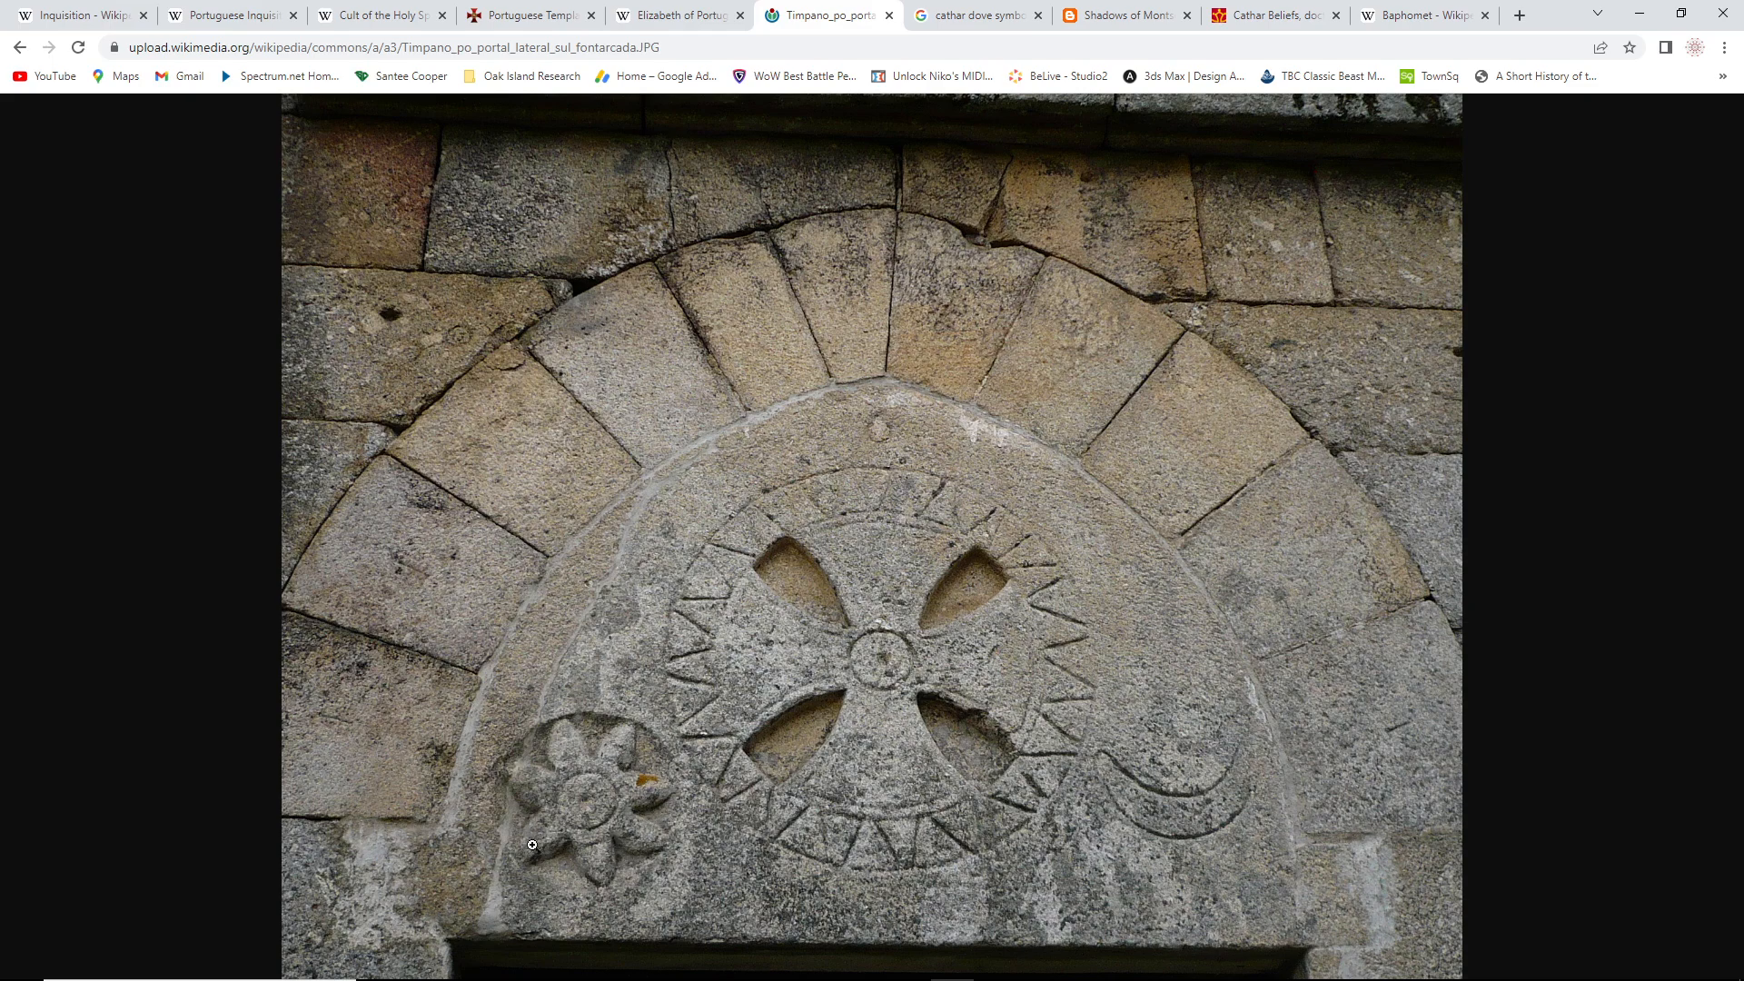
{"action": "mouse_move", "coordinate": [623, 749]}
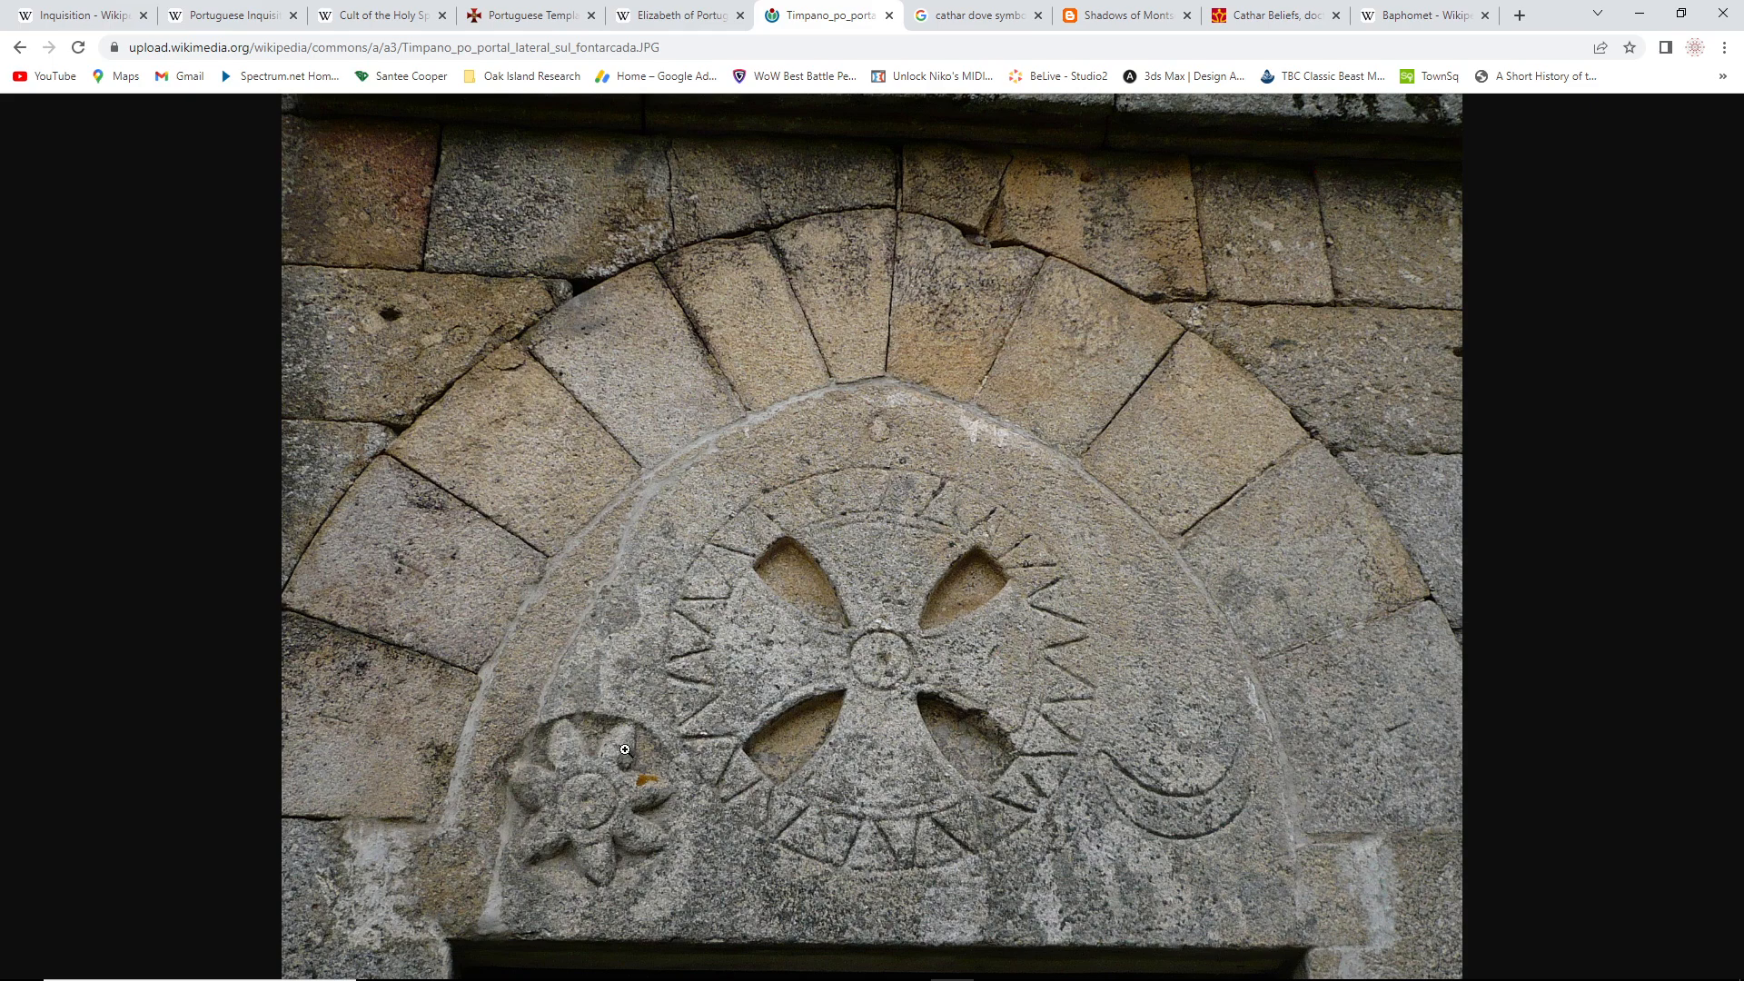
{"action": "mouse_move", "coordinate": [519, 814]}
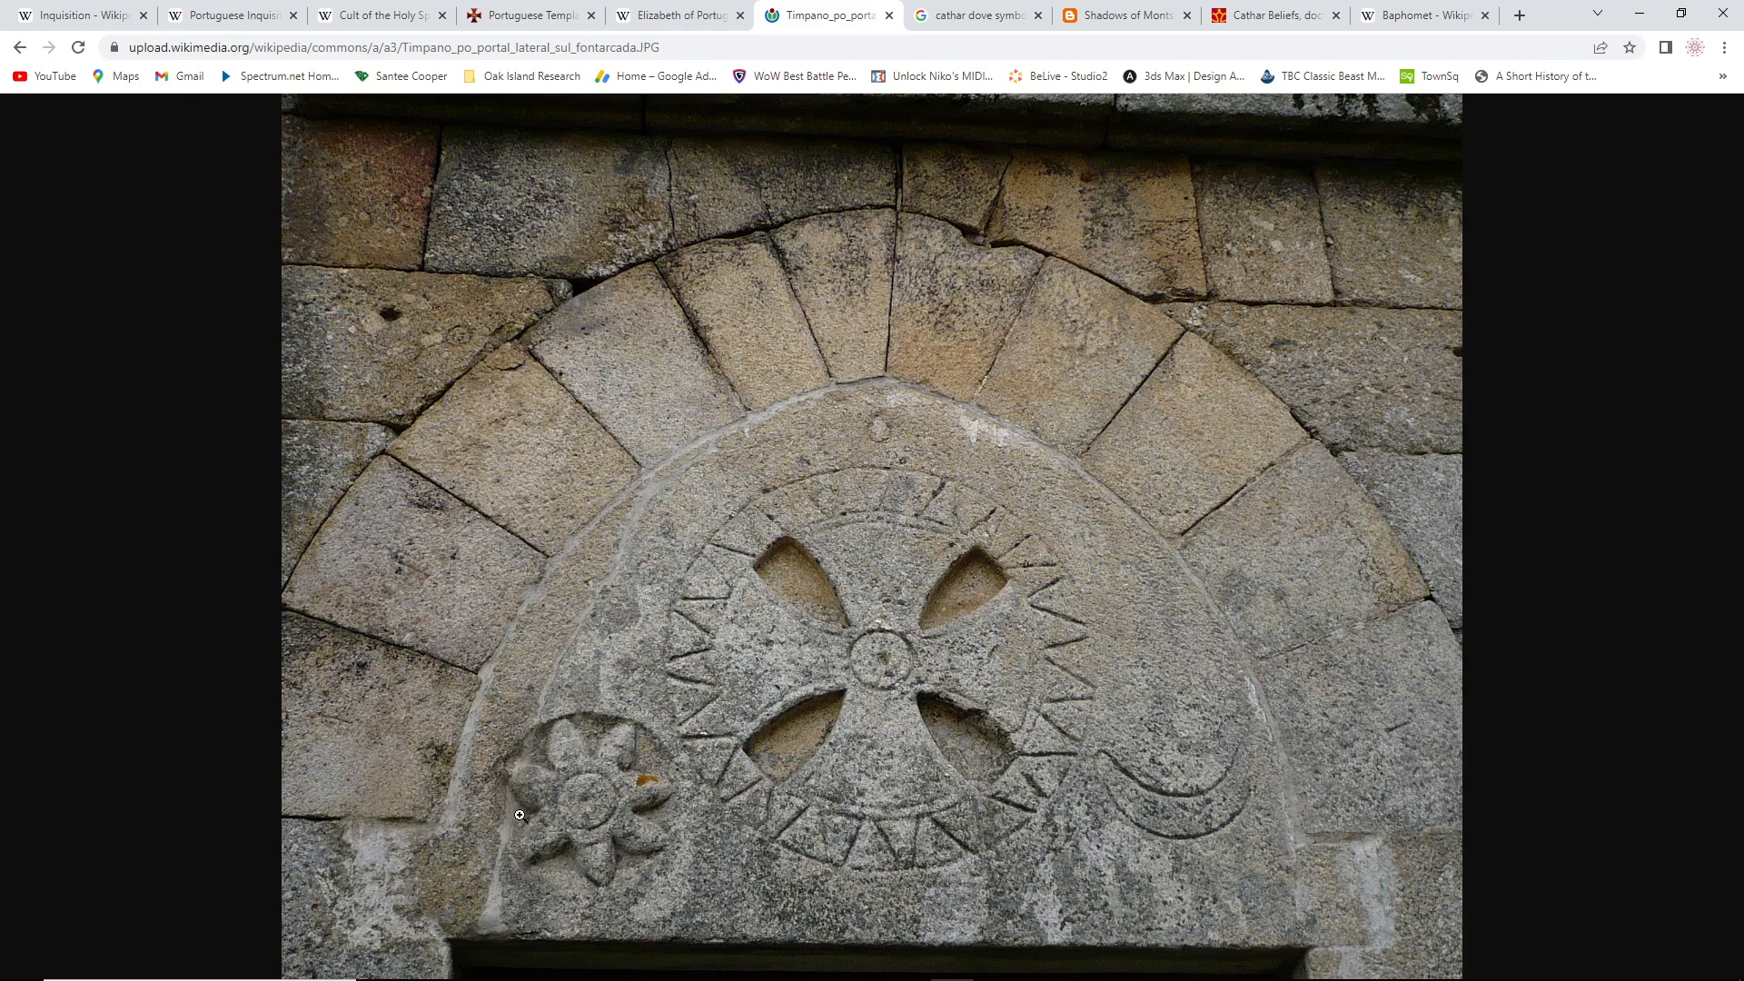
{"action": "mouse_move", "coordinate": [874, 651]}
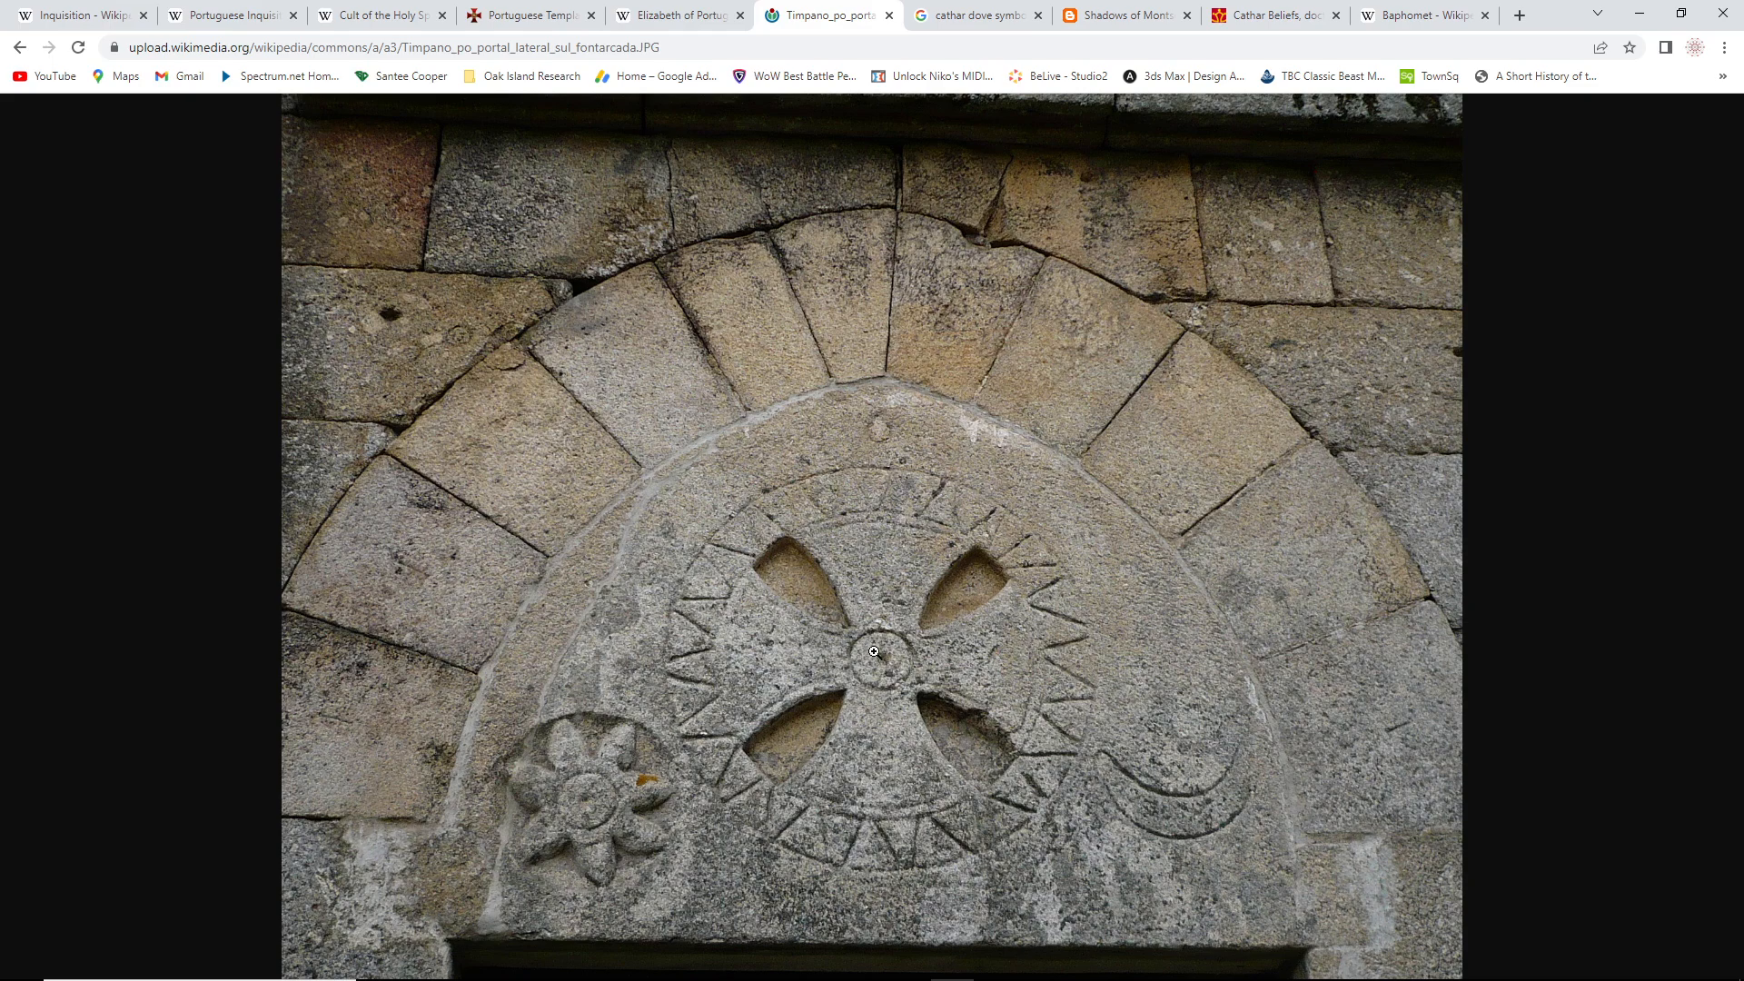
{"action": "mouse_move", "coordinate": [896, 690]}
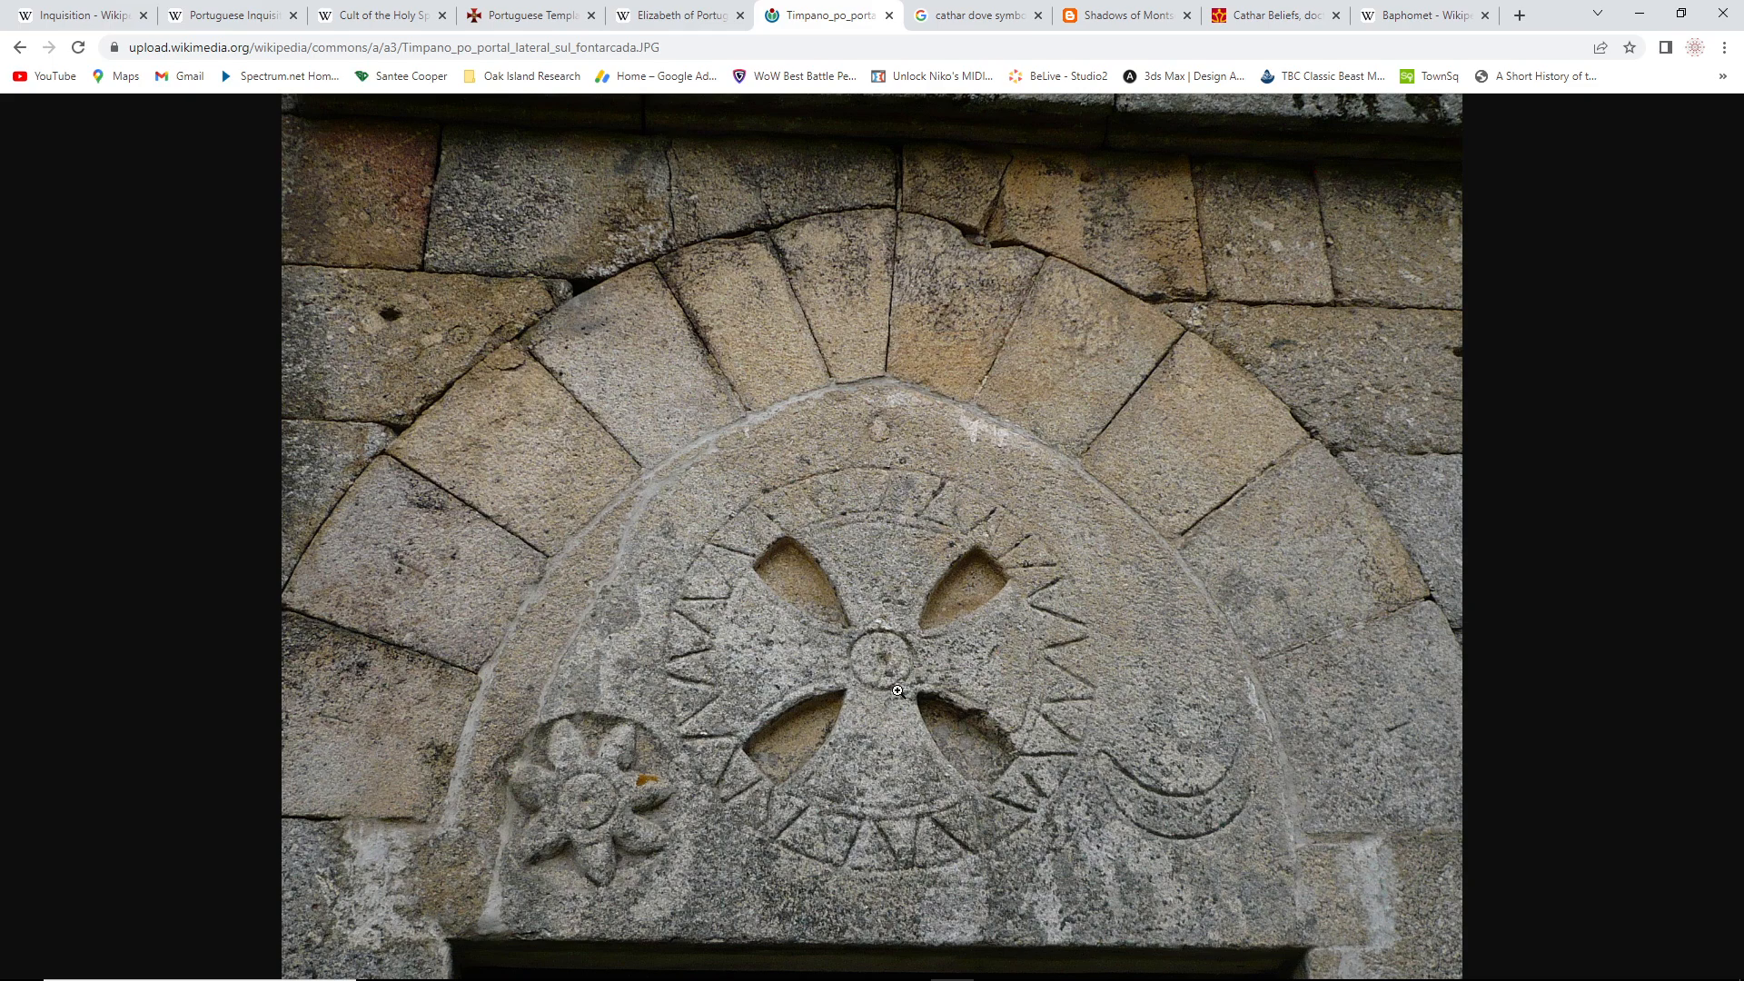
{"action": "mouse_move", "coordinate": [868, 740]}
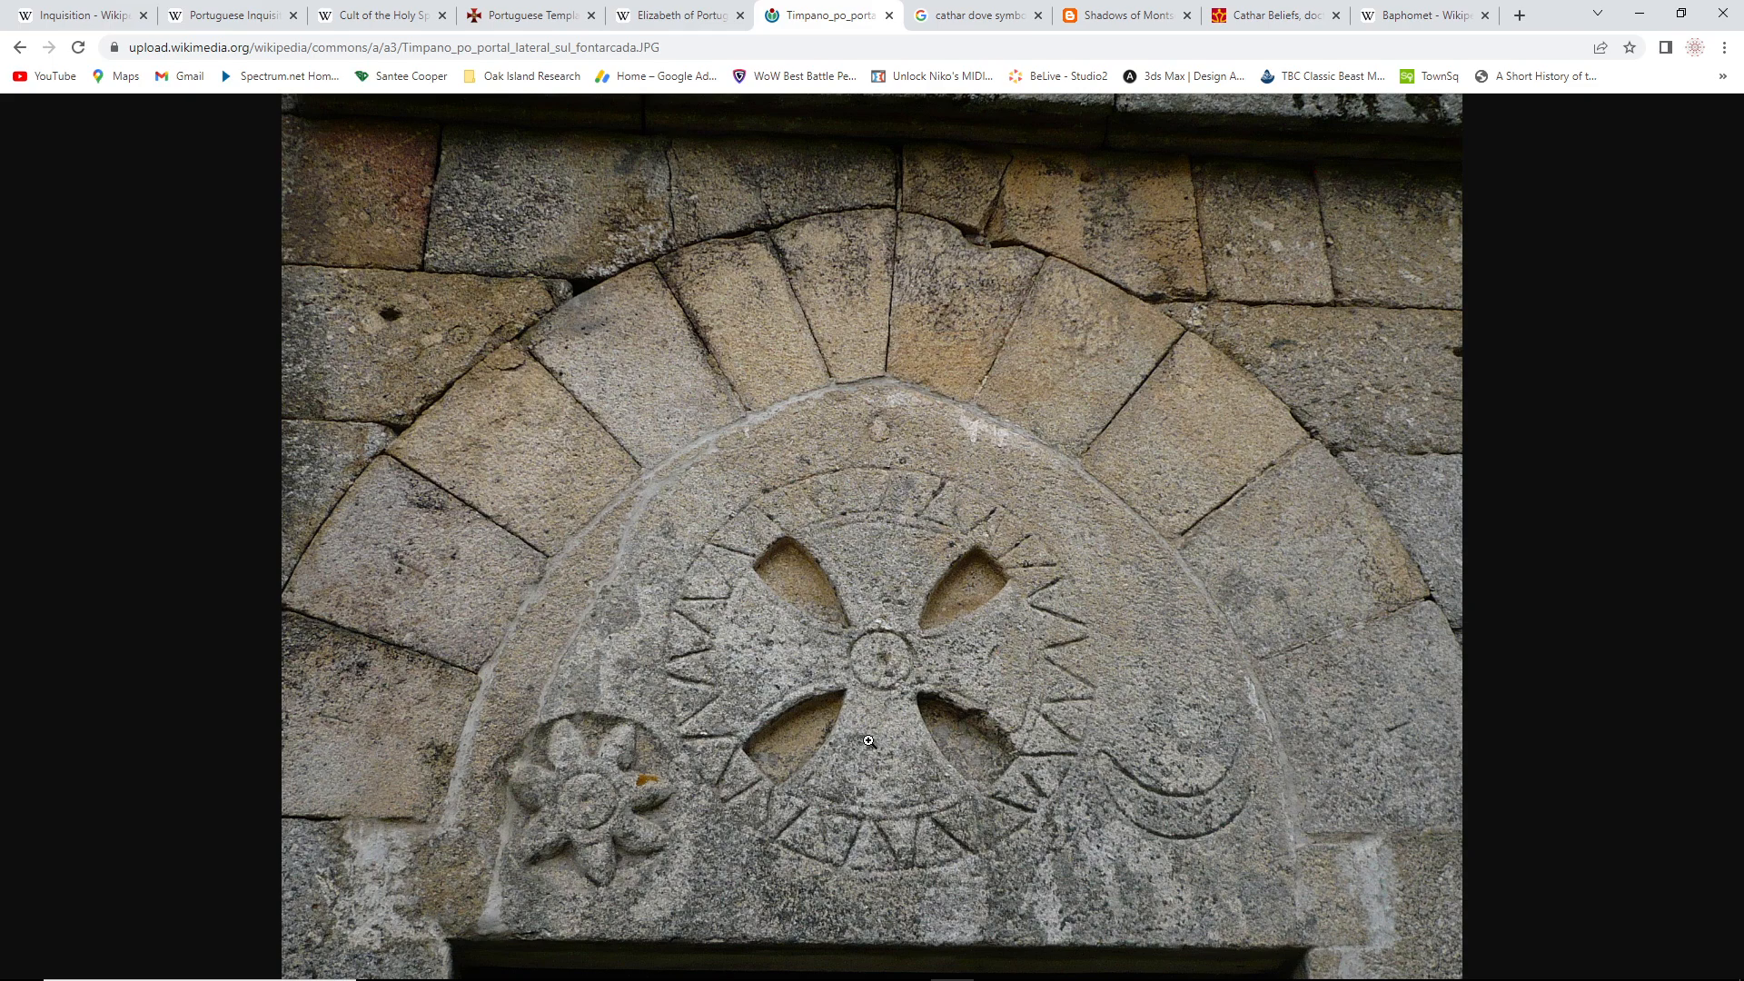
{"action": "mouse_move", "coordinate": [1015, 775]}
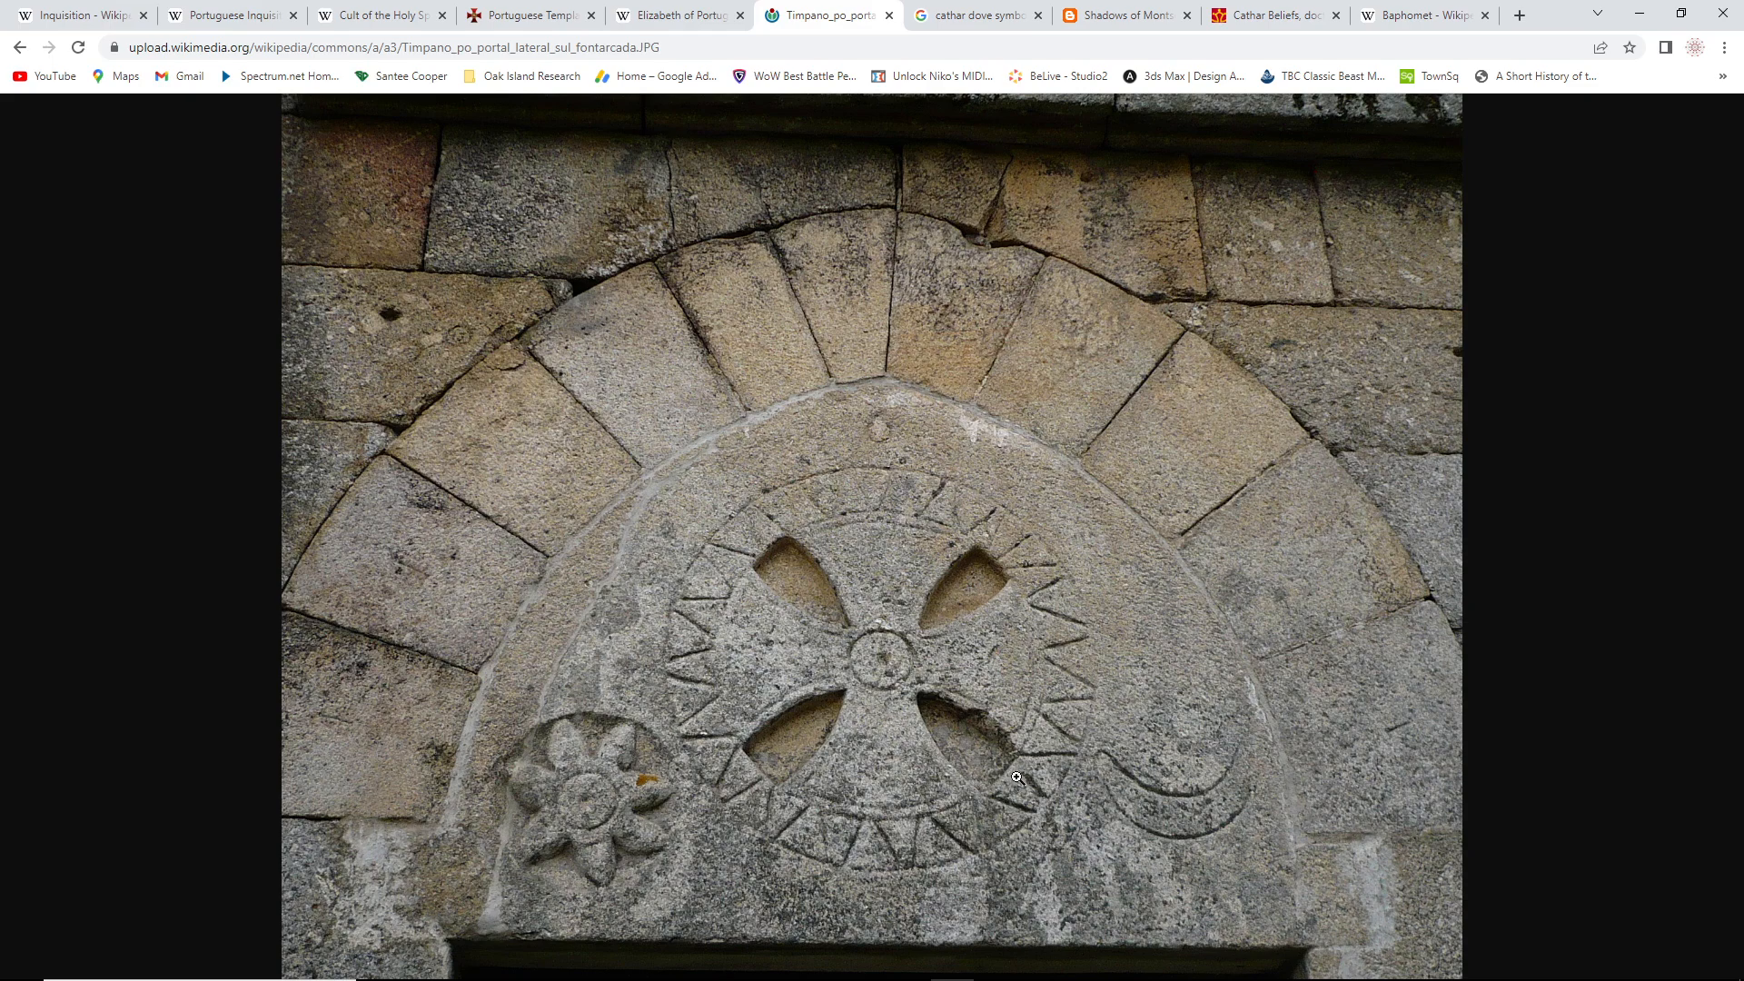
{"action": "mouse_move", "coordinate": [650, 739]}
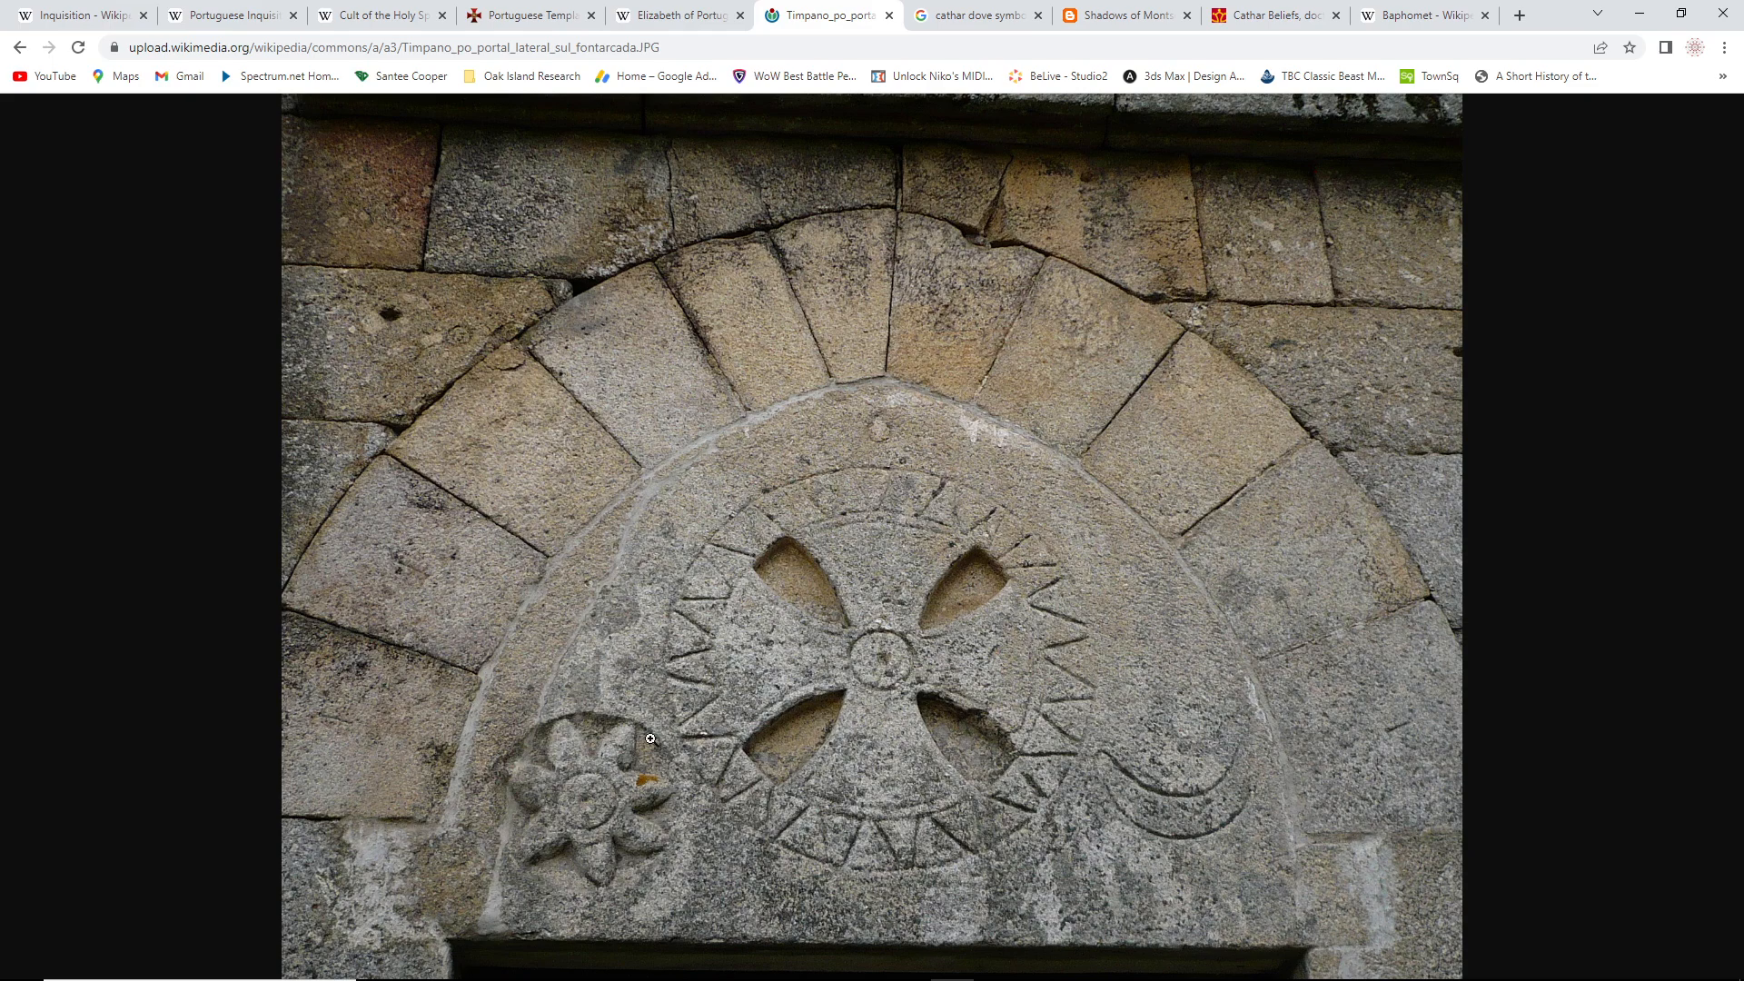
{"action": "mouse_move", "coordinate": [908, 868]}
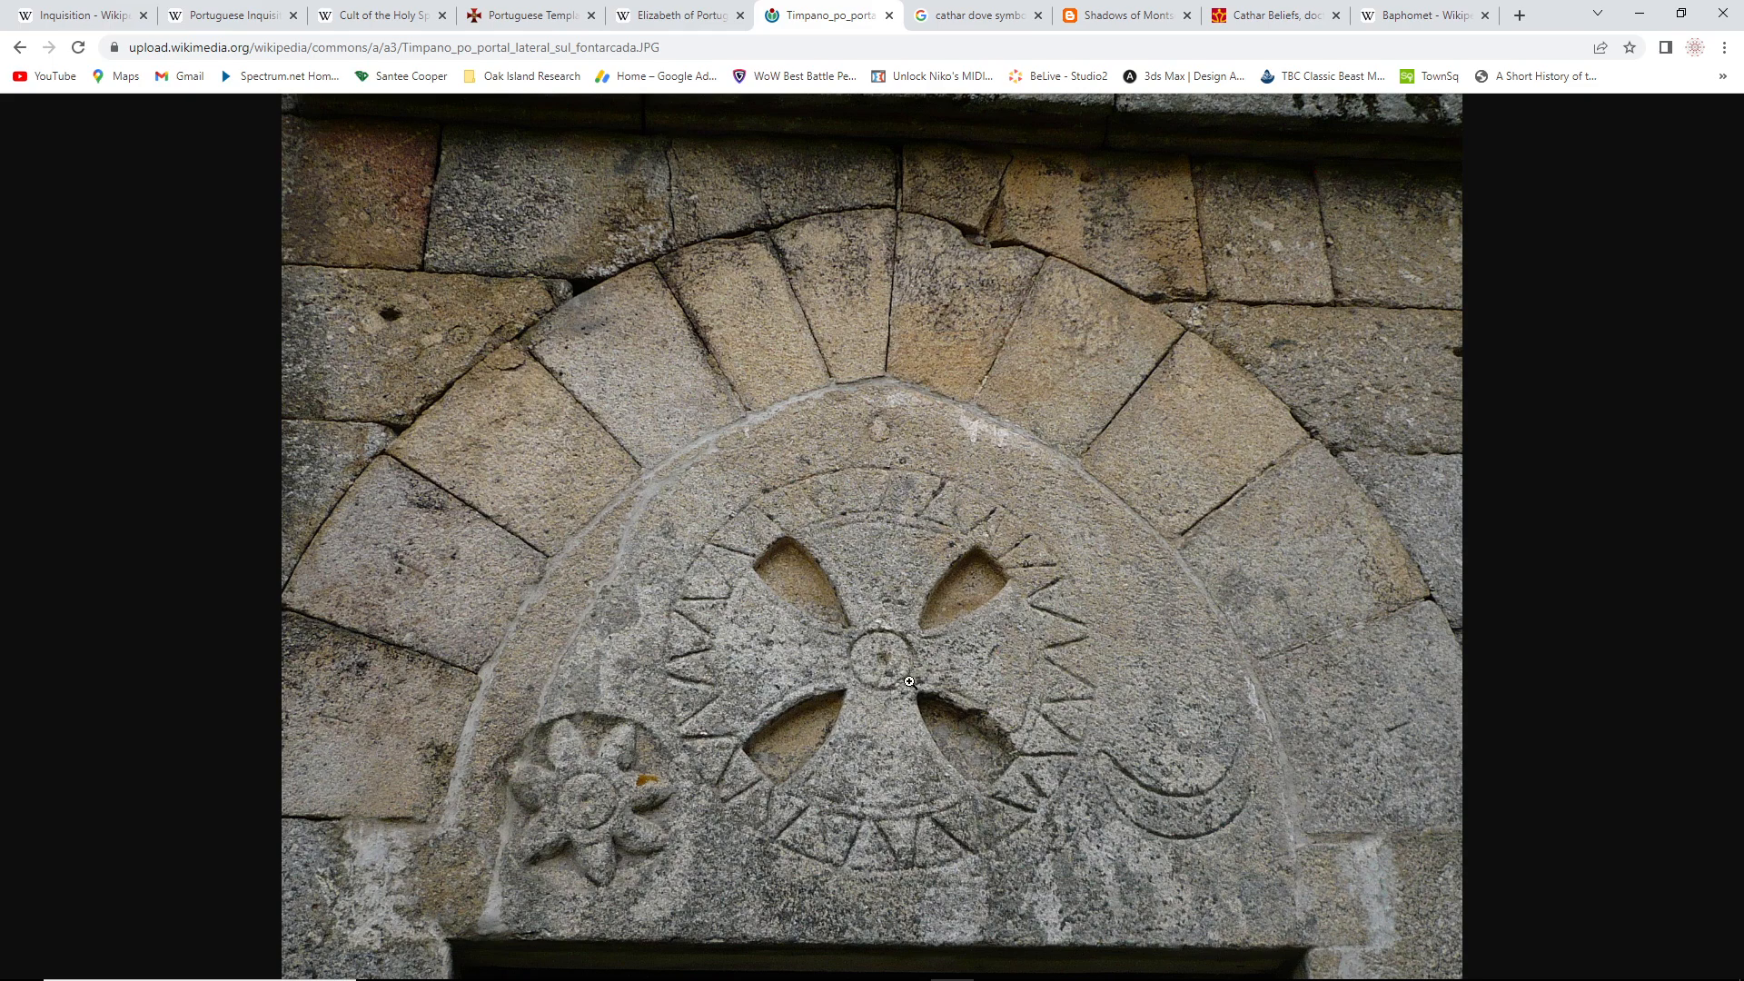
{"action": "mouse_move", "coordinate": [936, 701]}
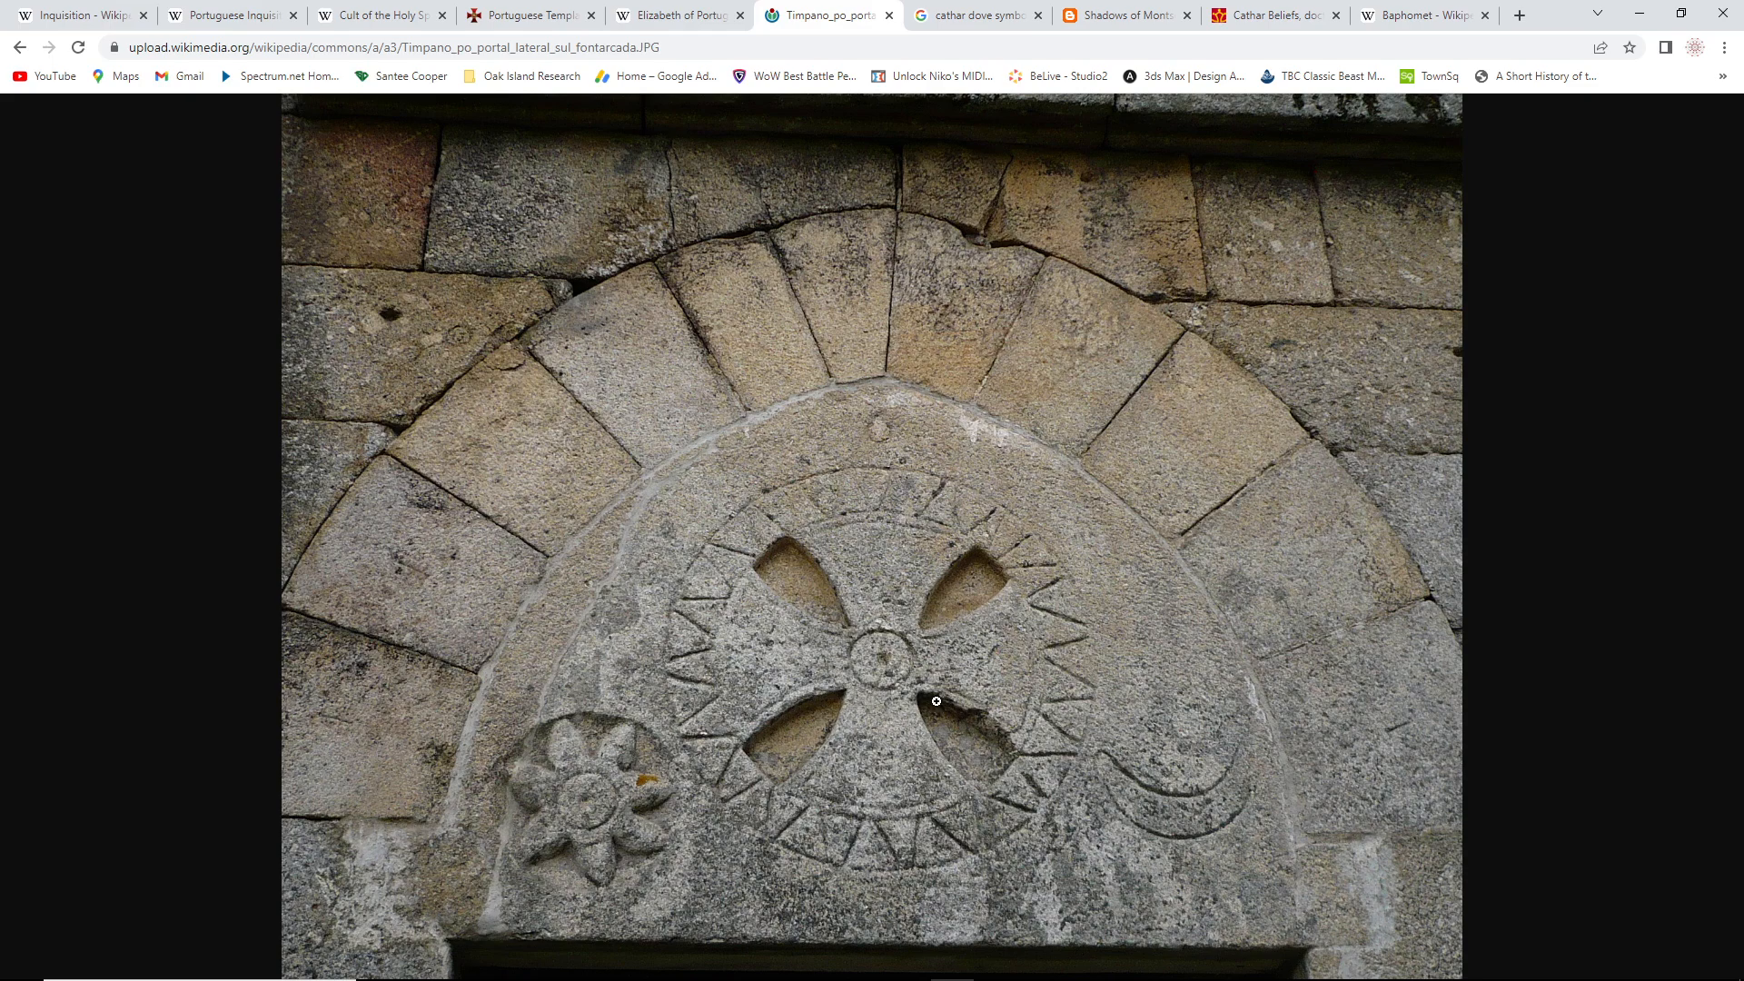
{"action": "mouse_move", "coordinate": [943, 675]}
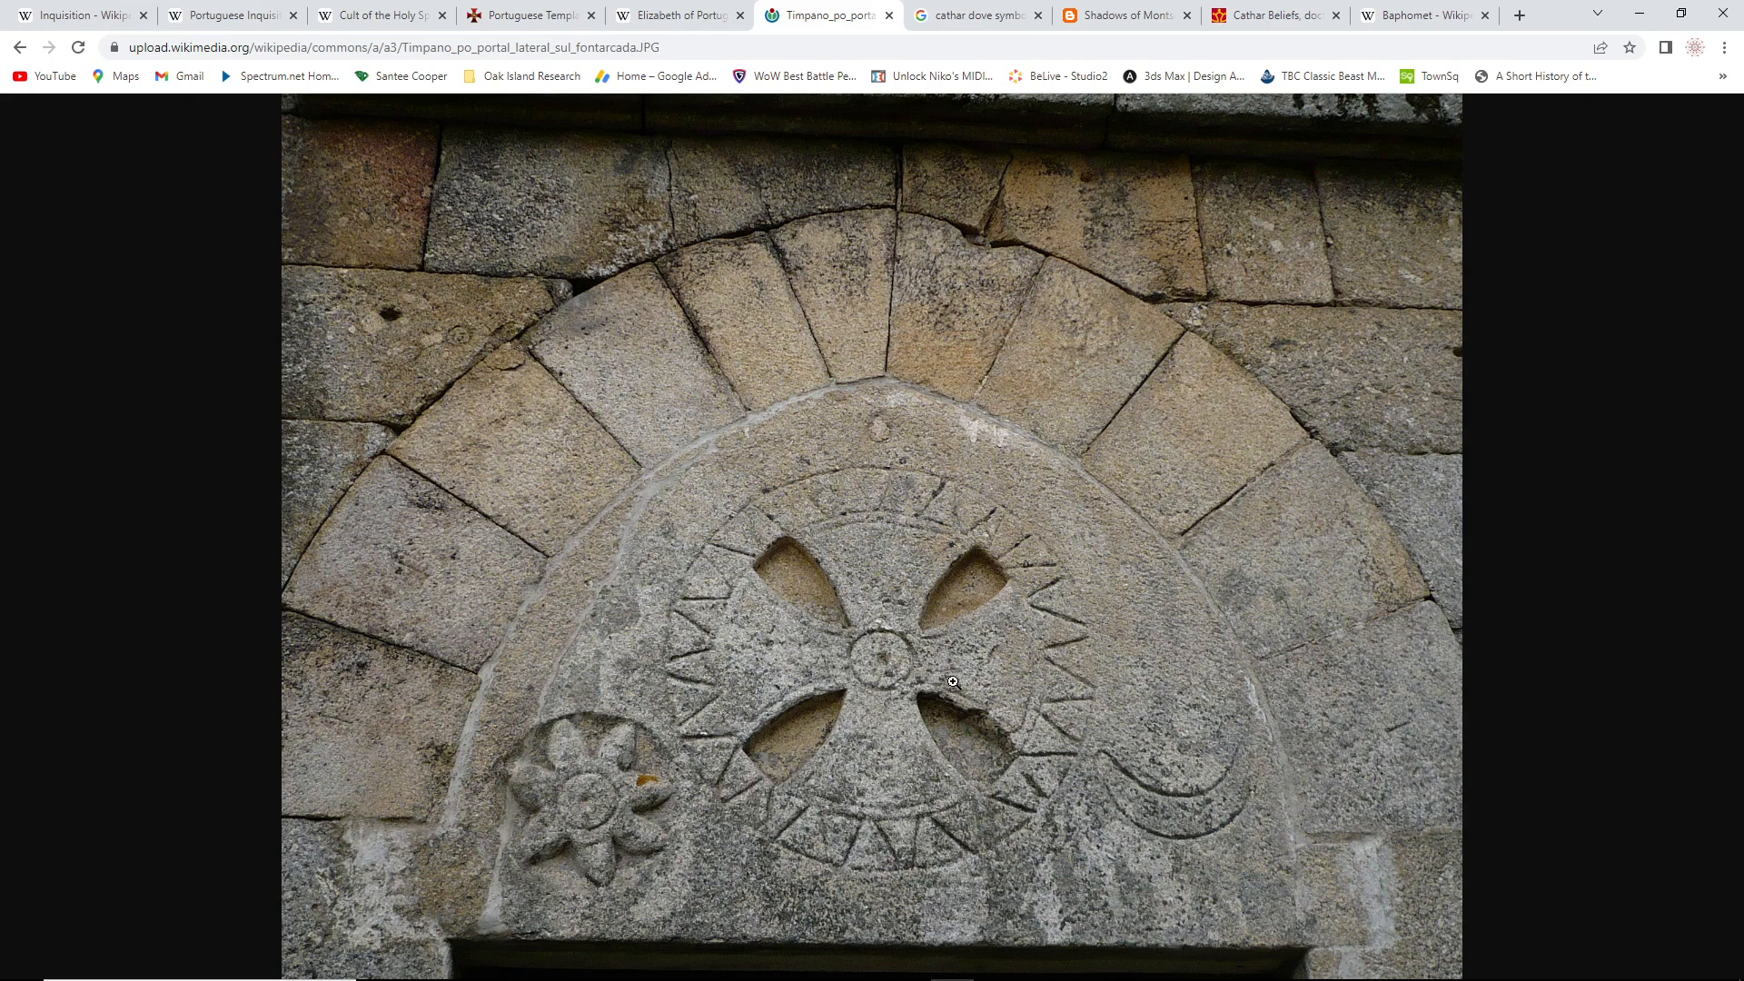
{"action": "mouse_move", "coordinate": [948, 658]}
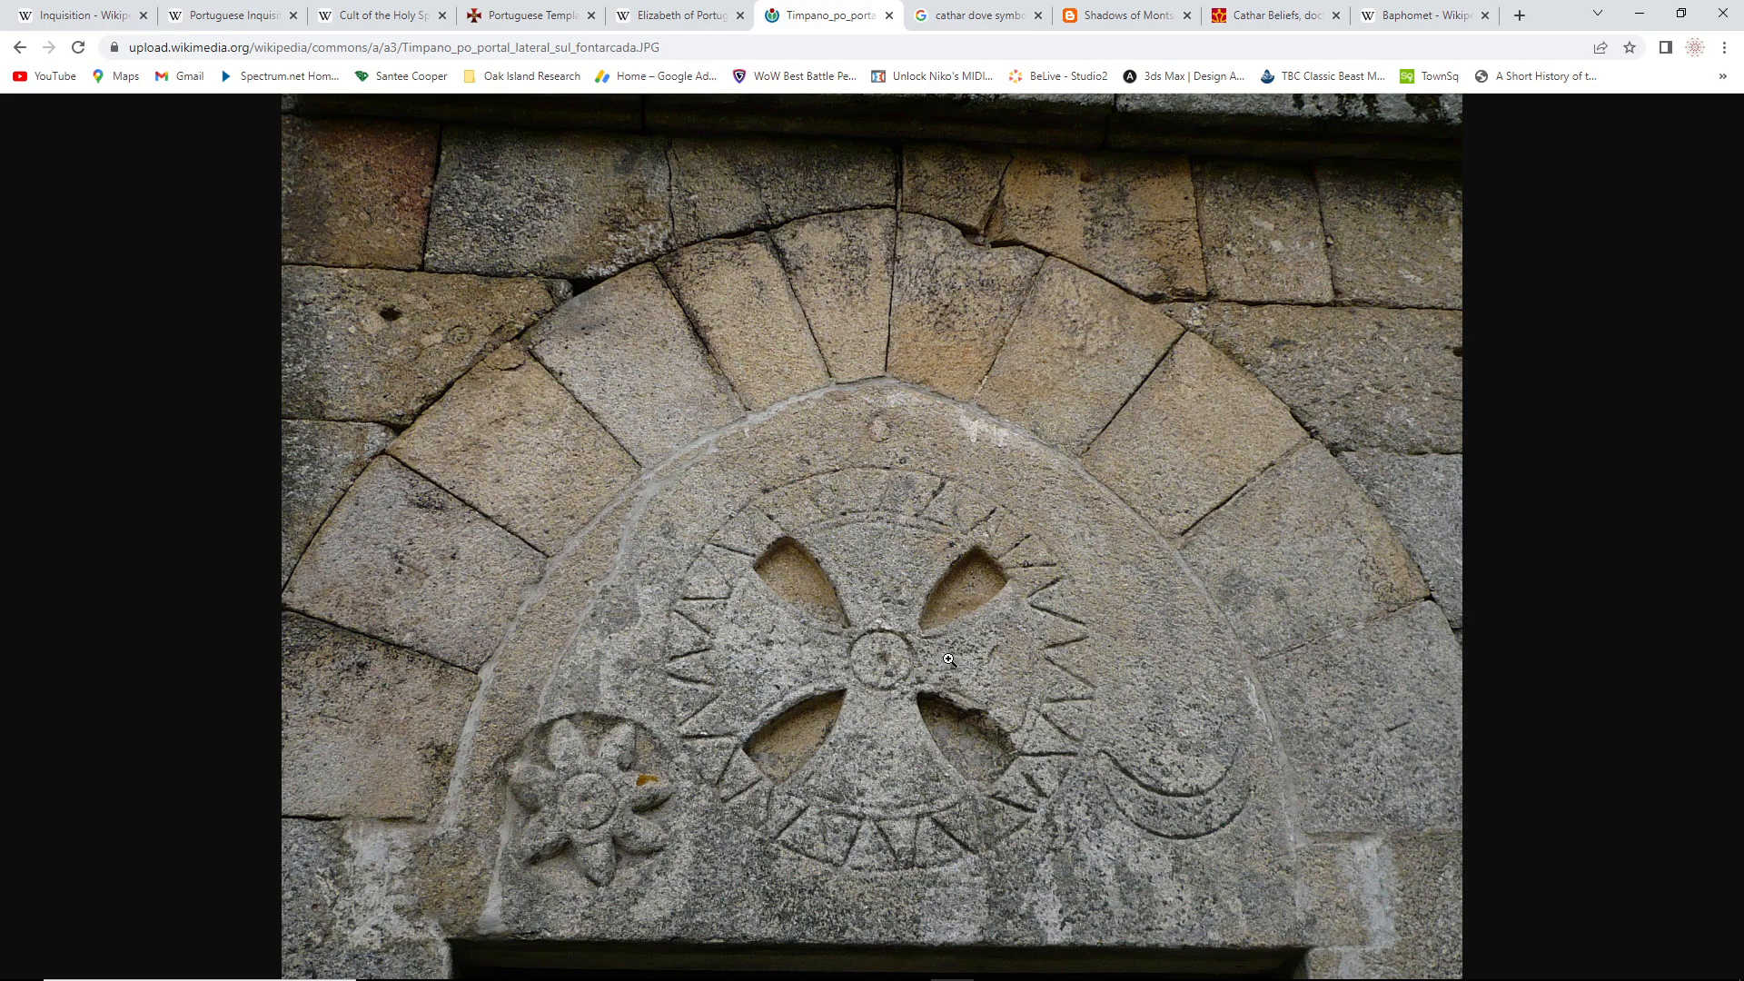
{"action": "mouse_move", "coordinate": [851, 698]}
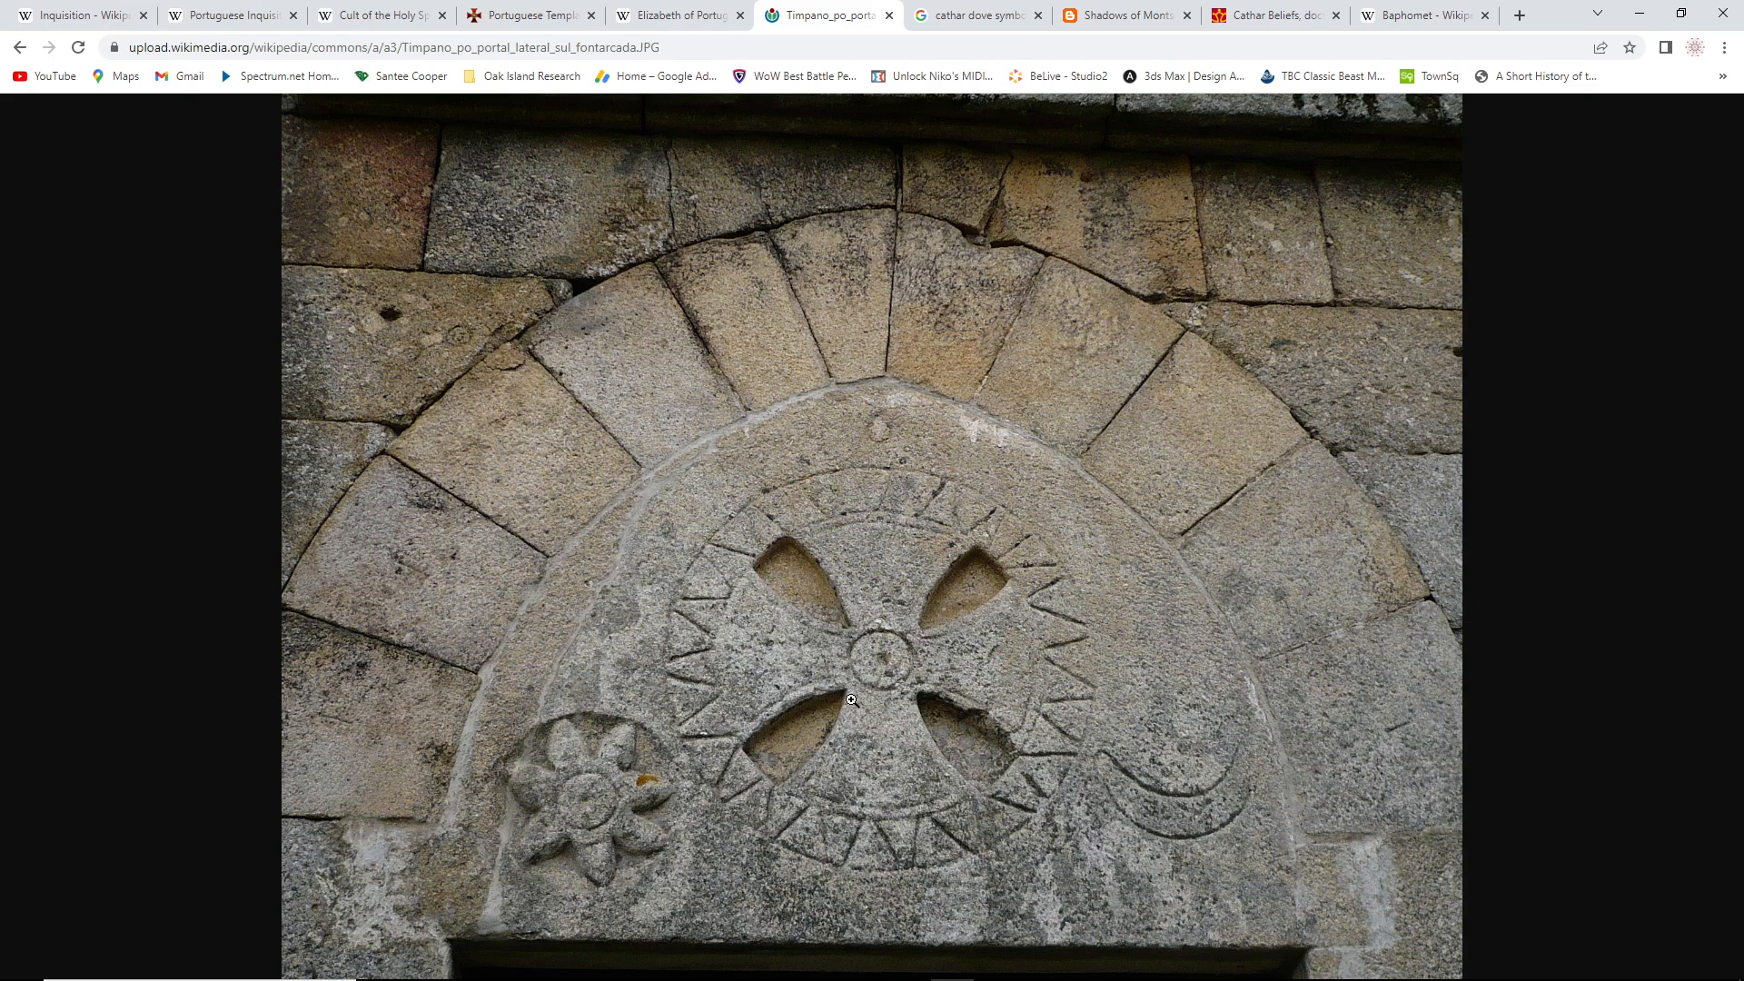
{"action": "mouse_move", "coordinate": [910, 687]}
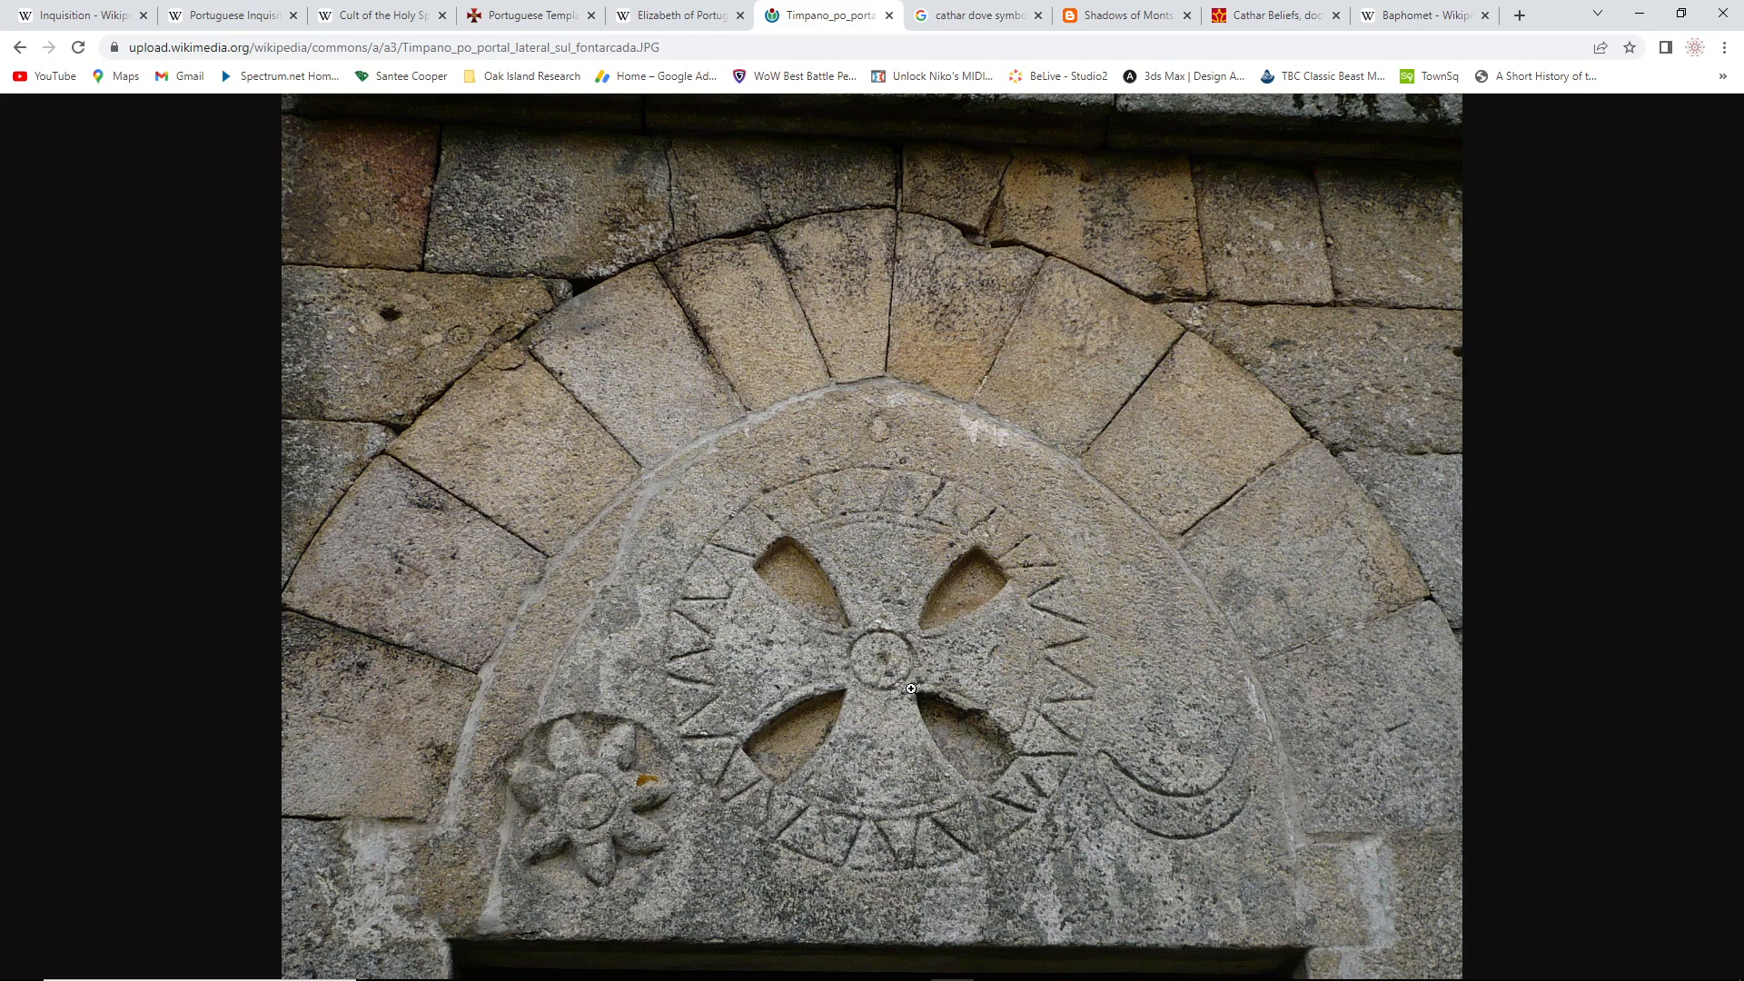
{"action": "mouse_move", "coordinate": [881, 663]}
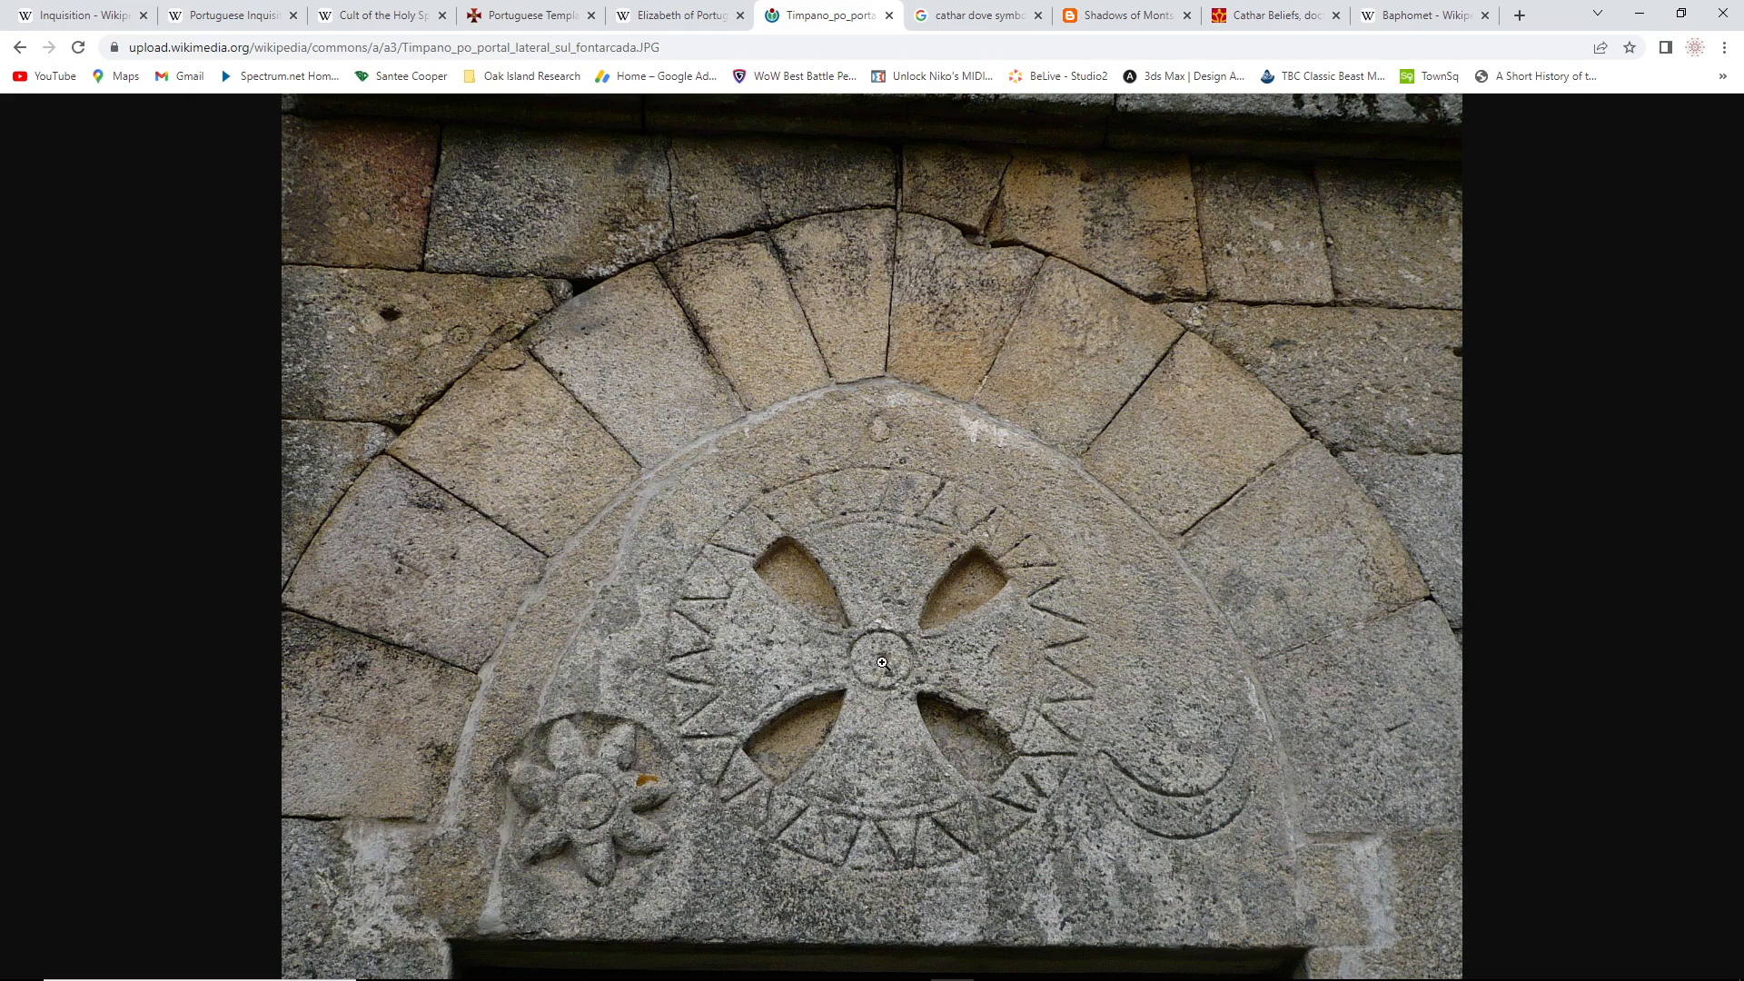
{"action": "mouse_move", "coordinate": [914, 669]}
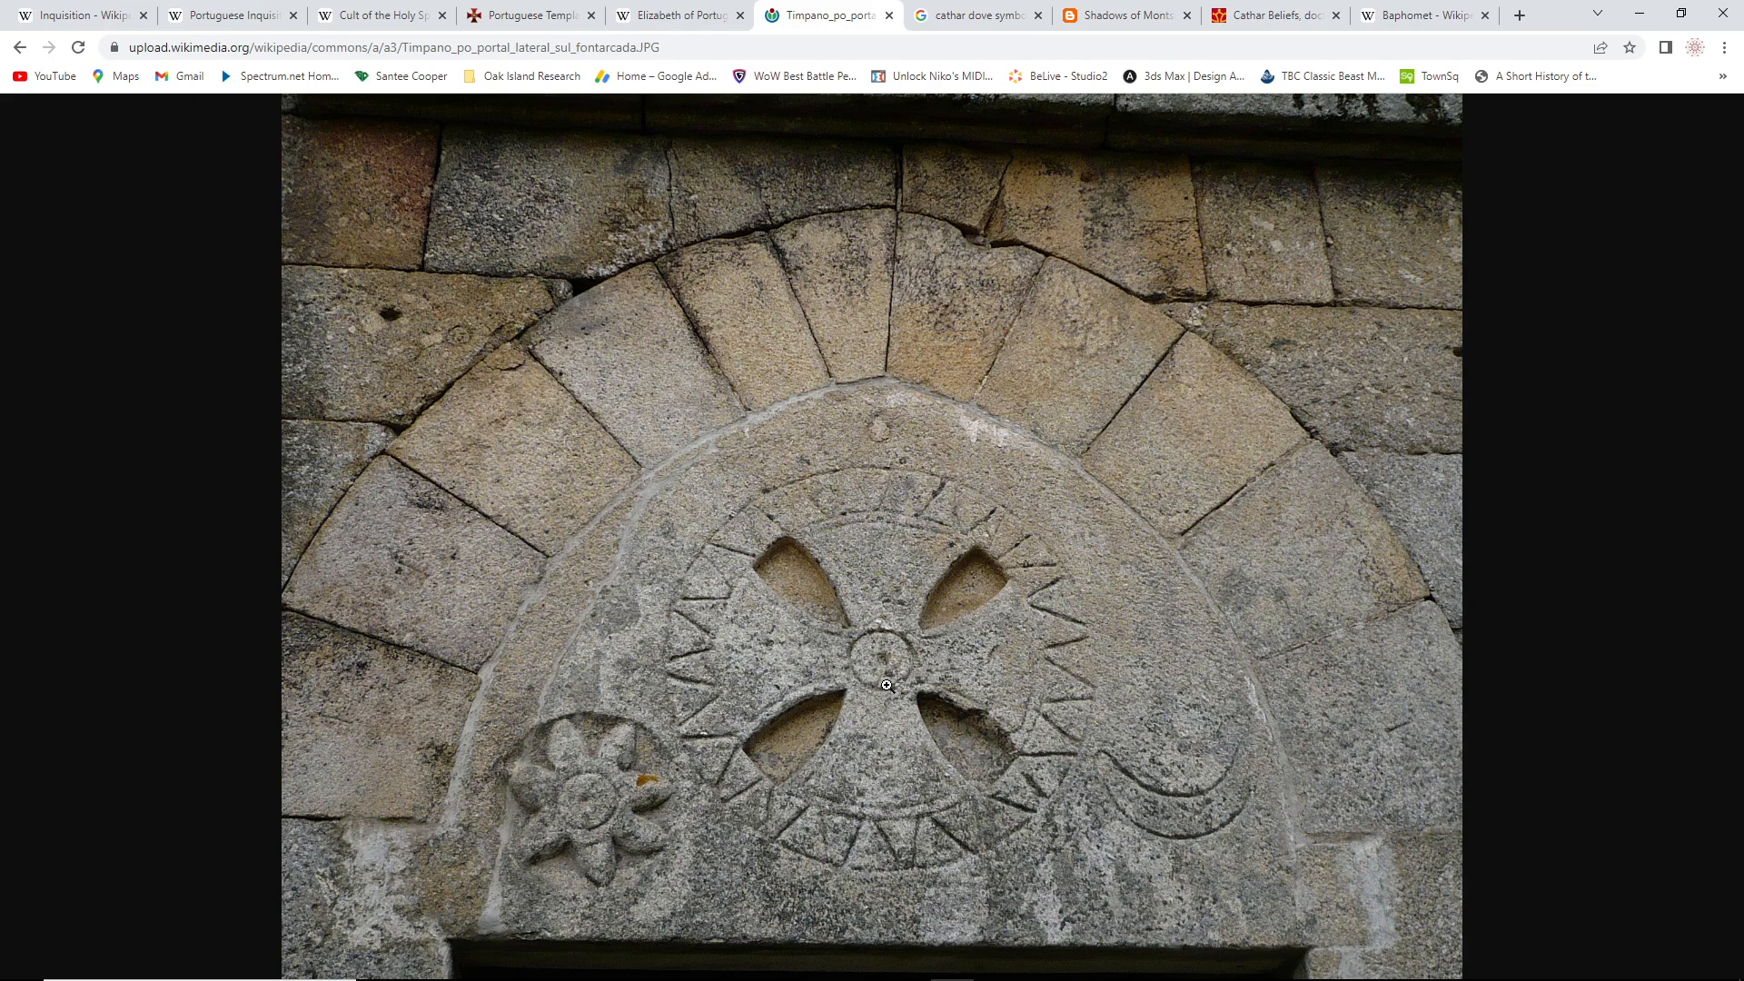
{"action": "mouse_move", "coordinate": [848, 683]}
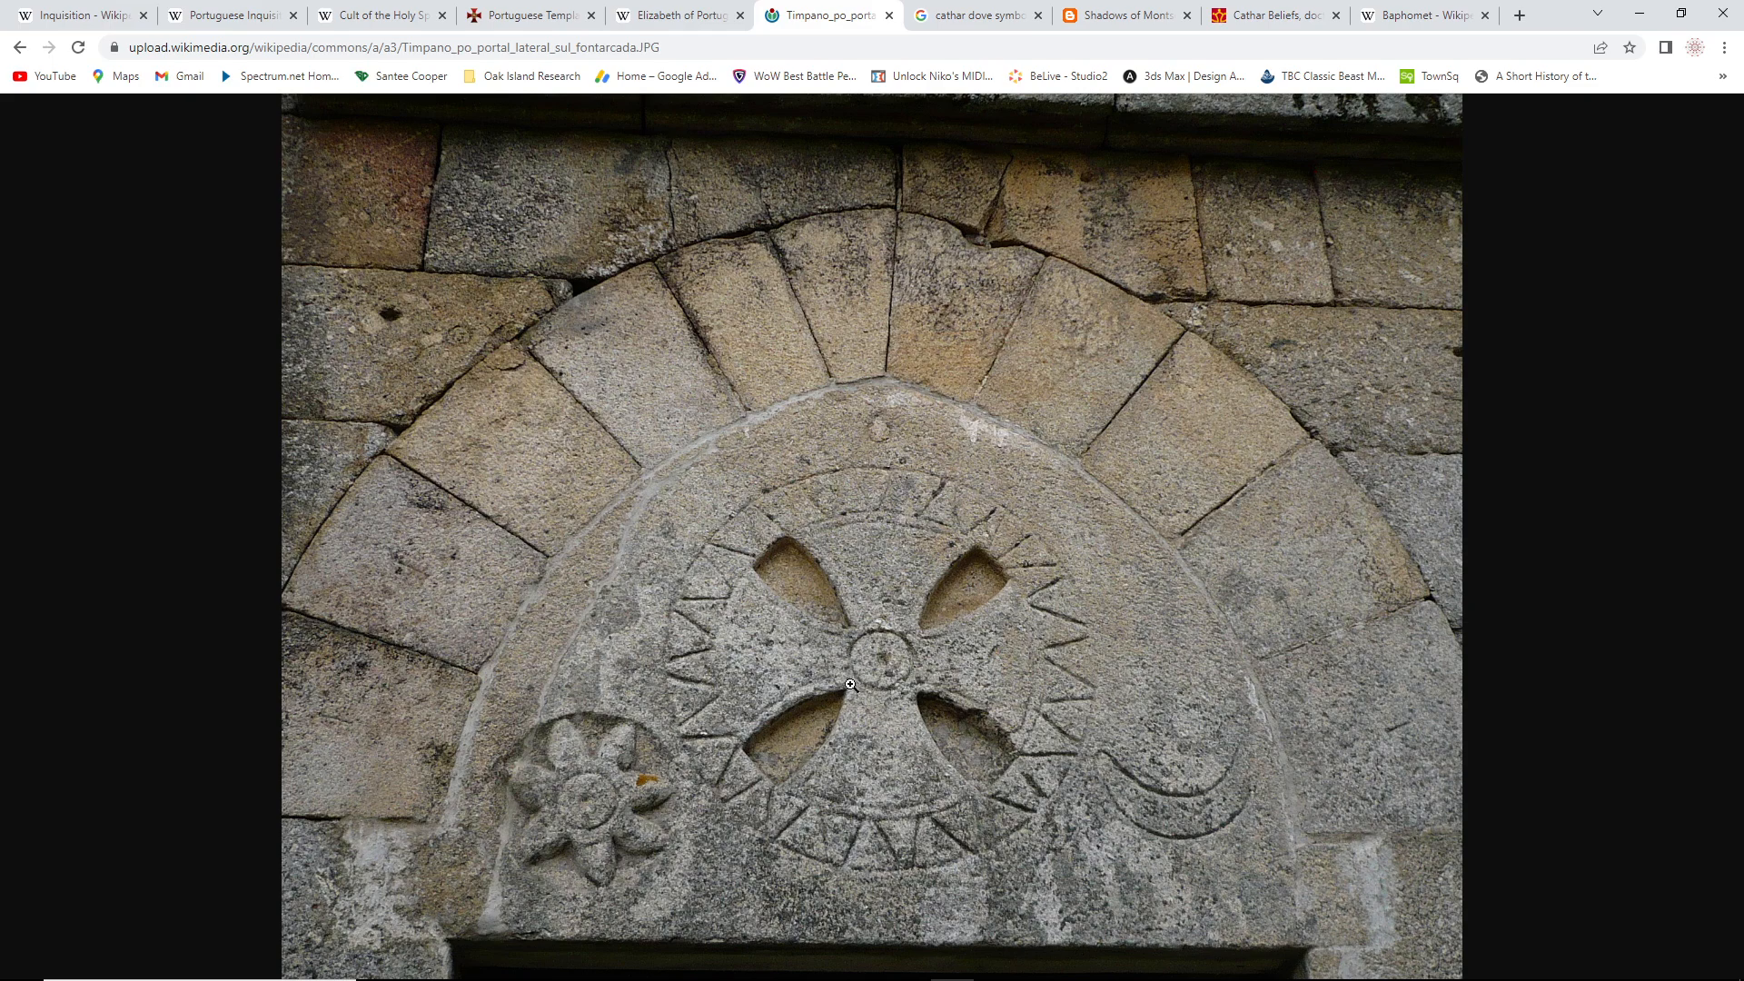
{"action": "mouse_move", "coordinate": [767, 572]}
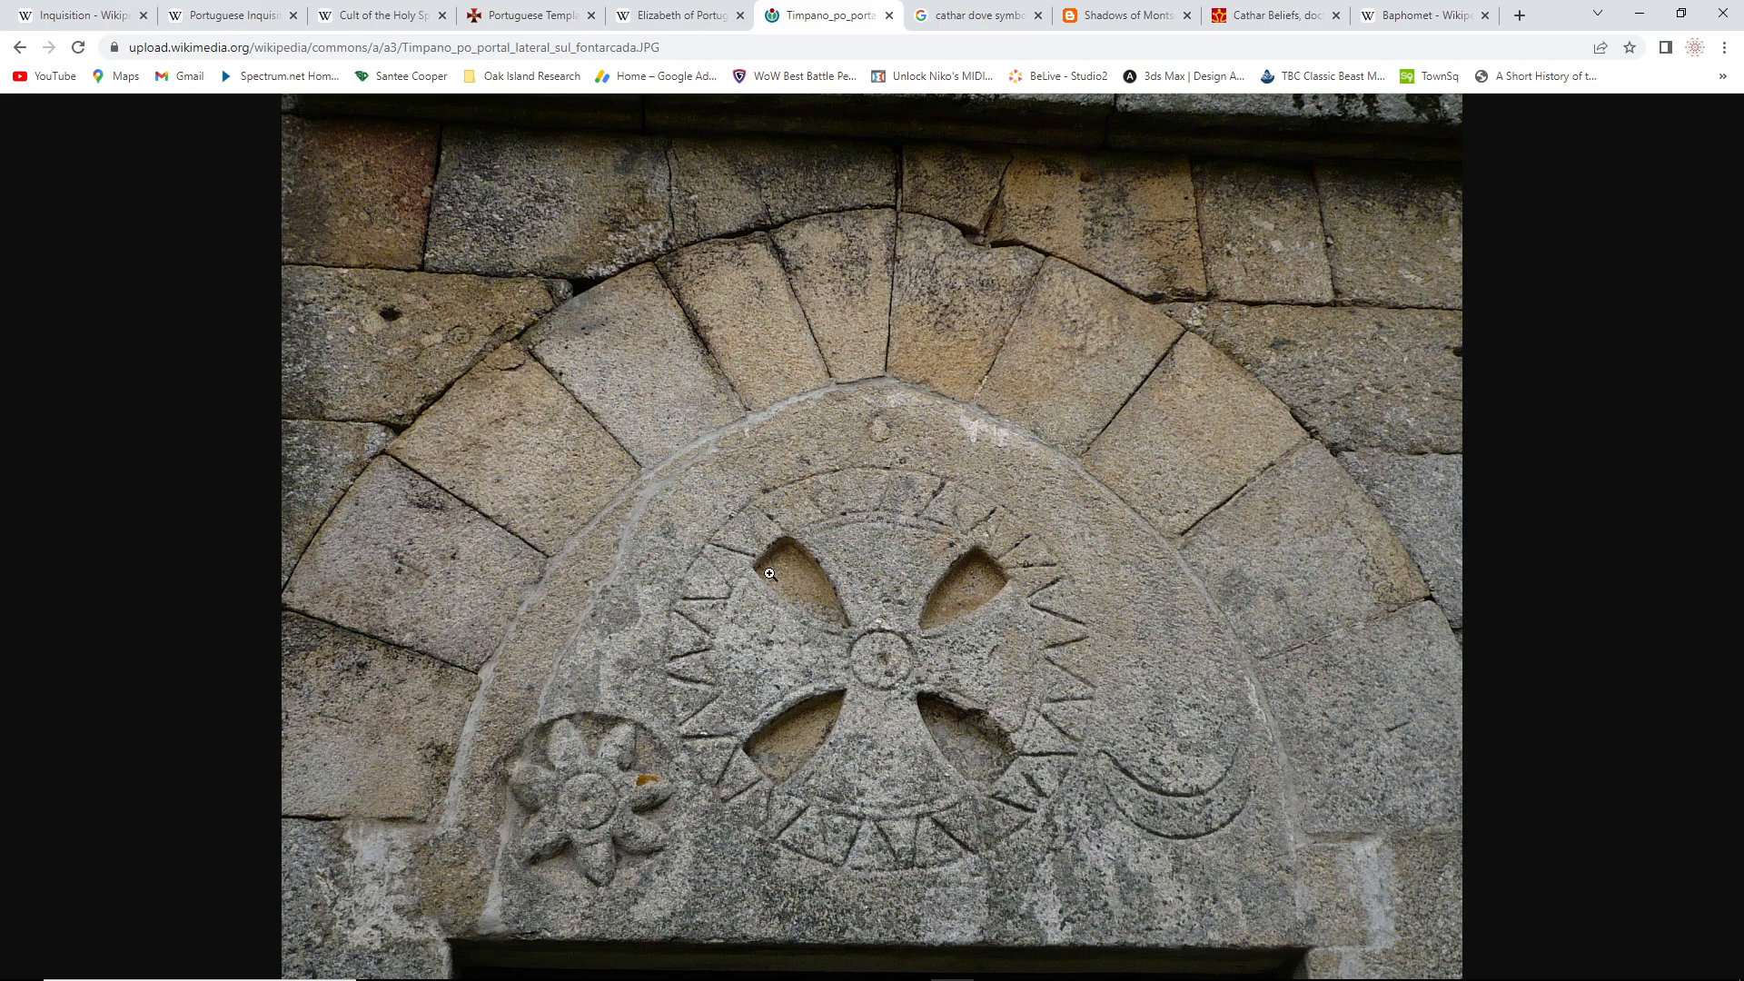
{"action": "mouse_move", "coordinate": [690, 582]}
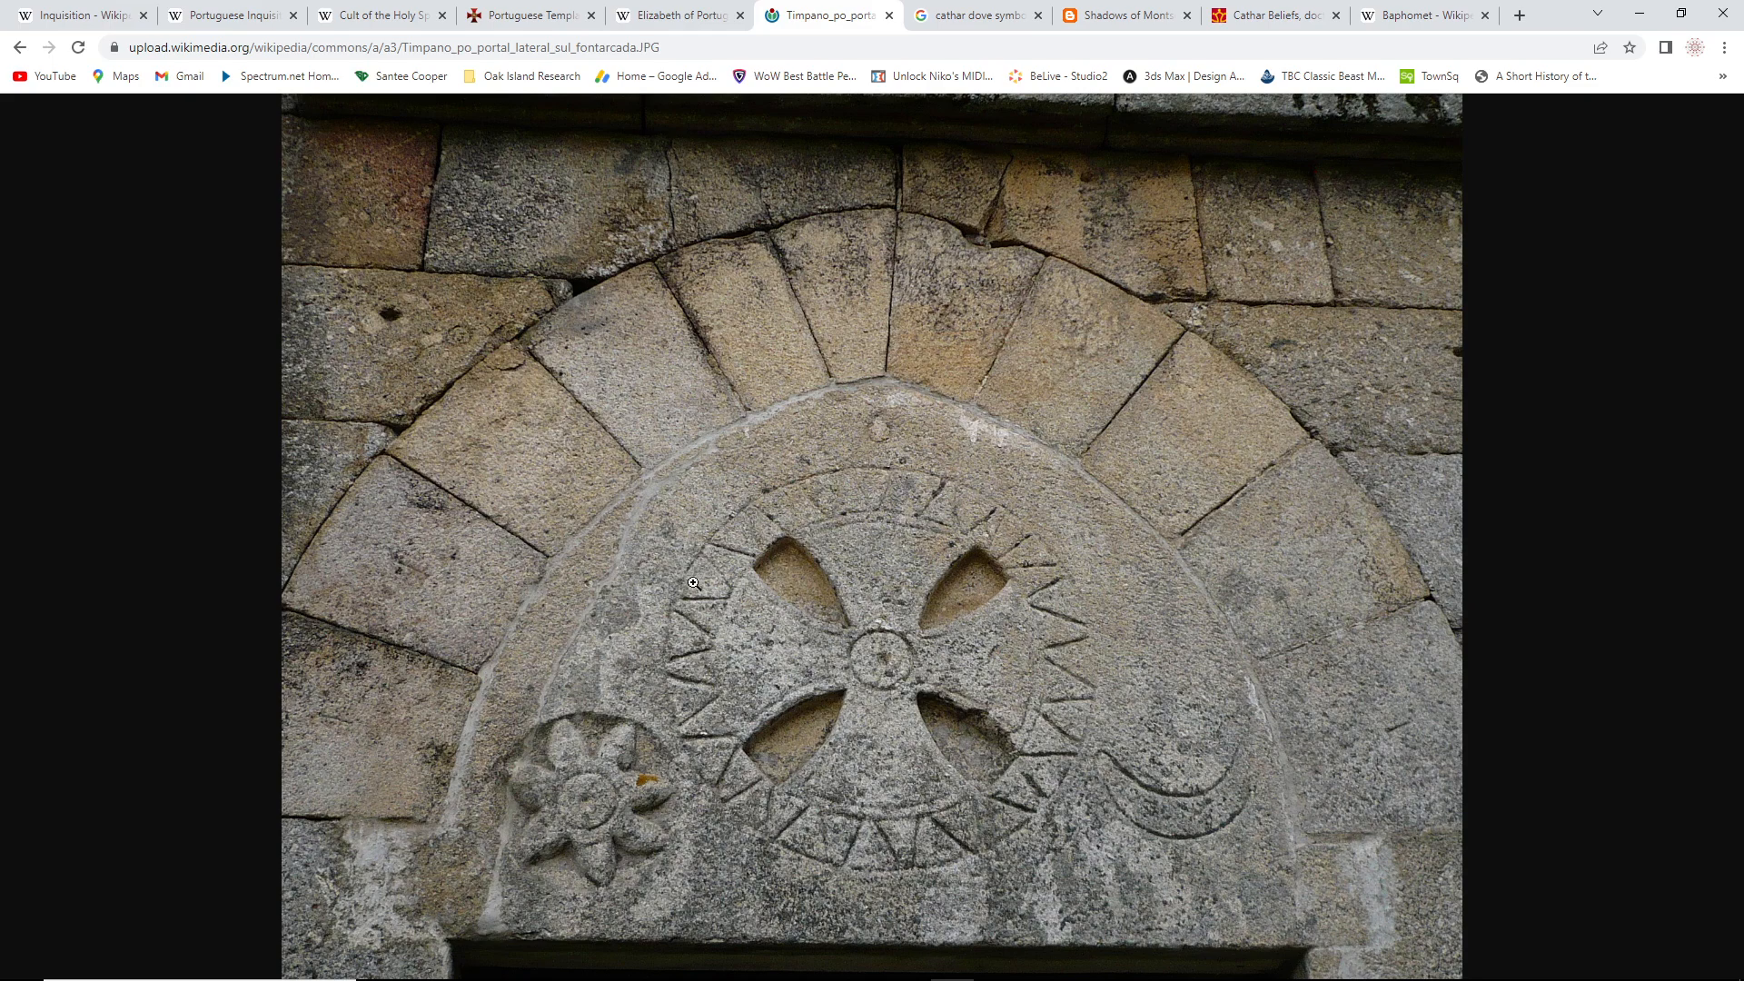
{"action": "mouse_move", "coordinate": [990, 838]}
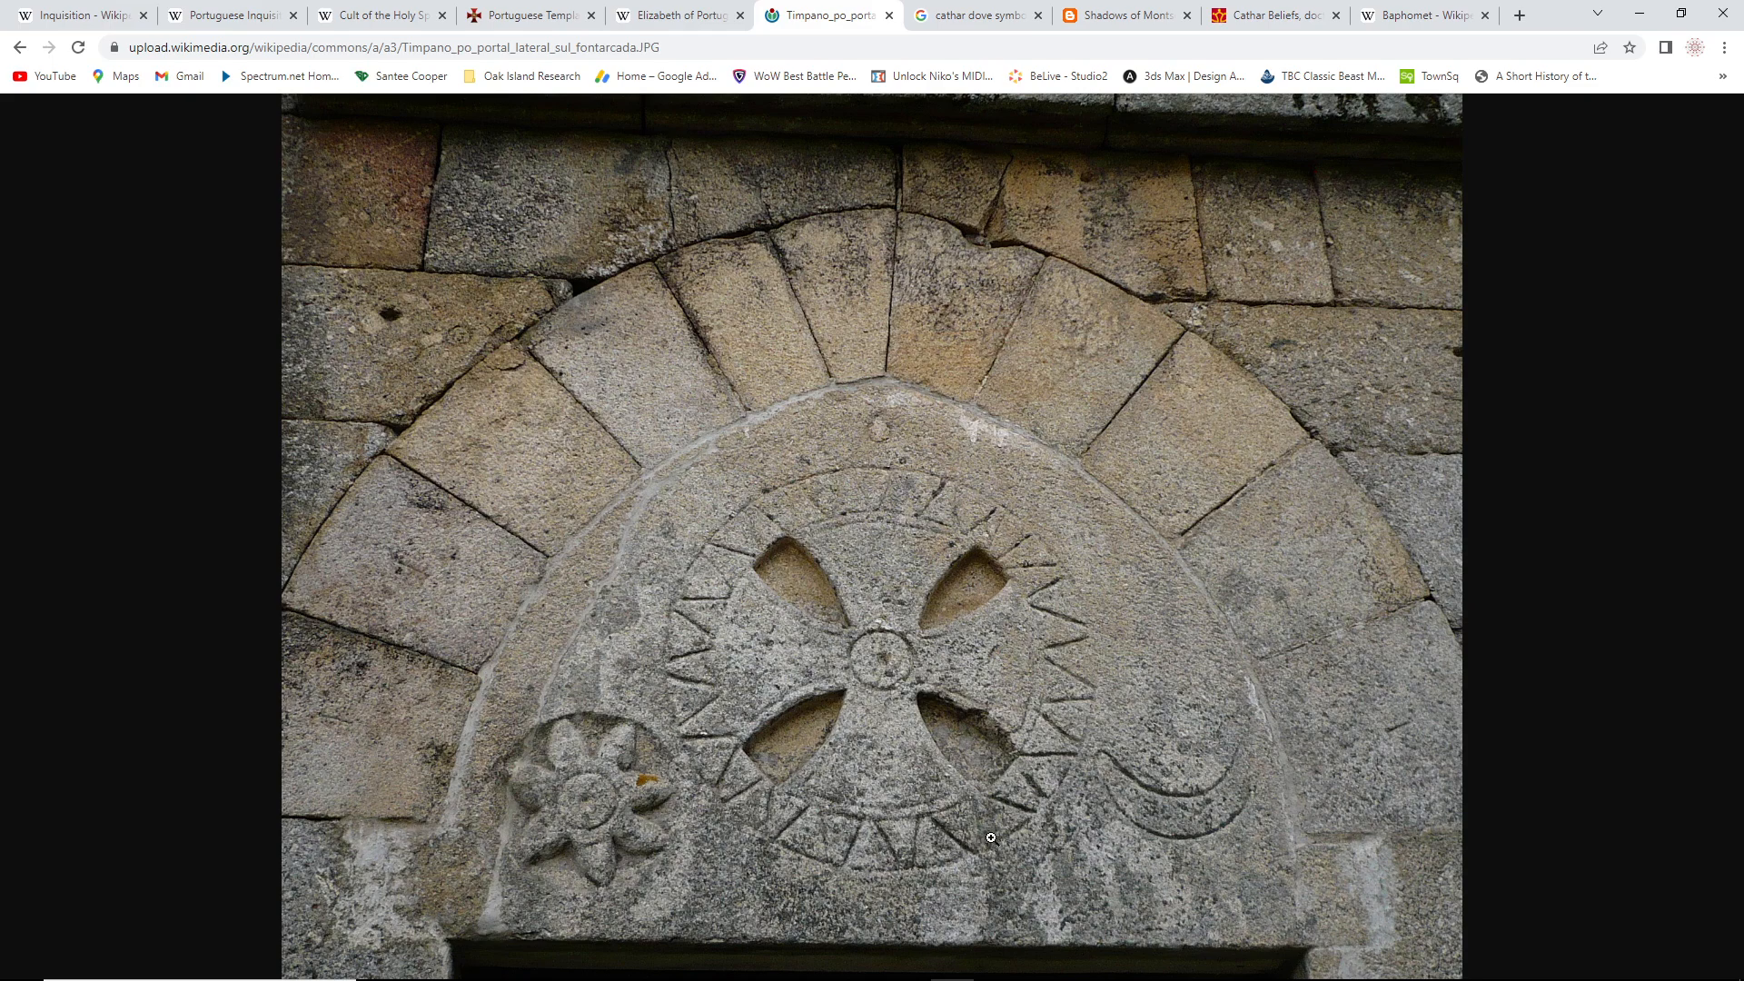
{"action": "mouse_move", "coordinate": [841, 489]}
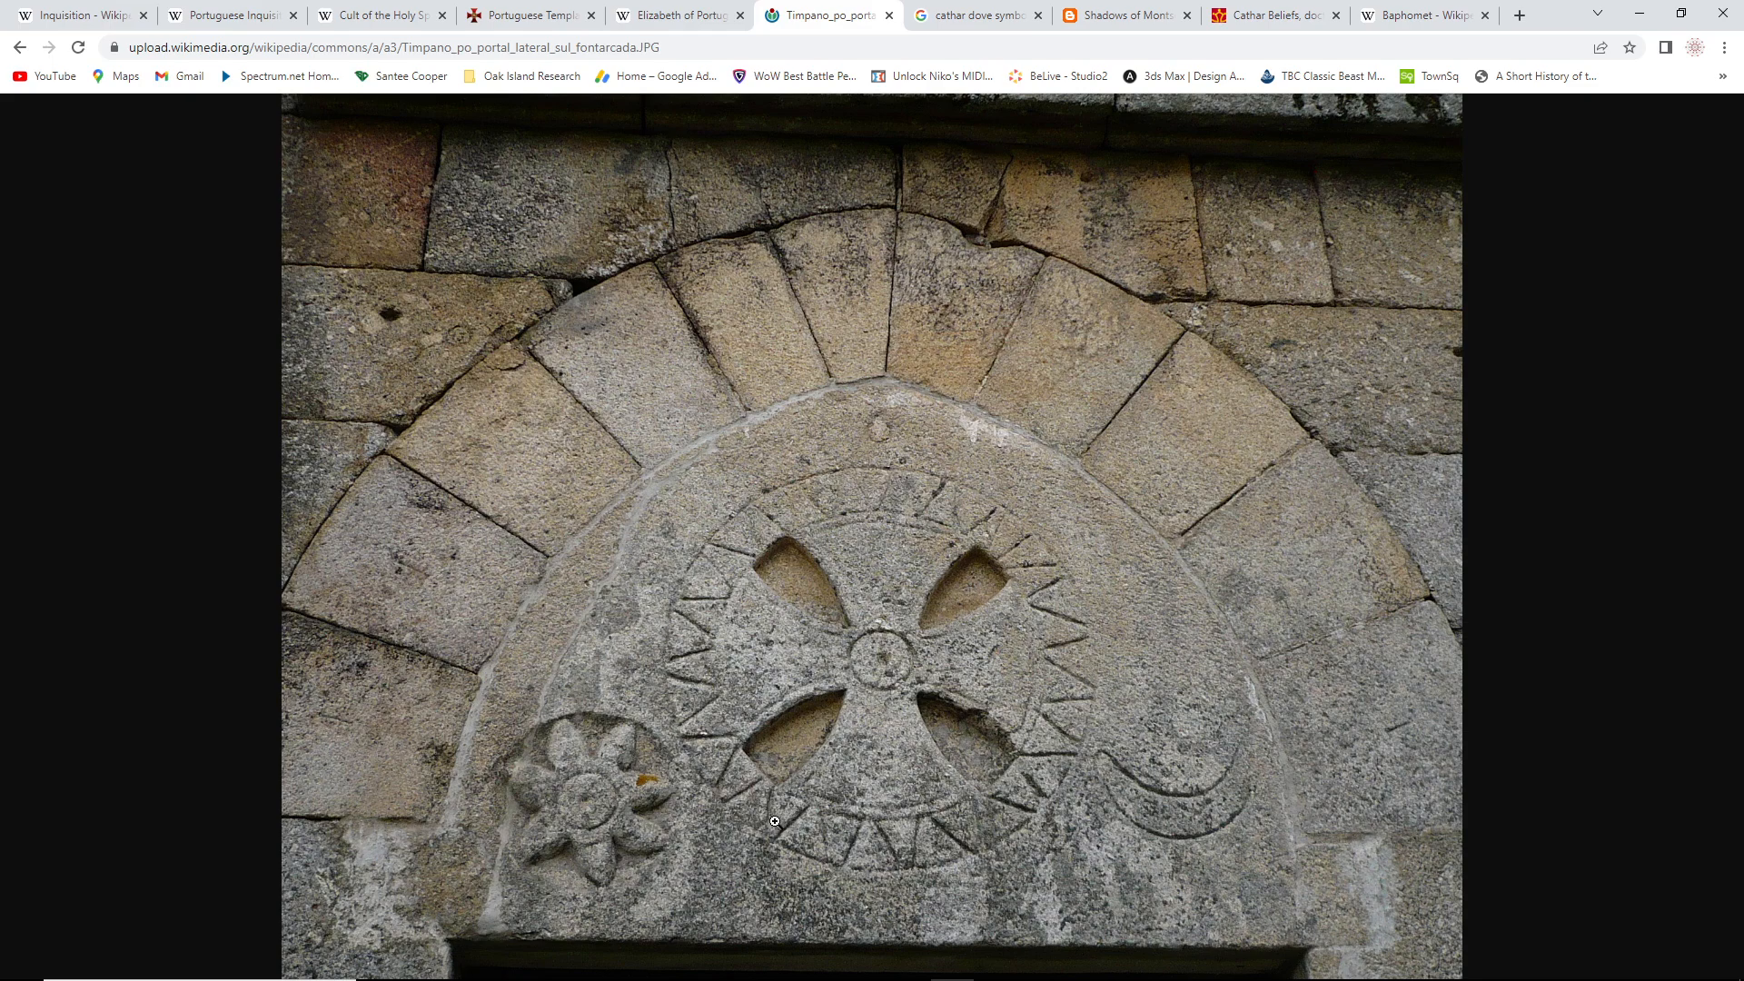
{"action": "mouse_move", "coordinate": [902, 852]}
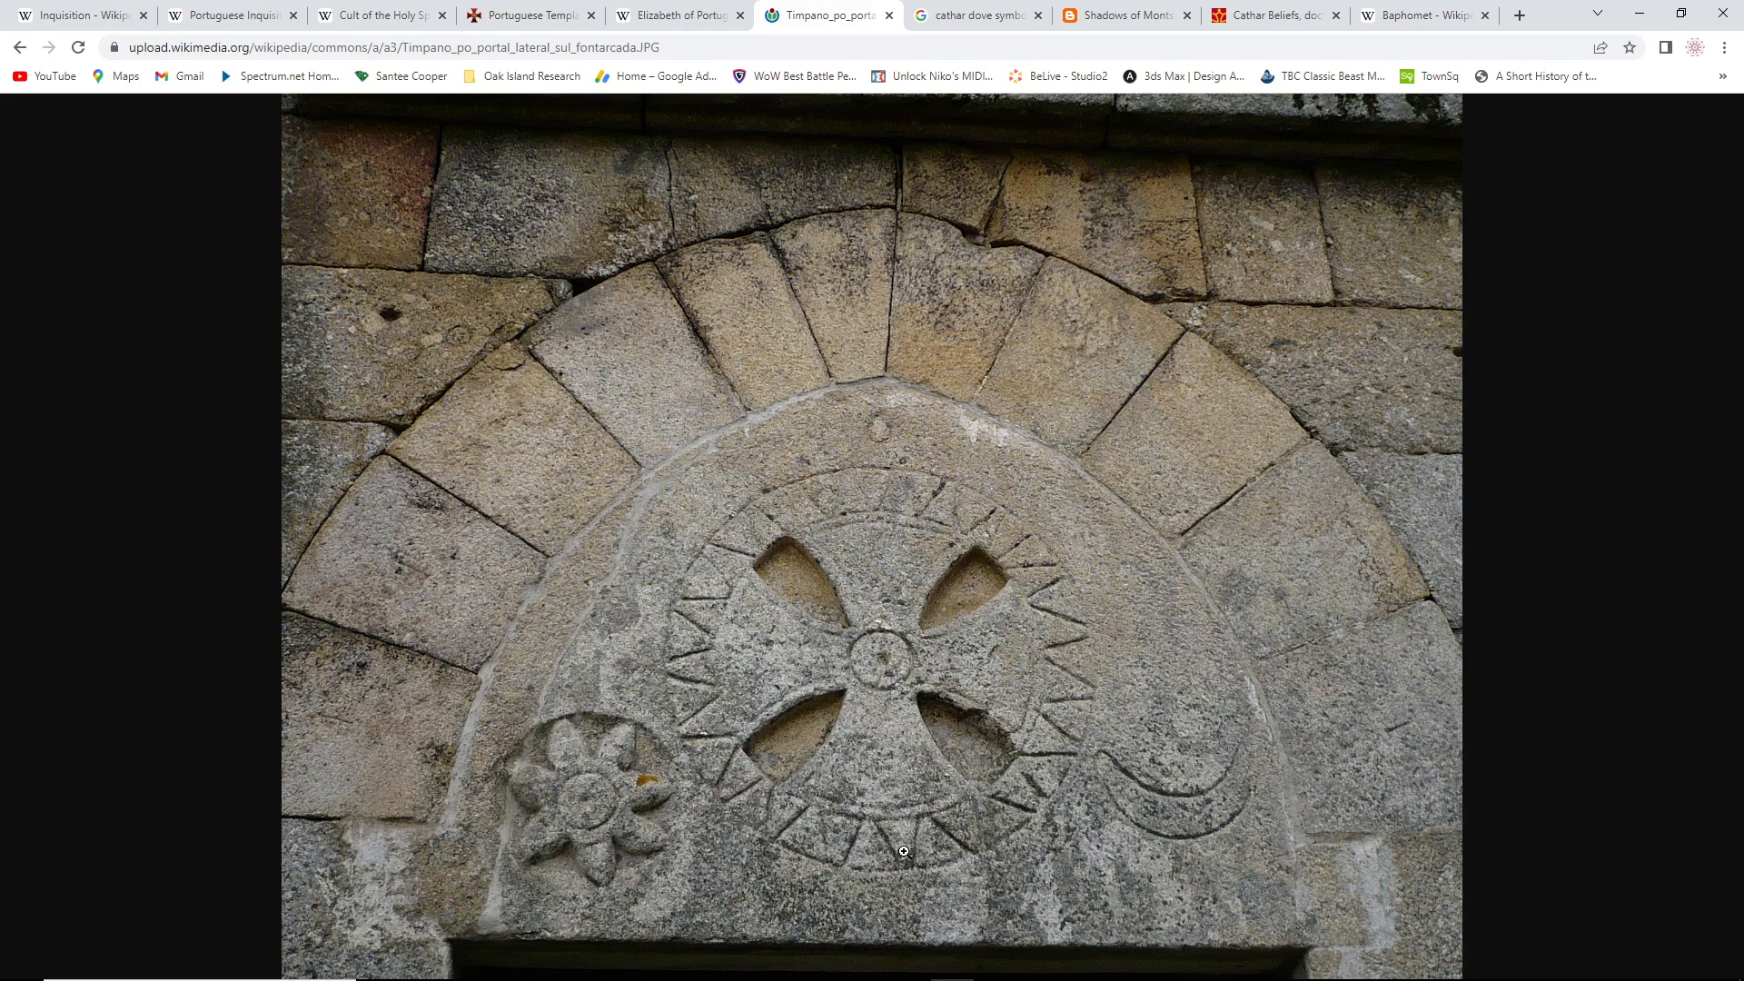
{"action": "mouse_move", "coordinate": [1086, 657]}
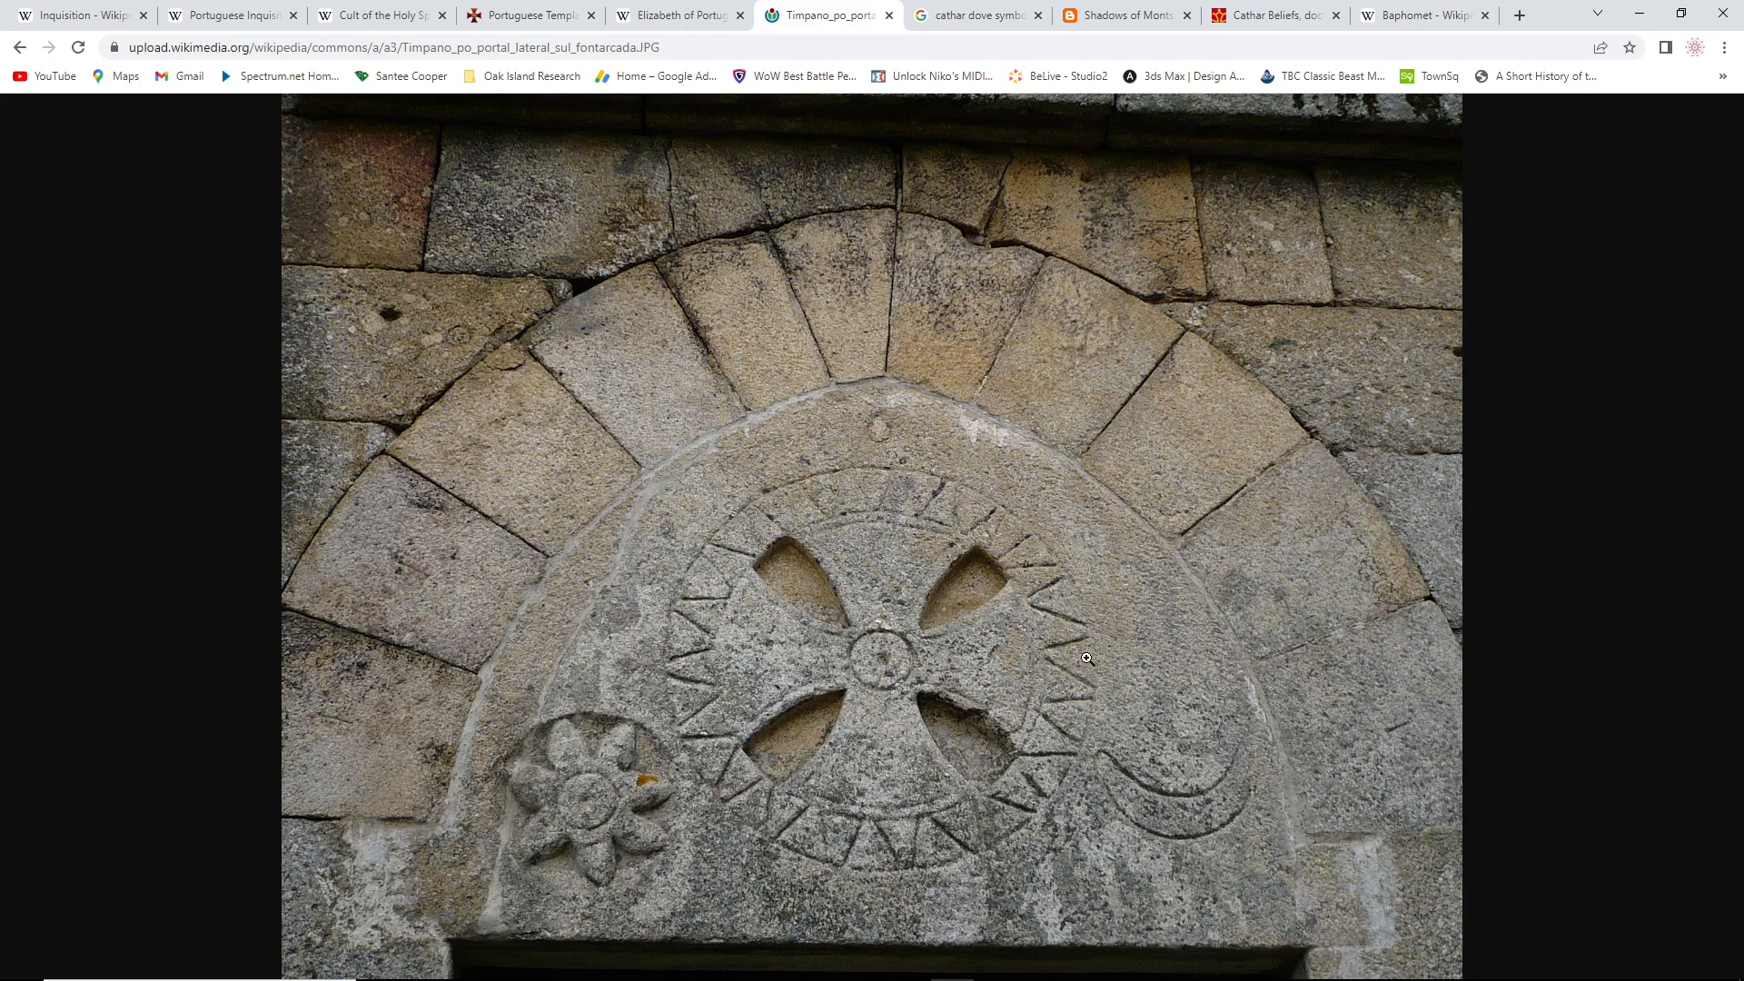
{"action": "mouse_move", "coordinate": [1033, 656]}
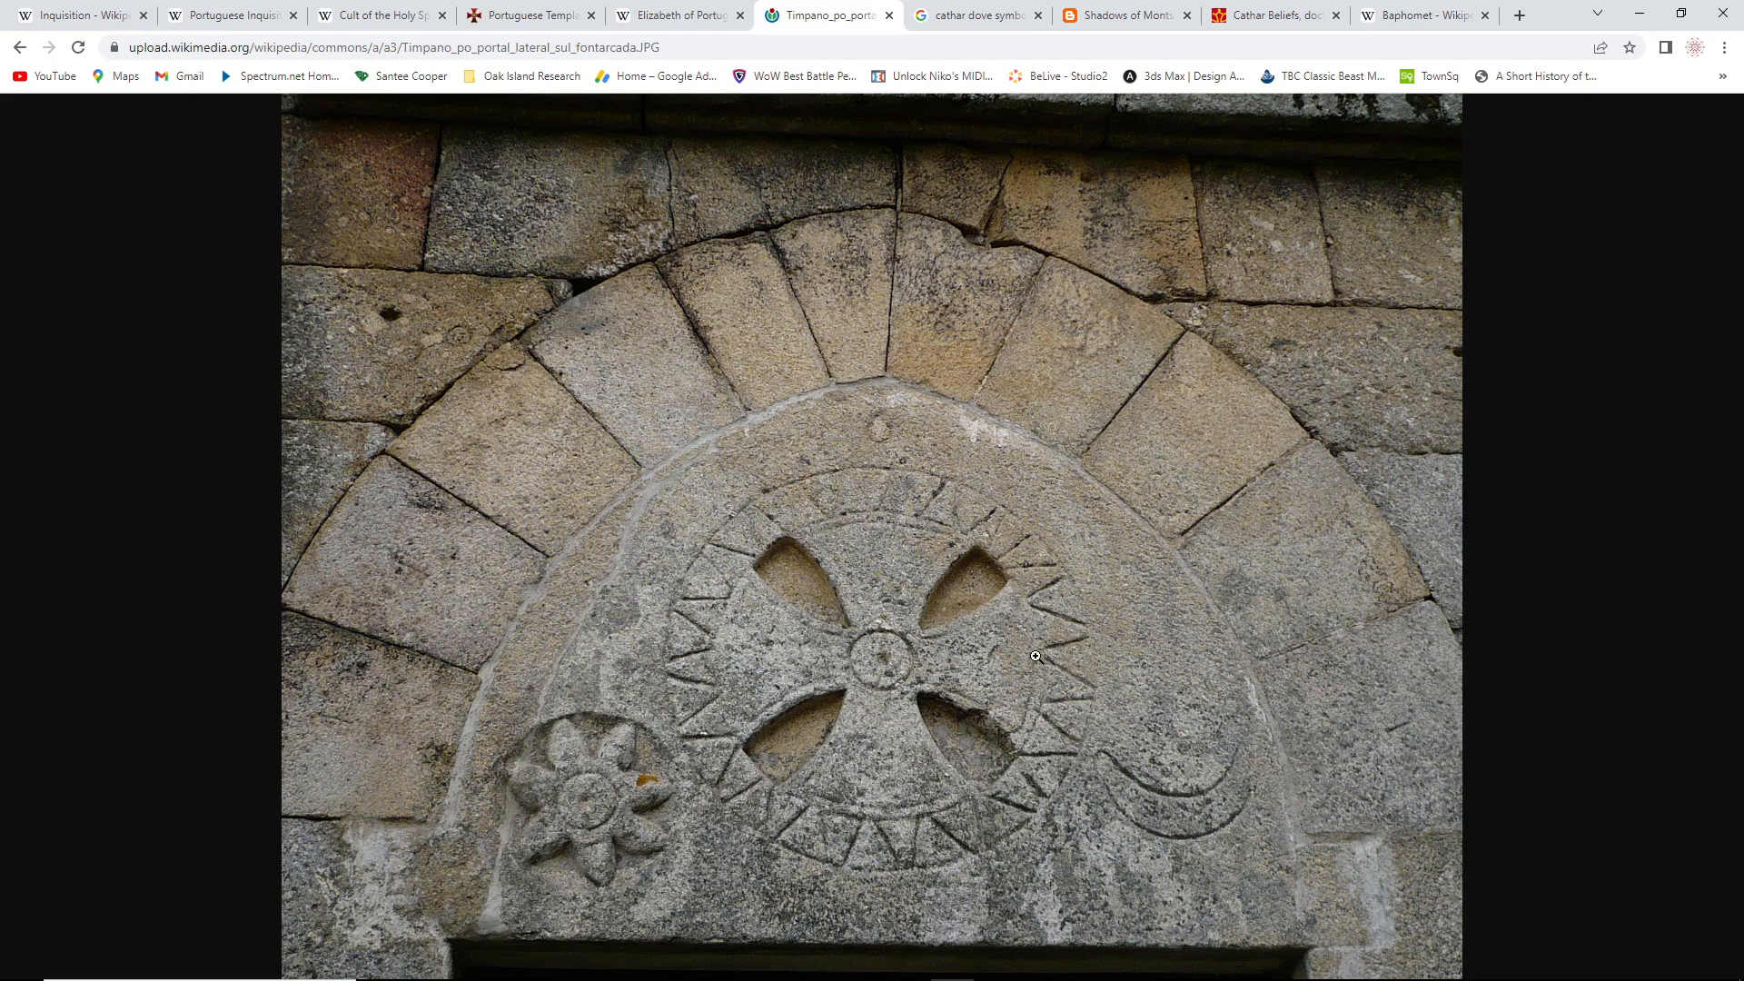
{"action": "mouse_move", "coordinate": [785, 681]}
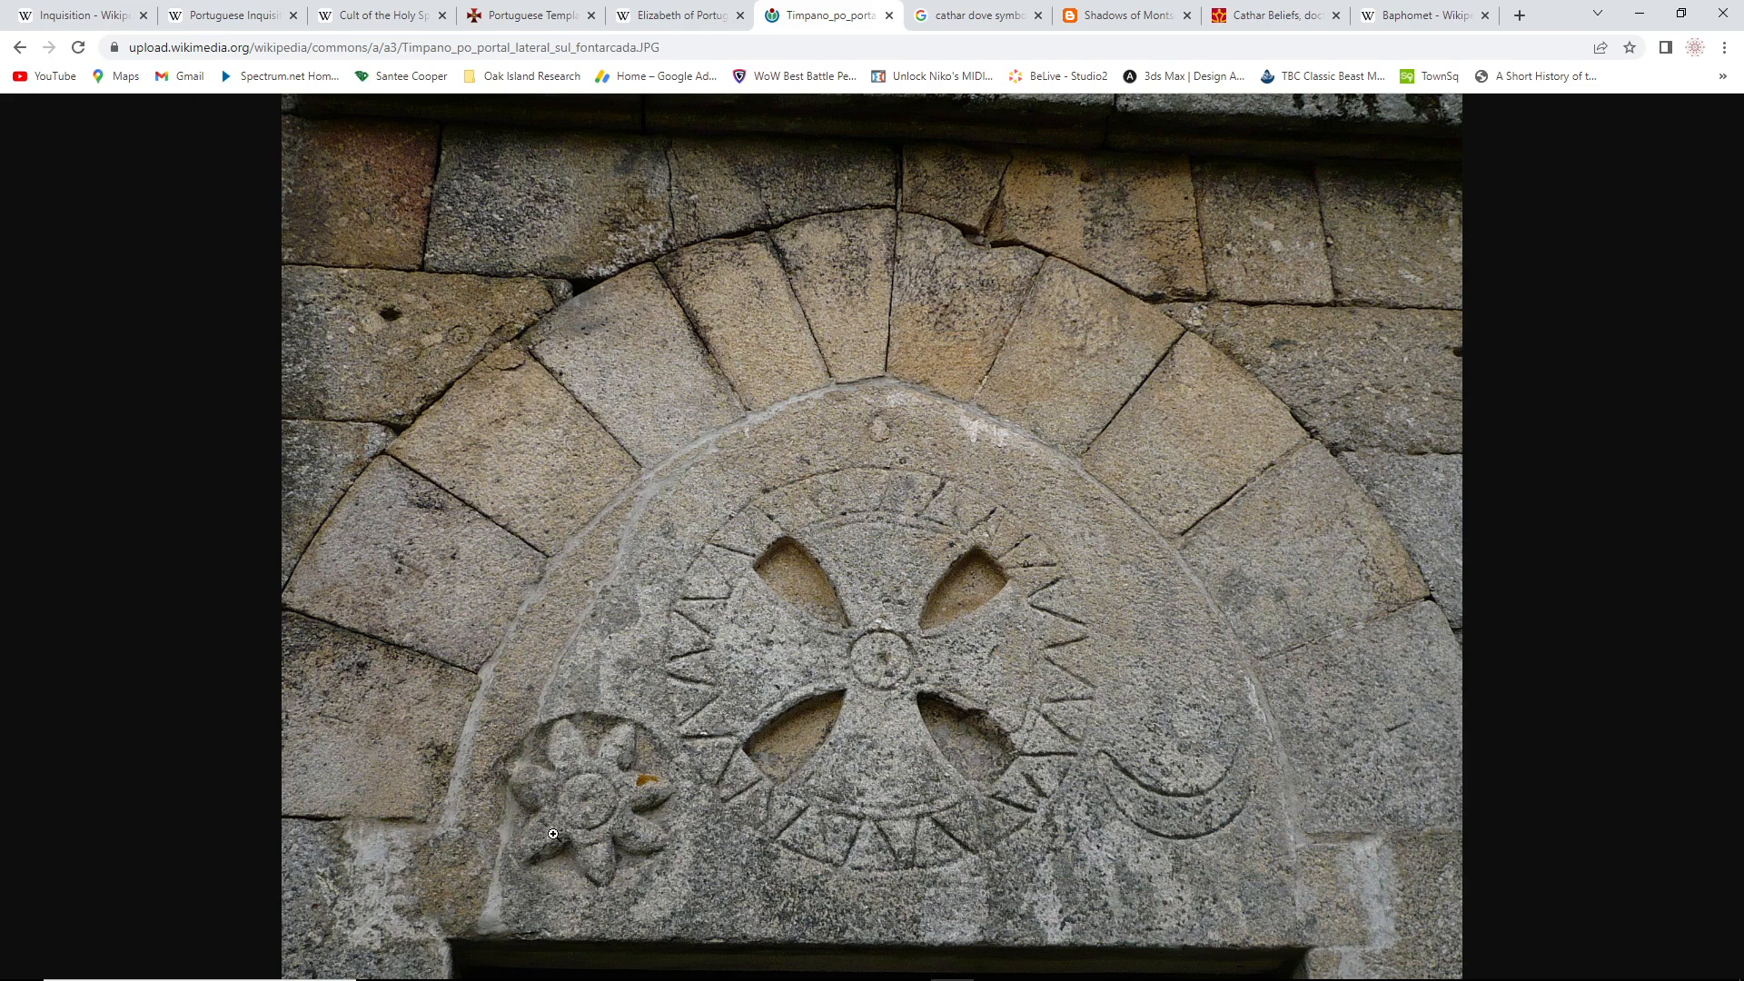
{"action": "mouse_move", "coordinate": [544, 844]}
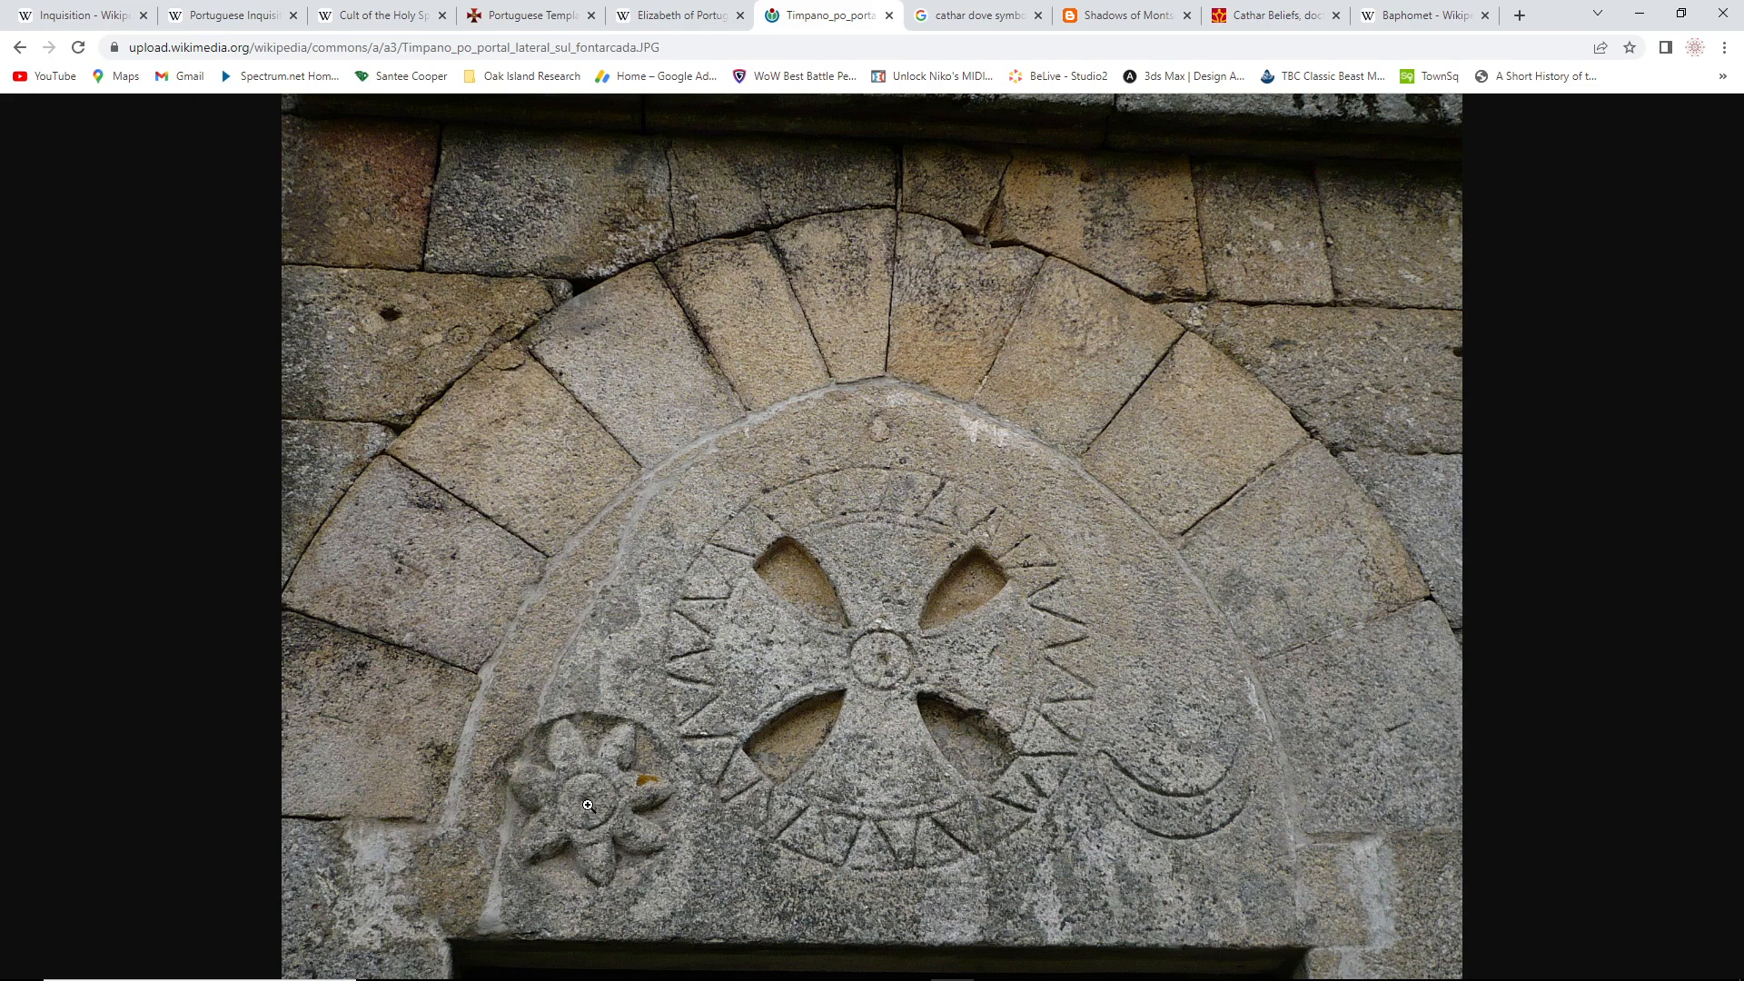
{"action": "mouse_move", "coordinate": [609, 838]}
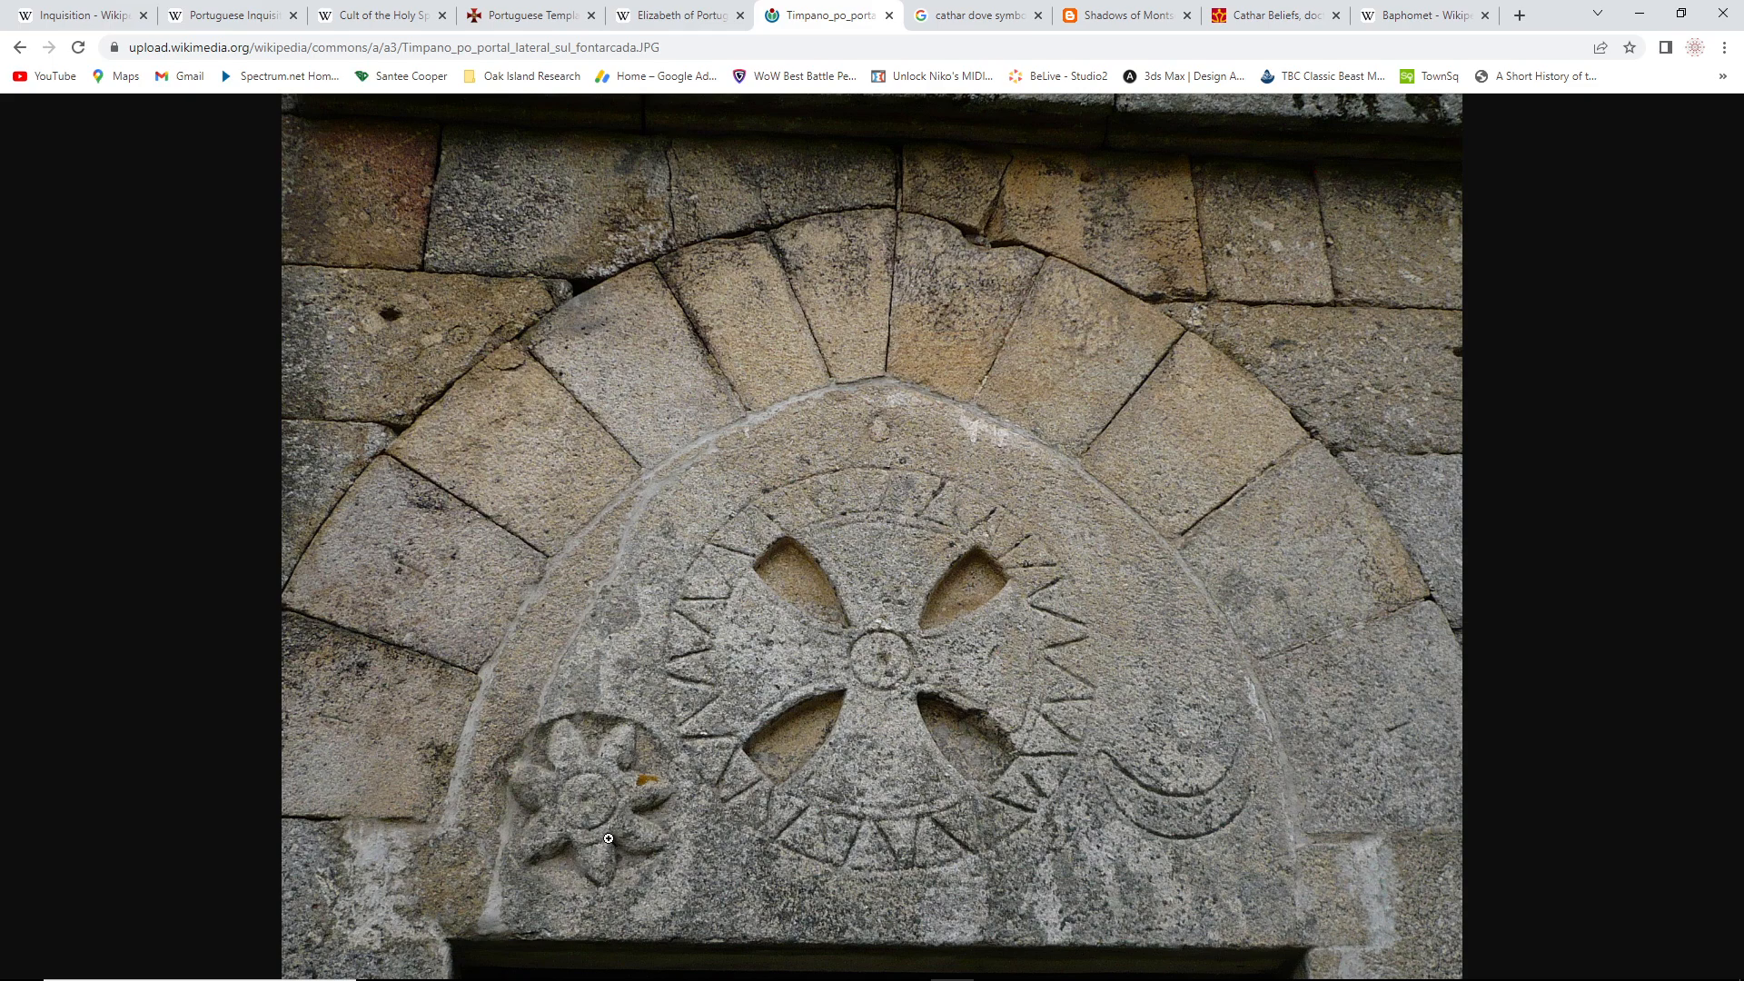
{"action": "mouse_move", "coordinate": [634, 828]}
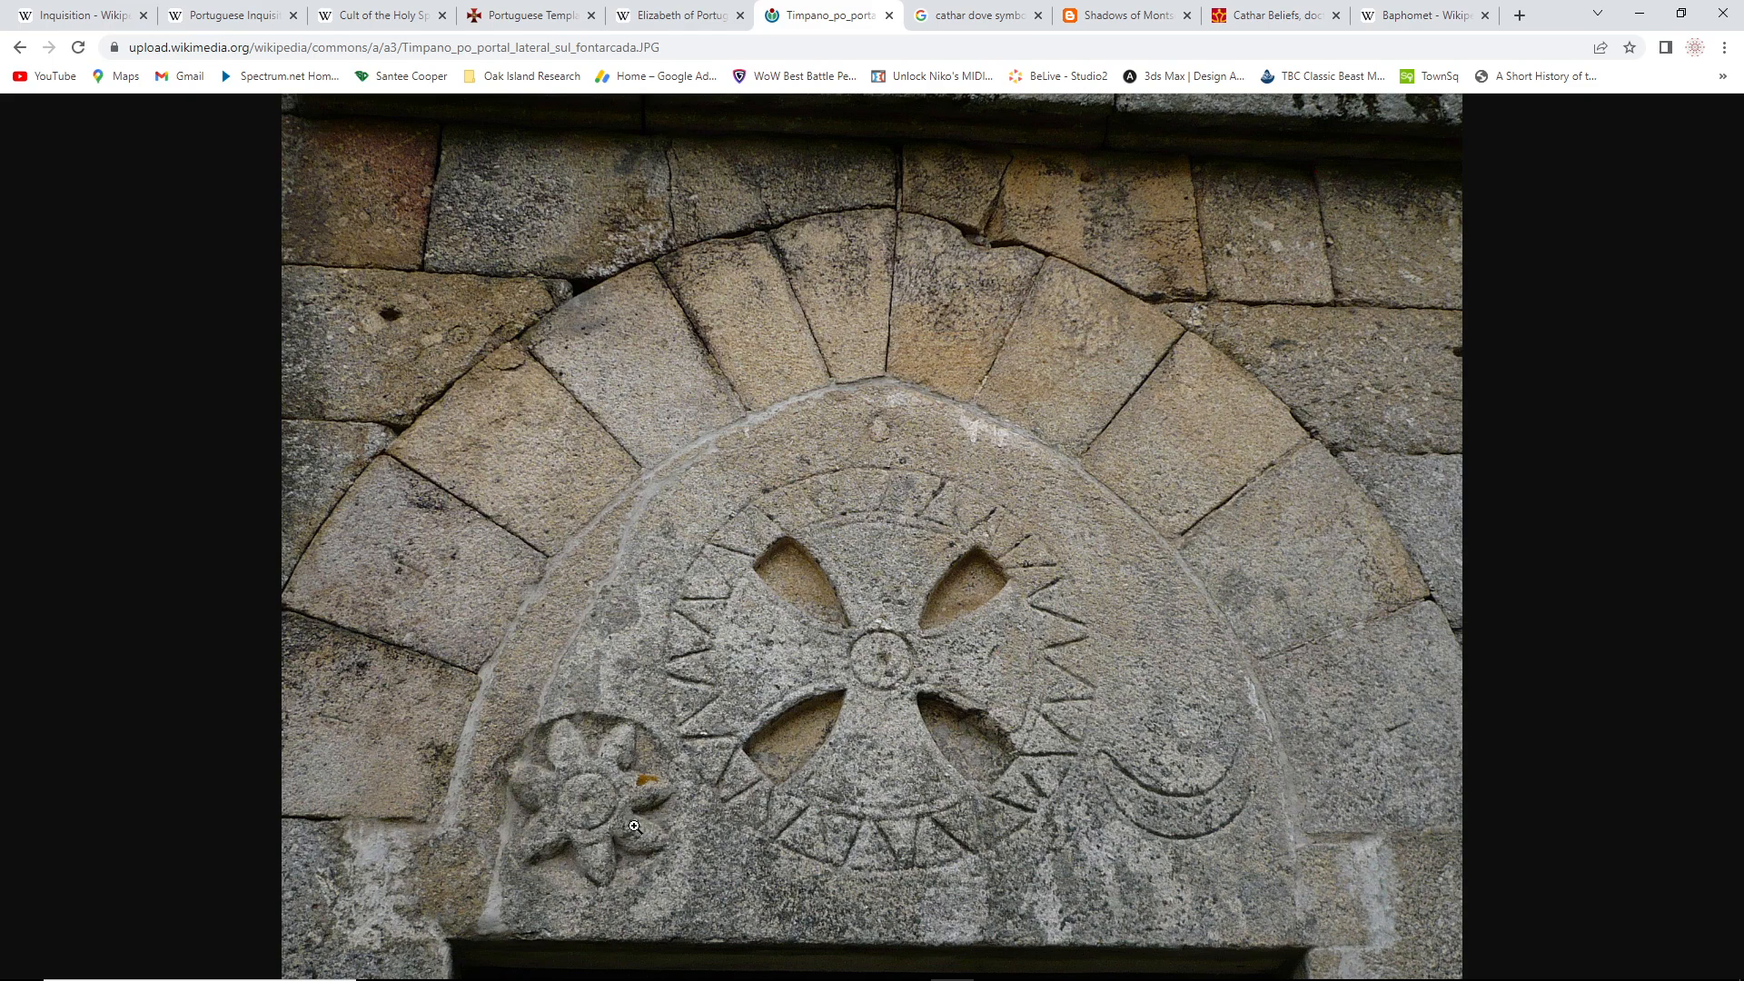
{"action": "mouse_move", "coordinate": [676, 804]}
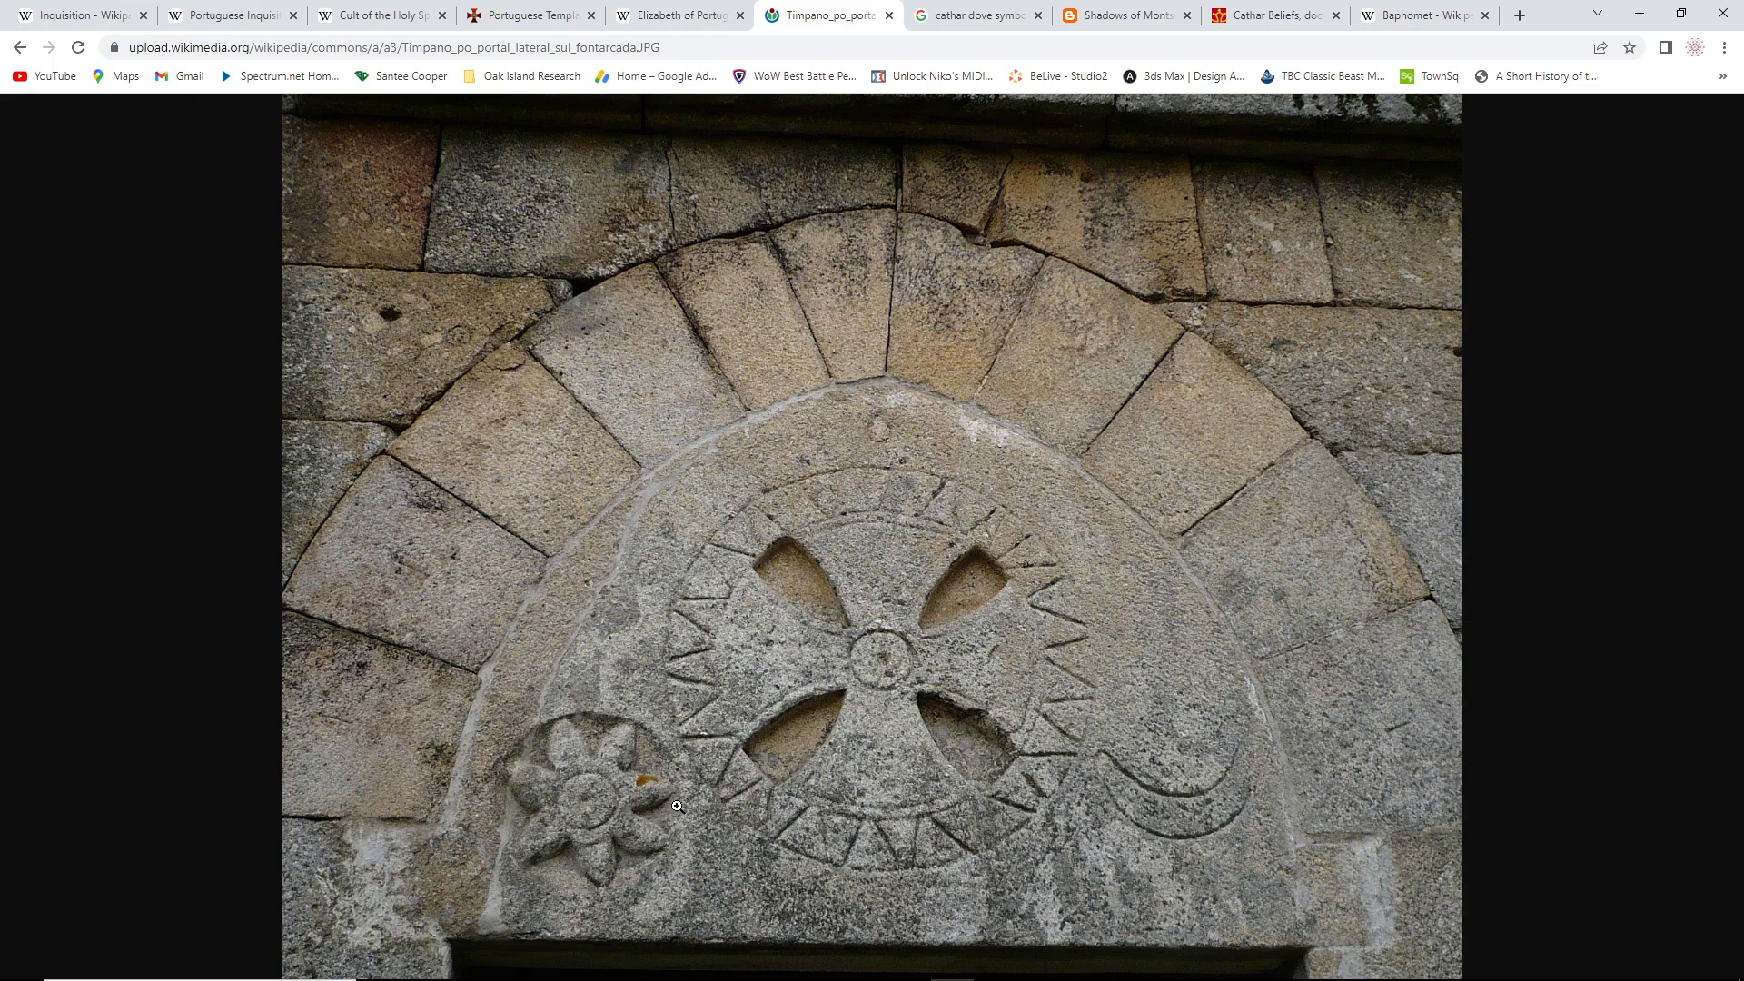
{"action": "mouse_move", "coordinate": [832, 845]}
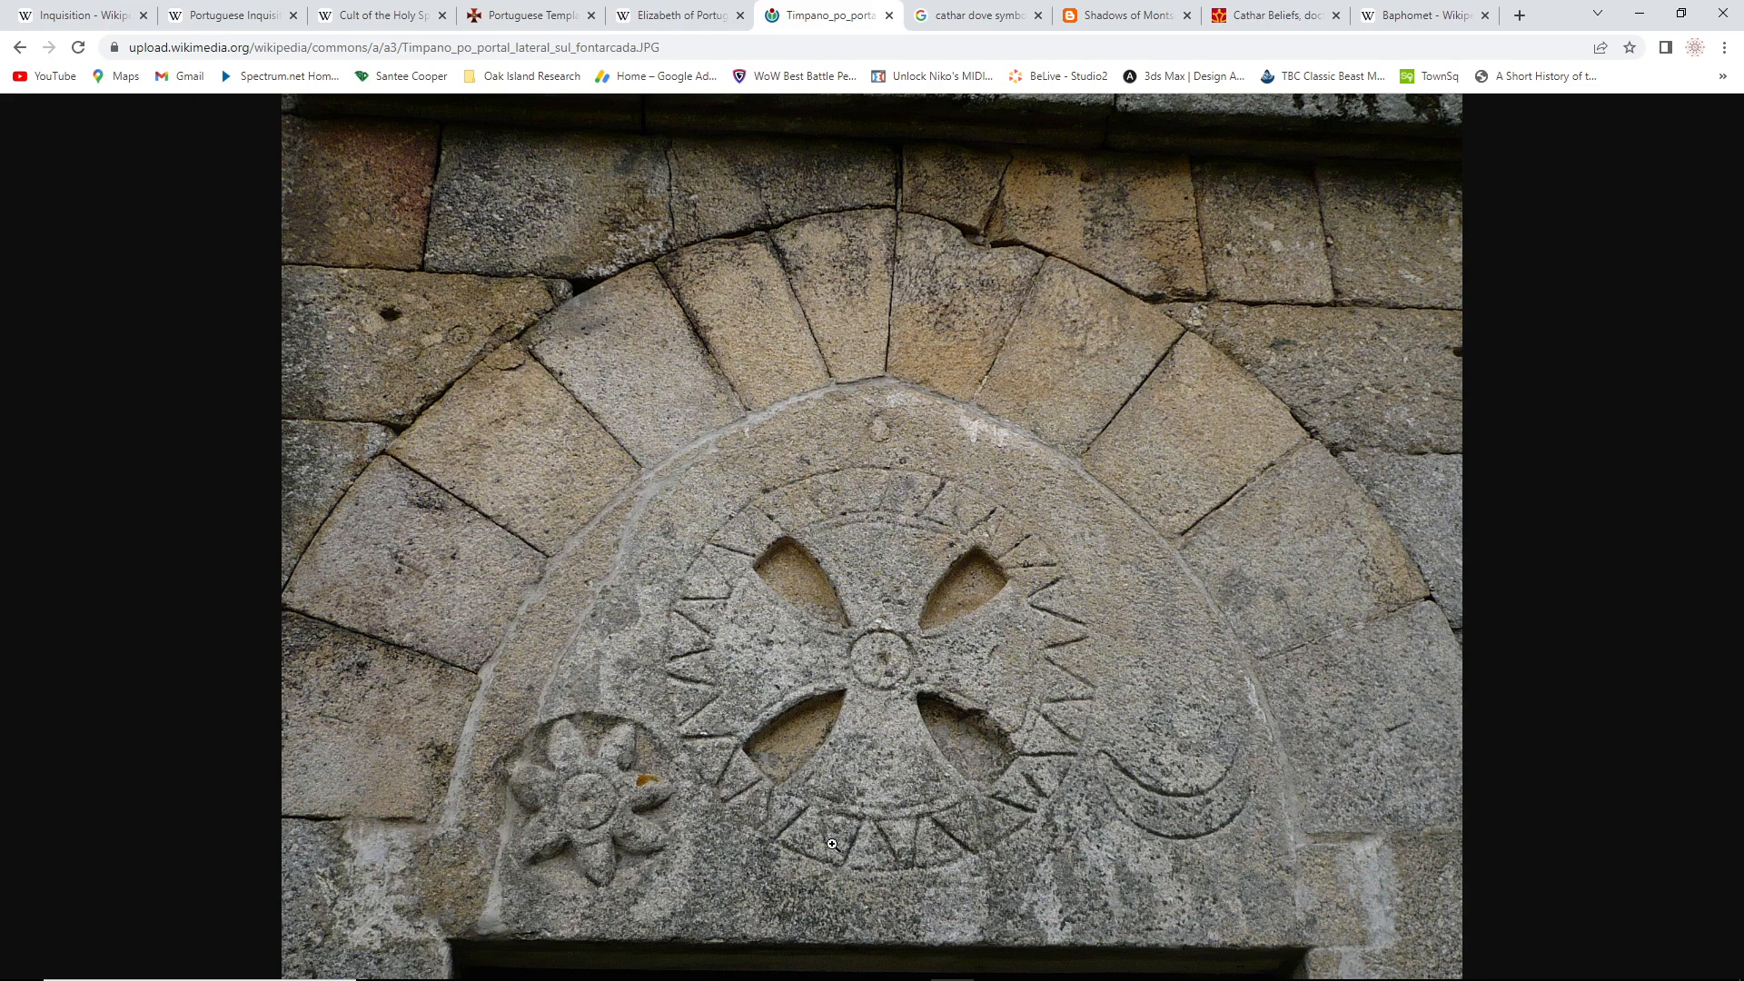
{"action": "mouse_move", "coordinate": [823, 872]}
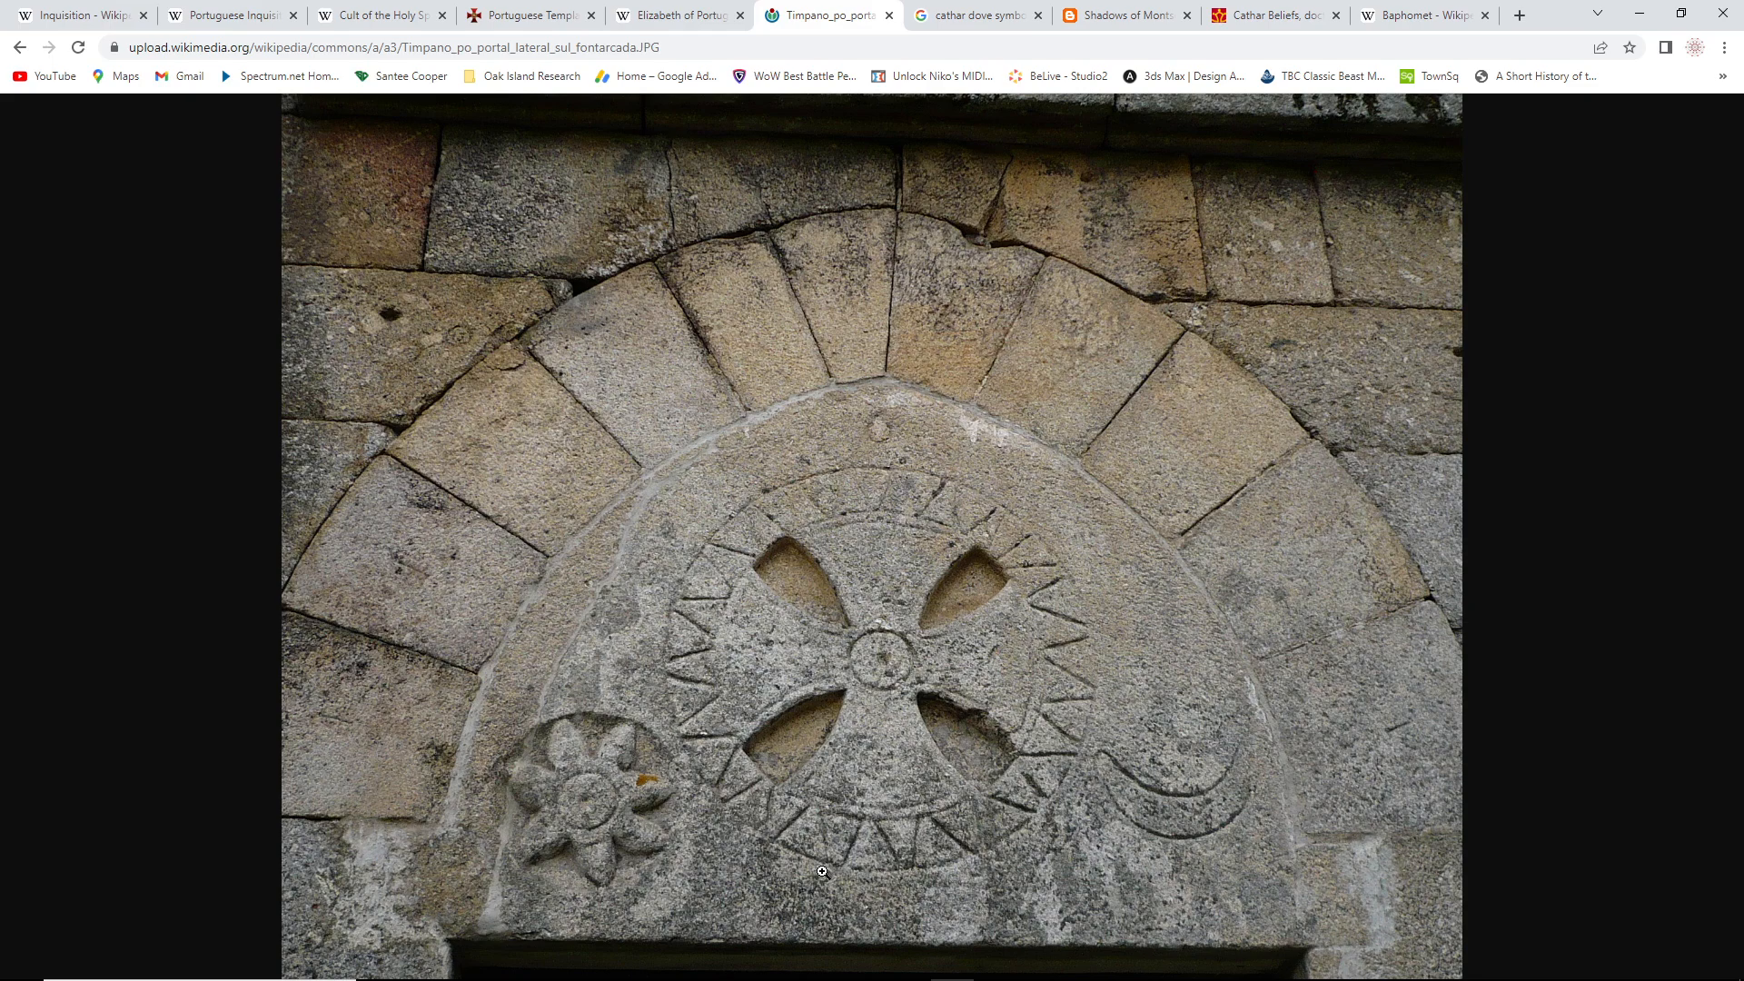
{"action": "mouse_move", "coordinate": [912, 672]}
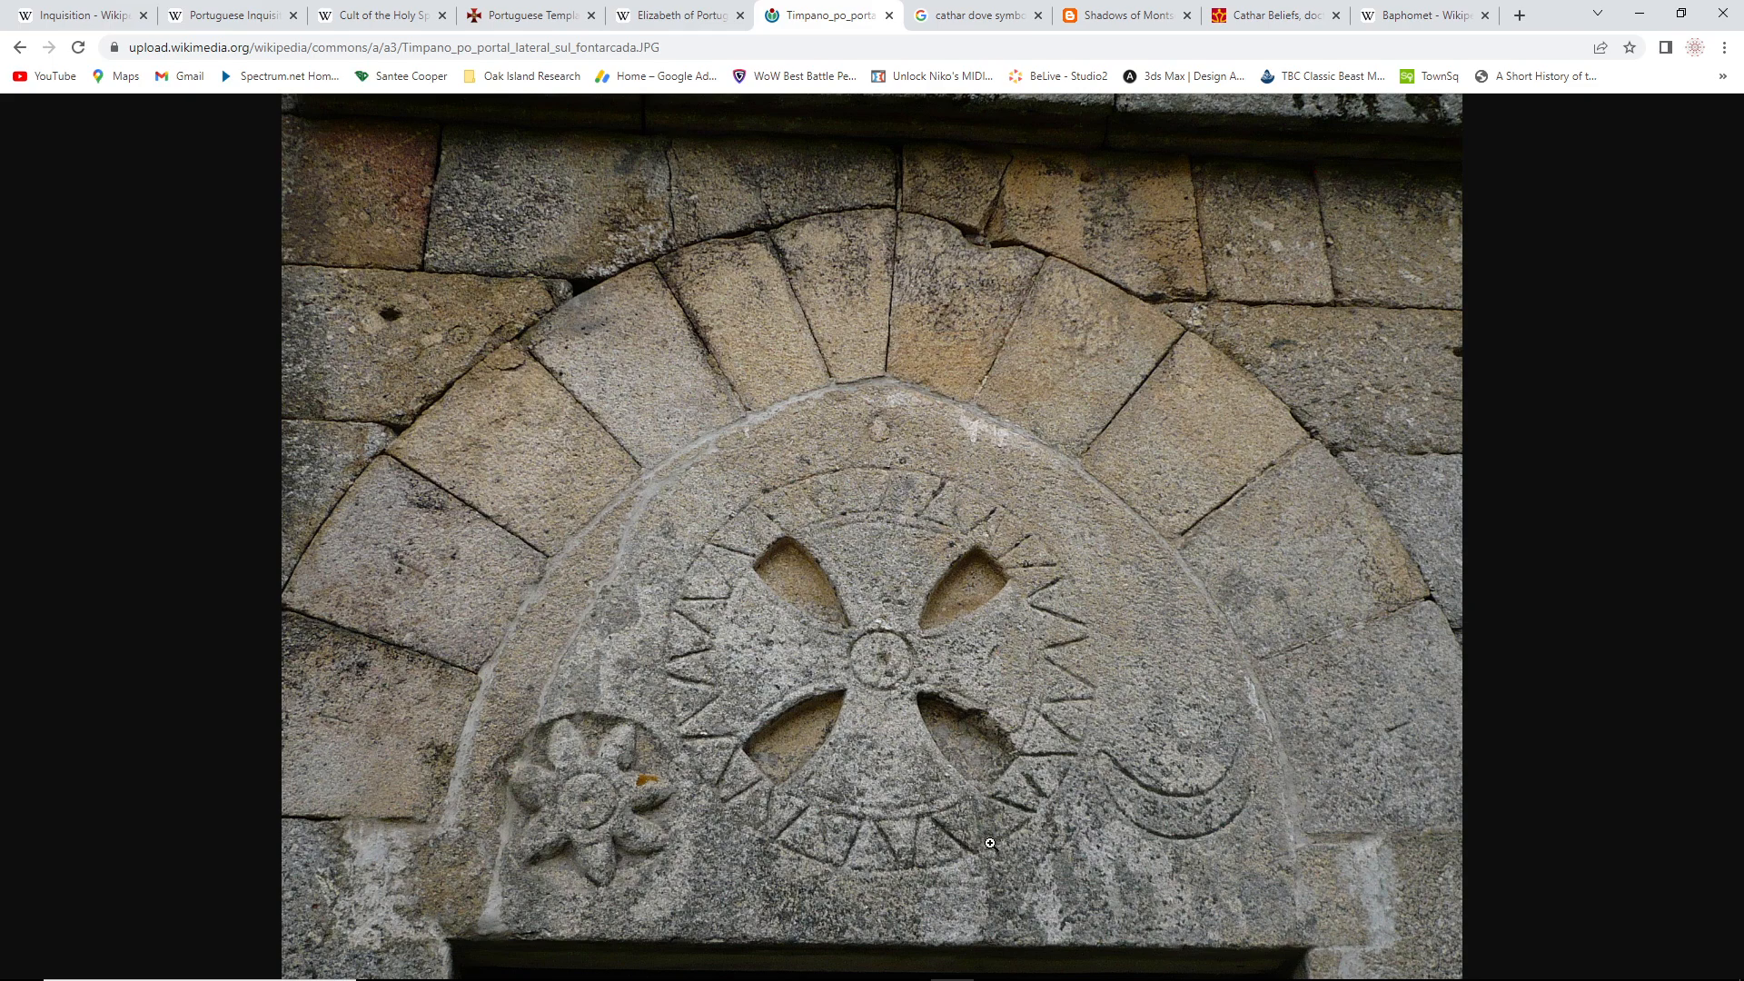
{"action": "mouse_move", "coordinate": [995, 854]}
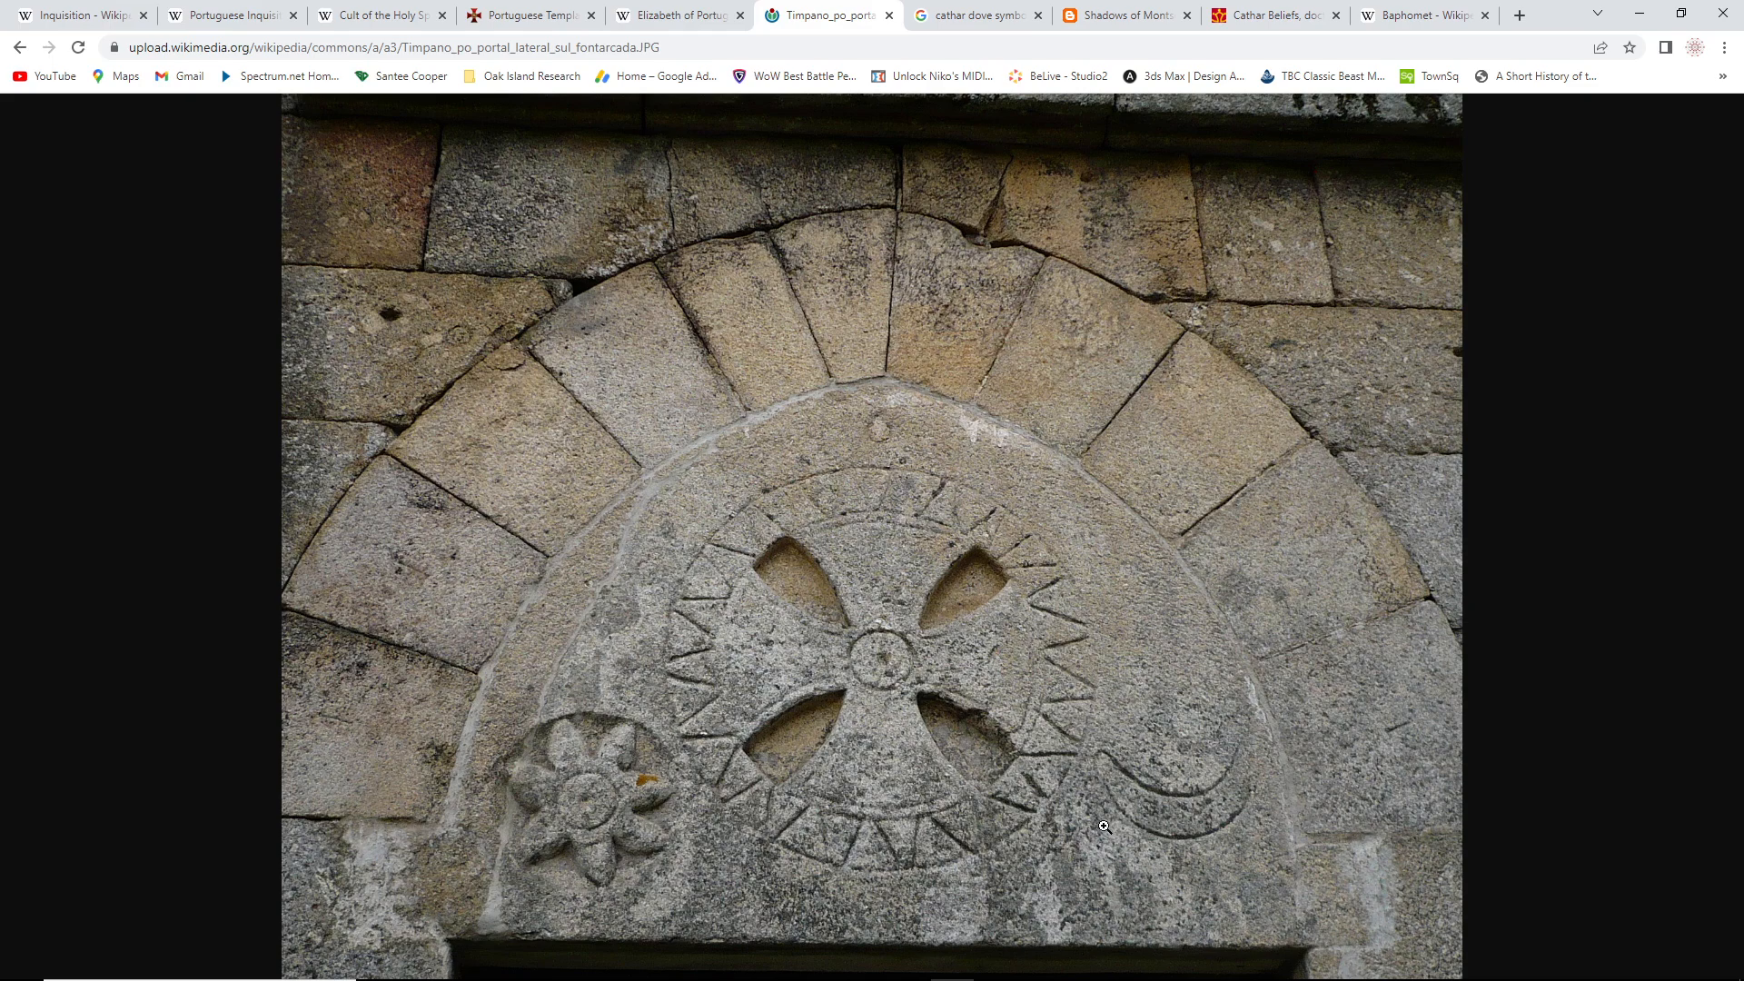
{"action": "mouse_move", "coordinate": [1077, 870]}
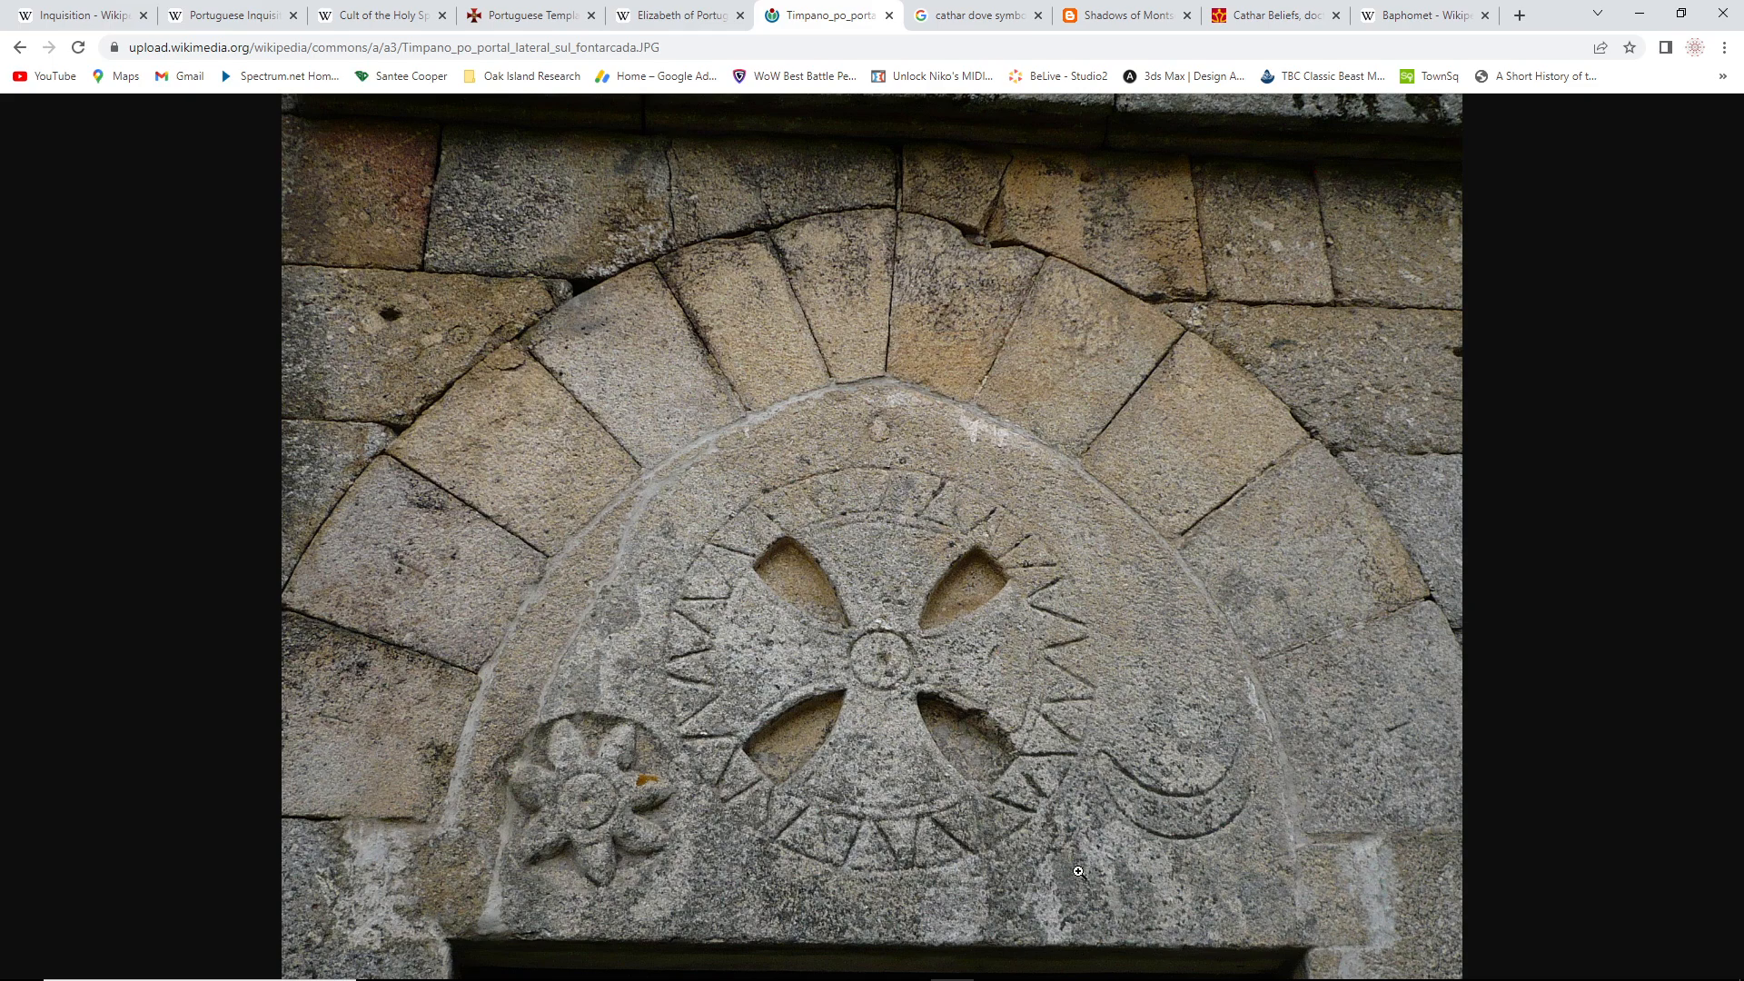
{"action": "mouse_move", "coordinate": [1137, 819]}
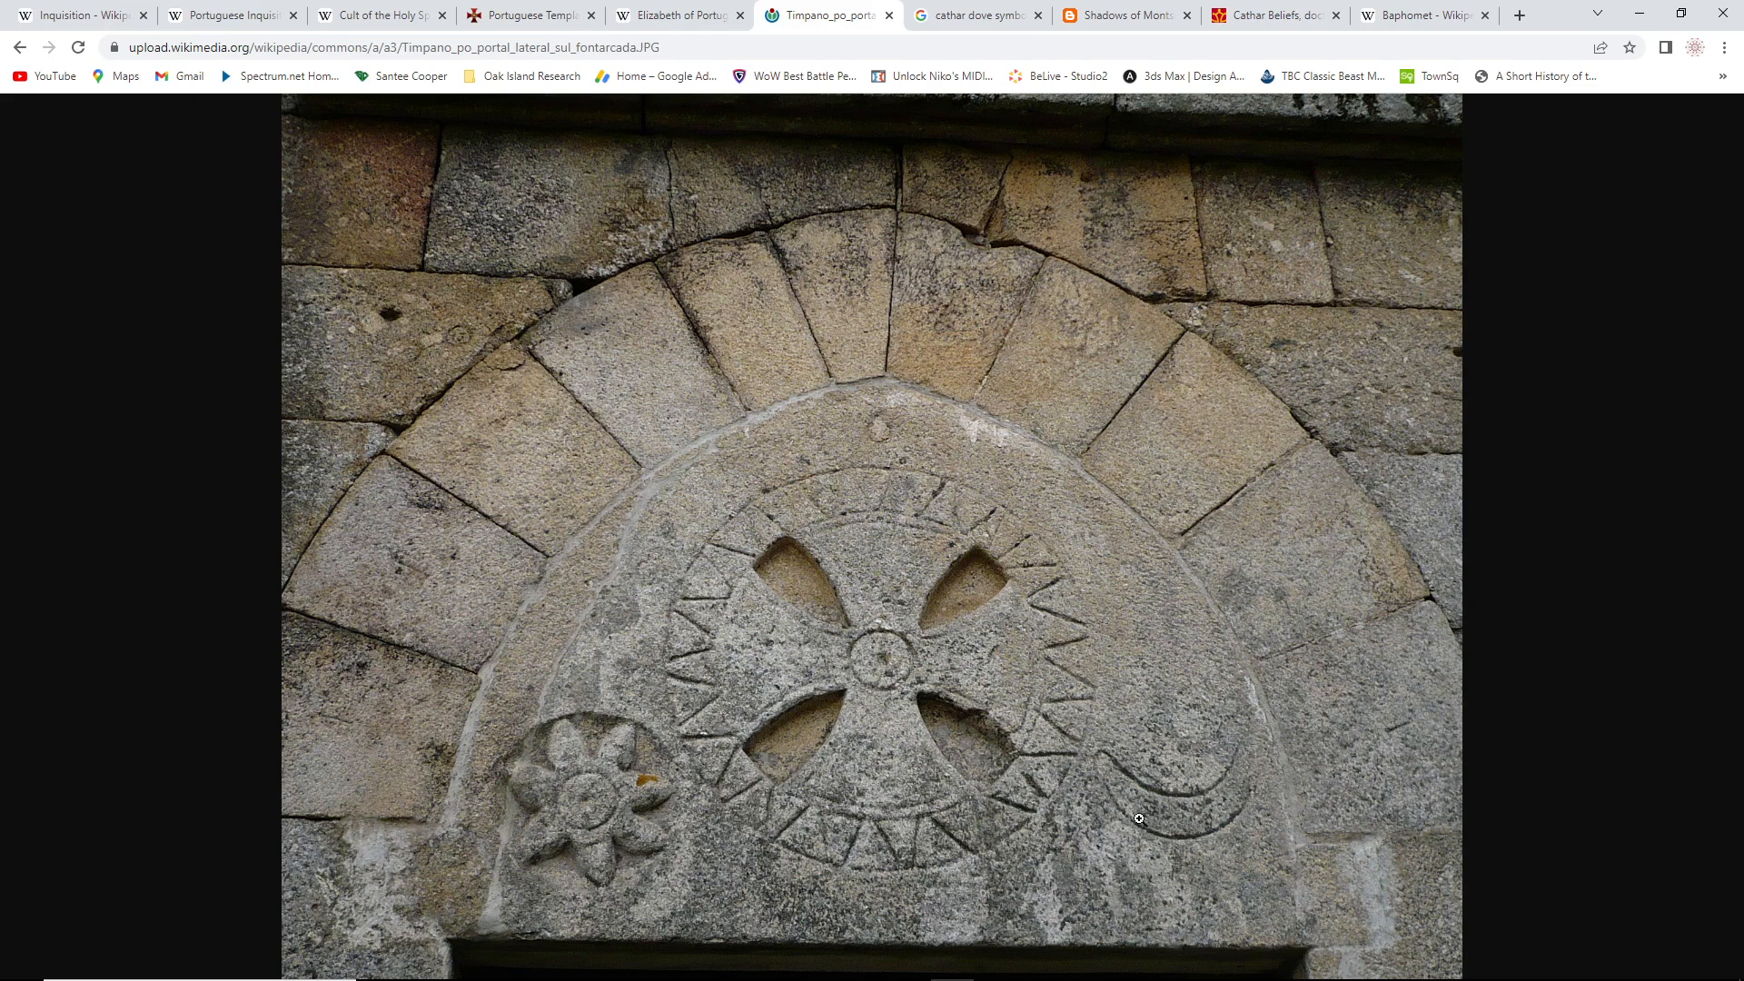
{"action": "mouse_move", "coordinate": [1165, 870]}
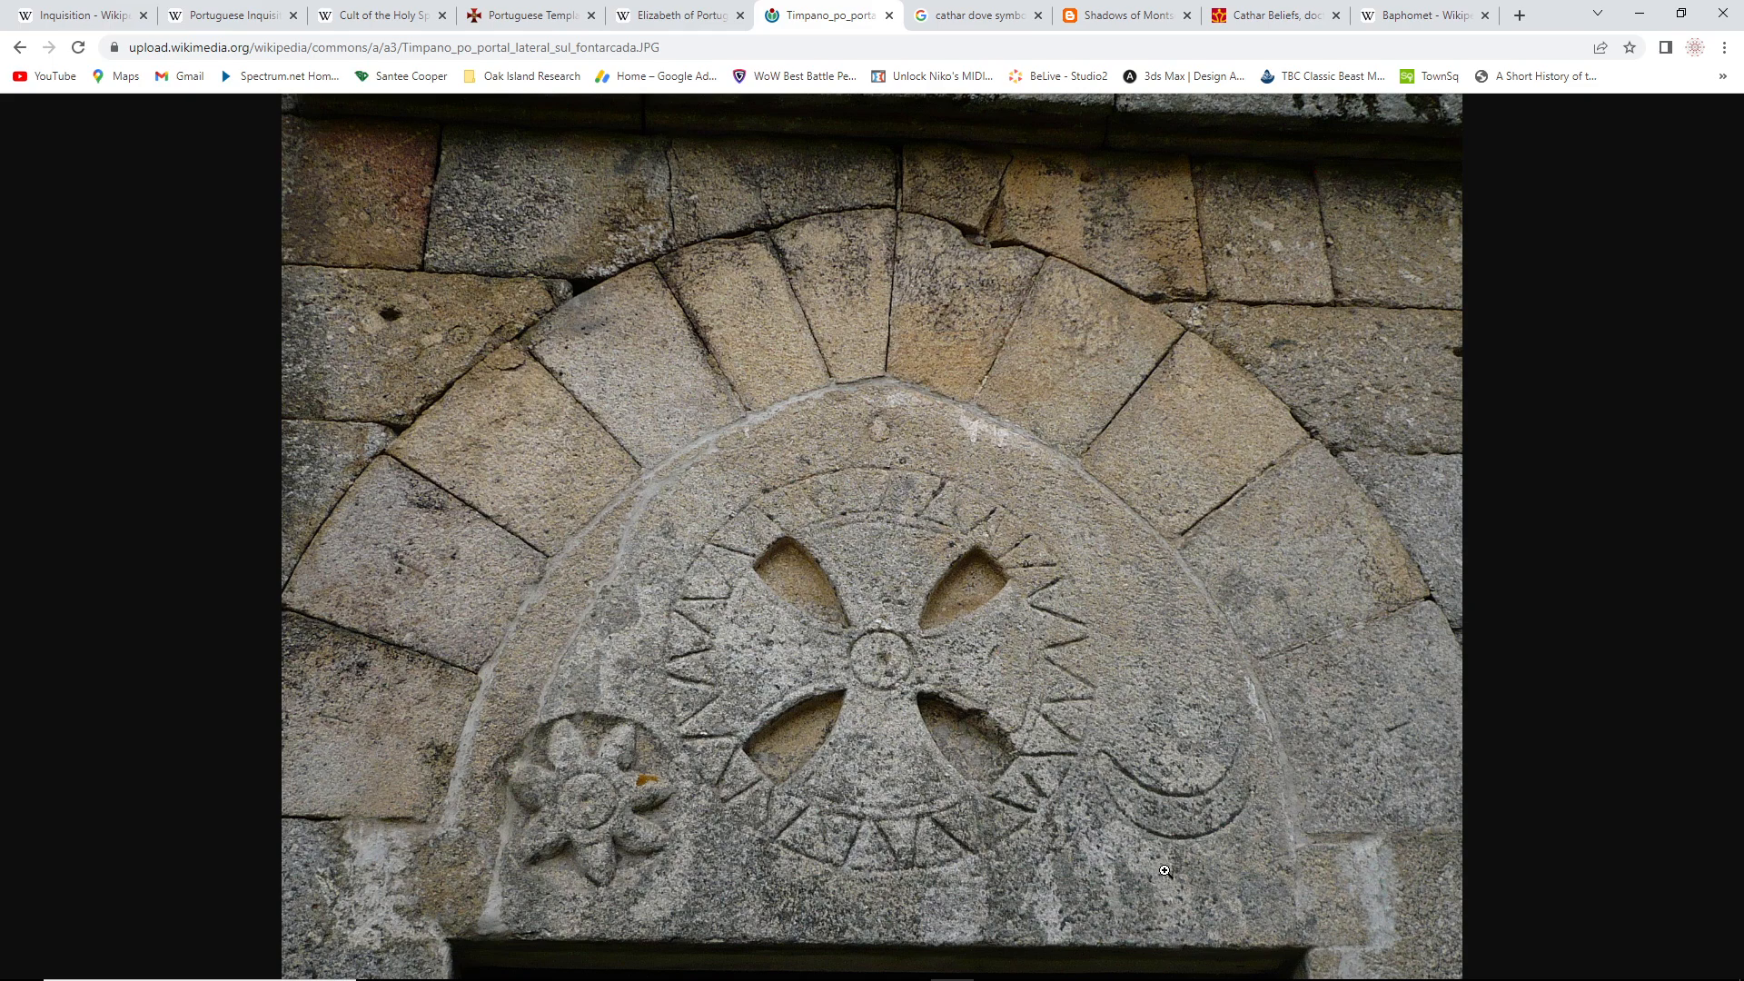
{"action": "mouse_move", "coordinate": [1132, 868]}
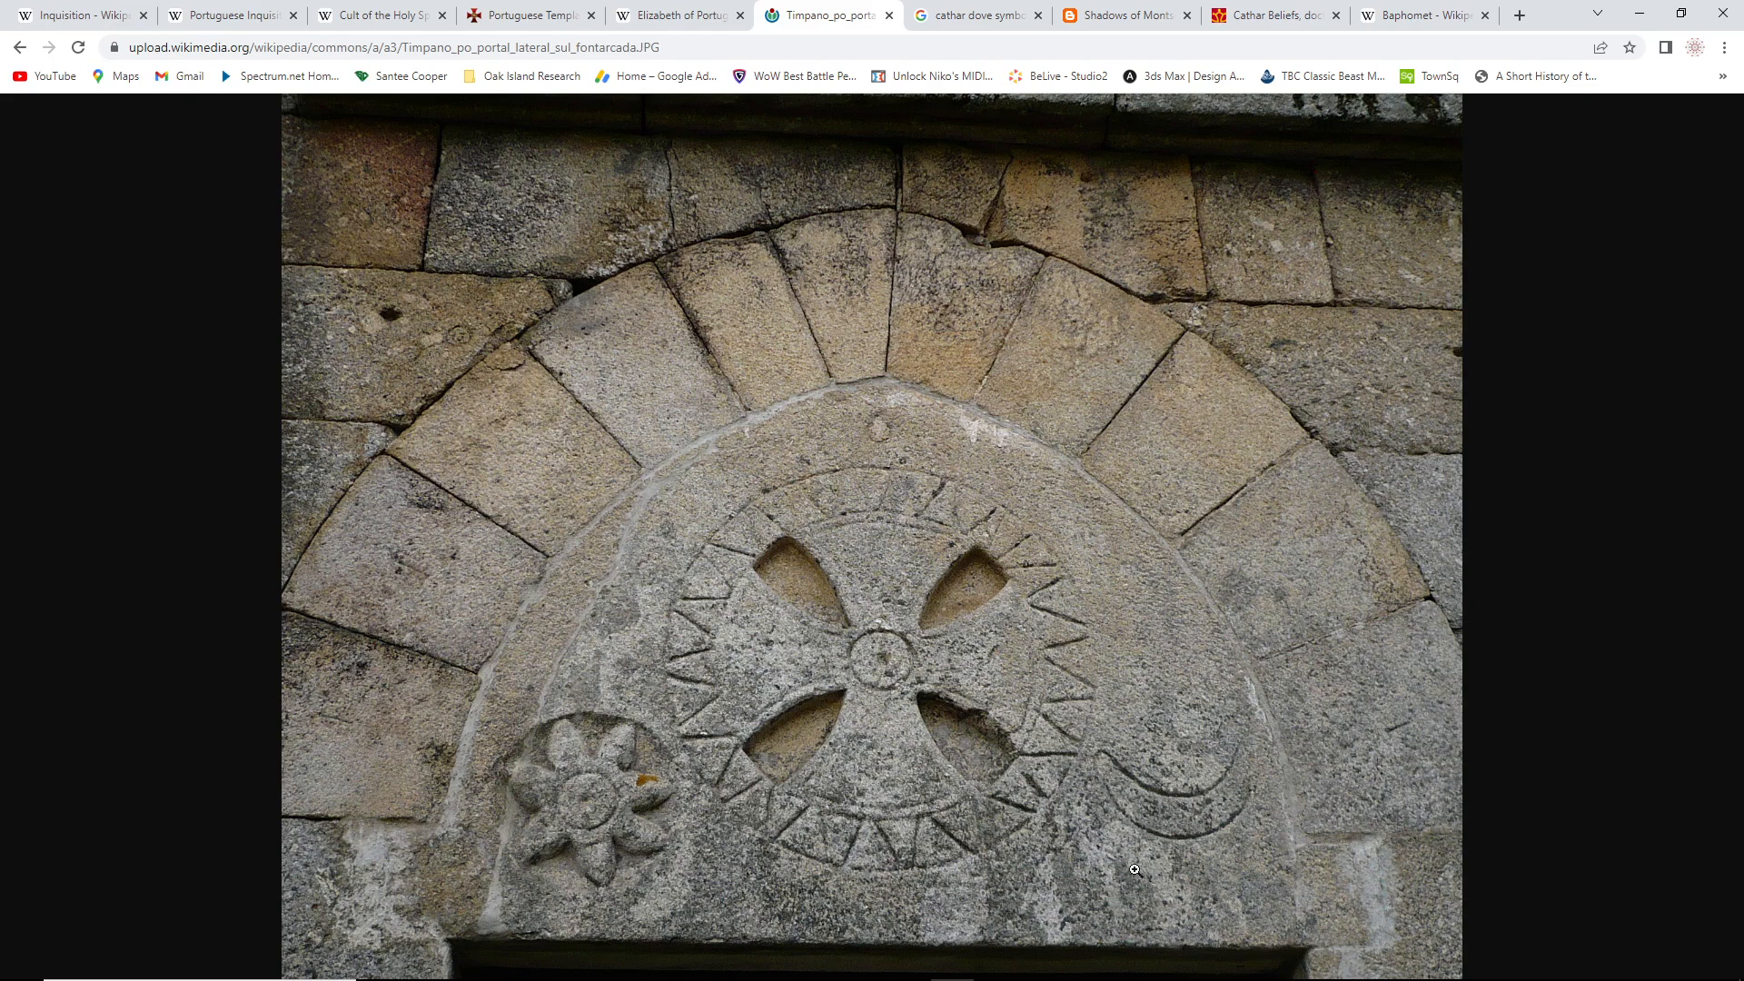
{"action": "mouse_move", "coordinate": [1175, 890]}
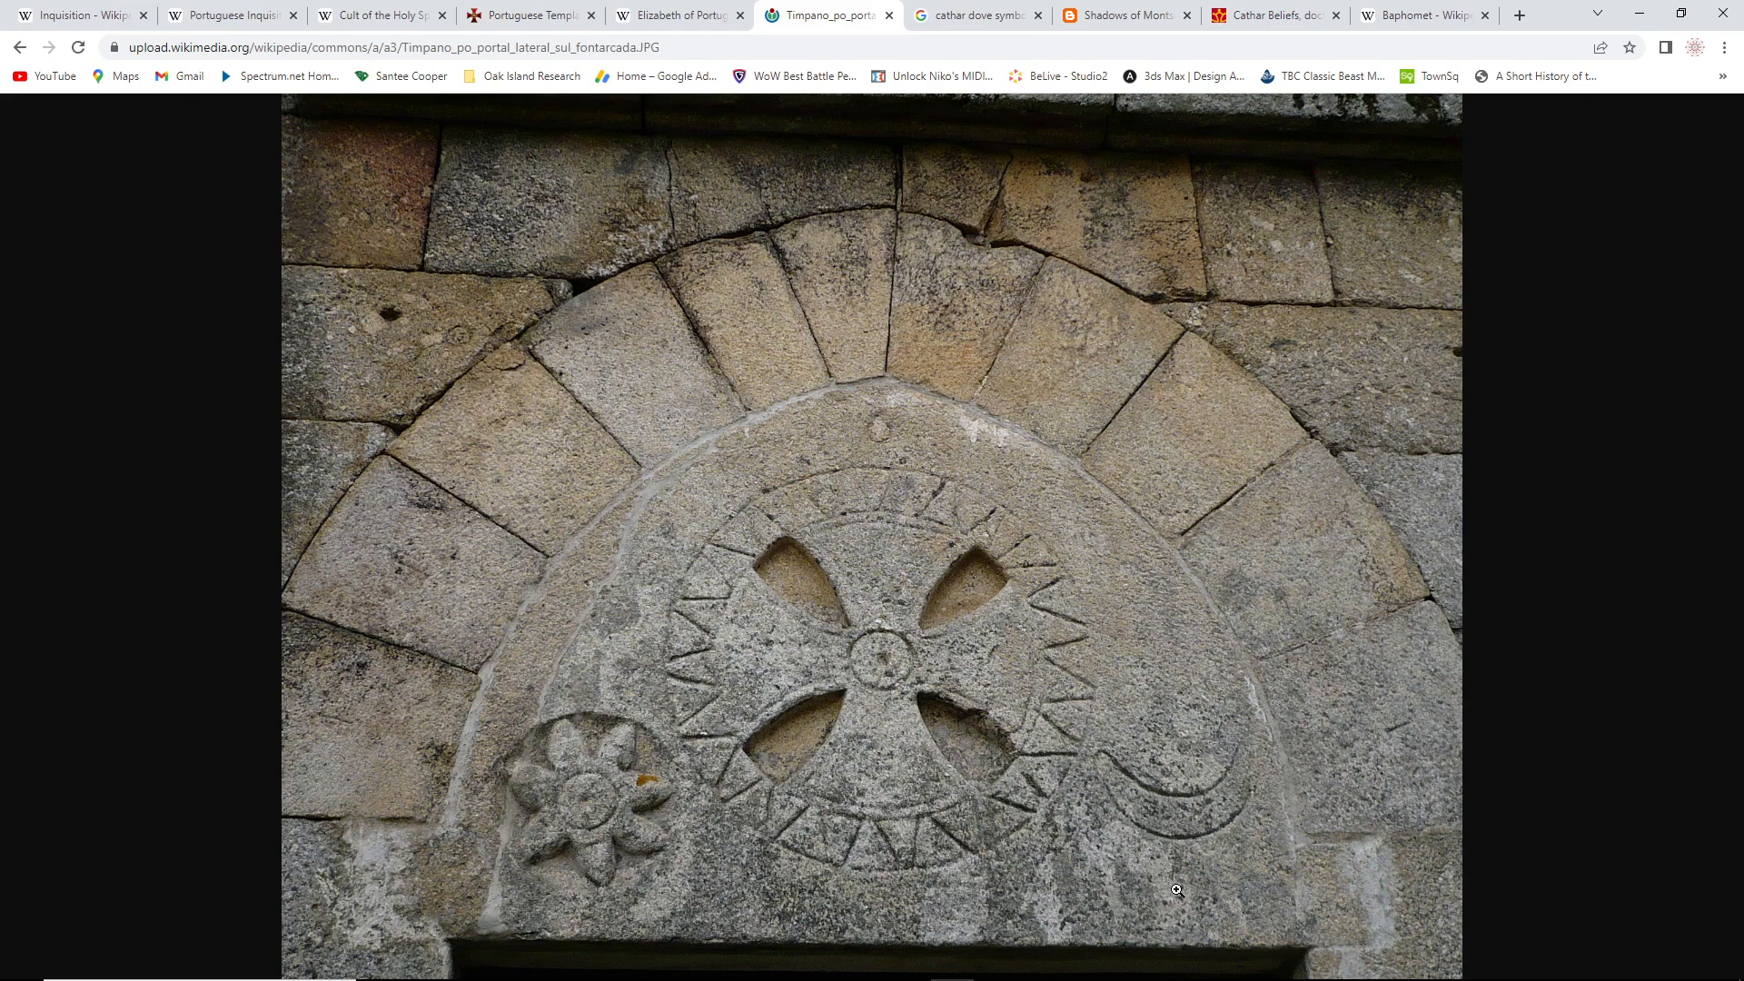
{"action": "mouse_move", "coordinate": [1110, 803]}
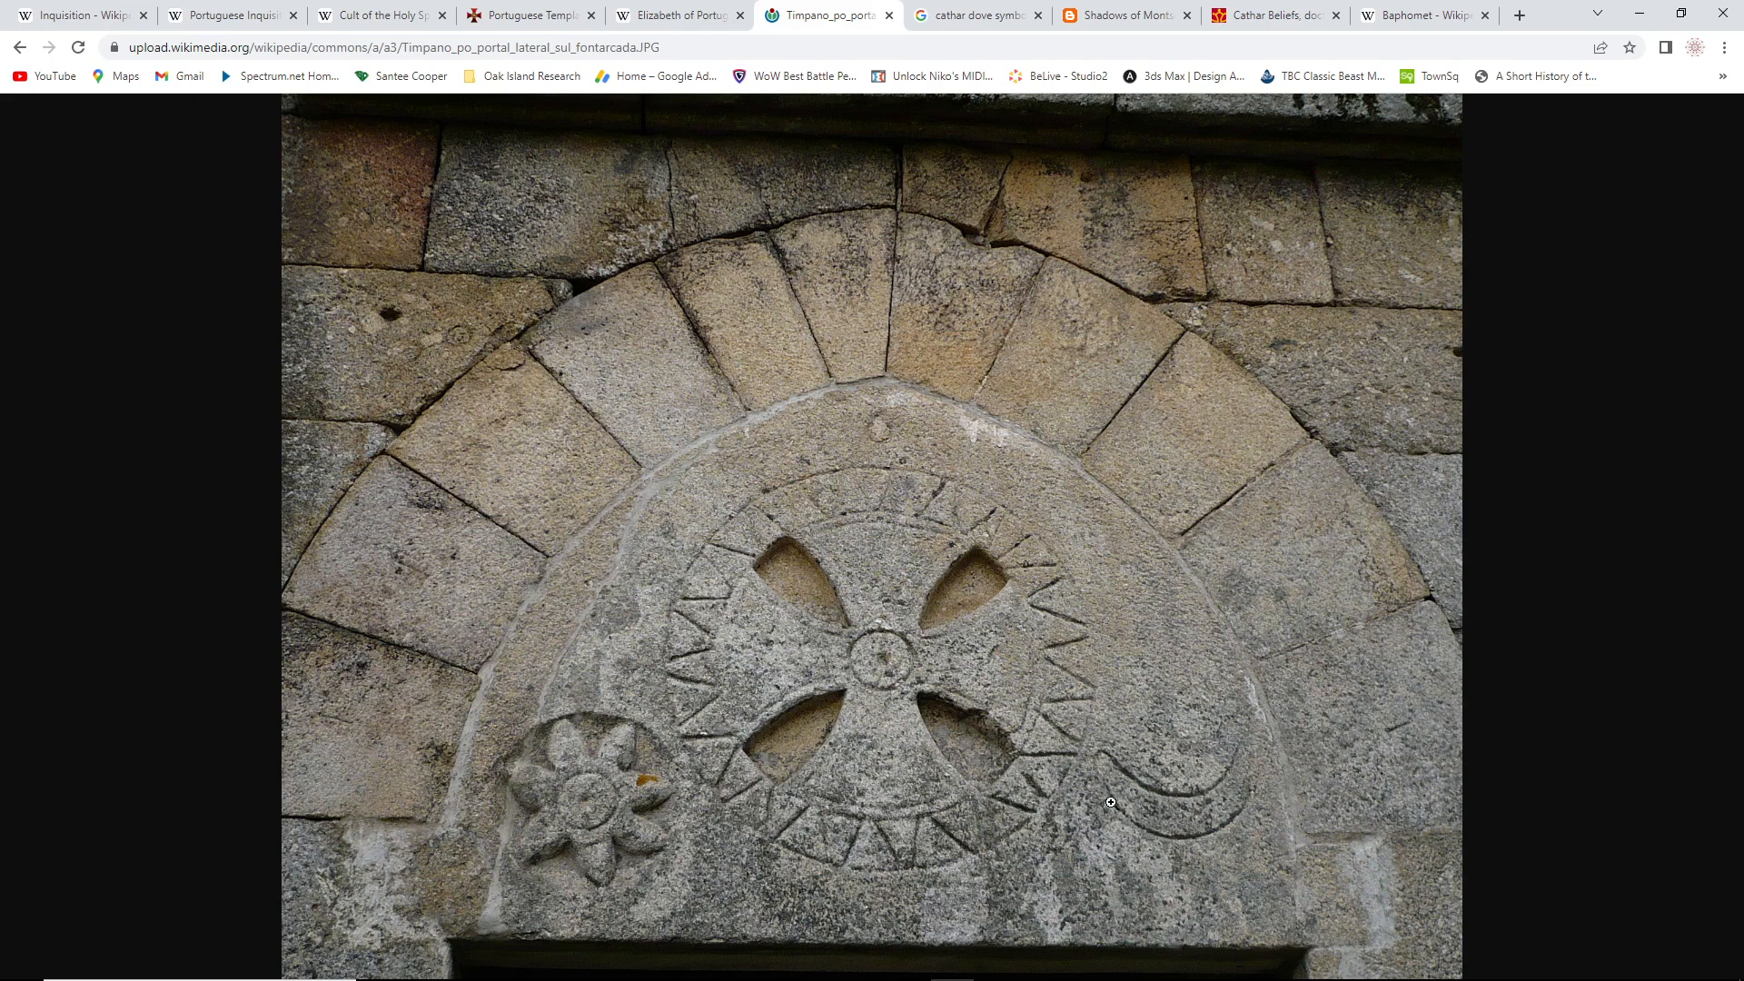
{"action": "mouse_move", "coordinate": [1261, 752]}
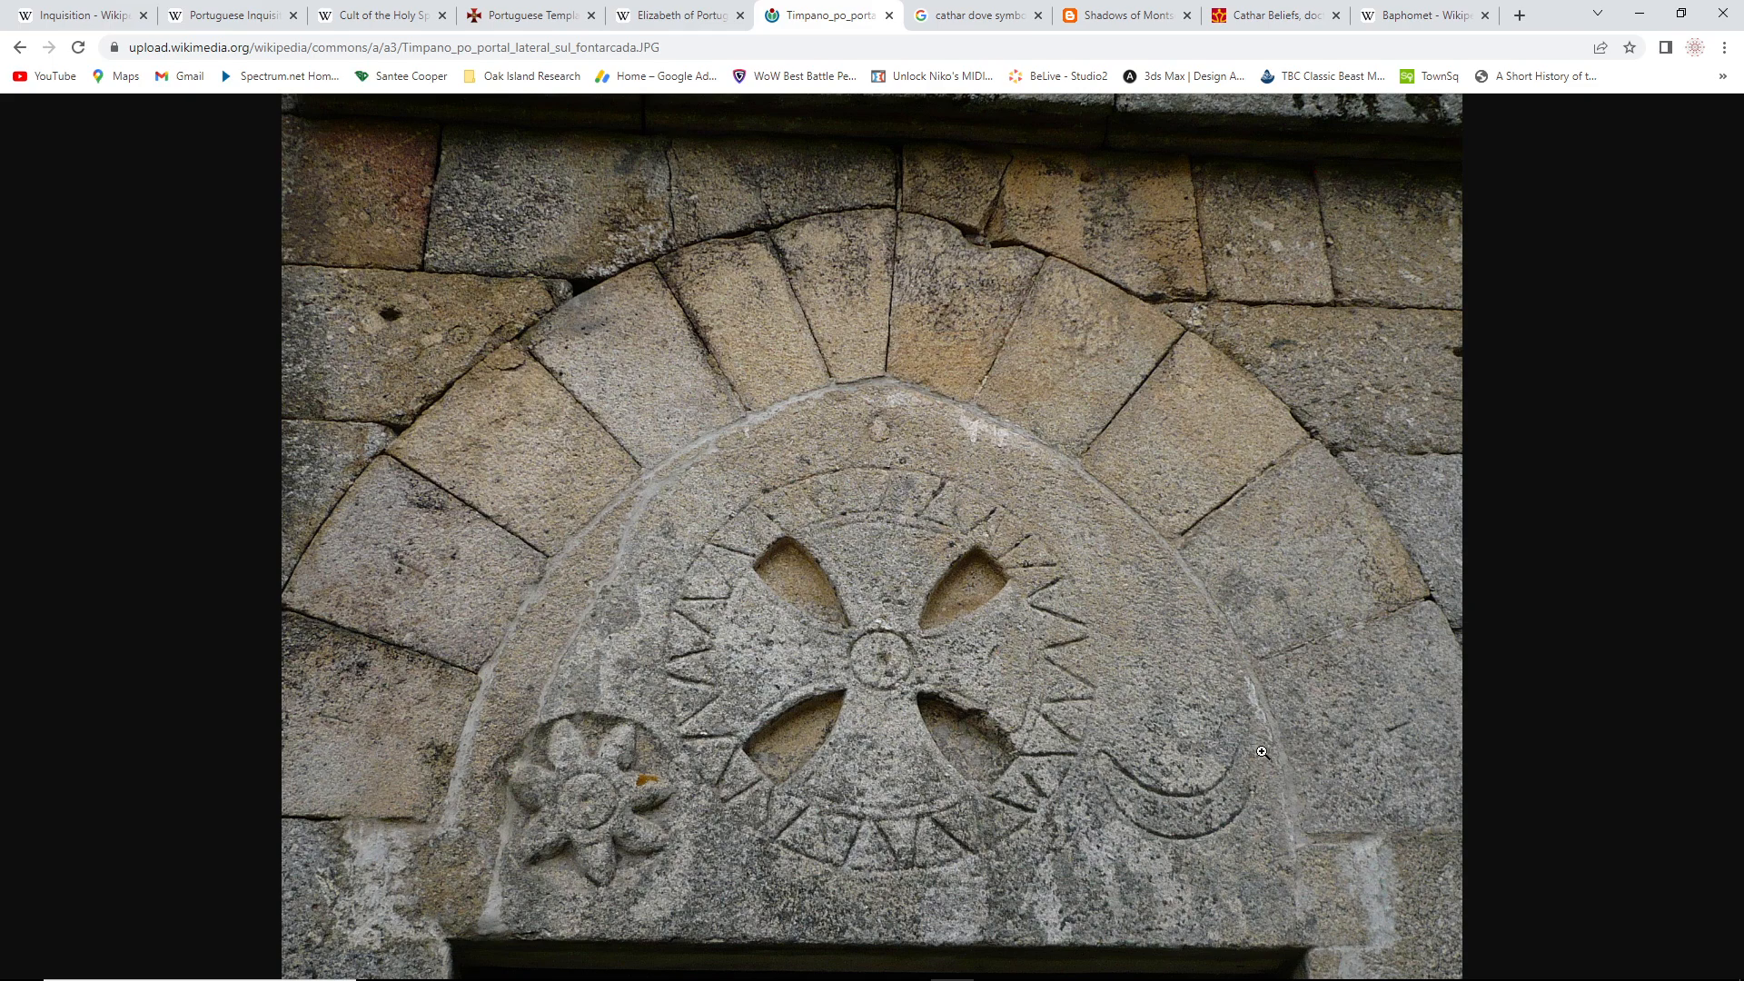
{"action": "mouse_move", "coordinate": [1094, 755]}
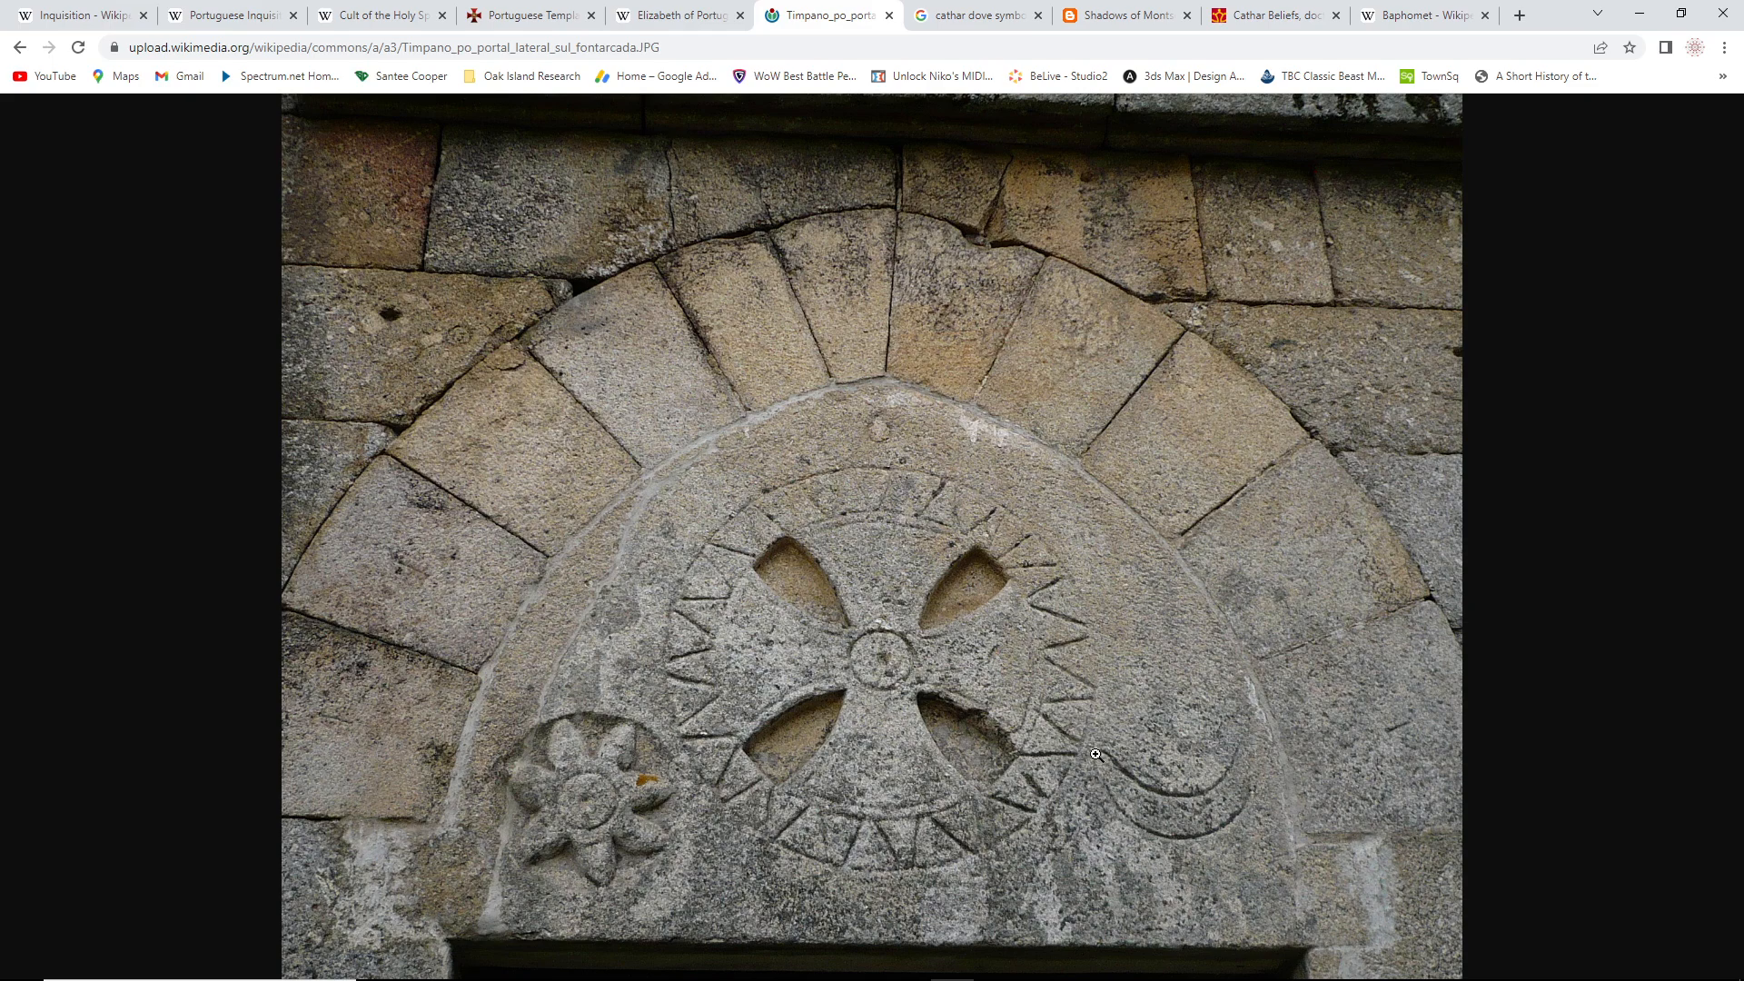
{"action": "mouse_move", "coordinate": [1241, 823]}
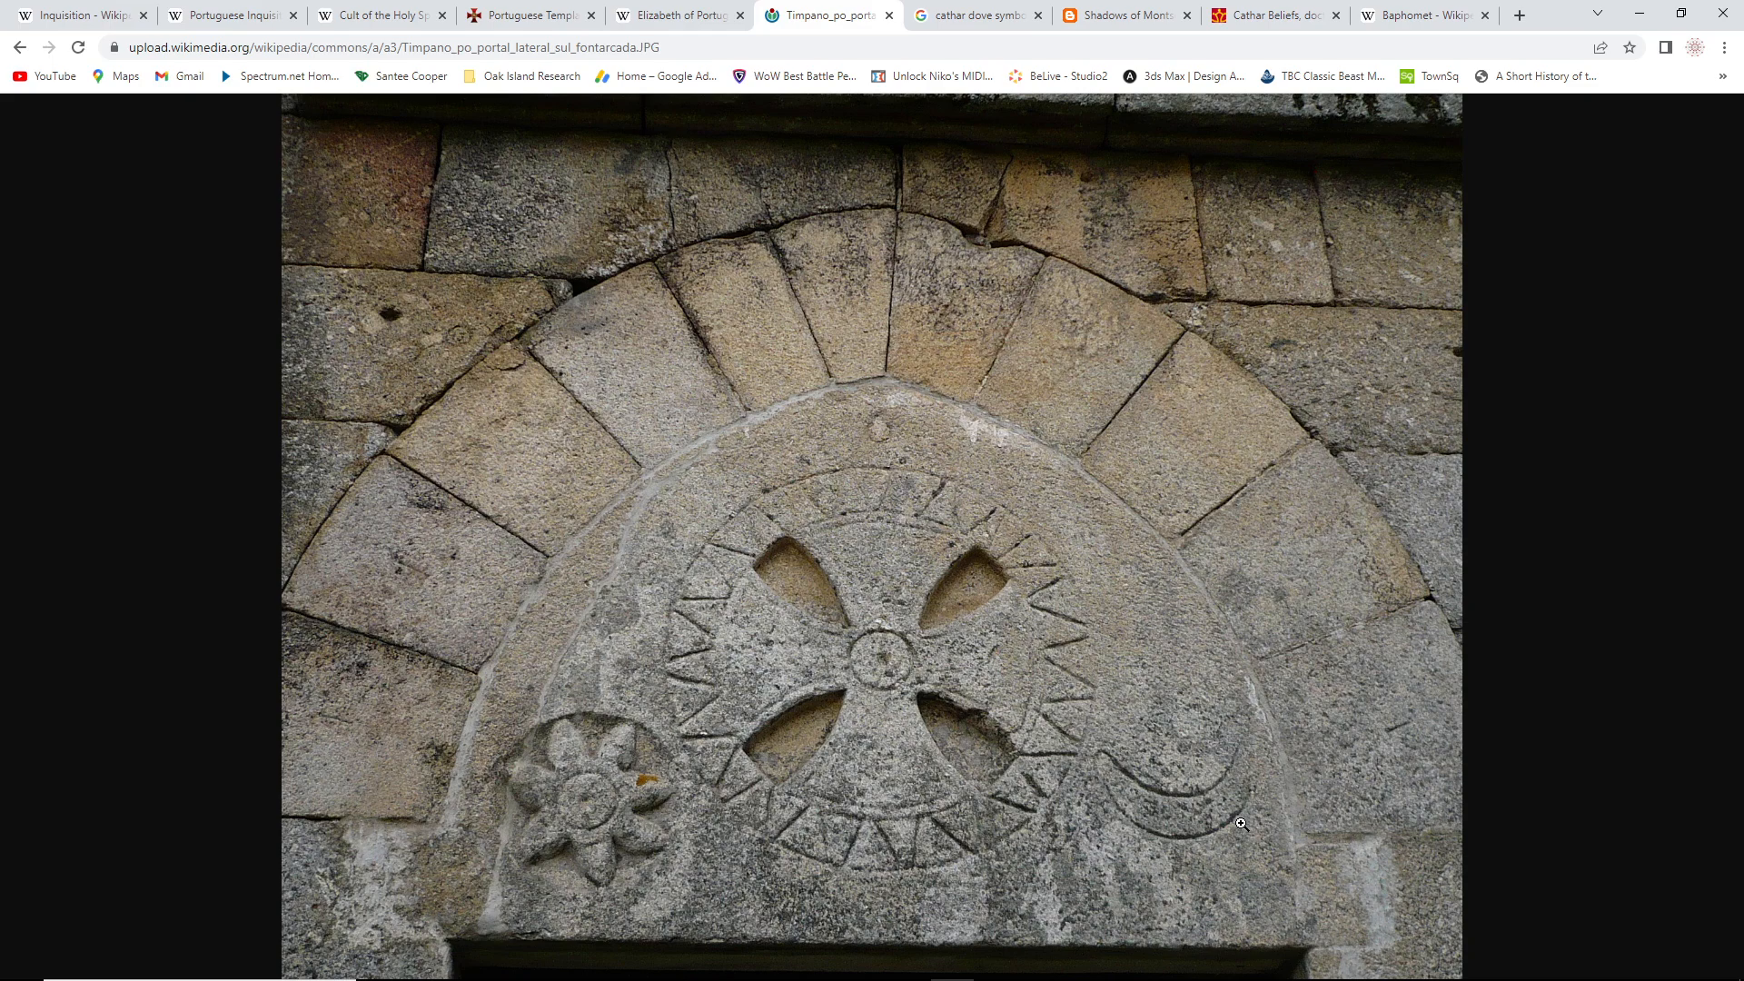
{"action": "mouse_move", "coordinate": [1130, 700]}
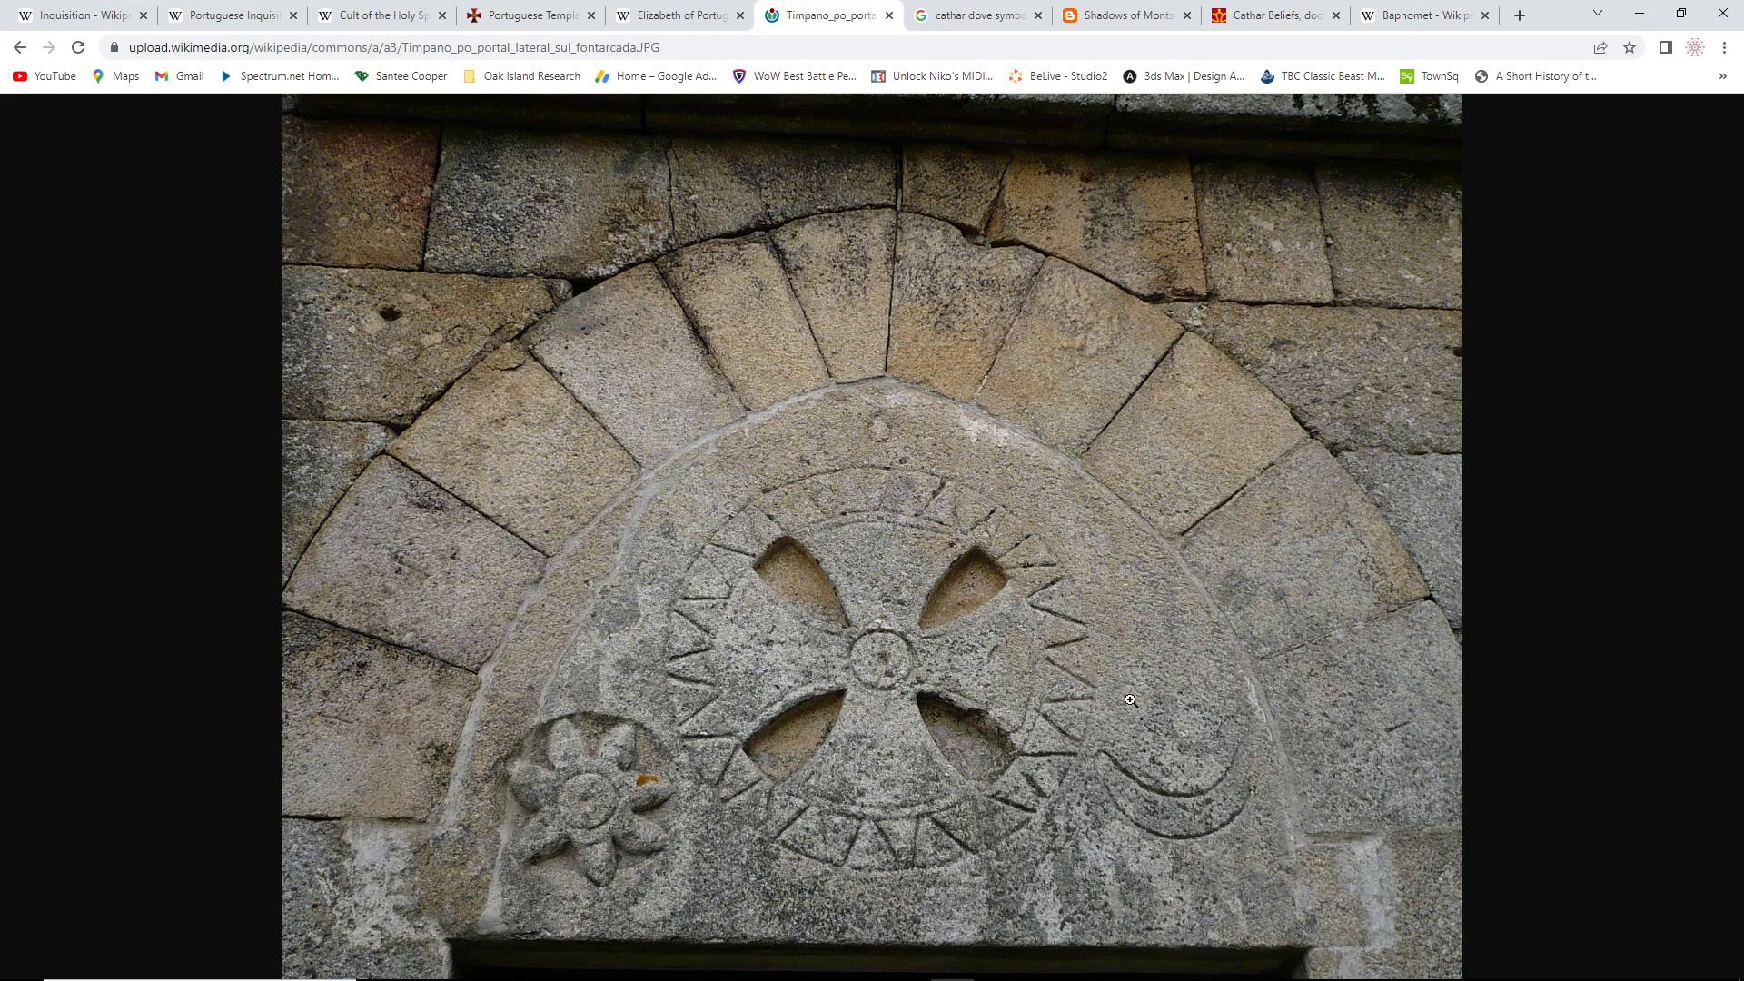
{"action": "mouse_move", "coordinate": [1197, 718]}
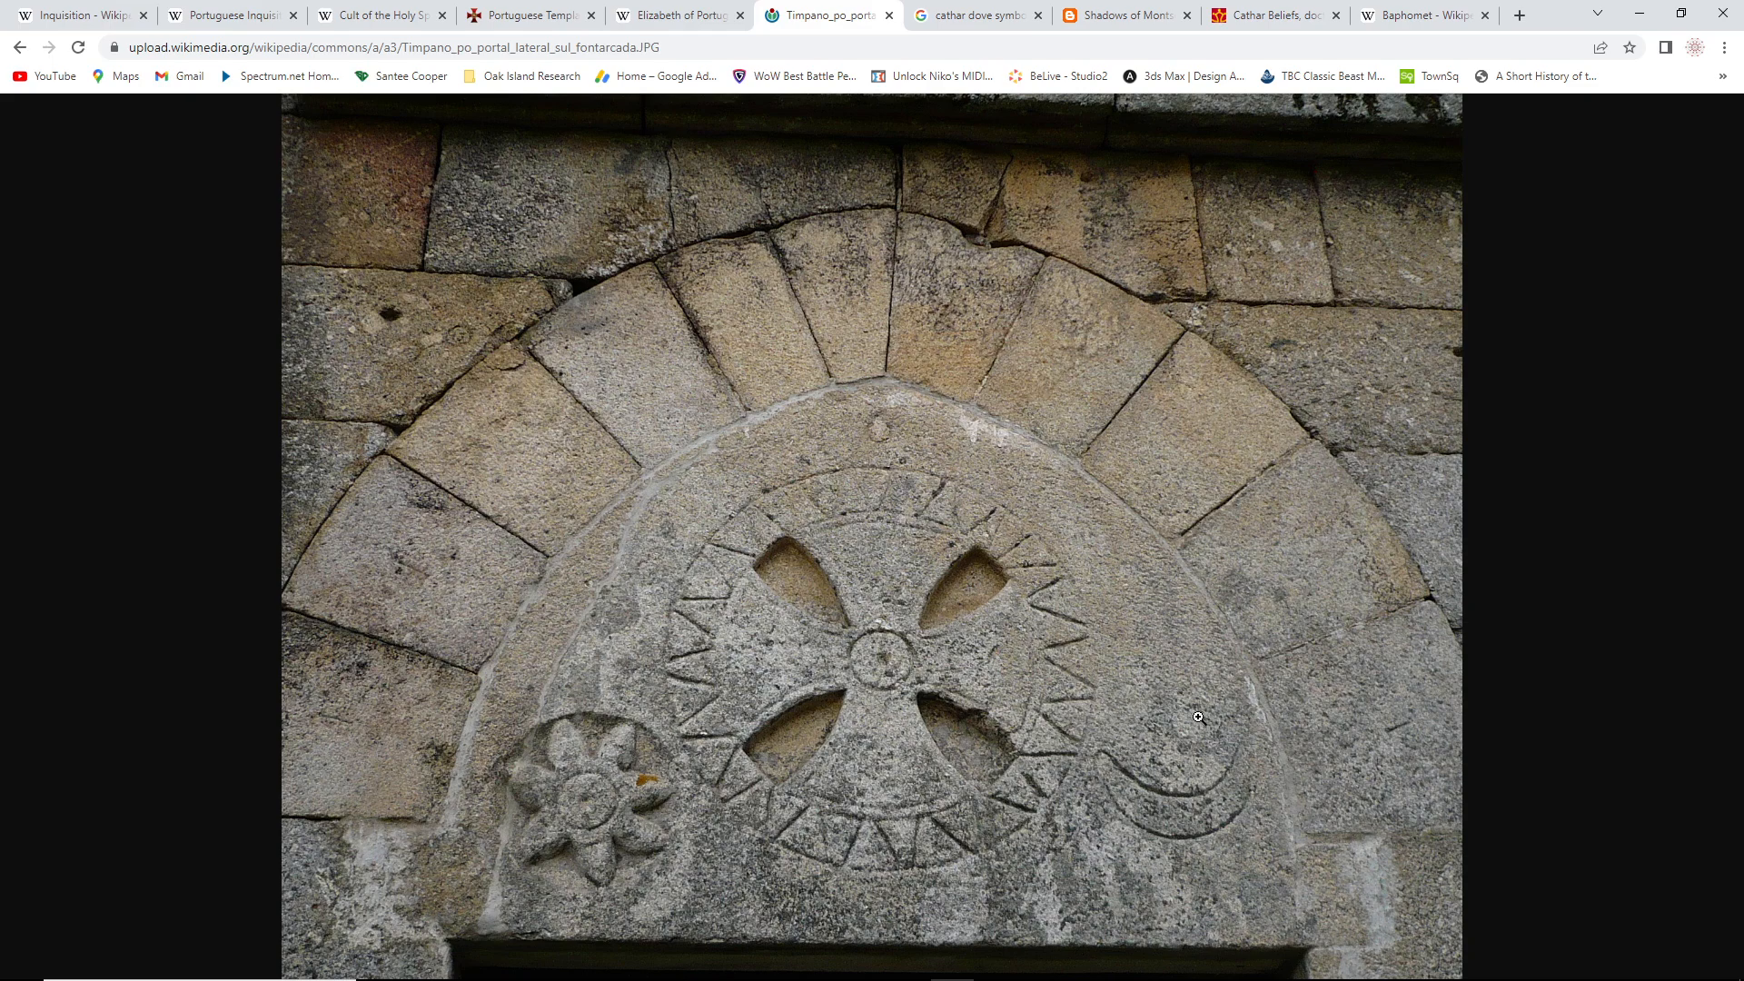
{"action": "mouse_move", "coordinate": [1079, 593]}
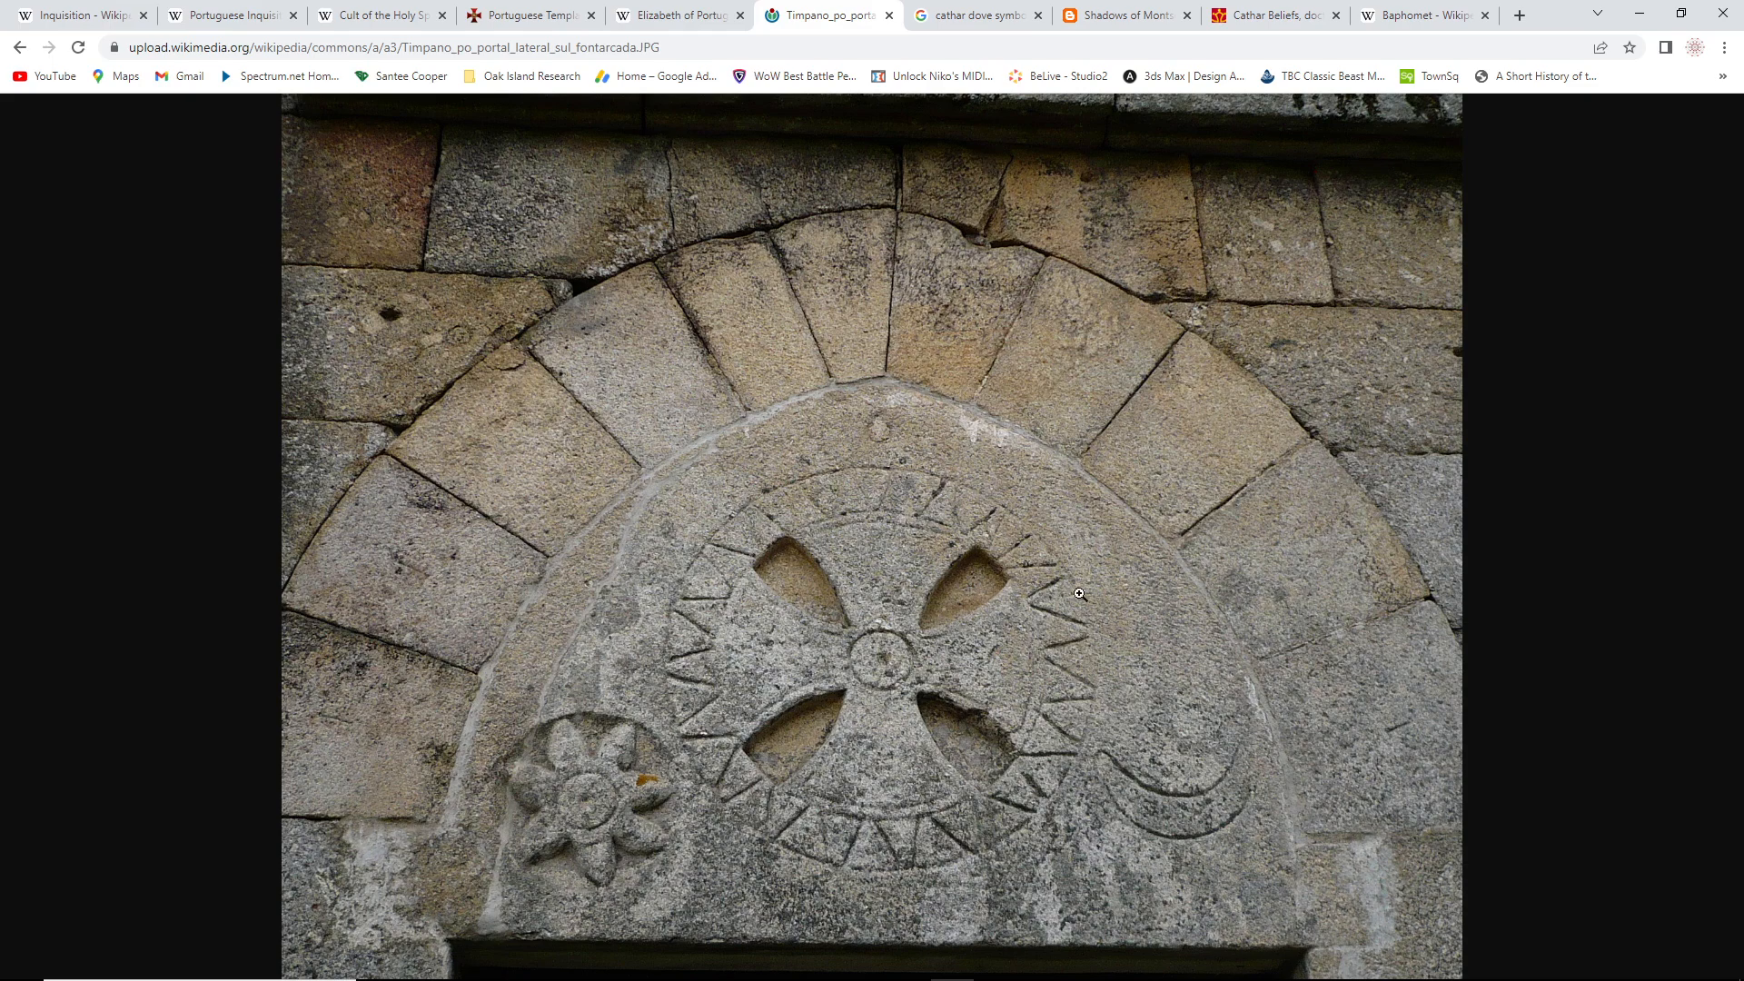
{"action": "mouse_move", "coordinate": [671, 375]}
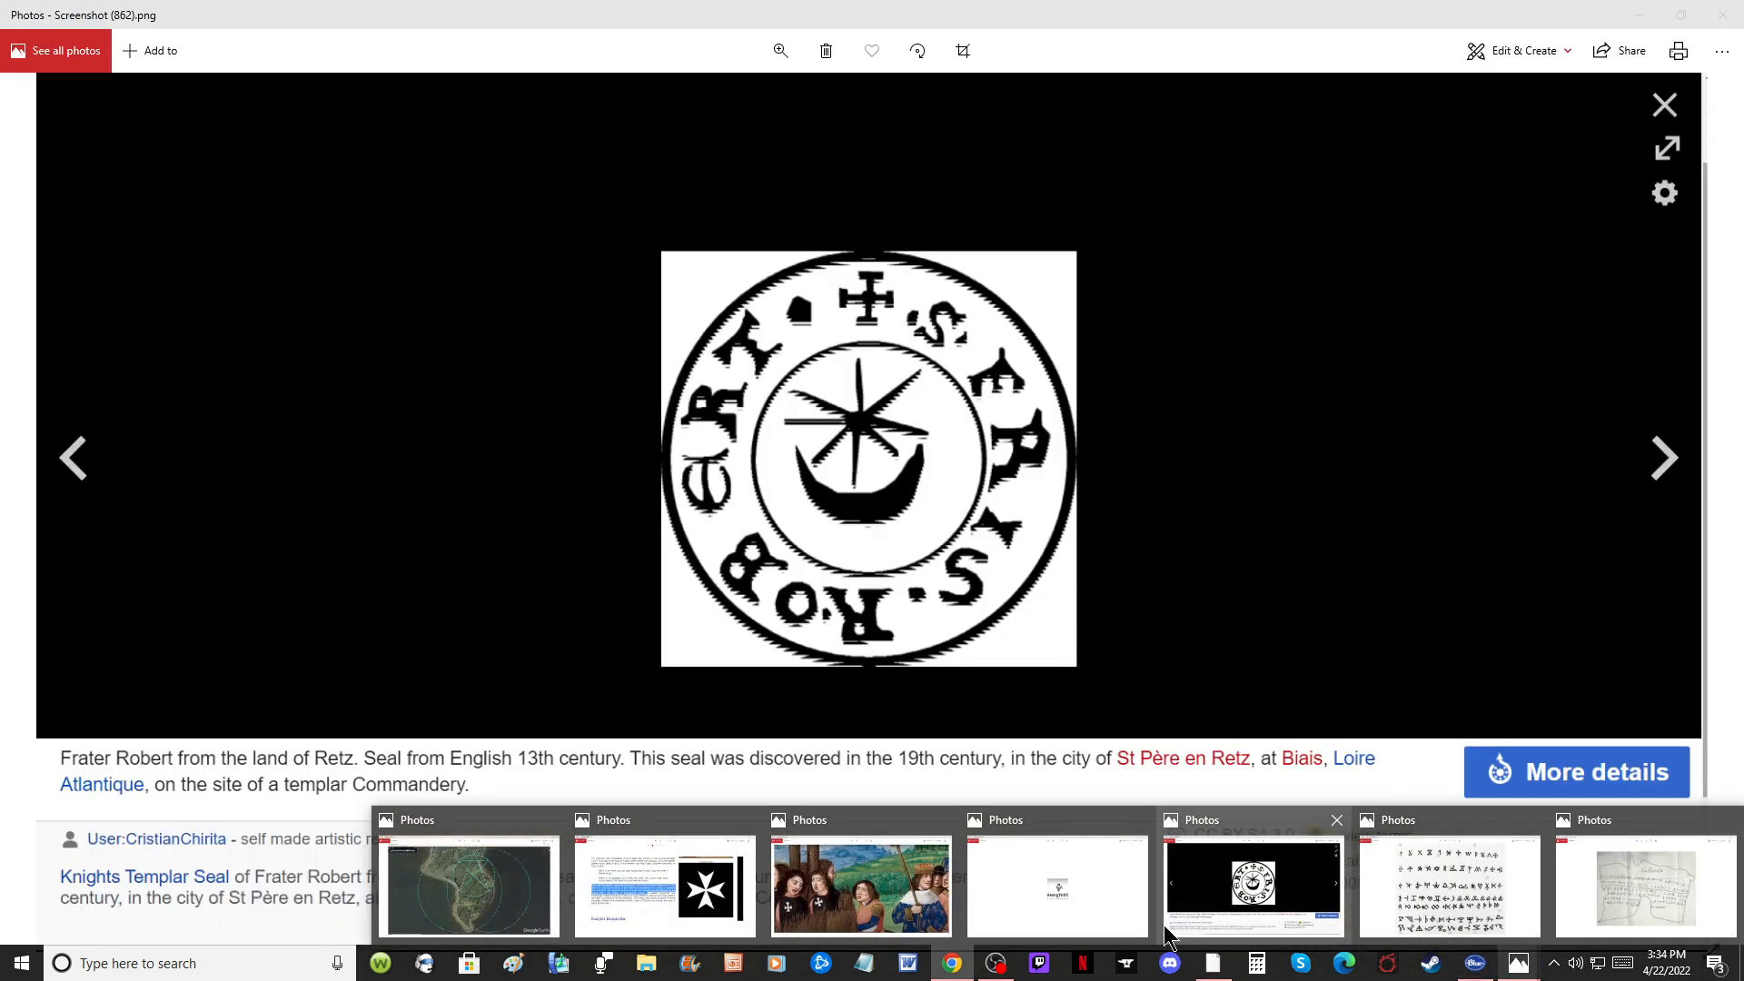
{"action": "left_click", "coordinate": [950, 963]}
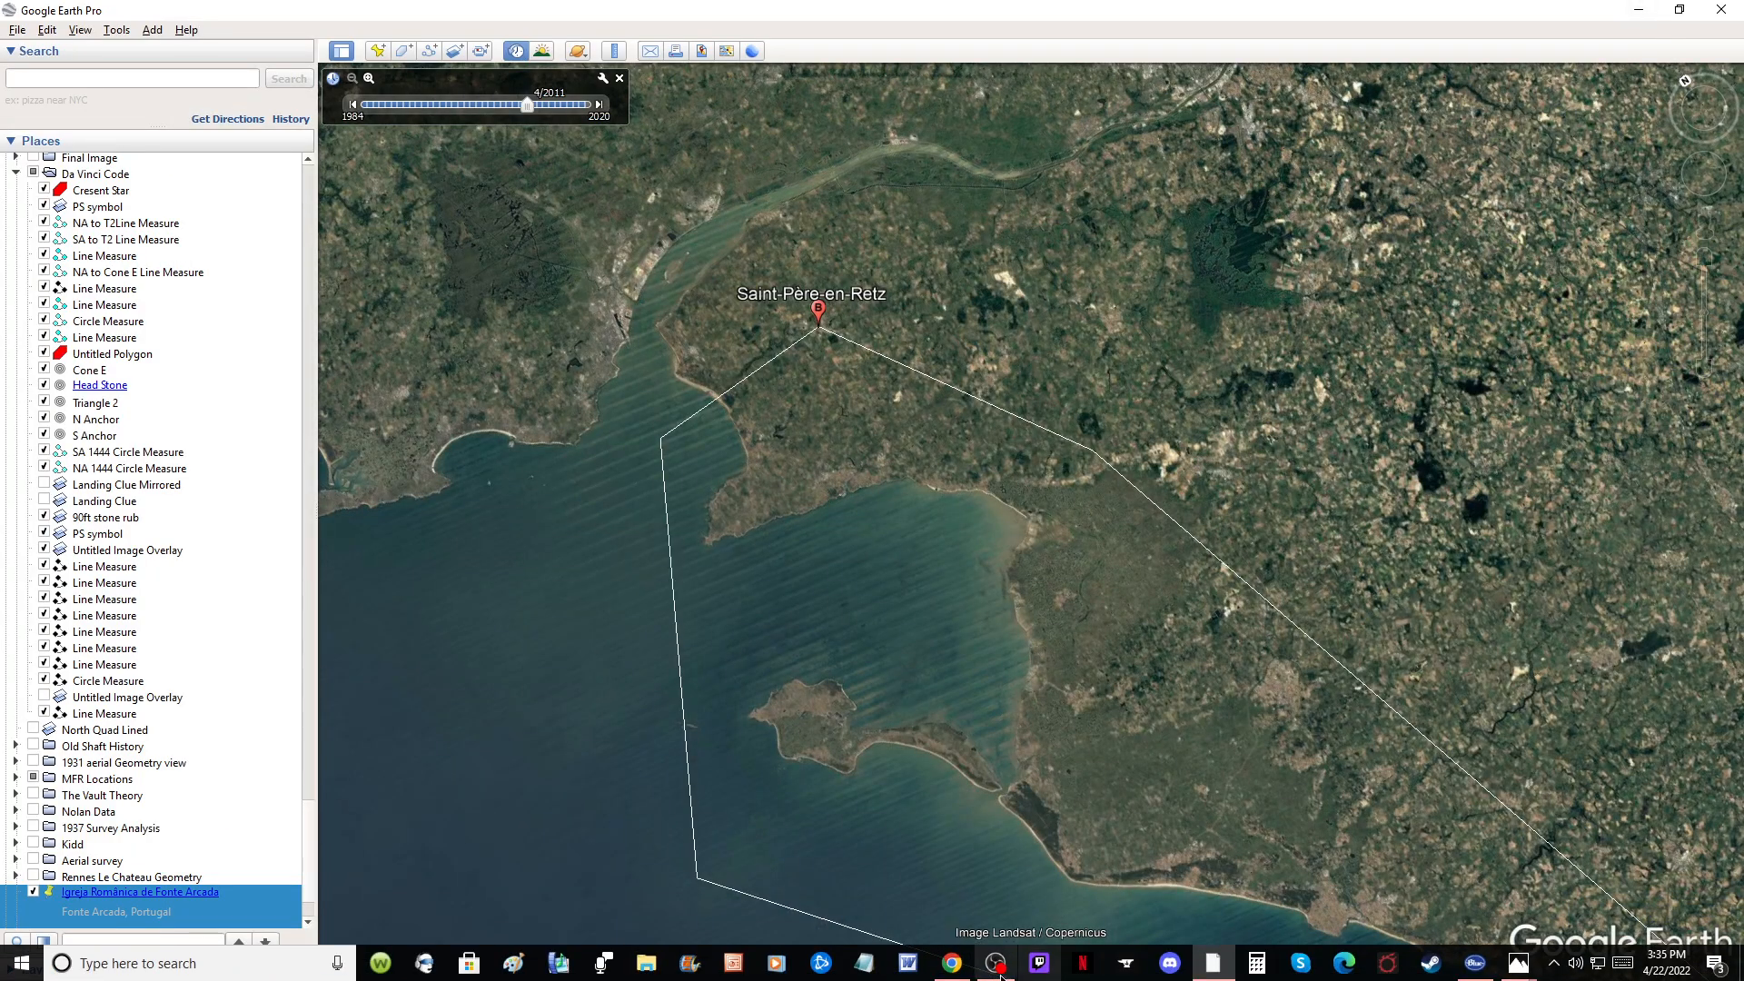
Return to Chrome and show the Templar Survival in Portugal article on theknightstemplar.org
{"action": "left_click", "coordinate": [948, 962]}
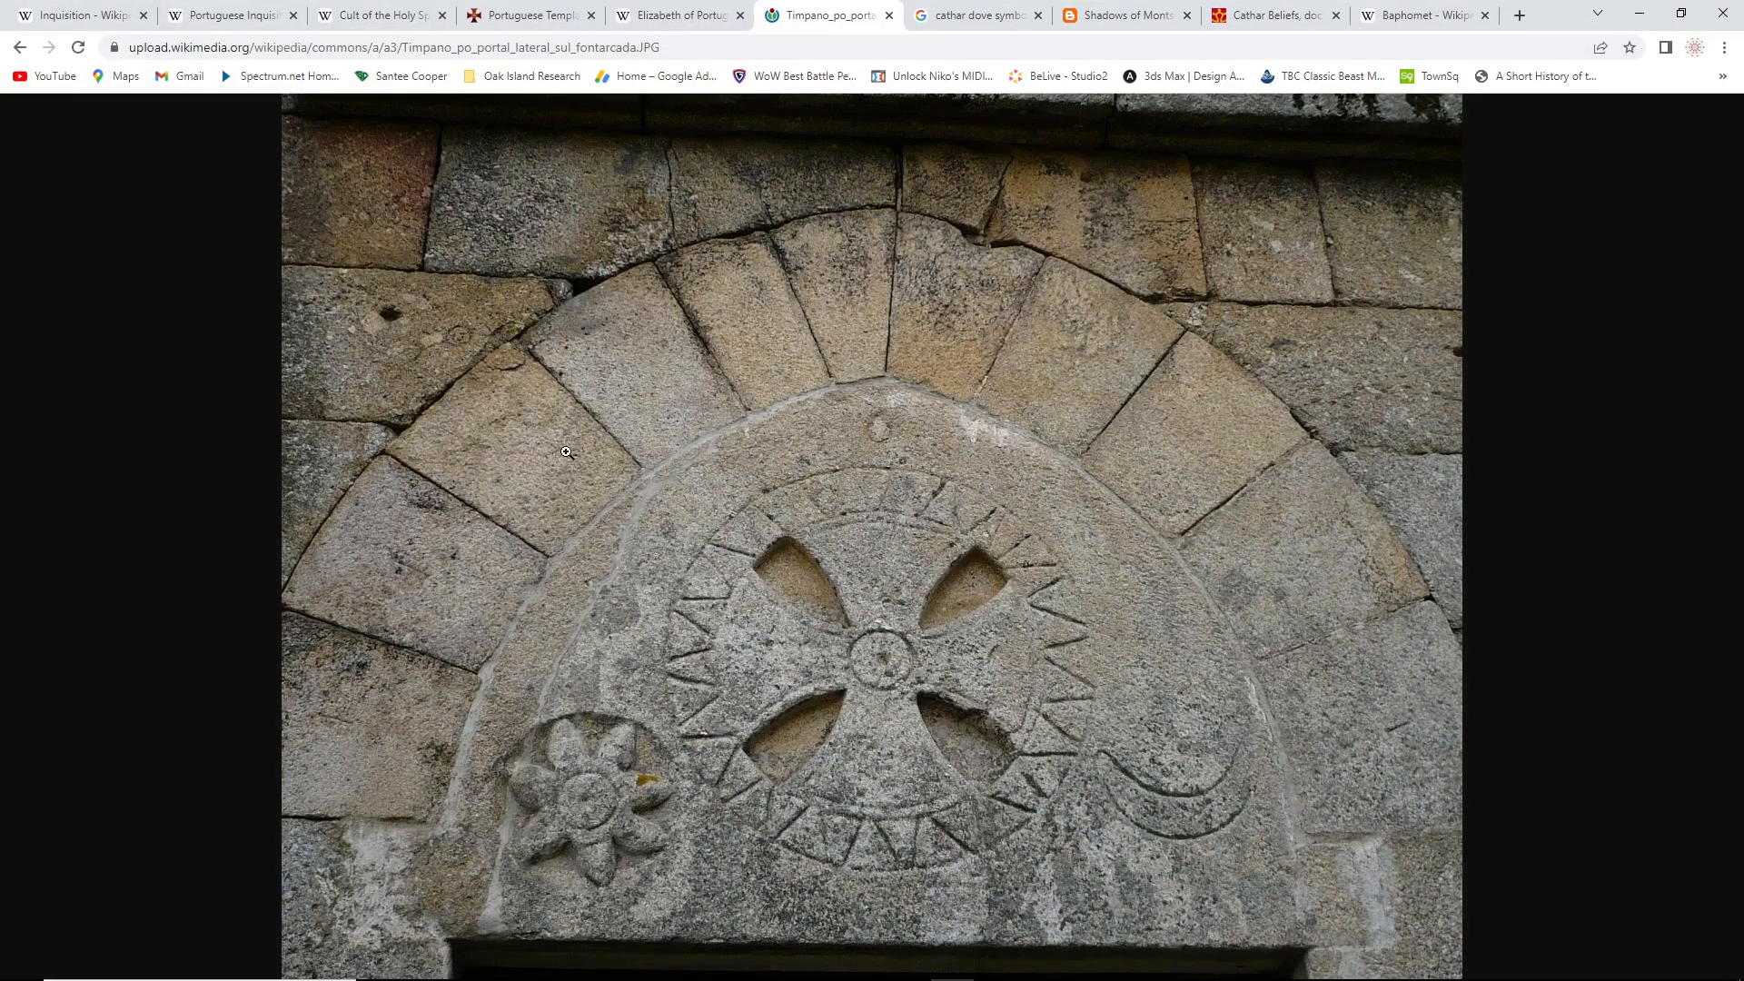
{"action": "left_click", "coordinate": [531, 14]}
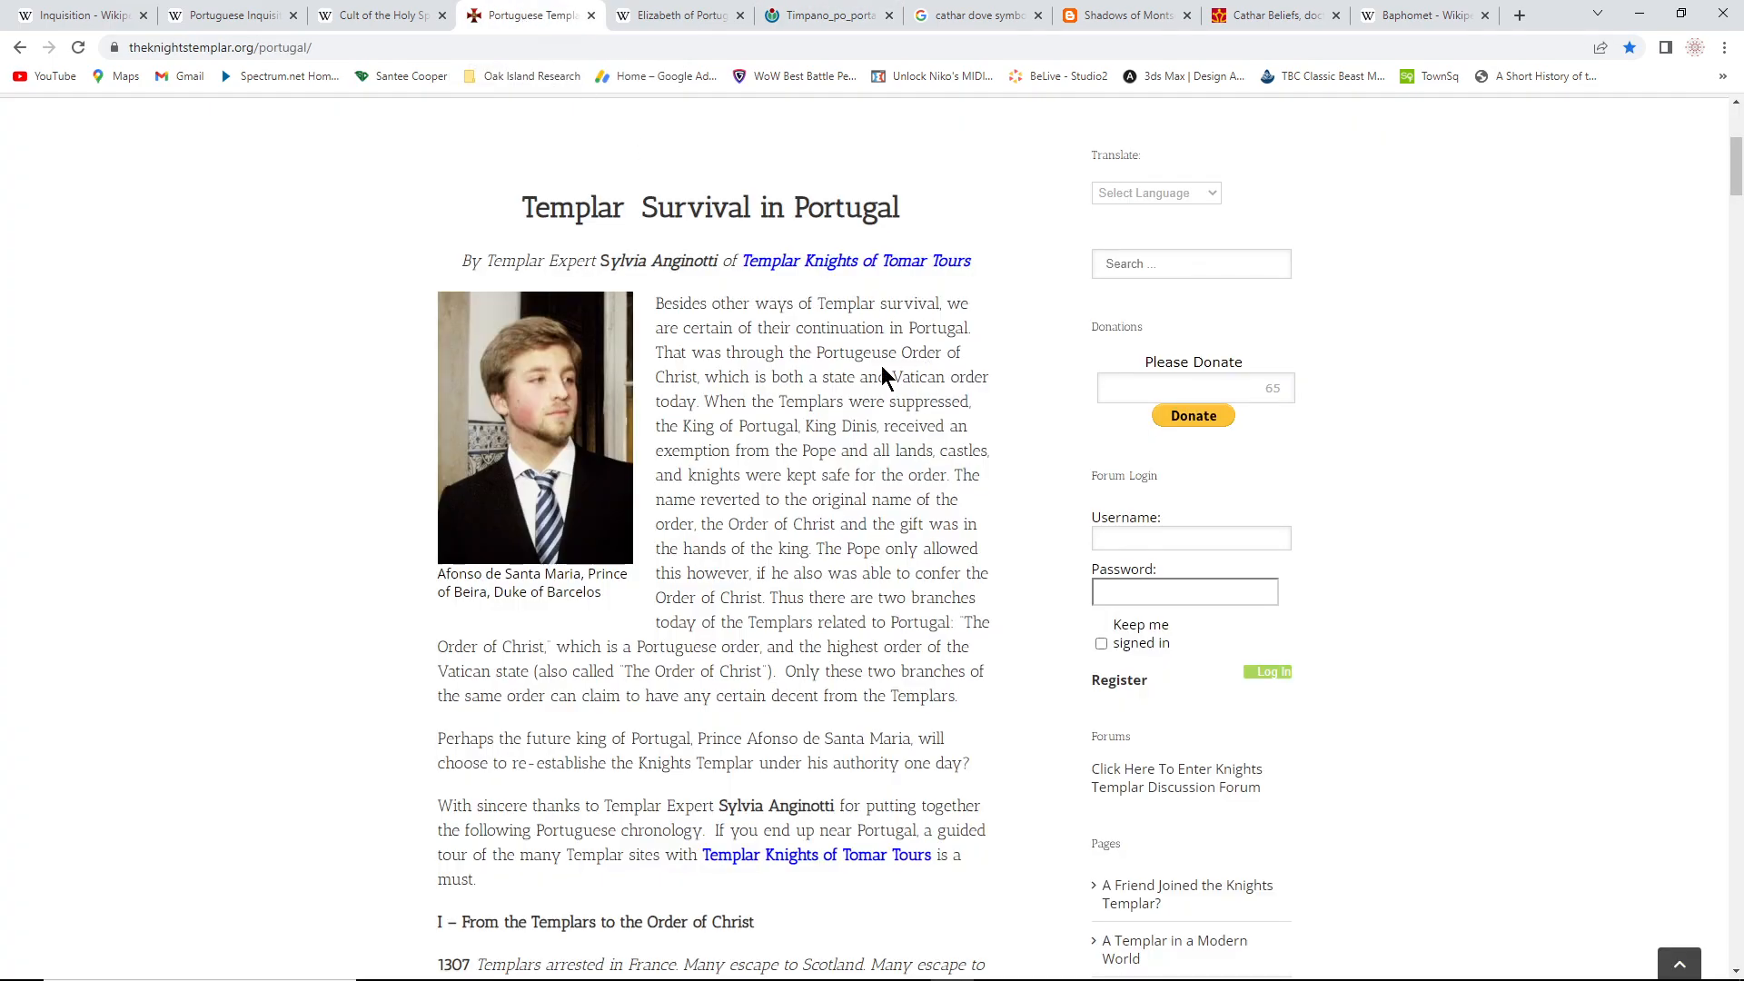
{"action": "mouse_move", "coordinate": [870, 351]}
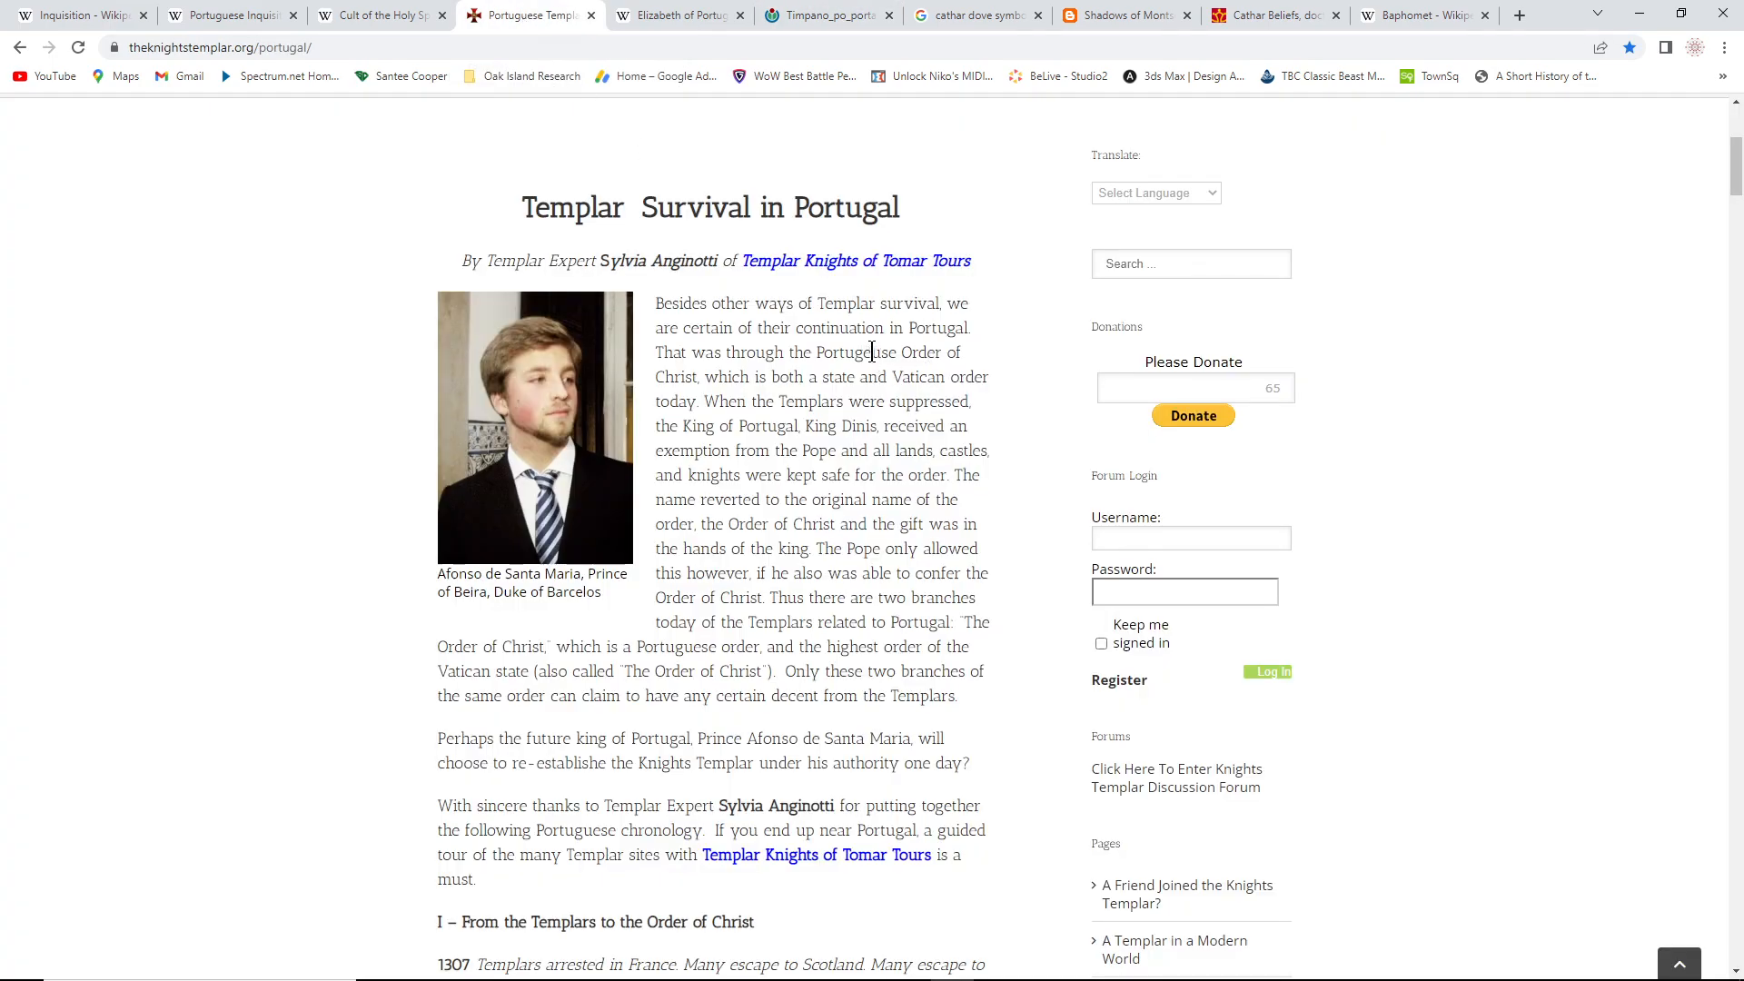
{"action": "scroll", "scroll_direction": "down", "scroll_amount": 3}
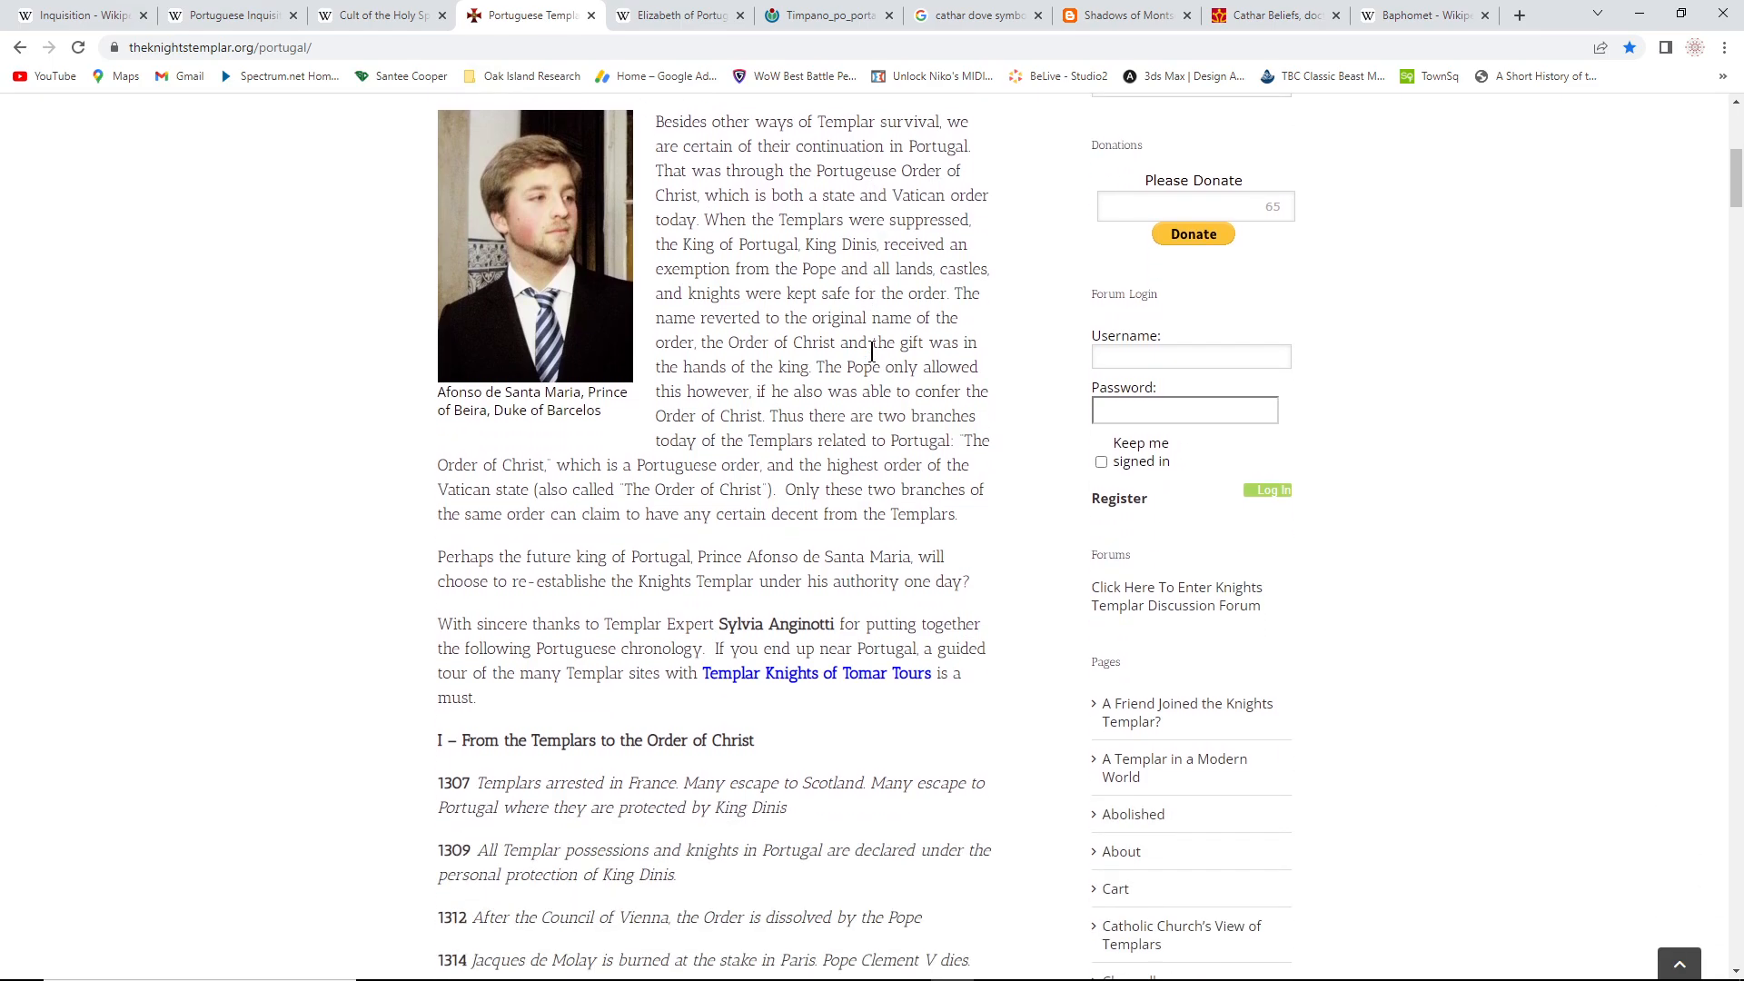
{"action": "scroll", "scroll_direction": "down", "scroll_amount": 3}
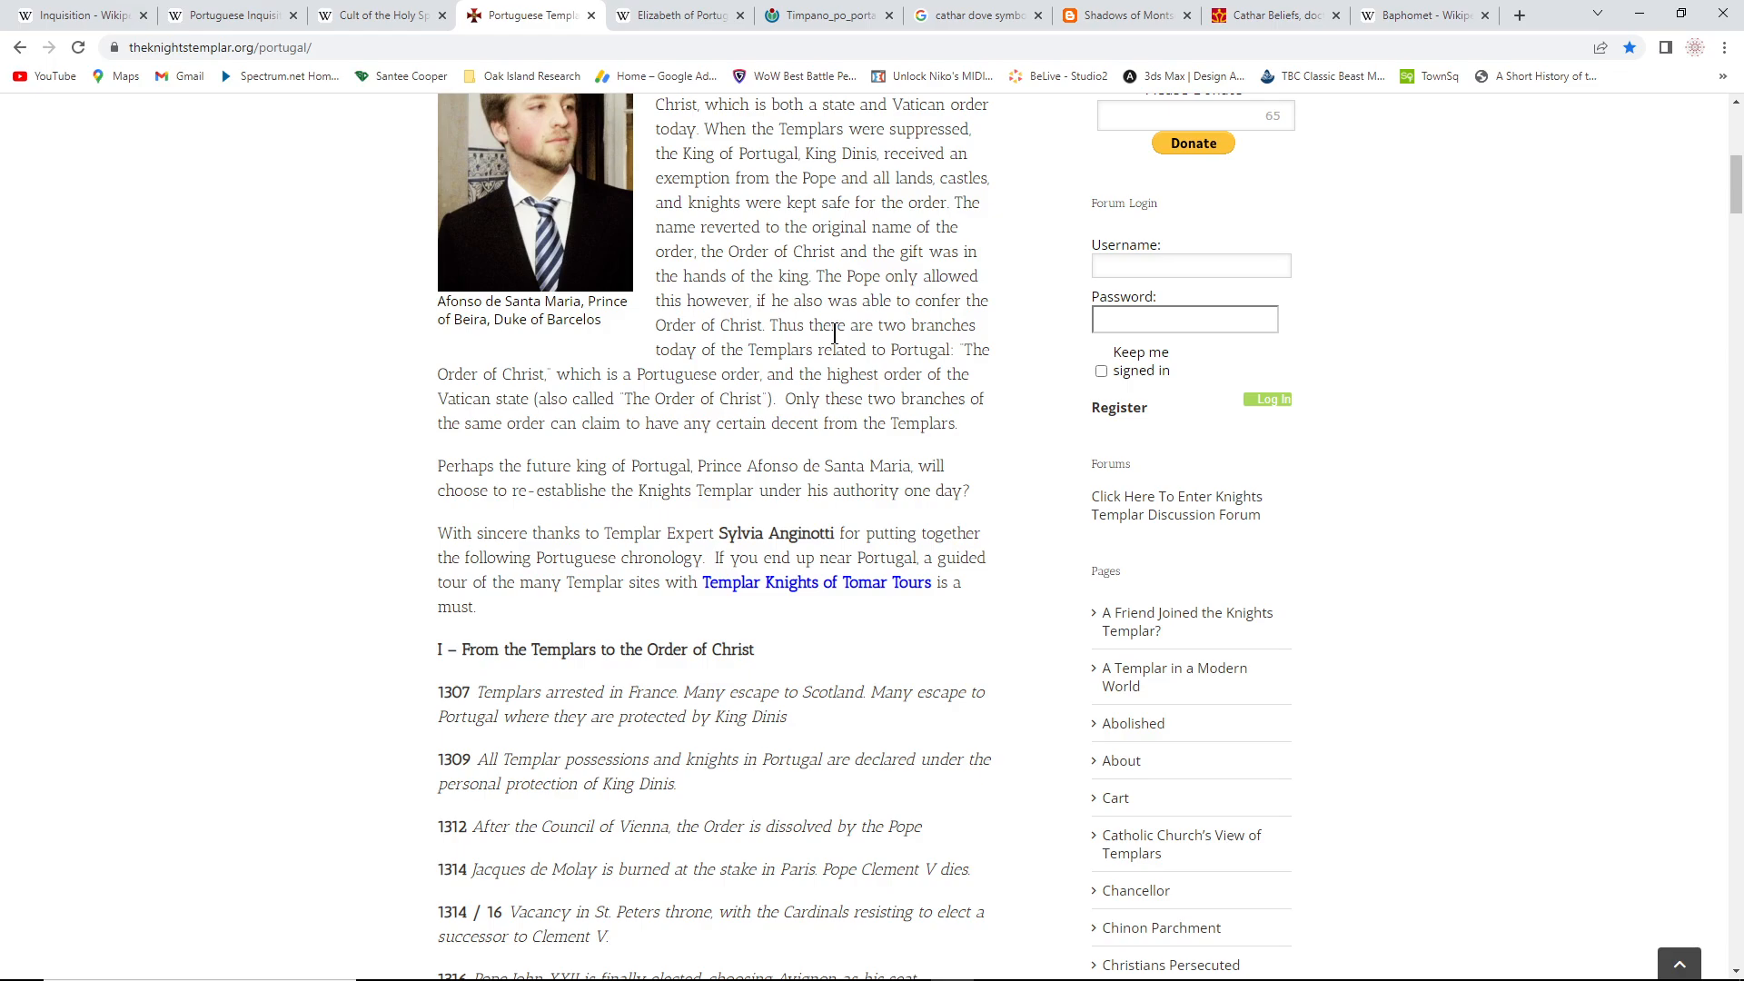
{"action": "scroll", "scroll_direction": "down", "scroll_amount": 3}
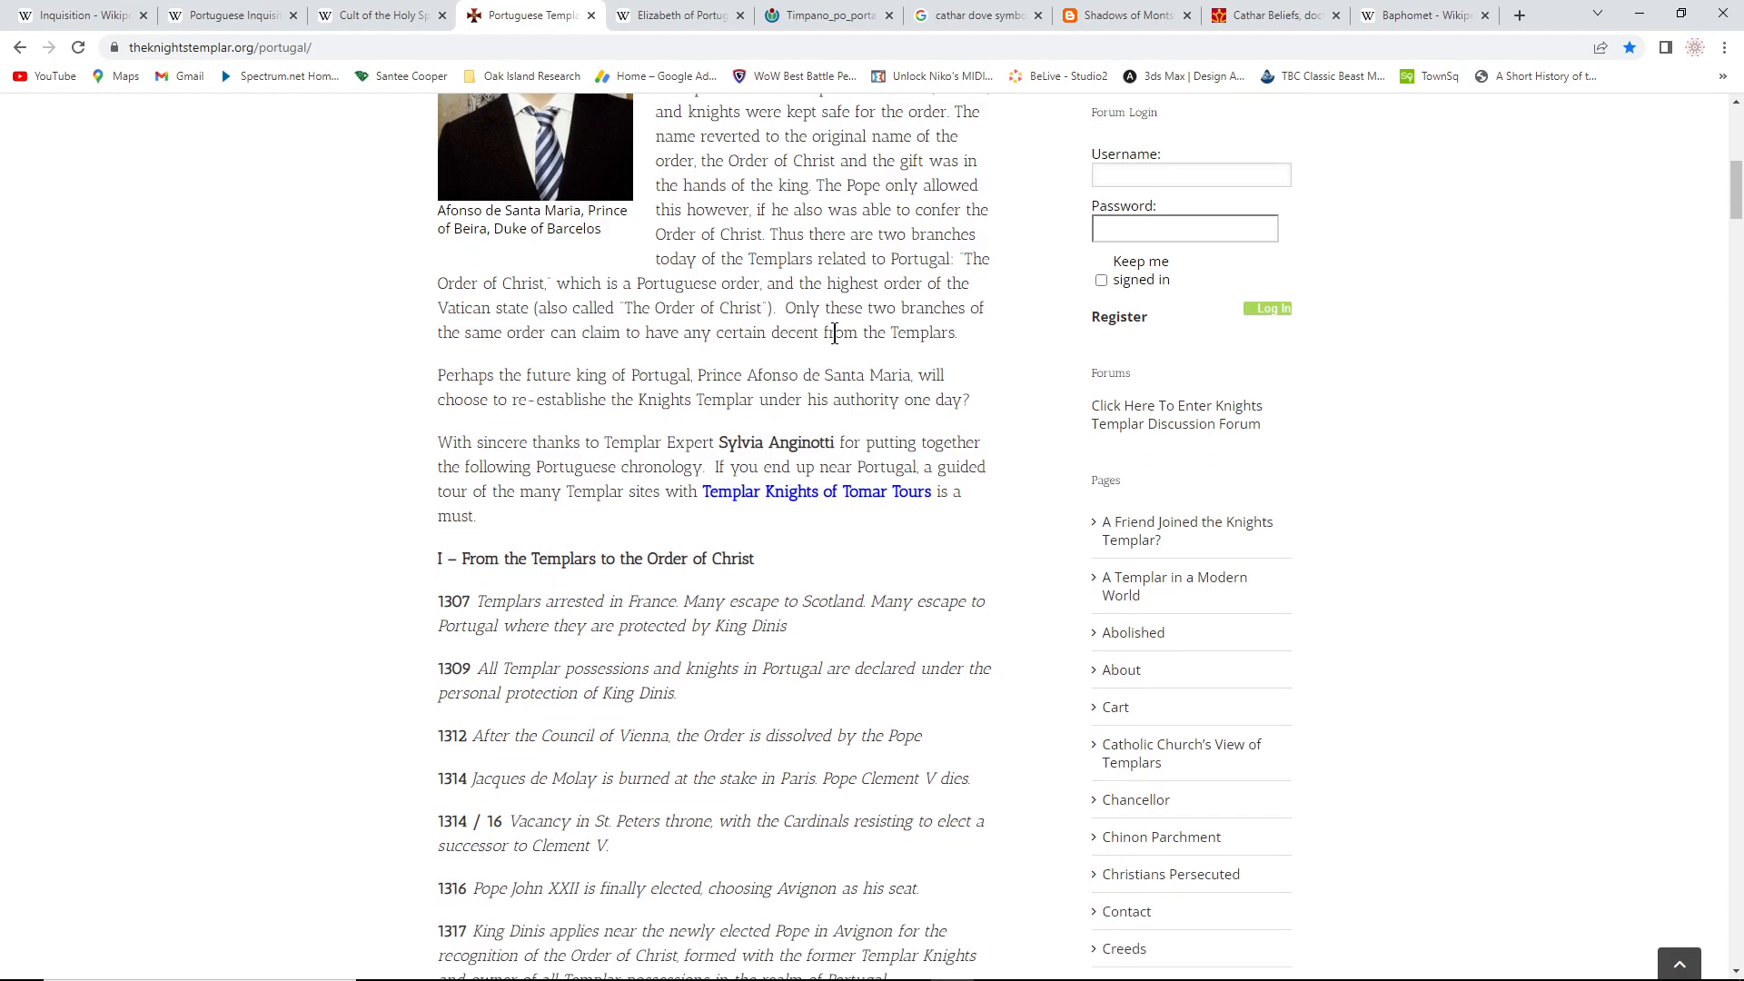
{"action": "scroll", "scroll_direction": "down", "scroll_amount": 3}
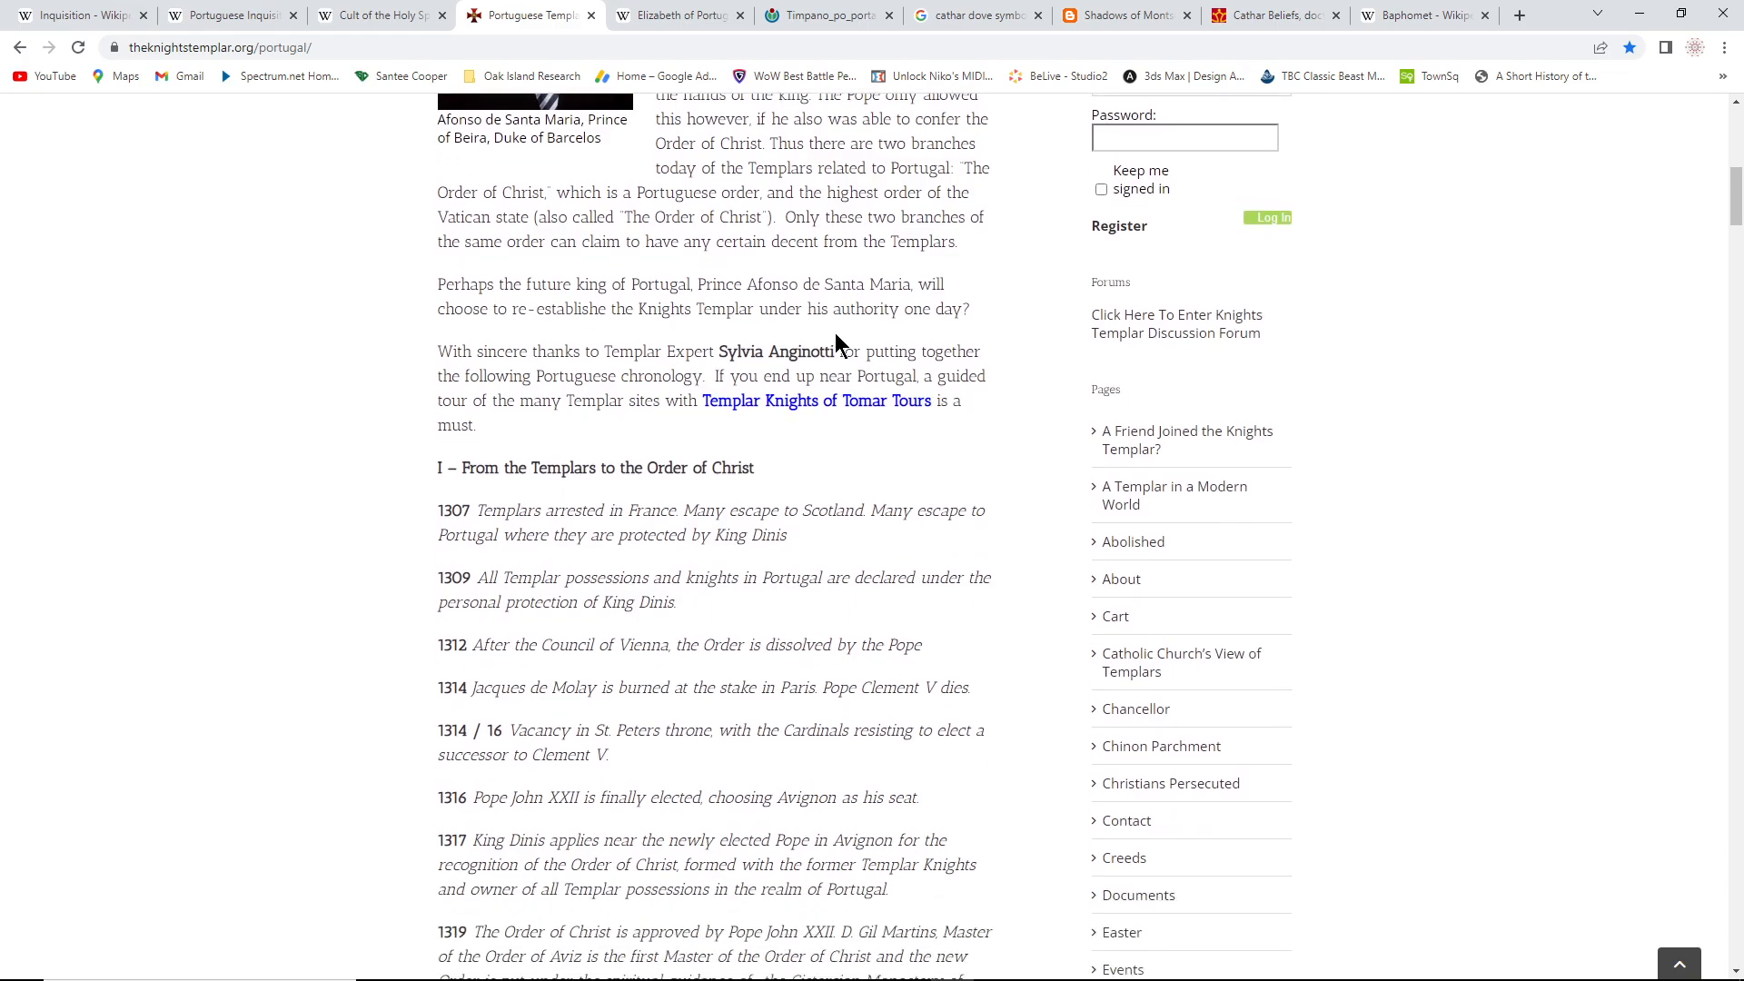
{"action": "scroll", "scroll_direction": "down", "scroll_amount": 3}
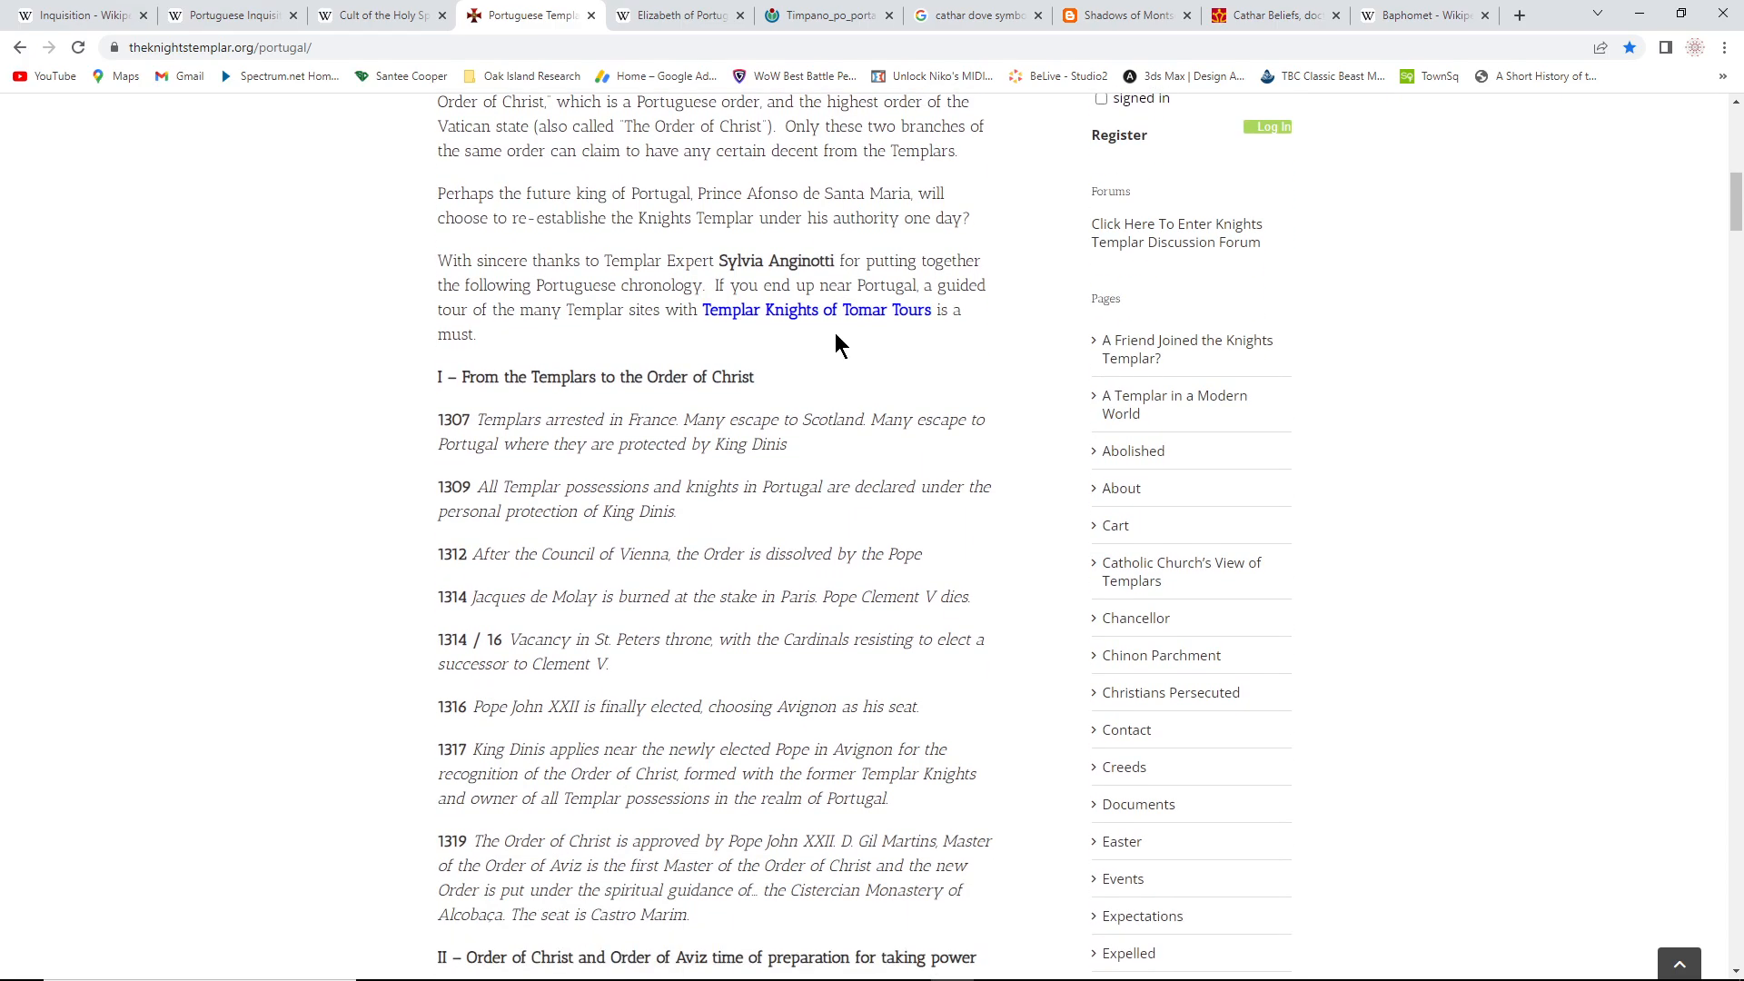
{"action": "scroll", "scroll_direction": "down", "scroll_amount": 3}
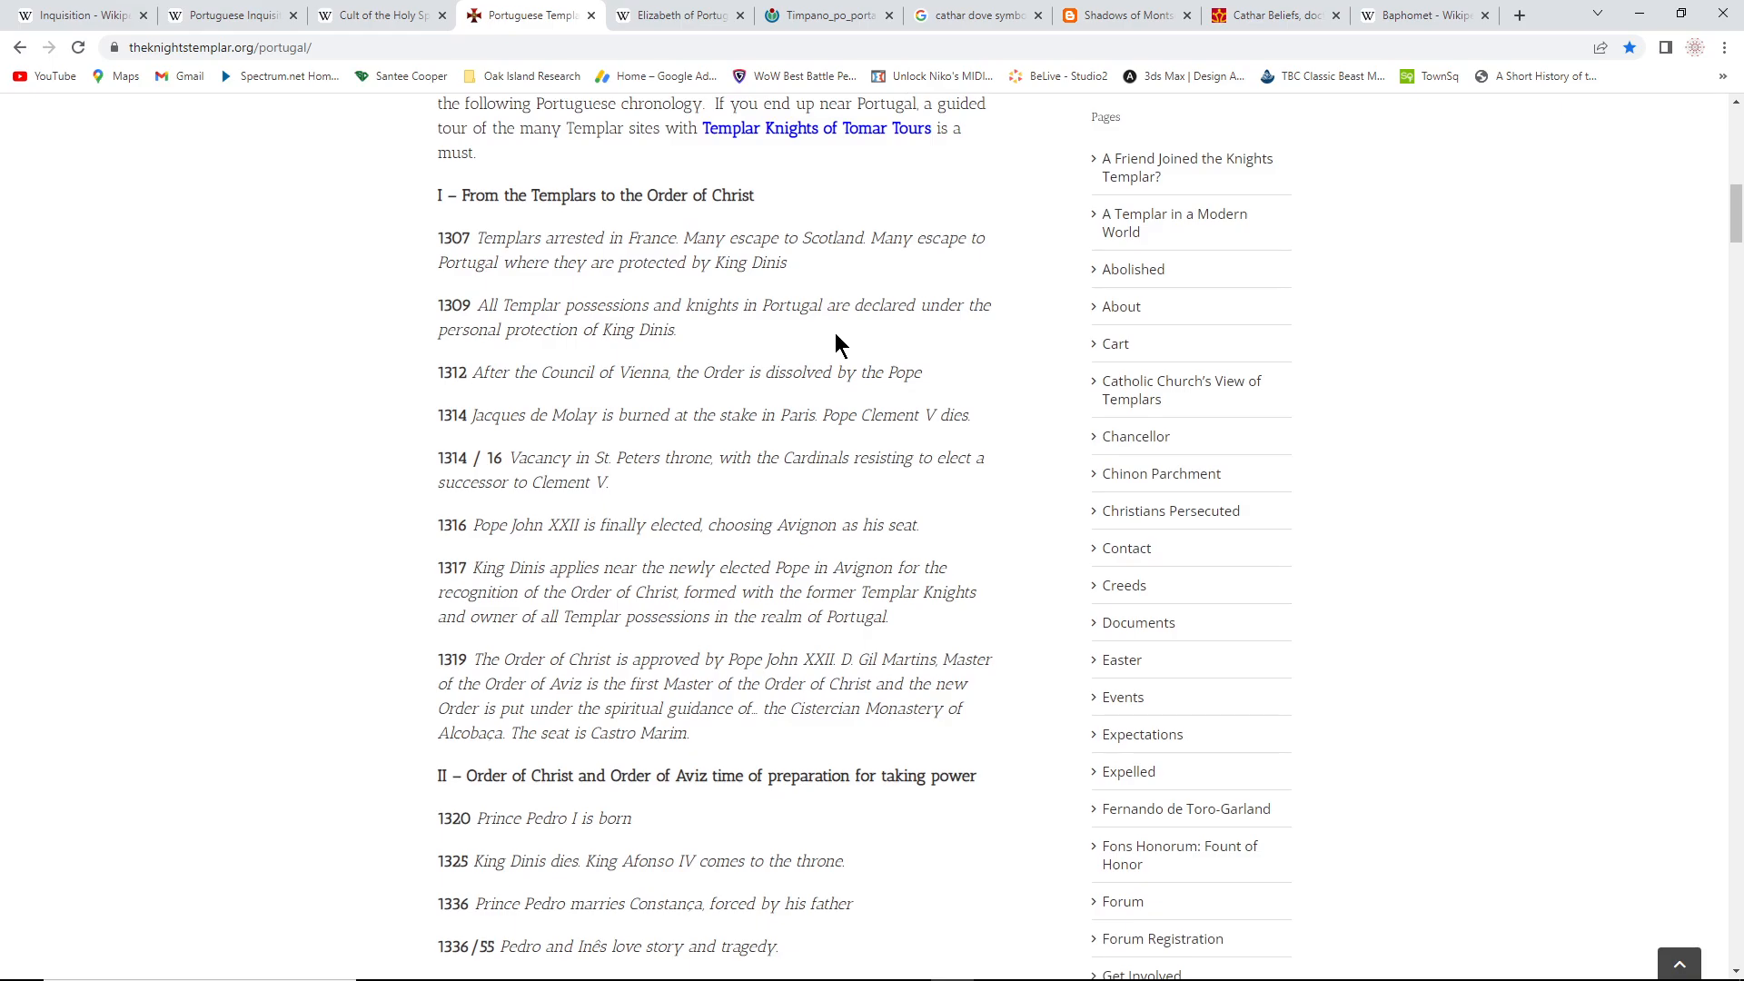
{"action": "mouse_move", "coordinate": [678, 617]}
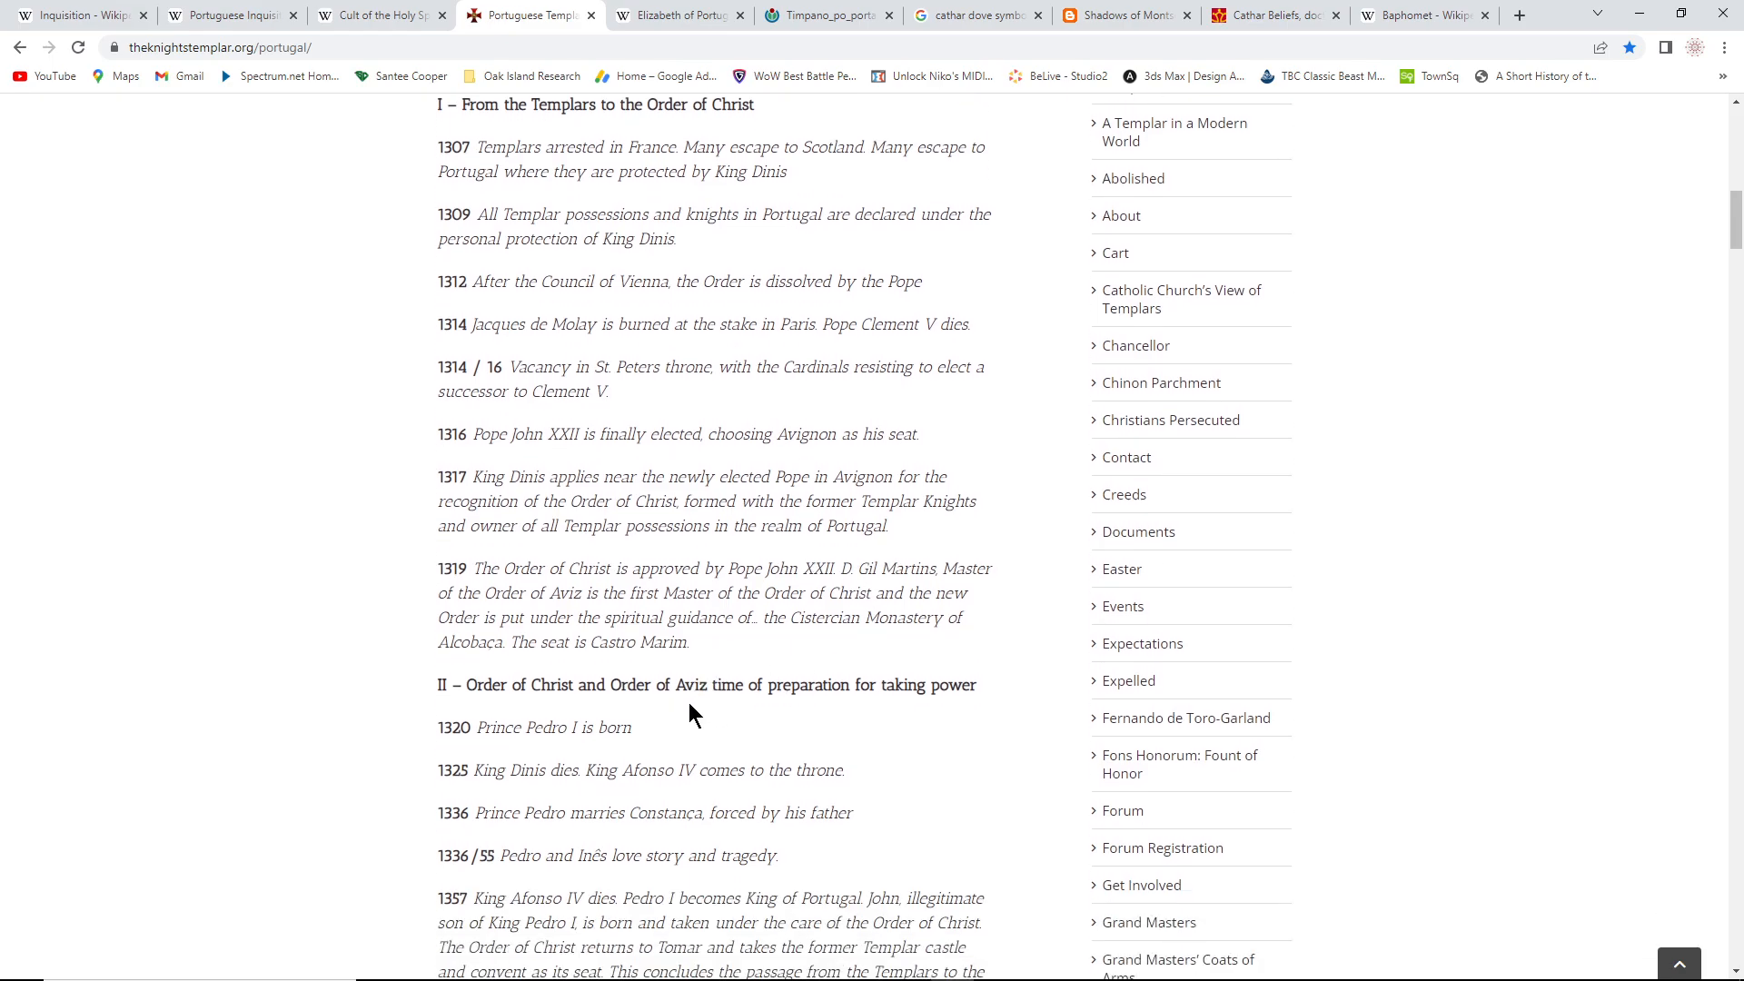
{"action": "scroll", "scroll_direction": "down", "scroll_amount": 3}
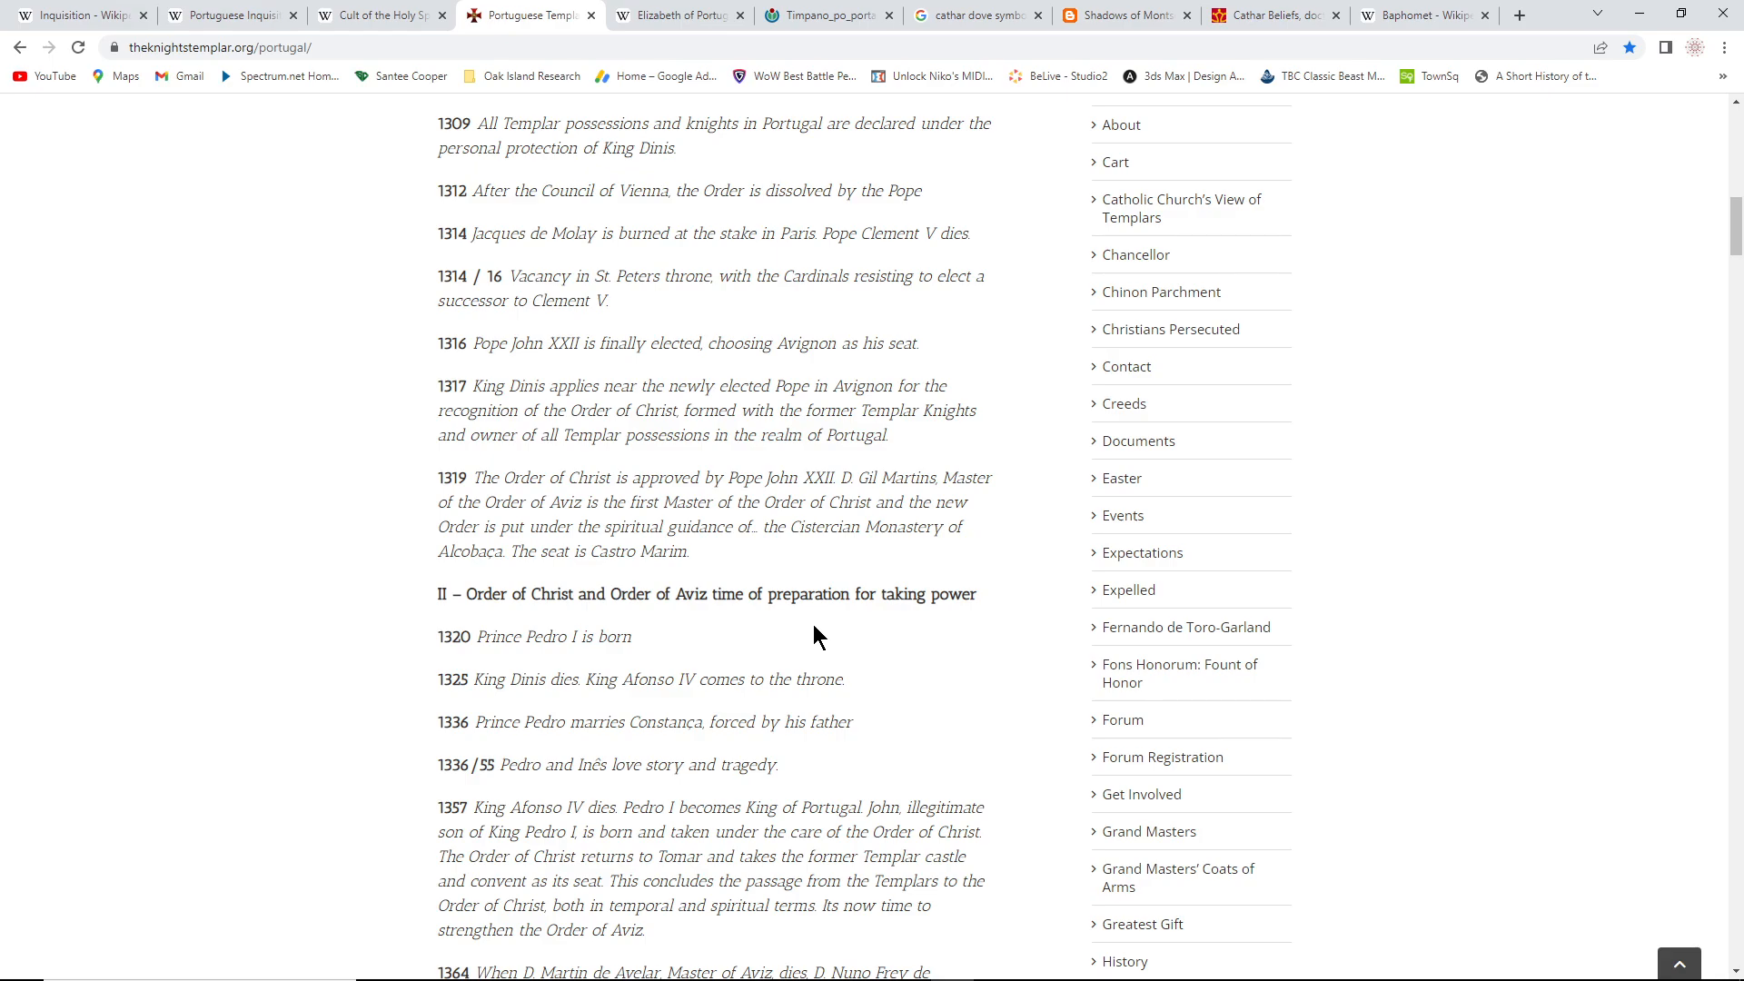
{"action": "mouse_move", "coordinate": [834, 676]}
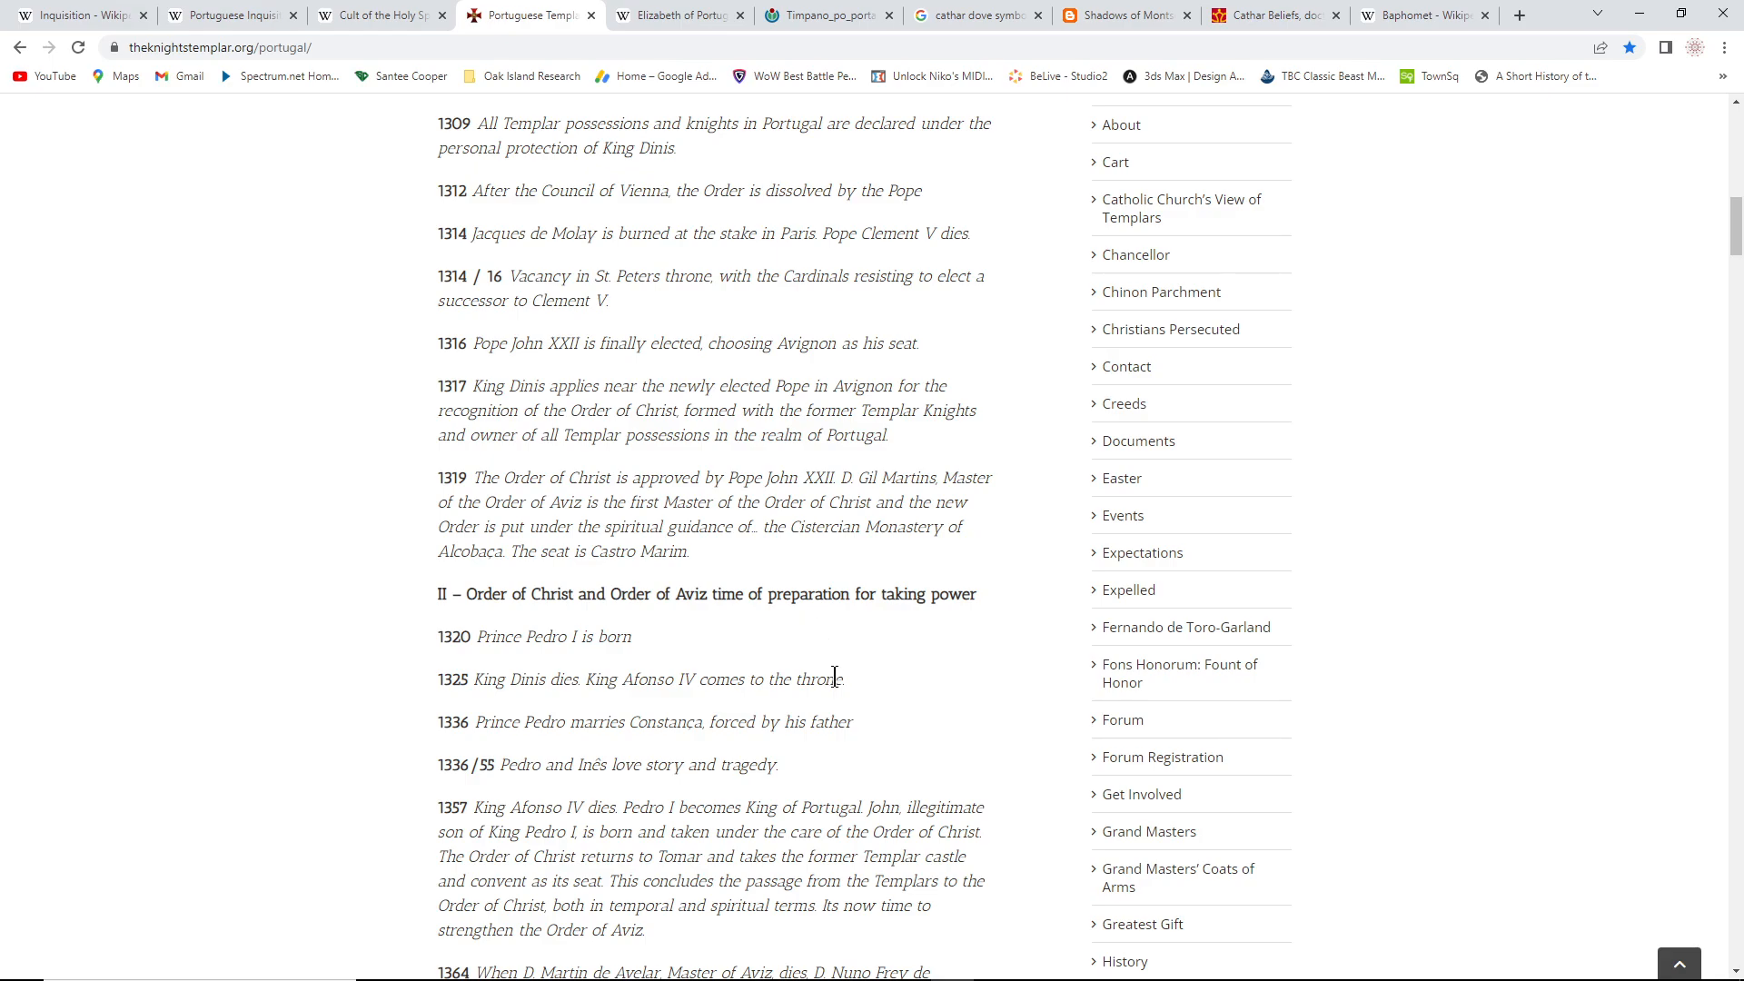
{"action": "mouse_move", "coordinate": [855, 662]}
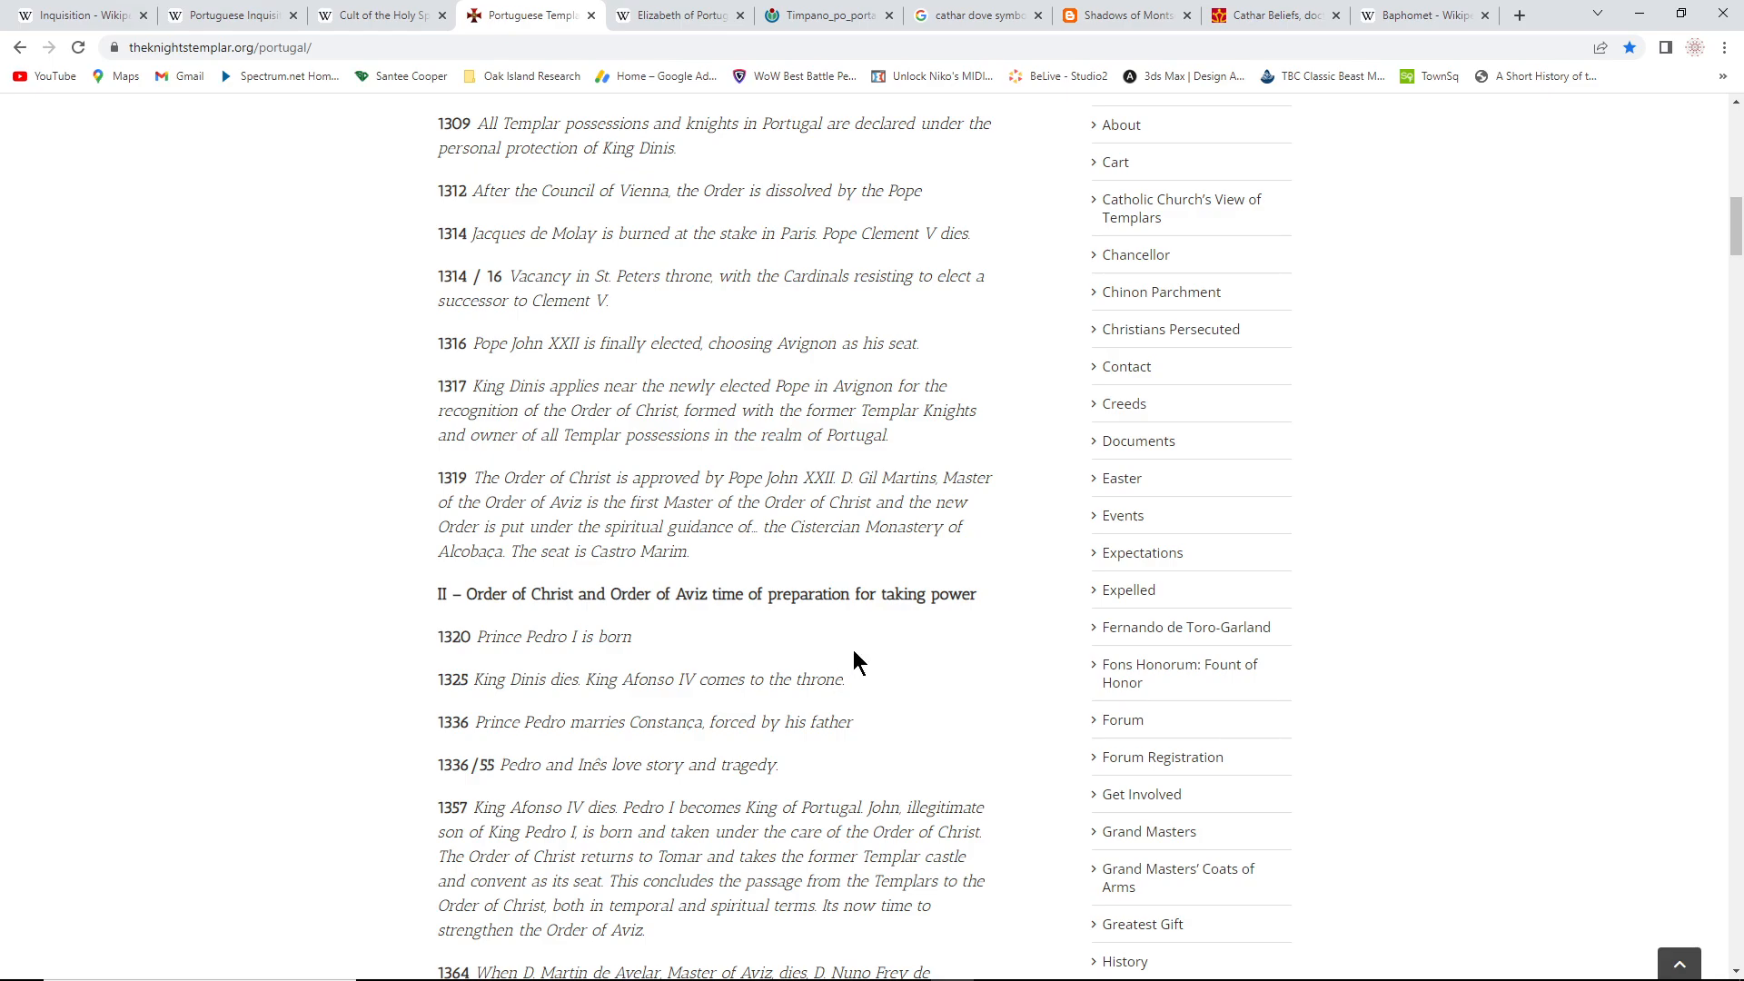
{"action": "mouse_move", "coordinate": [746, 623]}
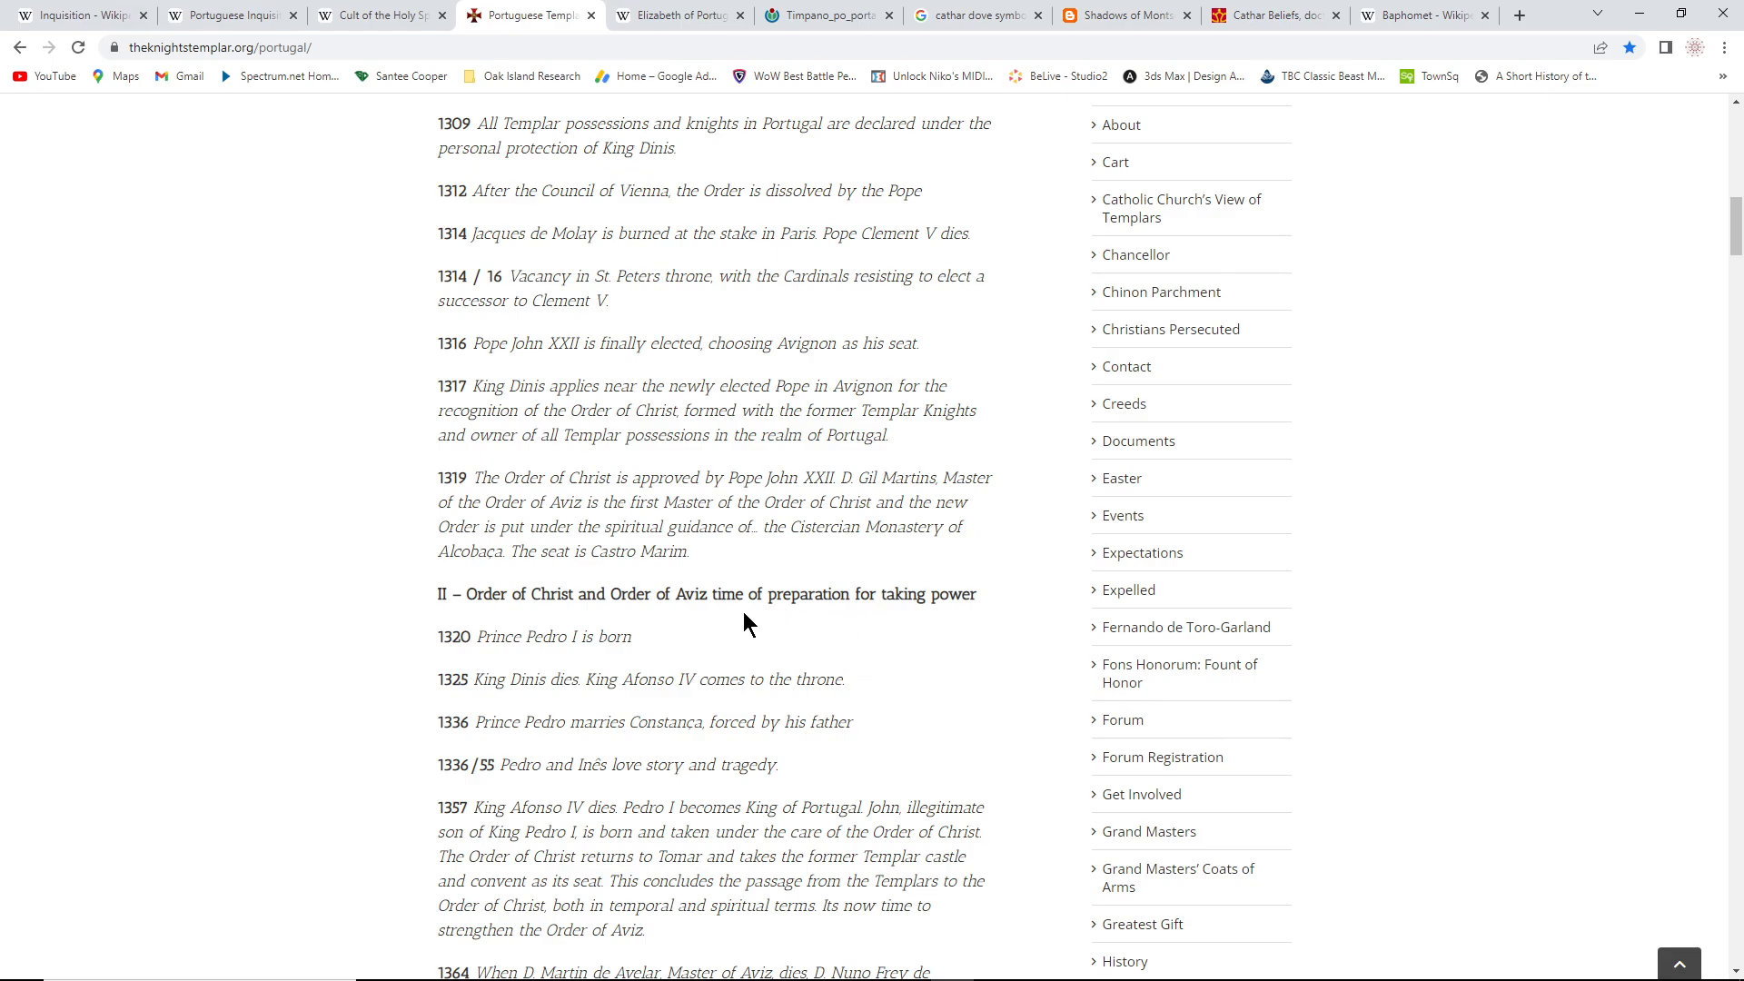
{"action": "mouse_move", "coordinate": [808, 642]}
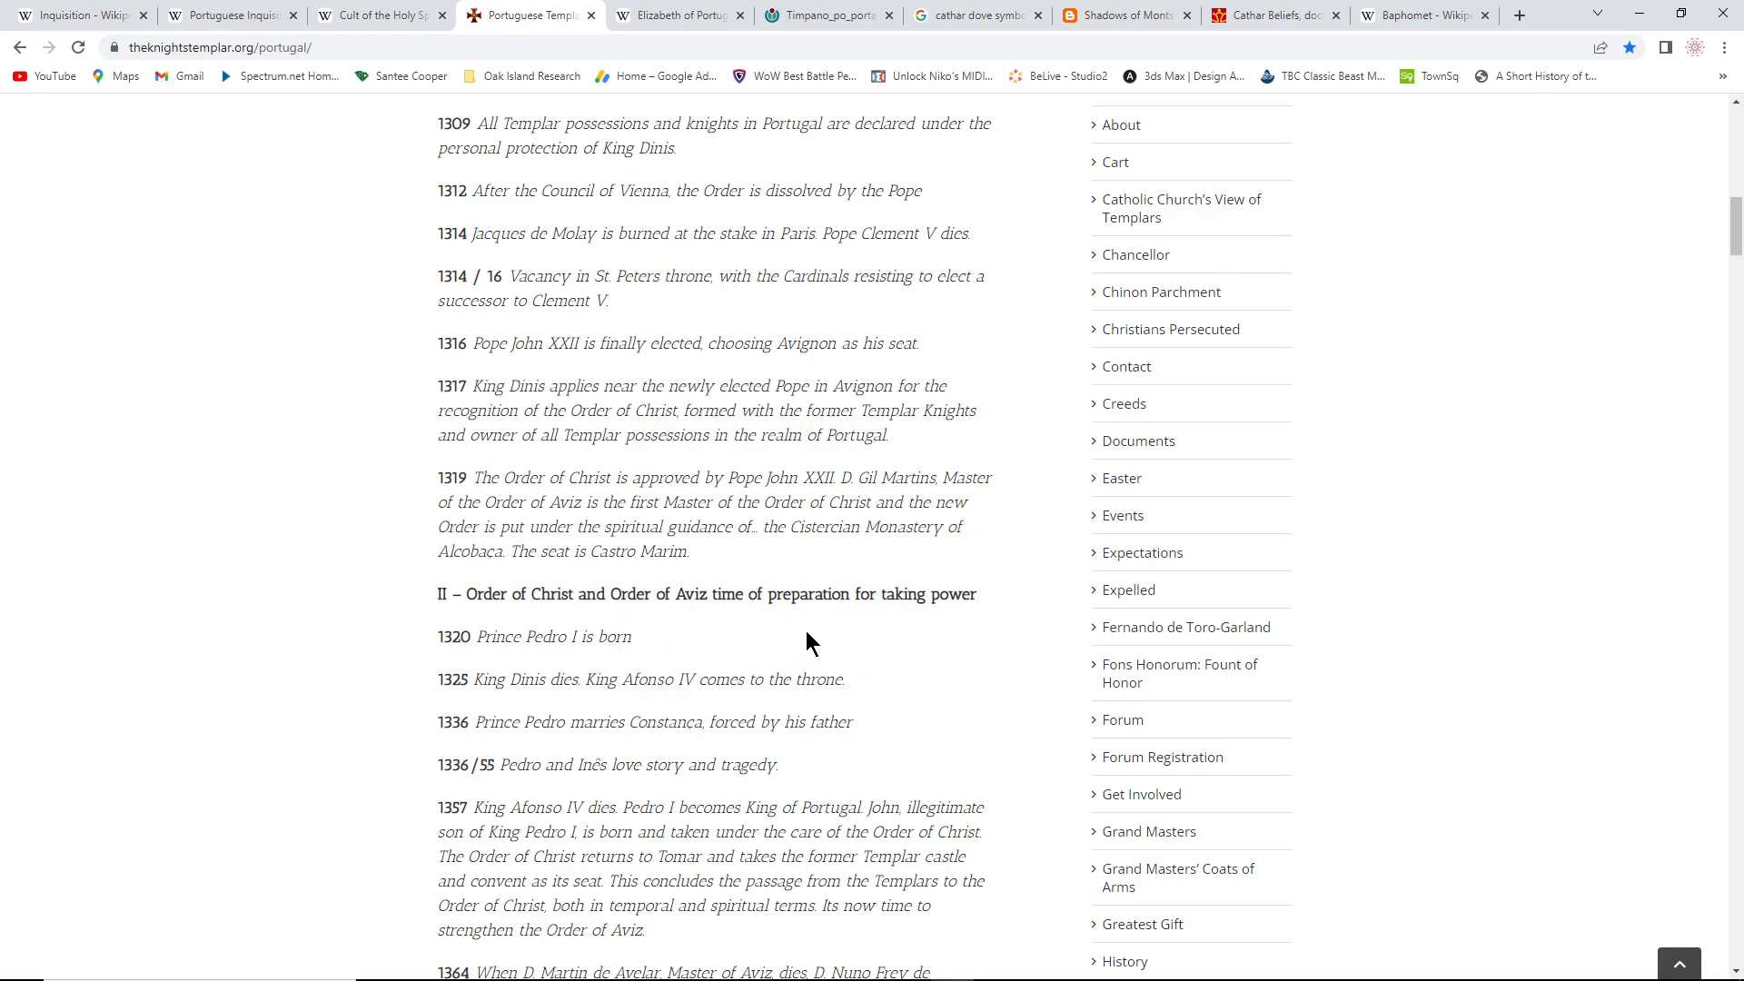
{"action": "mouse_move", "coordinate": [817, 641]}
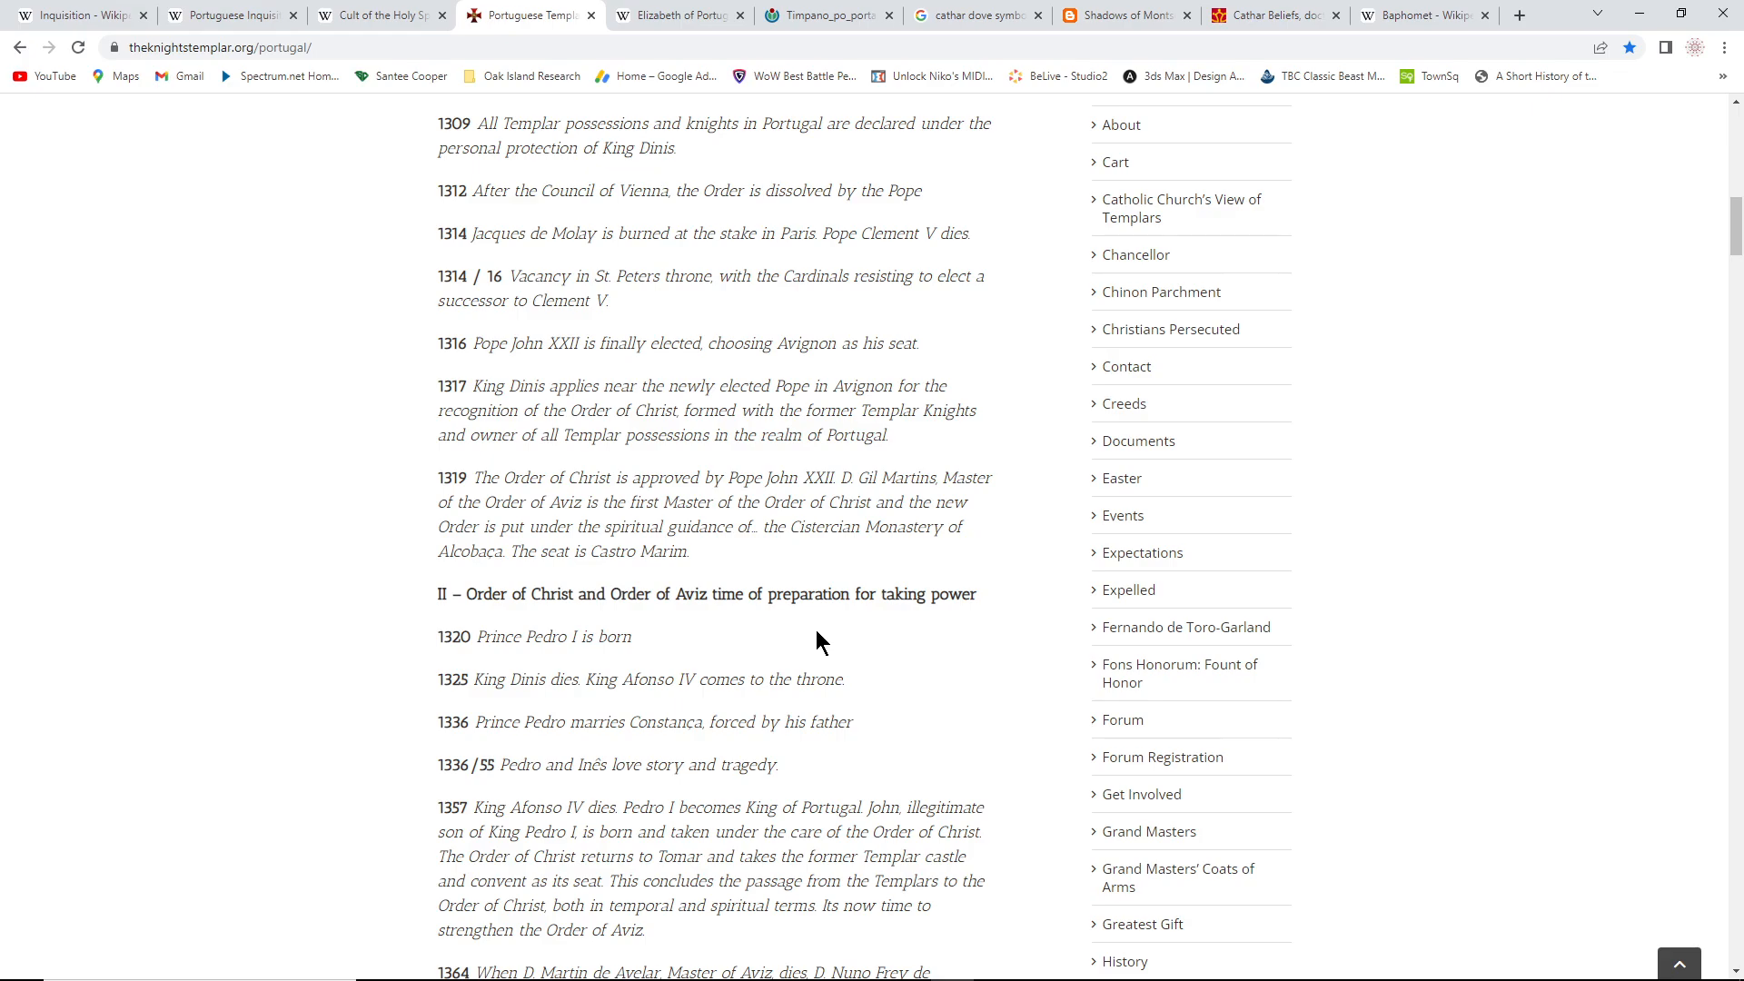
{"action": "scroll", "scroll_direction": "down", "scroll_amount": 3}
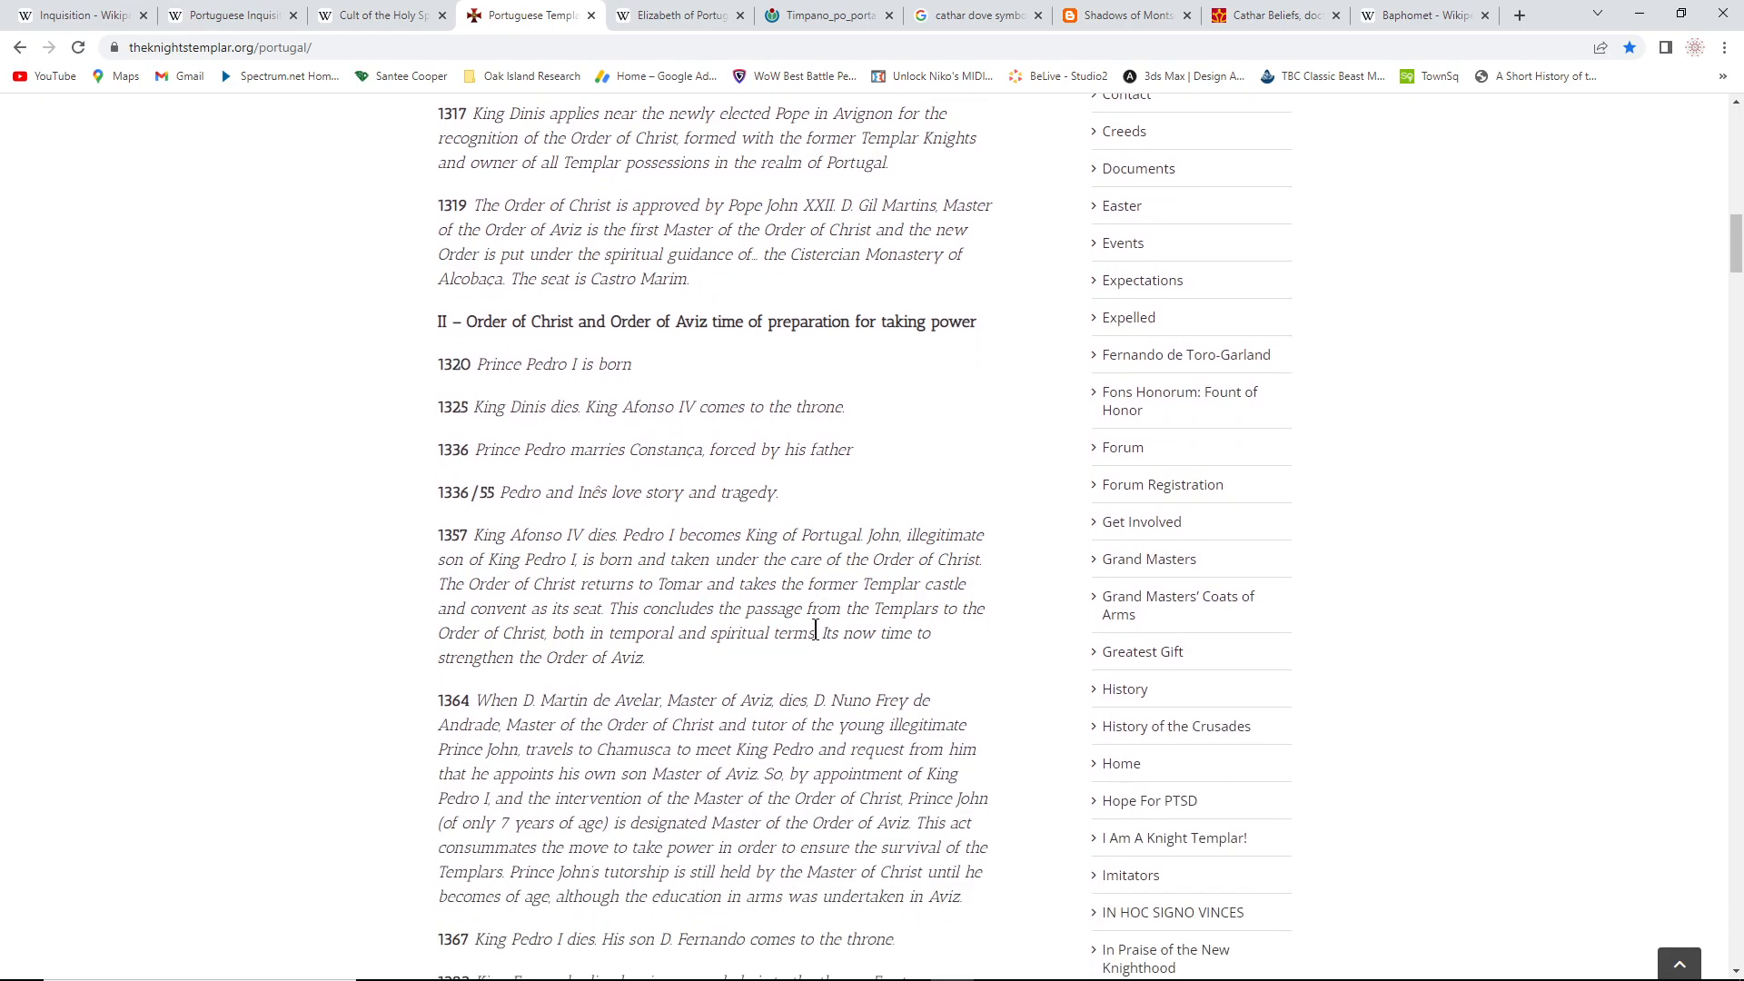
{"action": "scroll", "scroll_direction": "down", "scroll_amount": 3}
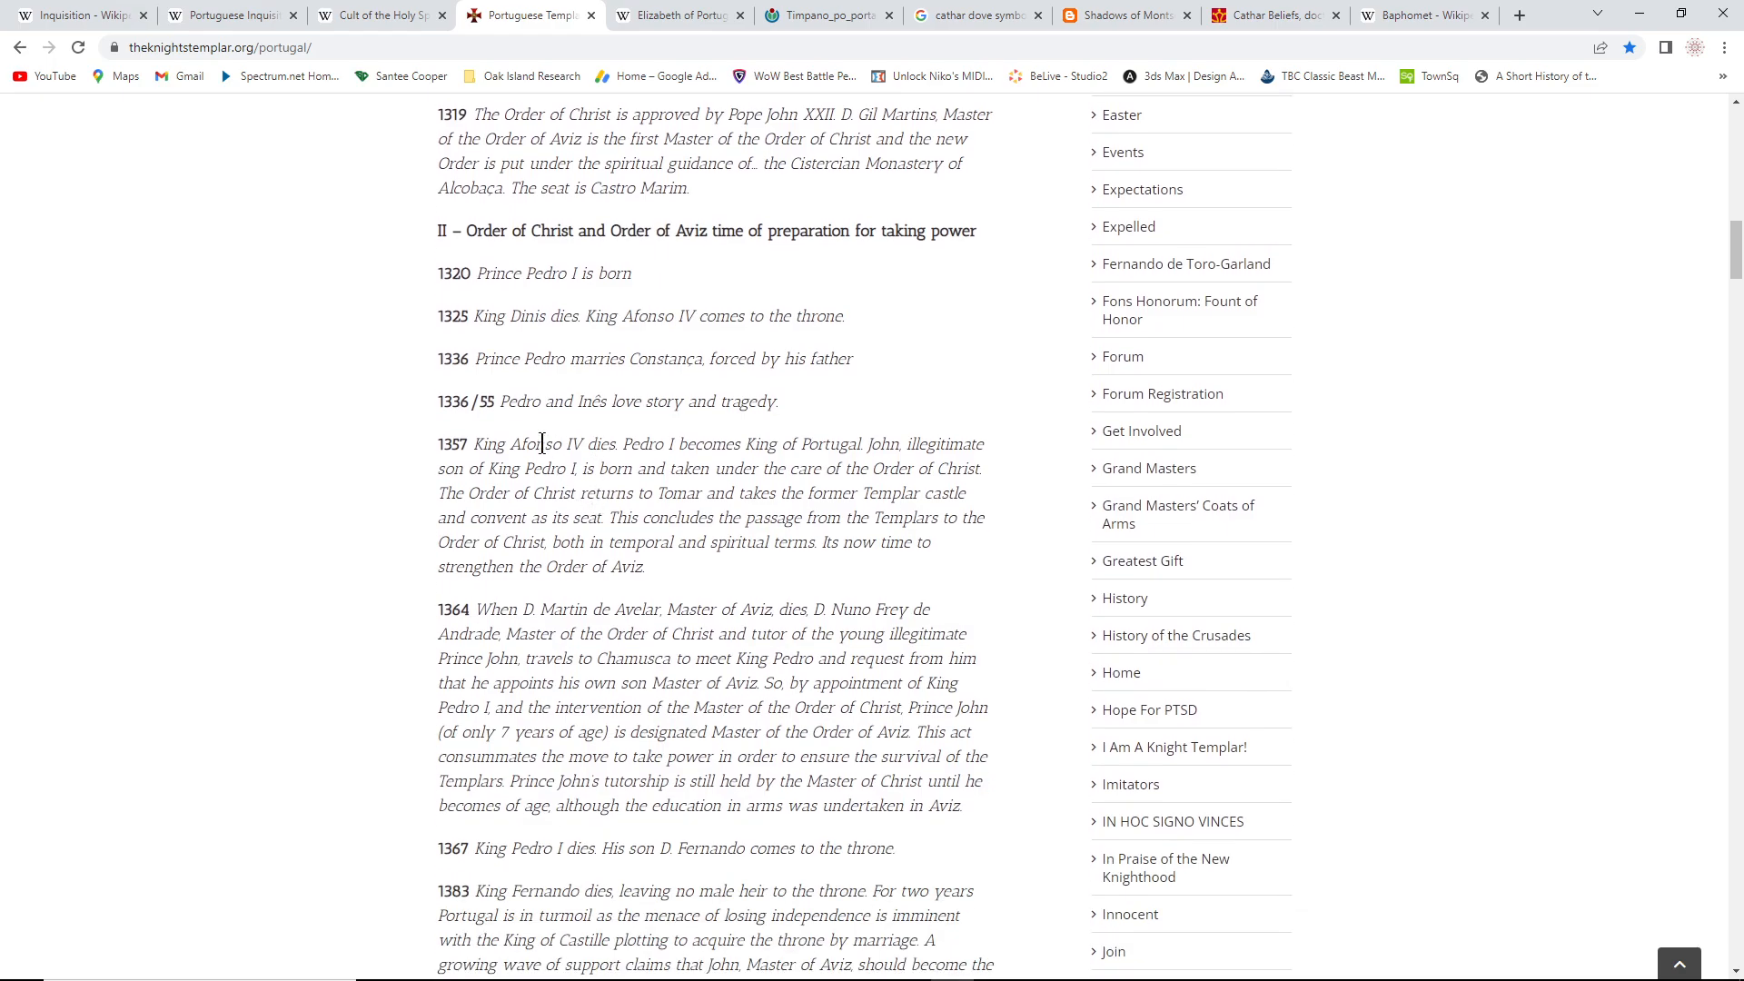
{"action": "mouse_move", "coordinate": [507, 343]}
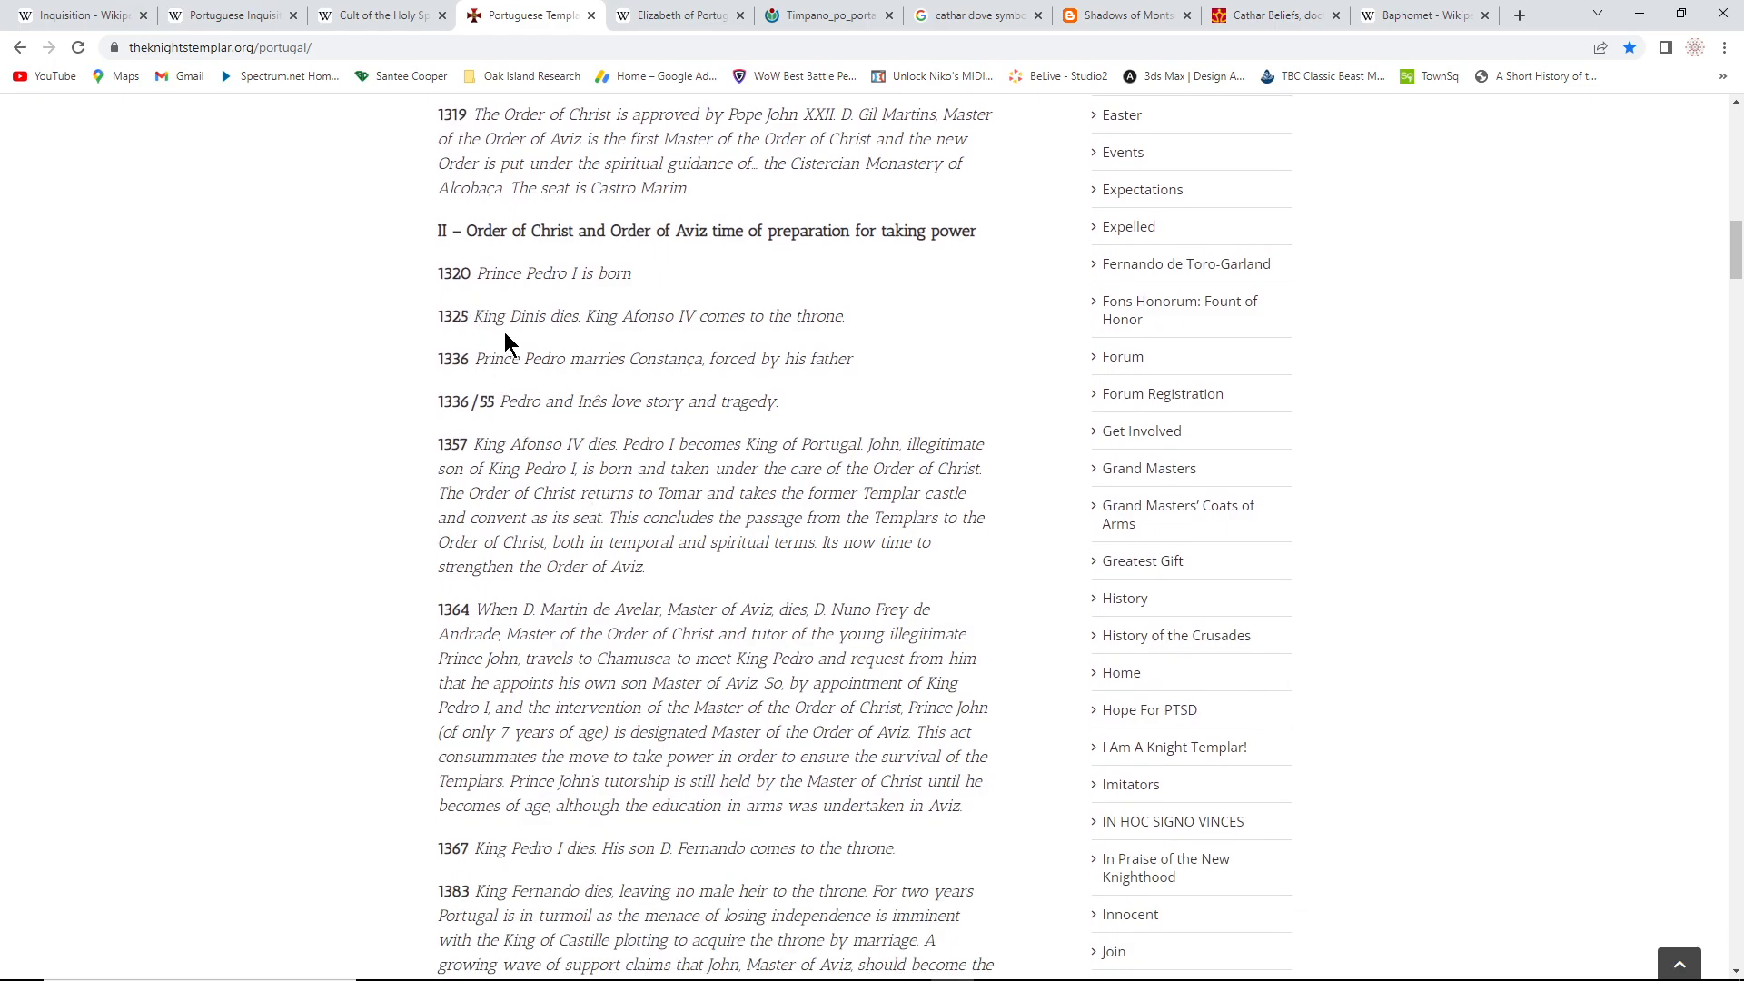
{"action": "mouse_move", "coordinate": [498, 339]}
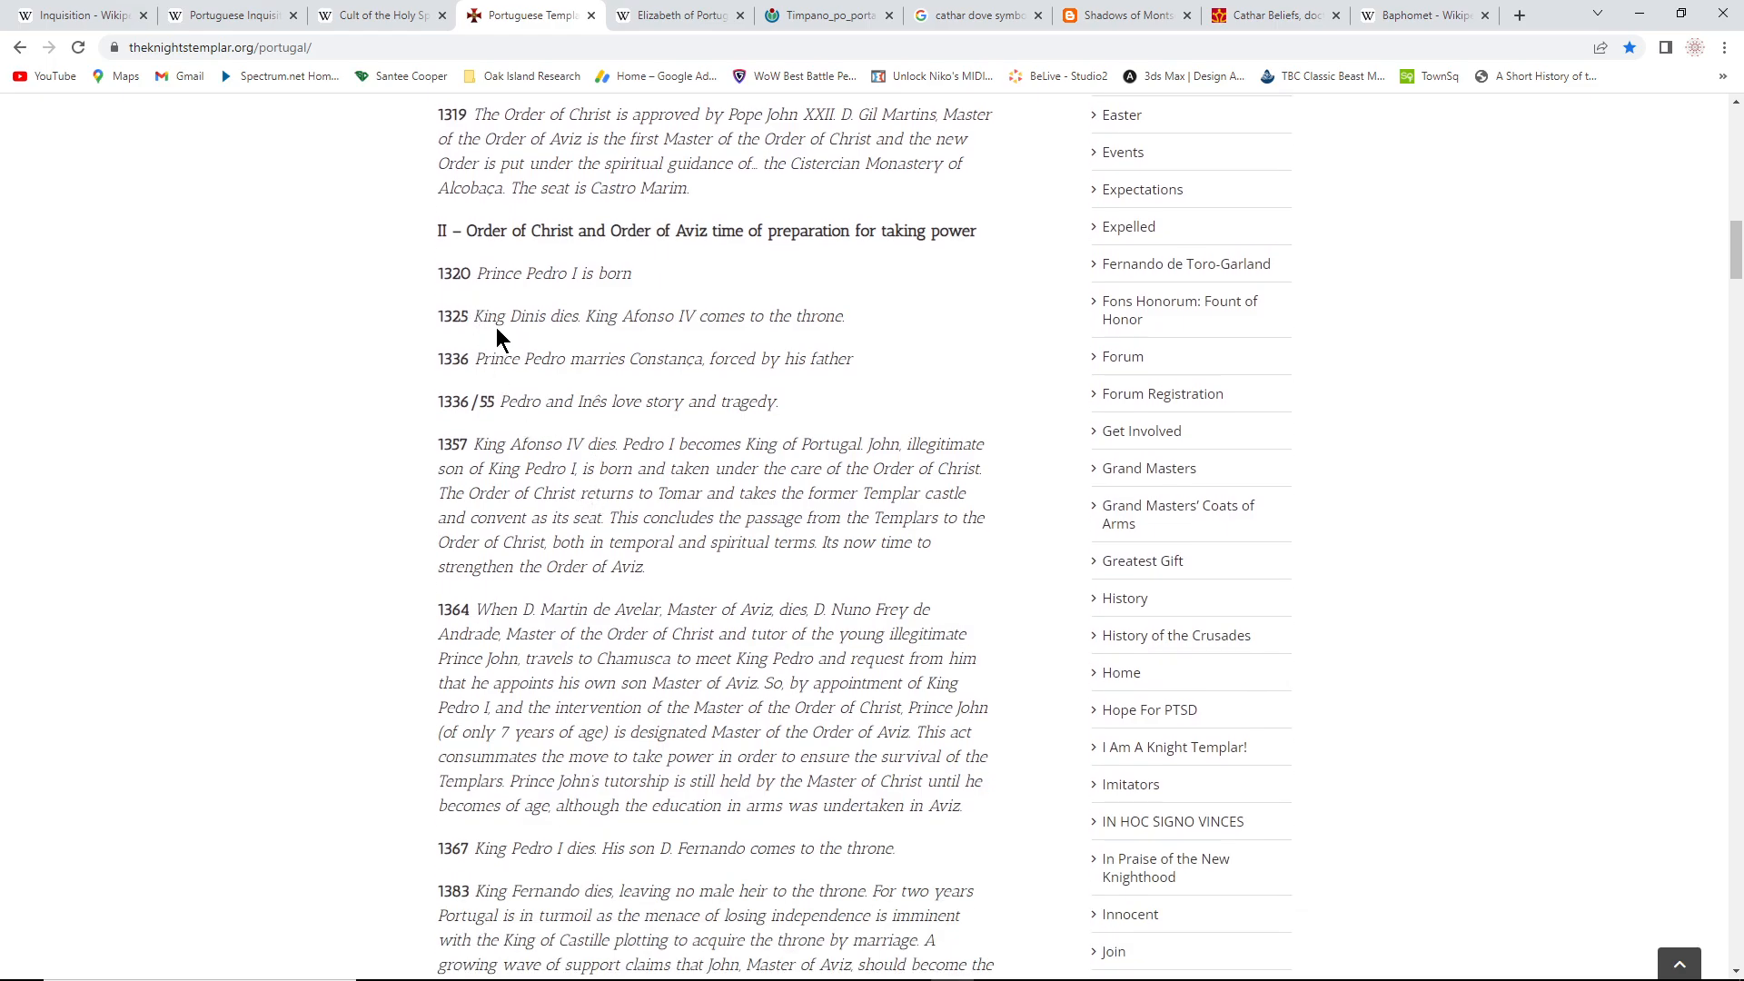
{"action": "mouse_move", "coordinate": [562, 342]}
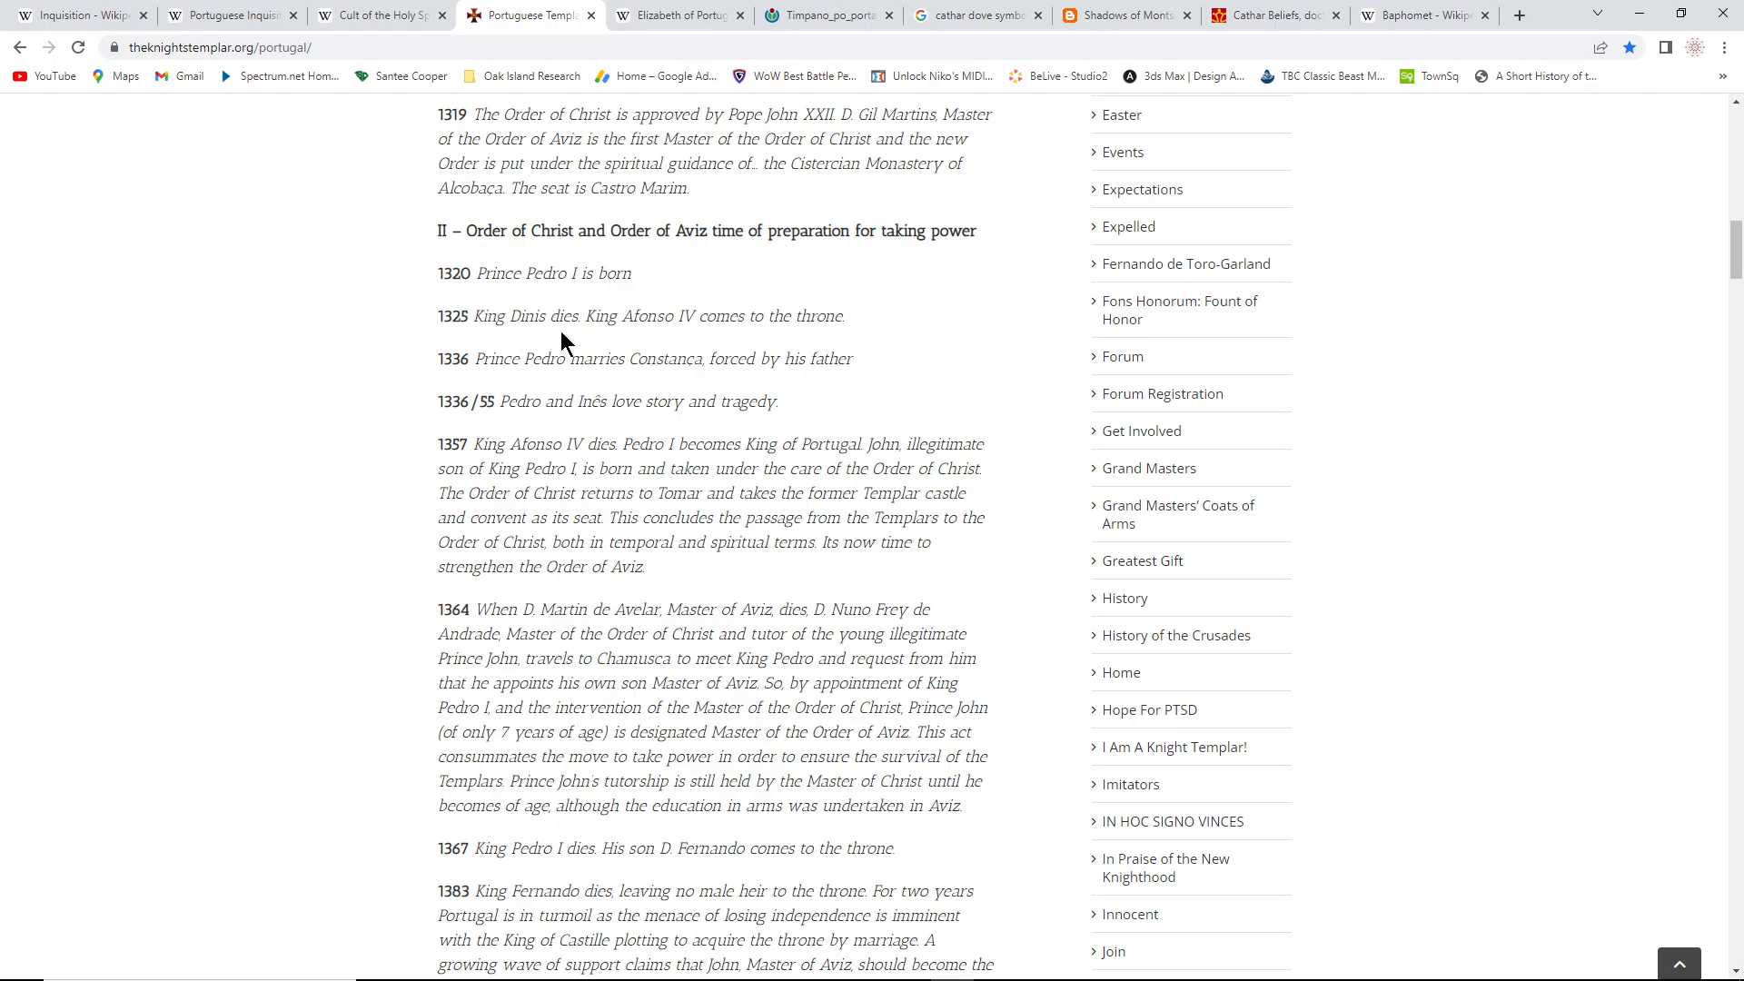
{"action": "mouse_move", "coordinate": [593, 354]}
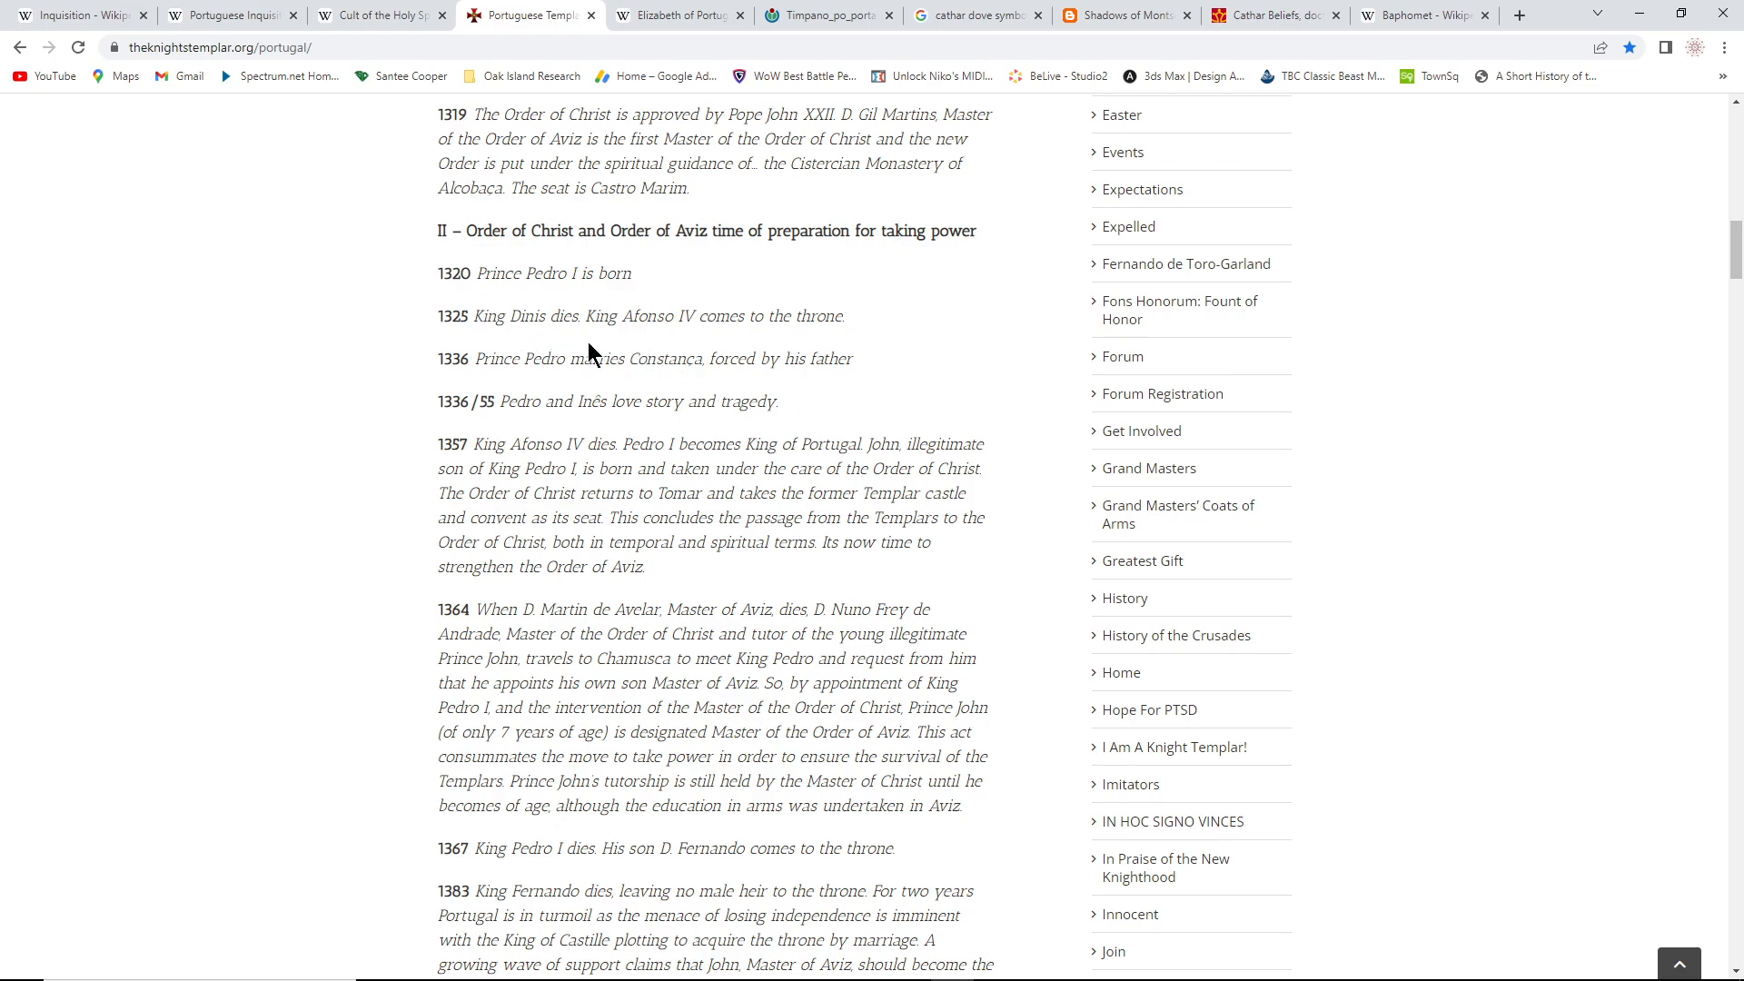
{"action": "scroll", "scroll_direction": "down", "scroll_amount": 3}
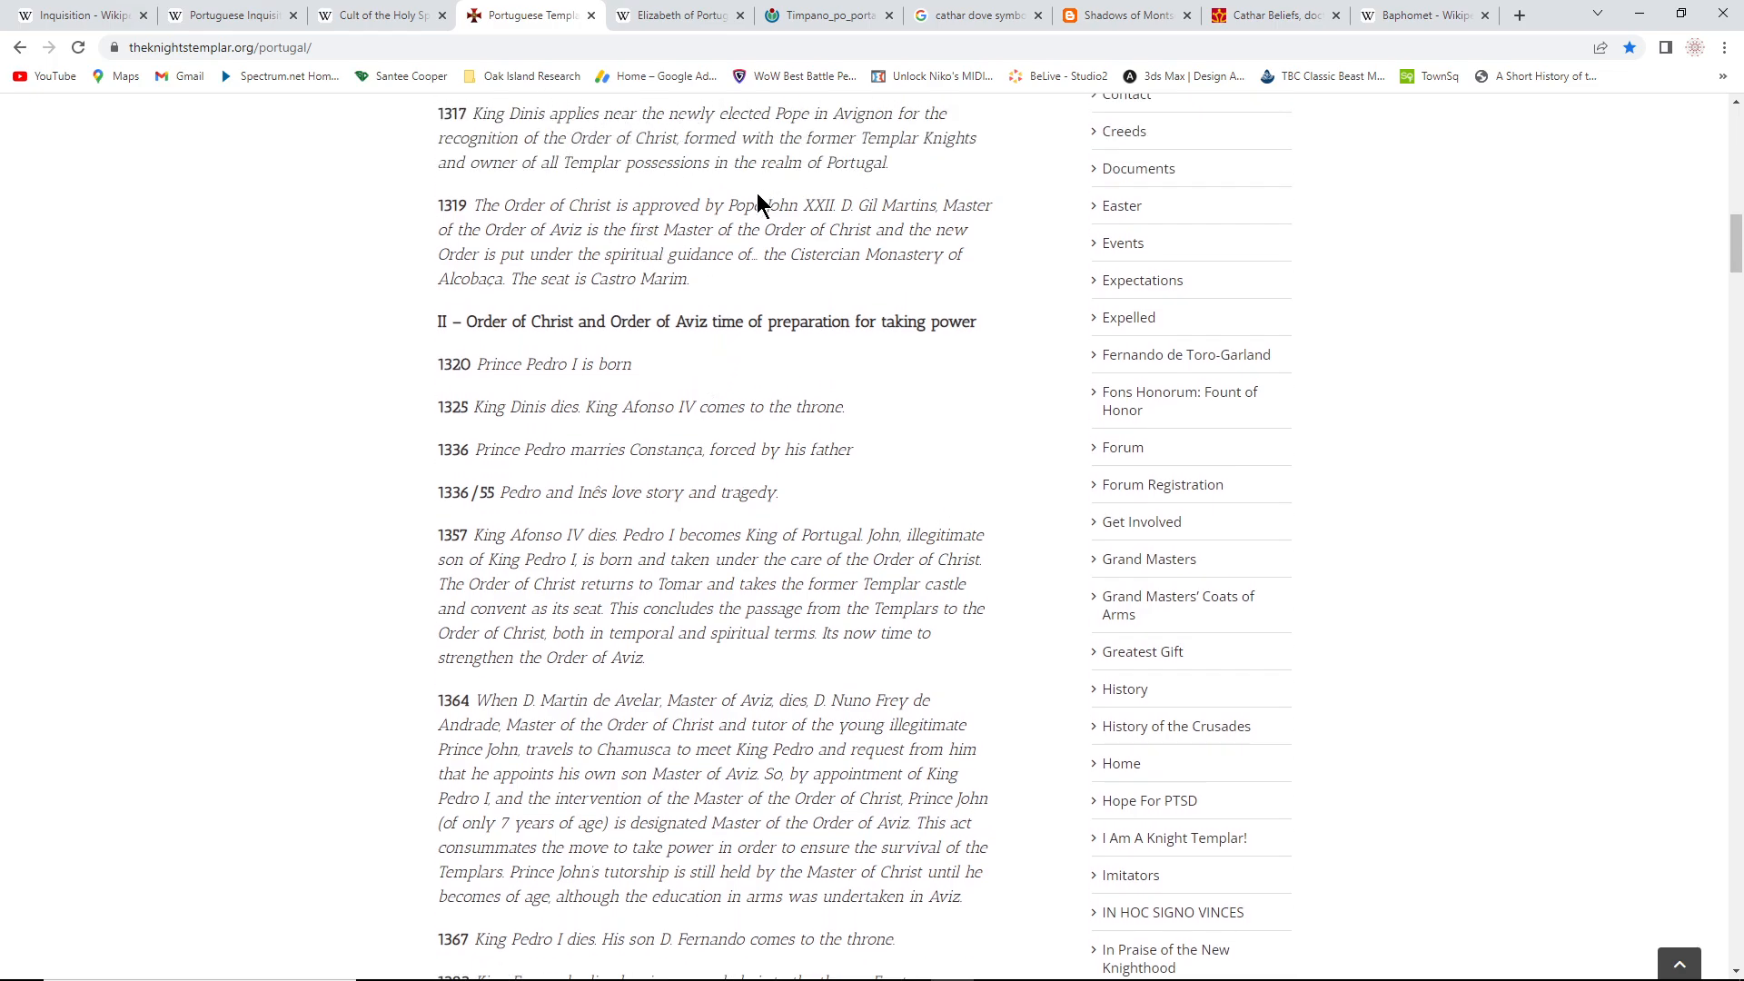
{"action": "scroll", "scroll_direction": "up", "scroll_amount": 3}
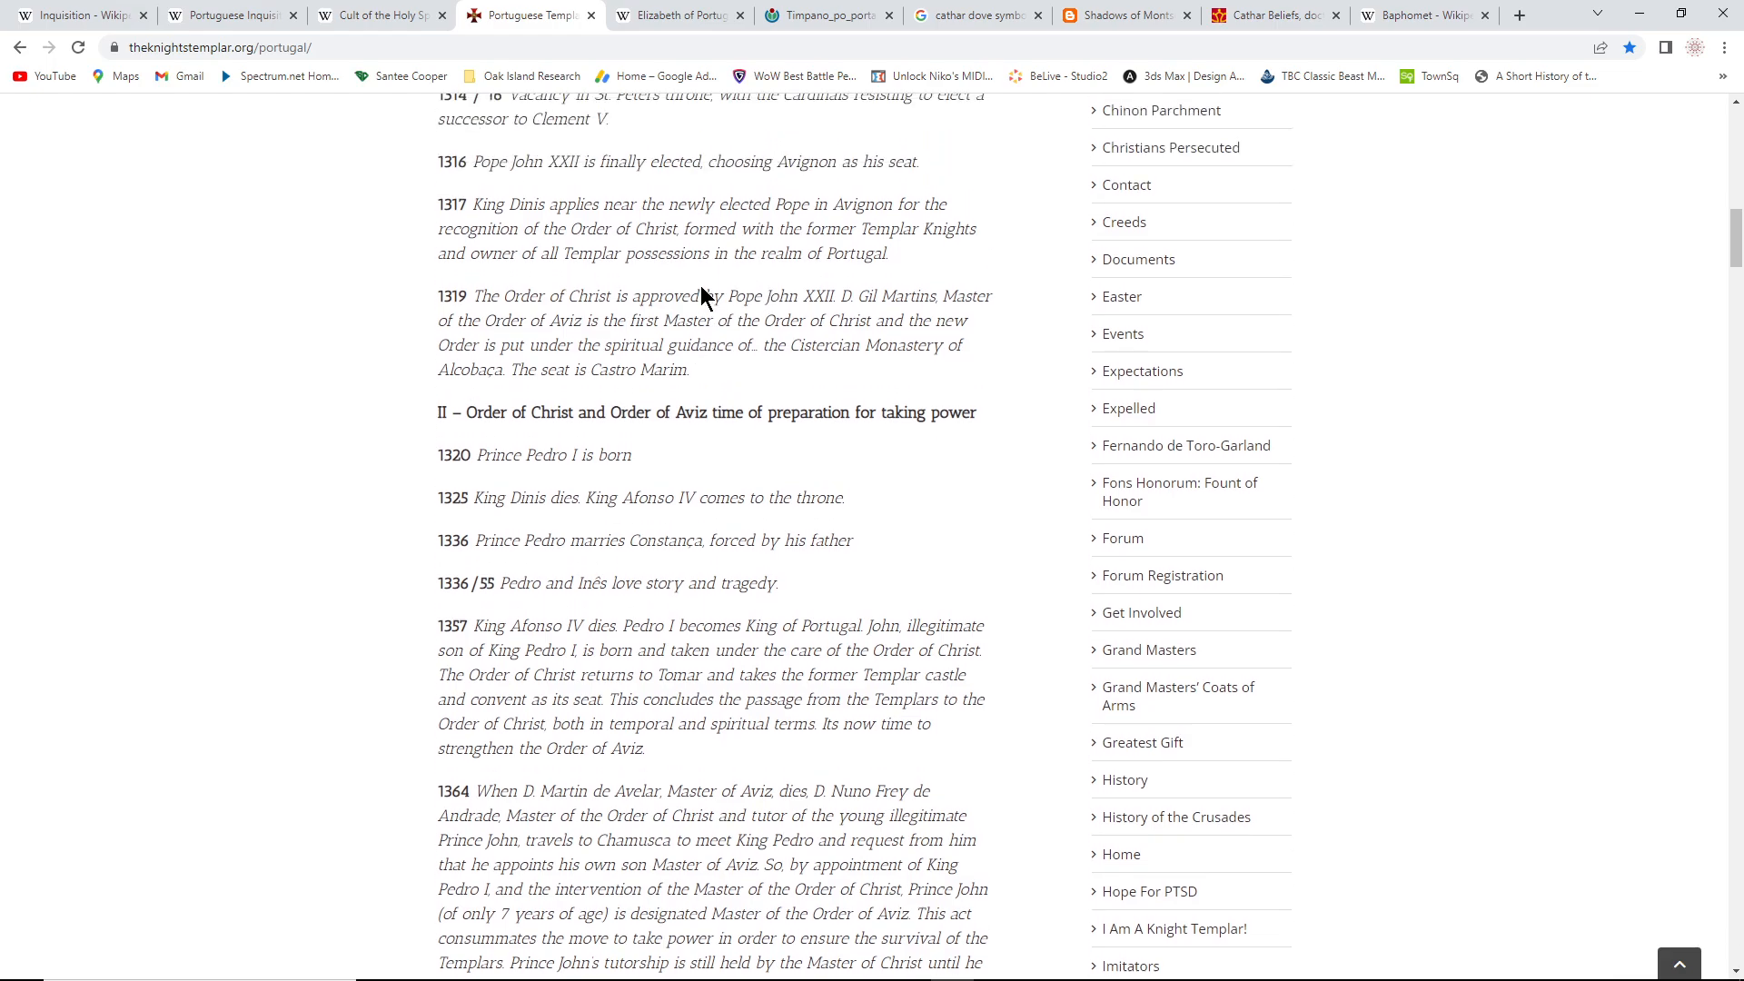
{"action": "scroll", "scroll_direction": "down", "scroll_amount": 3}
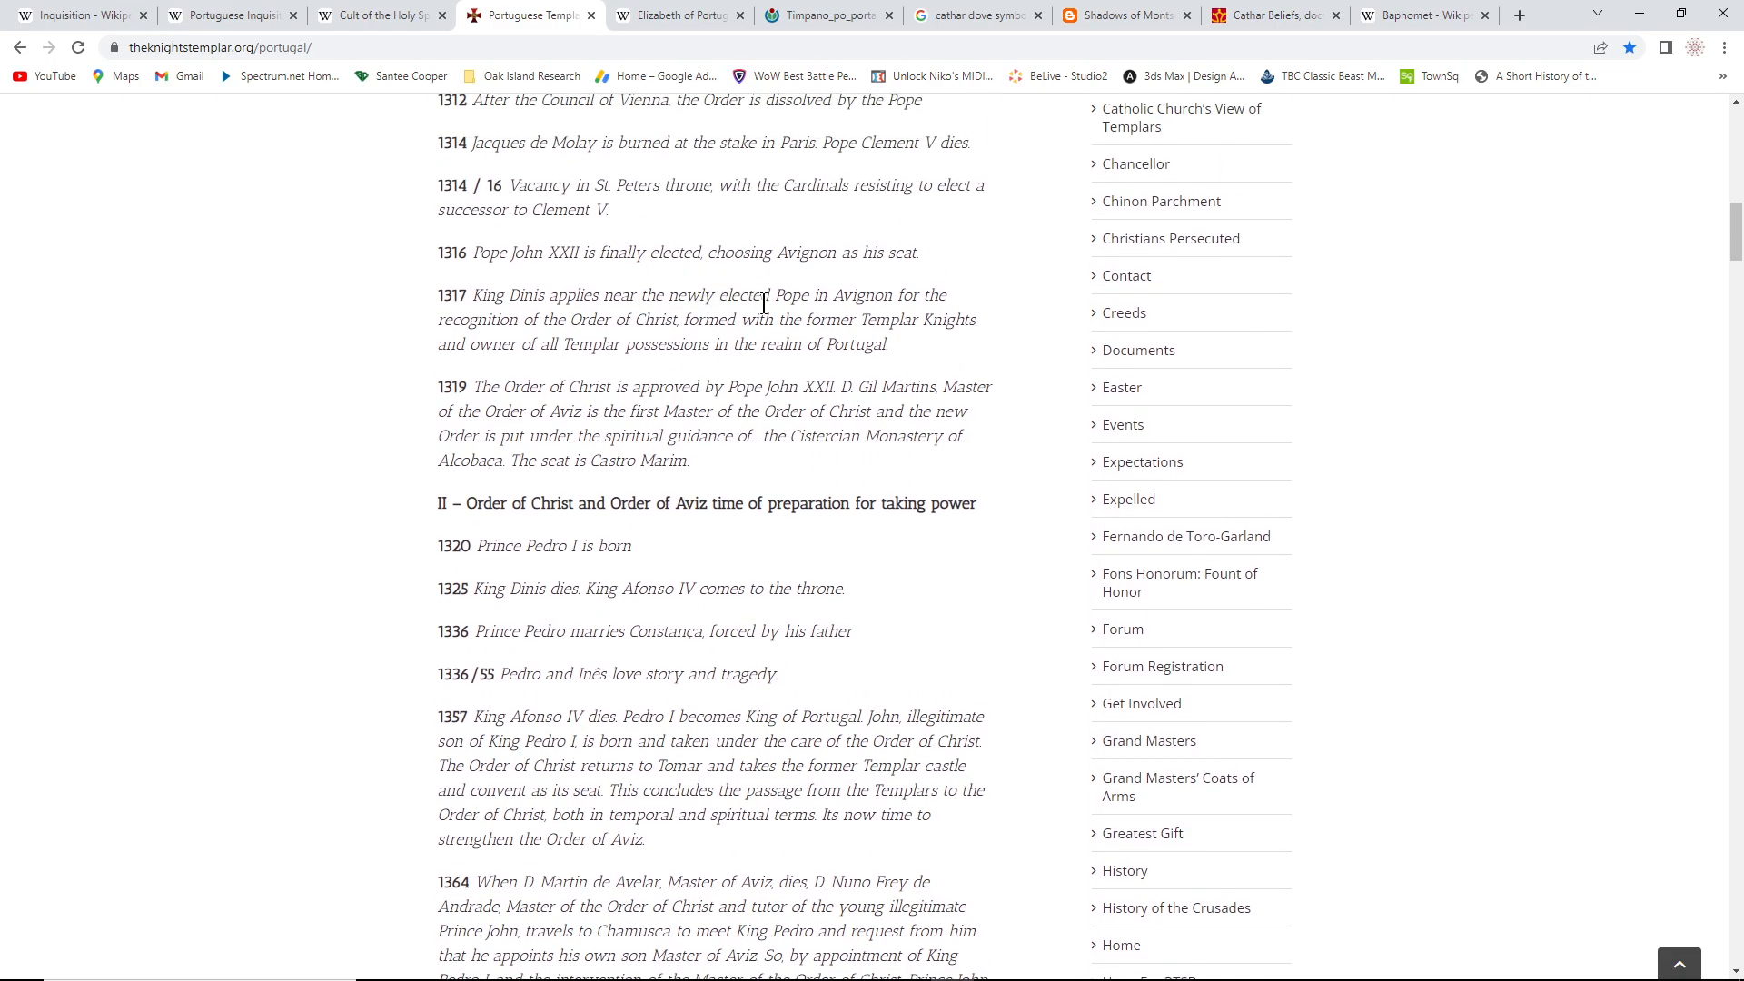
{"action": "mouse_move", "coordinate": [711, 332]}
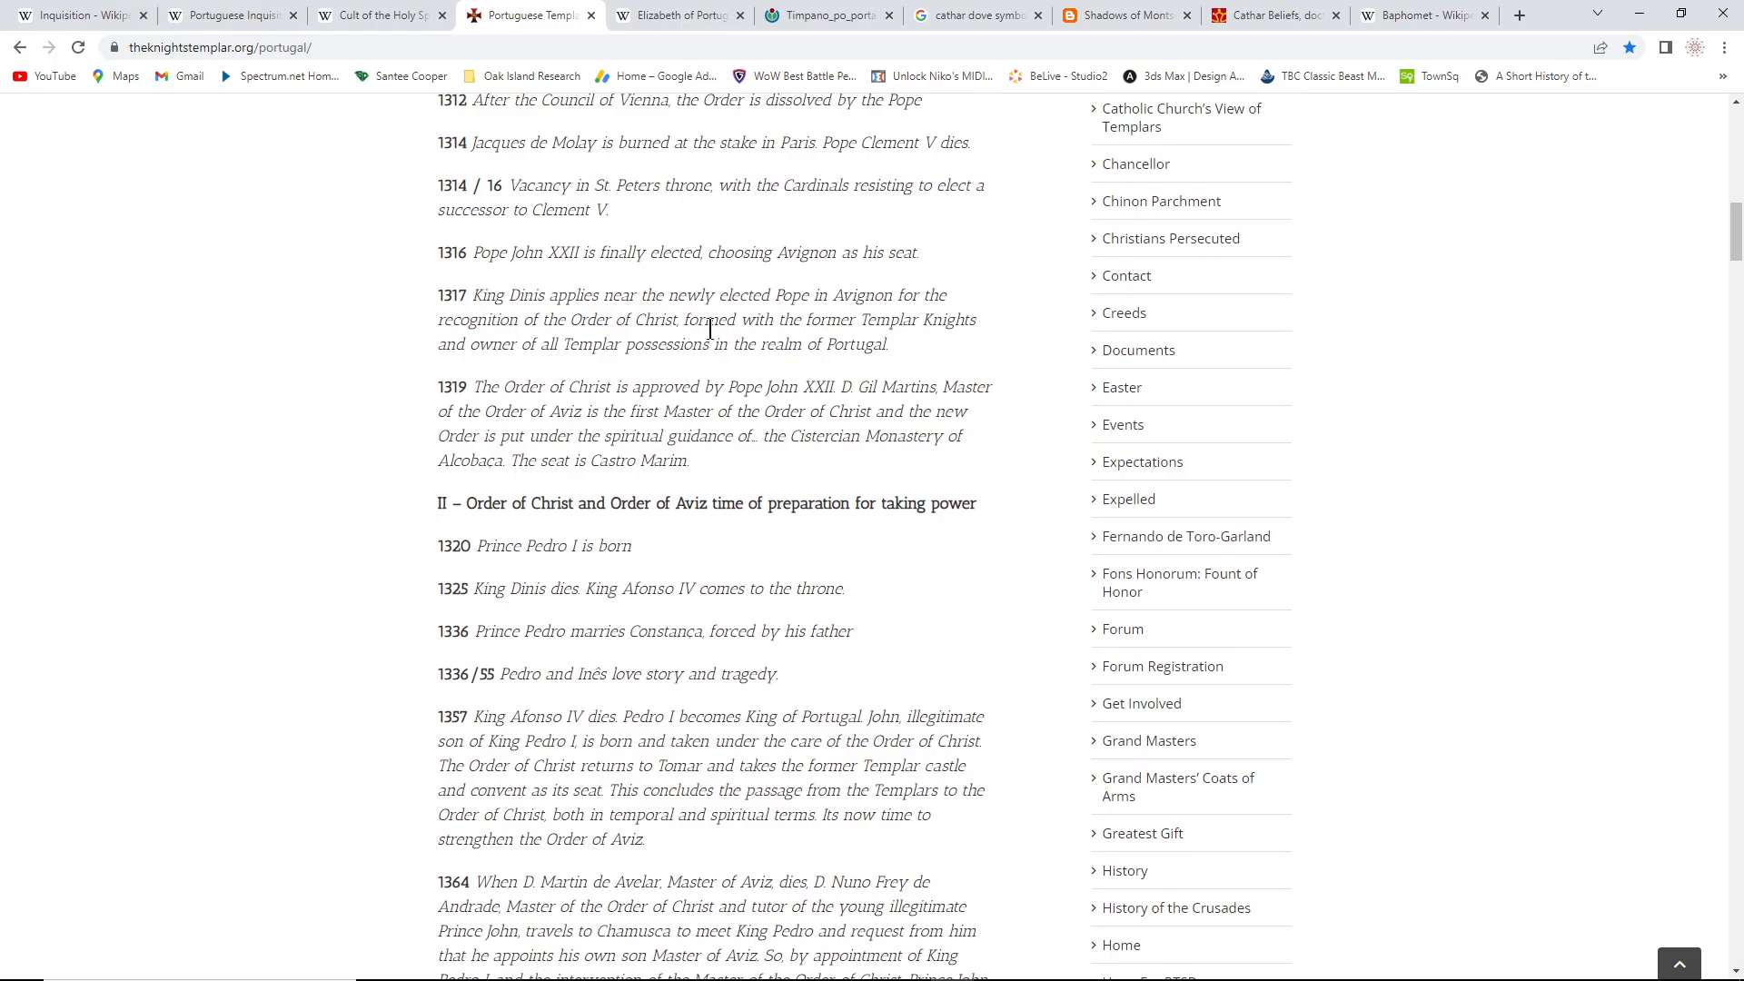
{"action": "mouse_move", "coordinate": [605, 354]}
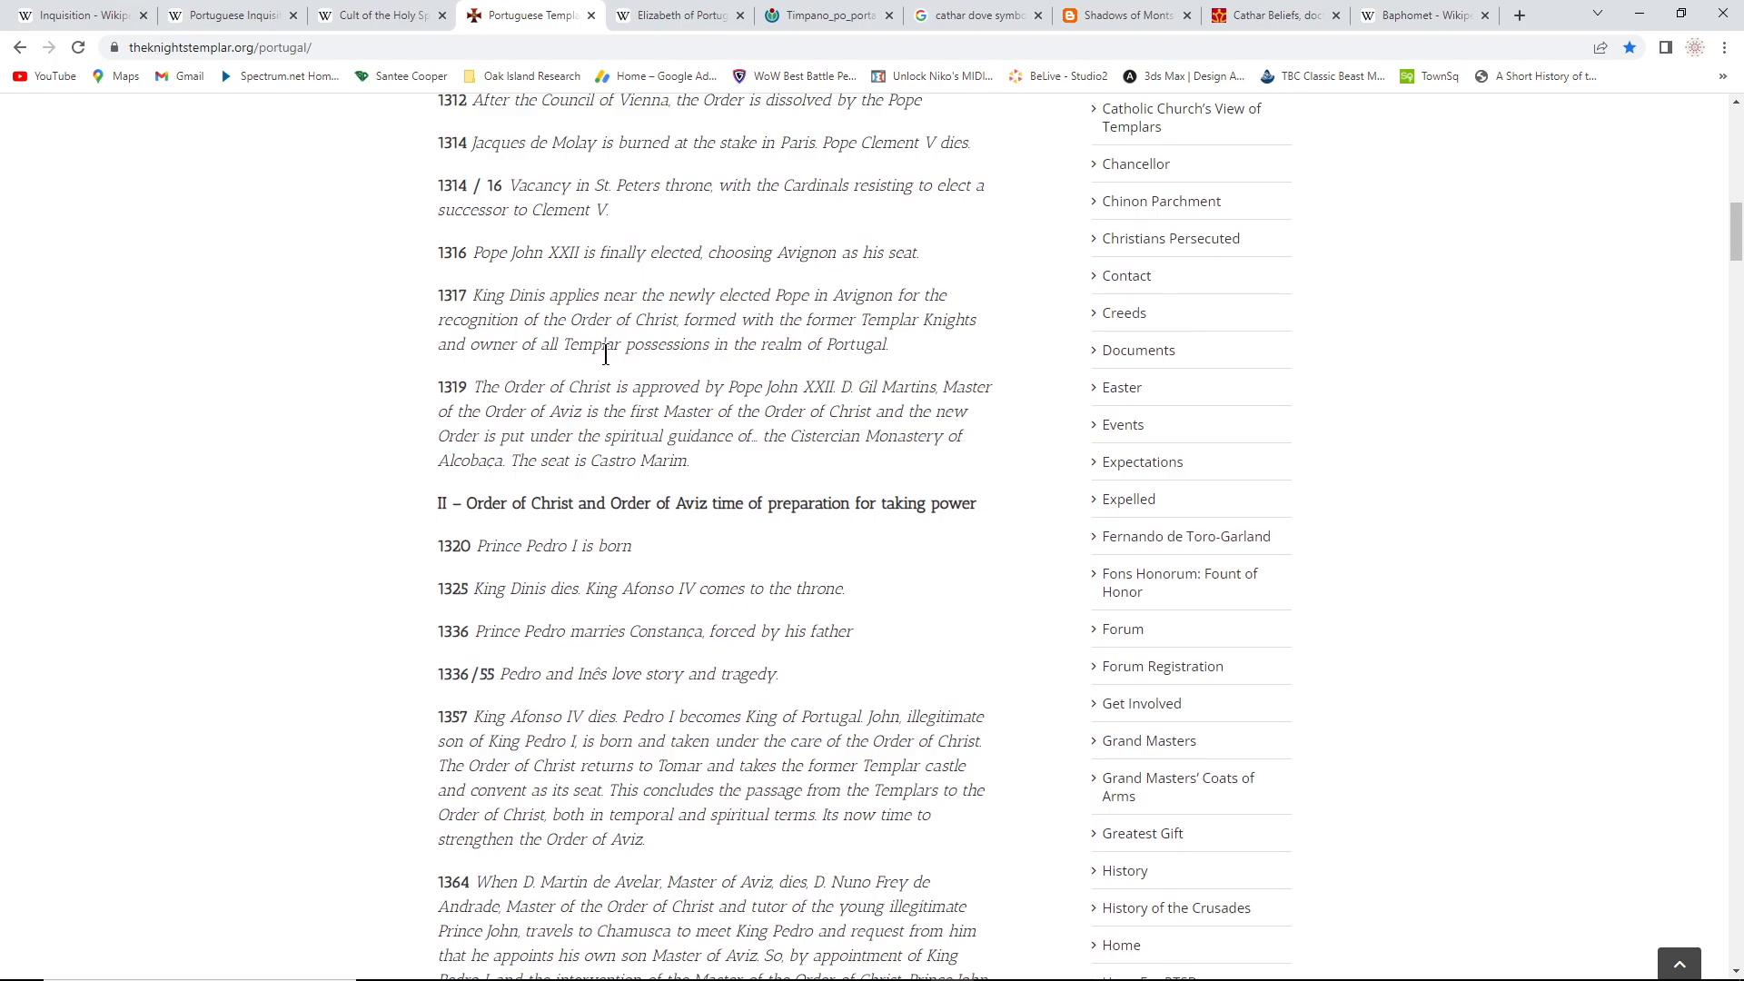
{"action": "scroll", "scroll_direction": "up", "scroll_amount": 3}
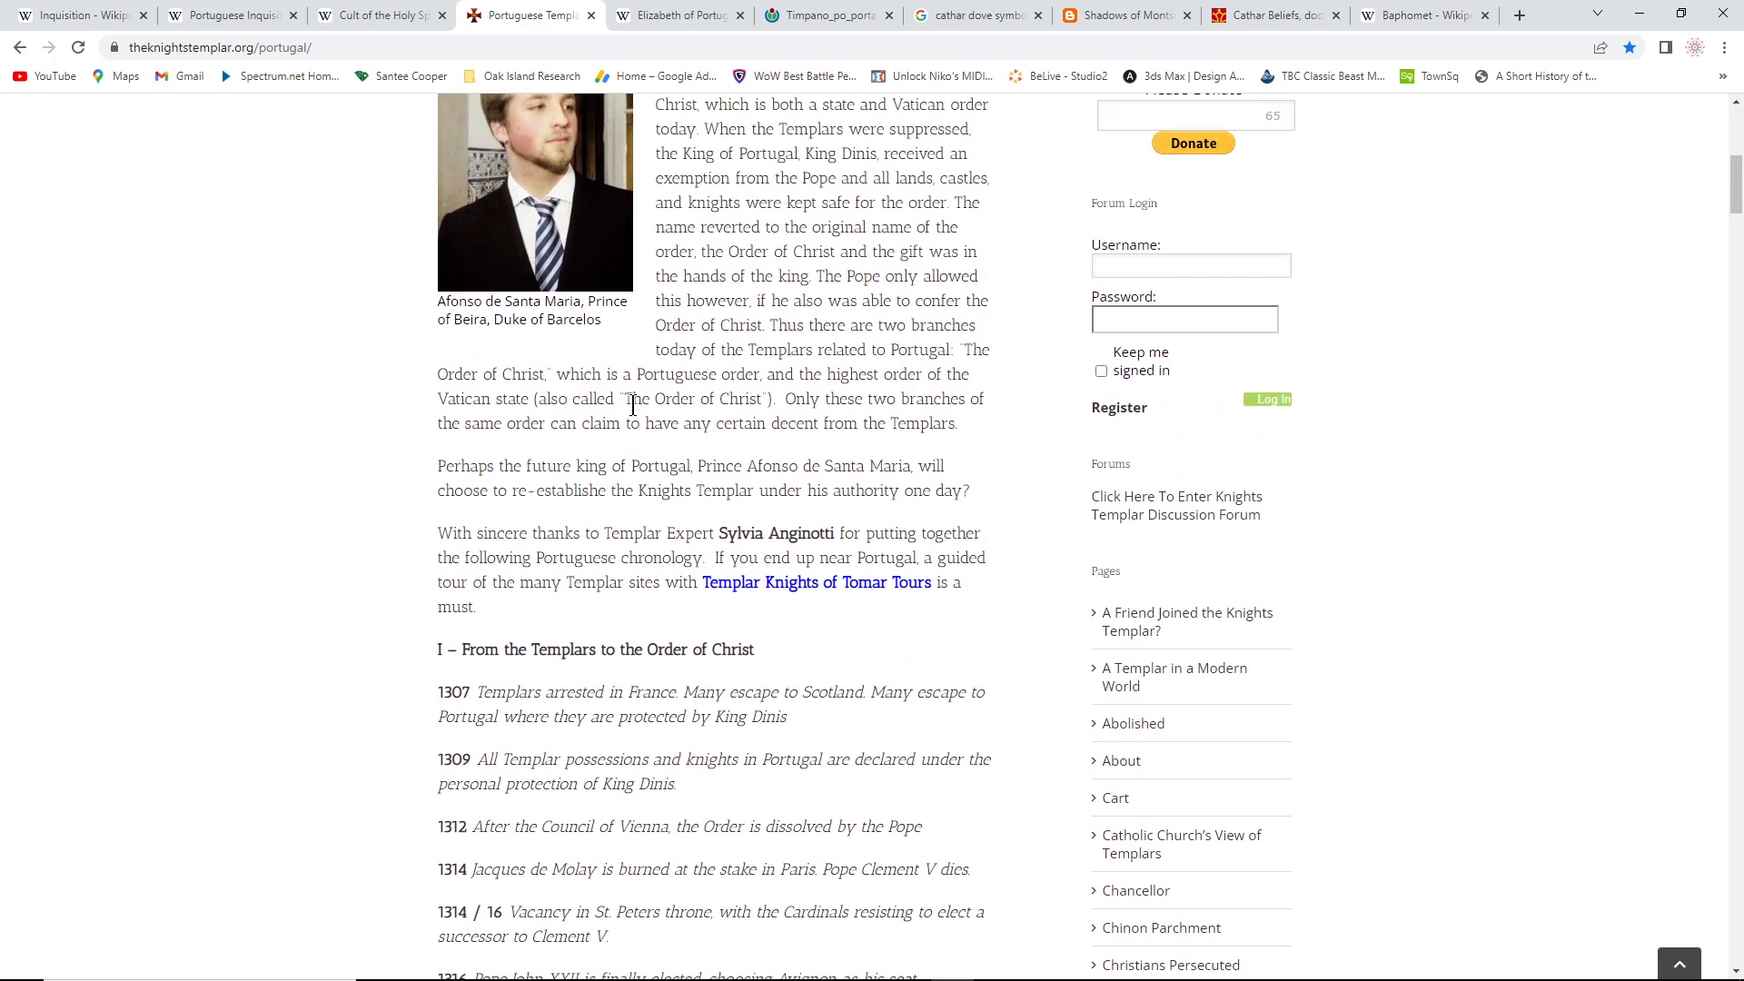
{"action": "mouse_move", "coordinate": [638, 433]}
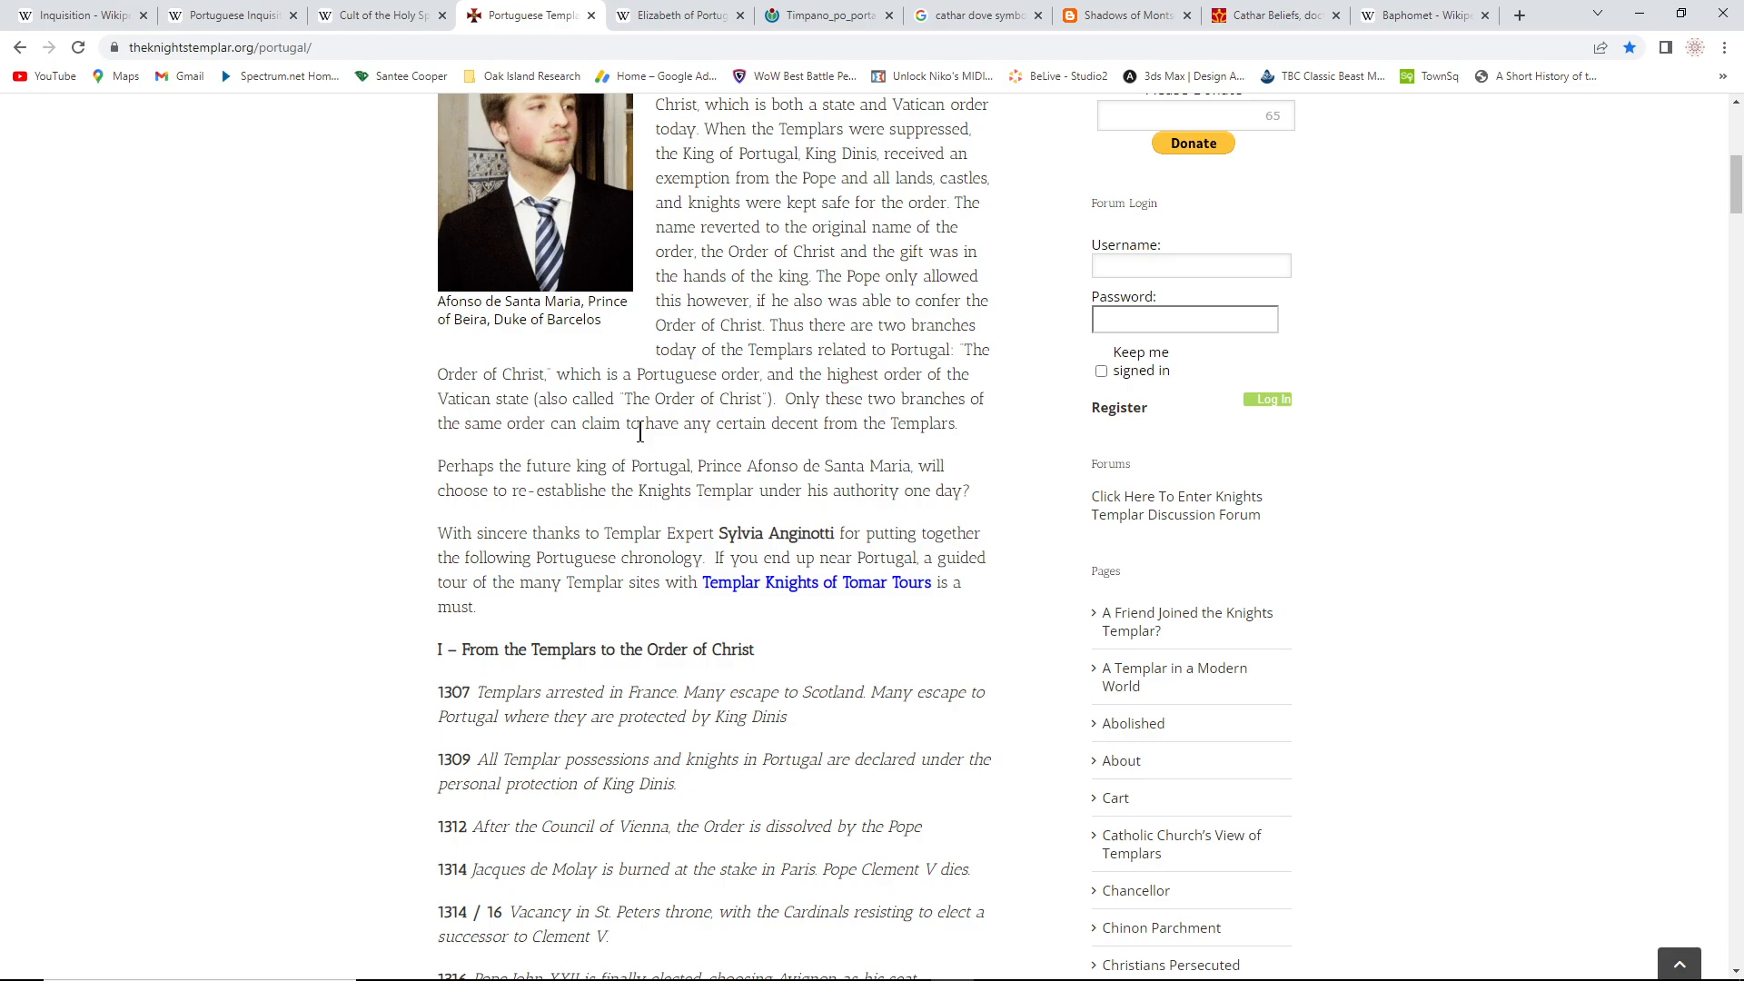
{"action": "mouse_move", "coordinate": [656, 450]}
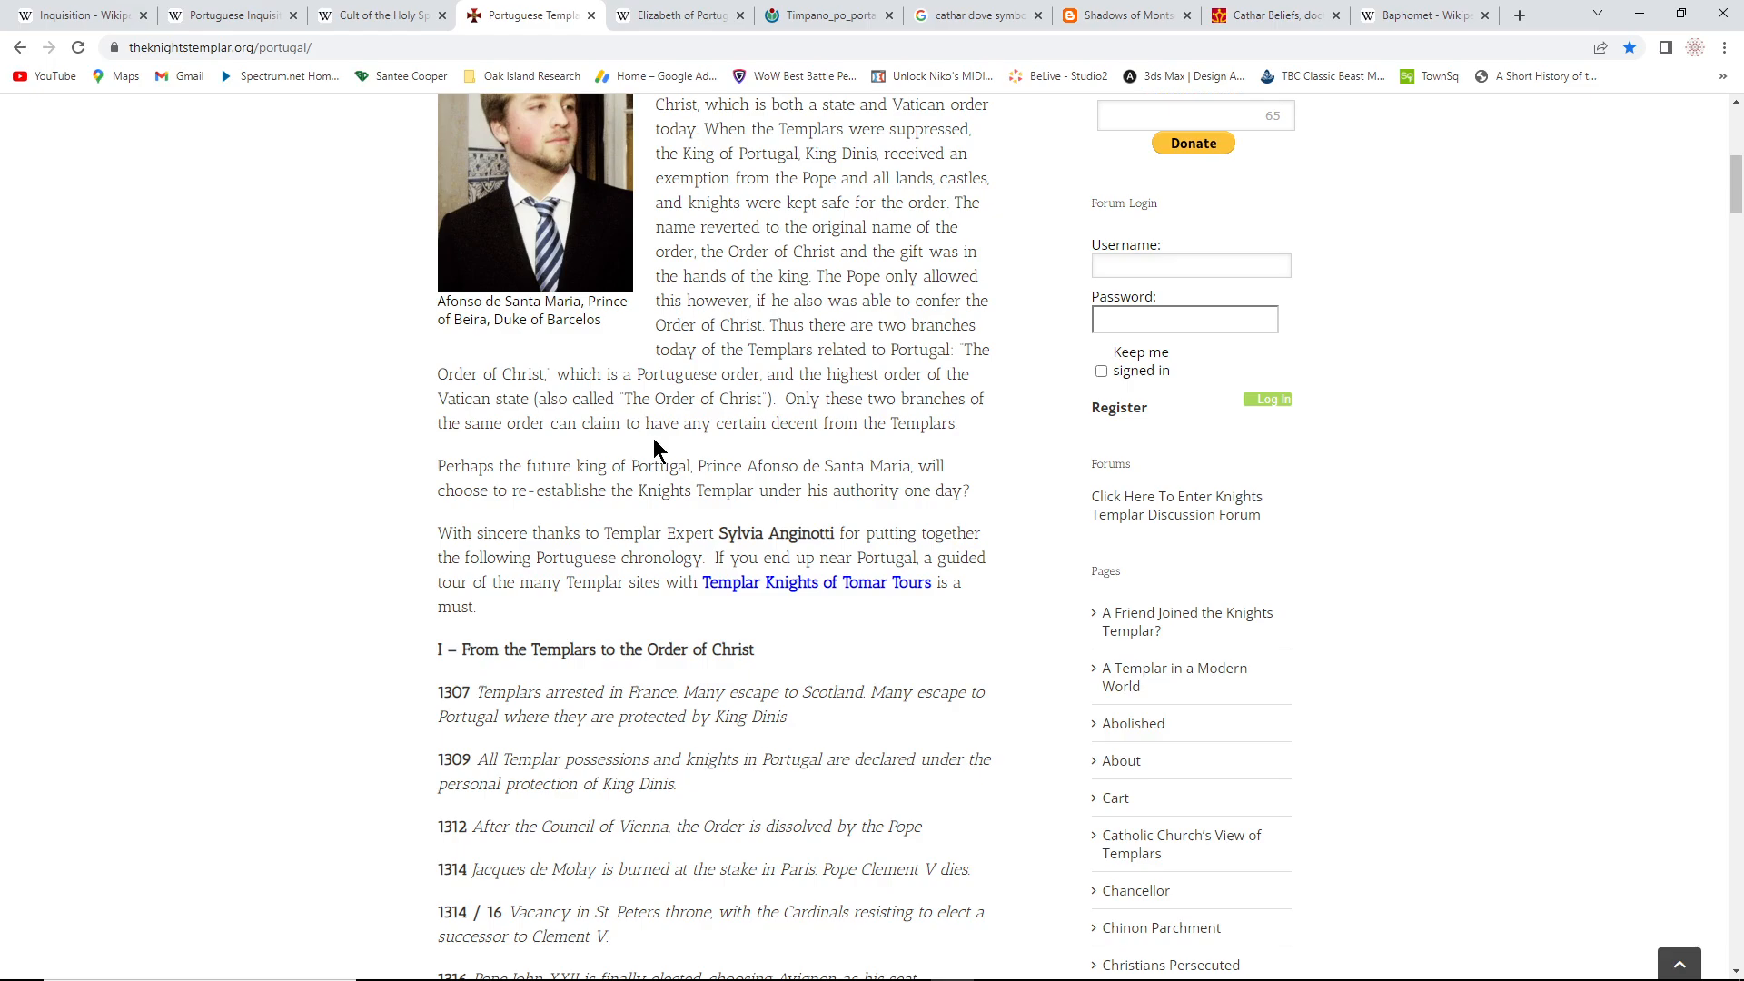
{"action": "mouse_move", "coordinate": [663, 447]}
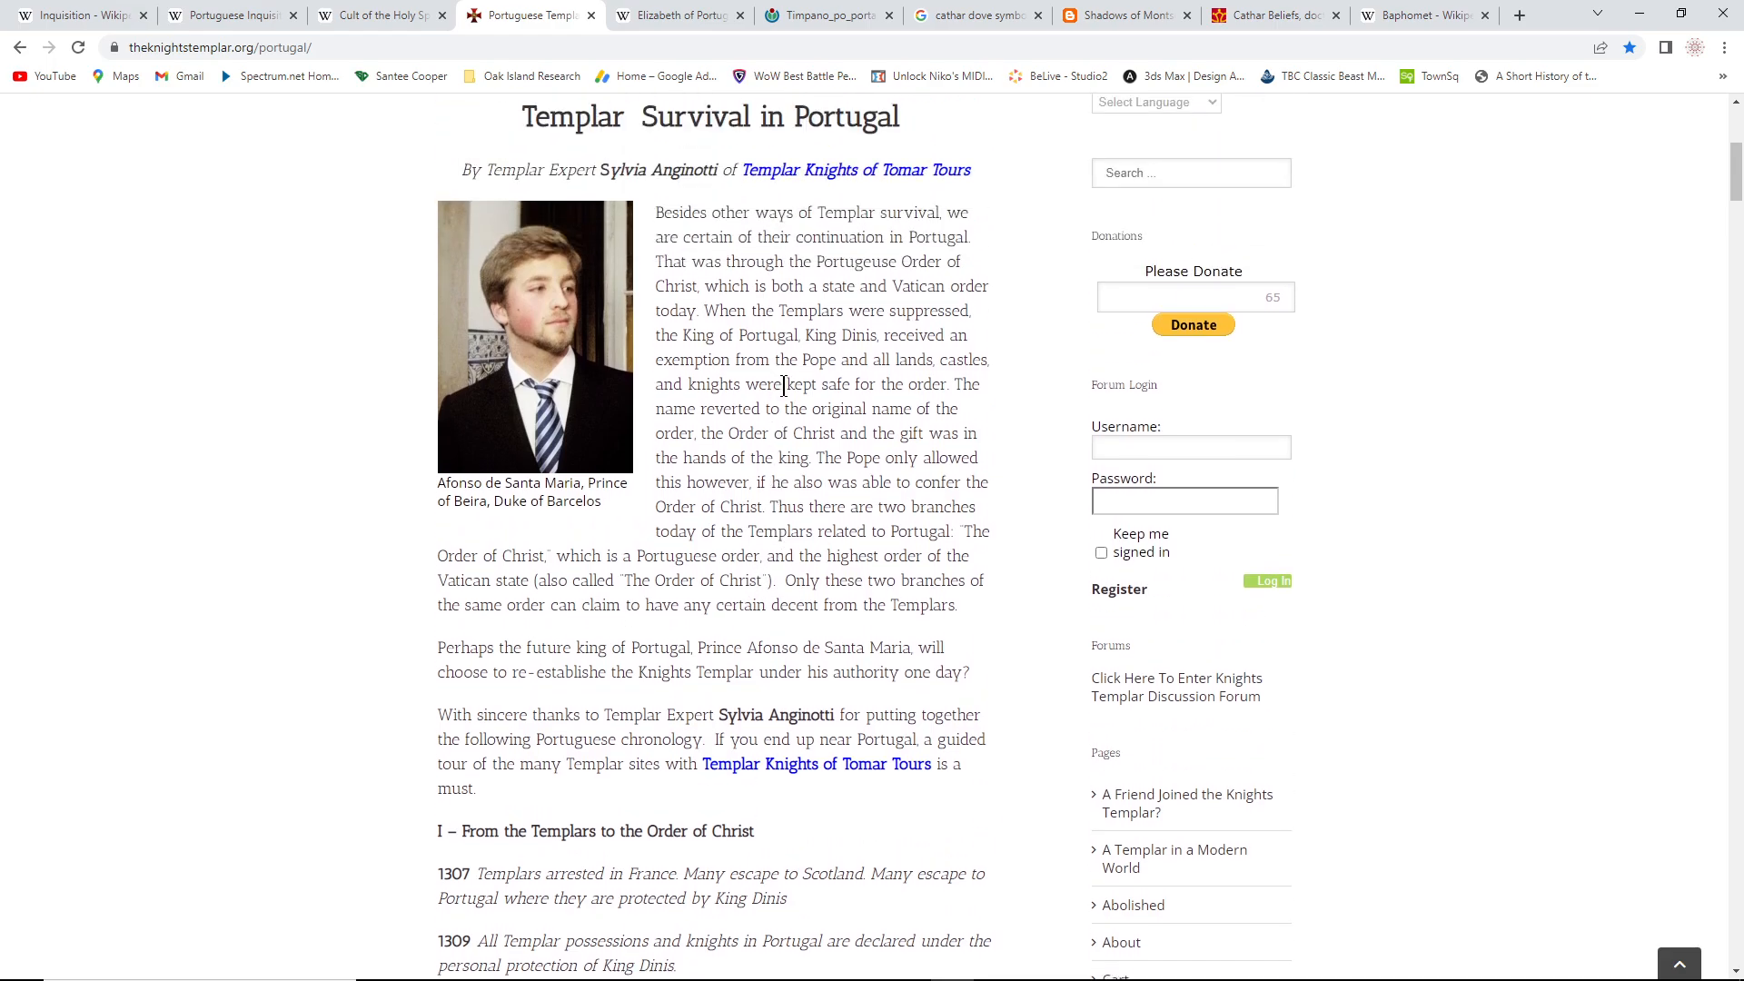
{"action": "scroll", "scroll_direction": "down", "scroll_amount": 3}
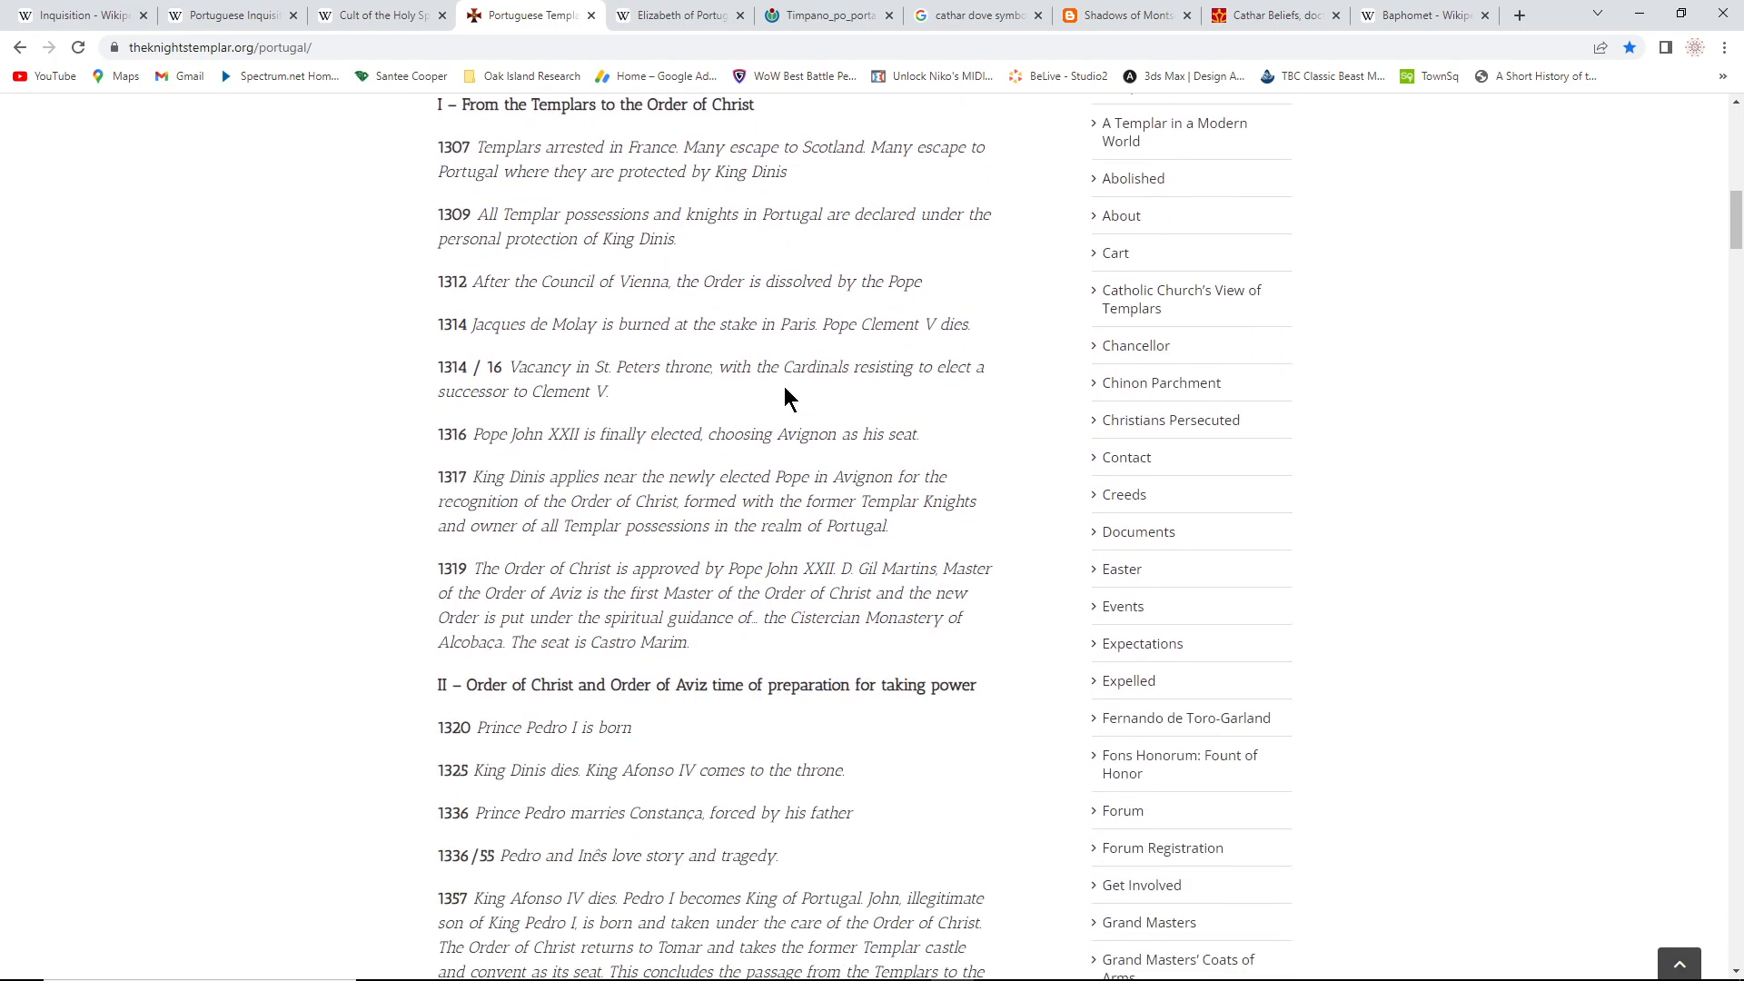
{"action": "scroll", "scroll_direction": "down", "scroll_amount": 3}
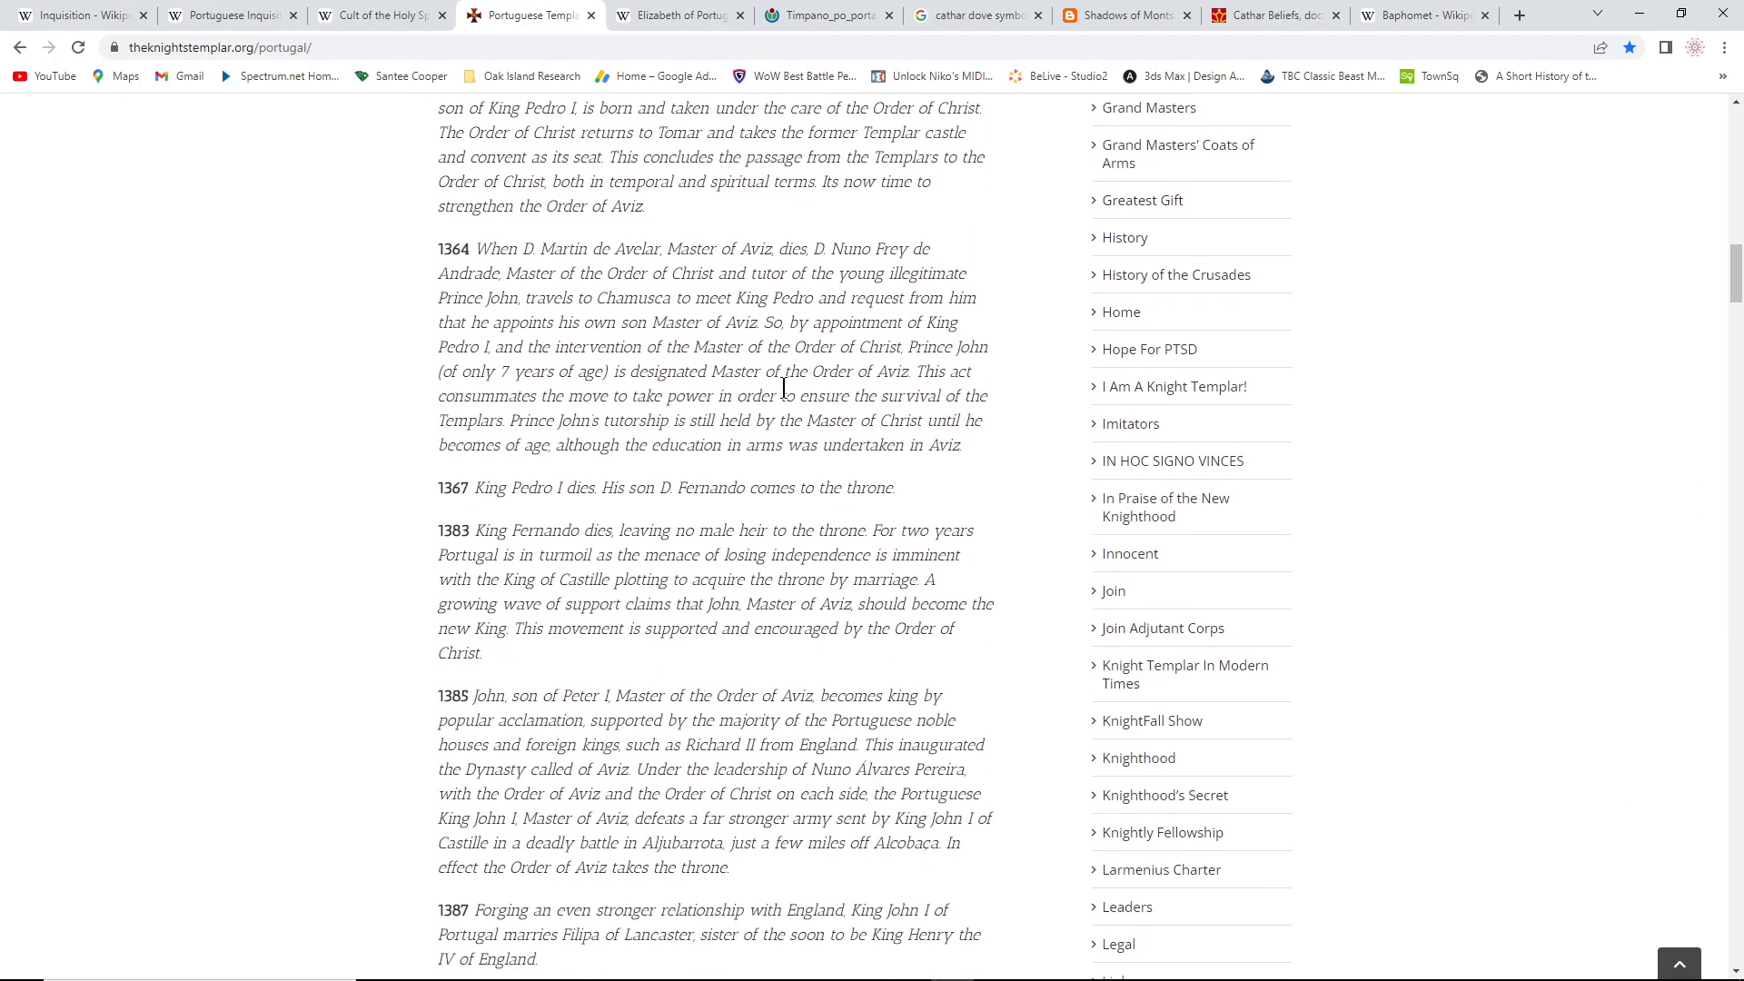
{"action": "scroll", "scroll_direction": "down", "scroll_amount": 3}
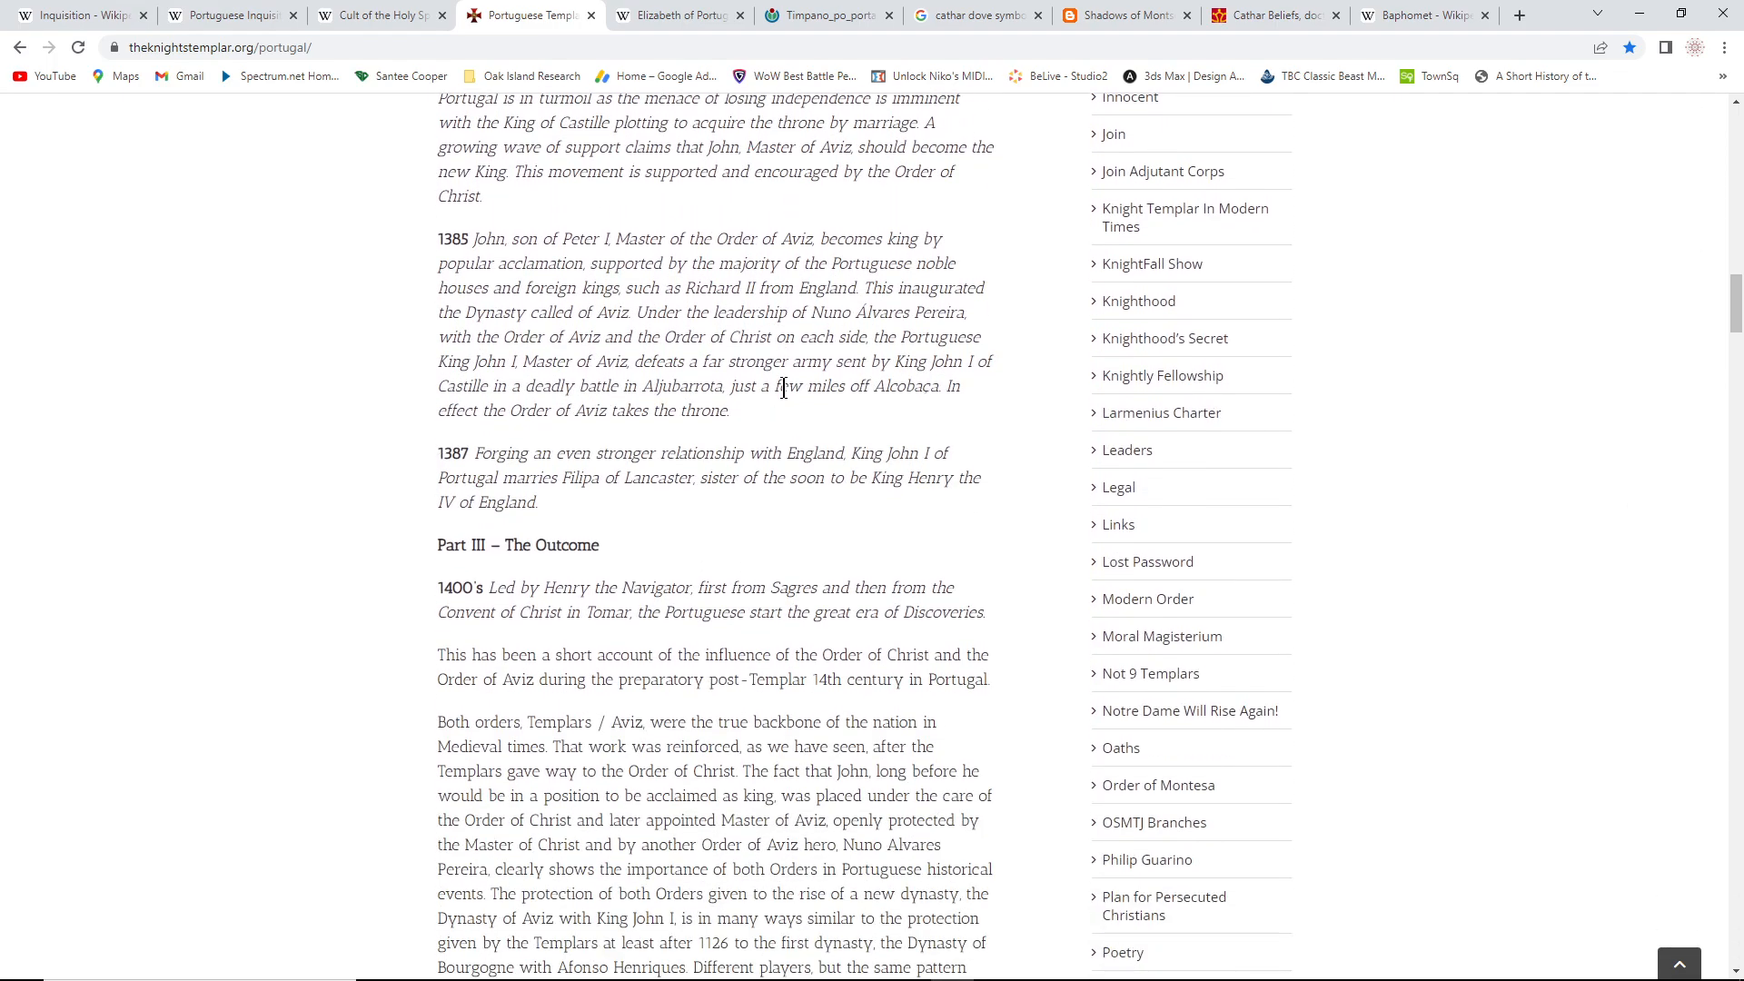
{"action": "scroll", "scroll_direction": "down", "scroll_amount": 3}
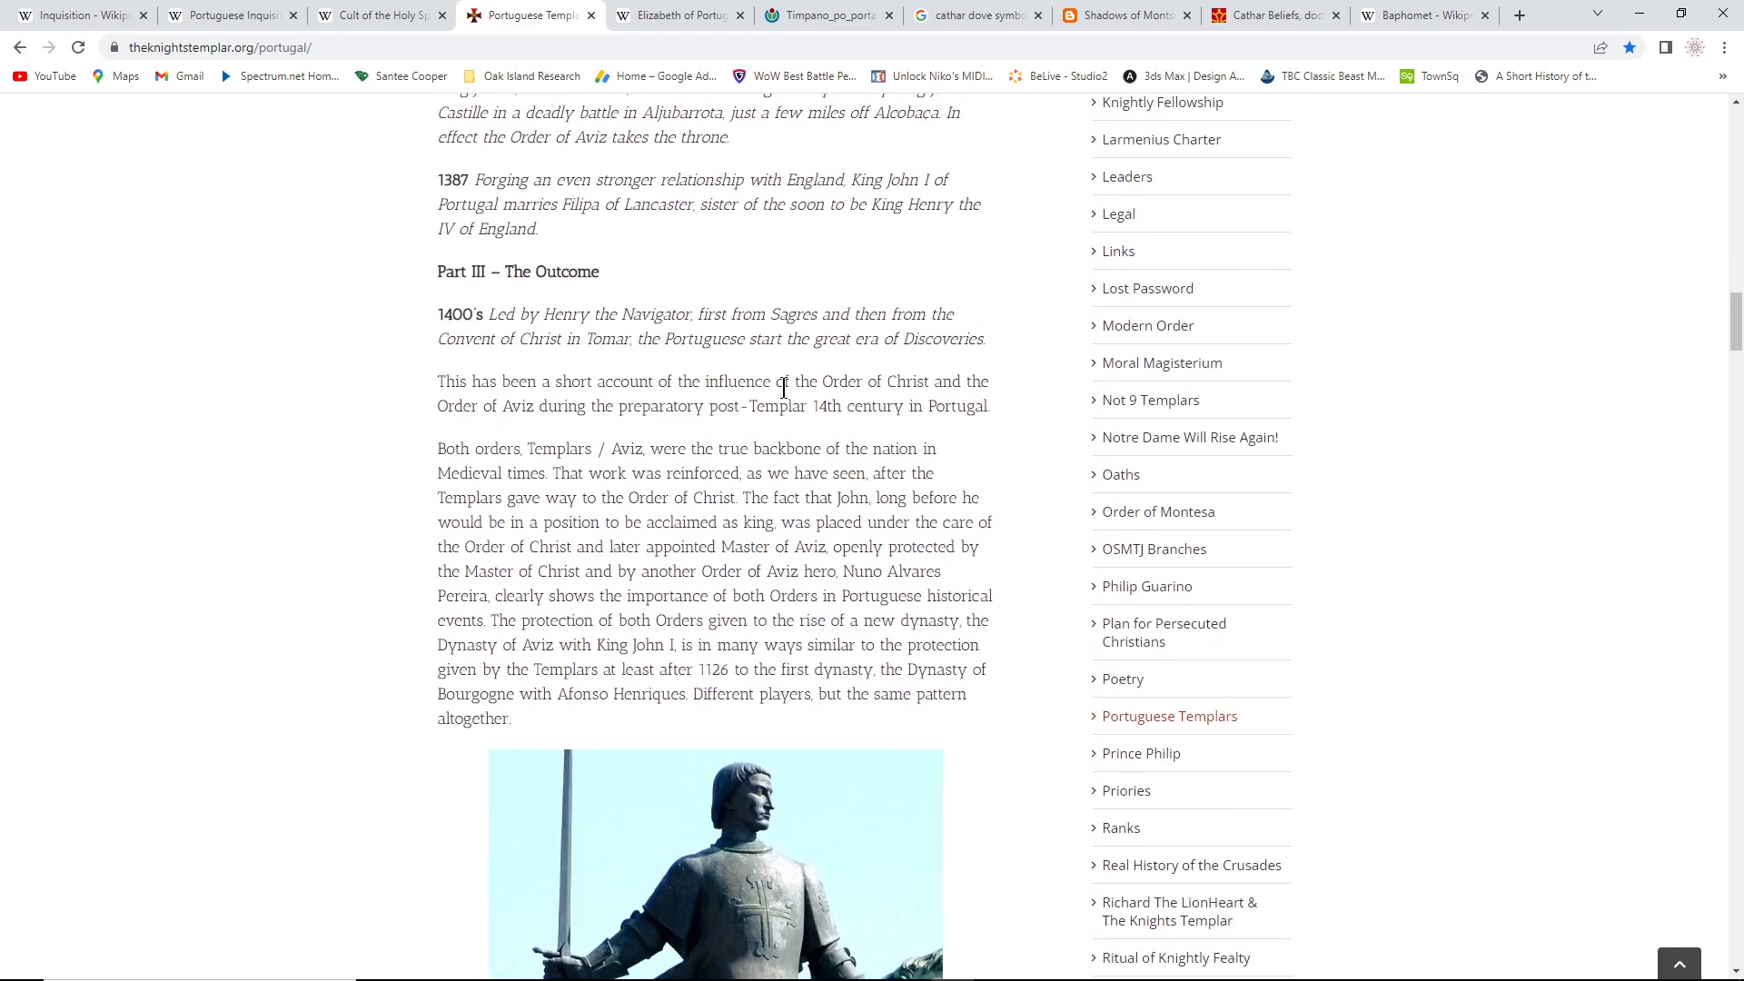
{"action": "scroll", "scroll_direction": "down", "scroll_amount": 3}
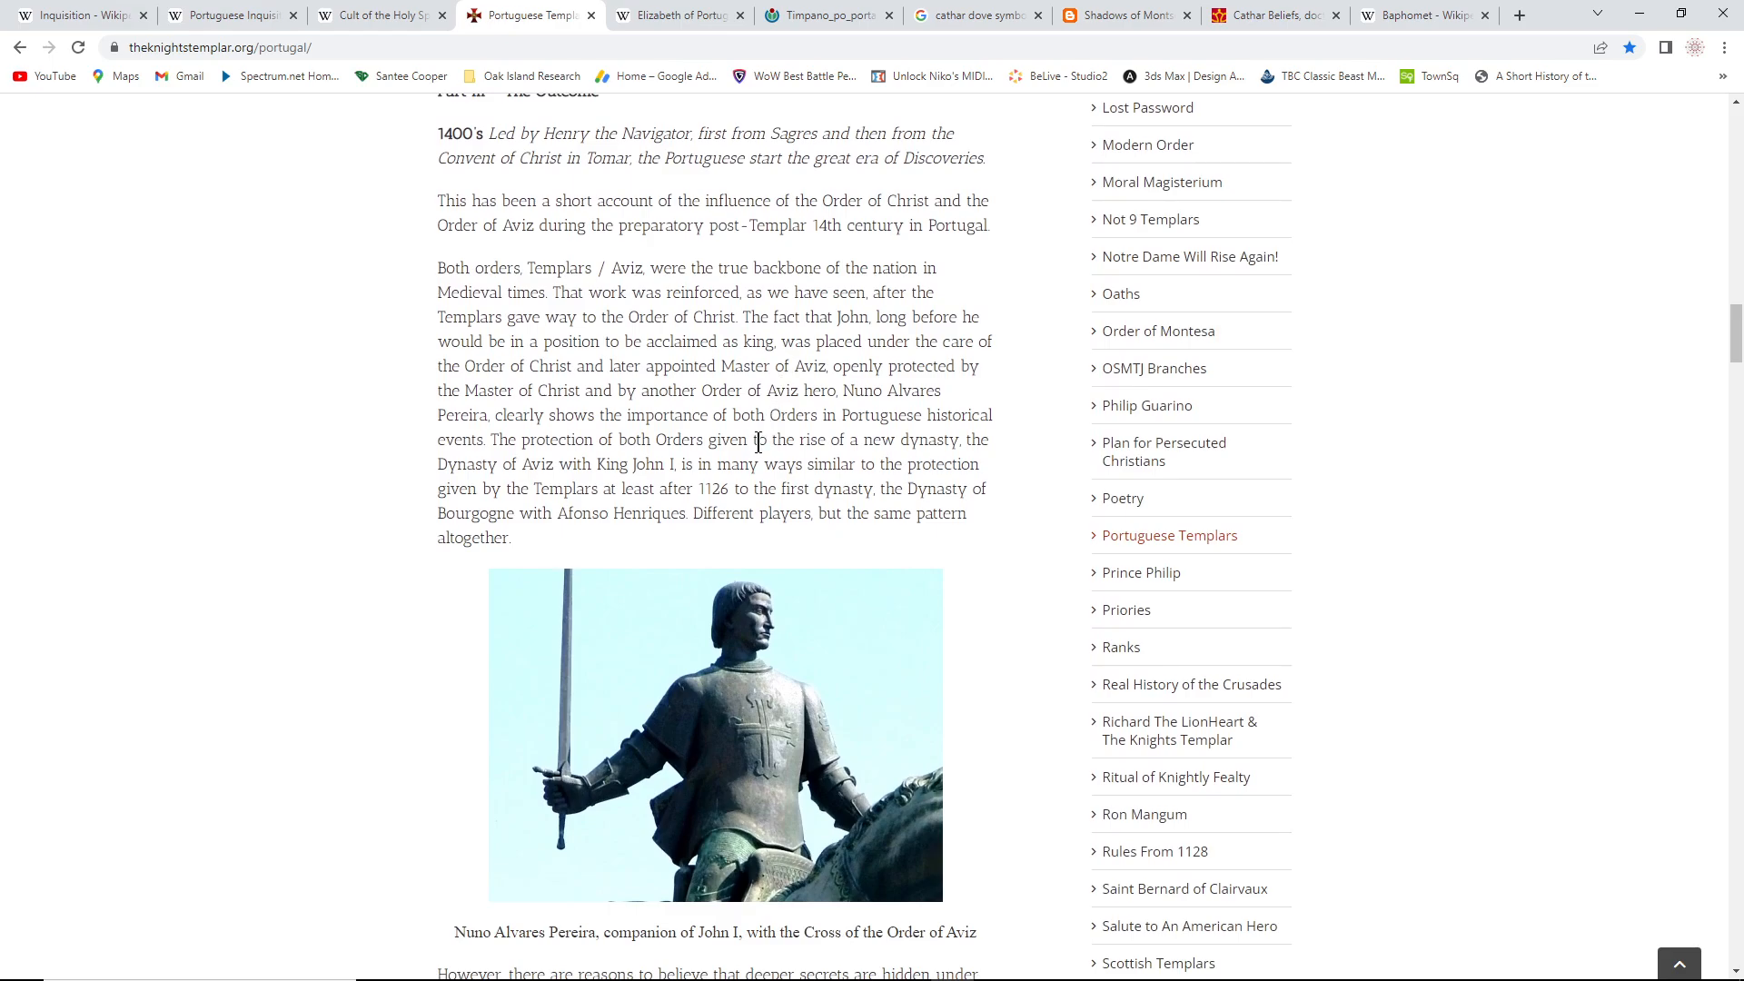
{"action": "scroll", "scroll_direction": "down", "scroll_amount": 3}
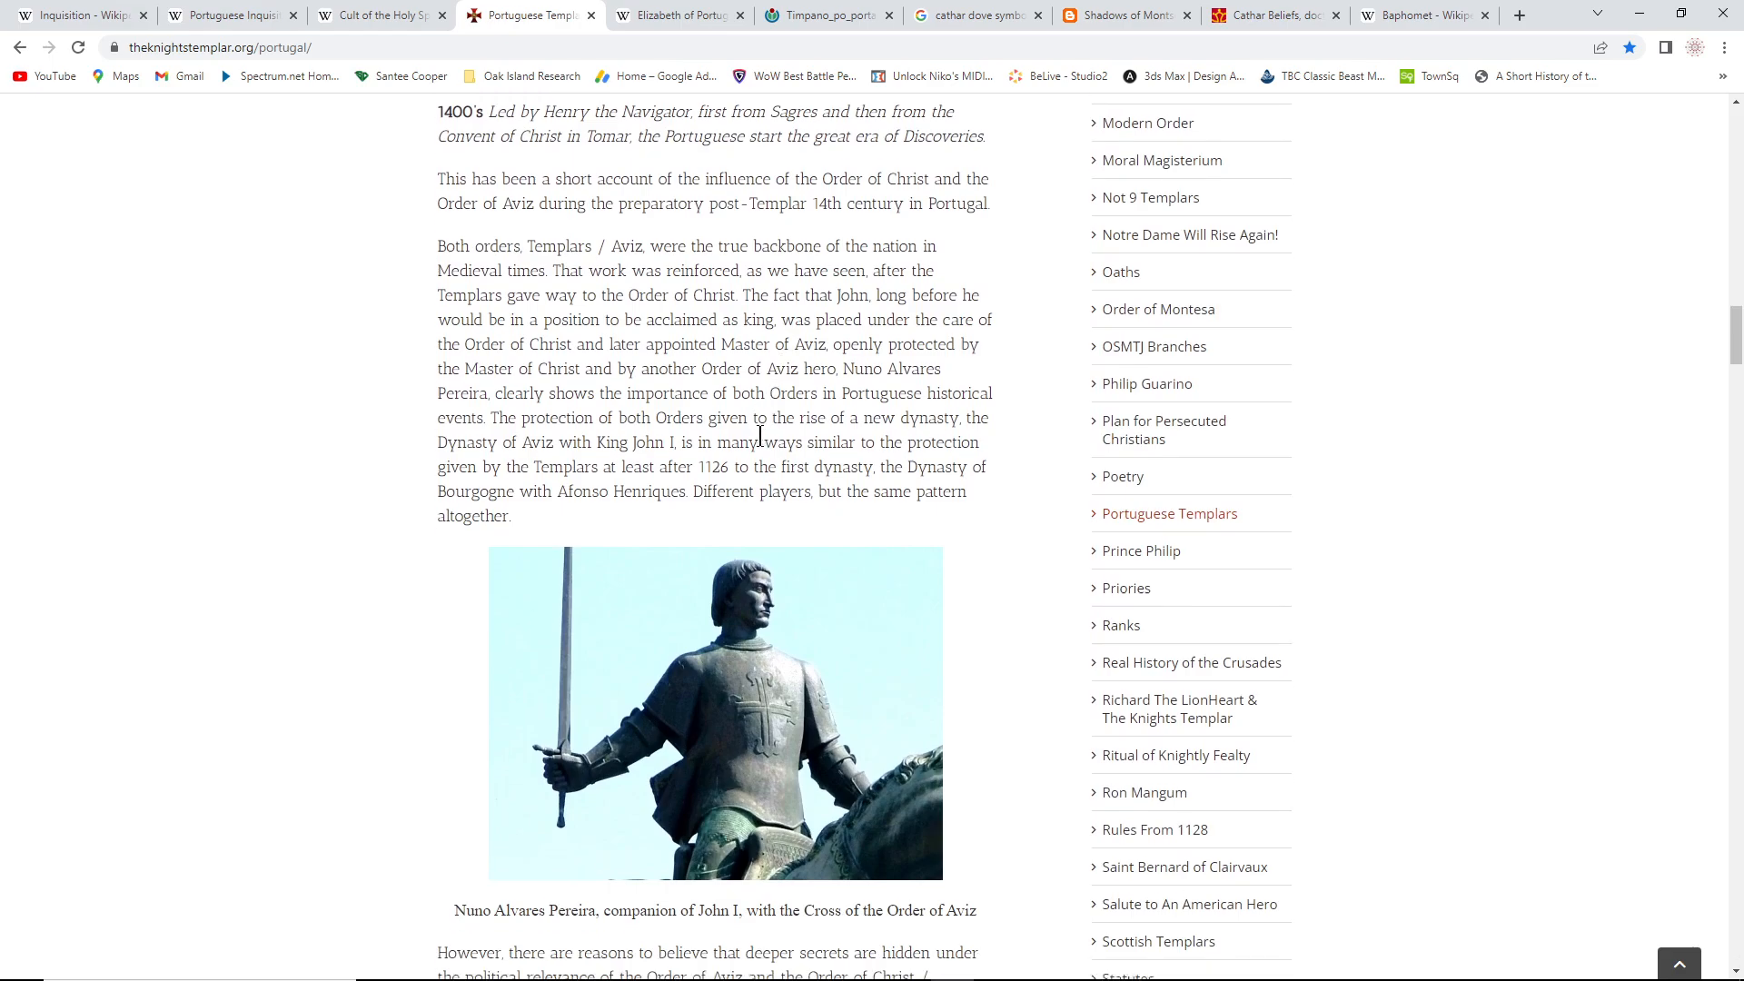
{"action": "scroll", "scroll_direction": "down", "scroll_amount": 3}
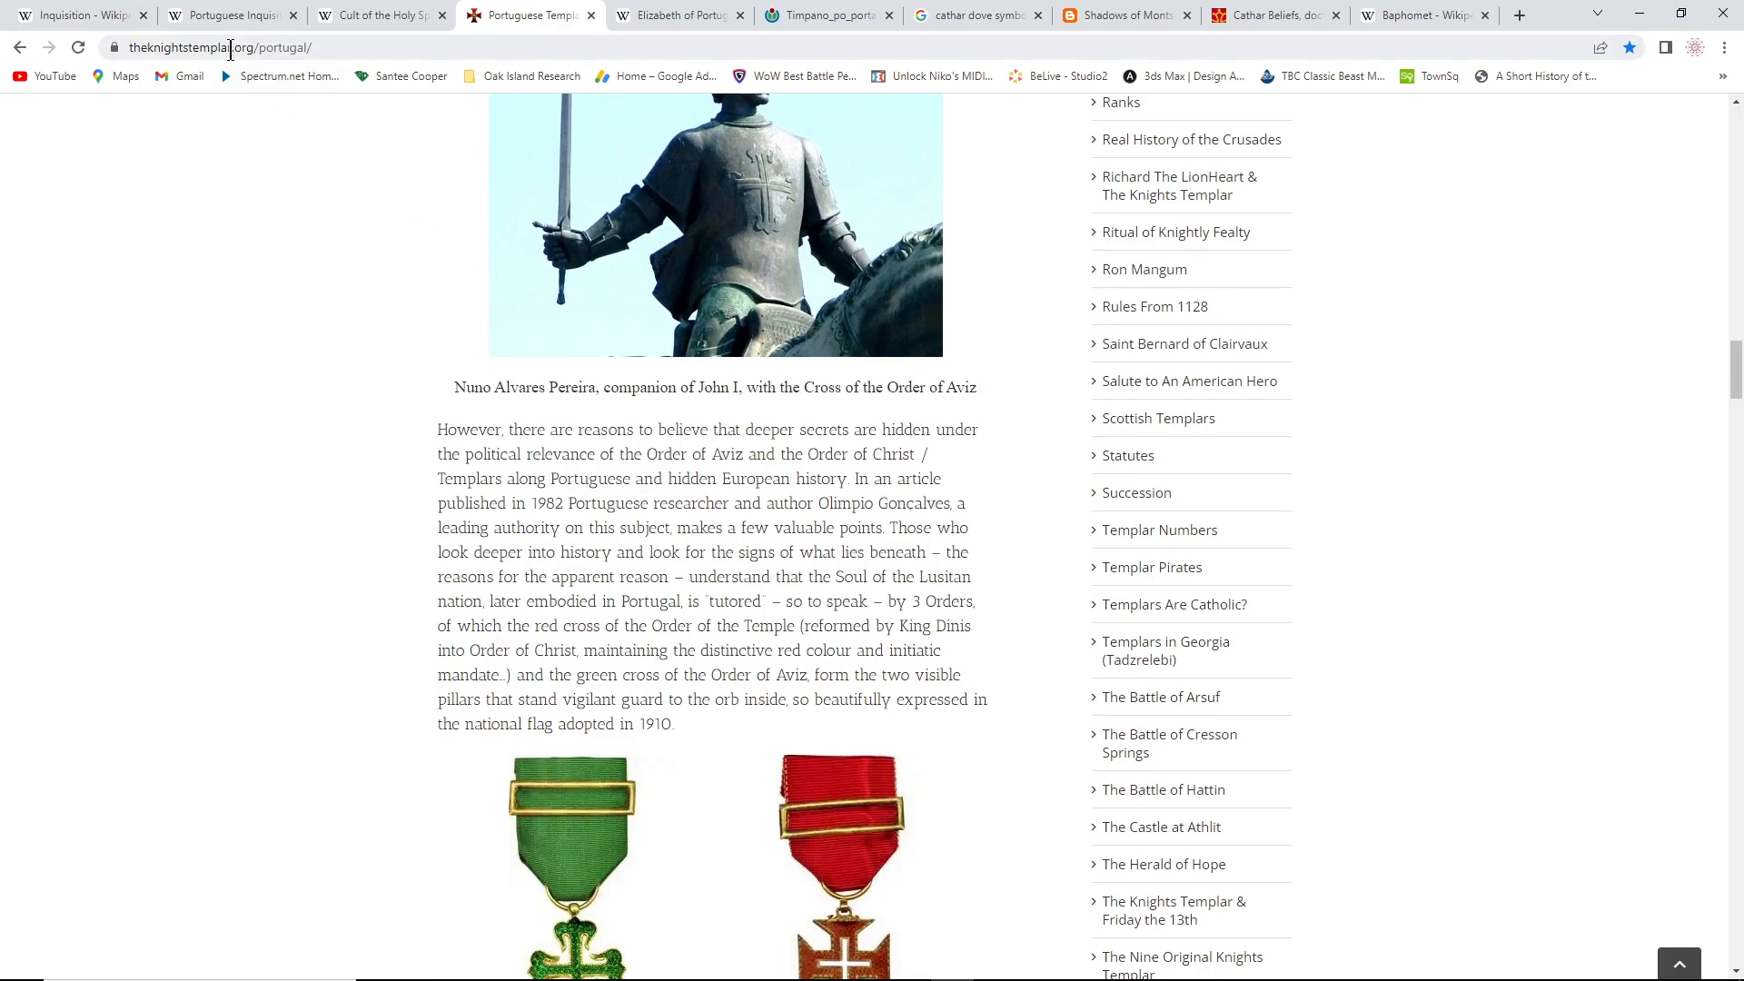
{"action": "mouse_move", "coordinate": [229, 15]}
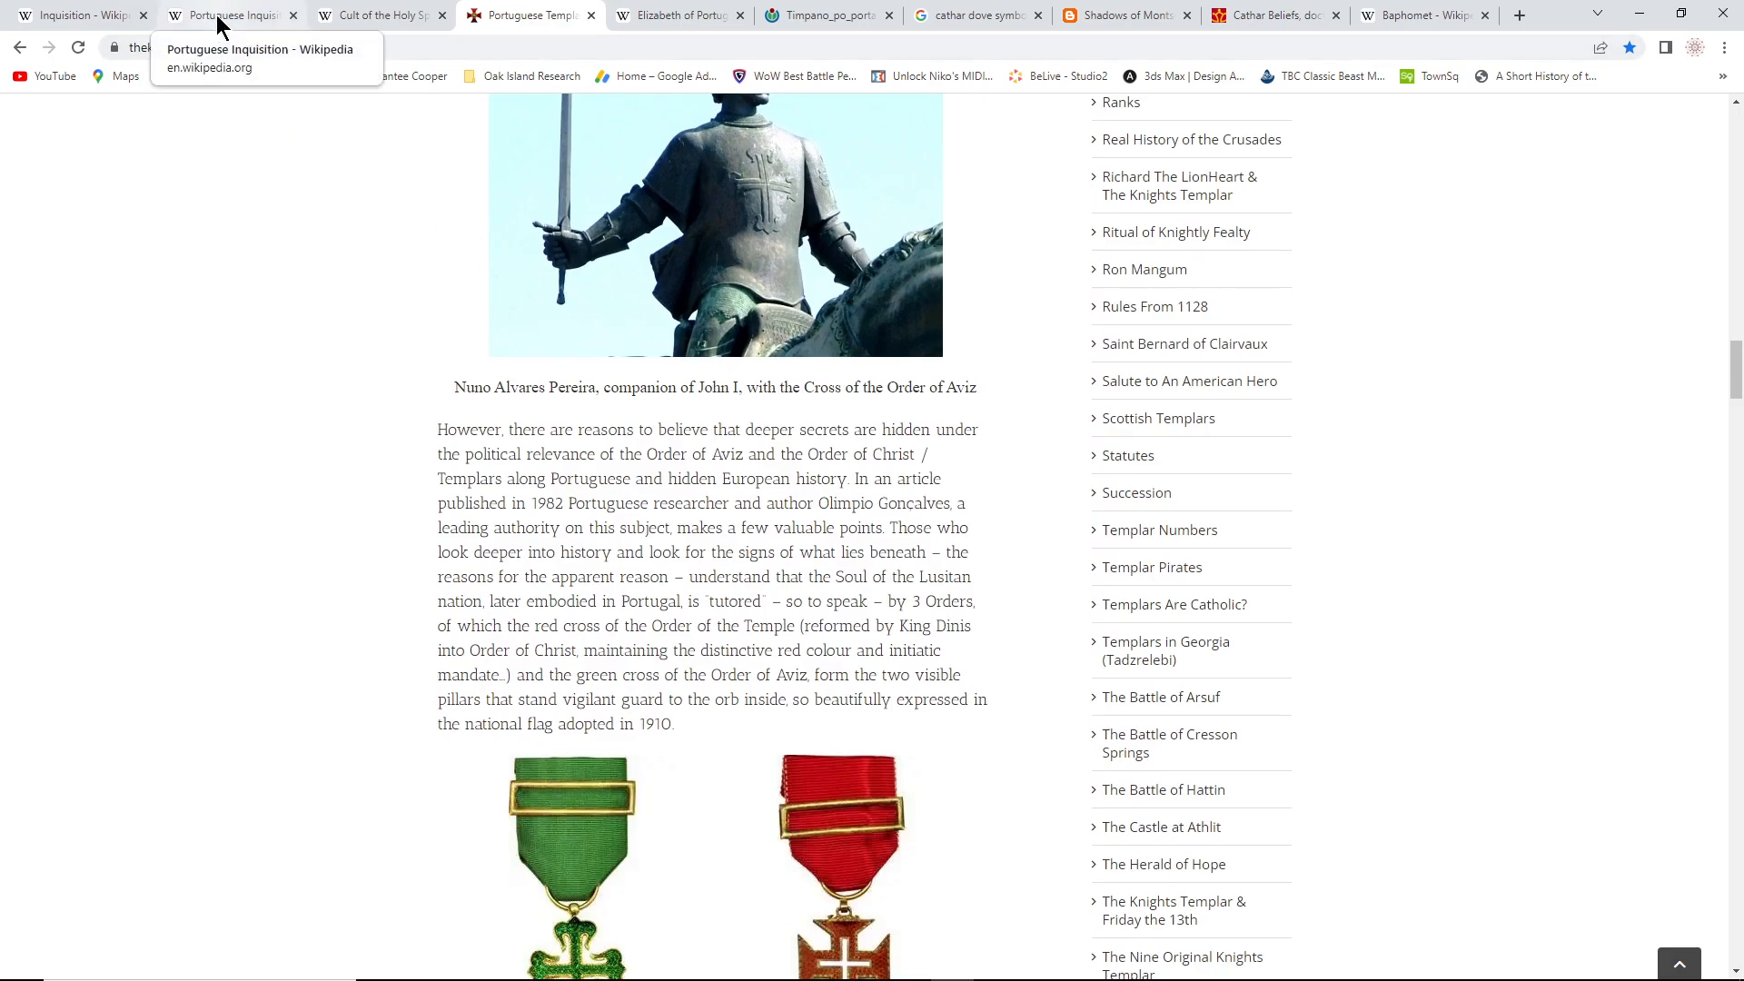
Switch to the Wikipedia Portuguese Inquisition article to read its History section
{"action": "left_click", "coordinate": [229, 16]}
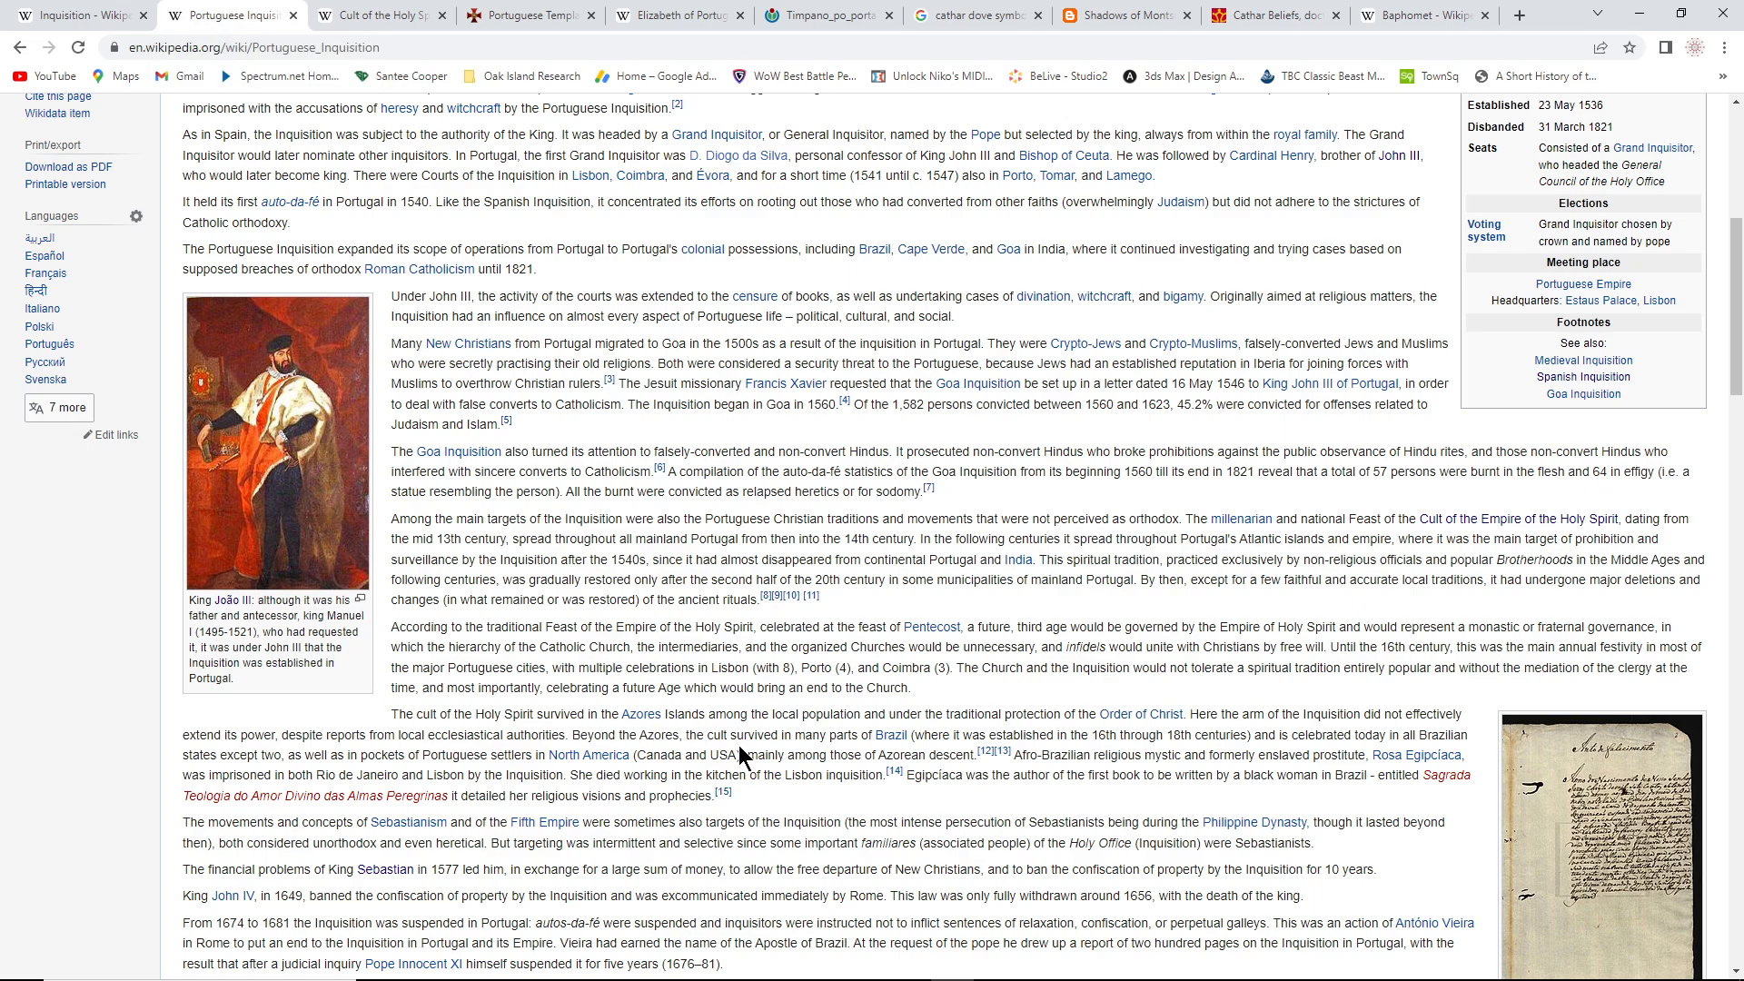
{"action": "mouse_move", "coordinate": [891, 735]}
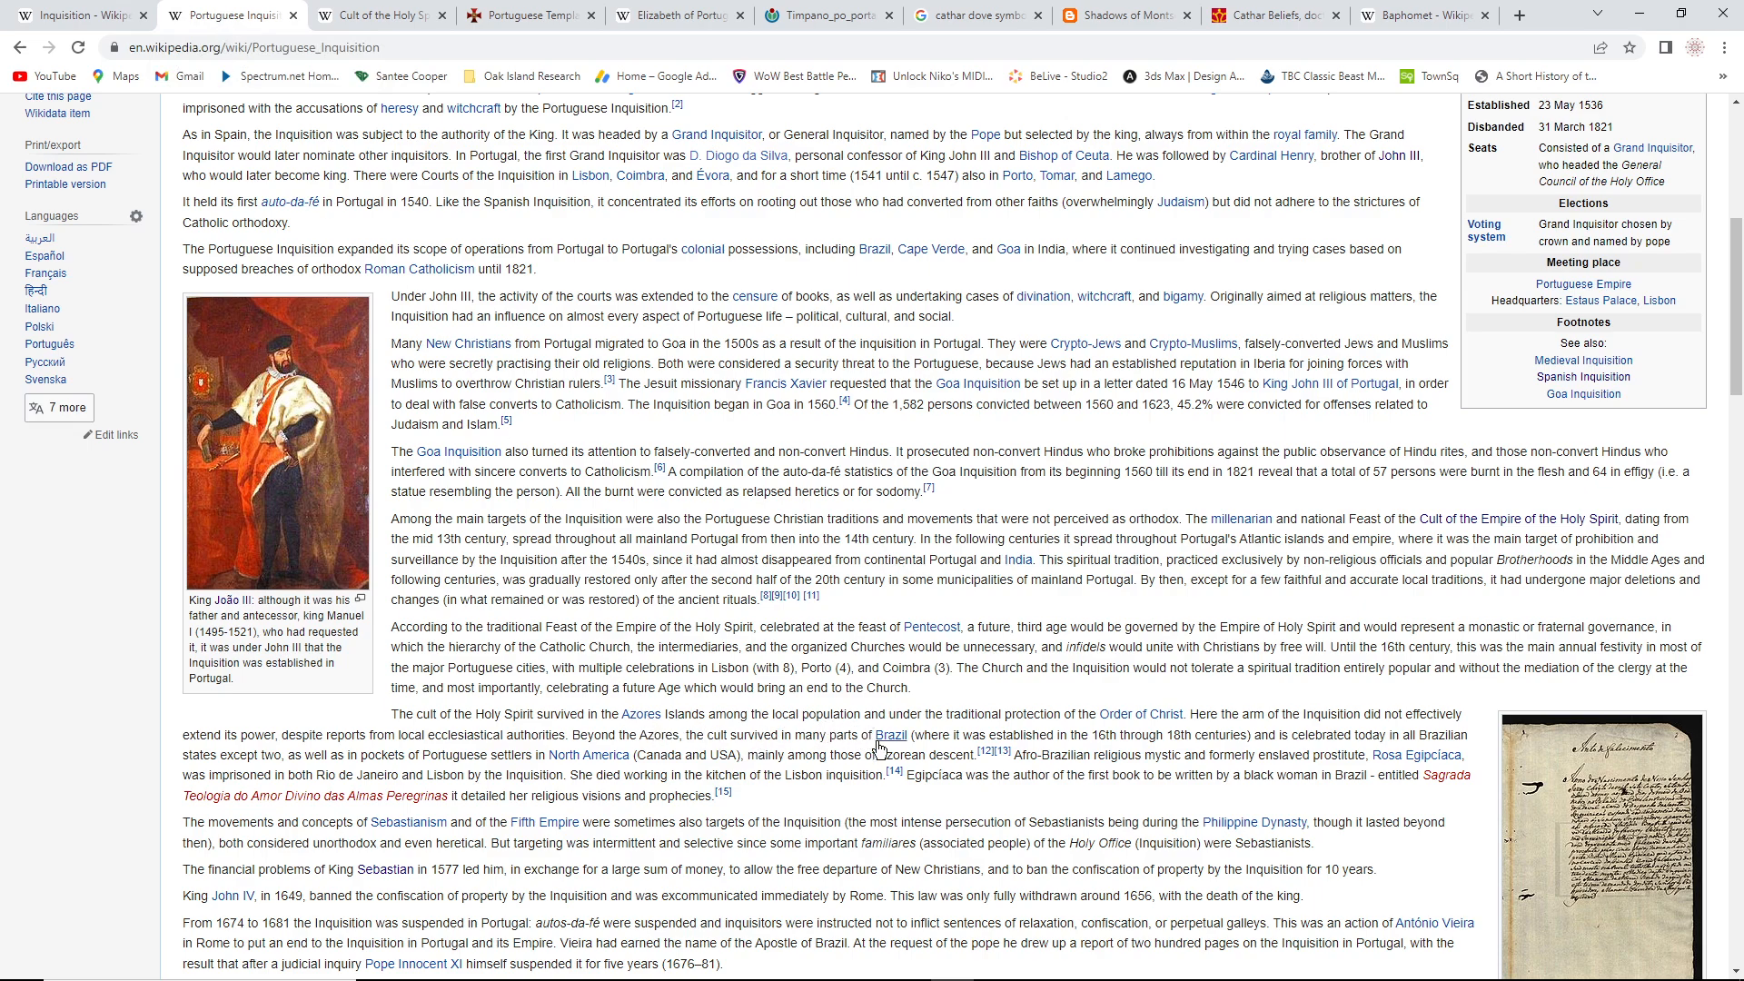
{"action": "mouse_move", "coordinate": [886, 756]}
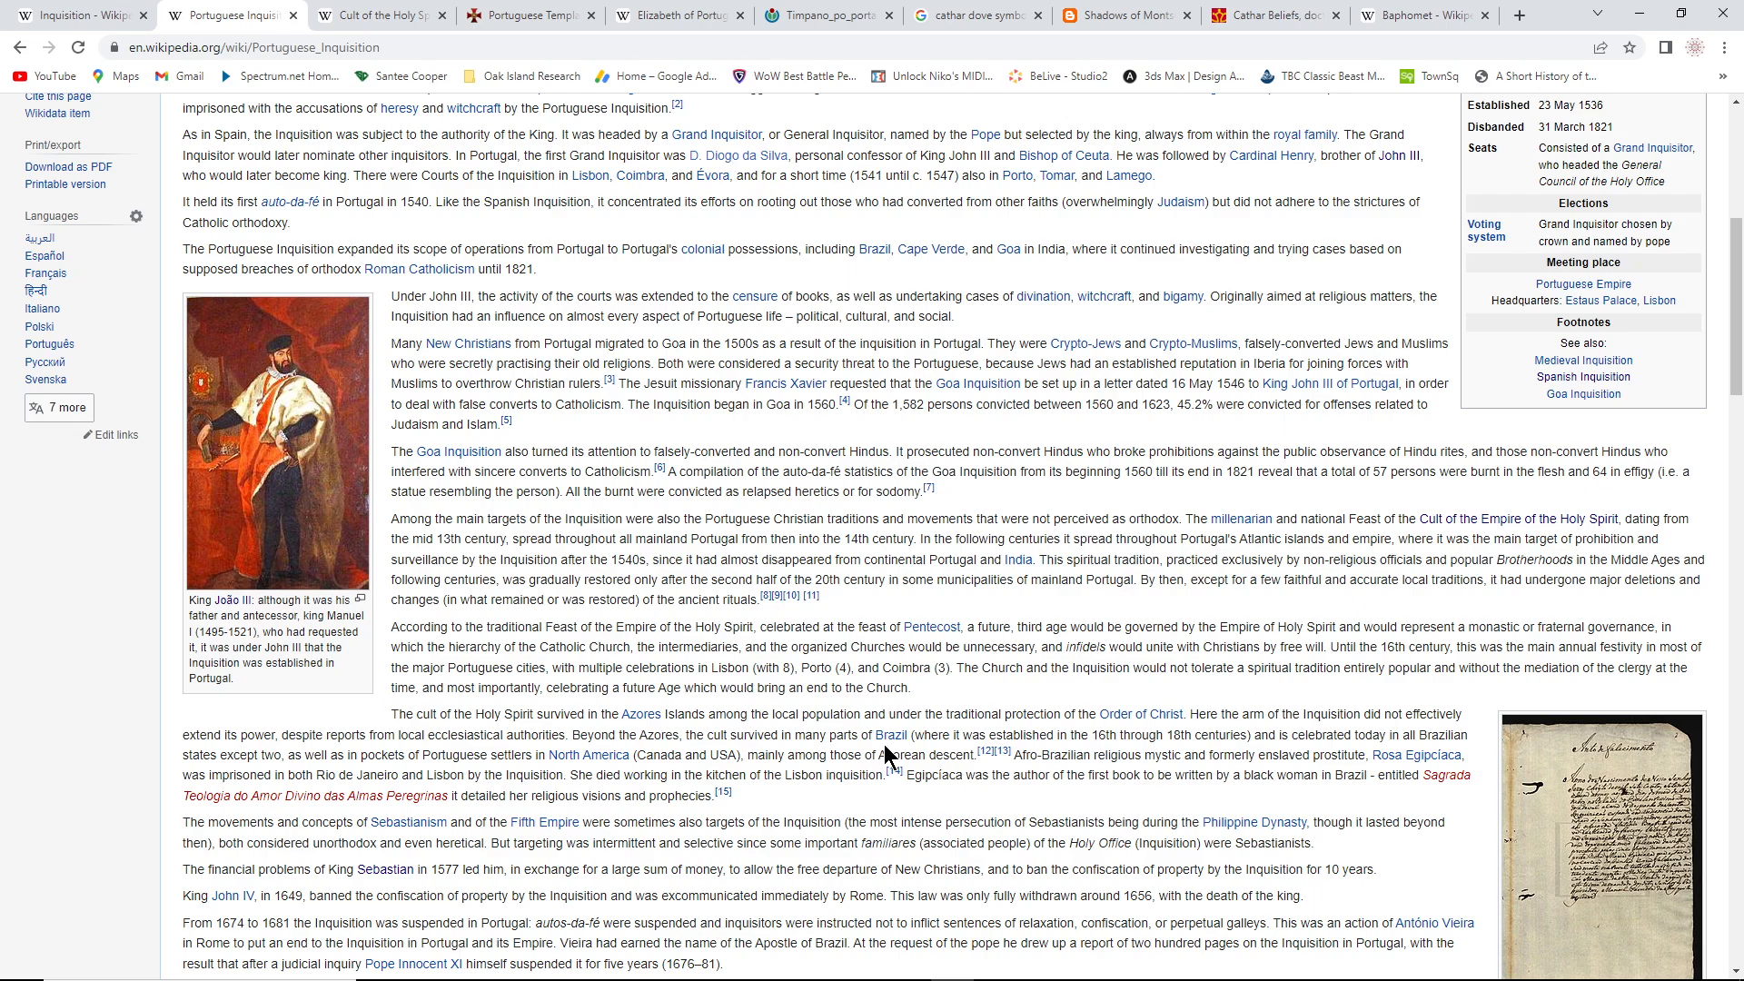
{"action": "mouse_move", "coordinate": [881, 754]}
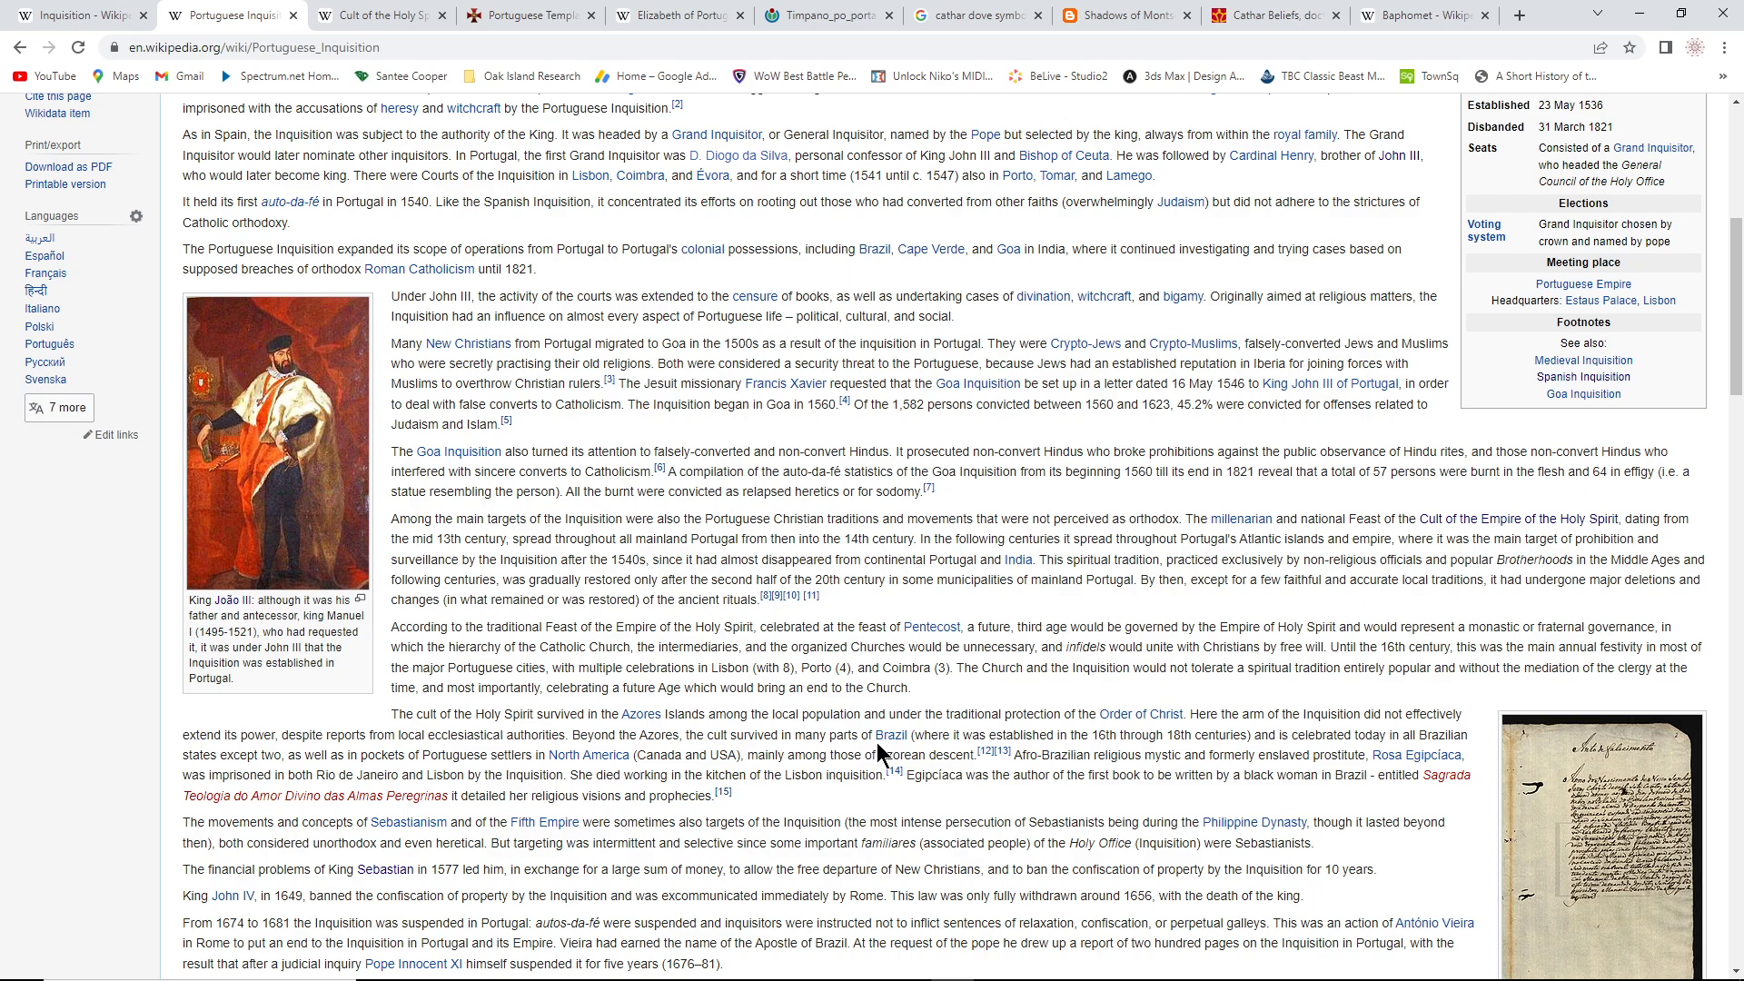
{"action": "mouse_move", "coordinate": [1001, 469]}
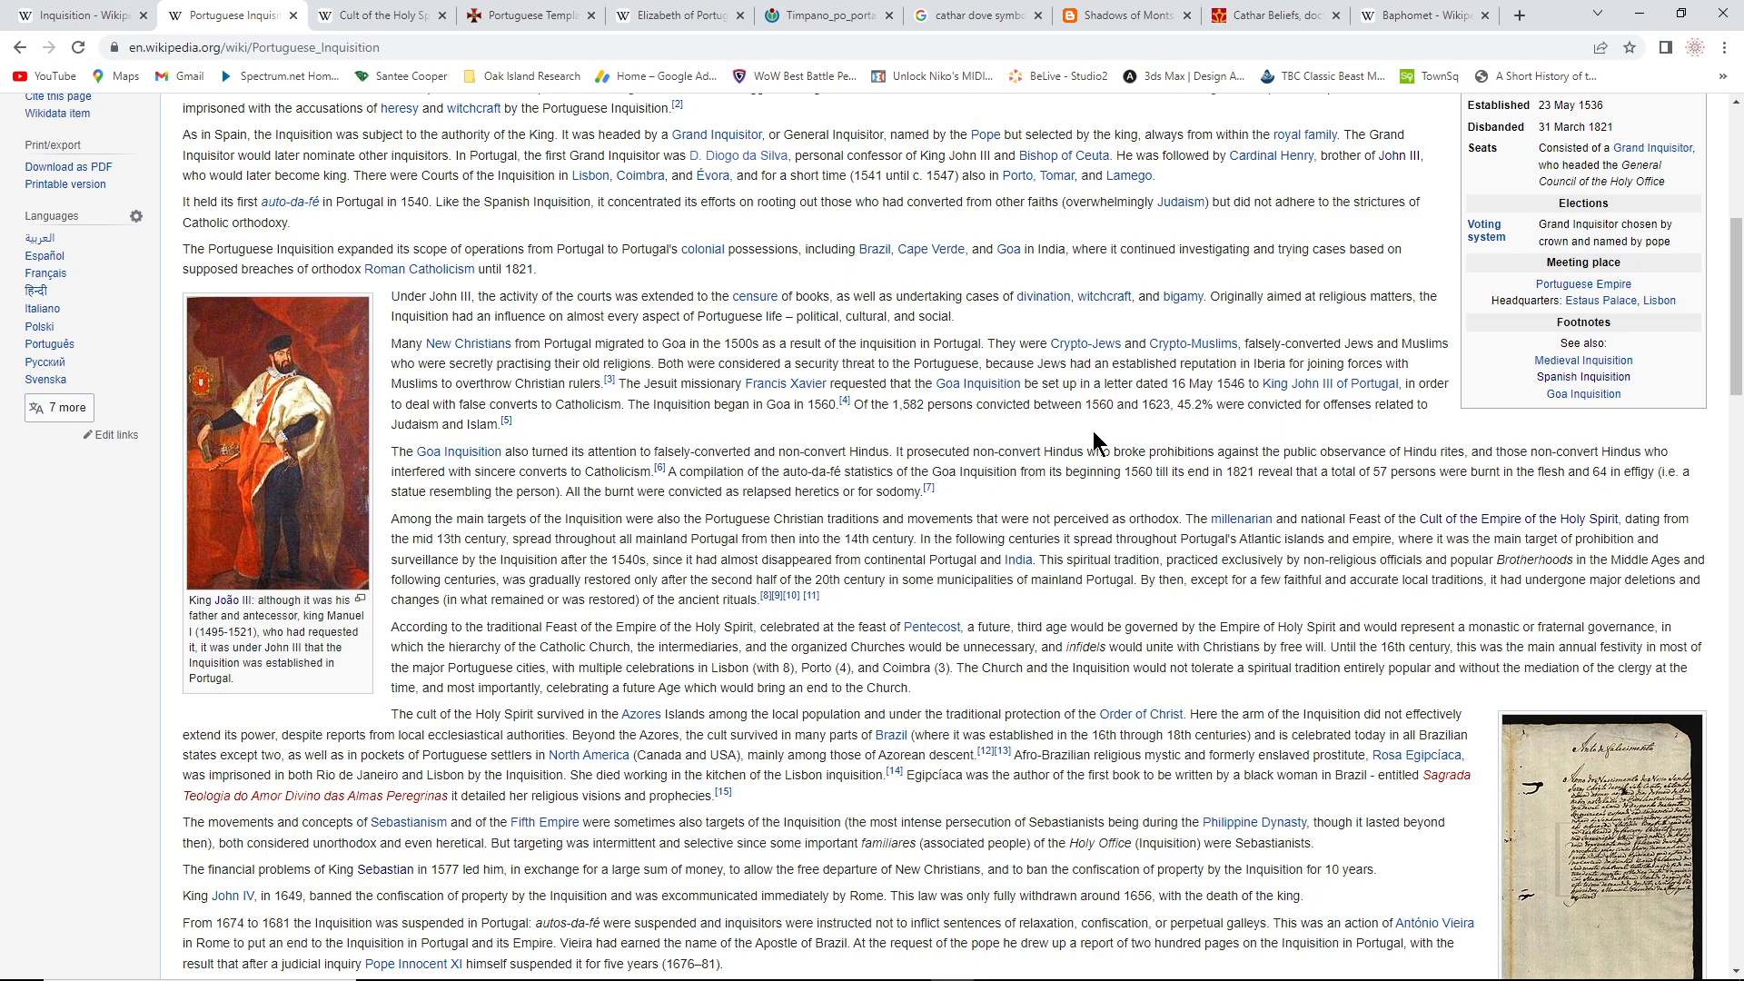
{"action": "mouse_move", "coordinate": [1097, 432]}
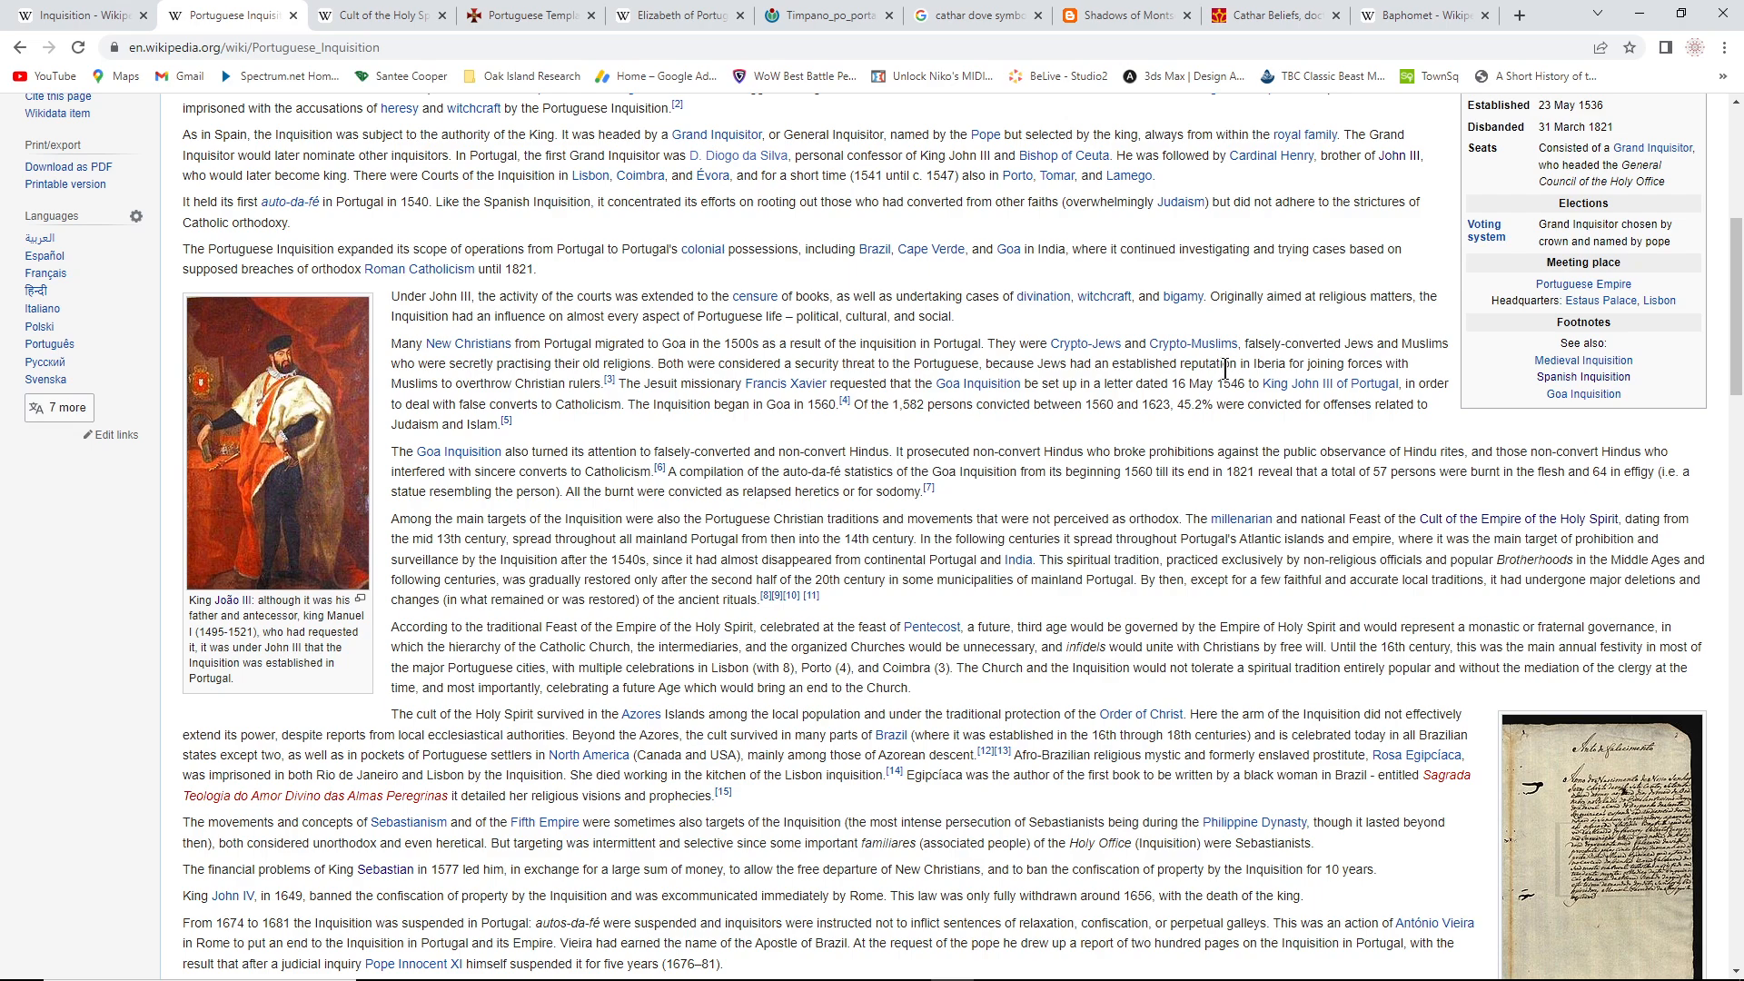
{"action": "mouse_move", "coordinate": [1057, 445]}
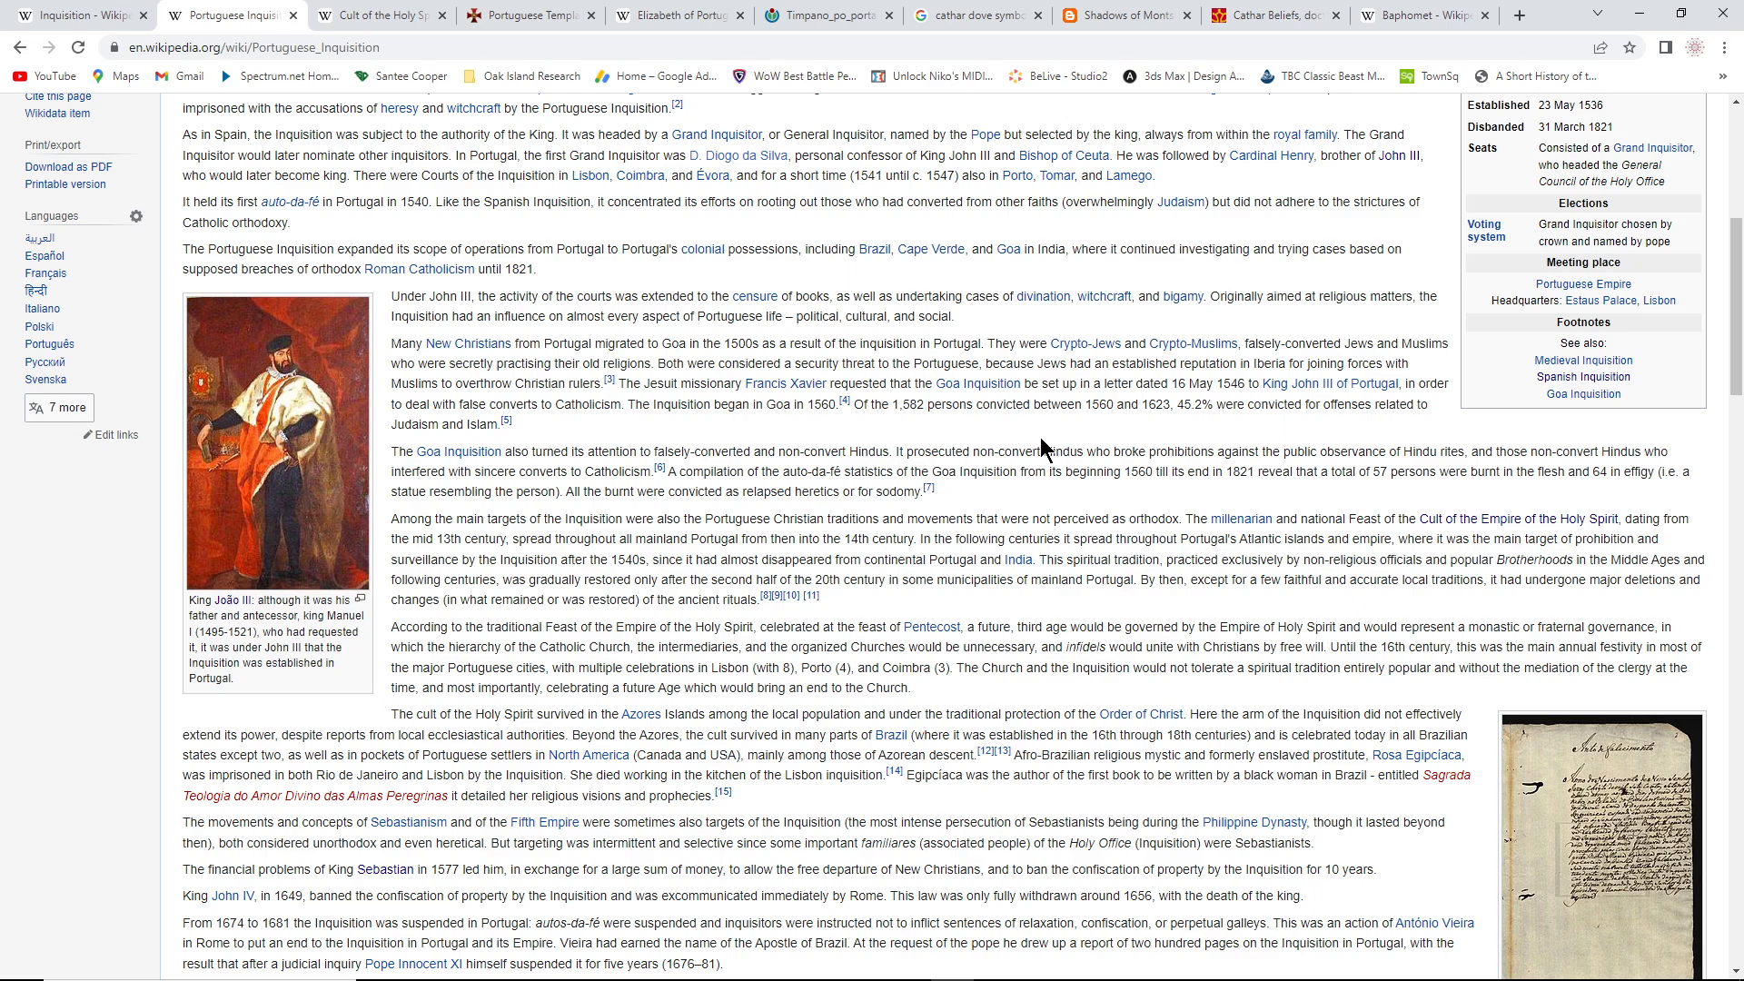
{"action": "mouse_move", "coordinate": [960, 433]}
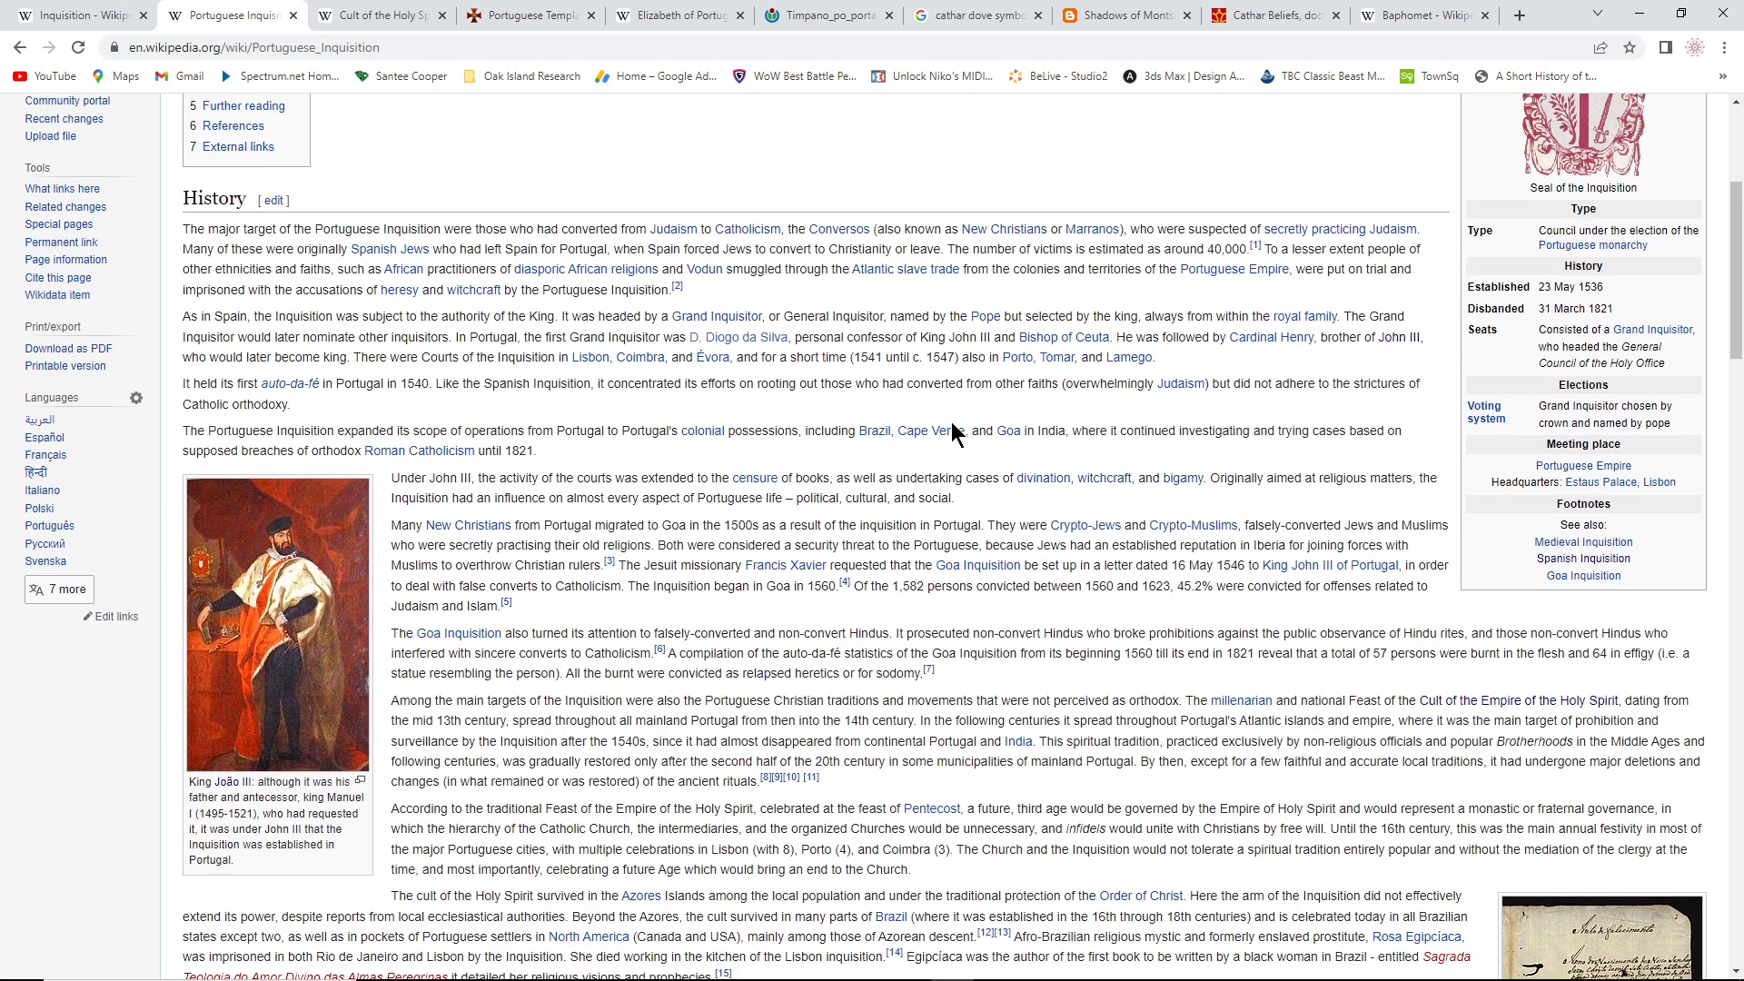
{"action": "mouse_move", "coordinate": [928, 432]}
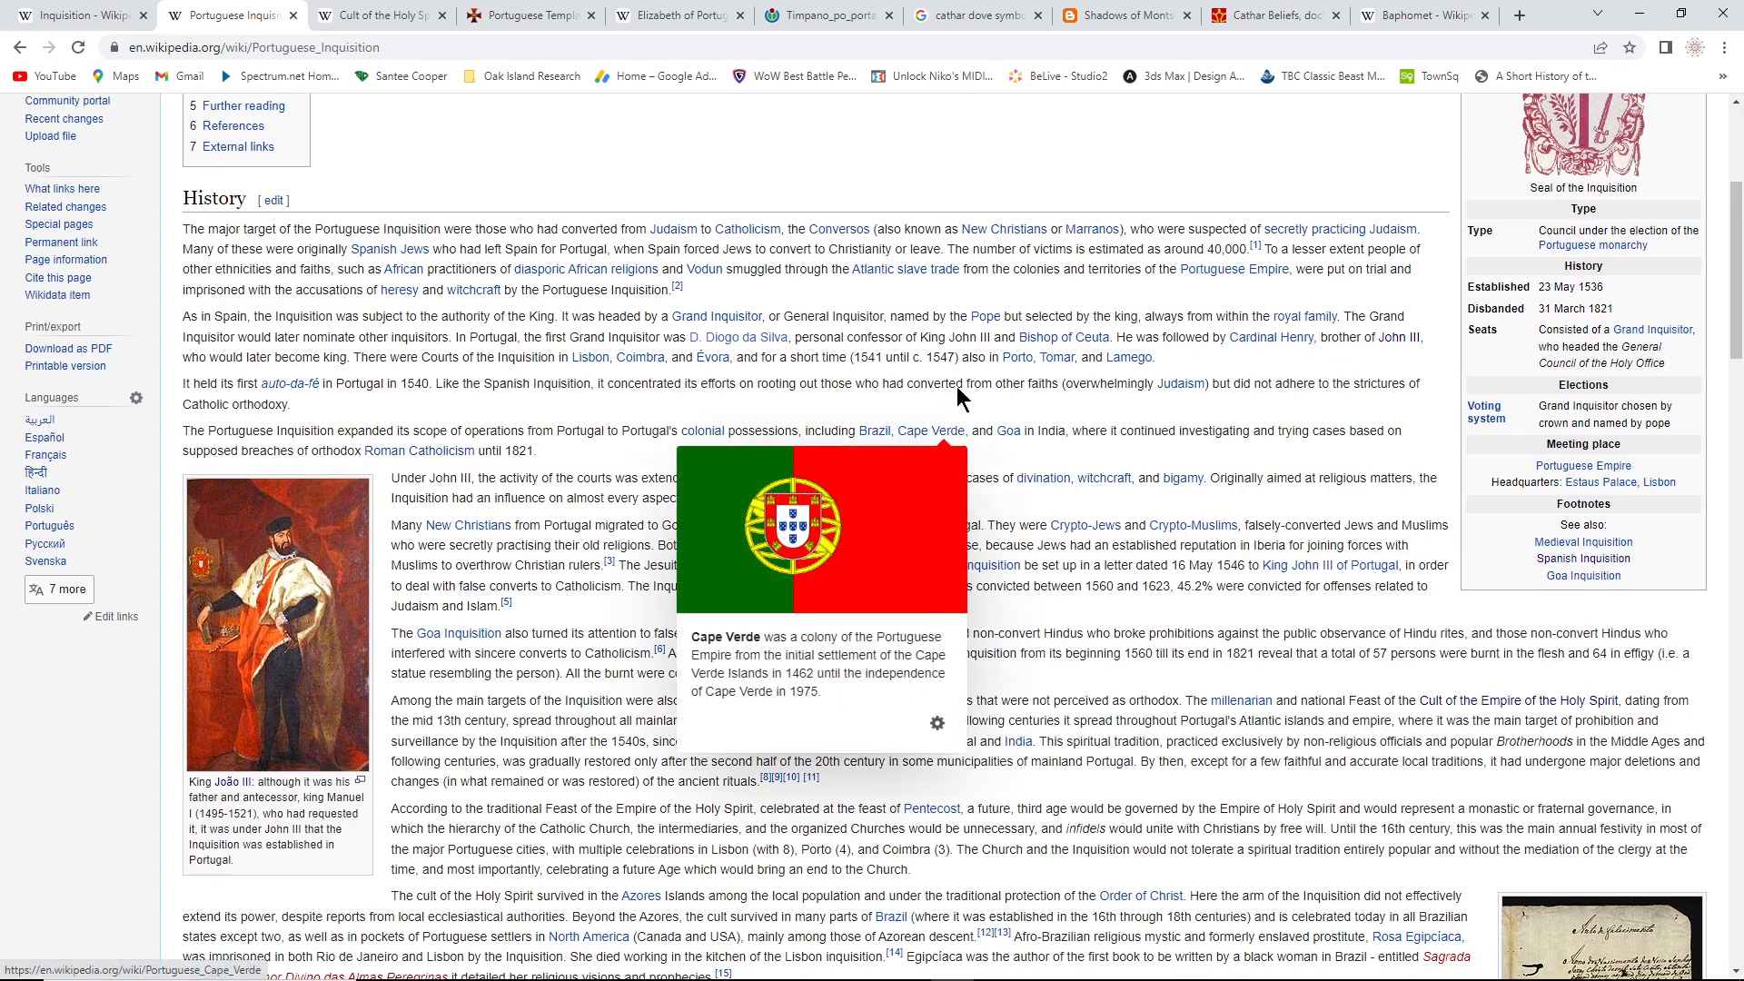
{"action": "mouse_move", "coordinate": [1354, 413]}
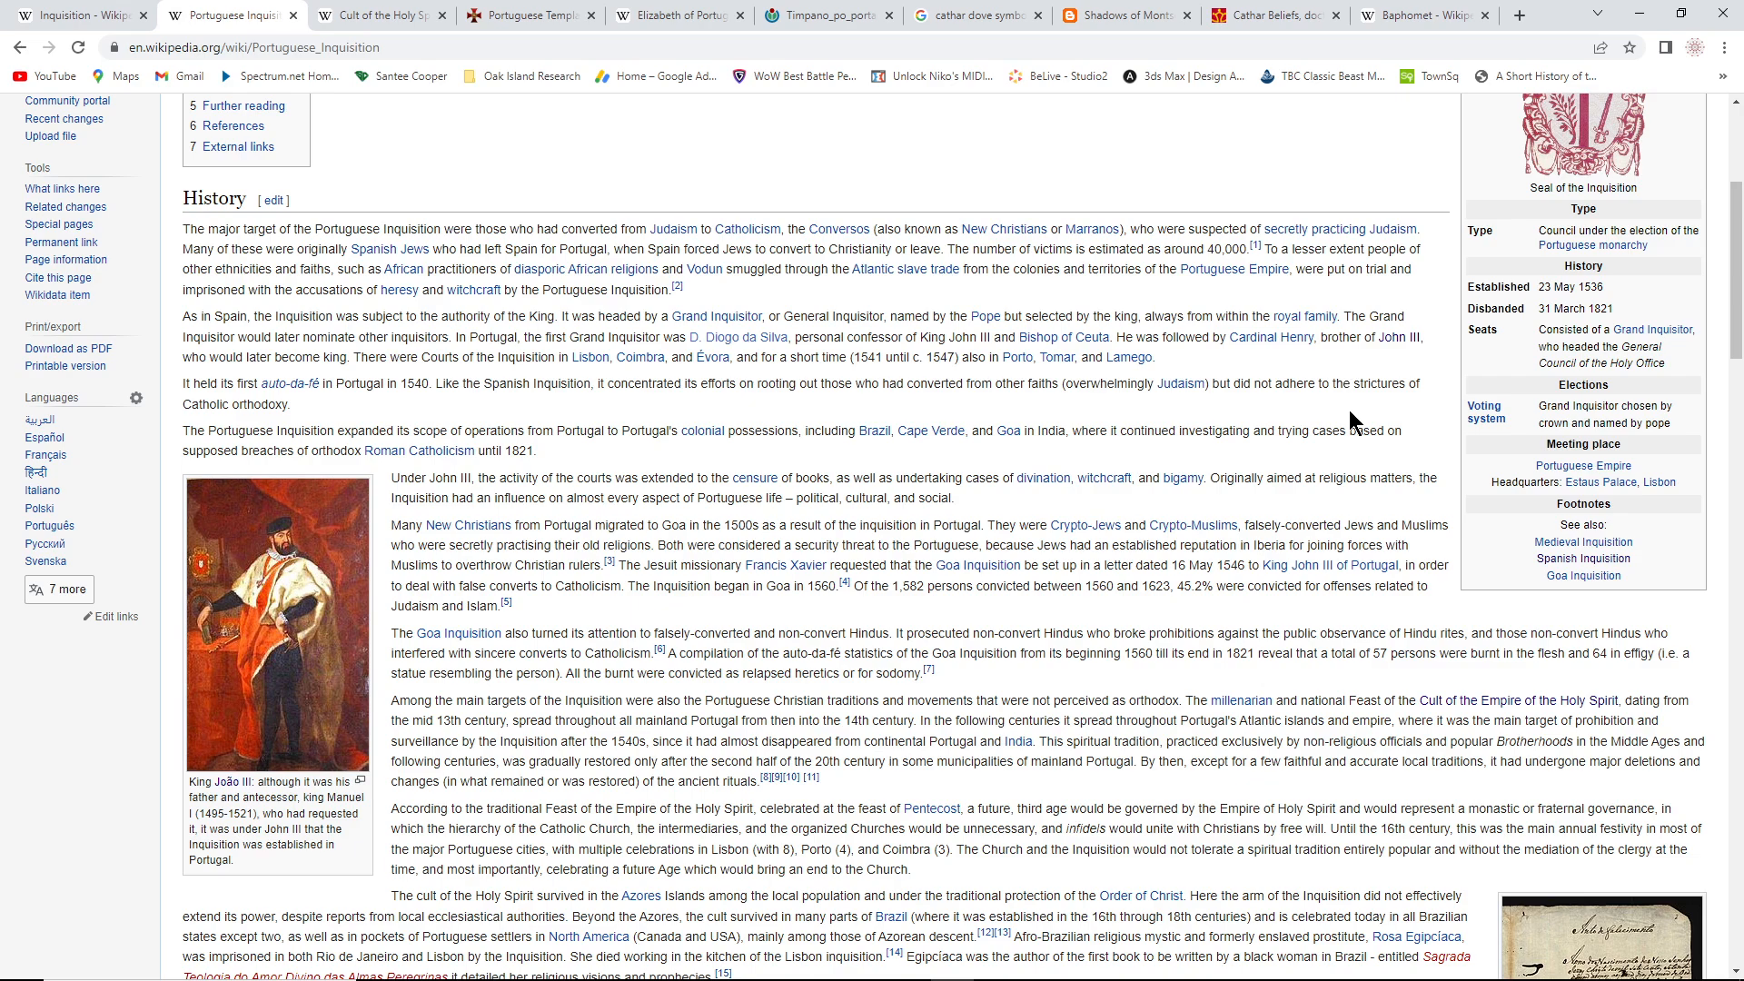
{"action": "mouse_move", "coordinate": [1128, 479]}
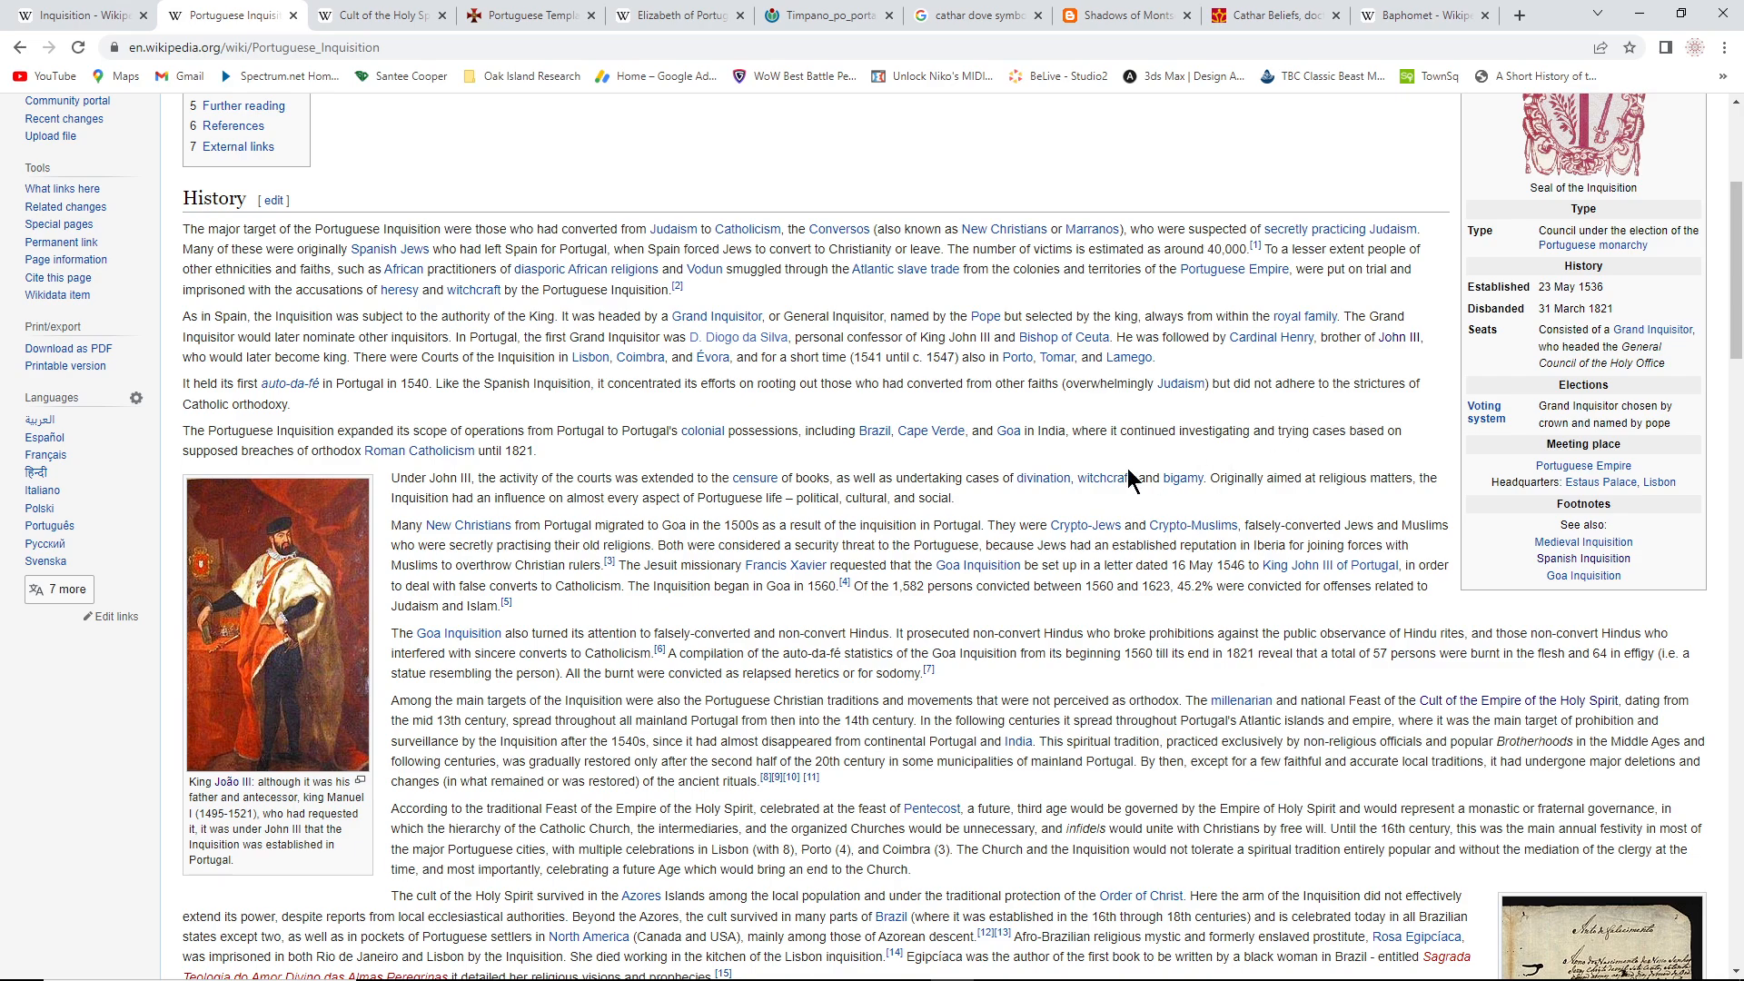
{"action": "mouse_move", "coordinate": [523, 414]}
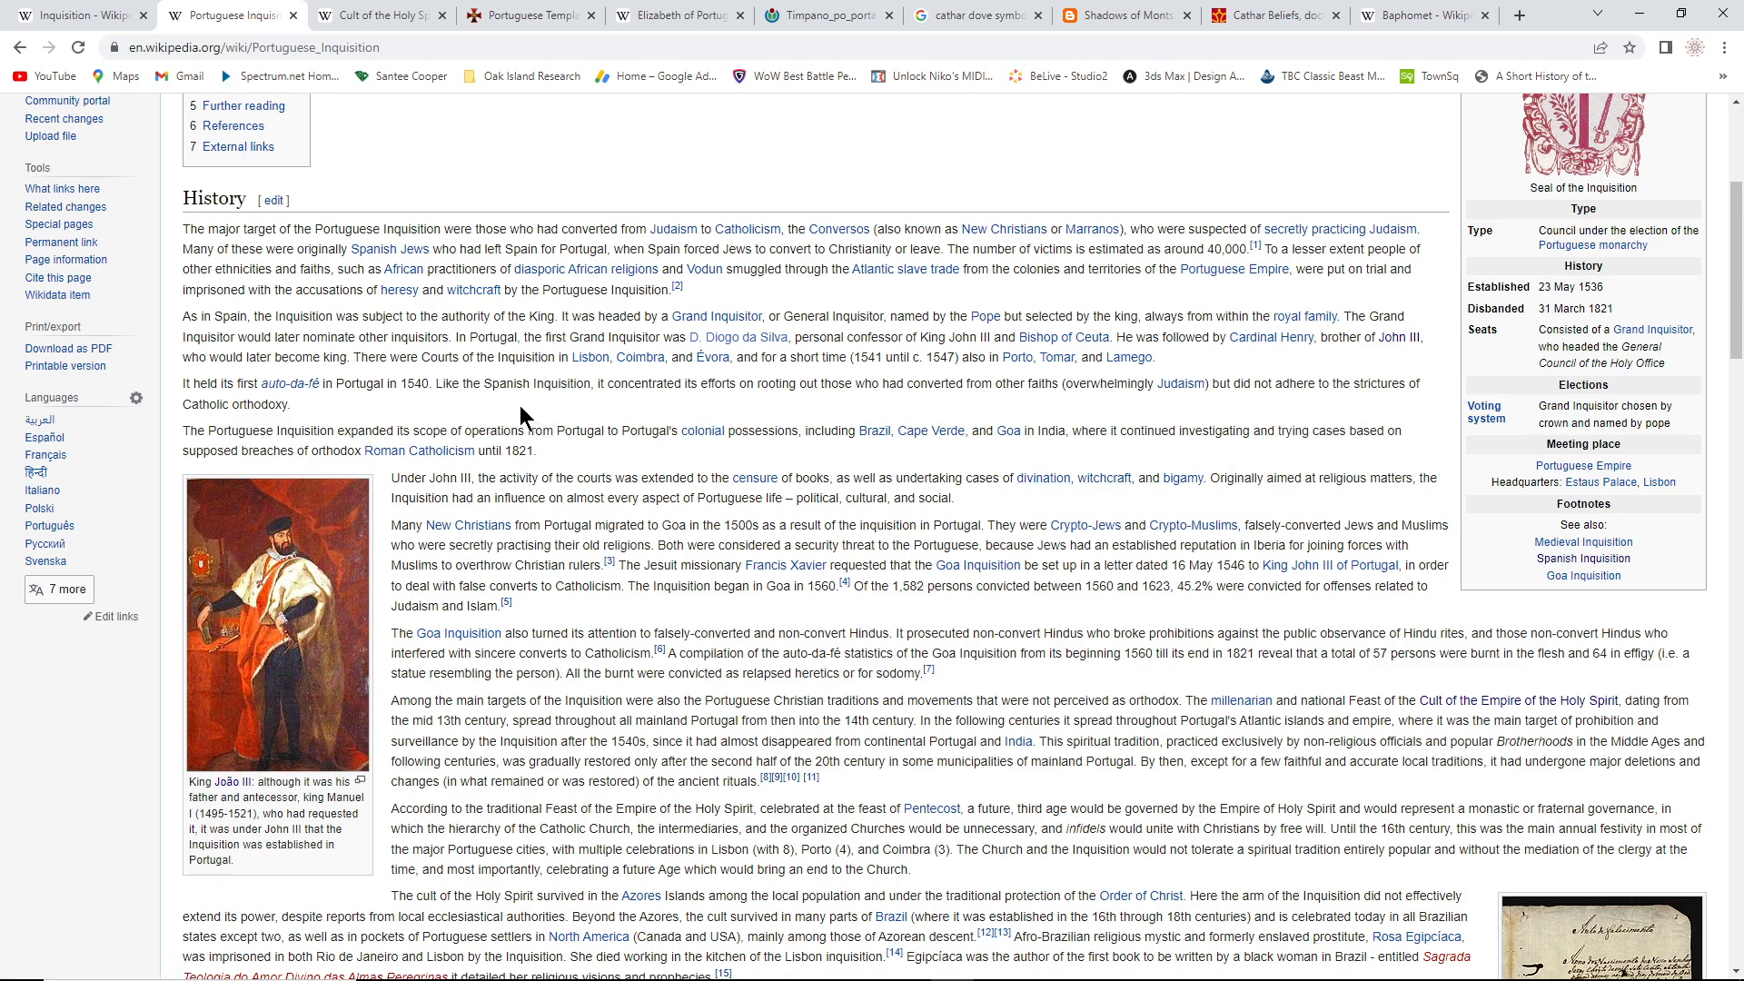
{"action": "mouse_move", "coordinate": [469, 307]}
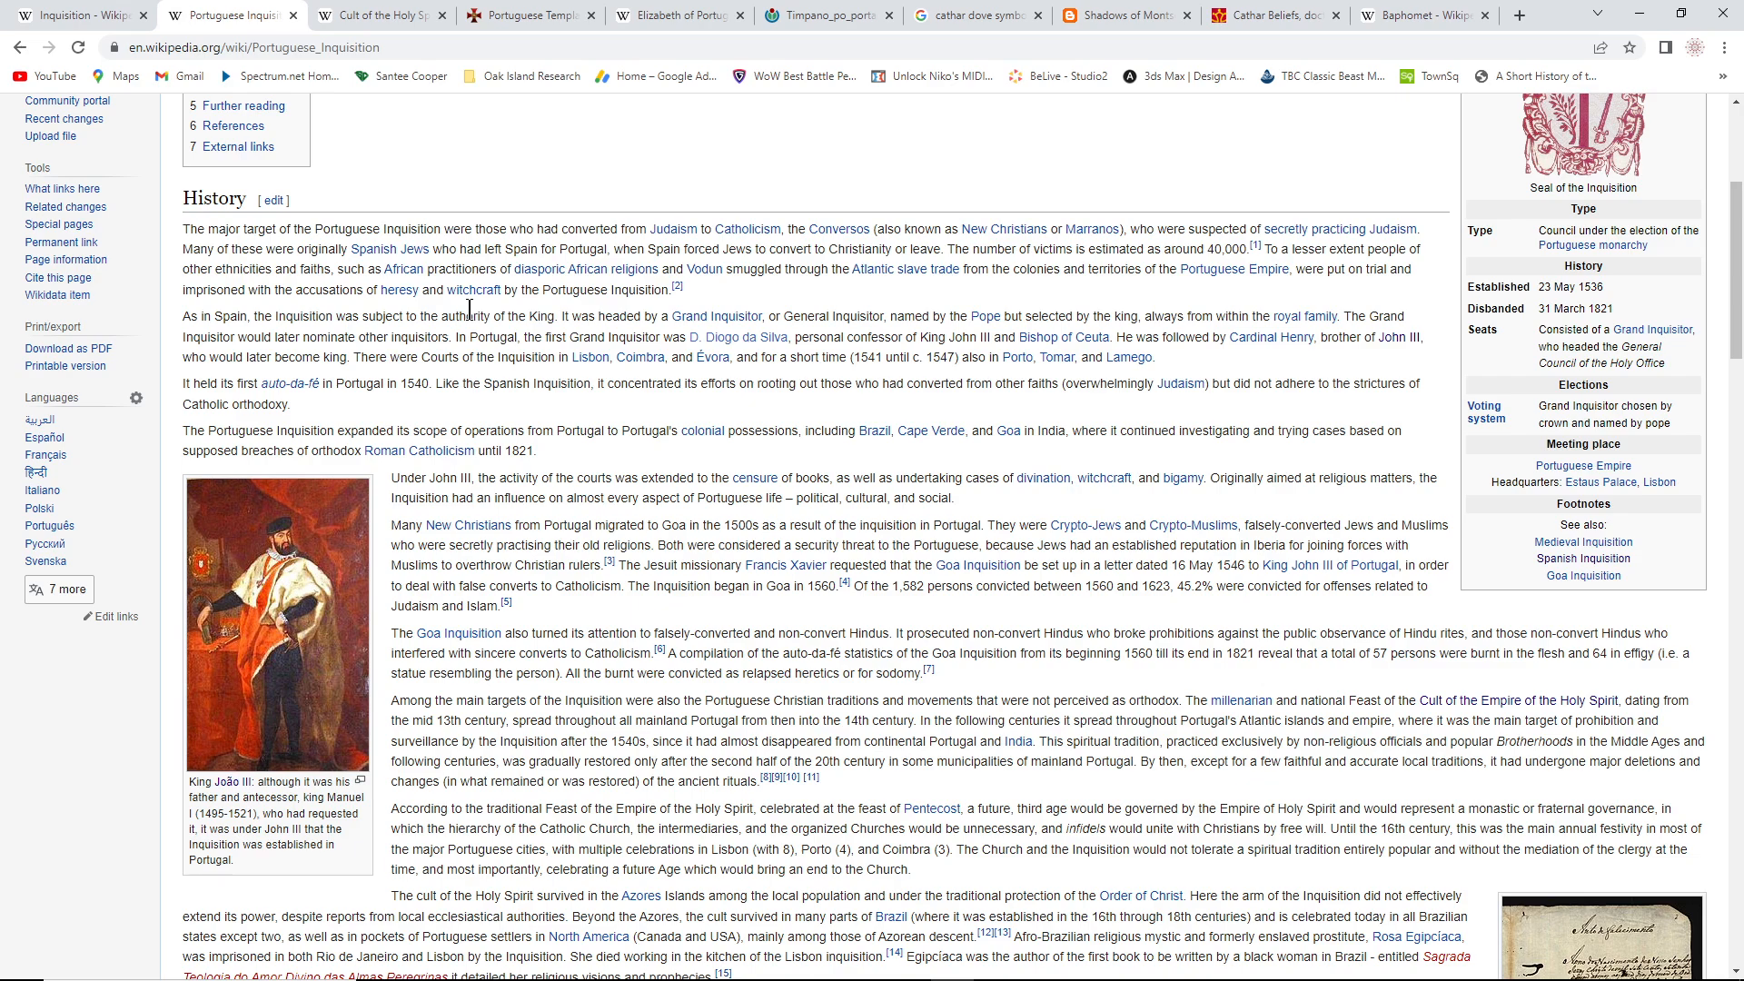
{"action": "mouse_move", "coordinate": [485, 409]}
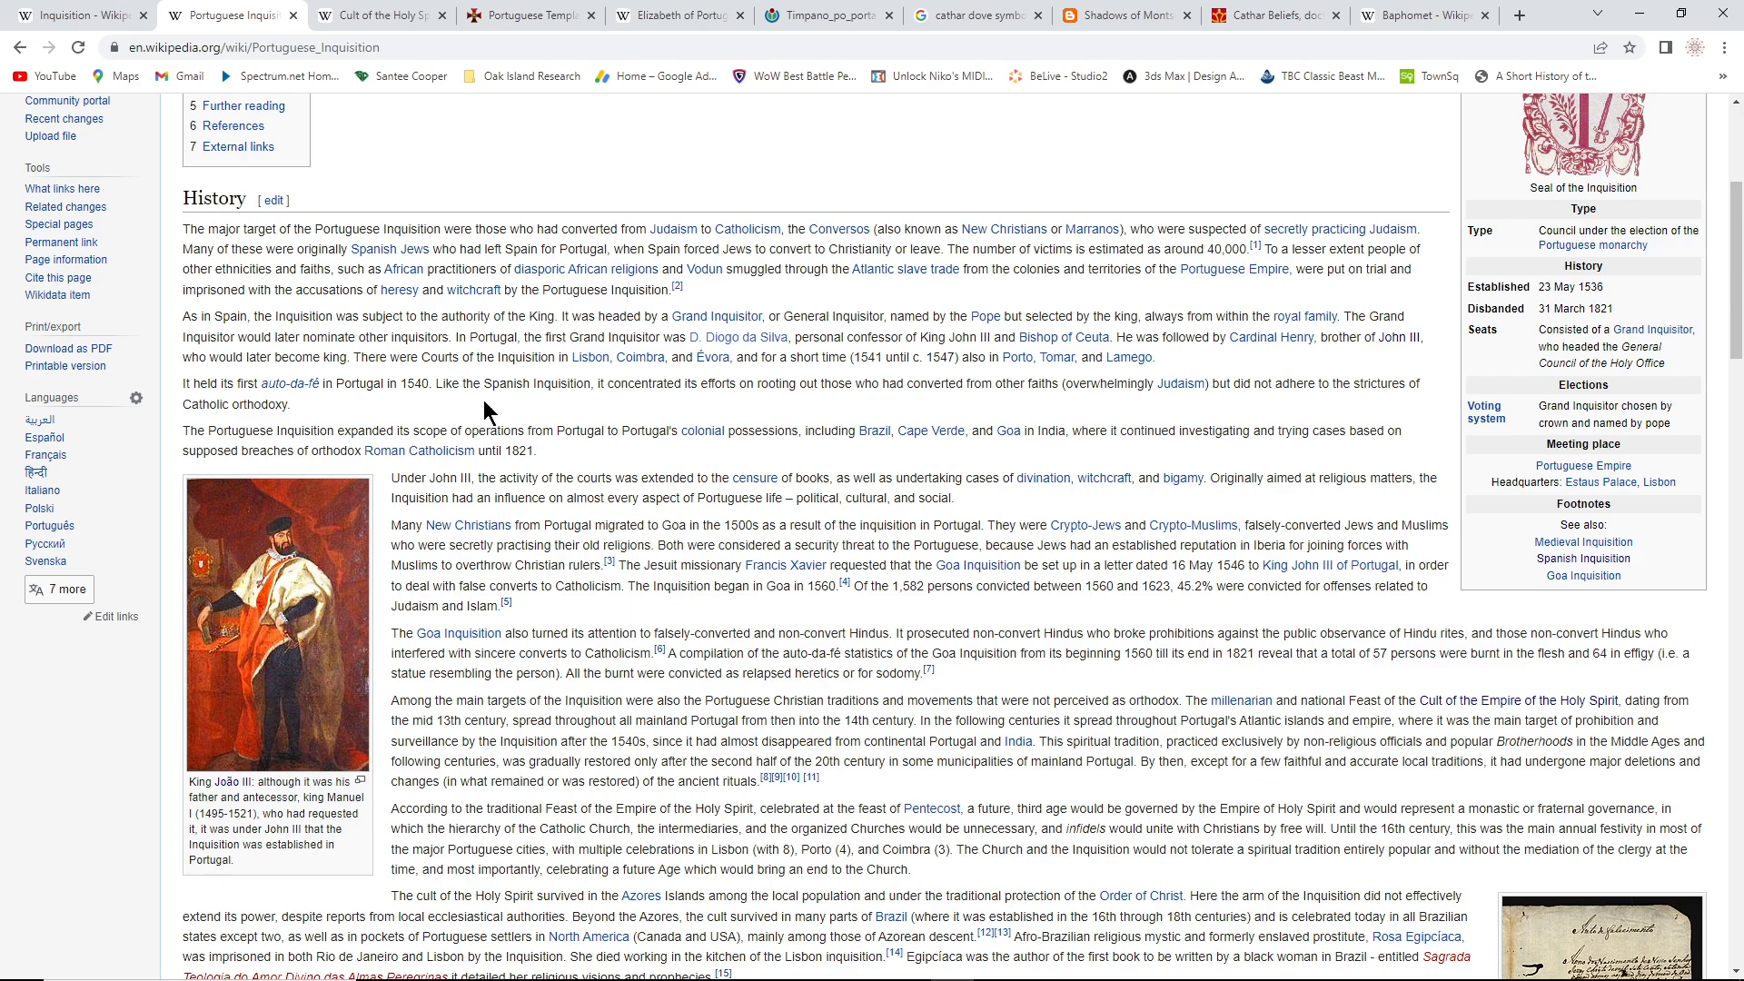
{"action": "mouse_move", "coordinate": [525, 524]}
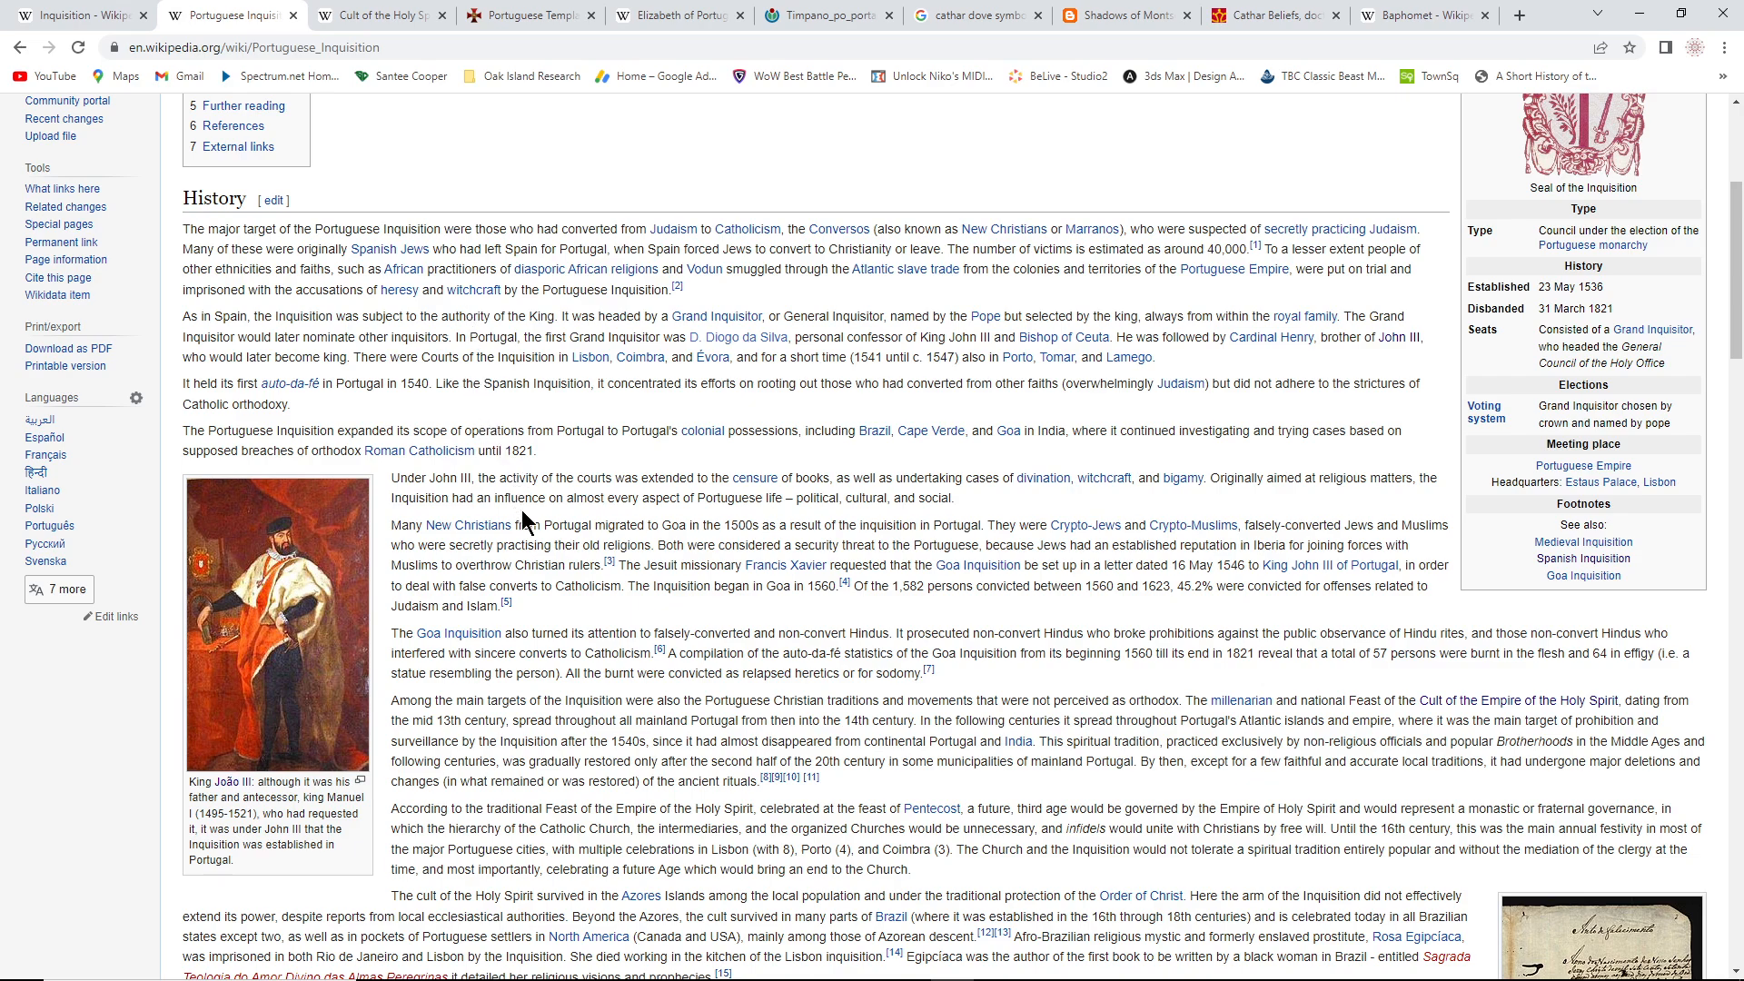
{"action": "mouse_move", "coordinate": [634, 583]}
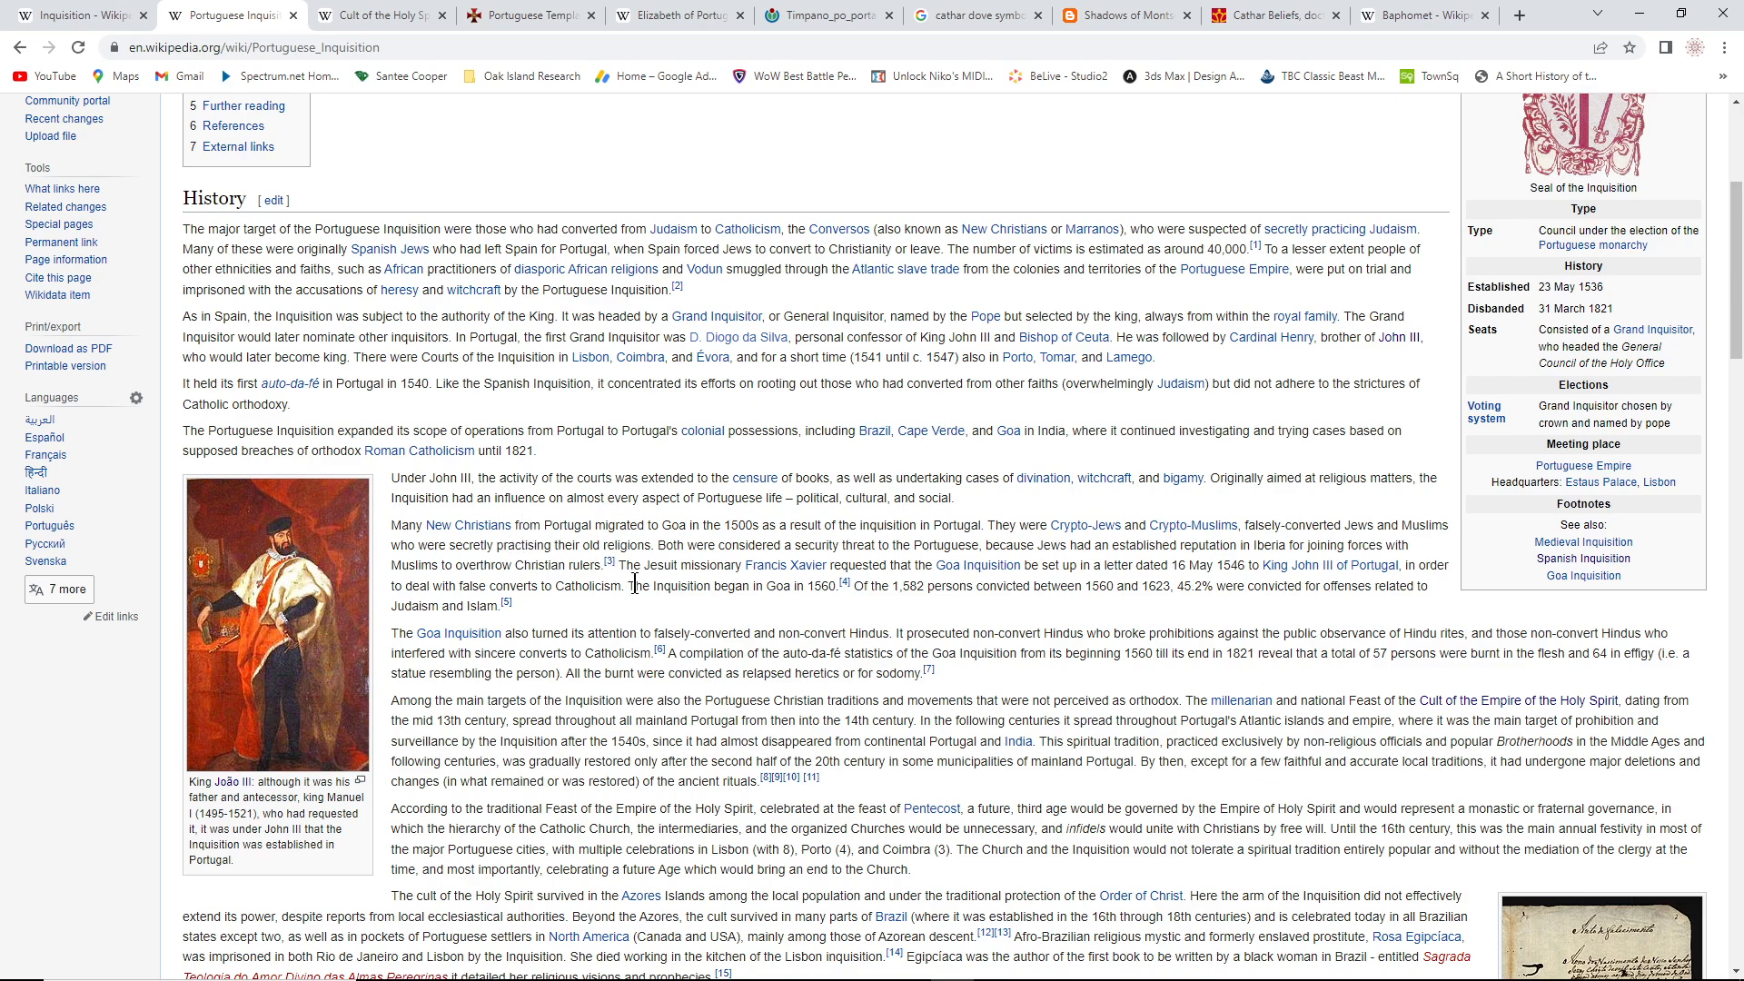
{"action": "scroll", "scroll_direction": "down", "scroll_amount": 3}
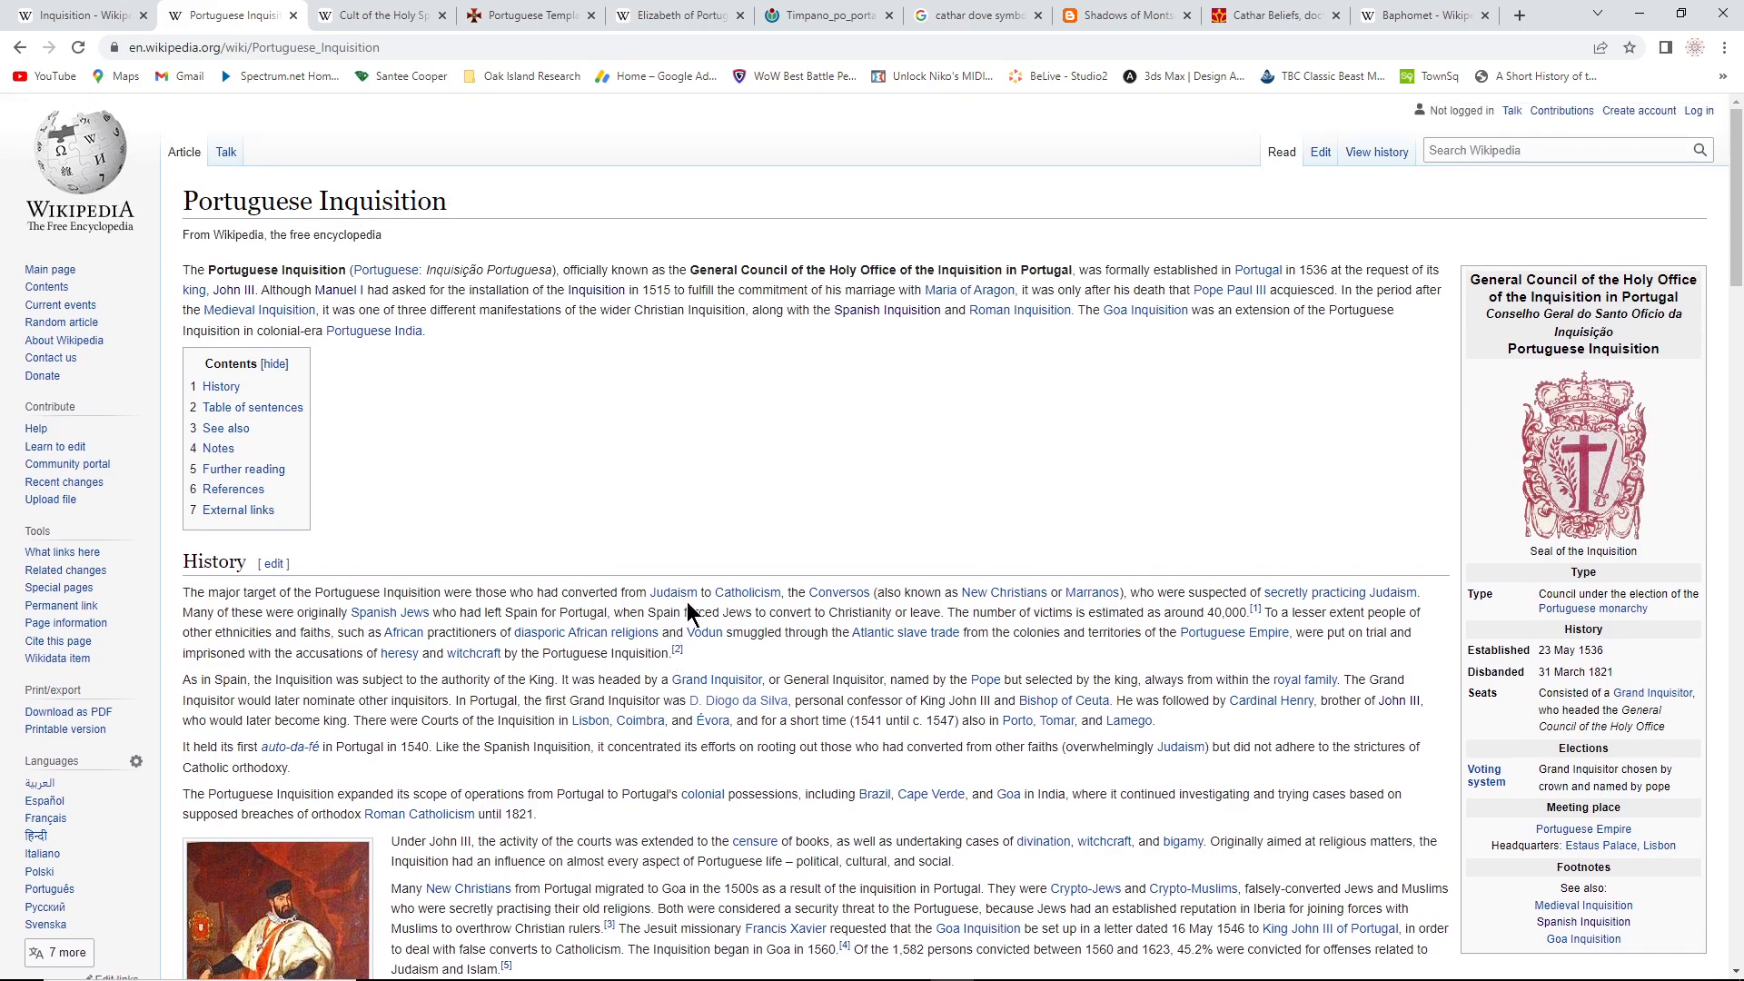
{"action": "mouse_move", "coordinate": [438, 371]}
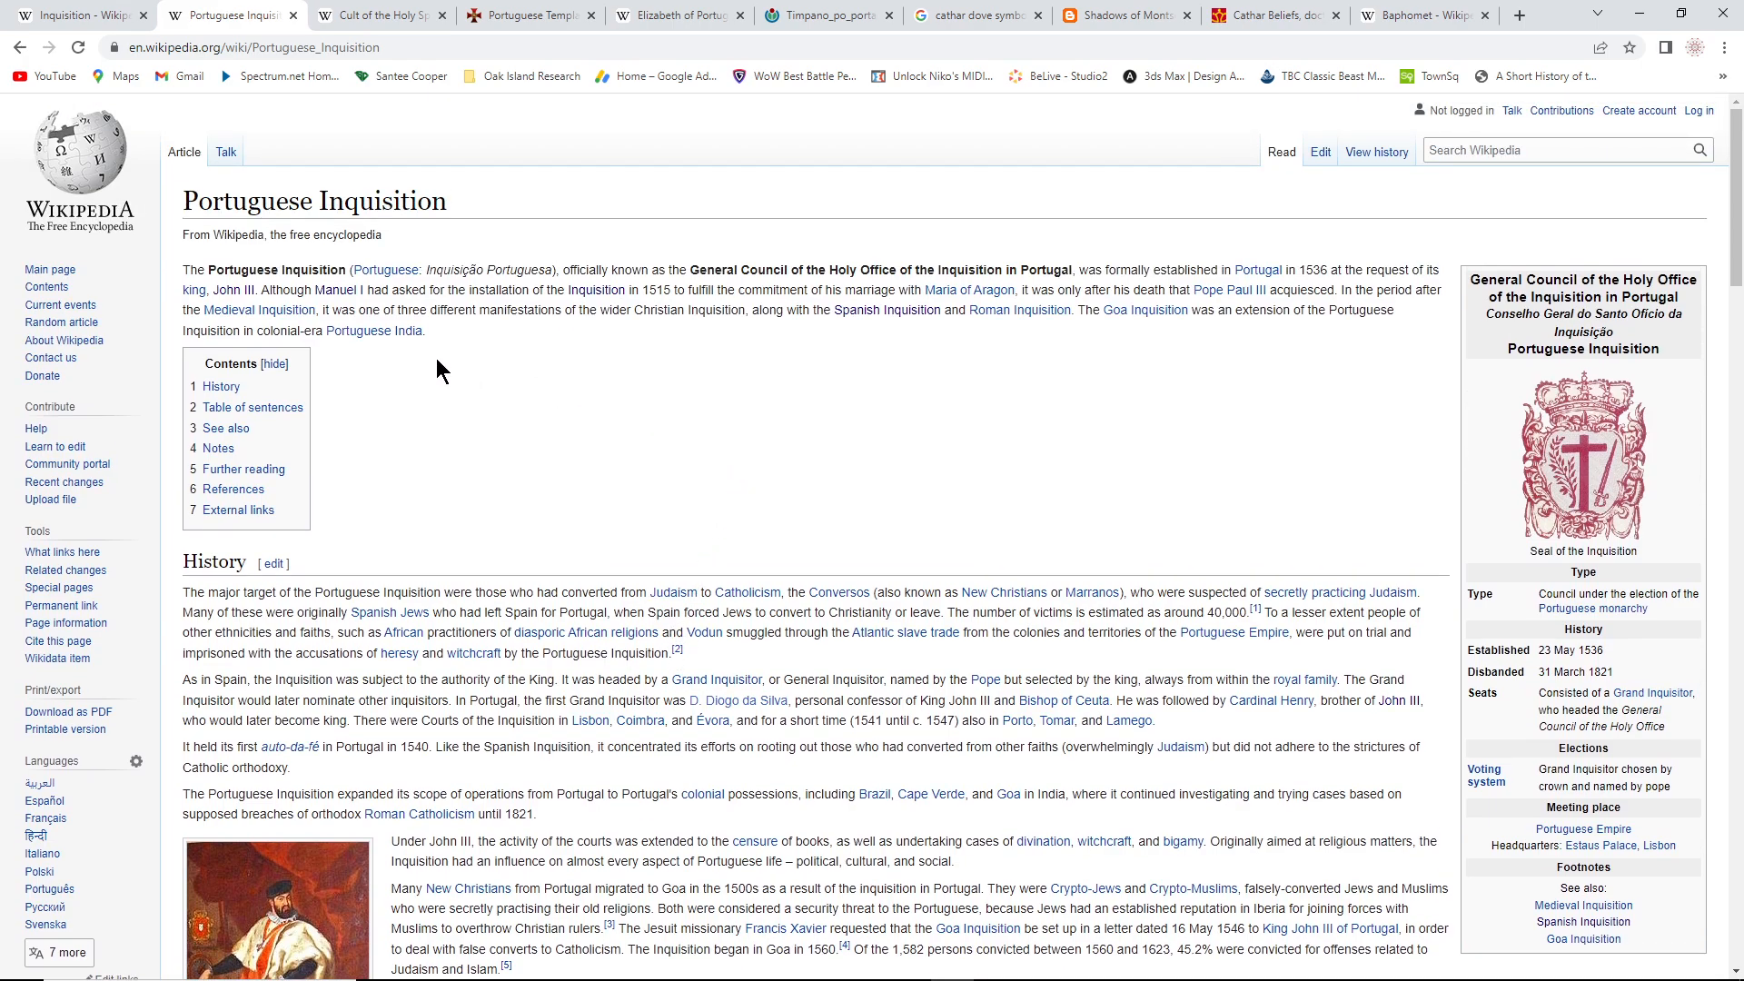
{"action": "mouse_move", "coordinate": [1057, 399]}
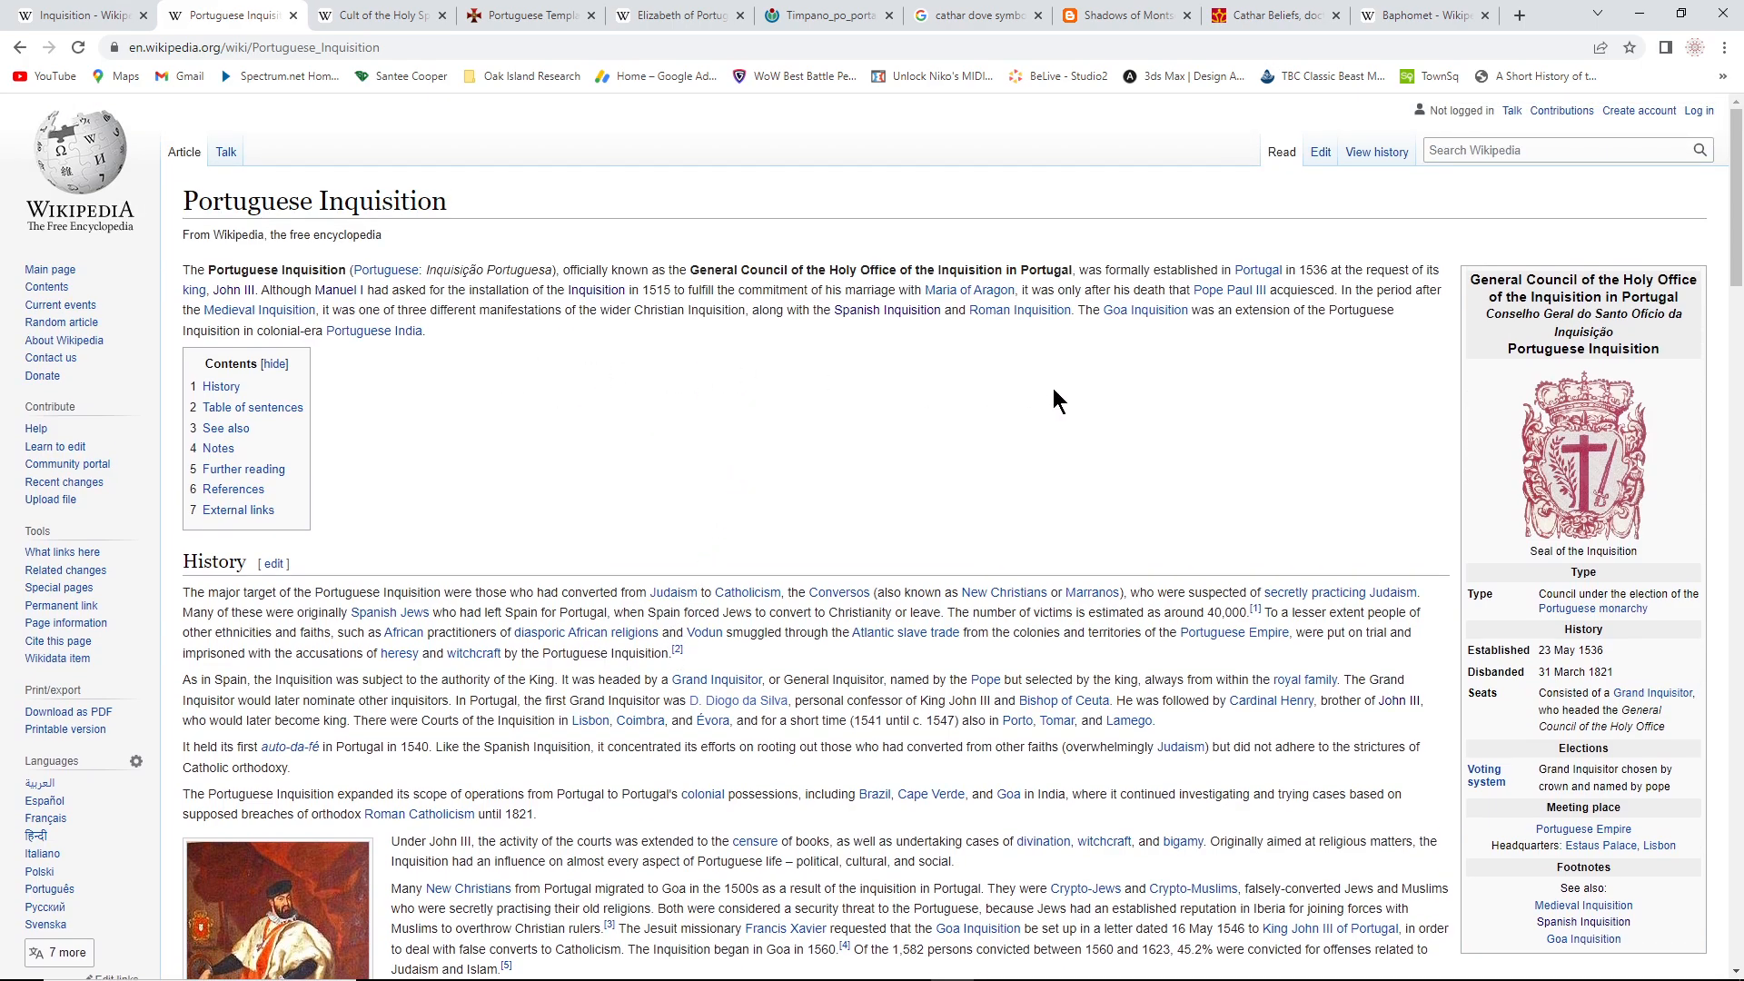
{"action": "mouse_move", "coordinate": [903, 433]}
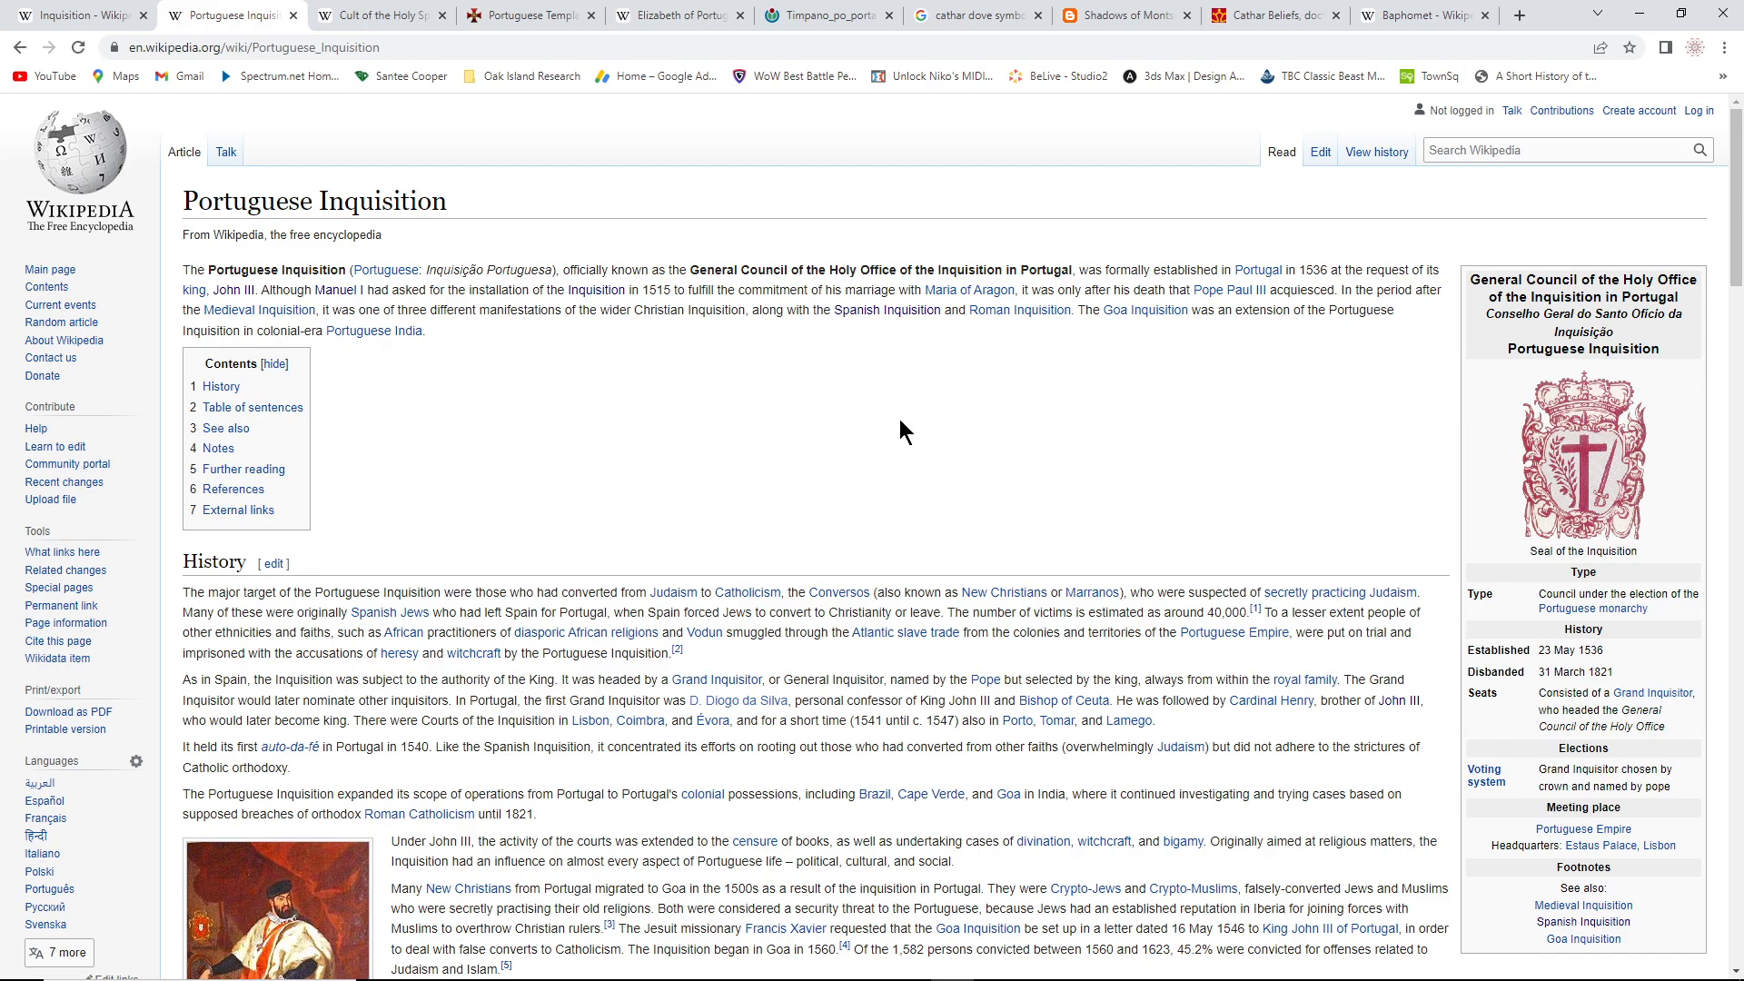
{"action": "mouse_move", "coordinate": [877, 443]}
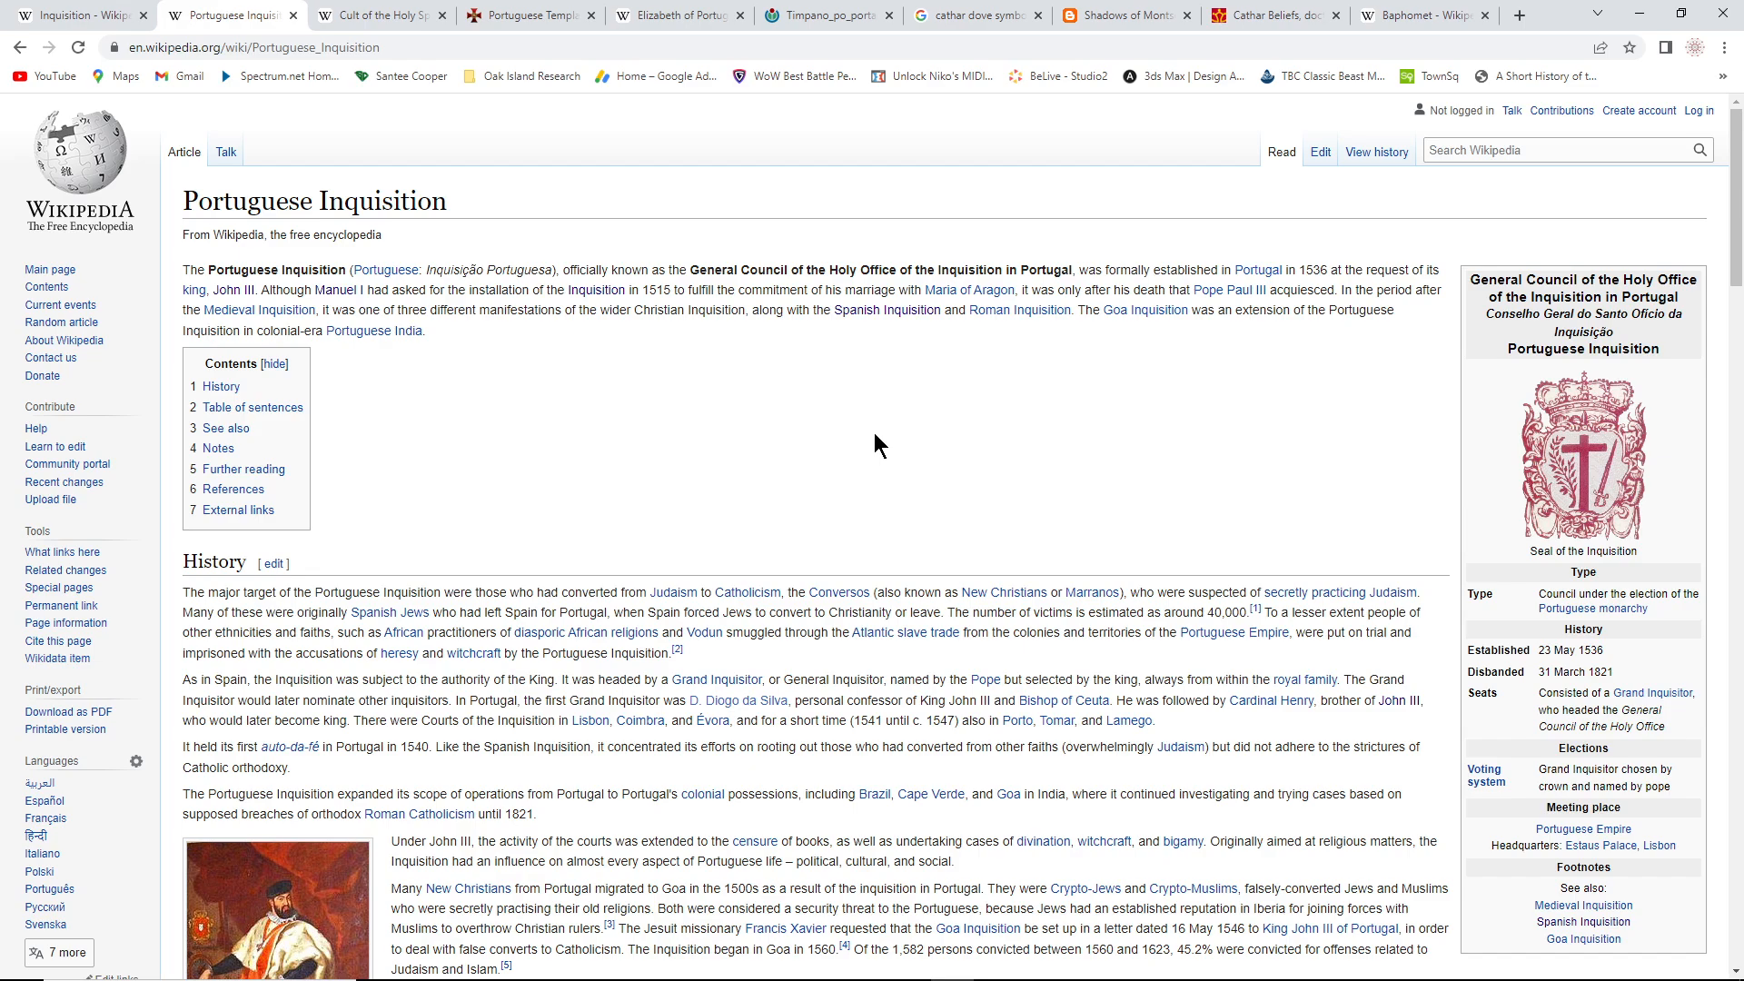
{"action": "scroll", "scroll_direction": "down", "scroll_amount": 3}
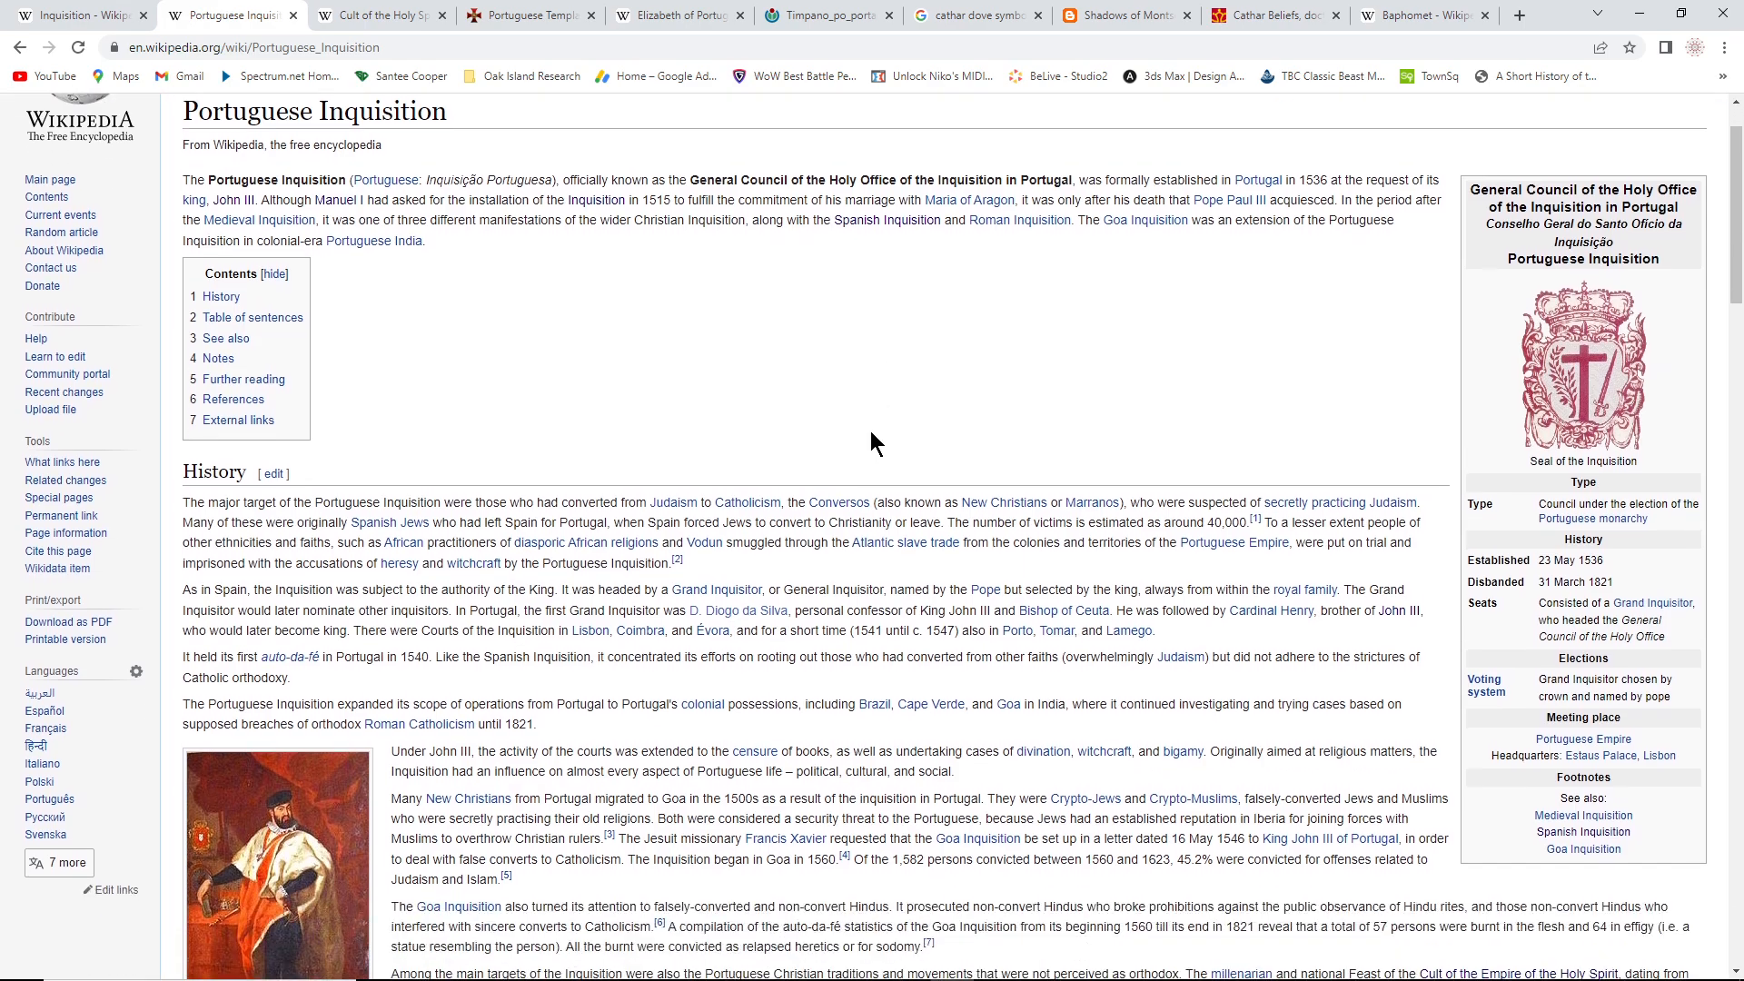
{"action": "scroll", "scroll_direction": "down", "scroll_amount": 3}
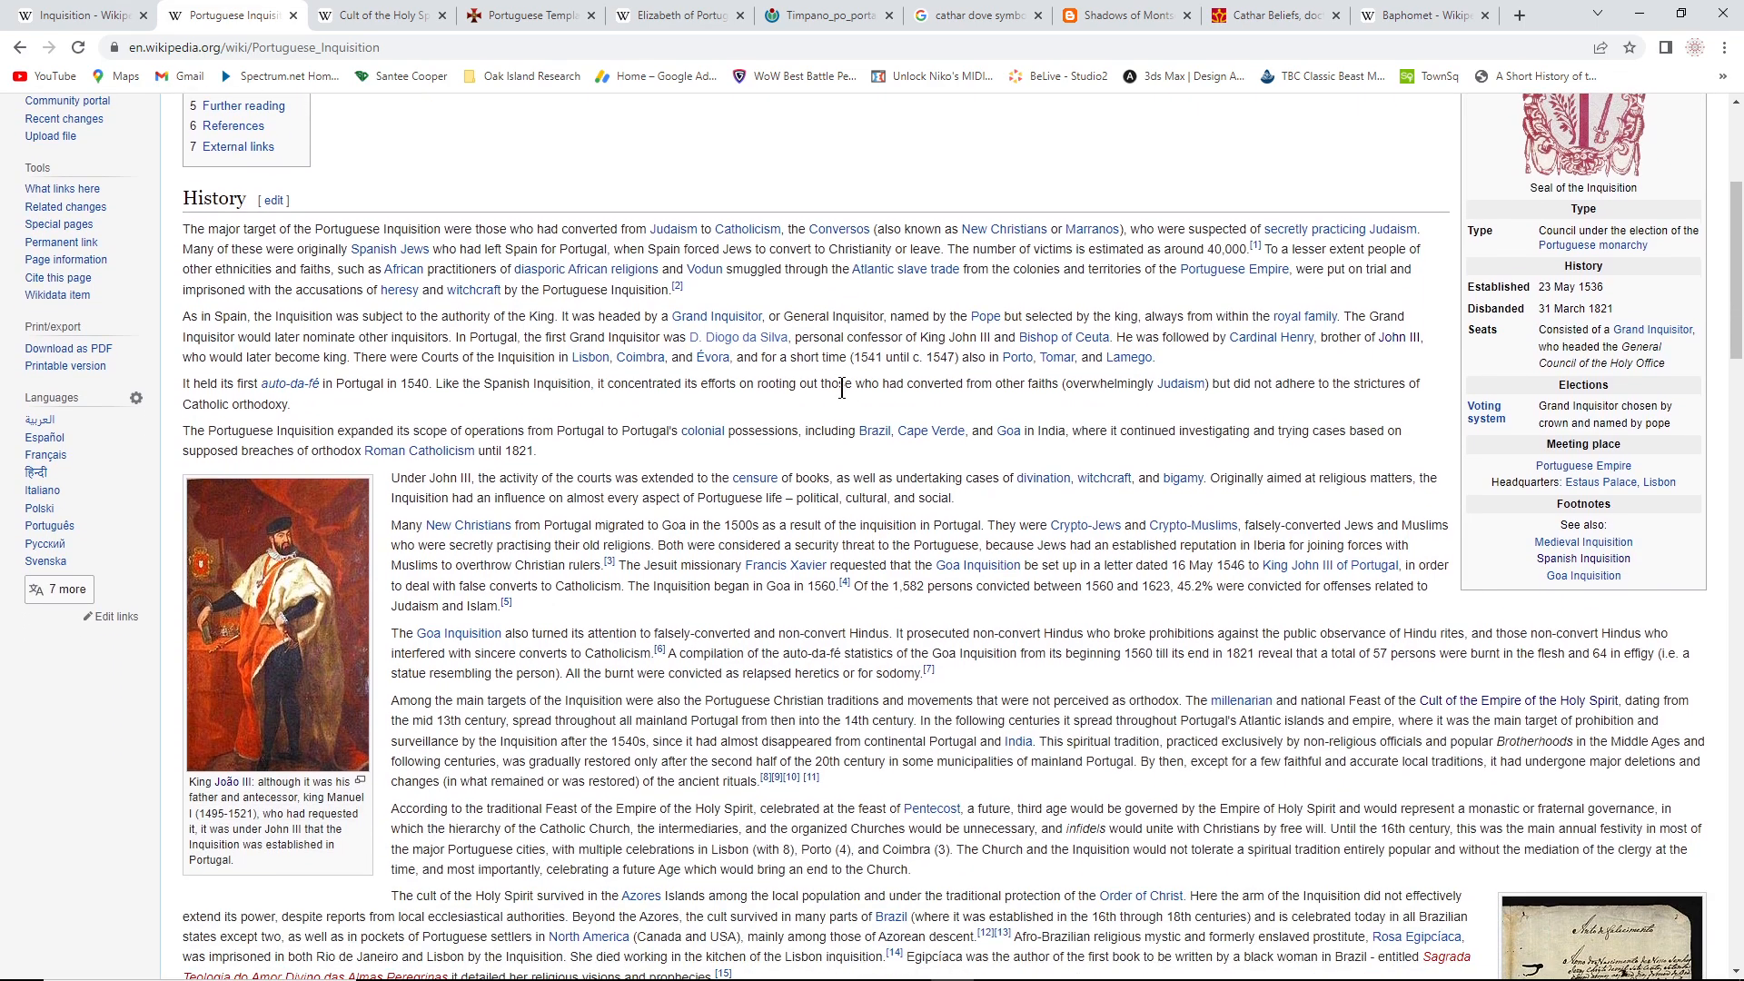
{"action": "scroll", "scroll_direction": "down", "scroll_amount": 3}
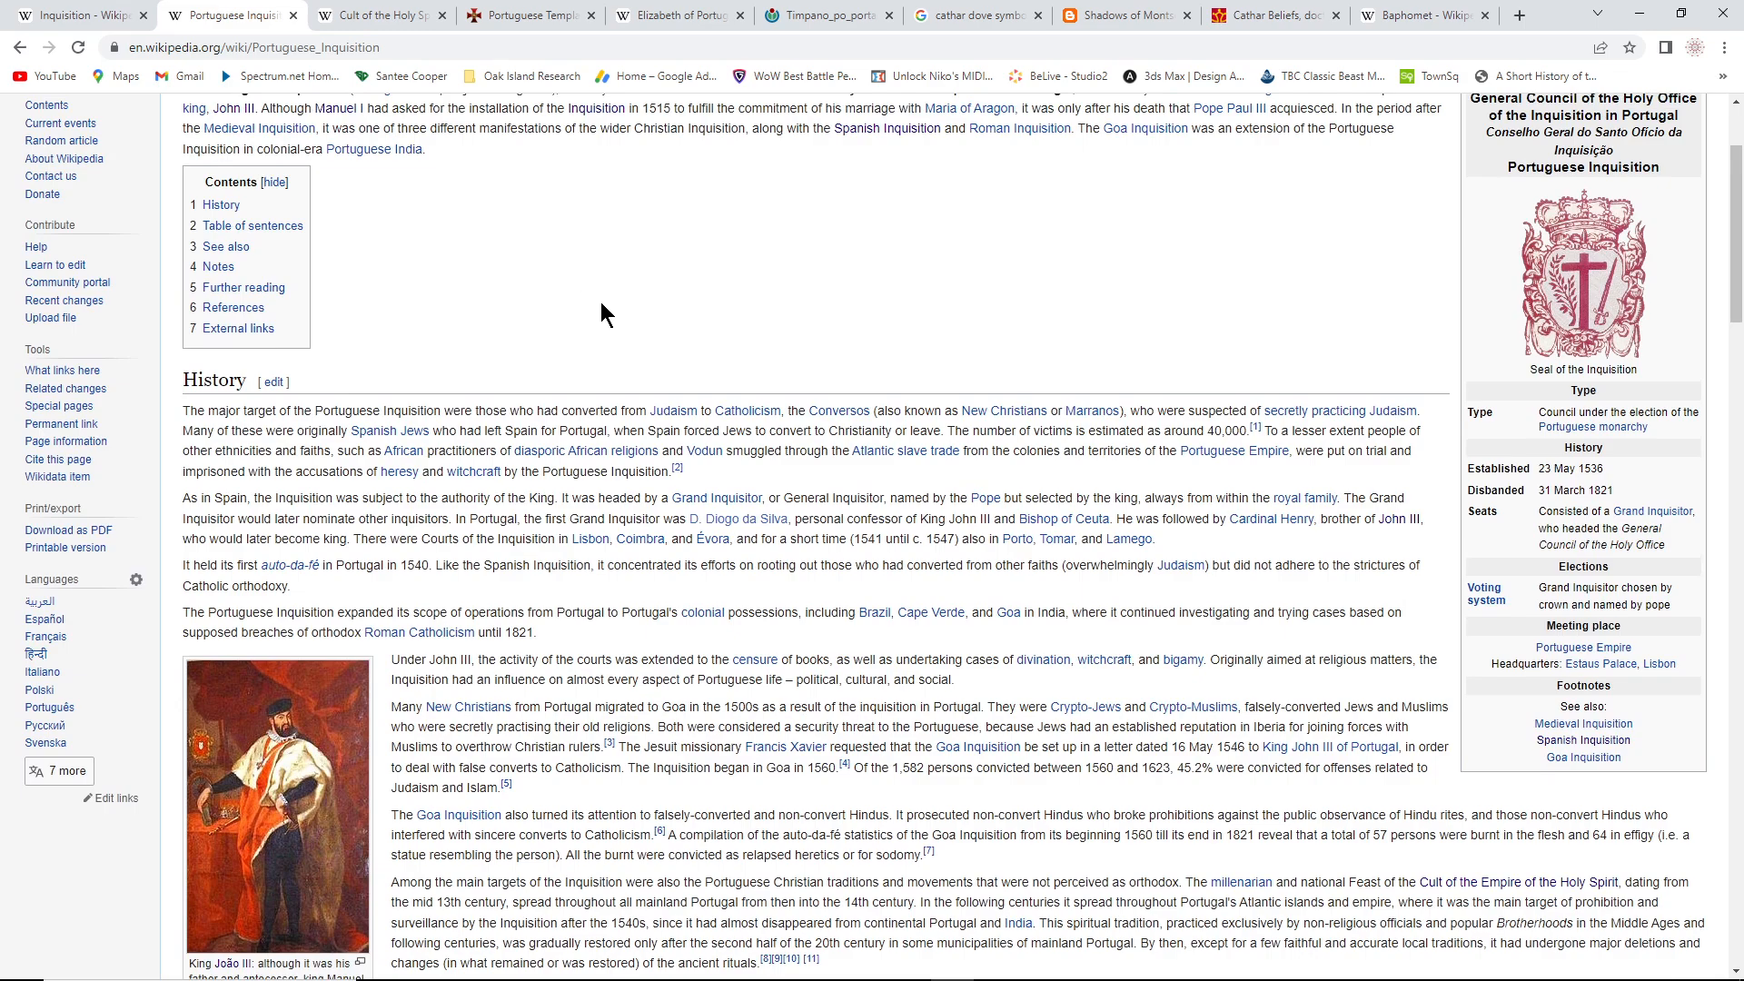
{"action": "scroll", "scroll_direction": "down", "scroll_amount": 3}
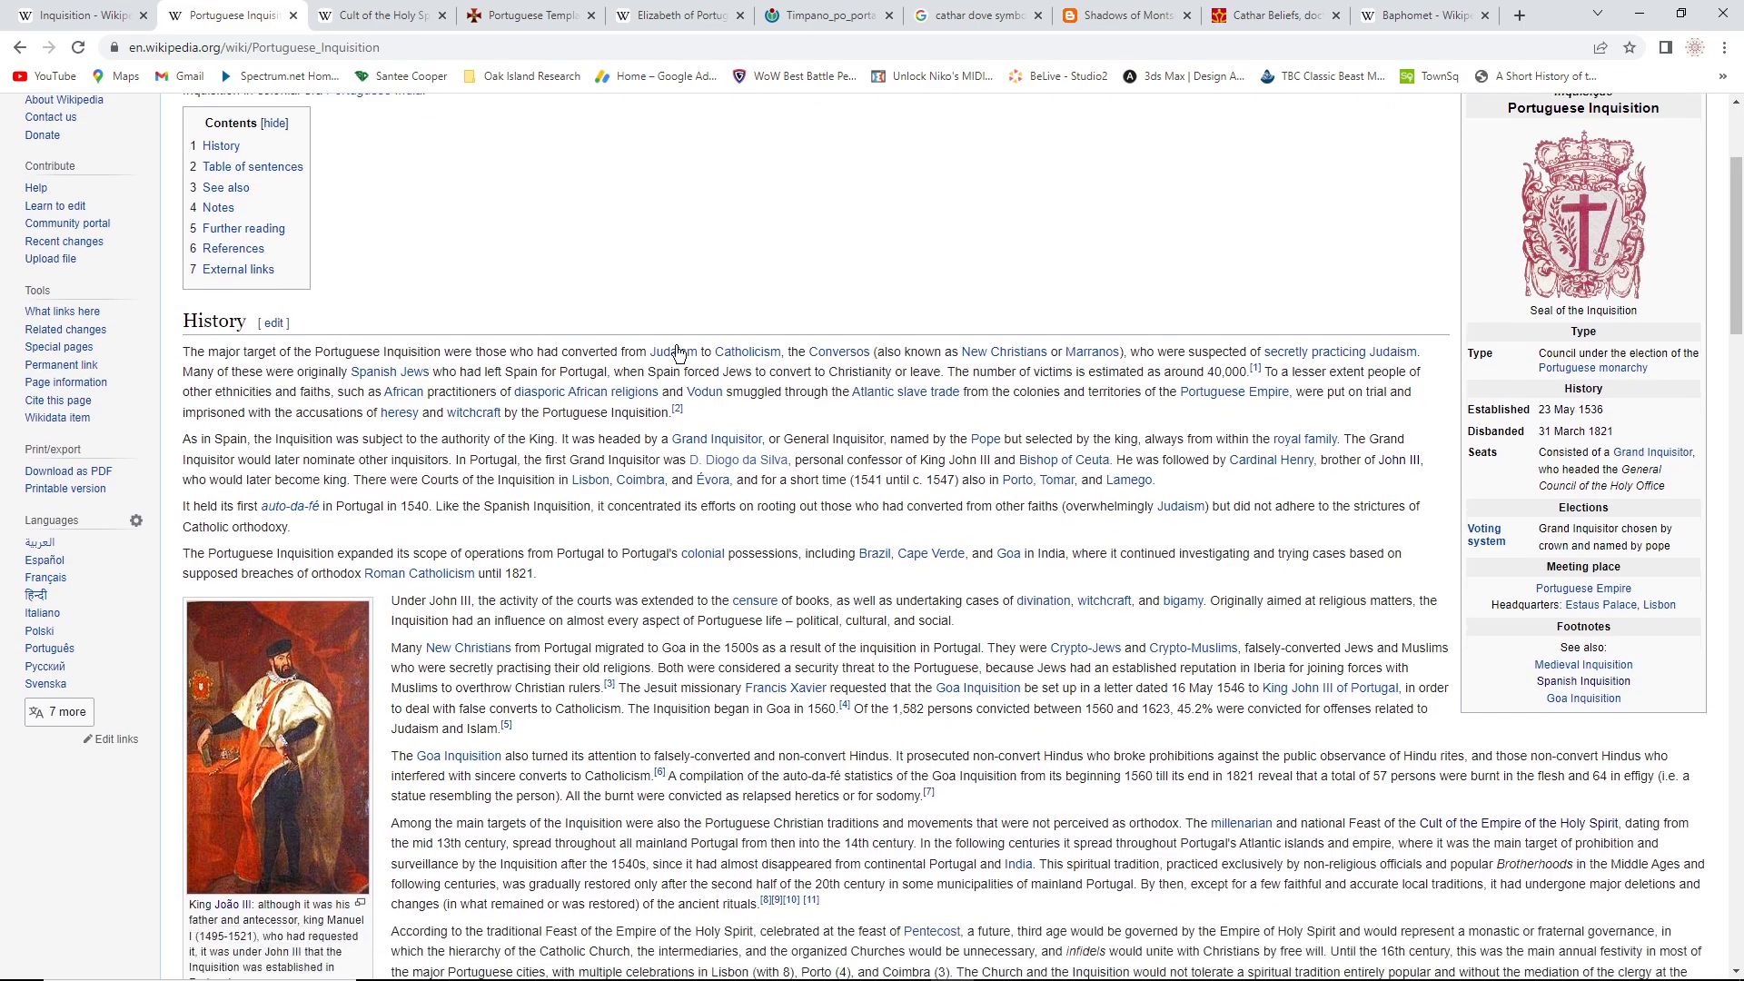
{"action": "scroll", "scroll_direction": "down", "scroll_amount": 3}
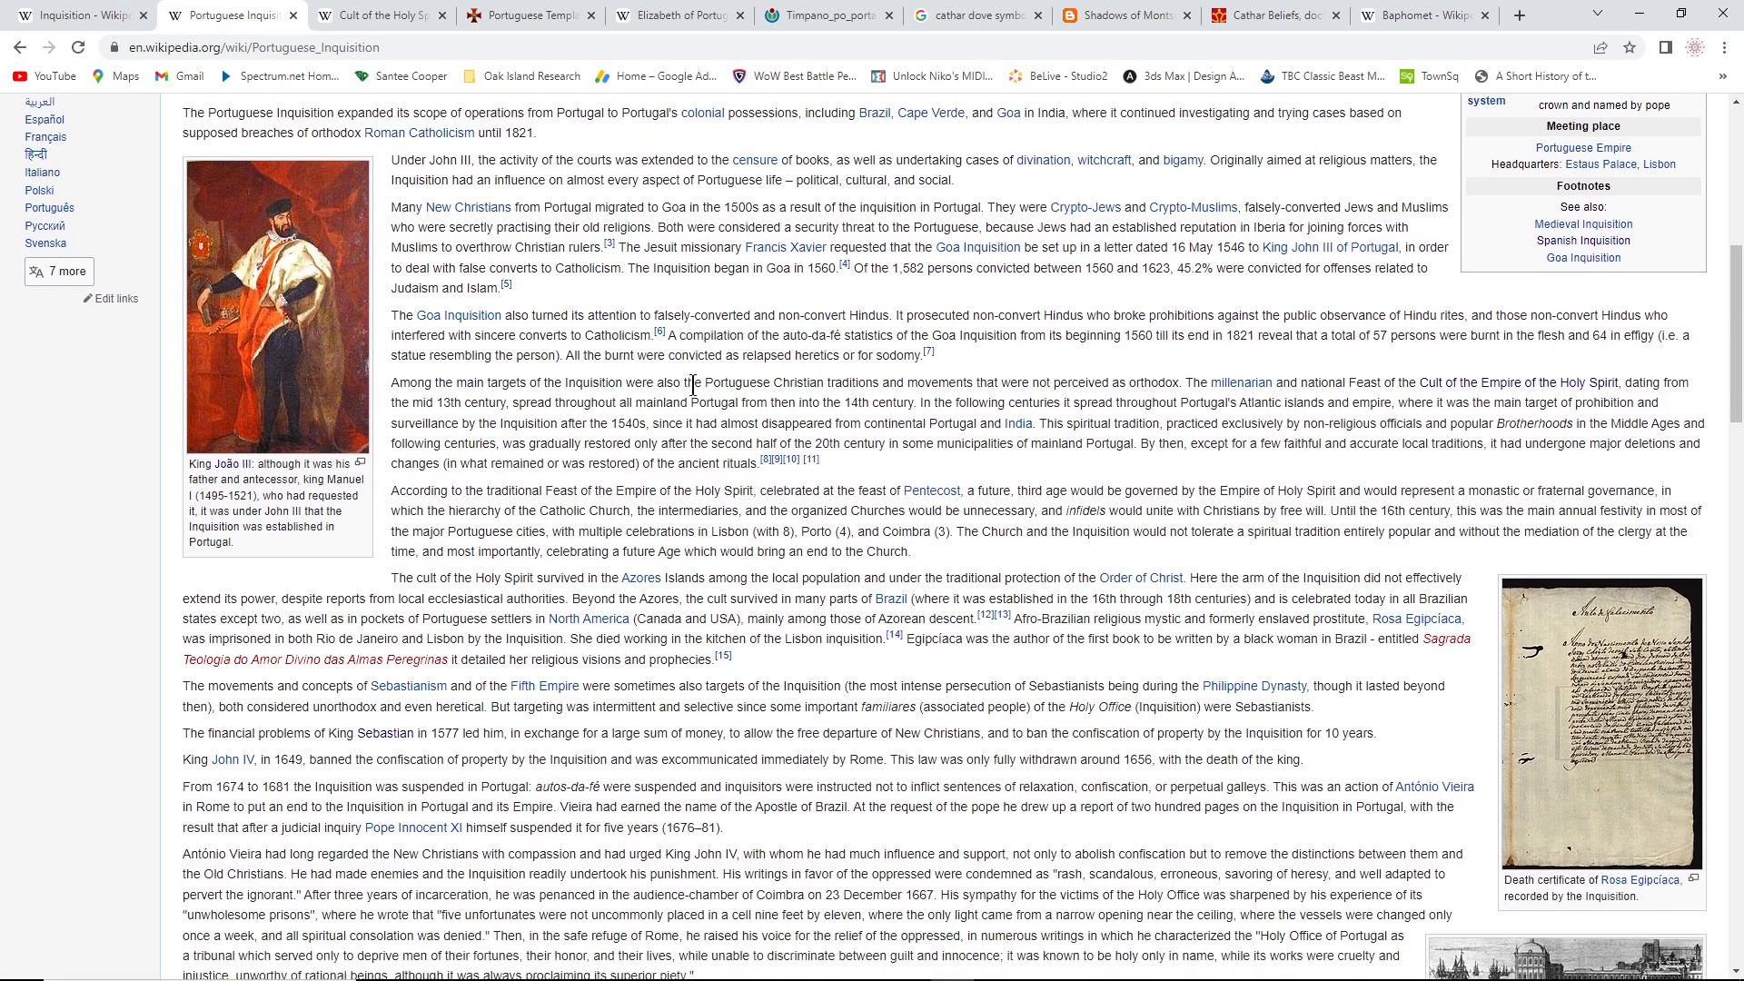
{"action": "scroll", "scroll_direction": "down", "scroll_amount": 3}
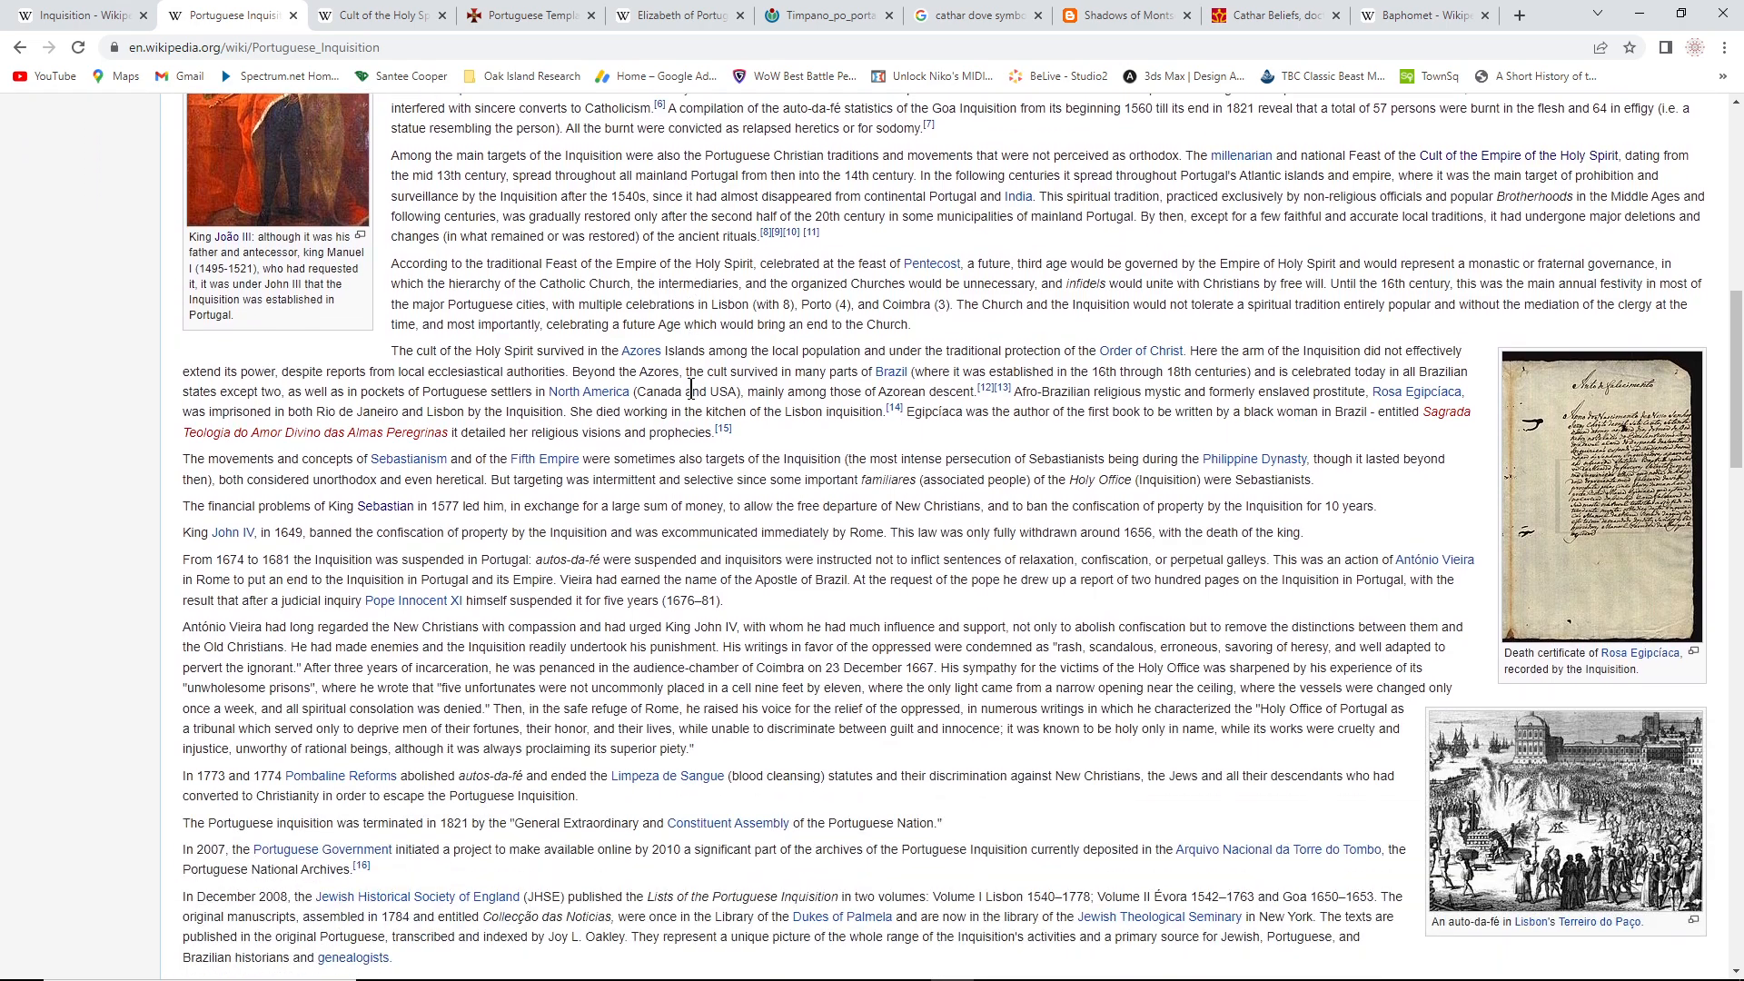
{"action": "scroll", "scroll_direction": "up", "scroll_amount": 3}
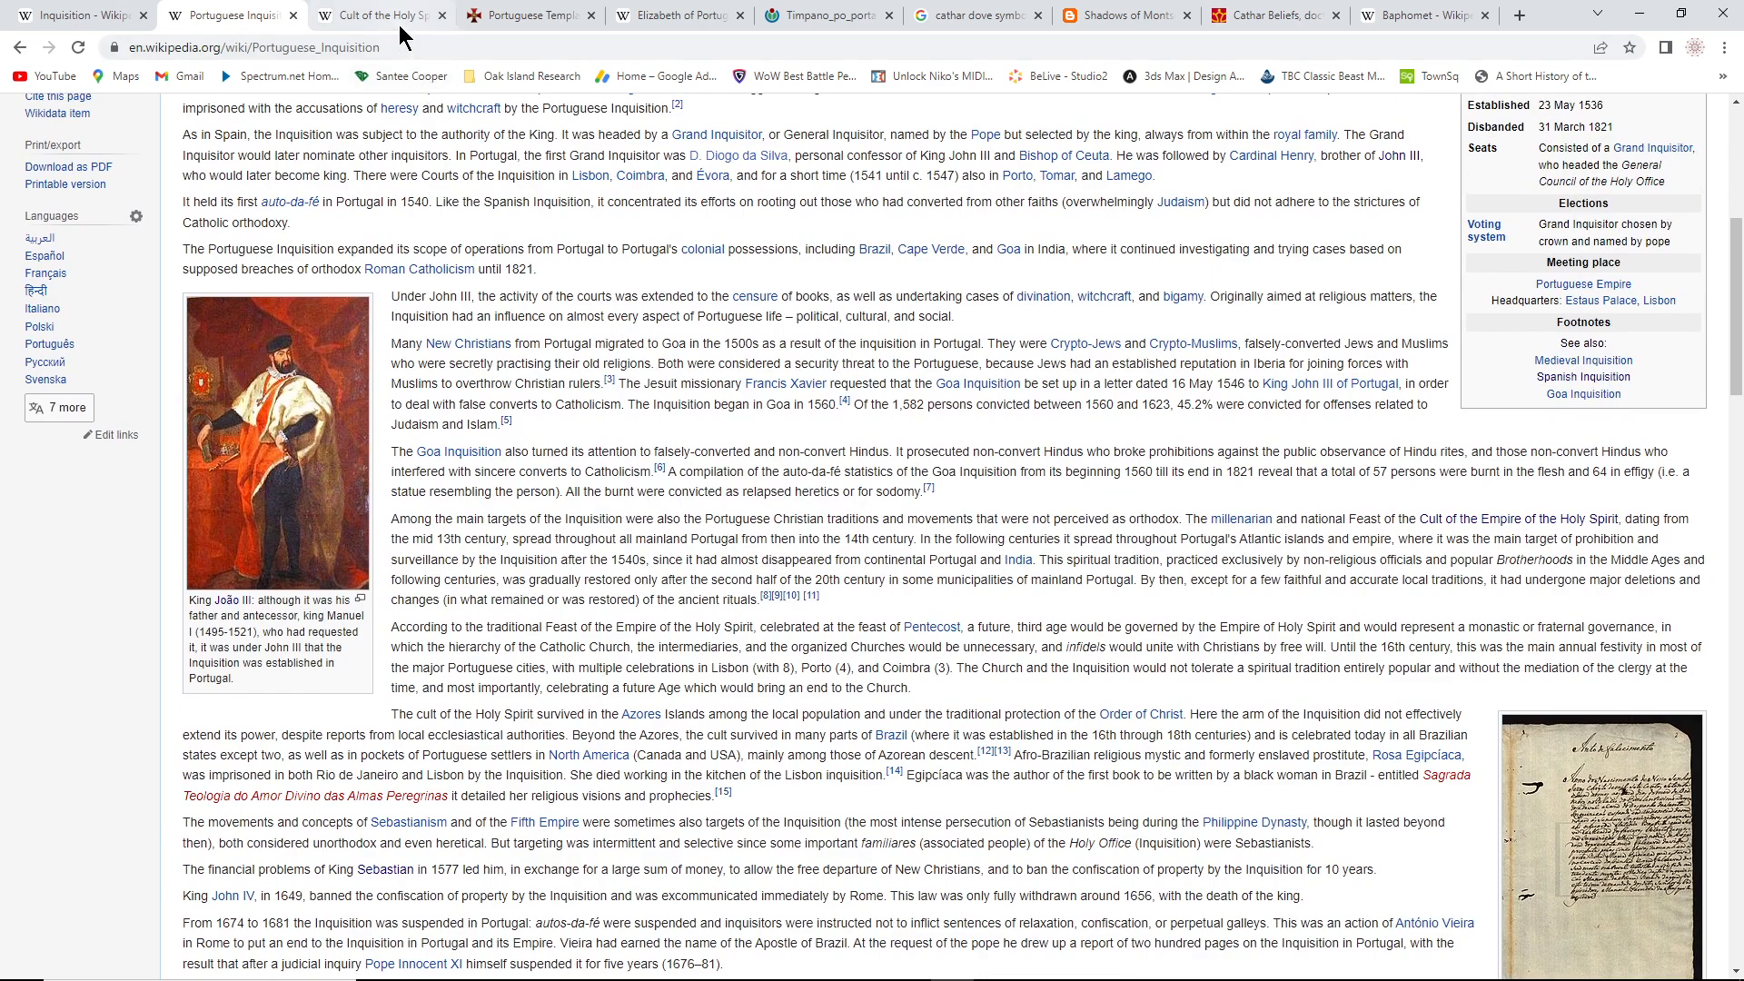
{"action": "left_click", "coordinate": [378, 16]}
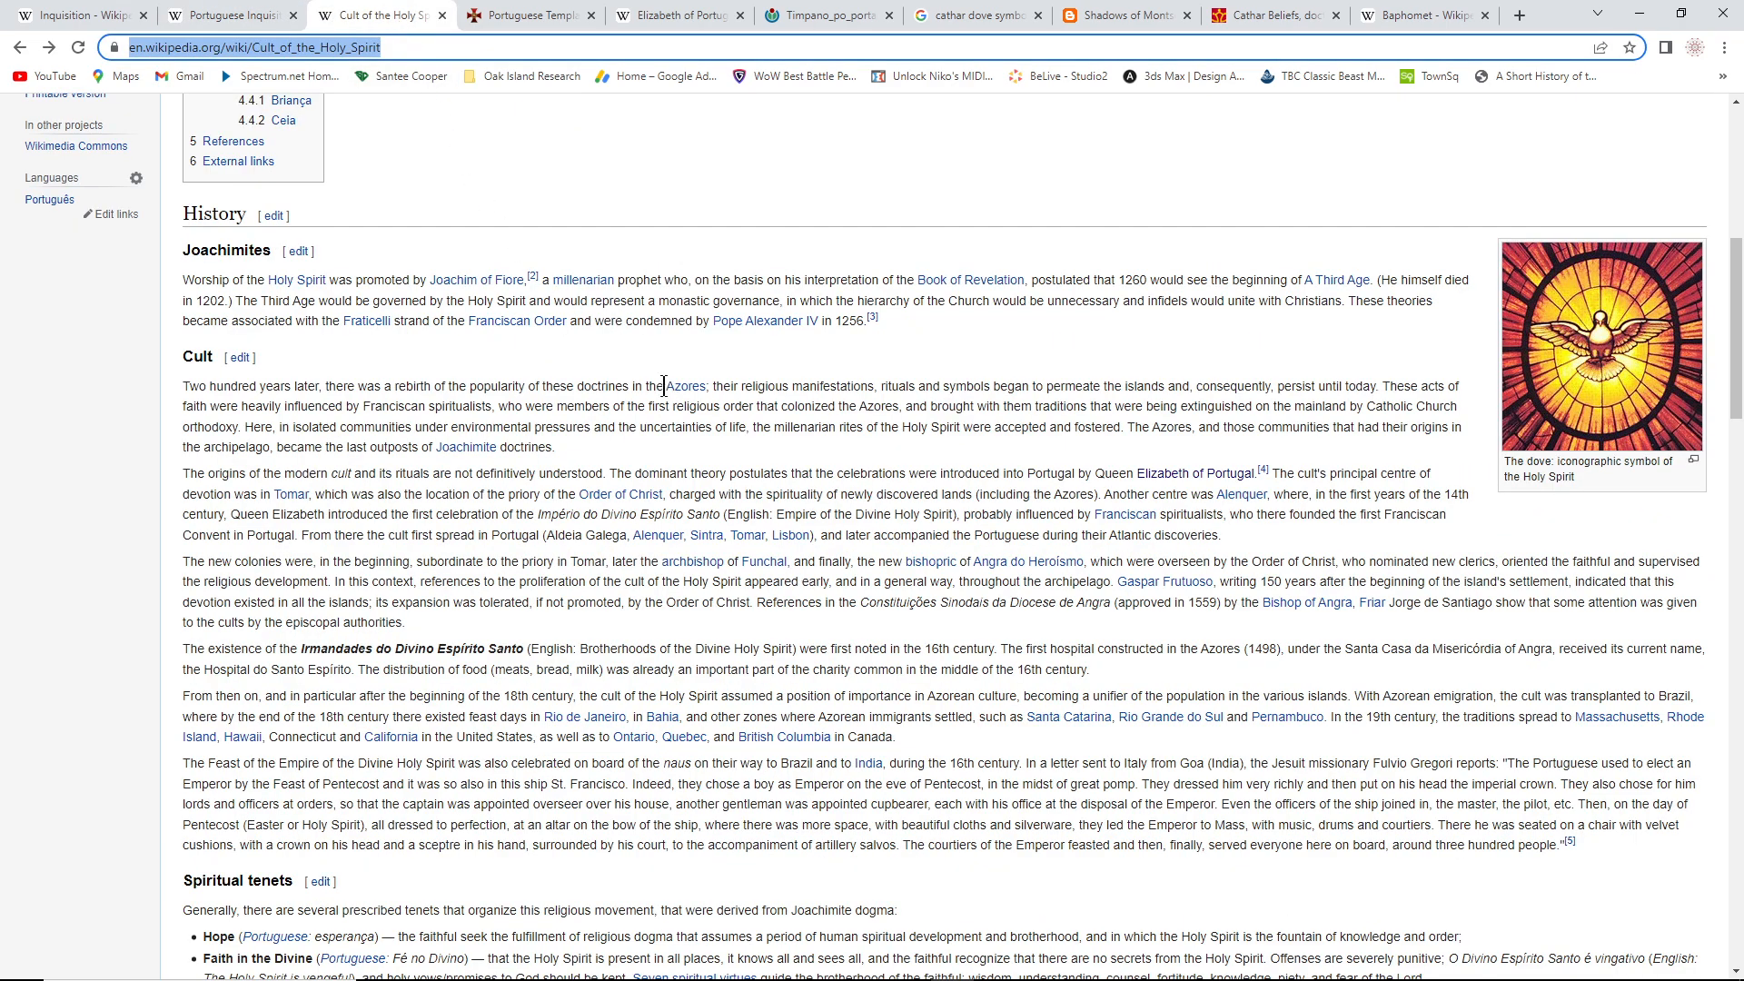
{"action": "mouse_move", "coordinate": [609, 369]}
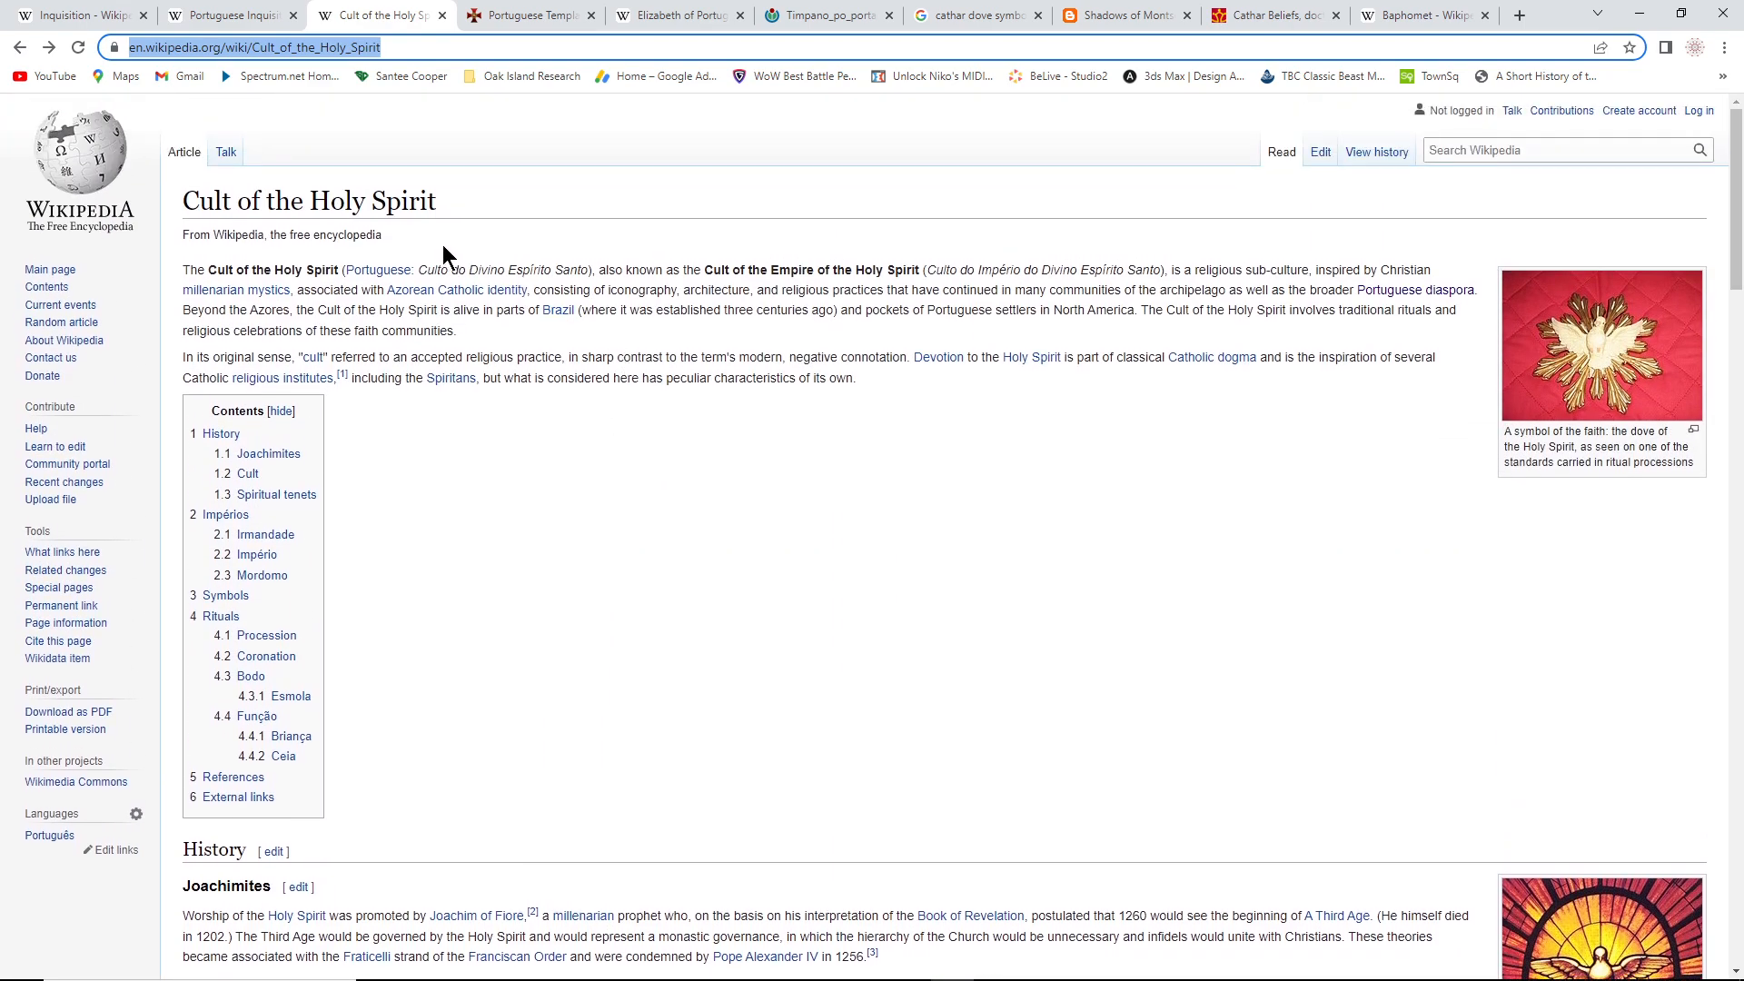
{"action": "mouse_move", "coordinate": [830, 385]}
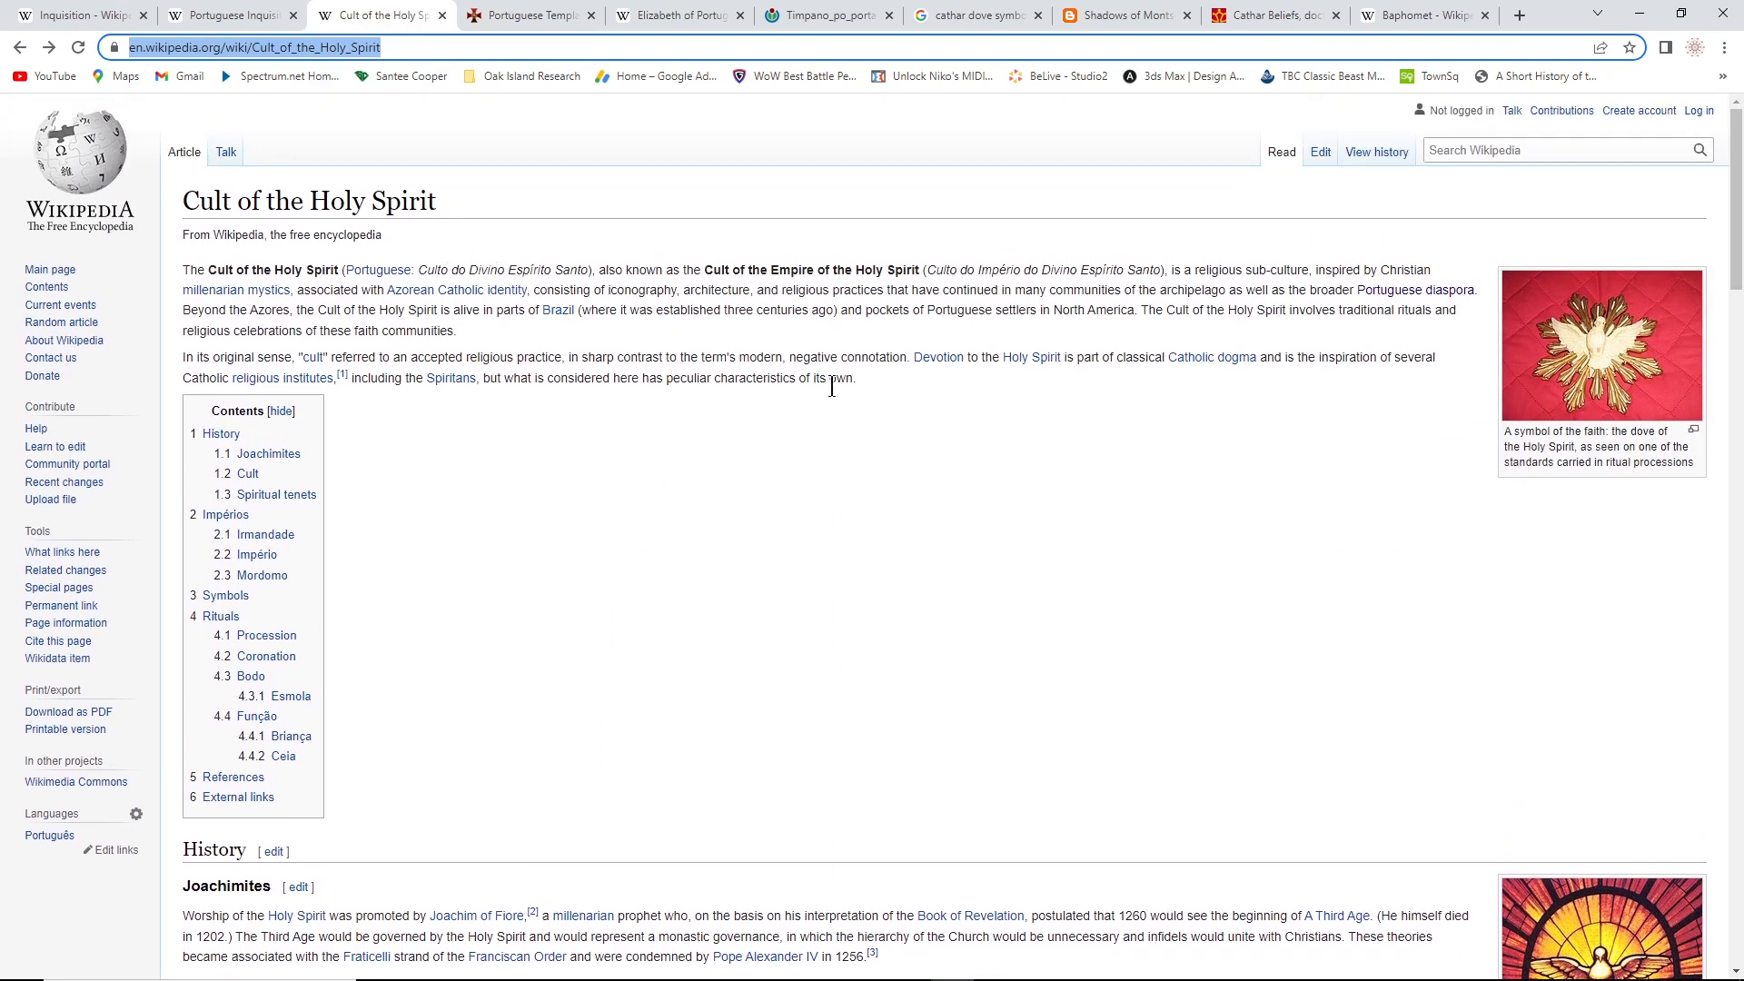
{"action": "mouse_move", "coordinate": [870, 442]}
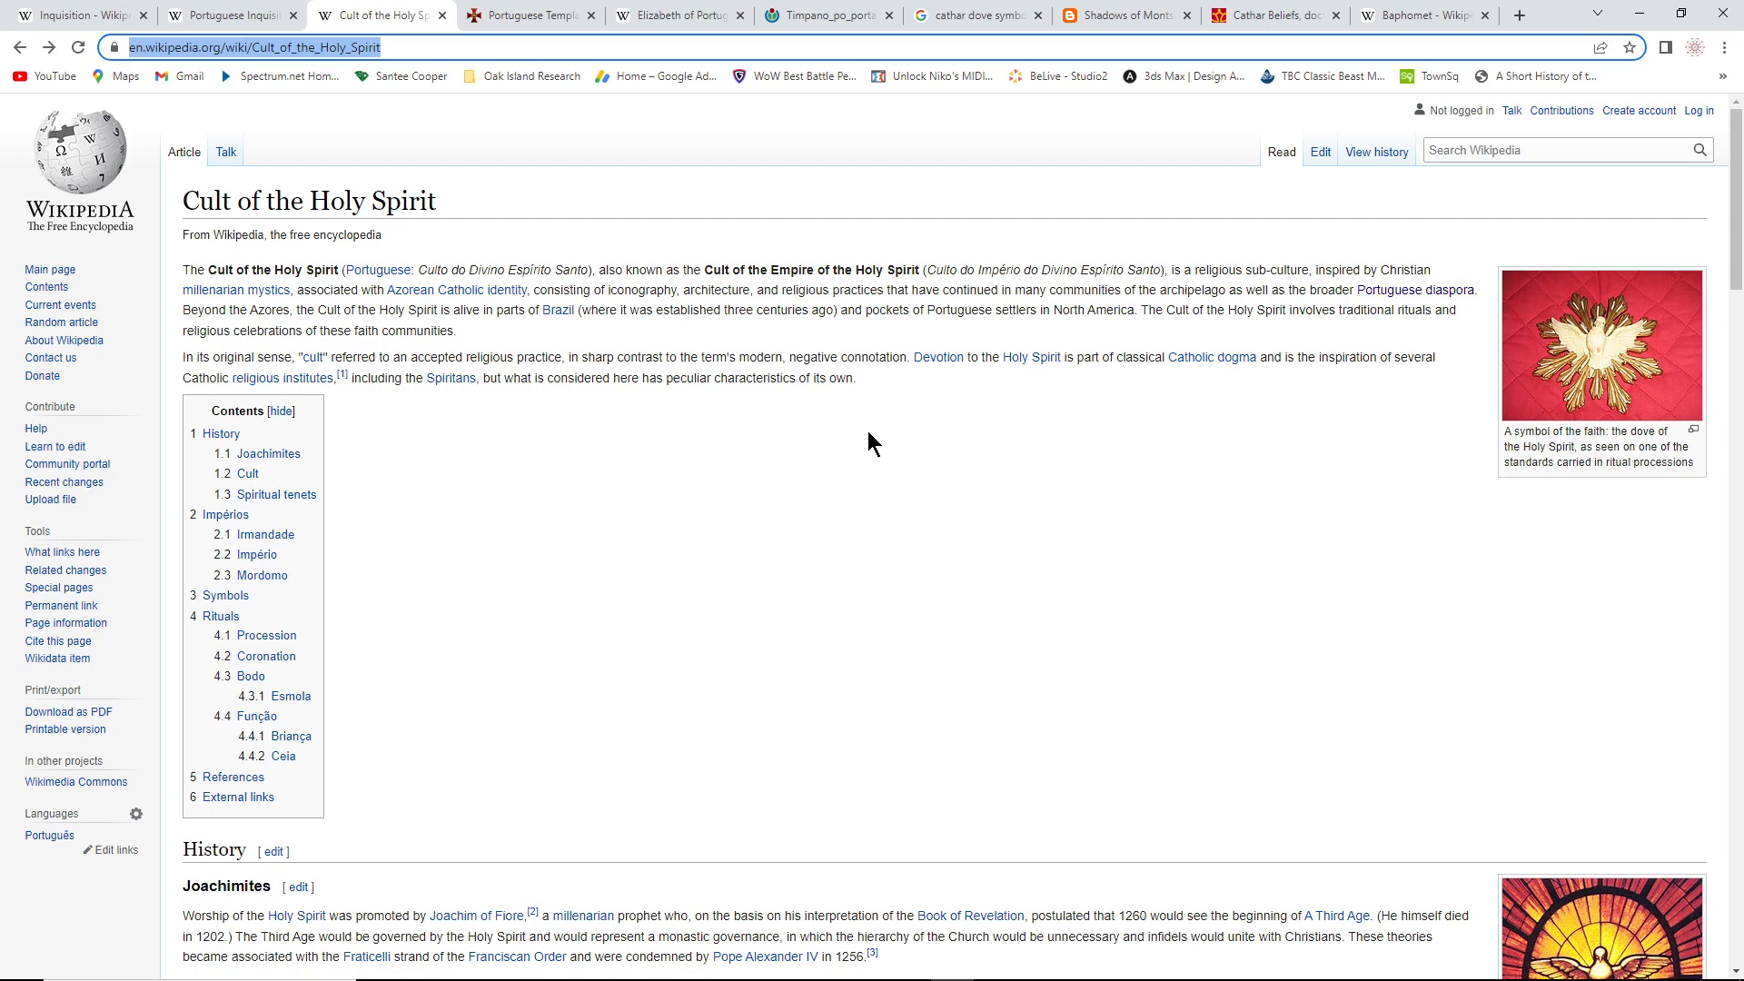
{"action": "scroll", "scroll_direction": "down", "scroll_amount": 3}
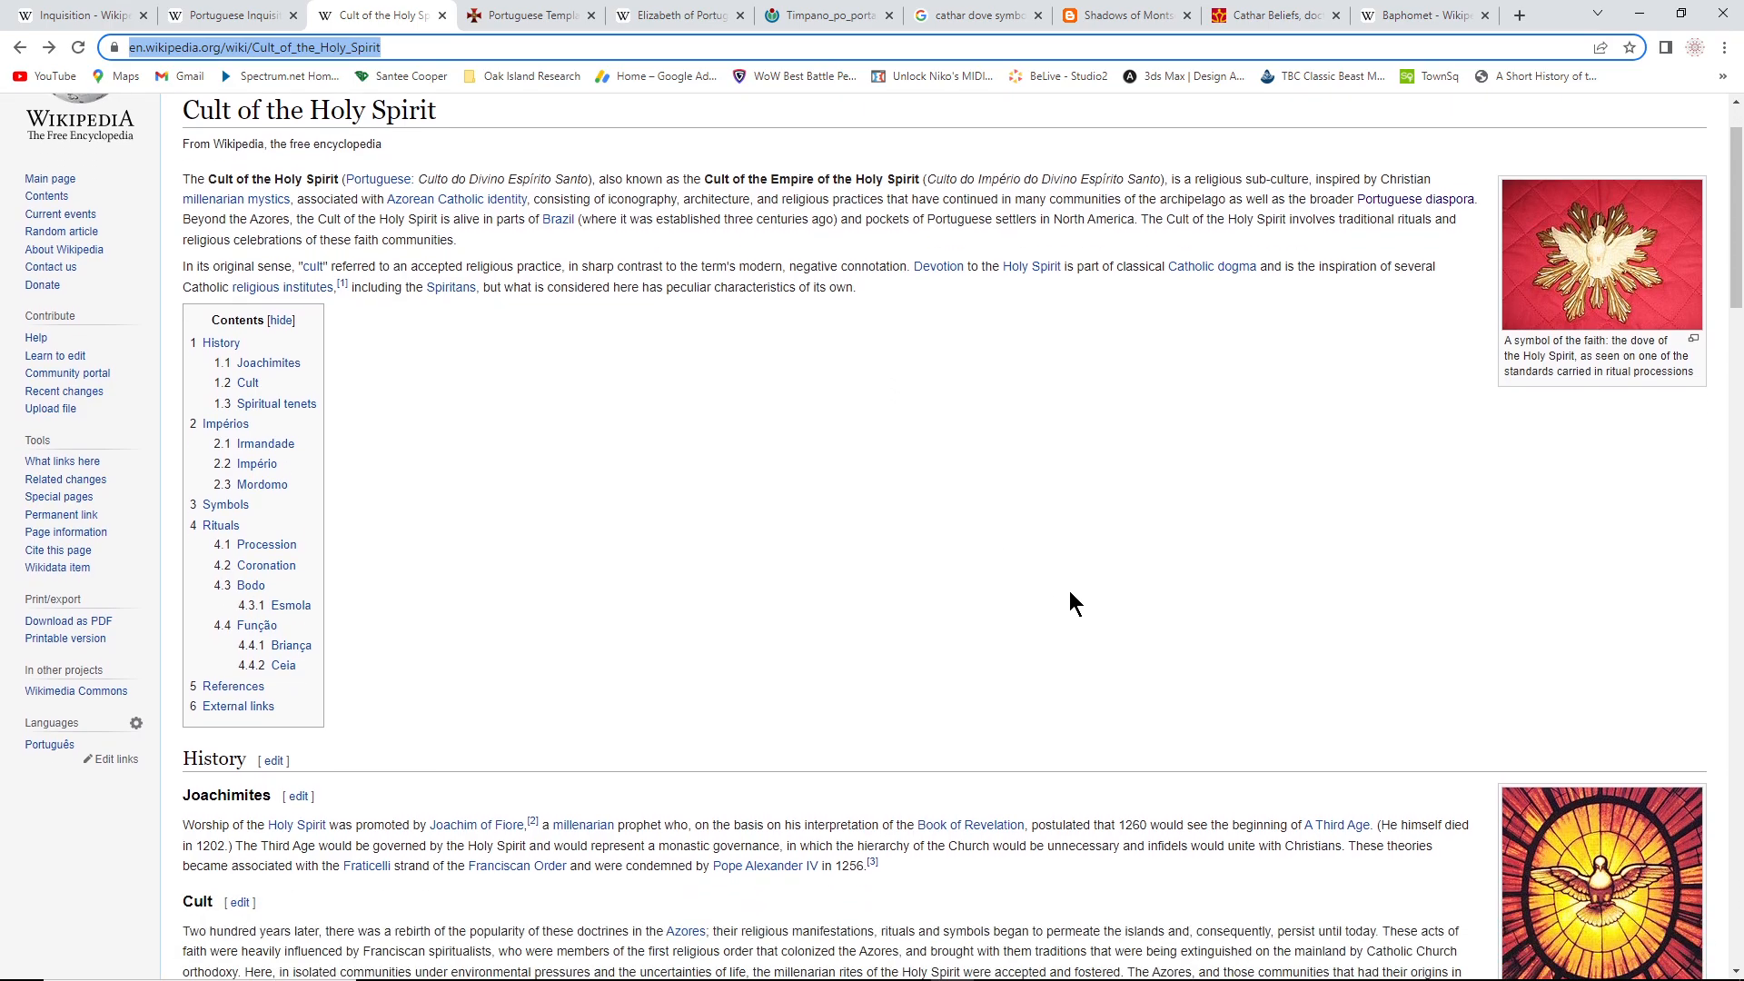
{"action": "mouse_move", "coordinate": [1602, 280]}
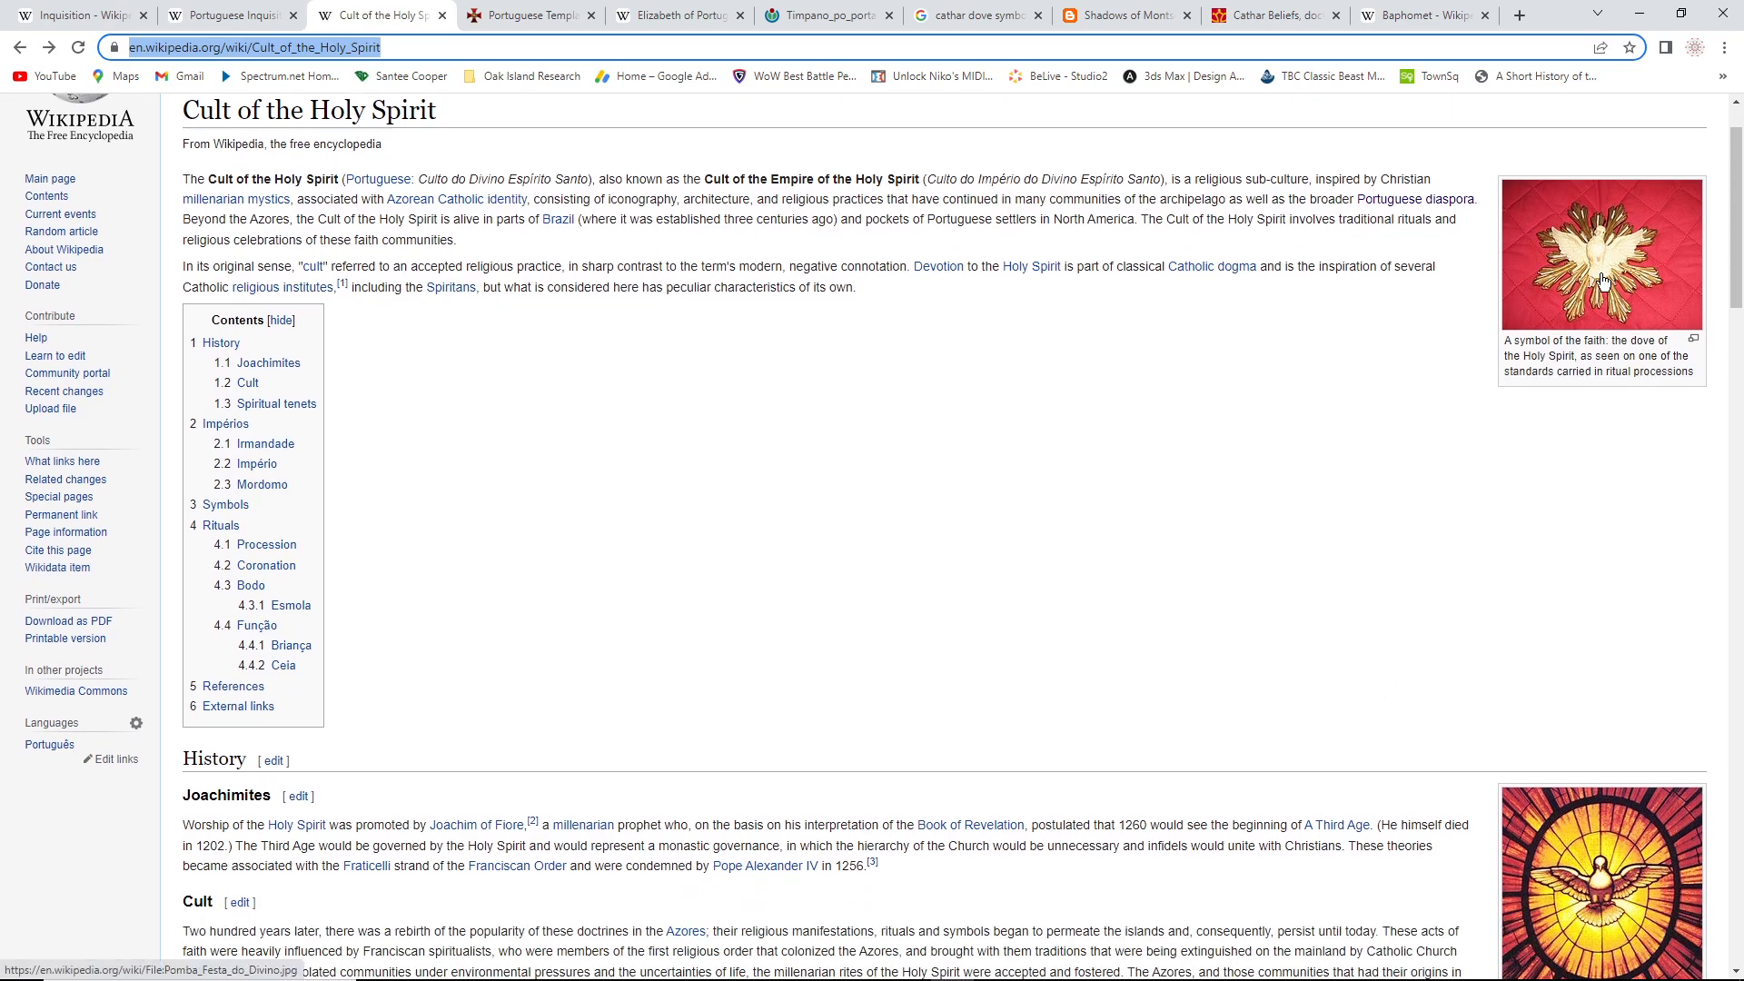
{"action": "mouse_move", "coordinate": [1584, 302]}
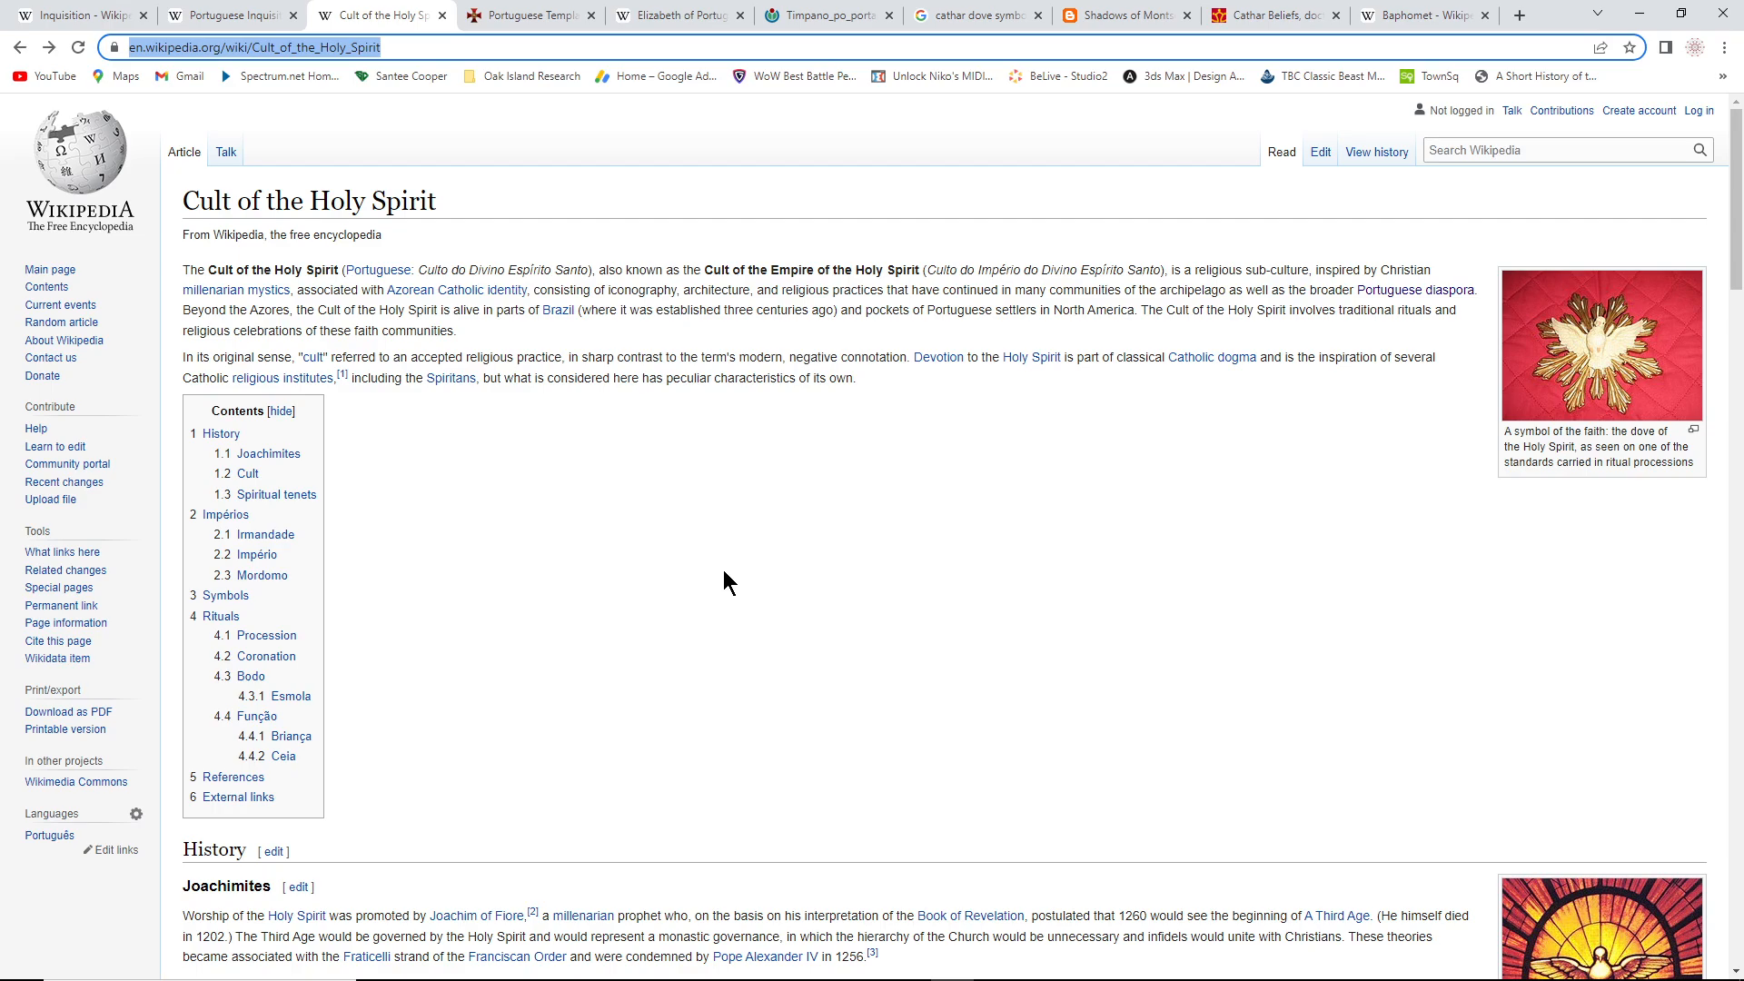
{"action": "mouse_move", "coordinate": [731, 518]}
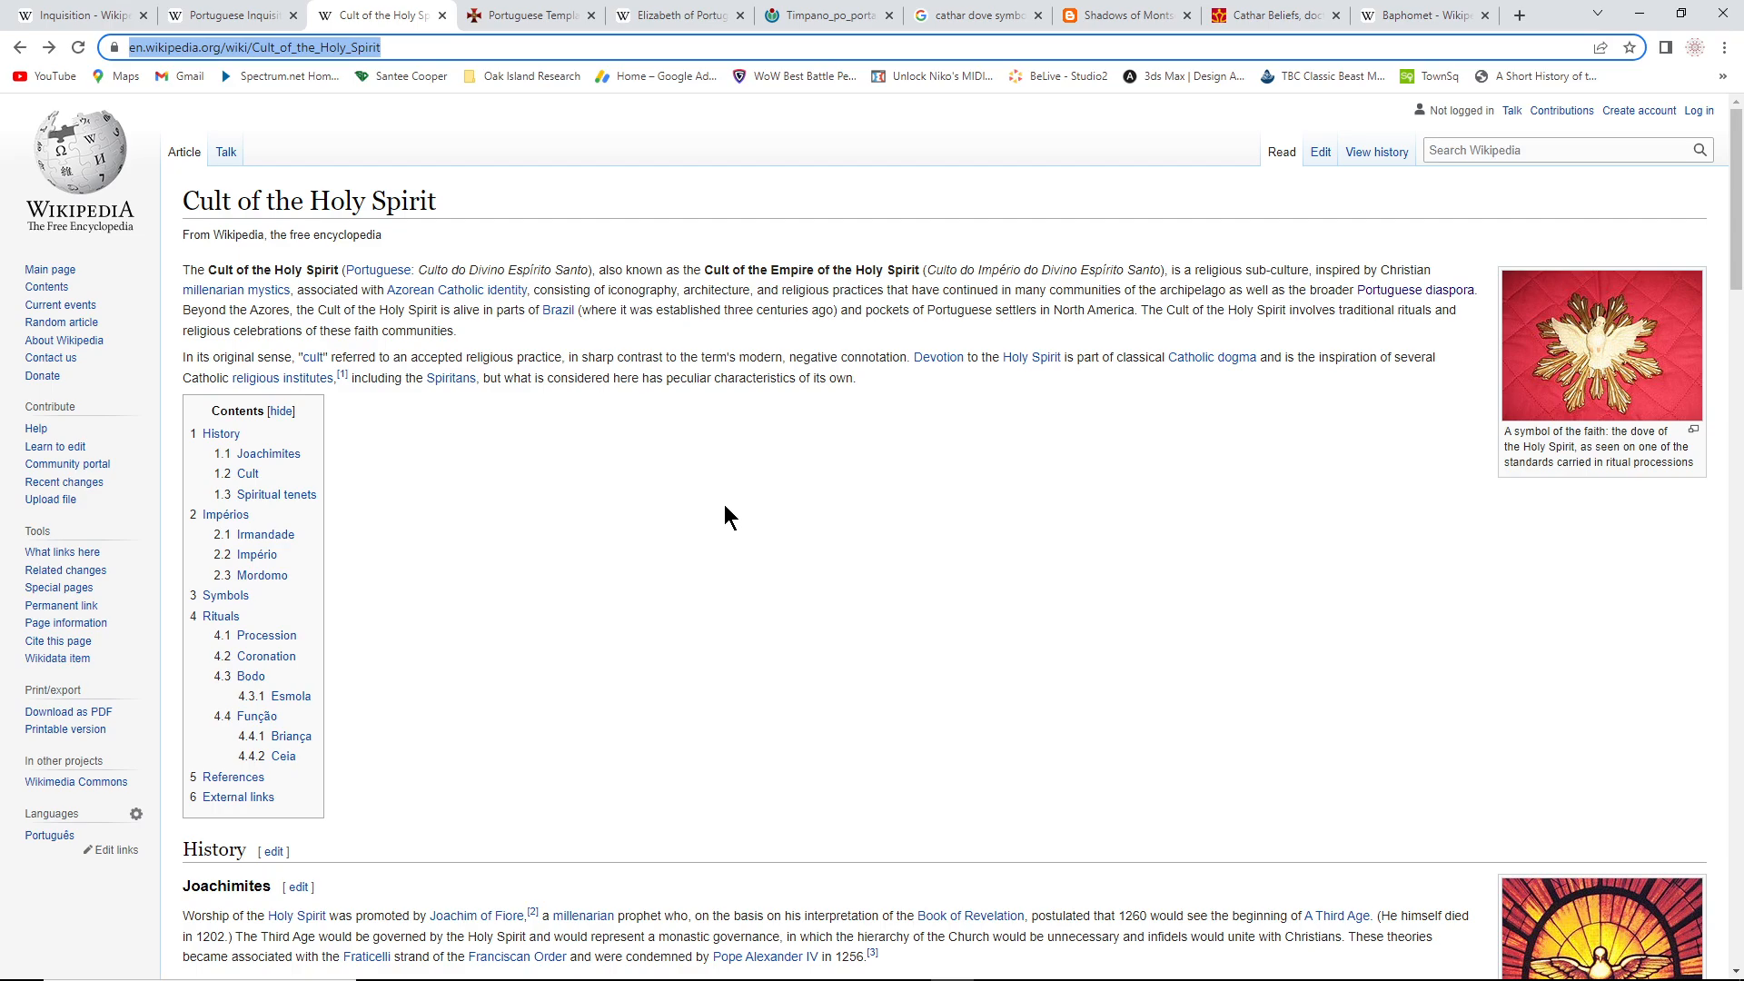
{"action": "mouse_move", "coordinate": [741, 507]}
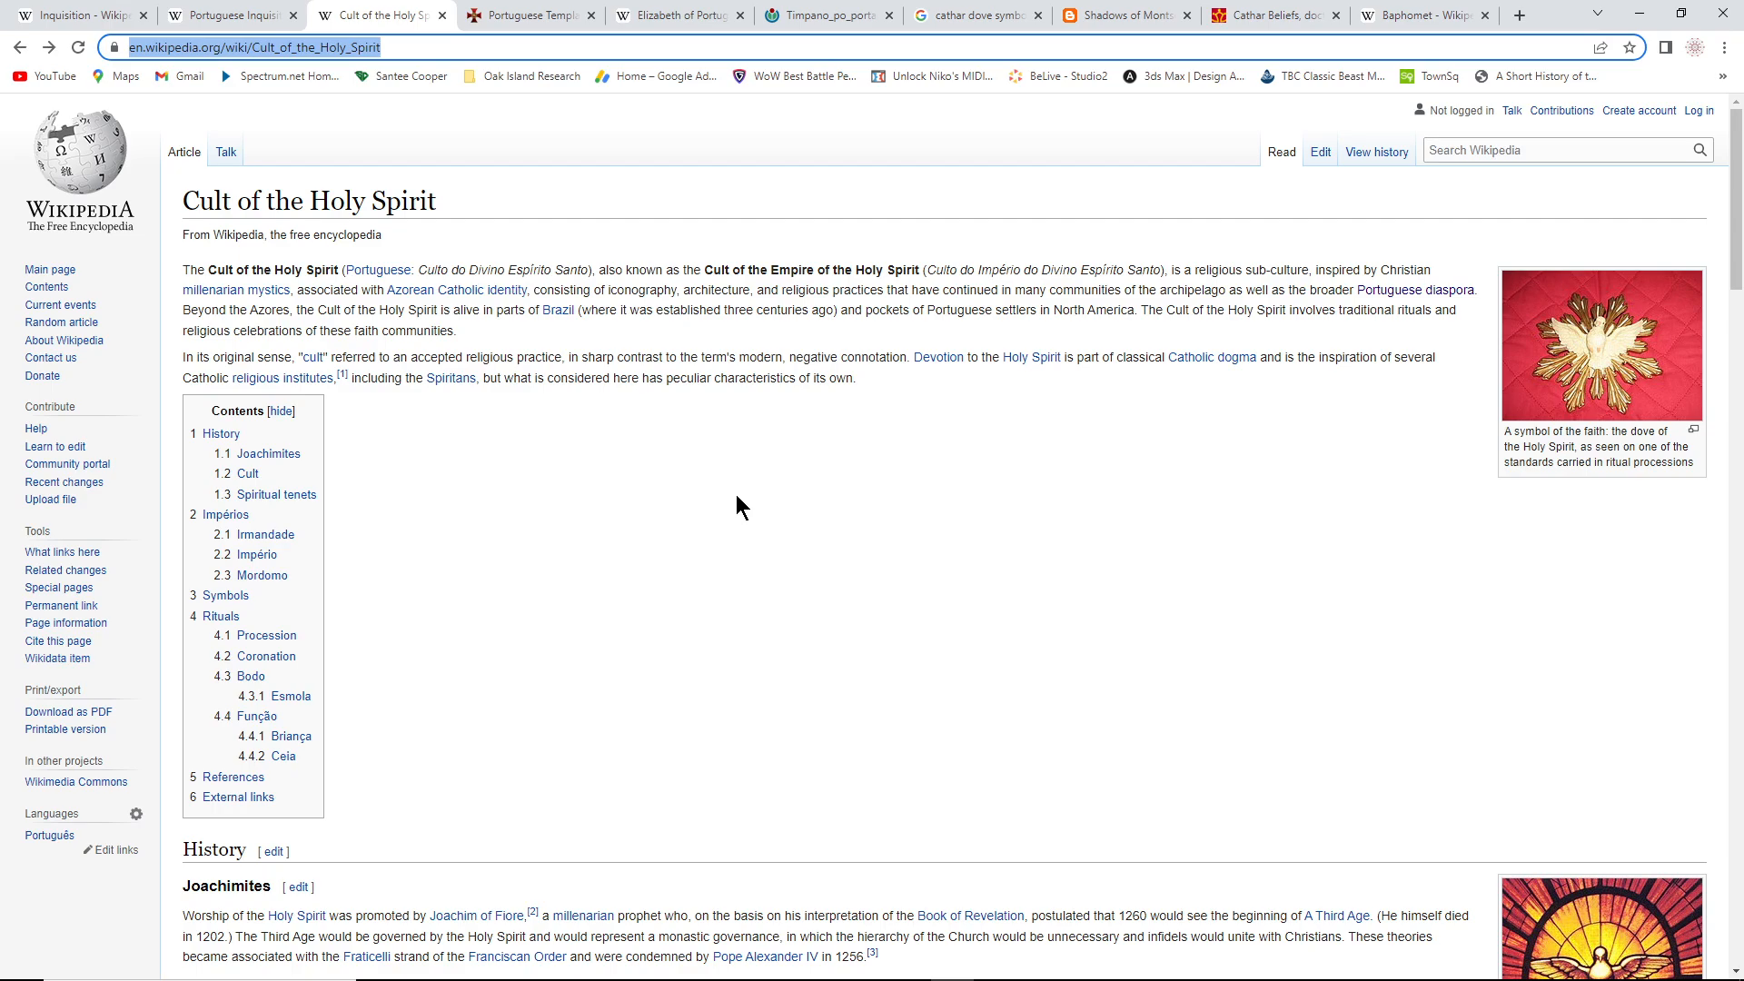
{"action": "scroll", "scroll_direction": "down", "scroll_amount": 3}
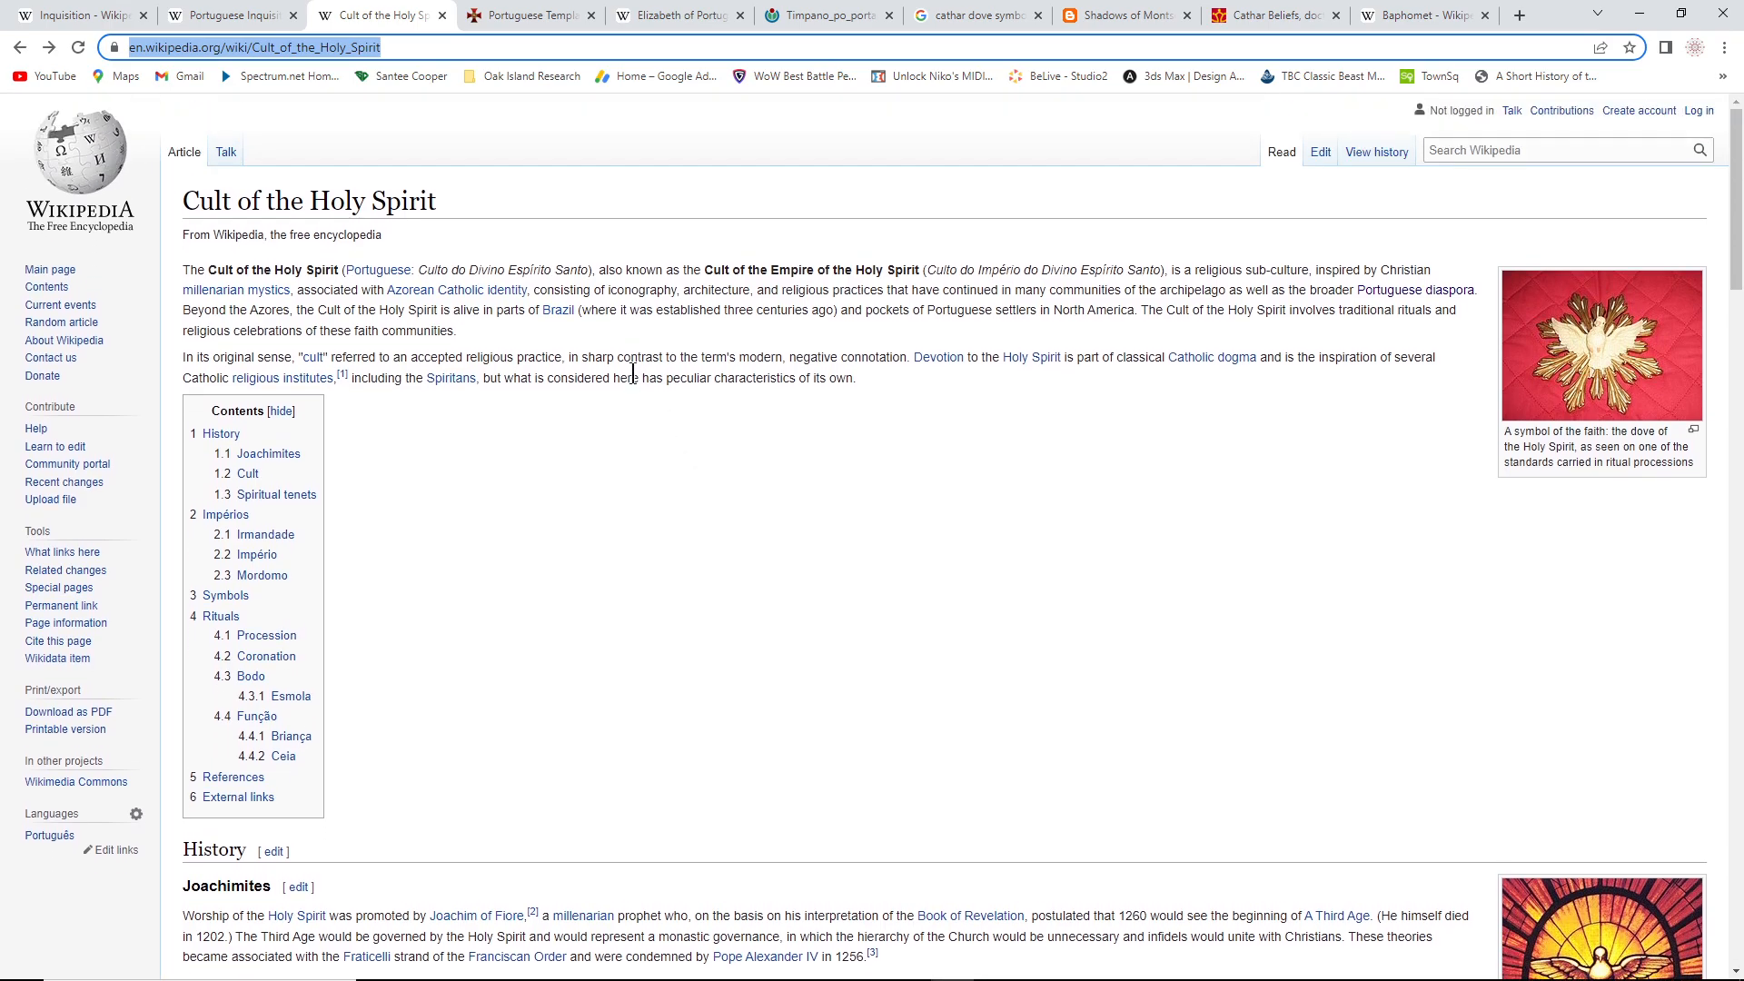
{"action": "mouse_move", "coordinate": [429, 332]}
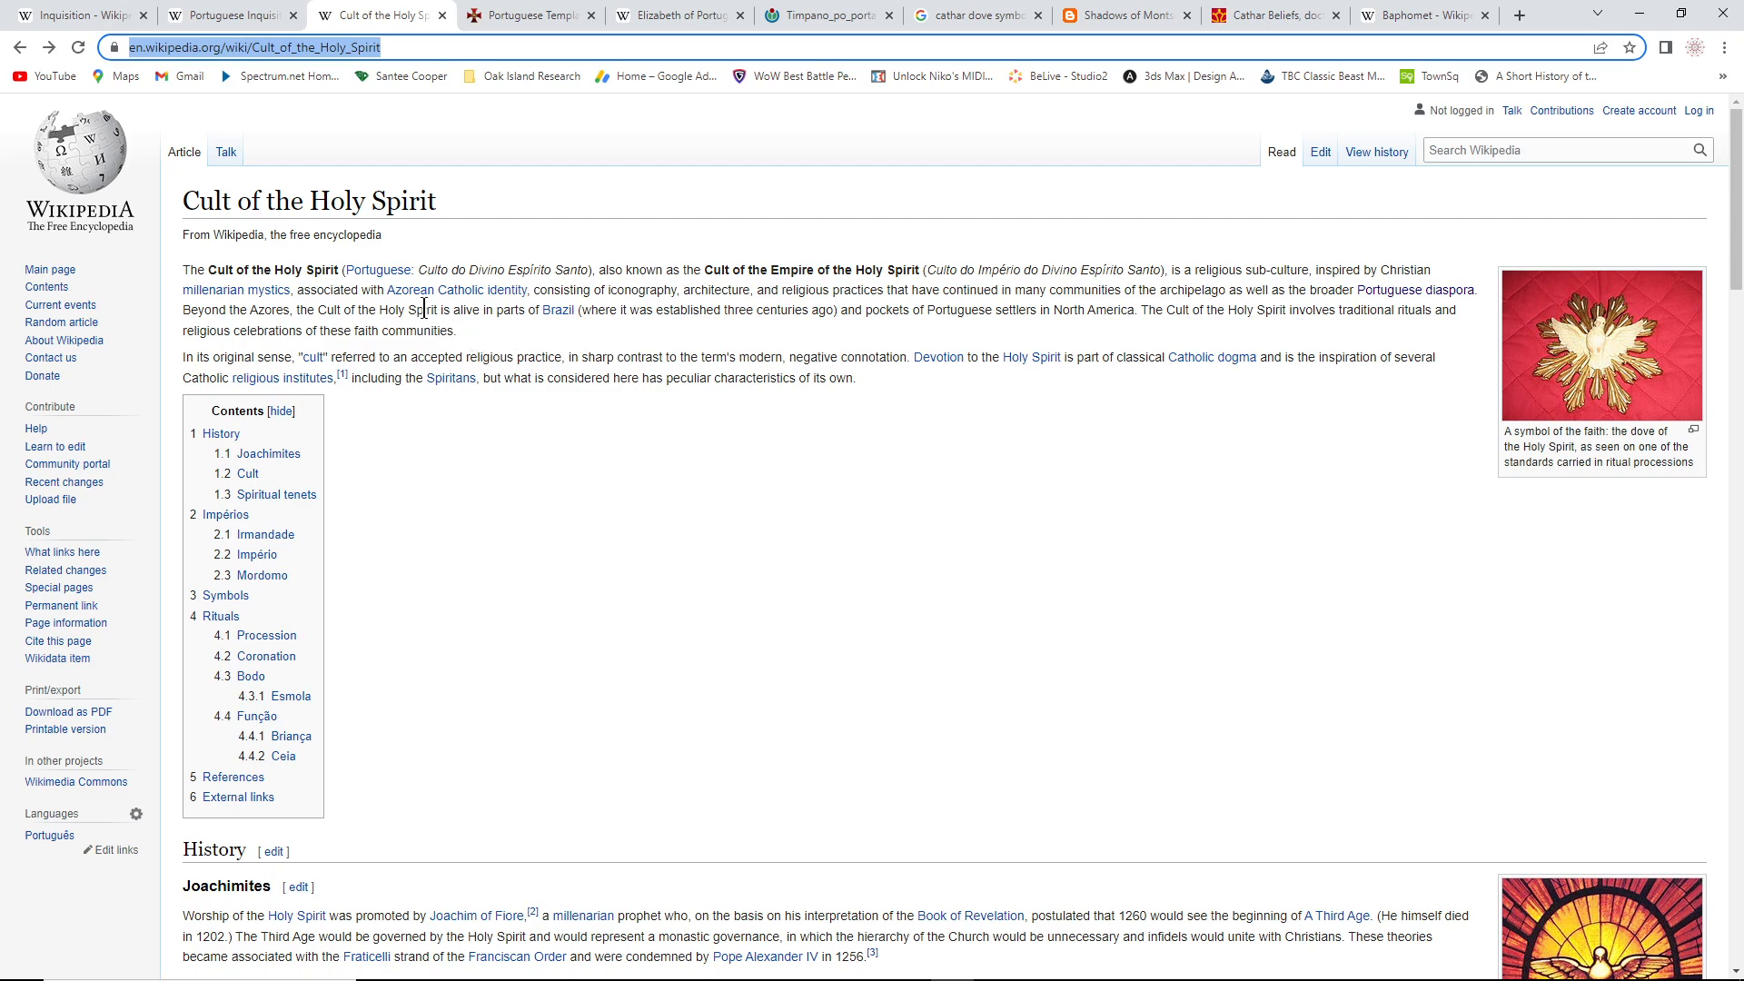
{"action": "mouse_move", "coordinate": [785, 463]}
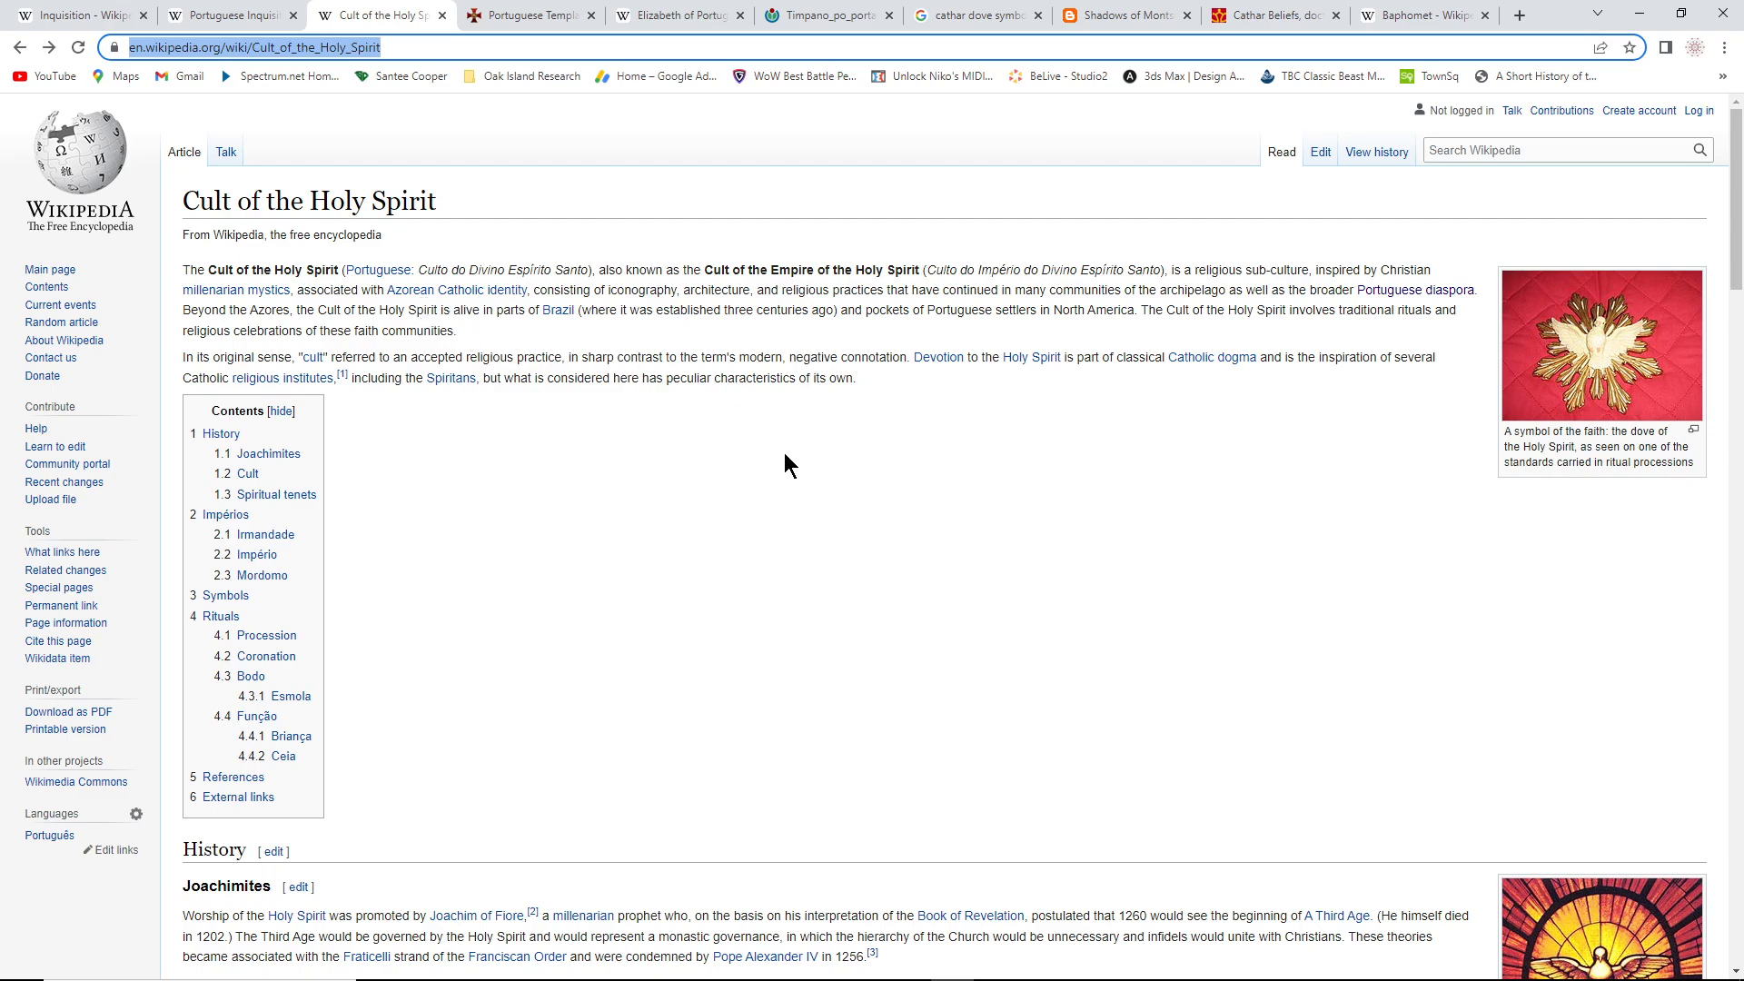
{"action": "mouse_move", "coordinate": [908, 398]}
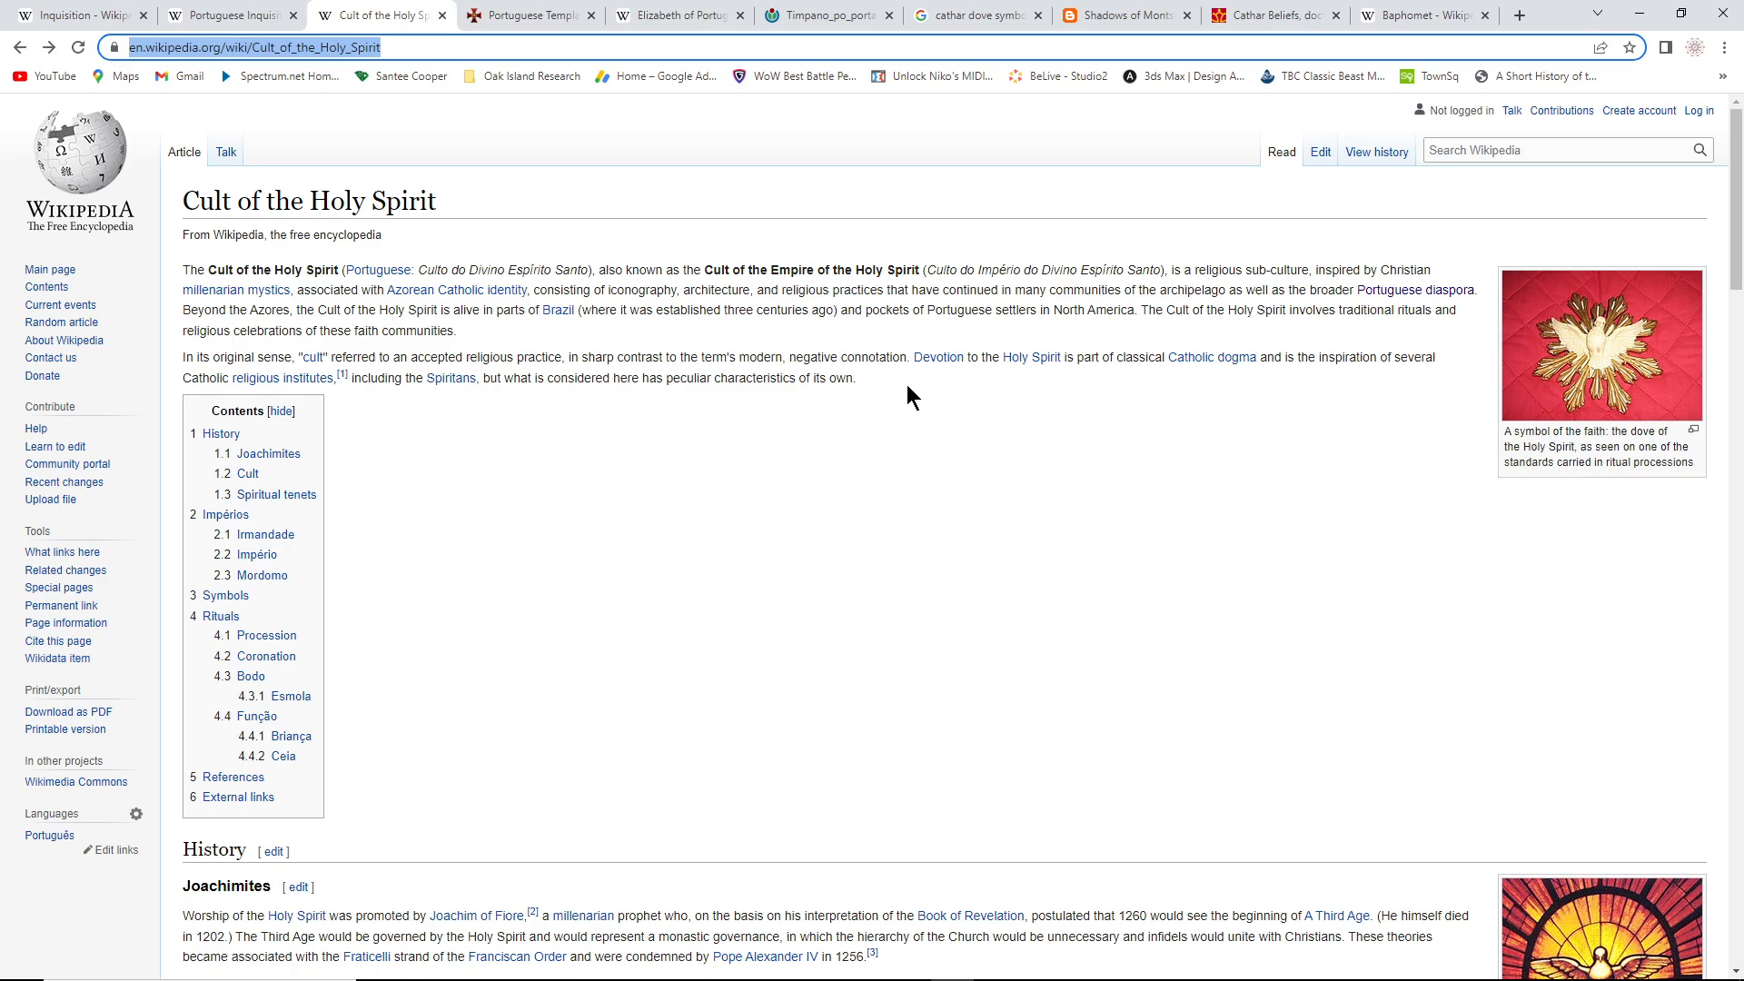
{"action": "mouse_move", "coordinate": [950, 418]}
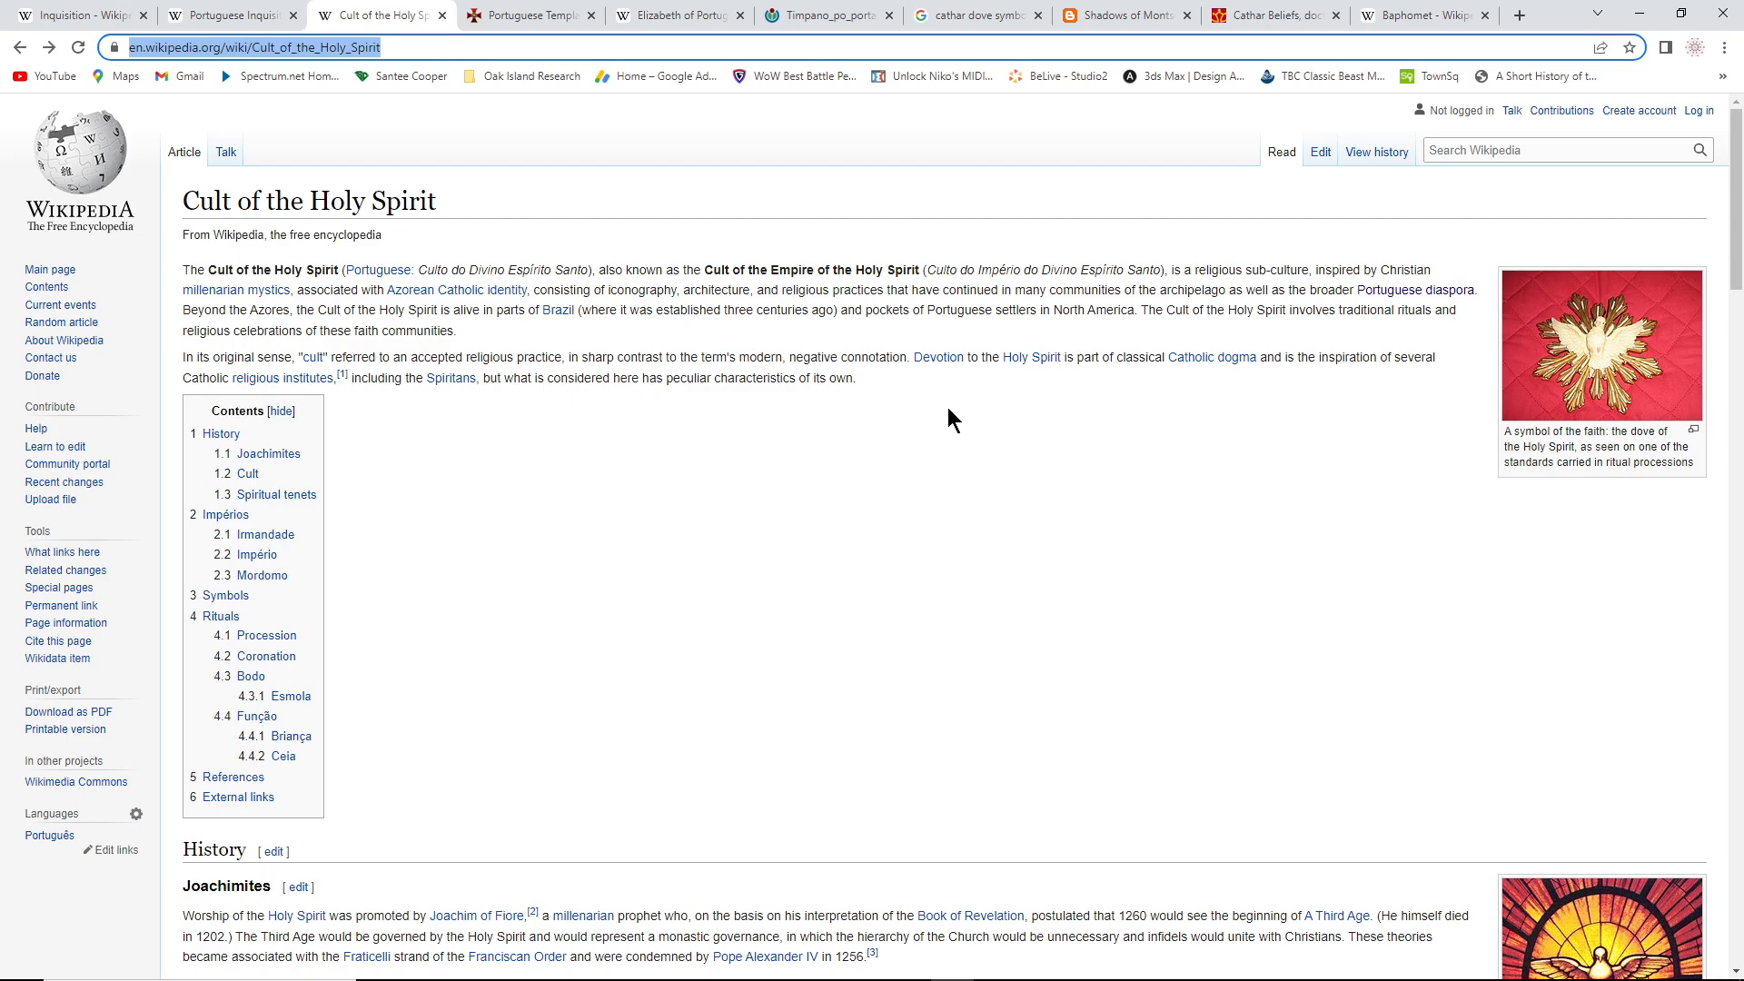
{"action": "scroll", "scroll_direction": "down", "scroll_amount": 3}
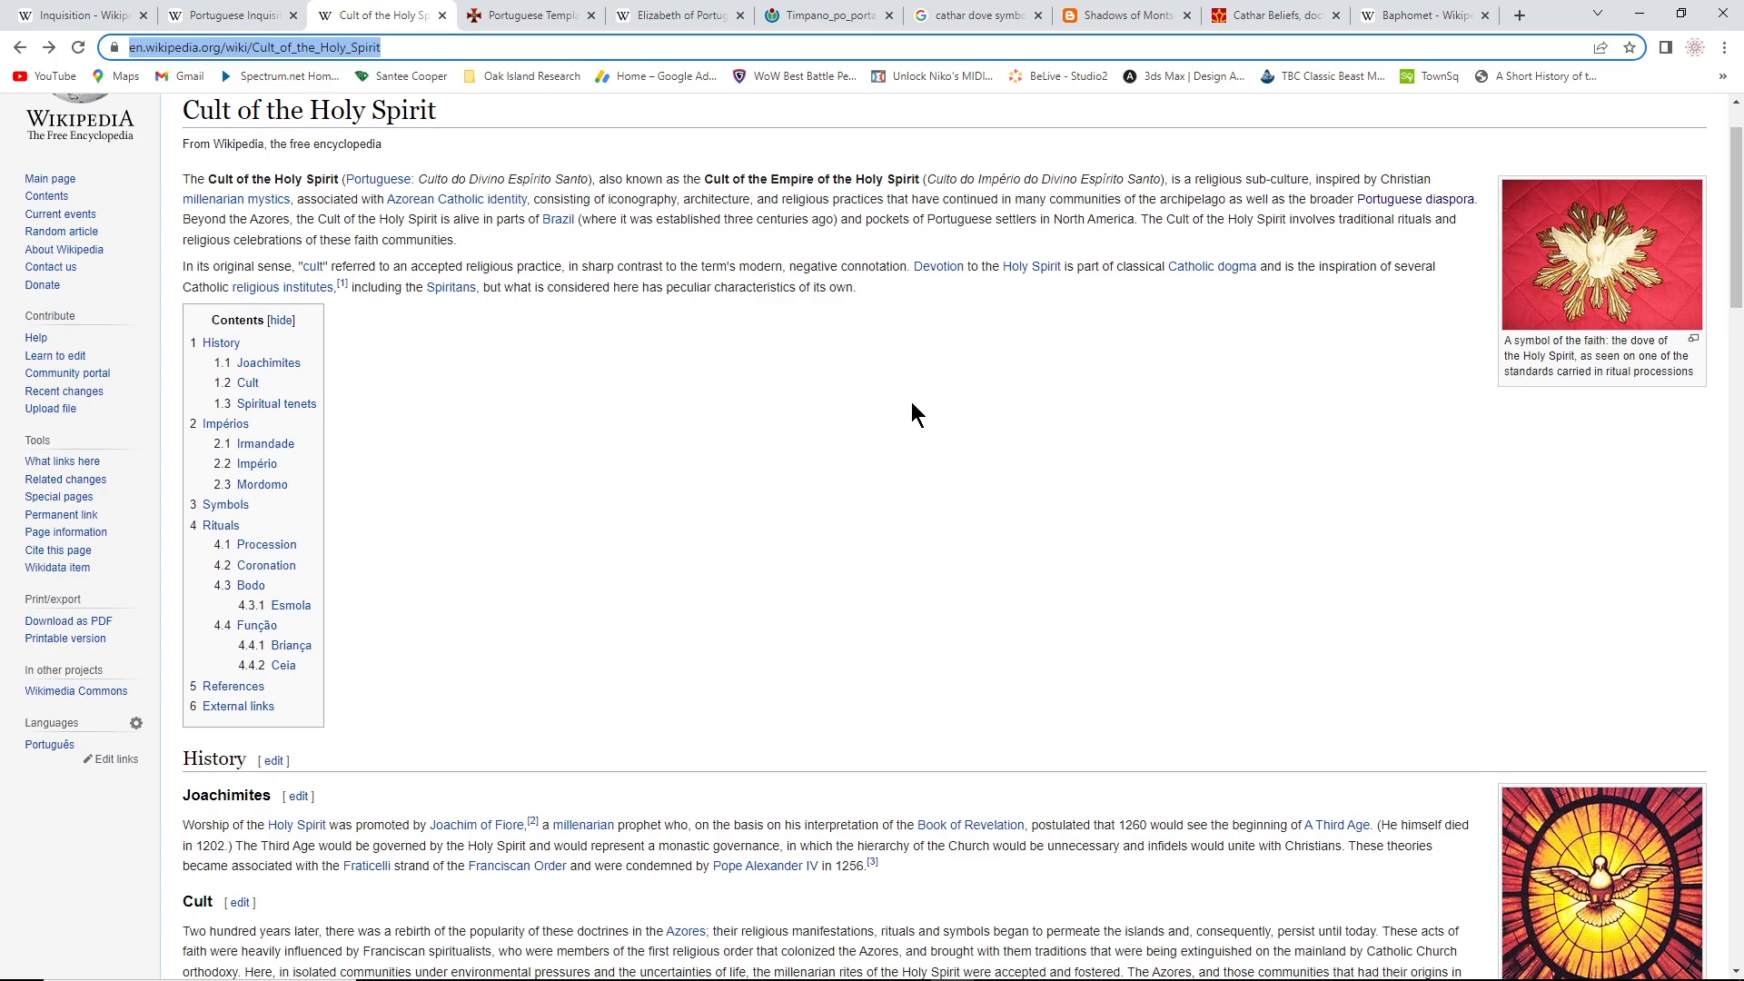
{"action": "scroll", "scroll_direction": "down", "scroll_amount": 3}
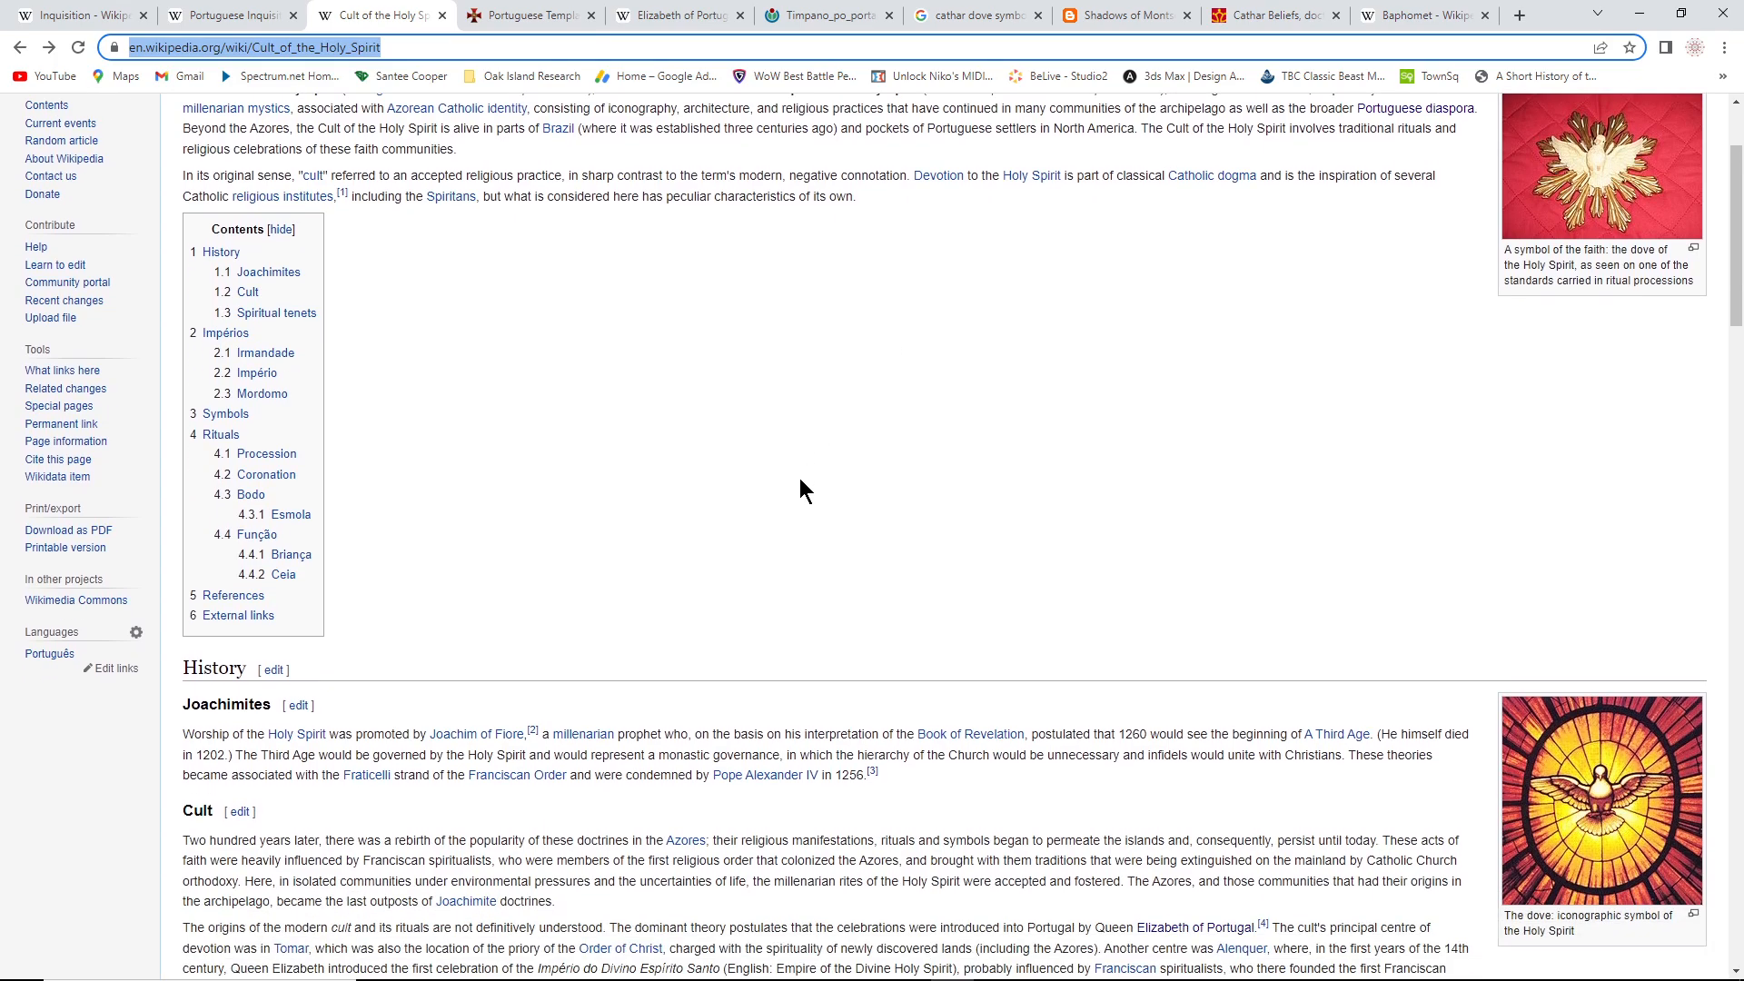
{"action": "scroll", "scroll_direction": "down", "scroll_amount": 3}
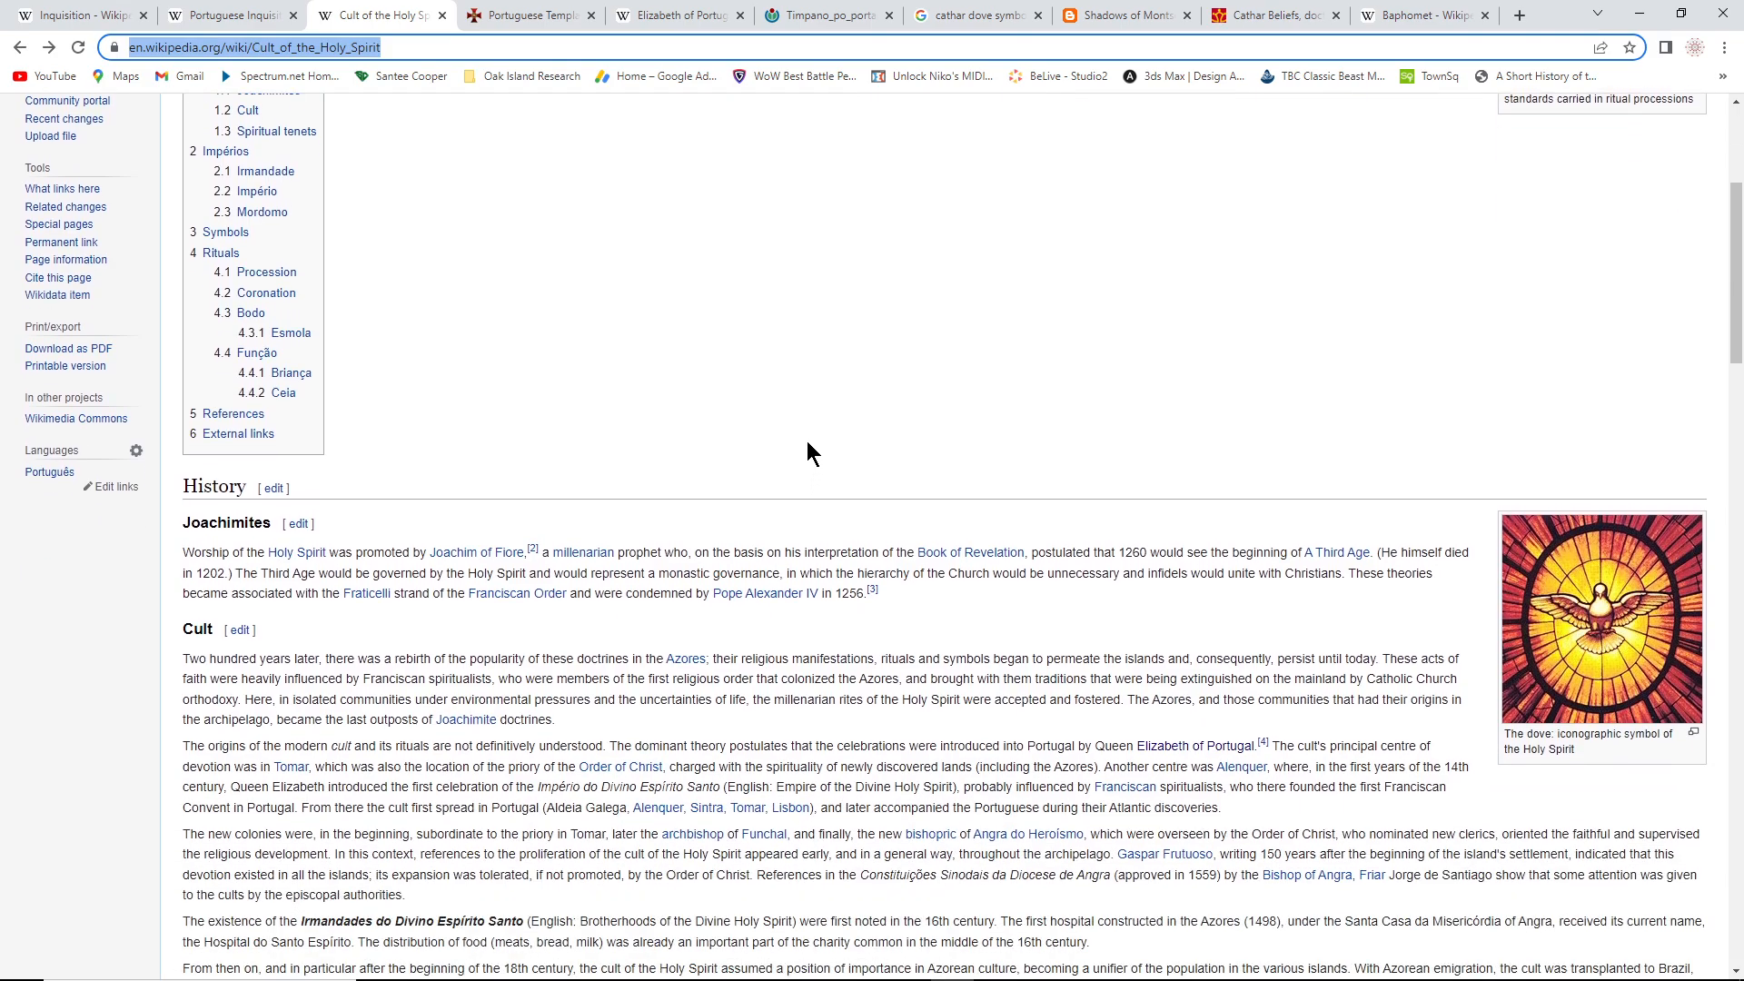
{"action": "scroll", "scroll_direction": "down", "scroll_amount": 3}
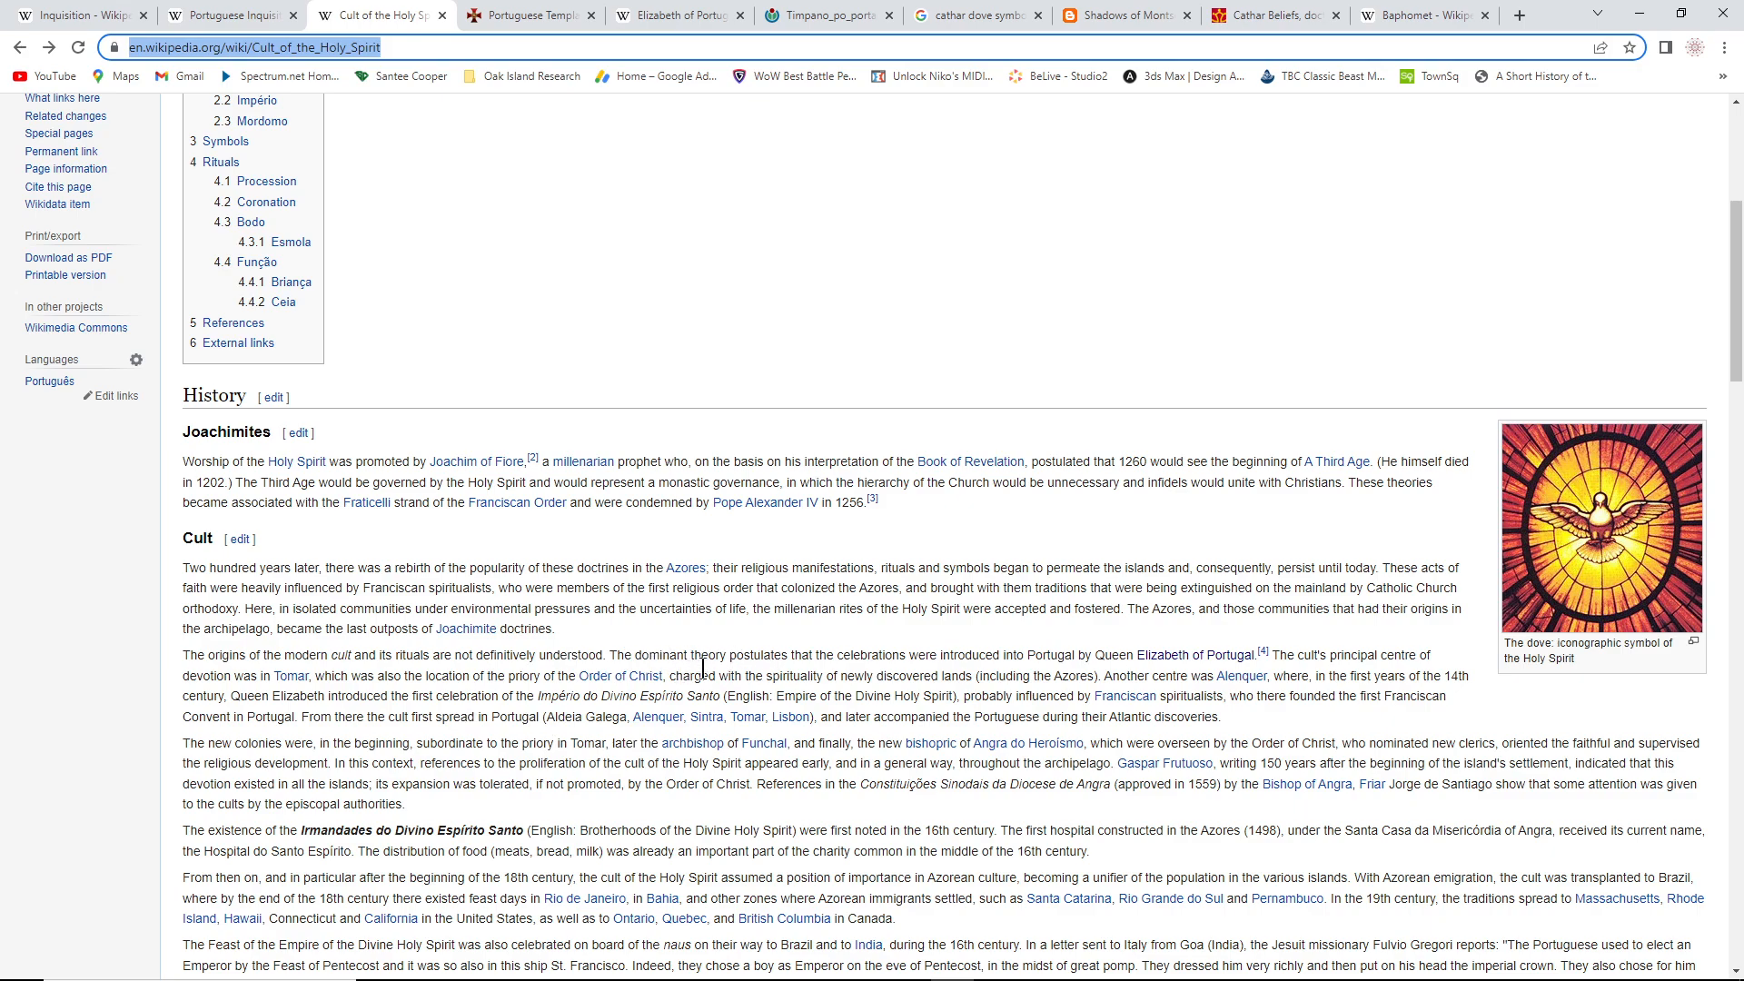
{"action": "mouse_move", "coordinate": [1046, 677]}
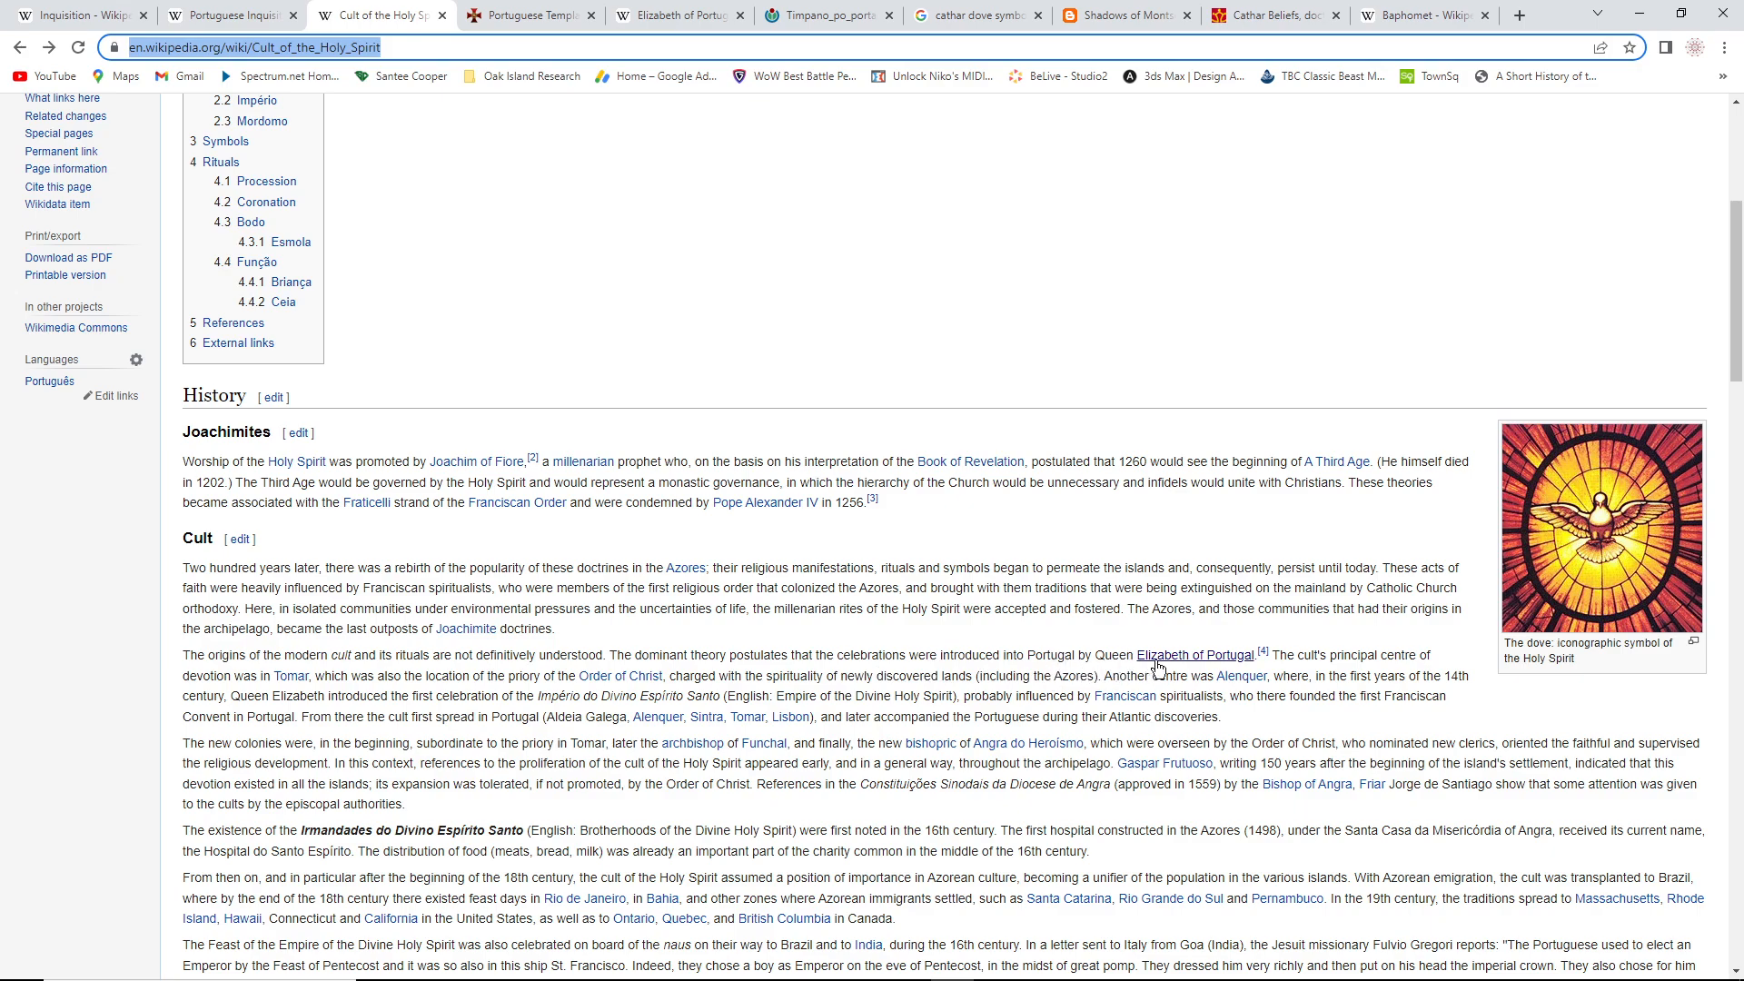
{"action": "mouse_move", "coordinate": [1196, 654]}
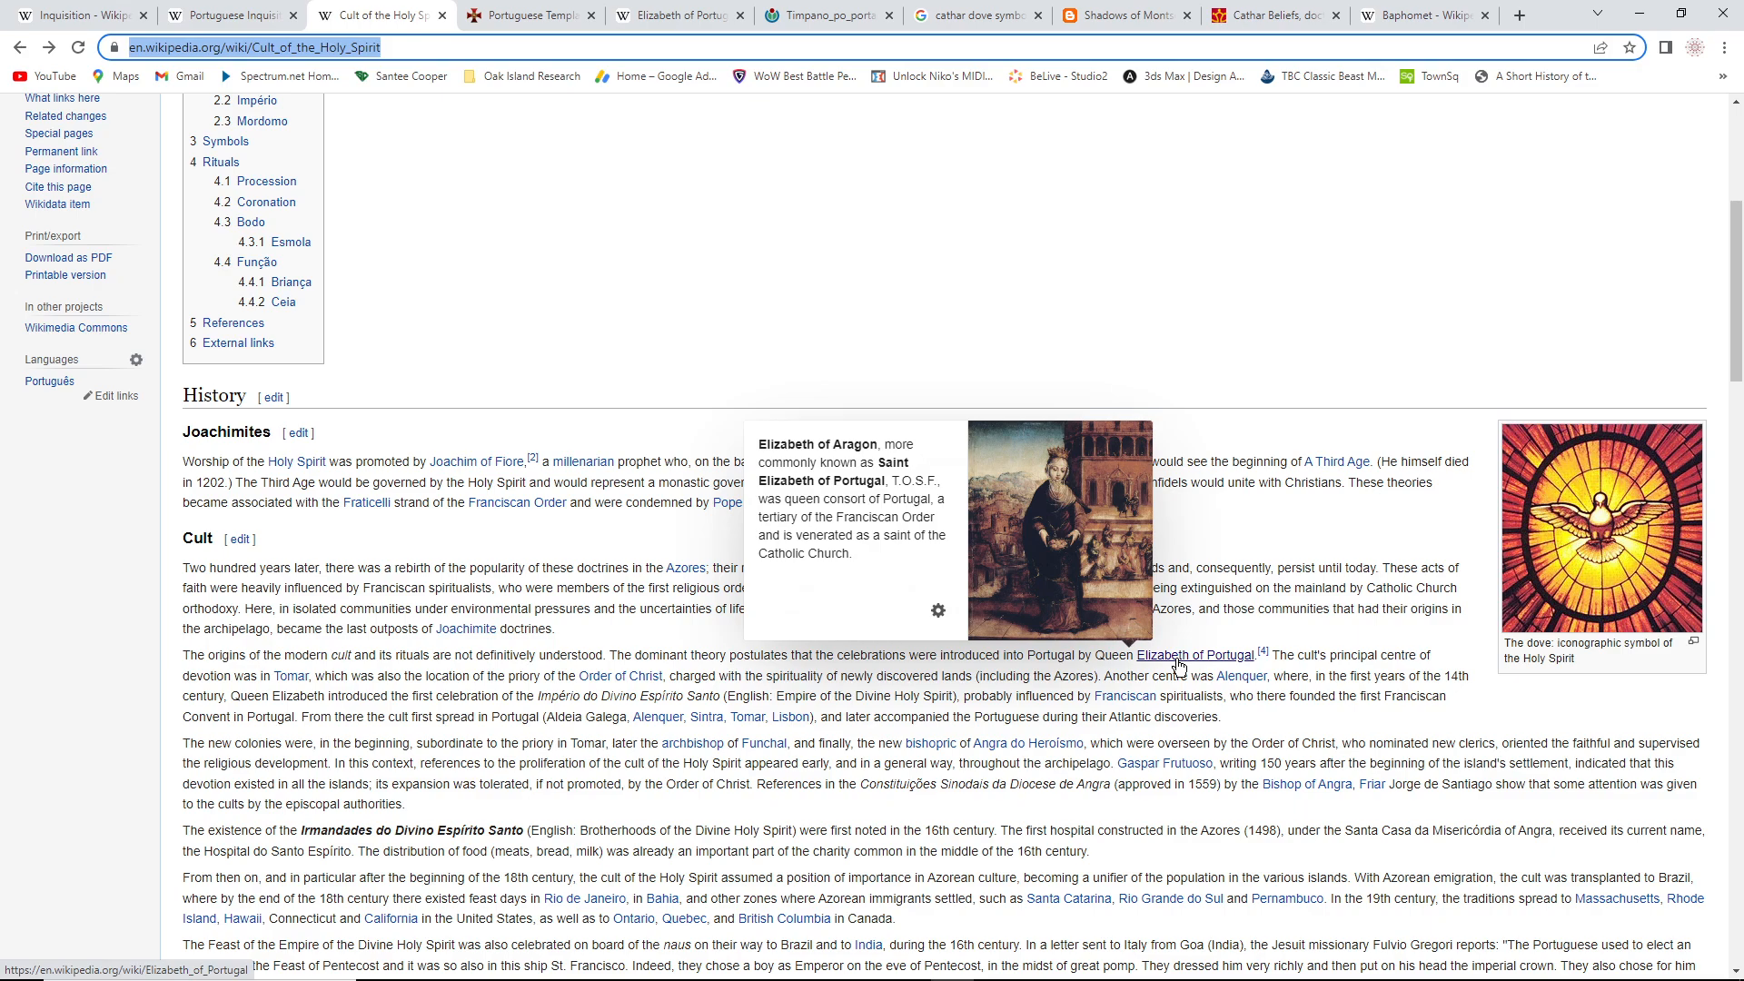
{"action": "mouse_move", "coordinate": [1395, 677]}
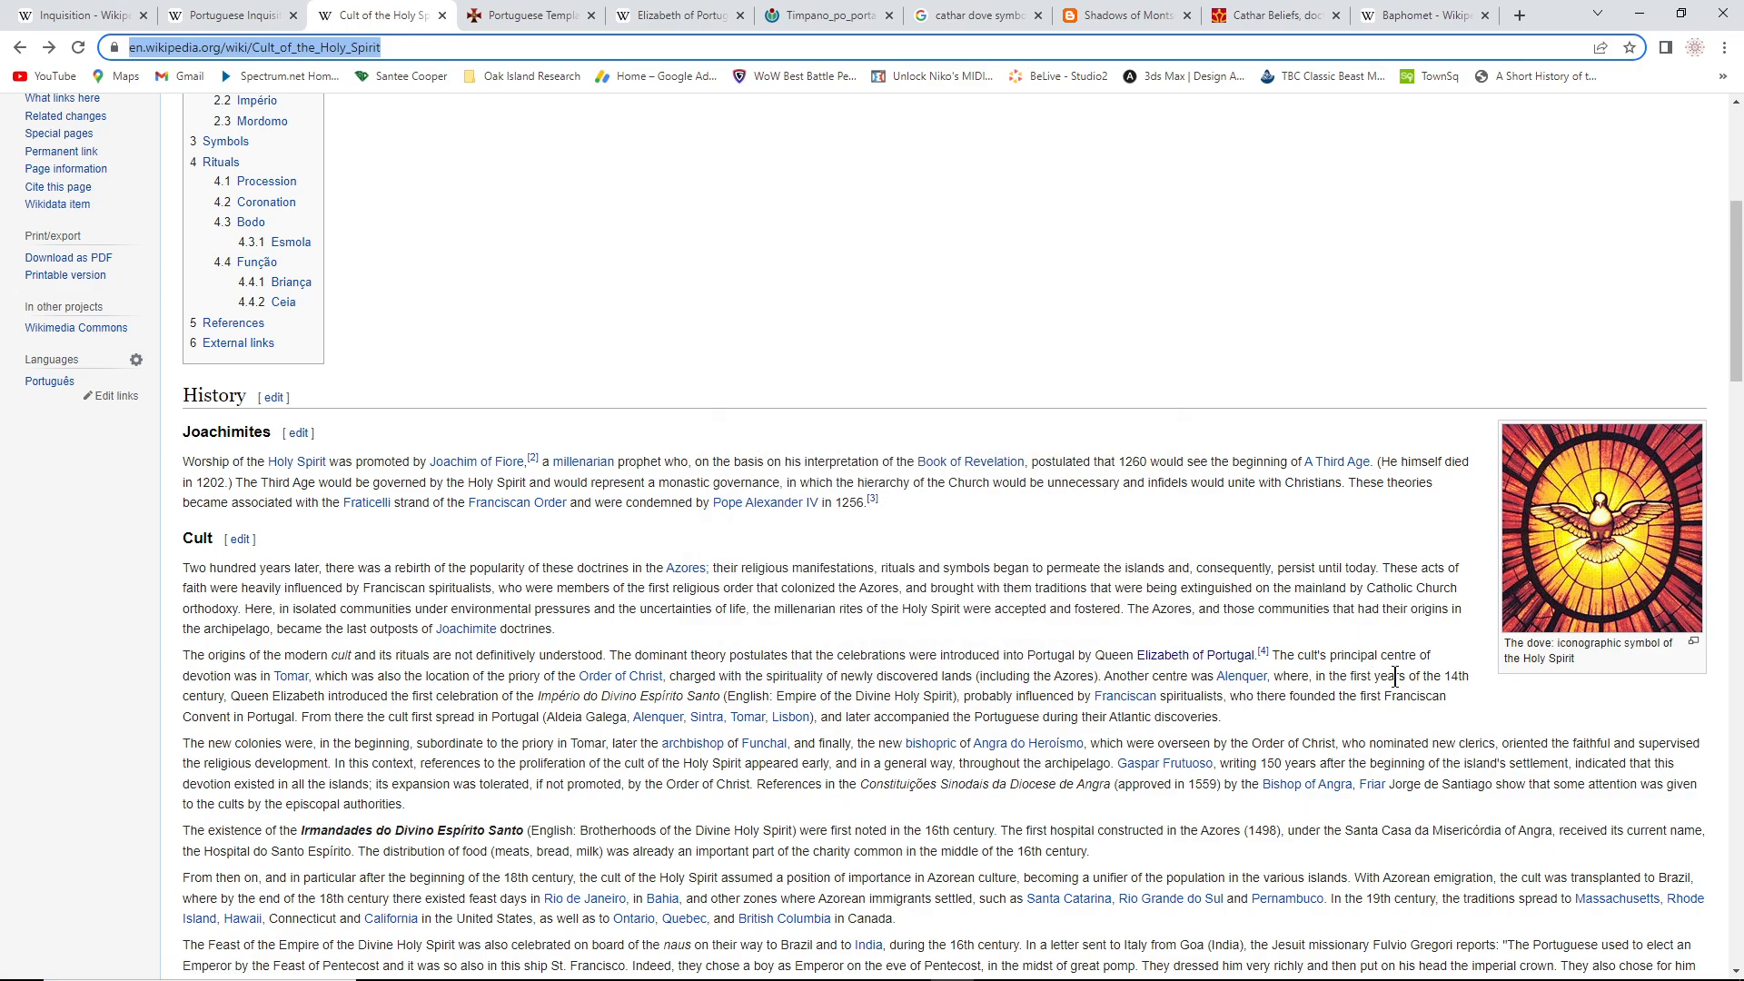
{"action": "mouse_move", "coordinate": [291, 678]}
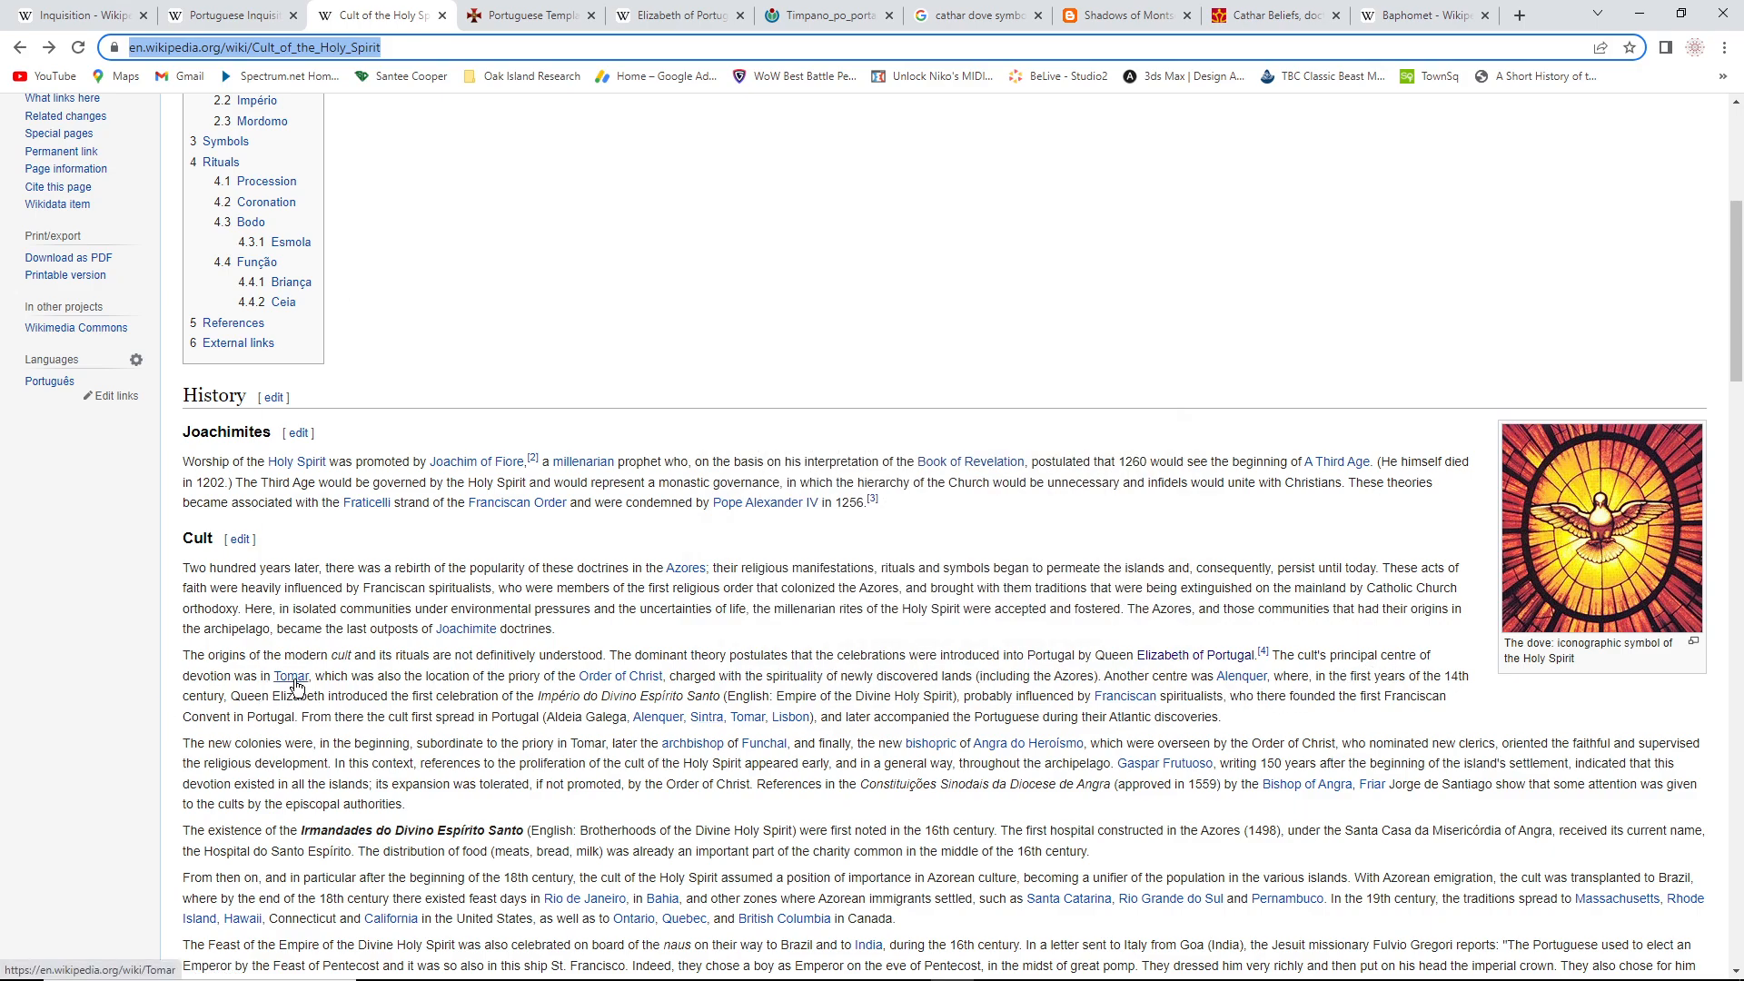
{"action": "mouse_move", "coordinate": [291, 680]}
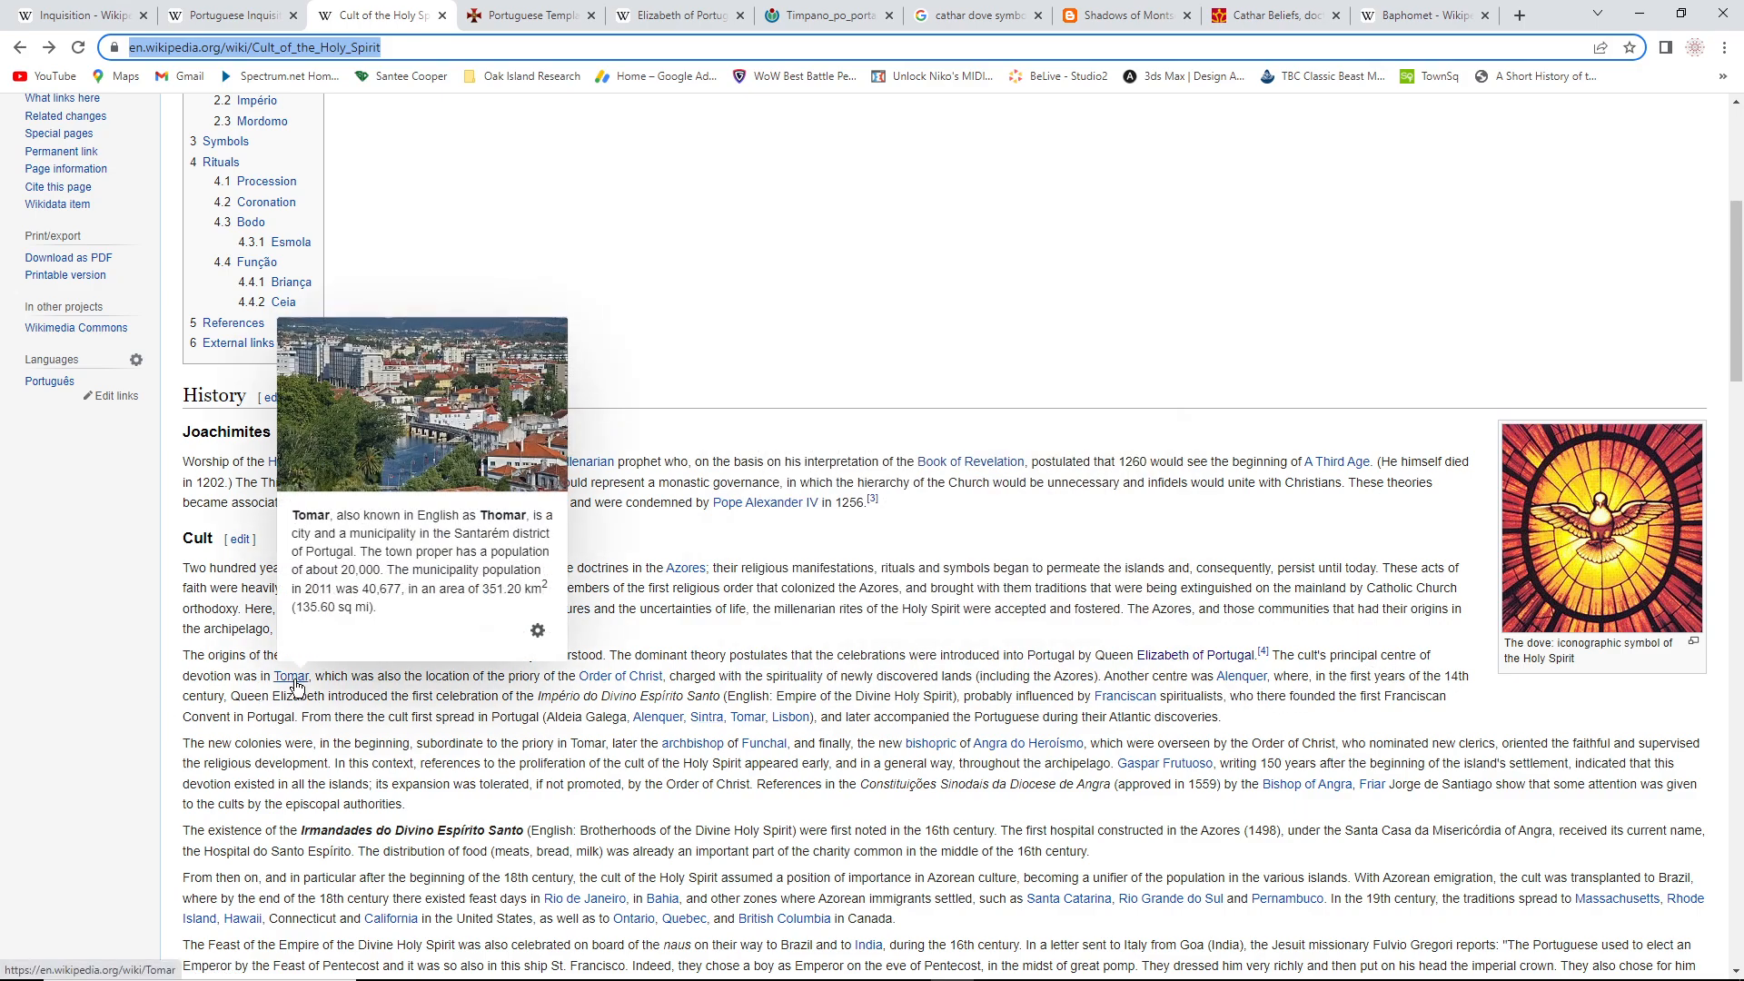
{"action": "mouse_move", "coordinate": [489, 712]}
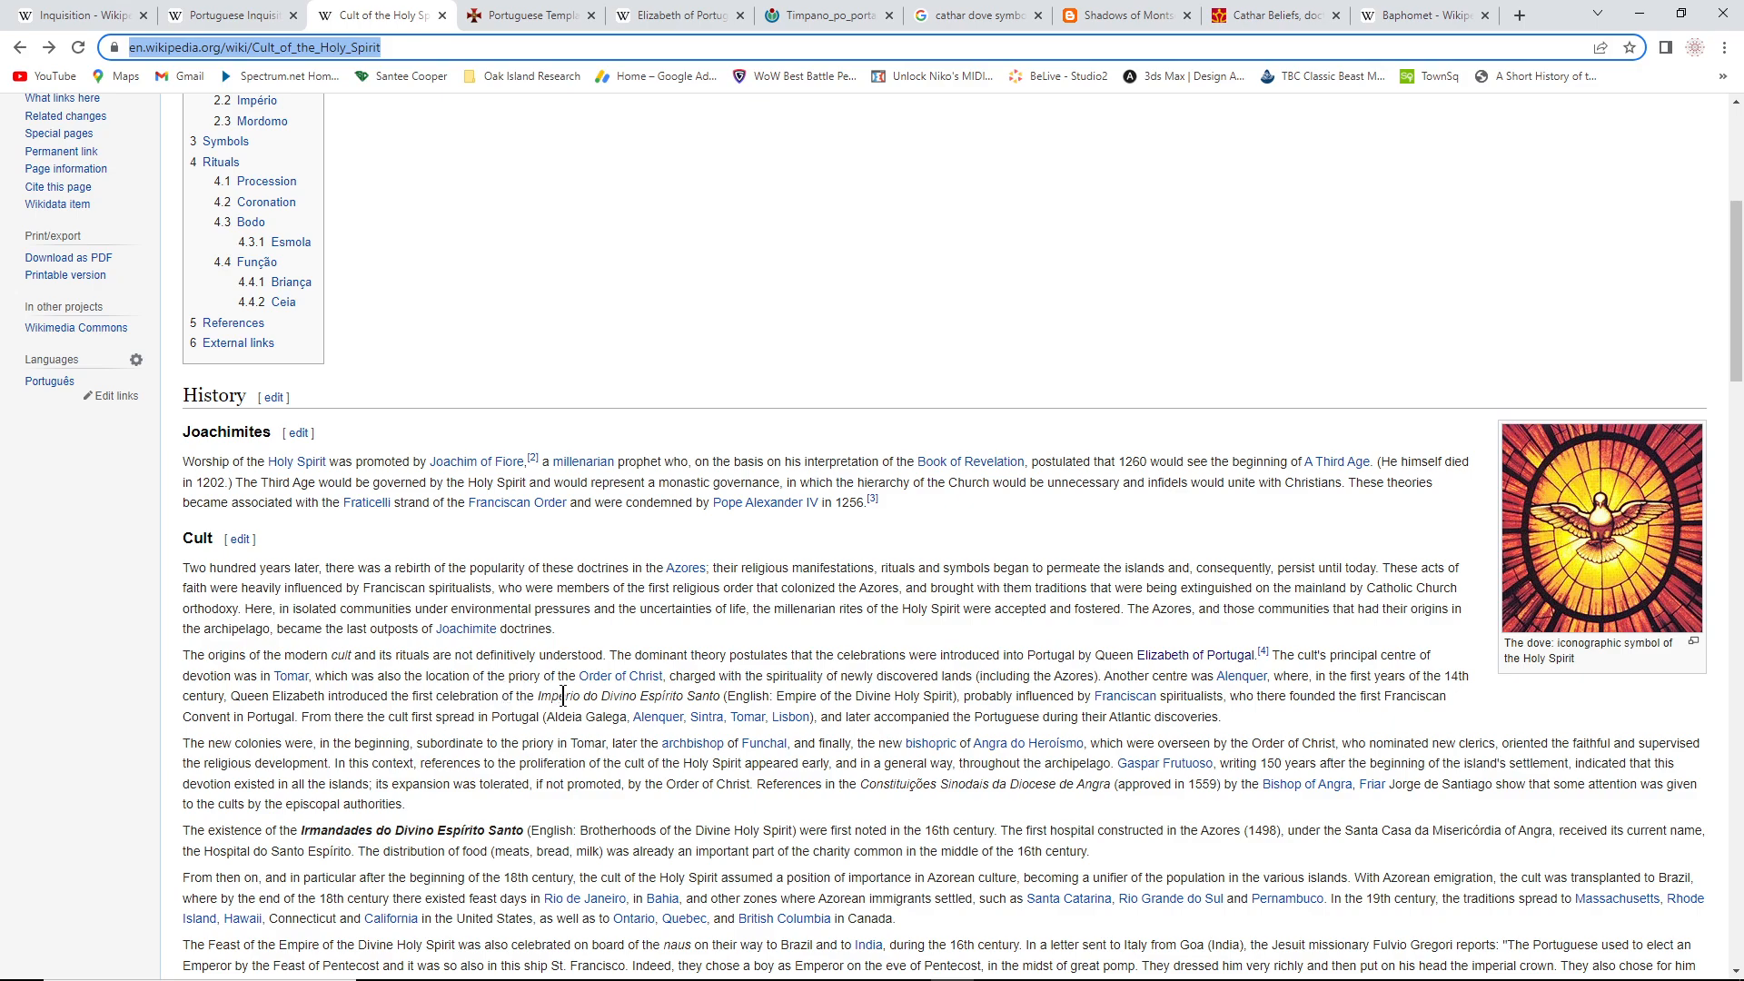
{"action": "mouse_move", "coordinate": [619, 676]}
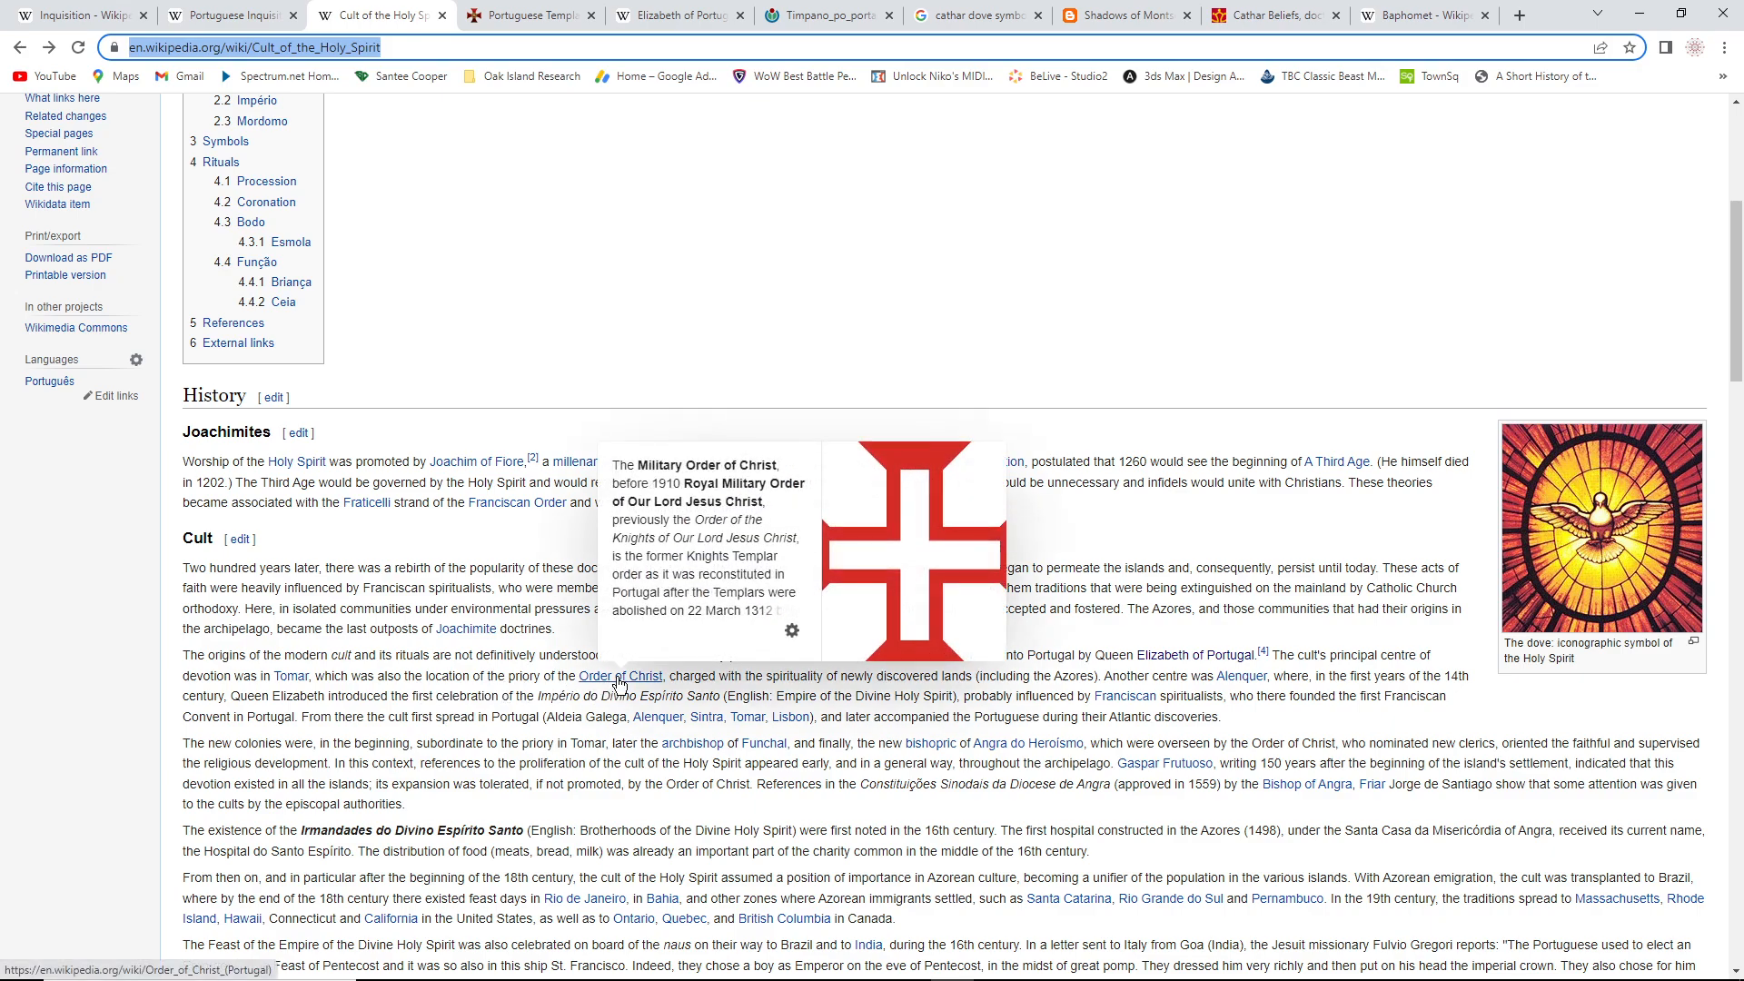
{"action": "mouse_move", "coordinate": [779, 696]}
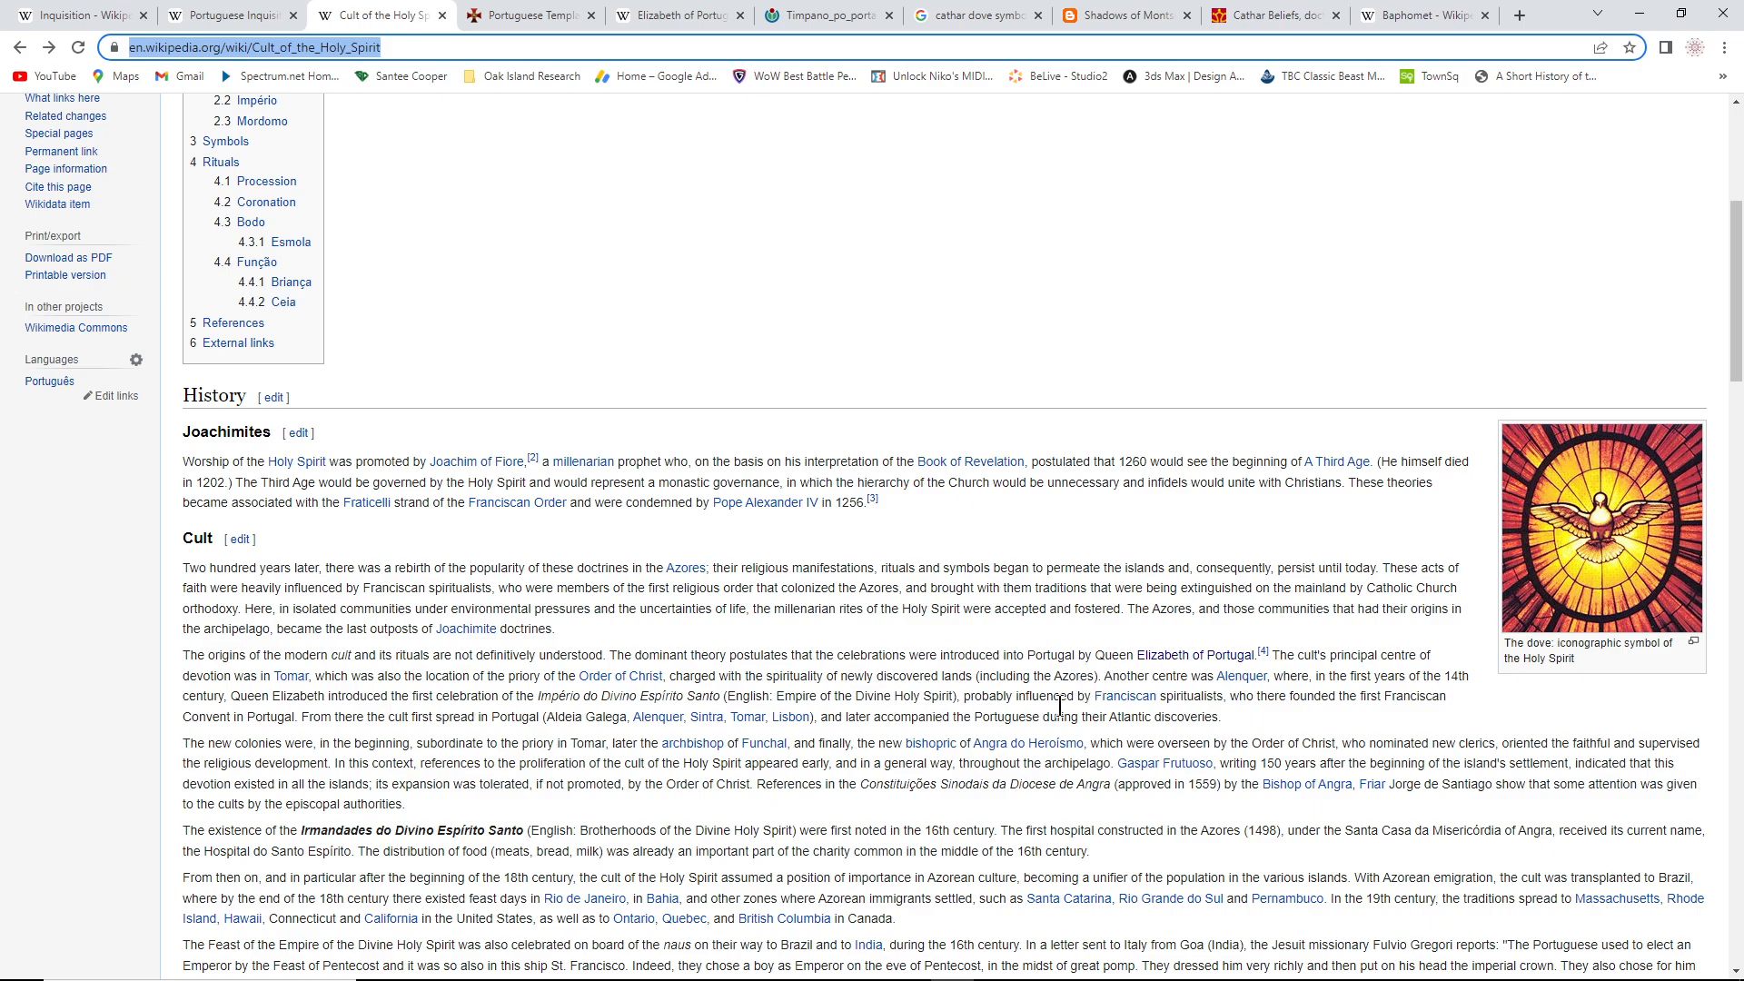
{"action": "mouse_move", "coordinate": [728, 876]}
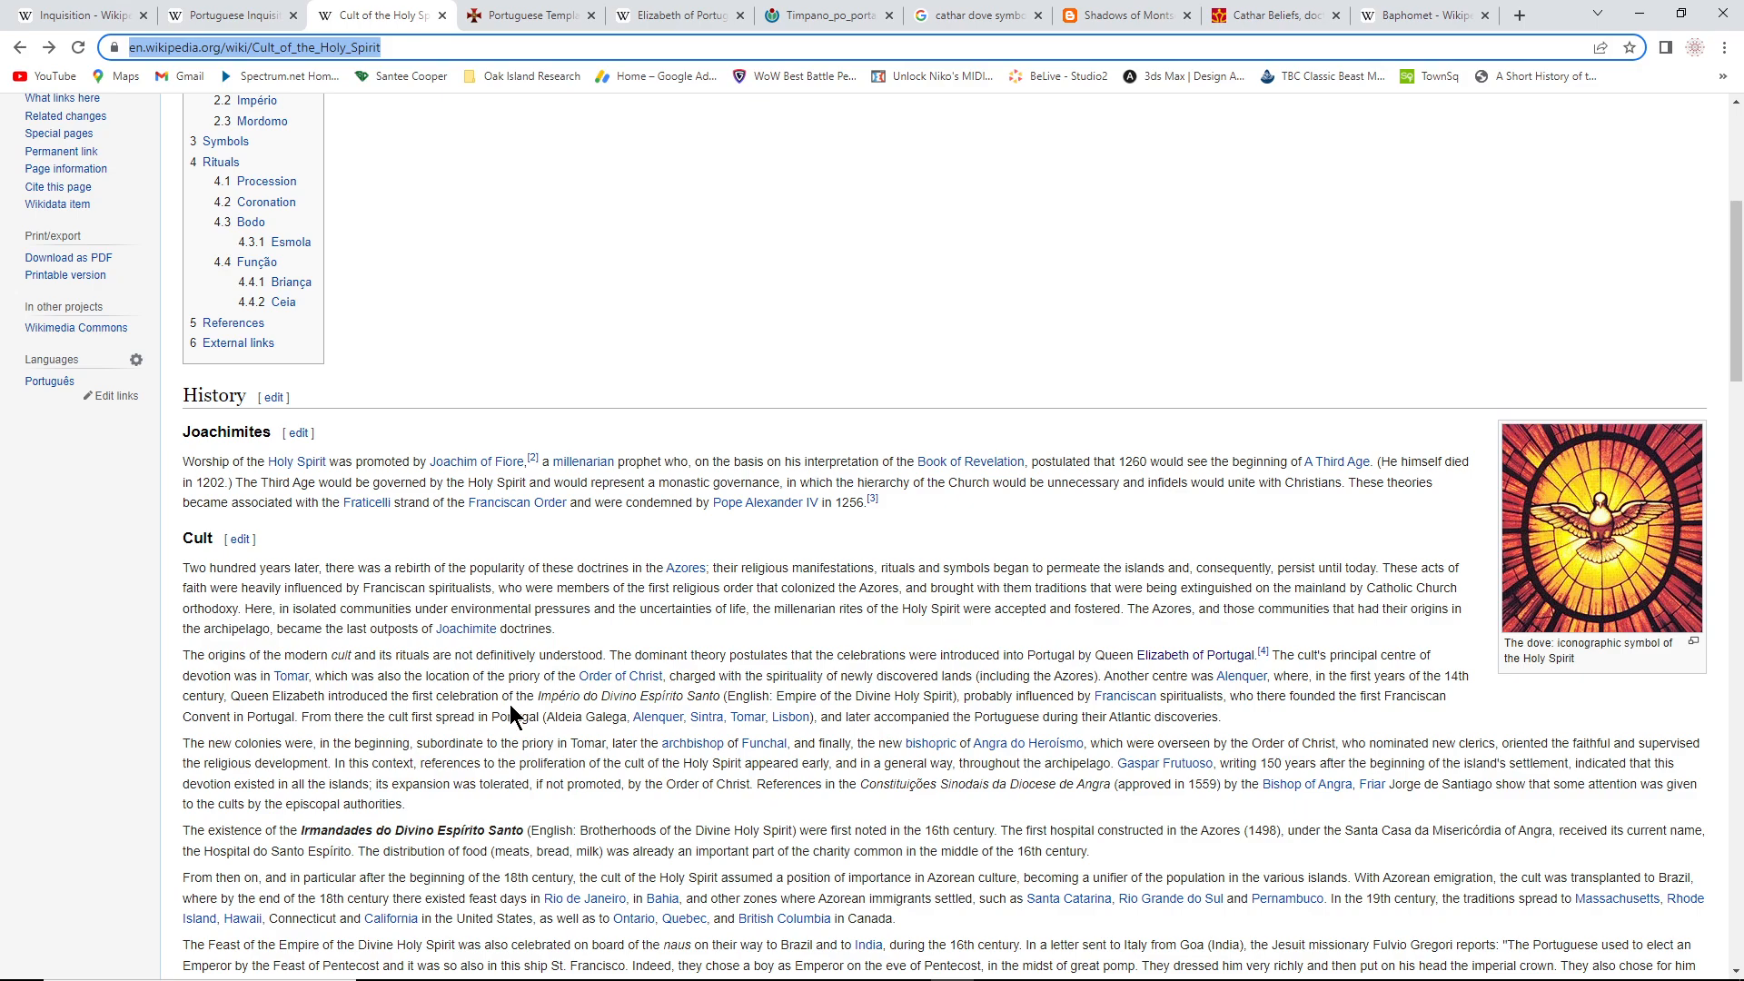
{"action": "mouse_move", "coordinate": [512, 703]}
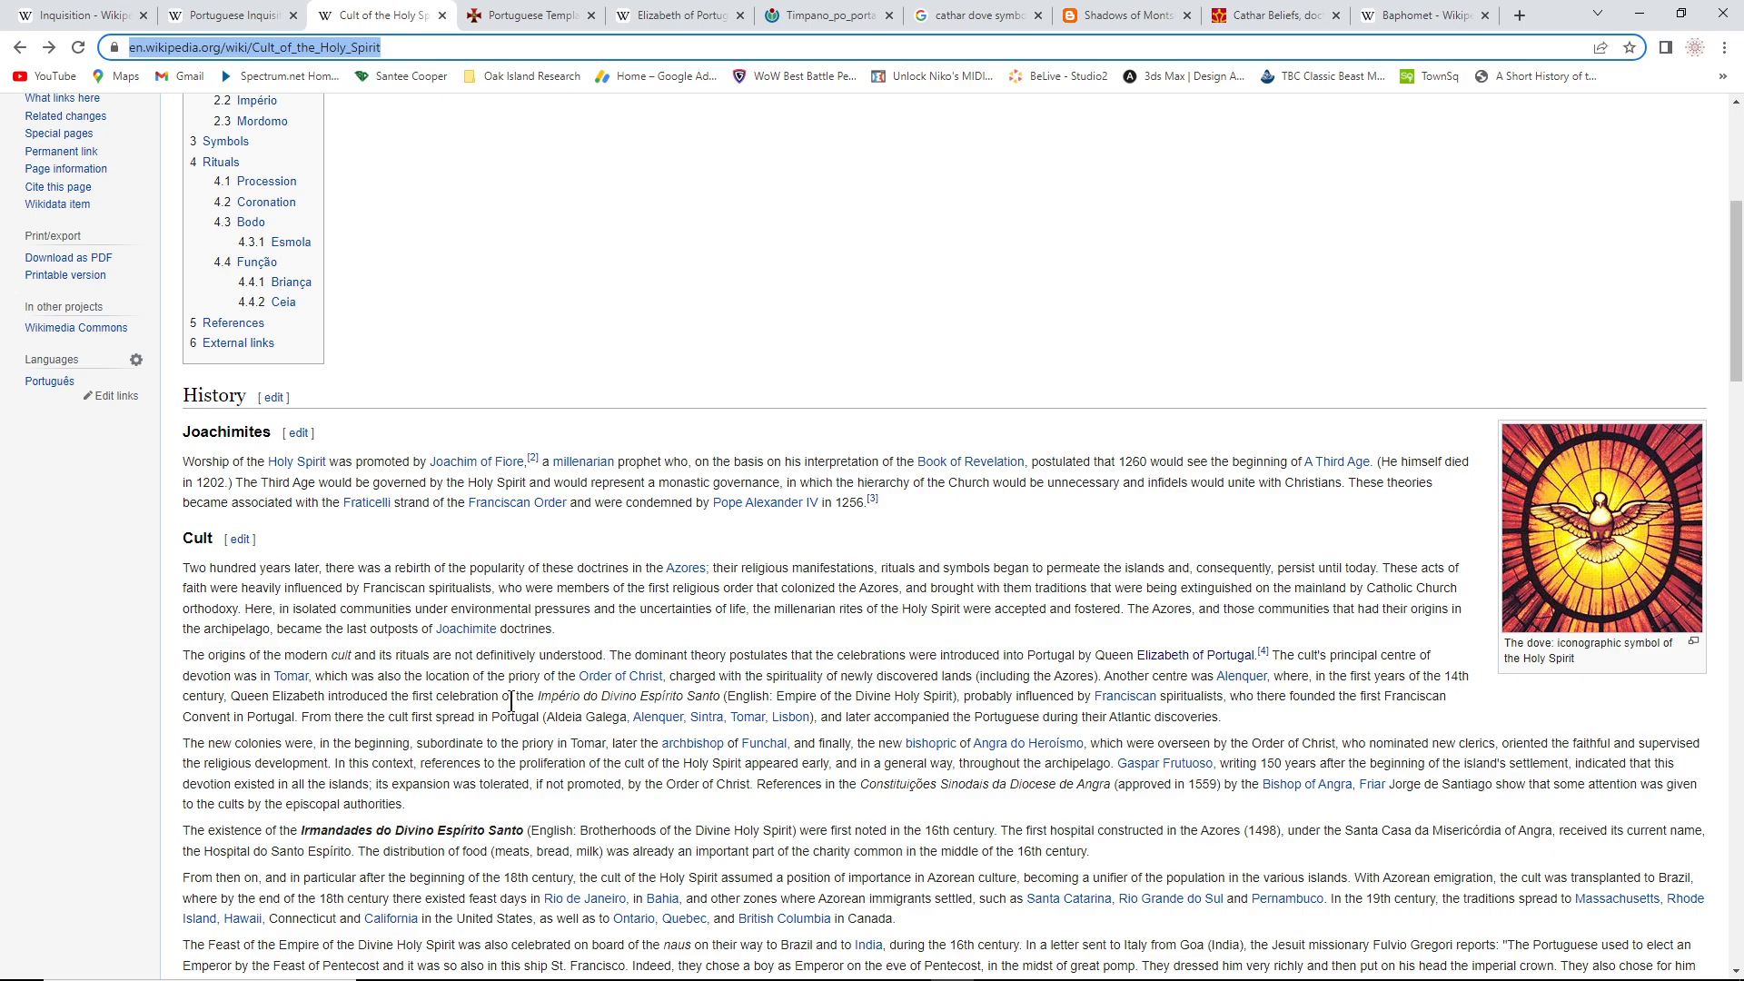
{"action": "scroll", "scroll_direction": "up", "scroll_amount": 3}
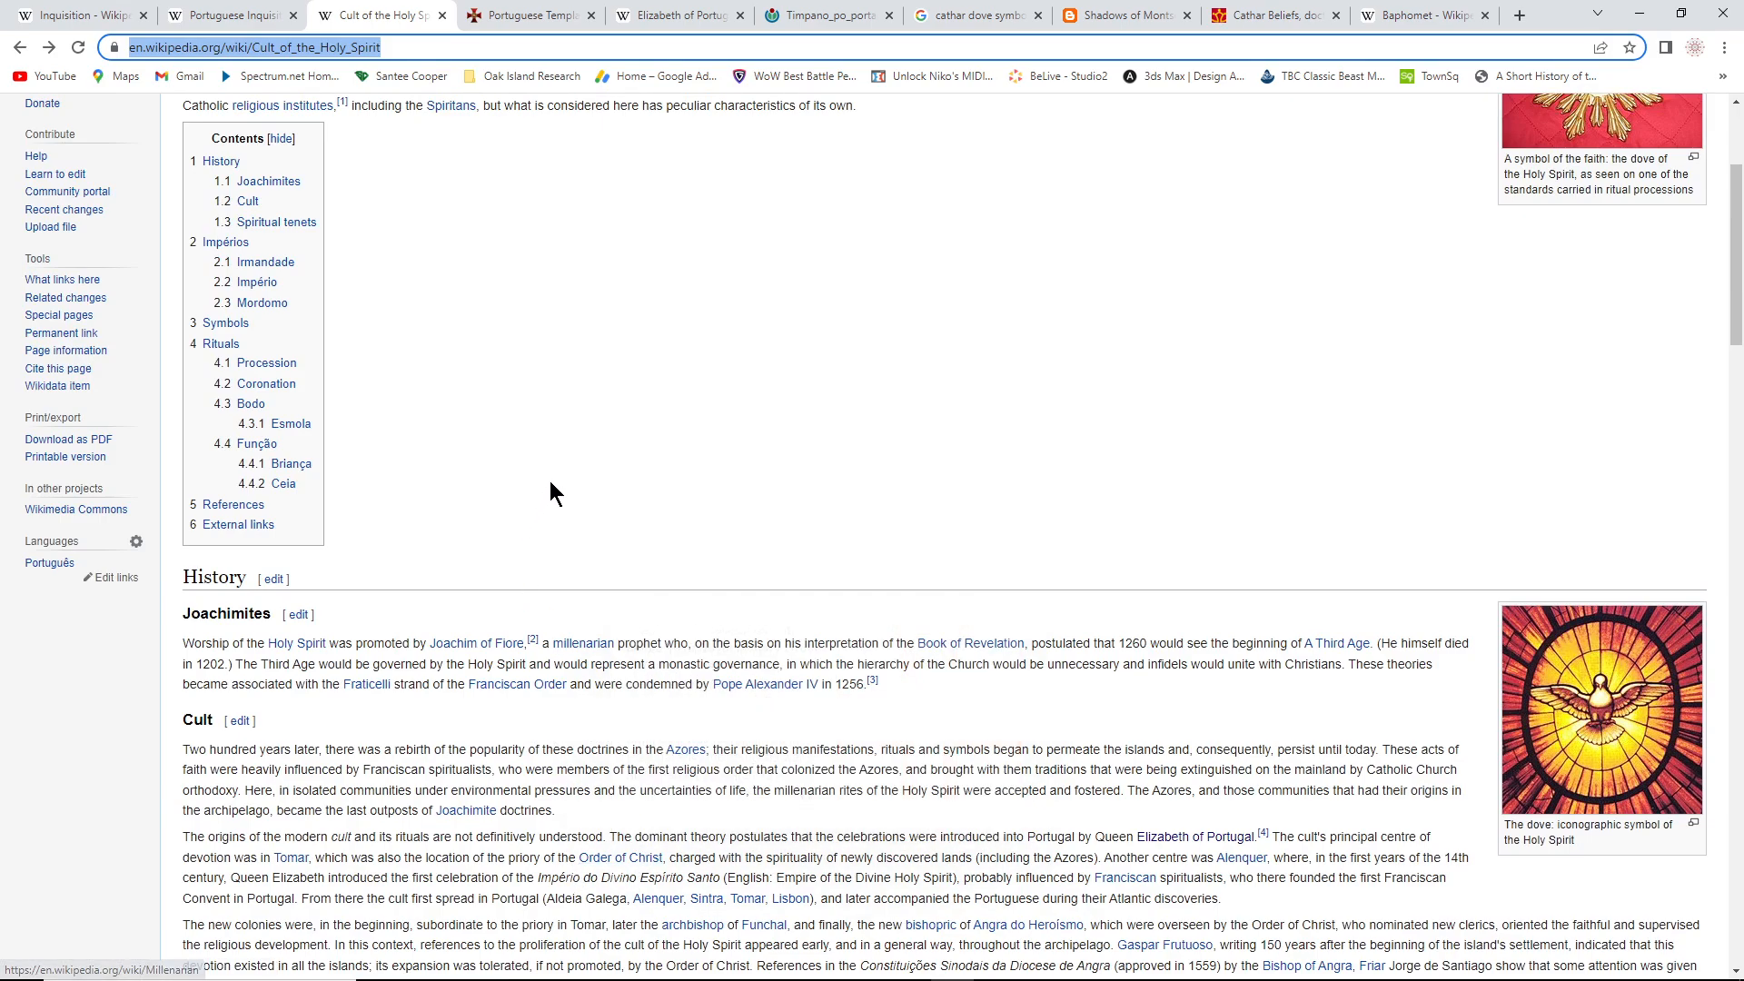
{"action": "mouse_move", "coordinate": [509, 115]}
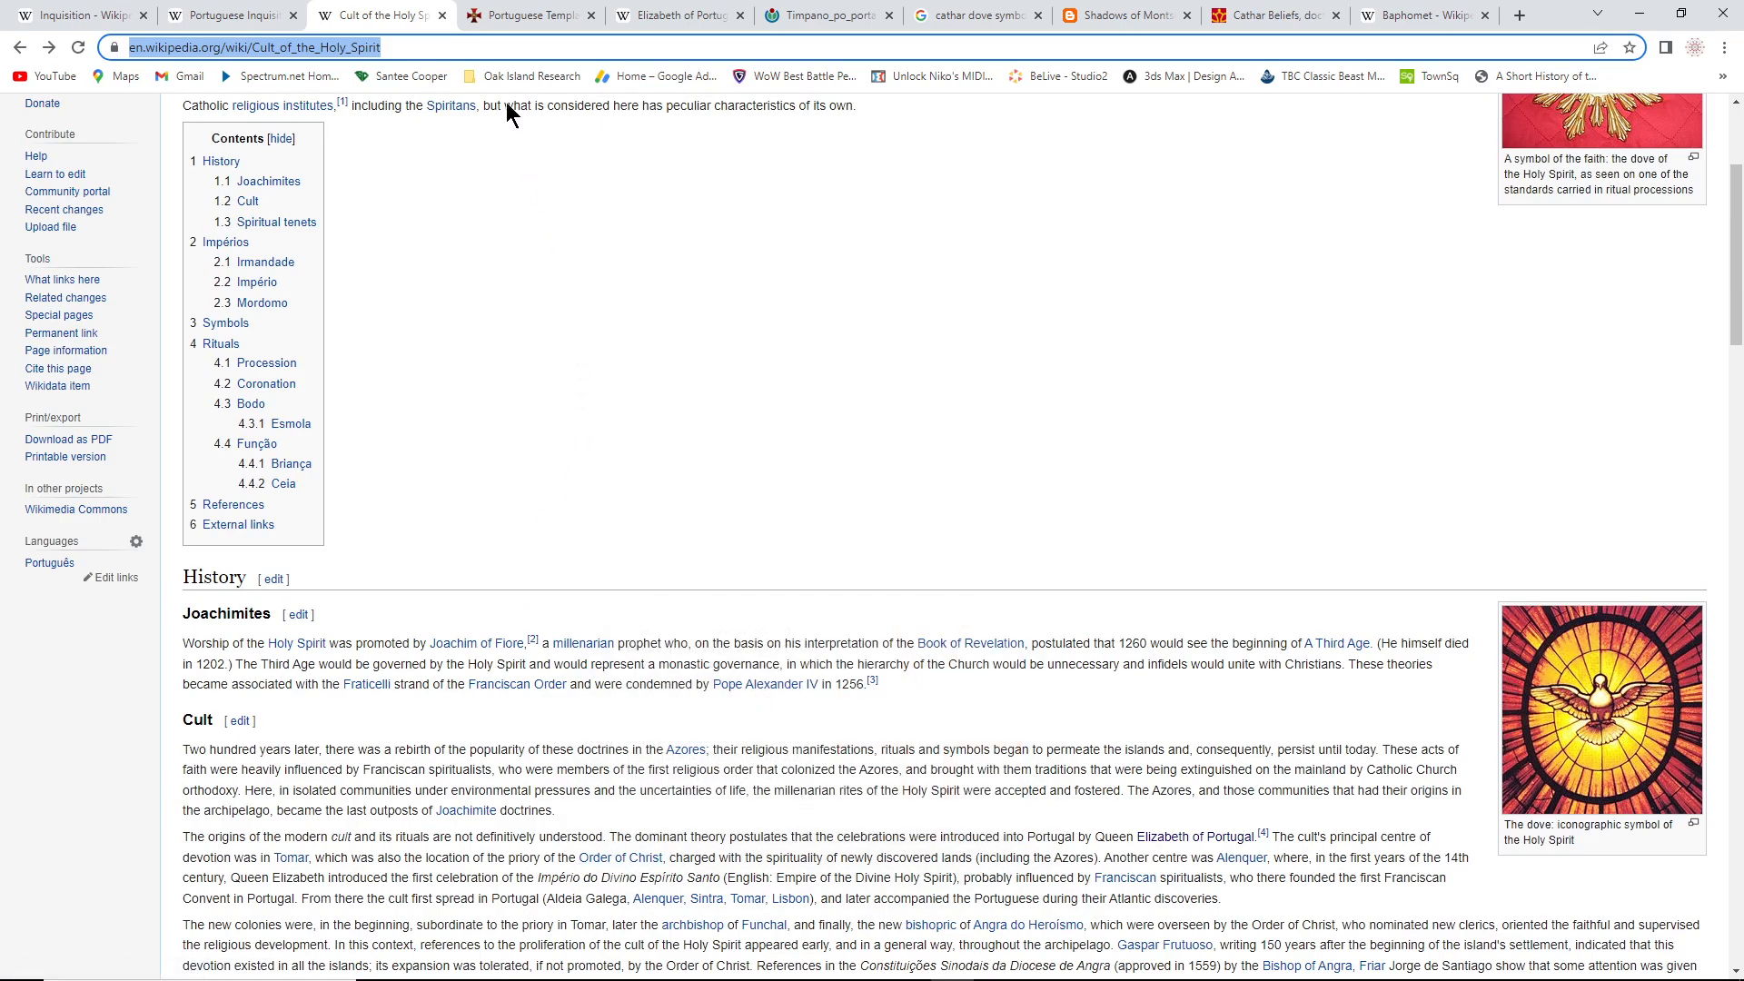
{"action": "scroll", "scroll_direction": "up", "scroll_amount": 3}
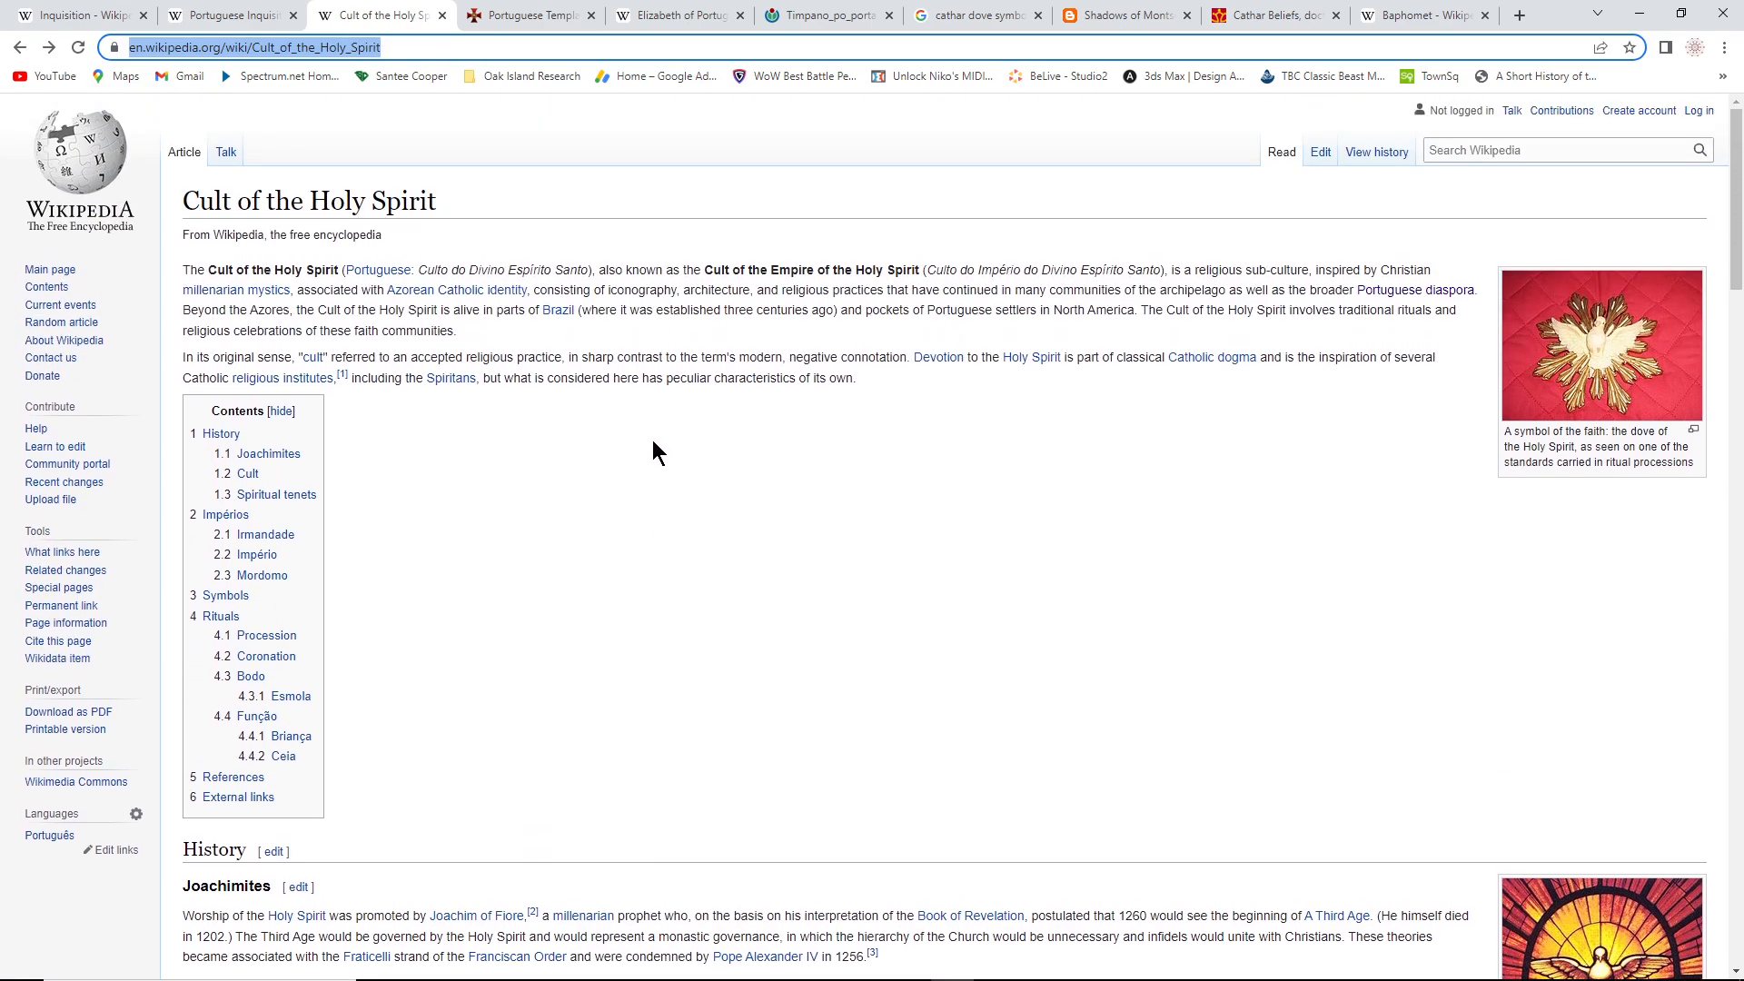
{"action": "scroll", "scroll_direction": "down", "scroll_amount": 3}
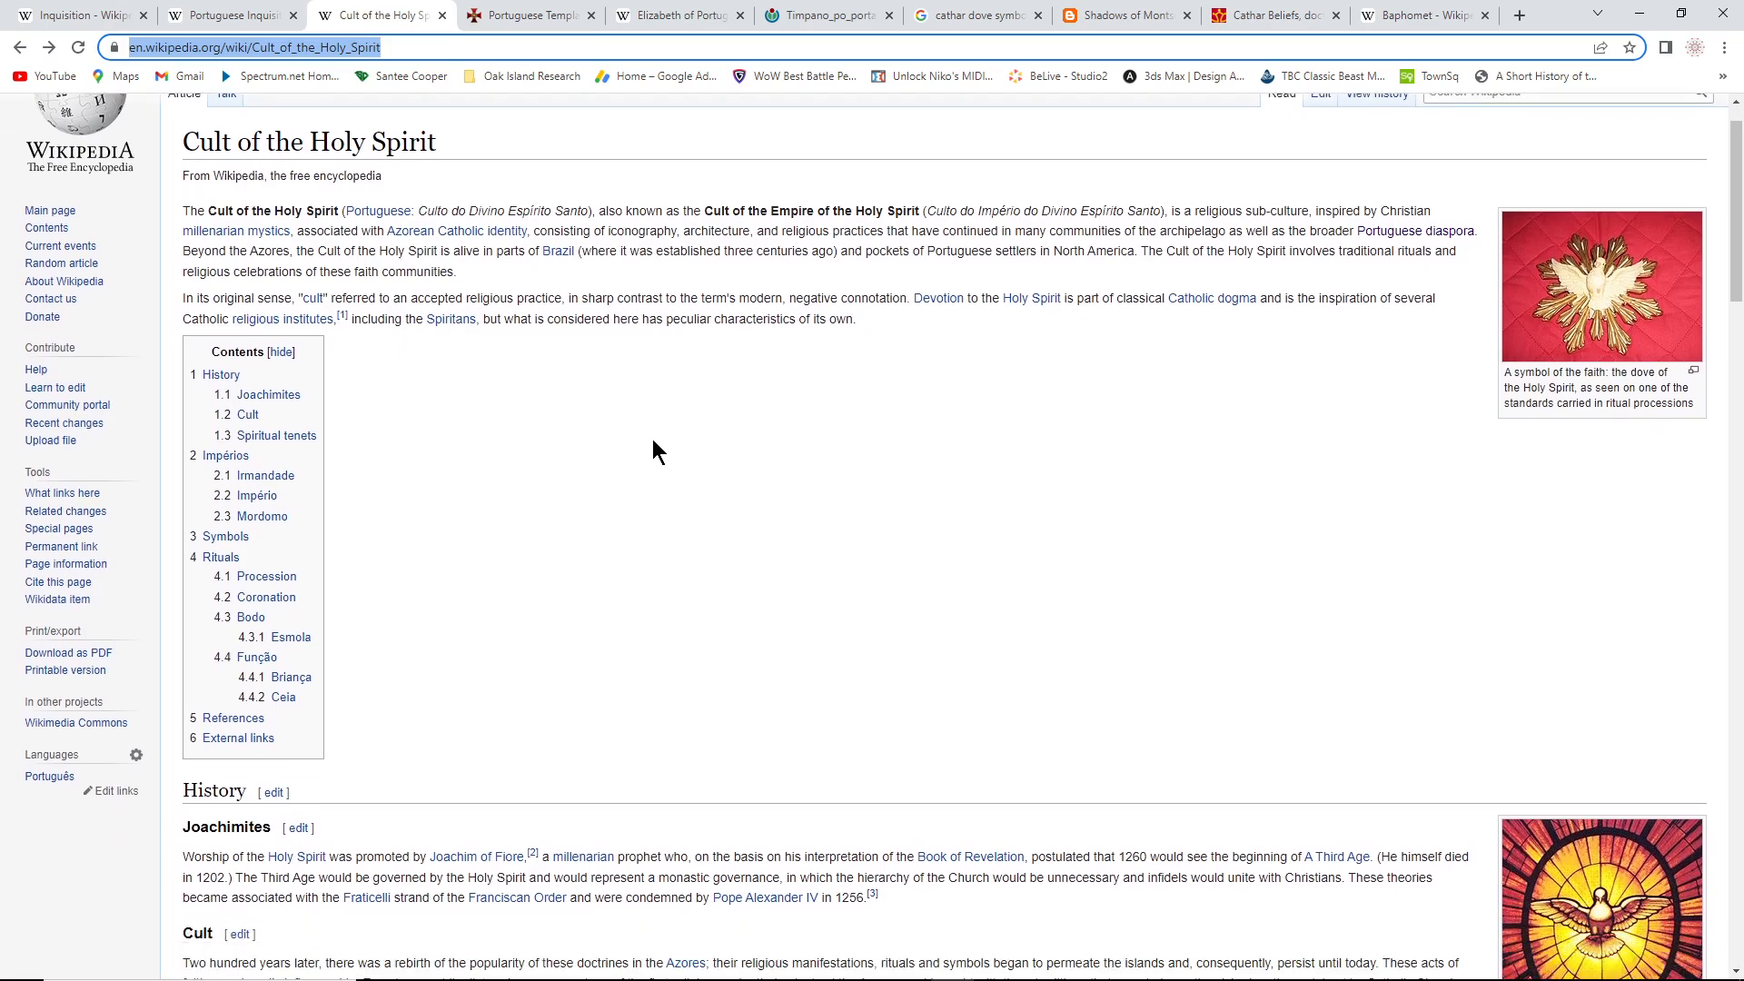
{"action": "scroll", "scroll_direction": "down", "scroll_amount": 3}
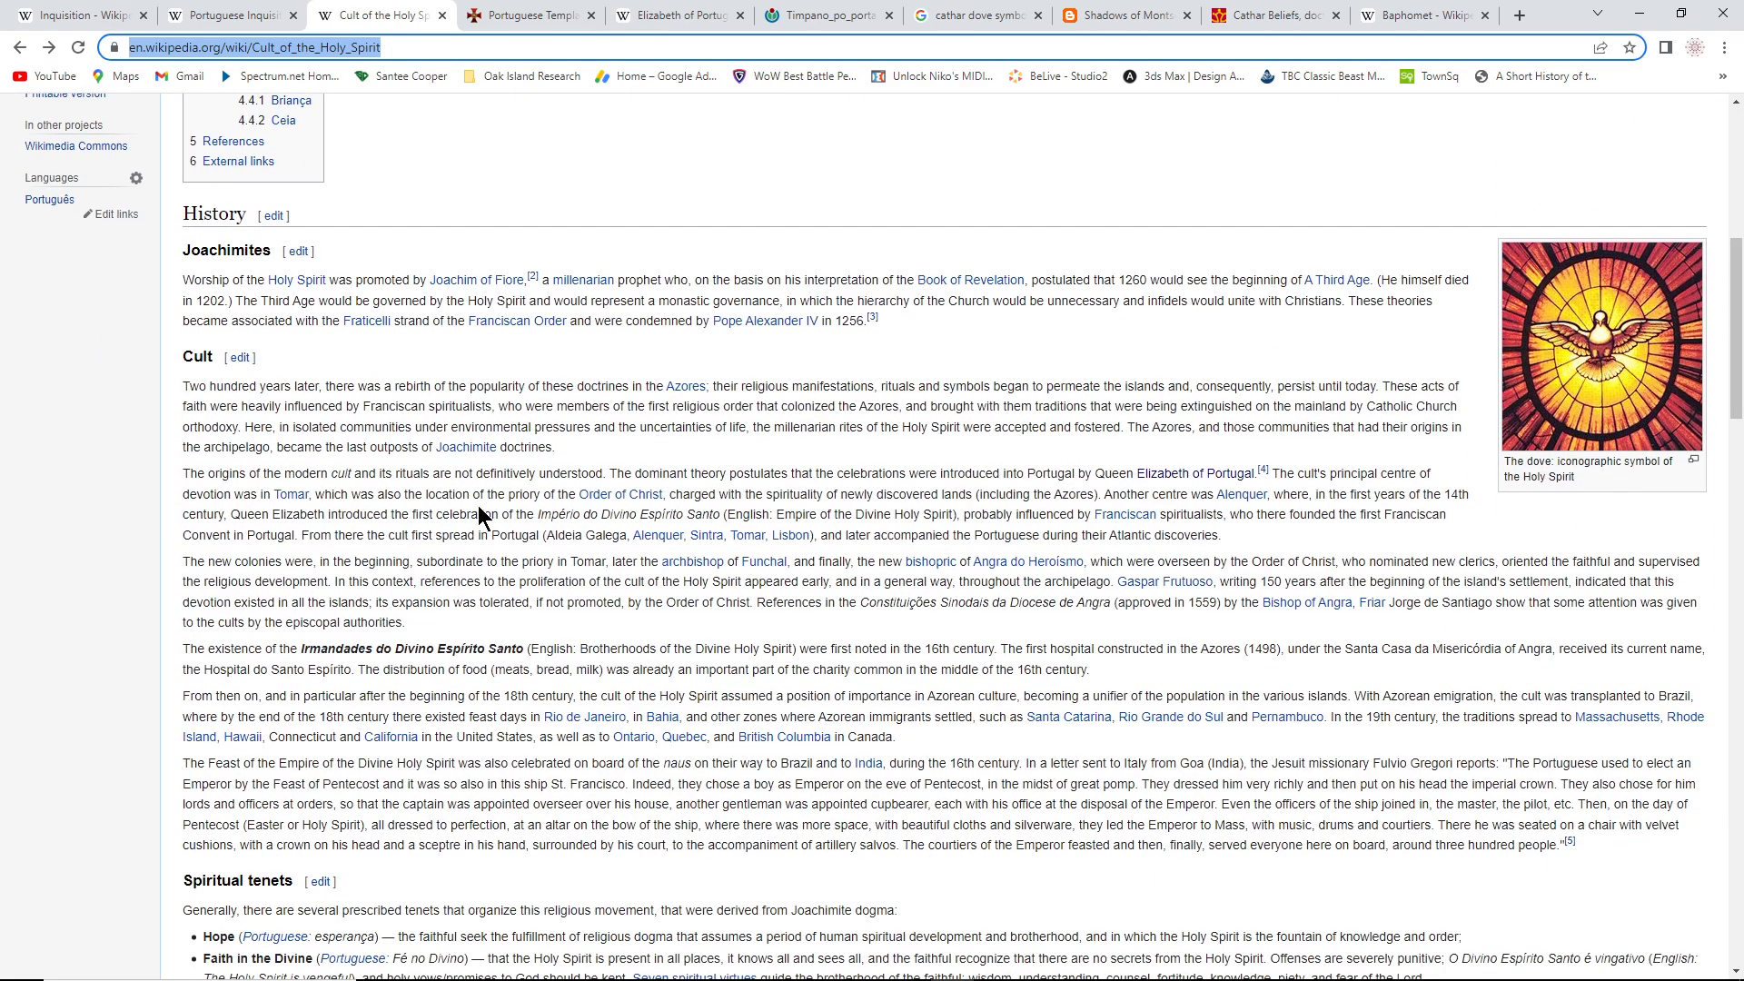
{"action": "mouse_move", "coordinate": [384, 514]}
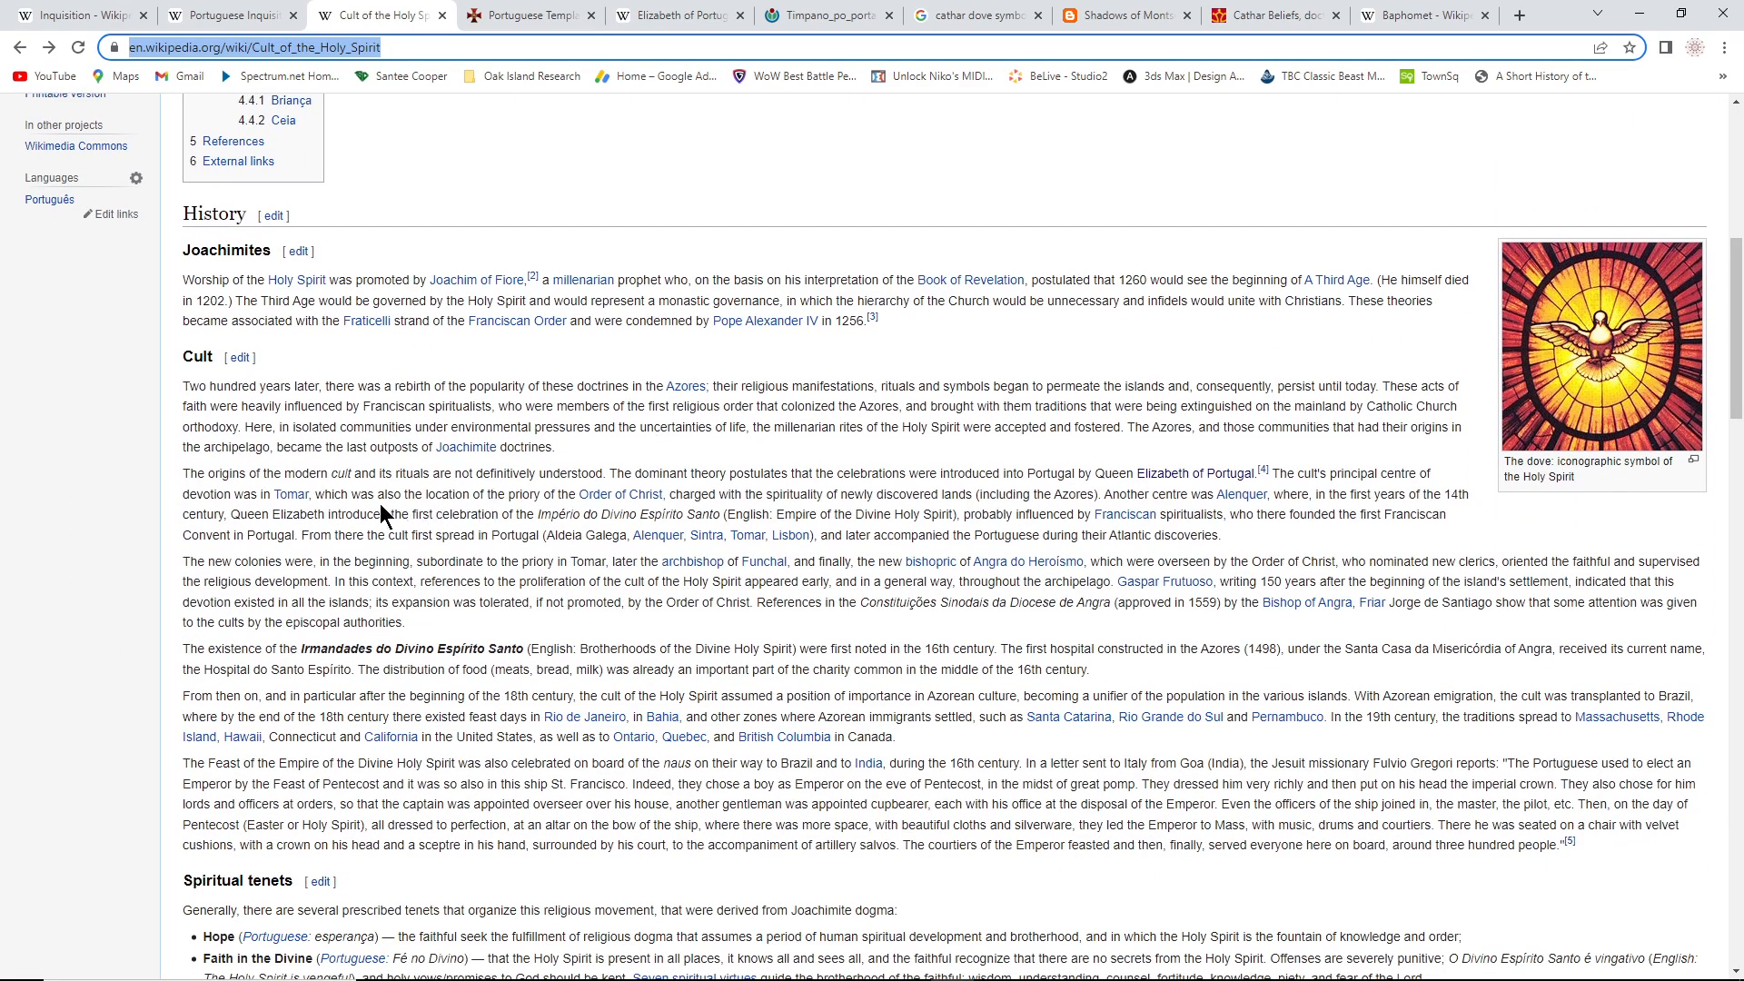
{"action": "mouse_move", "coordinate": [607, 621]}
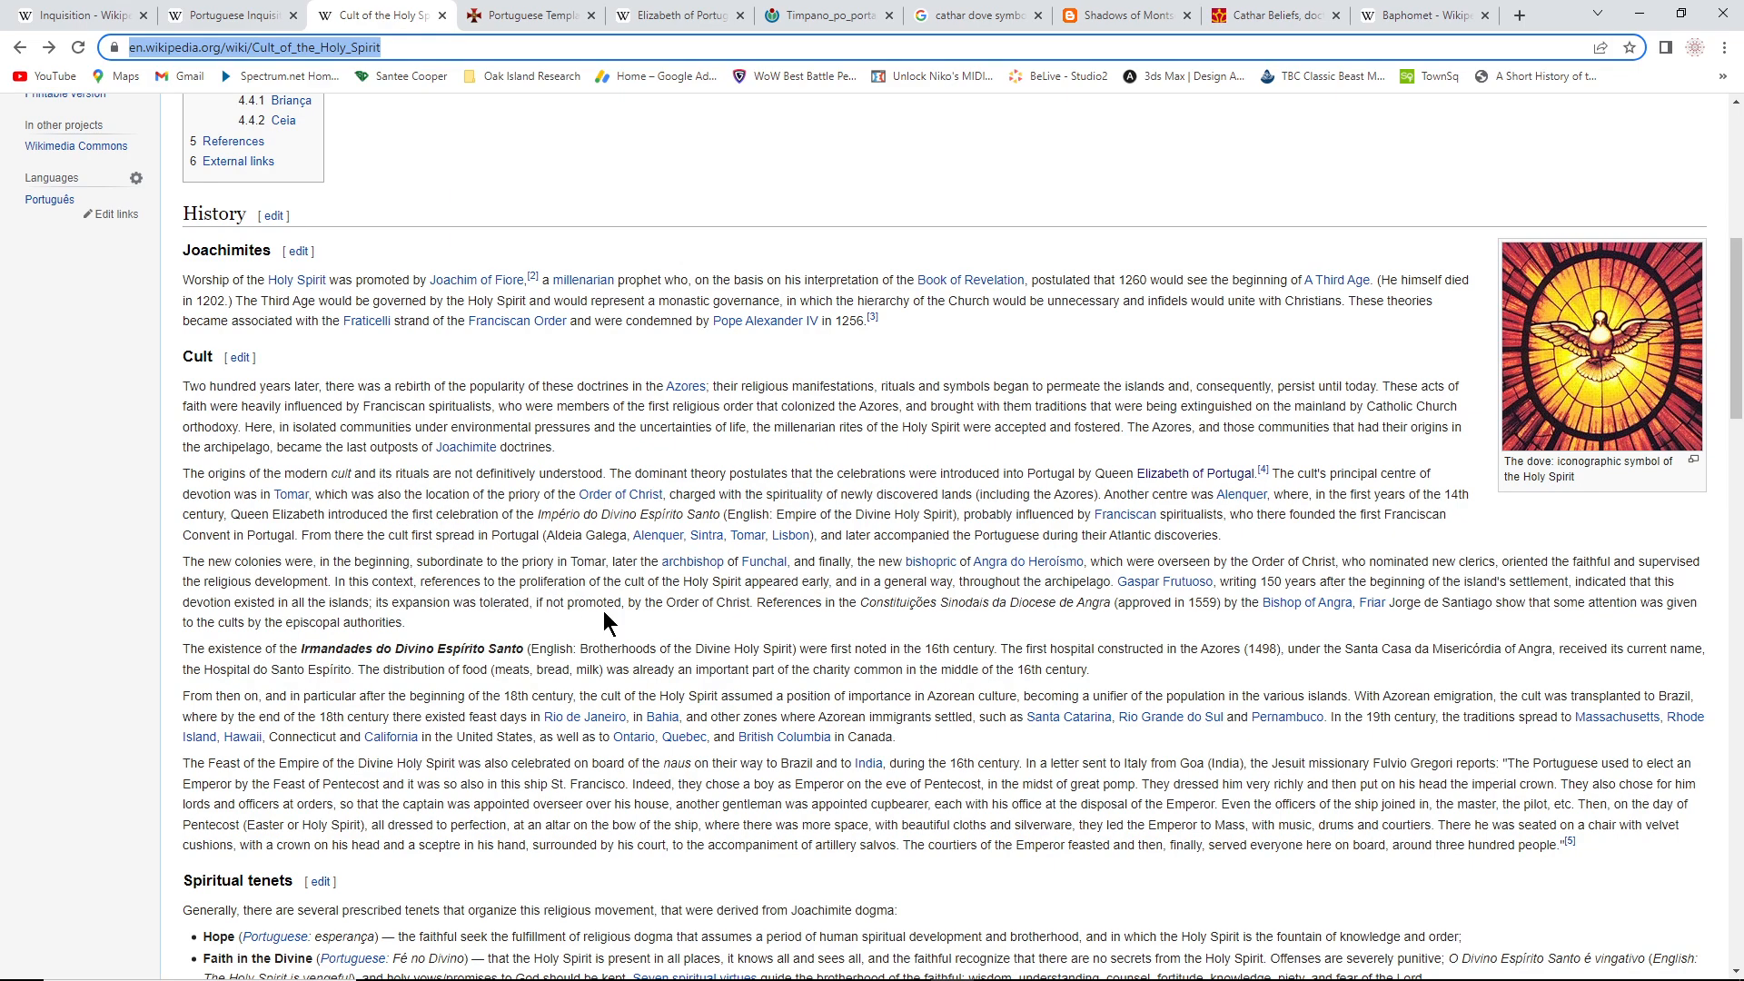
{"action": "scroll", "scroll_direction": "down", "scroll_amount": 3}
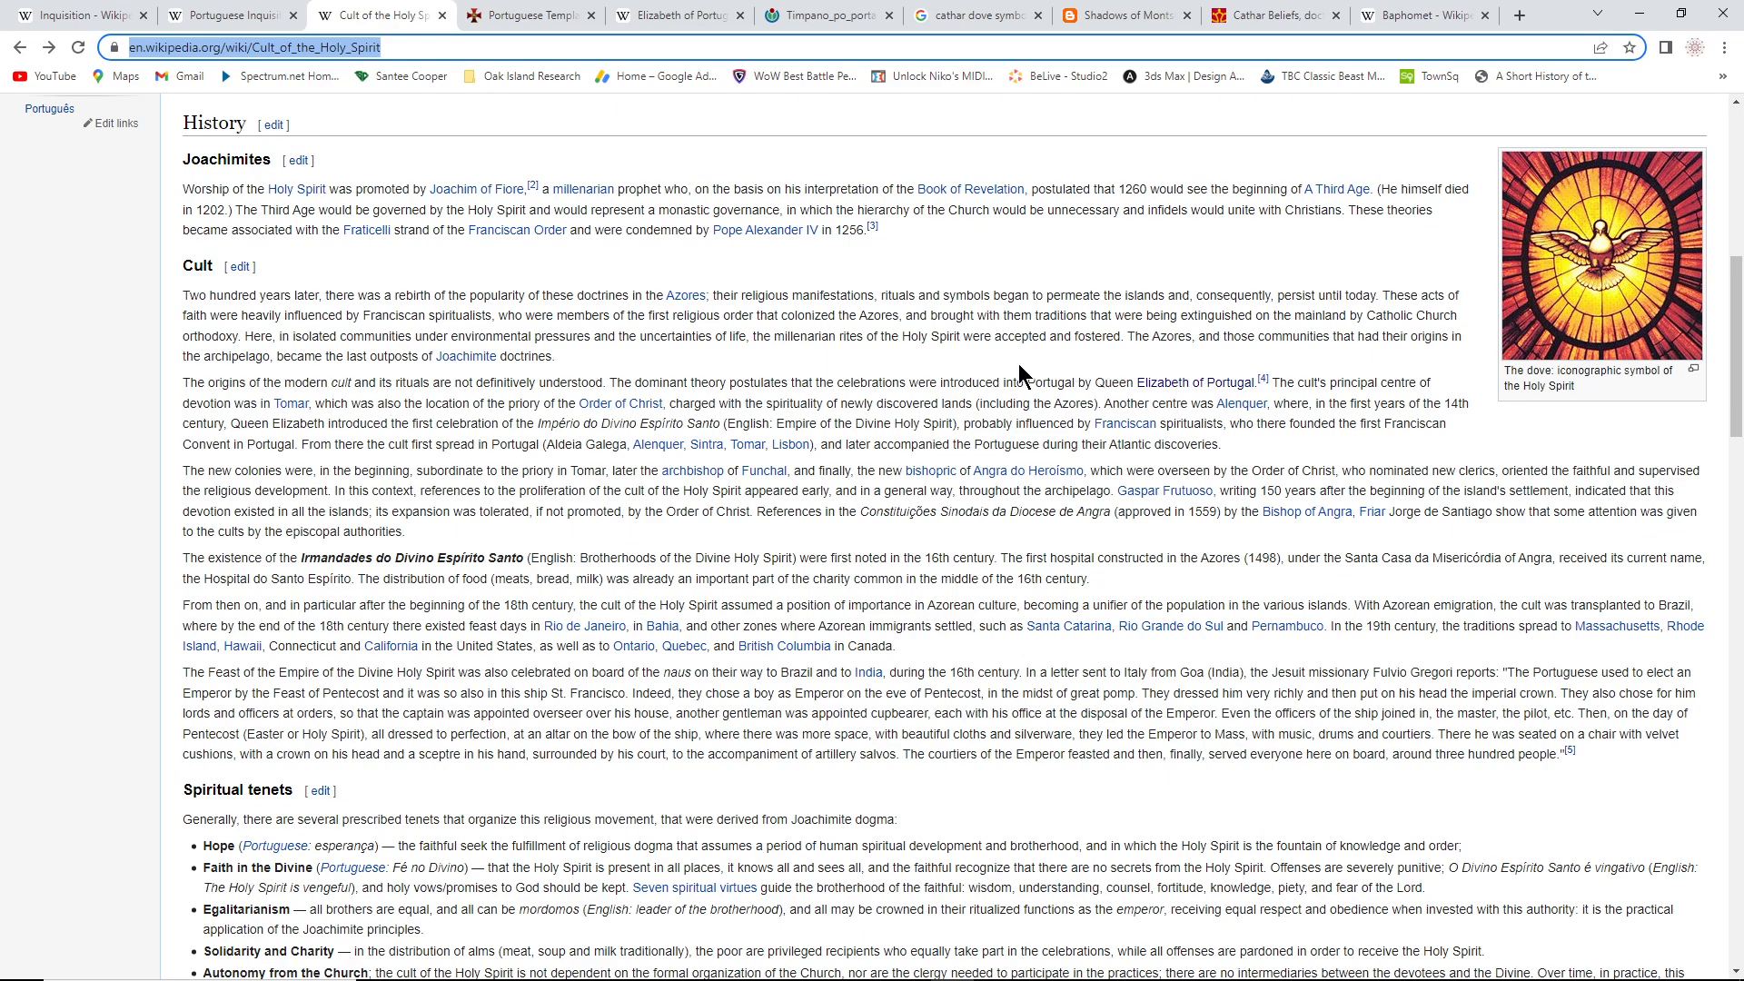
{"action": "mouse_move", "coordinate": [1357, 402]}
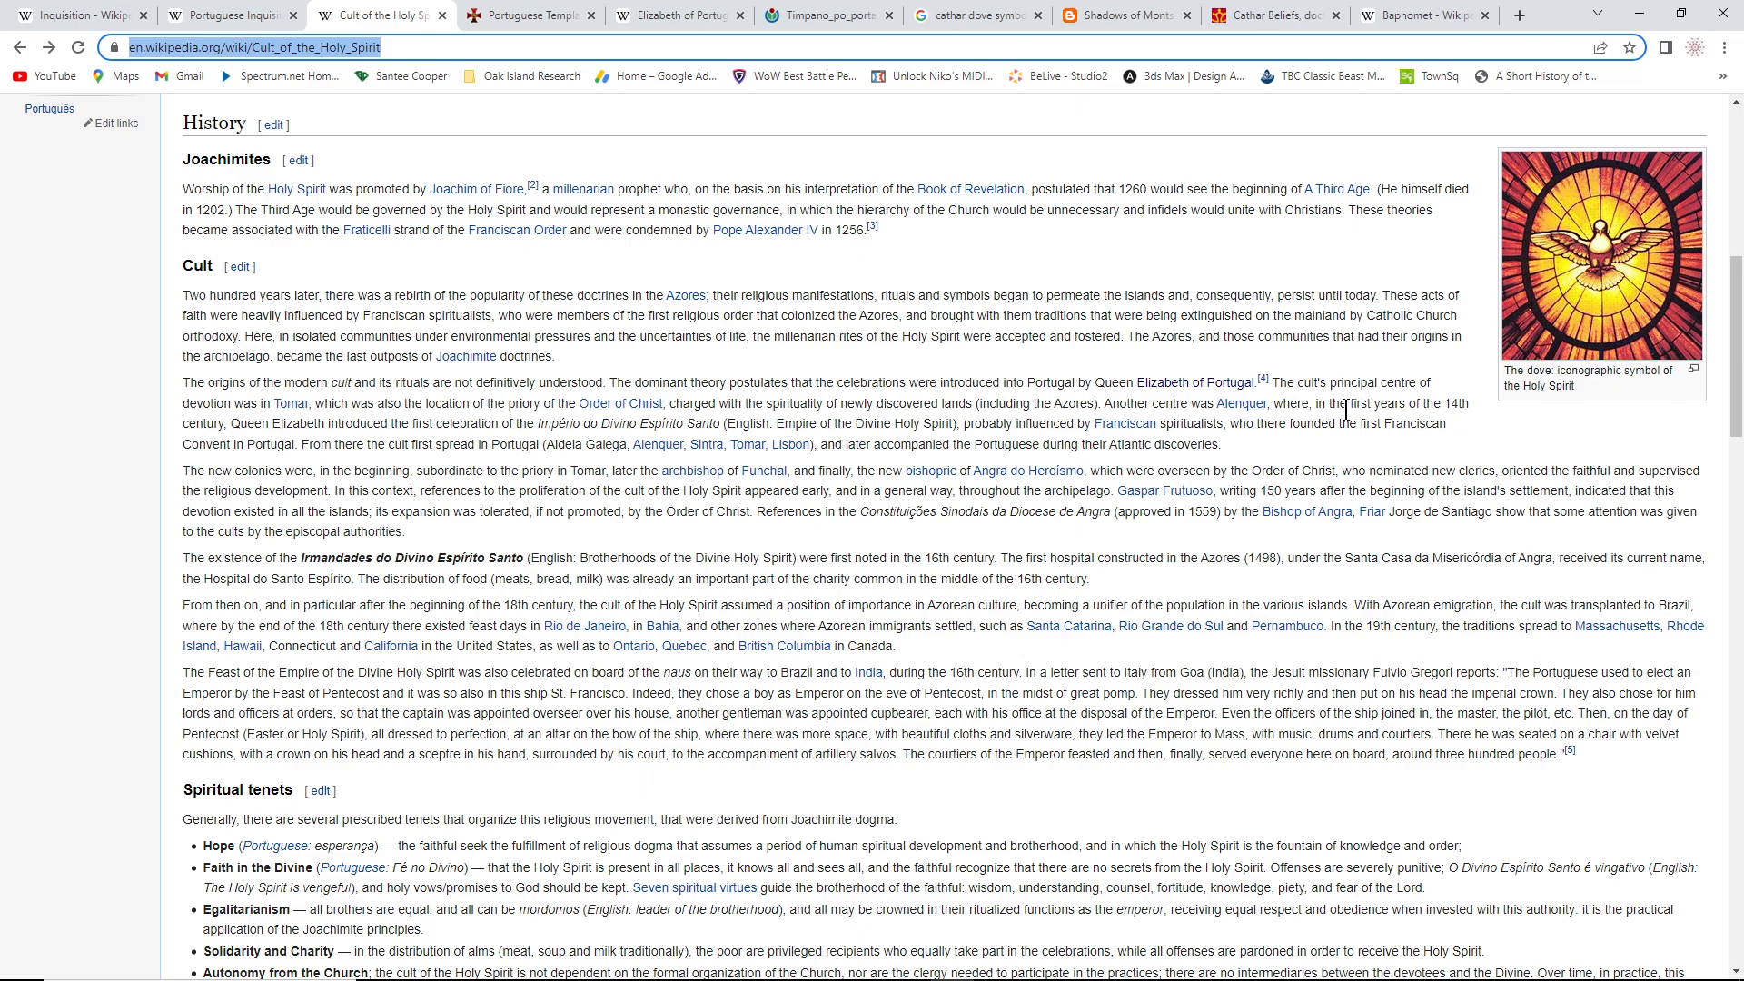
{"action": "mouse_move", "coordinate": [319, 445]}
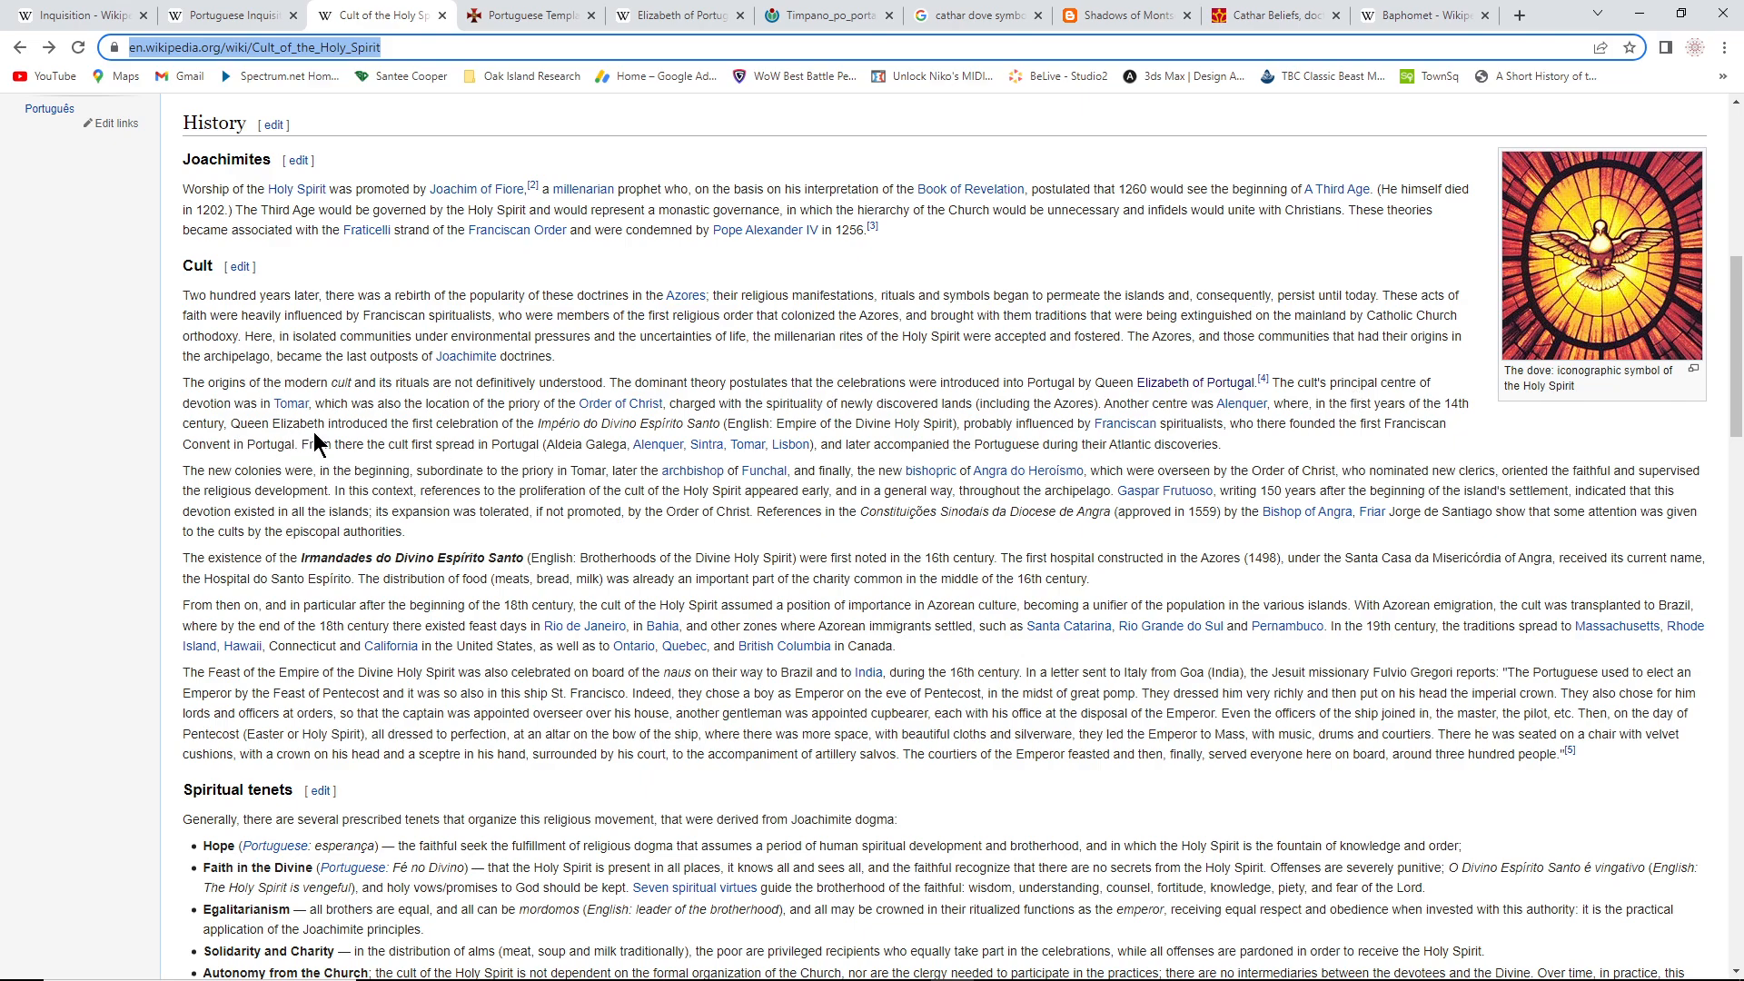
{"action": "mouse_move", "coordinate": [358, 472]}
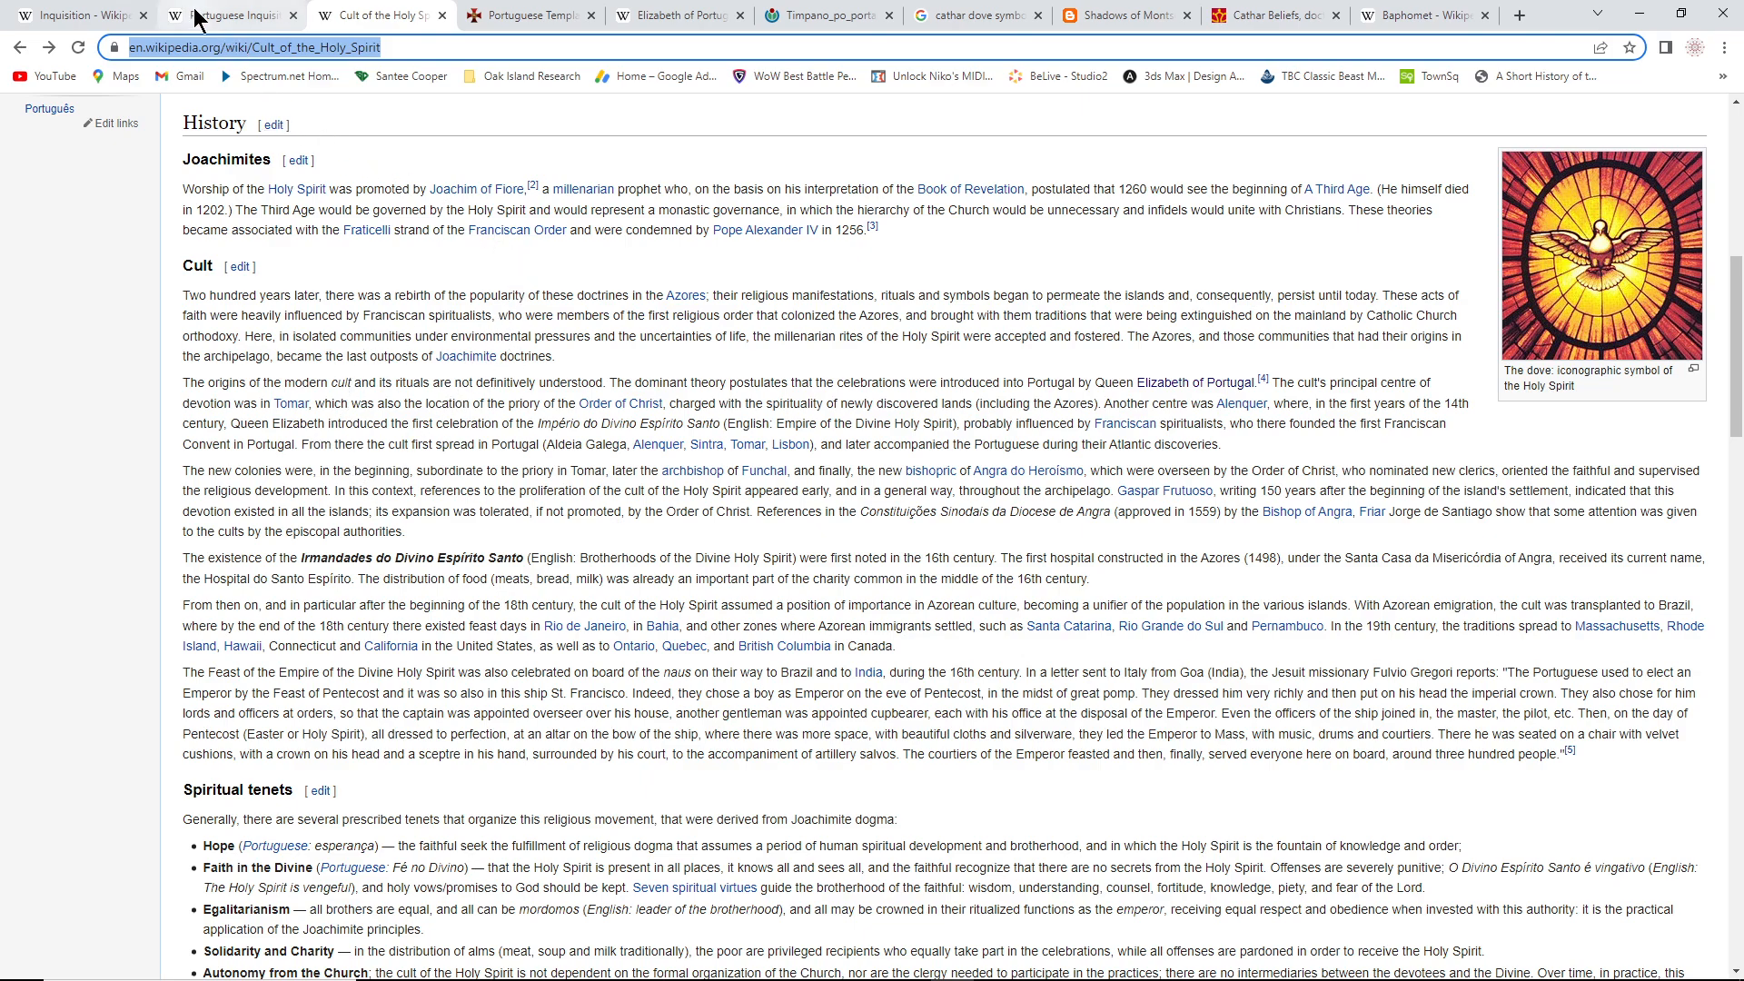
{"action": "left_click", "coordinate": [231, 14]}
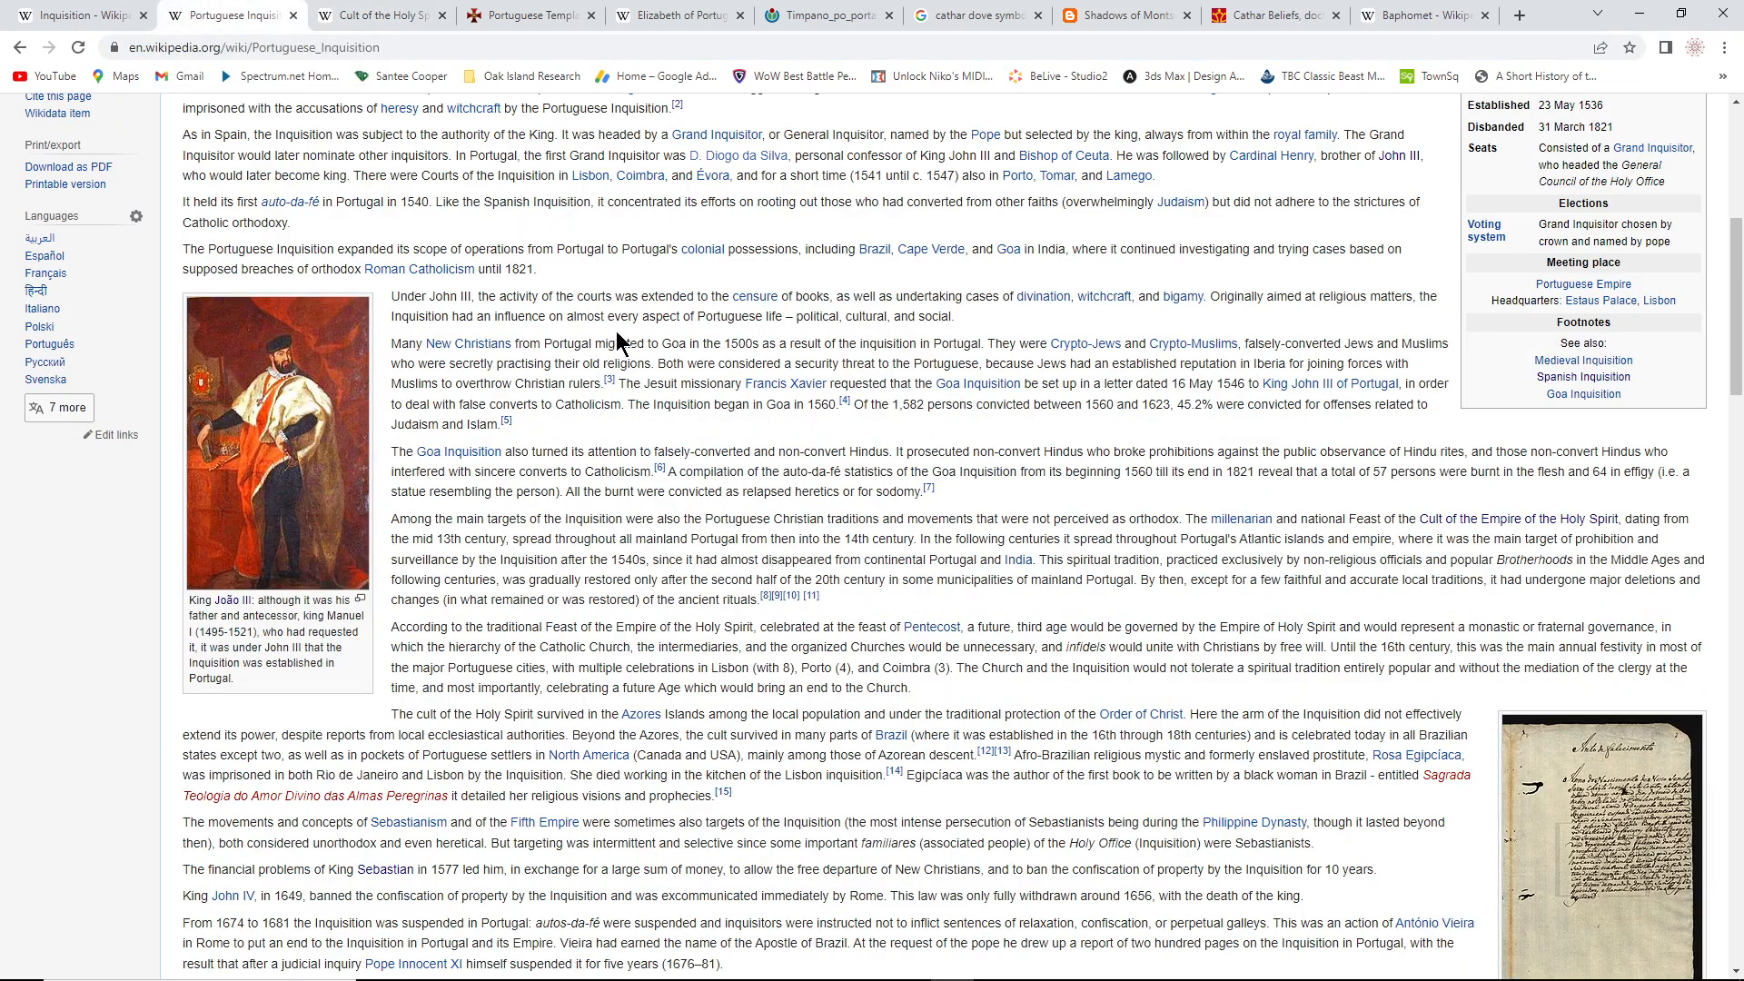
{"action": "scroll", "scroll_direction": "down", "scroll_amount": 3}
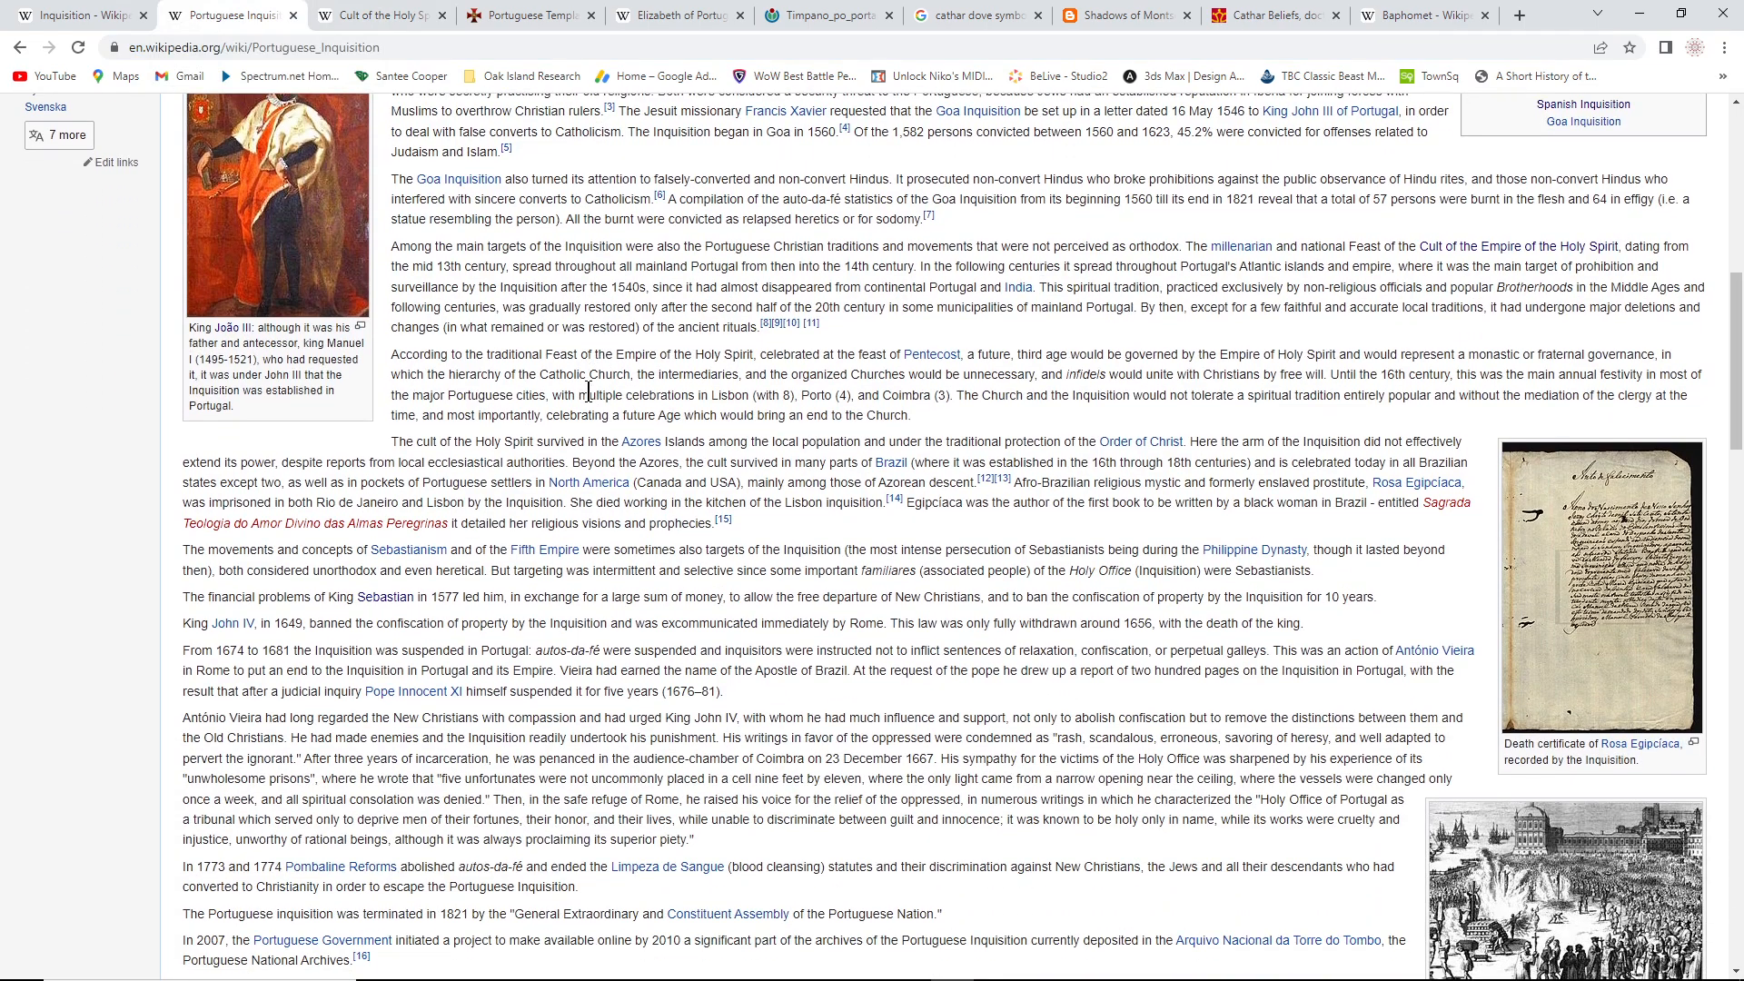
{"action": "scroll", "scroll_direction": "down", "scroll_amount": 3}
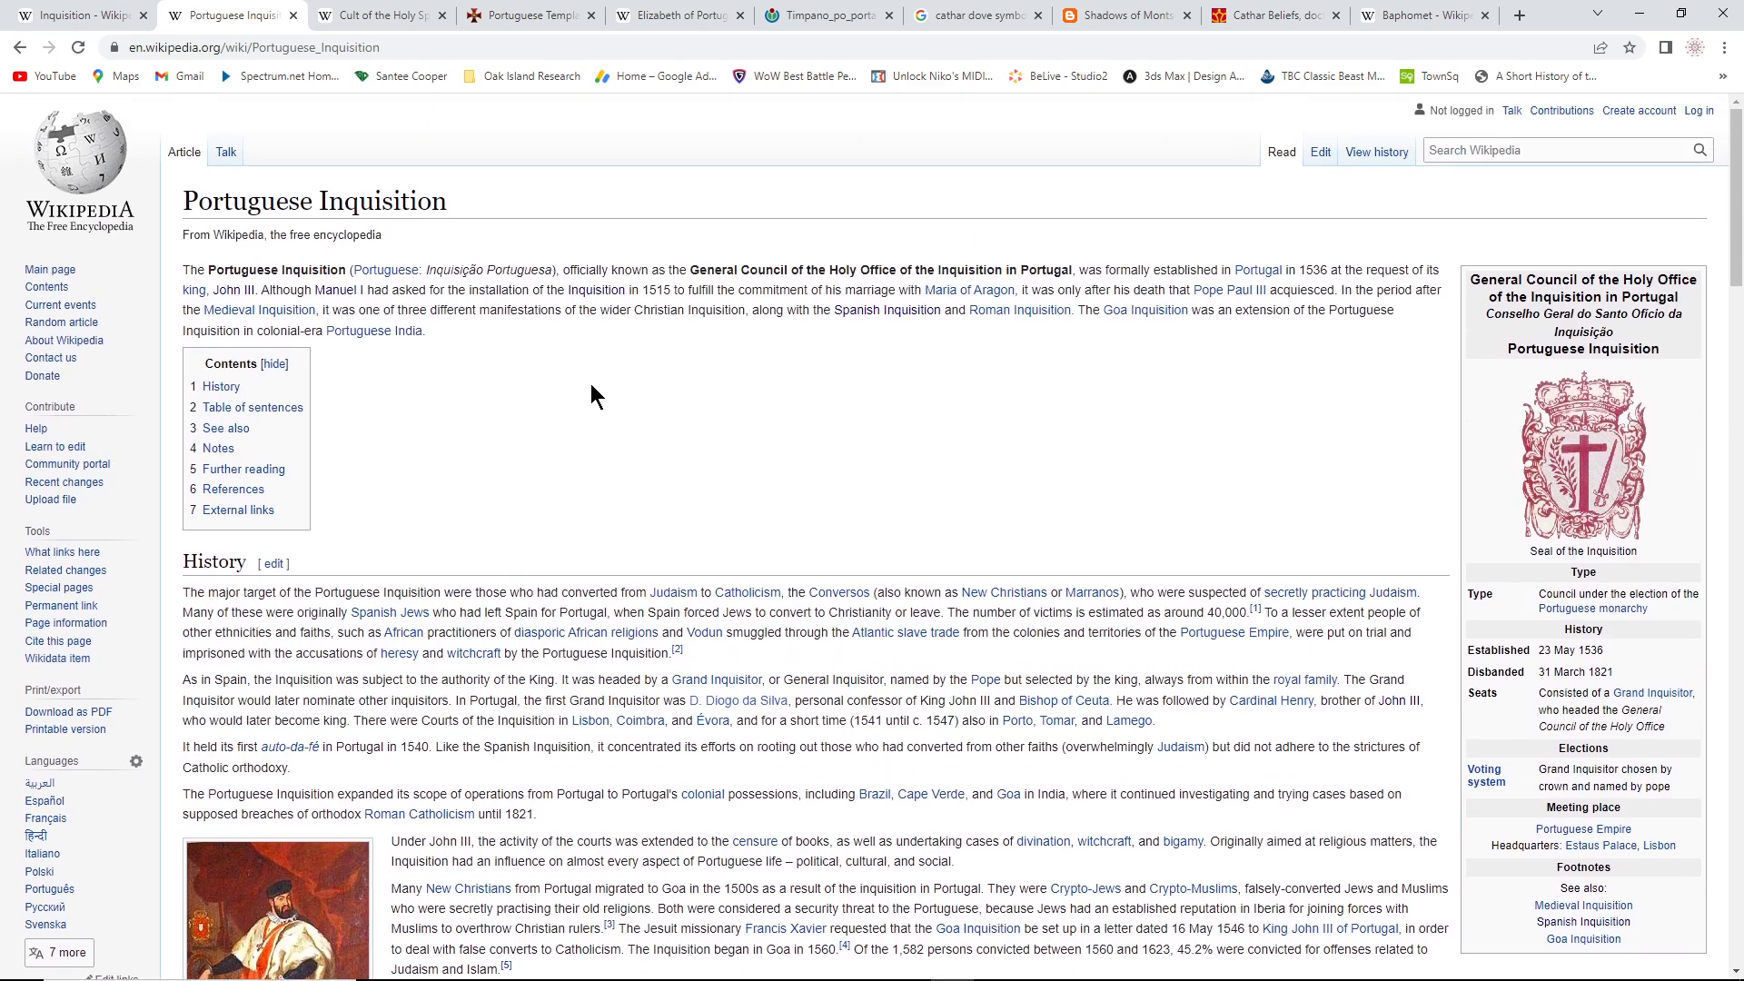
{"action": "scroll", "scroll_direction": "down", "scroll_amount": 3}
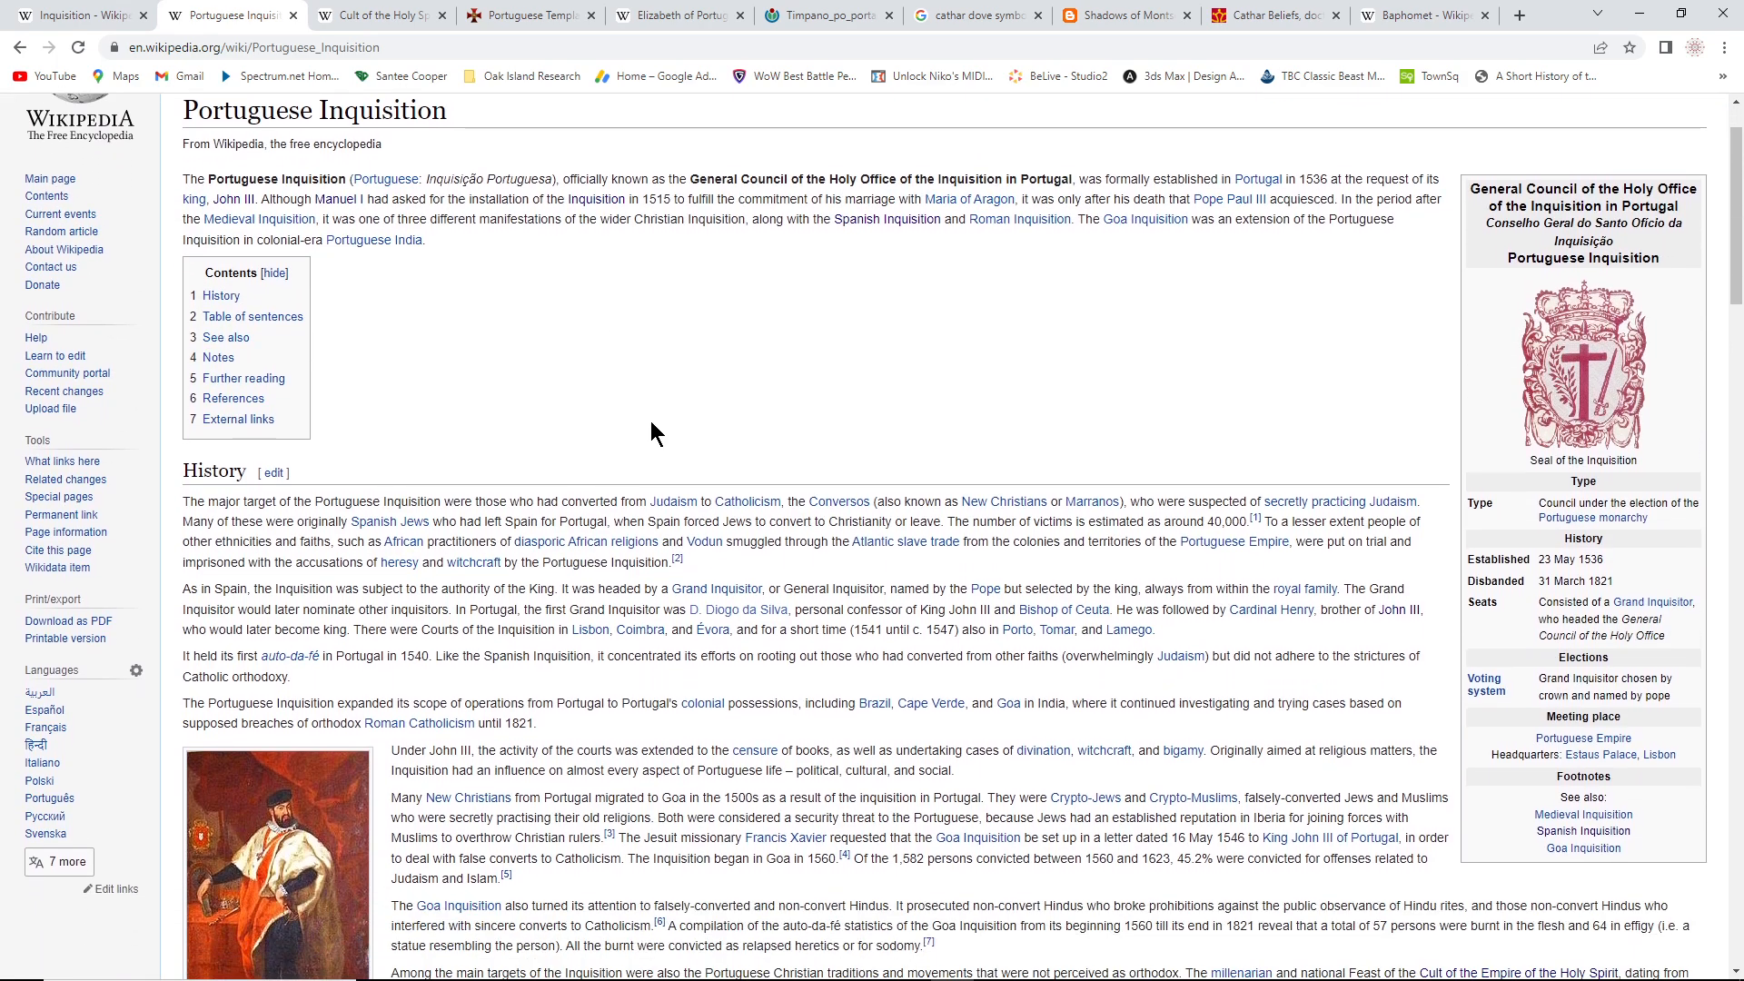
{"action": "scroll", "scroll_direction": "down", "scroll_amount": 3}
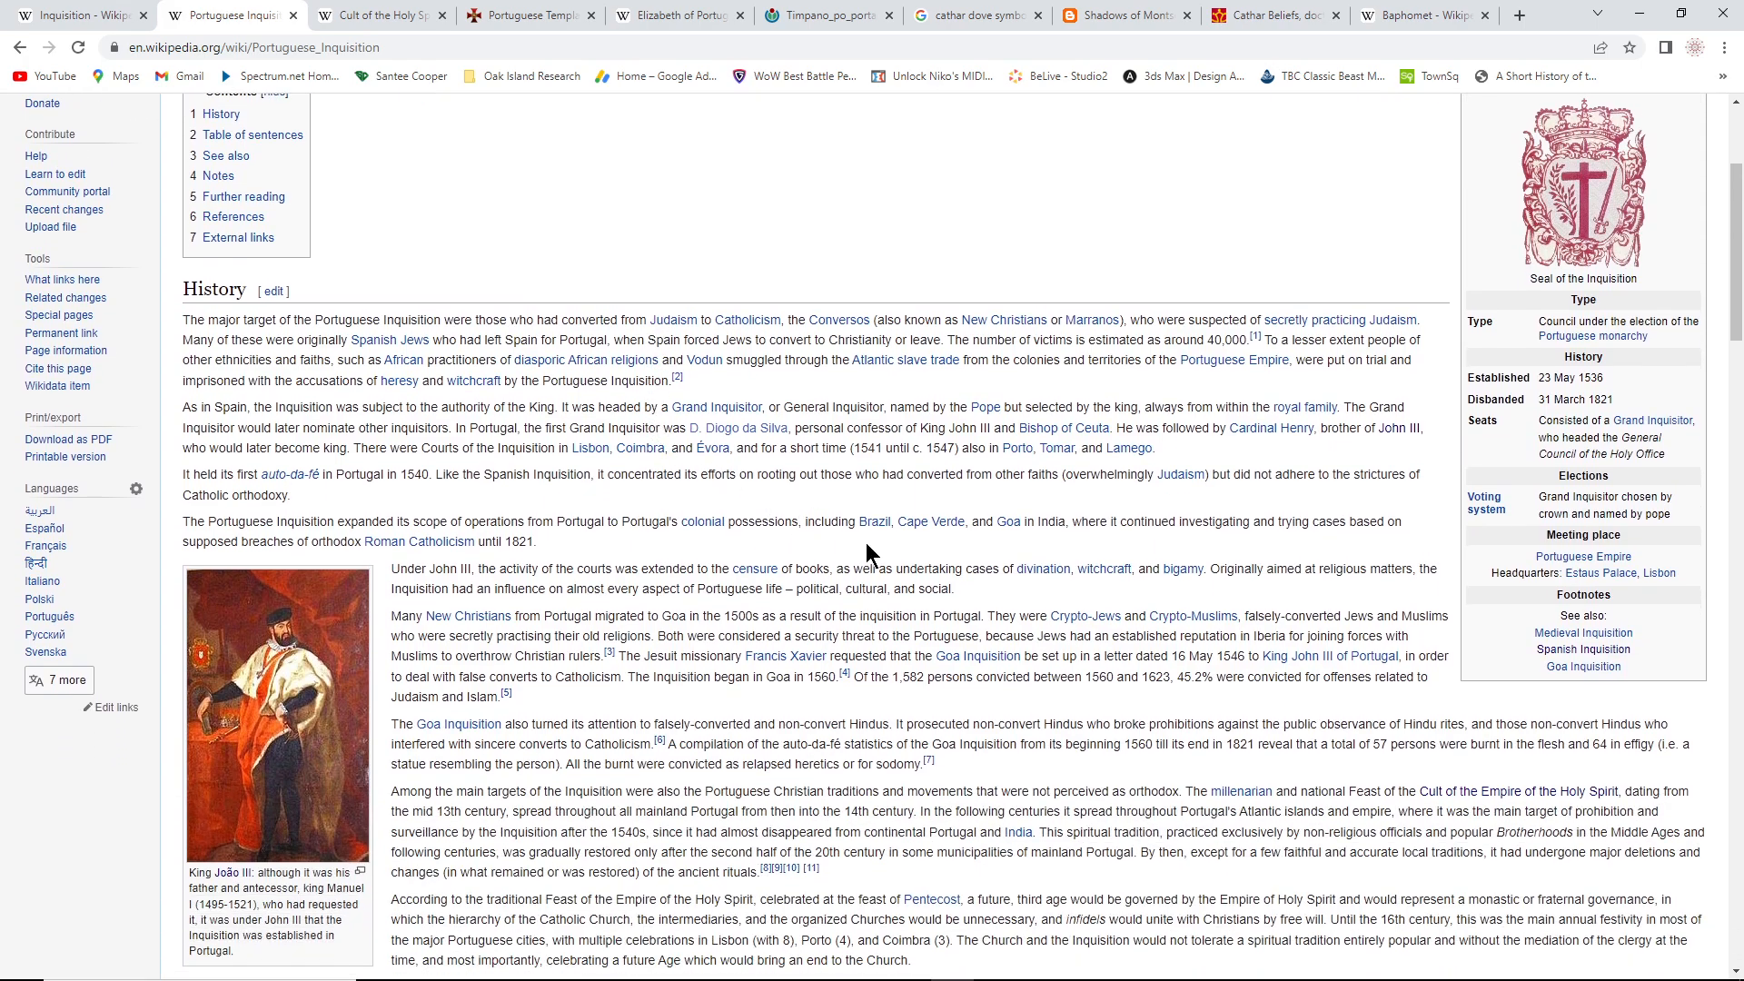
{"action": "scroll", "scroll_direction": "down", "scroll_amount": 3}
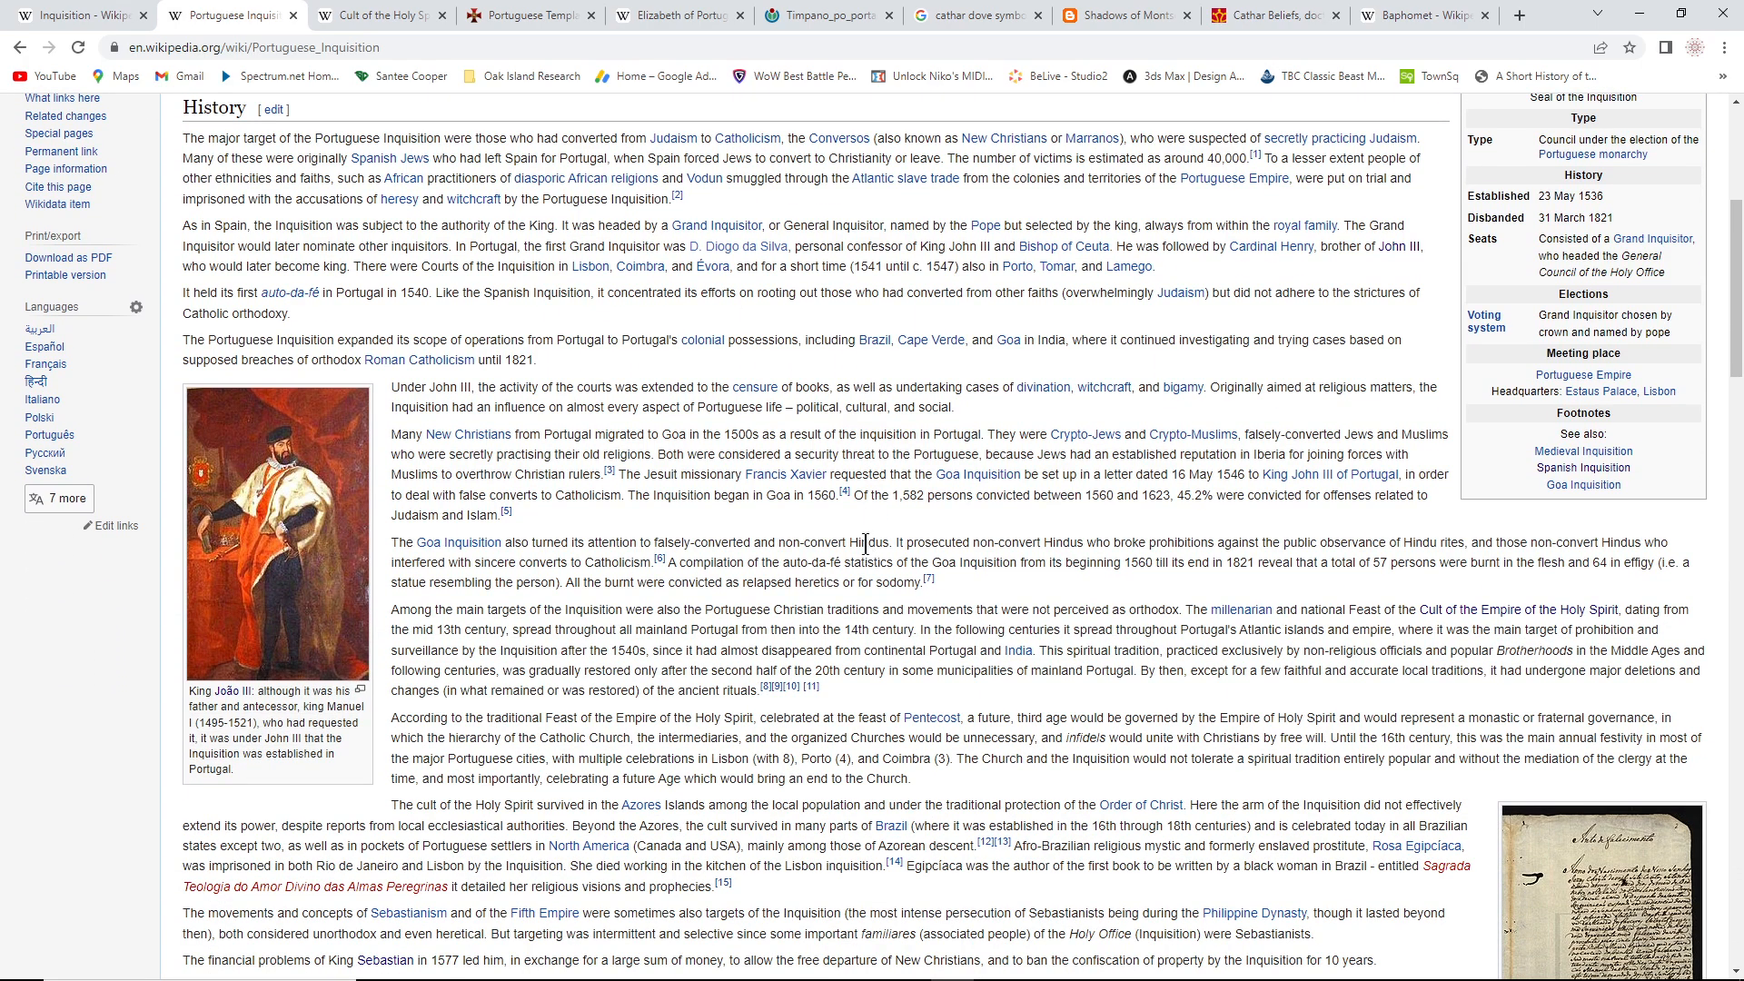
{"action": "scroll", "scroll_direction": "down", "scroll_amount": 3}
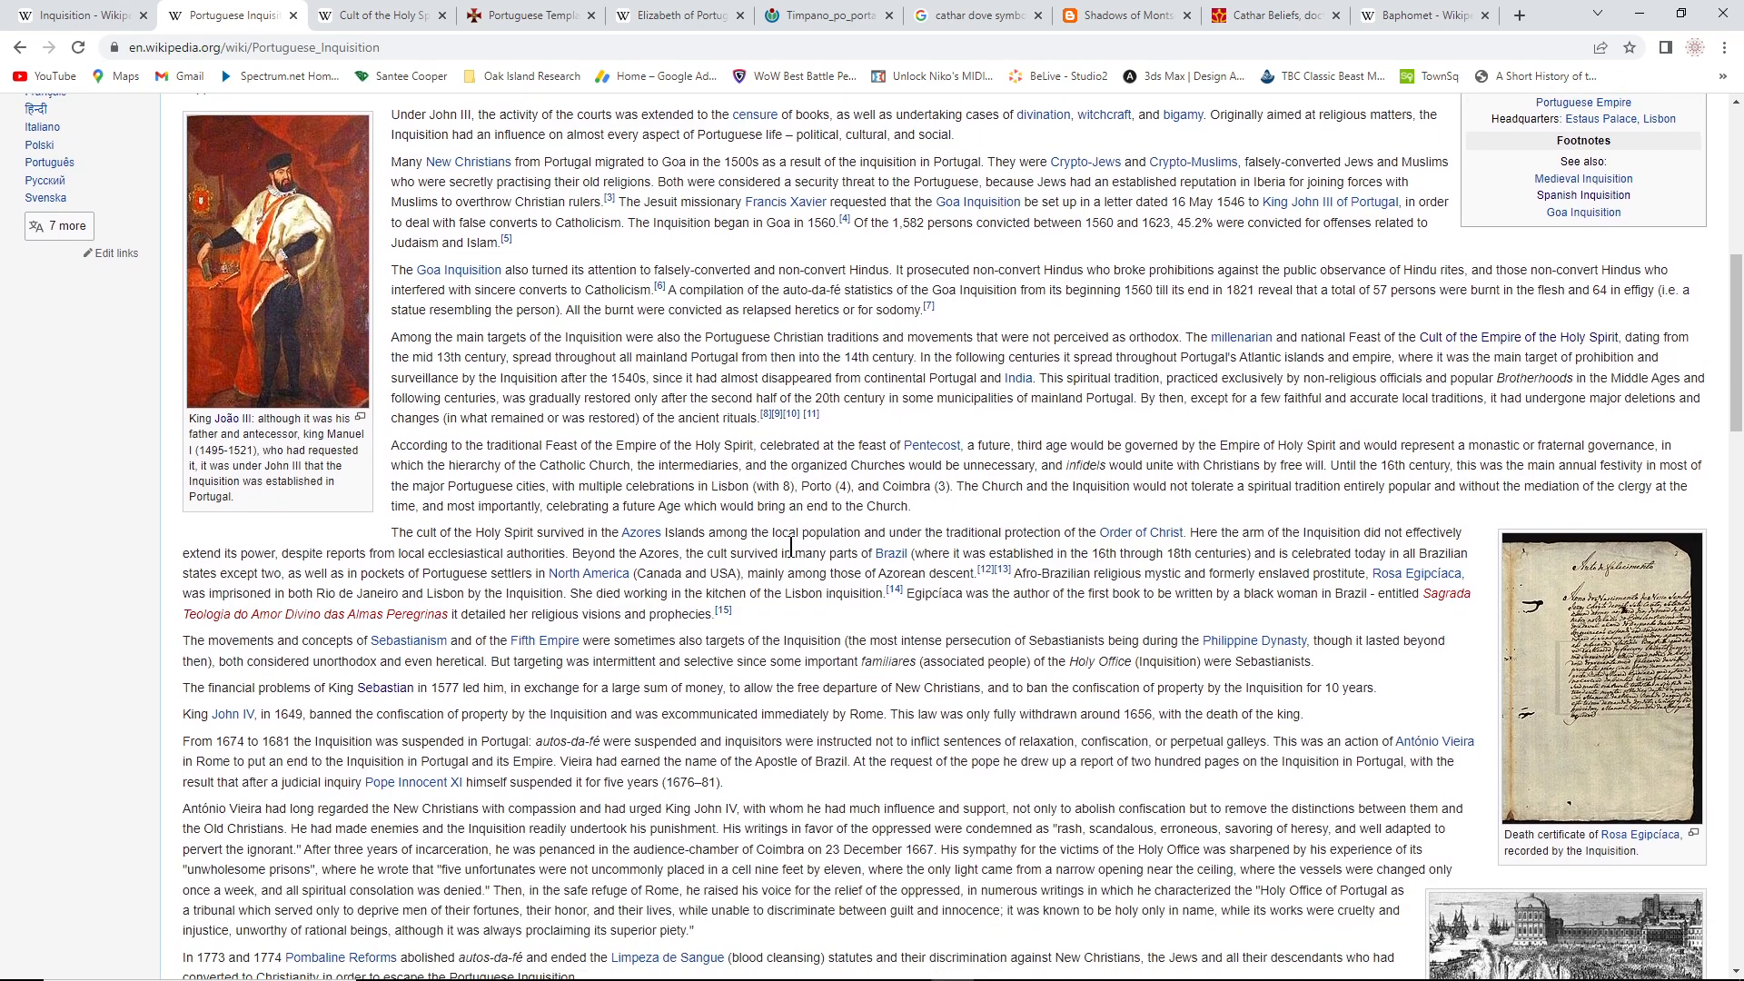
{"action": "scroll", "scroll_direction": "down", "scroll_amount": 3}
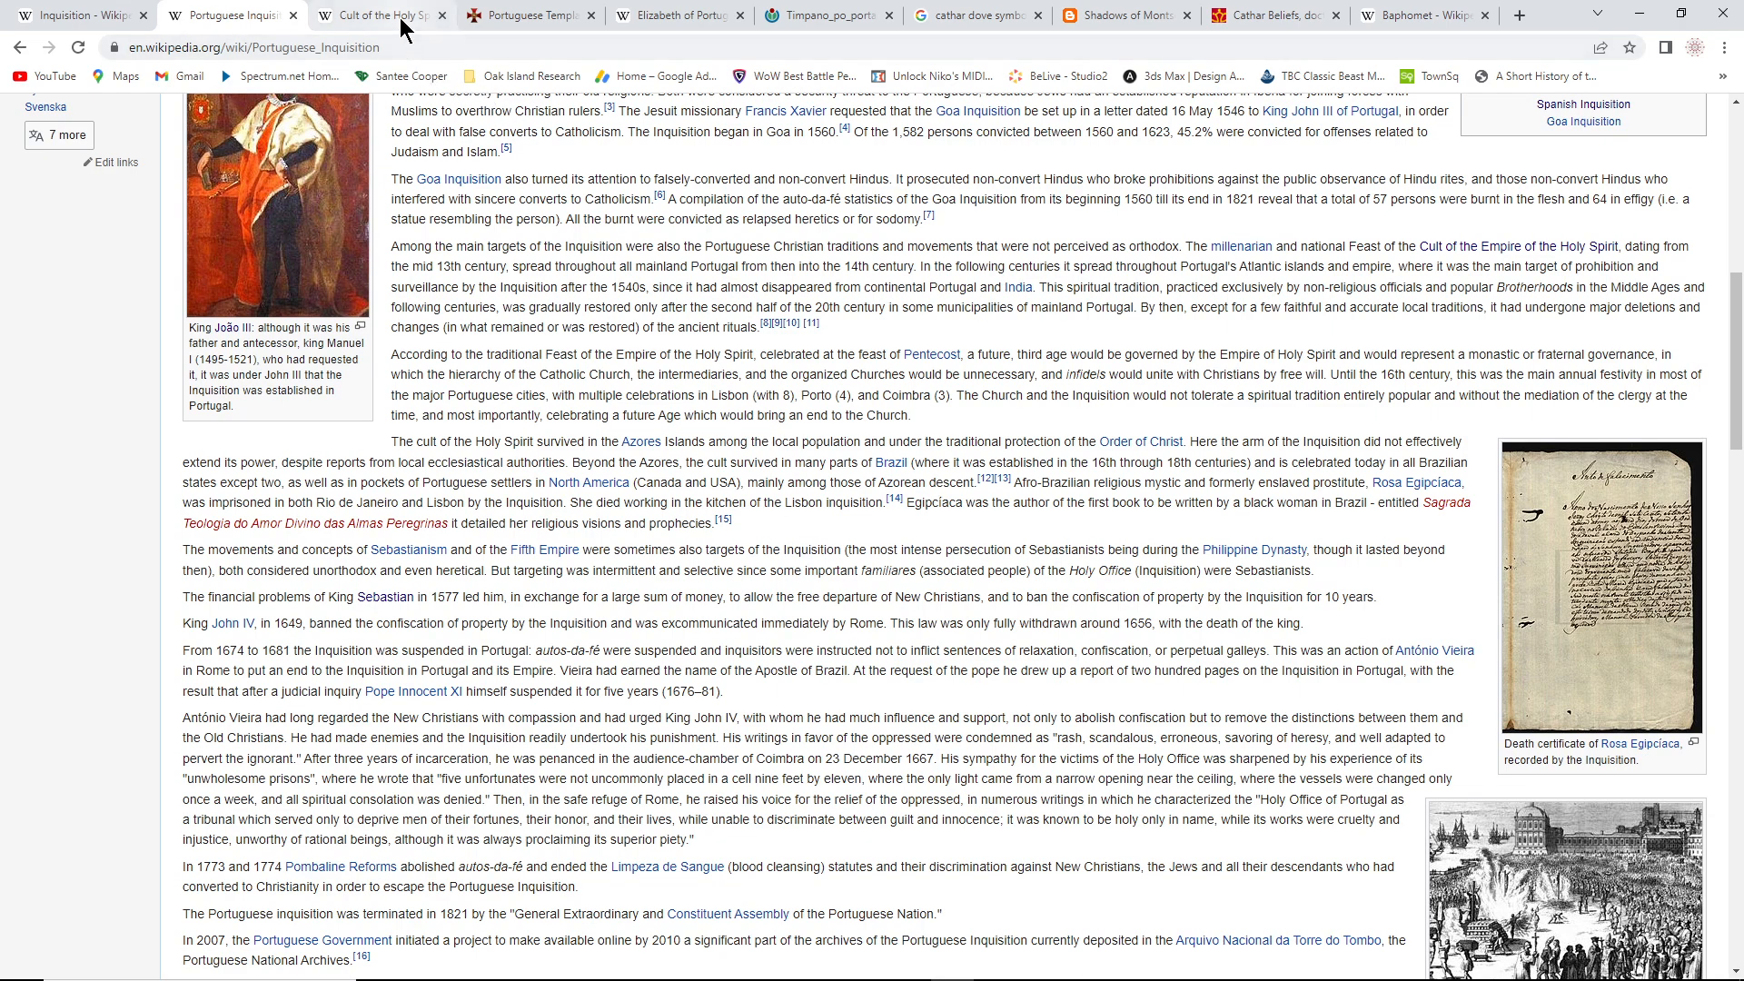
{"action": "mouse_move", "coordinate": [531, 14]}
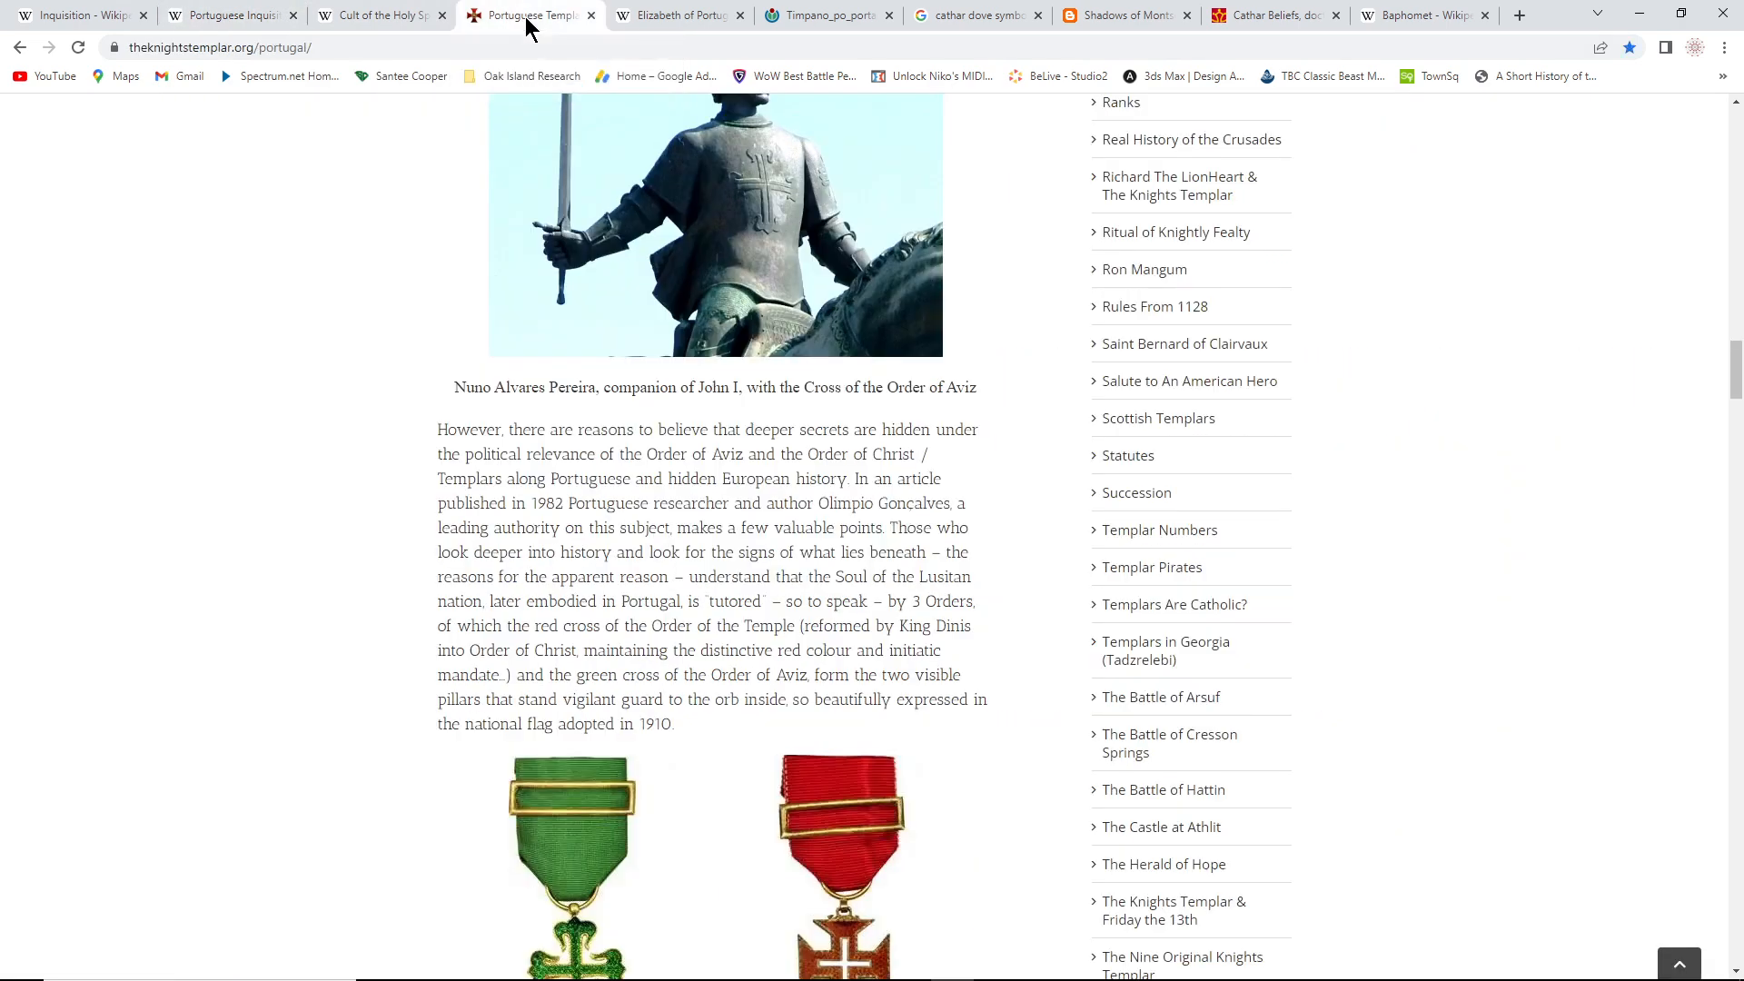
{"action": "mouse_move", "coordinate": [374, 15]}
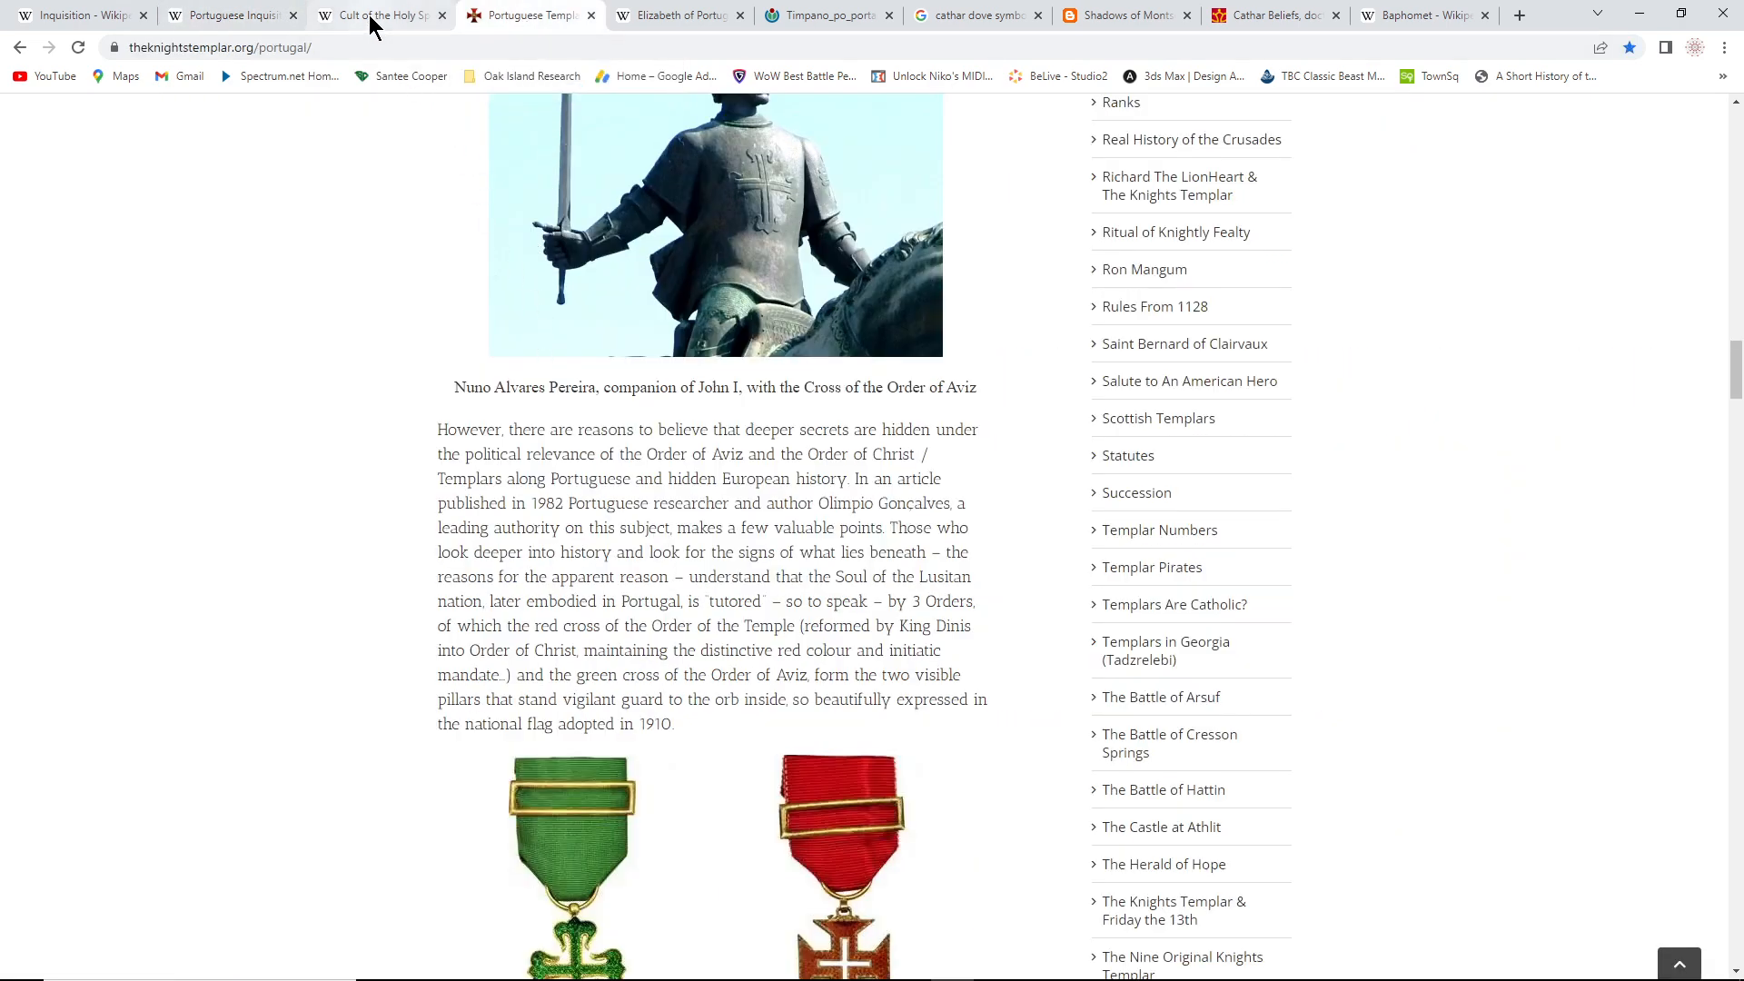
{"action": "left_click", "coordinate": [378, 14]}
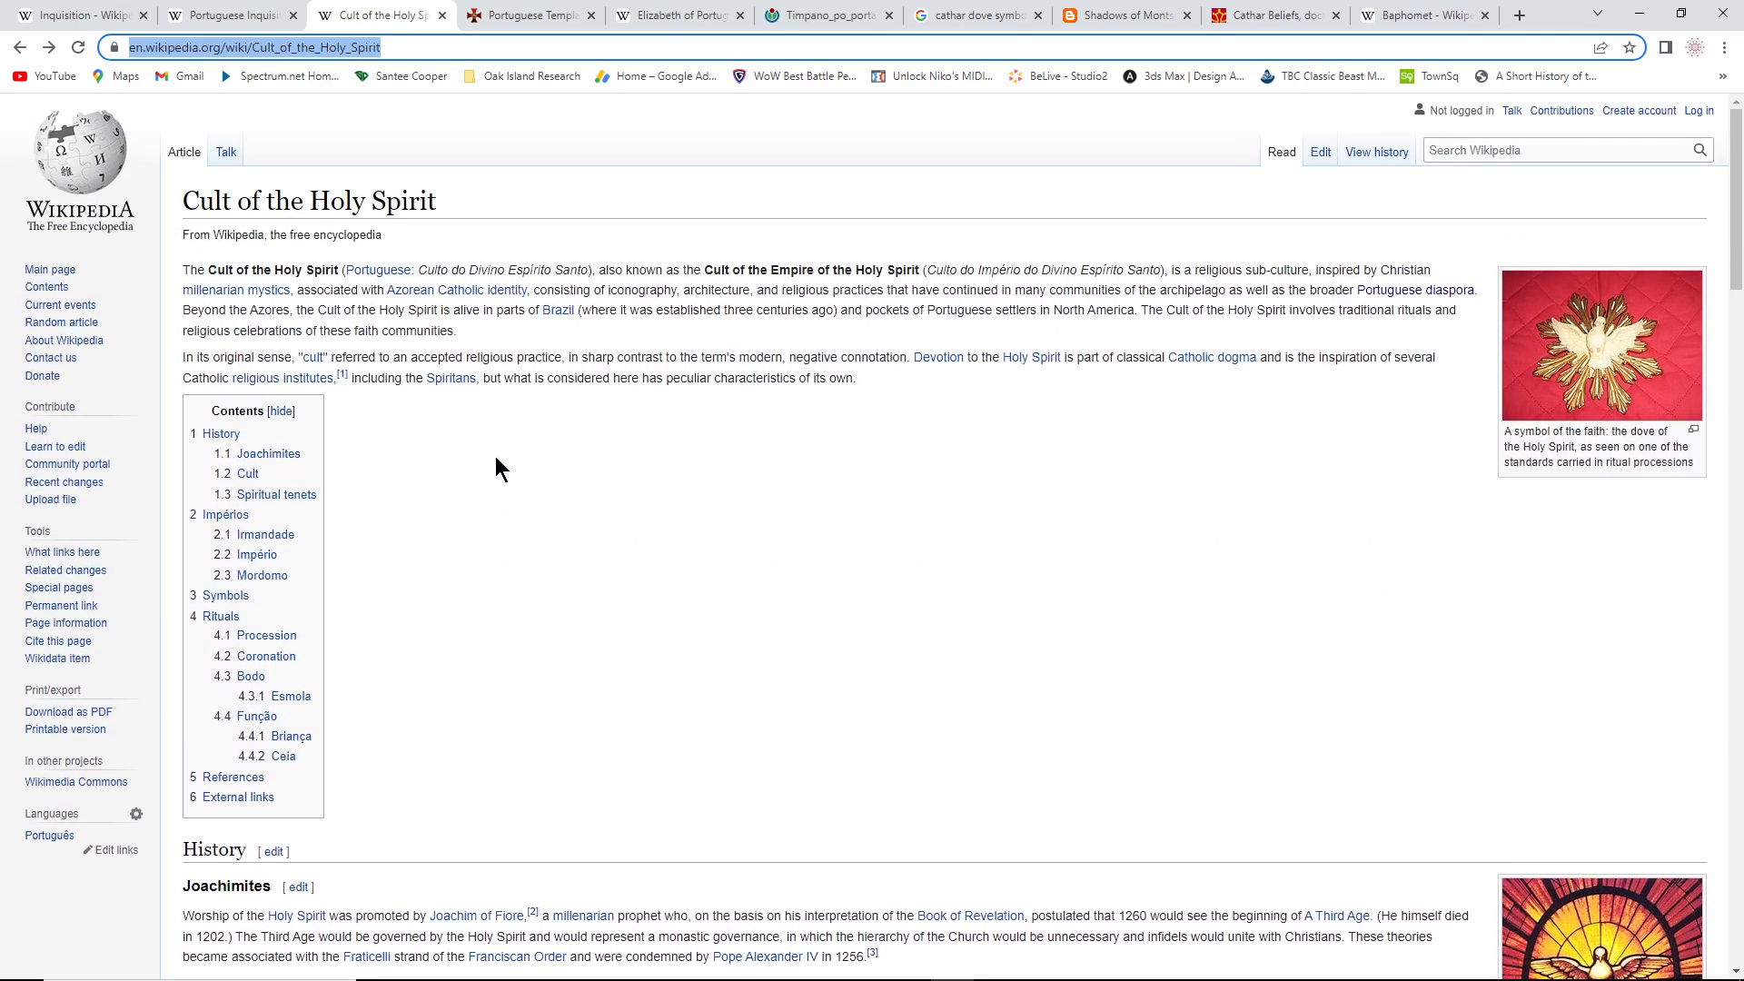
{"action": "mouse_move", "coordinate": [607, 418]}
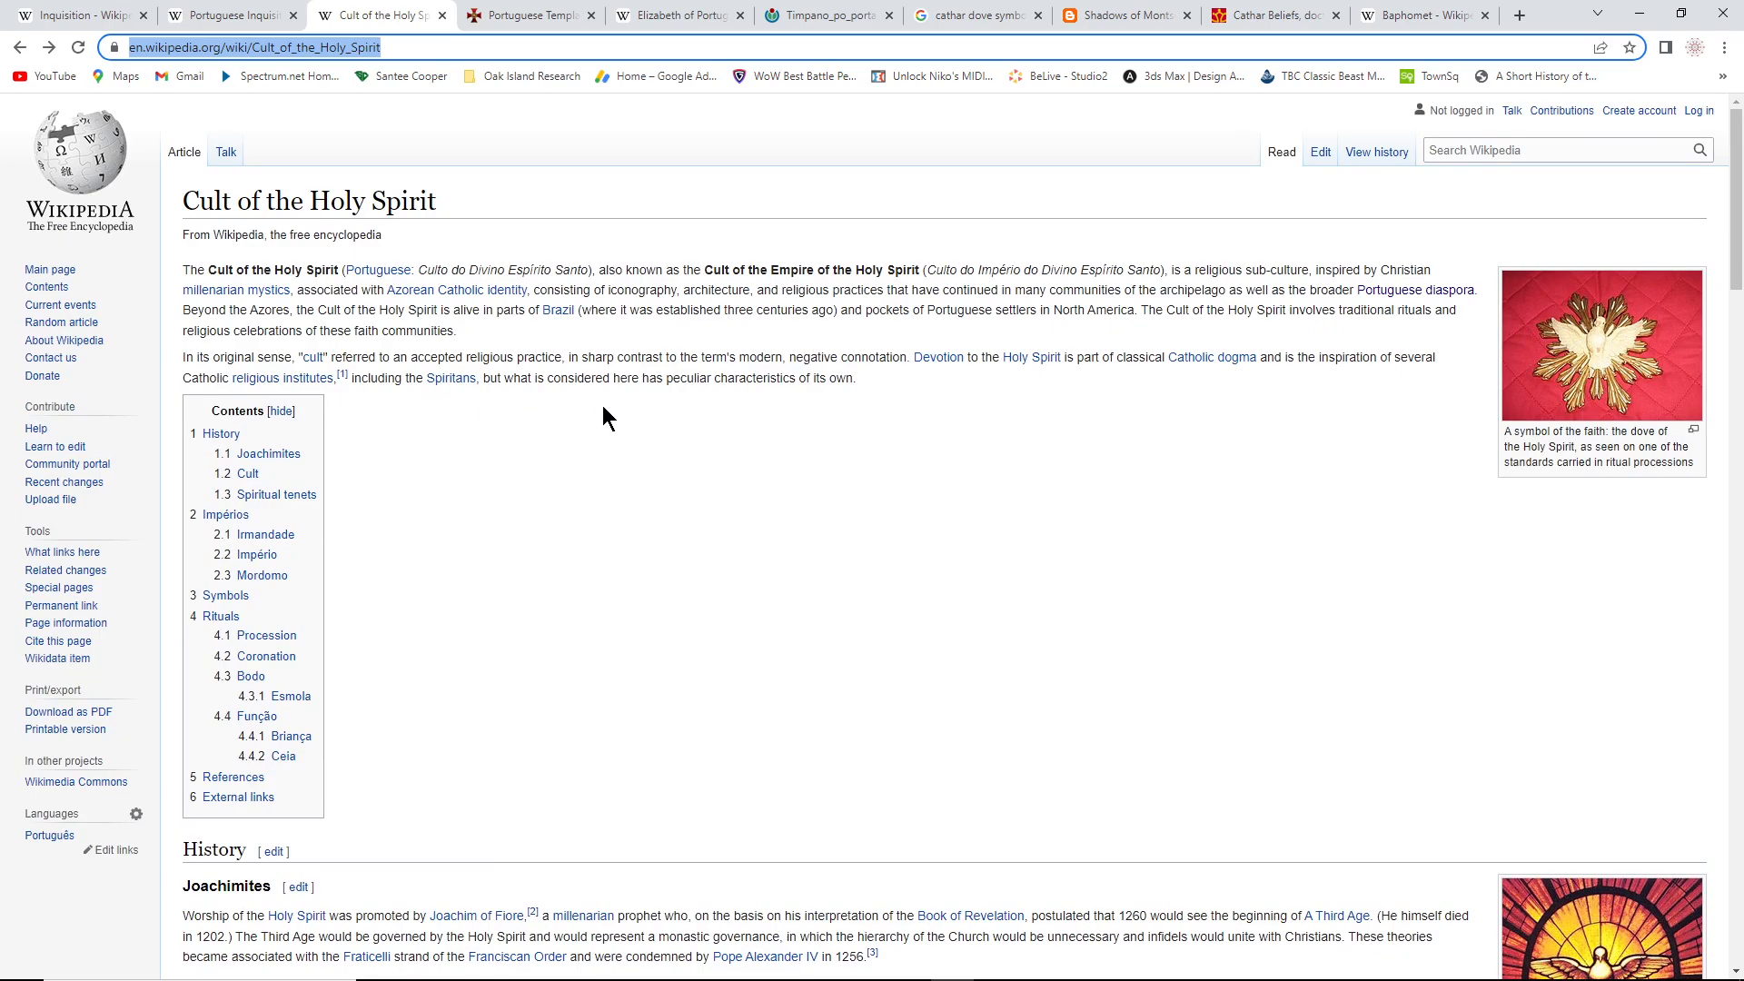
{"action": "mouse_move", "coordinate": [812, 412]}
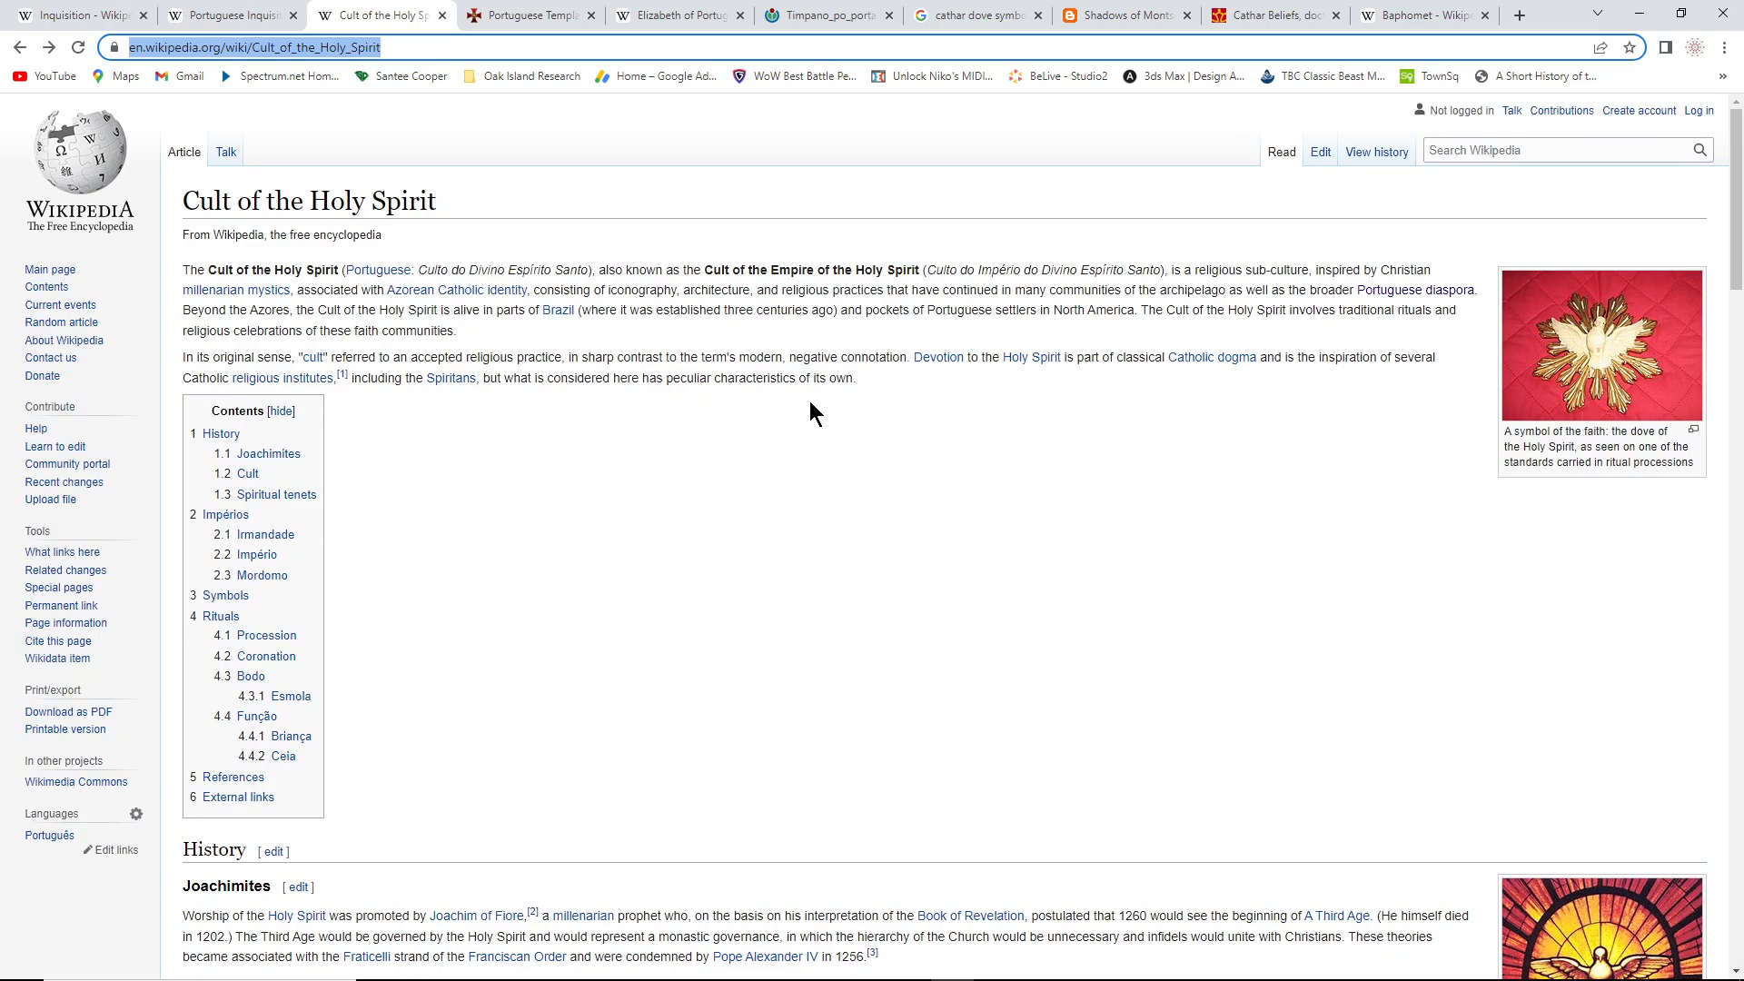
{"action": "scroll", "scroll_direction": "down", "scroll_amount": 3}
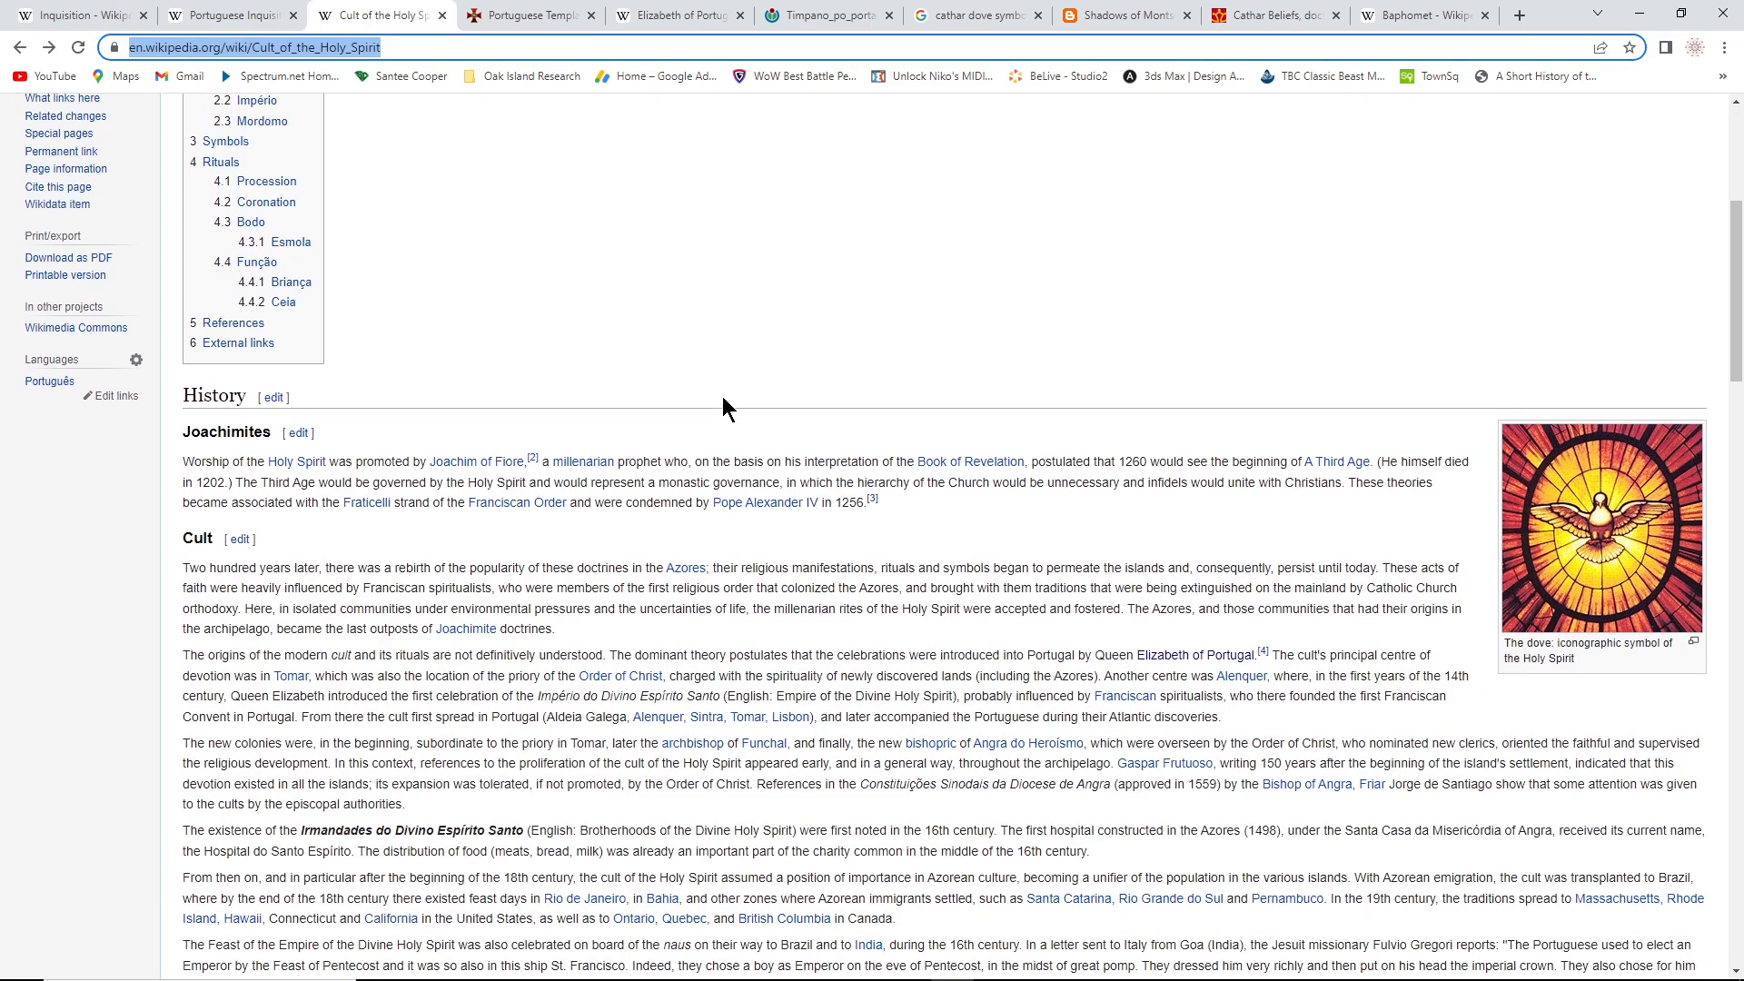
{"action": "scroll", "scroll_direction": "down", "scroll_amount": 3}
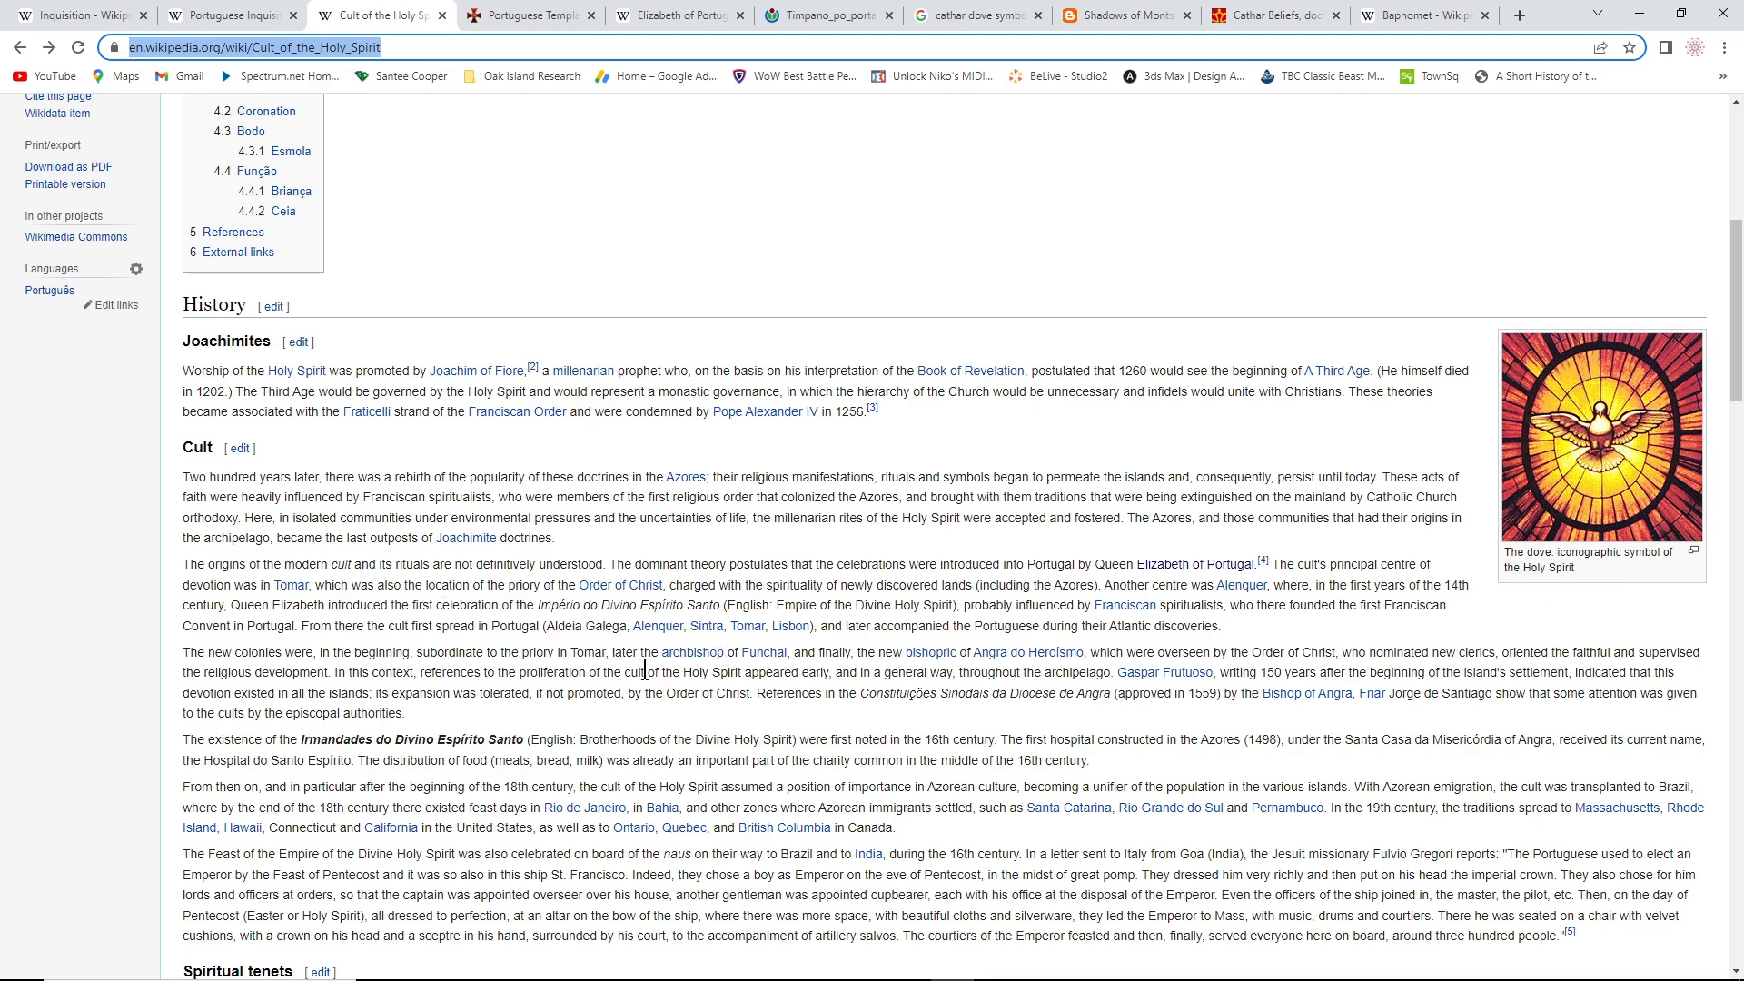
{"action": "mouse_move", "coordinate": [661, 719]}
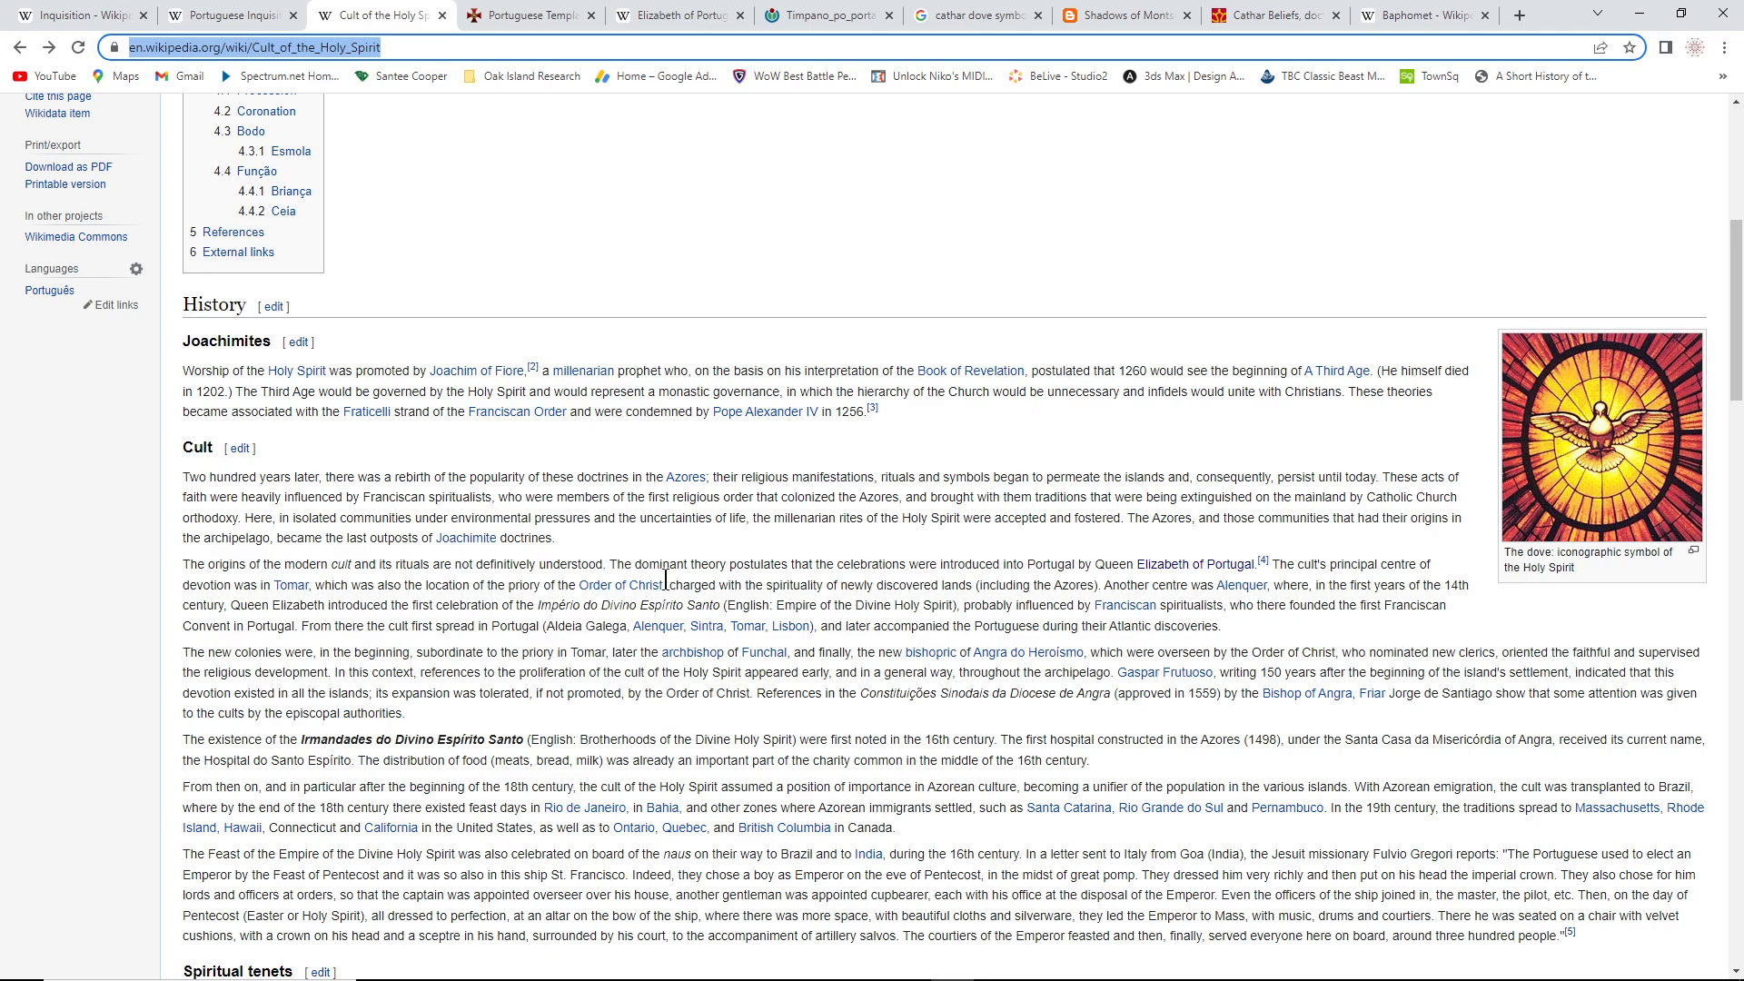
{"action": "mouse_move", "coordinate": [750, 563]}
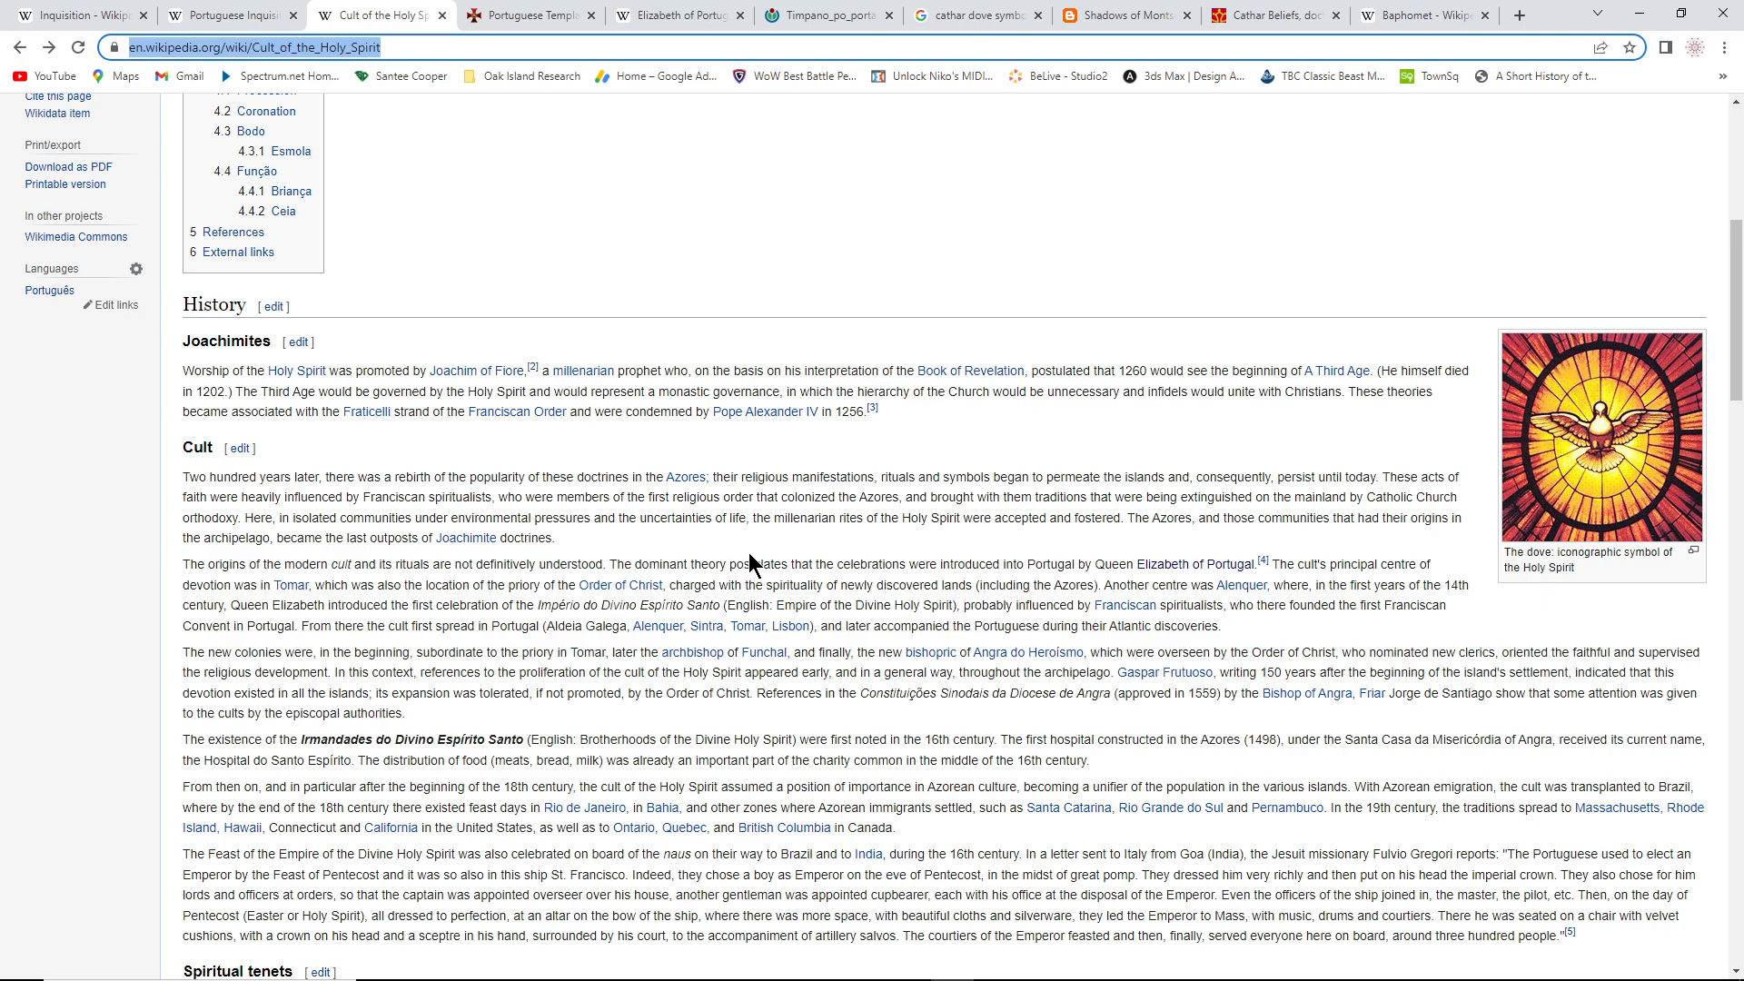
{"action": "mouse_move", "coordinate": [752, 565]}
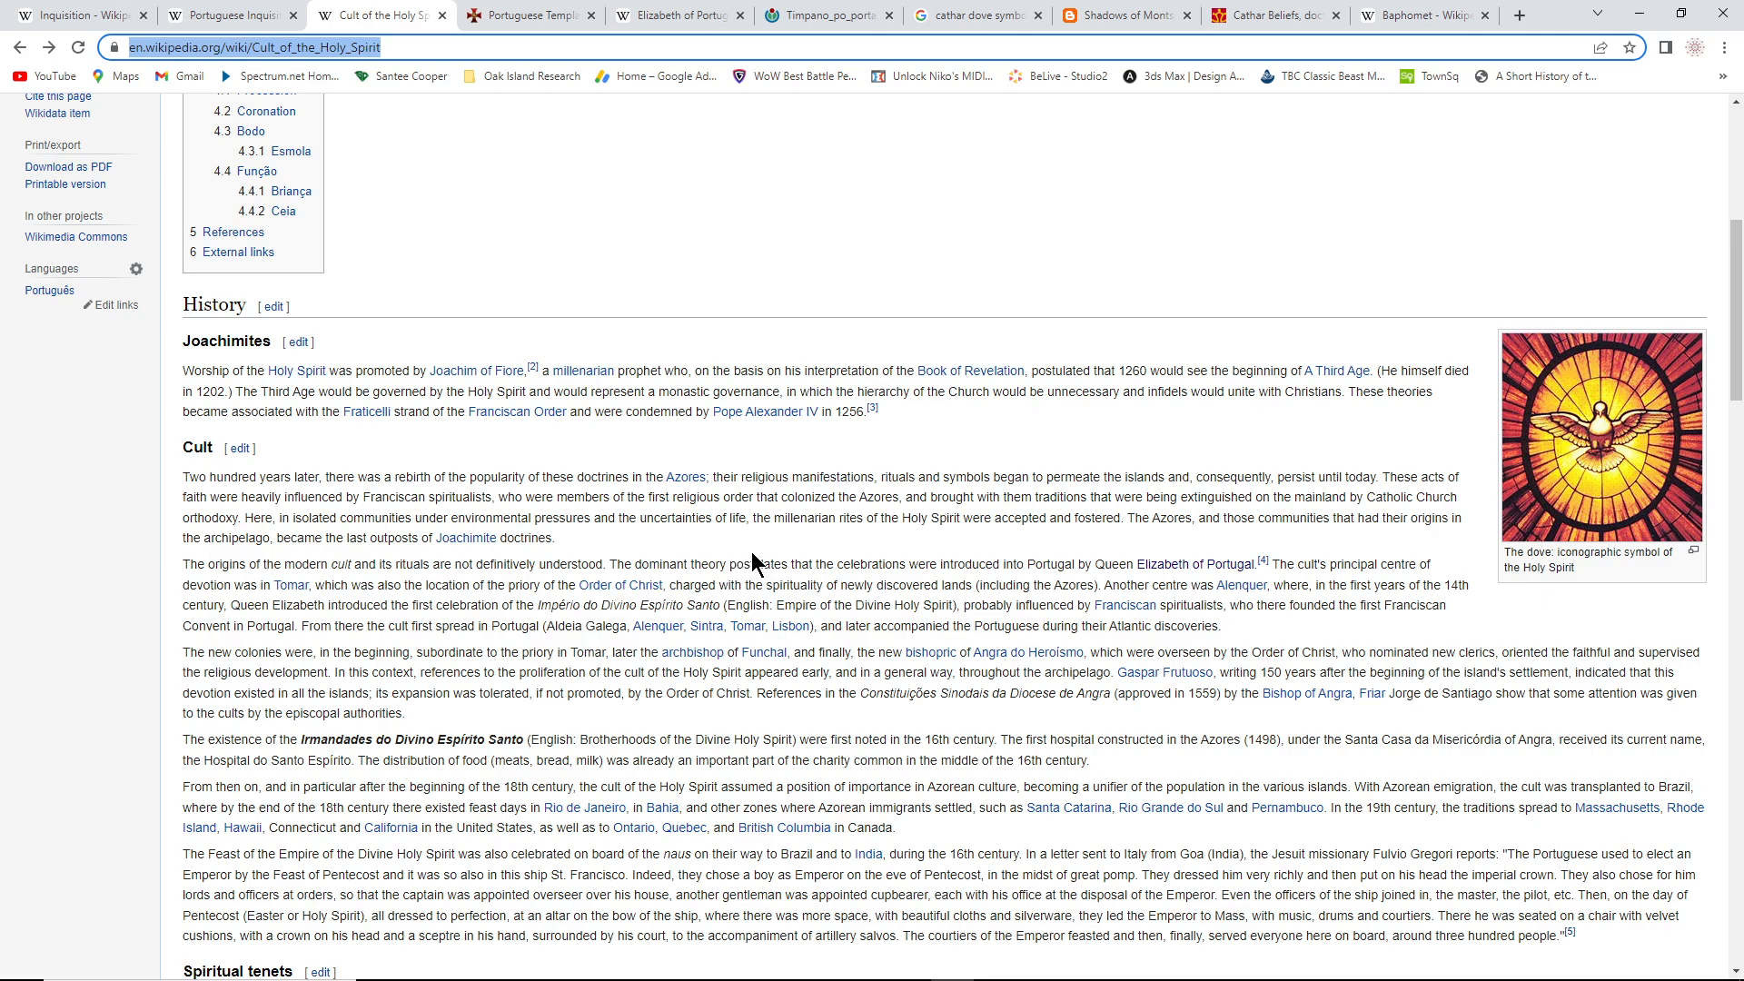
{"action": "mouse_move", "coordinate": [743, 552]}
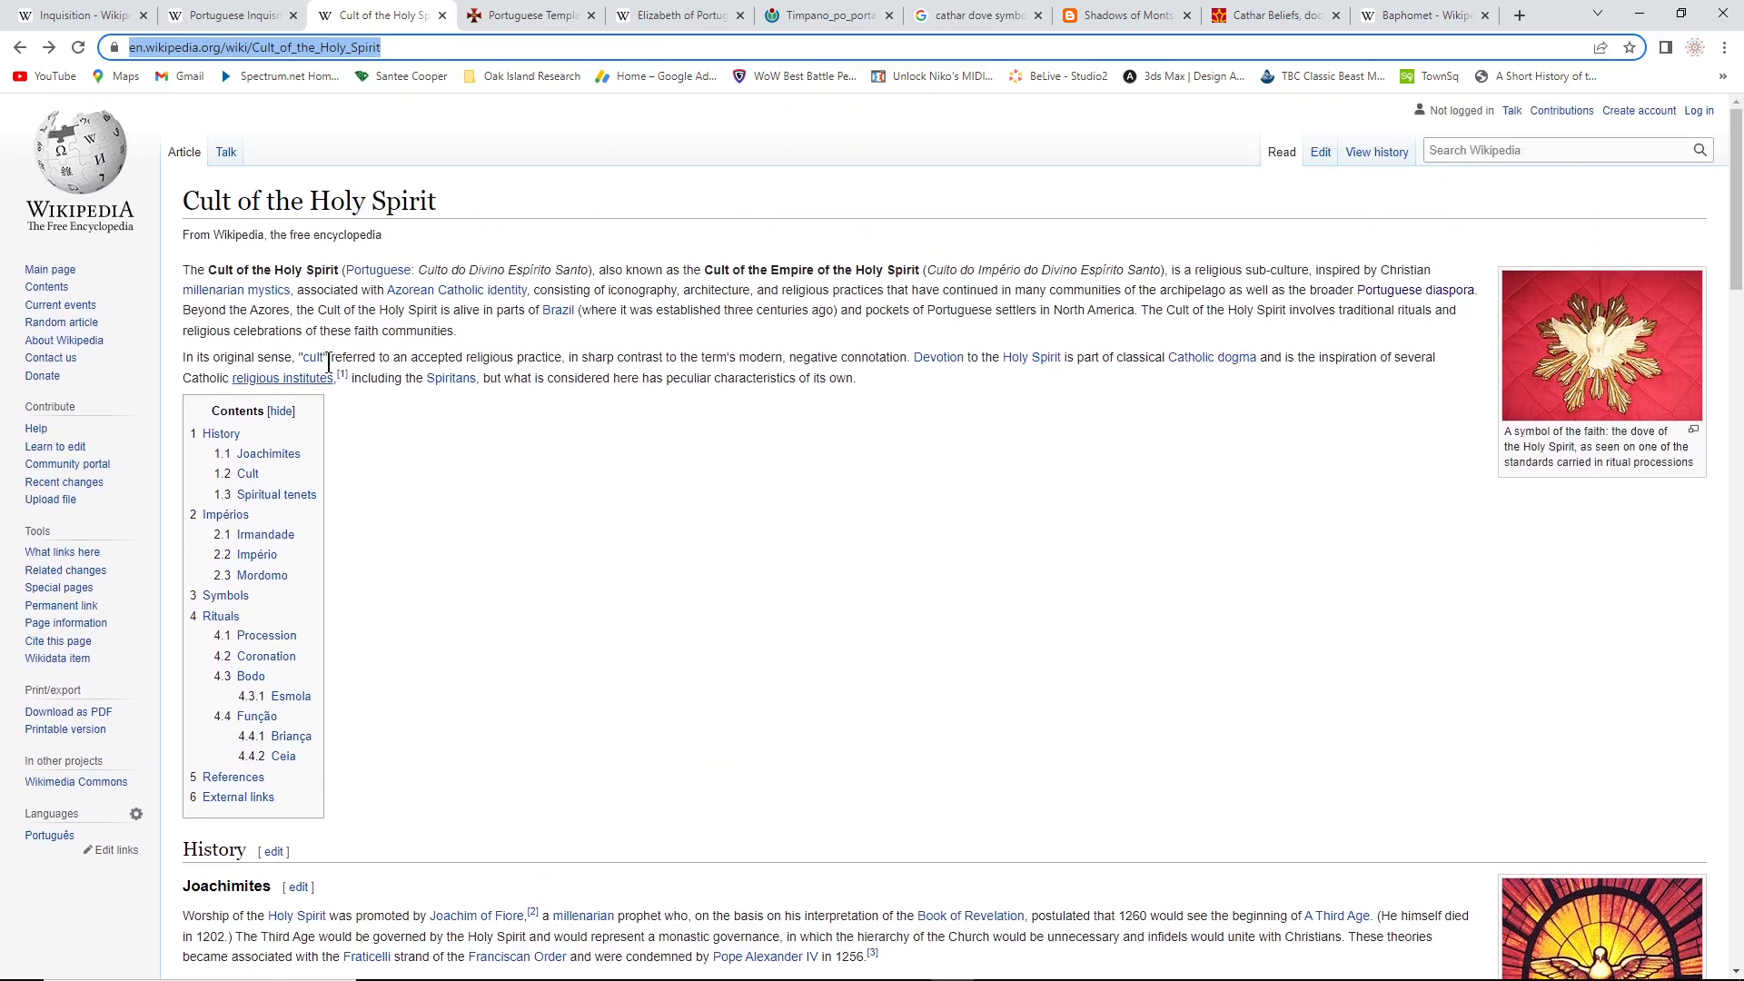
{"action": "scroll", "scroll_direction": "down", "scroll_amount": 3}
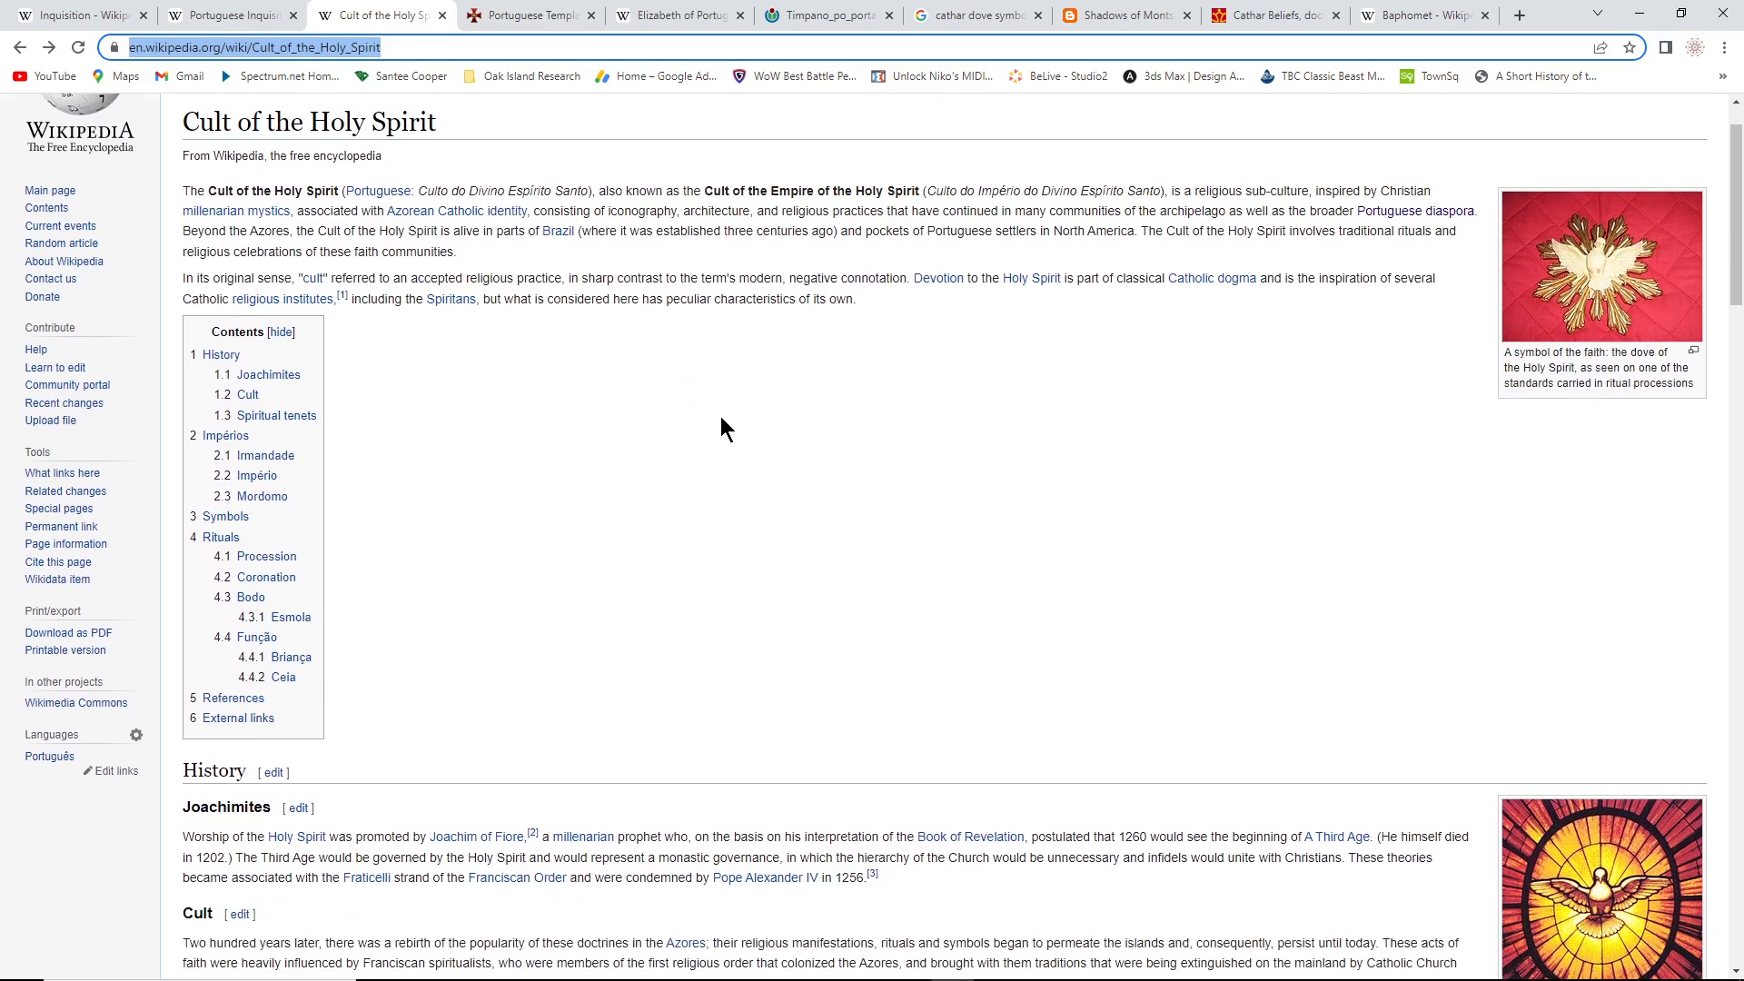
{"action": "scroll", "scroll_direction": "down", "scroll_amount": 3}
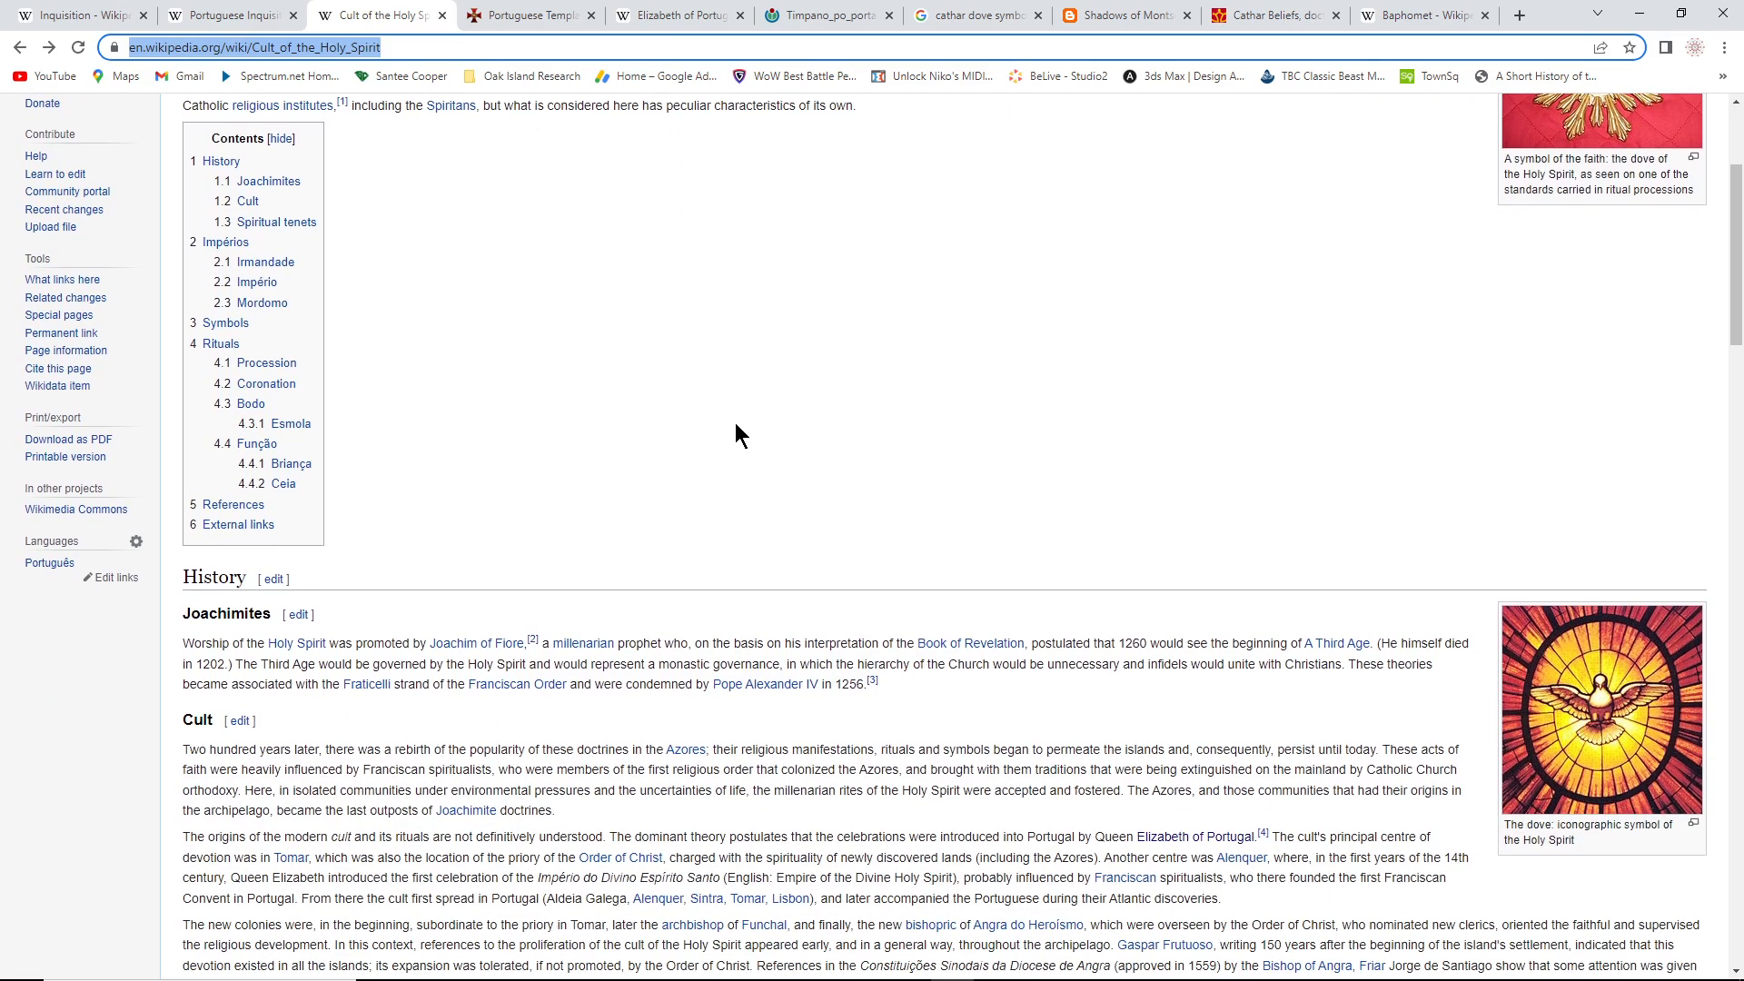
{"action": "scroll", "scroll_direction": "down", "scroll_amount": 3}
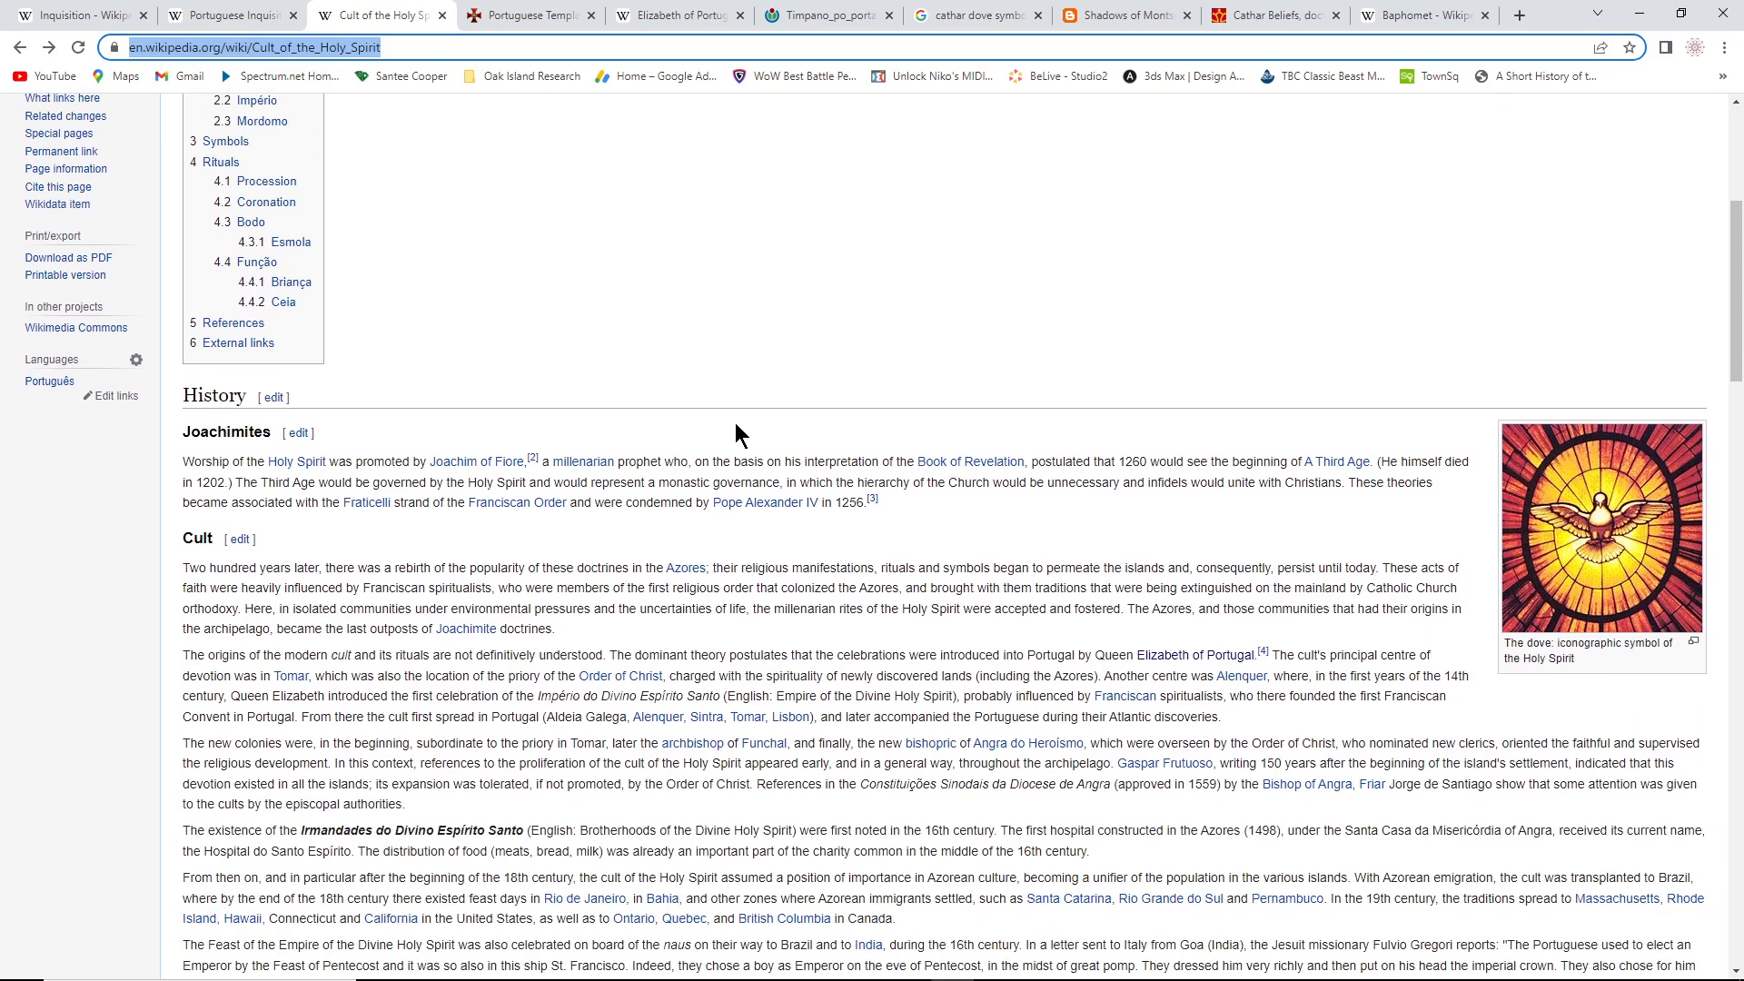
{"action": "mouse_move", "coordinate": [621, 648]}
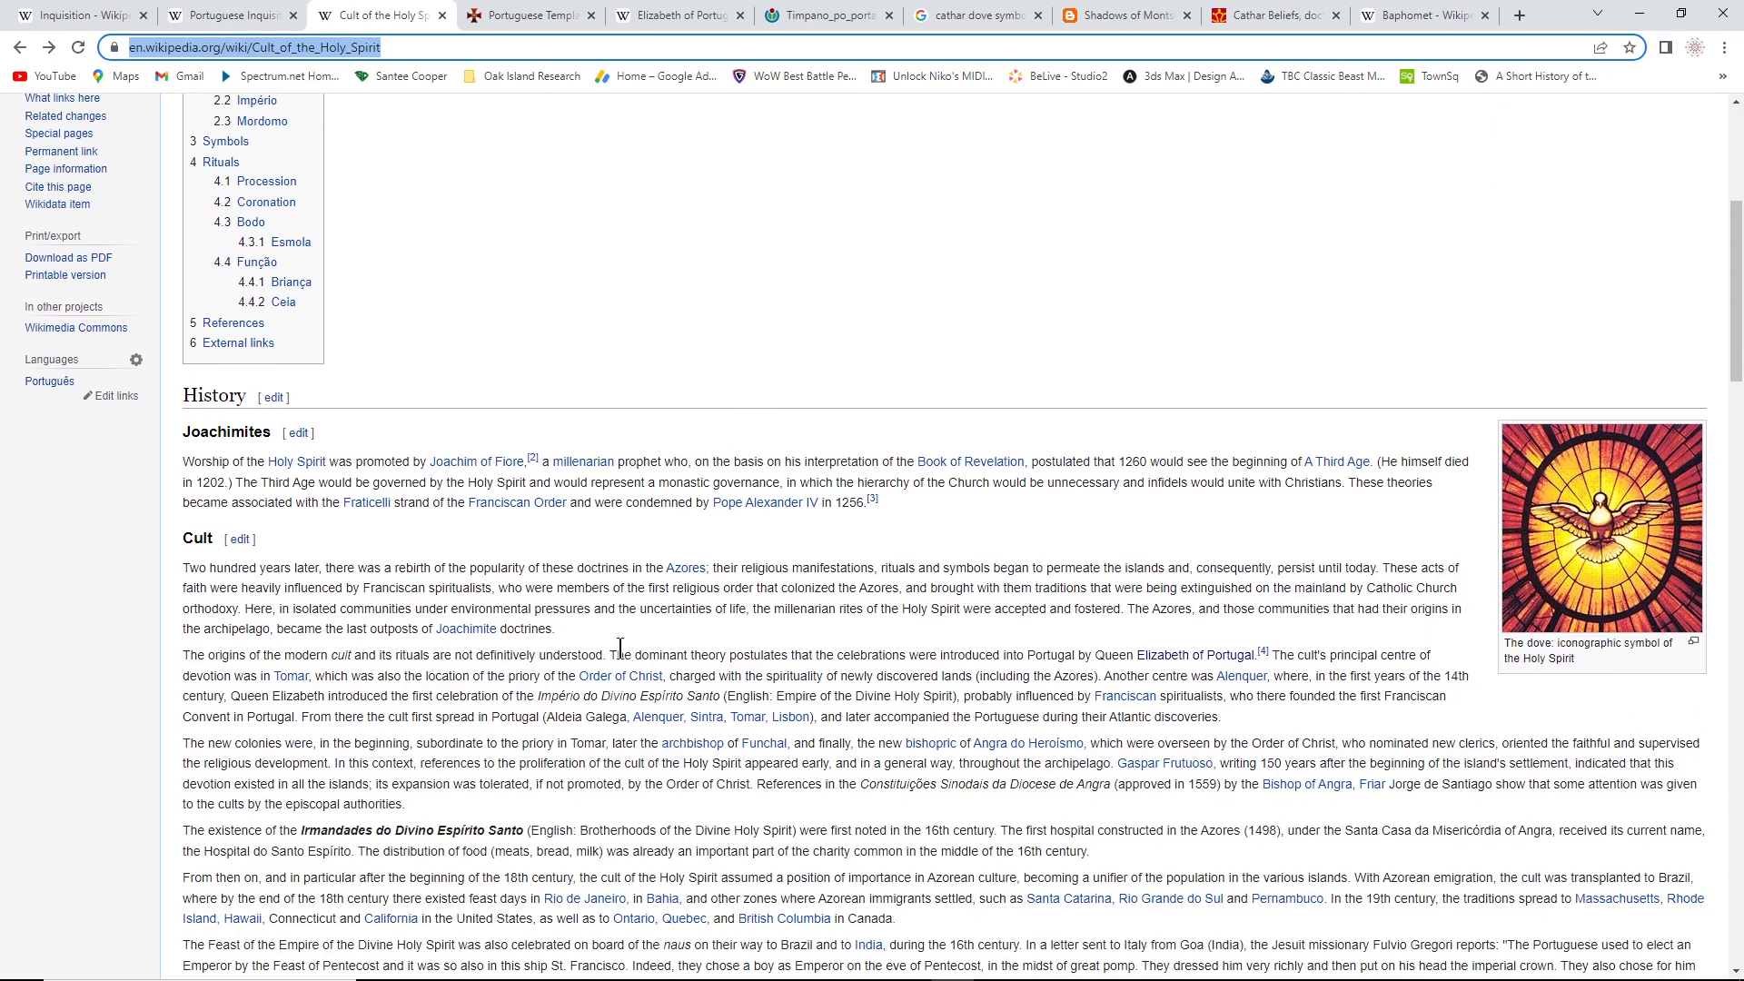
{"action": "mouse_move", "coordinate": [1028, 743]}
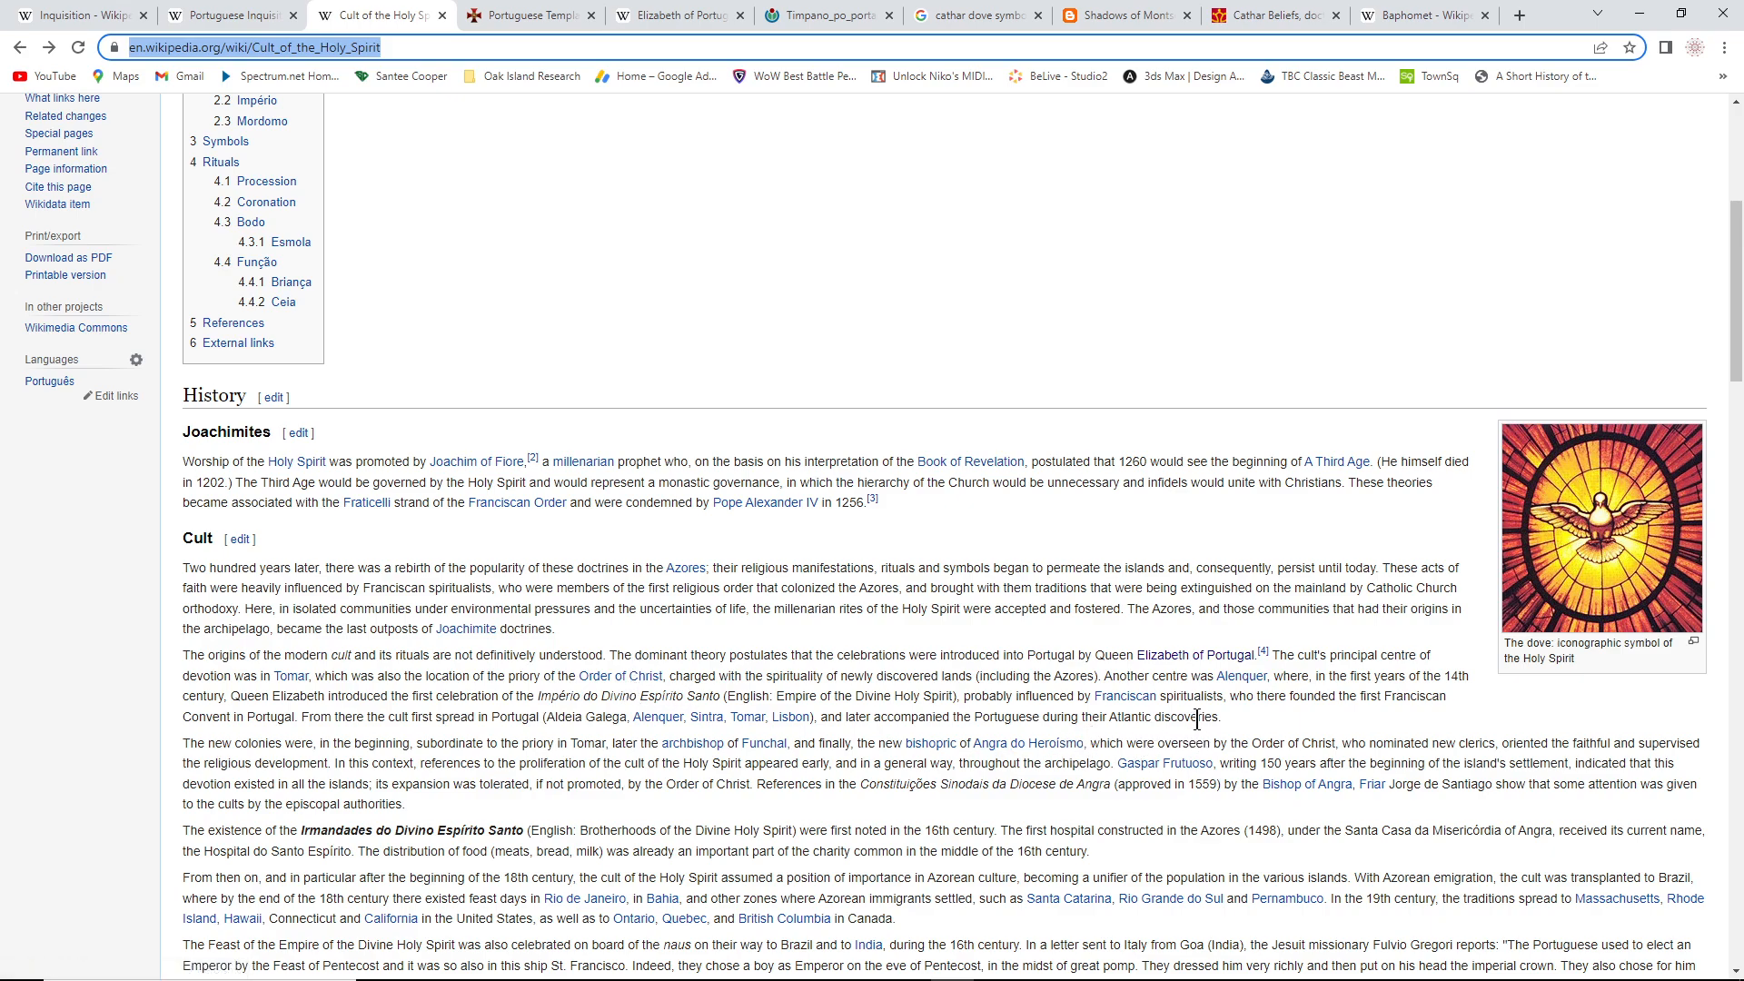
{"action": "mouse_move", "coordinate": [1199, 715]}
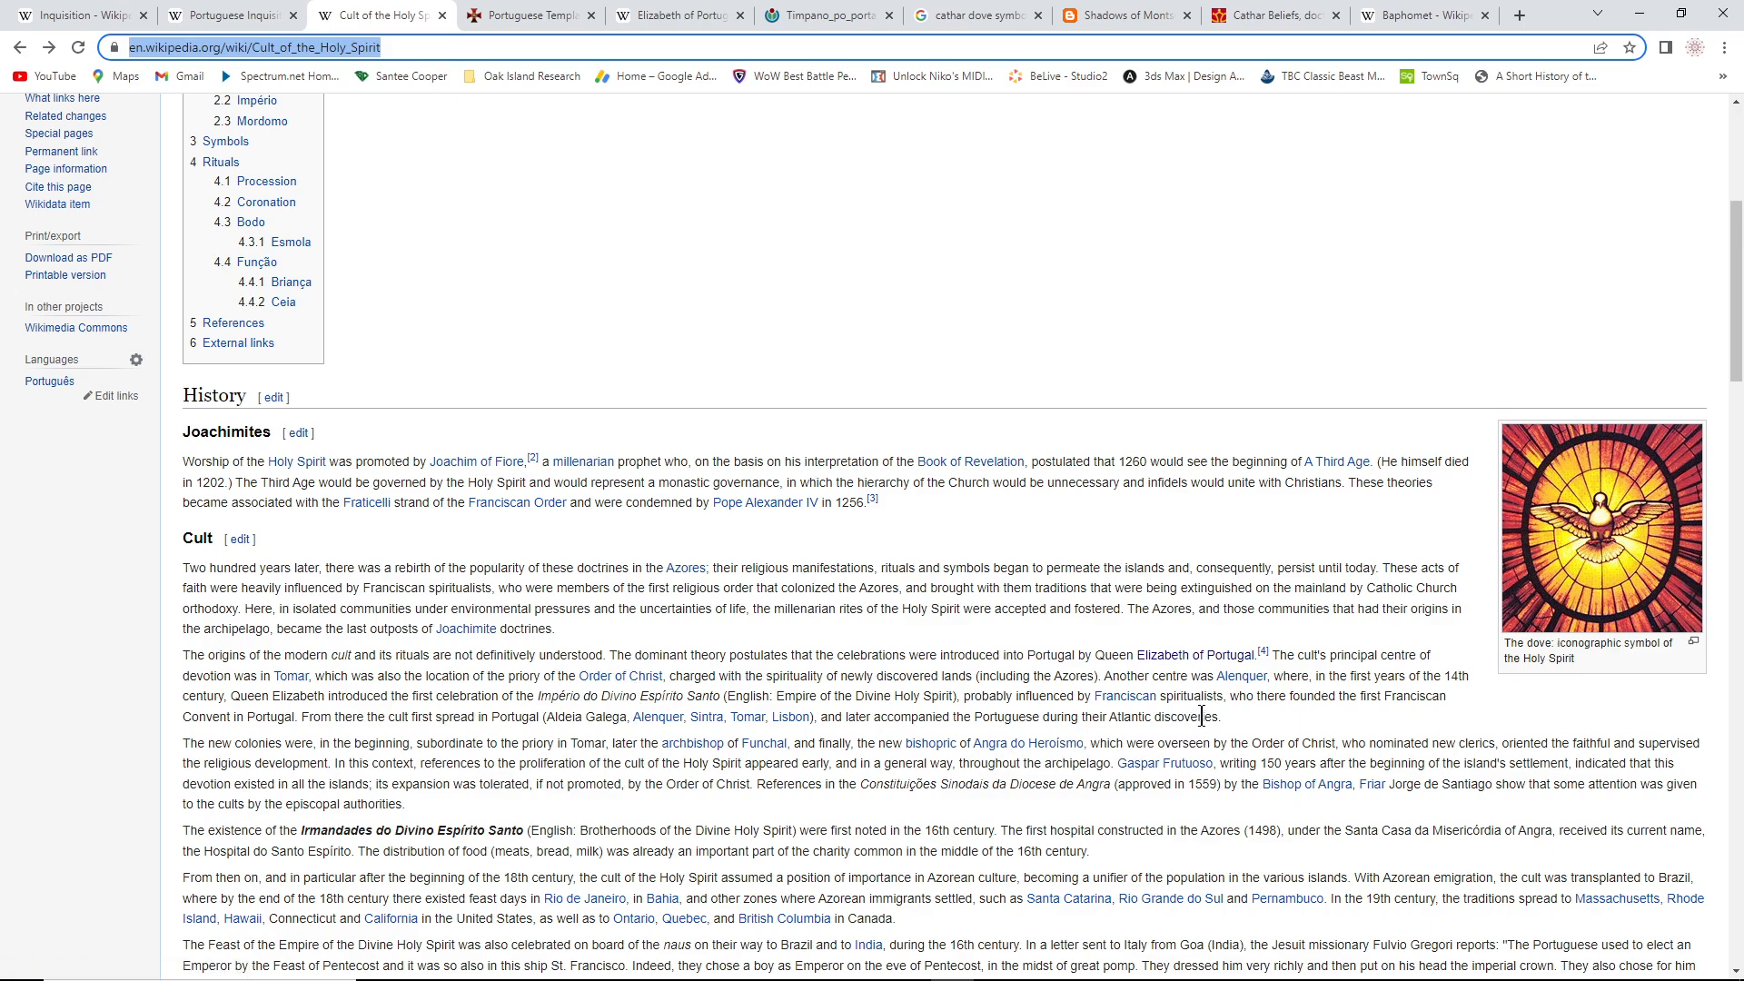
{"action": "scroll", "scroll_direction": "down", "scroll_amount": 3}
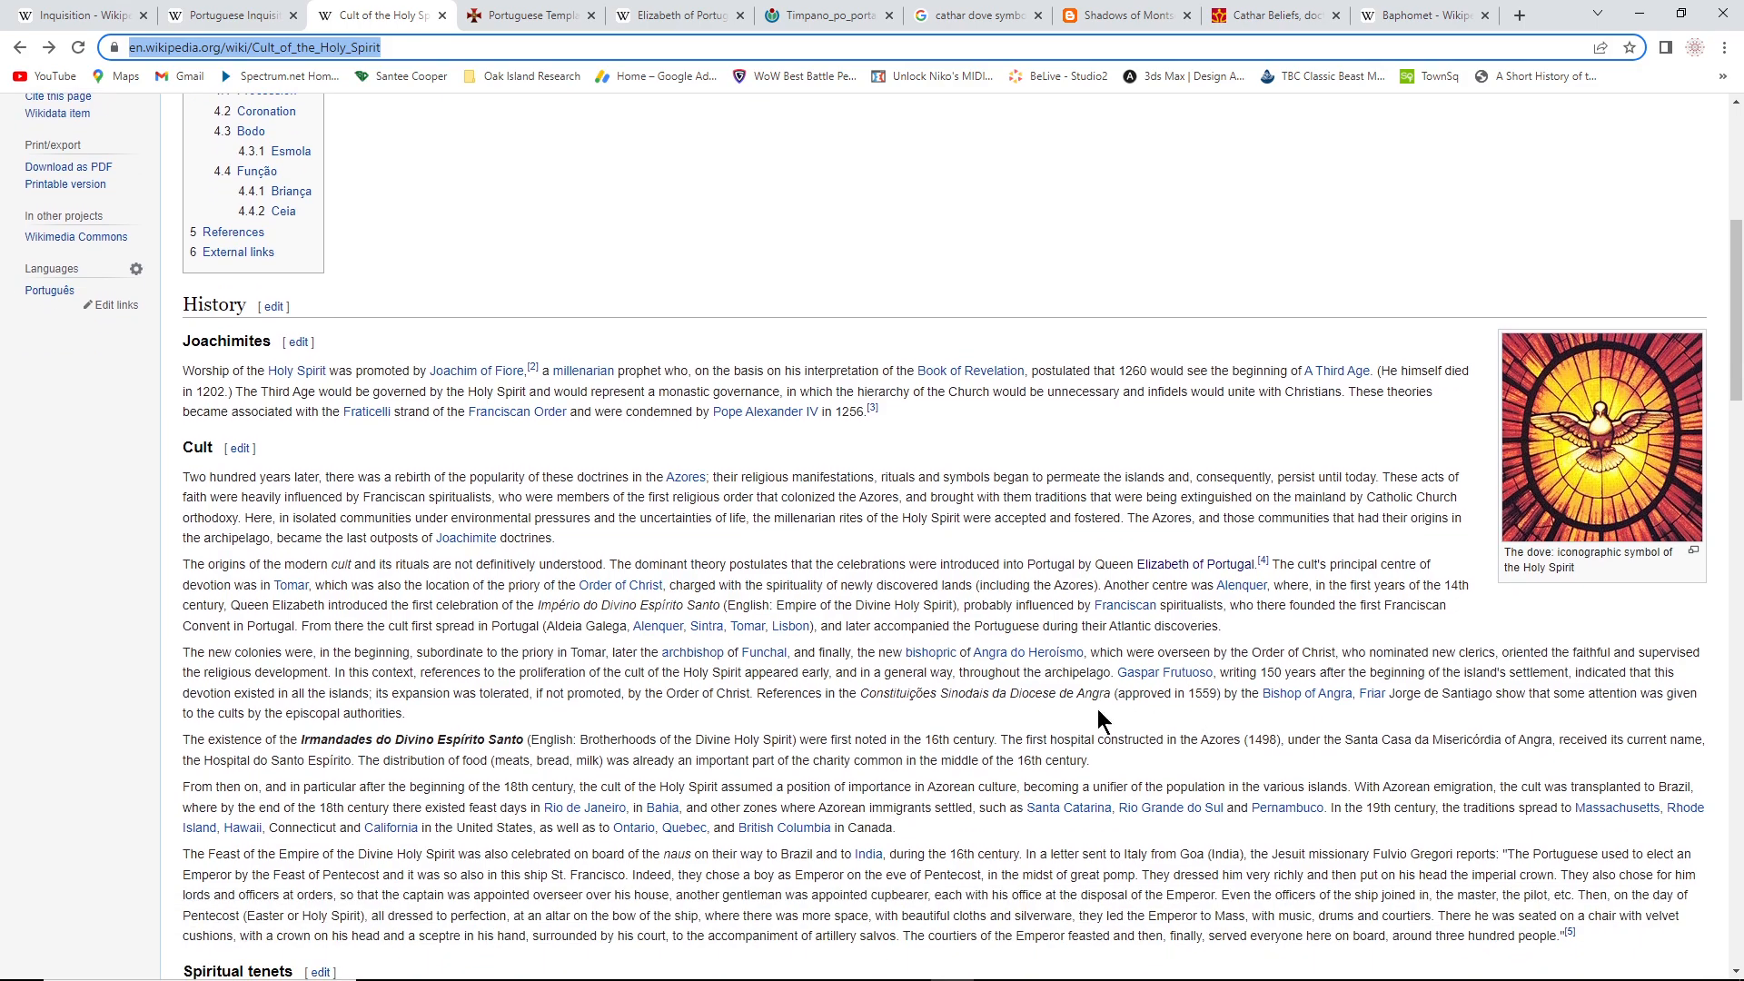
{"action": "mouse_move", "coordinate": [690, 652]}
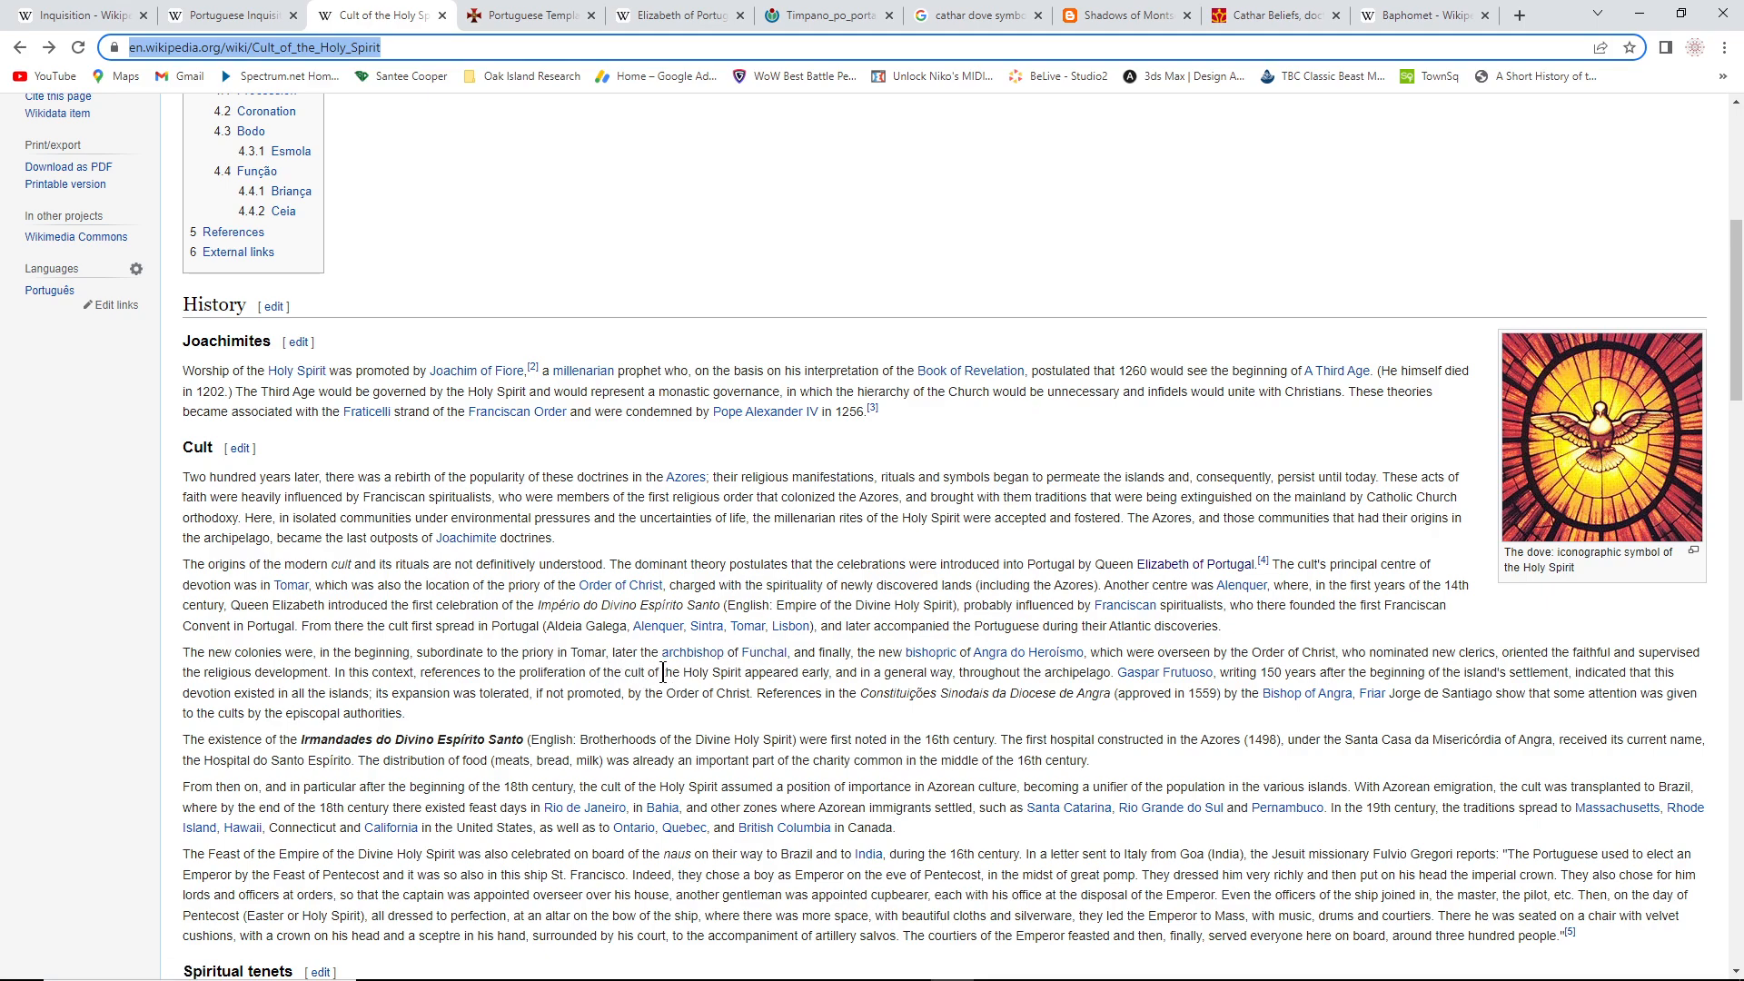
{"action": "mouse_move", "coordinate": [685, 692]}
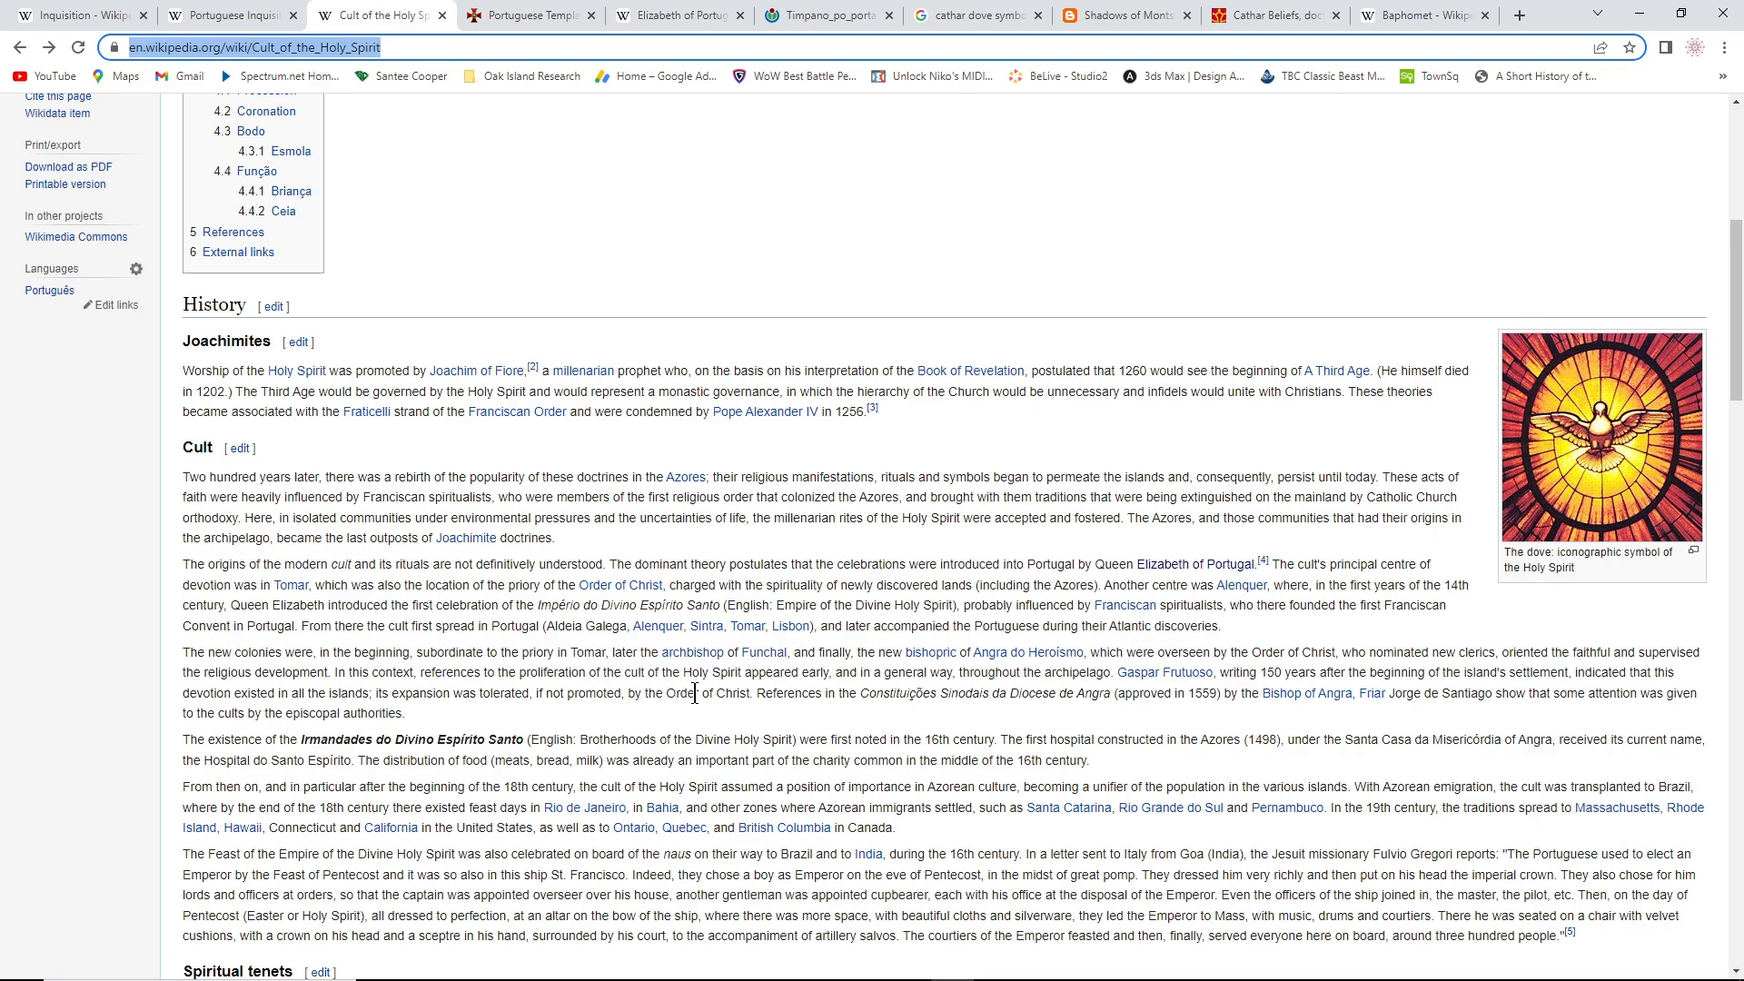
{"action": "mouse_move", "coordinate": [690, 652]}
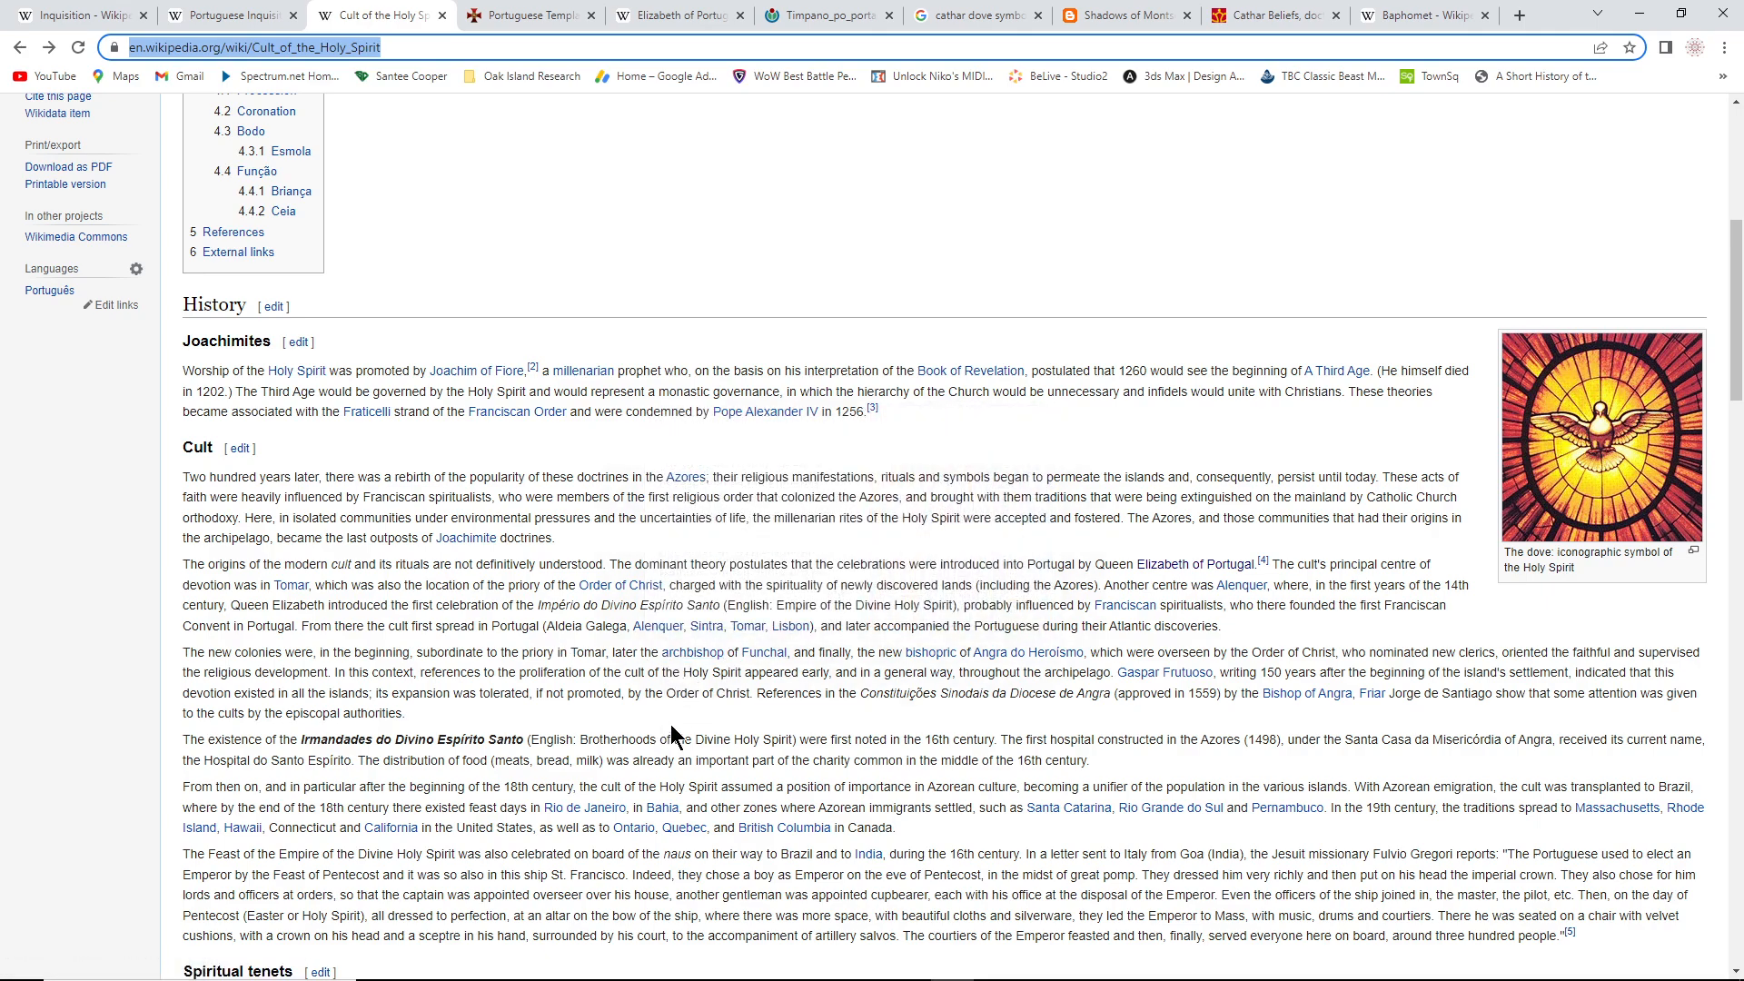
{"action": "mouse_move", "coordinate": [673, 719]}
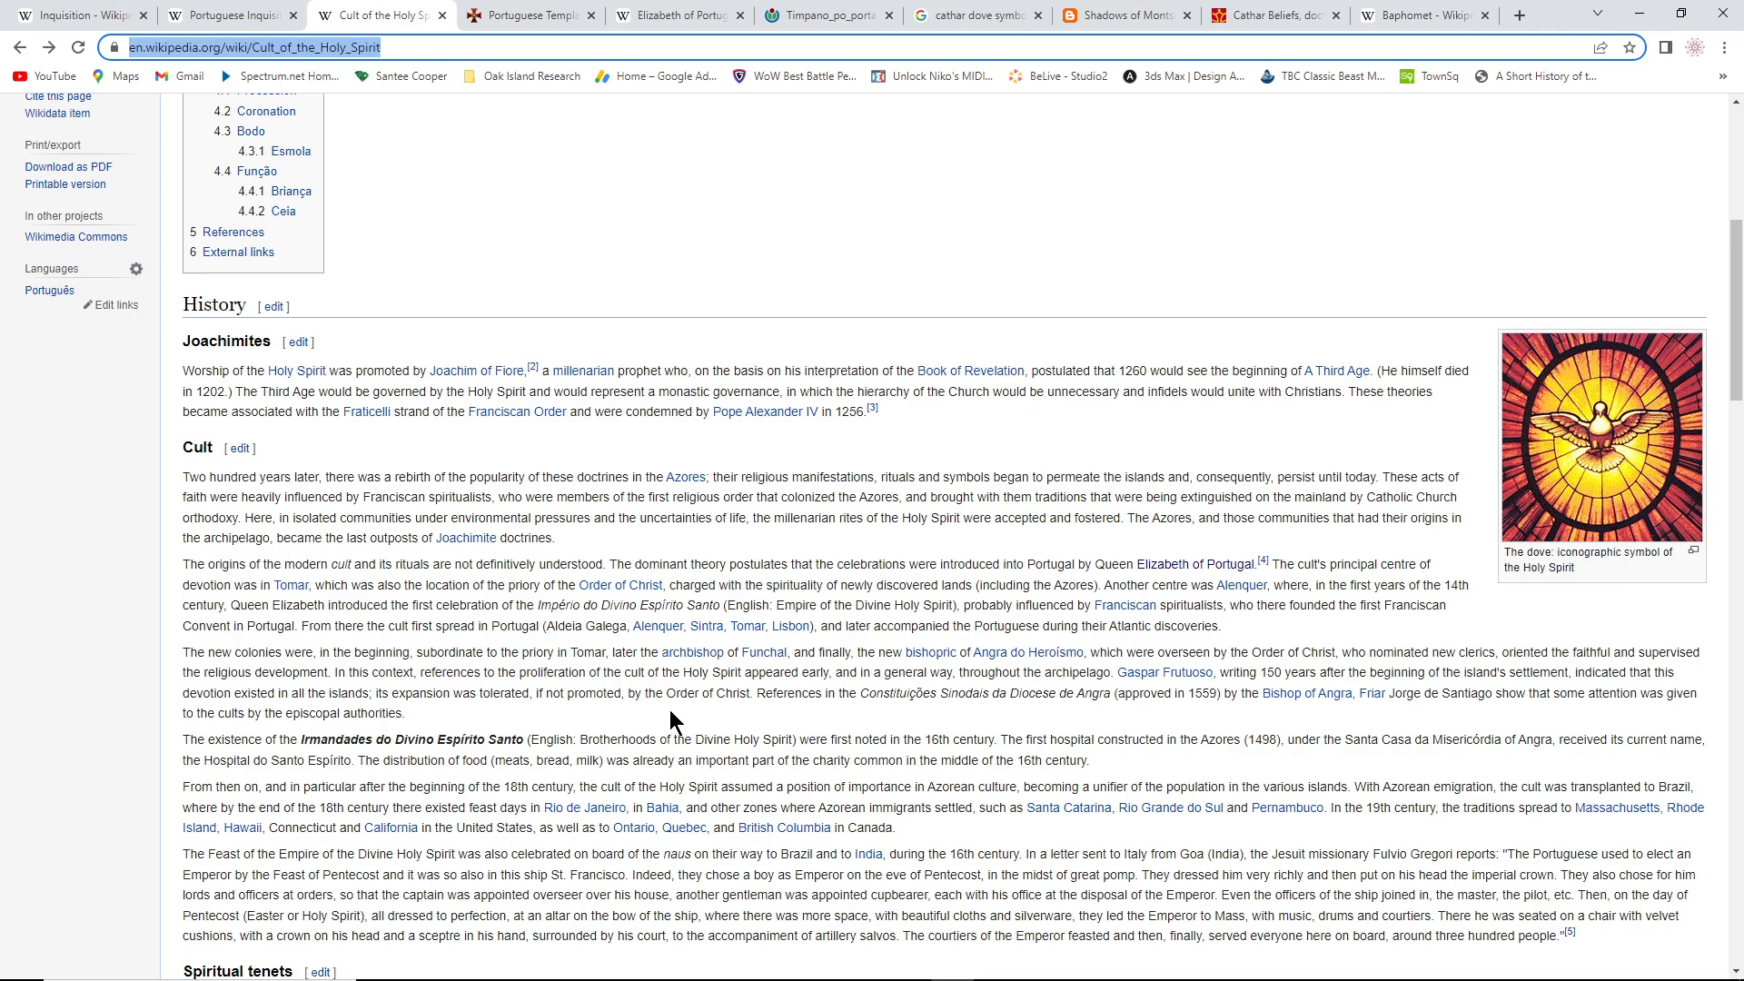
{"action": "scroll", "scroll_direction": "down", "scroll_amount": 3}
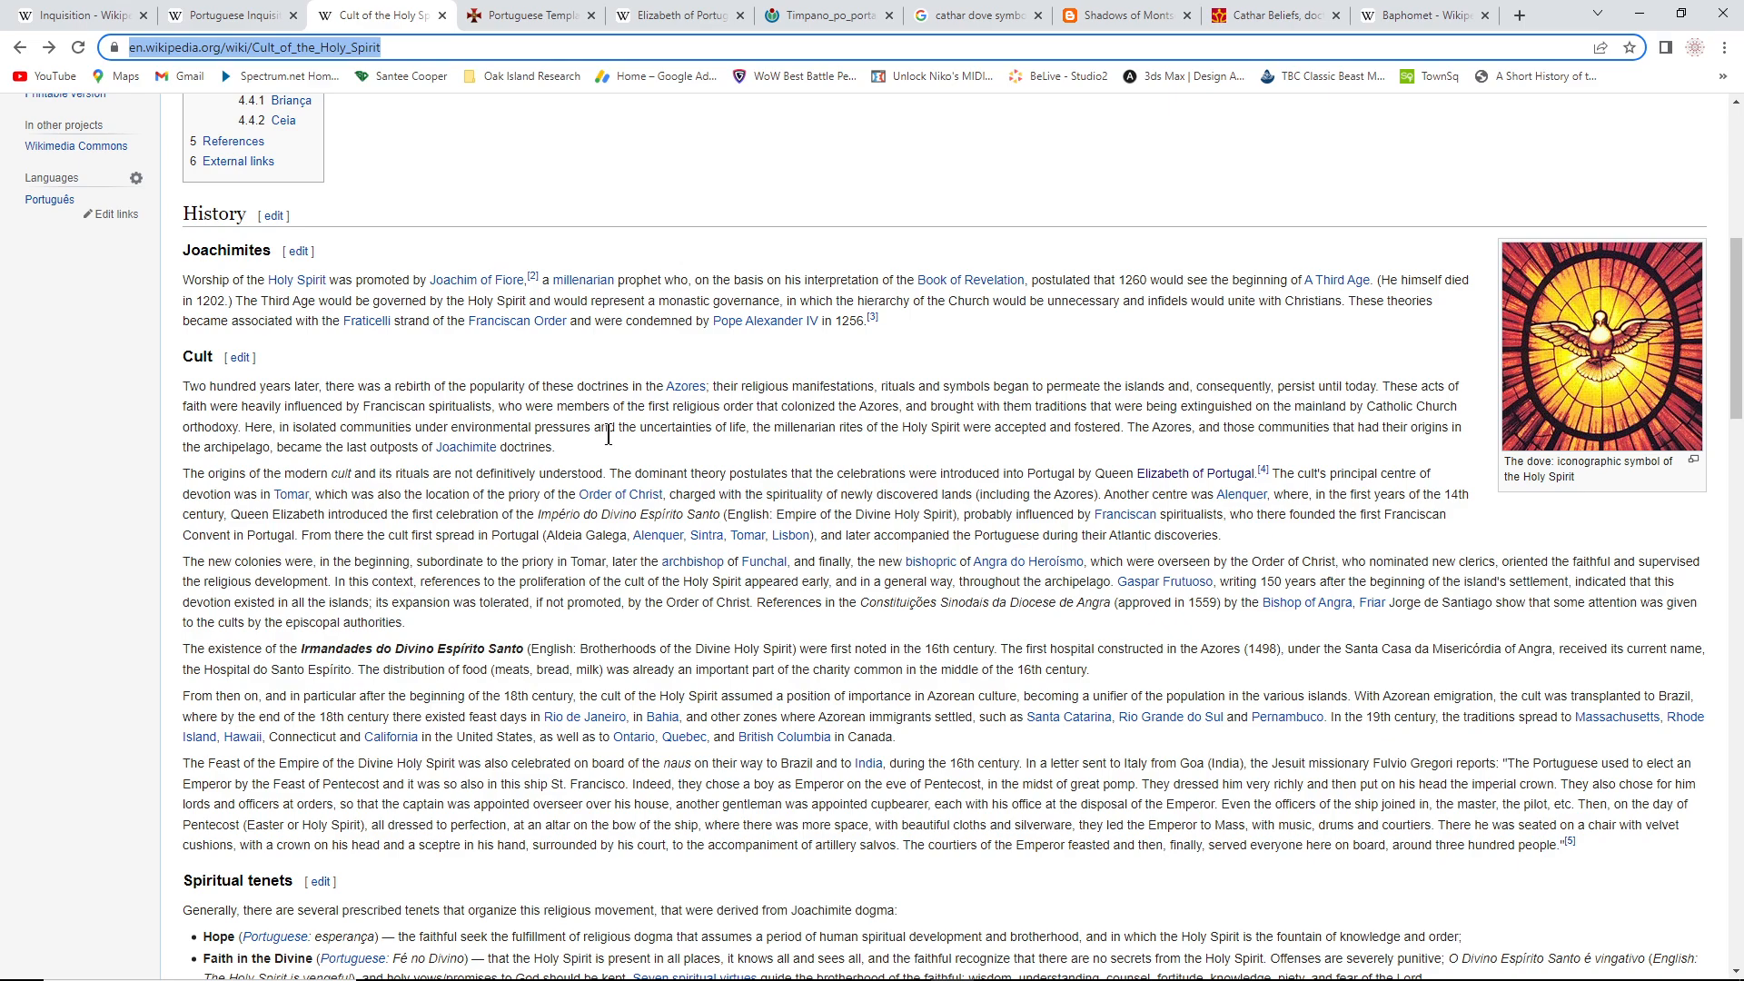
{"action": "mouse_move", "coordinate": [465, 447]}
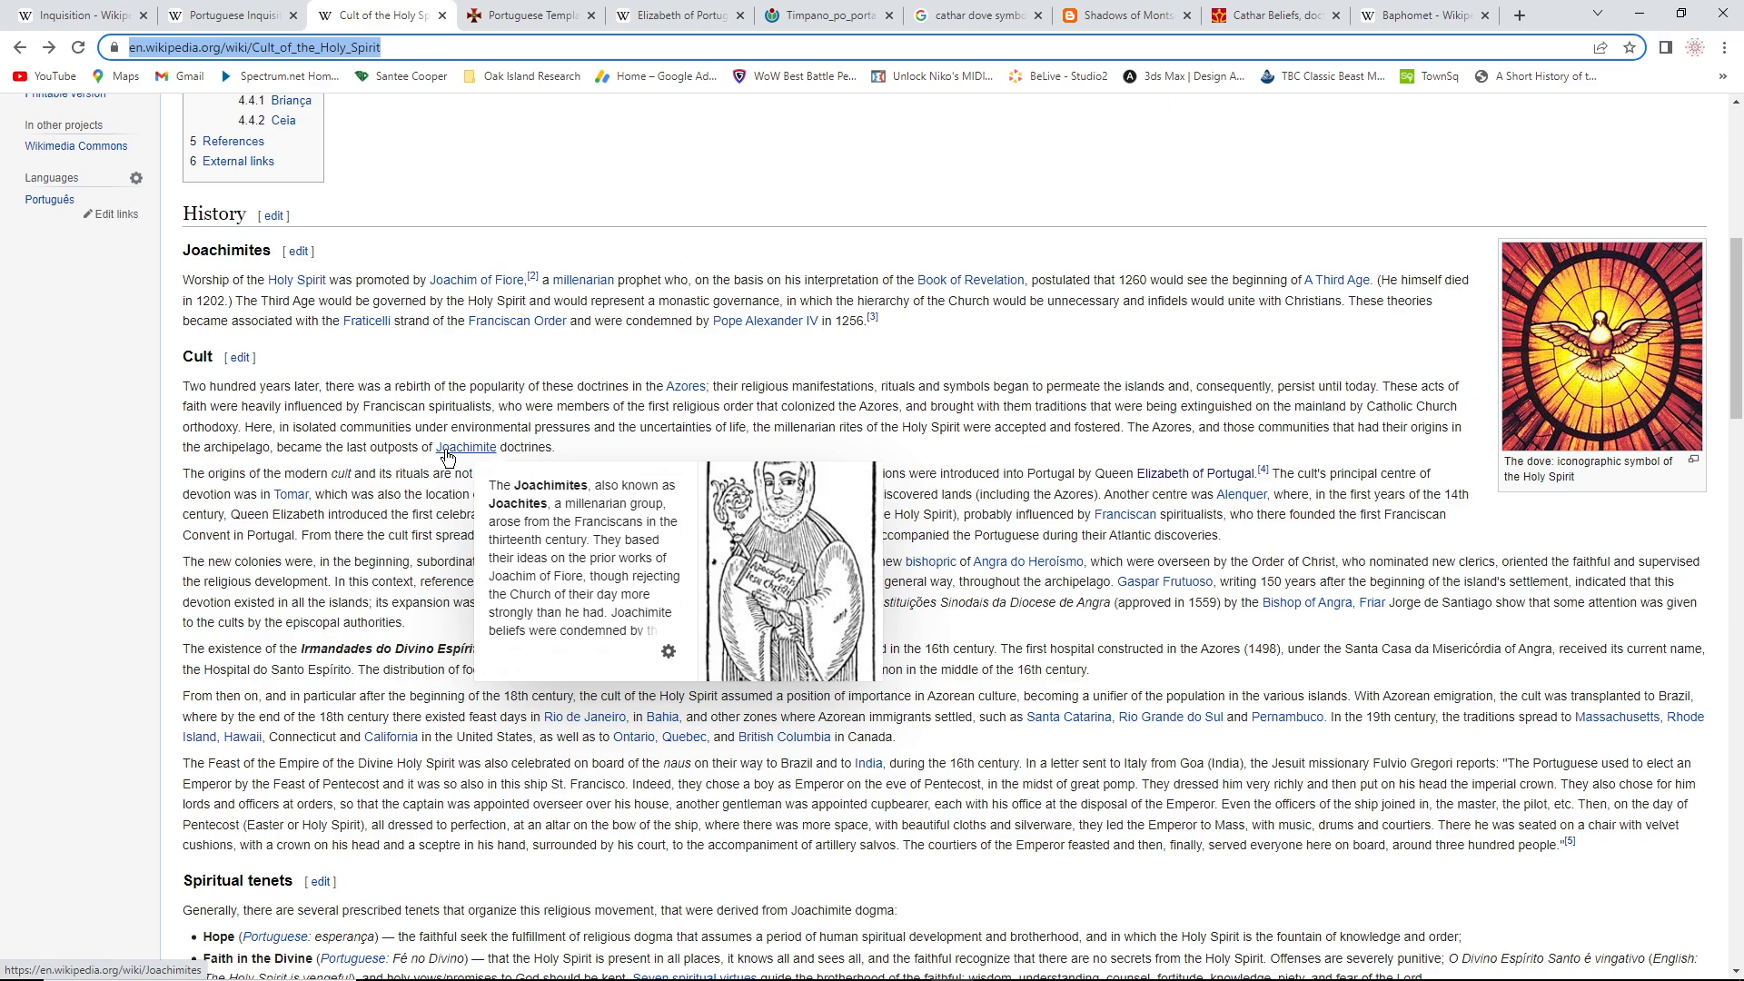
{"action": "mouse_move", "coordinate": [1296, 430]}
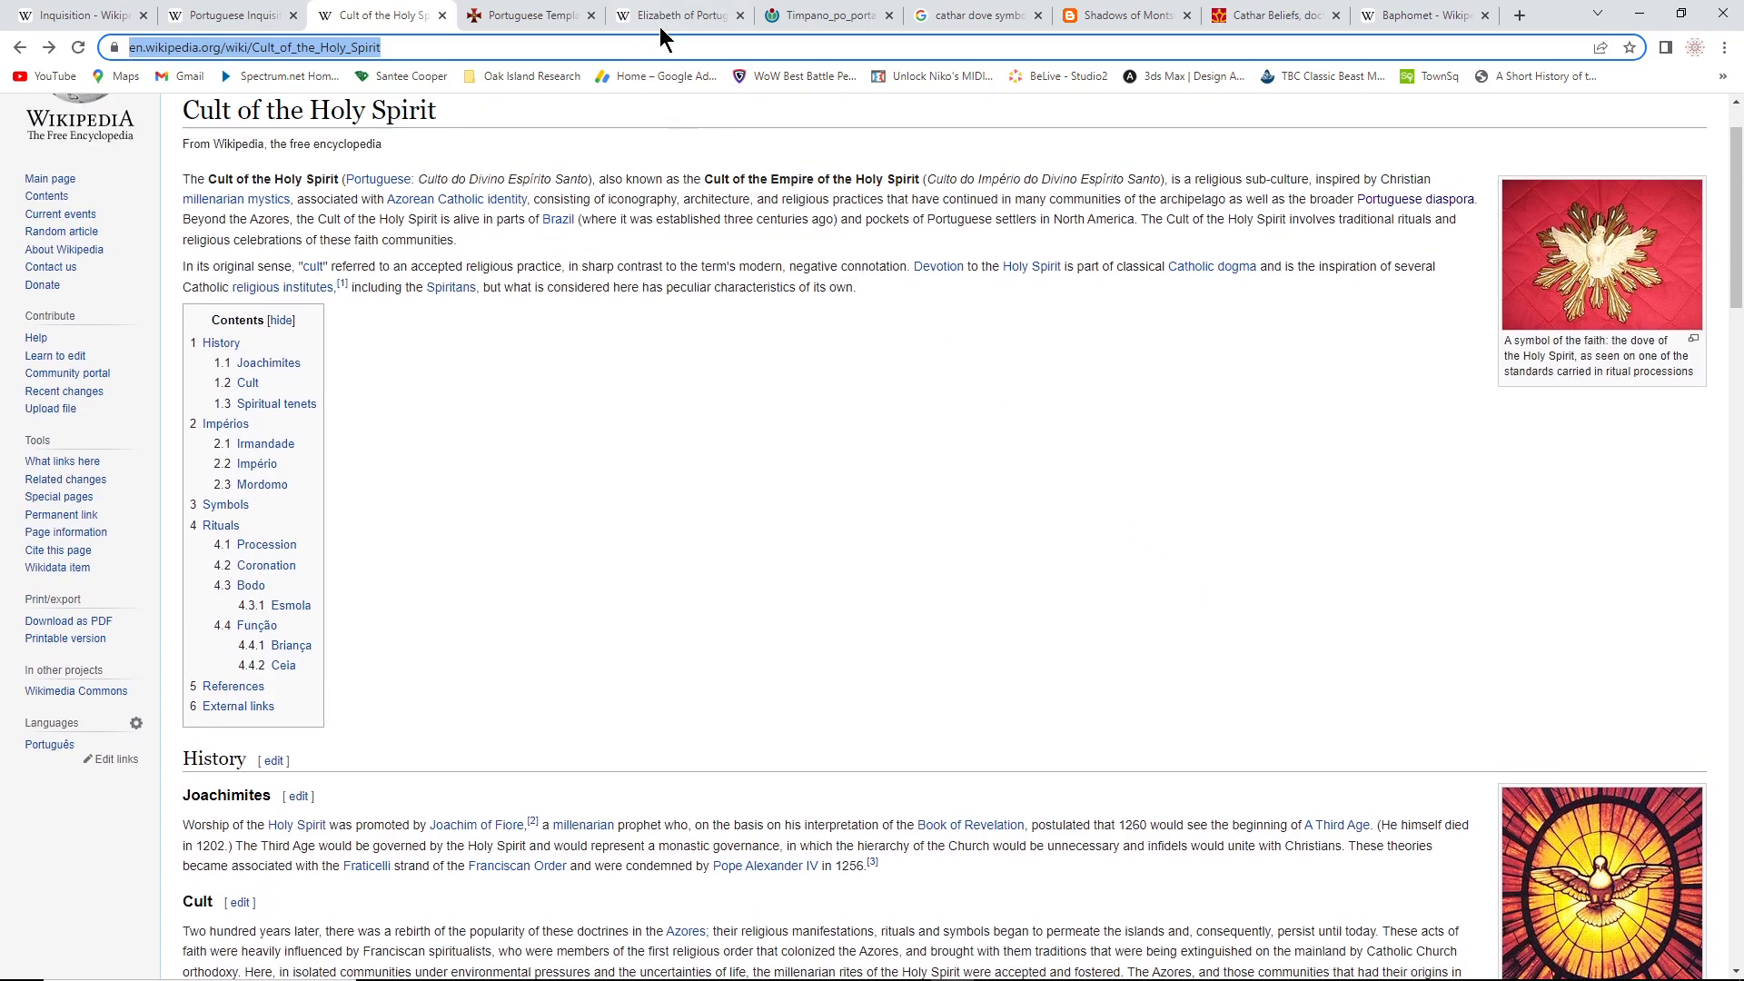
{"action": "mouse_move", "coordinate": [823, 15]}
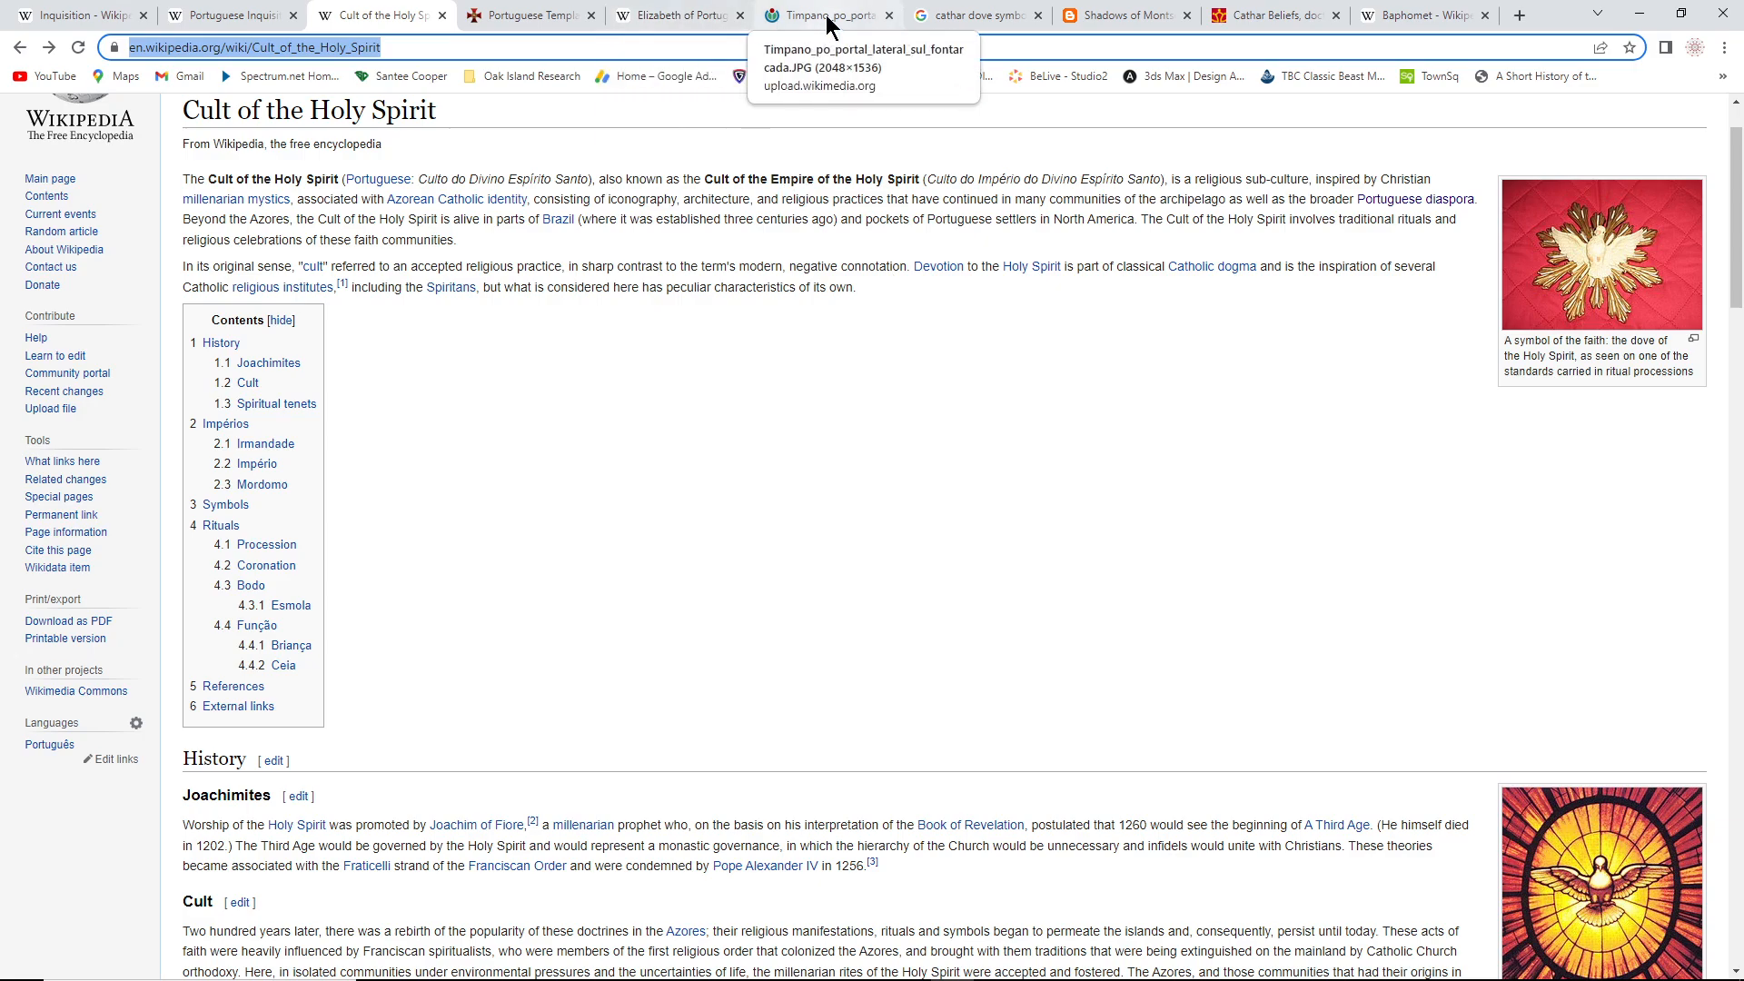
Show the Elizabeth of Portugal article and scroll down to its Marriage section
{"action": "left_click", "coordinate": [676, 14]}
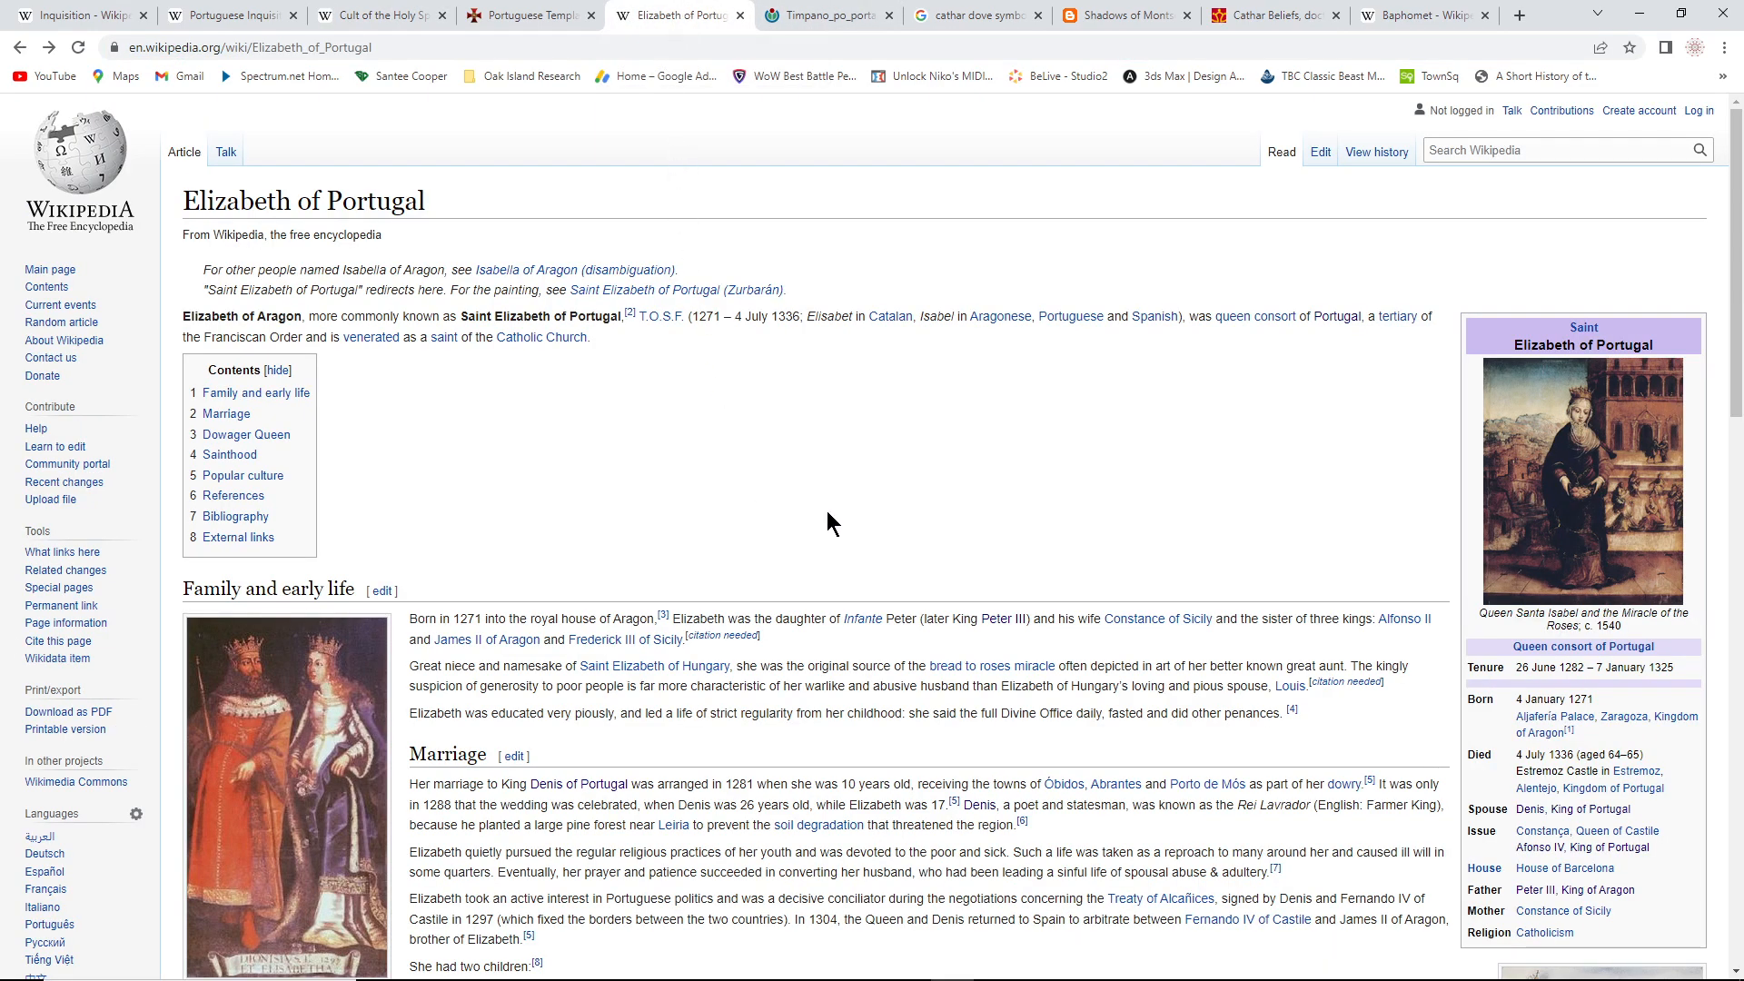
{"action": "scroll", "scroll_direction": "down", "scroll_amount": 3}
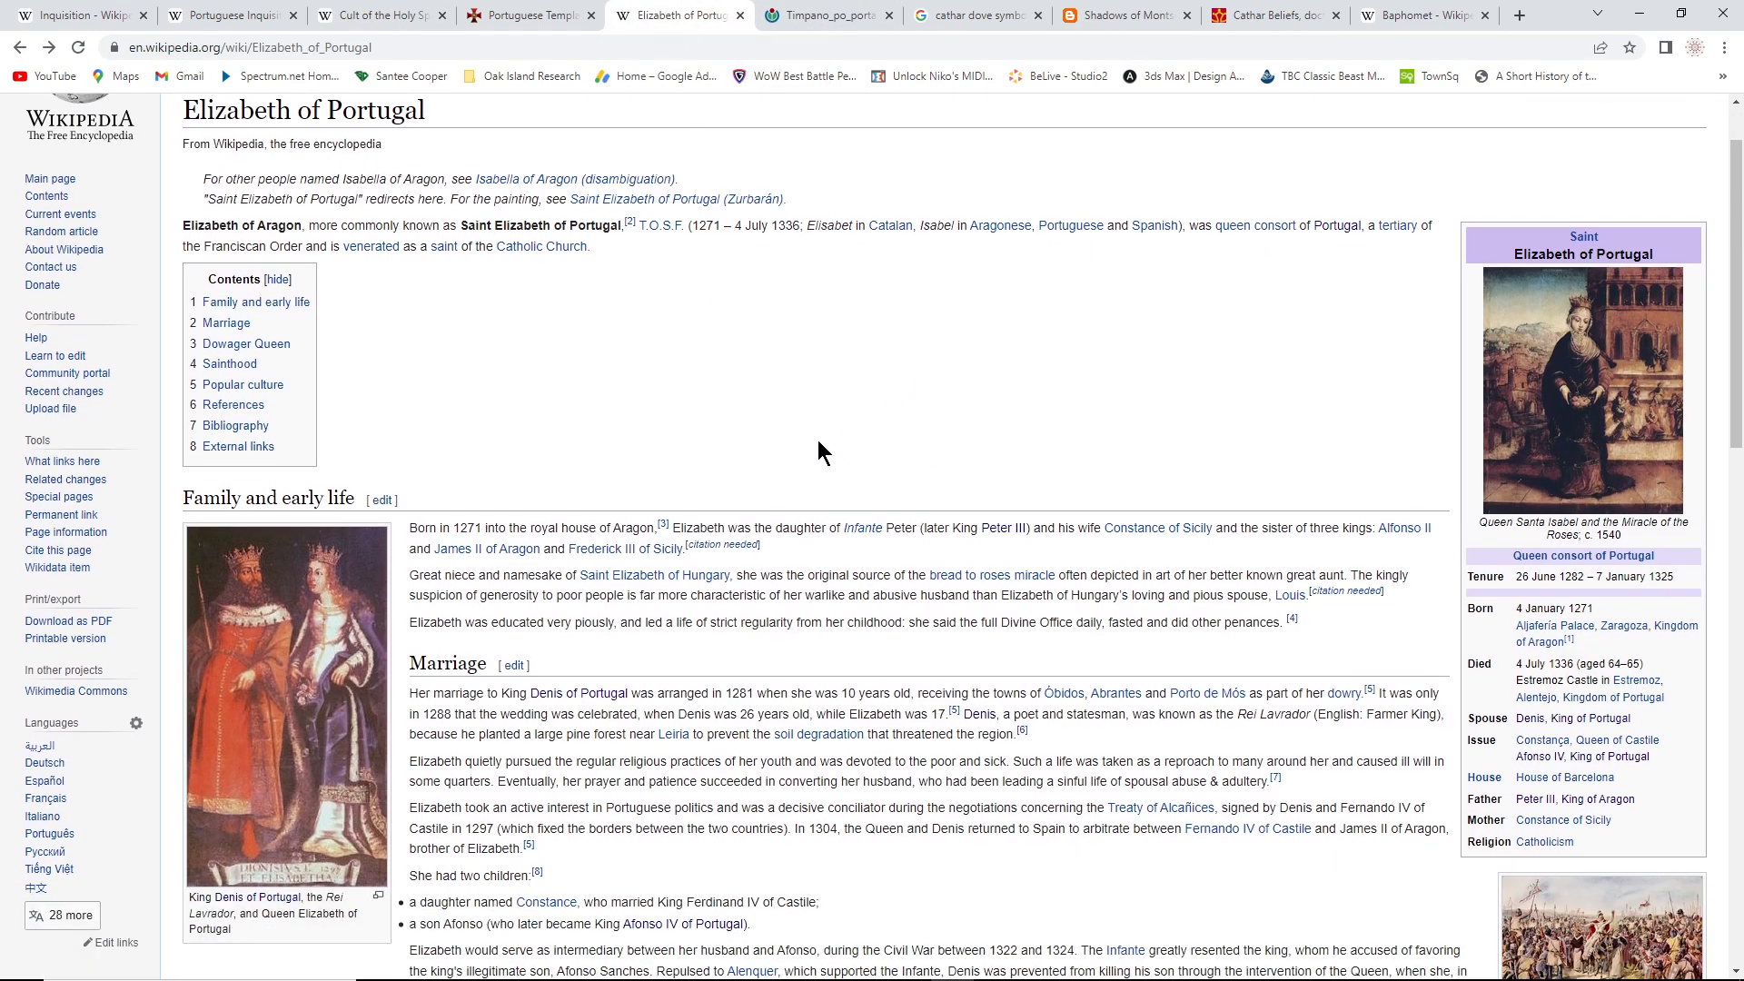
{"action": "mouse_move", "coordinate": [661, 471]}
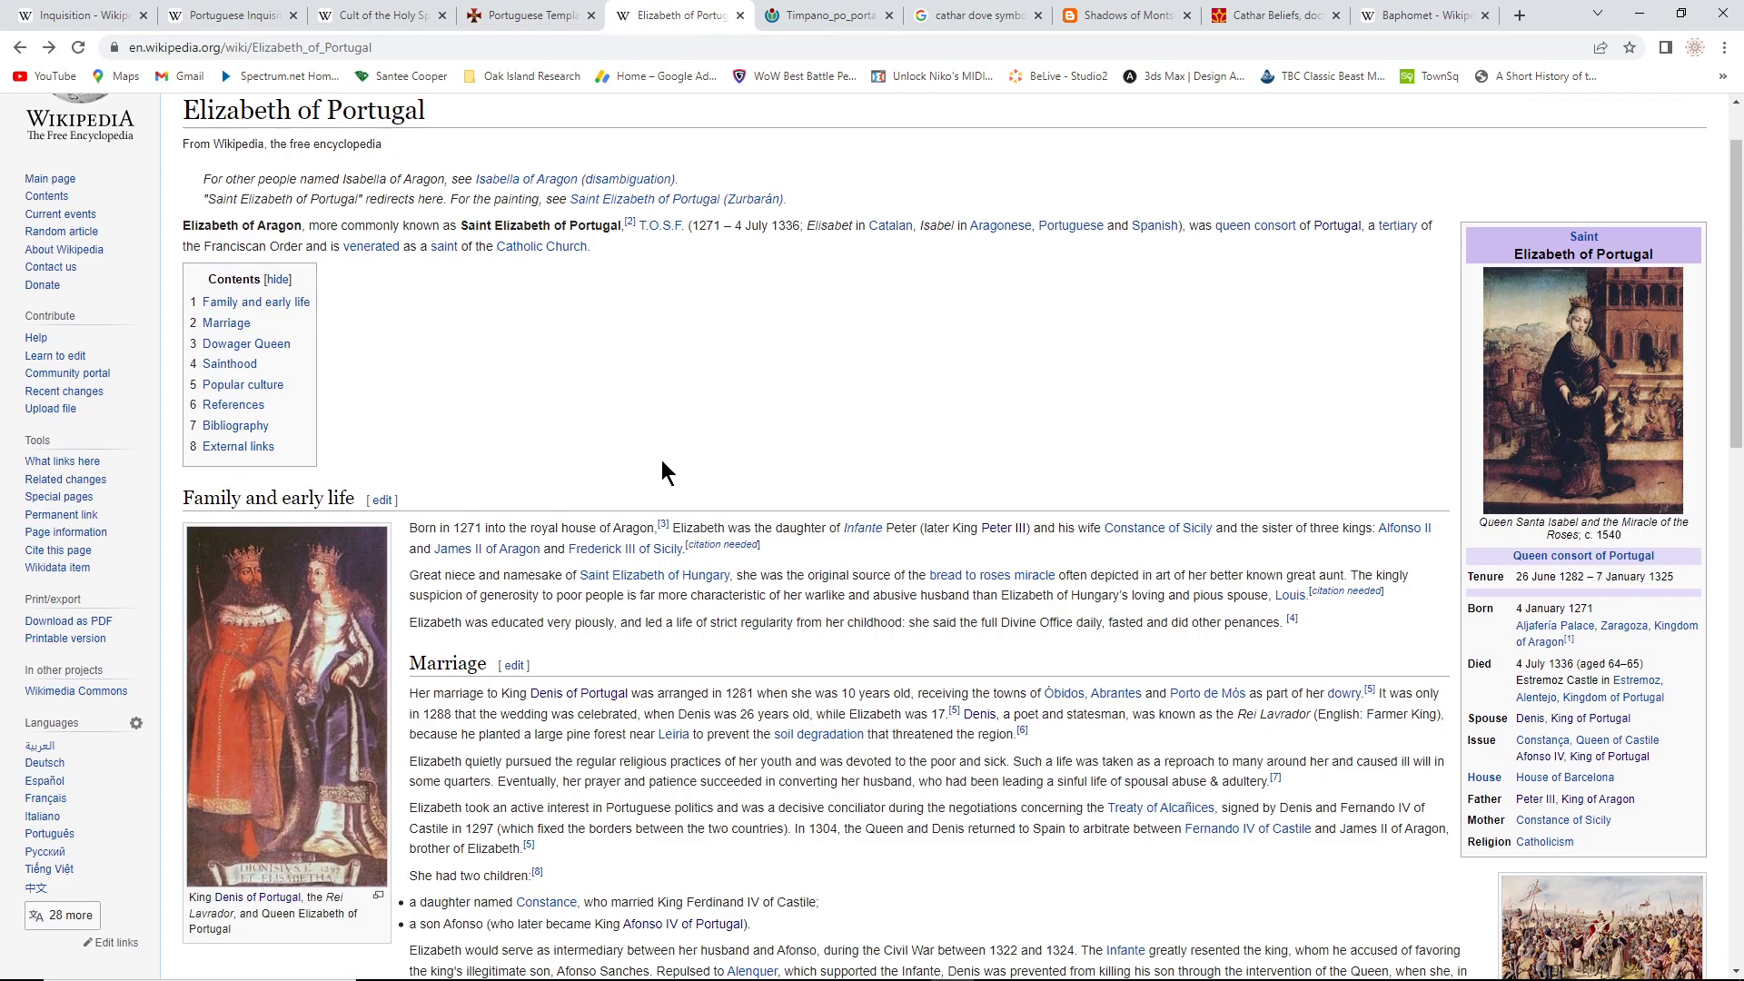
{"action": "scroll", "scroll_direction": "down", "scroll_amount": 3}
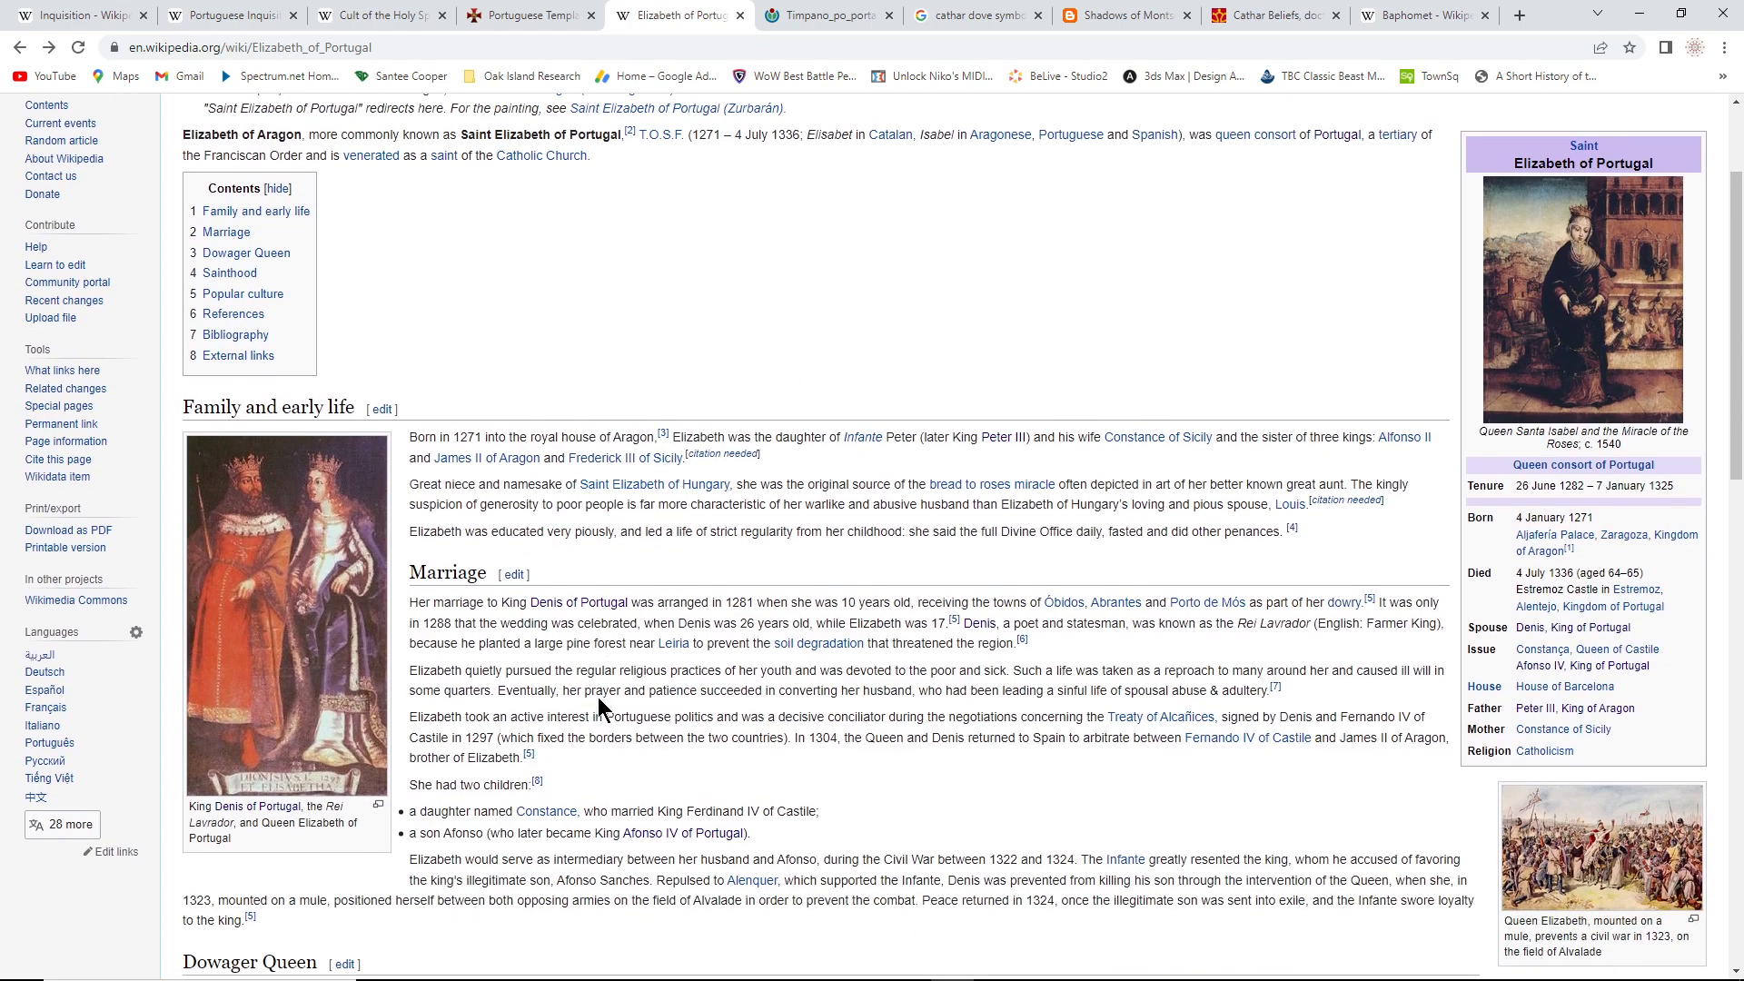
{"action": "mouse_move", "coordinate": [578, 602]}
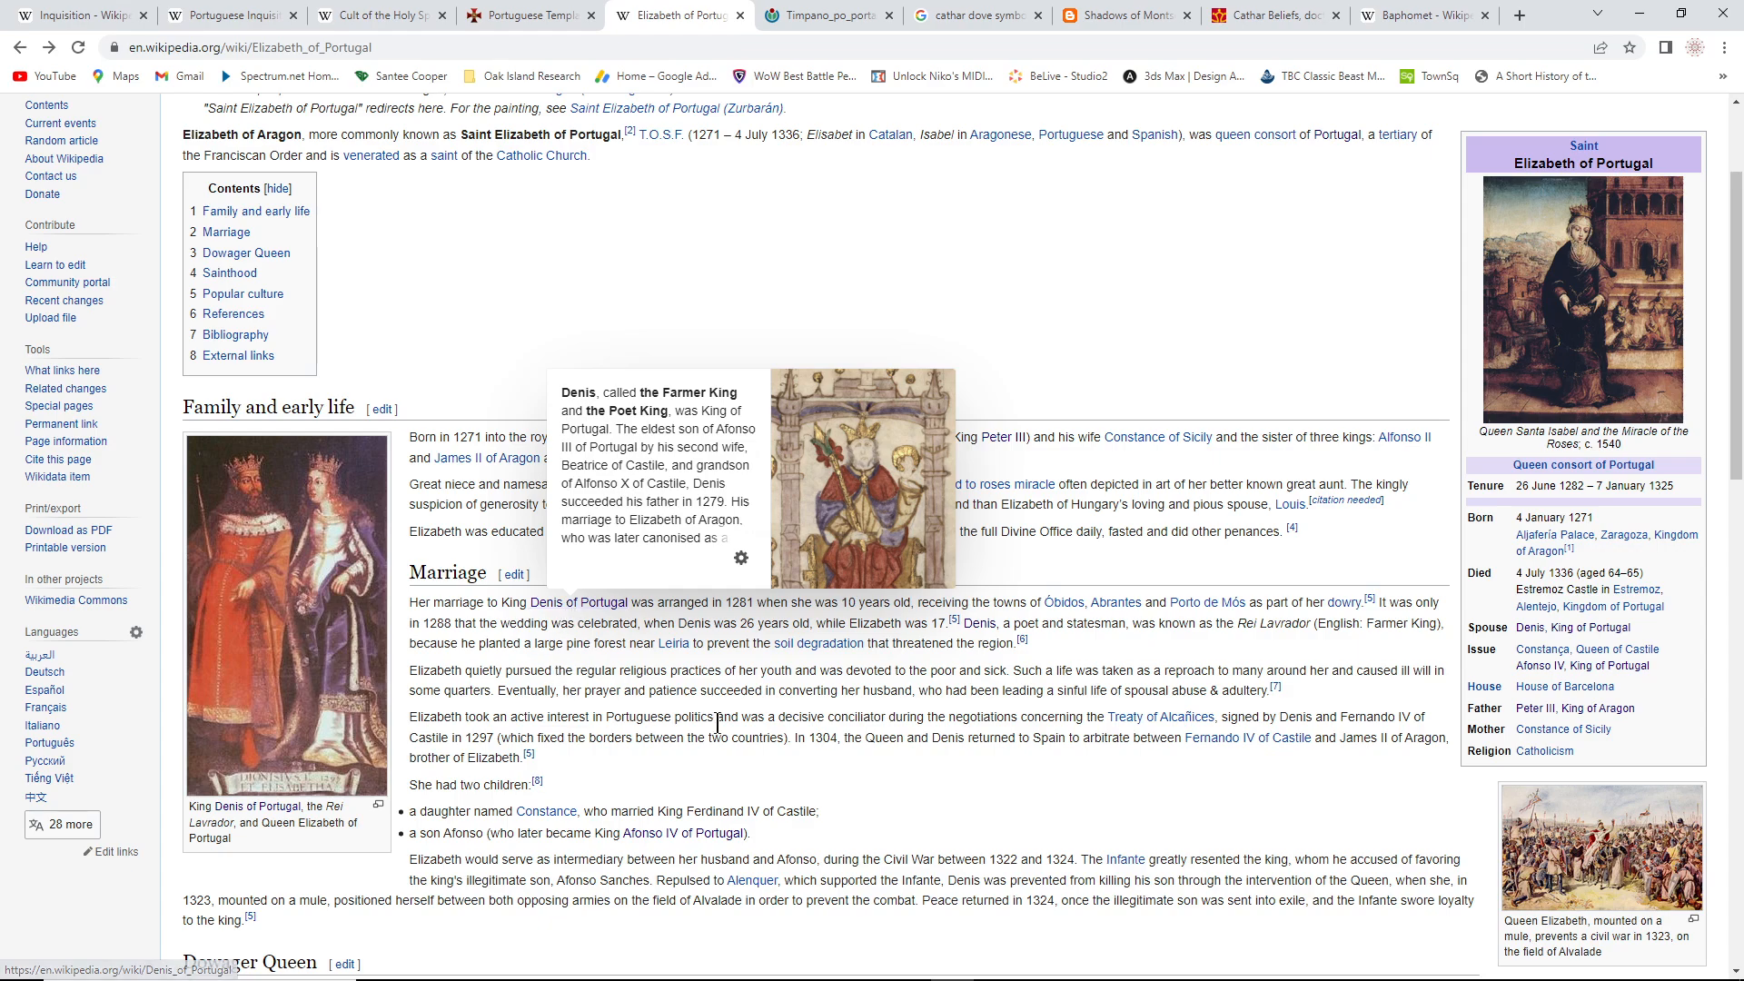
{"action": "mouse_move", "coordinate": [885, 730]}
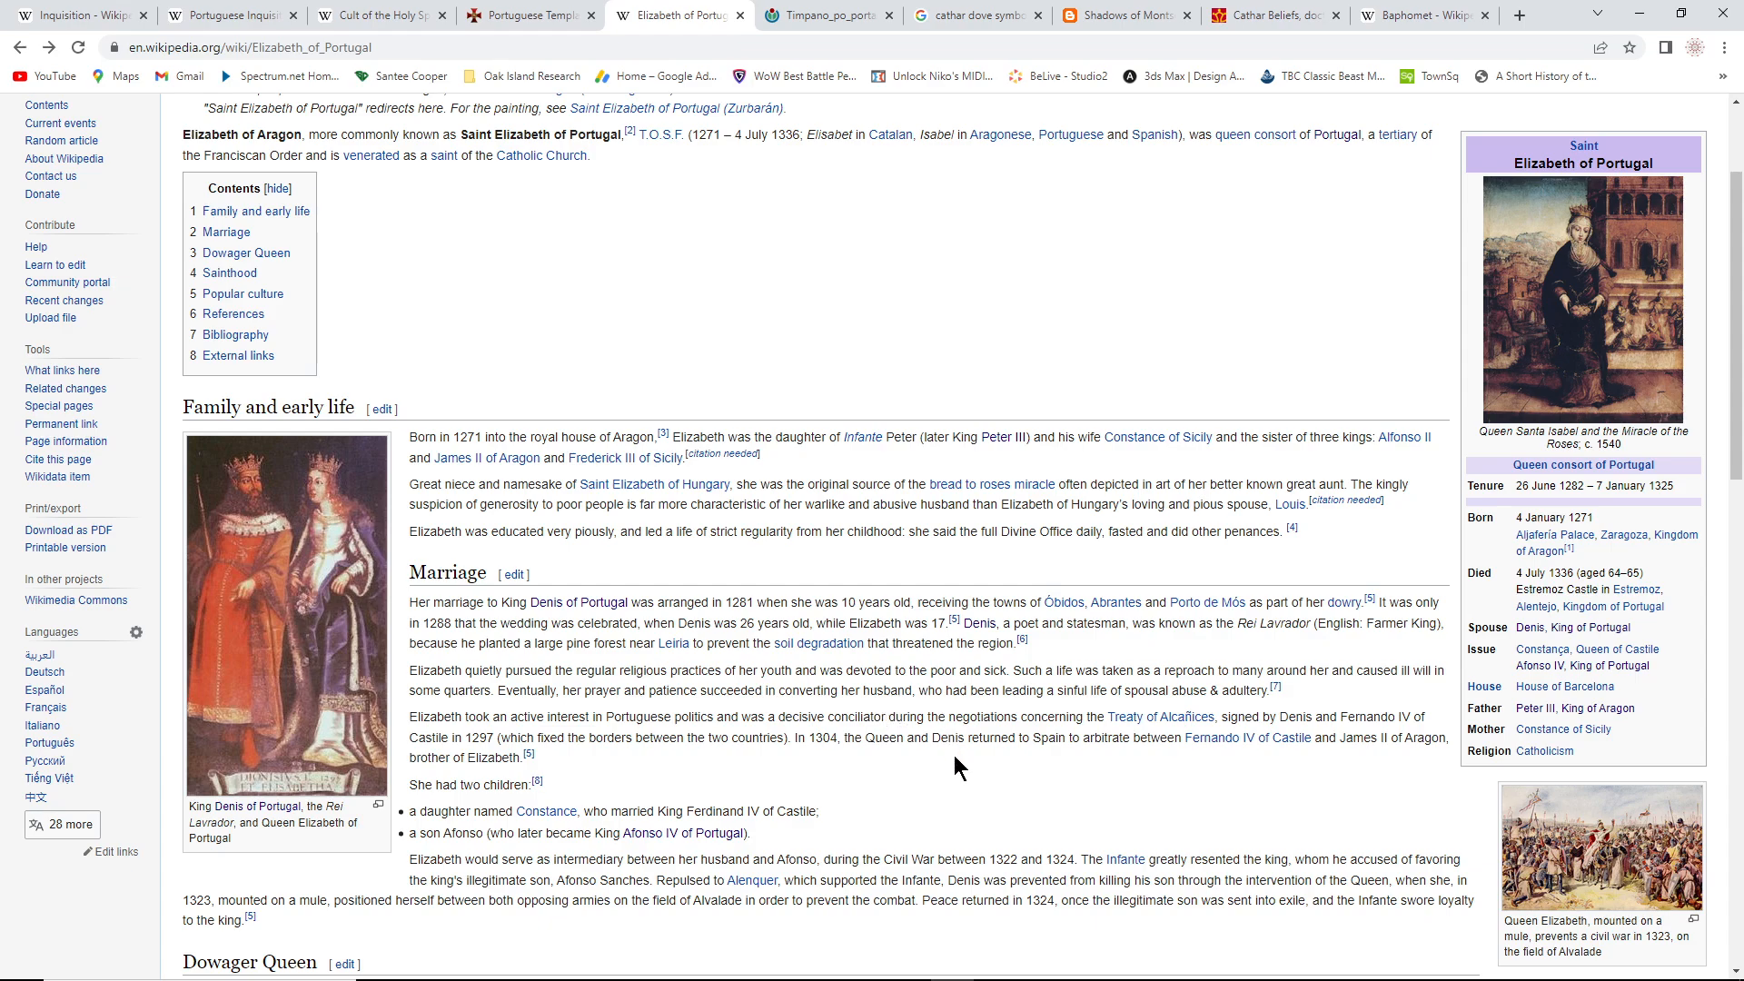
{"action": "scroll", "scroll_direction": "down", "scroll_amount": 3}
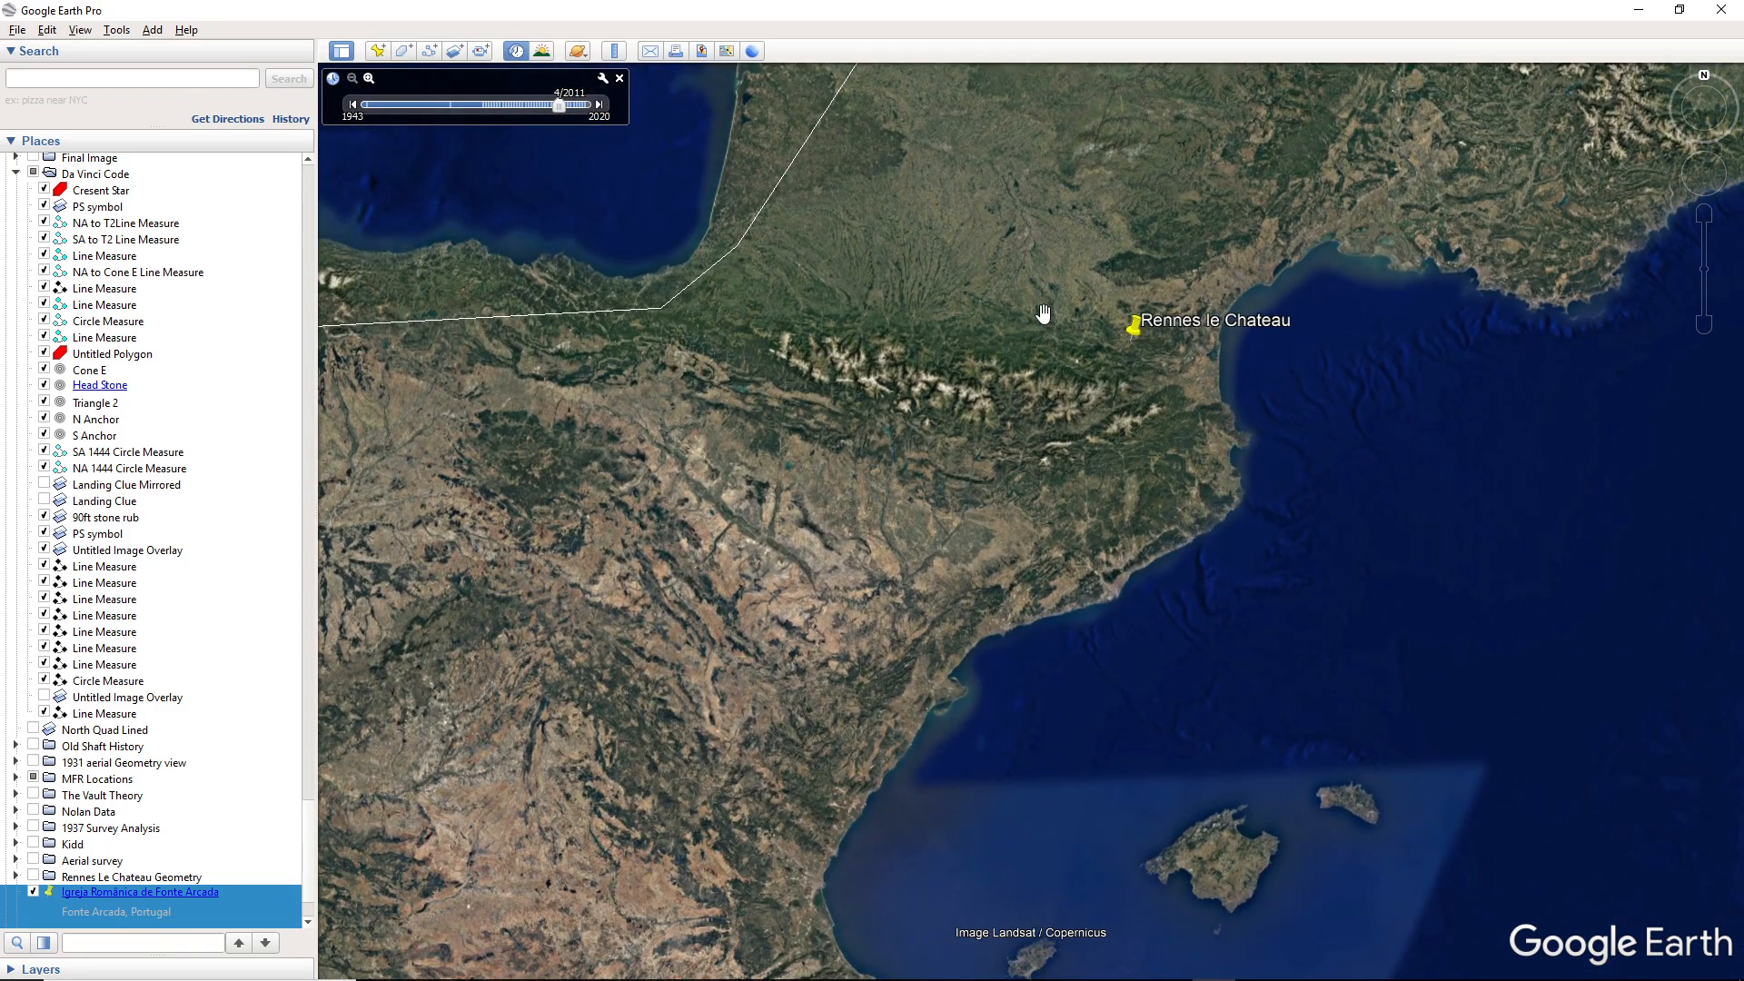
{"action": "mouse_move", "coordinate": [1021, 561]}
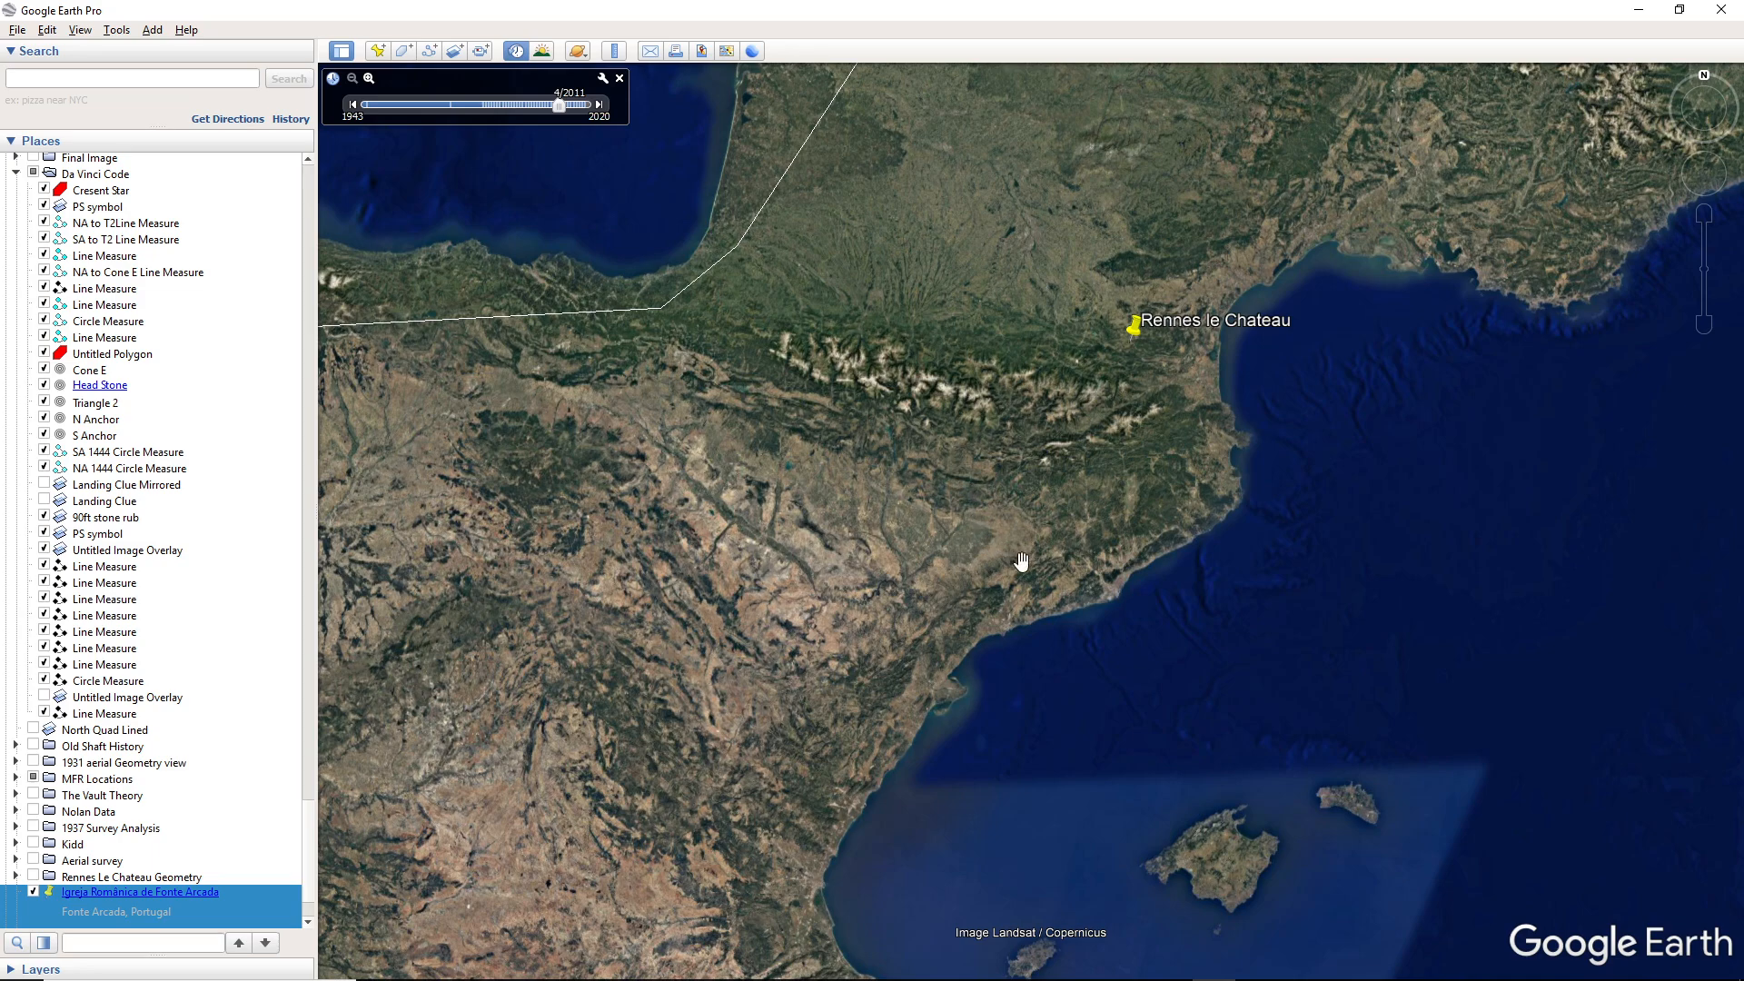
{"action": "mouse_move", "coordinate": [1126, 283]}
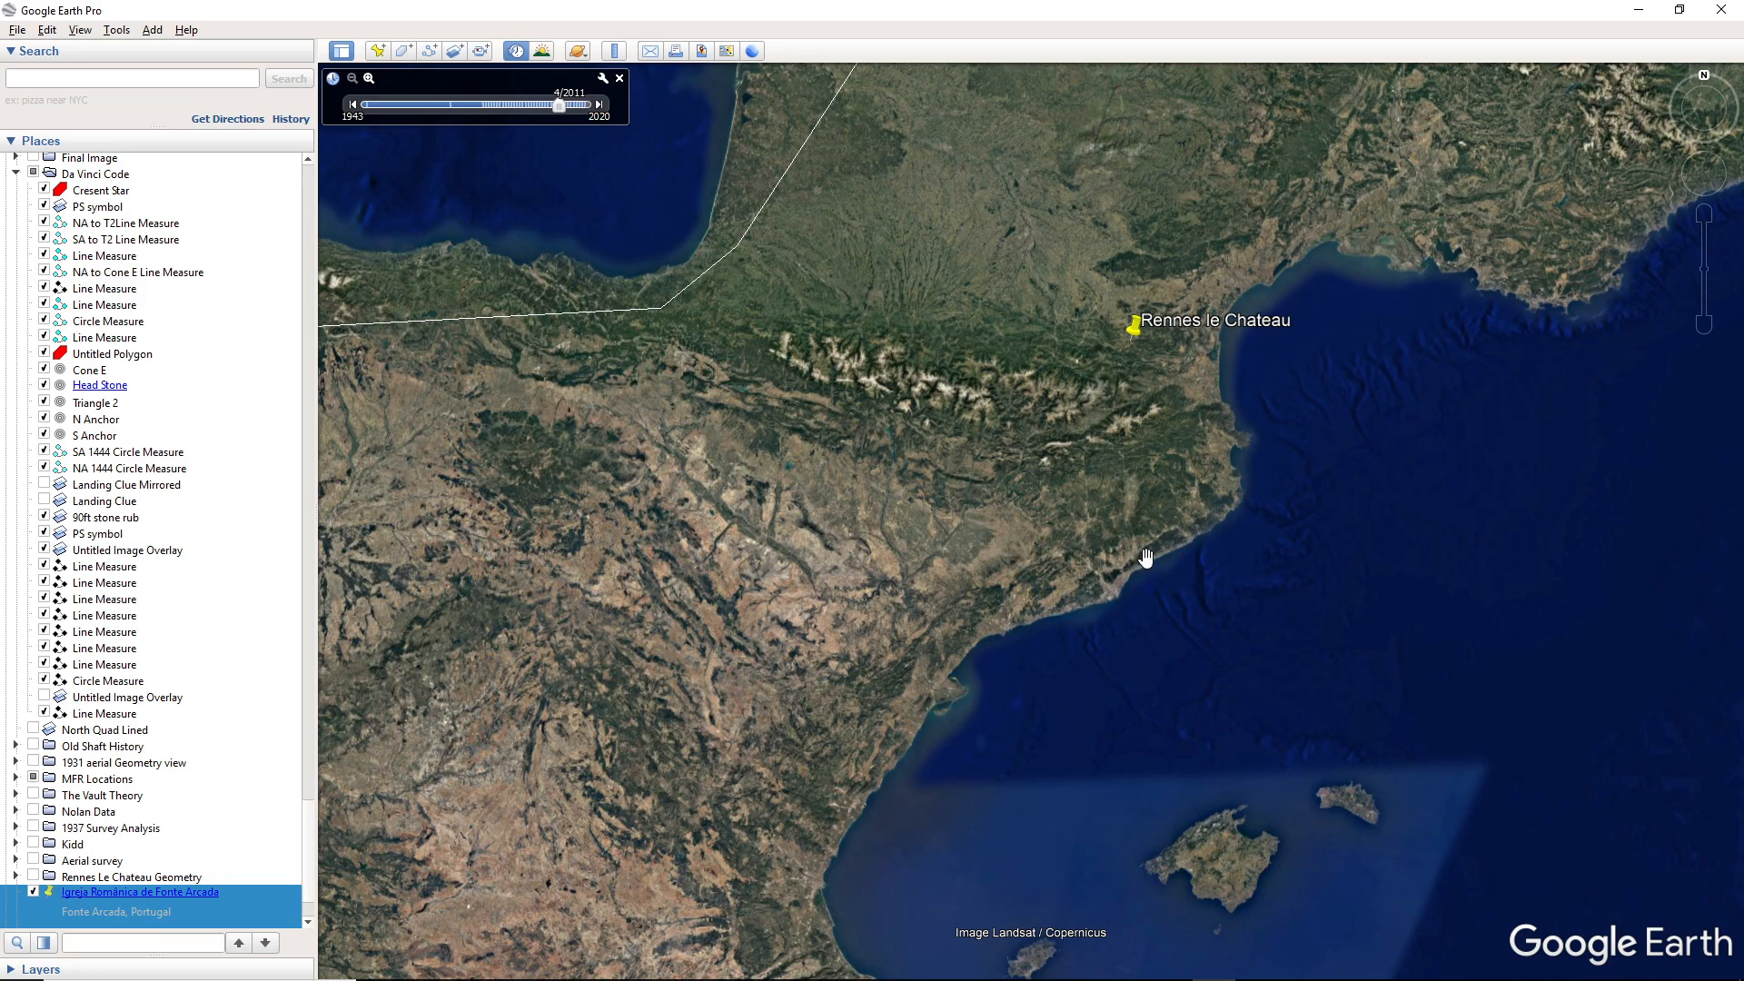
{"action": "mouse_move", "coordinate": [1444, 236]}
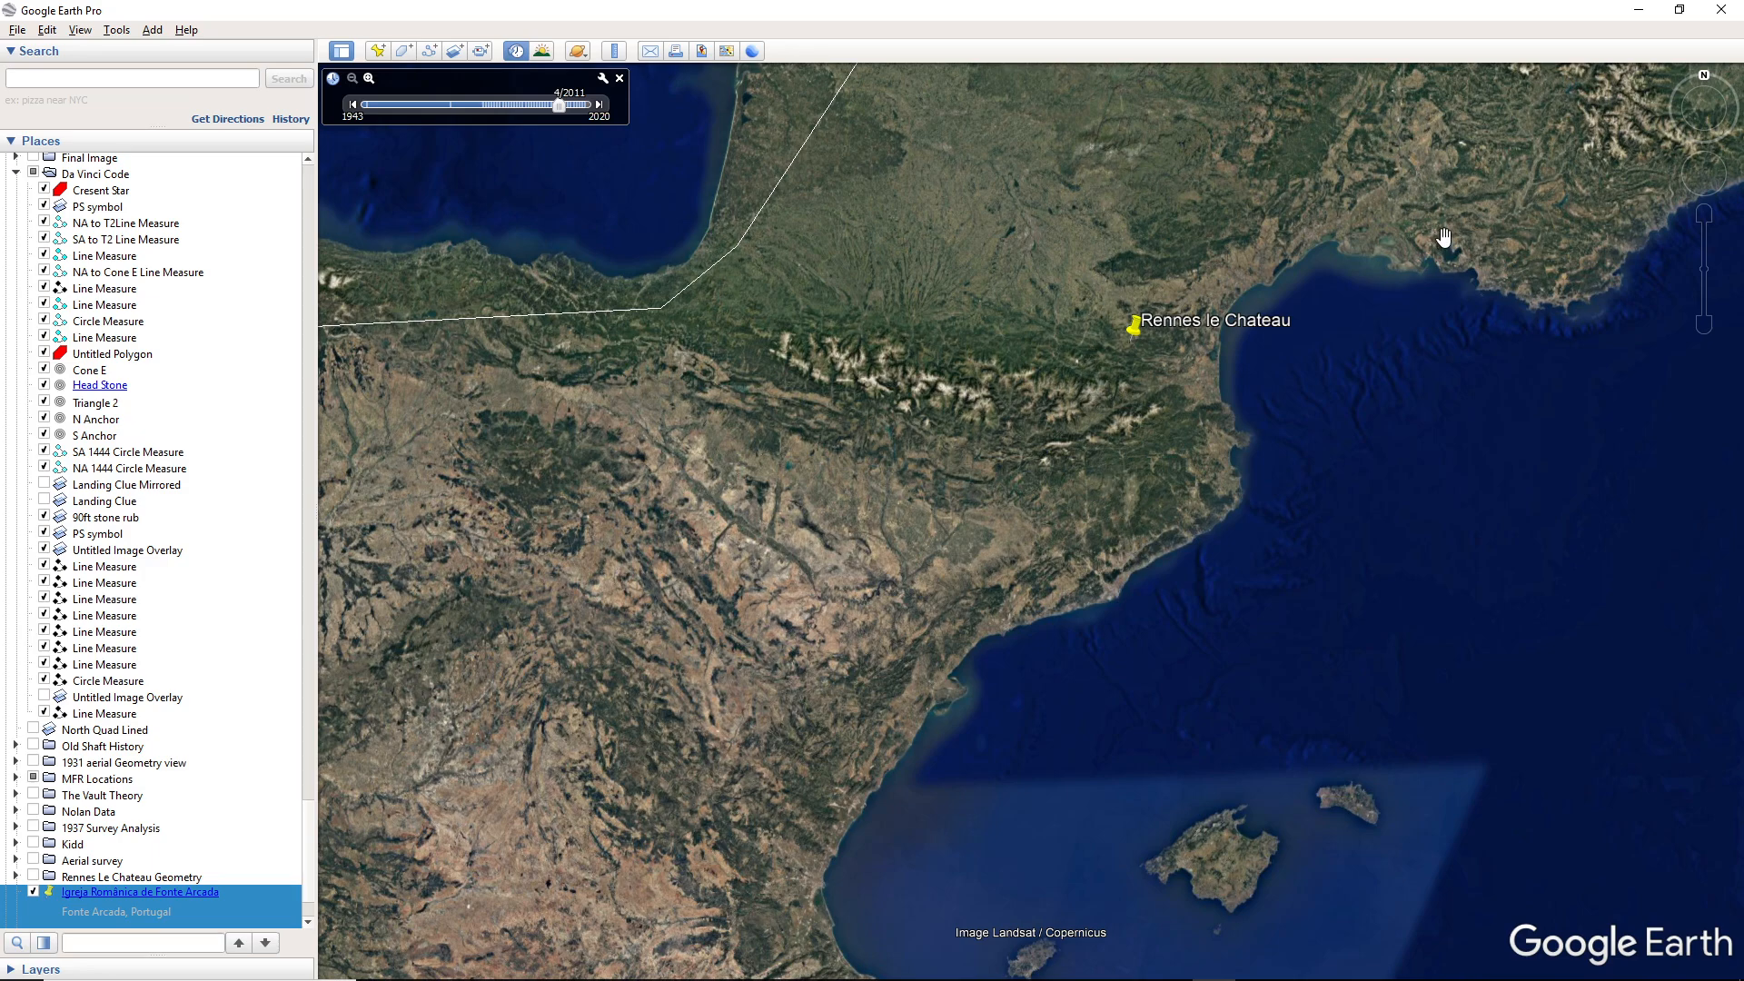
{"action": "mouse_move", "coordinate": [1286, 254]}
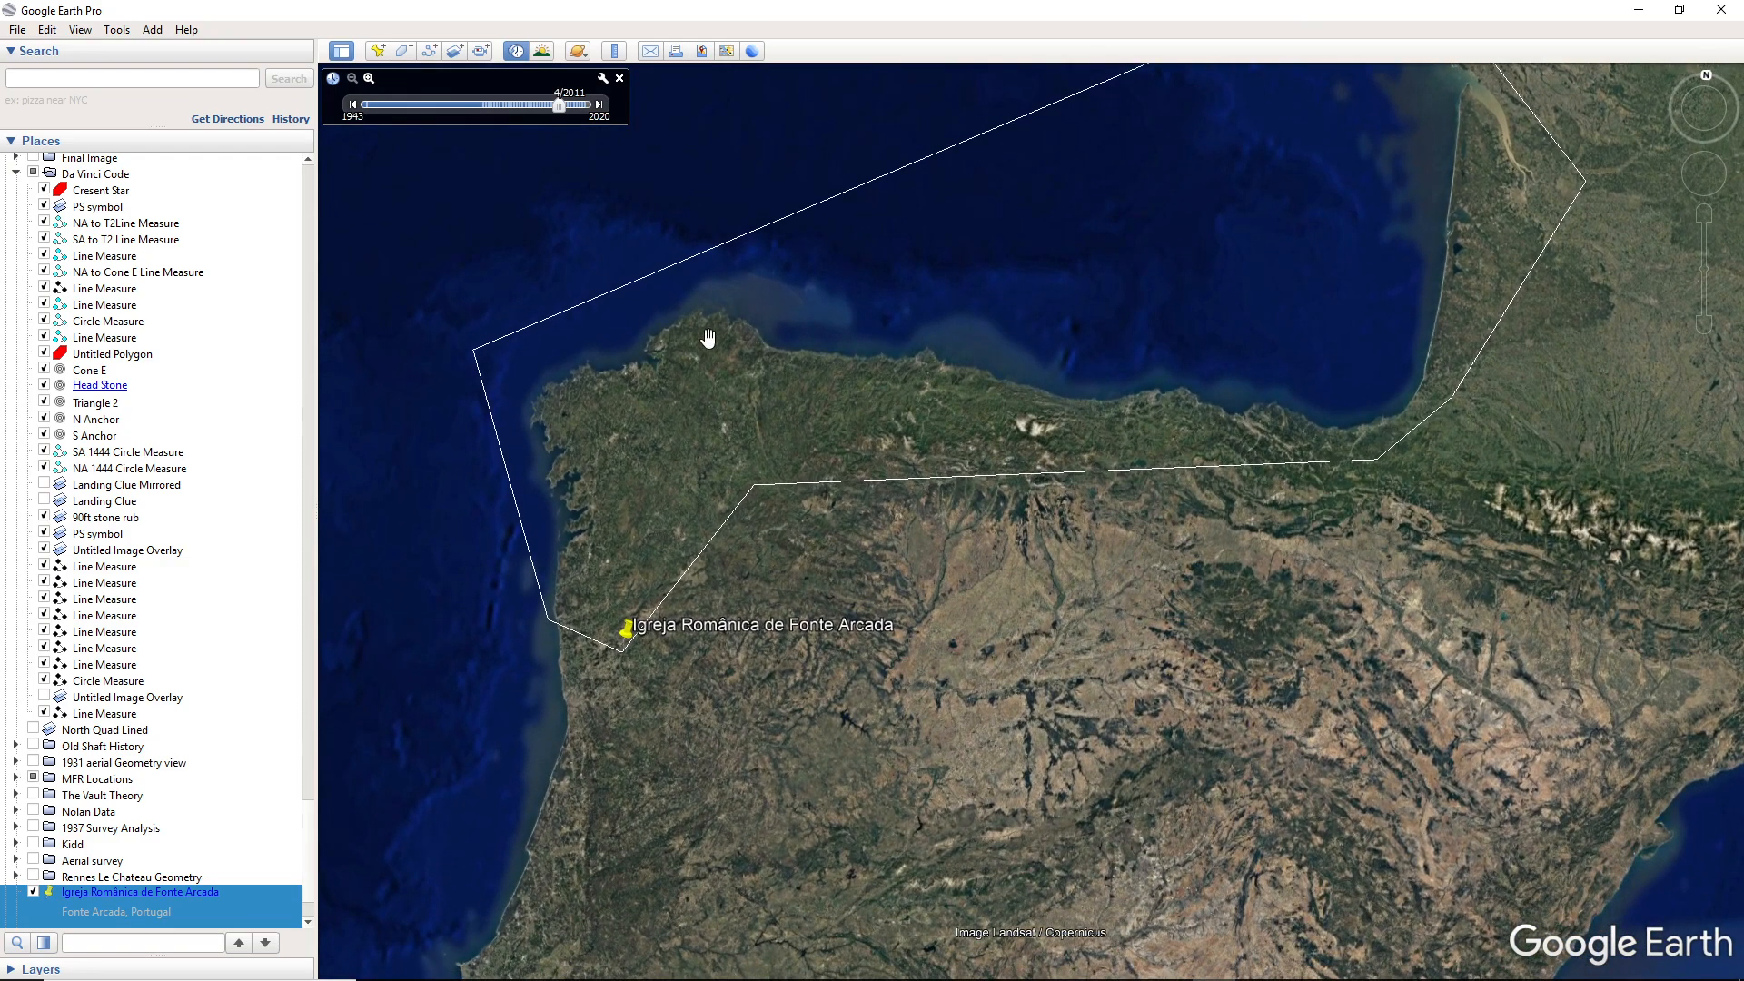
{"action": "mouse_move", "coordinate": [649, 314]}
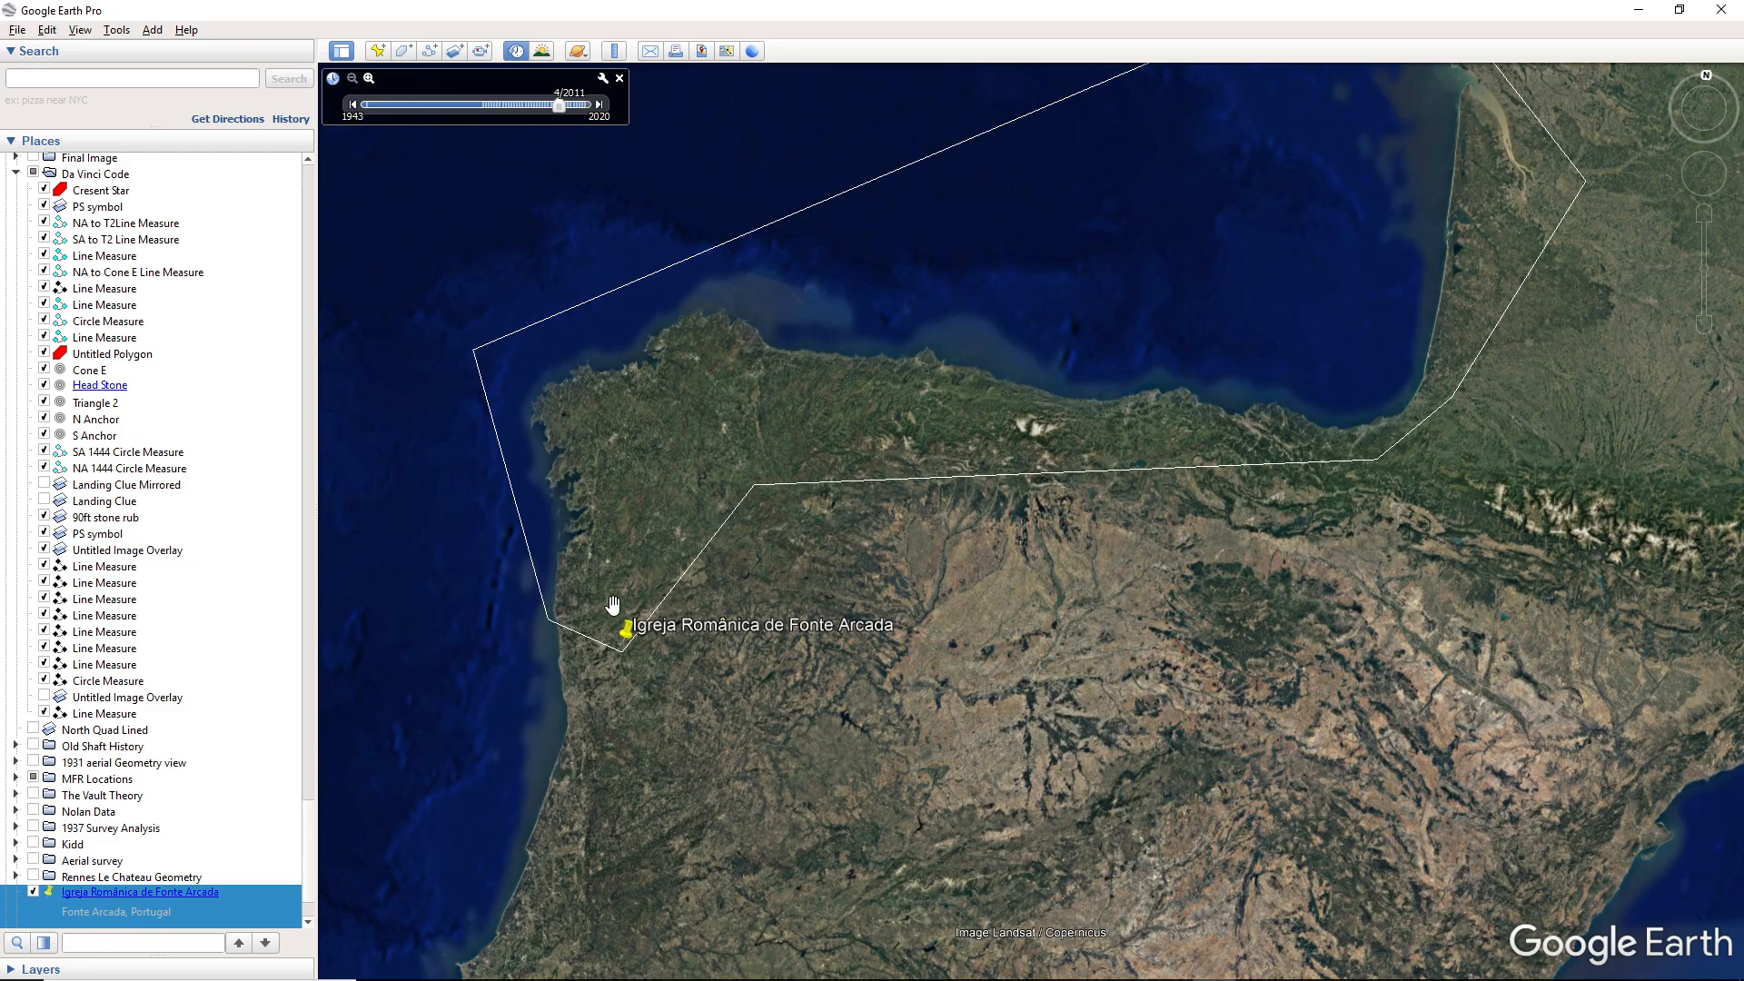
{"action": "mouse_move", "coordinate": [749, 597]}
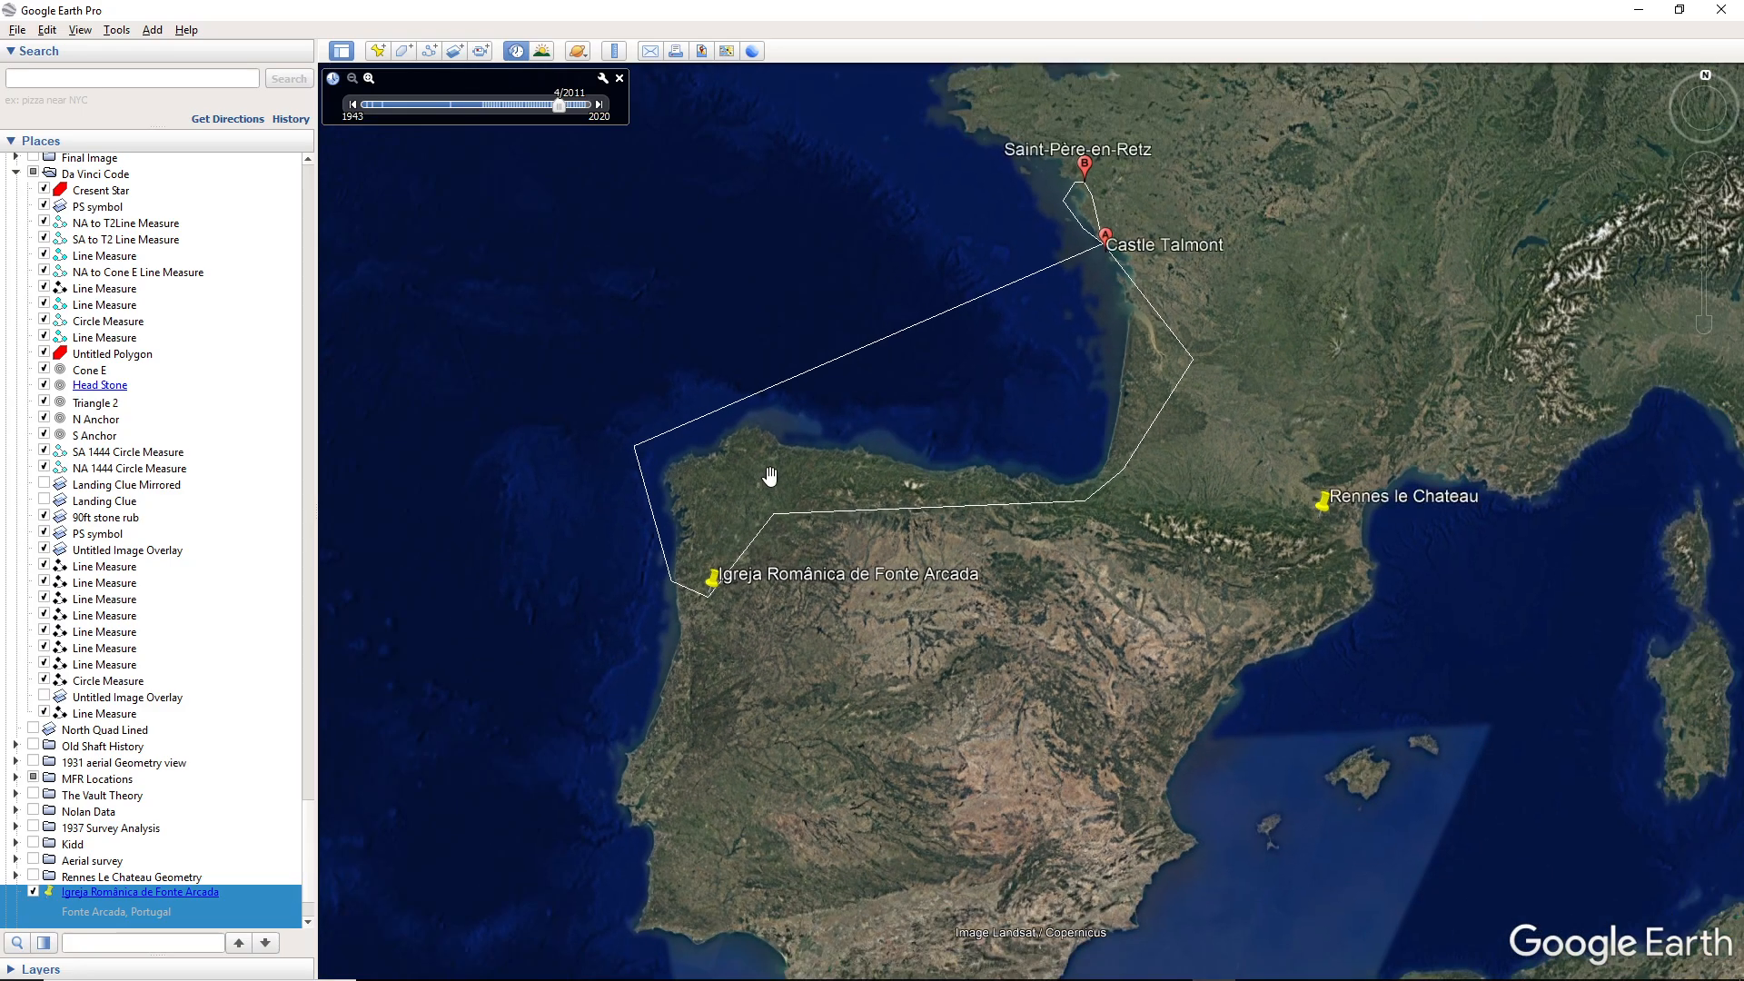
Shift the globe so more of France comes into view above the Iberian placemarks
{"action": "left_click_drag", "start_coordinate": [769, 474], "coordinate": [832, 540]}
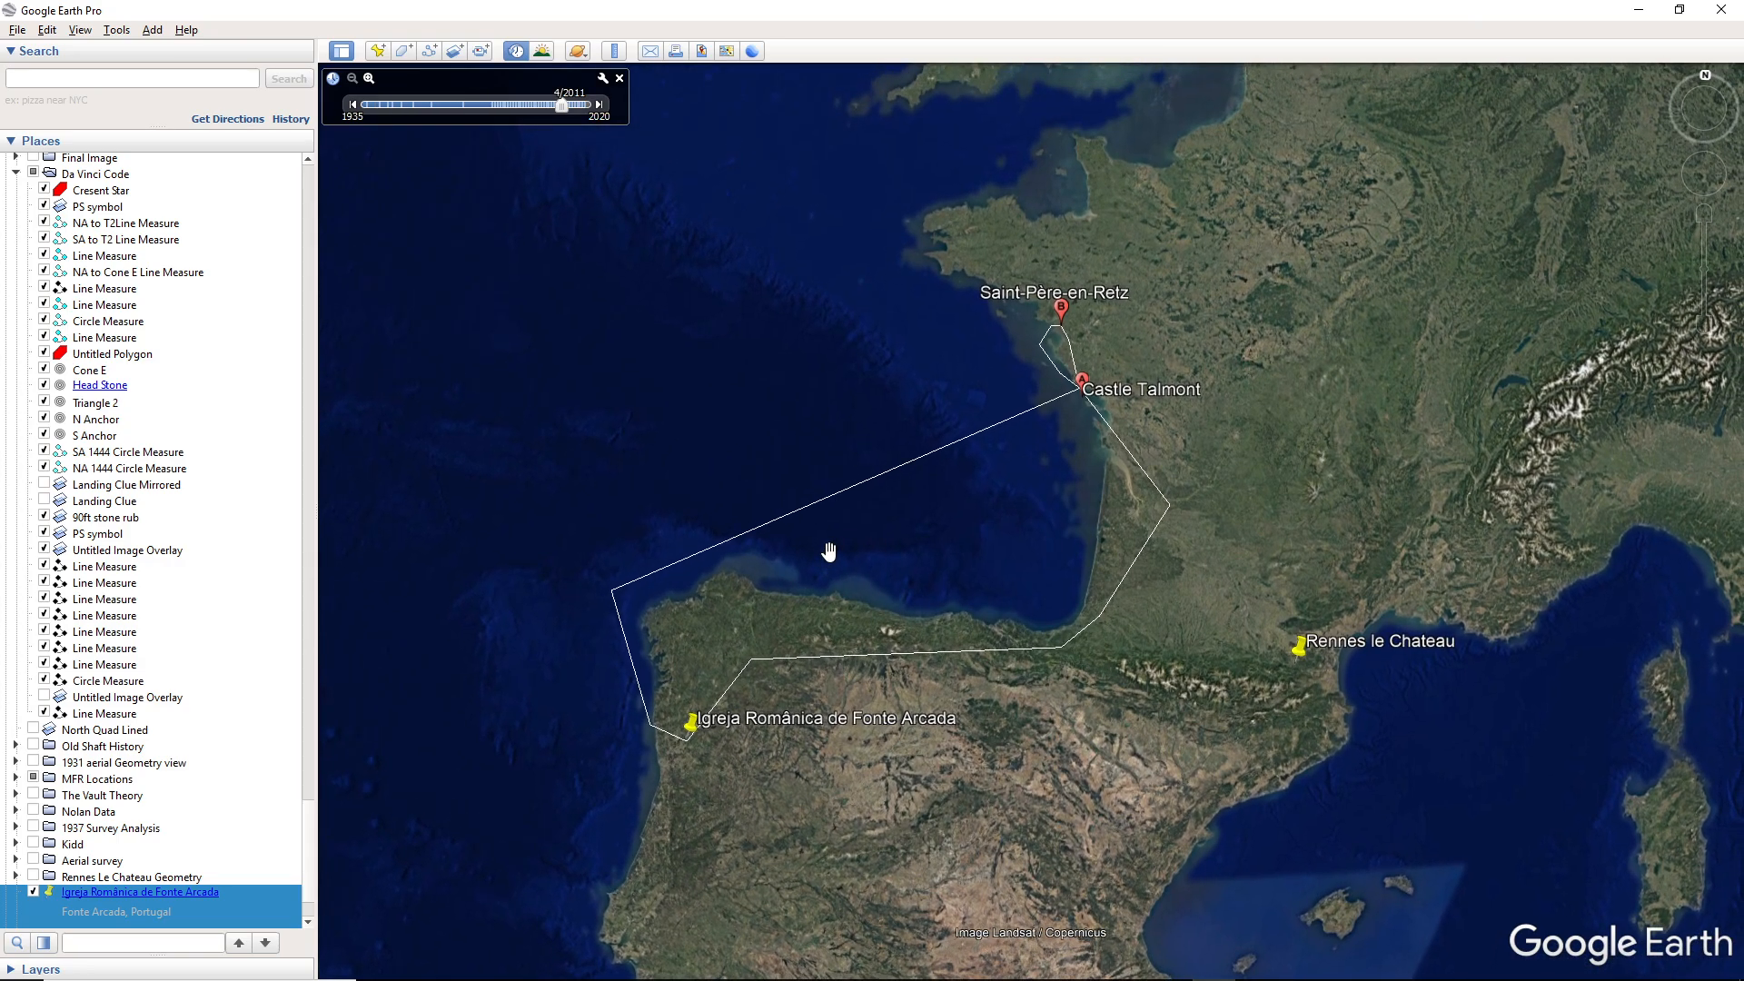
{"action": "mouse_move", "coordinate": [1181, 635]}
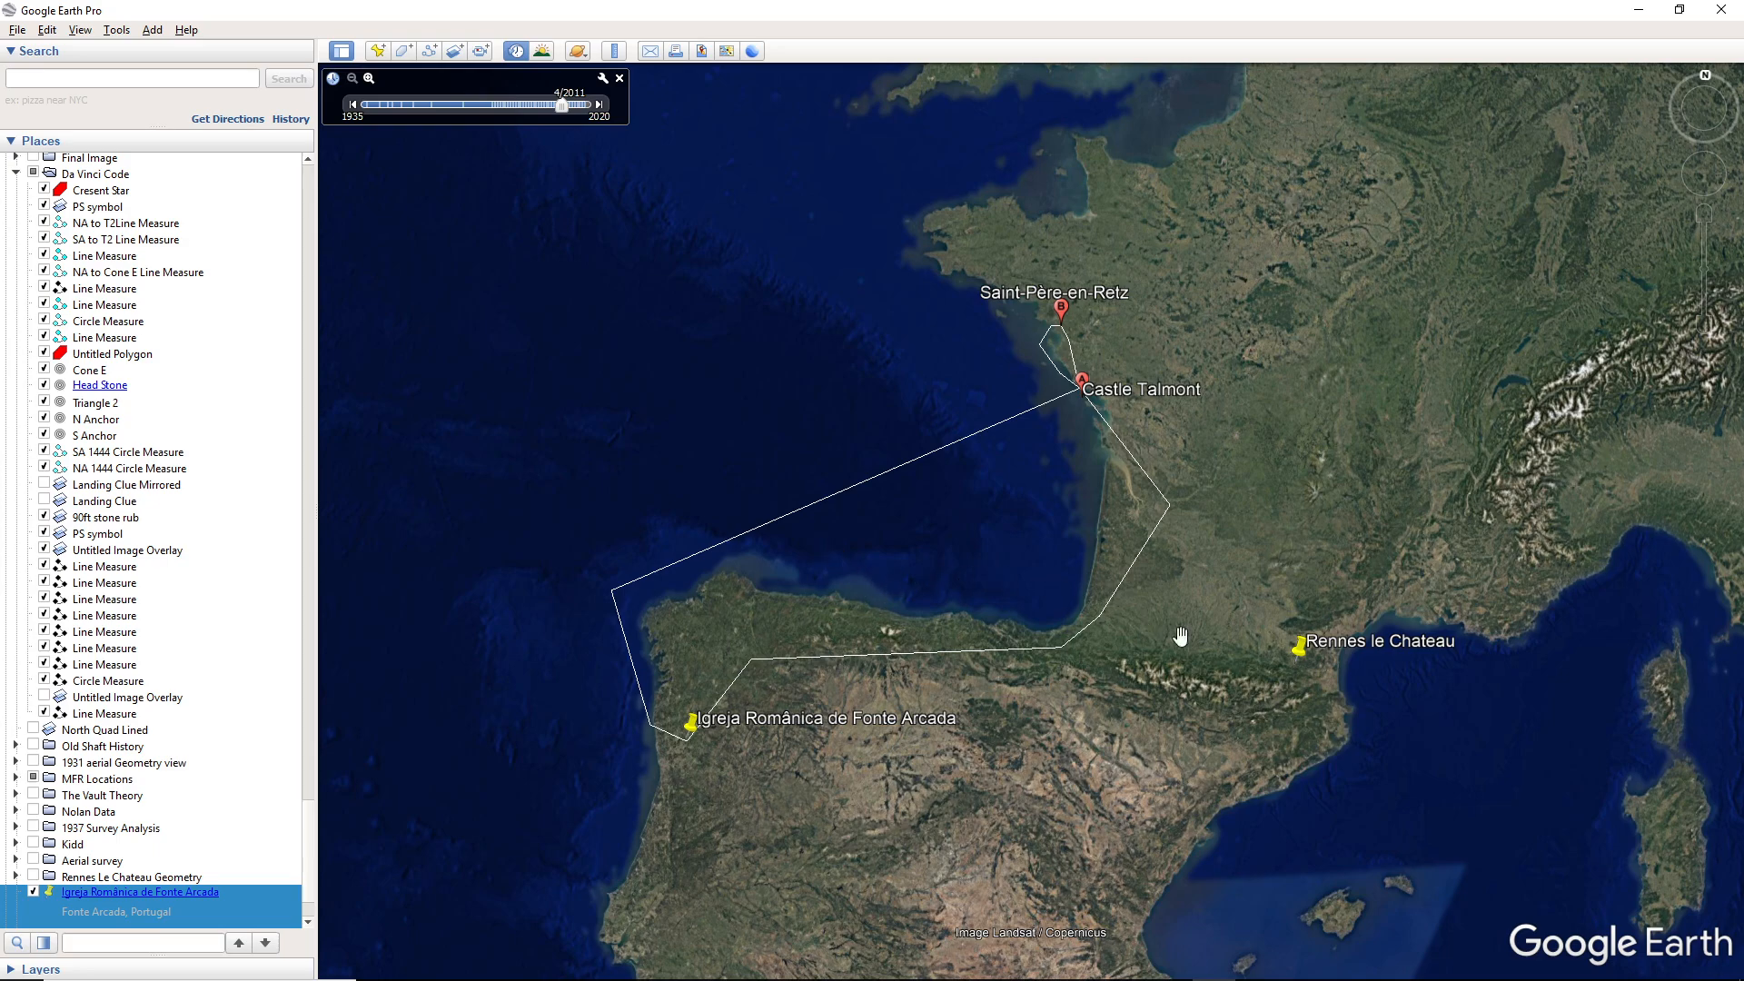
{"action": "mouse_move", "coordinate": [1096, 836]}
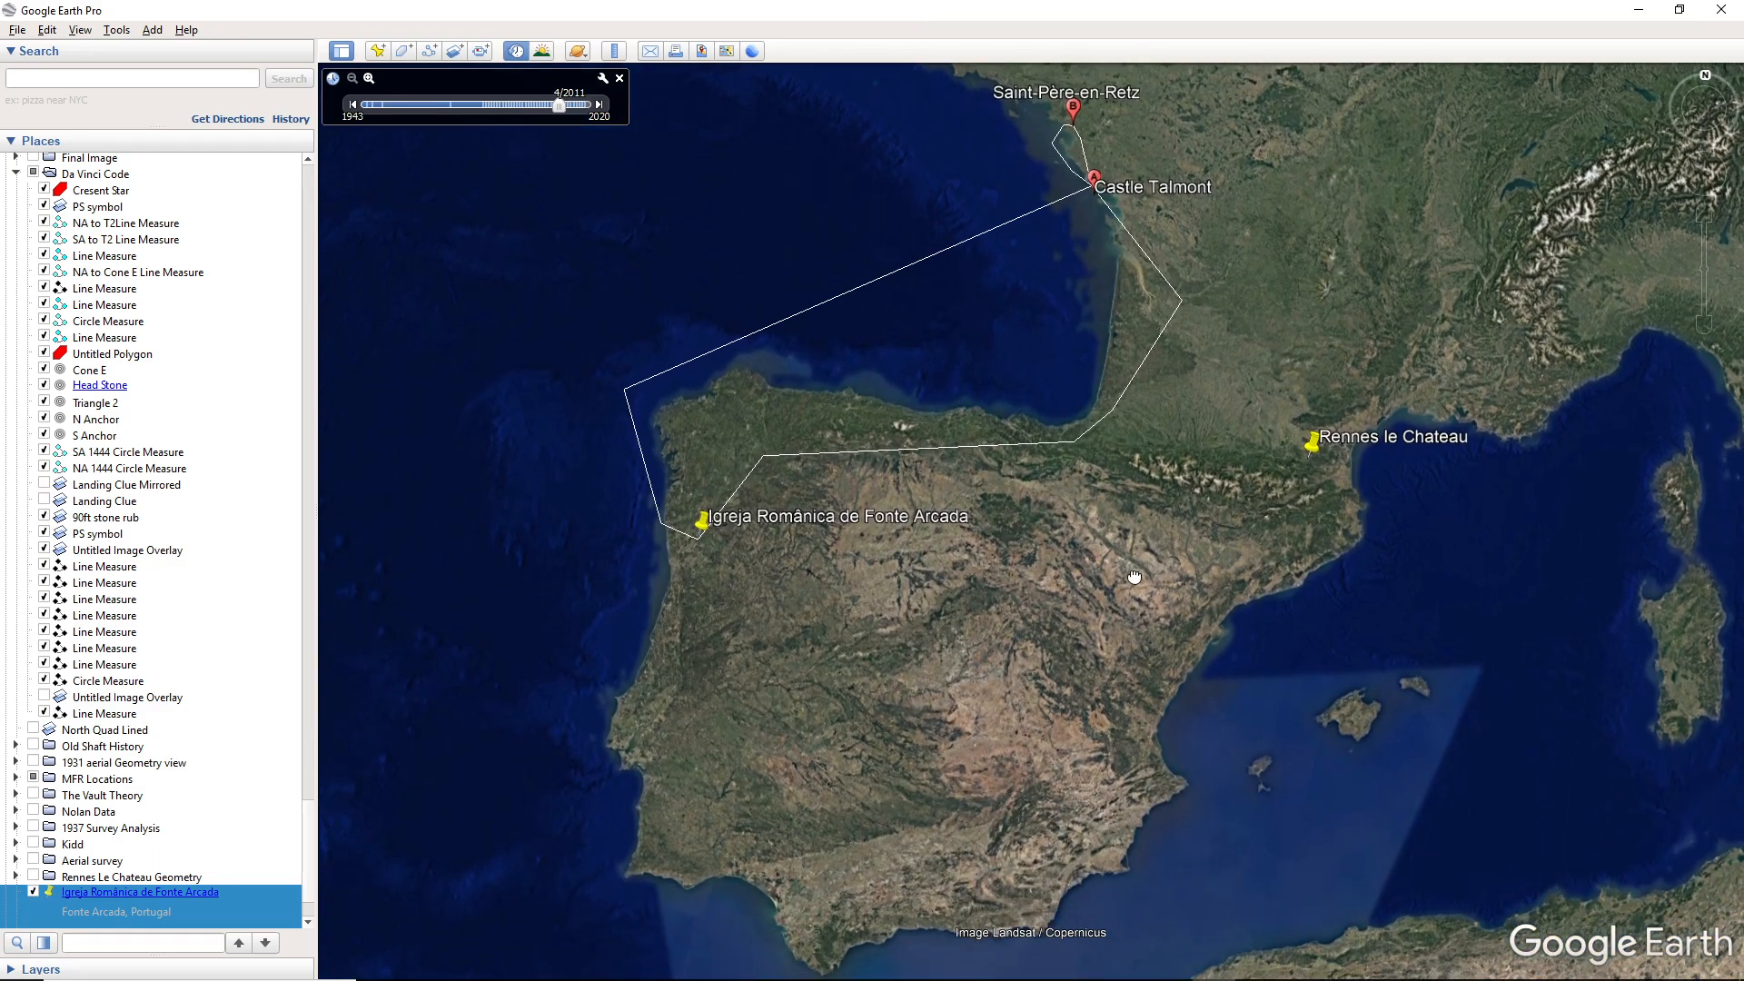
{"action": "mouse_move", "coordinate": [1246, 474]}
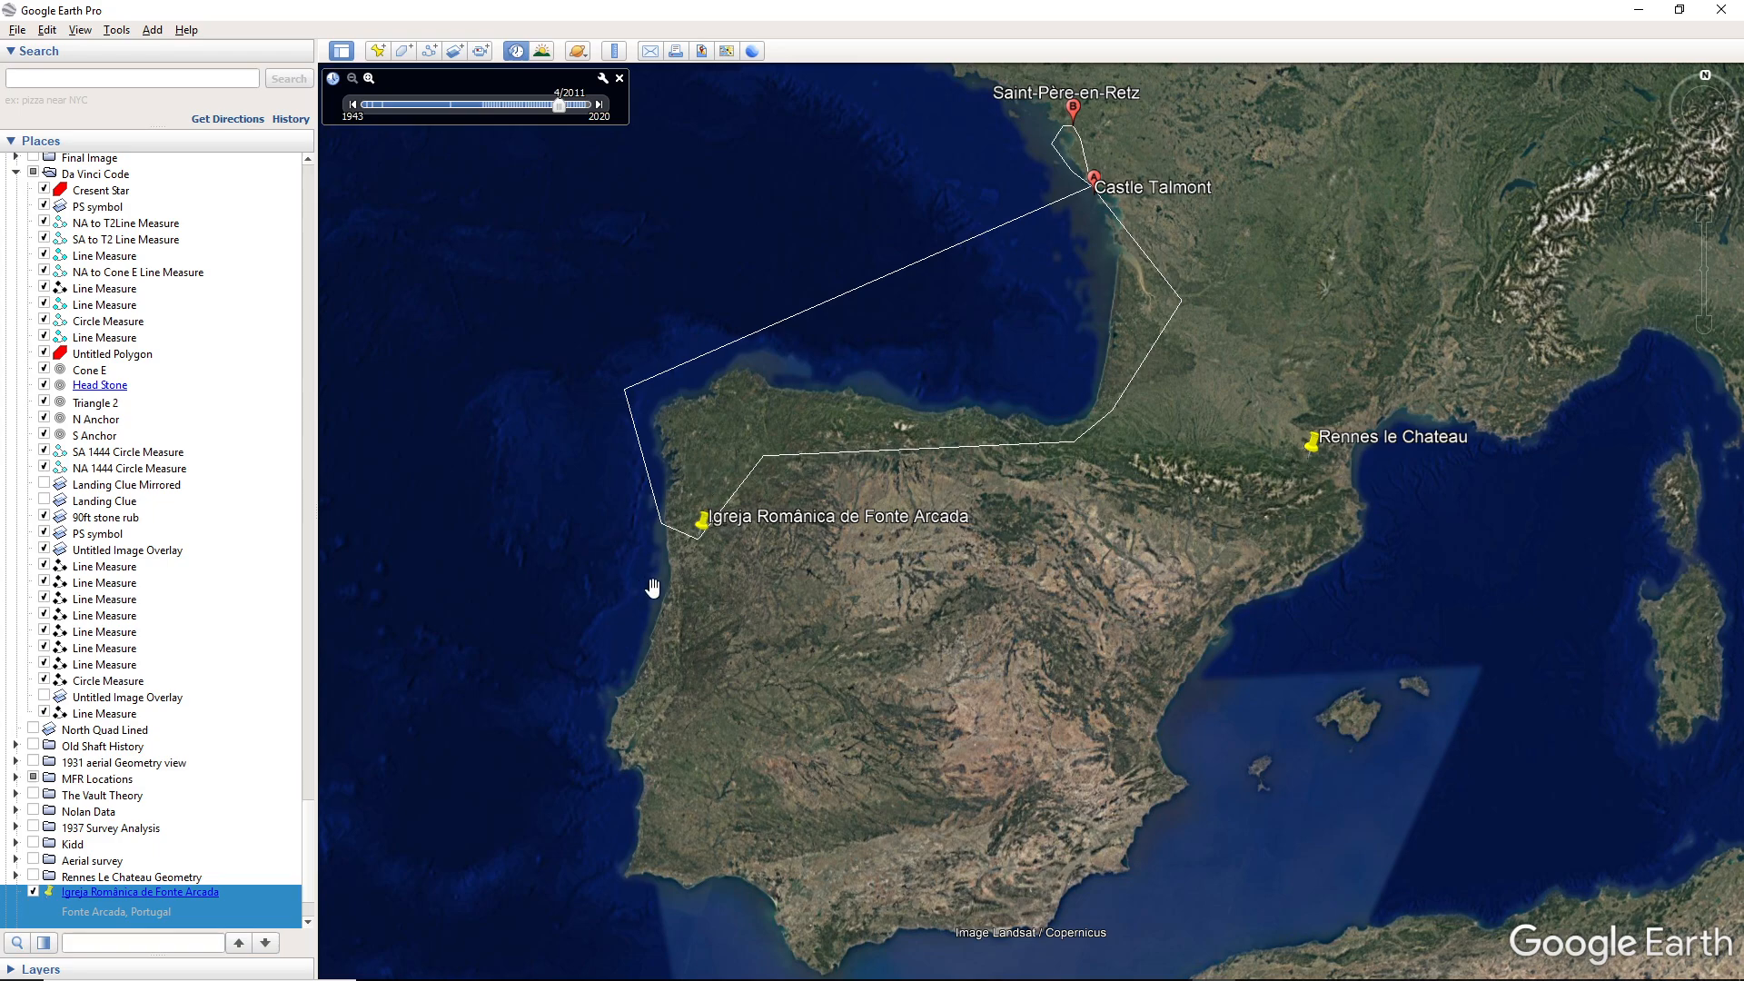
{"action": "mouse_move", "coordinate": [667, 449]}
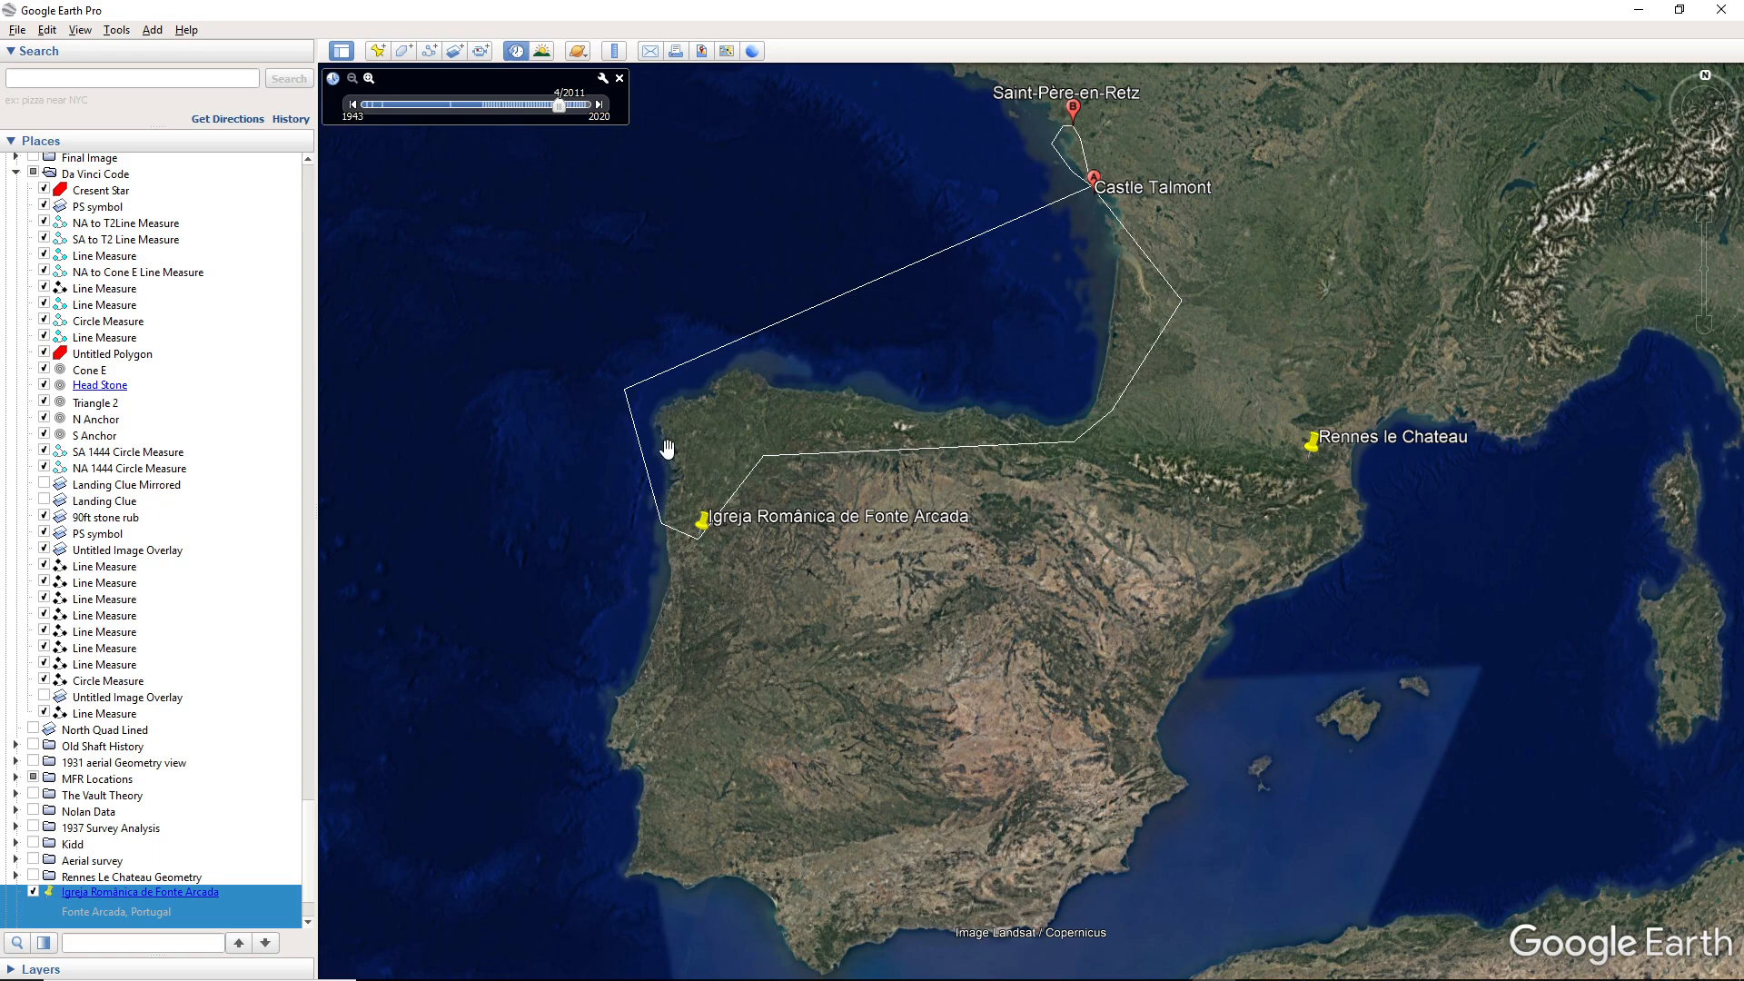
{"action": "mouse_move", "coordinate": [680, 537]}
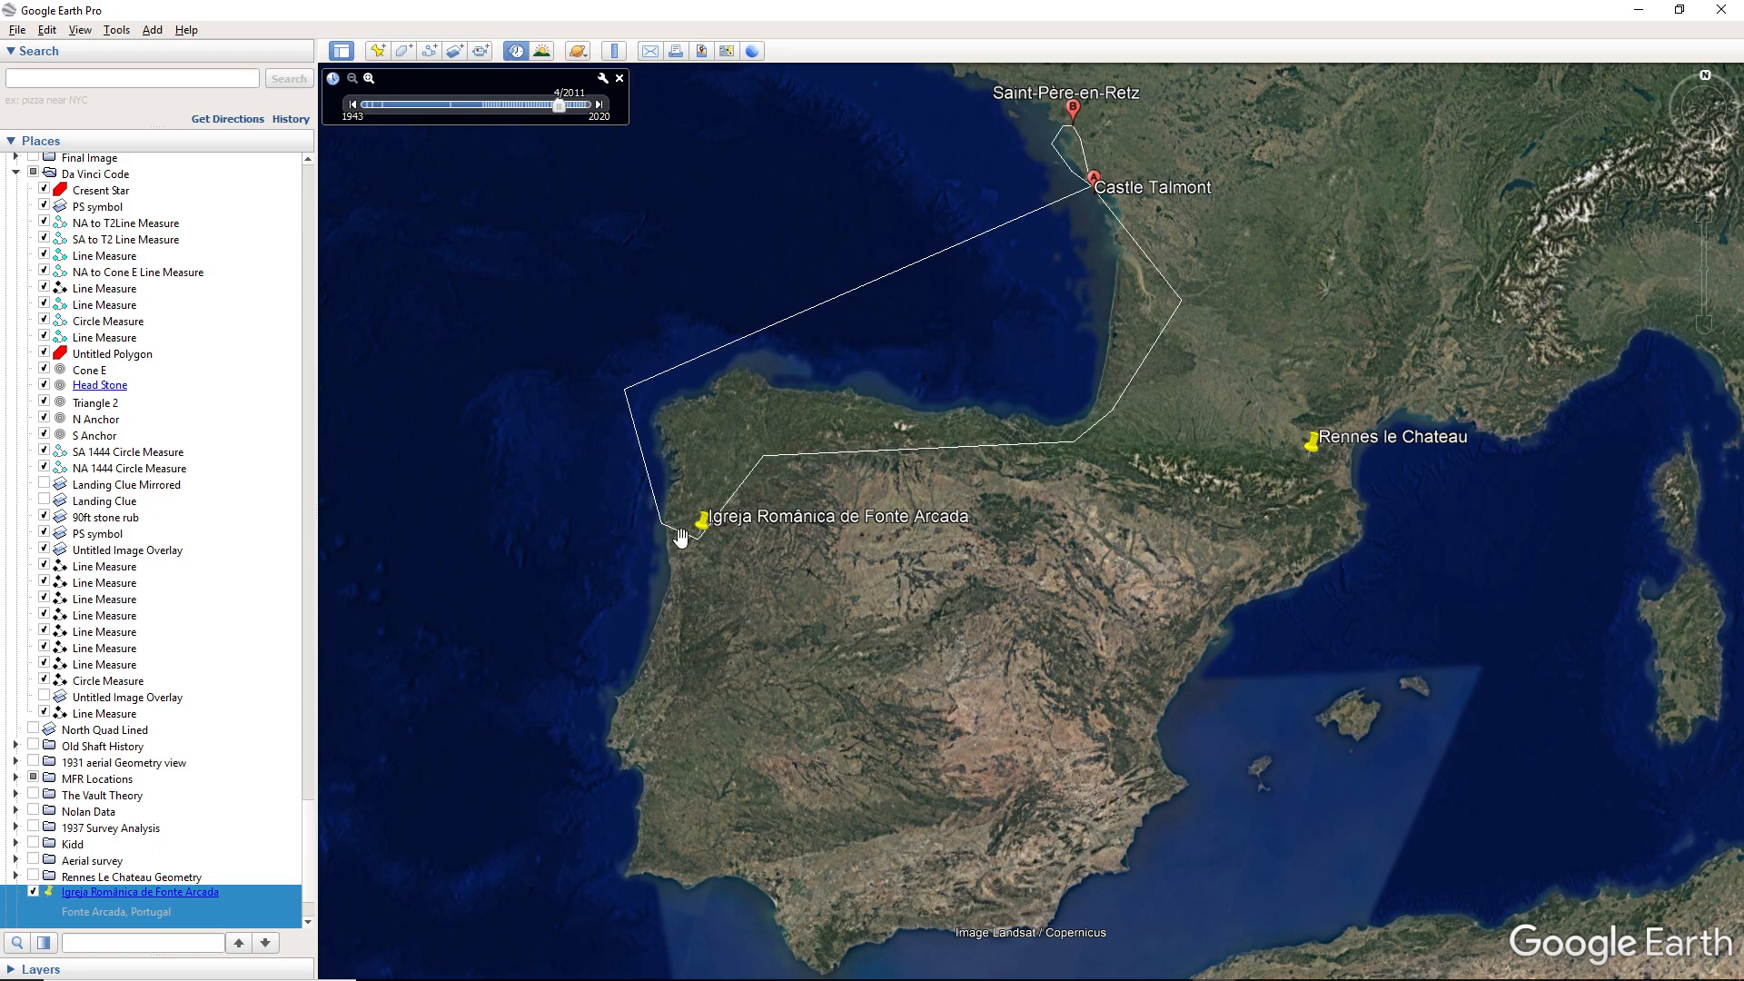
{"action": "mouse_move", "coordinate": [1343, 287]}
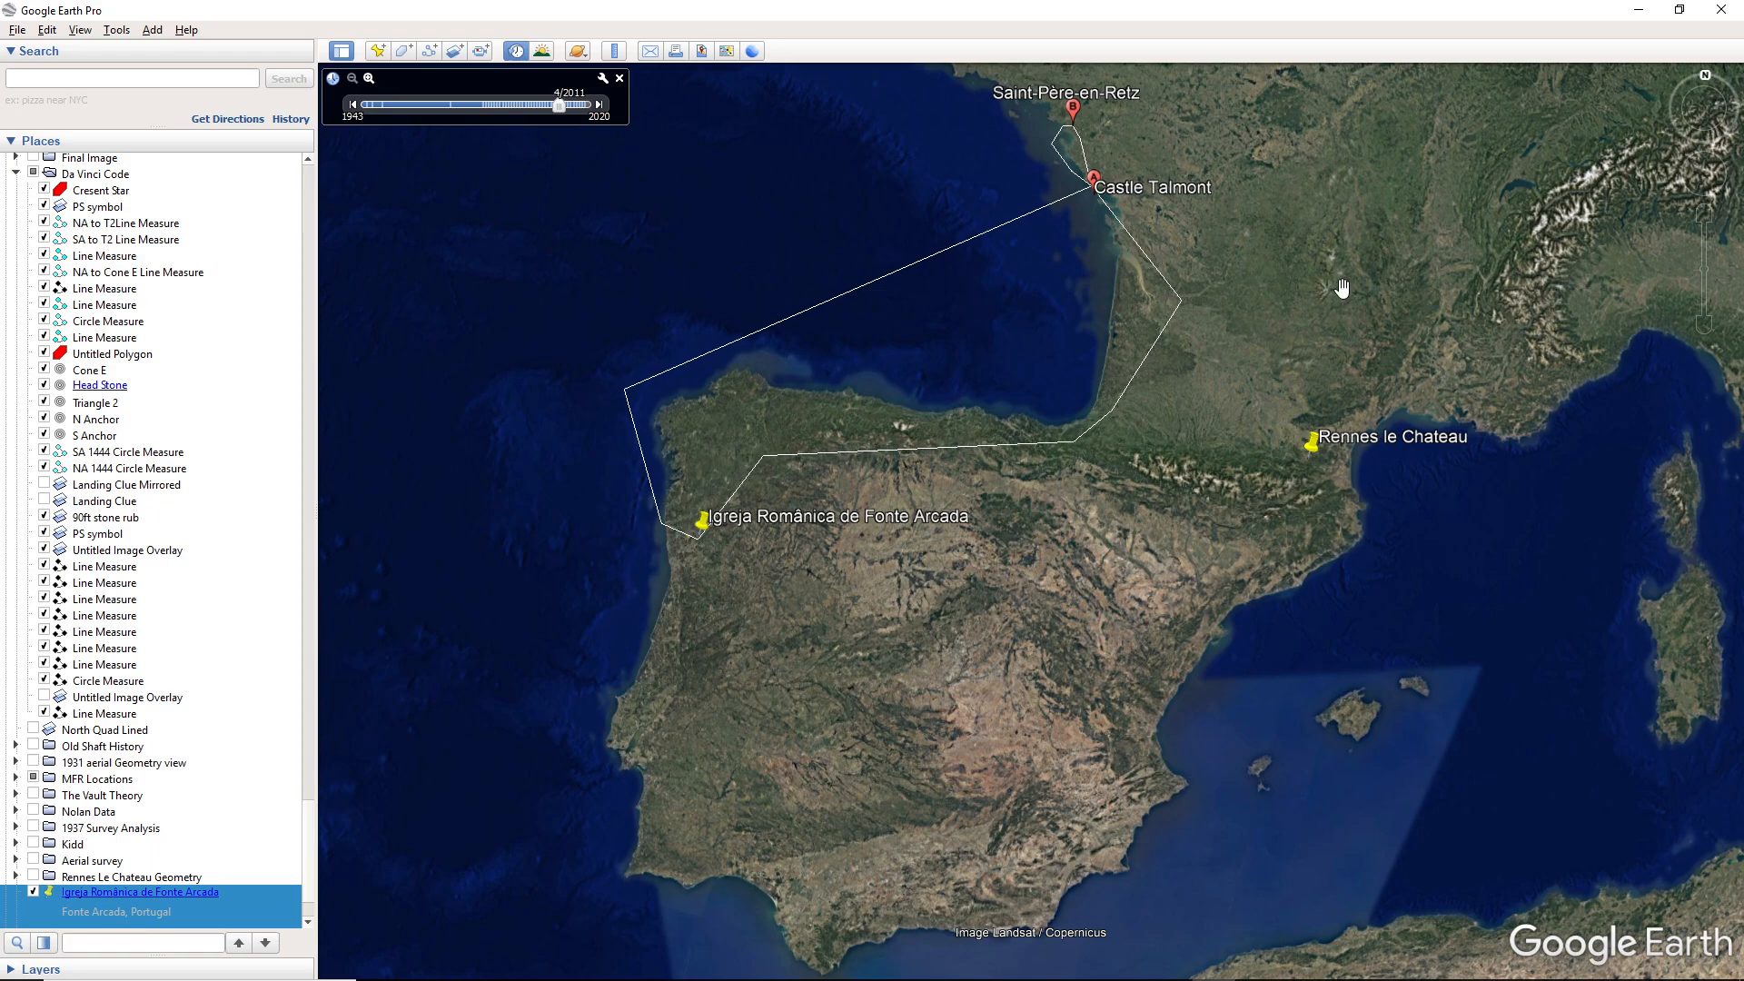
{"action": "mouse_move", "coordinate": [774, 734]}
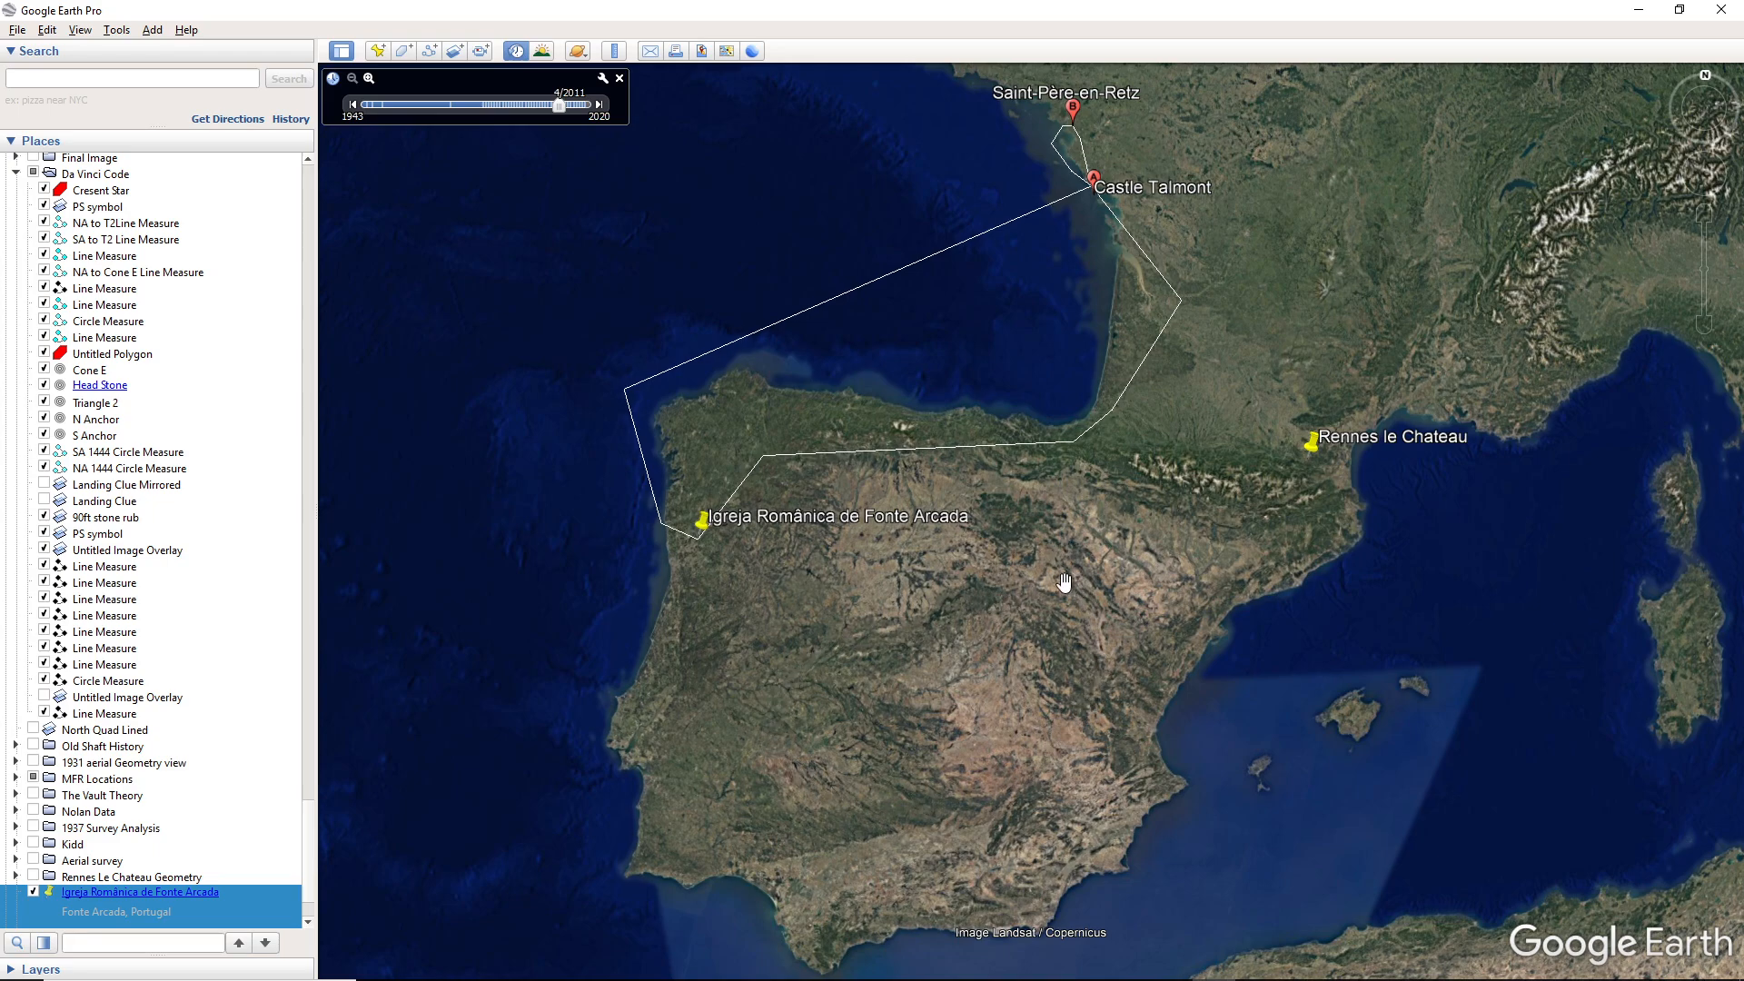
{"action": "mouse_move", "coordinate": [896, 680]}
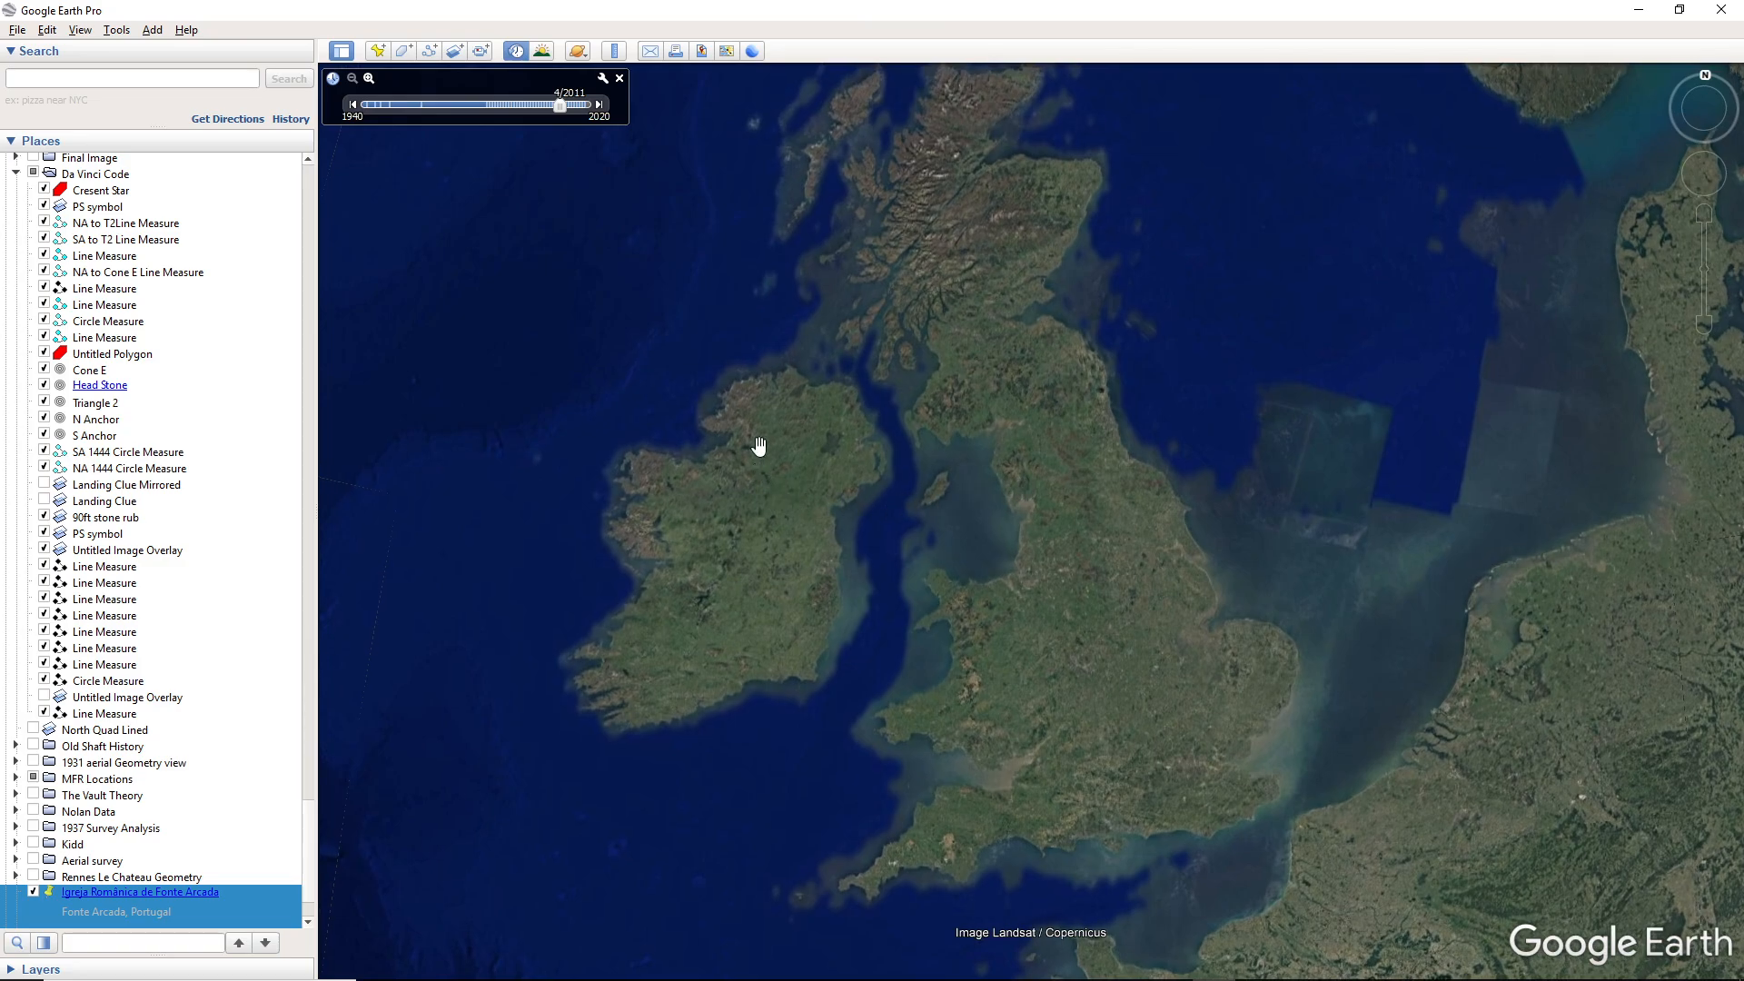
{"action": "mouse_move", "coordinate": [819, 563]}
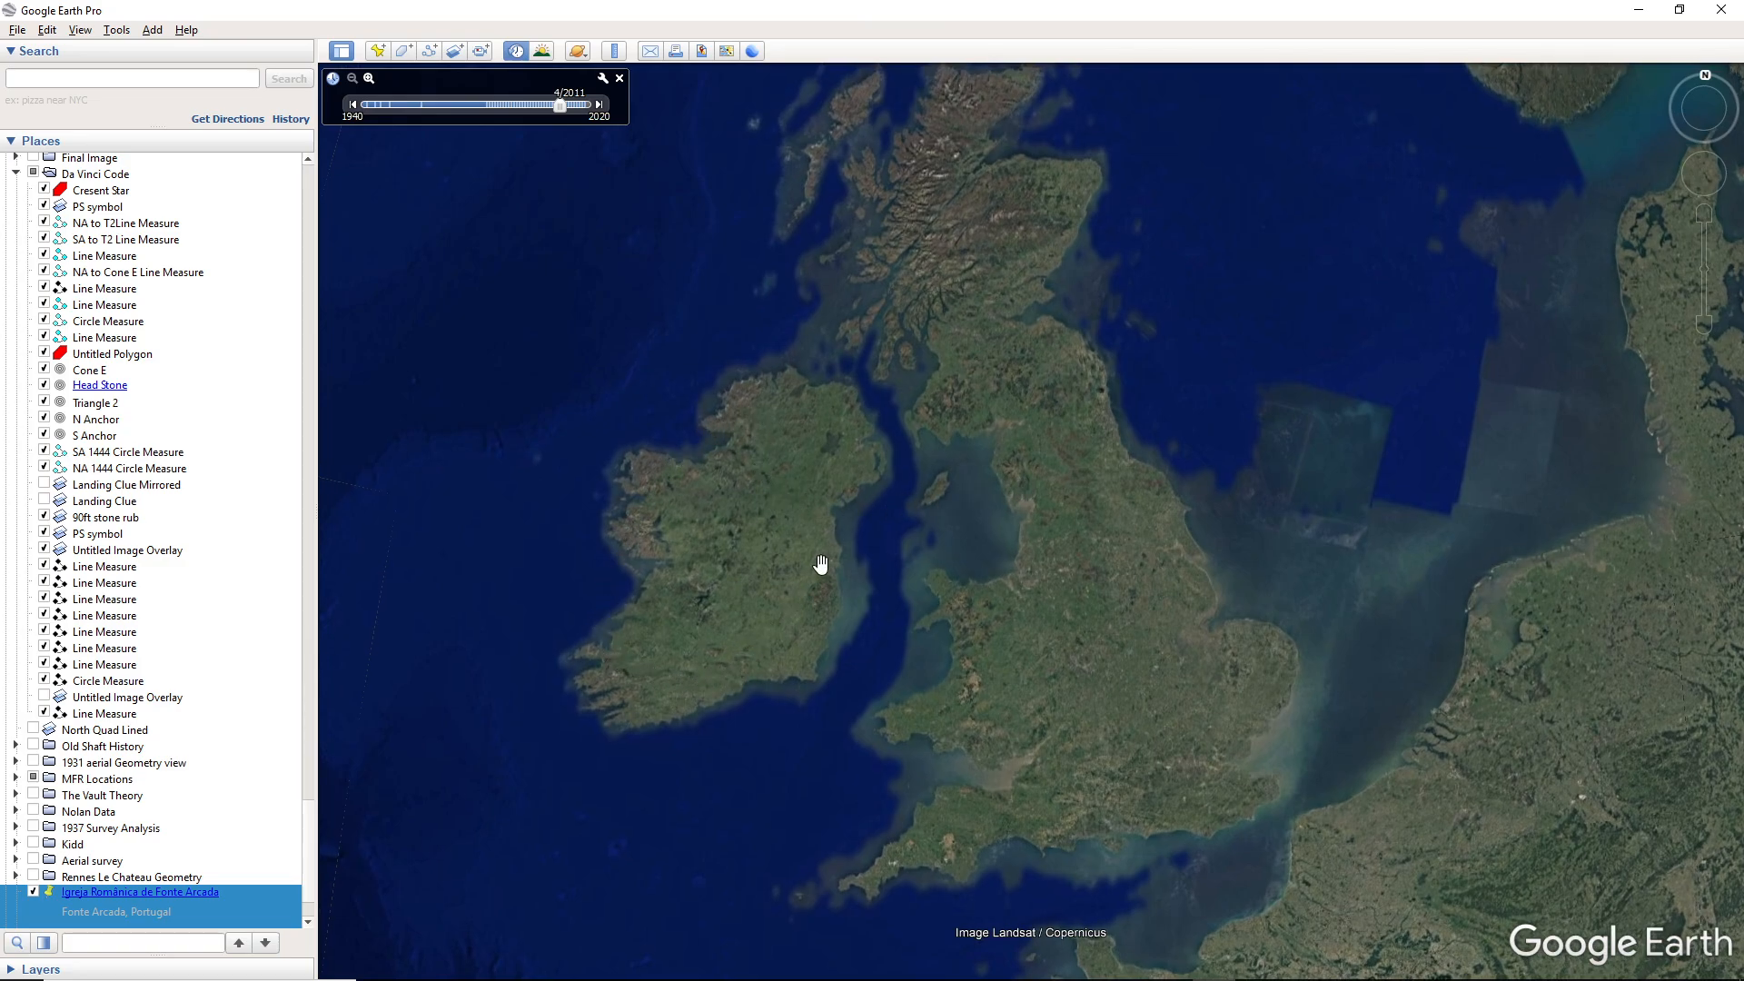
{"action": "mouse_move", "coordinate": [943, 214]}
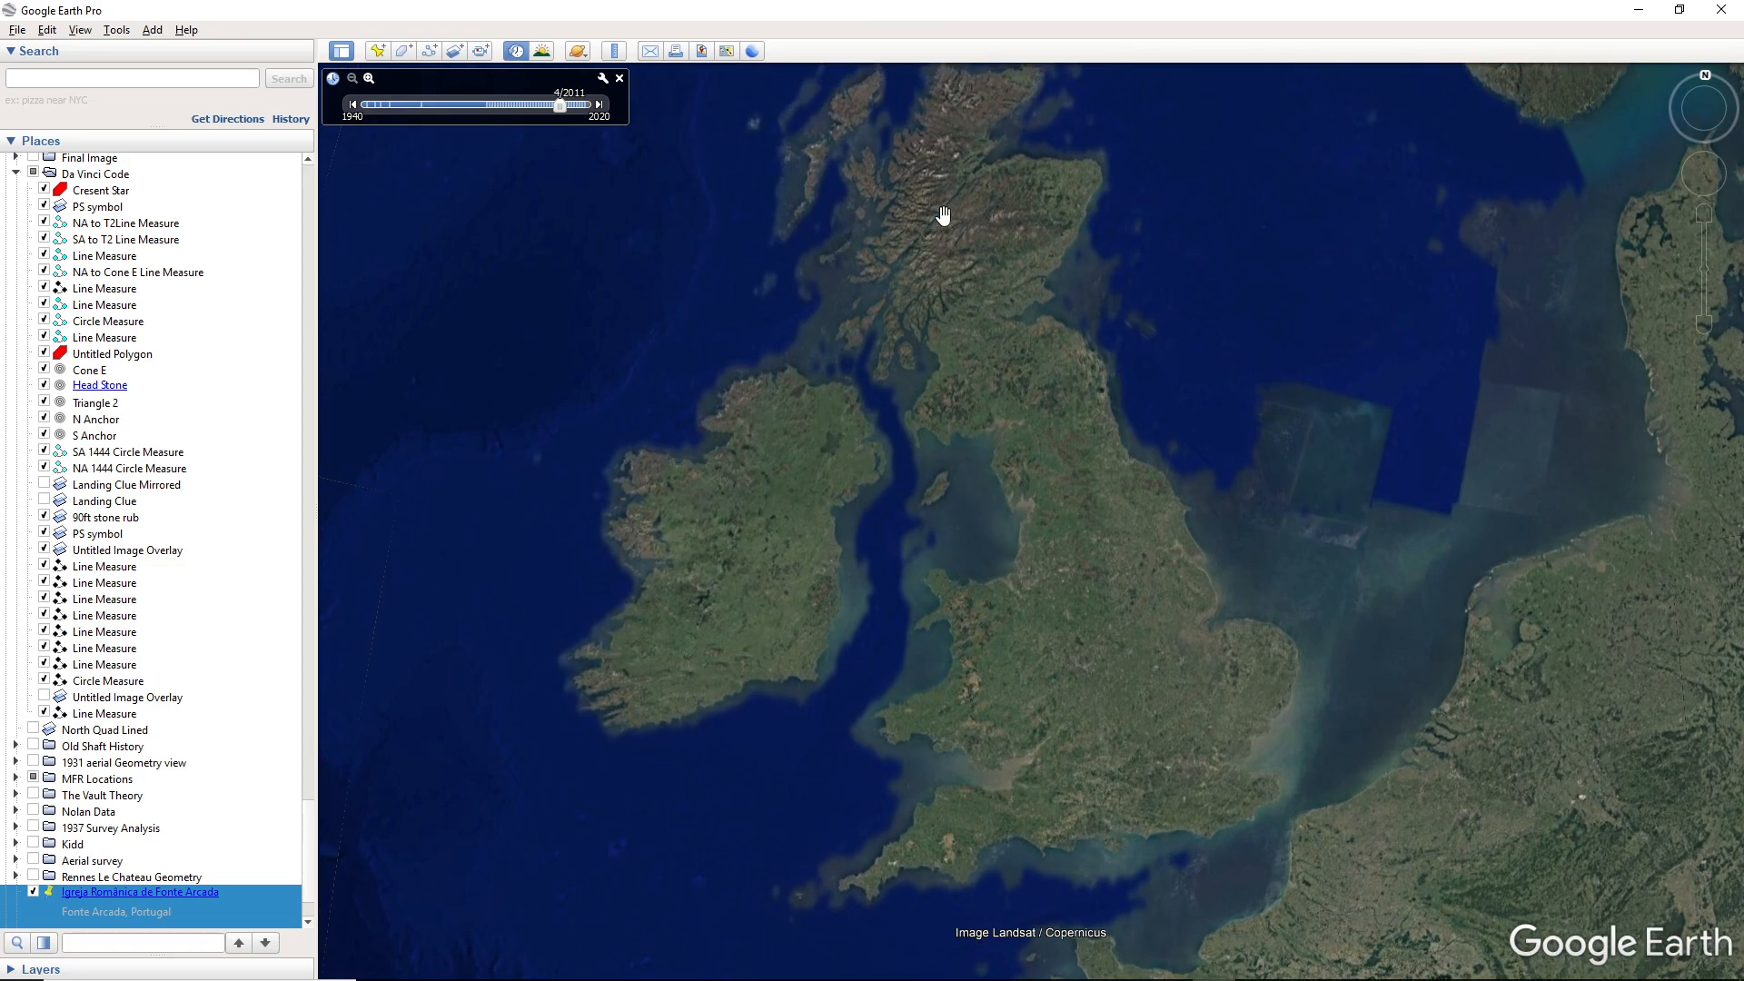
{"action": "mouse_move", "coordinate": [1046, 393]}
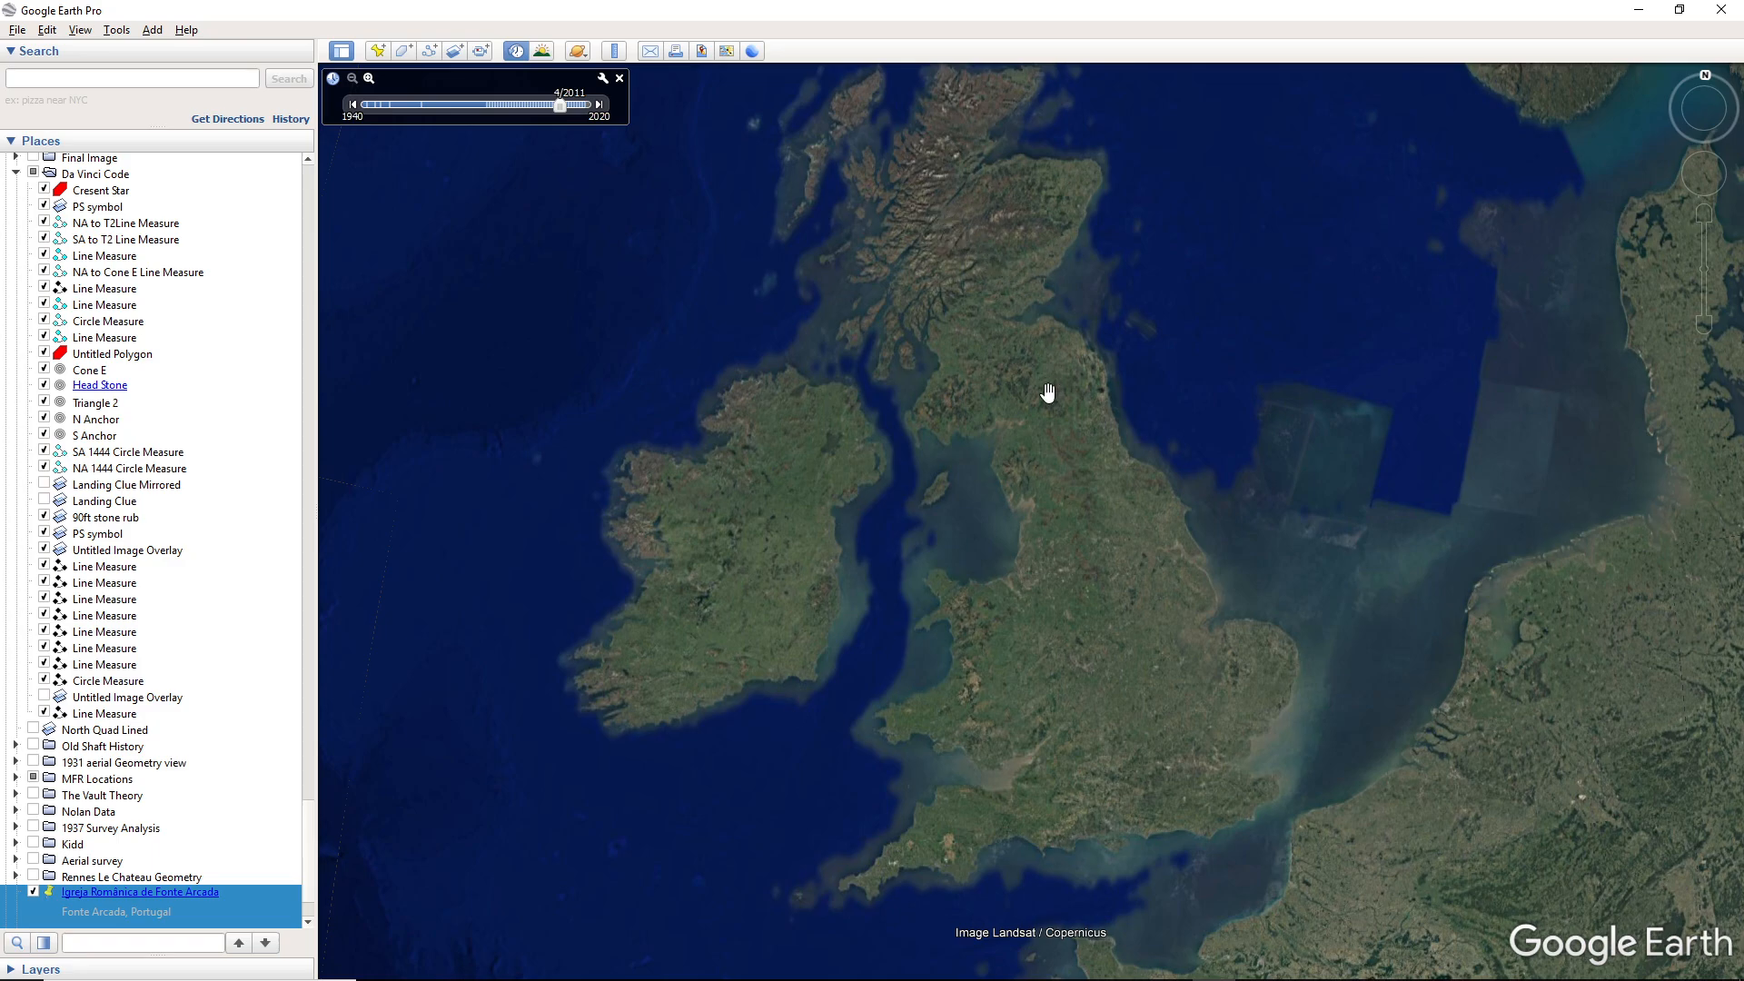
{"action": "mouse_move", "coordinate": [1197, 743]}
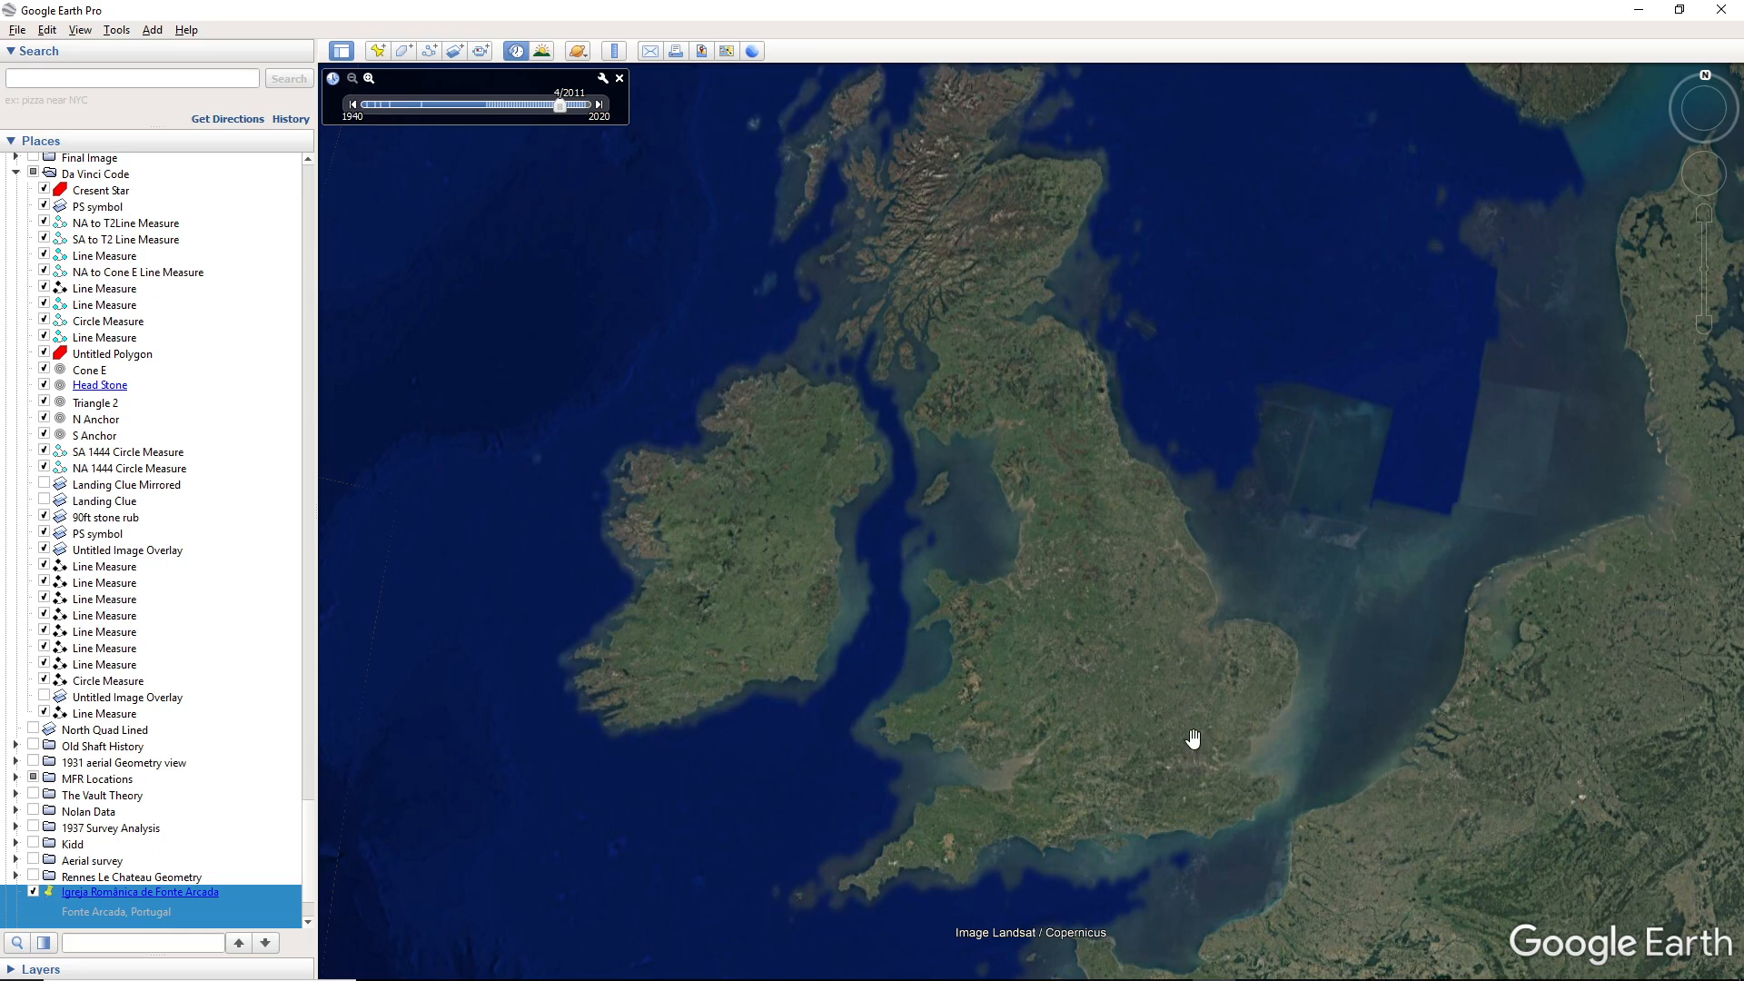
{"action": "mouse_move", "coordinate": [1180, 745]}
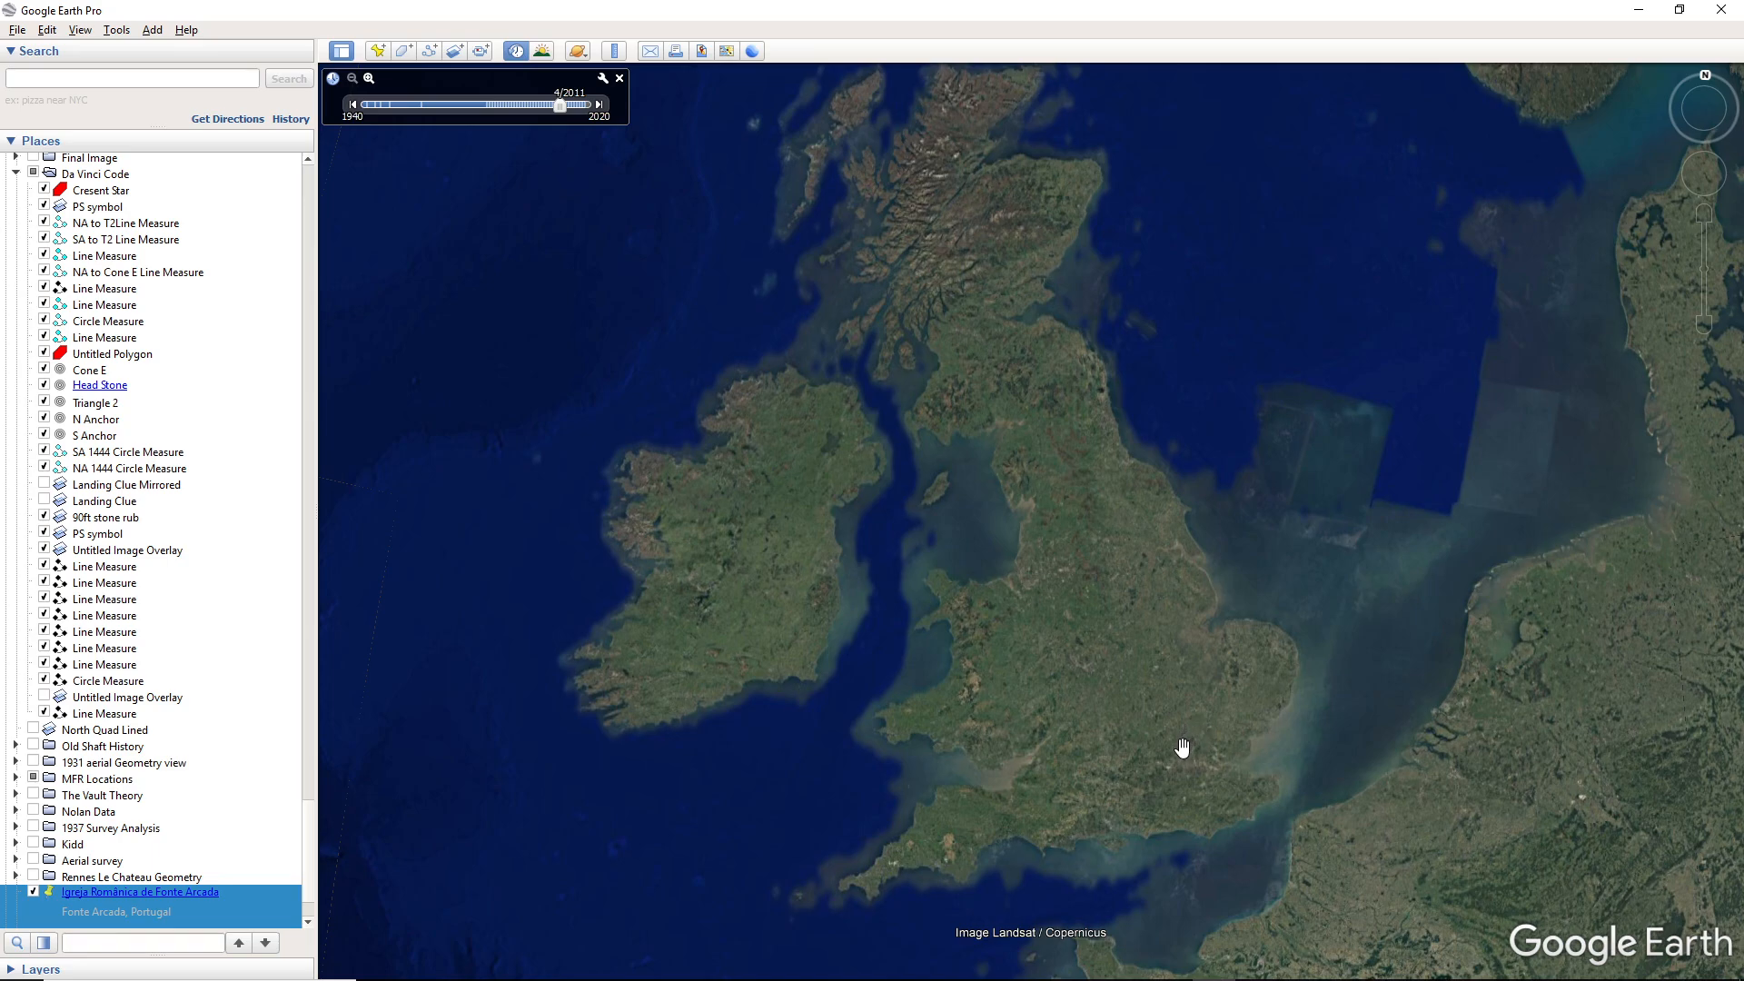
{"action": "mouse_move", "coordinate": [1115, 478]}
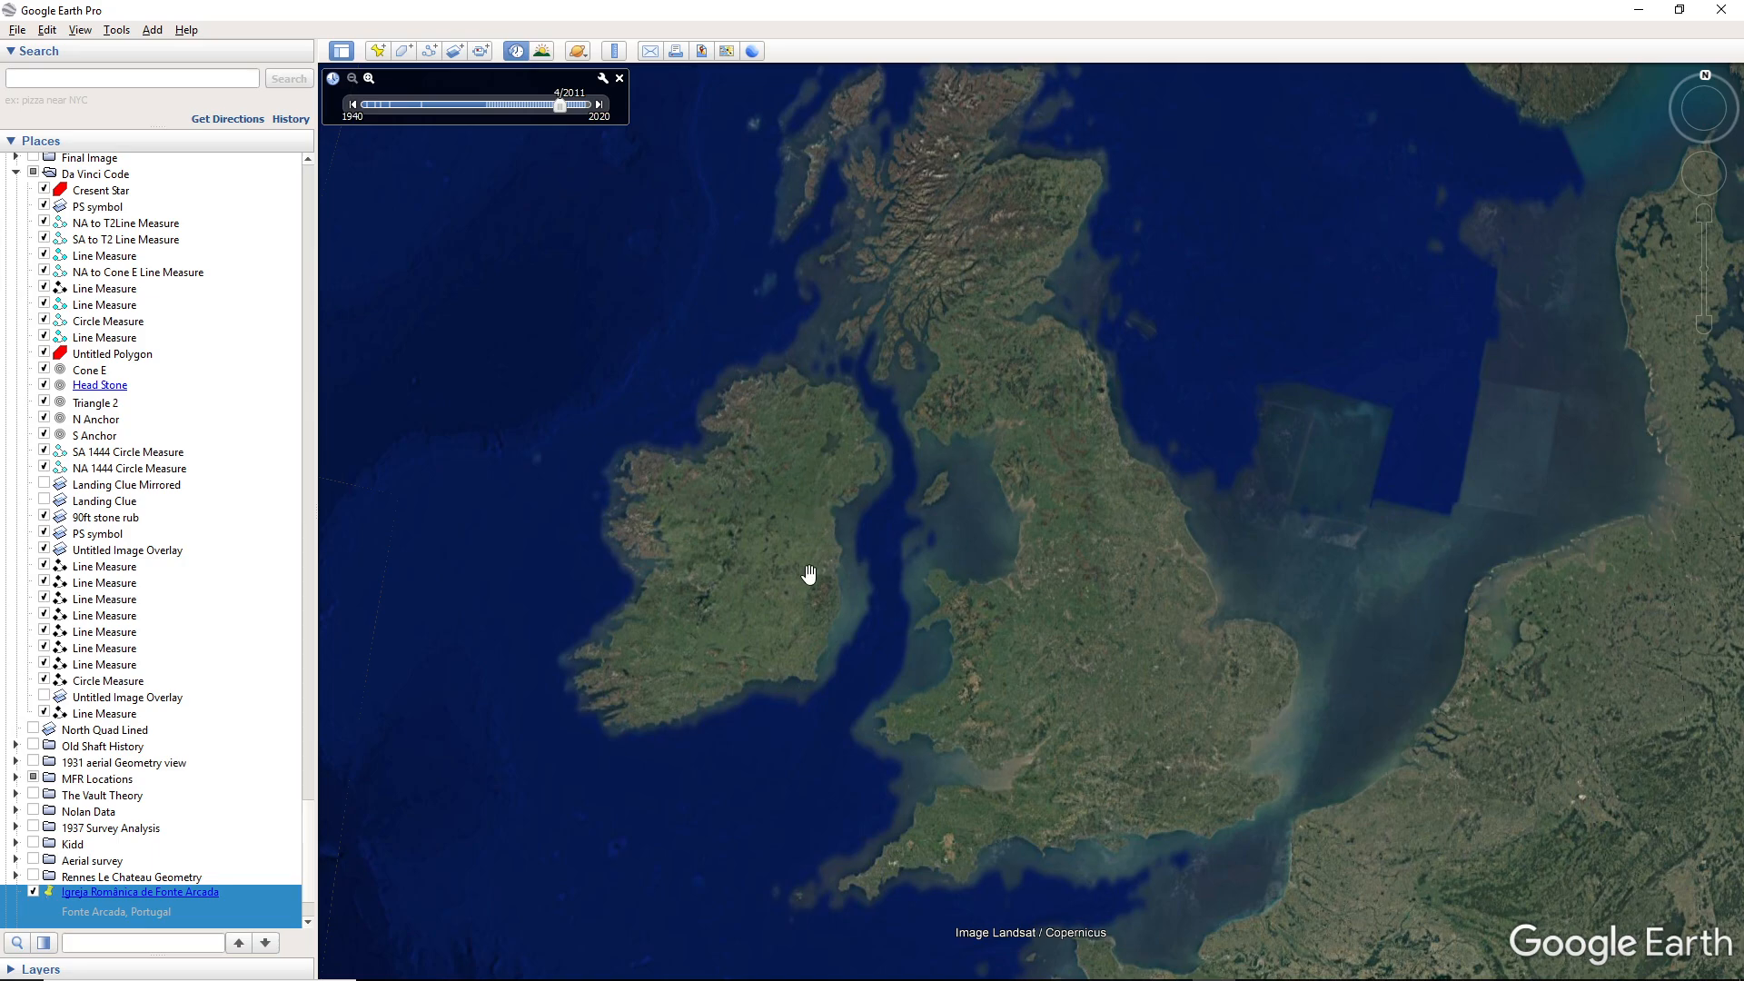
{"action": "mouse_move", "coordinate": [865, 518]}
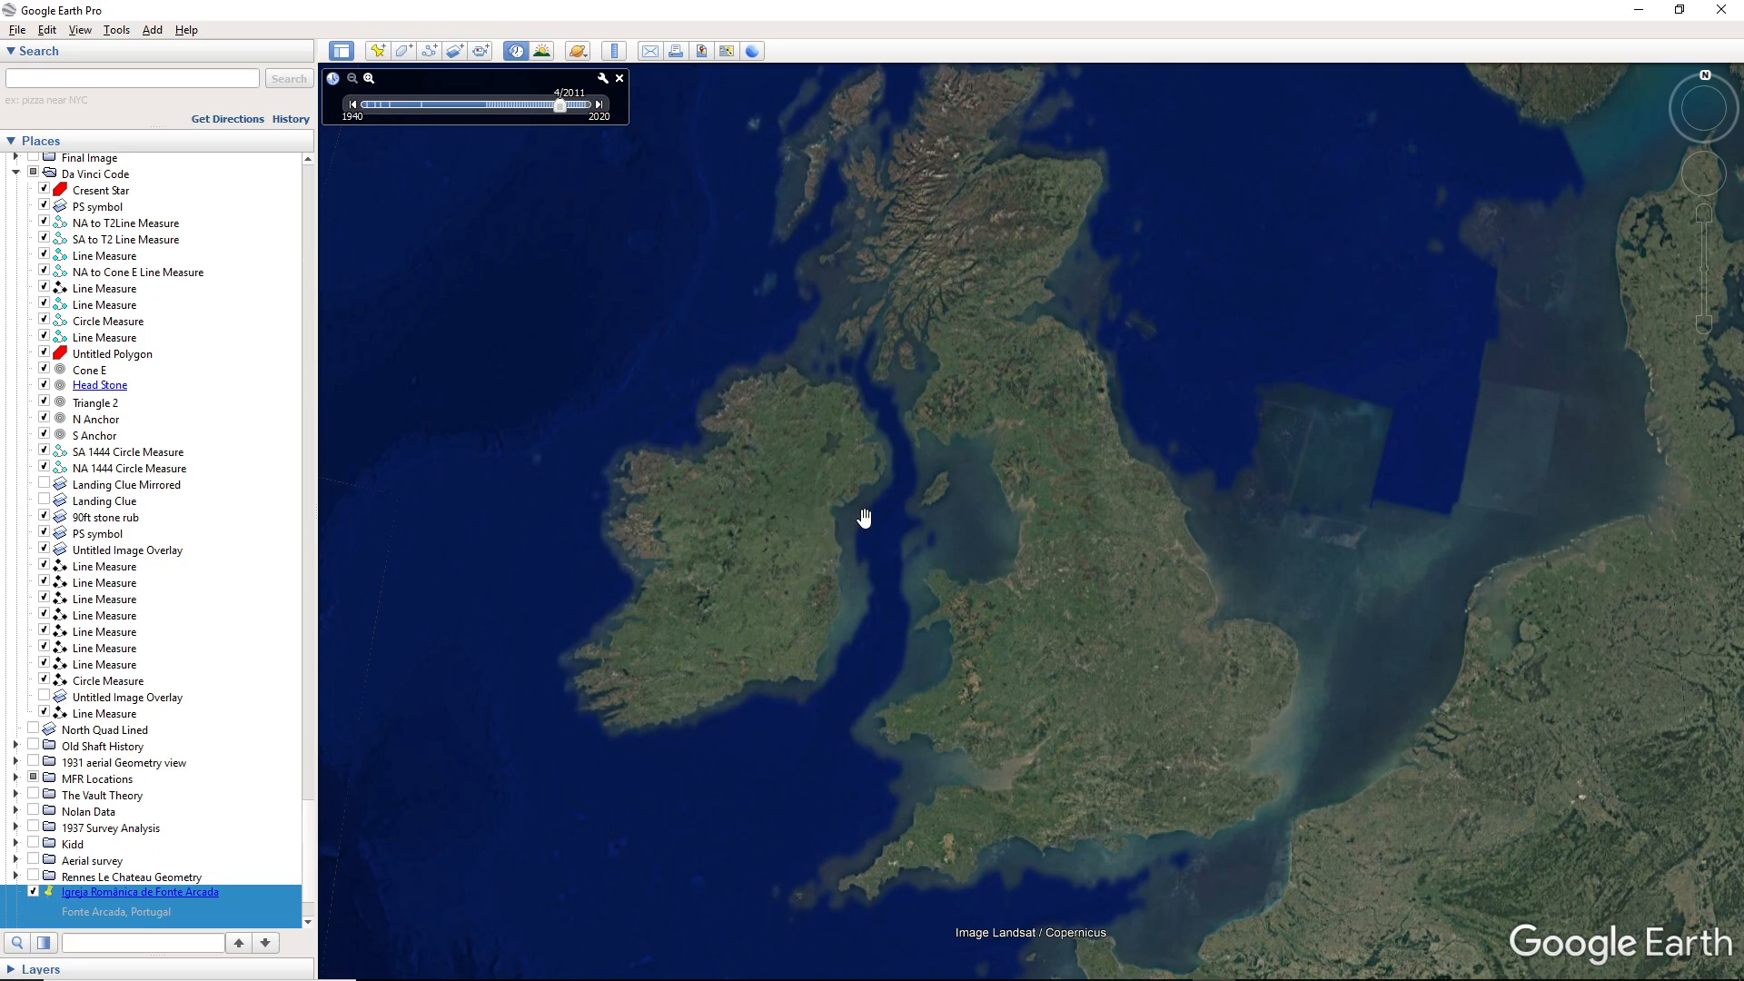
{"action": "mouse_move", "coordinate": [913, 458]}
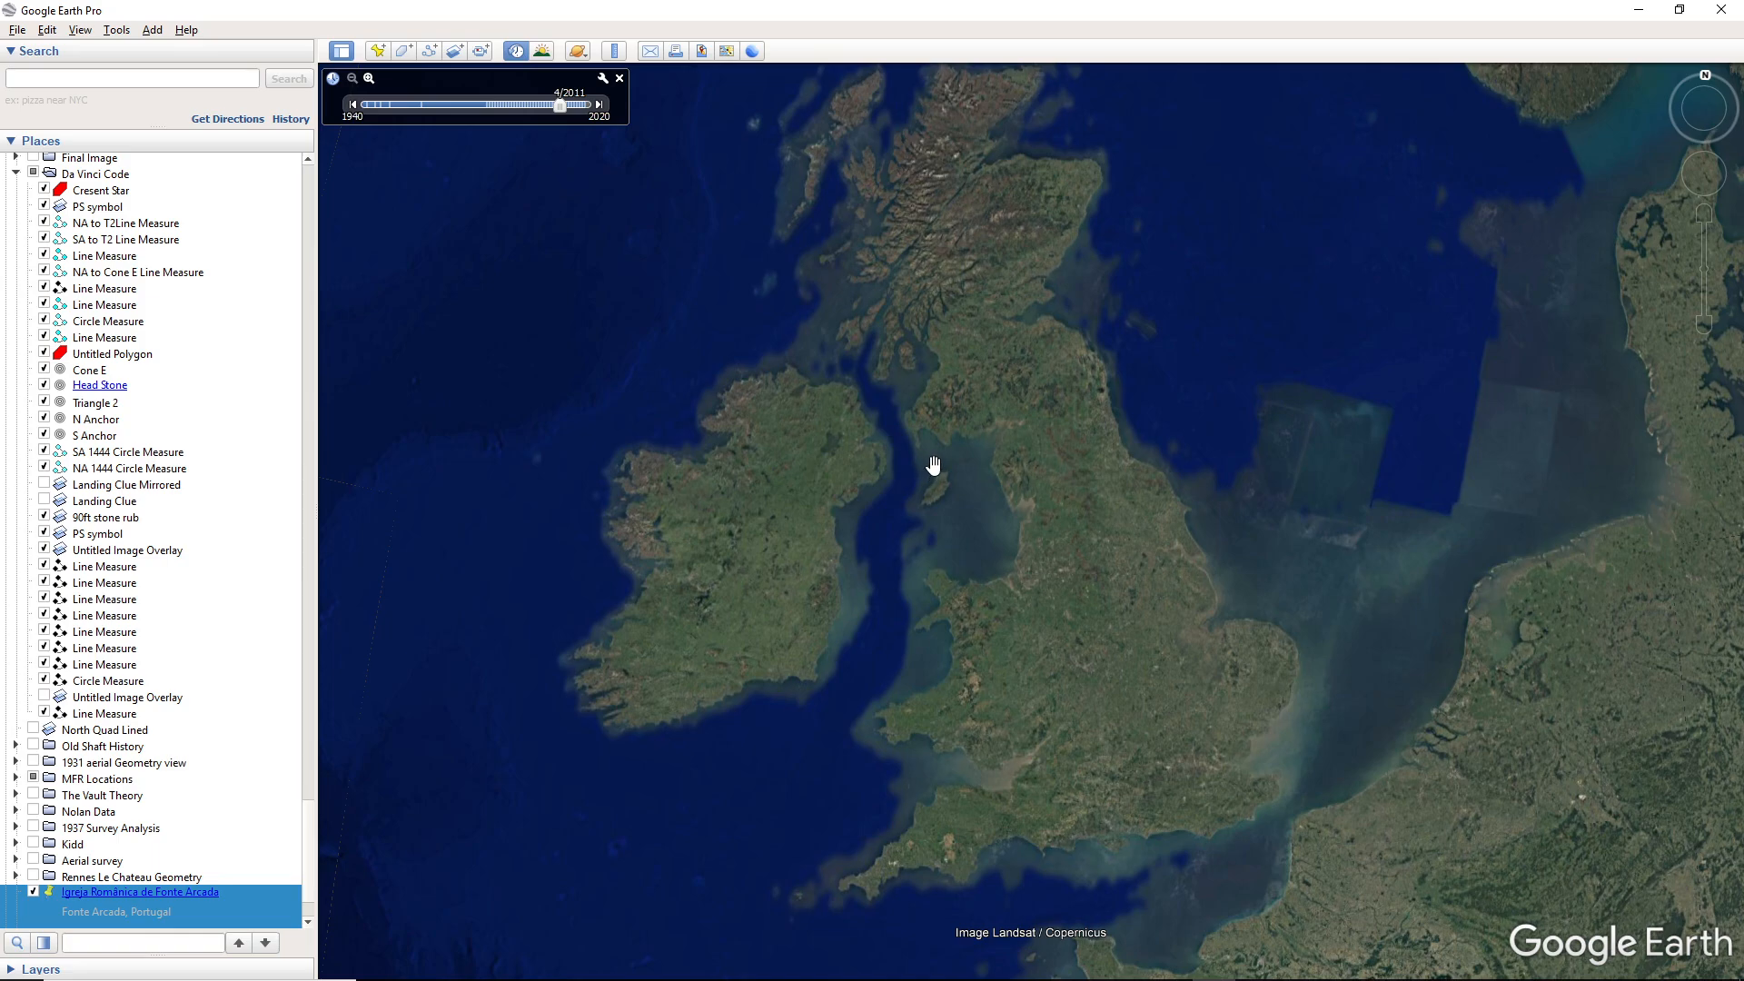
{"action": "mouse_move", "coordinate": [937, 451]}
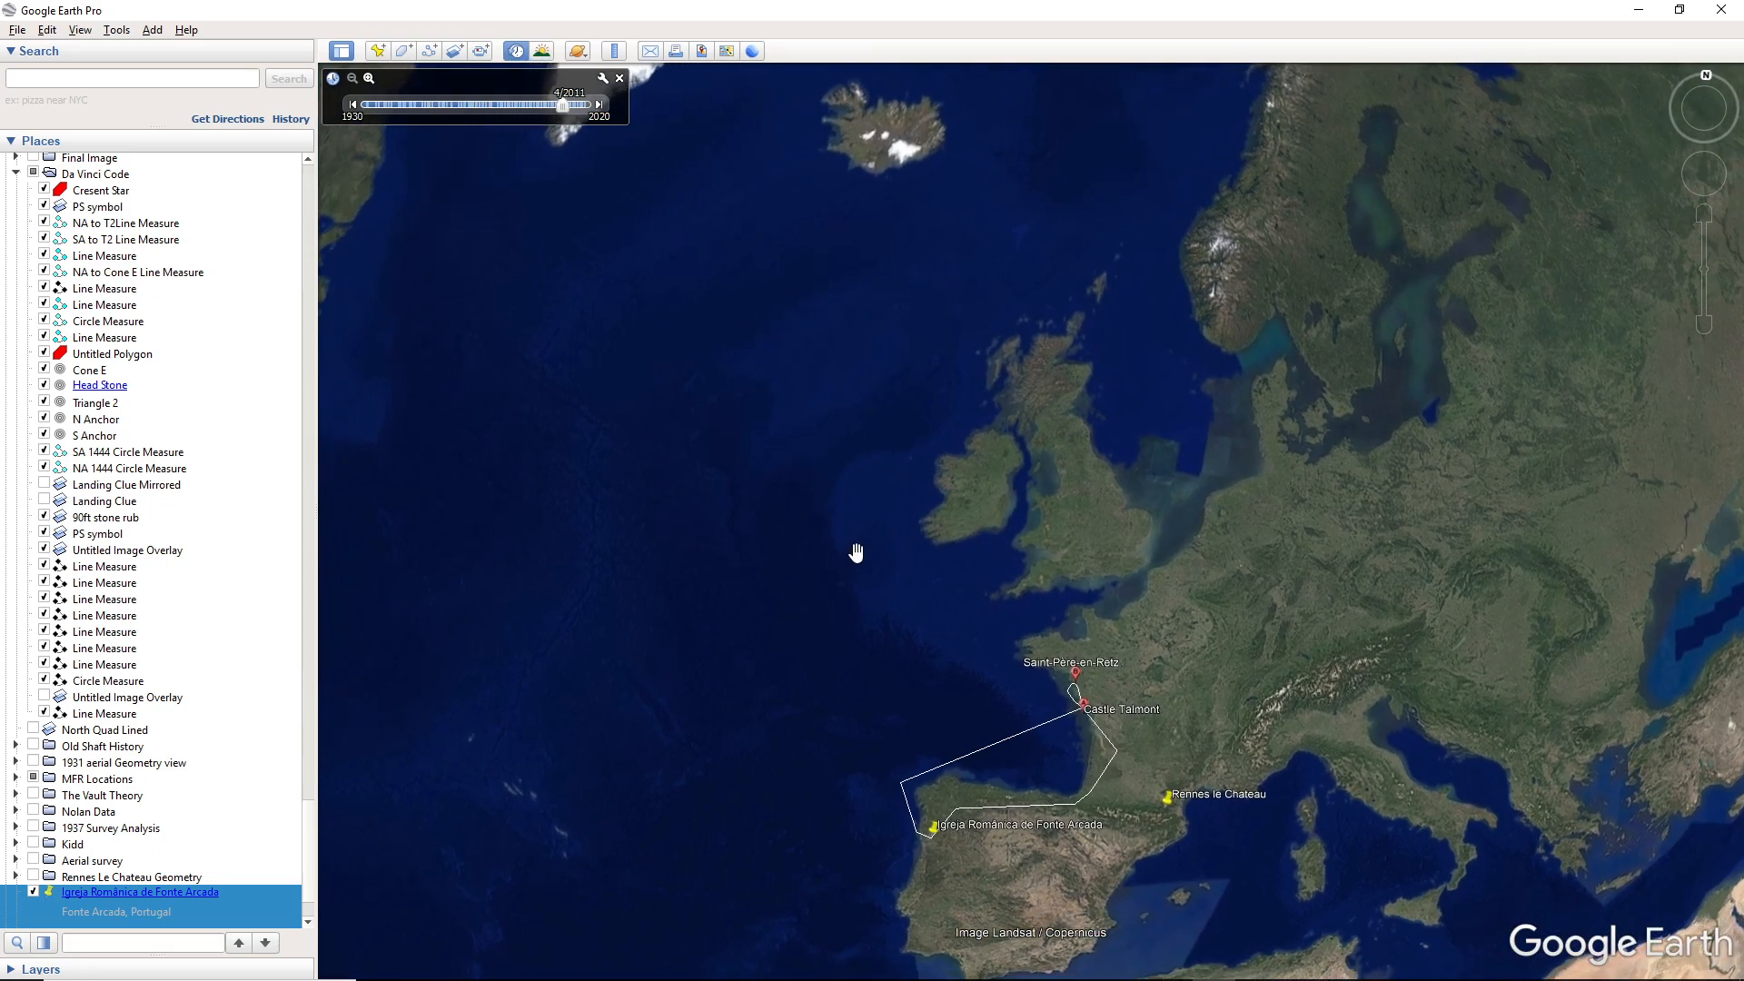
Zoom out to take in the whole North Atlantic toward Nova Scotia
{"action": "scroll", "scroll_direction": "down", "scroll_amount": 3}
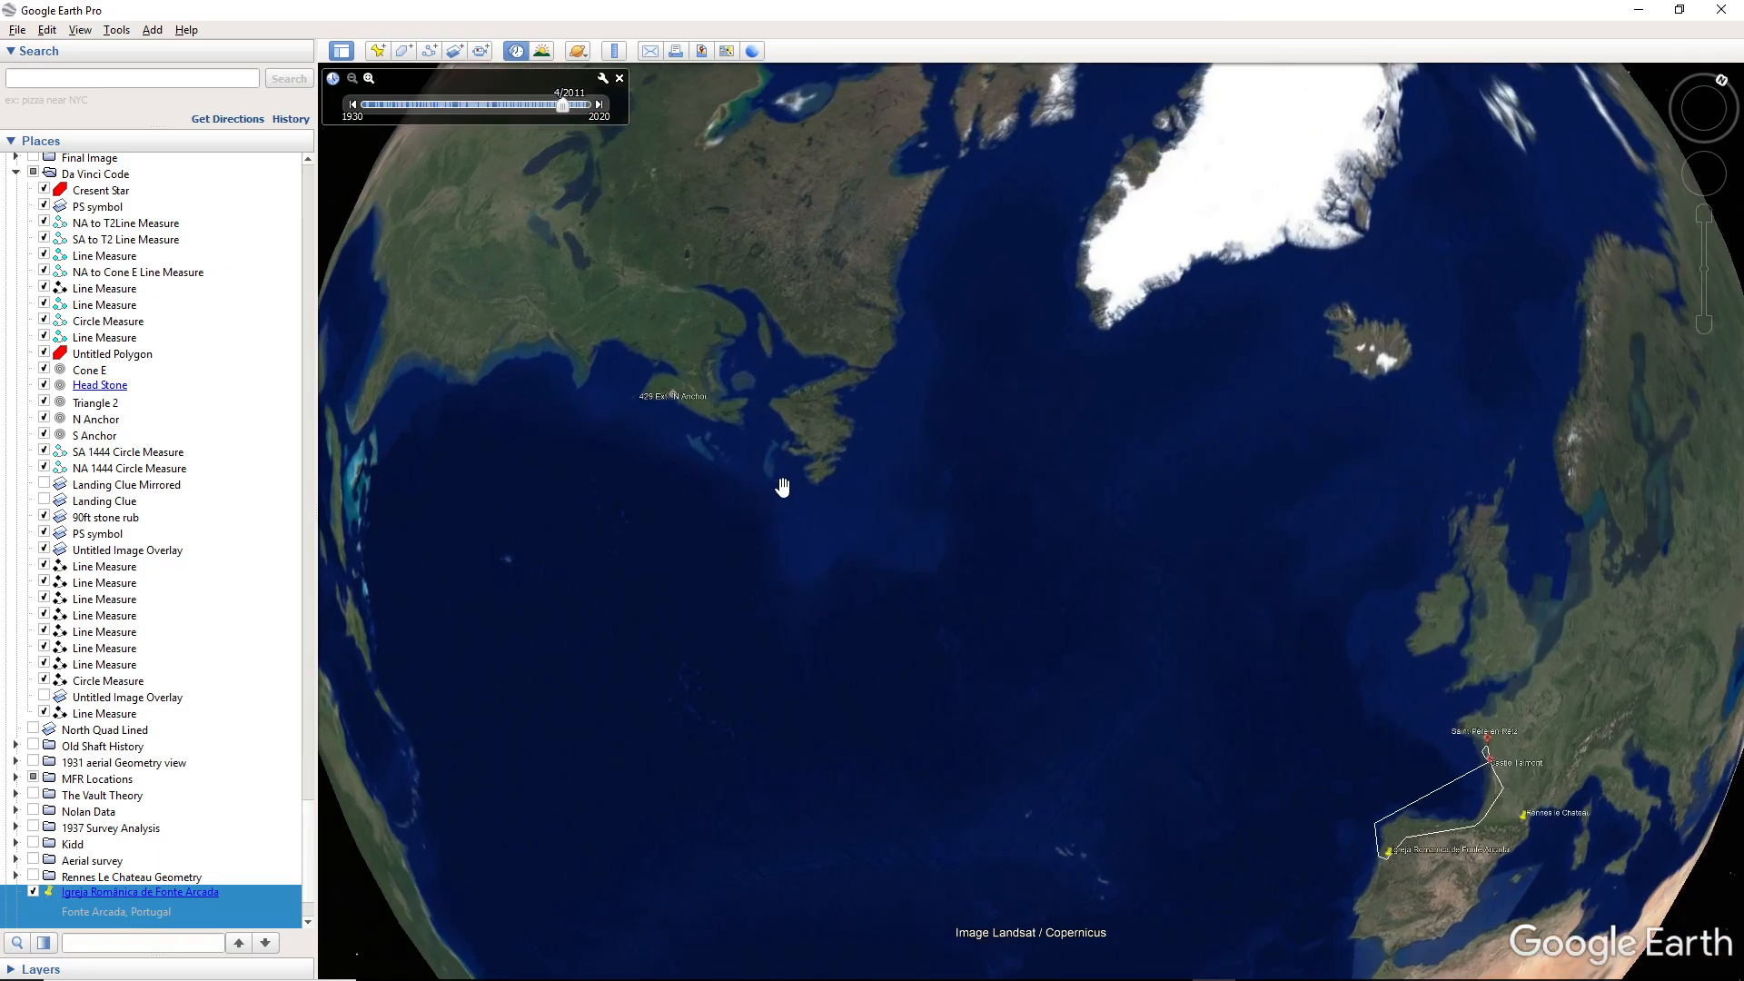
{"action": "mouse_move", "coordinate": [754, 473]}
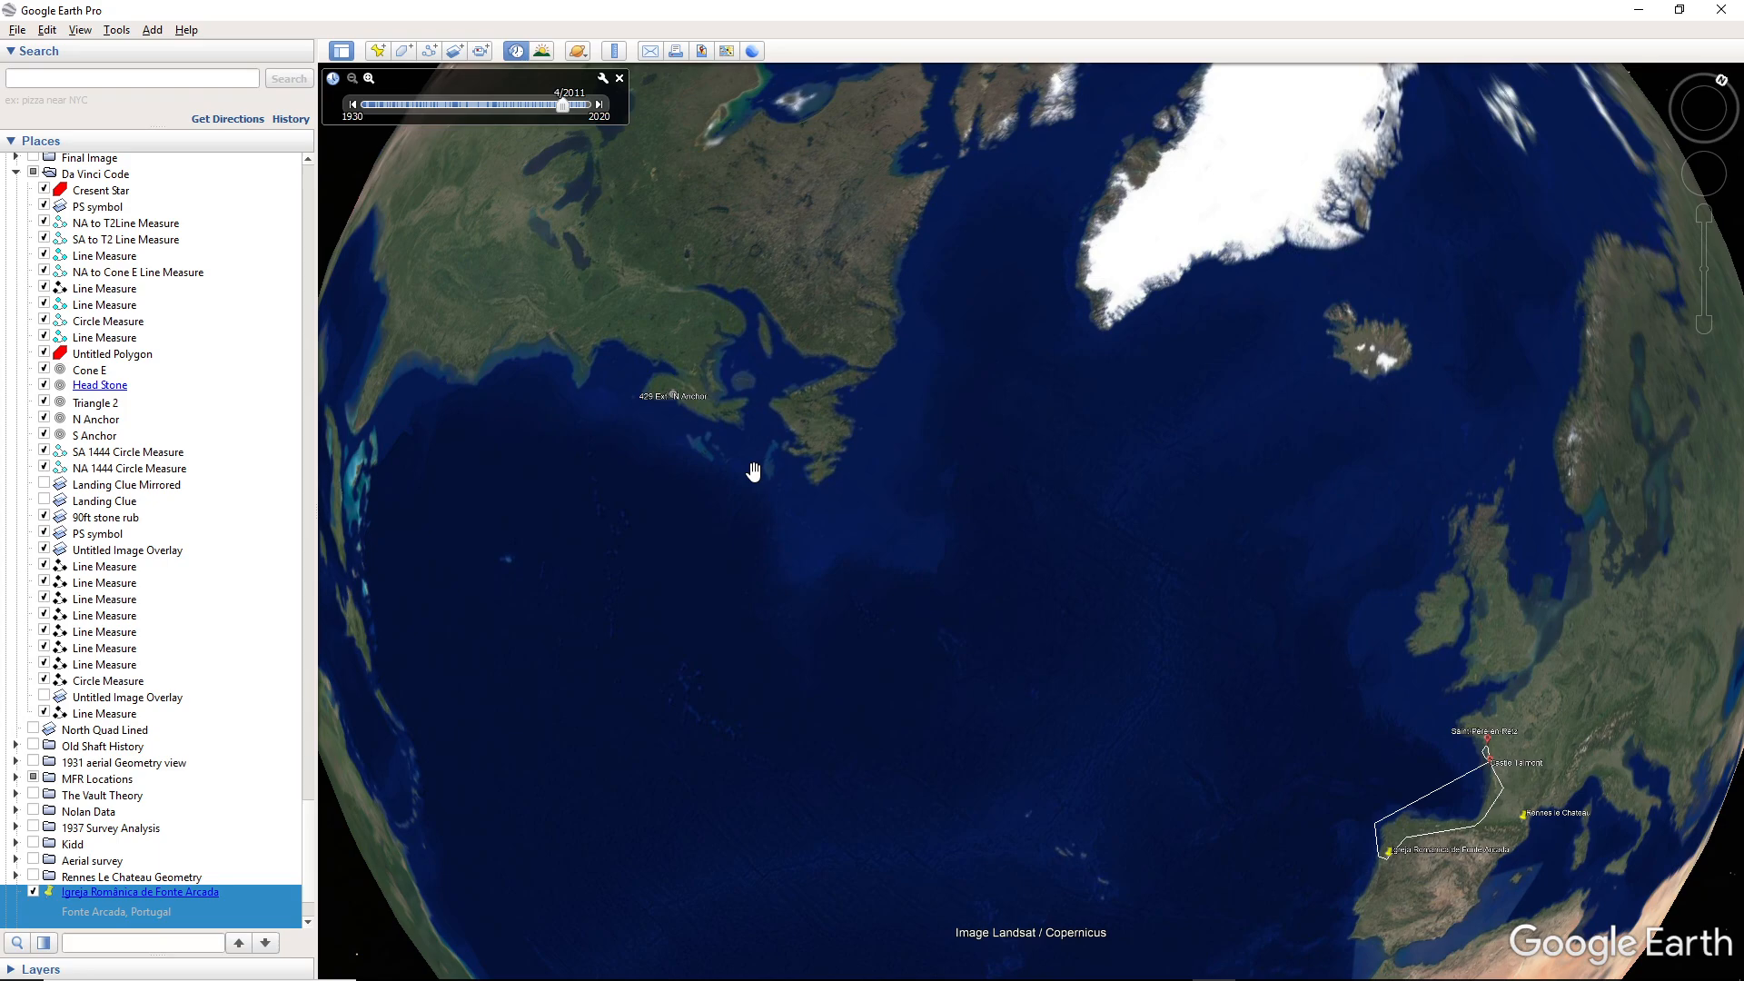
{"action": "mouse_move", "coordinate": [1722, 87]}
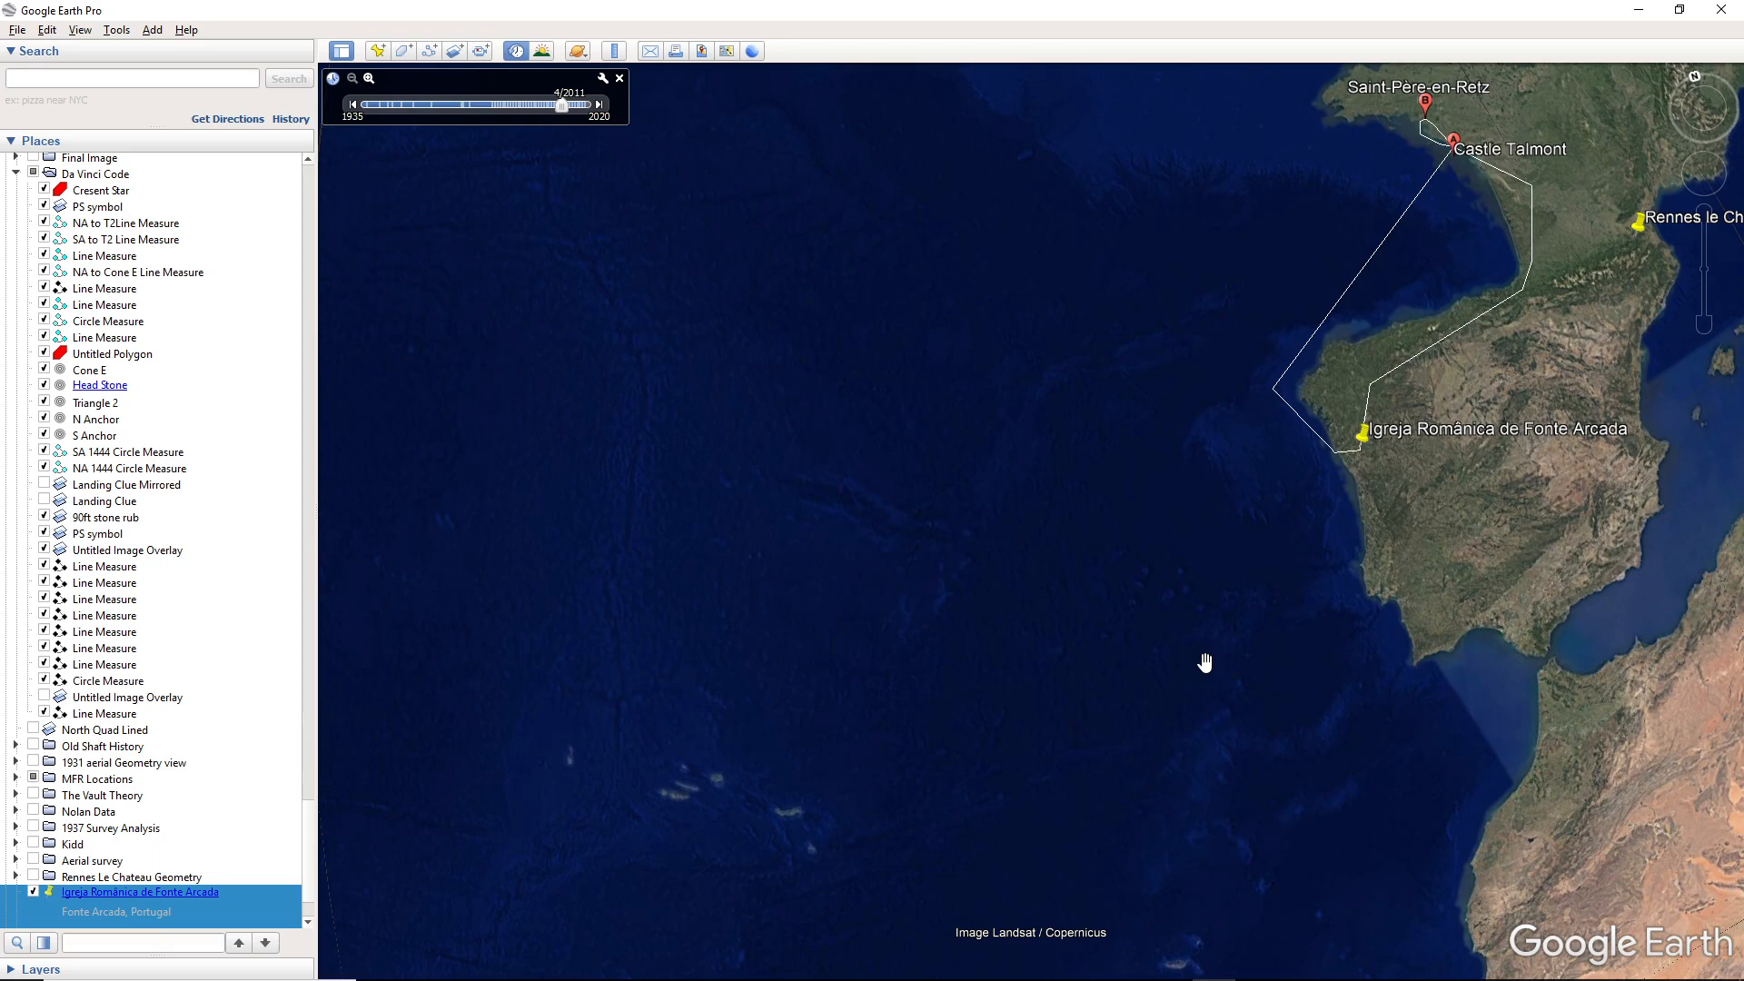
{"action": "mouse_move", "coordinate": [1081, 597]}
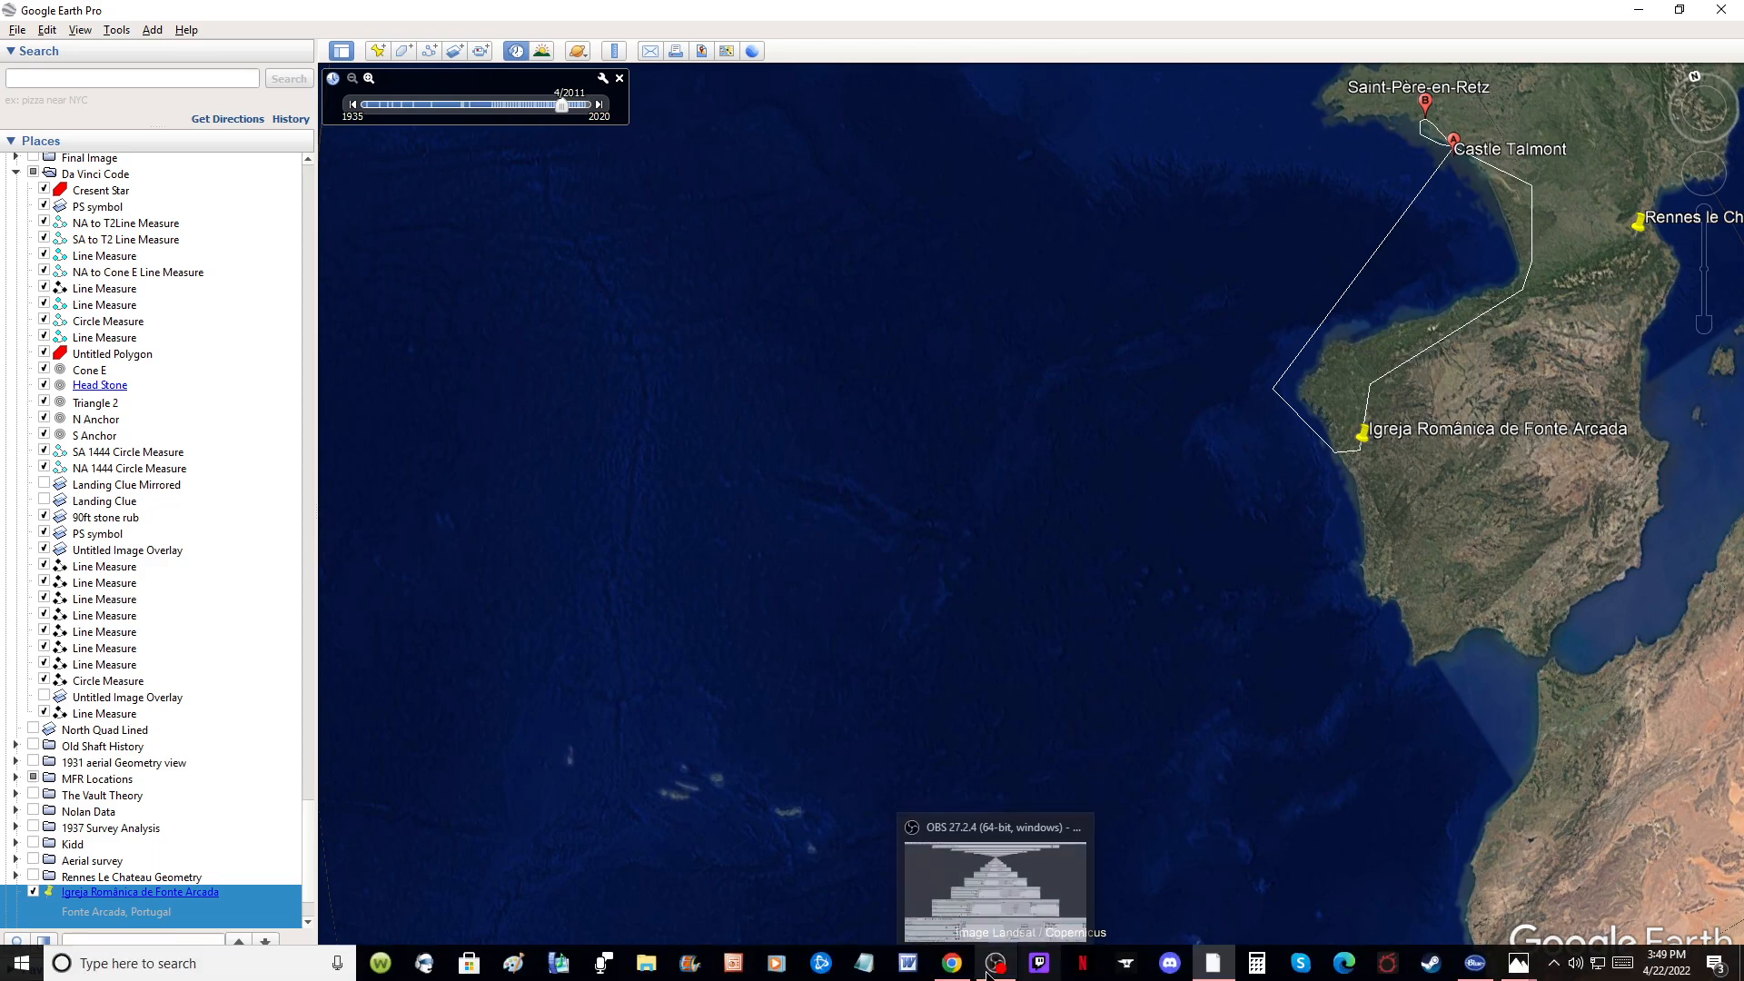
Switch to Chrome and read down the Elizabeth of Portugal article's marriage section
{"action": "left_click", "coordinate": [951, 963]}
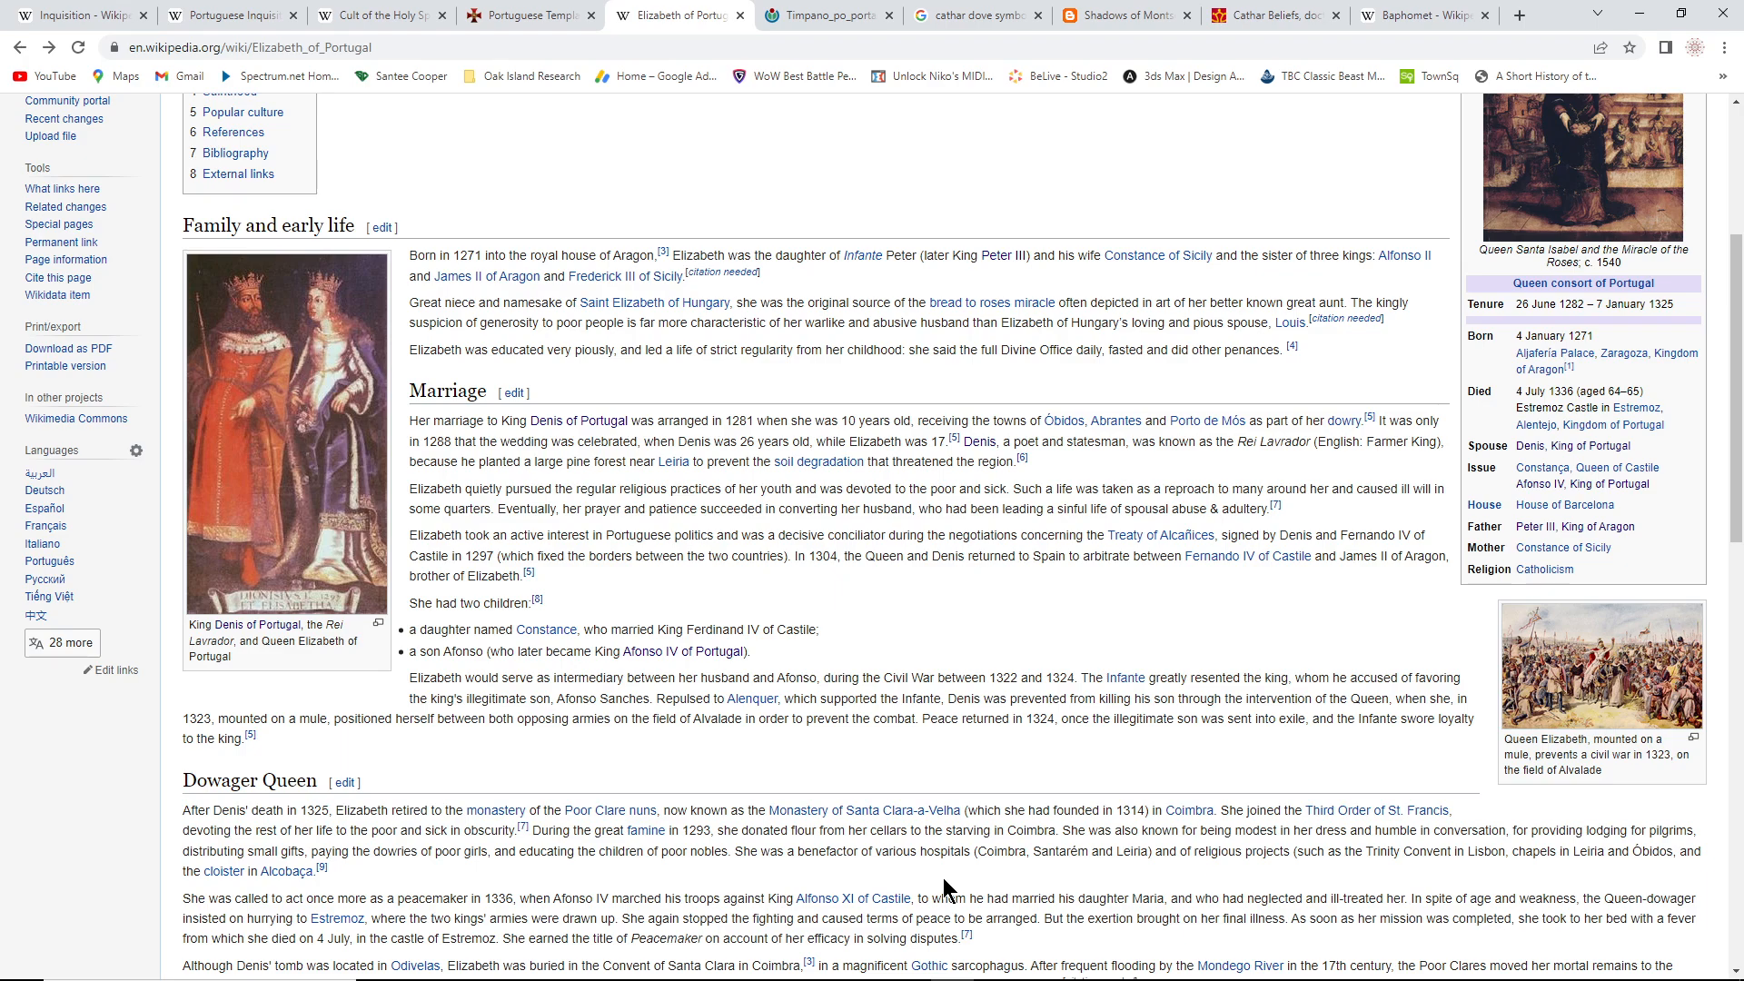
{"action": "mouse_move", "coordinate": [923, 767]}
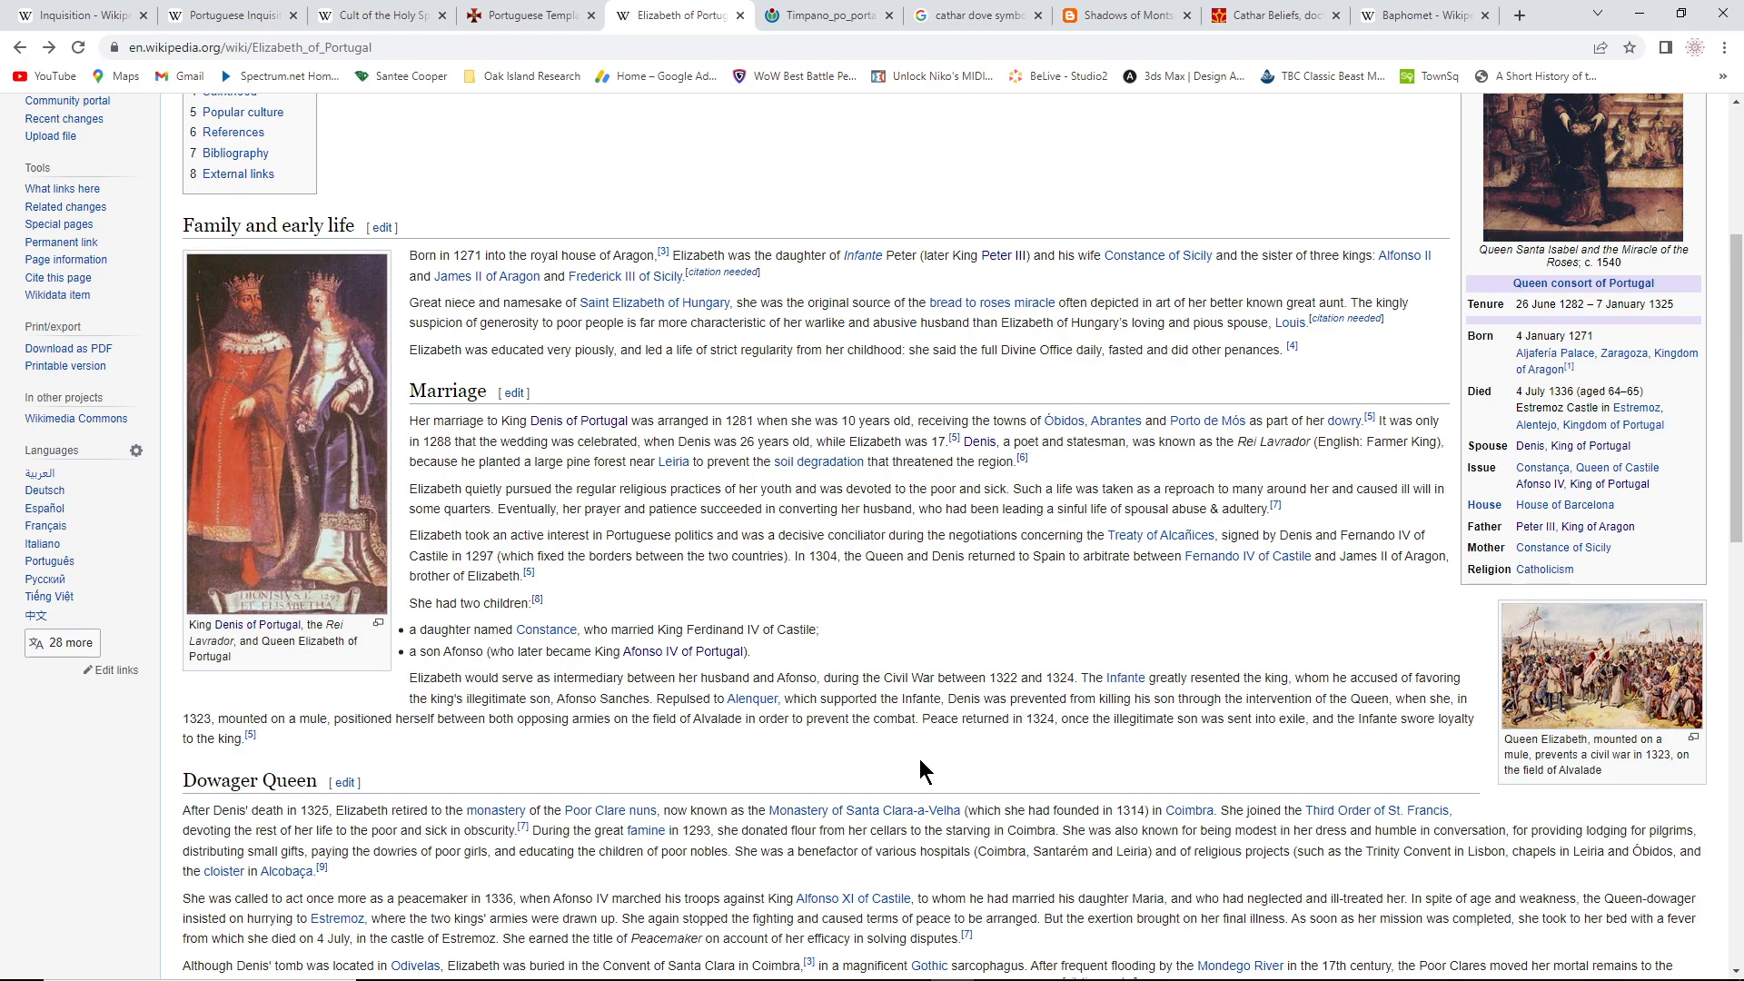
{"action": "scroll", "scroll_direction": "down", "scroll_amount": 3}
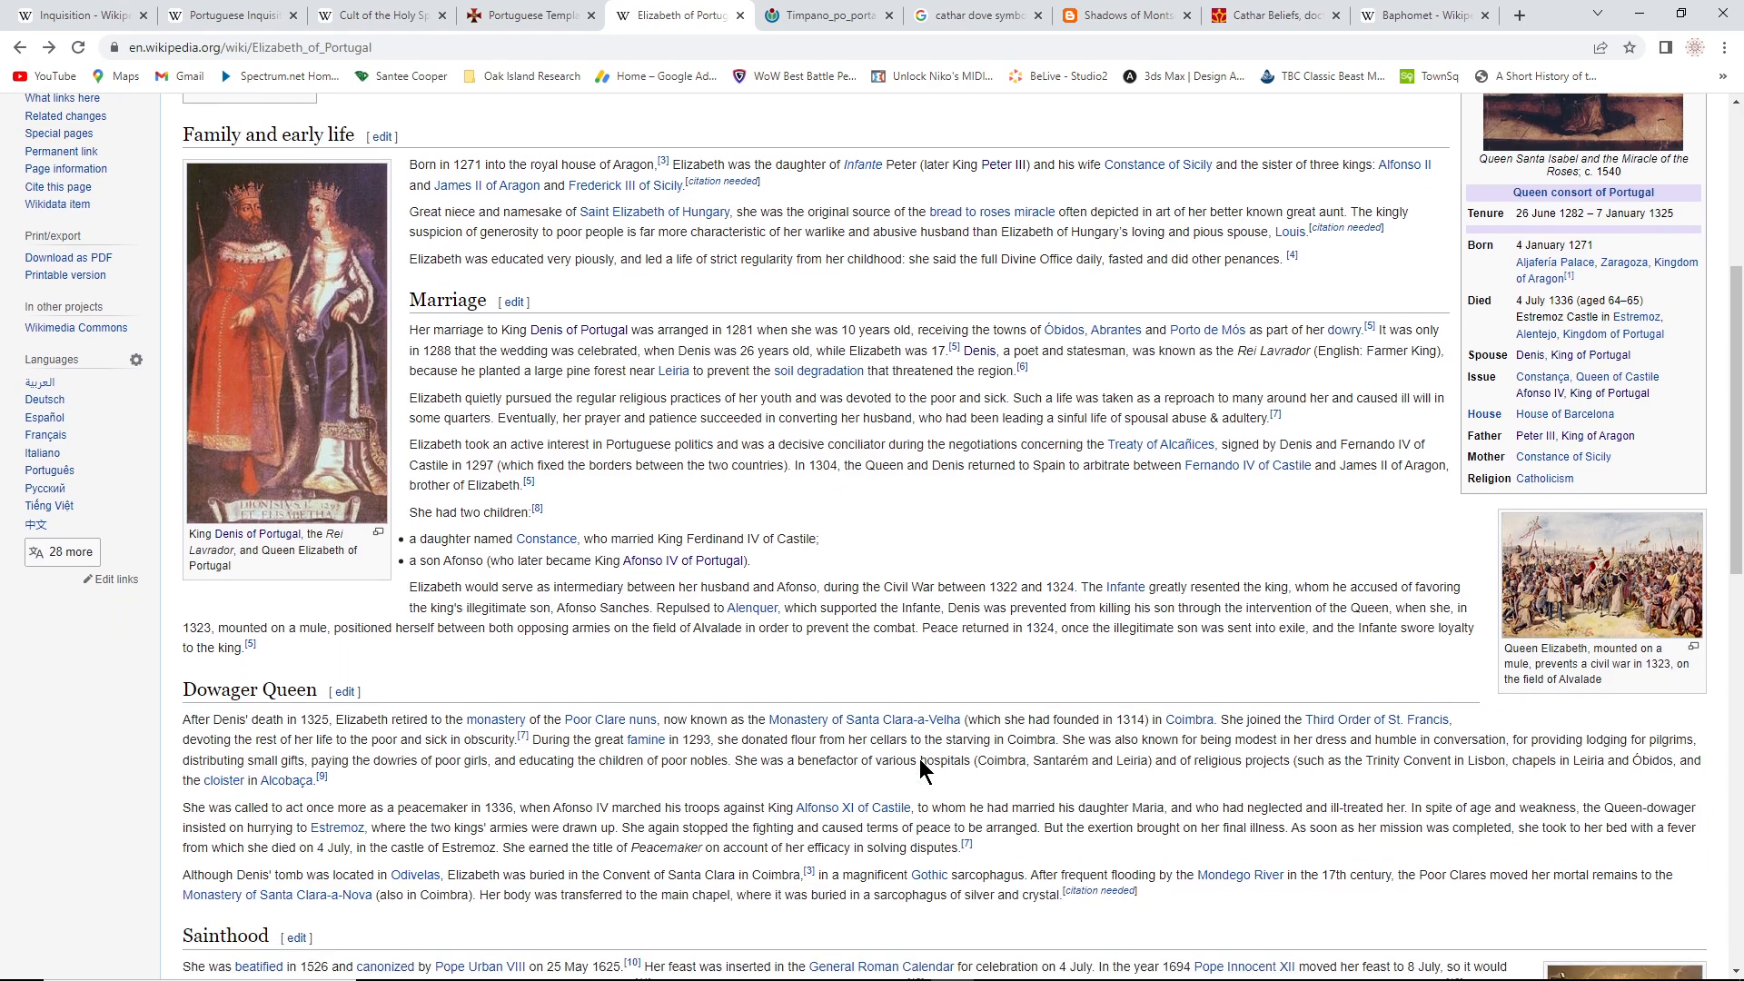
{"action": "mouse_move", "coordinate": [919, 765]}
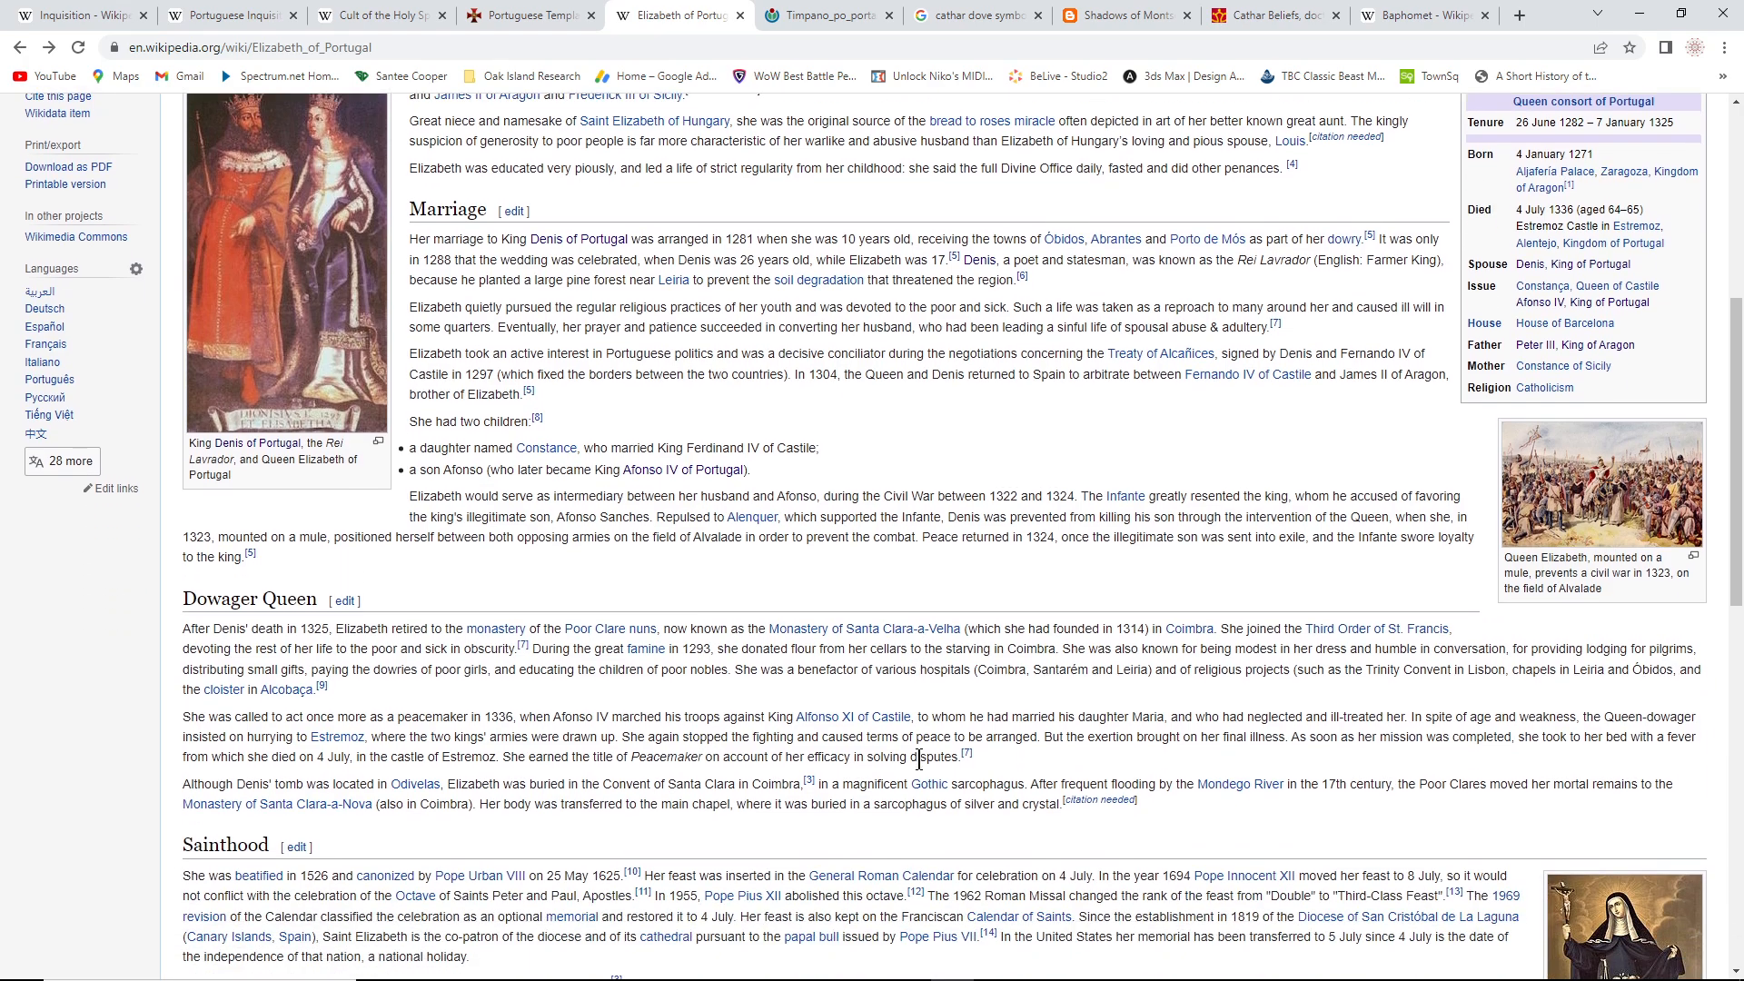
{"action": "scroll", "scroll_direction": "down", "scroll_amount": 3}
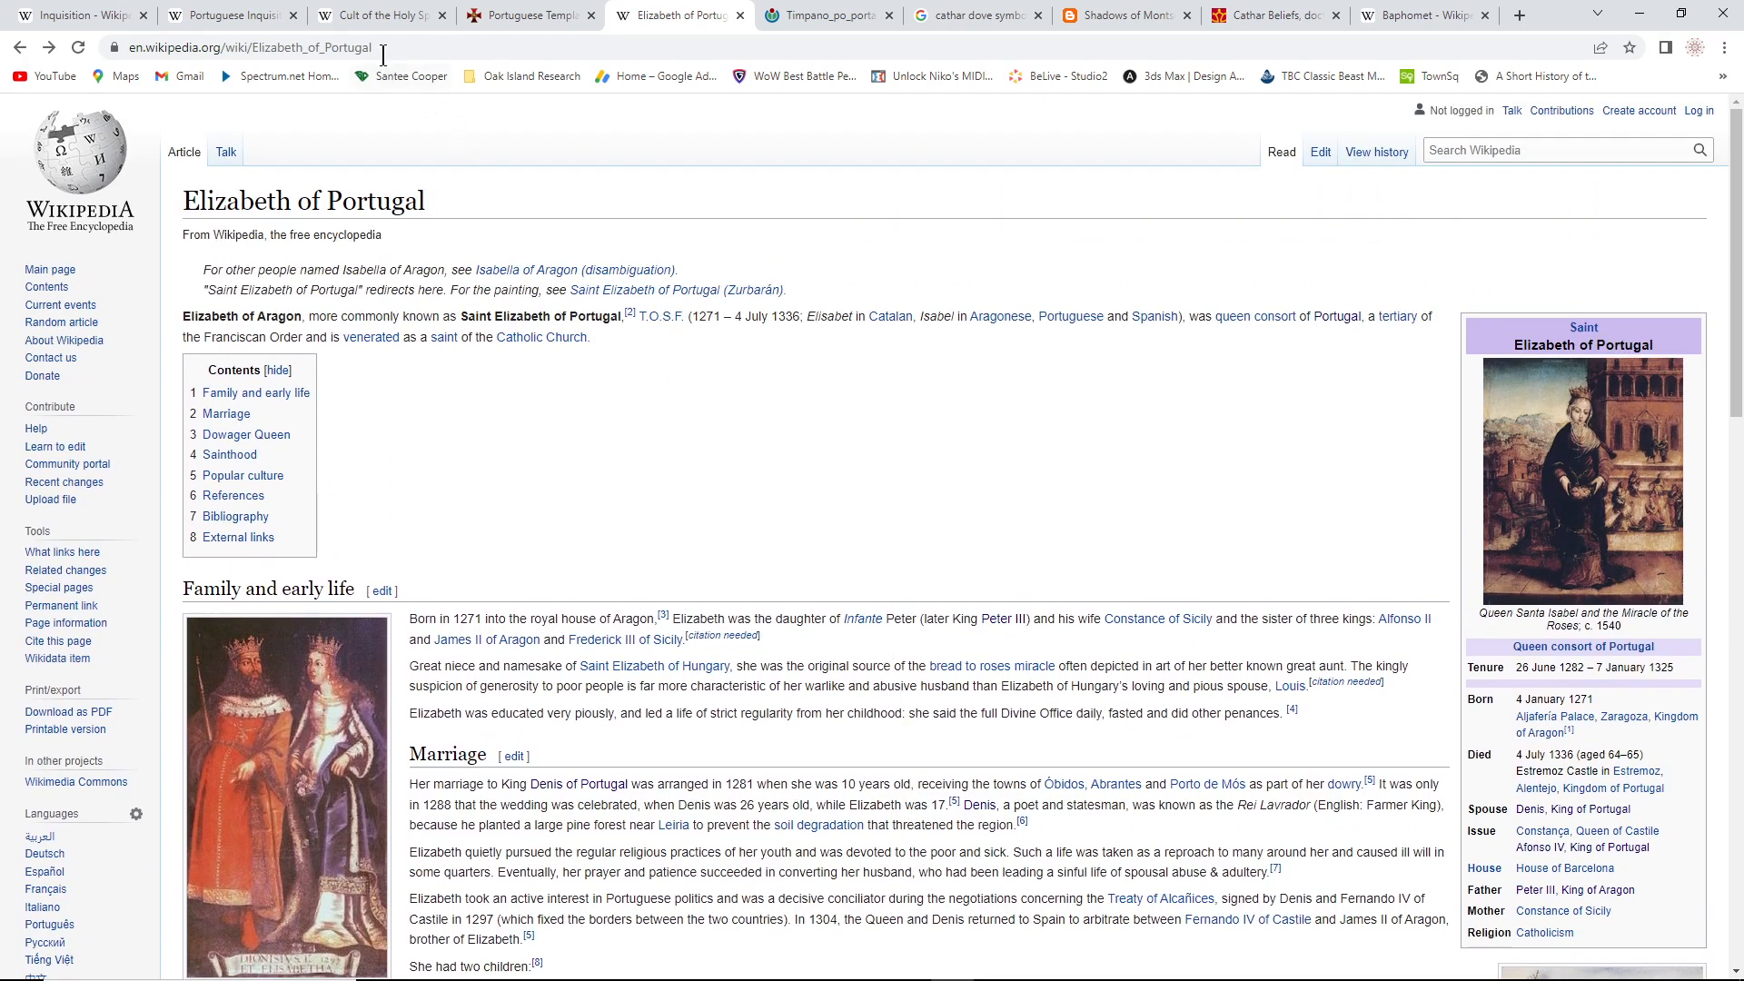
{"action": "mouse_move", "coordinate": [381, 15]}
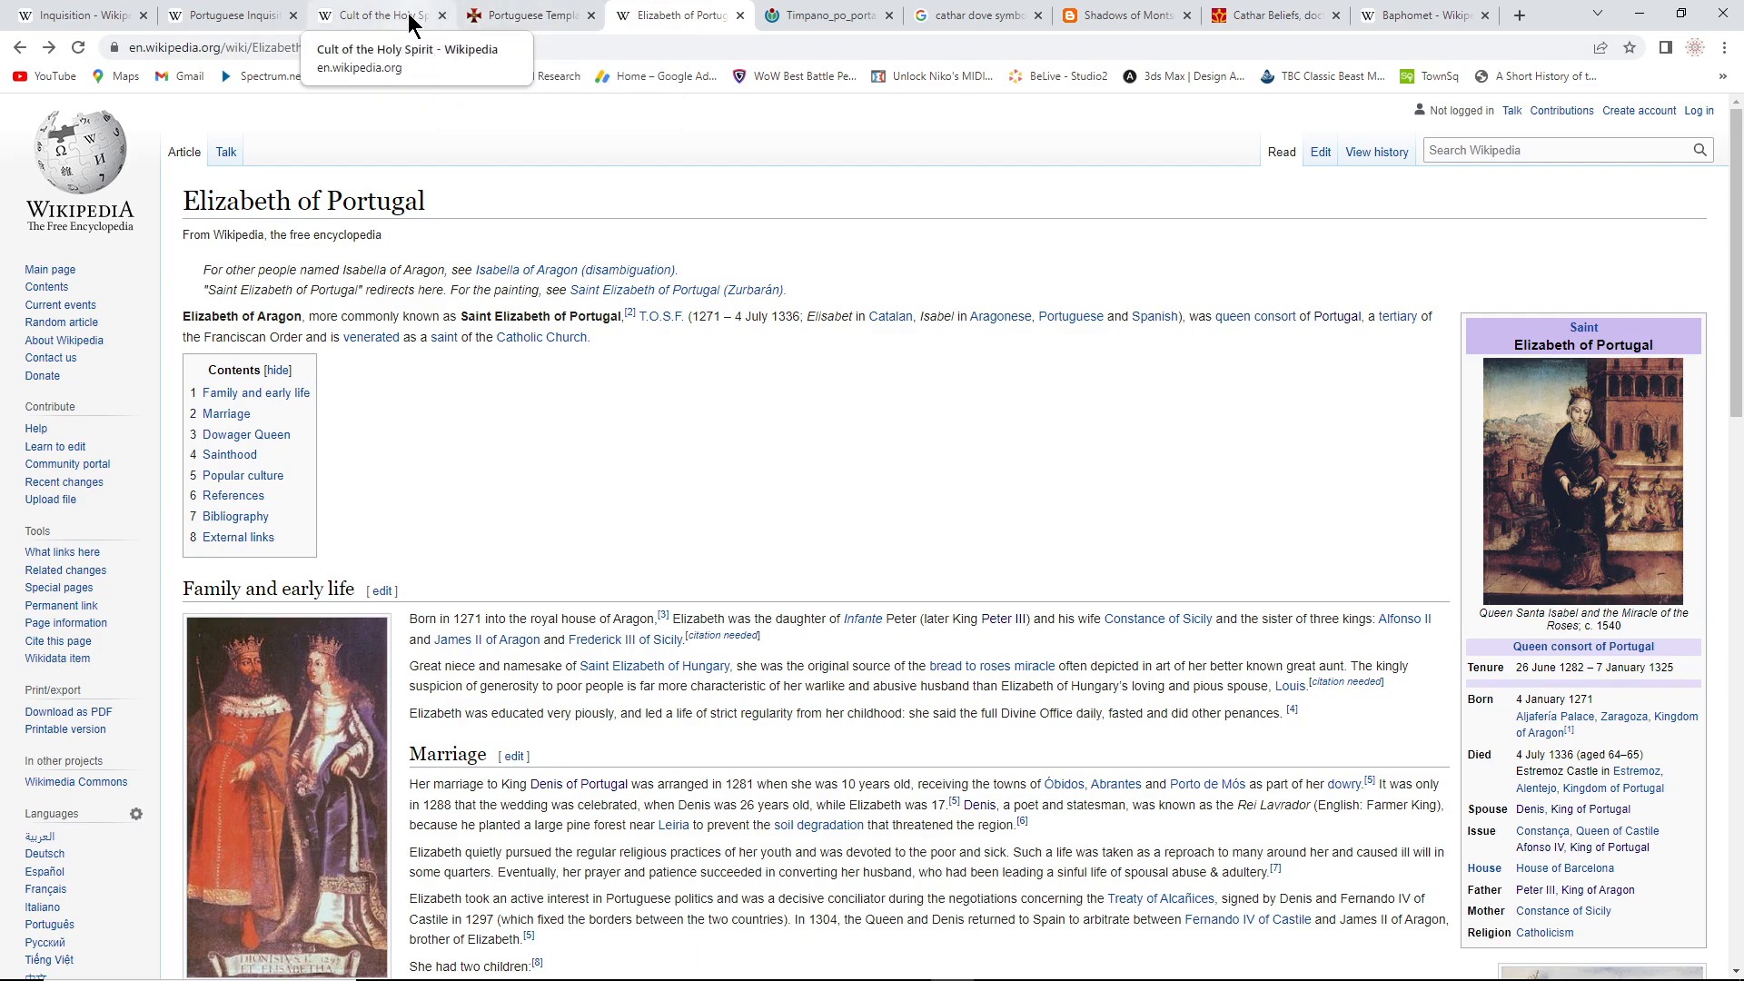
Bring up the Cult of the Holy Spirit article and read down to its History section
{"action": "left_click", "coordinate": [378, 14]}
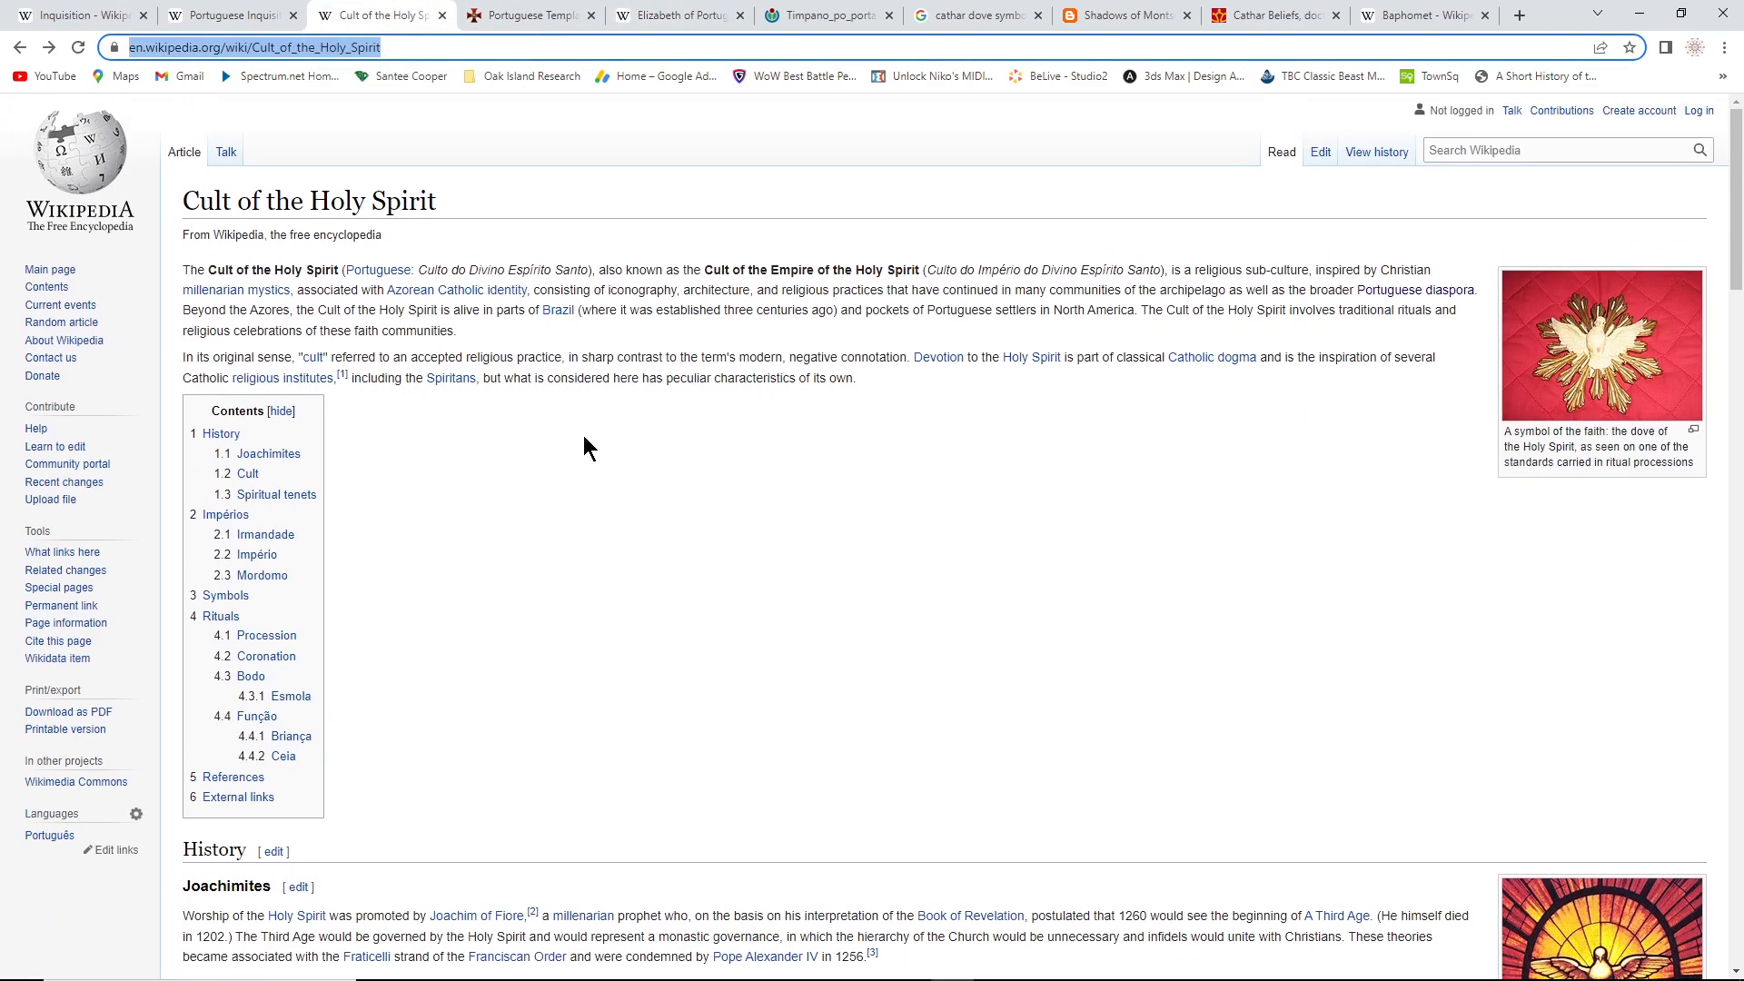
{"action": "mouse_move", "coordinate": [725, 472]}
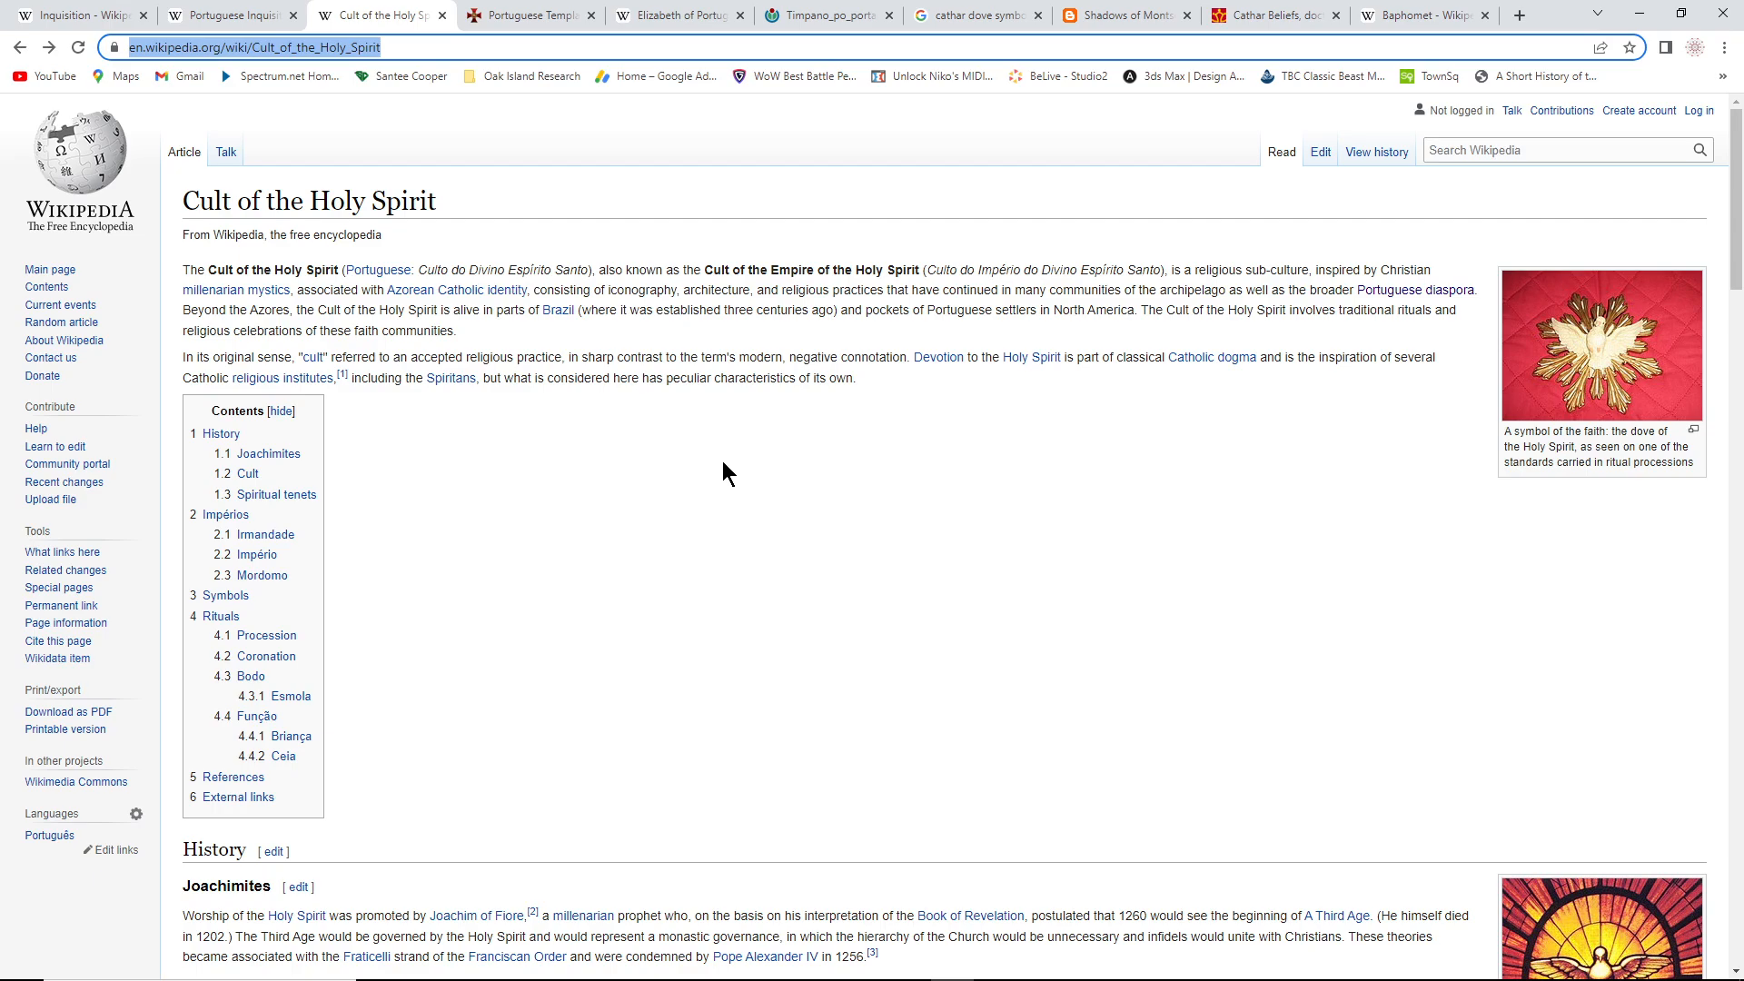
{"action": "mouse_move", "coordinate": [726, 476]}
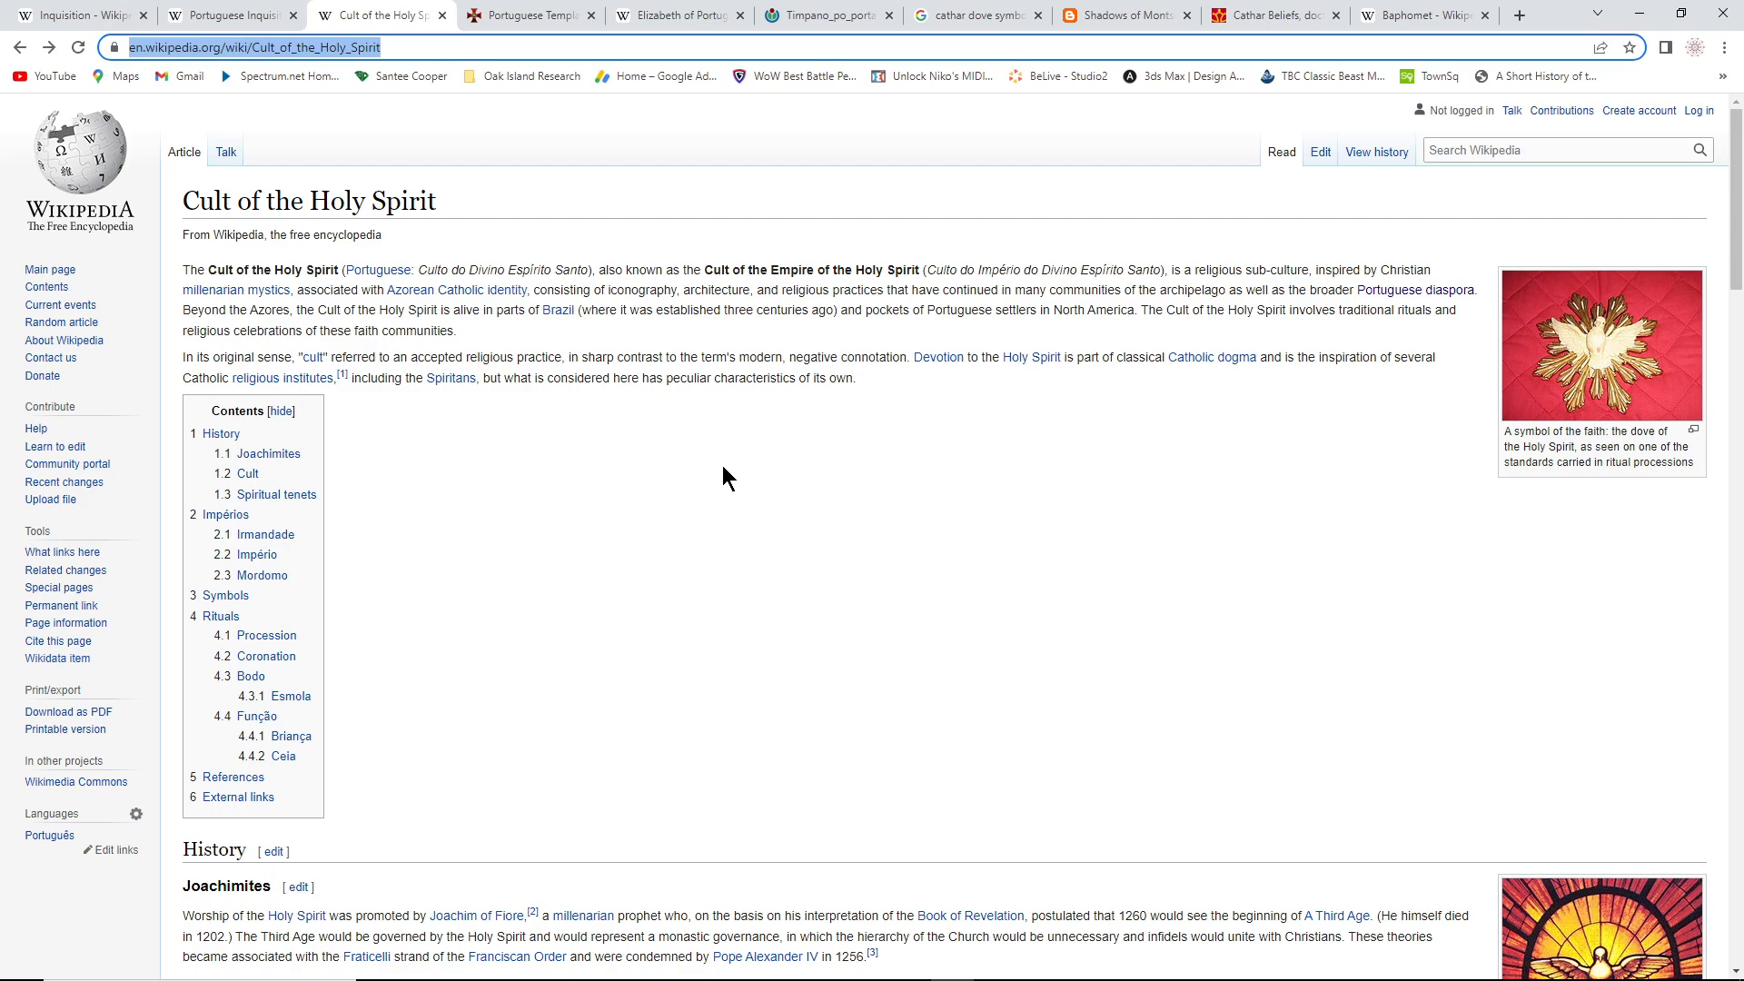
{"action": "mouse_move", "coordinate": [716, 500]}
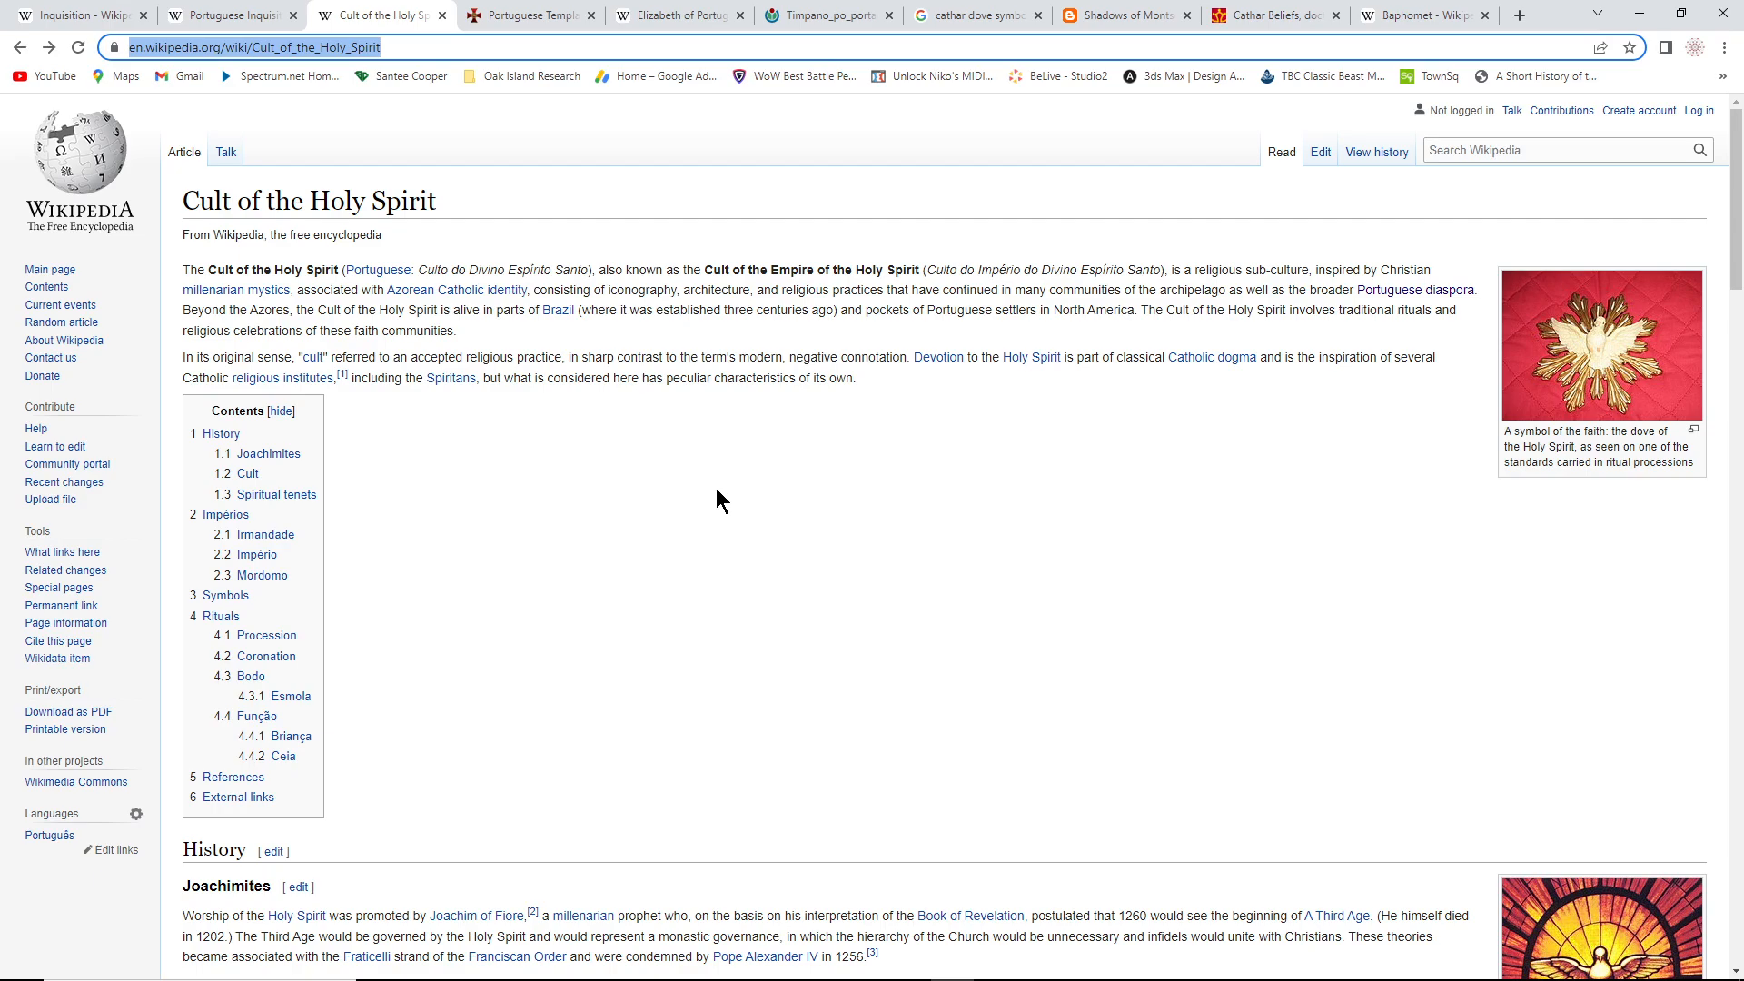
{"action": "mouse_move", "coordinate": [870, 556]}
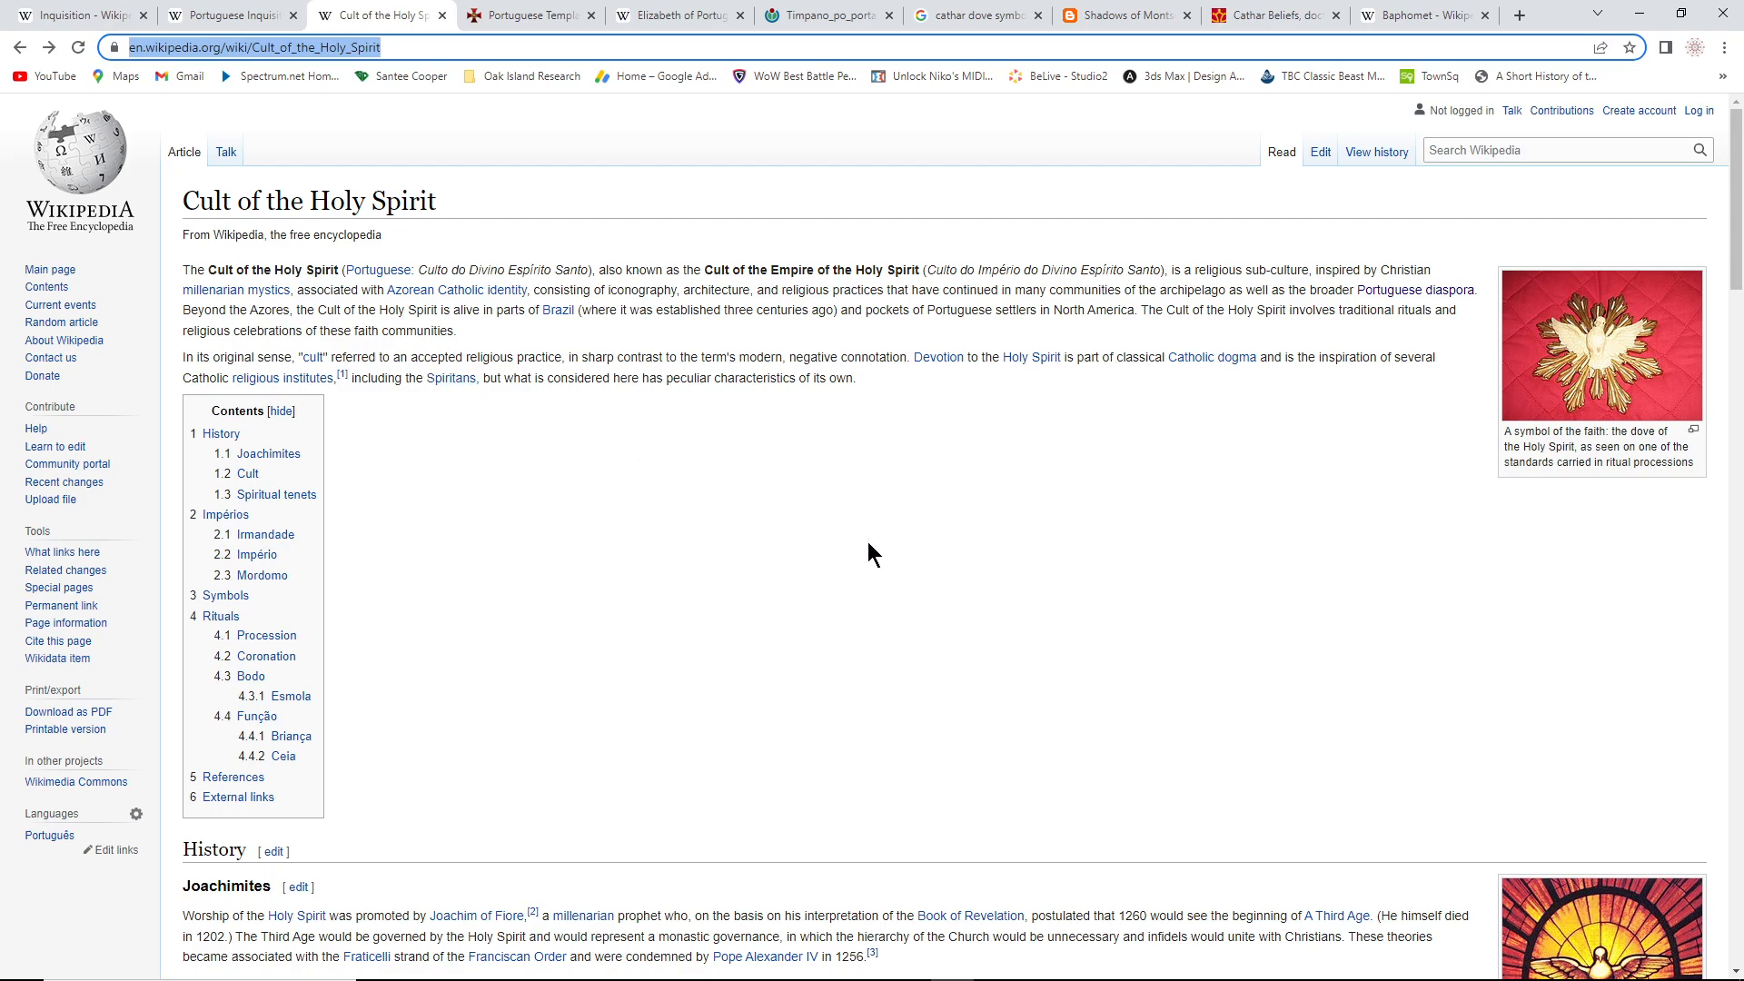
{"action": "mouse_move", "coordinate": [941, 600]}
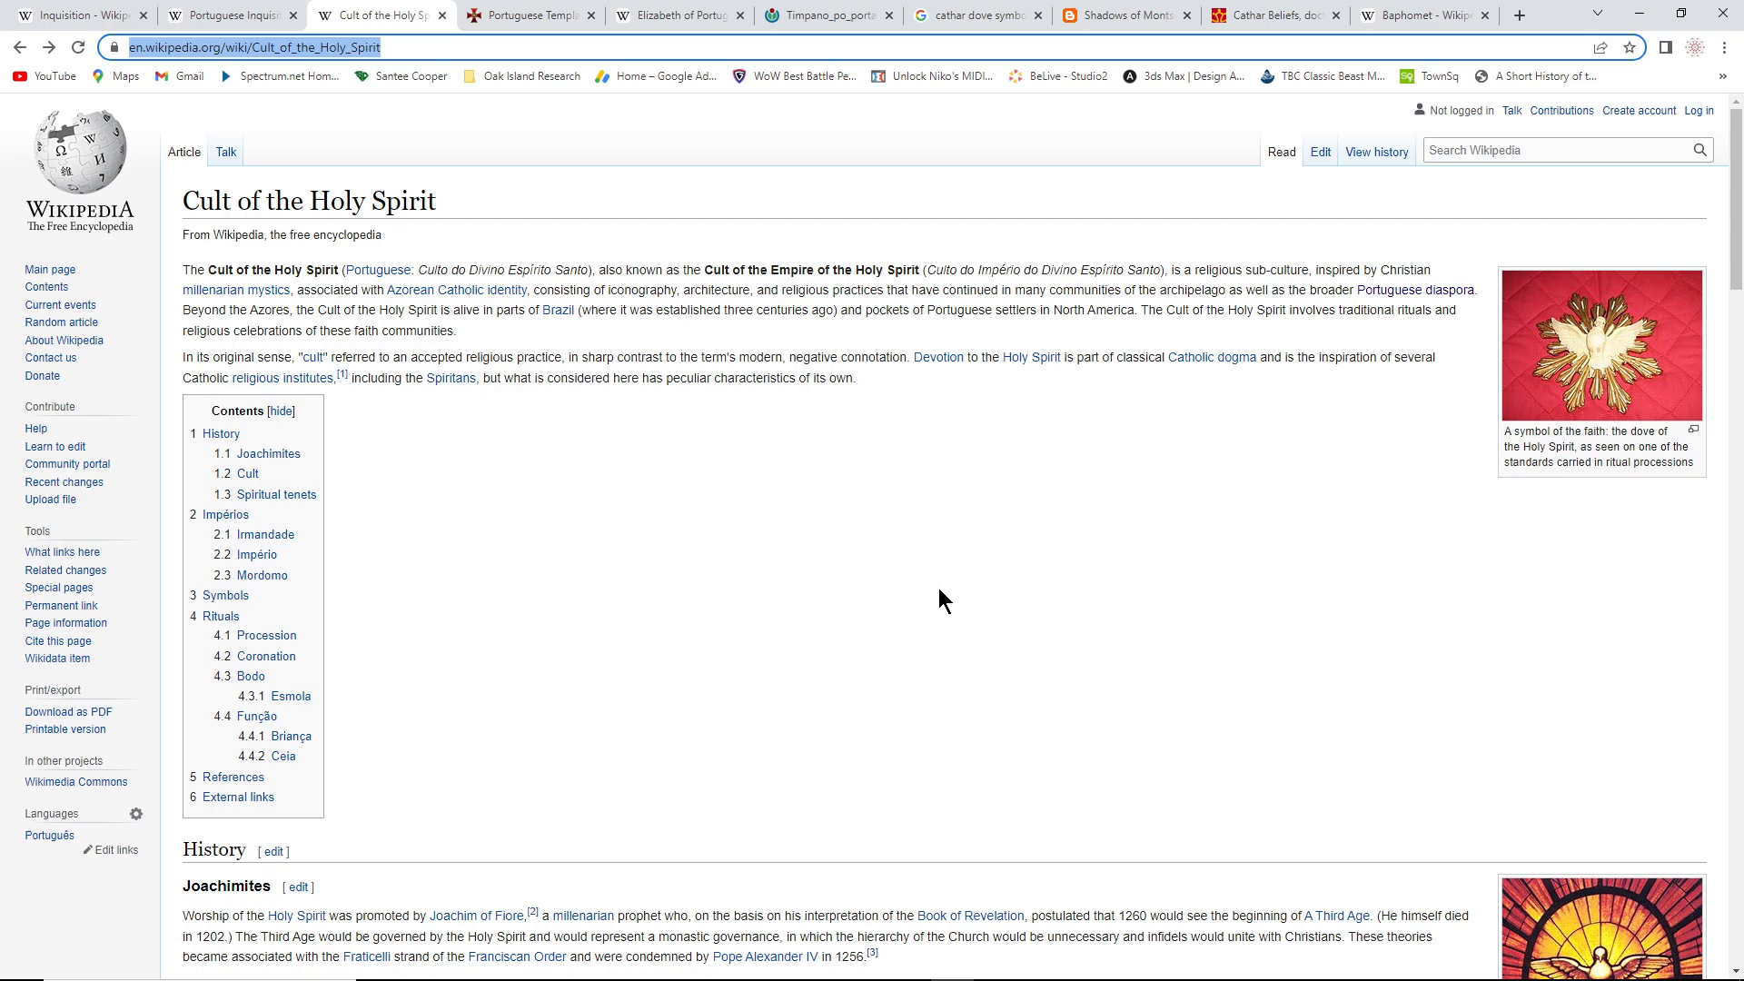
{"action": "mouse_move", "coordinate": [598, 400]}
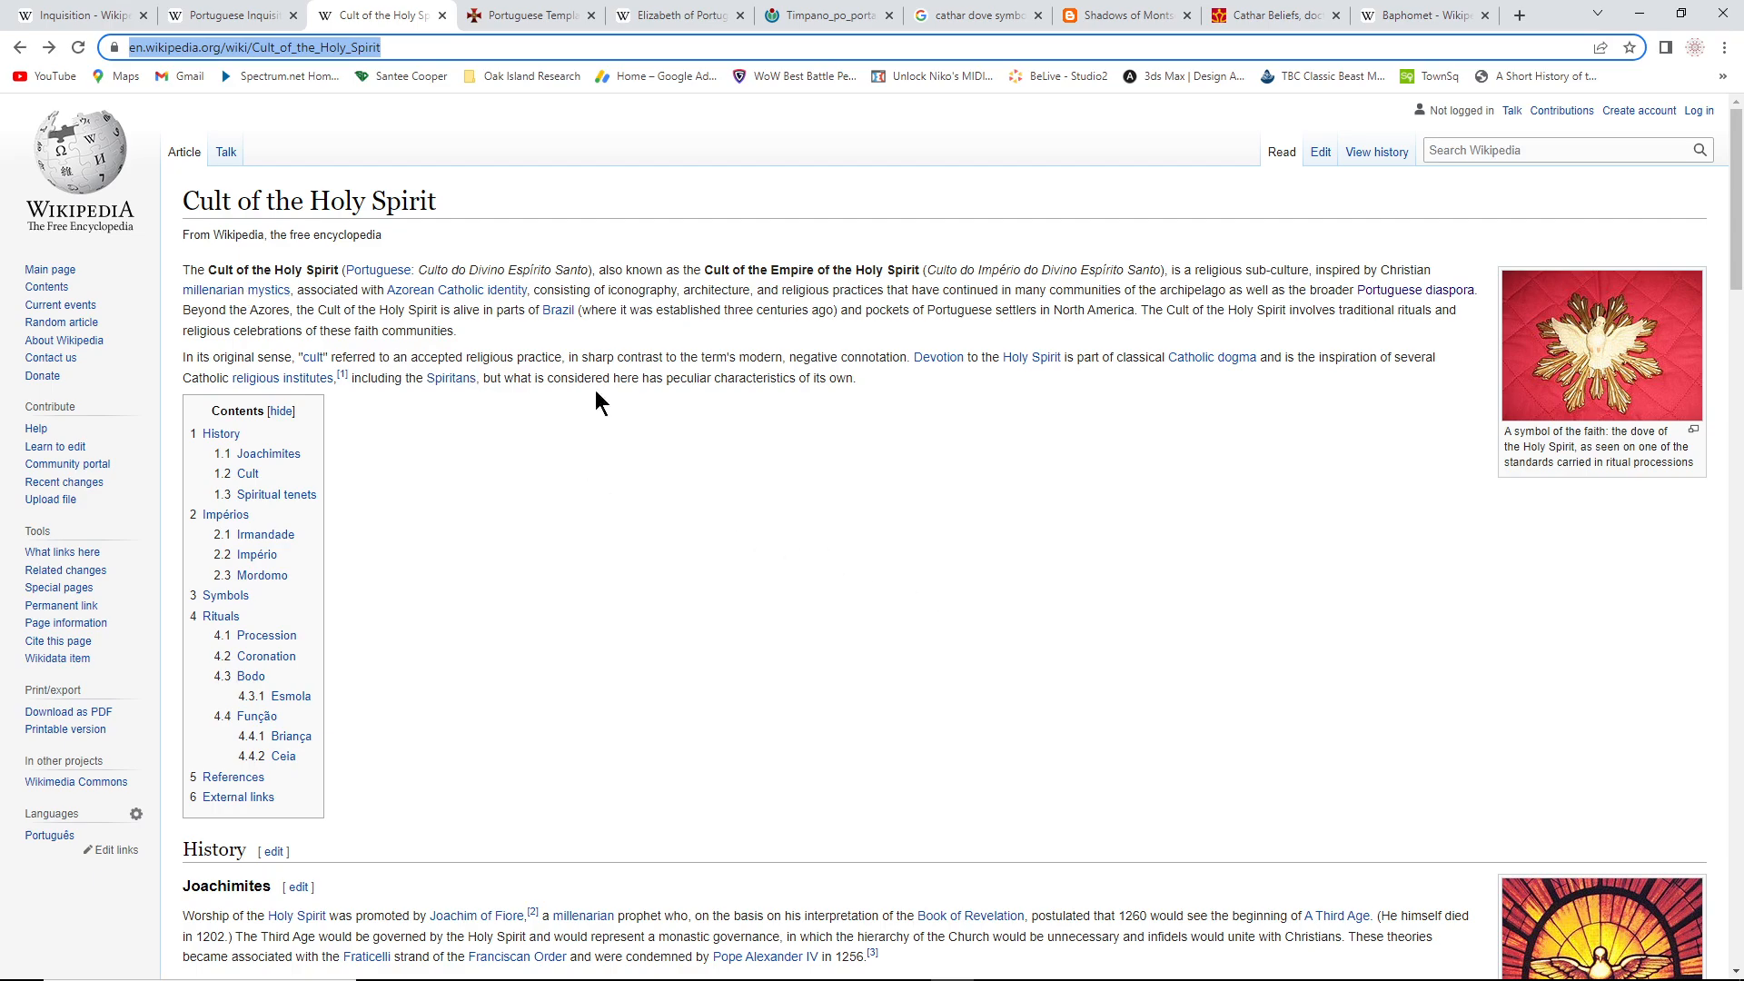
{"action": "scroll", "scroll_direction": "down", "scroll_amount": 3}
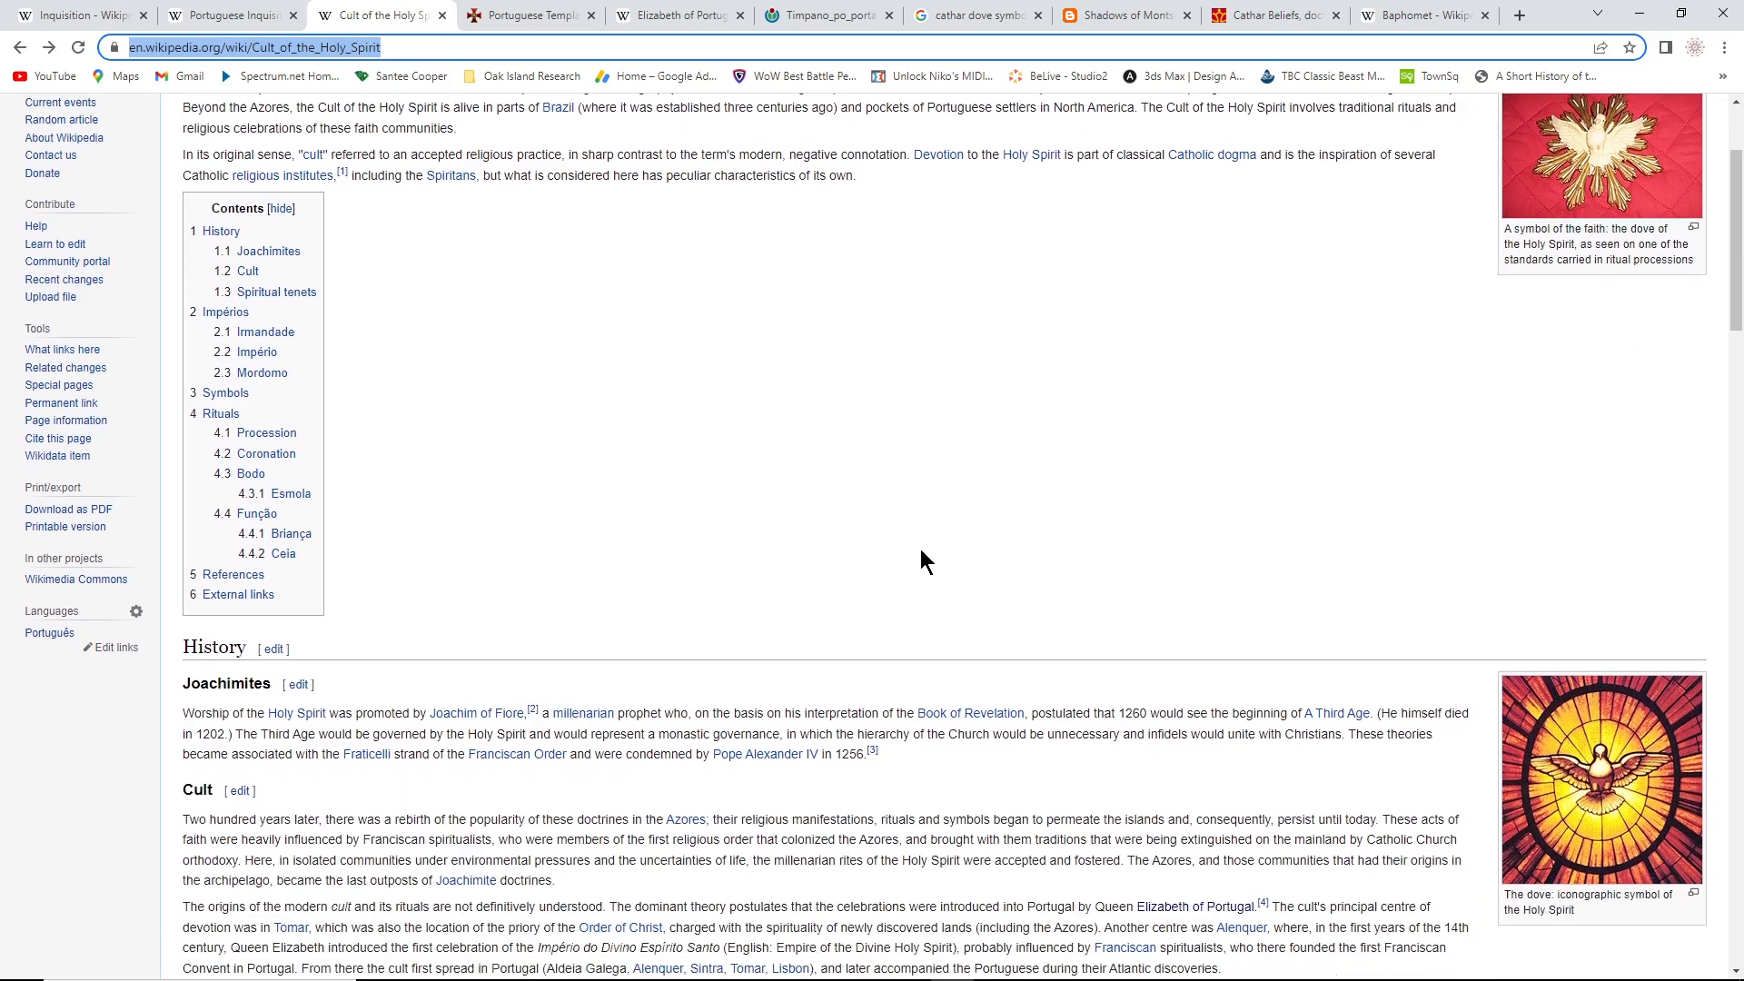
{"action": "scroll", "scroll_direction": "down", "scroll_amount": 3}
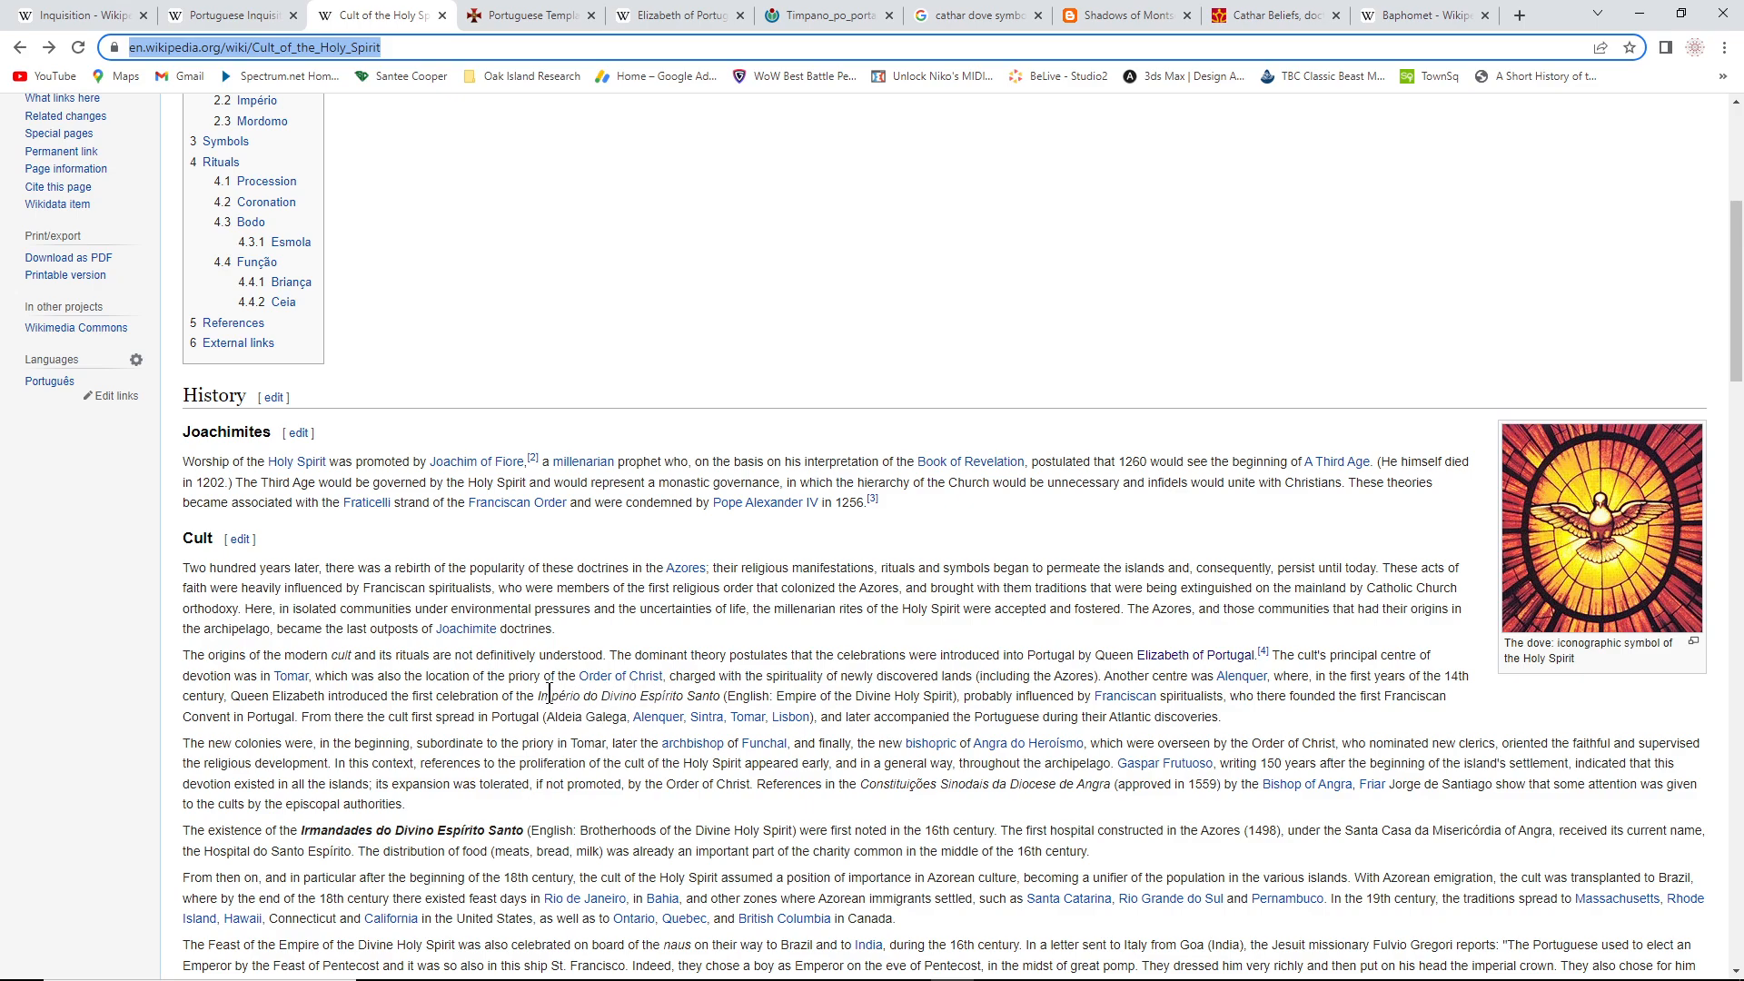
{"action": "scroll", "scroll_direction": "down", "scroll_amount": 3}
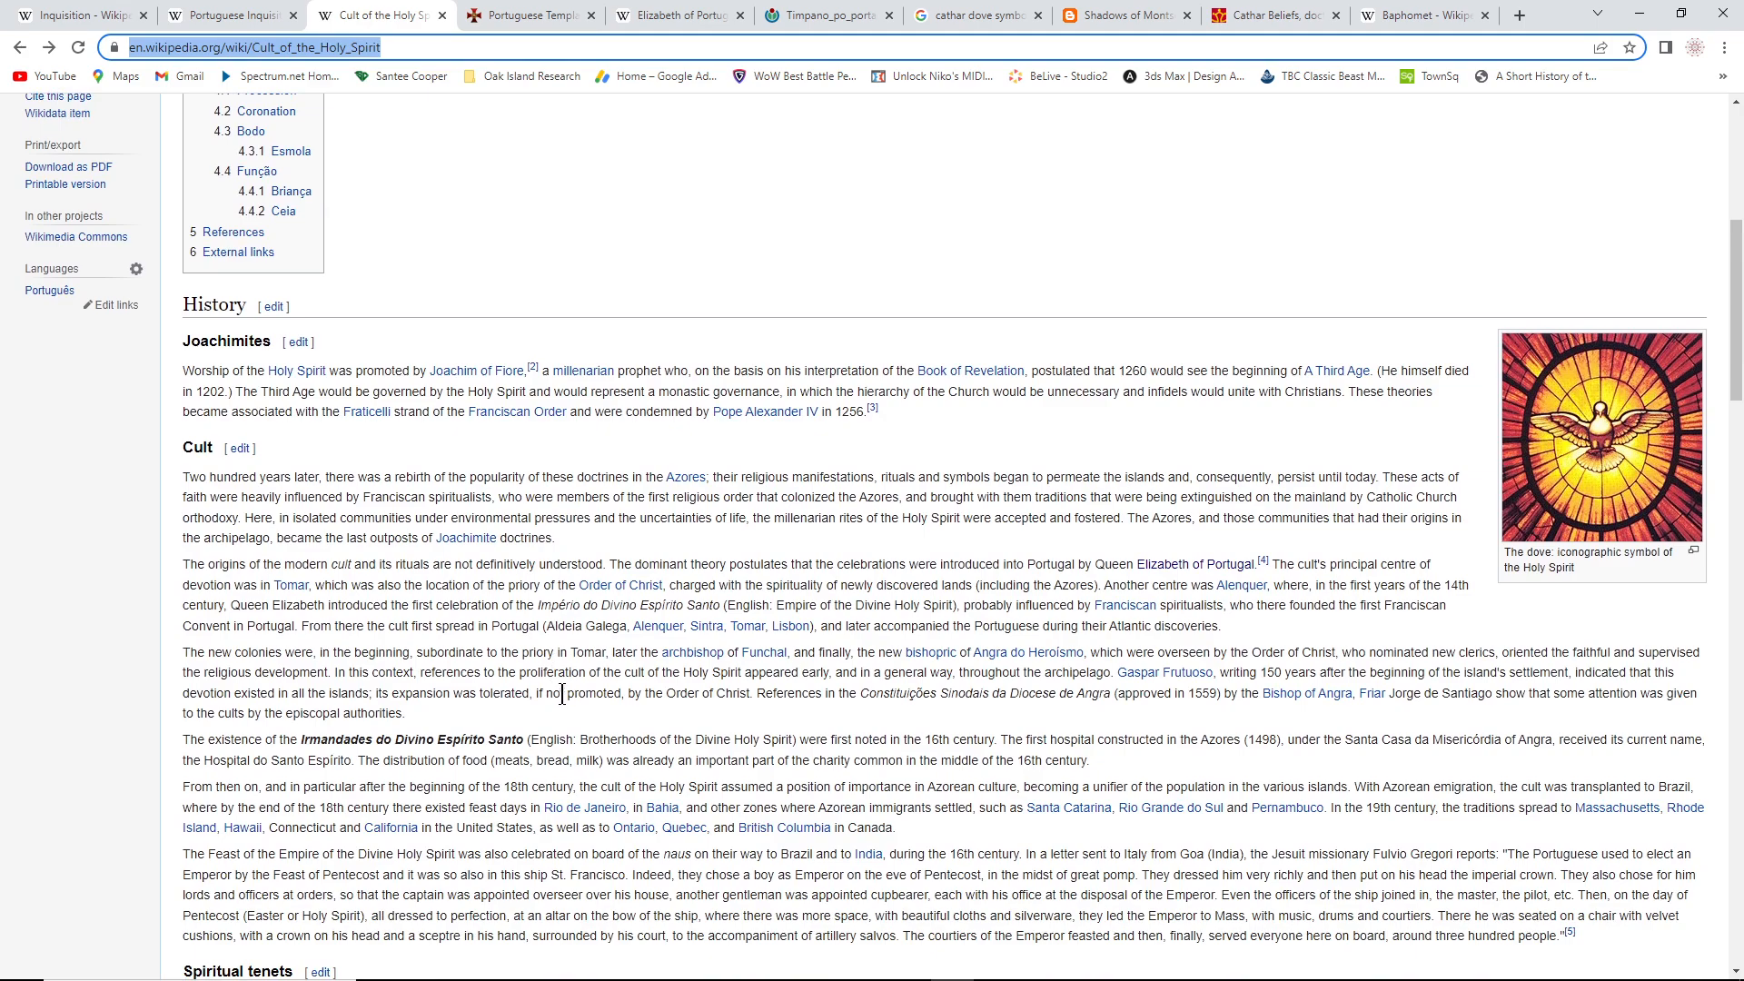
Browse the Oak Island Research bookmark folder, then close the saved-links list
{"action": "left_click", "coordinate": [531, 76]}
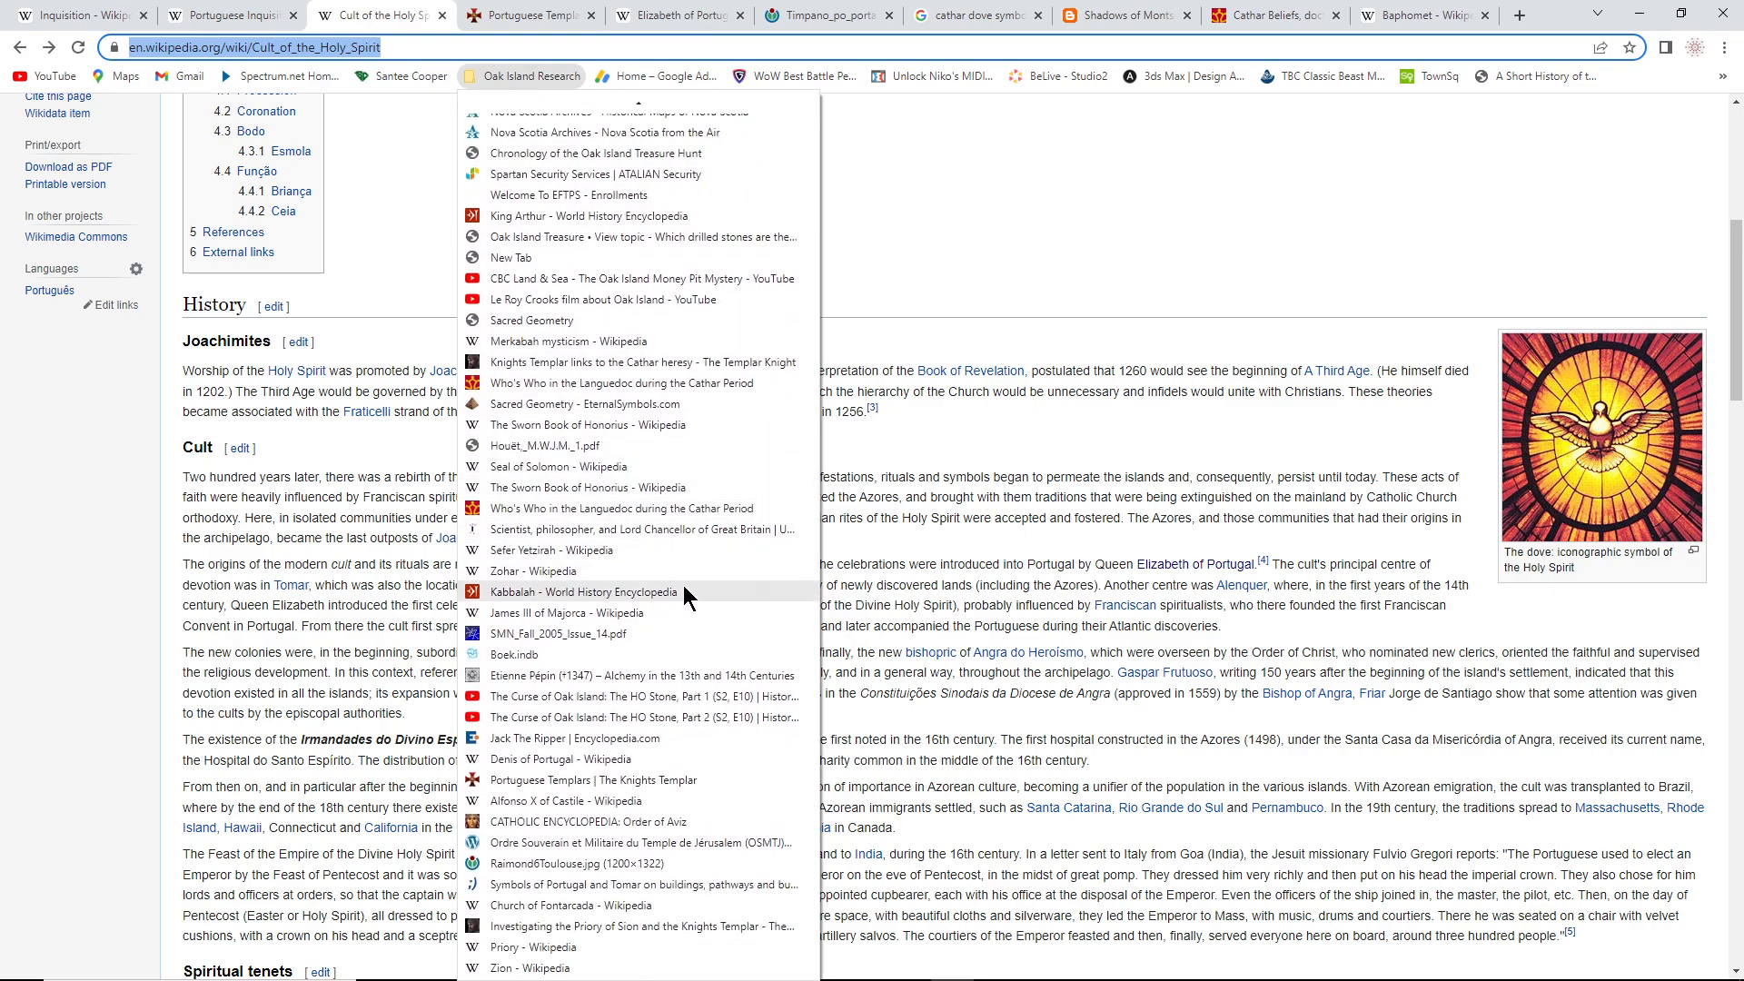
{"action": "mouse_move", "coordinate": [643, 676]}
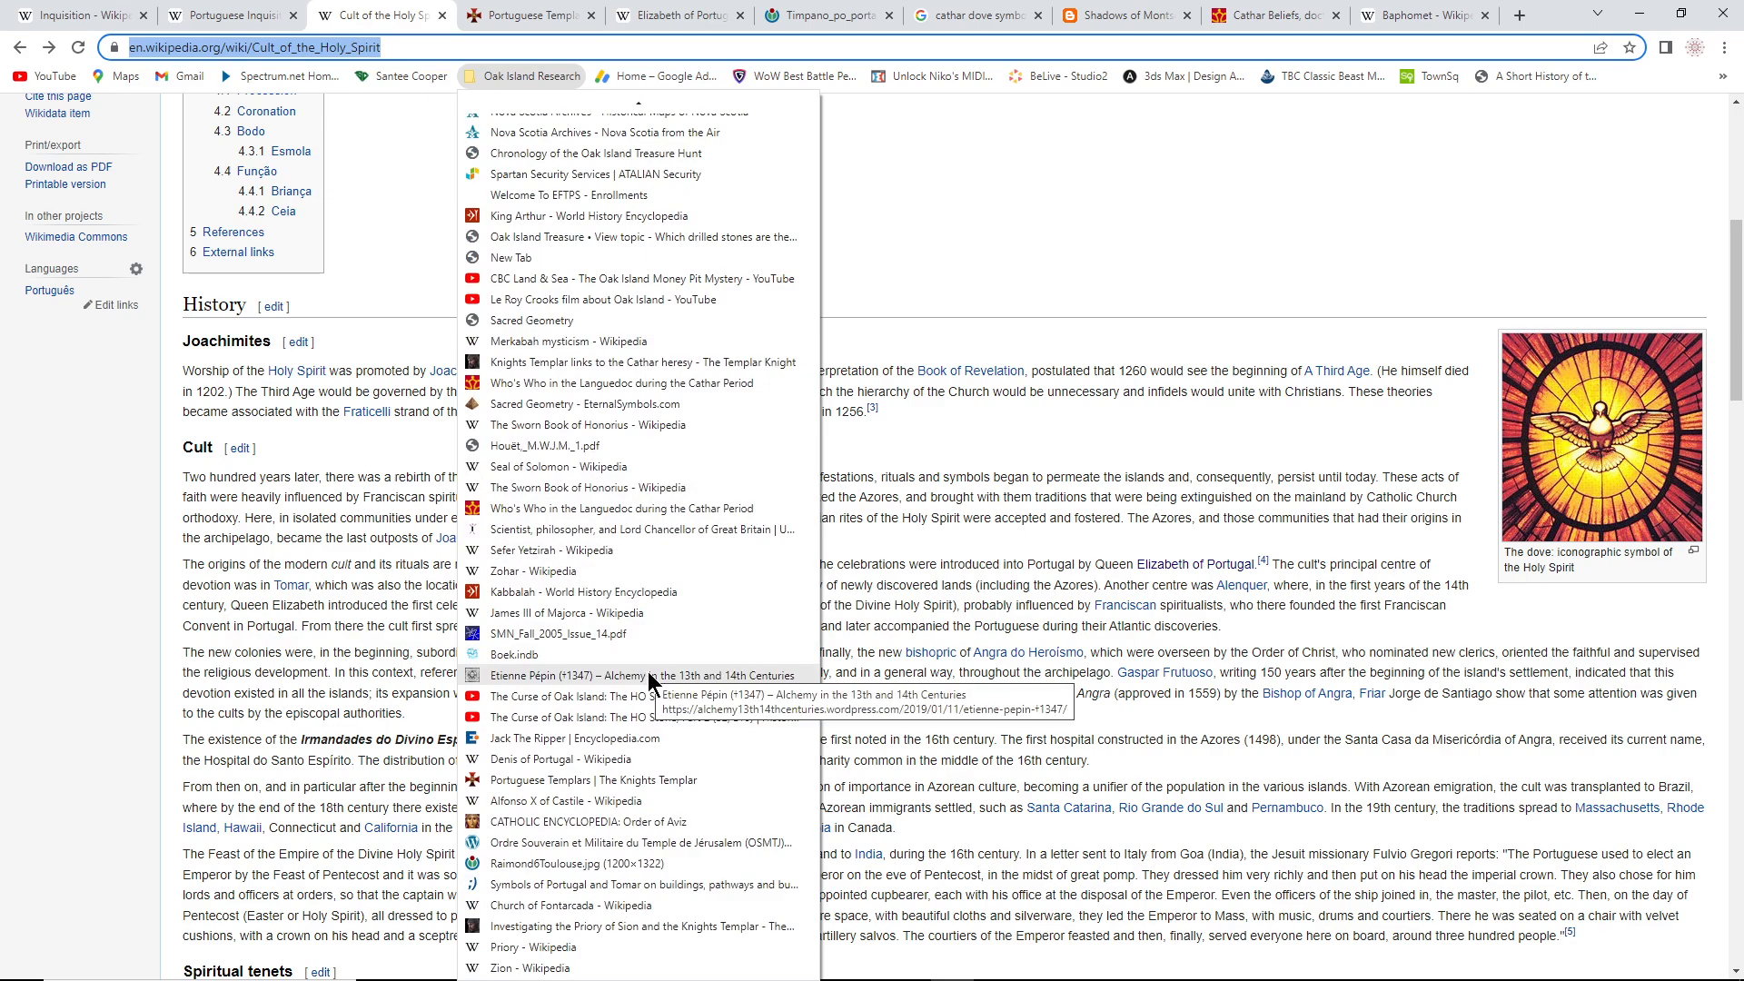
{"action": "mouse_move", "coordinate": [634, 892]}
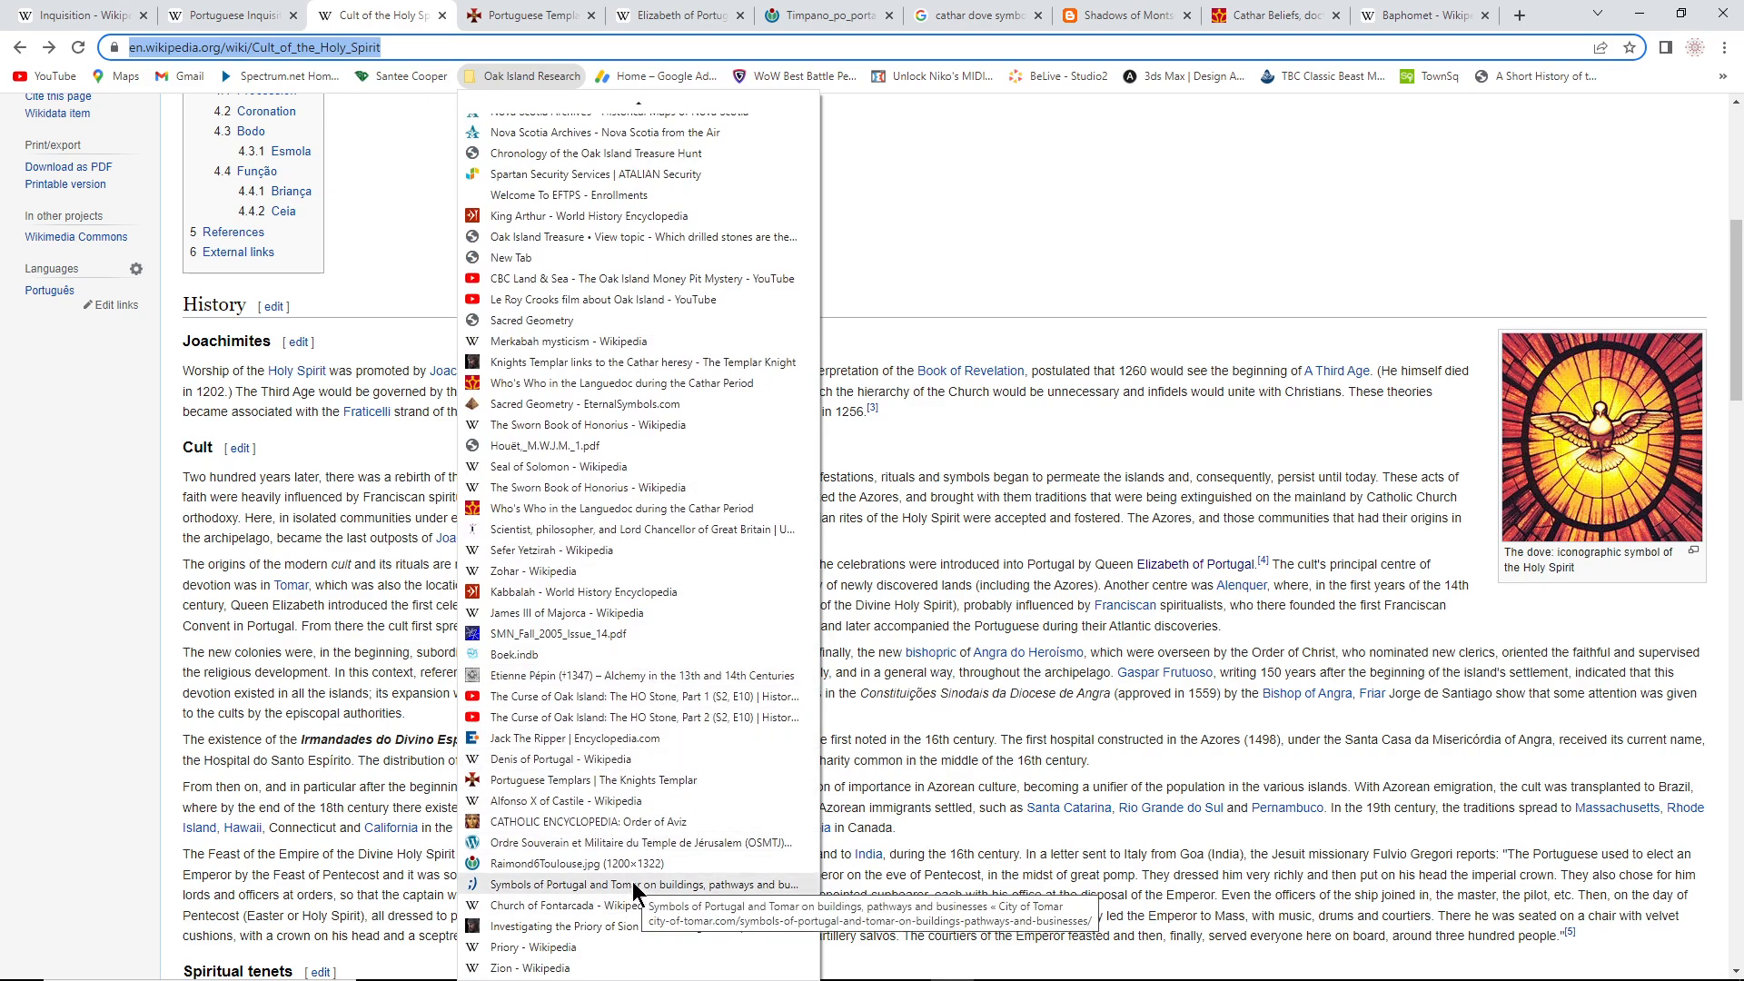
{"action": "mouse_move", "coordinate": [639, 779]}
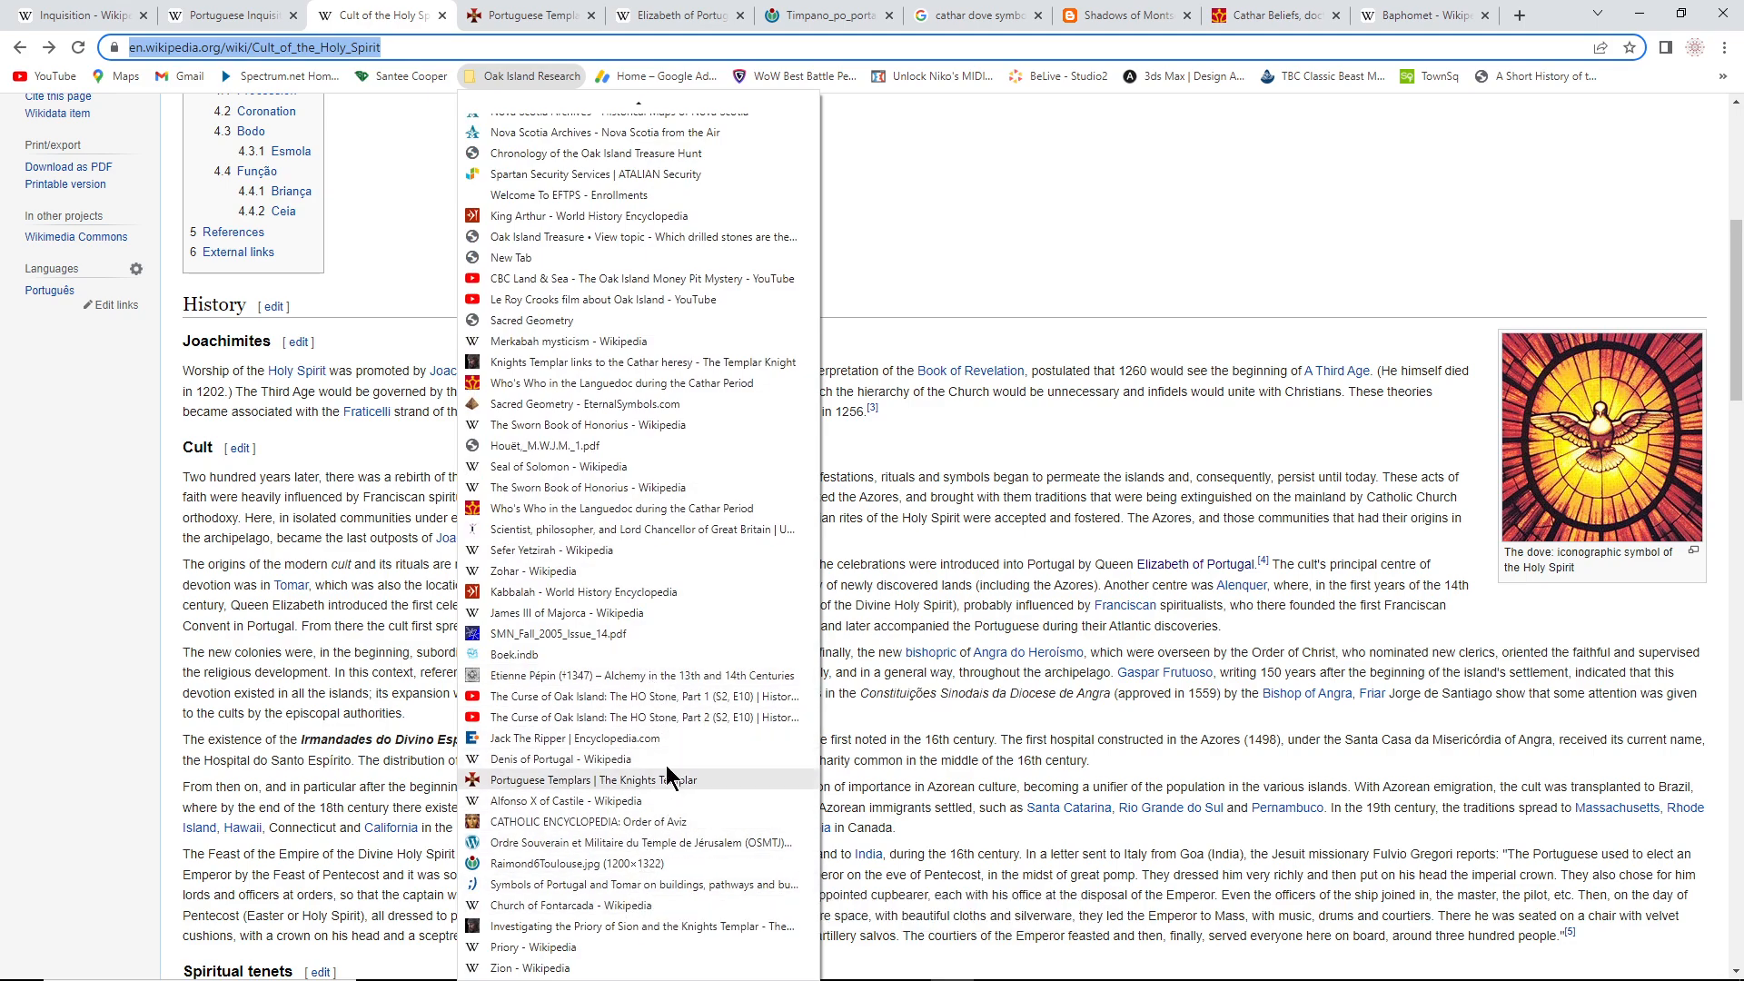
{"action": "left_click", "coordinate": [1095, 276]}
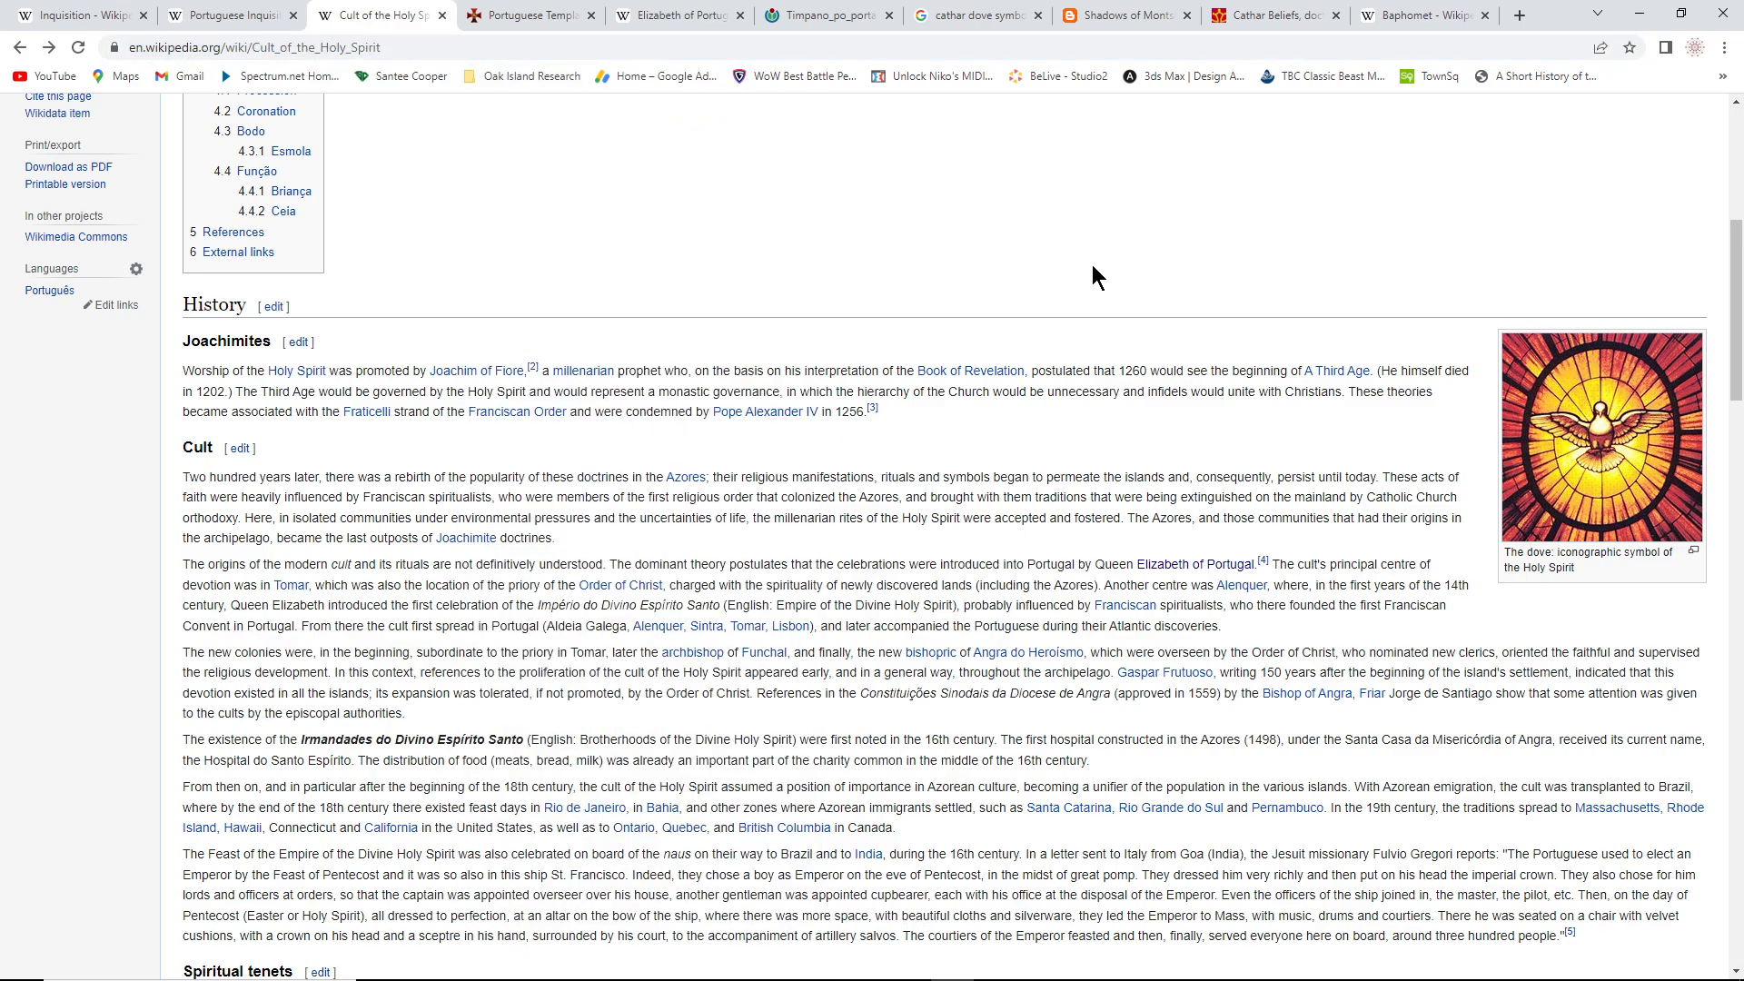
{"action": "mouse_move", "coordinate": [1018, 340]}
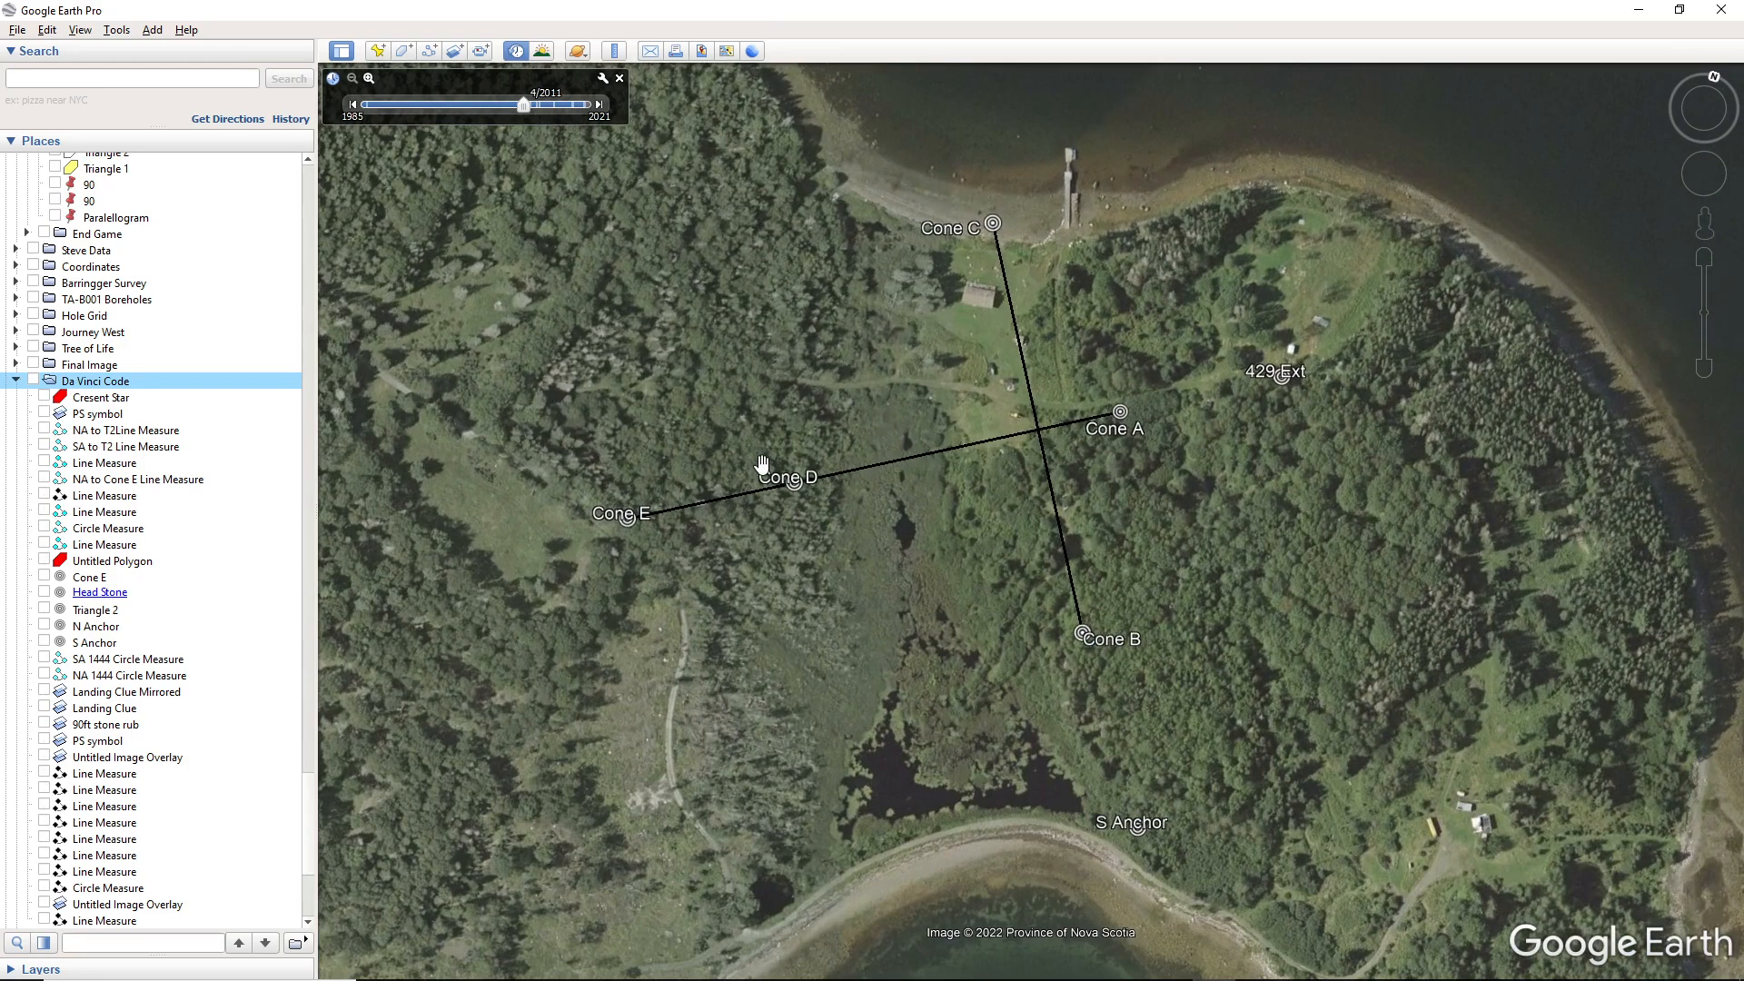
{"action": "mouse_move", "coordinate": [1024, 455]}
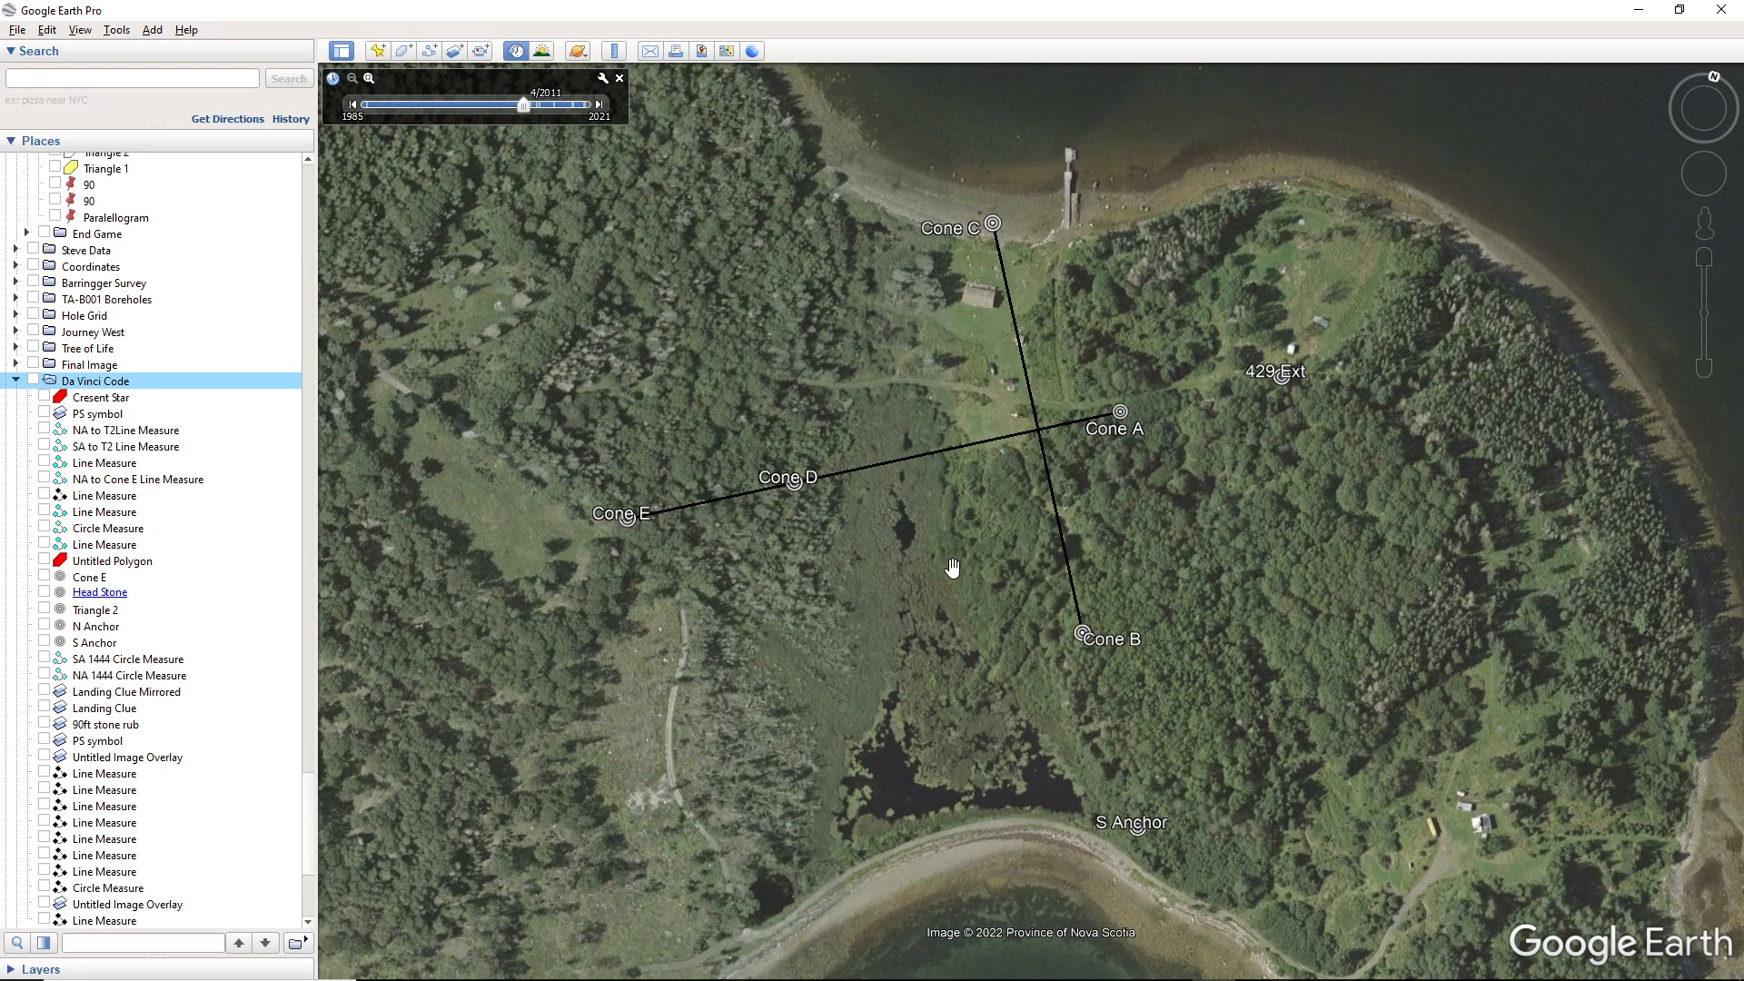
{"action": "mouse_move", "coordinate": [983, 556]}
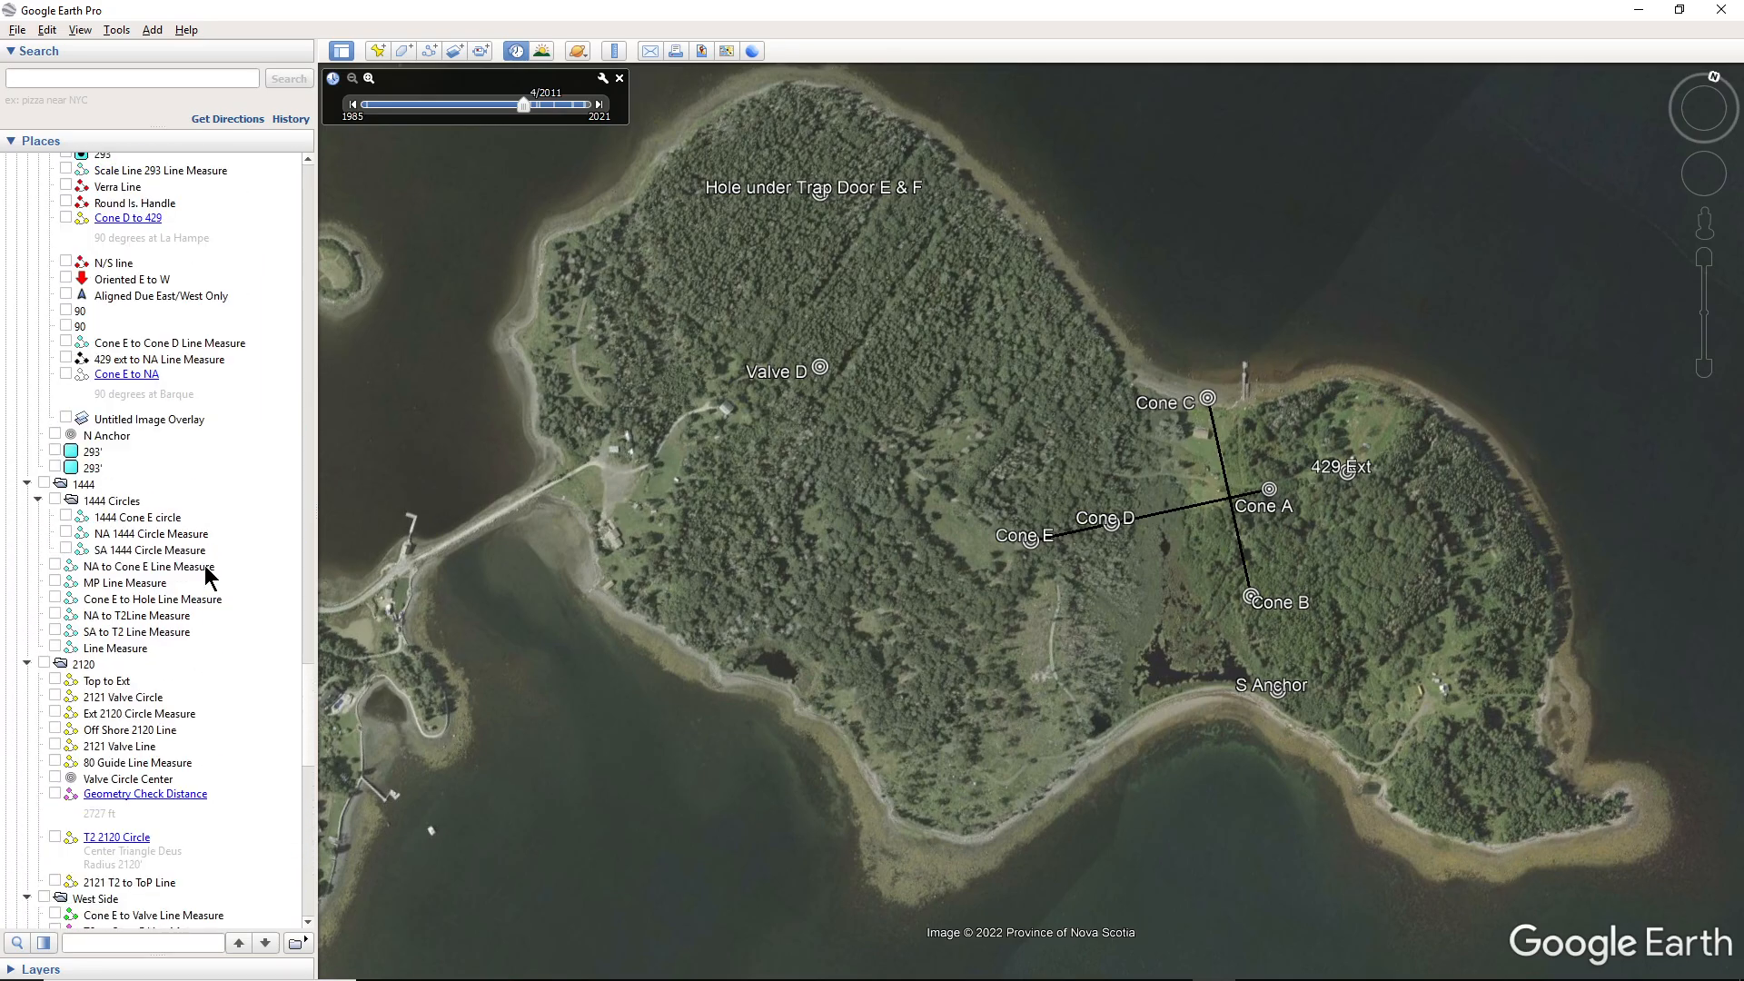
Zoom out until all of Oak Island with the Cone A–E markers is visible
{"action": "scroll", "scroll_direction": "down", "scroll_amount": 3}
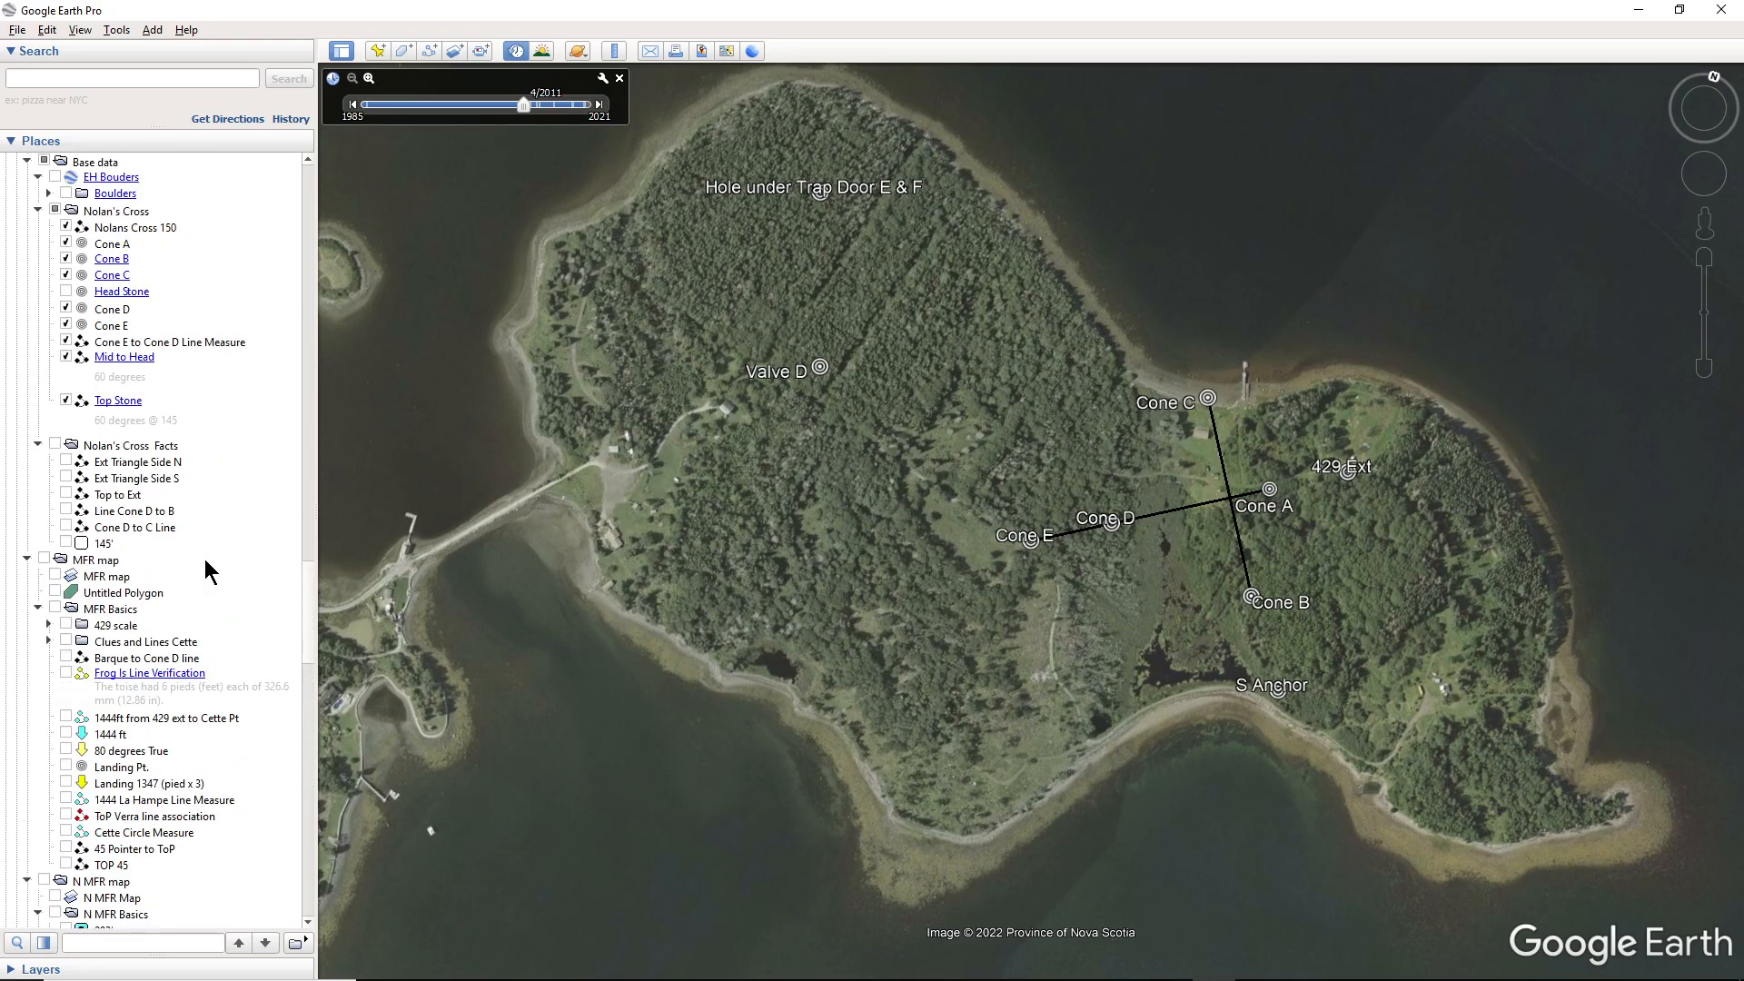
{"action": "scroll", "scroll_direction": "down", "scroll_amount": 3}
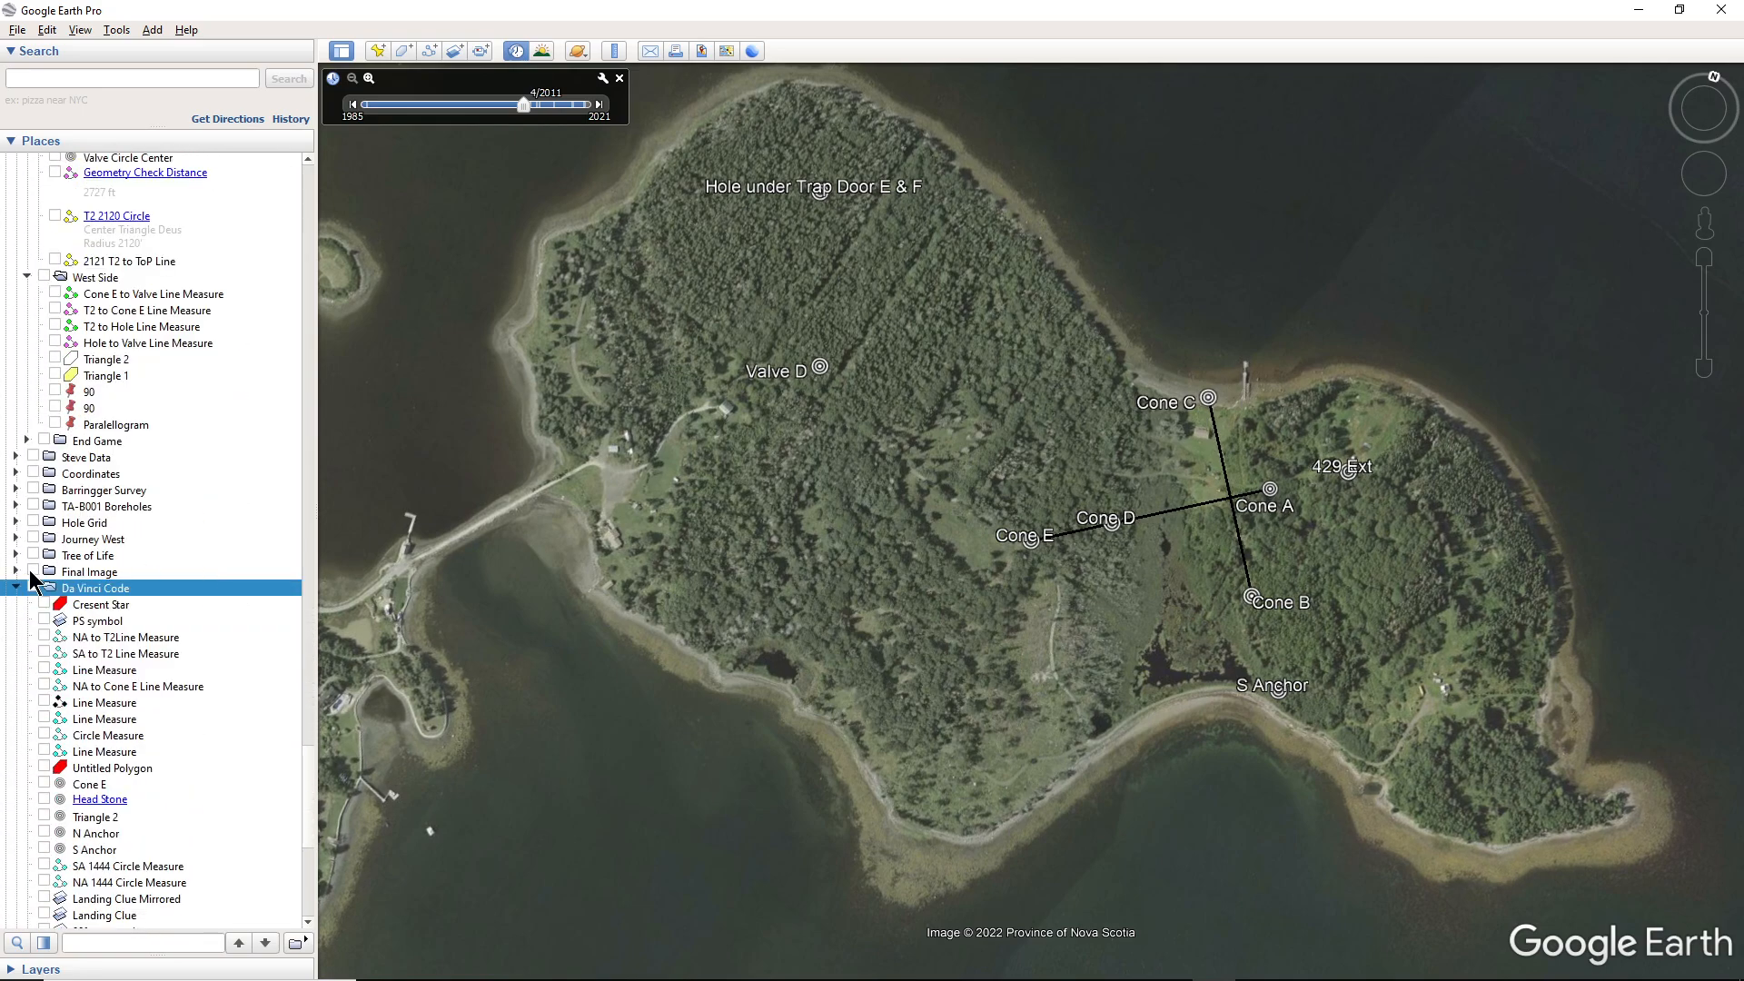
Show the Final Image overlays, then display the red Cresent Star over the island
{"action": "left_click", "coordinate": [43, 572]}
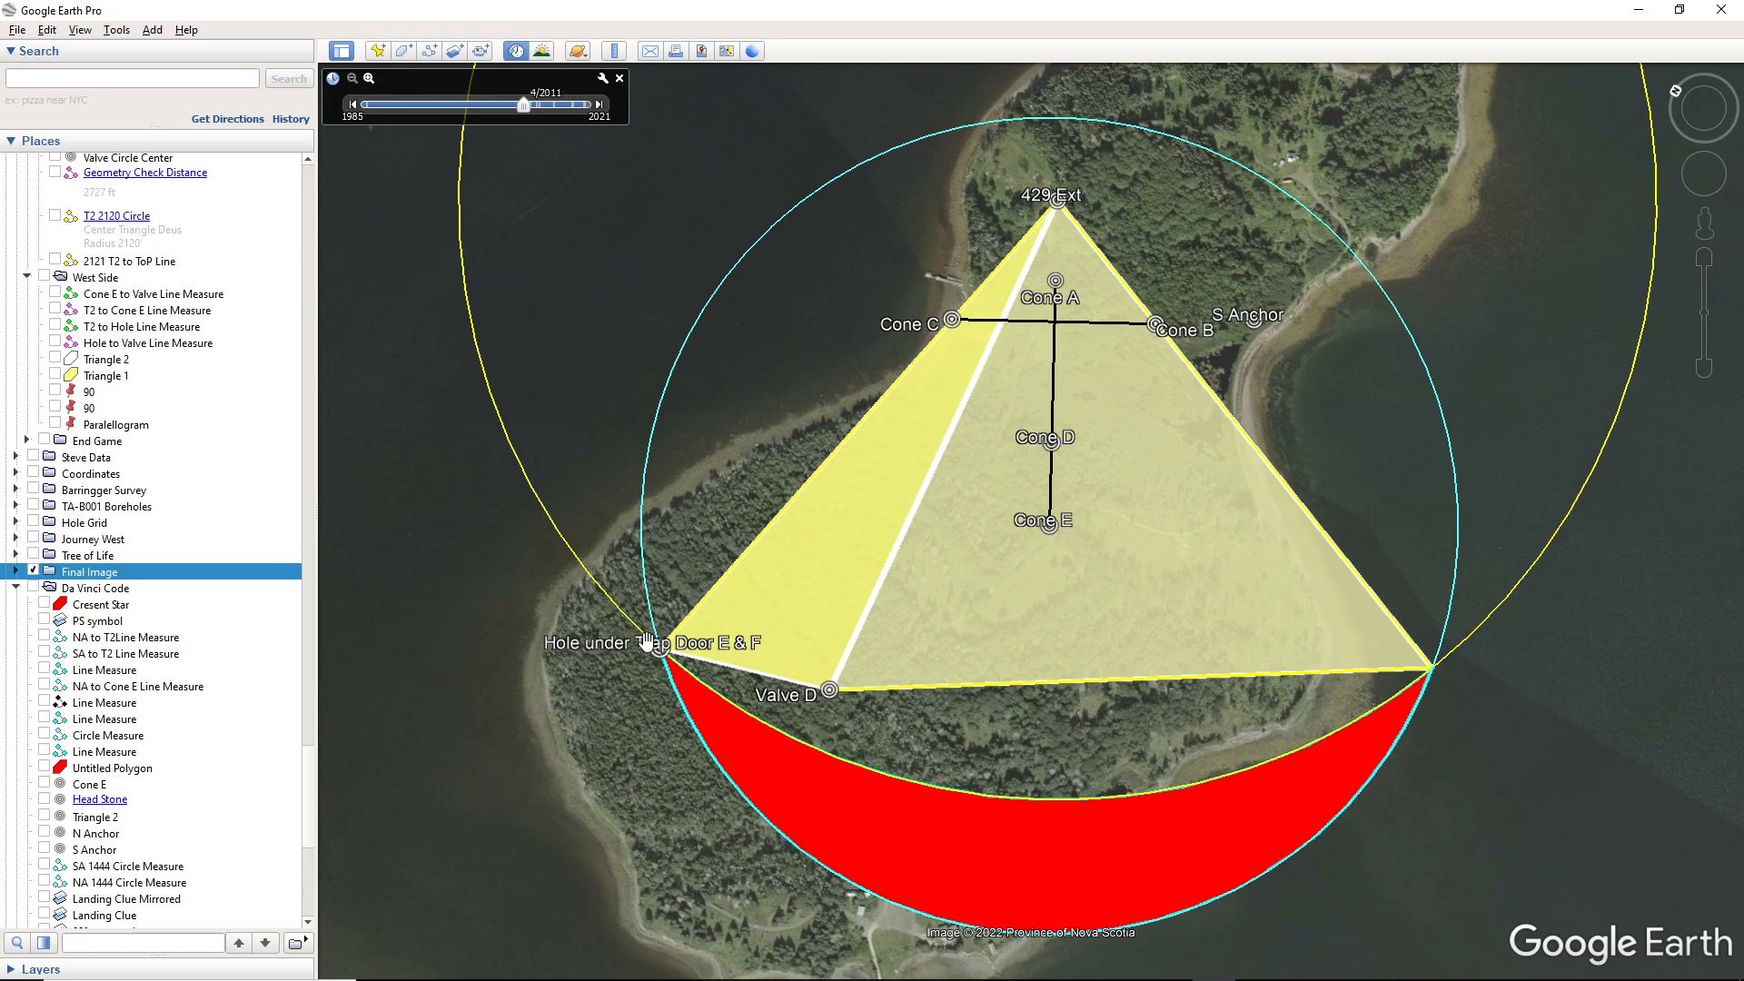
{"action": "mouse_move", "coordinate": [1277, 682]}
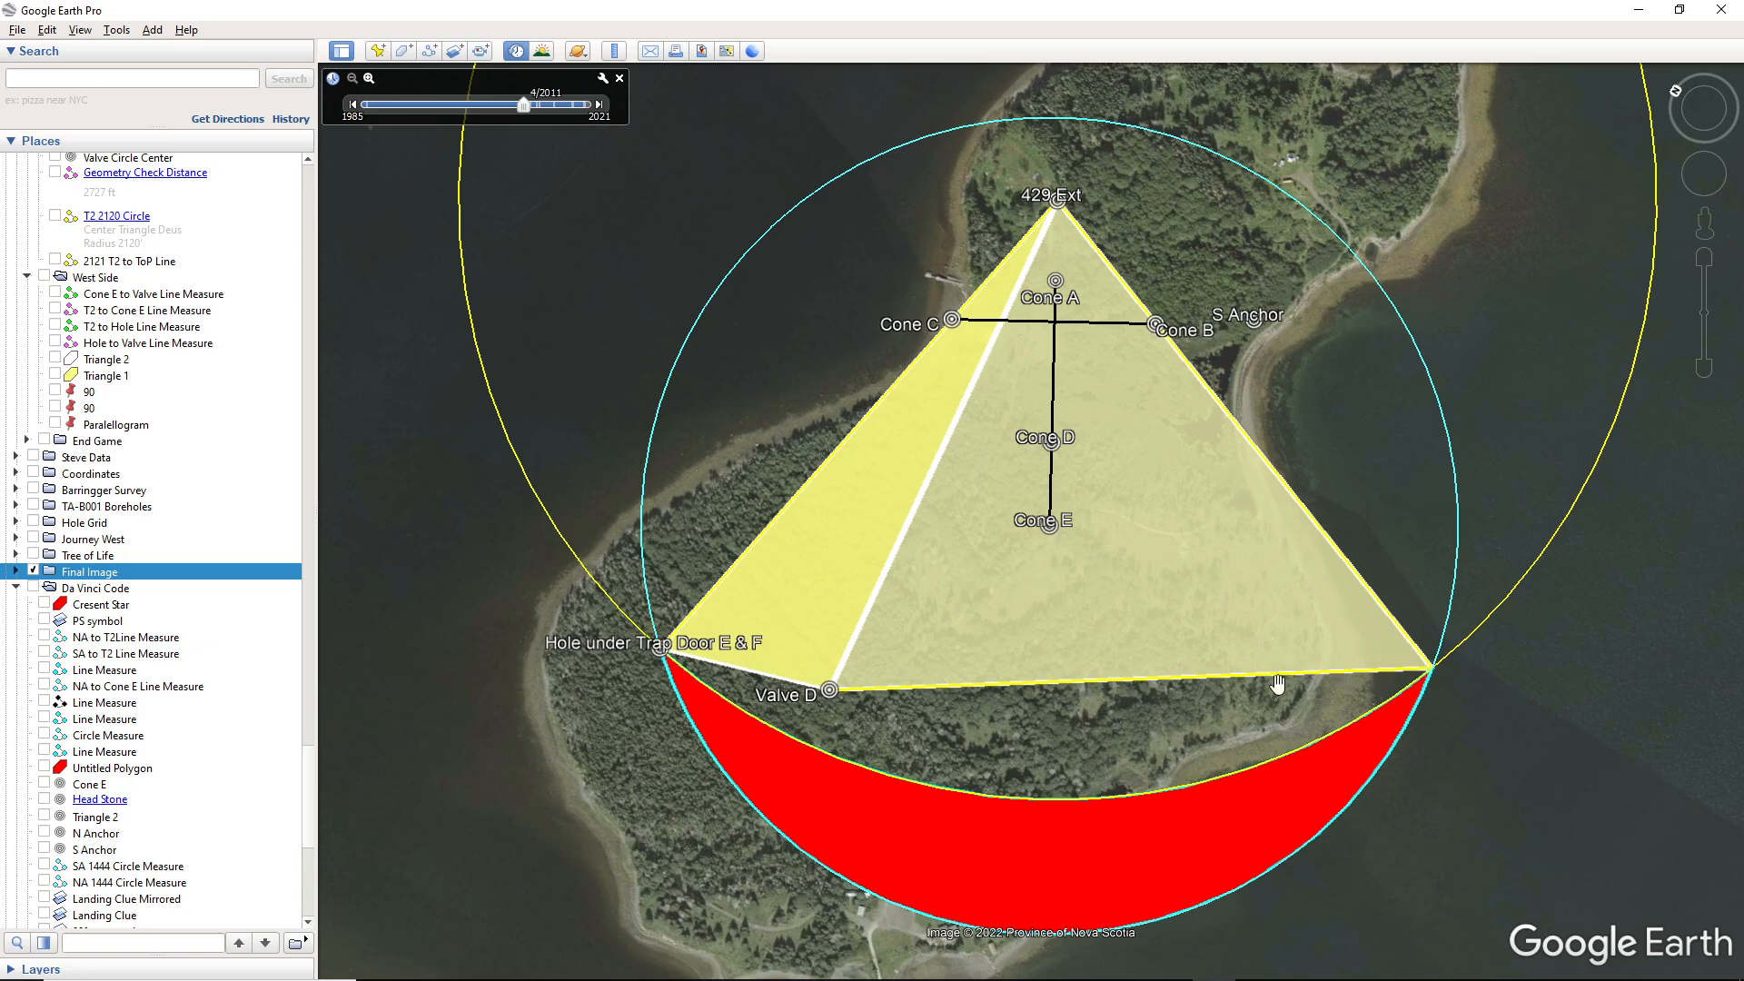
{"action": "mouse_move", "coordinate": [823, 706]}
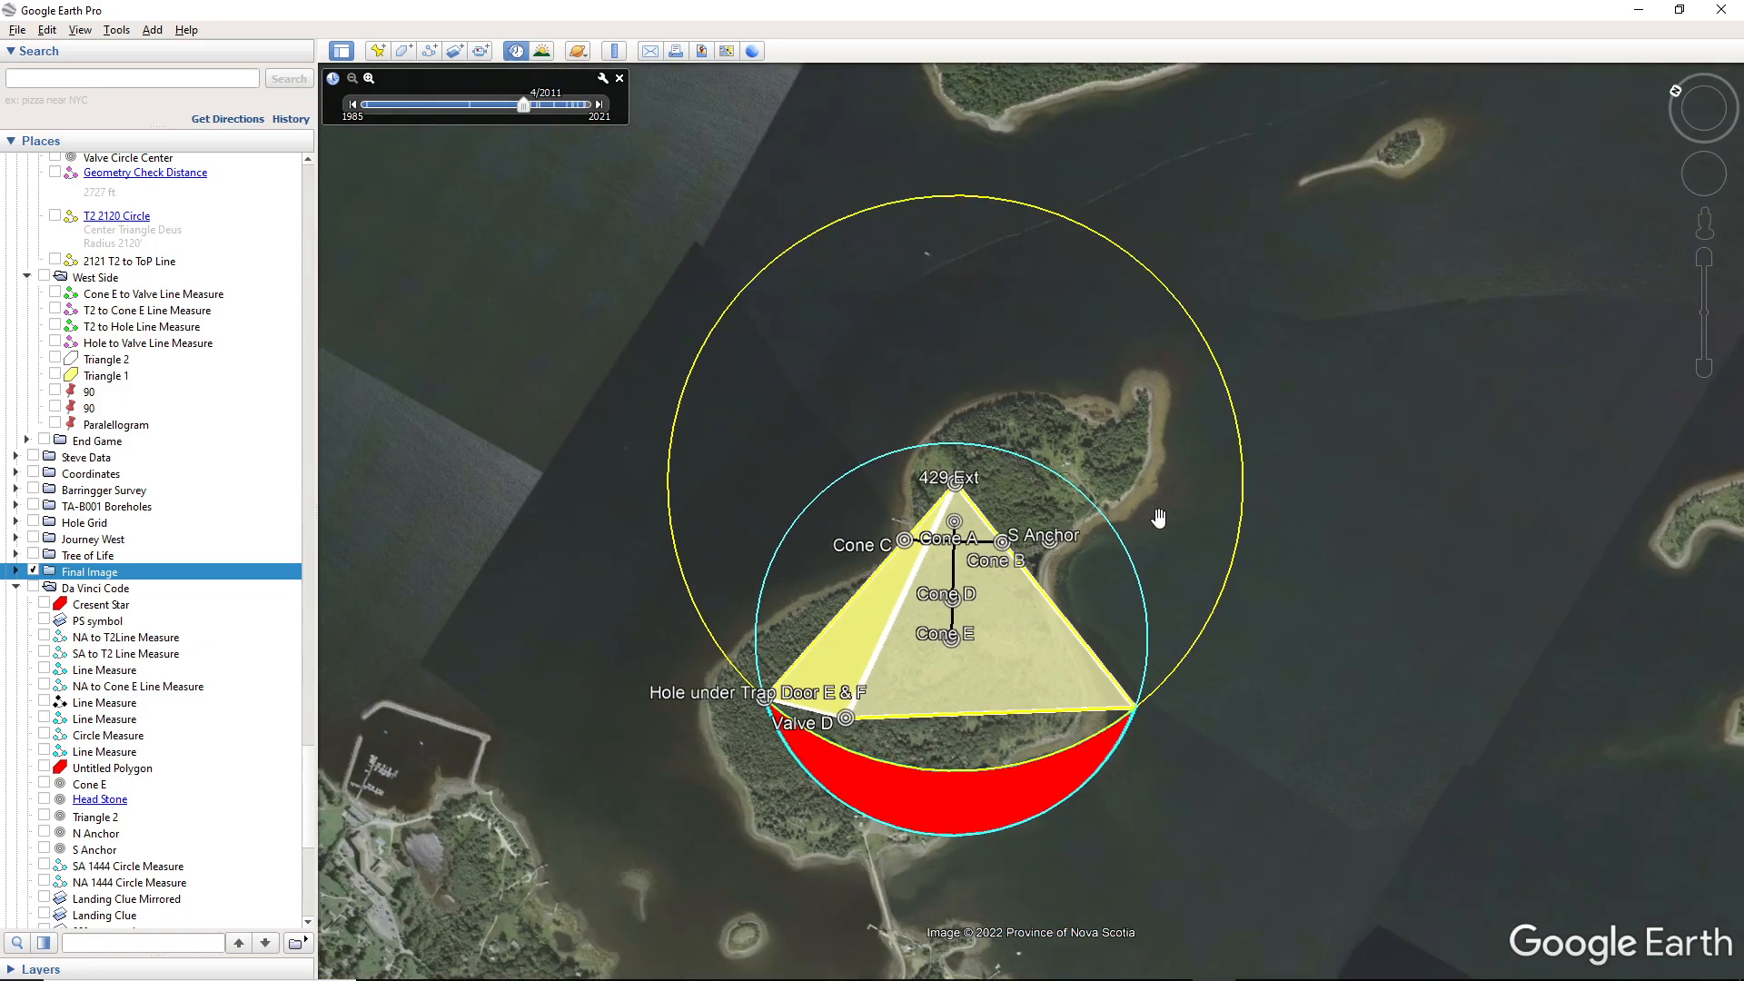
{"action": "mouse_move", "coordinate": [961, 656]}
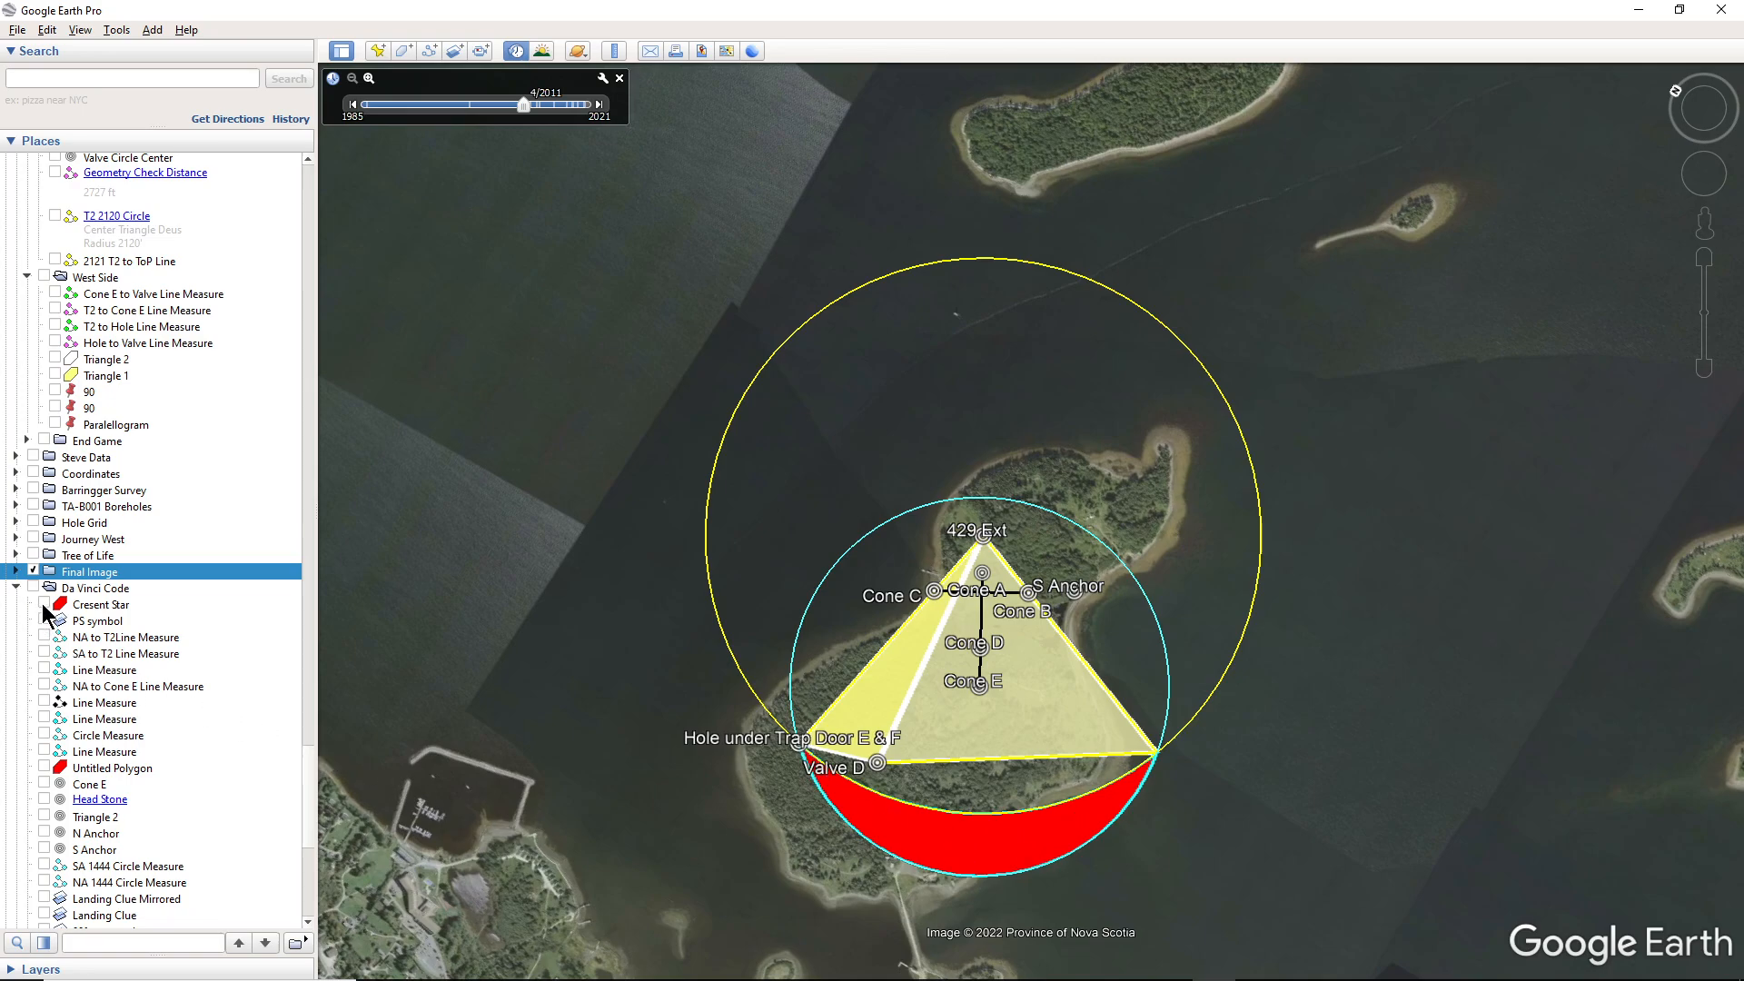
{"action": "left_click", "coordinate": [100, 603]}
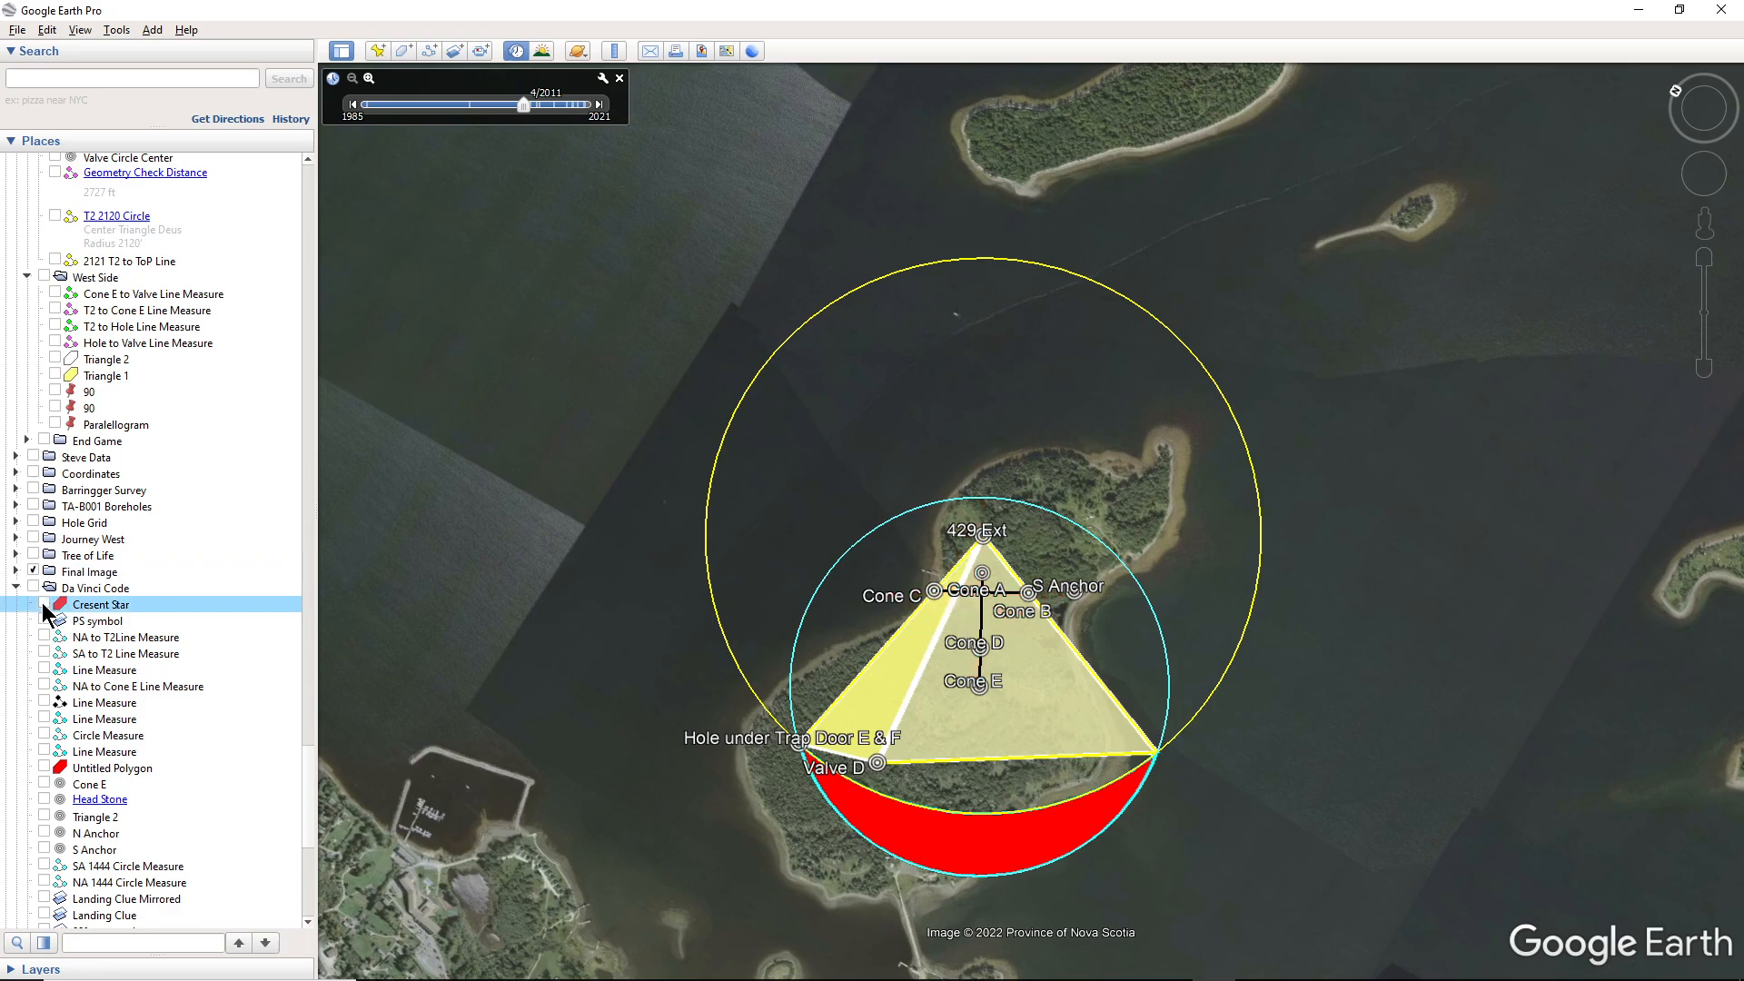
{"action": "left_click", "coordinate": [56, 603]}
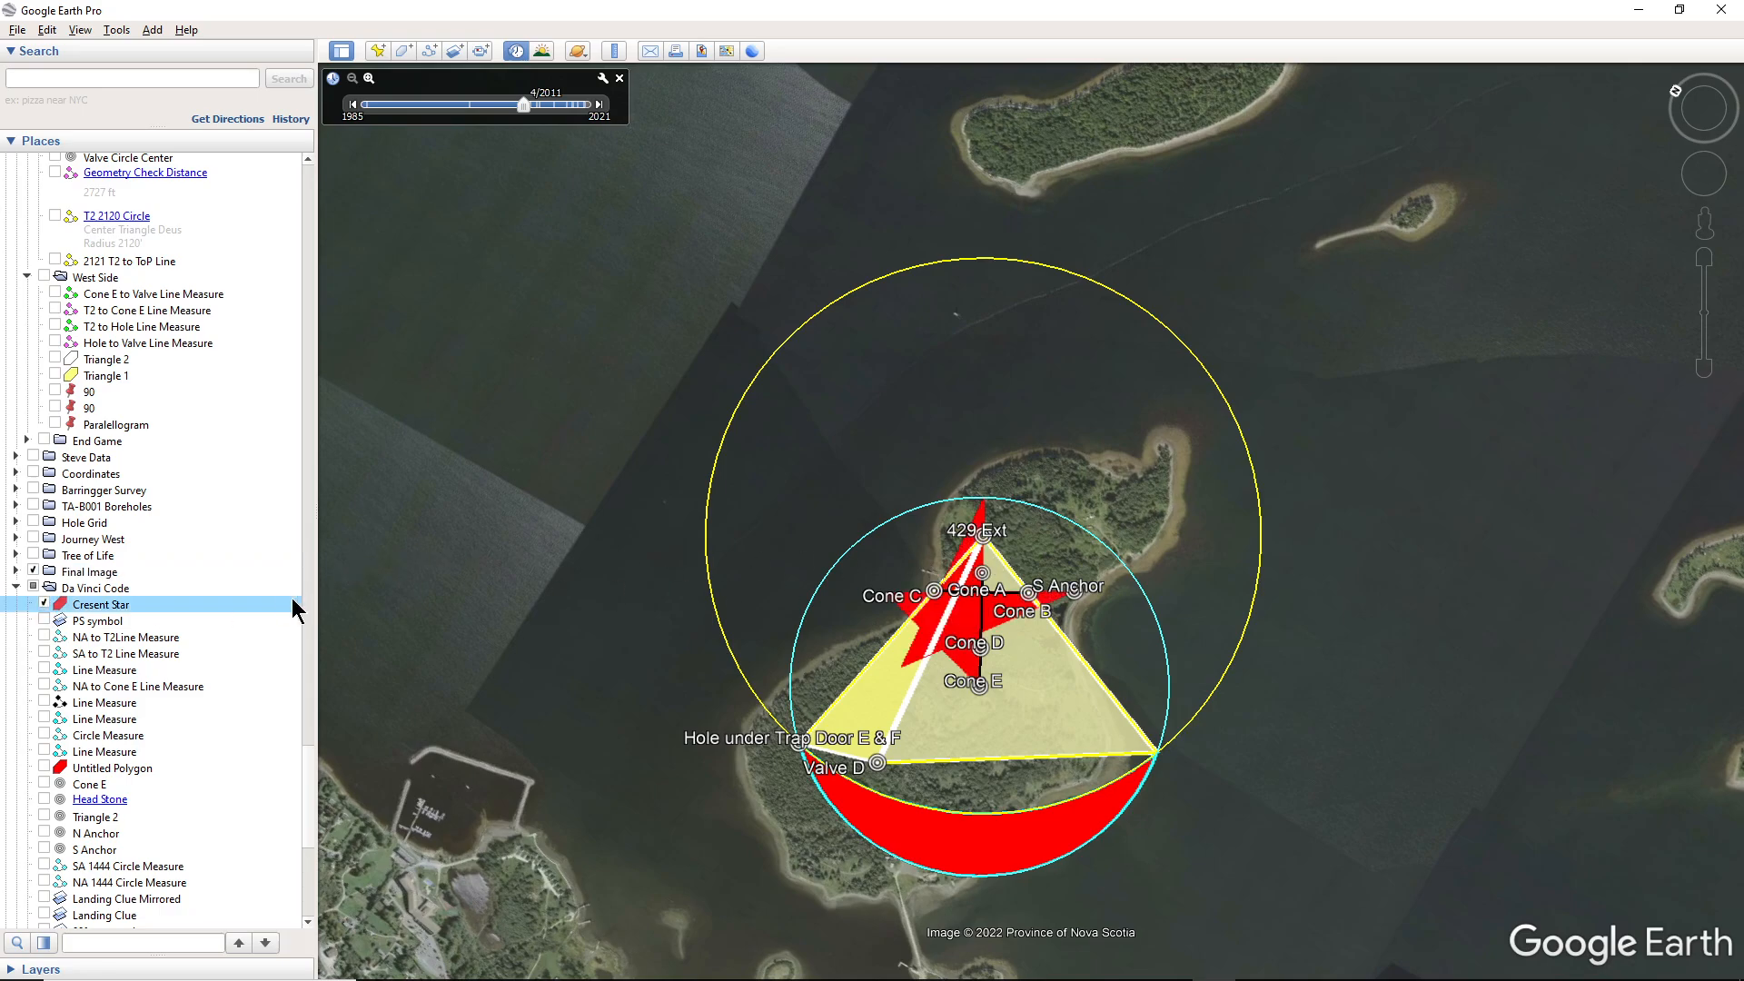
{"action": "mouse_move", "coordinate": [114, 584]}
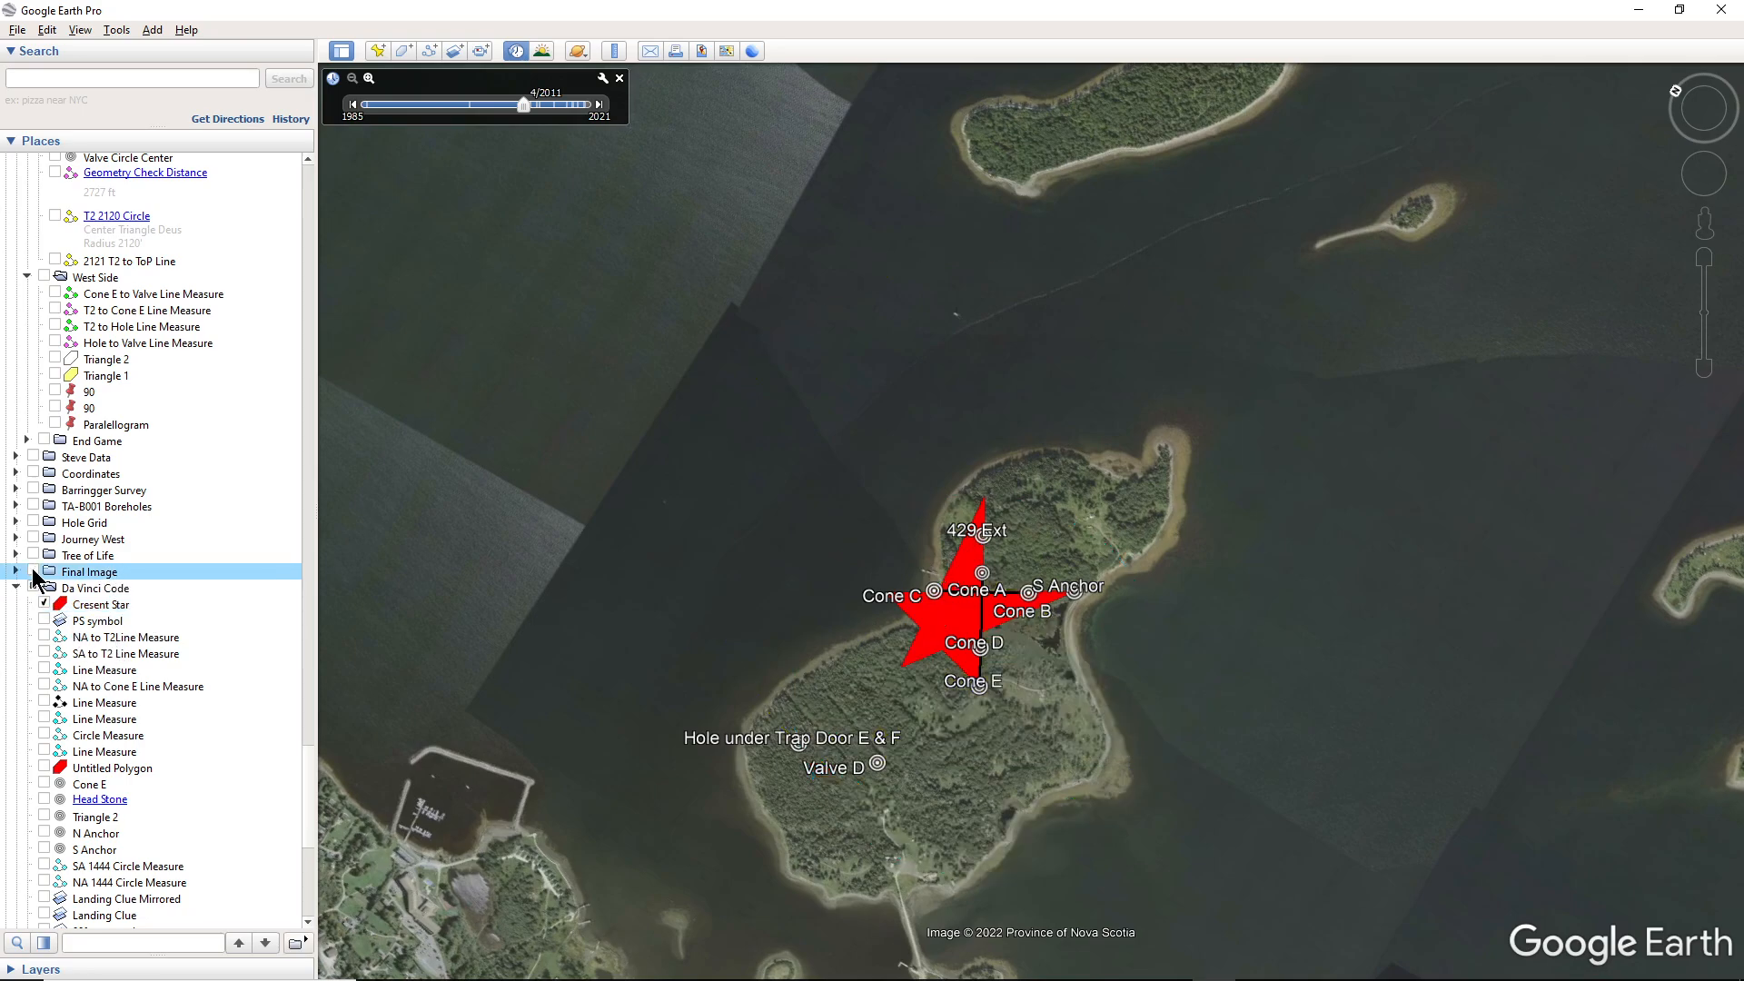
{"action": "left_click", "coordinate": [16, 572]}
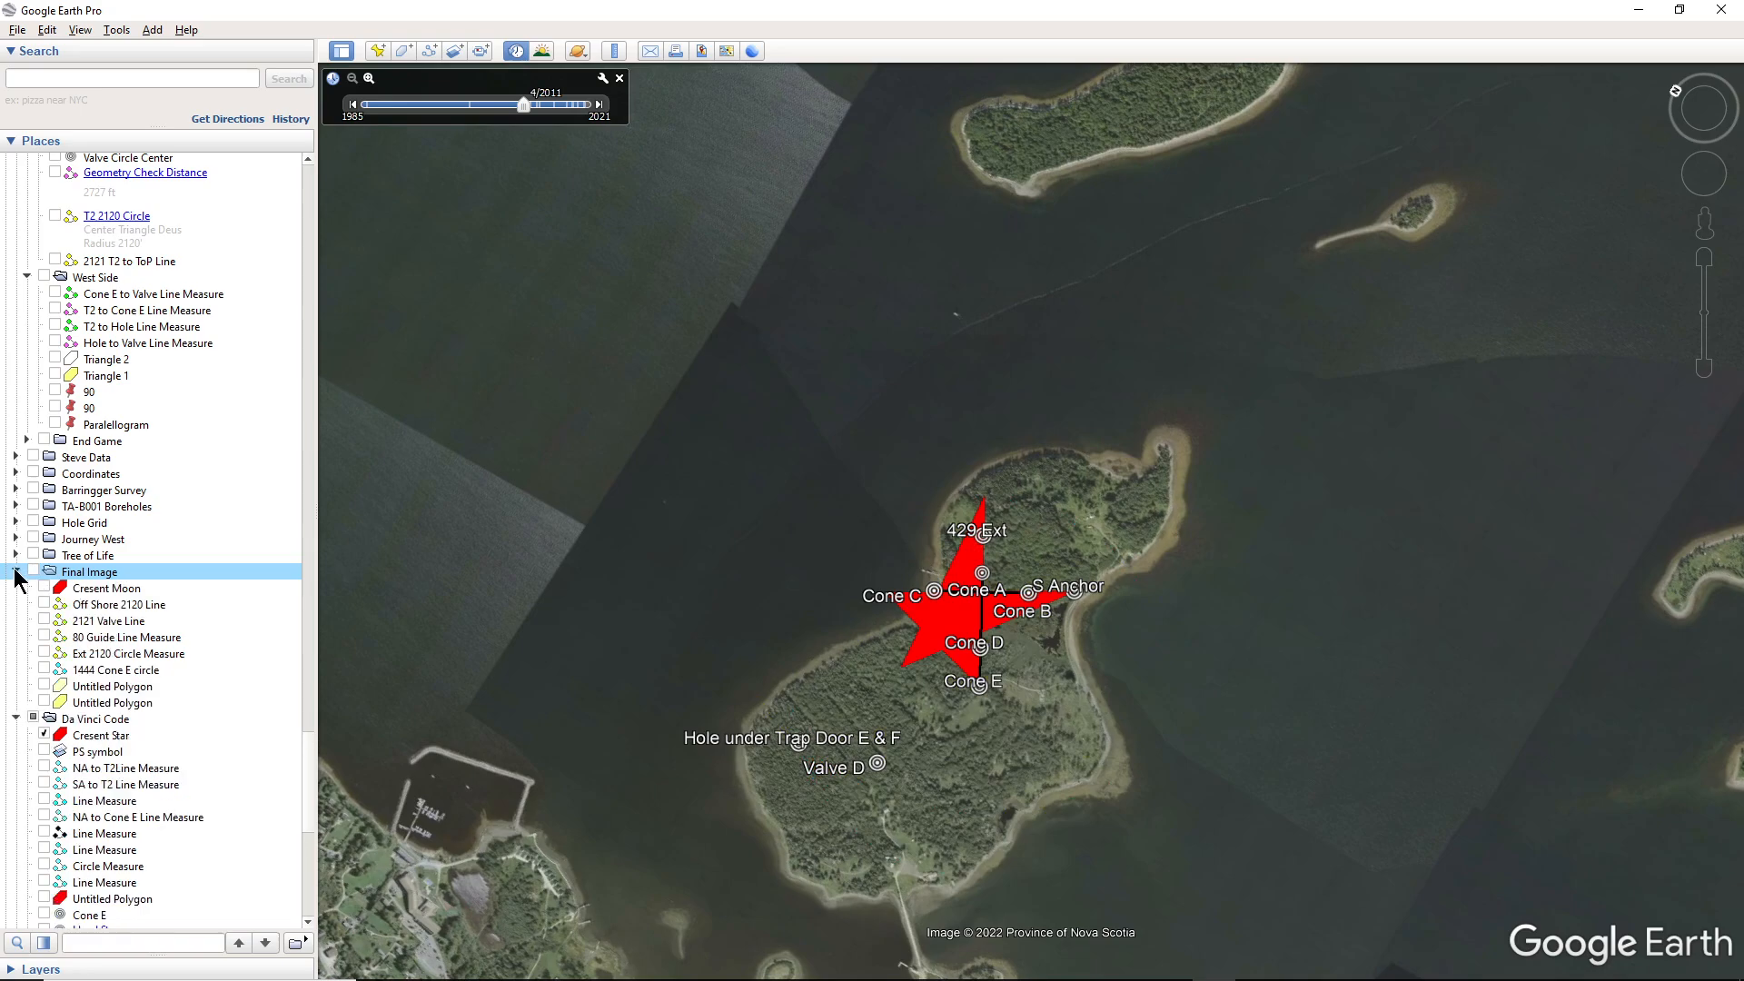
{"action": "left_click", "coordinate": [16, 570]}
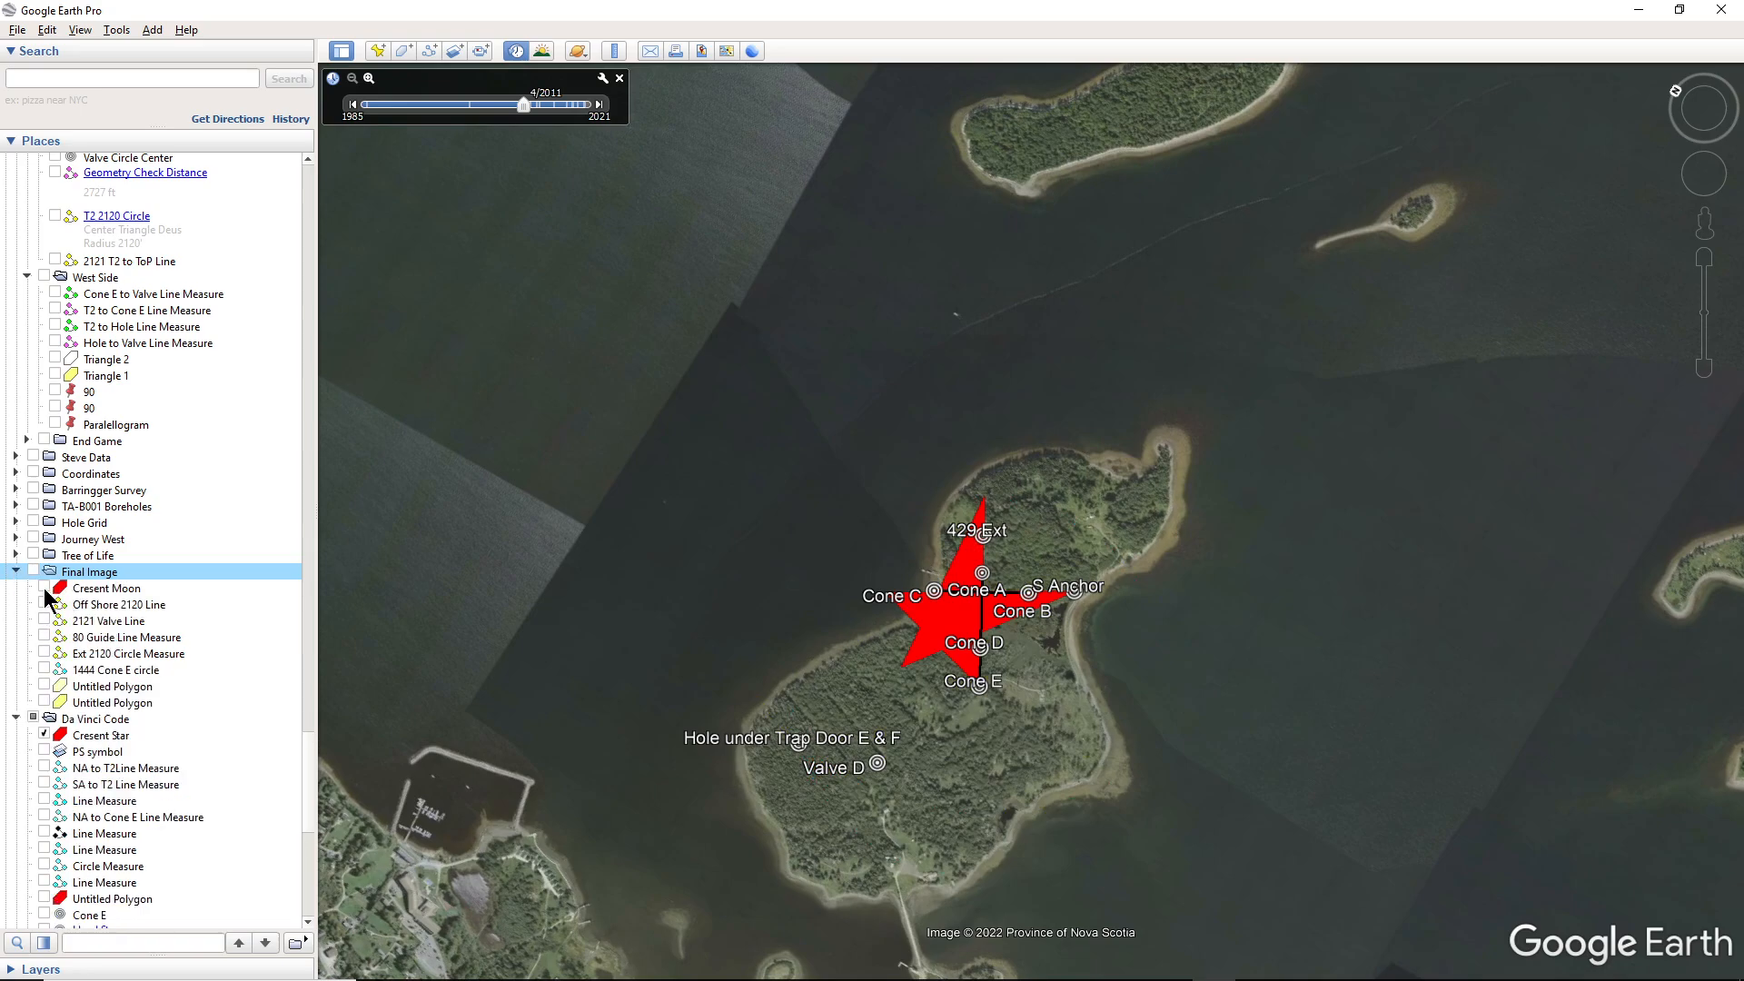
{"action": "left_click", "coordinate": [43, 587]}
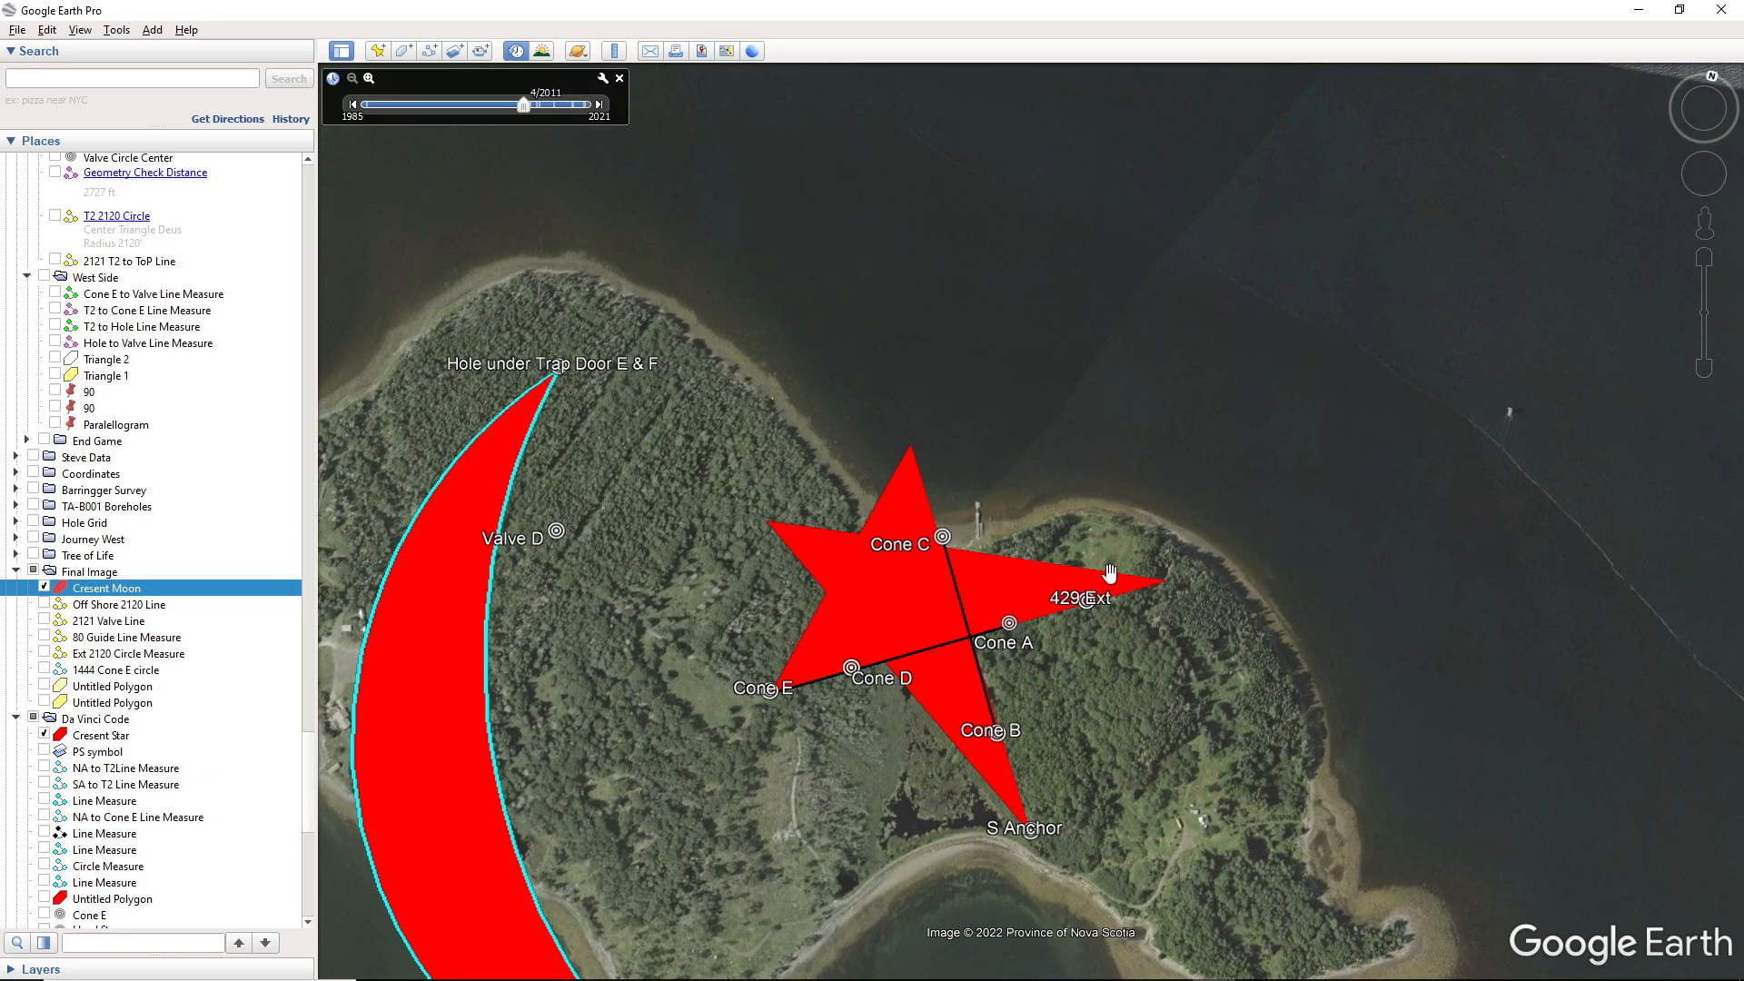
{"action": "mouse_move", "coordinate": [920, 597]}
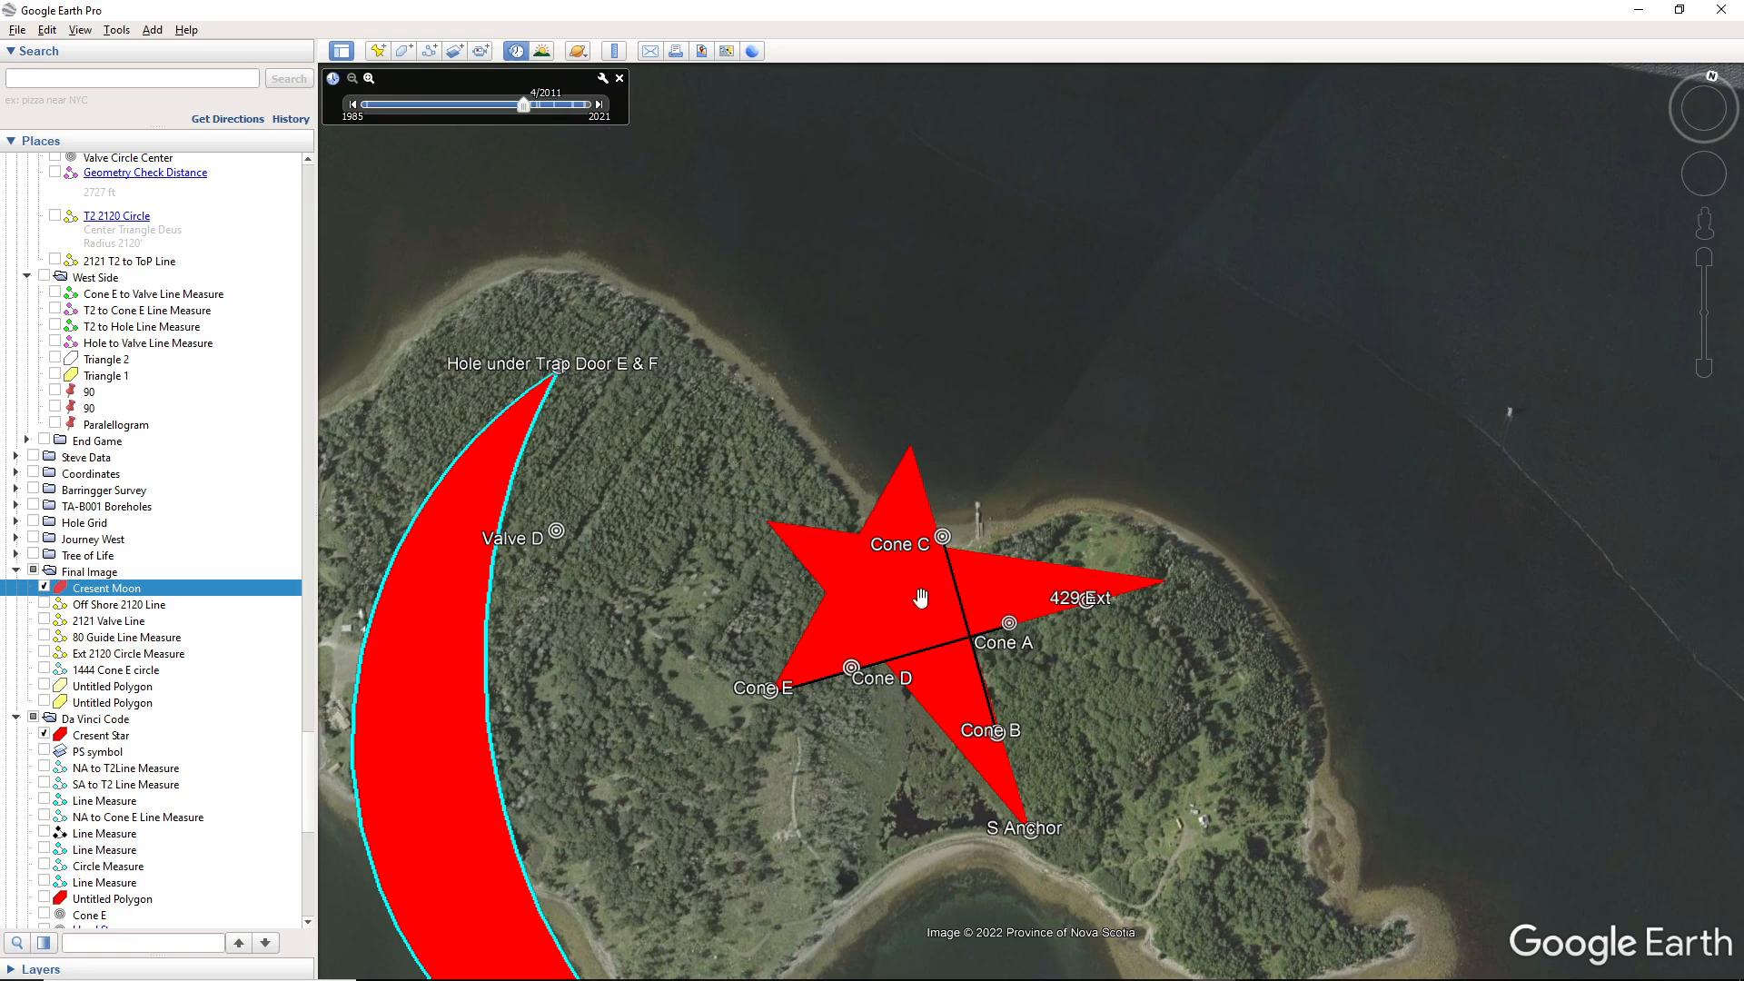
{"action": "mouse_move", "coordinate": [1161, 587]}
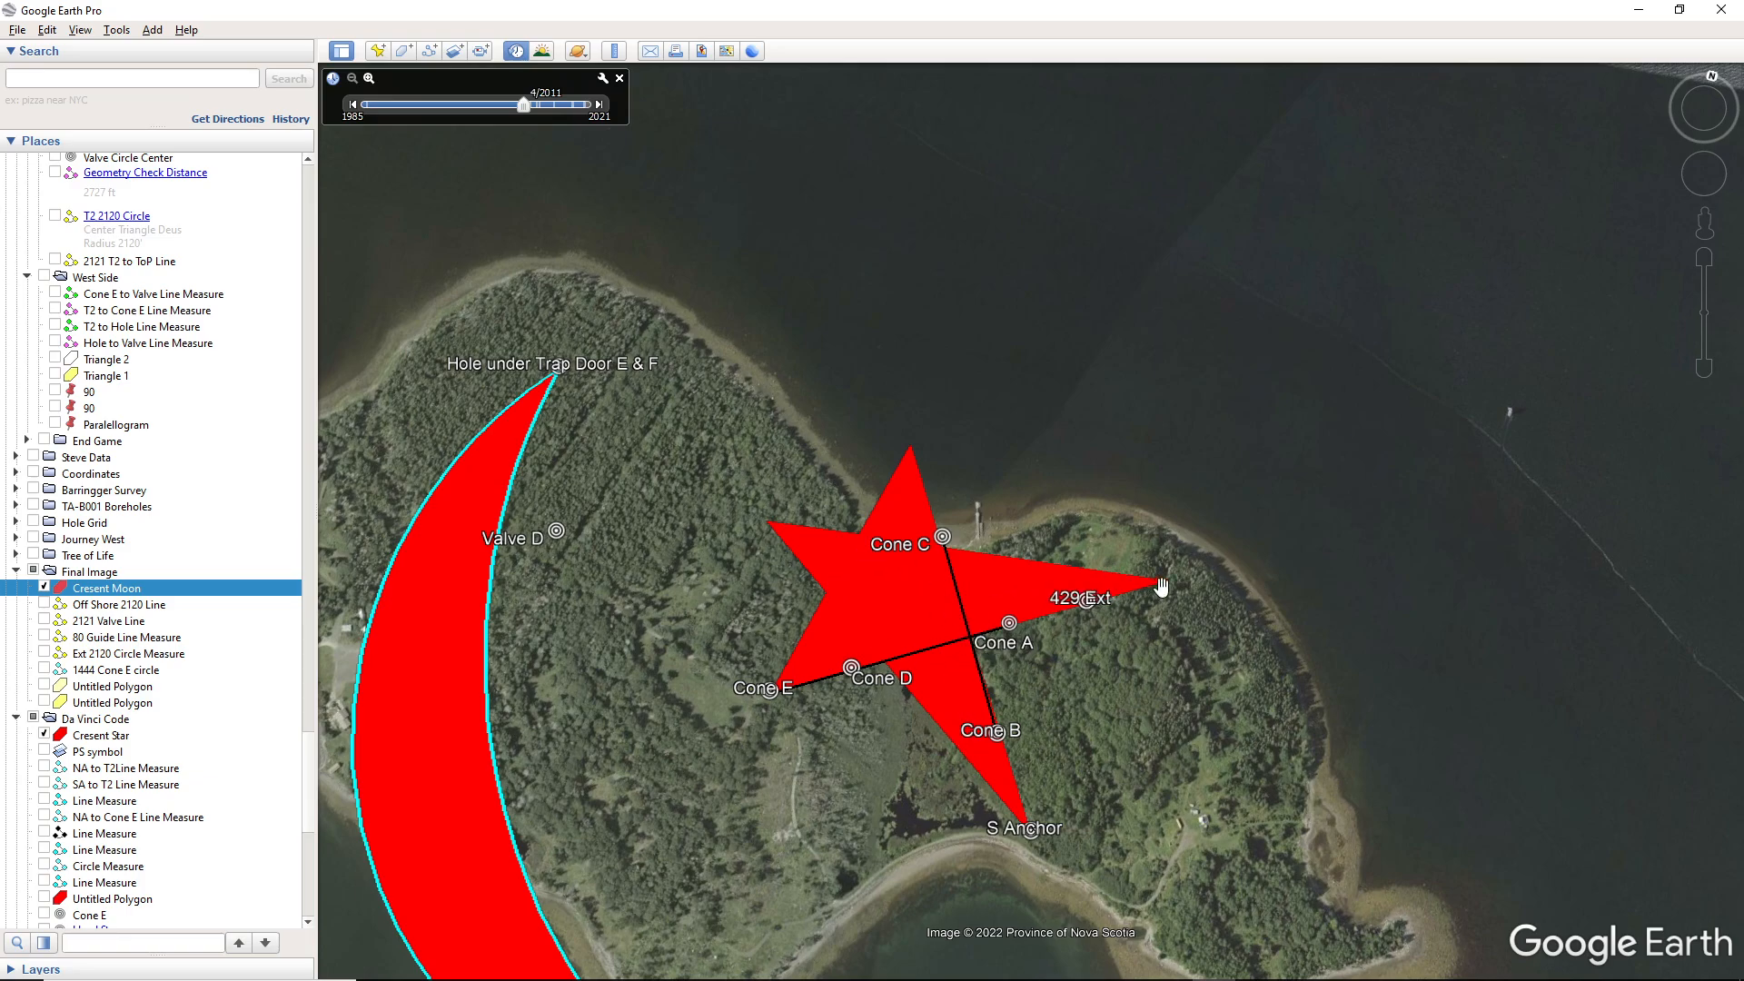
{"action": "mouse_move", "coordinate": [1134, 684]}
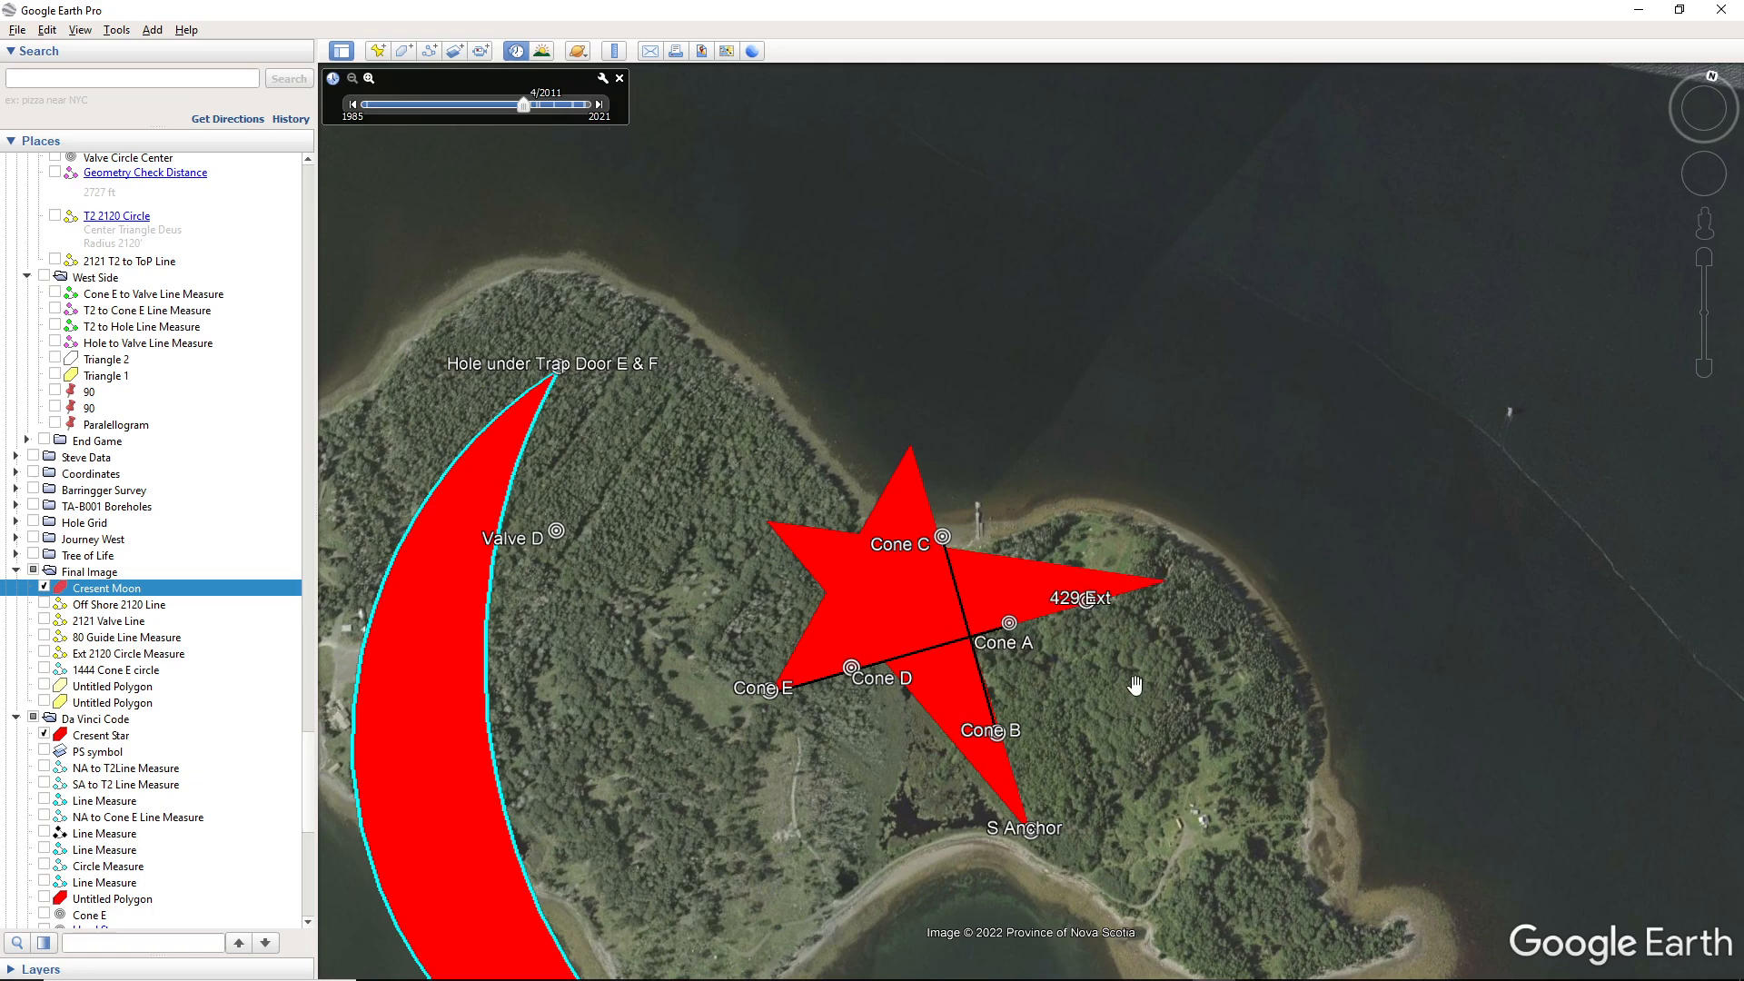
{"action": "mouse_move", "coordinate": [787, 554]}
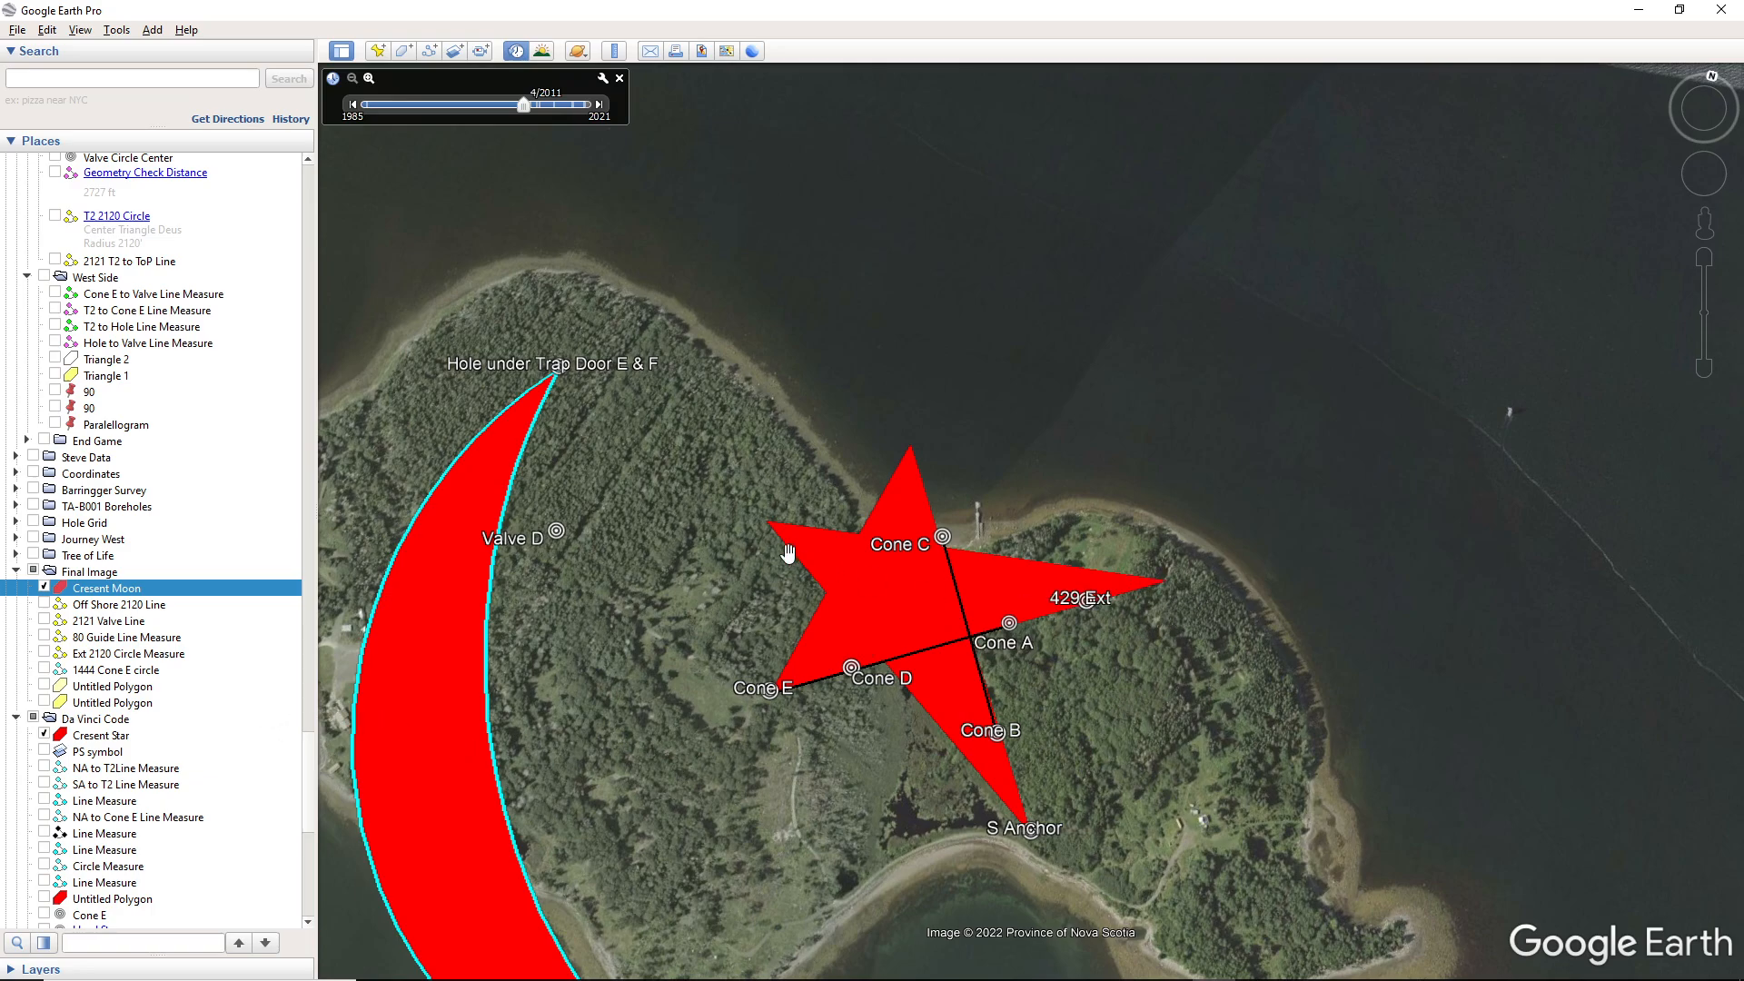
{"action": "mouse_move", "coordinate": [1691, 120]}
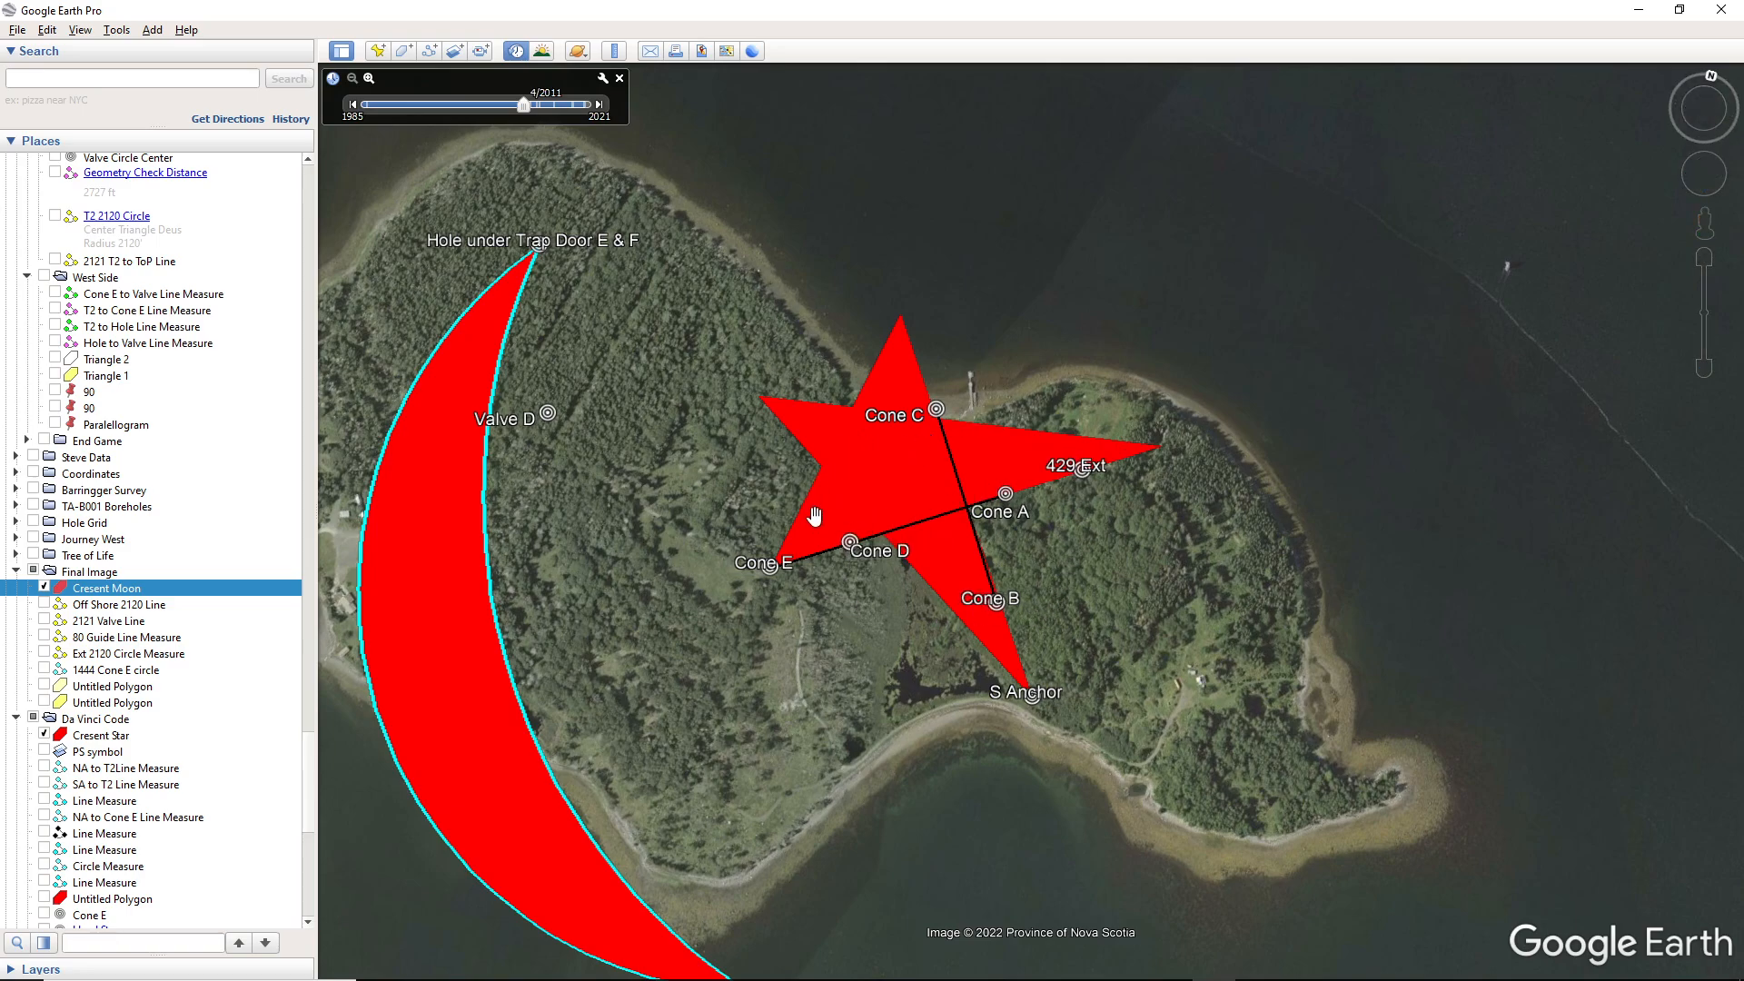
{"action": "mouse_move", "coordinate": [766, 598]}
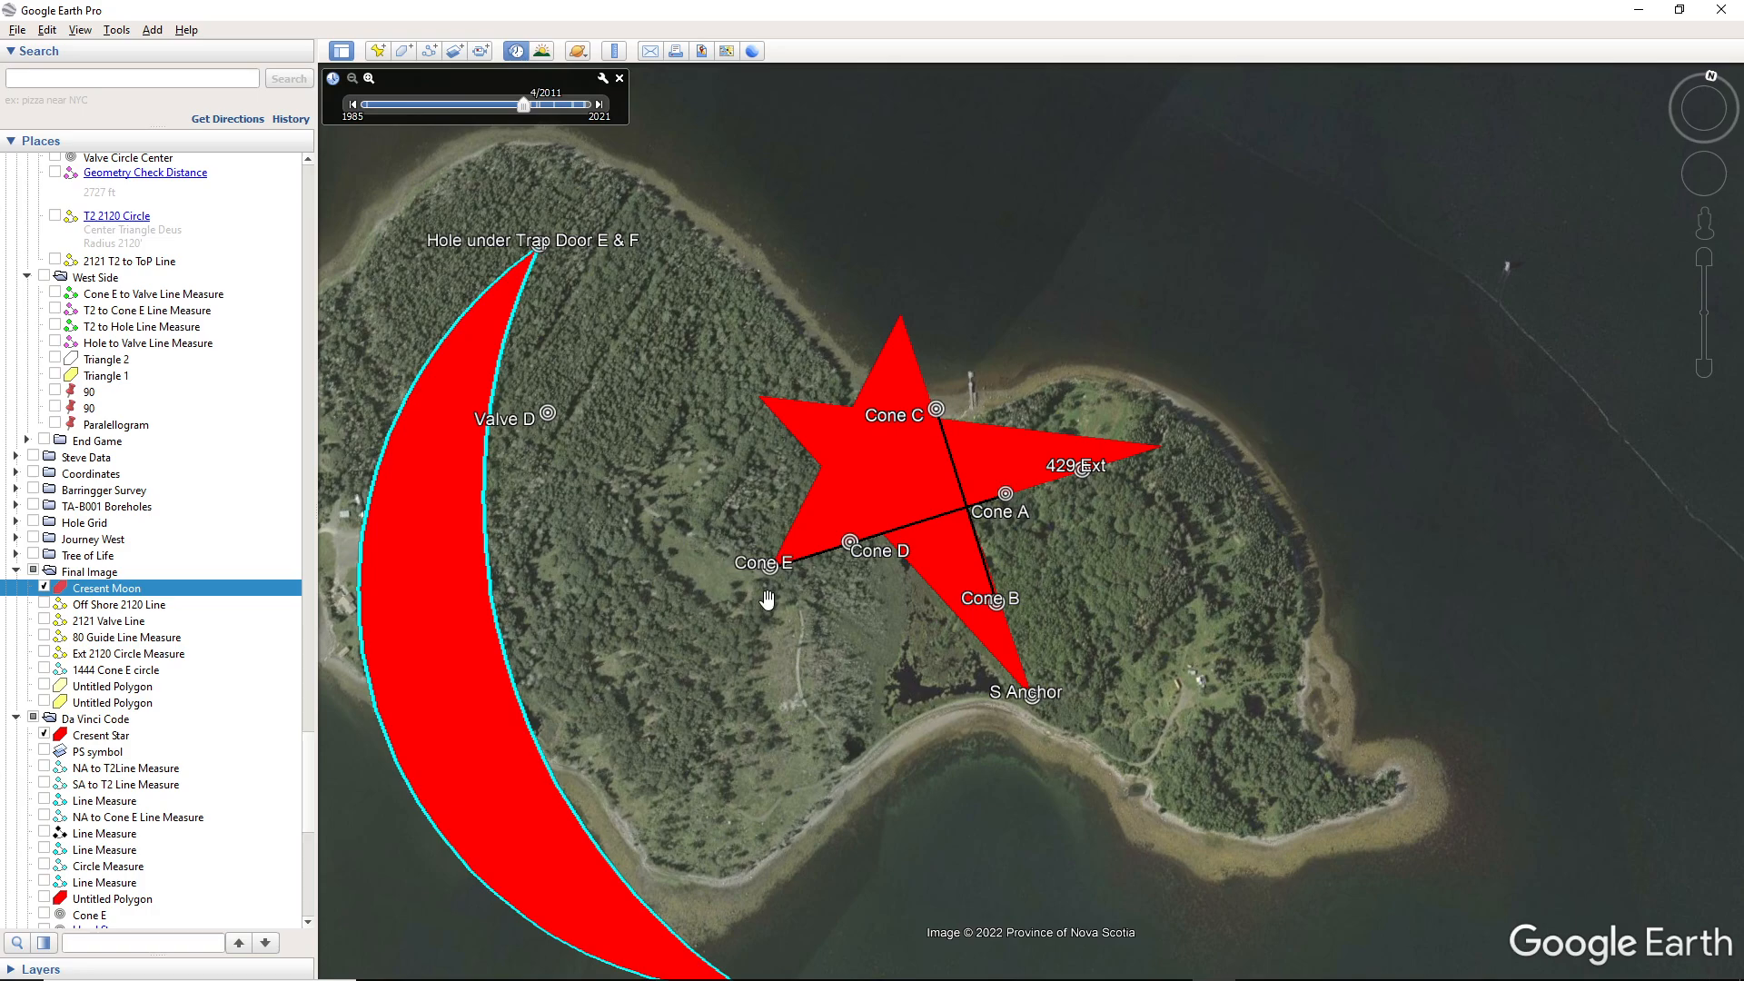
{"action": "mouse_move", "coordinate": [1700, 126]}
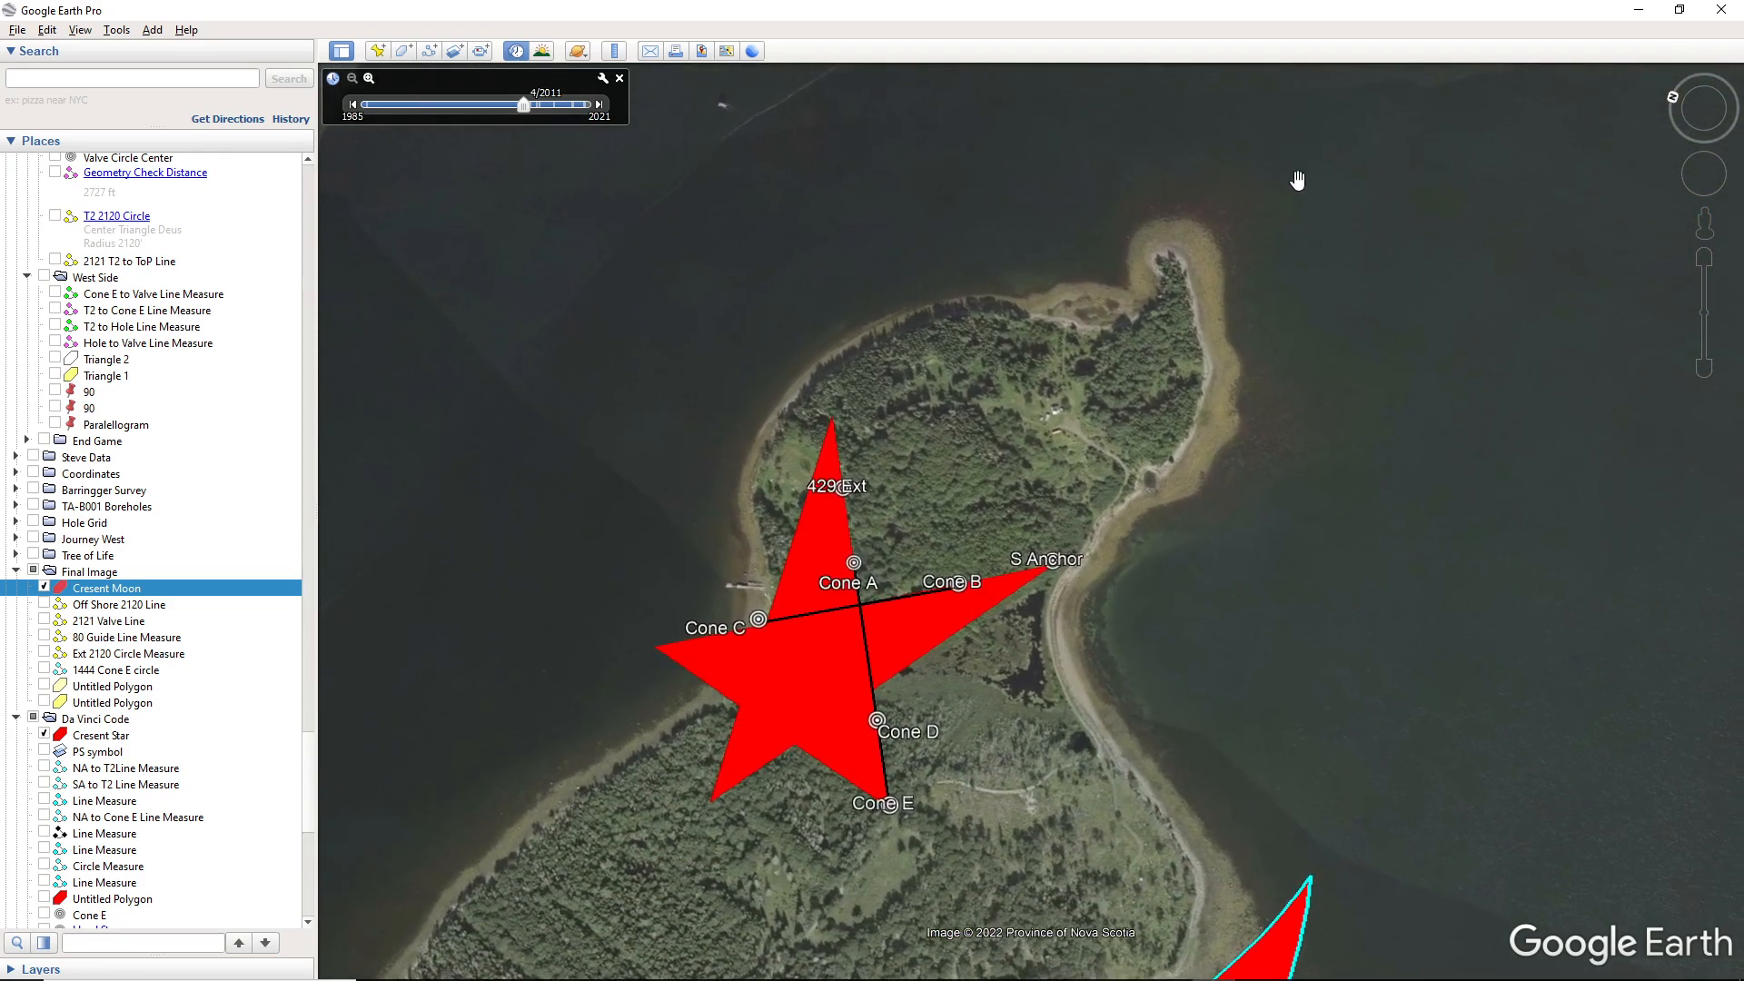
{"action": "mouse_move", "coordinate": [841, 382]}
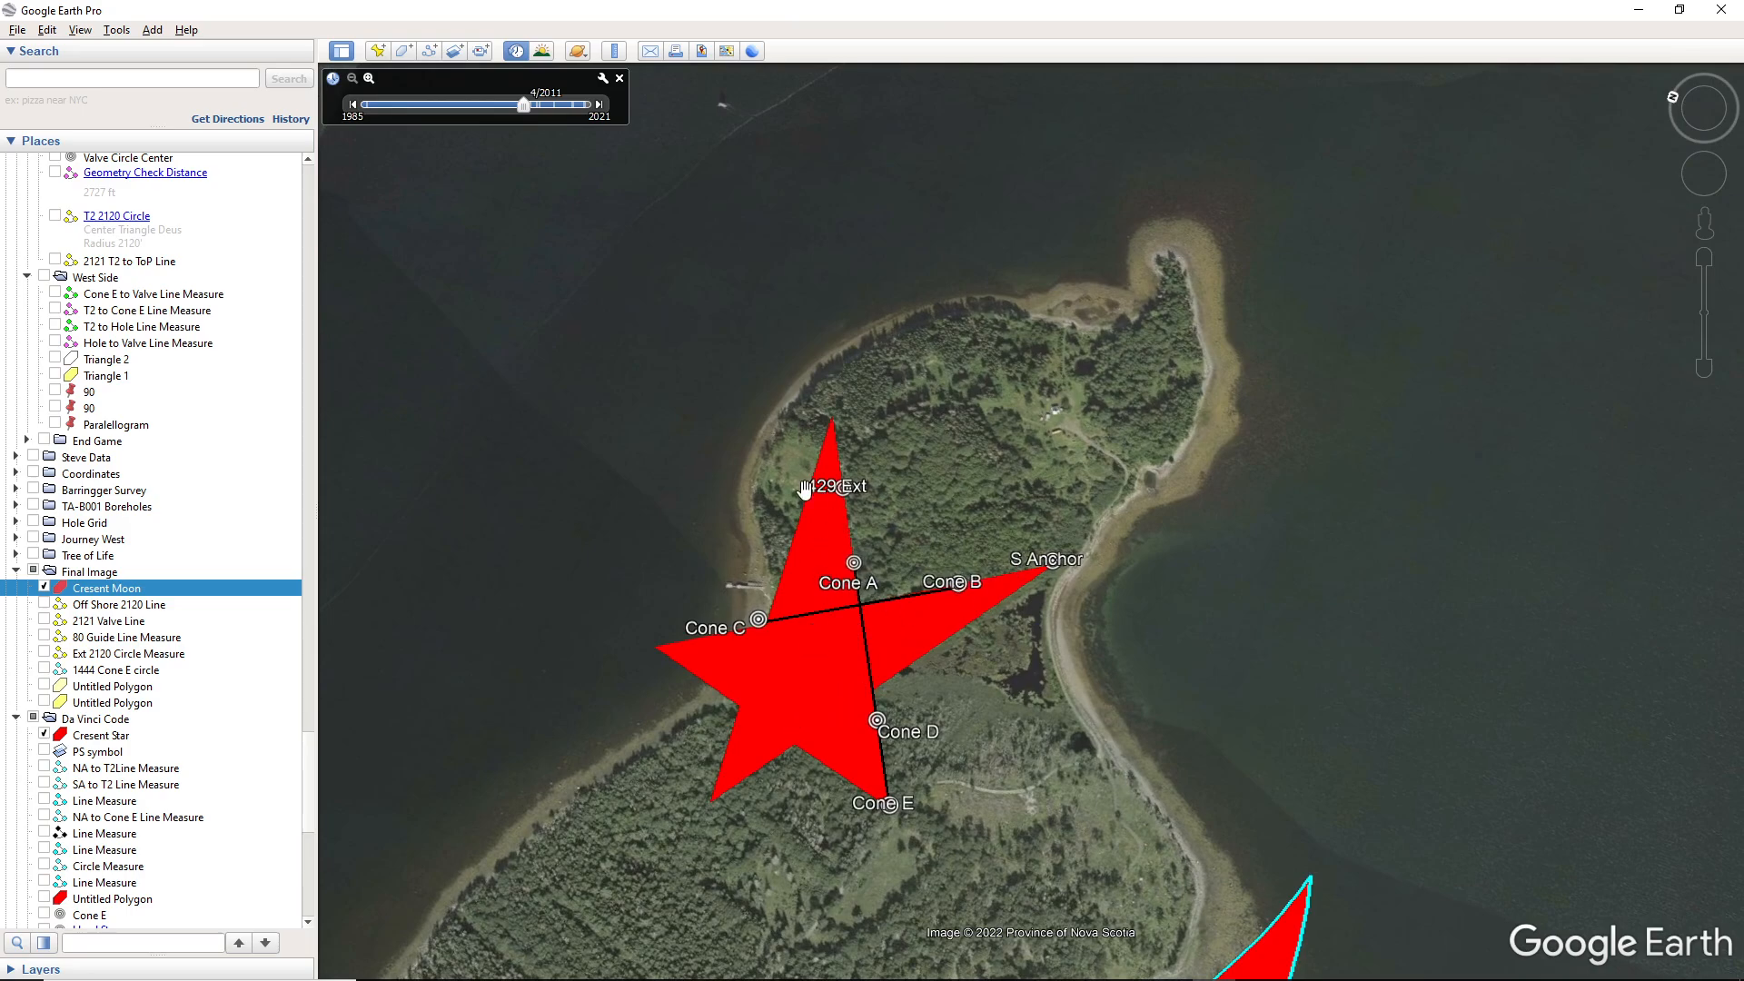
{"action": "mouse_move", "coordinate": [1611, 111]}
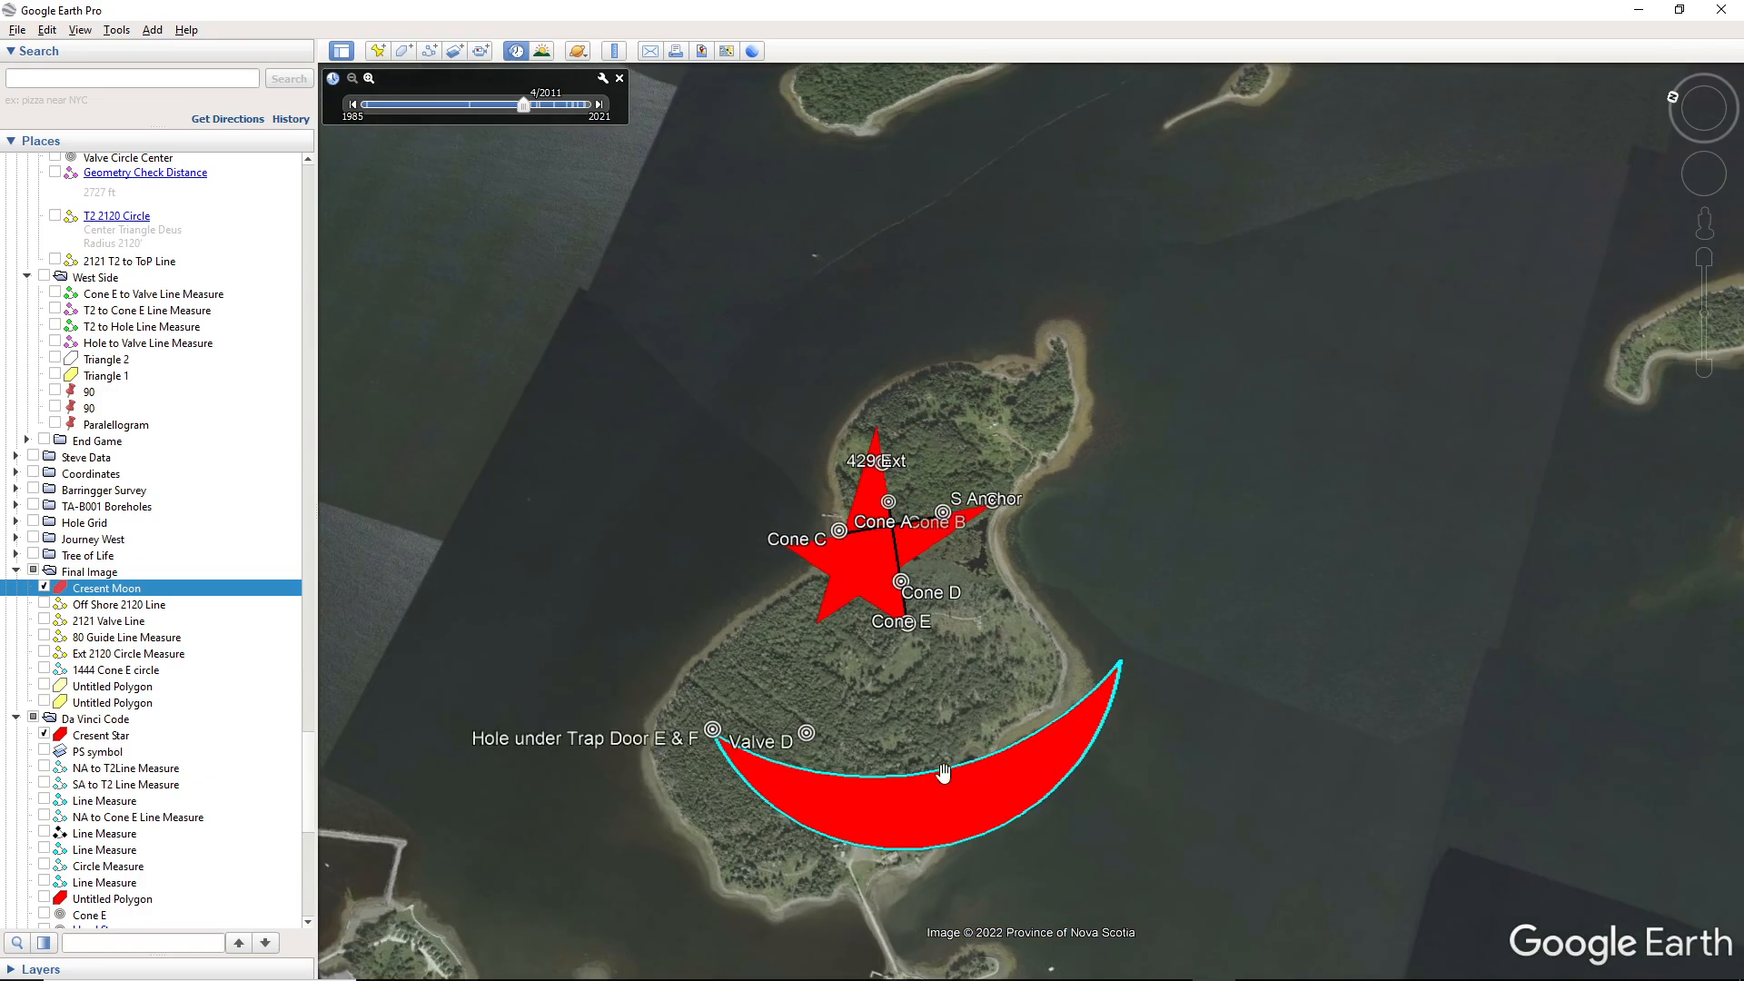
{"action": "mouse_move", "coordinate": [218, 598]}
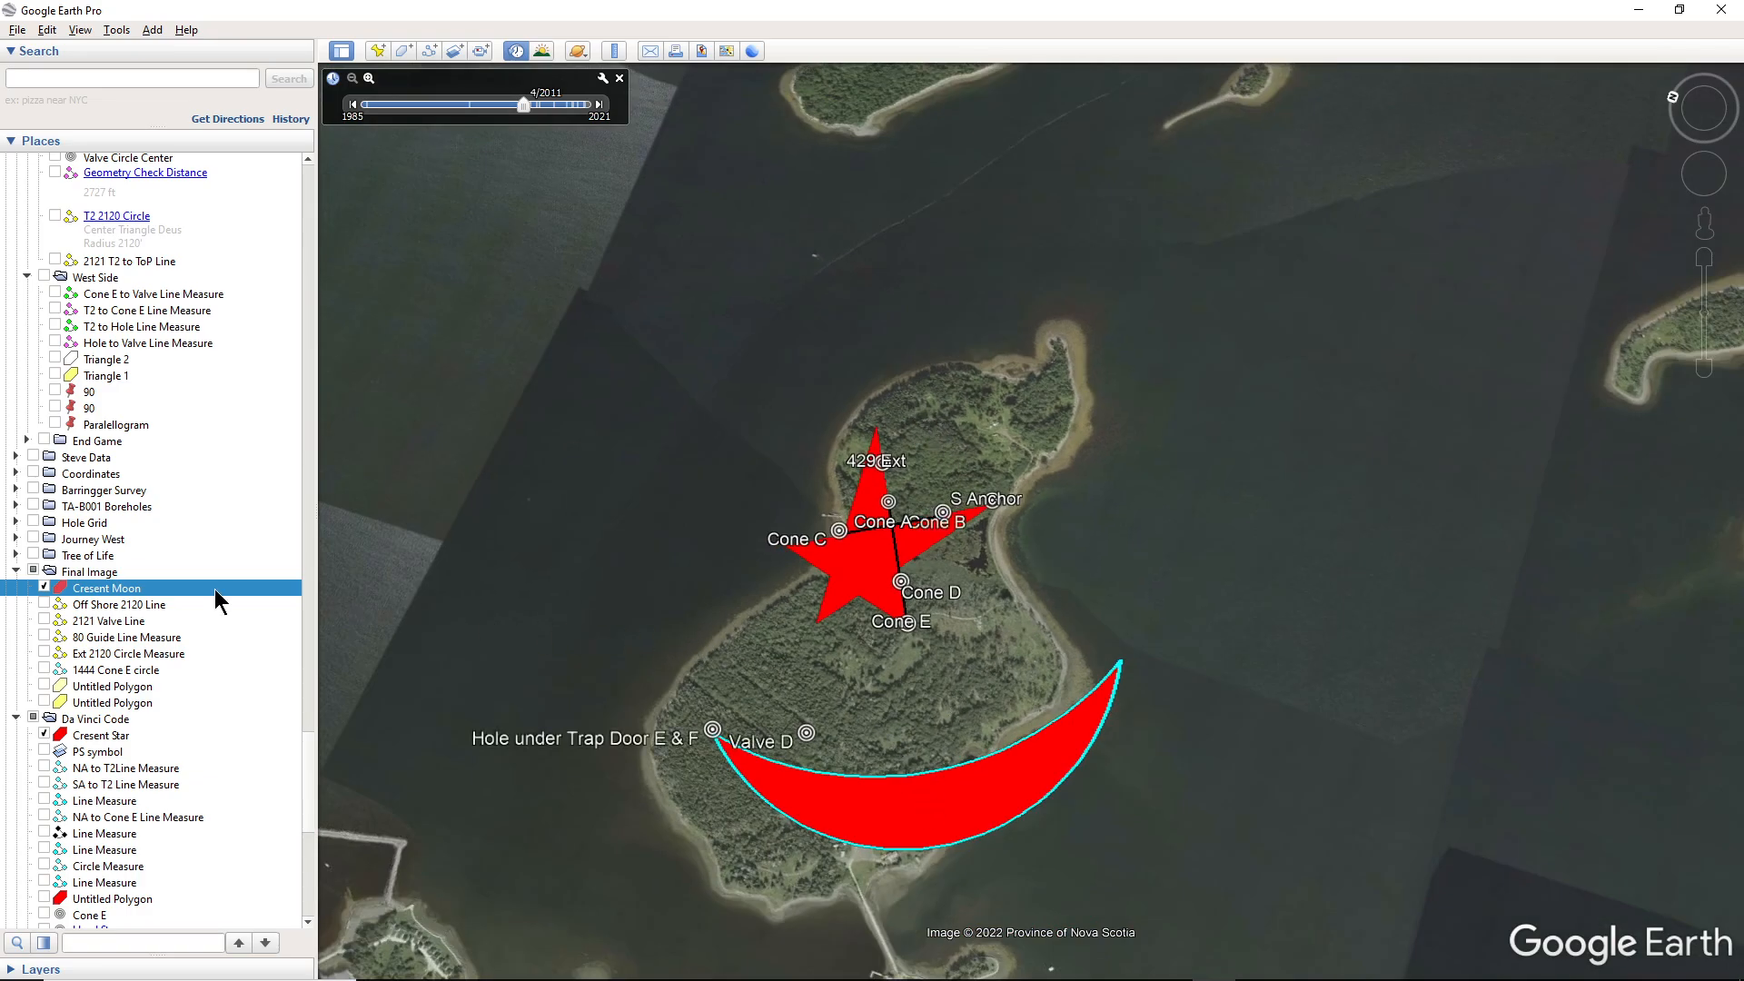
Display the Tree of Life overlay and frame it with the red star on Oak Island
{"action": "left_click", "coordinate": [33, 556]}
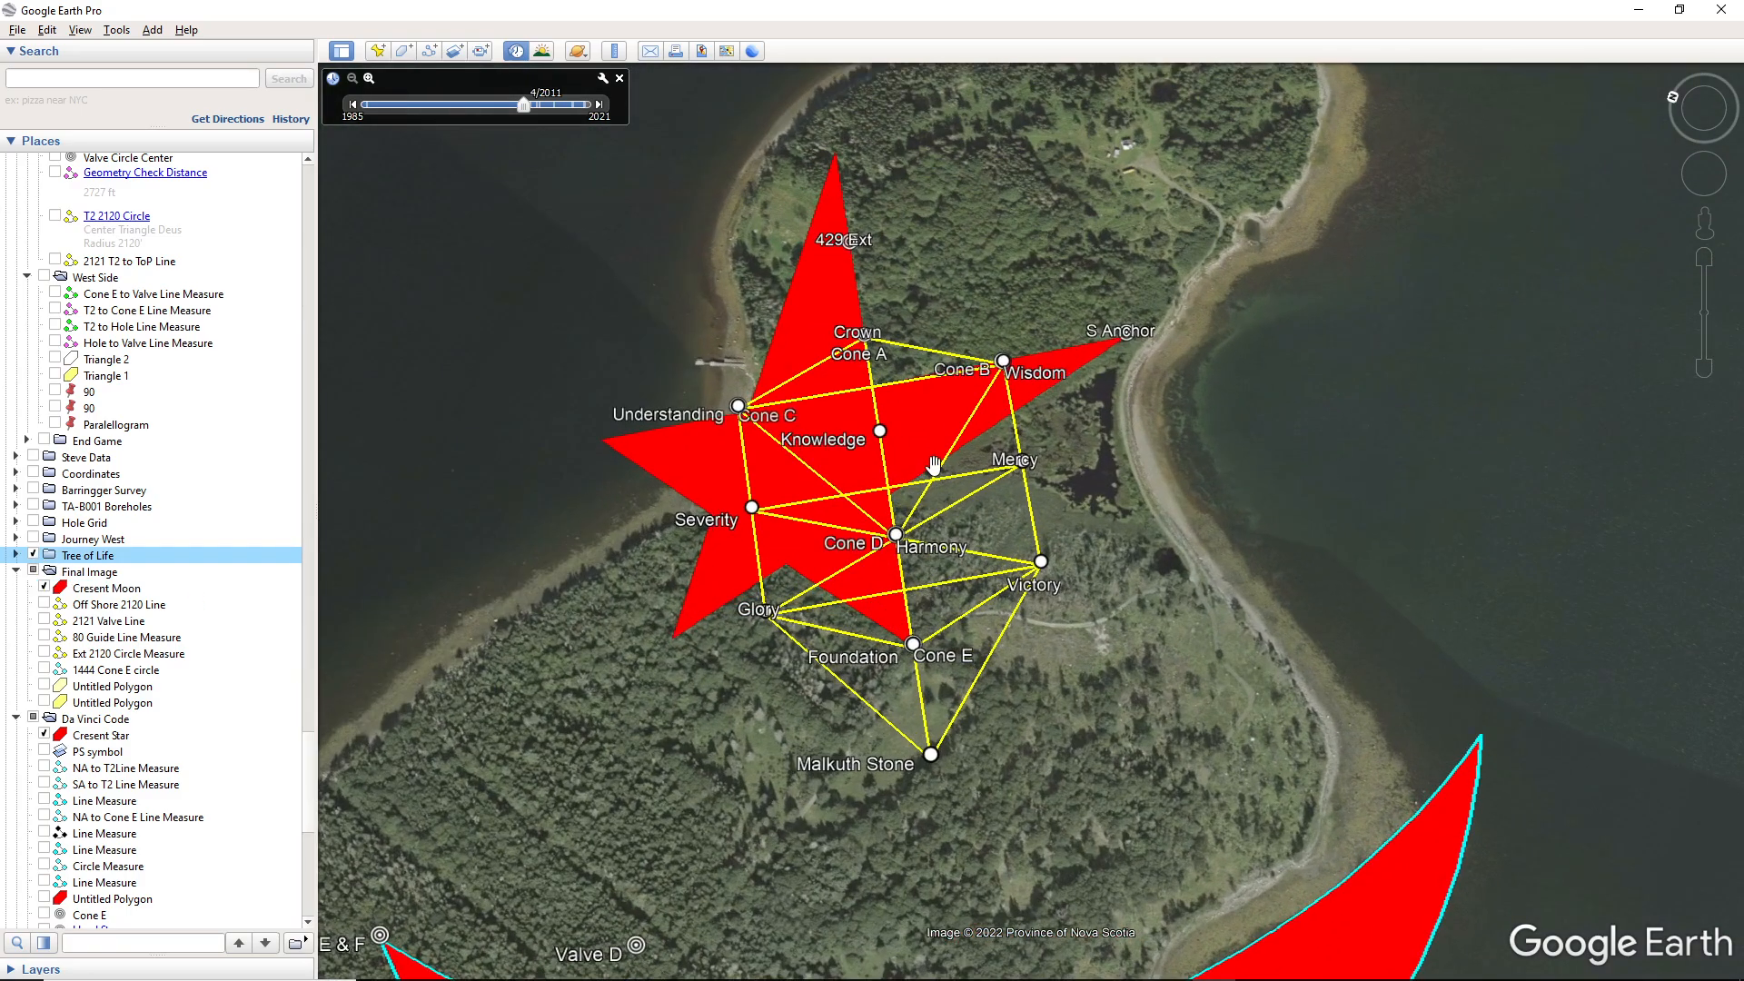
{"action": "left_click_drag", "start_coordinate": [934, 465], "coordinate": [1100, 532]}
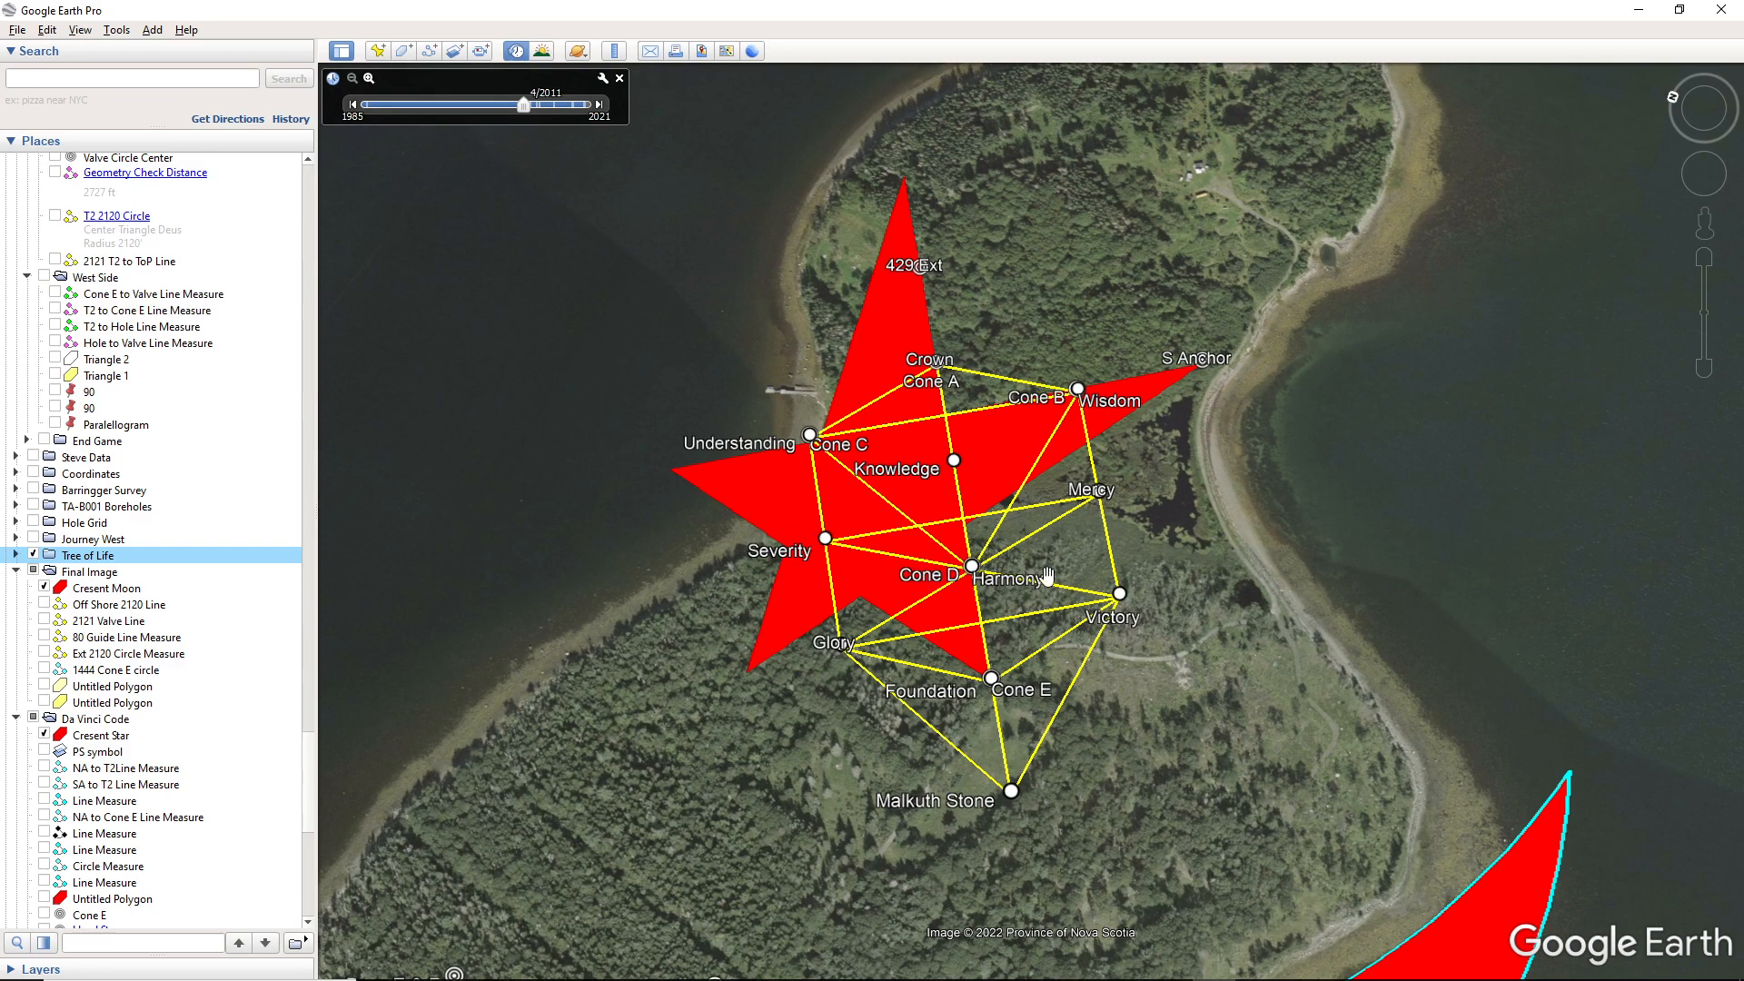
{"action": "mouse_move", "coordinate": [828, 678]}
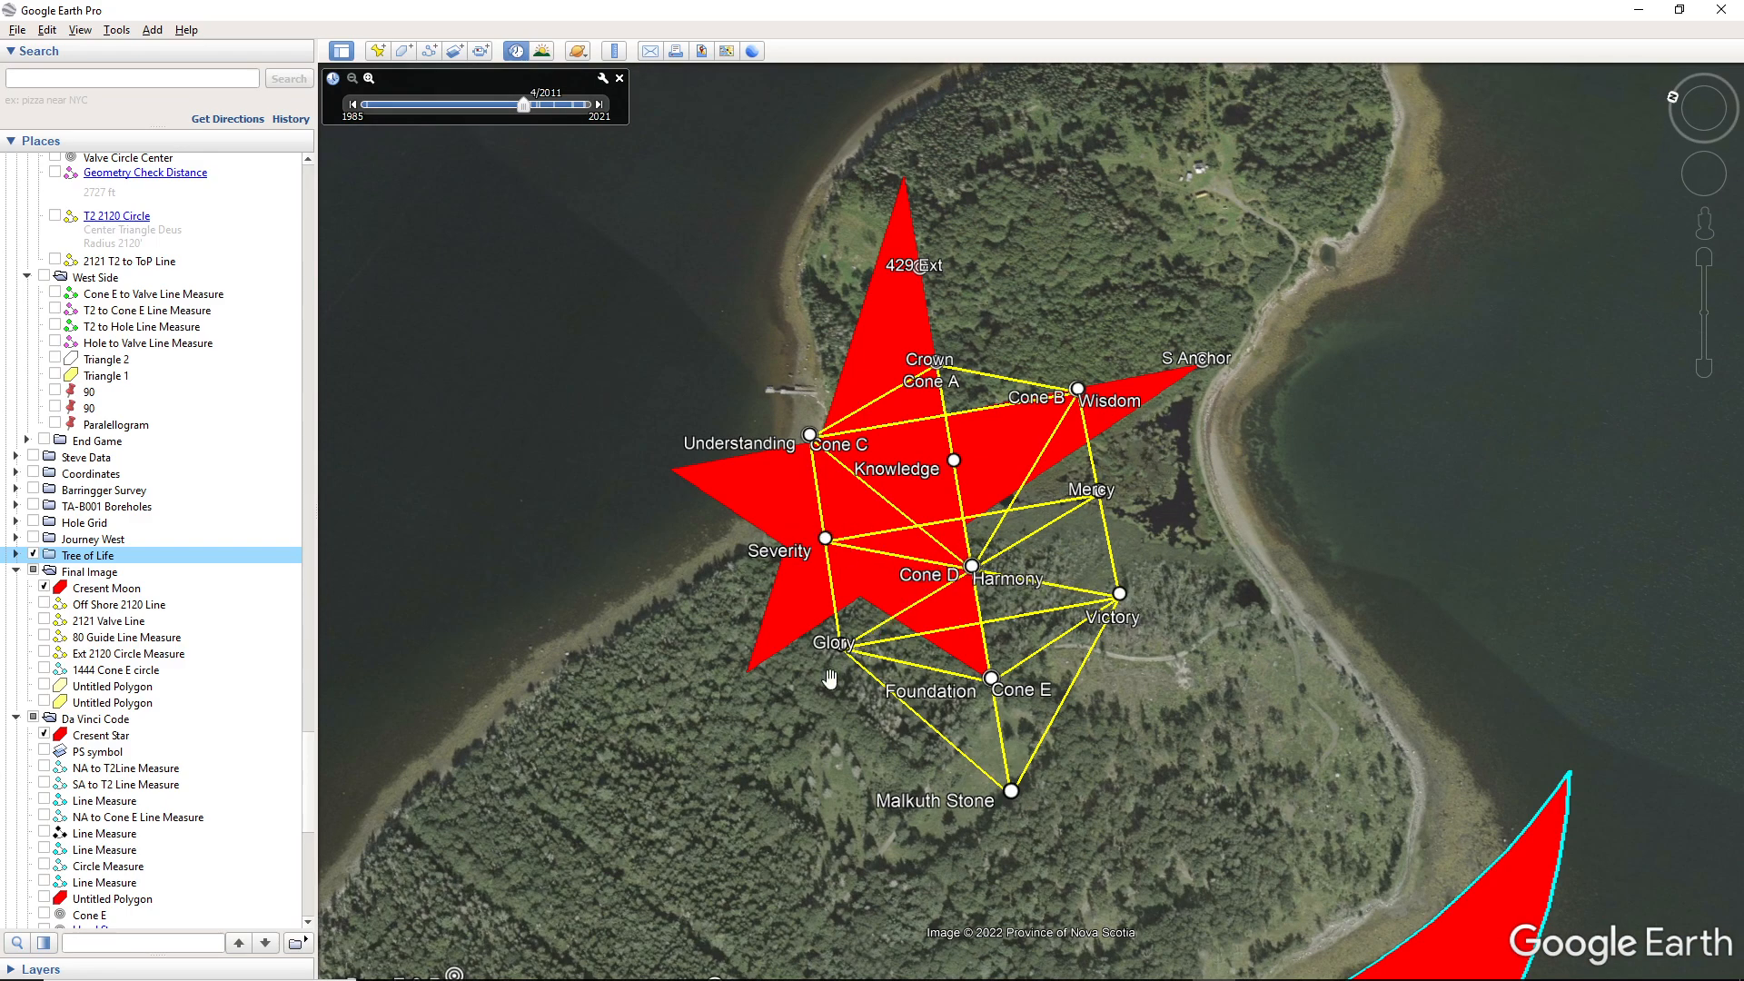
{"action": "mouse_move", "coordinate": [816, 560]}
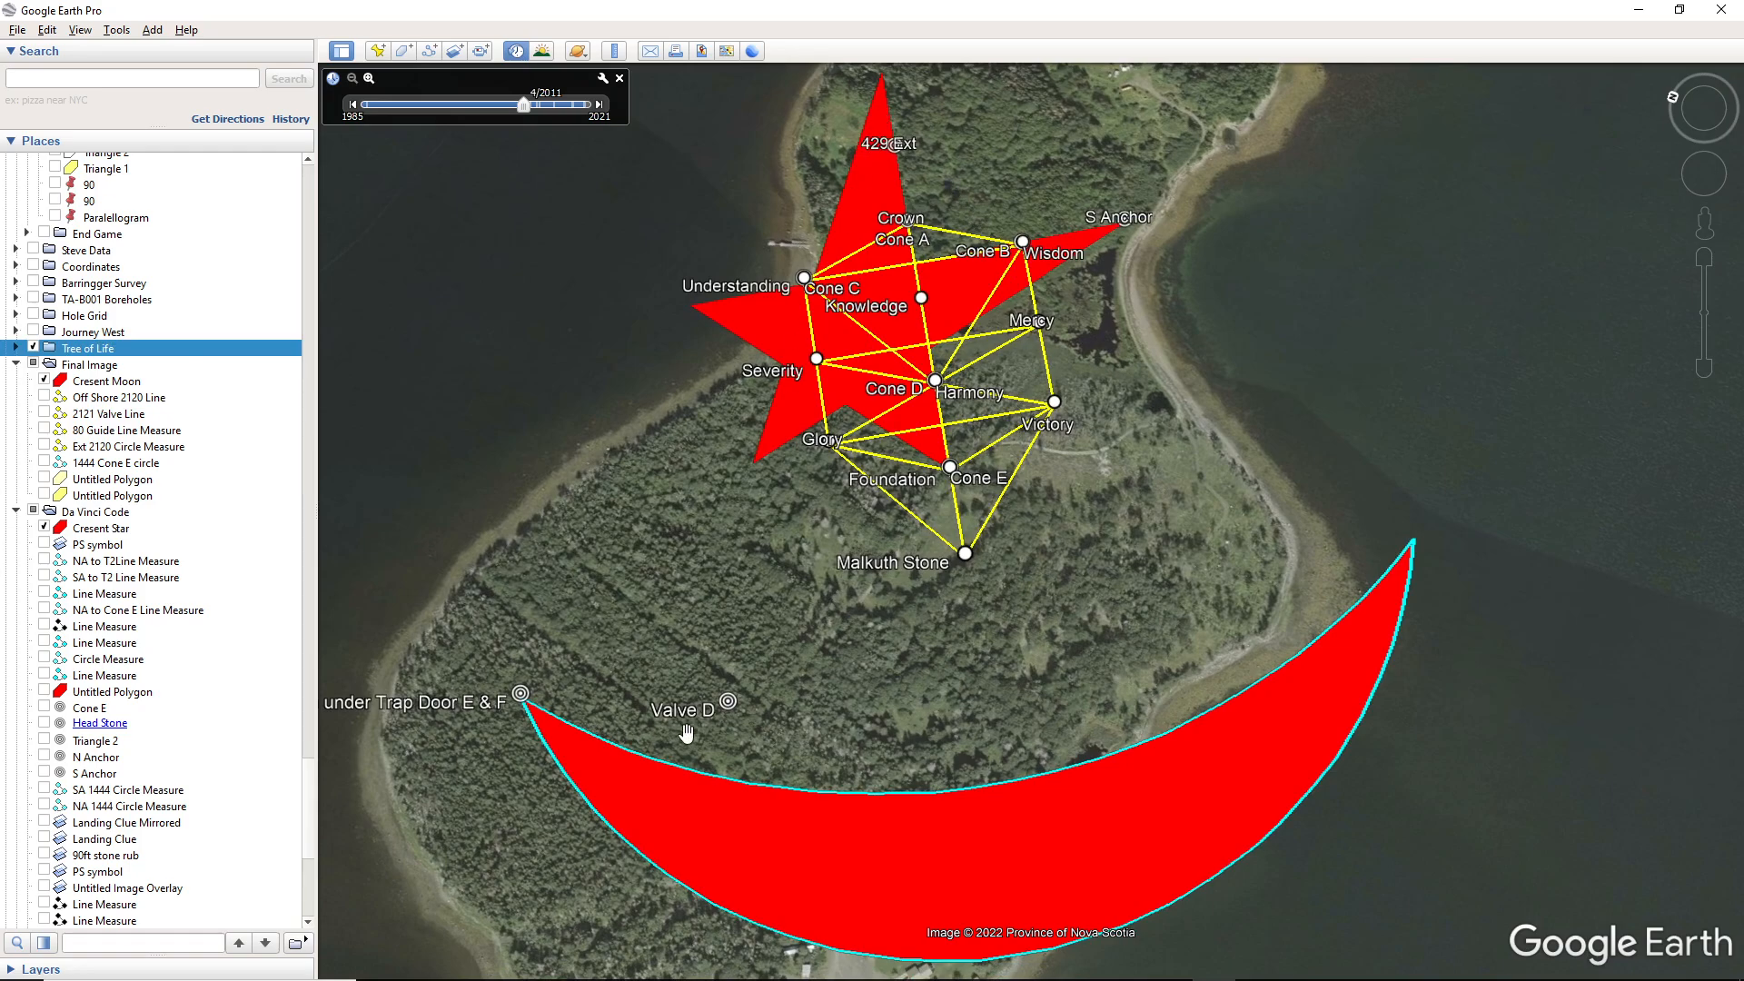
{"action": "mouse_move", "coordinate": [908, 681]}
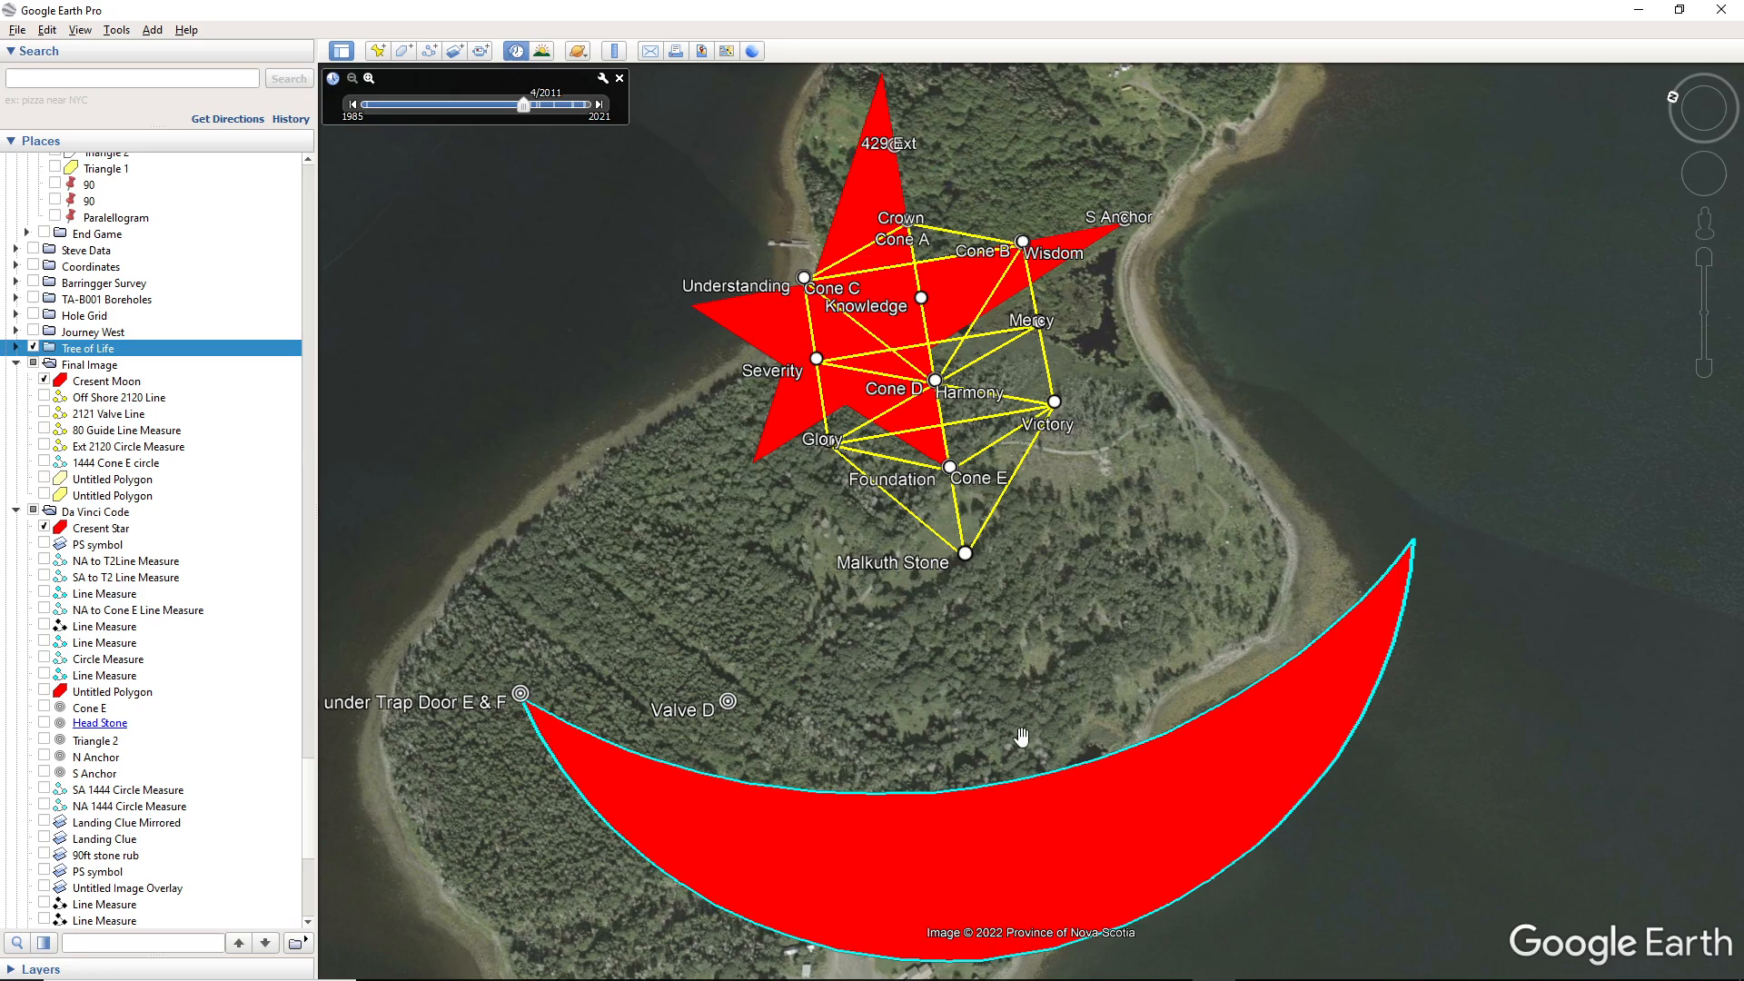
{"action": "mouse_move", "coordinate": [1077, 770]}
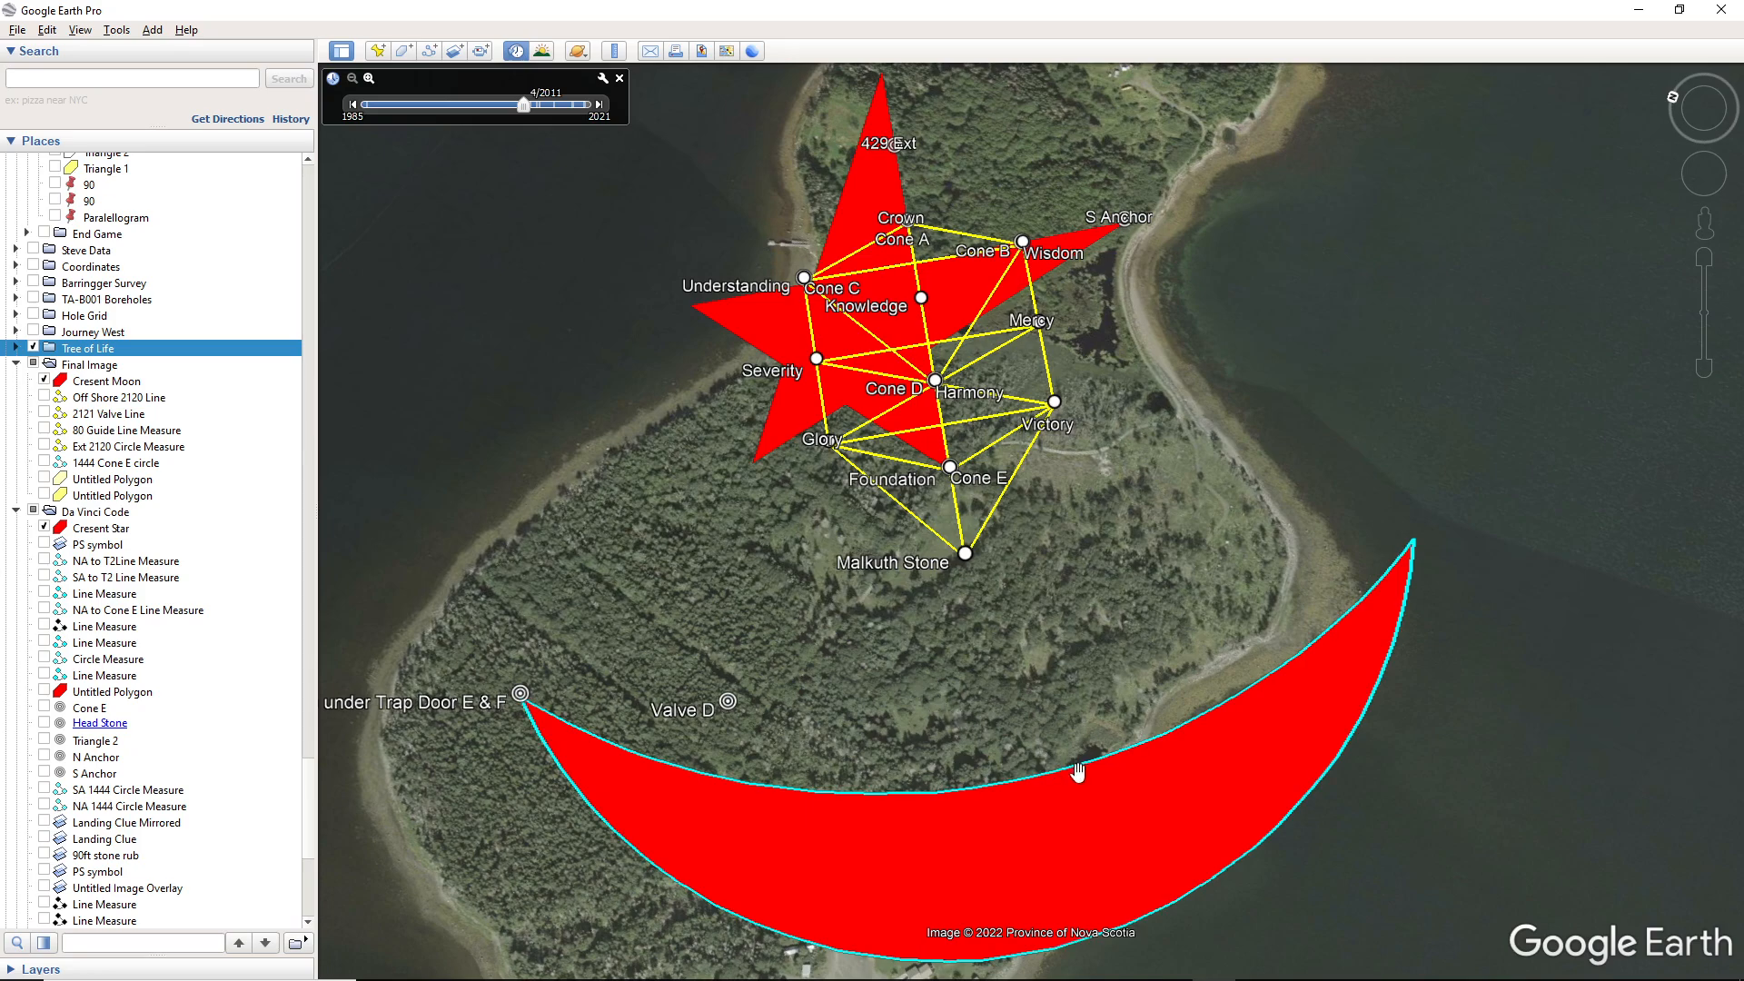